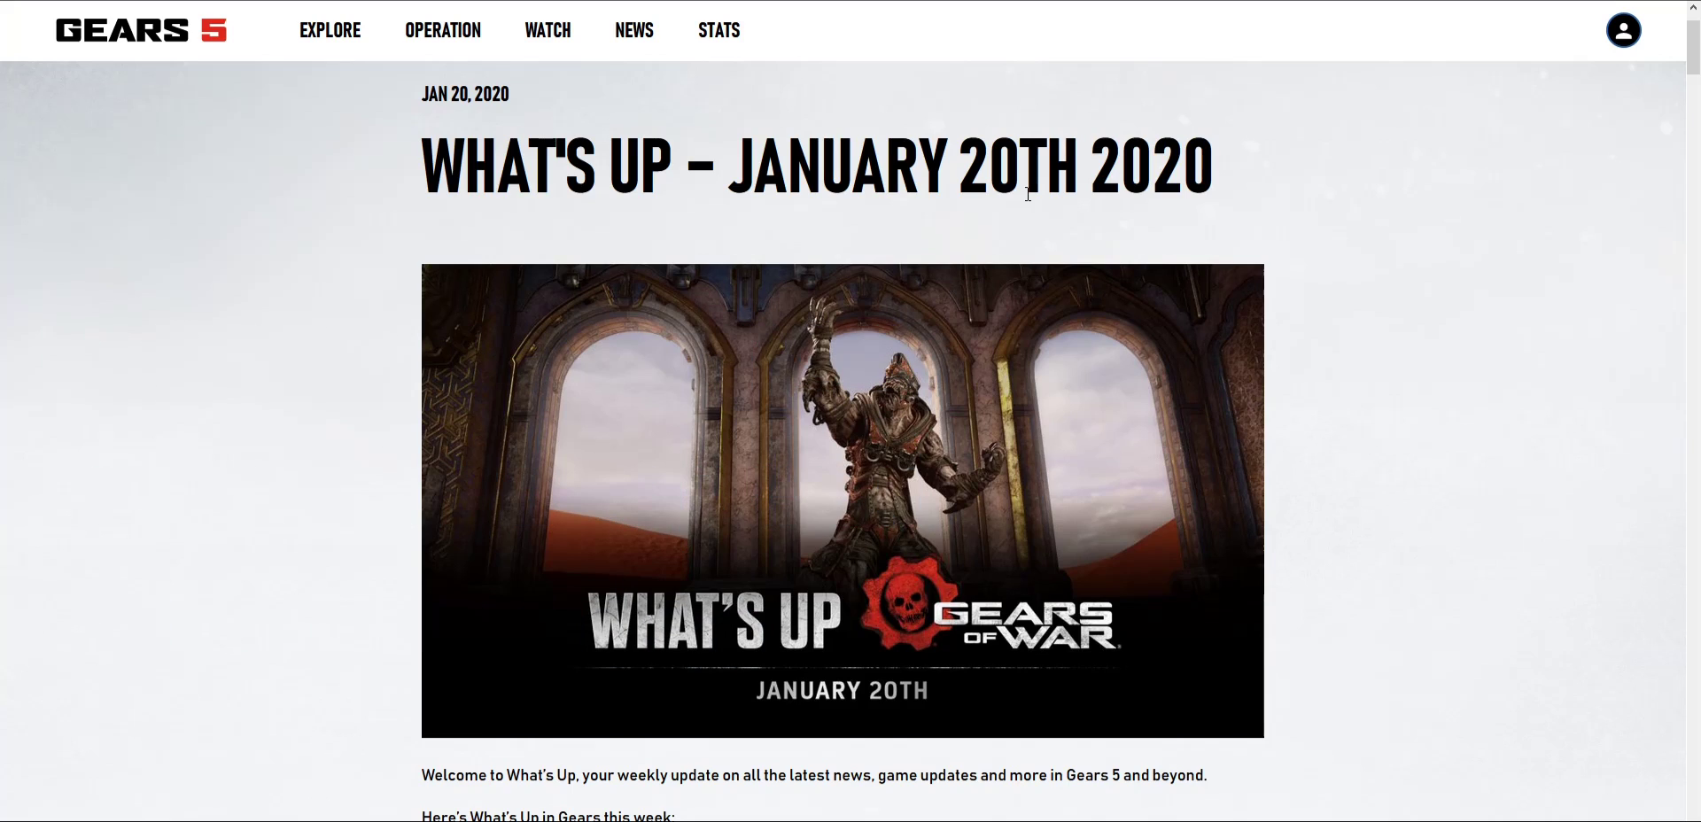
mouse_move(917, 240)
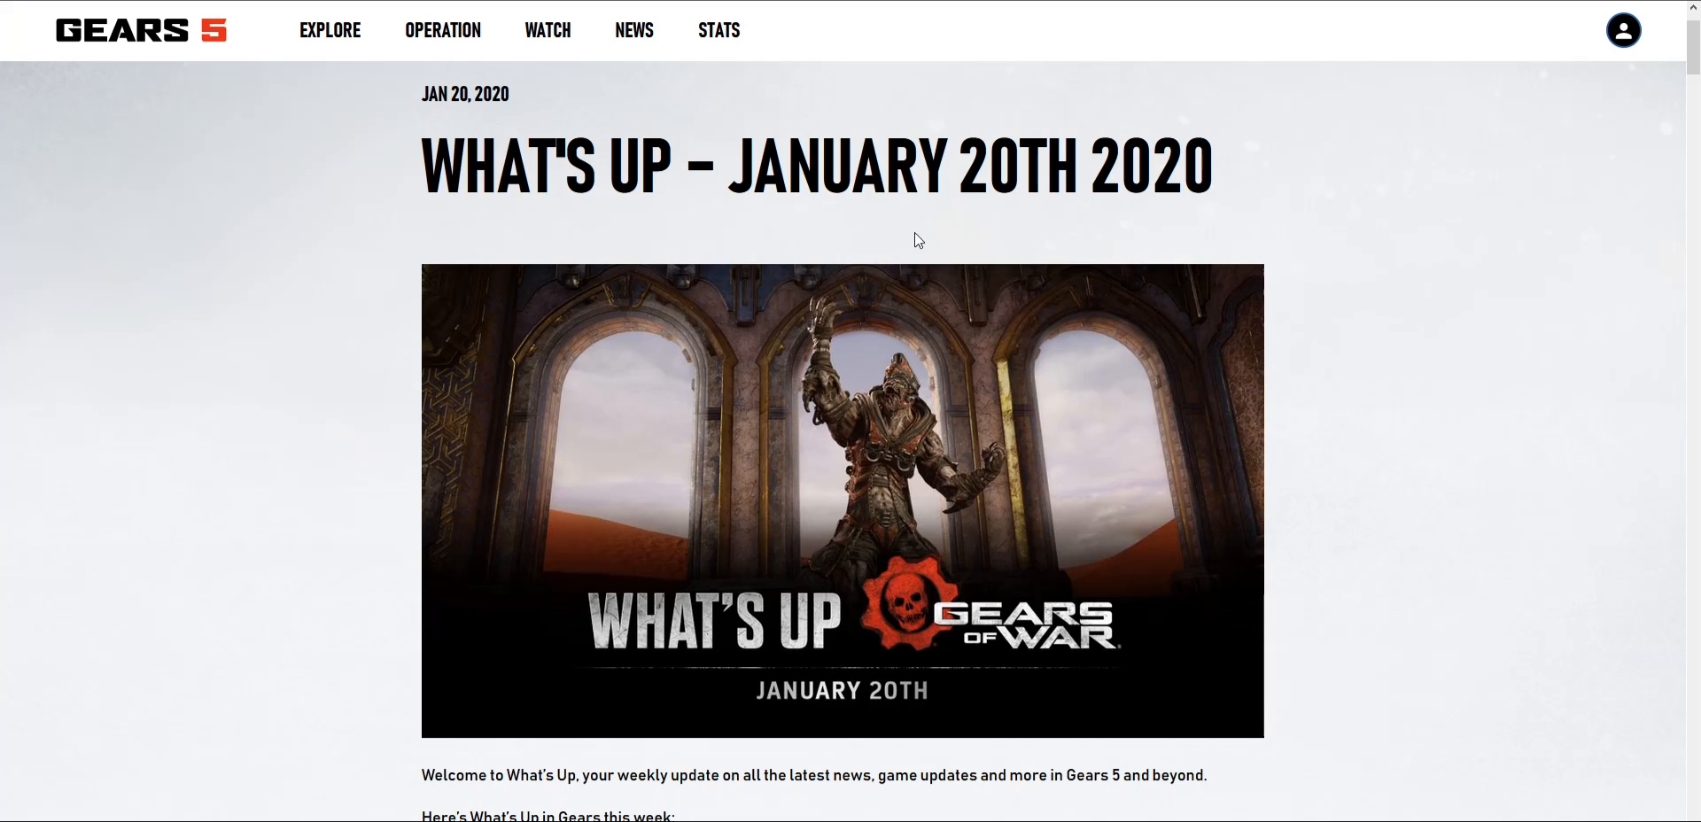
Step: Scroll past the banner to the weekly topic list and the 'New Villain: Kantus' section
scroll(down, 3)
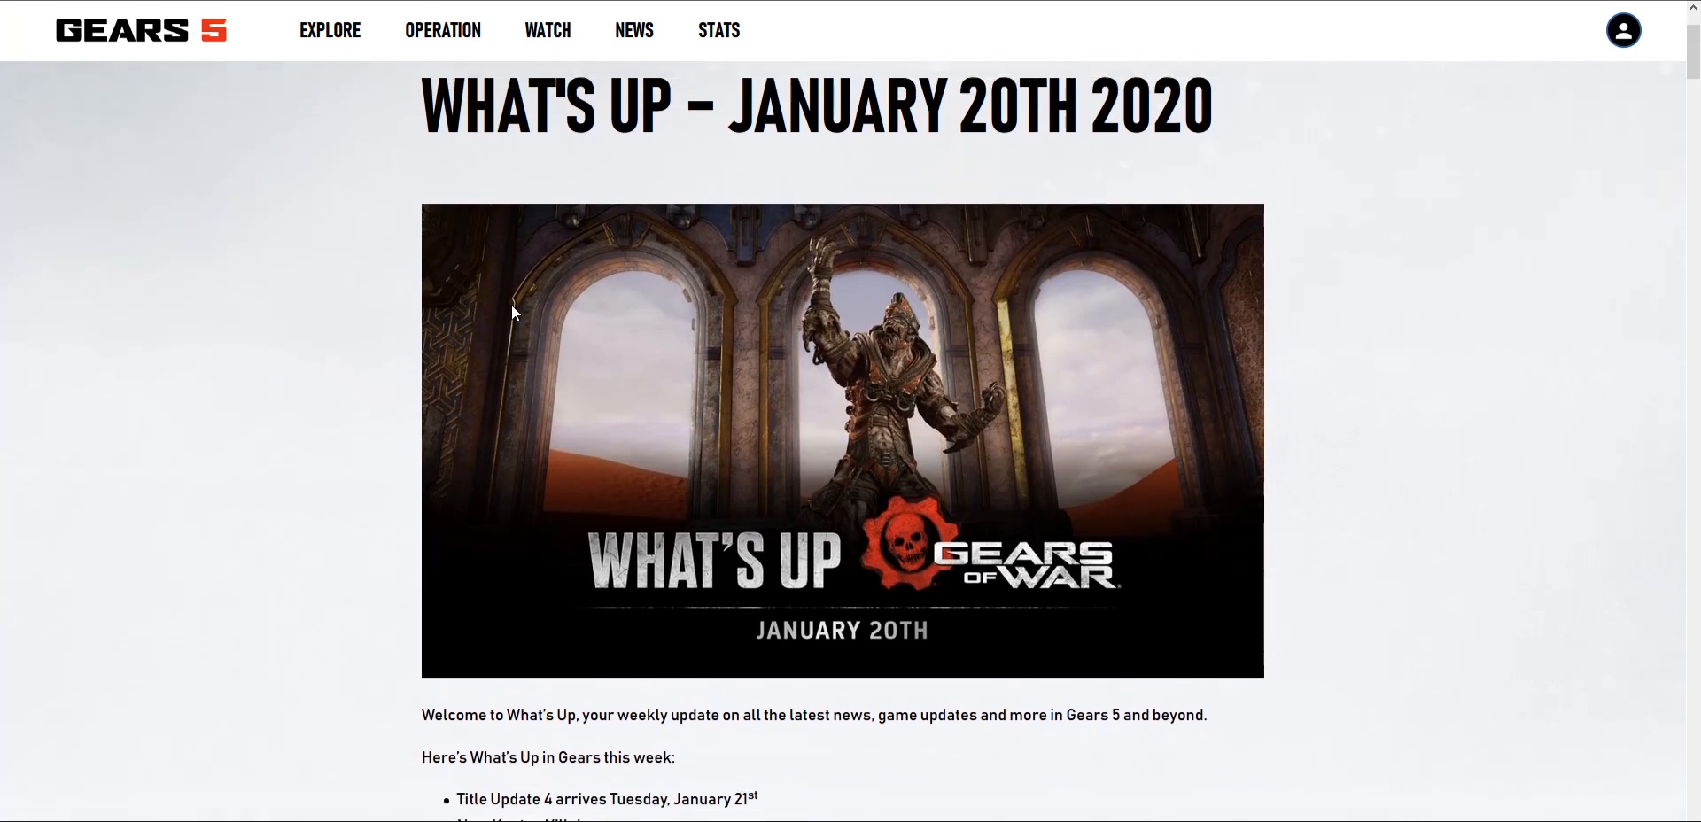
scroll(up, 3)
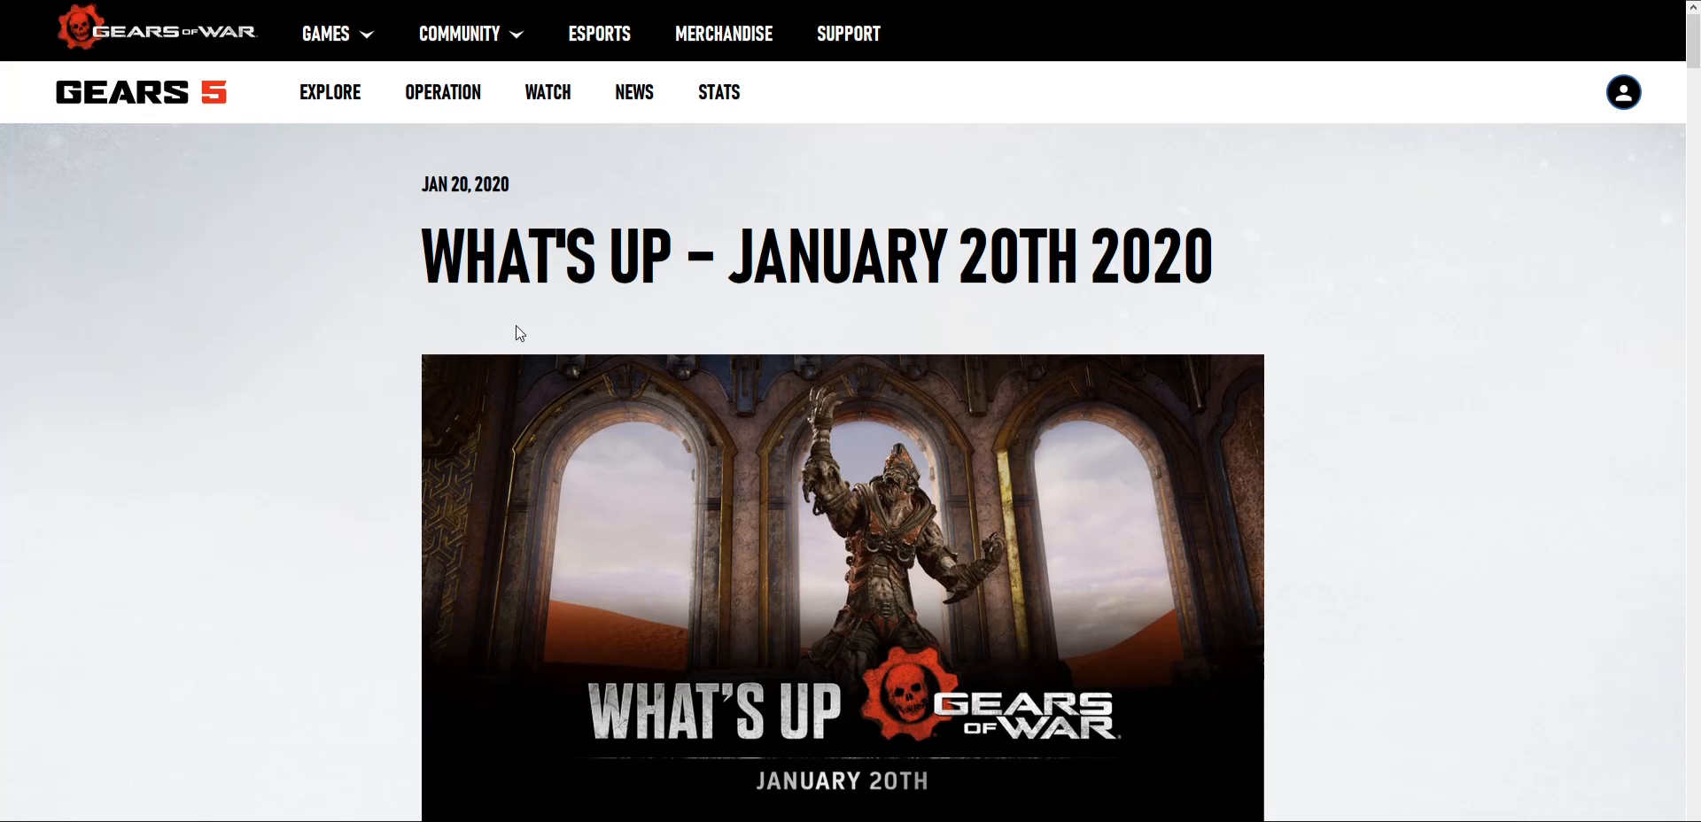
scroll(down, 3)
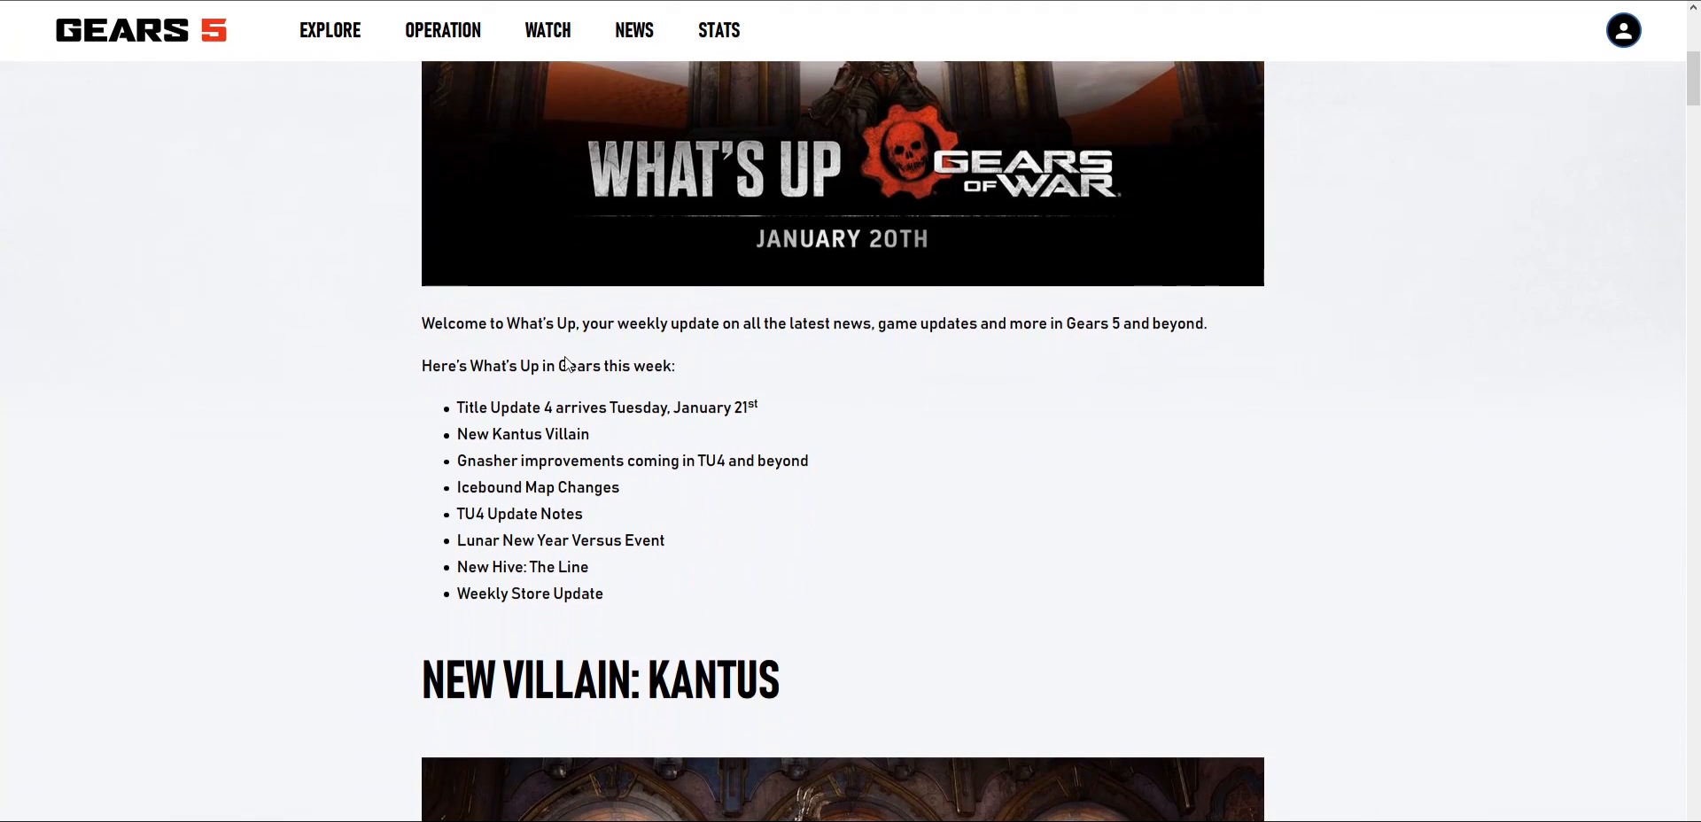
scroll(down, 3)
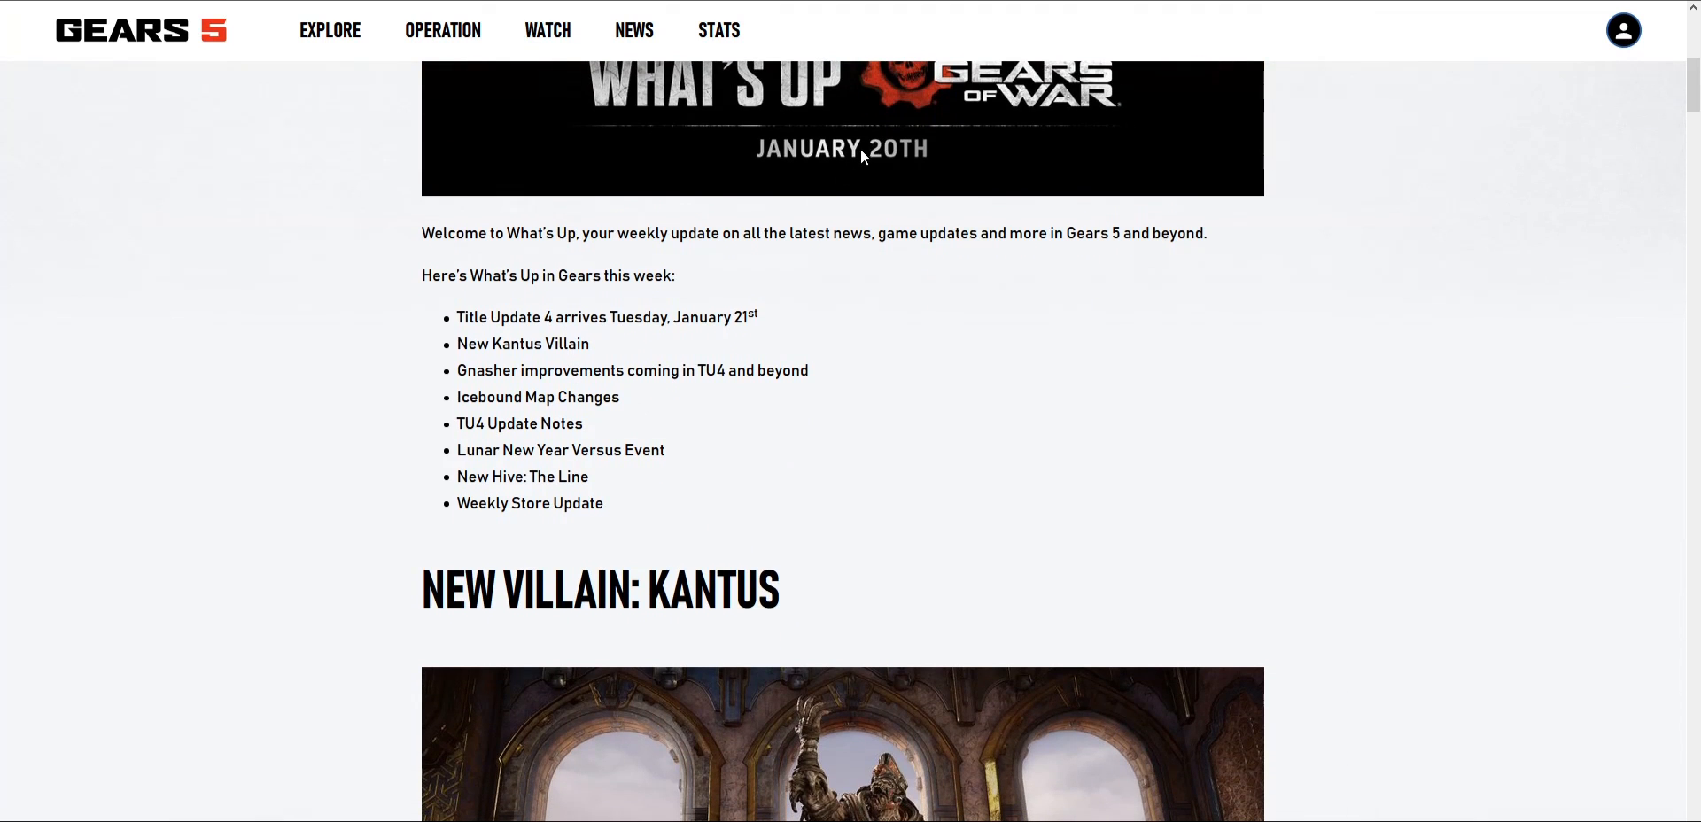
mouse_move(565, 280)
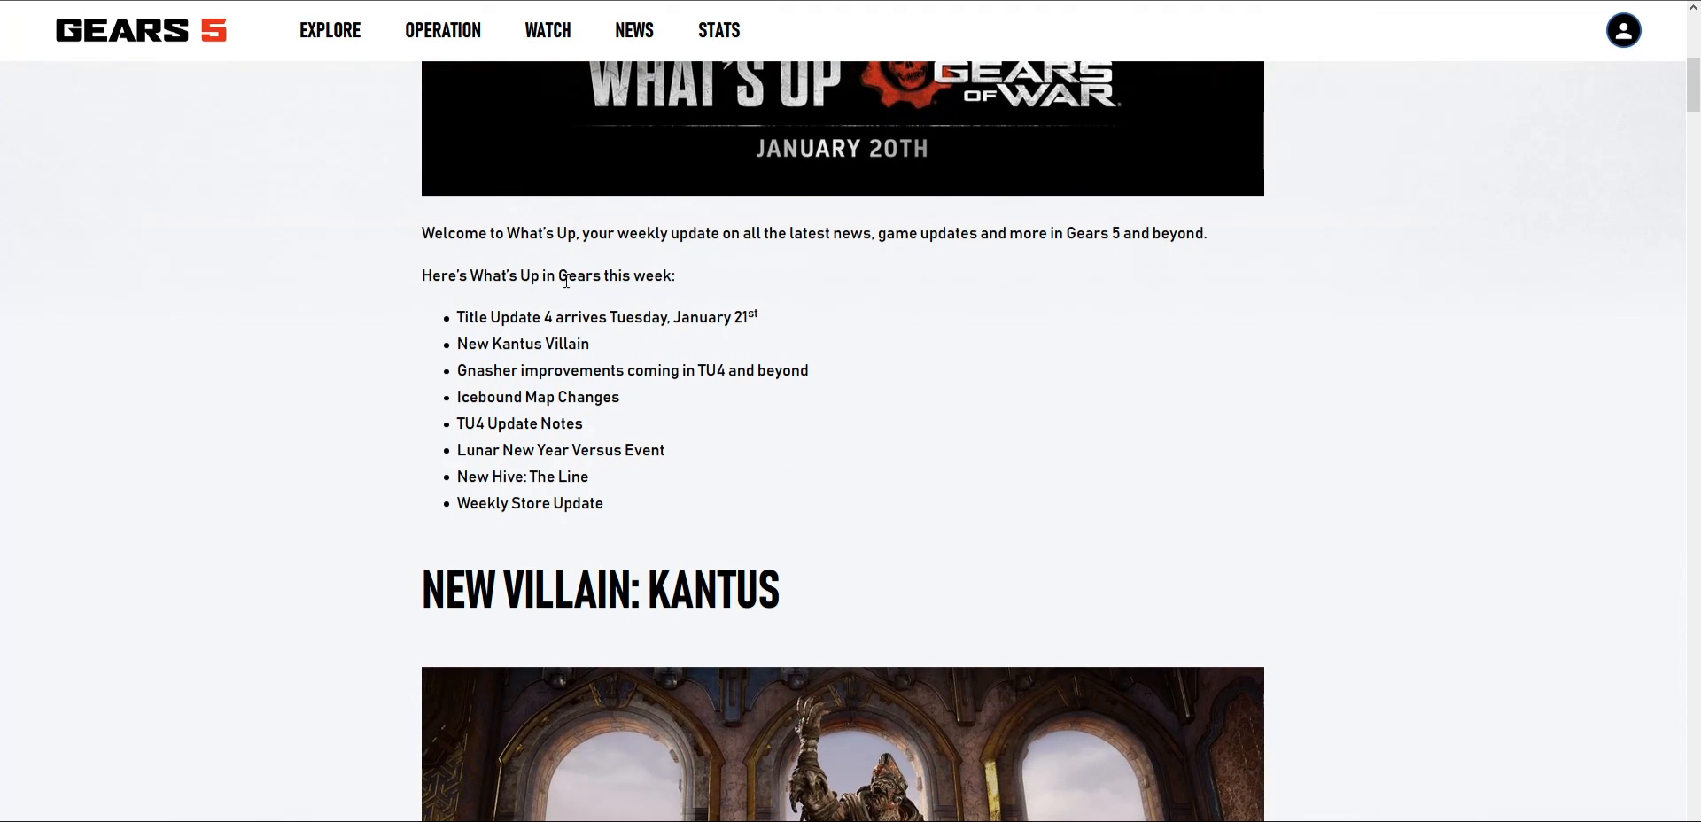
mouse_move(591, 198)
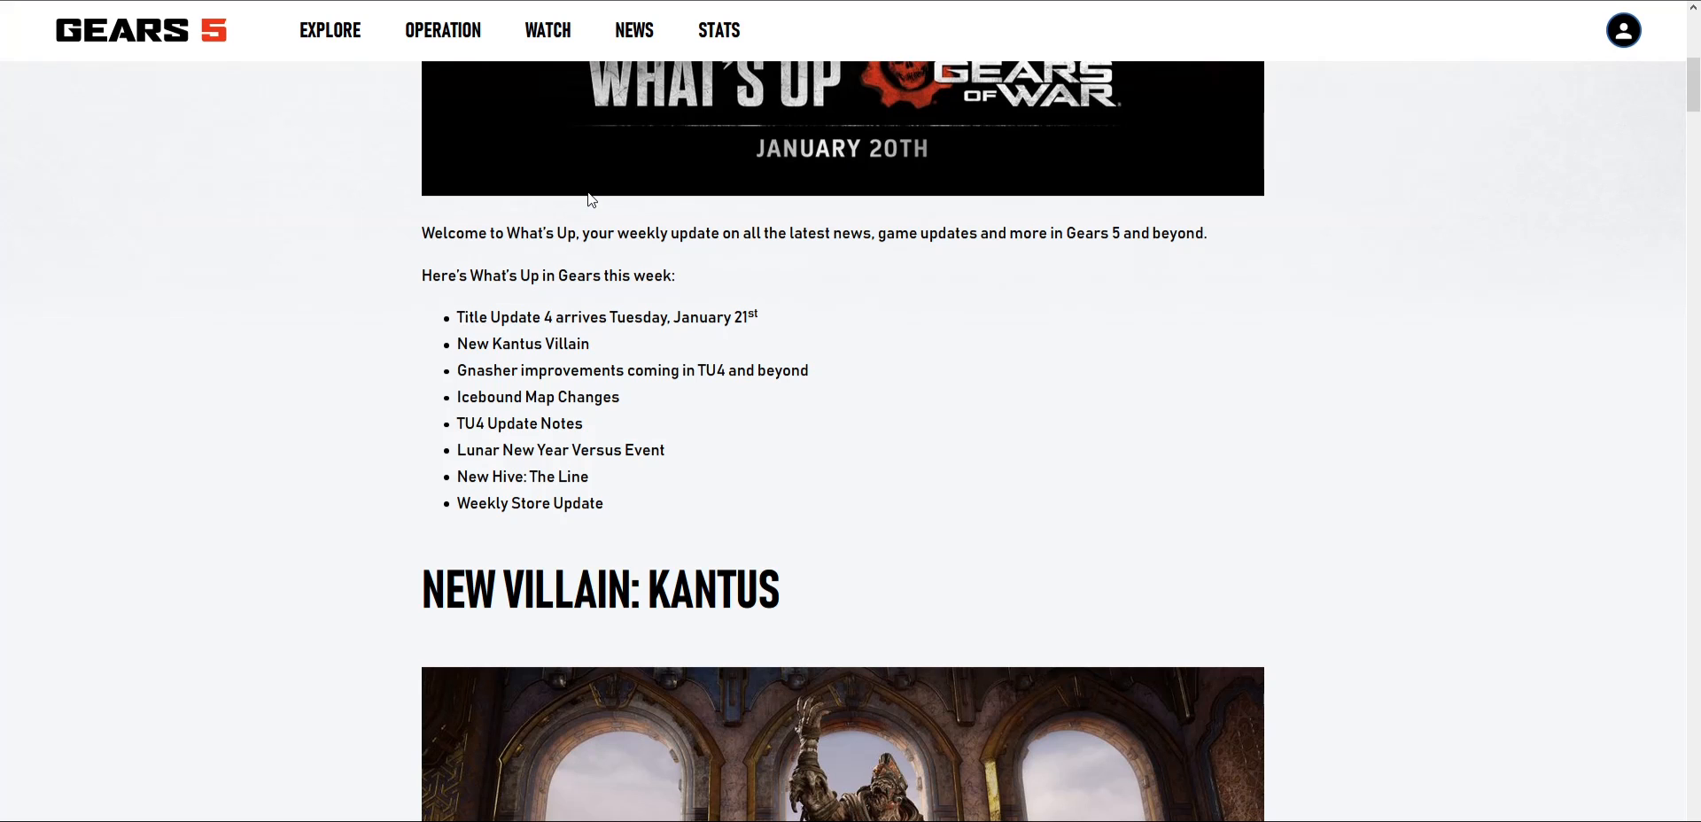
scroll(down, 3)
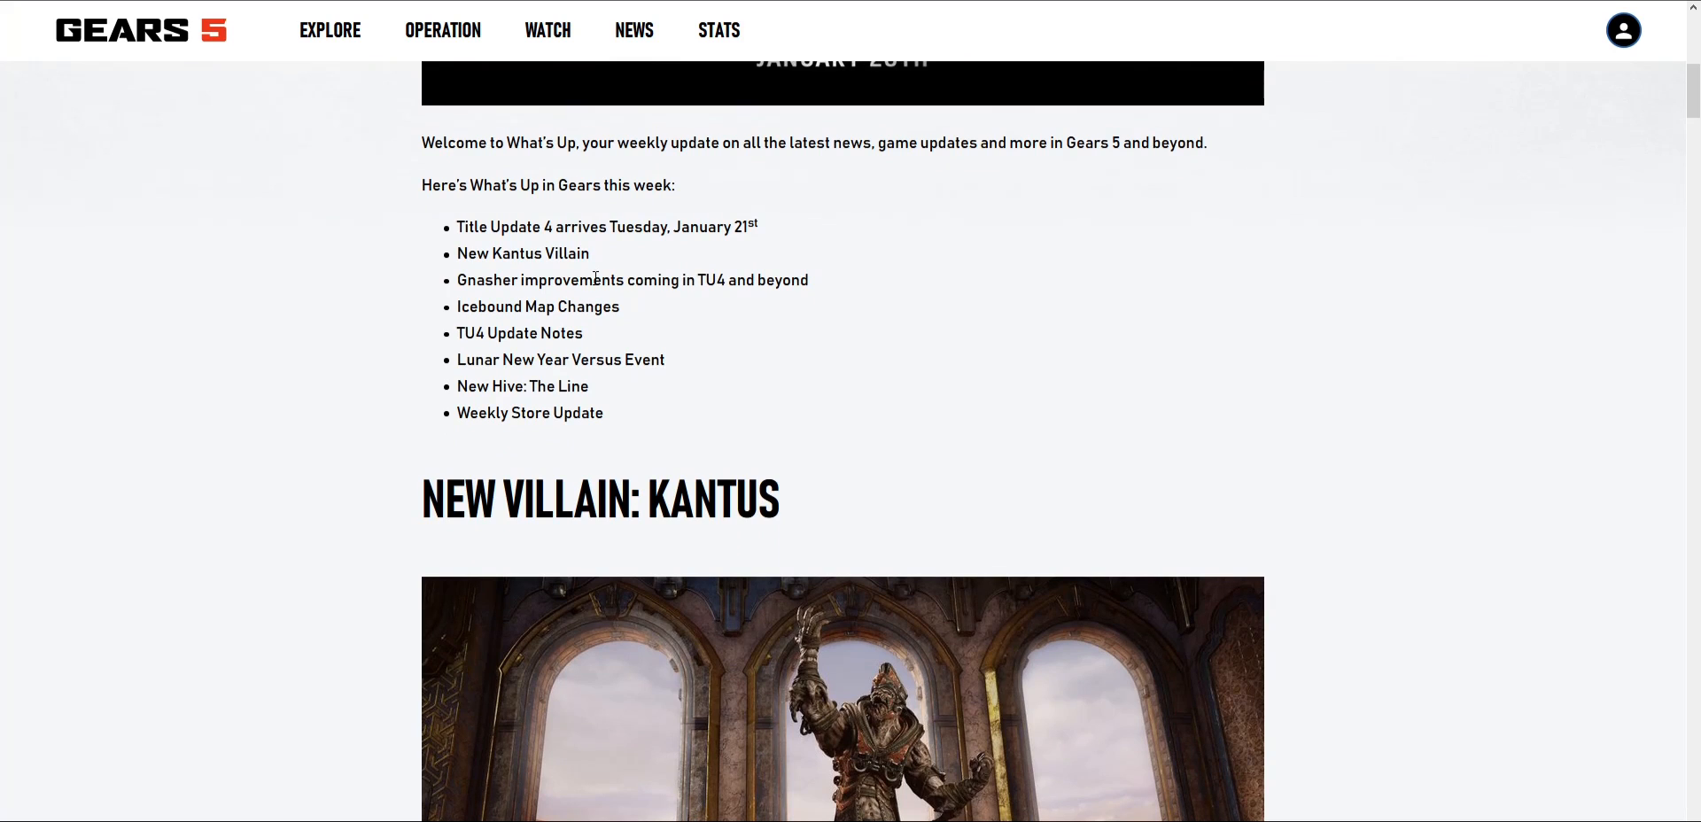
mouse_move(770, 276)
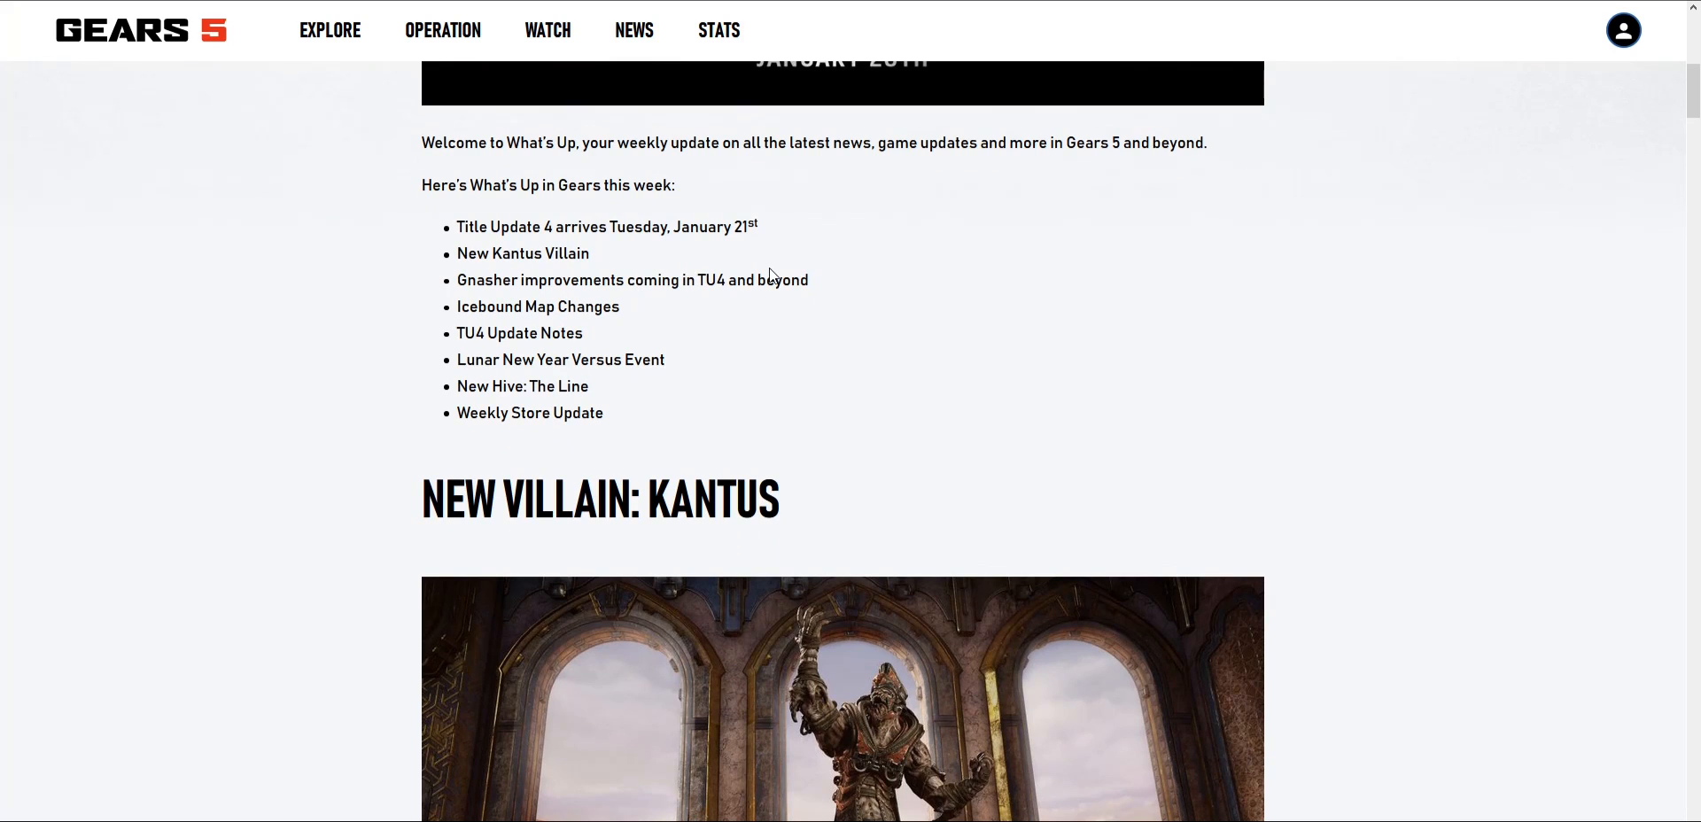
scroll(down, 3)
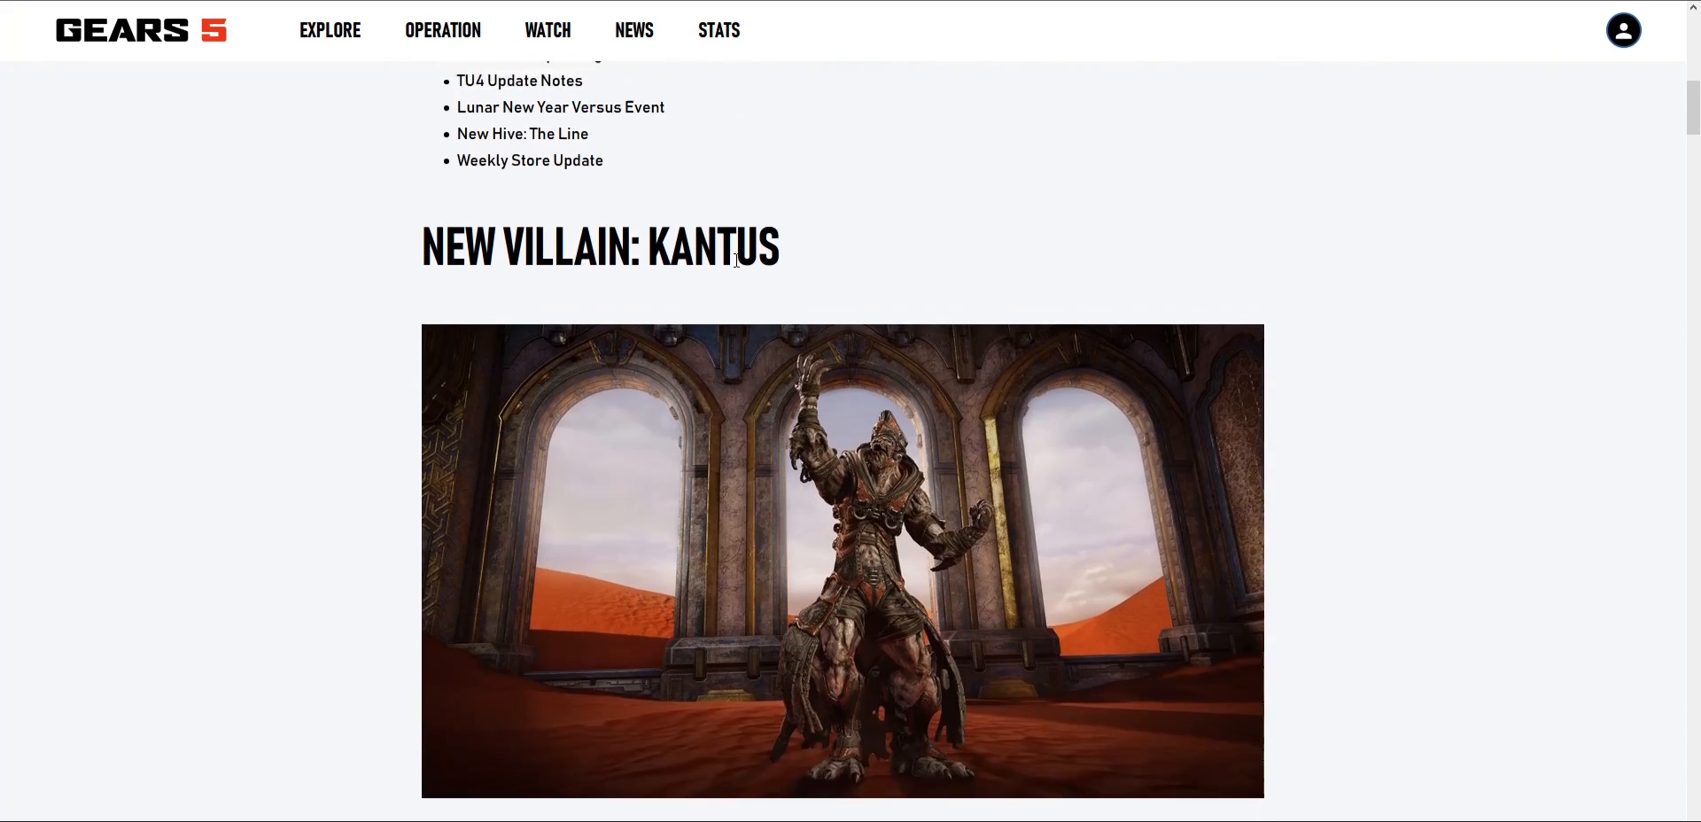
scroll(up, 3)
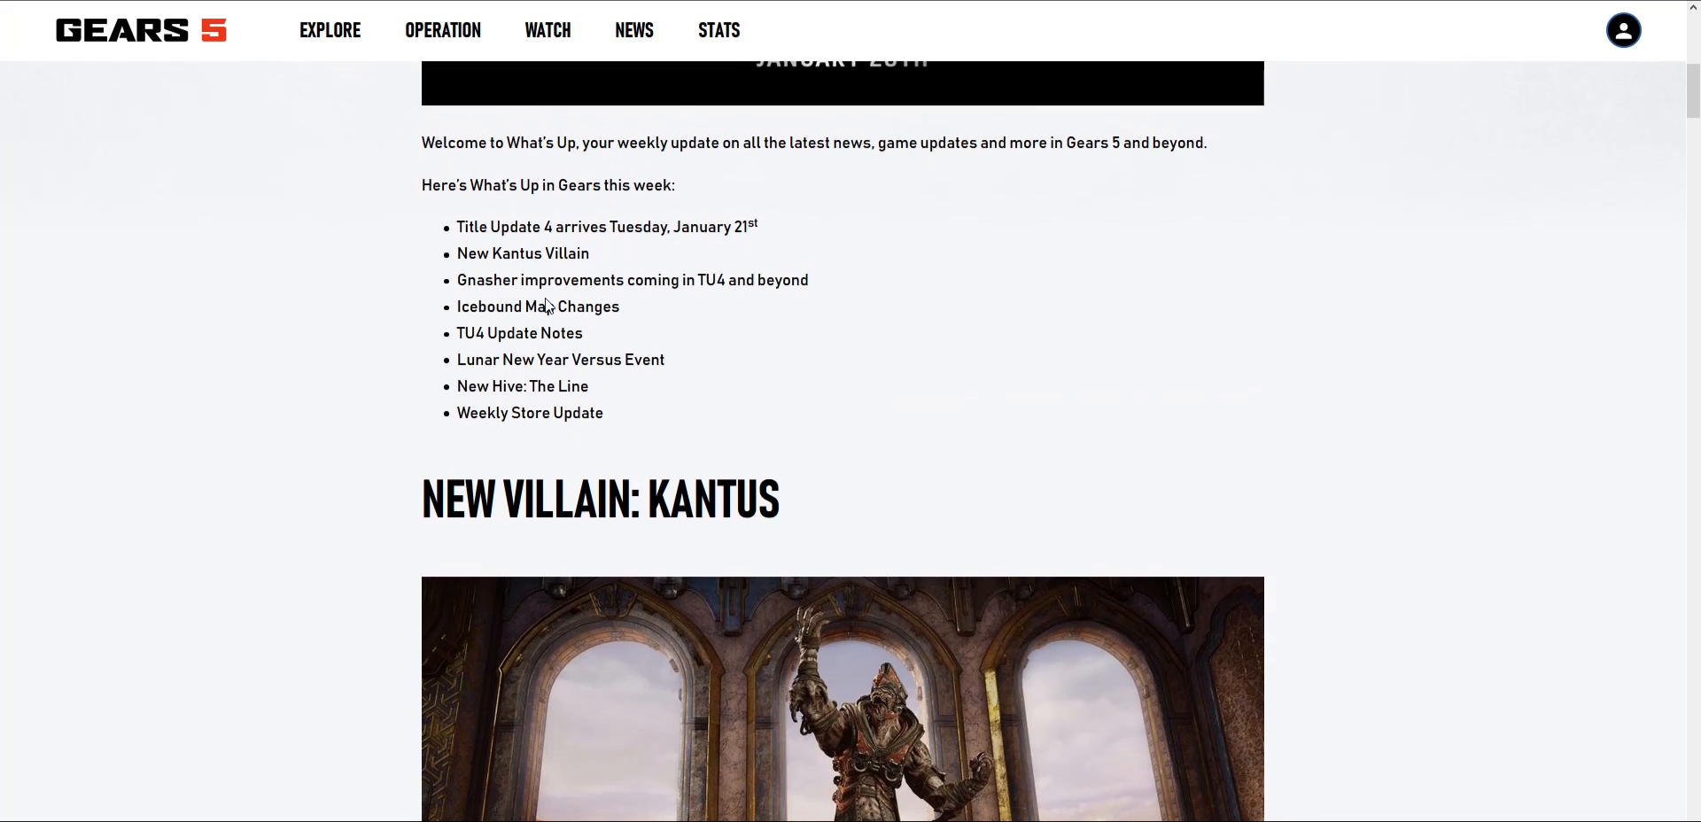
mouse_move(513, 306)
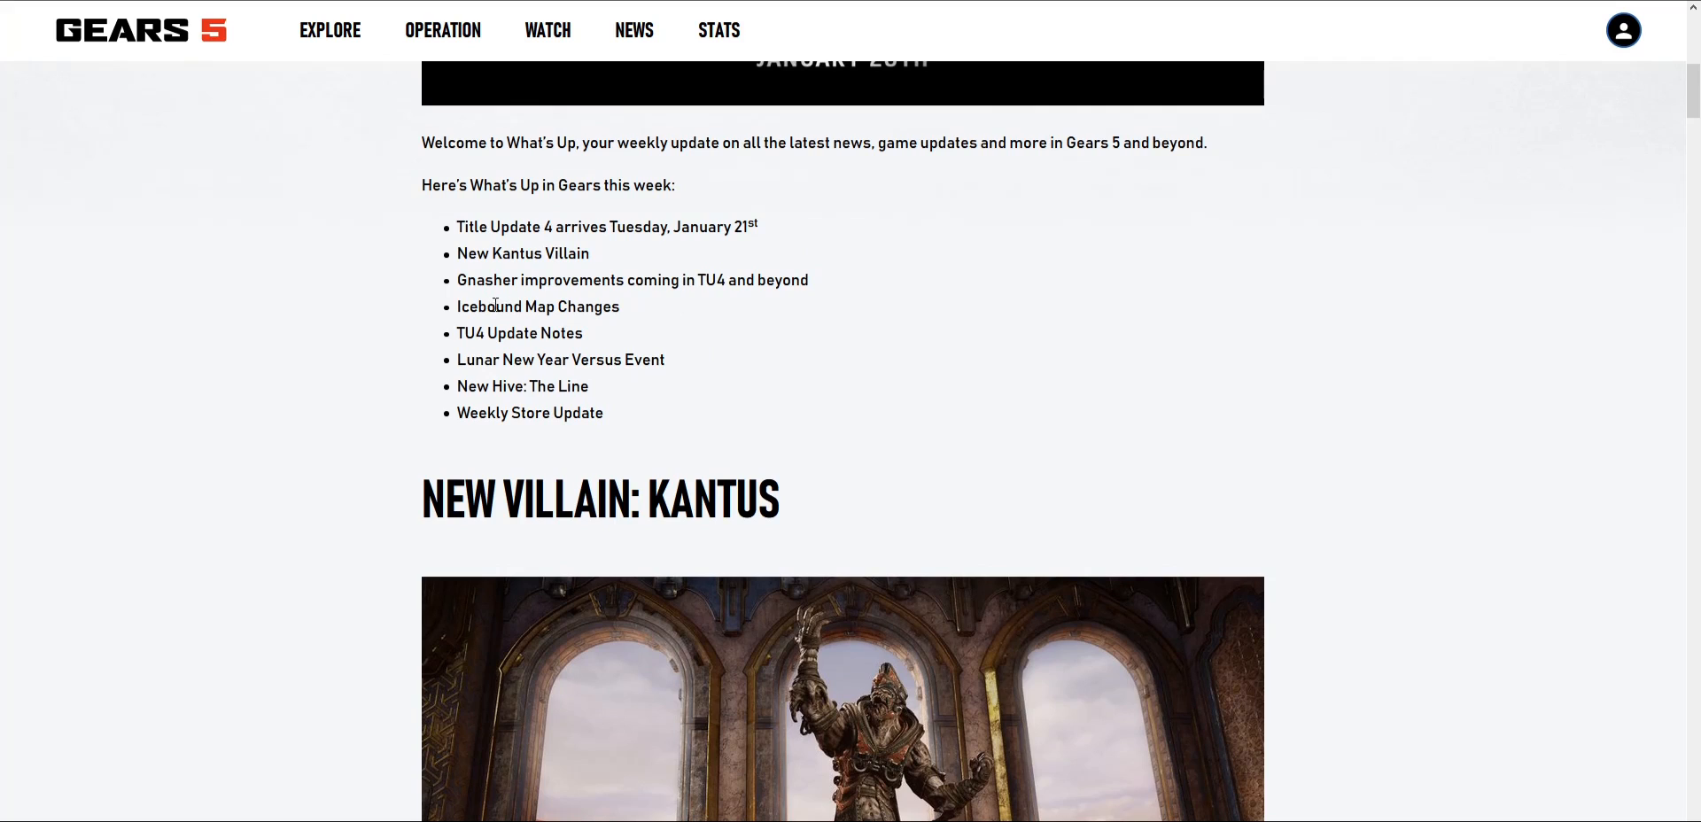
mouse_move(480, 298)
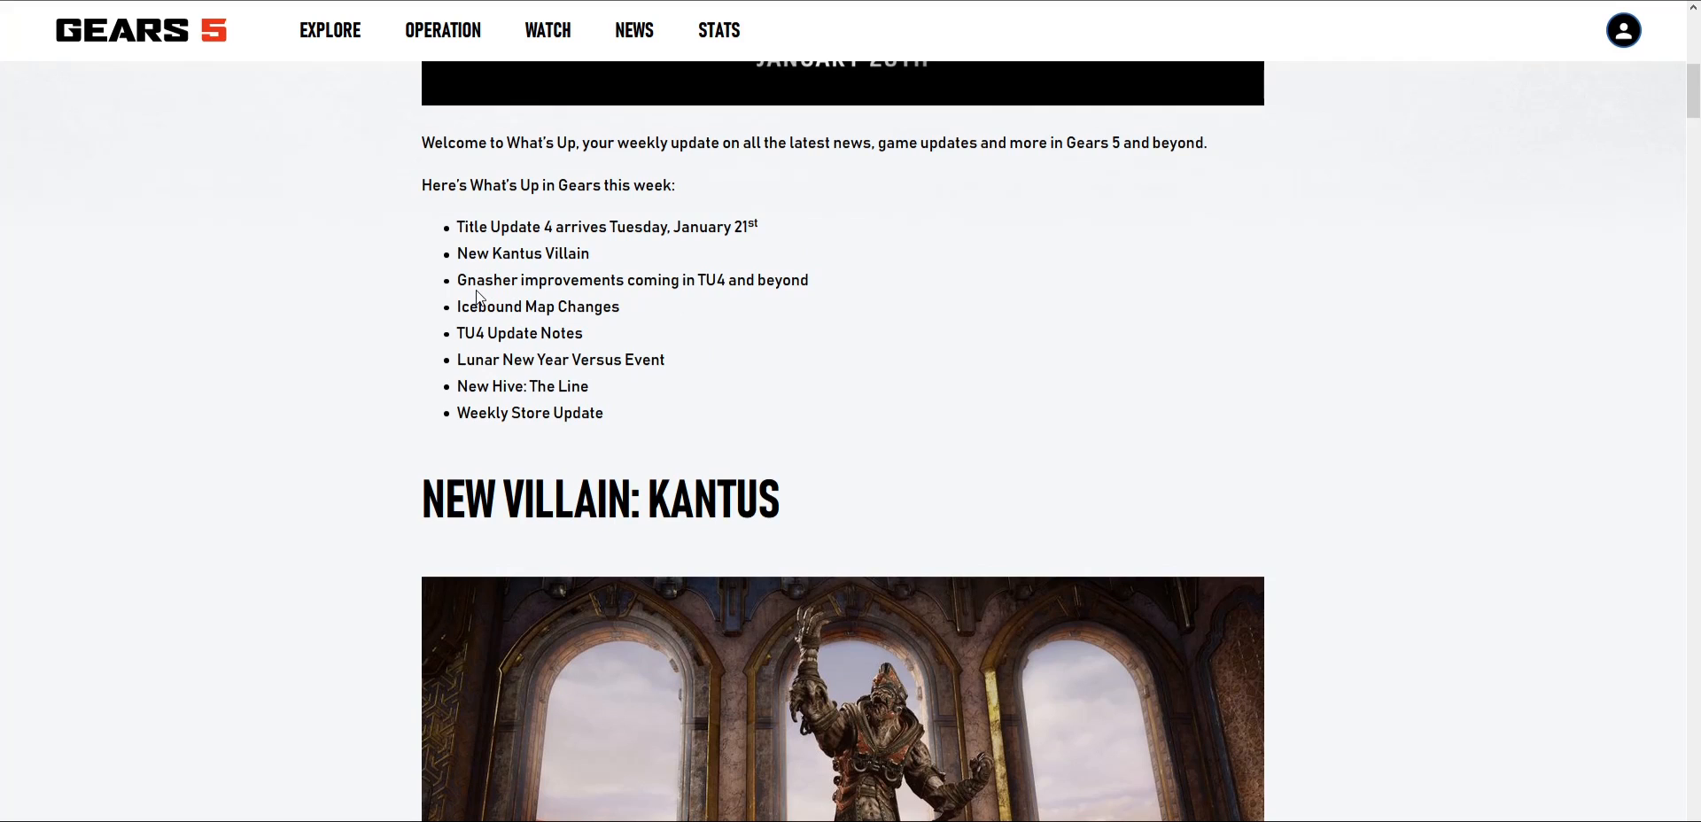
mouse_move(496, 332)
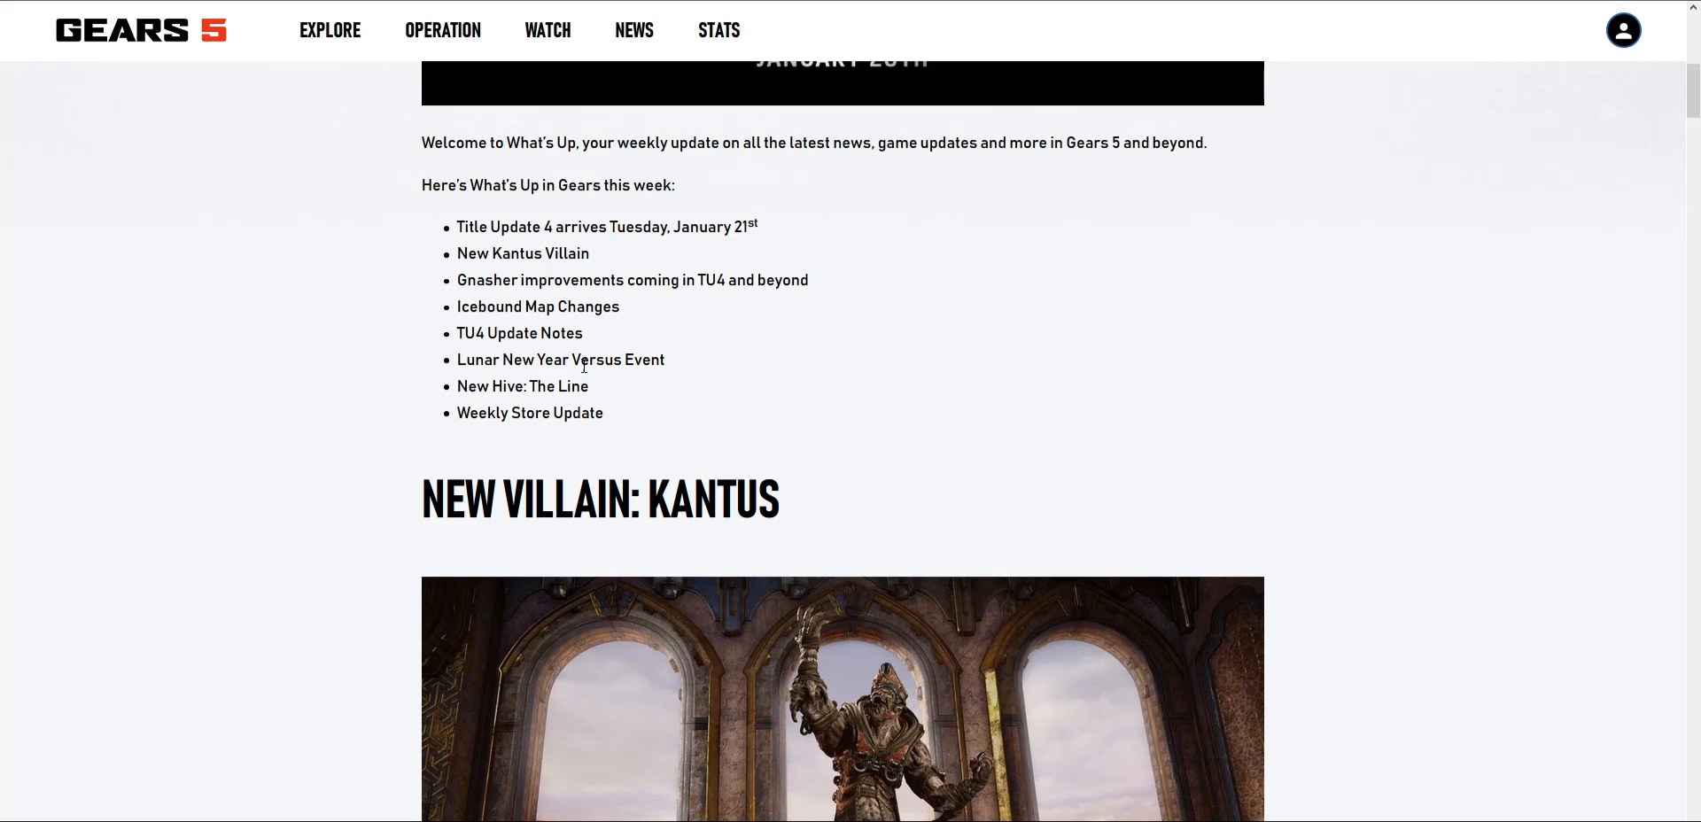
mouse_move(484, 387)
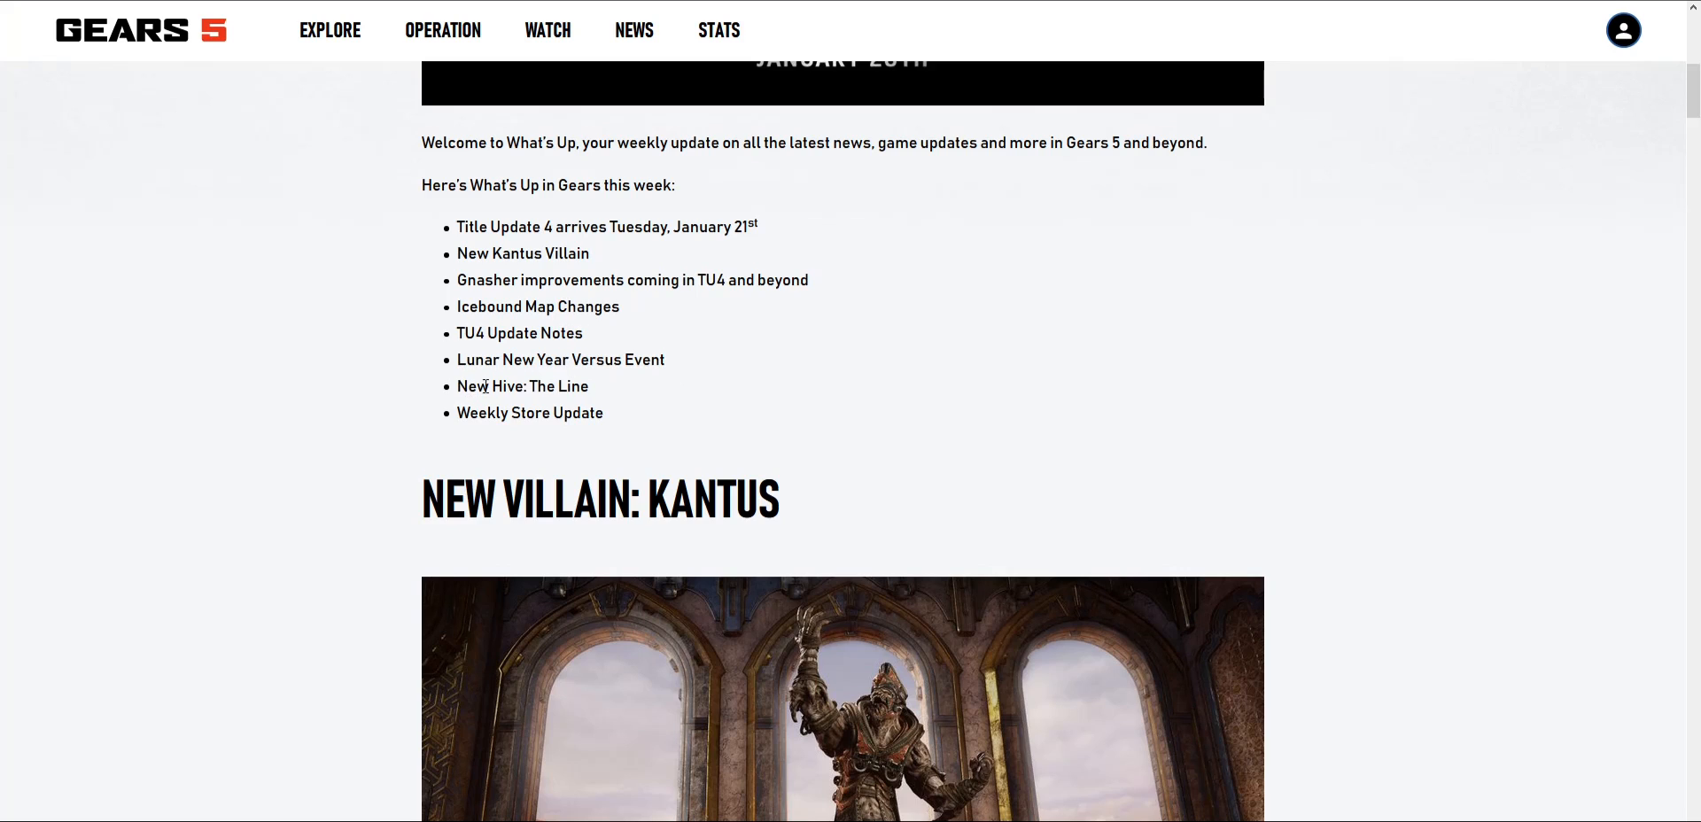
scroll(down, 3)
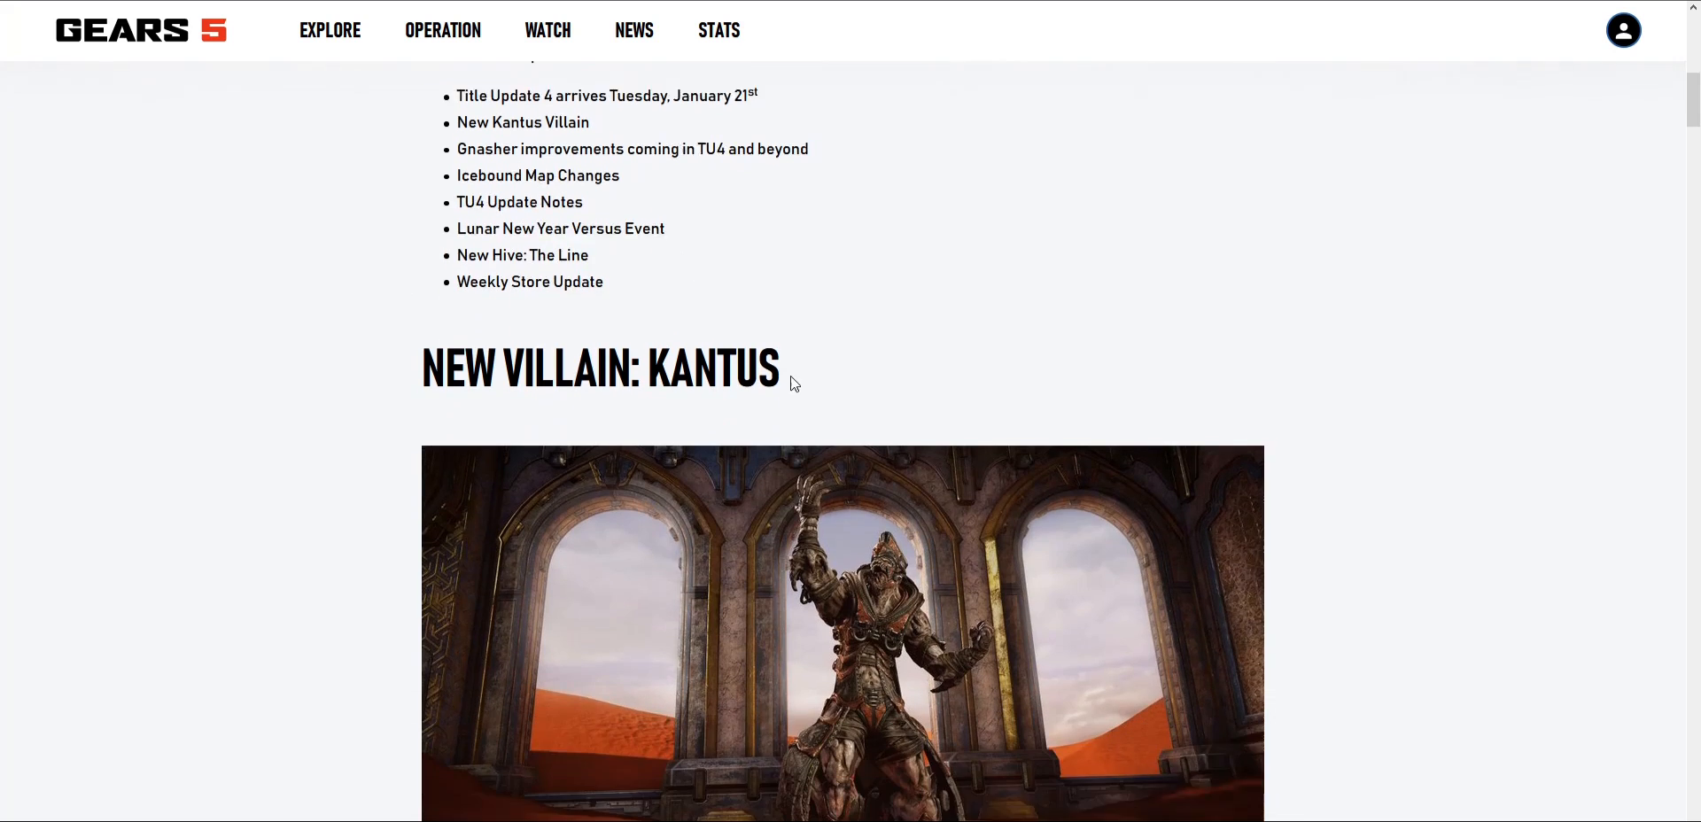
scroll(up, 3)
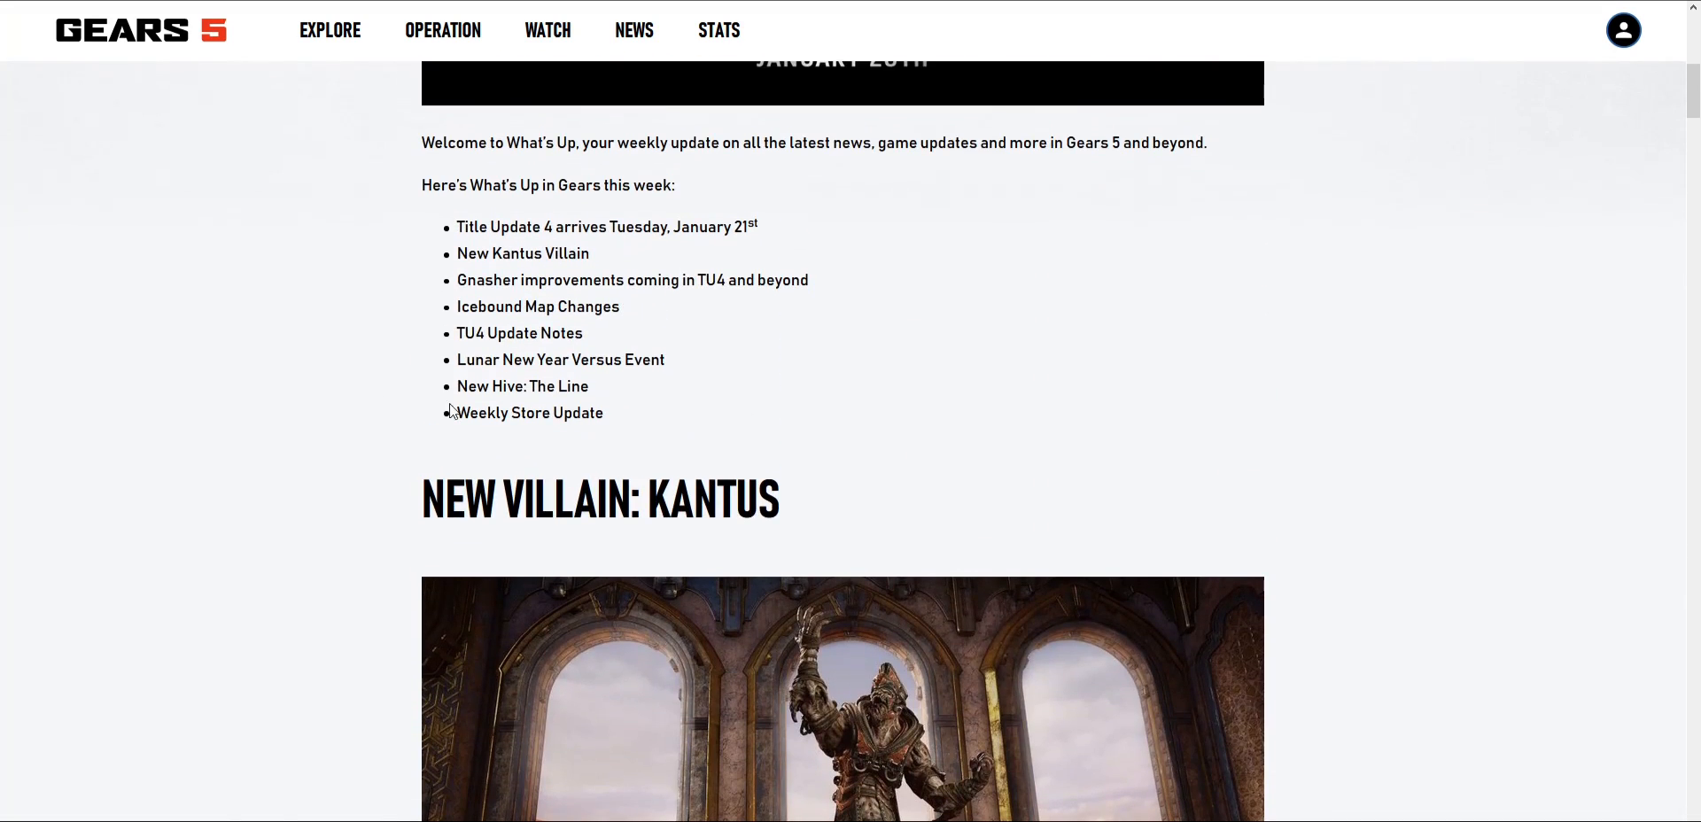
mouse_move(503, 406)
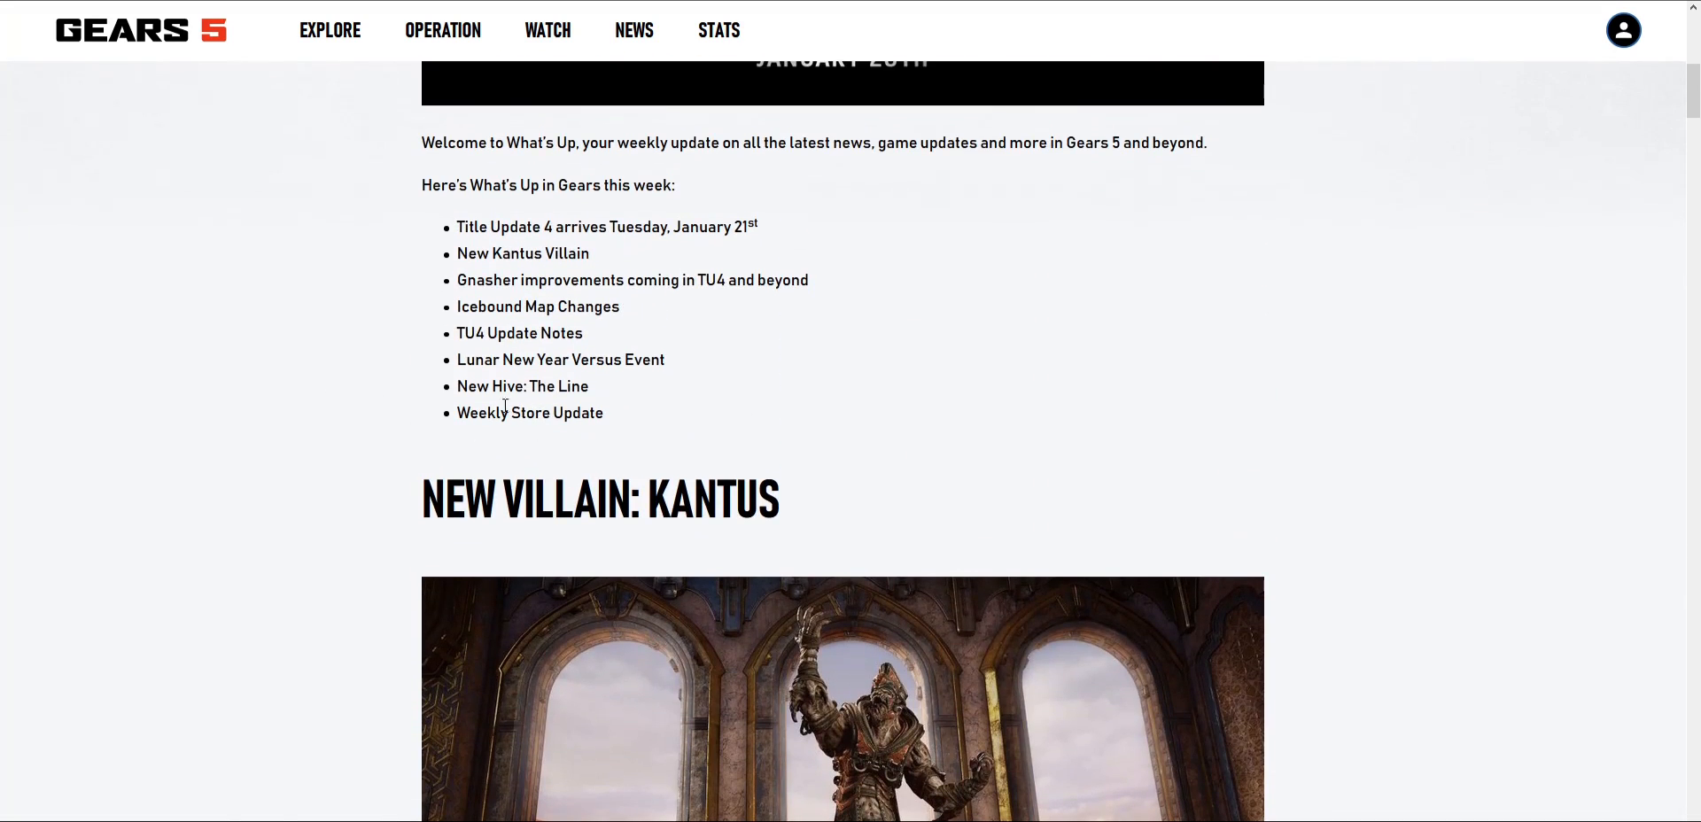
Step: Scroll through Character Release Schedule down to Gnasher Improvements and the Icebound Map Updates heading
scroll(down, 3)
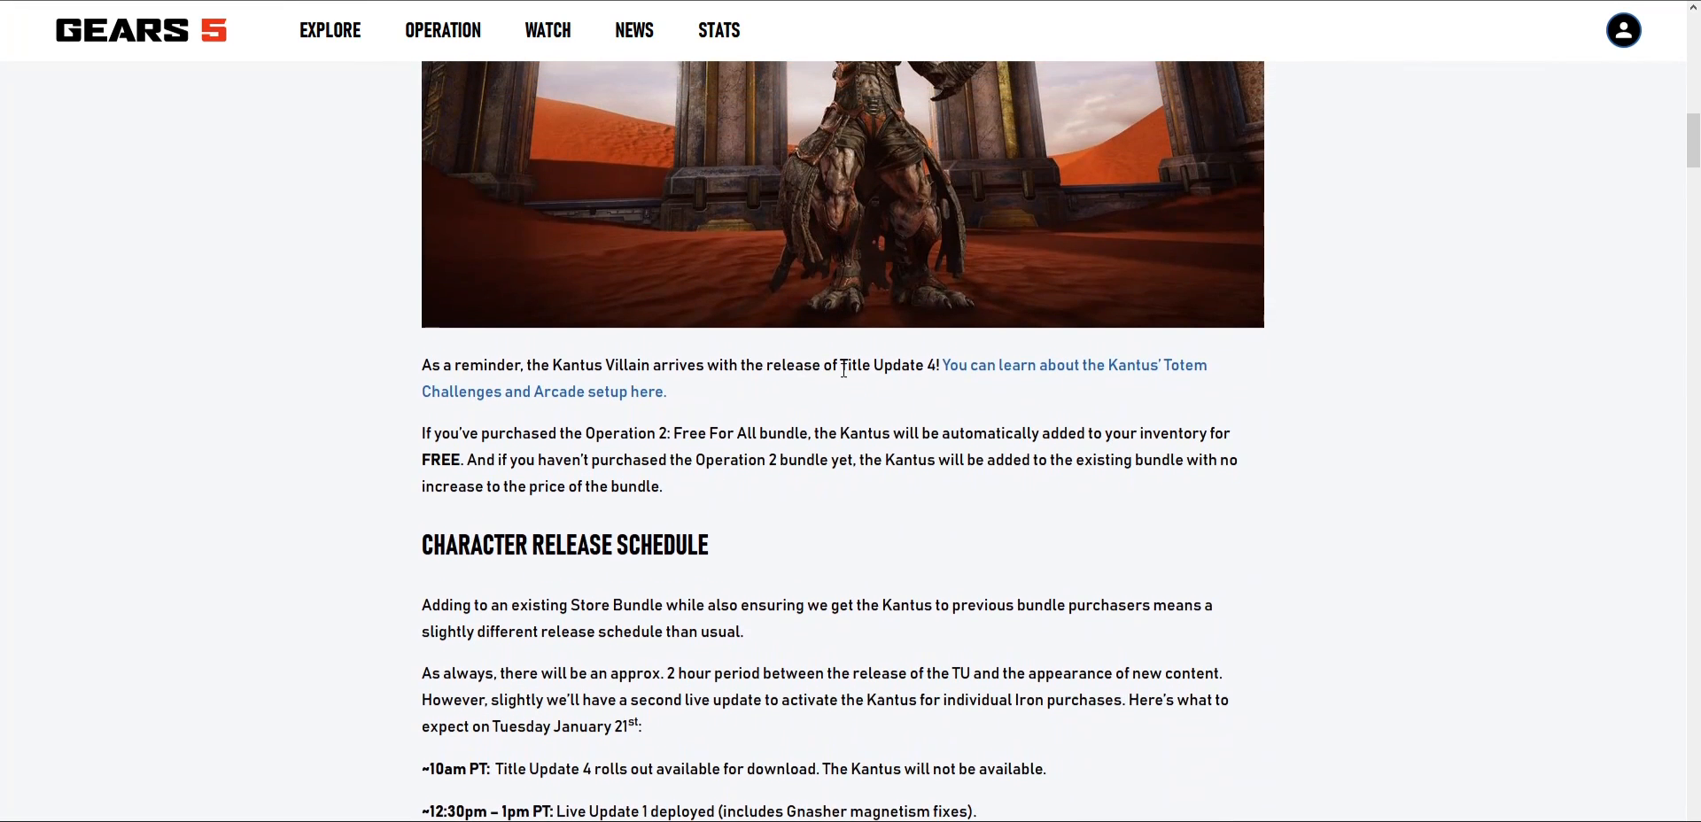
scroll(down, 3)
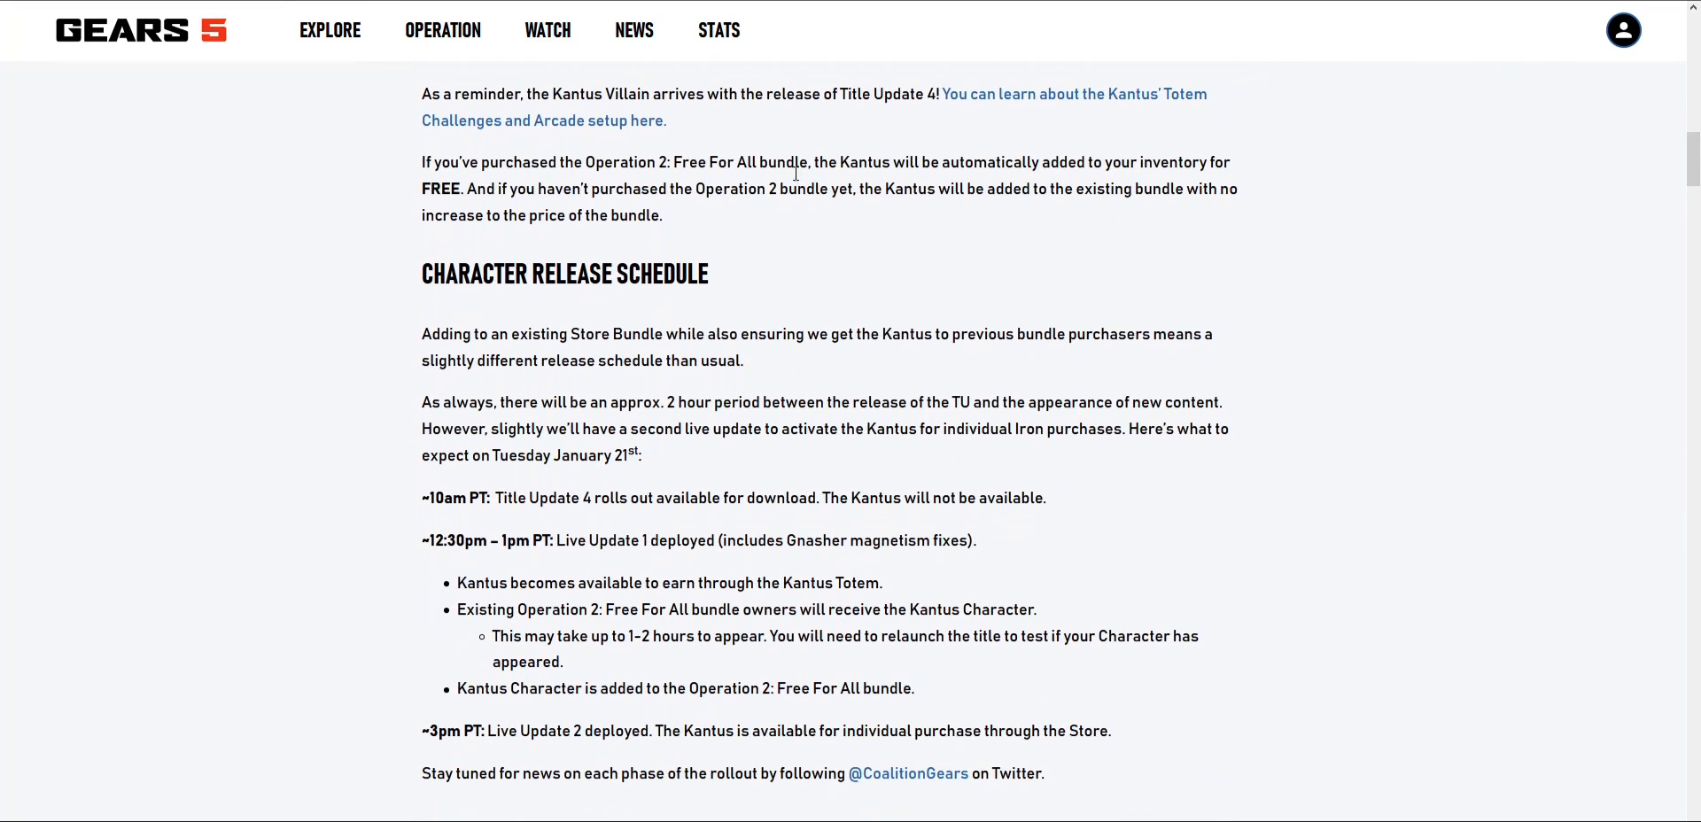
scroll(down, 3)
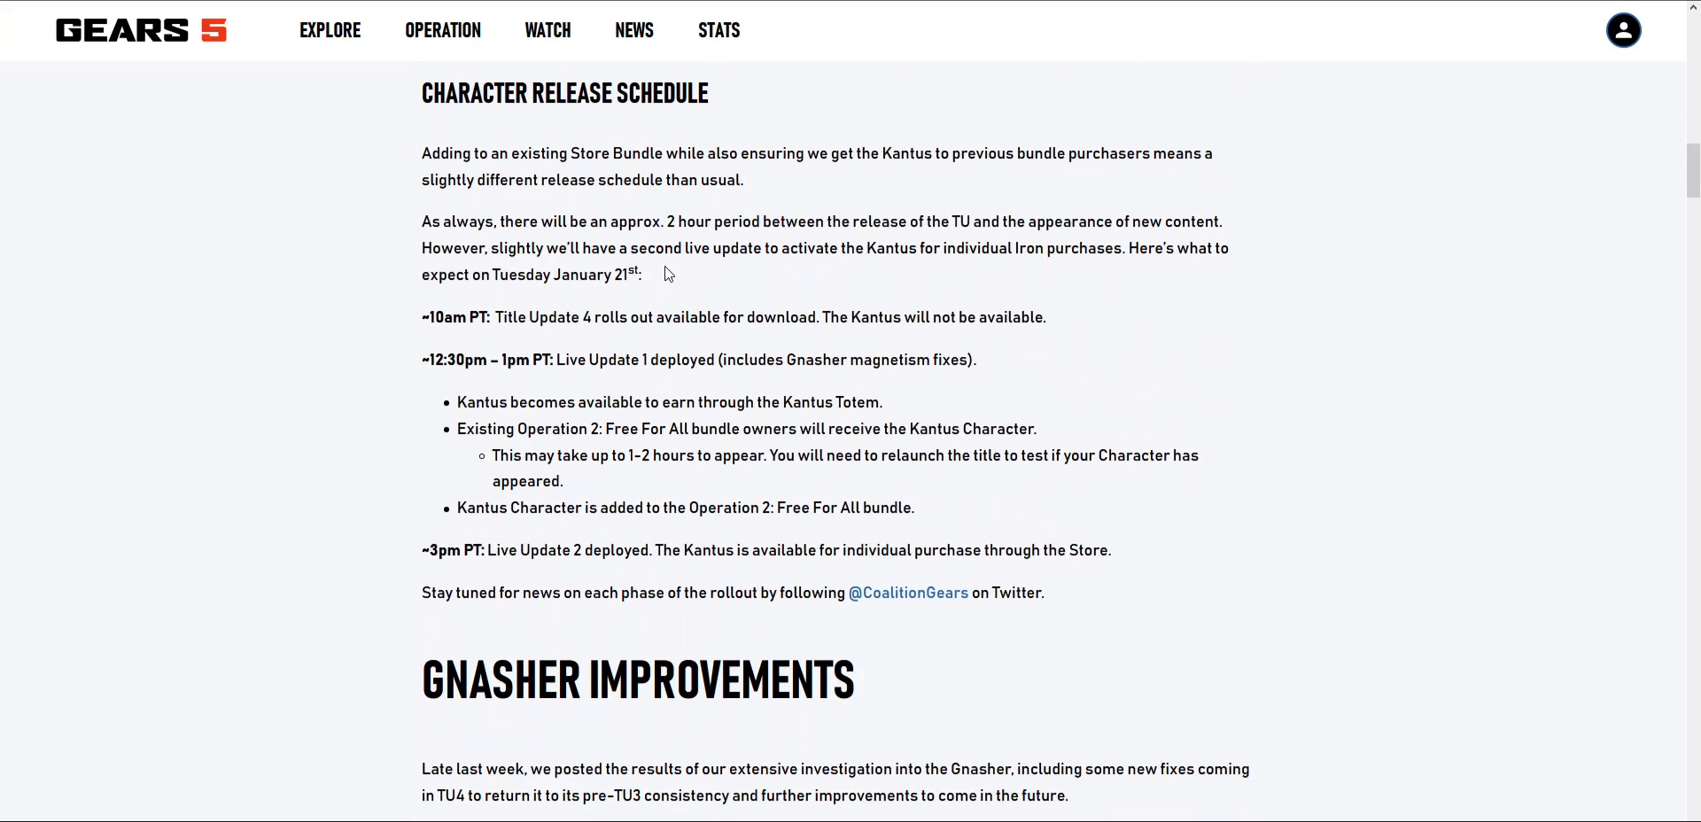
mouse_move(565, 145)
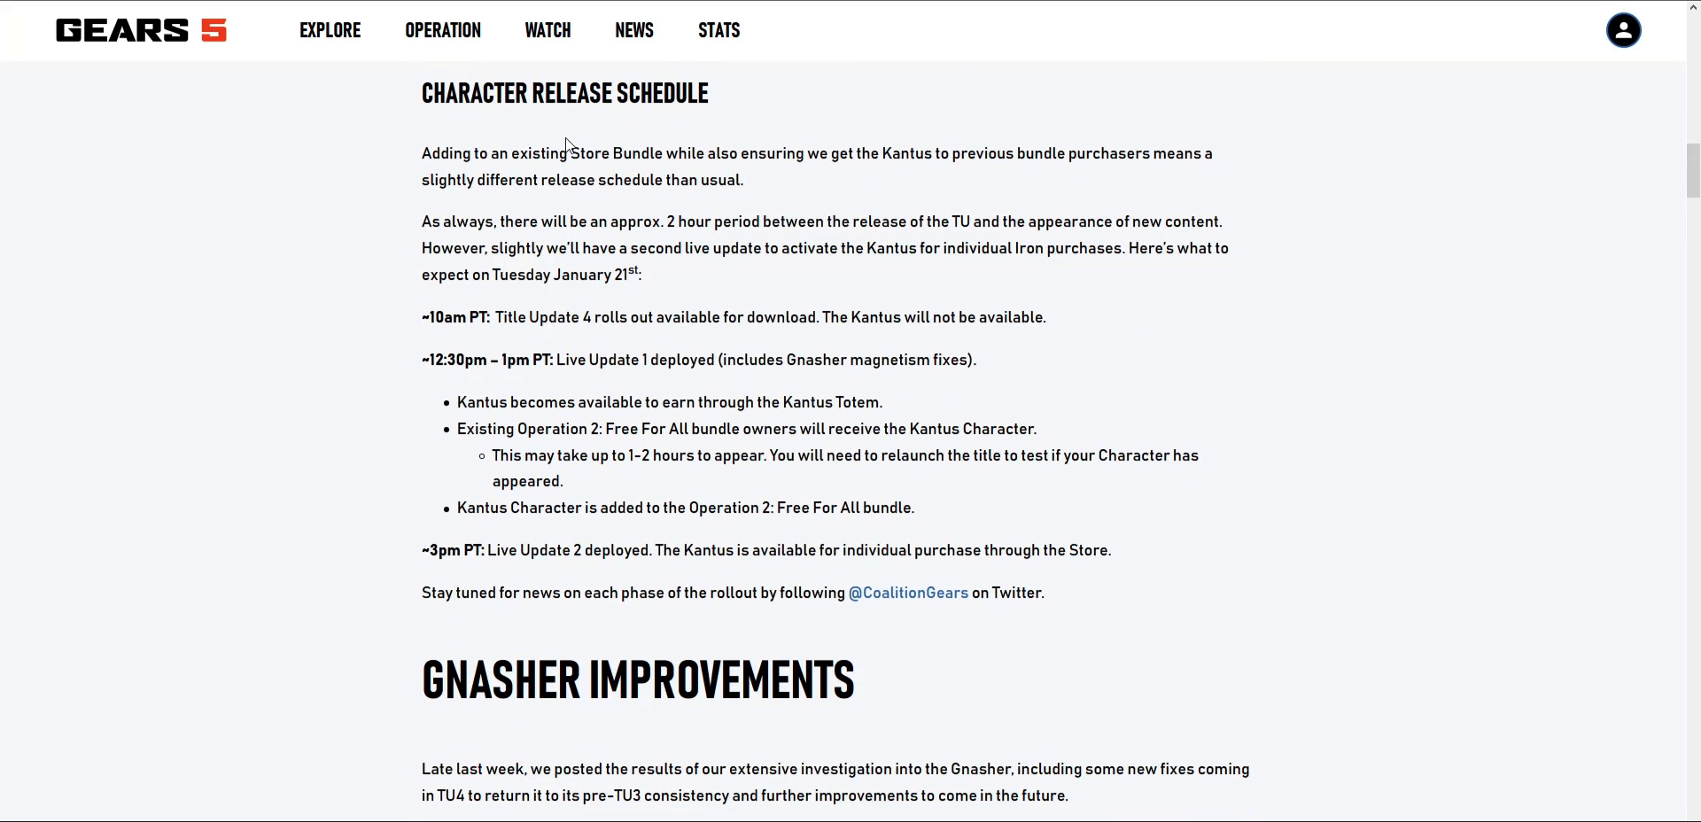
mouse_move(402, 311)
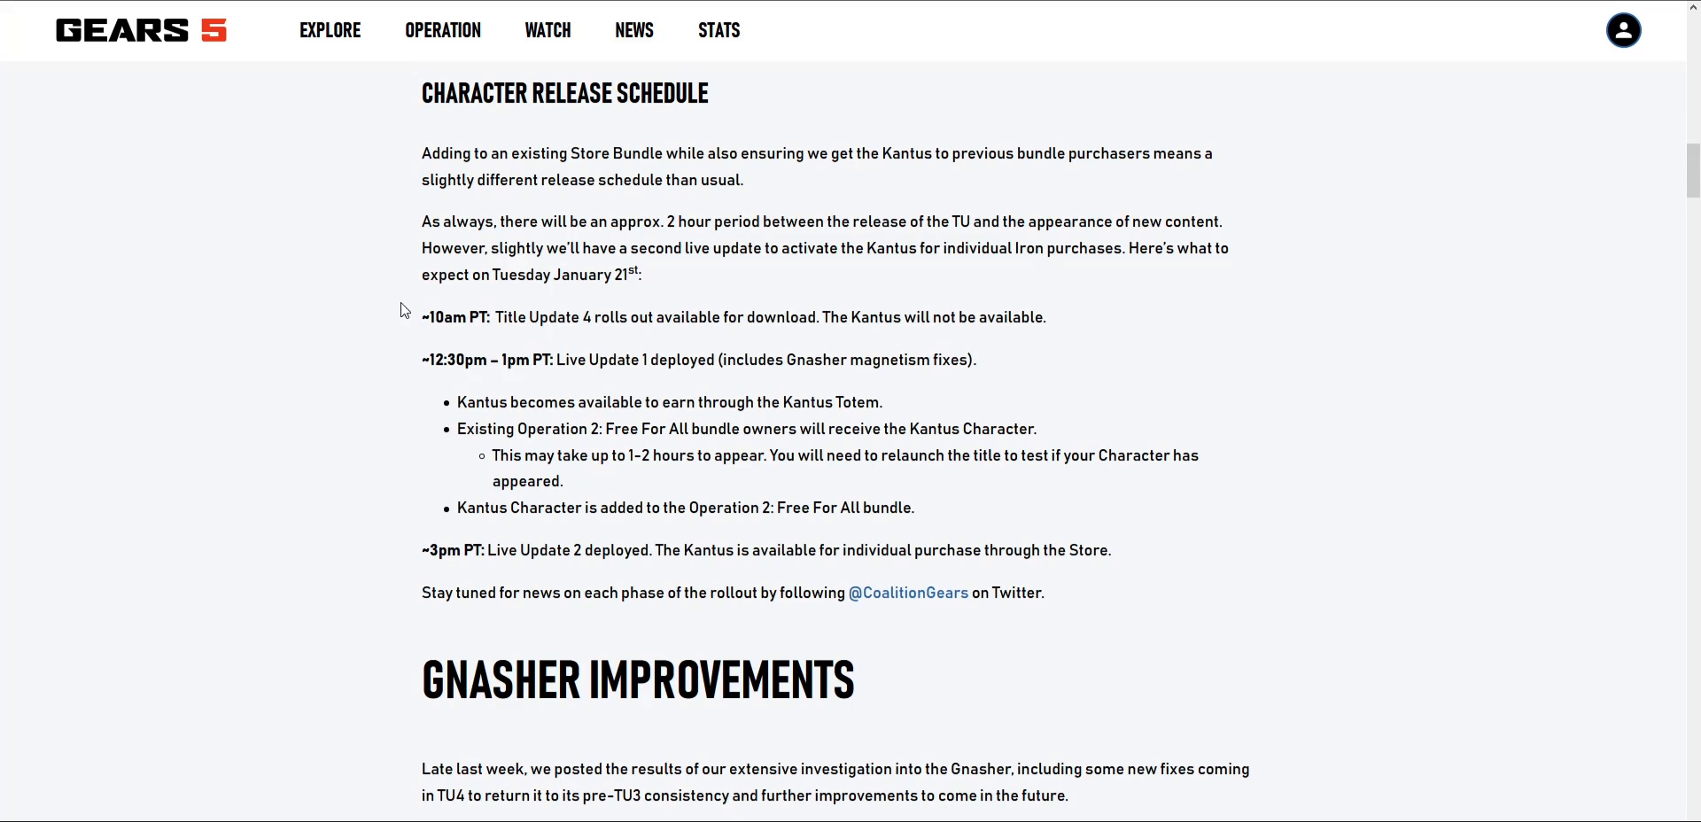
mouse_move(569, 509)
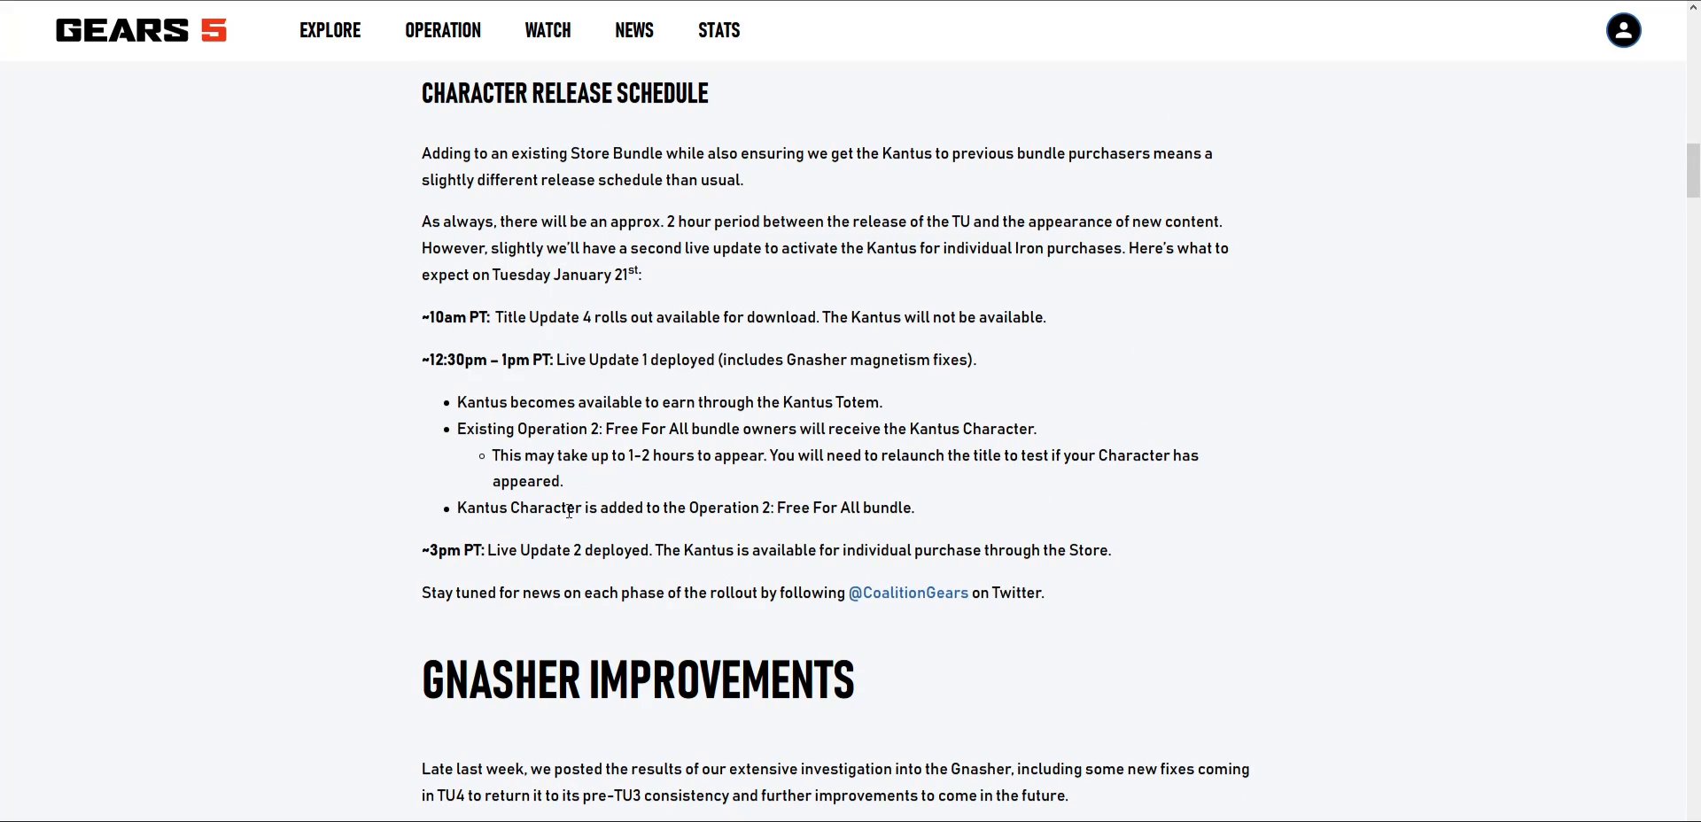
mouse_move(917, 545)
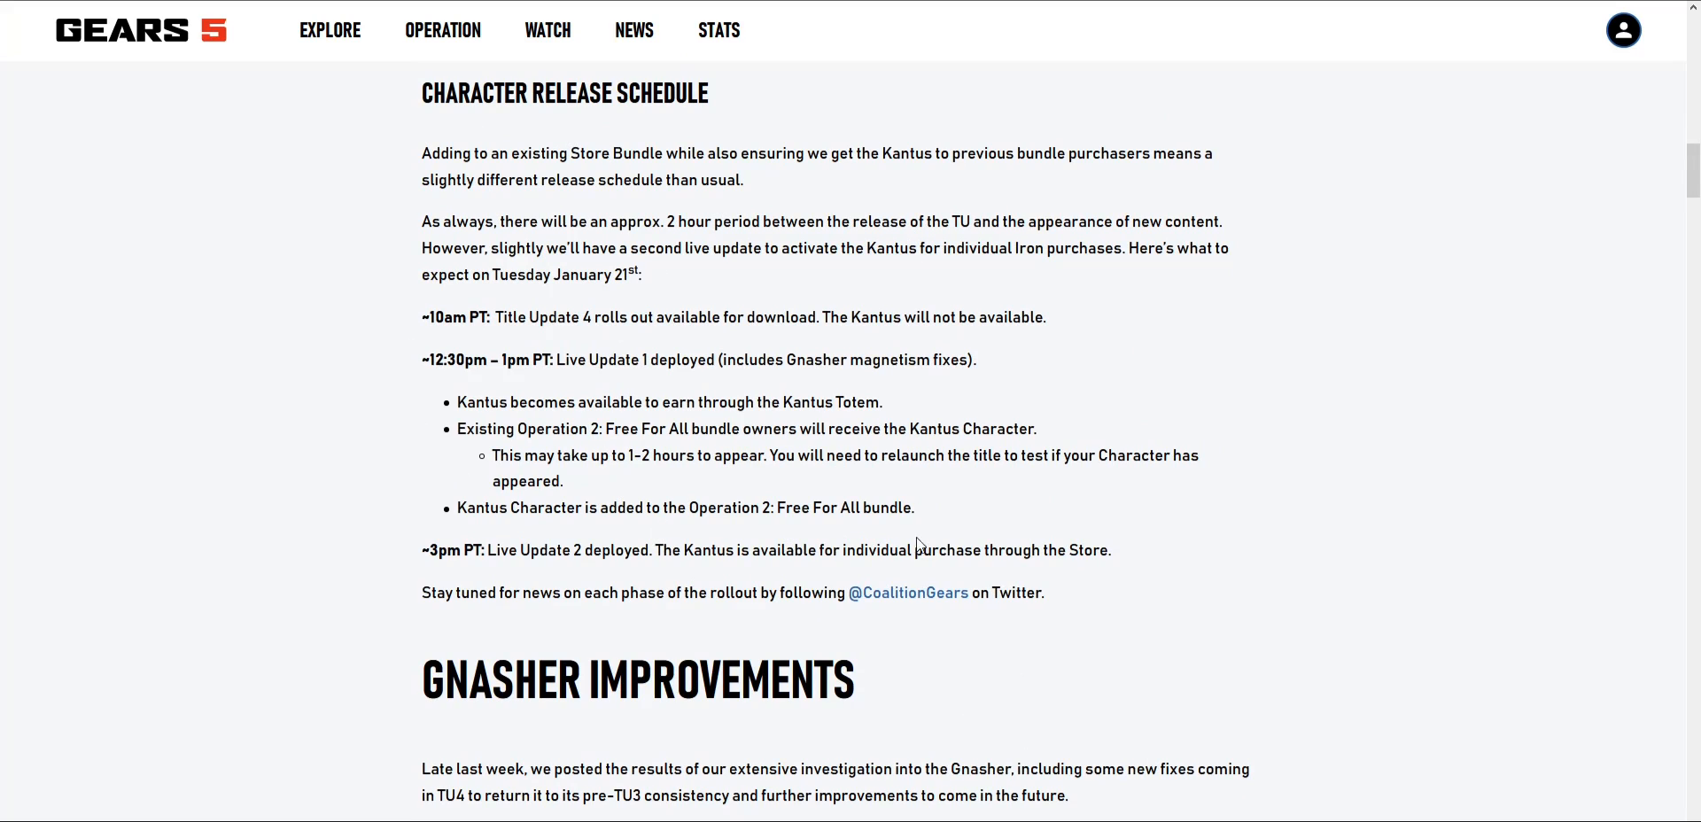
mouse_move(870, 6)
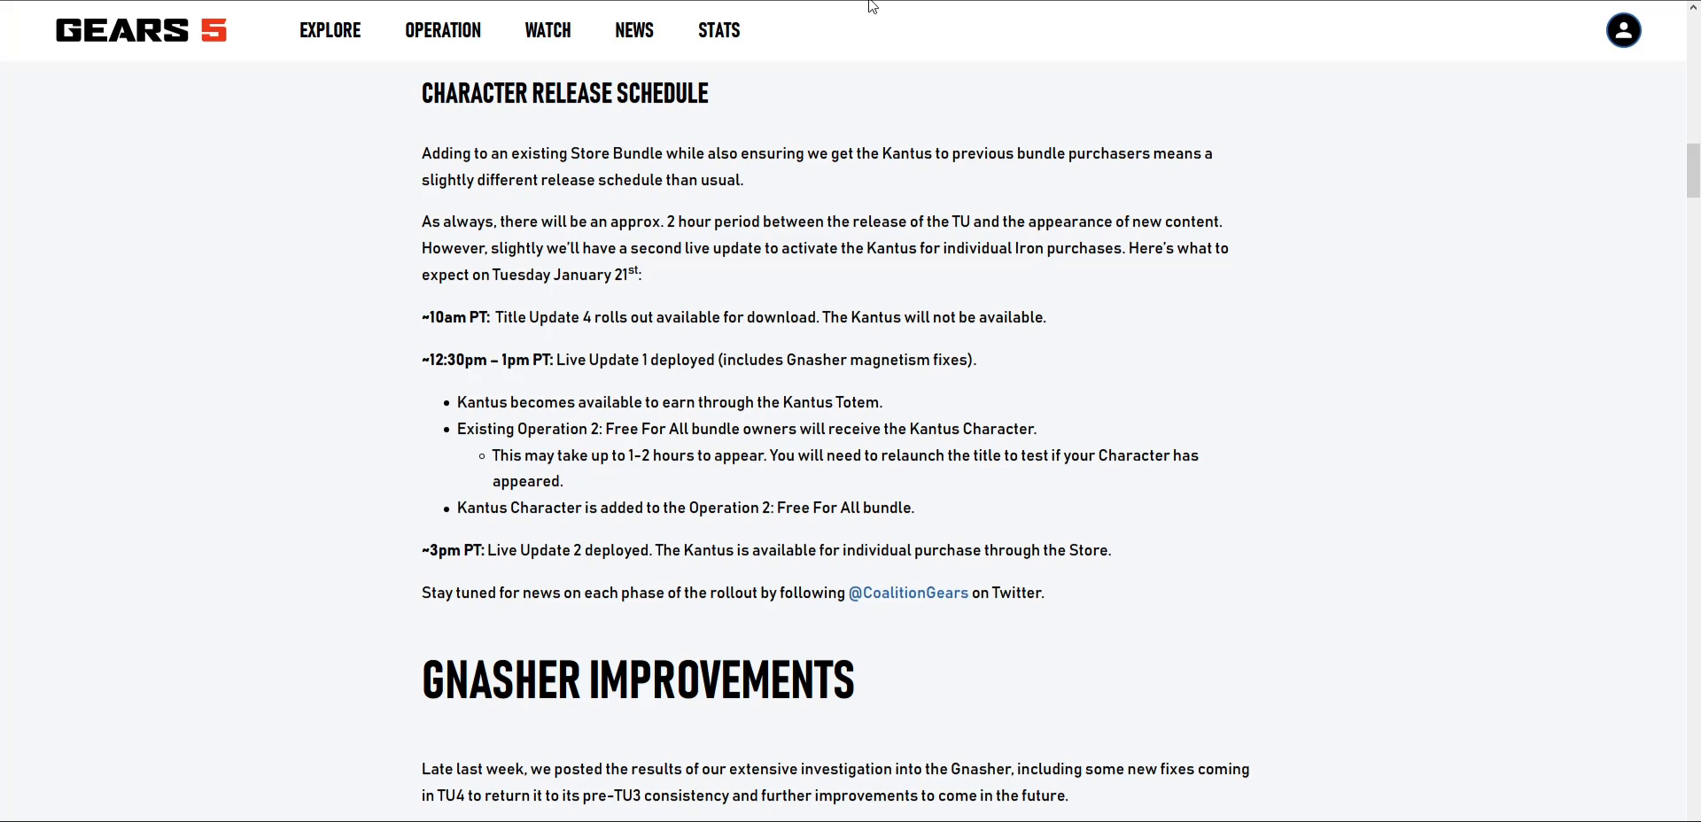
mouse_move(849, 29)
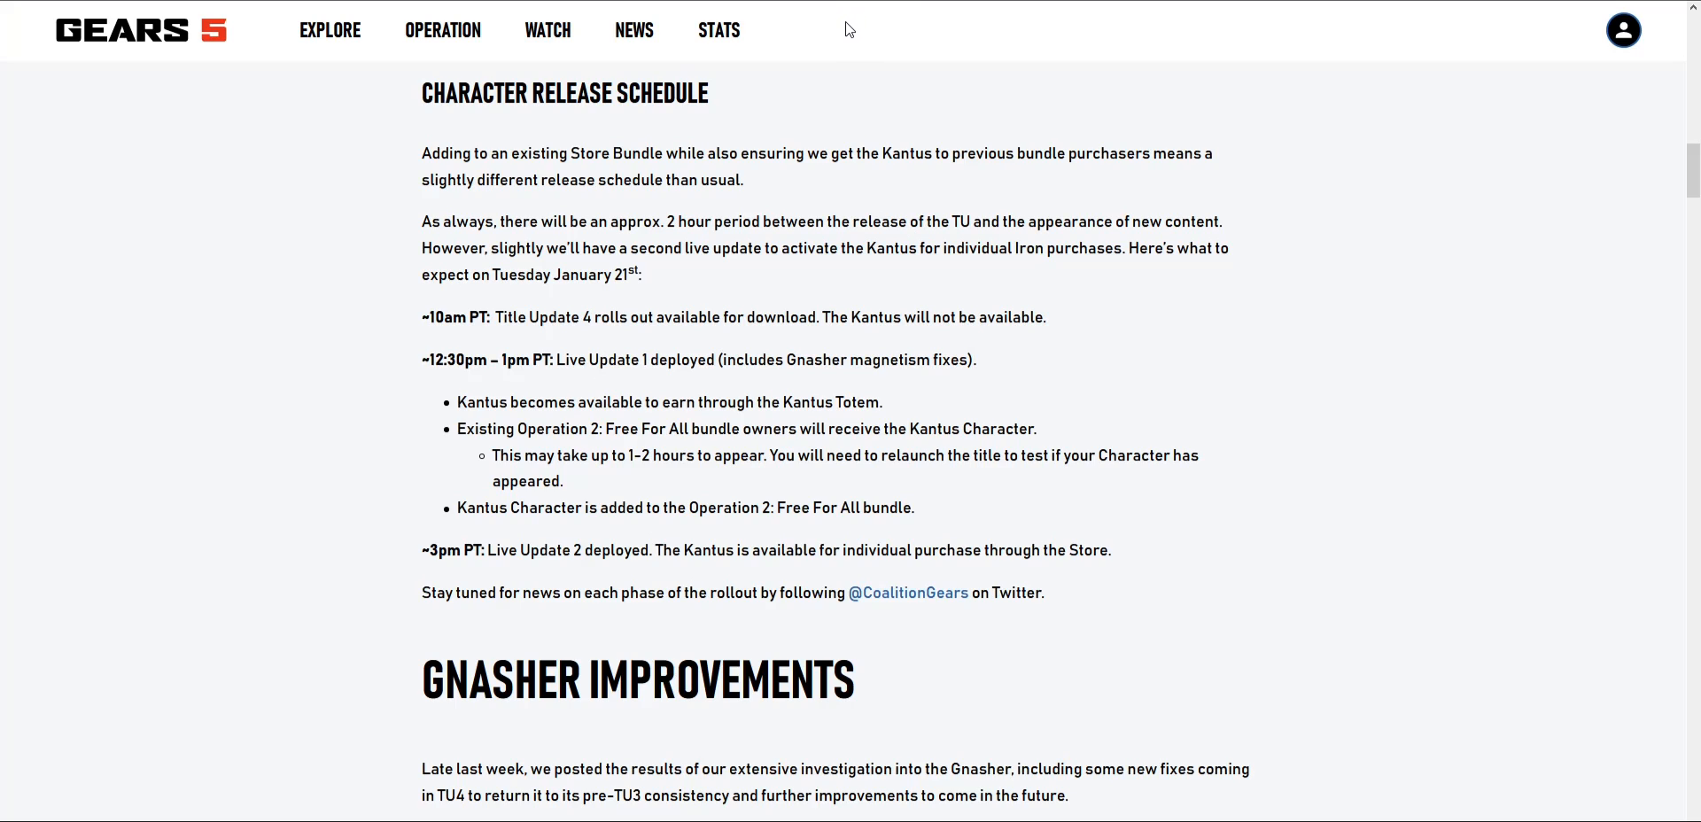
mouse_move(518, 463)
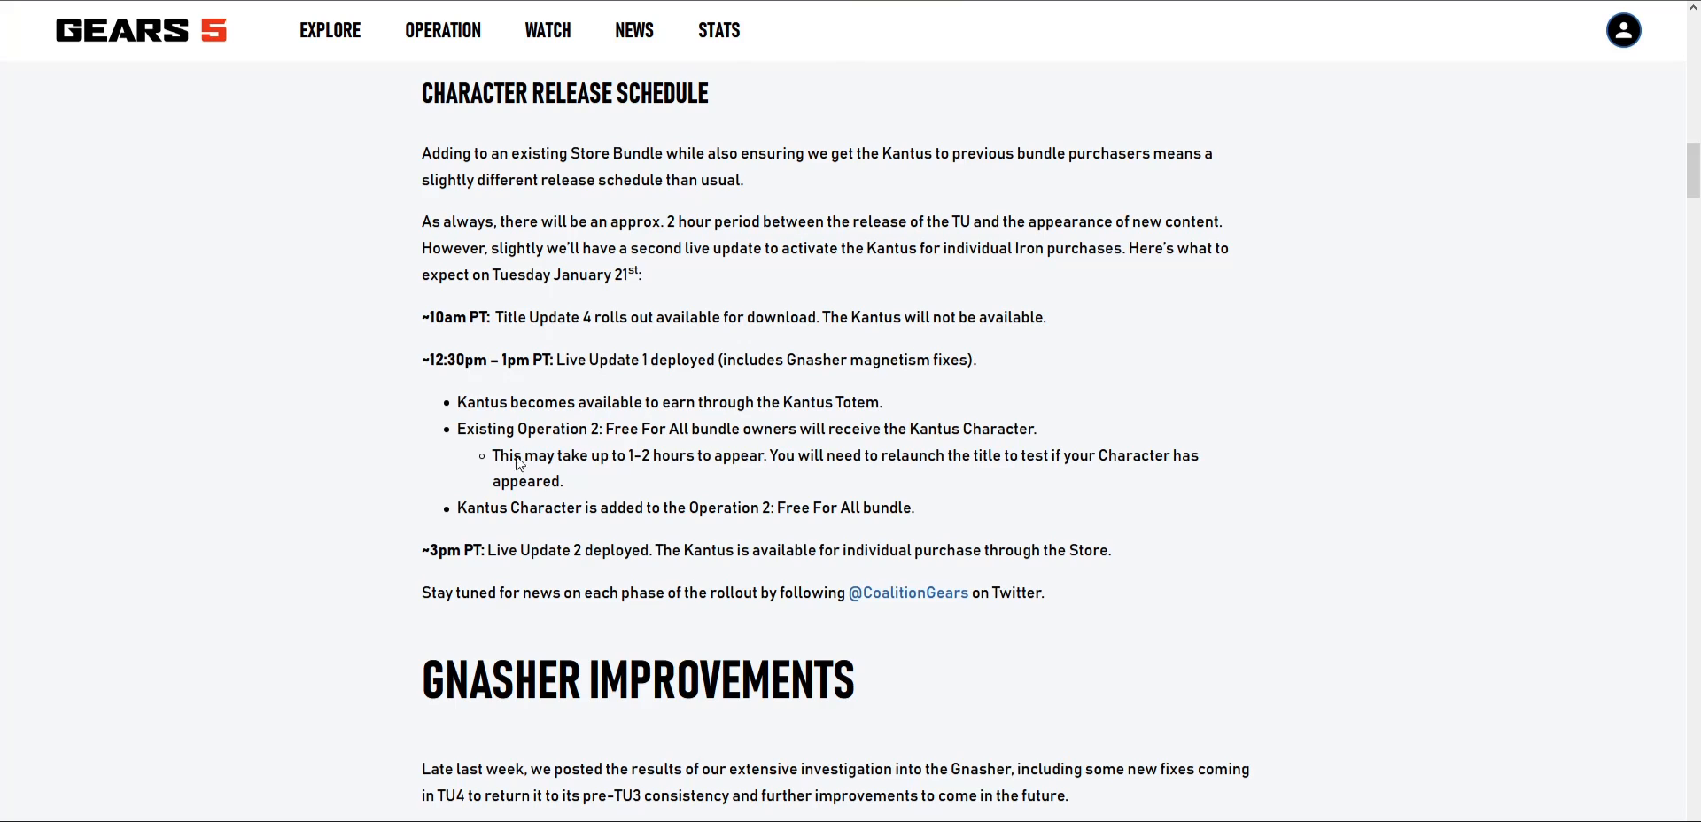
mouse_move(815, 273)
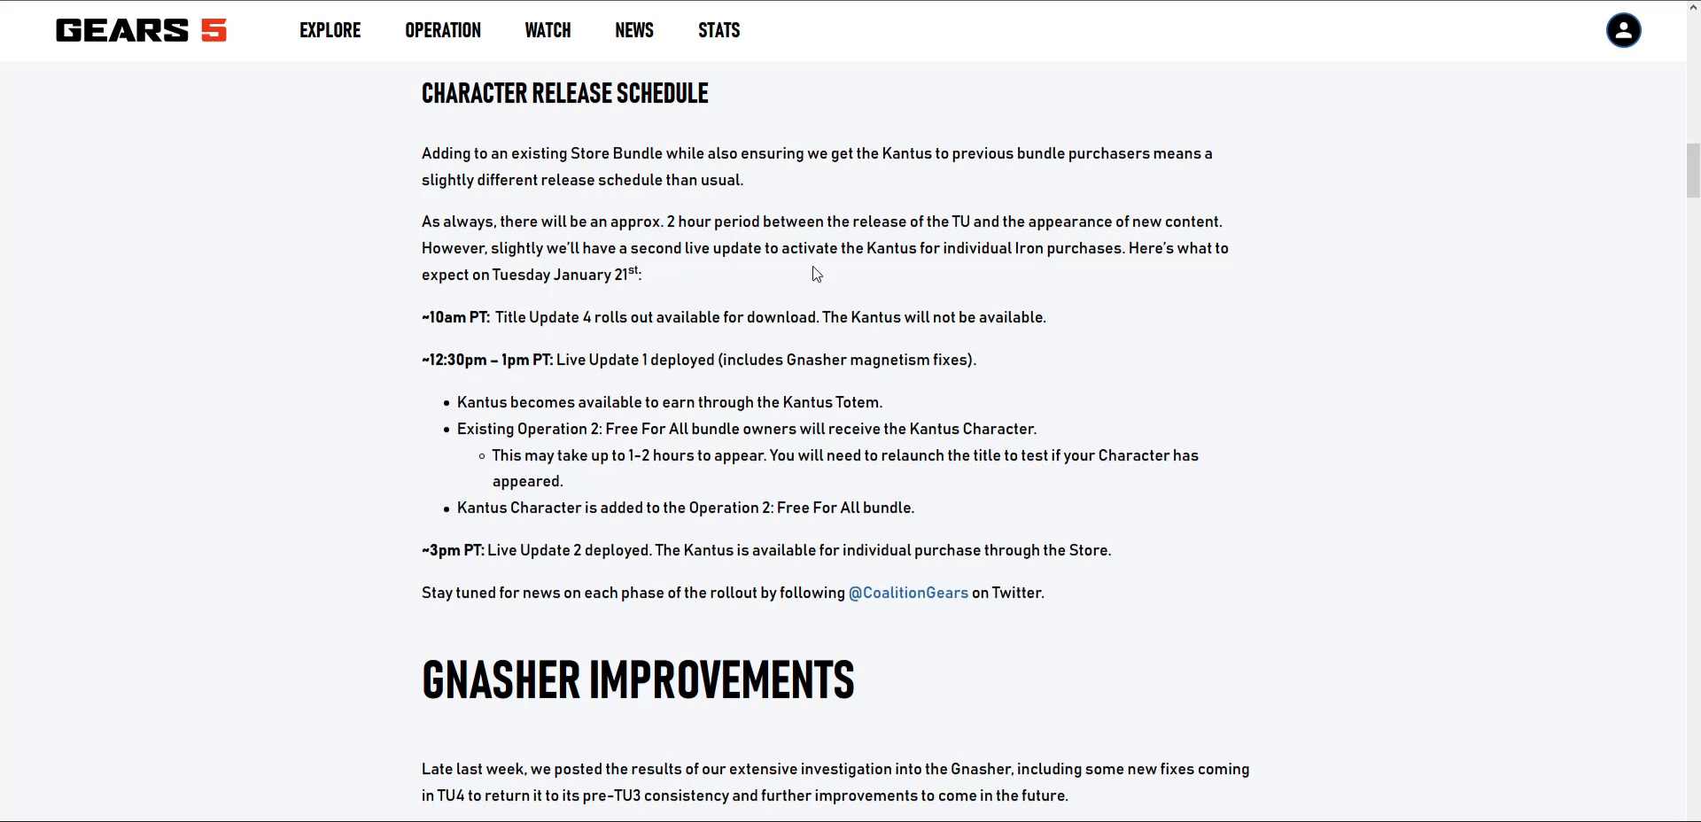
mouse_move(913, 366)
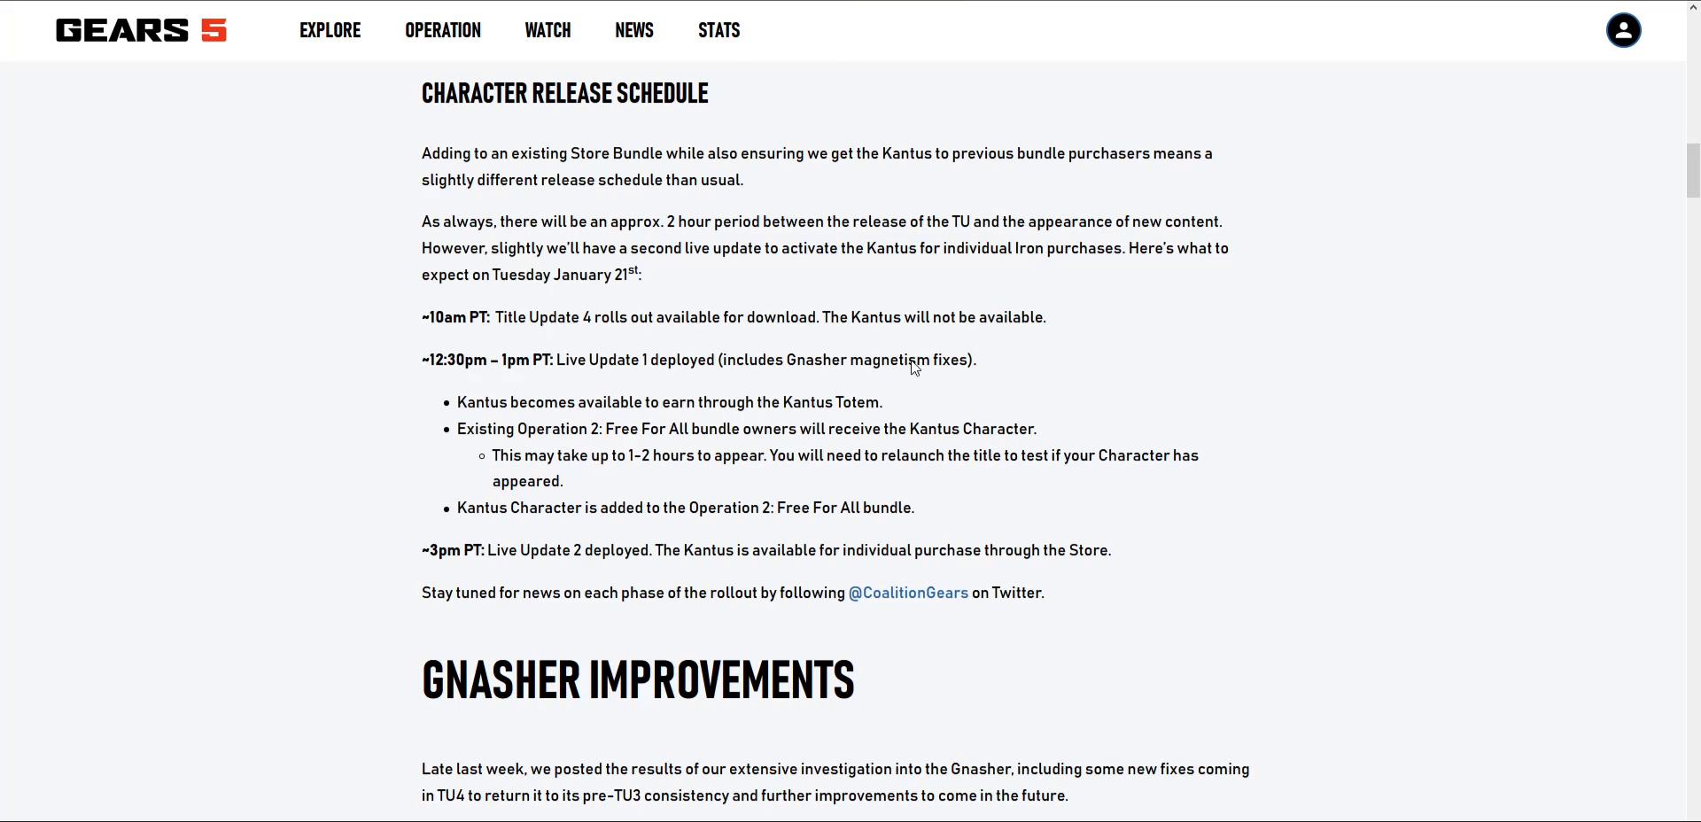
mouse_move(813, 497)
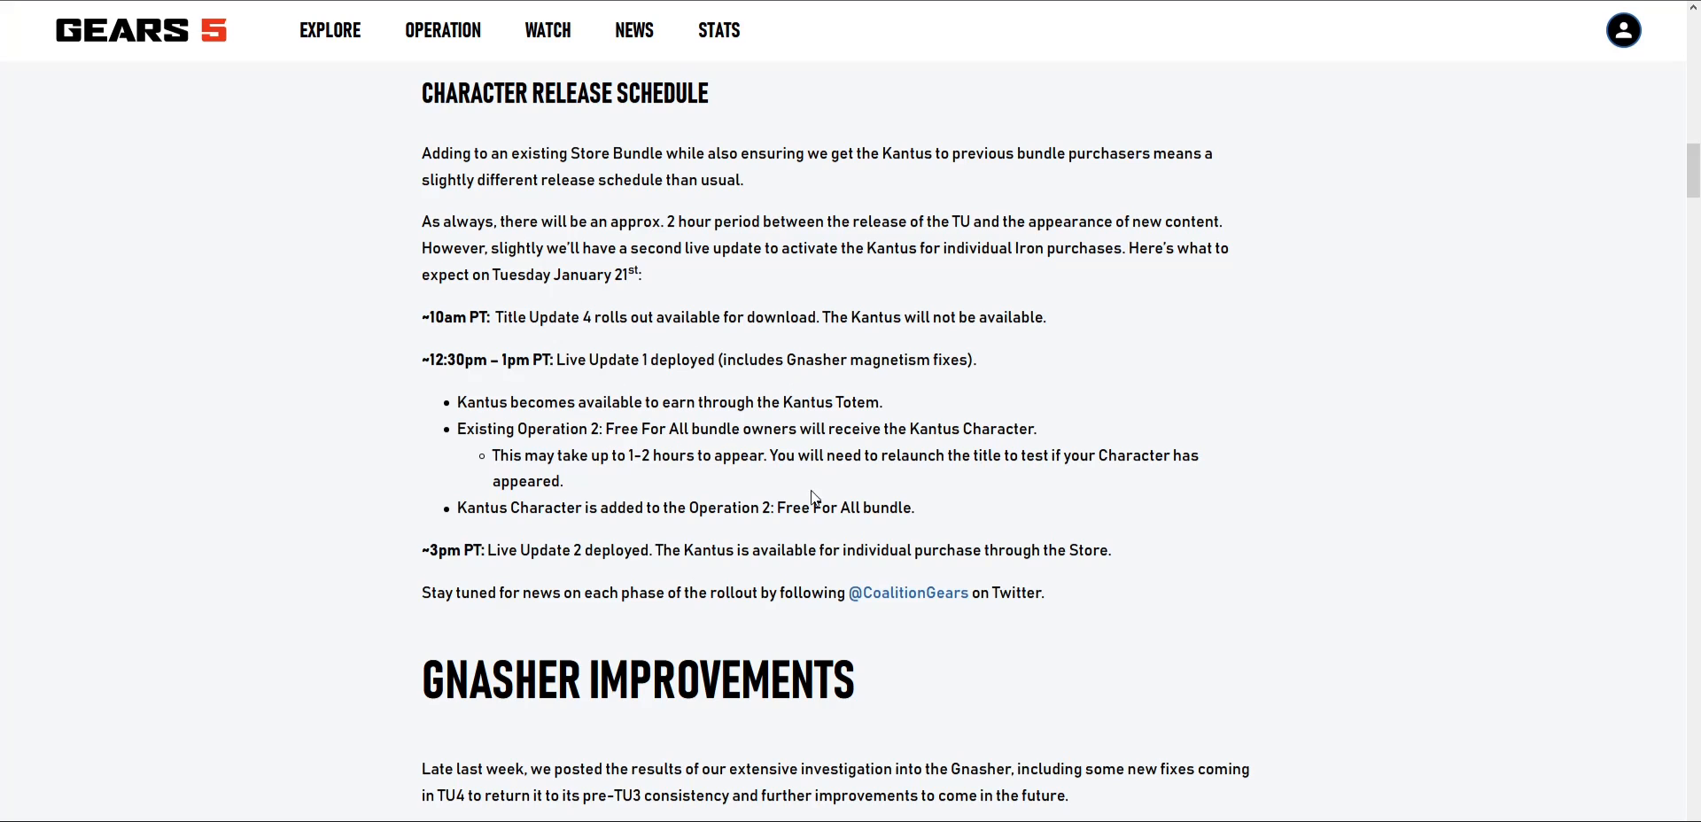
mouse_move(765, 449)
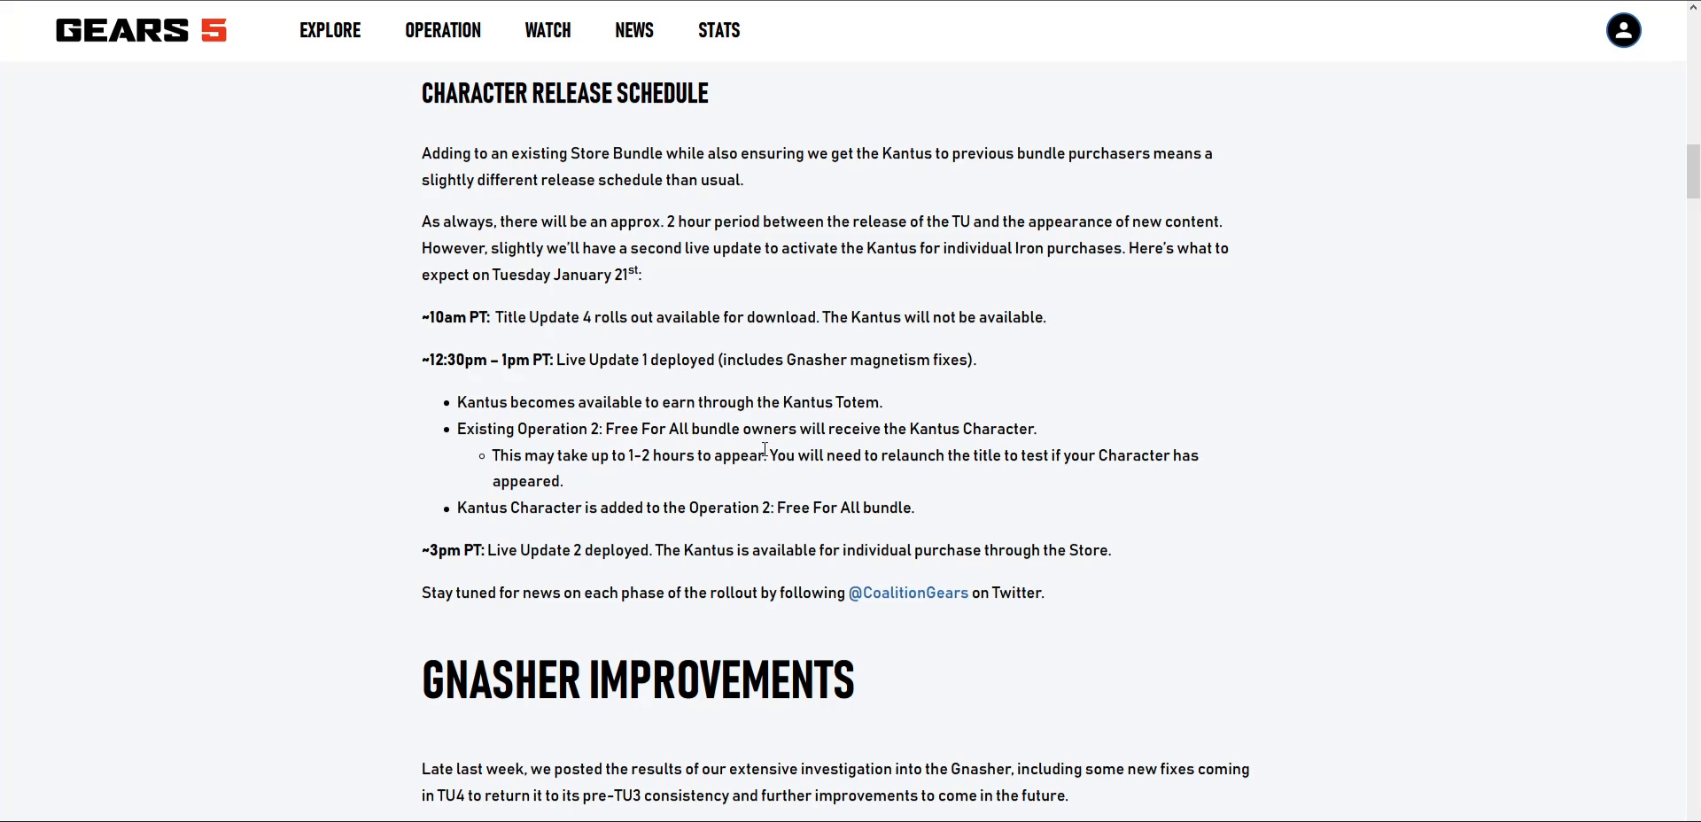
scroll(down, 3)
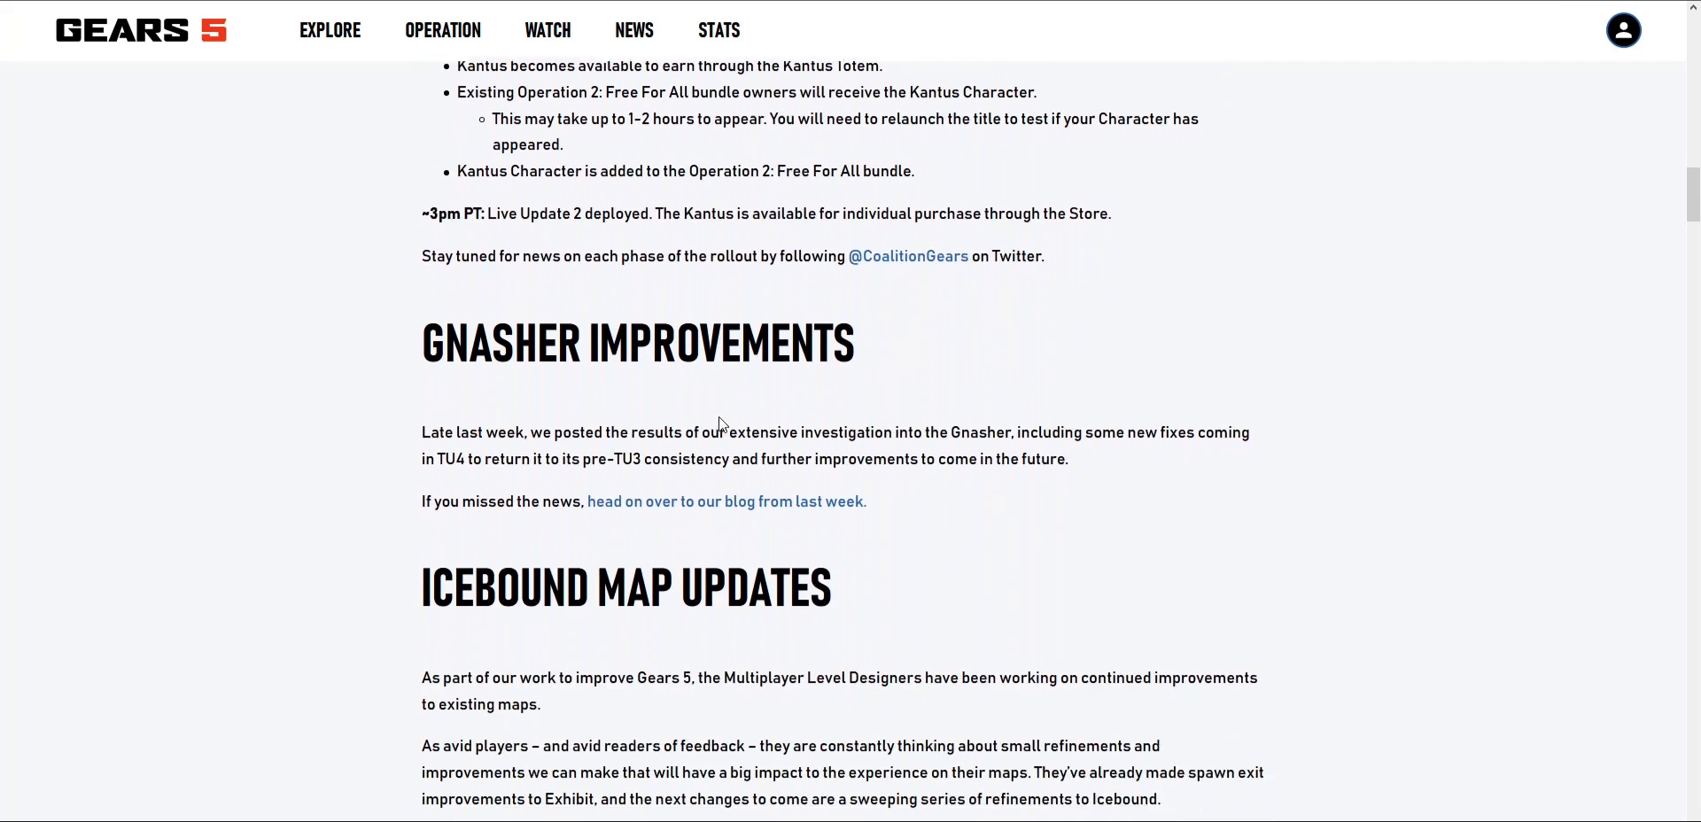
scroll(down, 3)
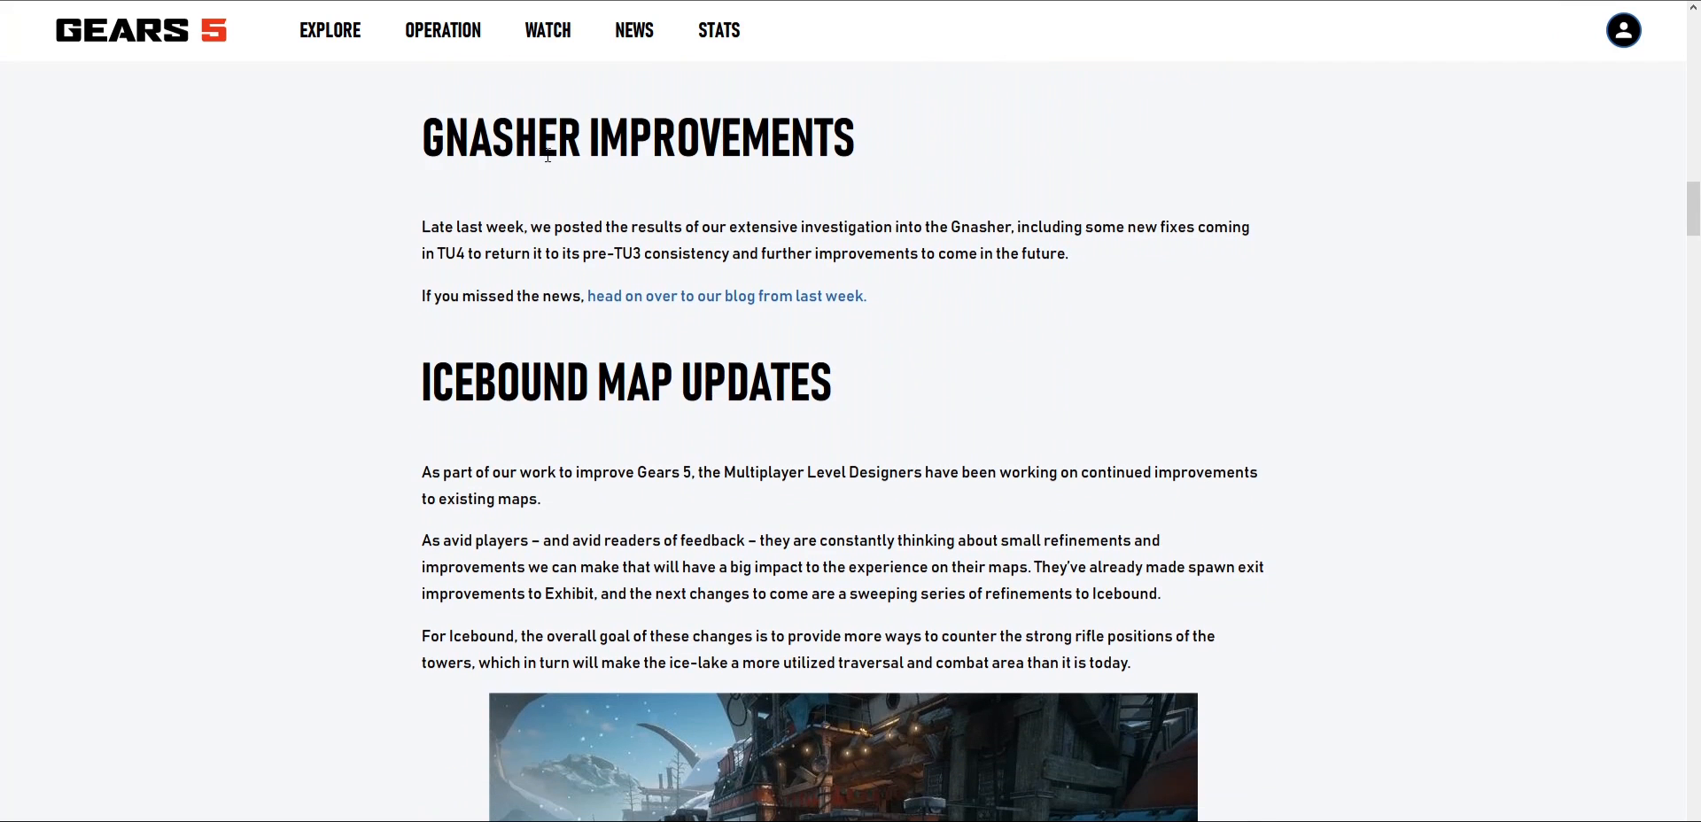
mouse_move(609, 199)
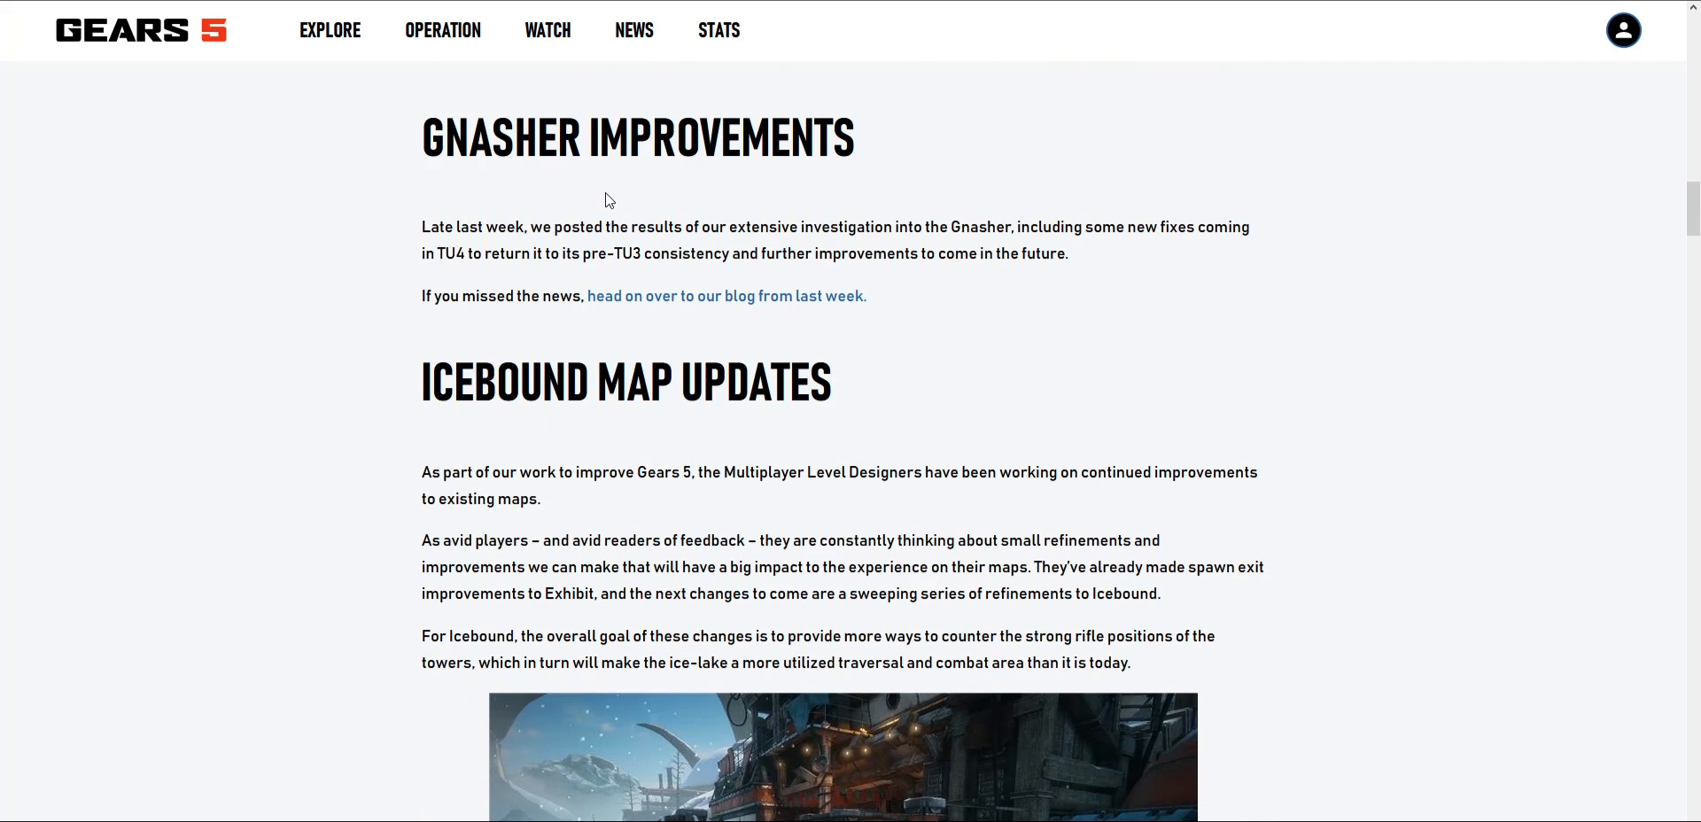
mouse_move(624, 197)
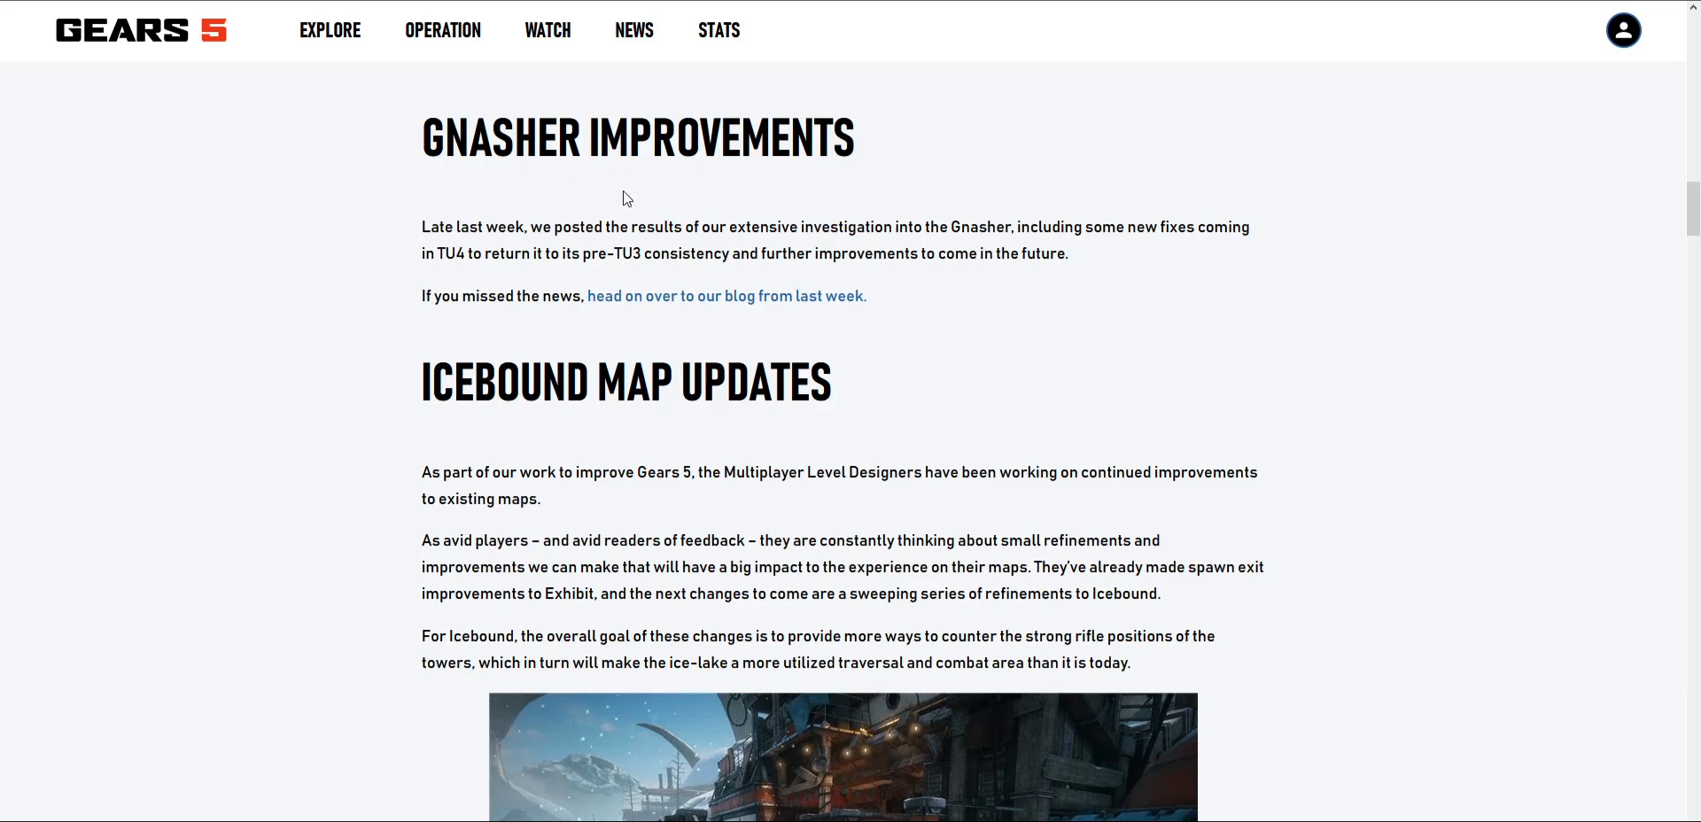
mouse_move(667, 199)
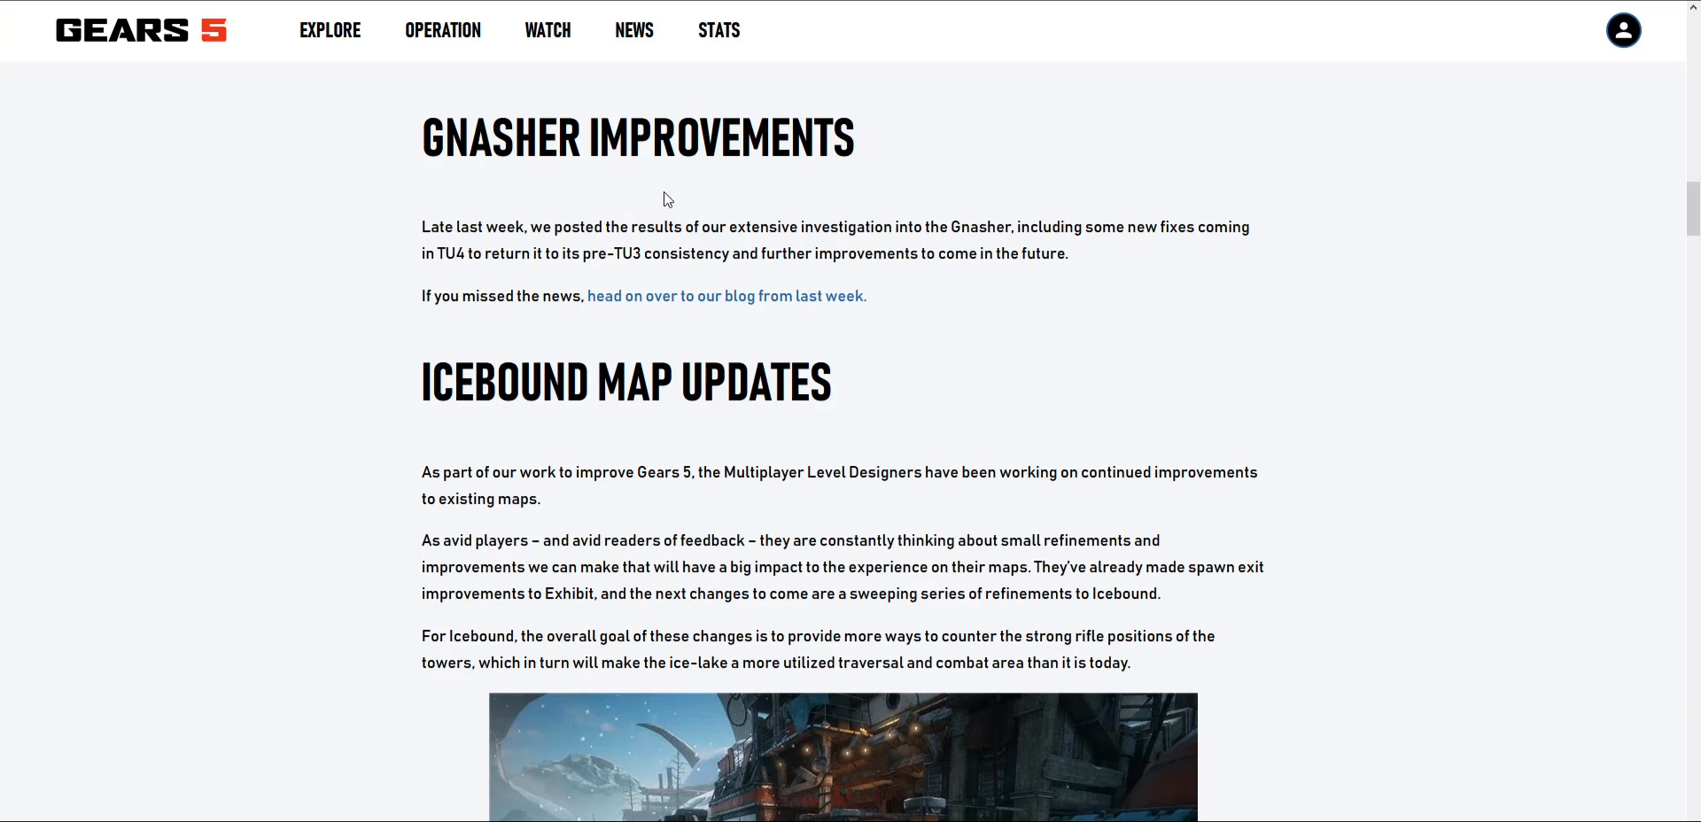
mouse_move(725, 296)
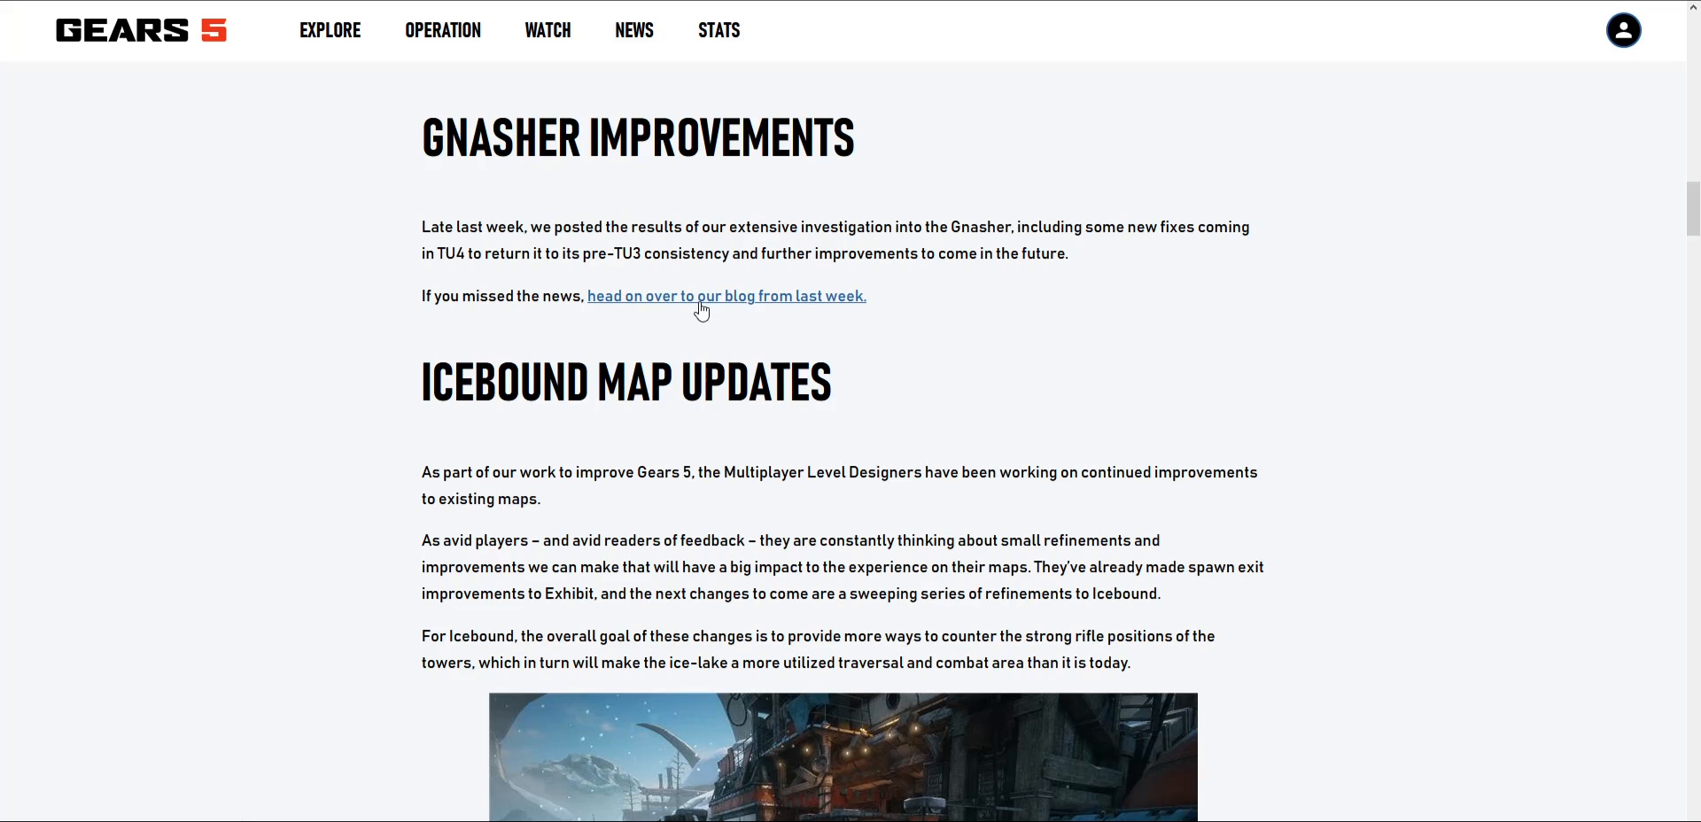
mouse_move(695, 306)
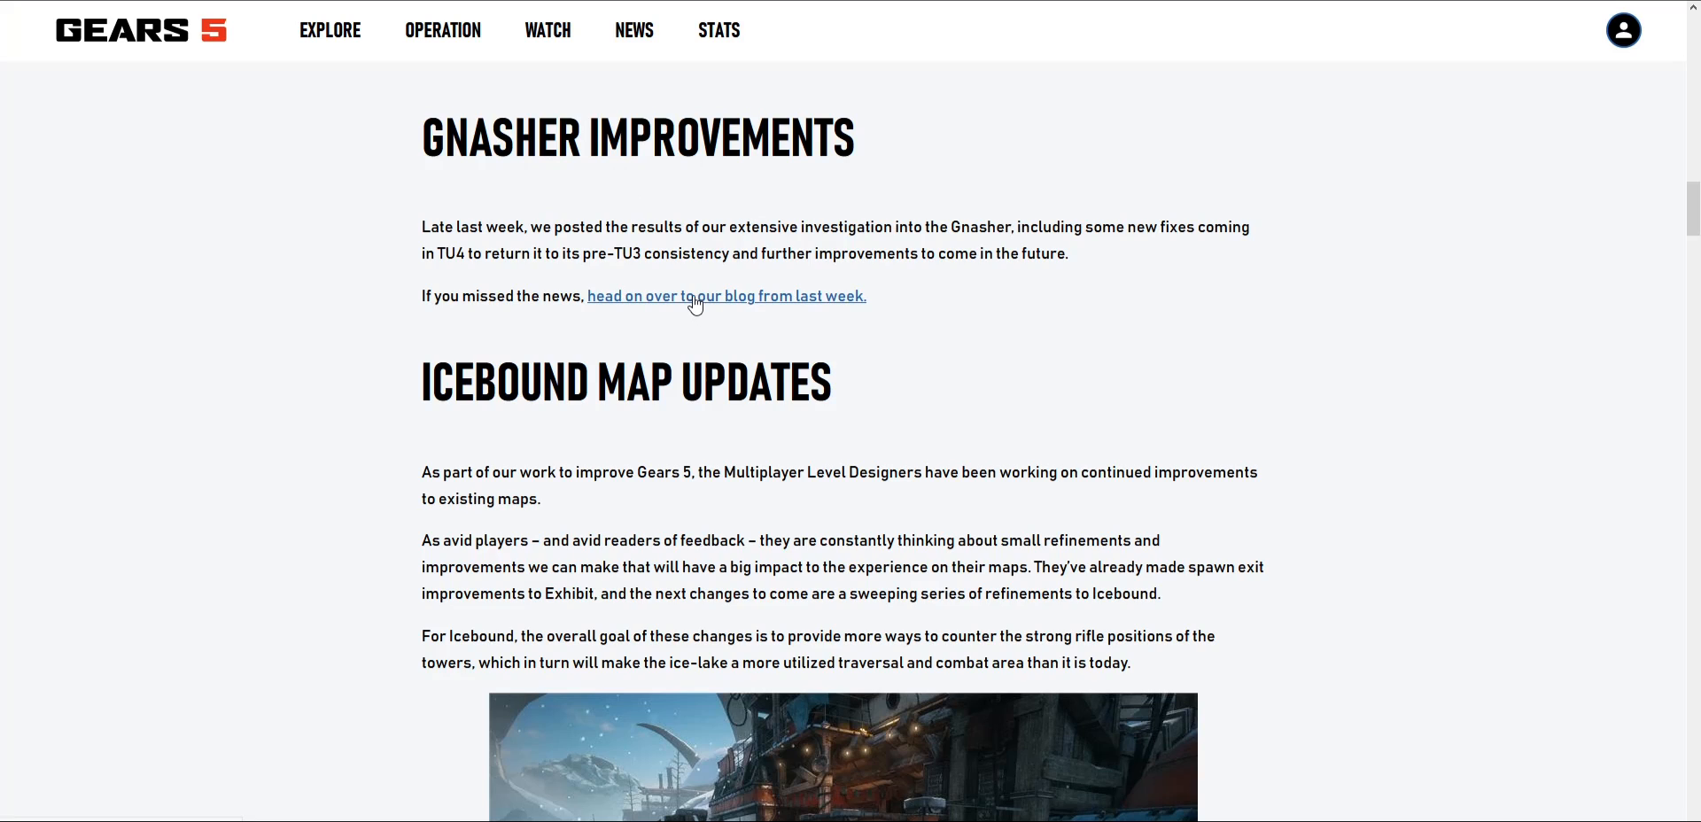
mouse_move(675, 368)
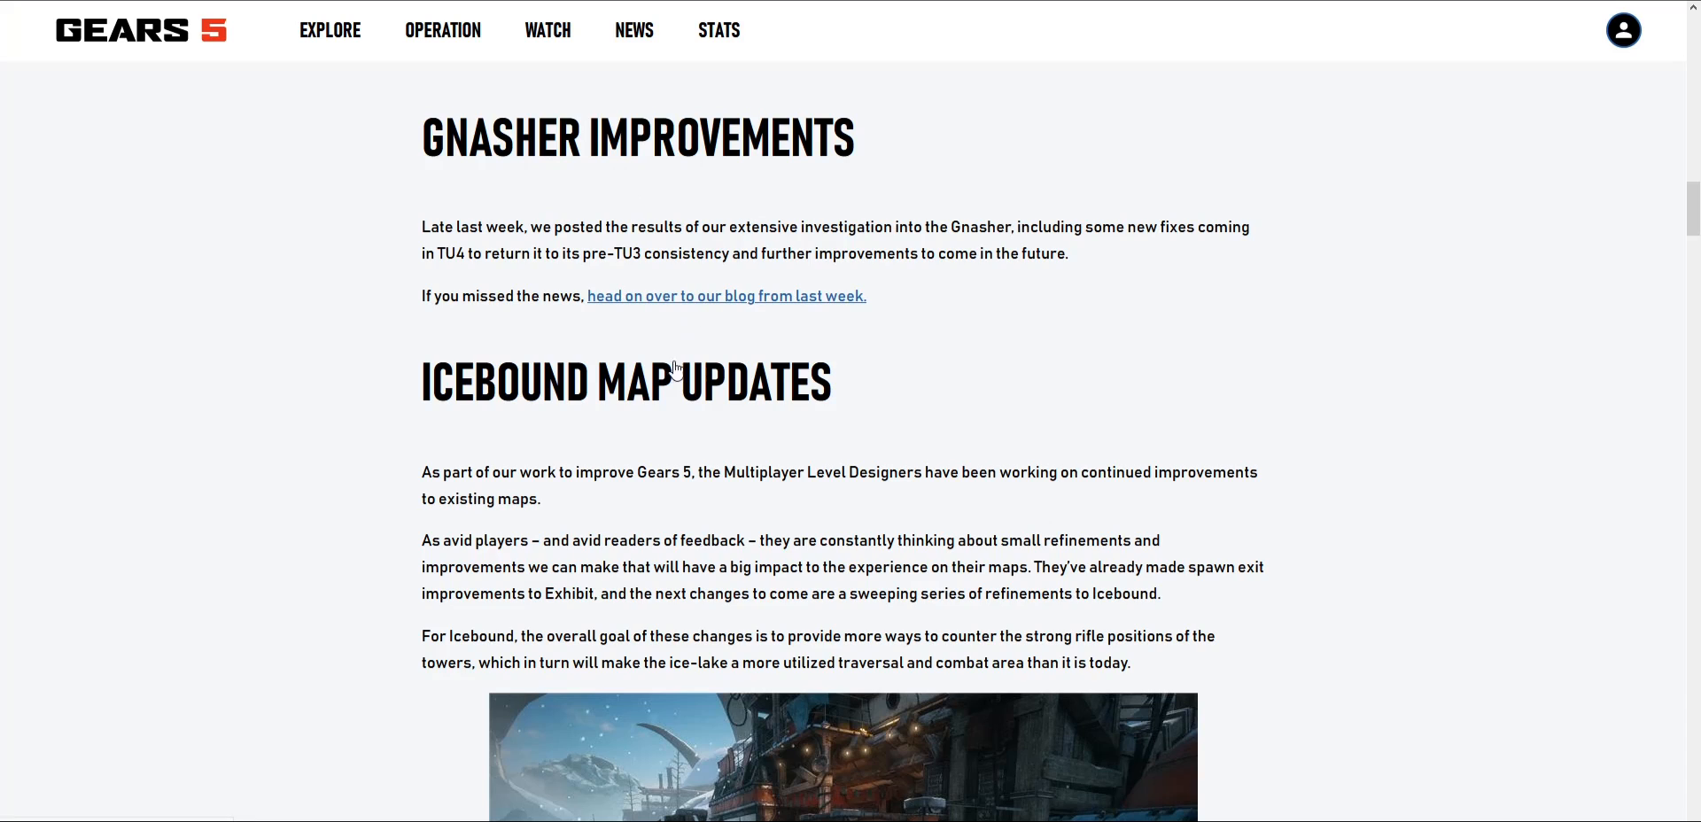
Step: Scroll the Gnasher Update: January 2020 post to its Root Cause magnetism section and TL;DR
scroll(up, 3)
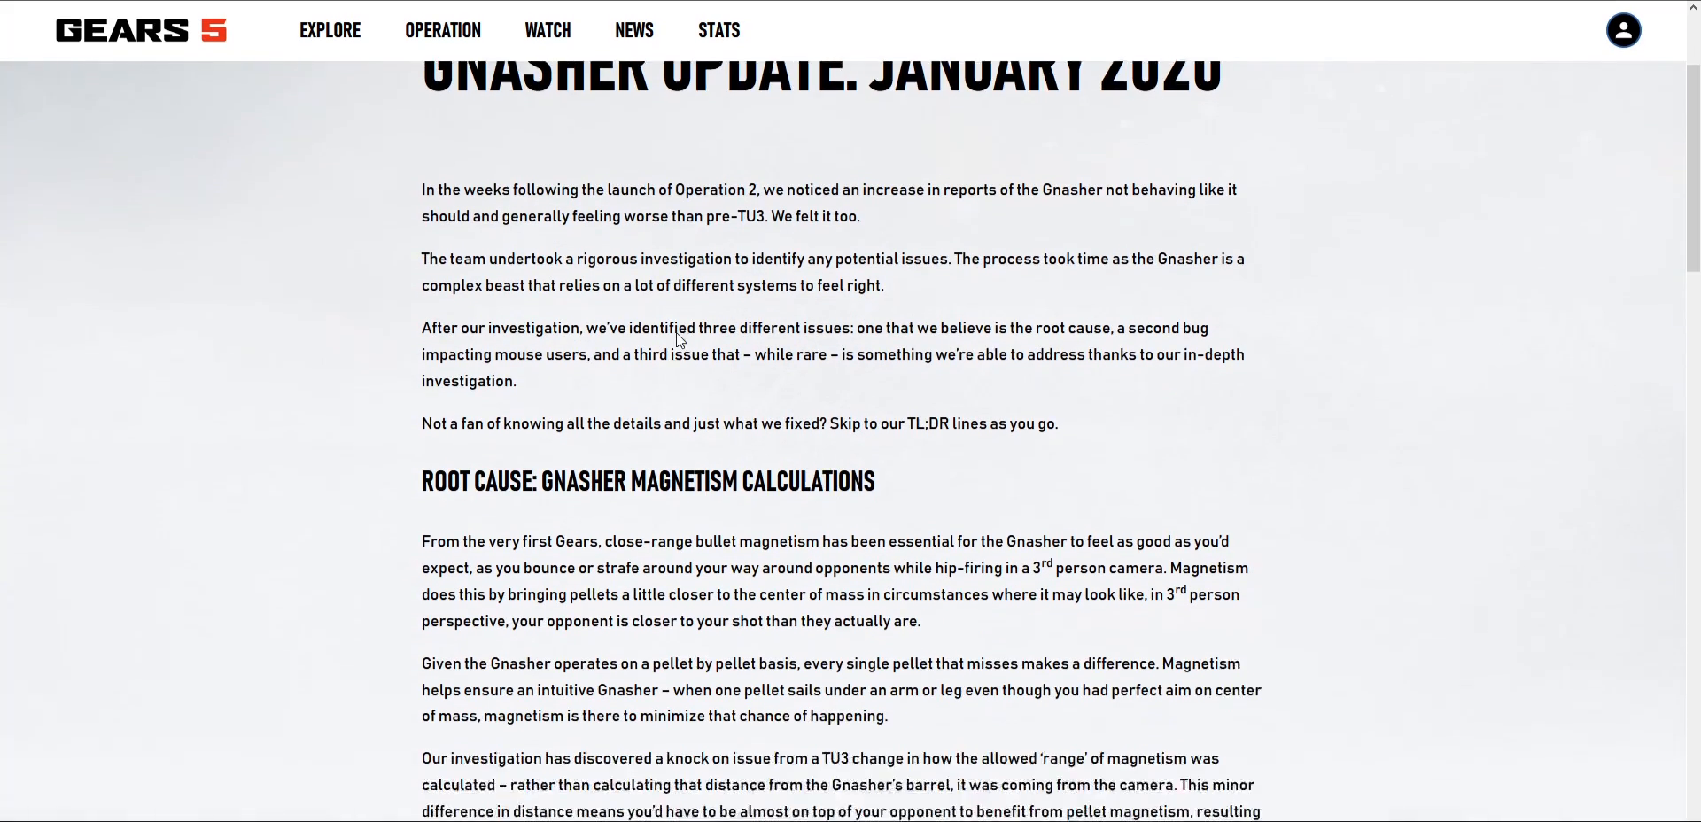
scroll(down, 3)
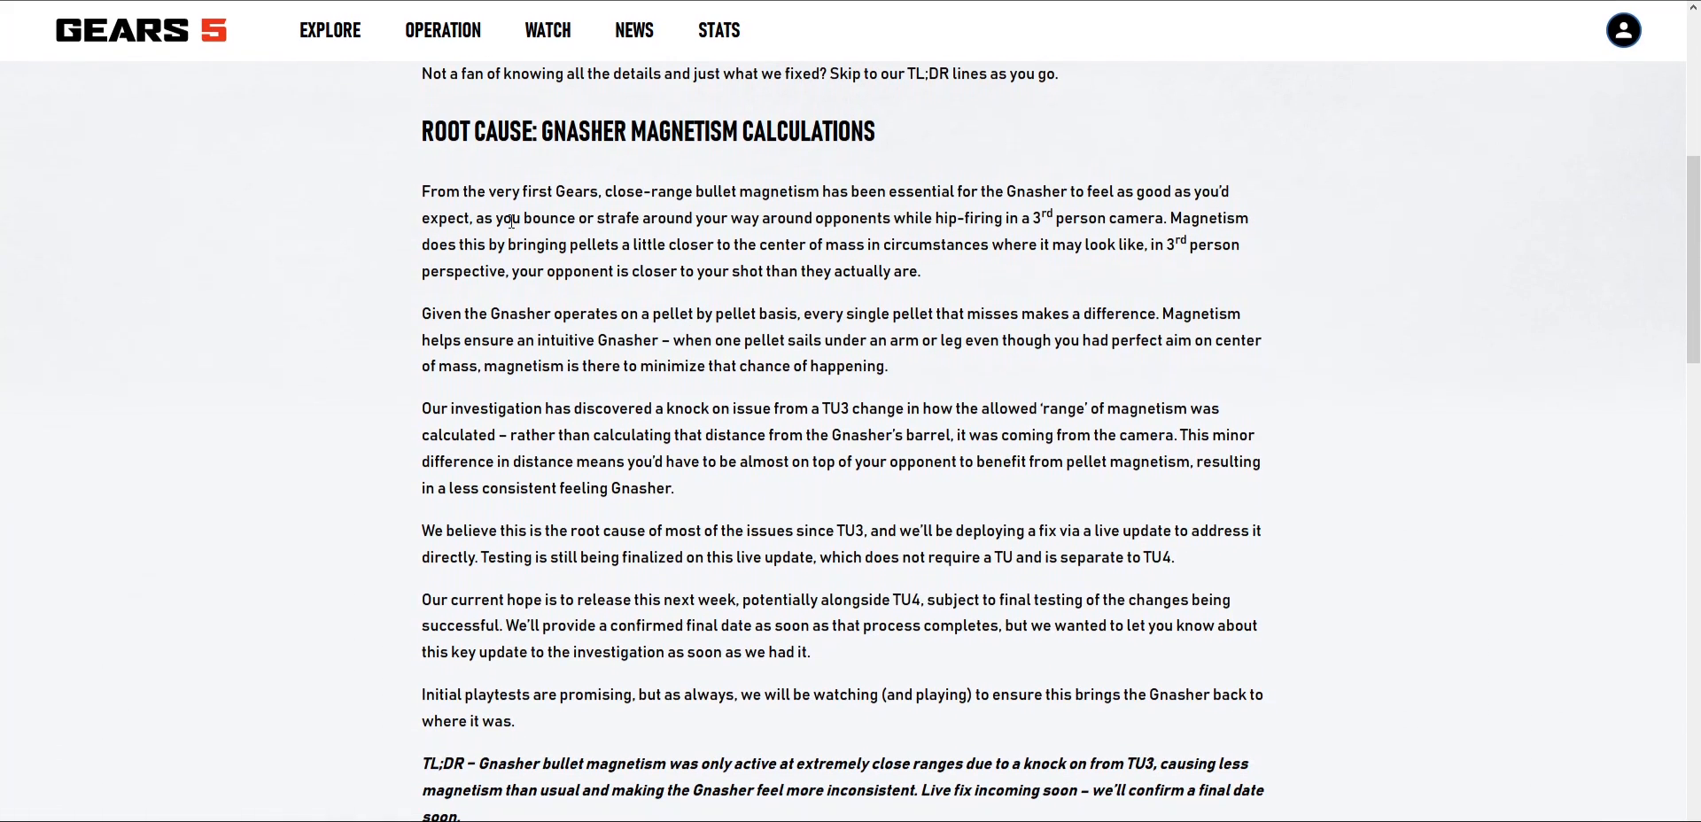
mouse_move(595, 217)
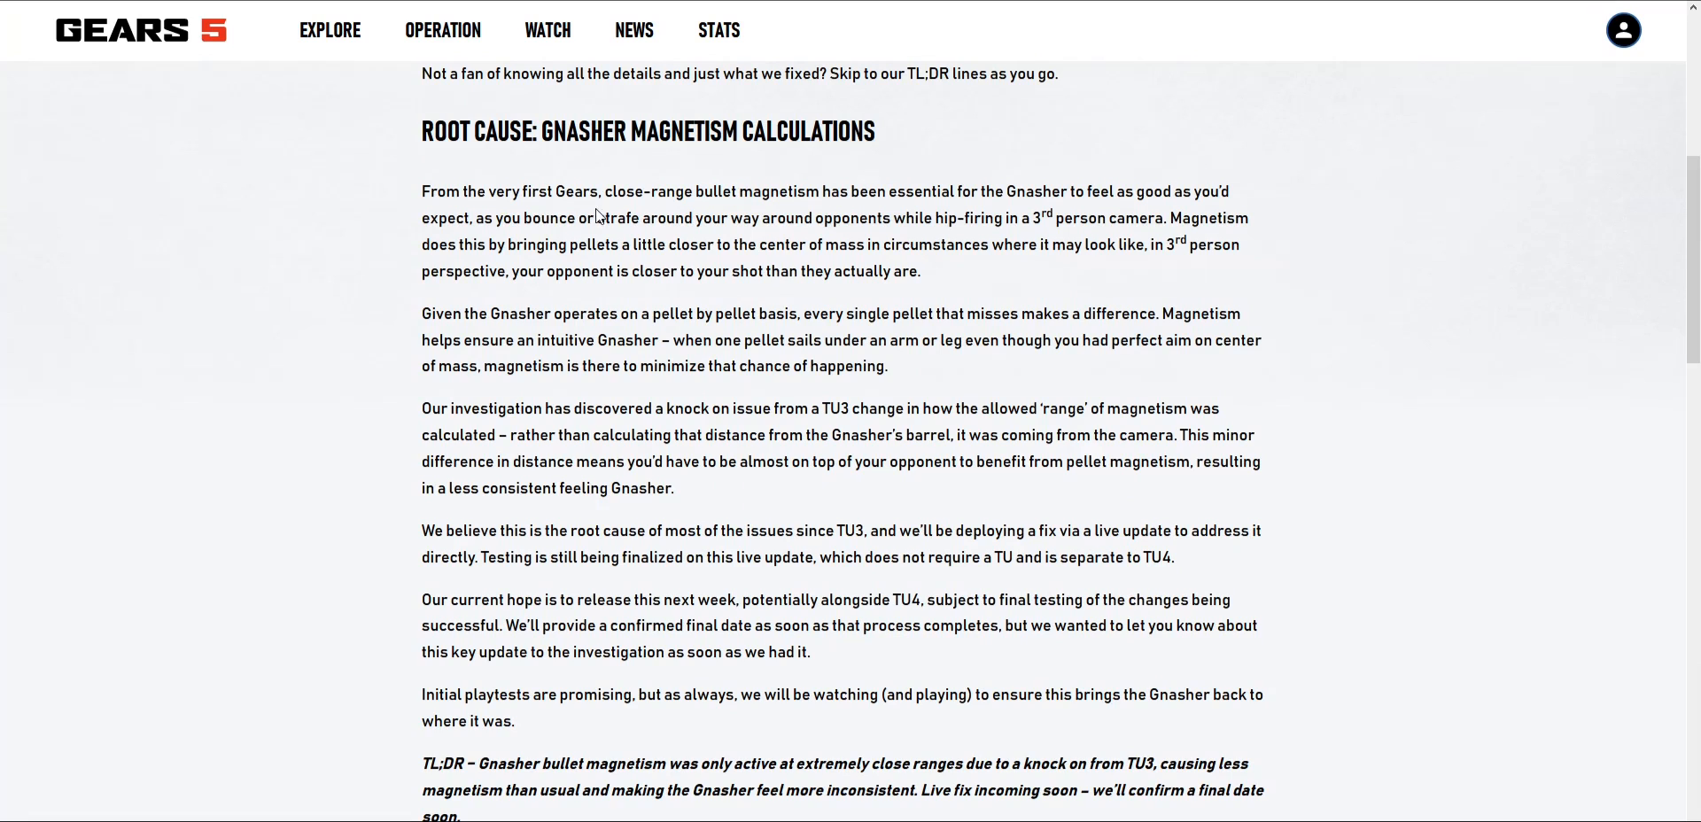
mouse_move(900, 212)
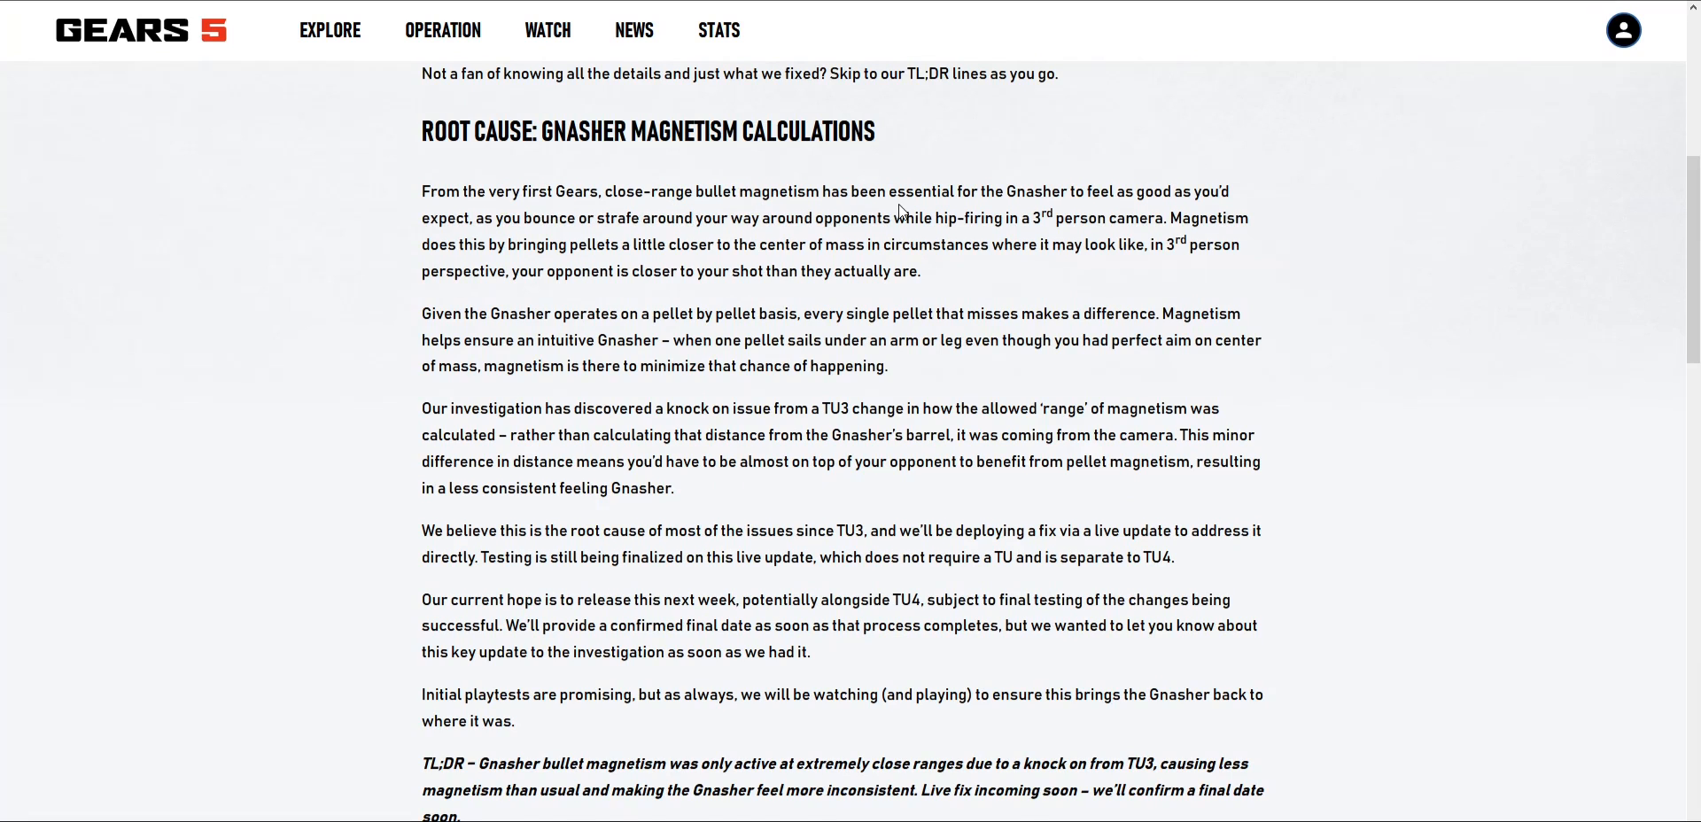
scroll(down, 3)
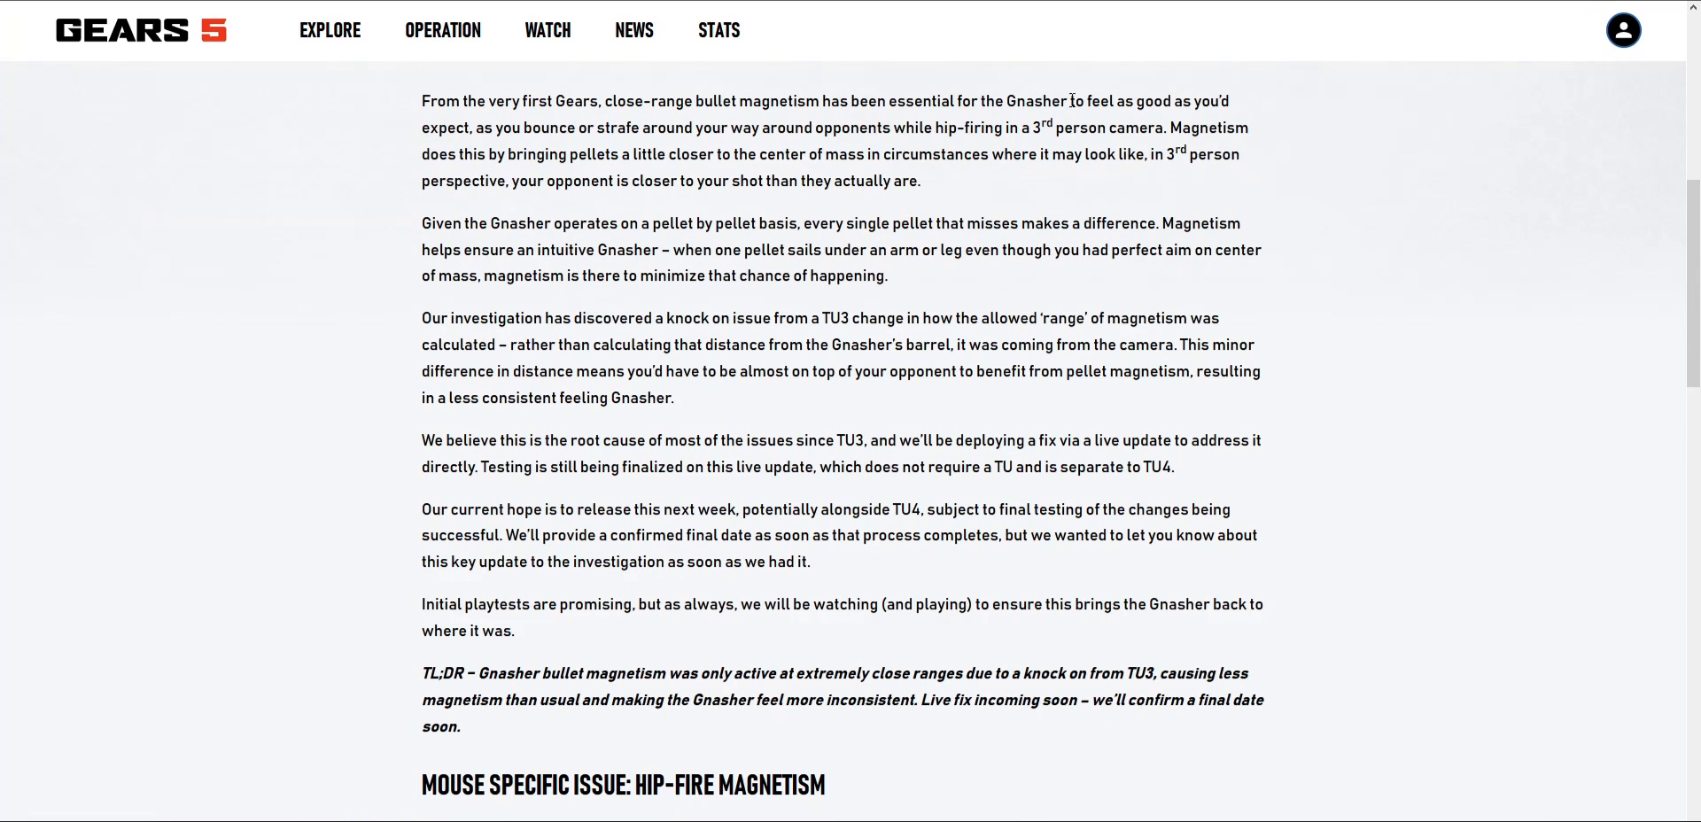
mouse_move(576, 158)
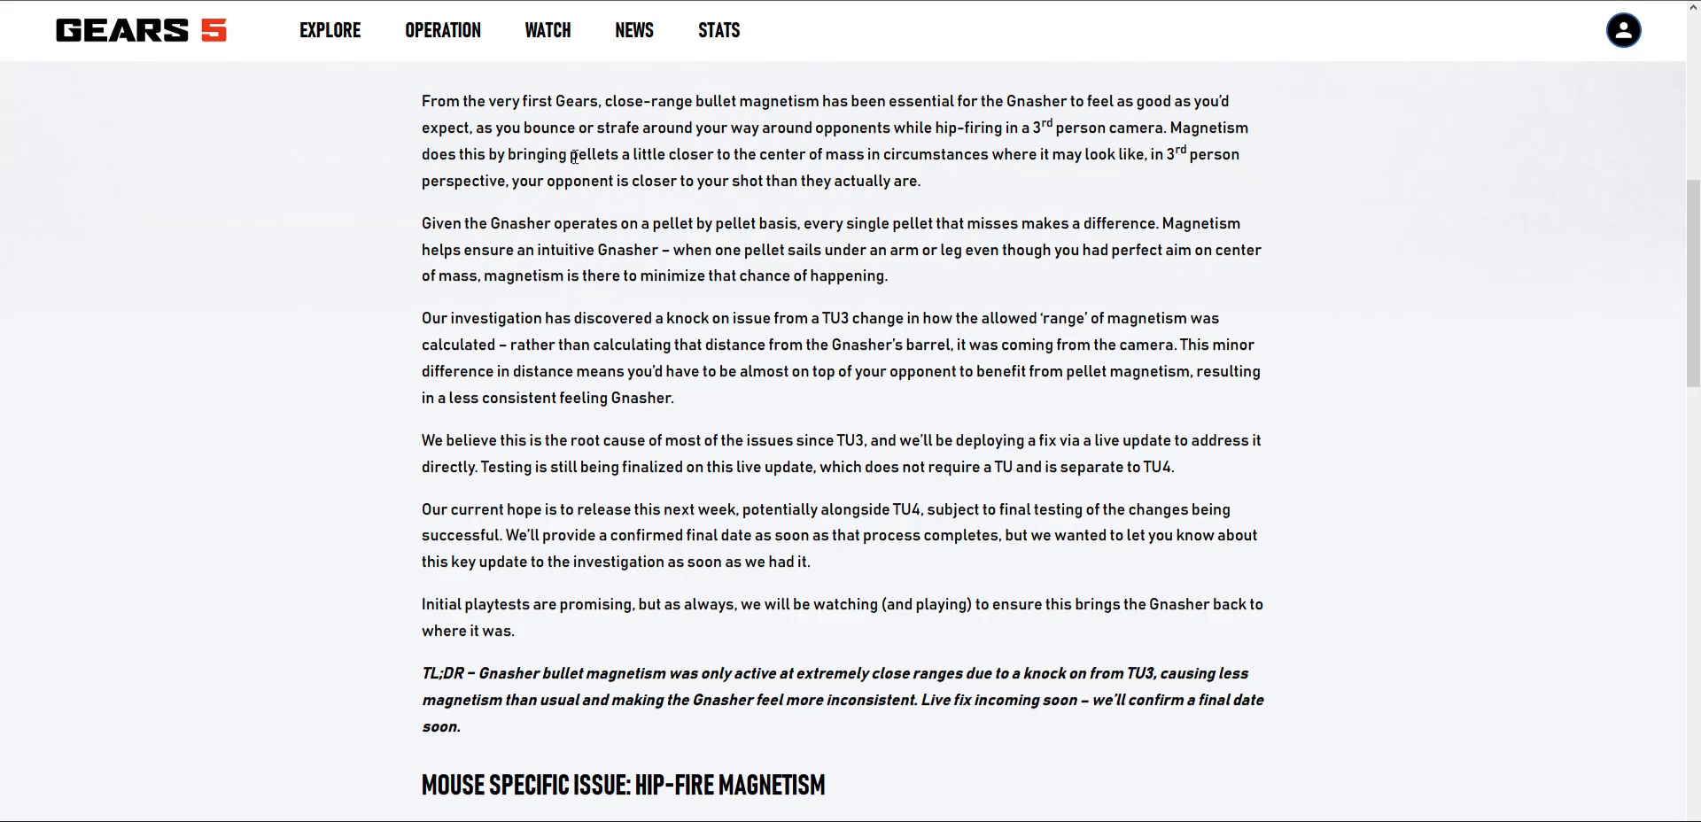
mouse_move(664, 149)
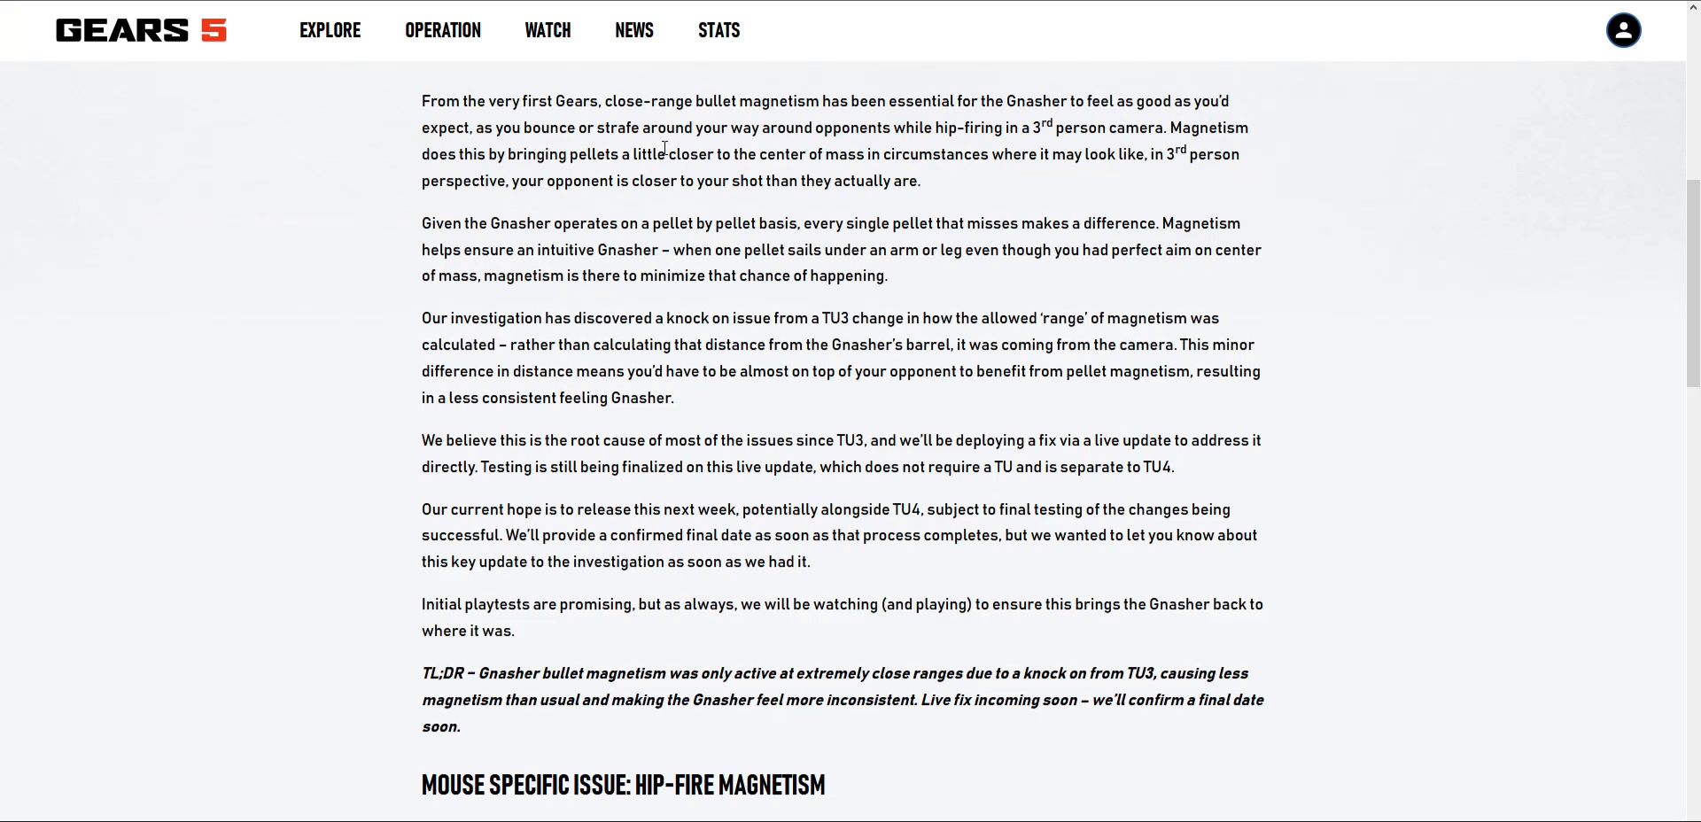
mouse_move(975, 151)
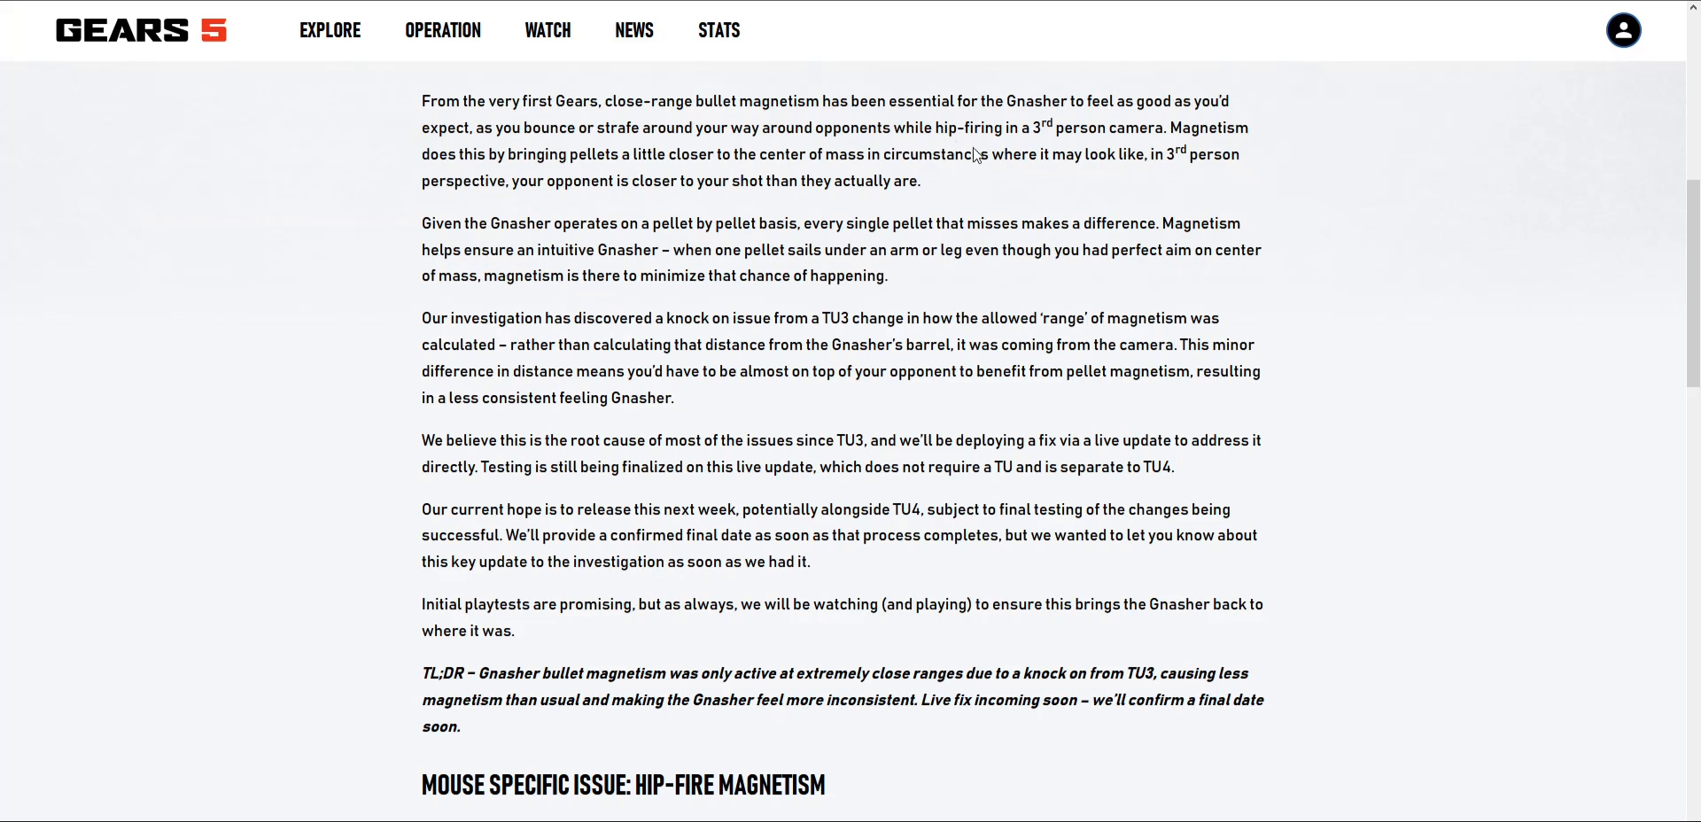
mouse_move(1227, 154)
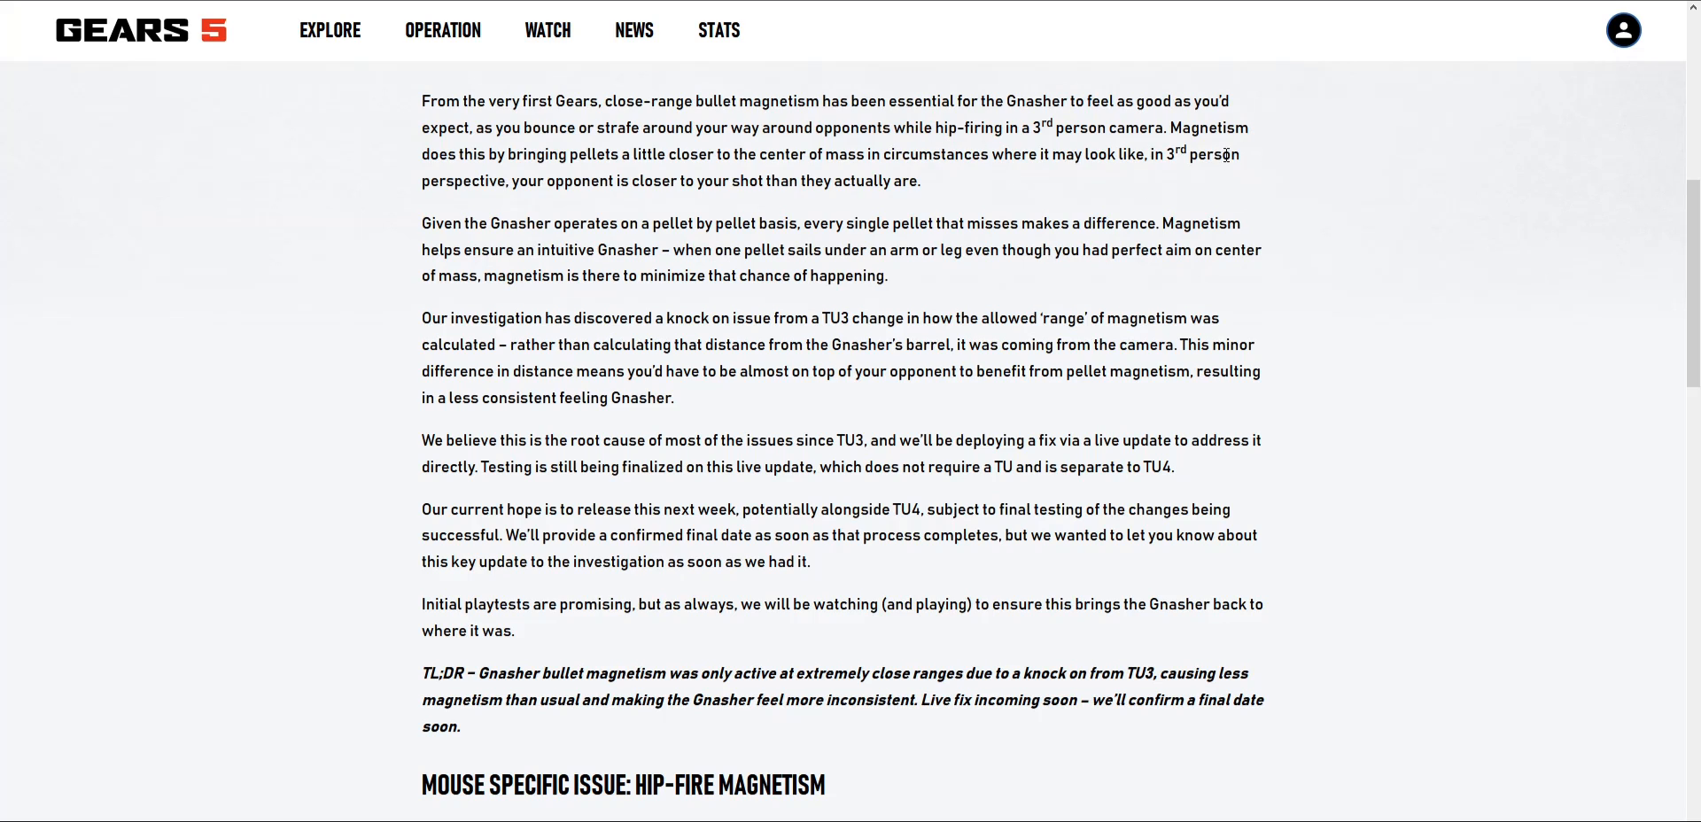
mouse_move(570, 177)
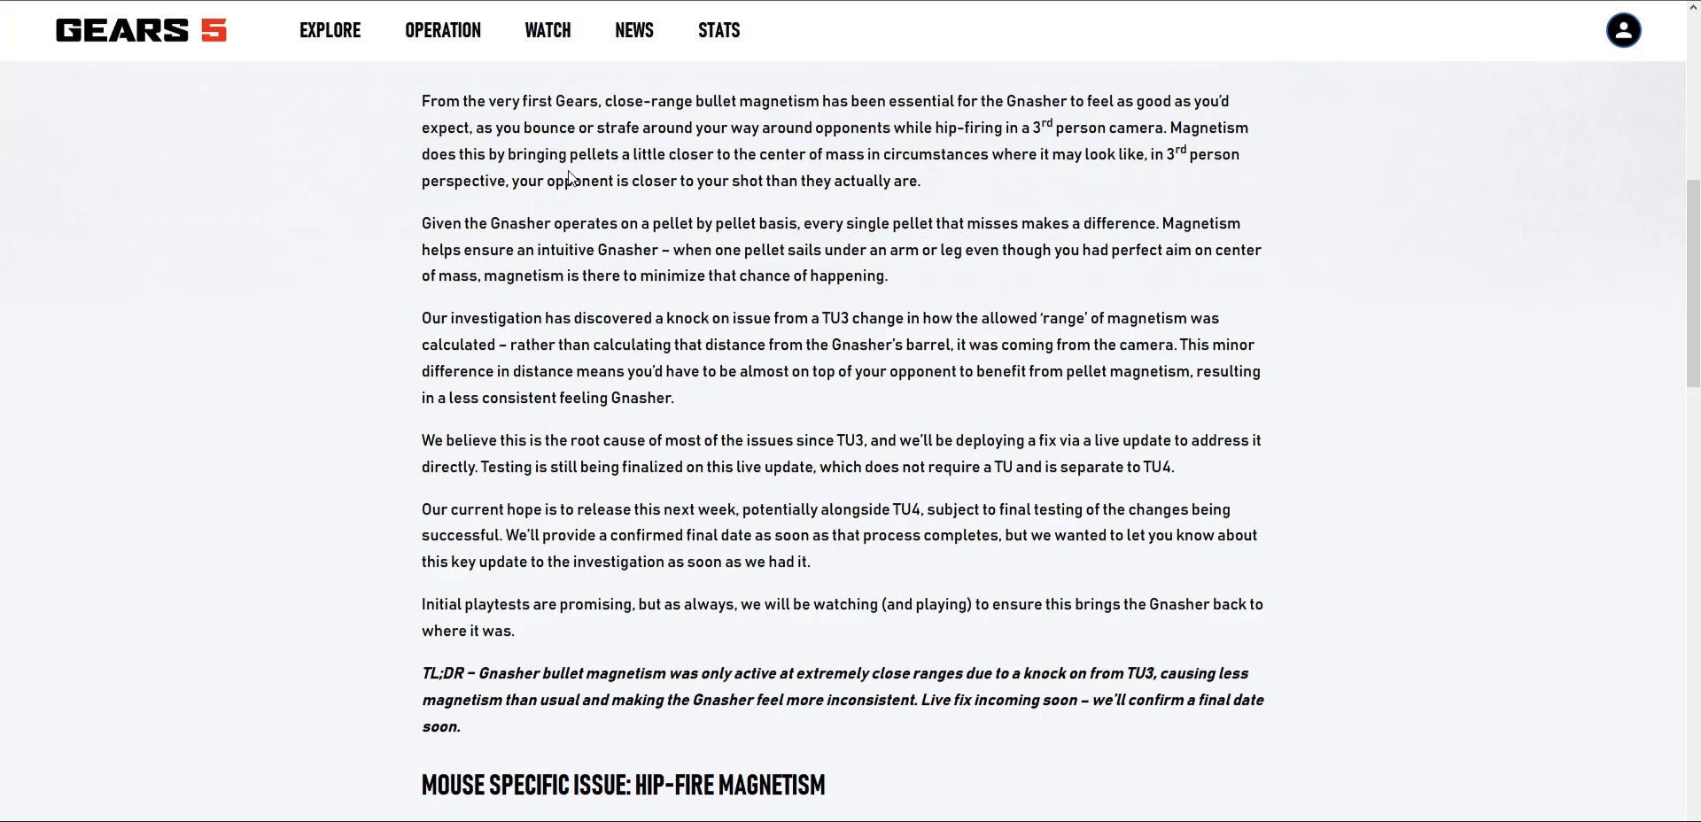
mouse_move(701, 181)
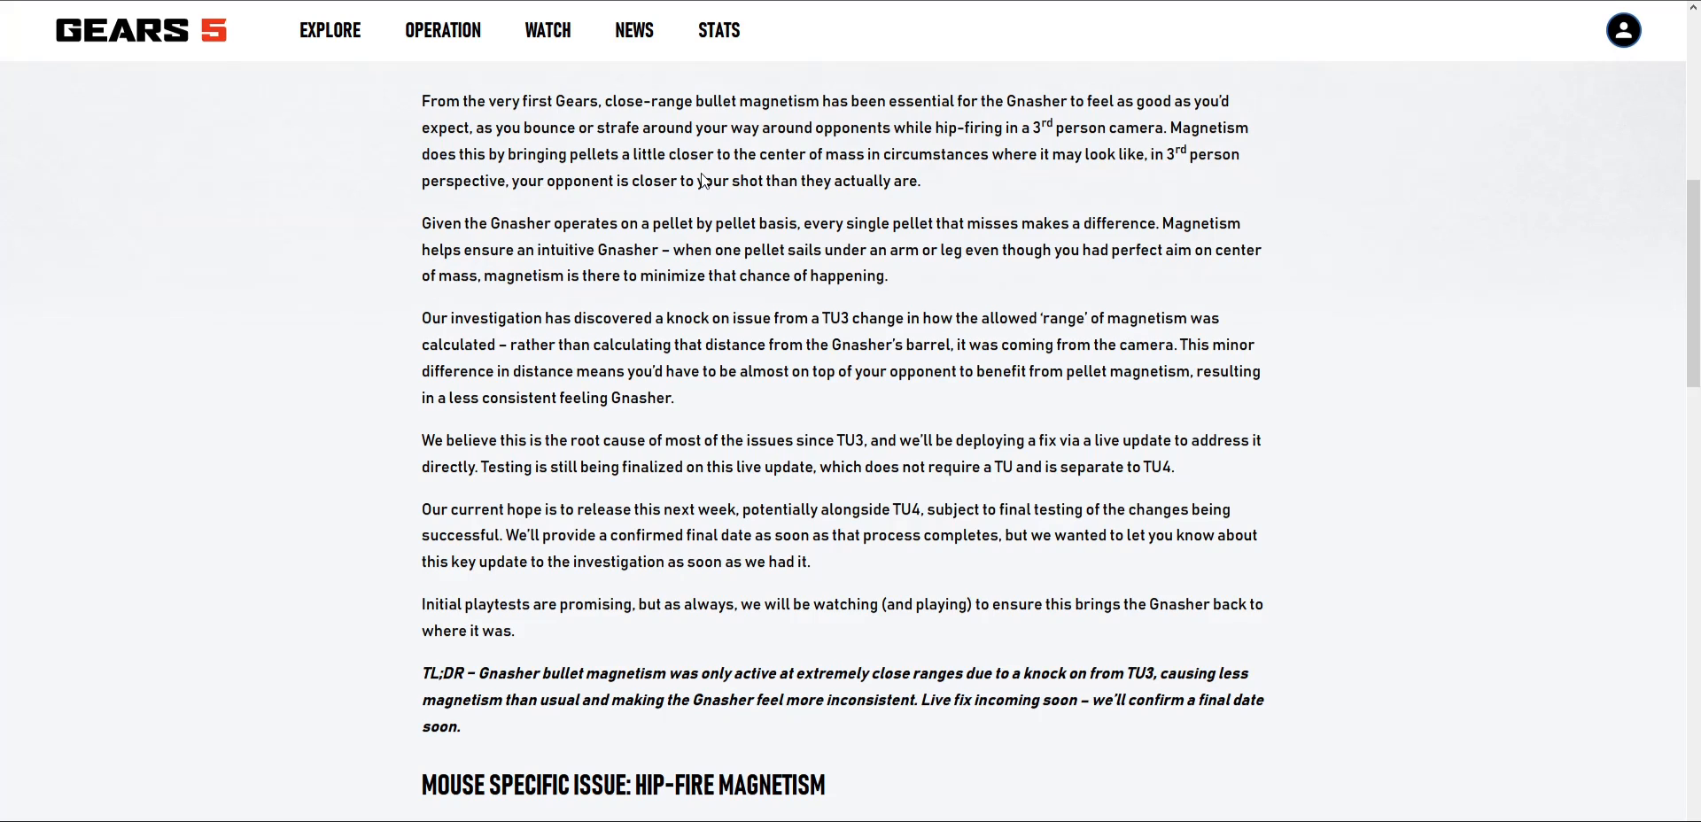
mouse_move(769, 179)
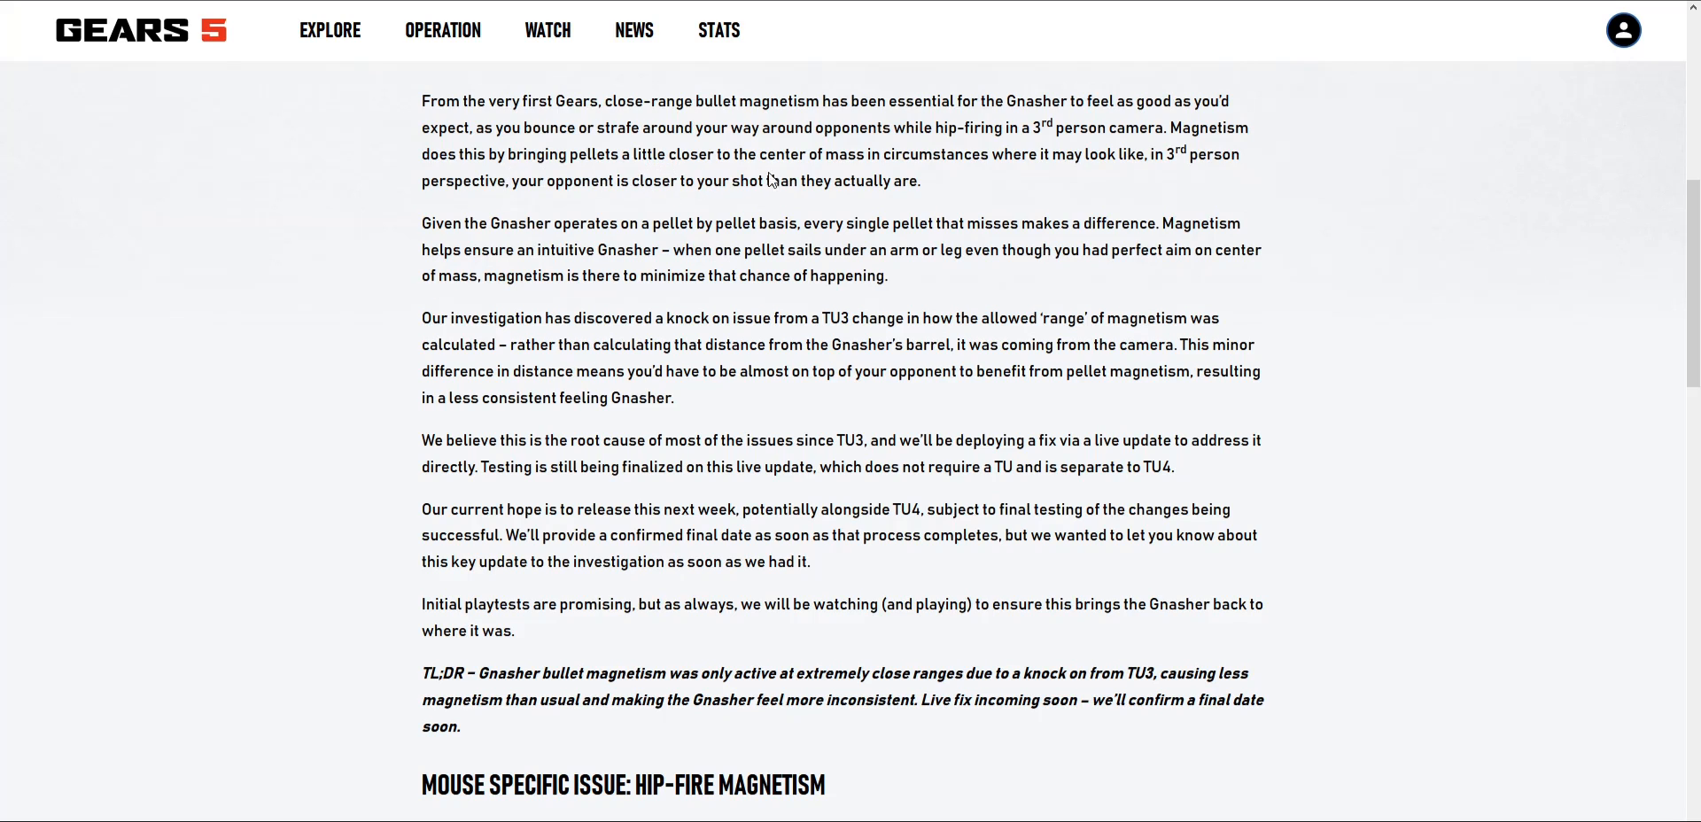
mouse_move(890, 173)
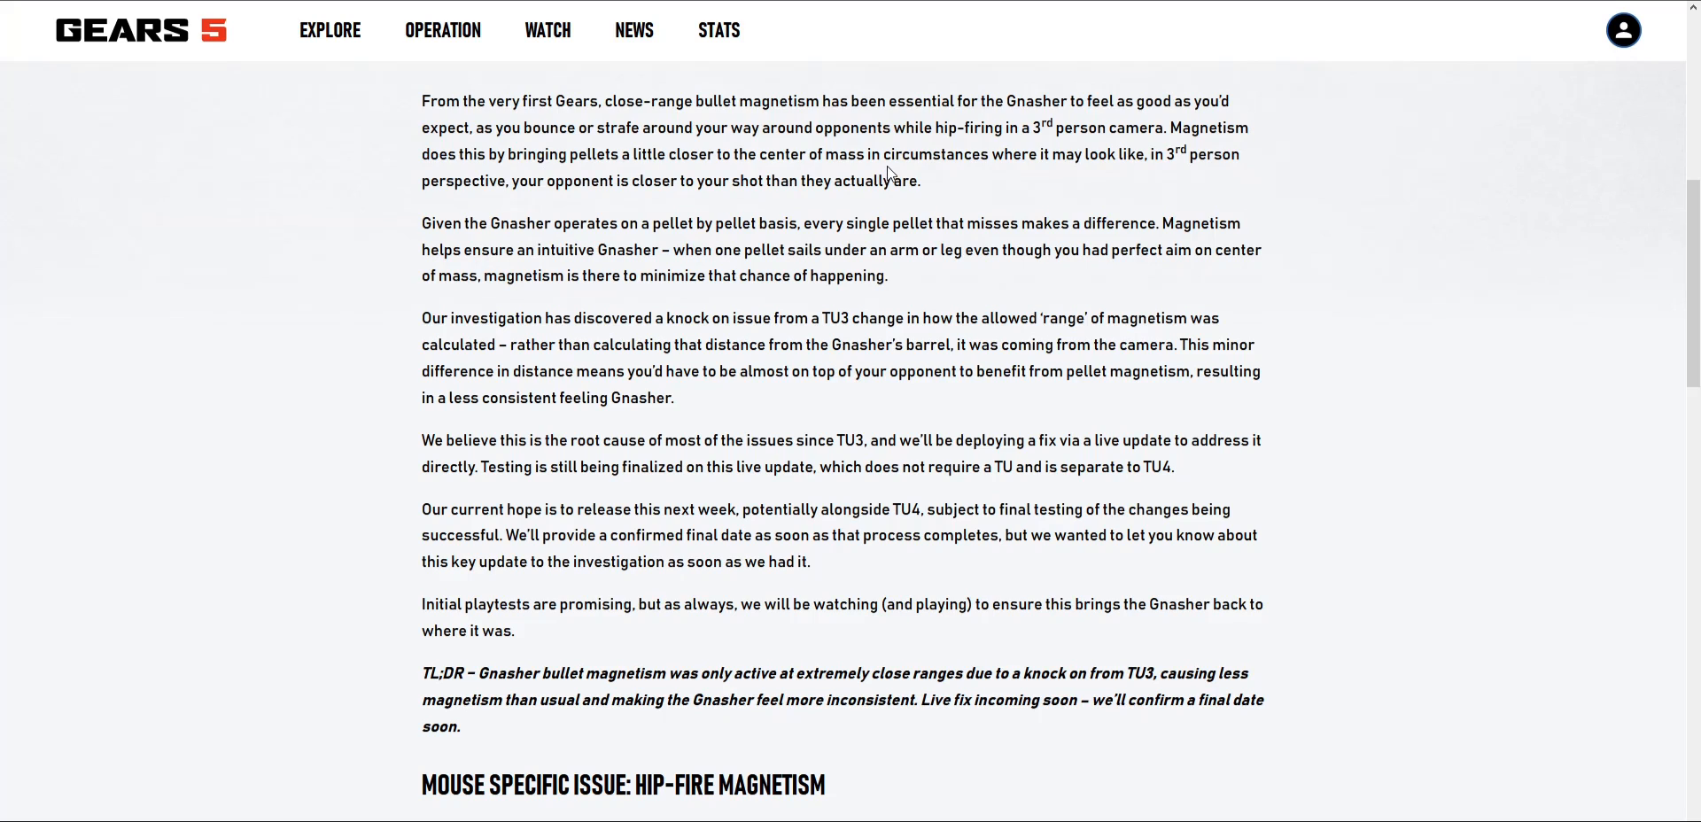
mouse_move(1081, 159)
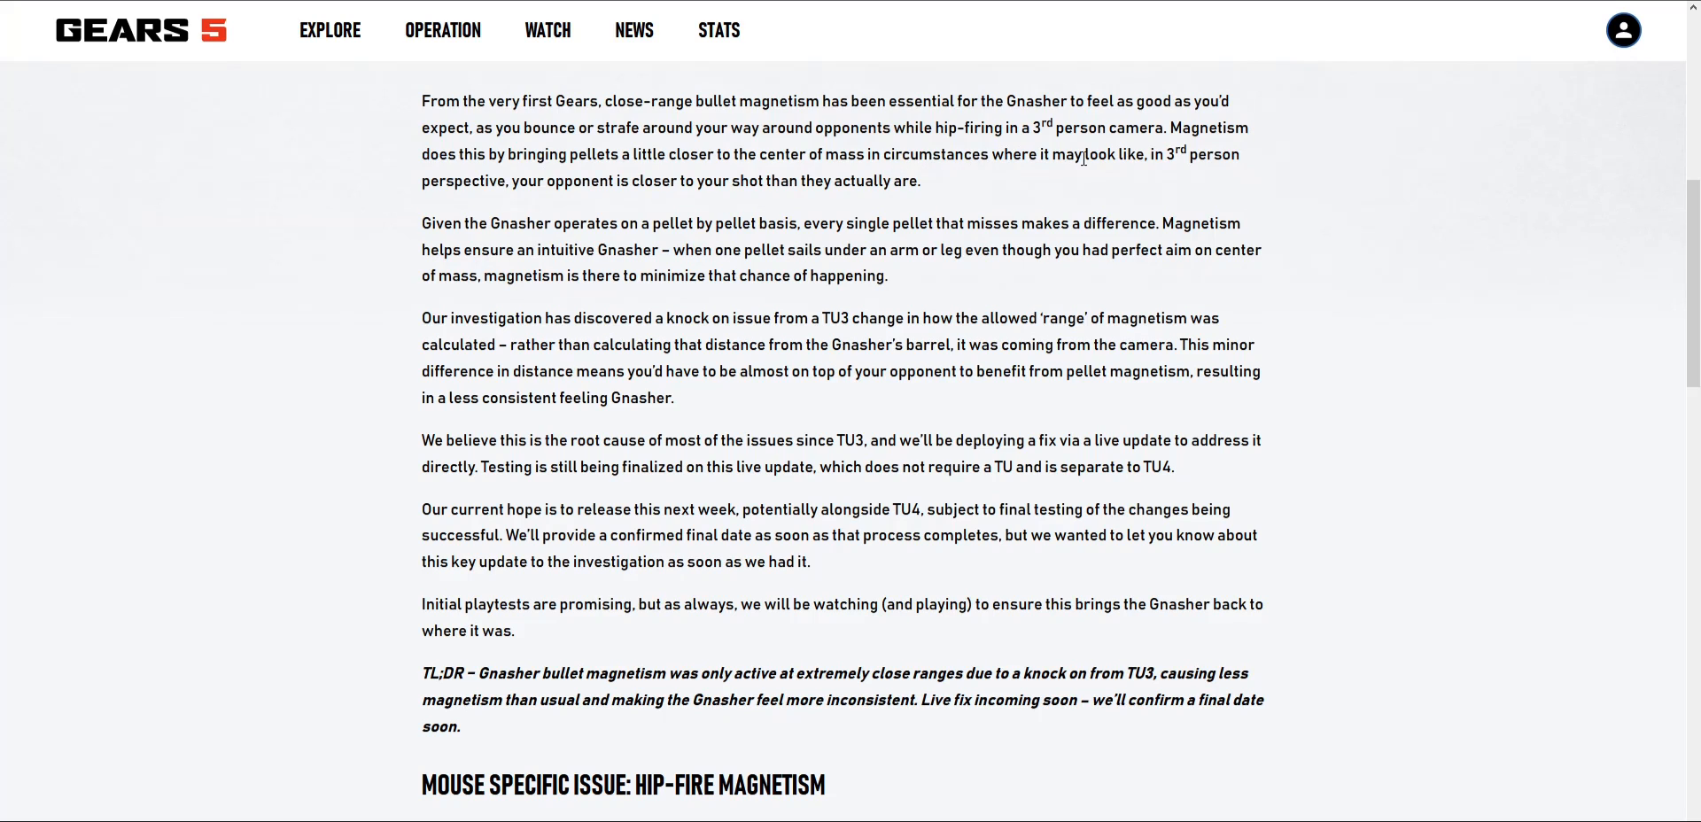
mouse_move(524, 199)
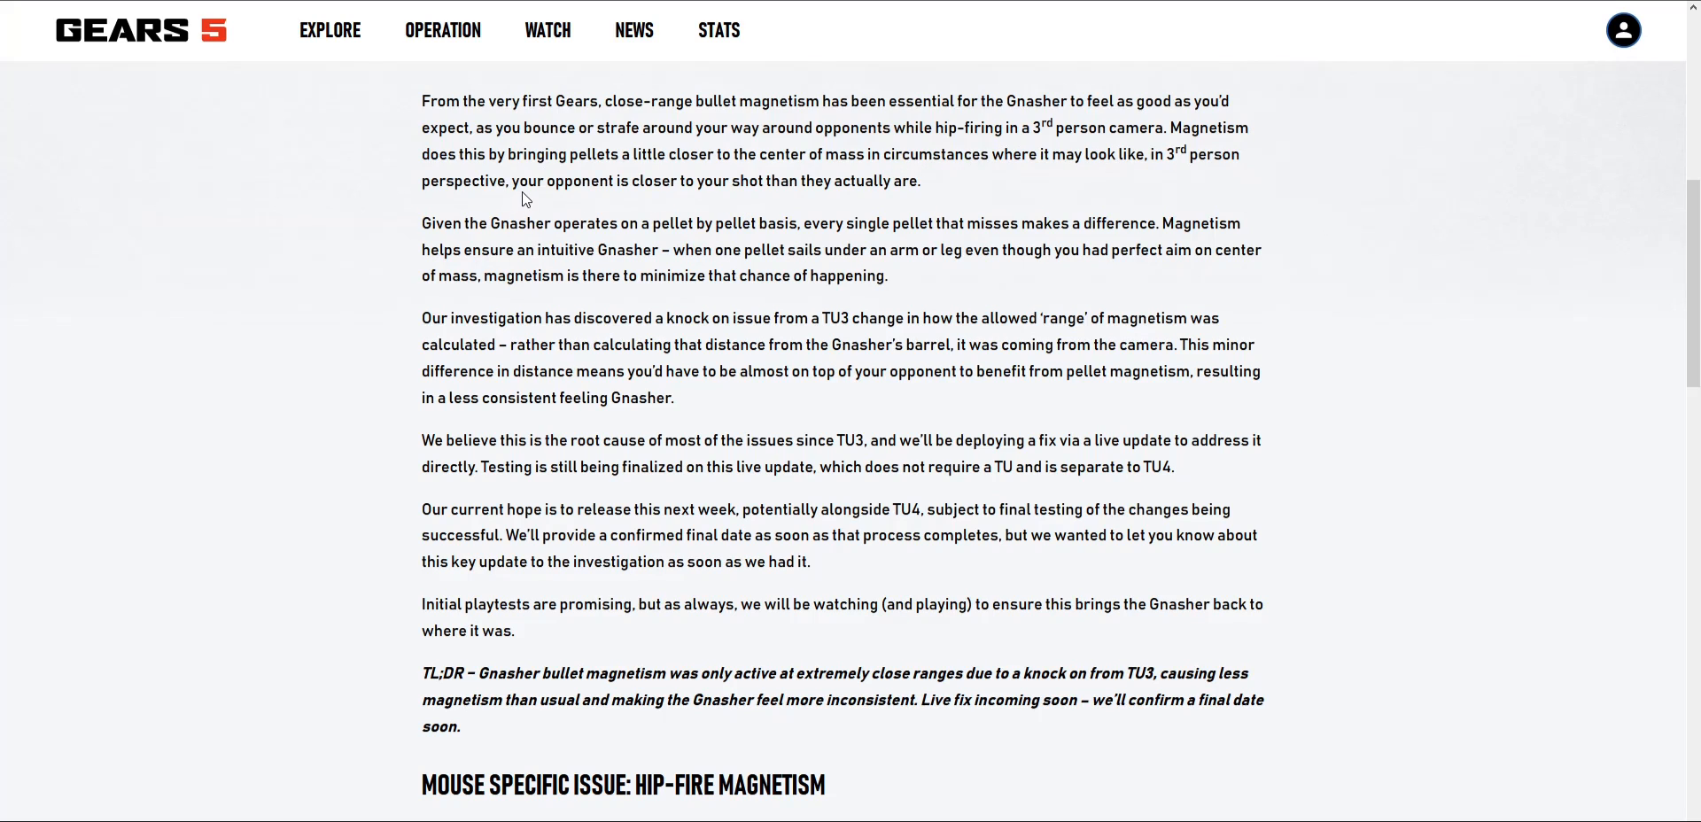
mouse_move(715, 179)
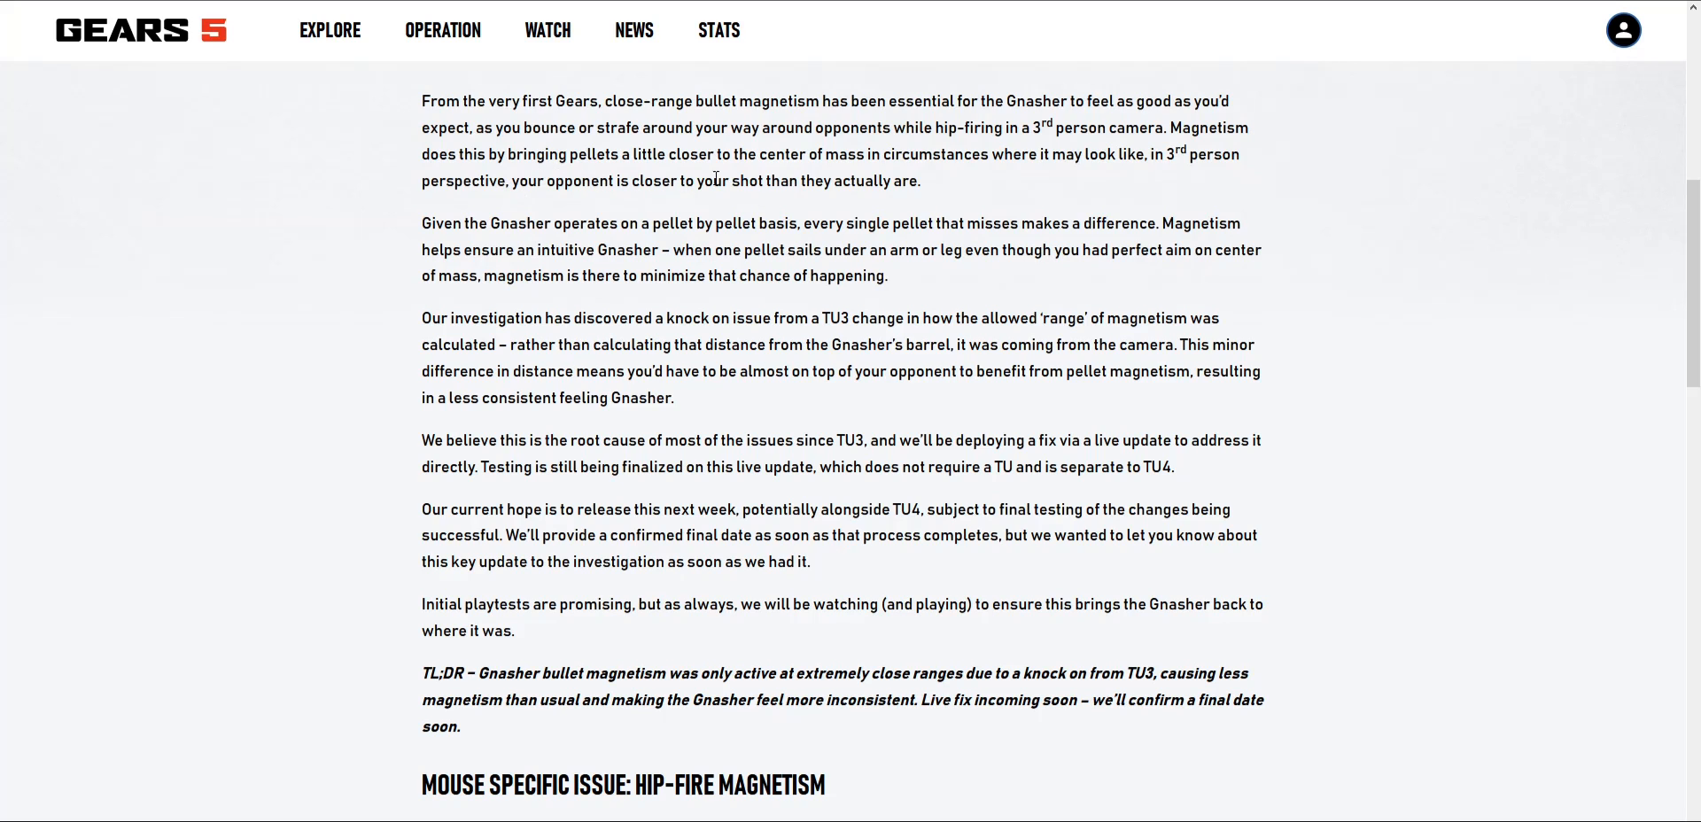
mouse_move(906, 187)
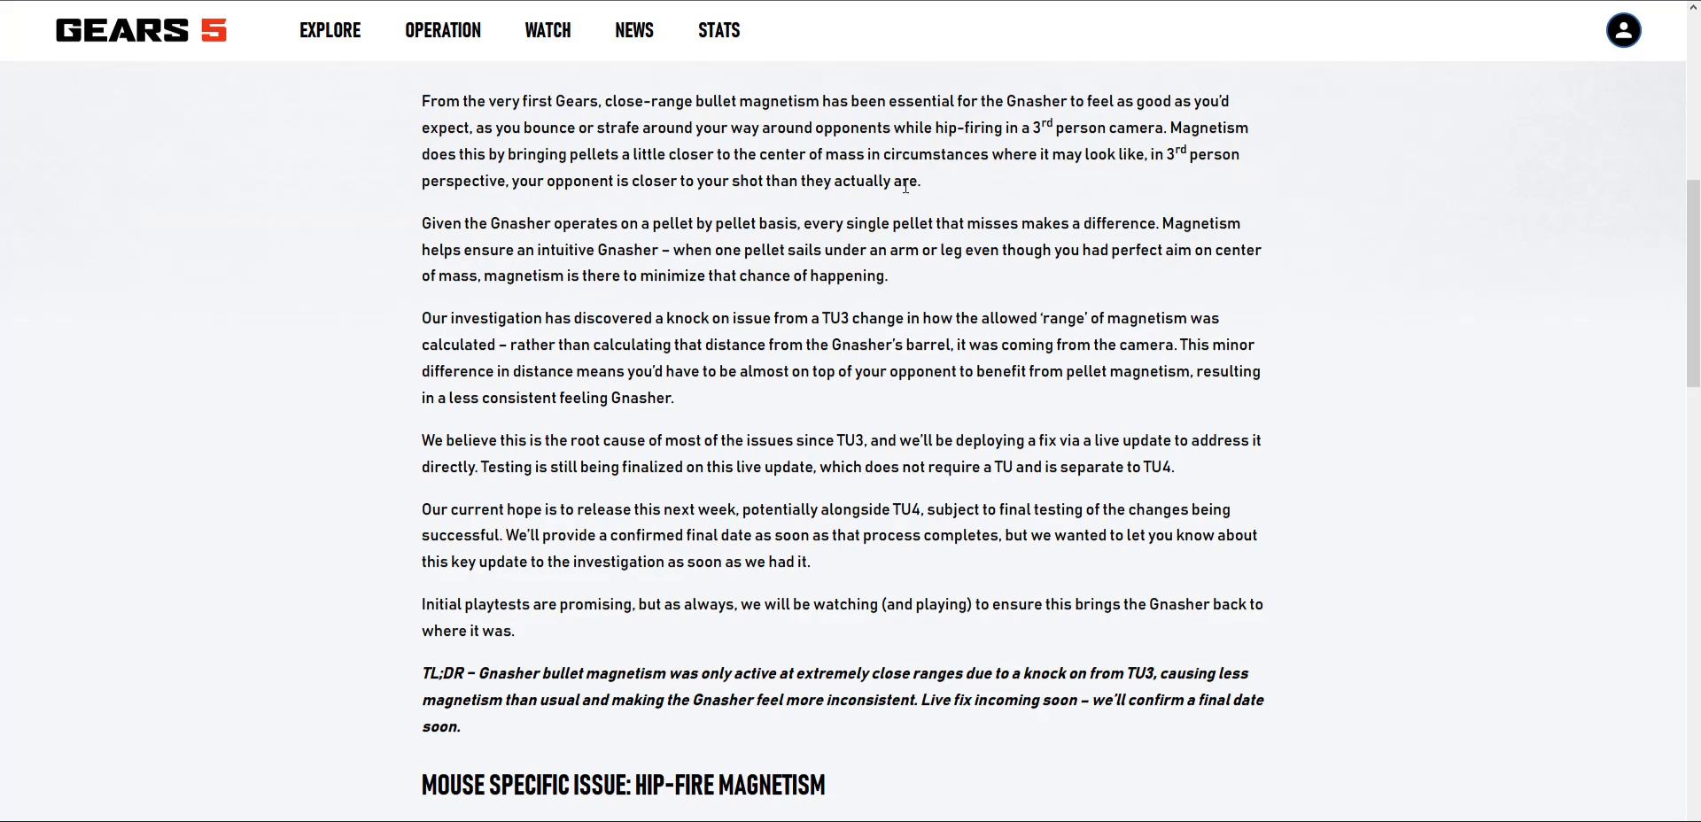
scroll(down, 3)
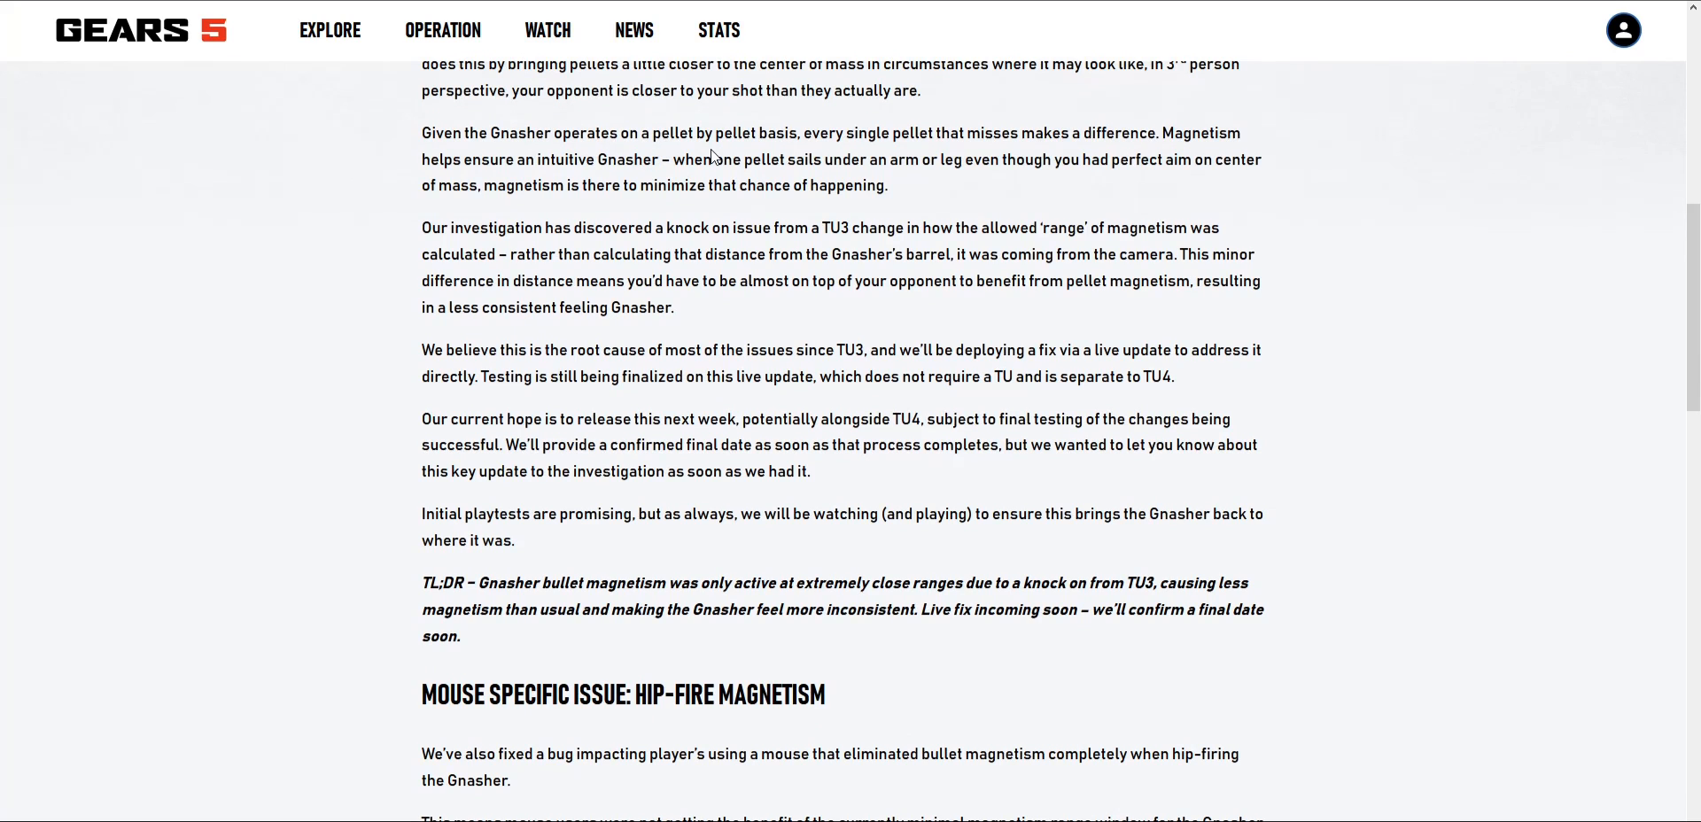
mouse_move(848, 156)
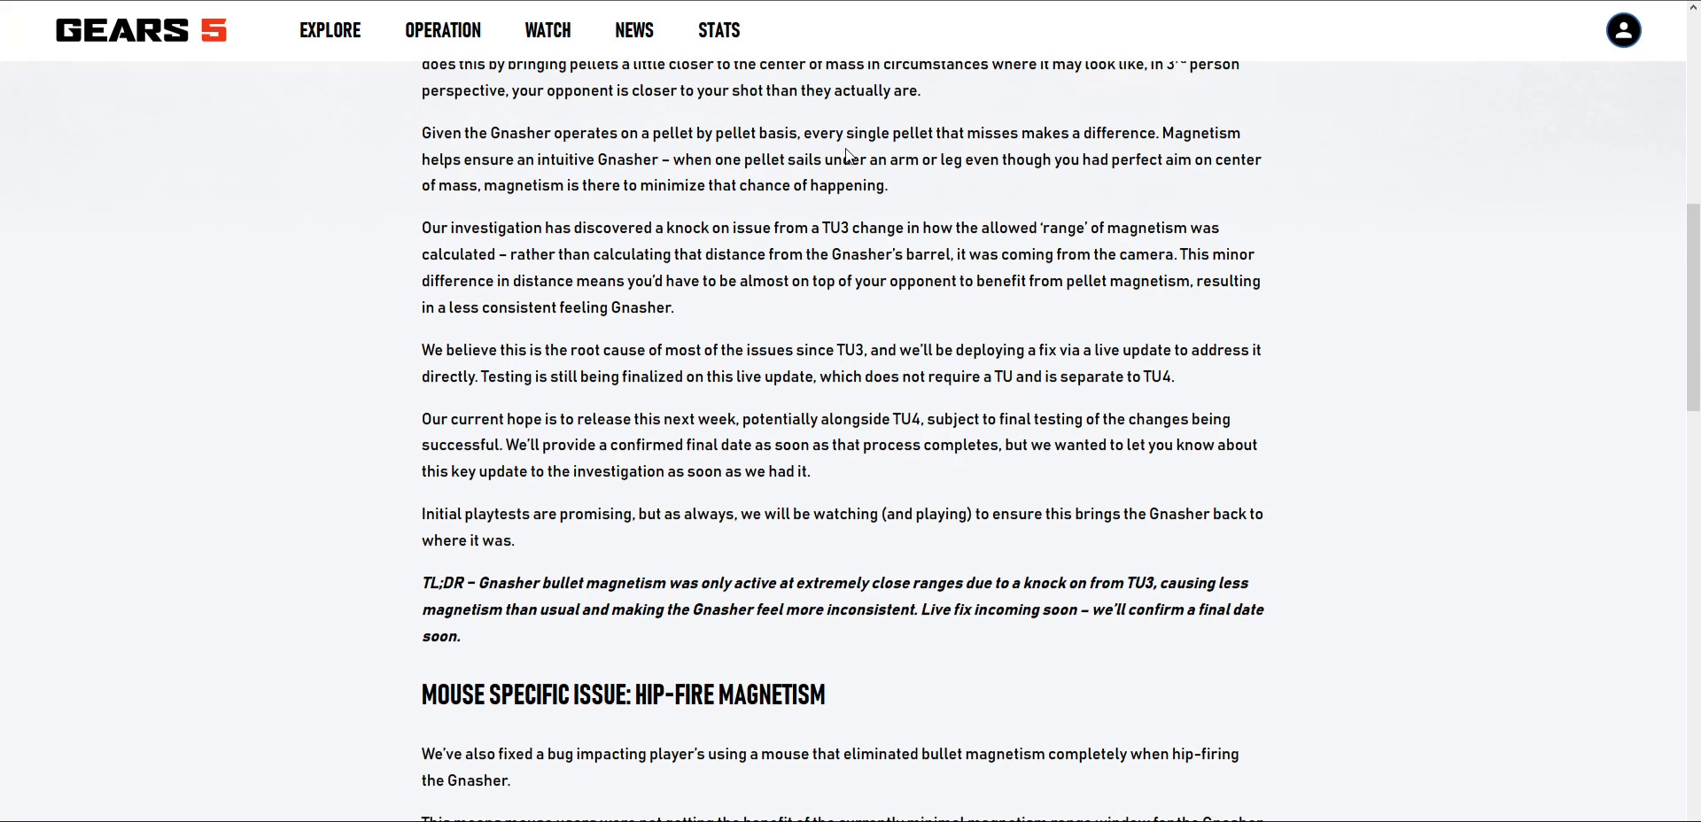
mouse_move(1033, 160)
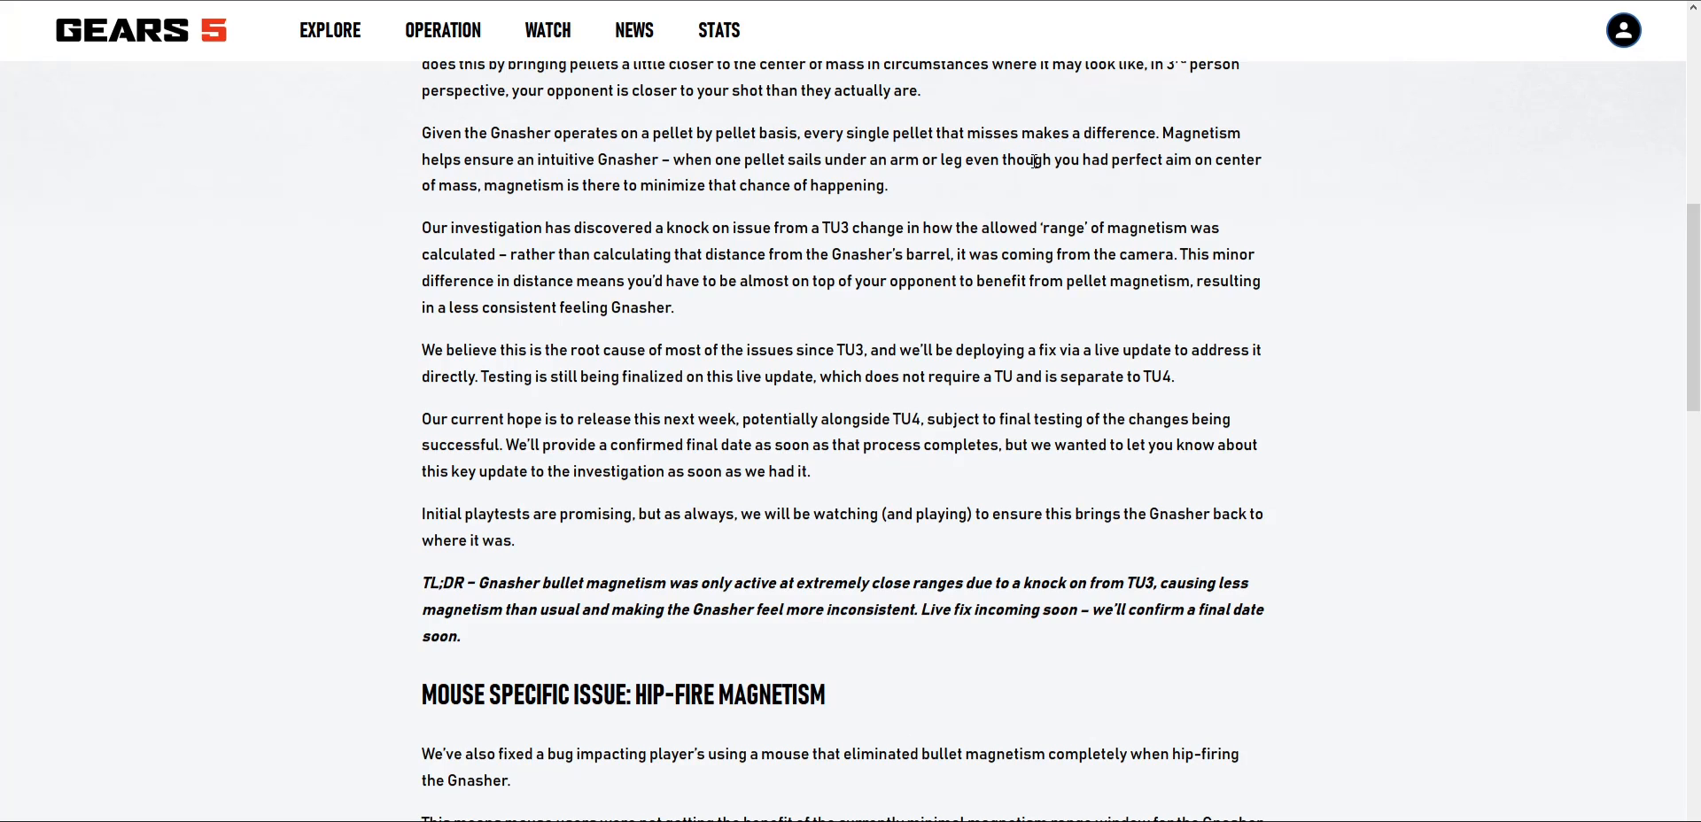
mouse_move(575, 182)
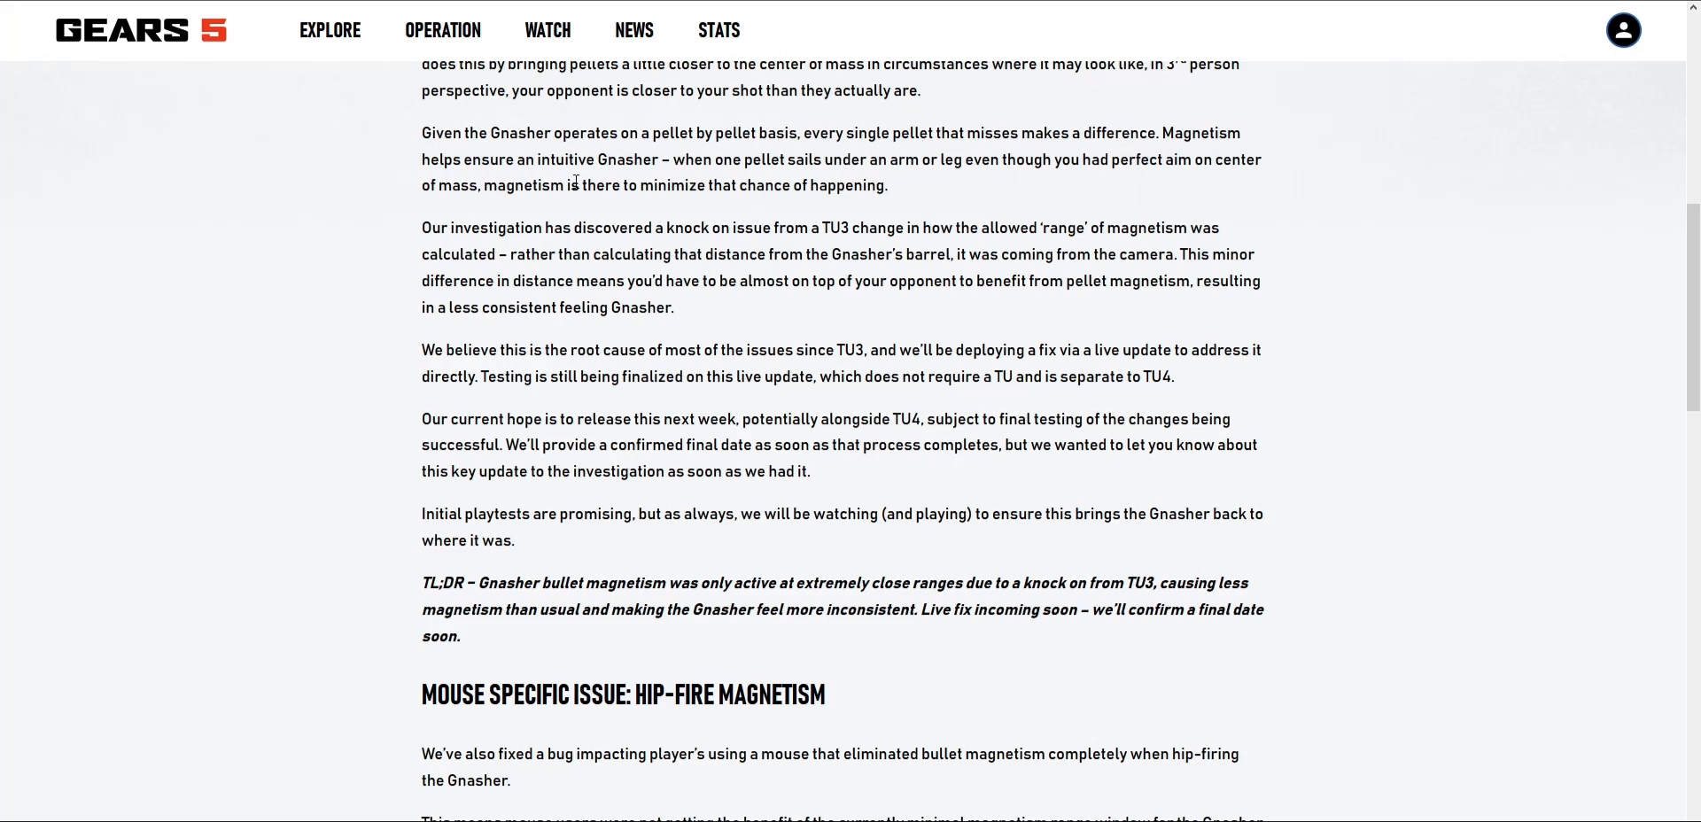
mouse_move(573, 177)
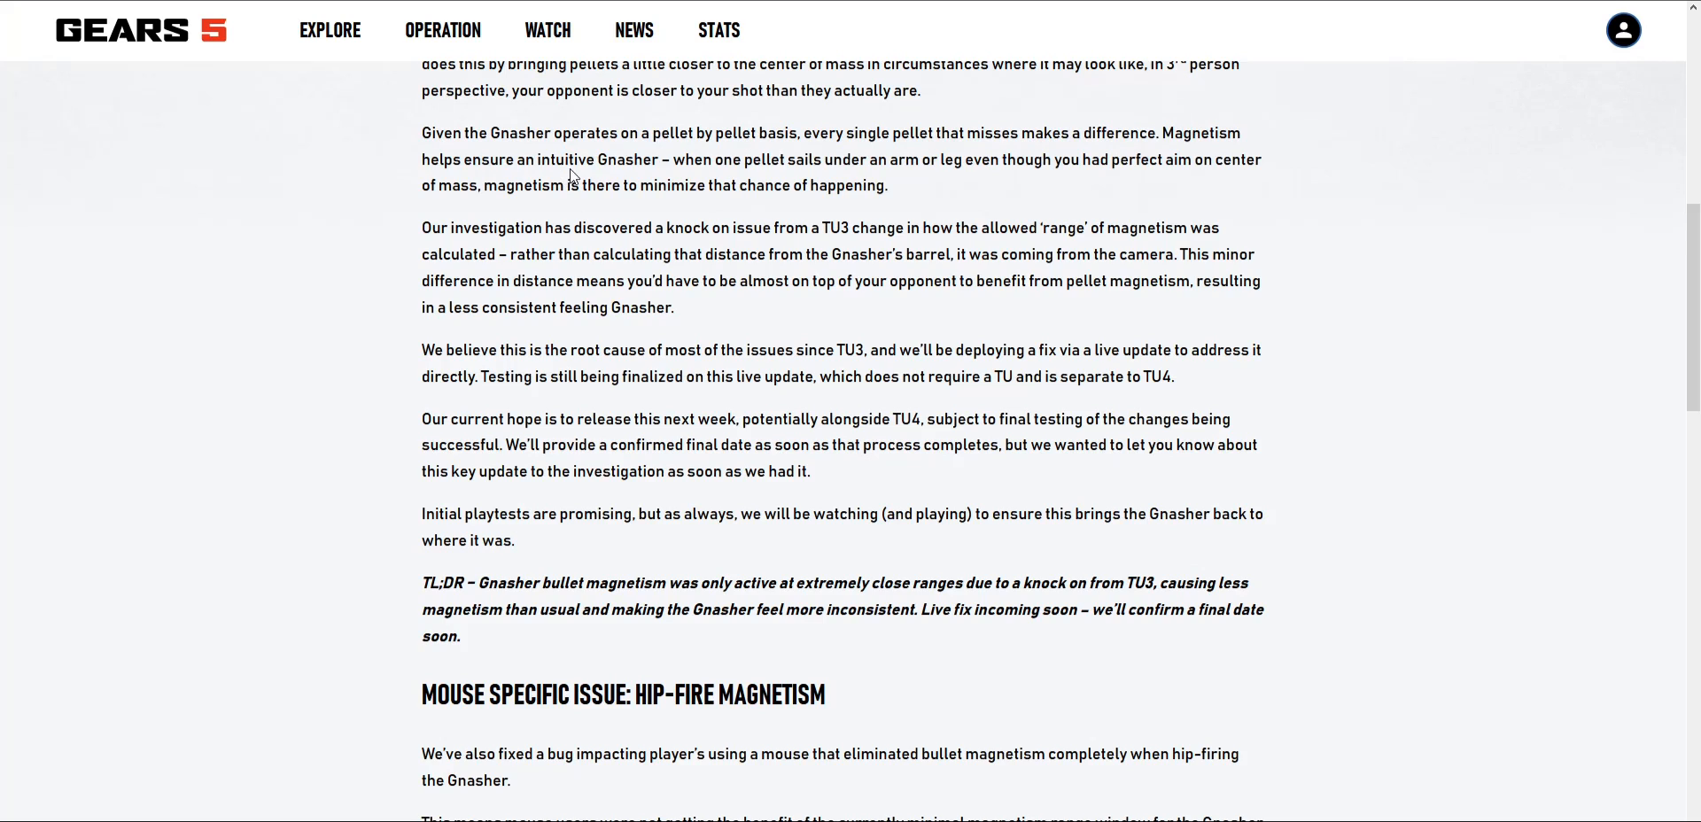
mouse_move(806, 171)
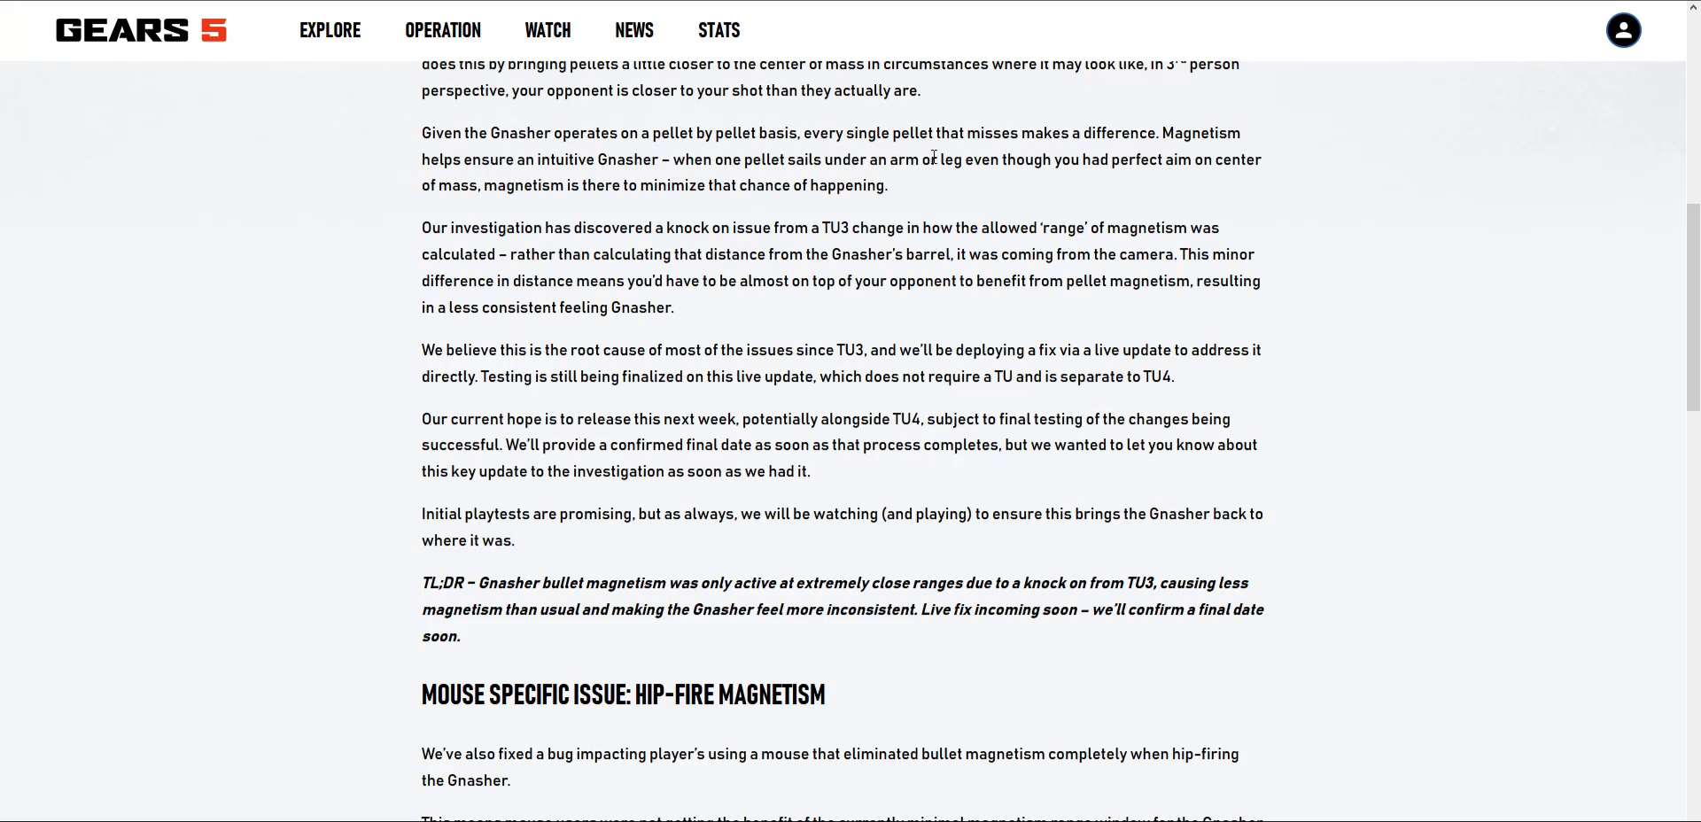
mouse_move(1042, 168)
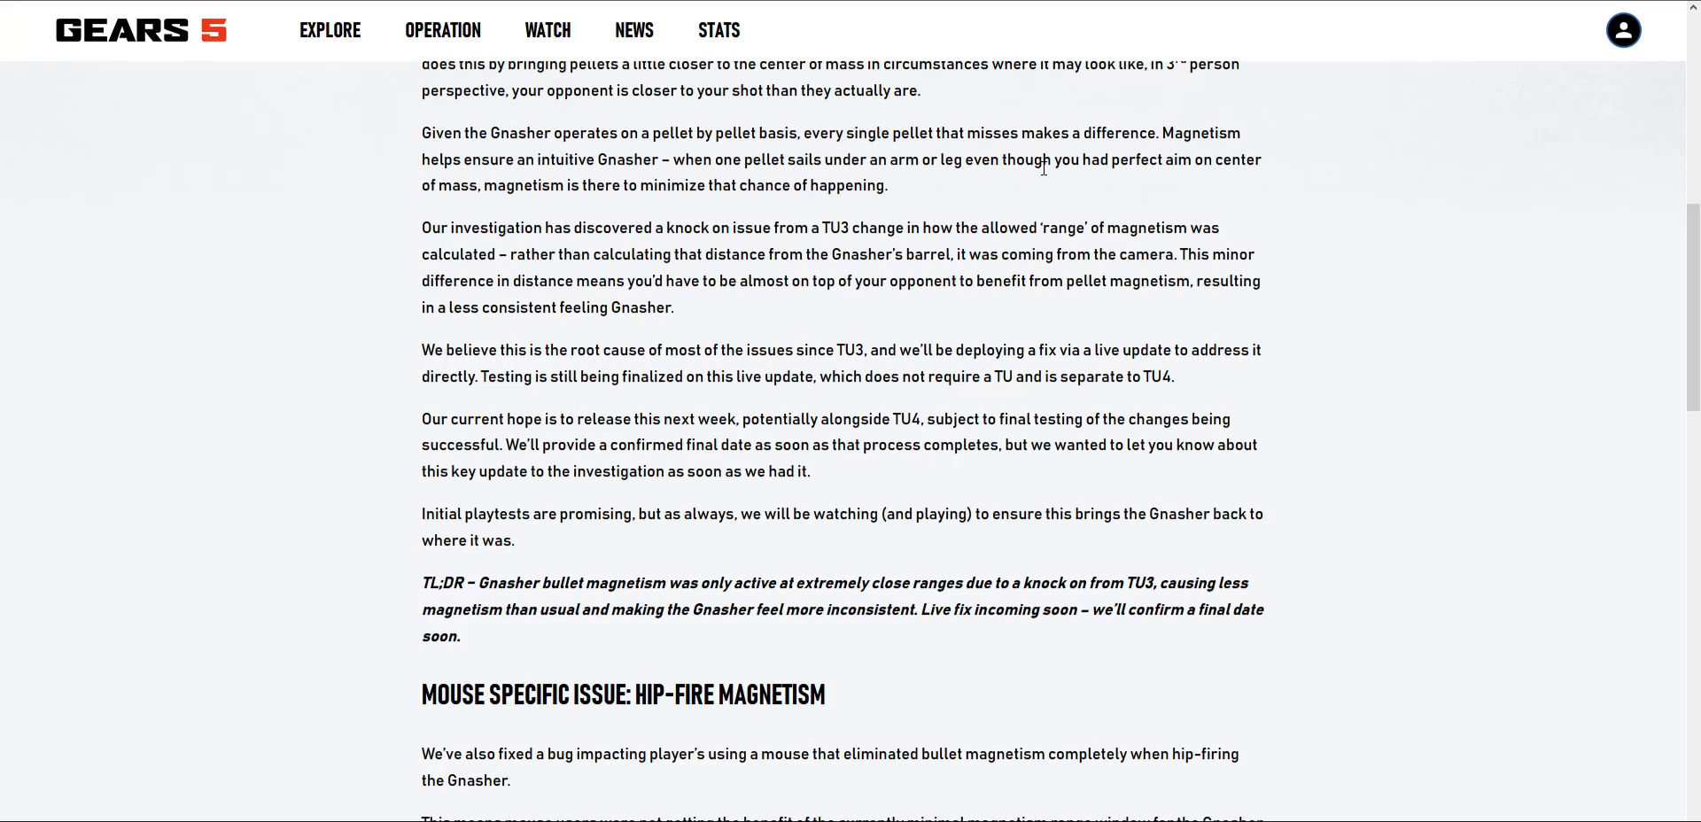
mouse_move(635, 191)
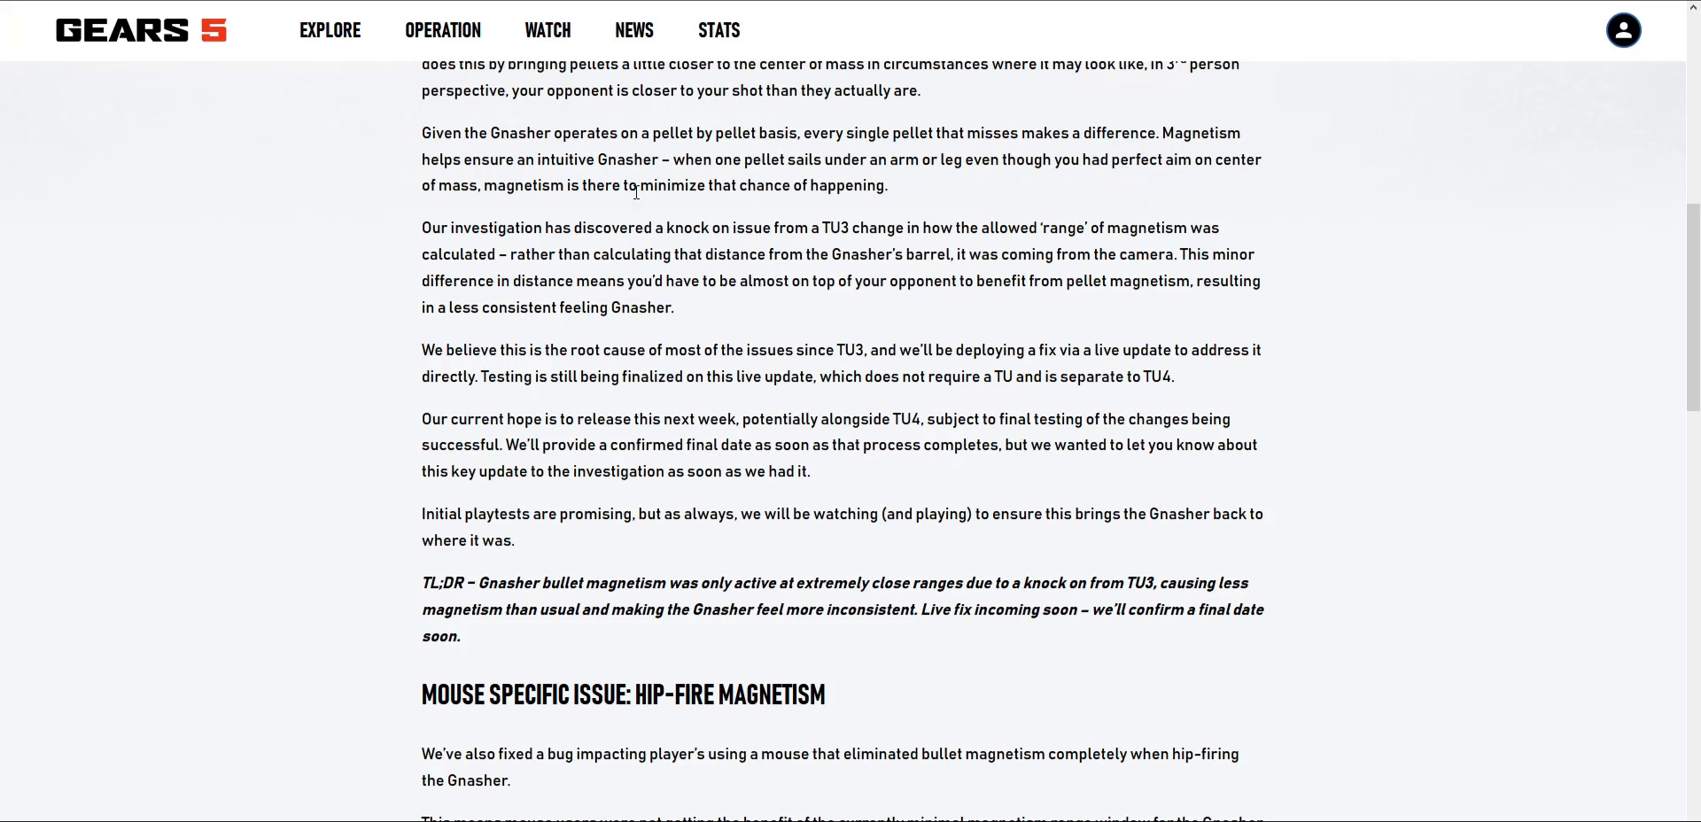
mouse_move(635, 193)
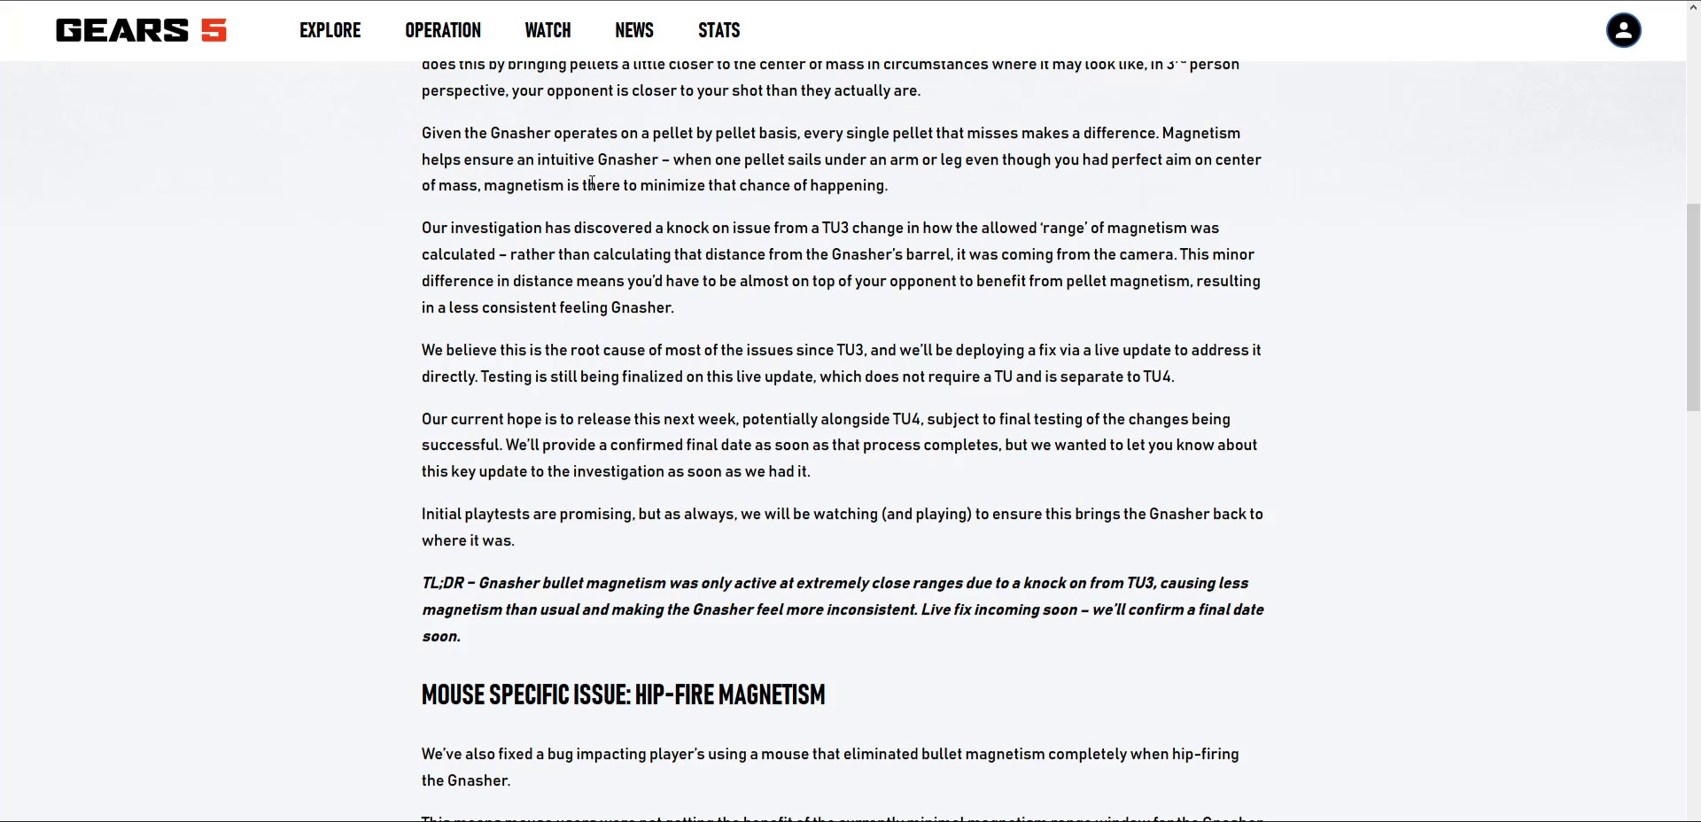
mouse_move(871, 176)
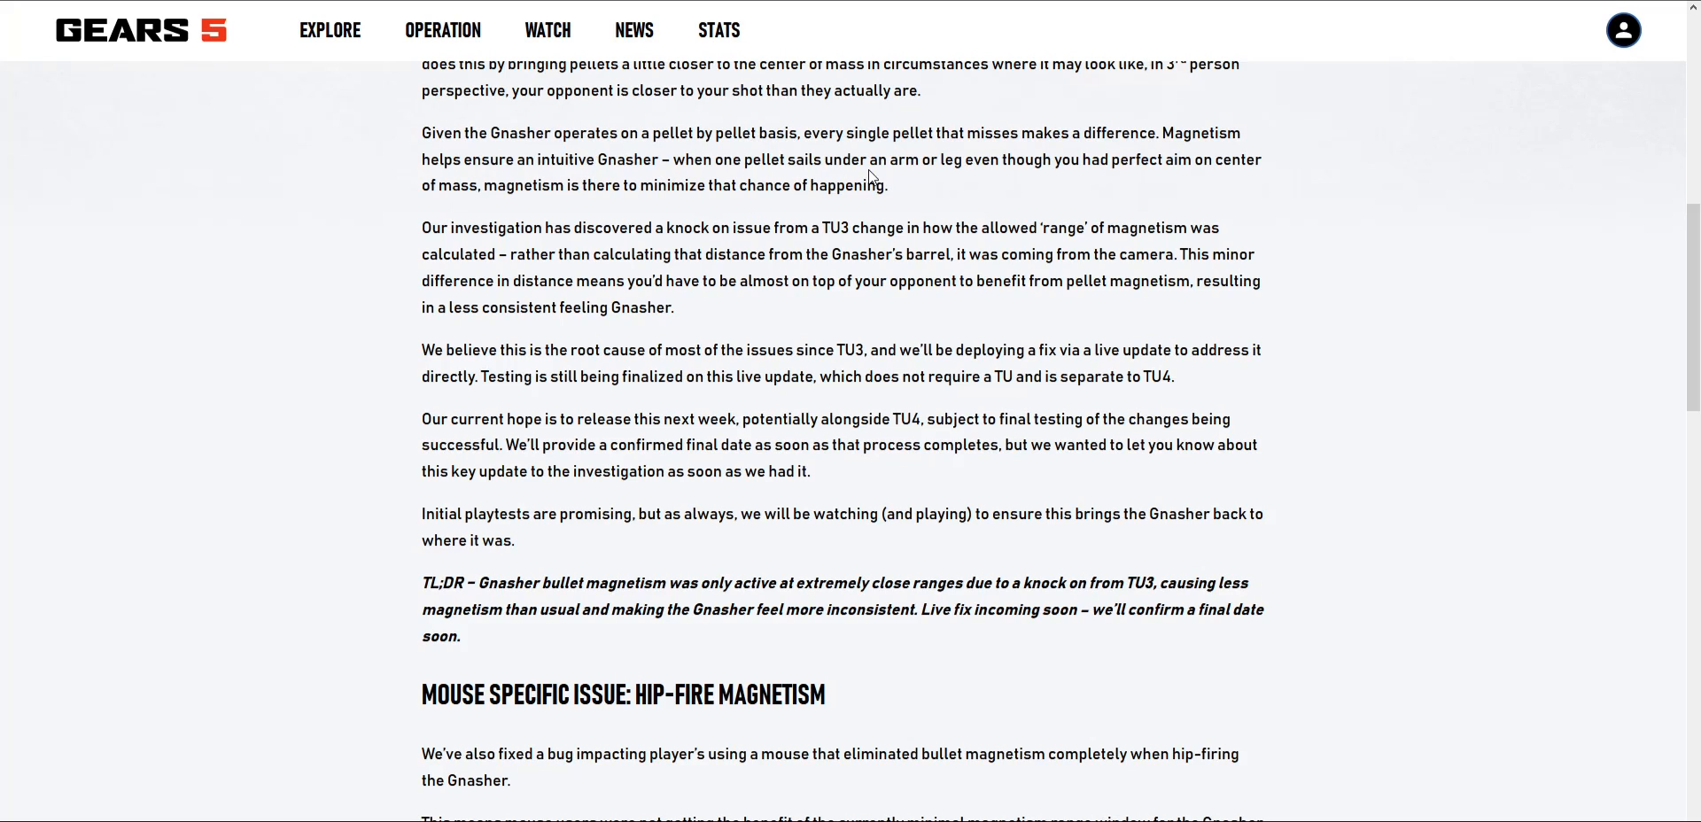
mouse_move(781, 181)
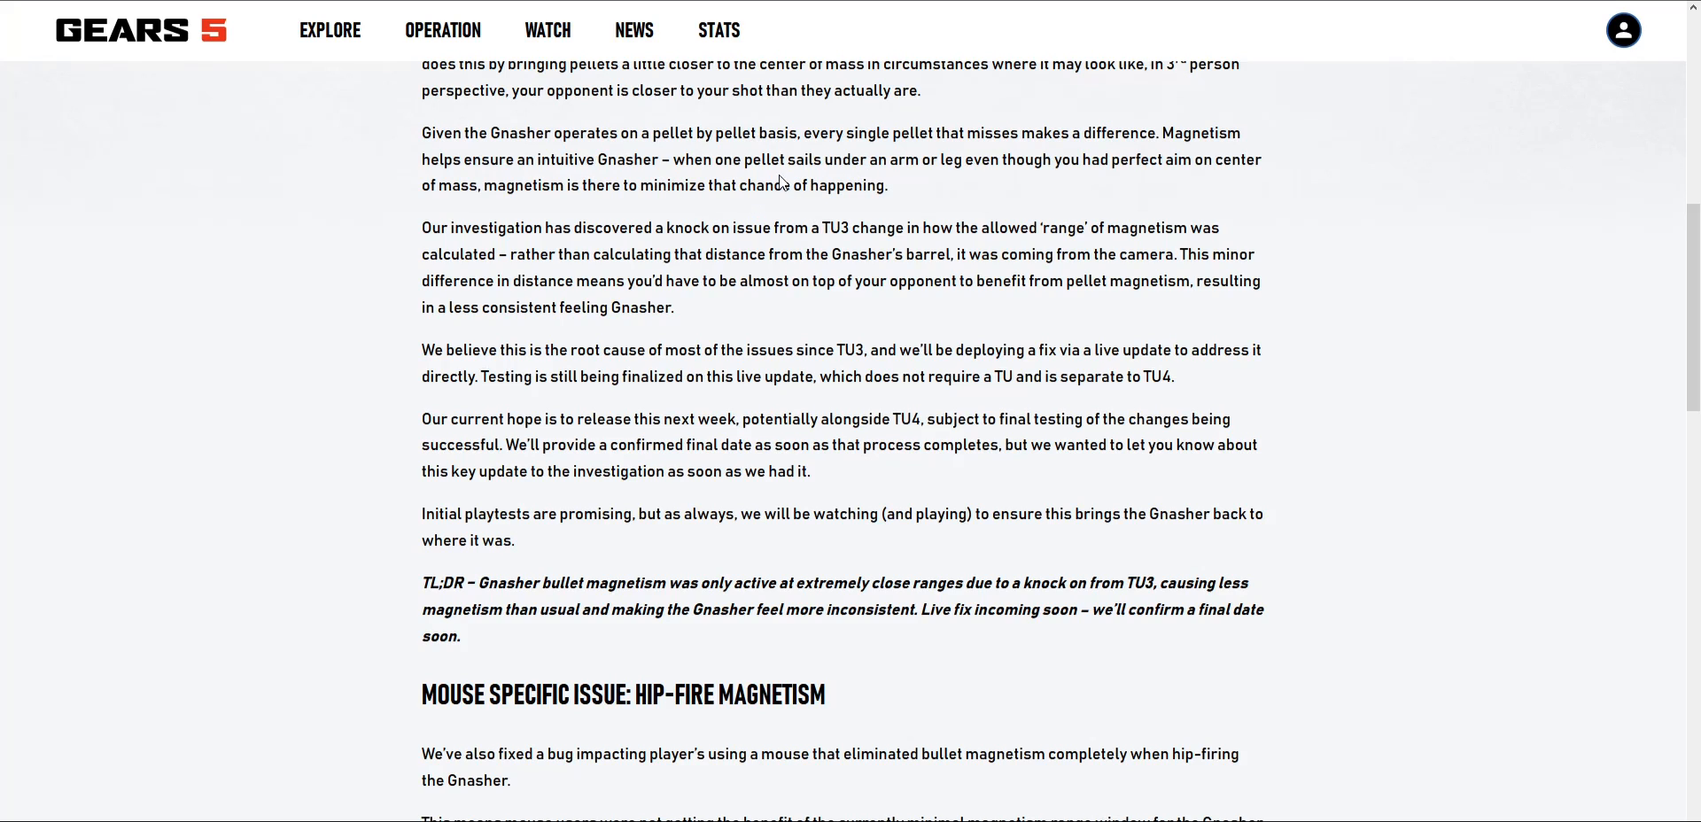
mouse_move(840, 213)
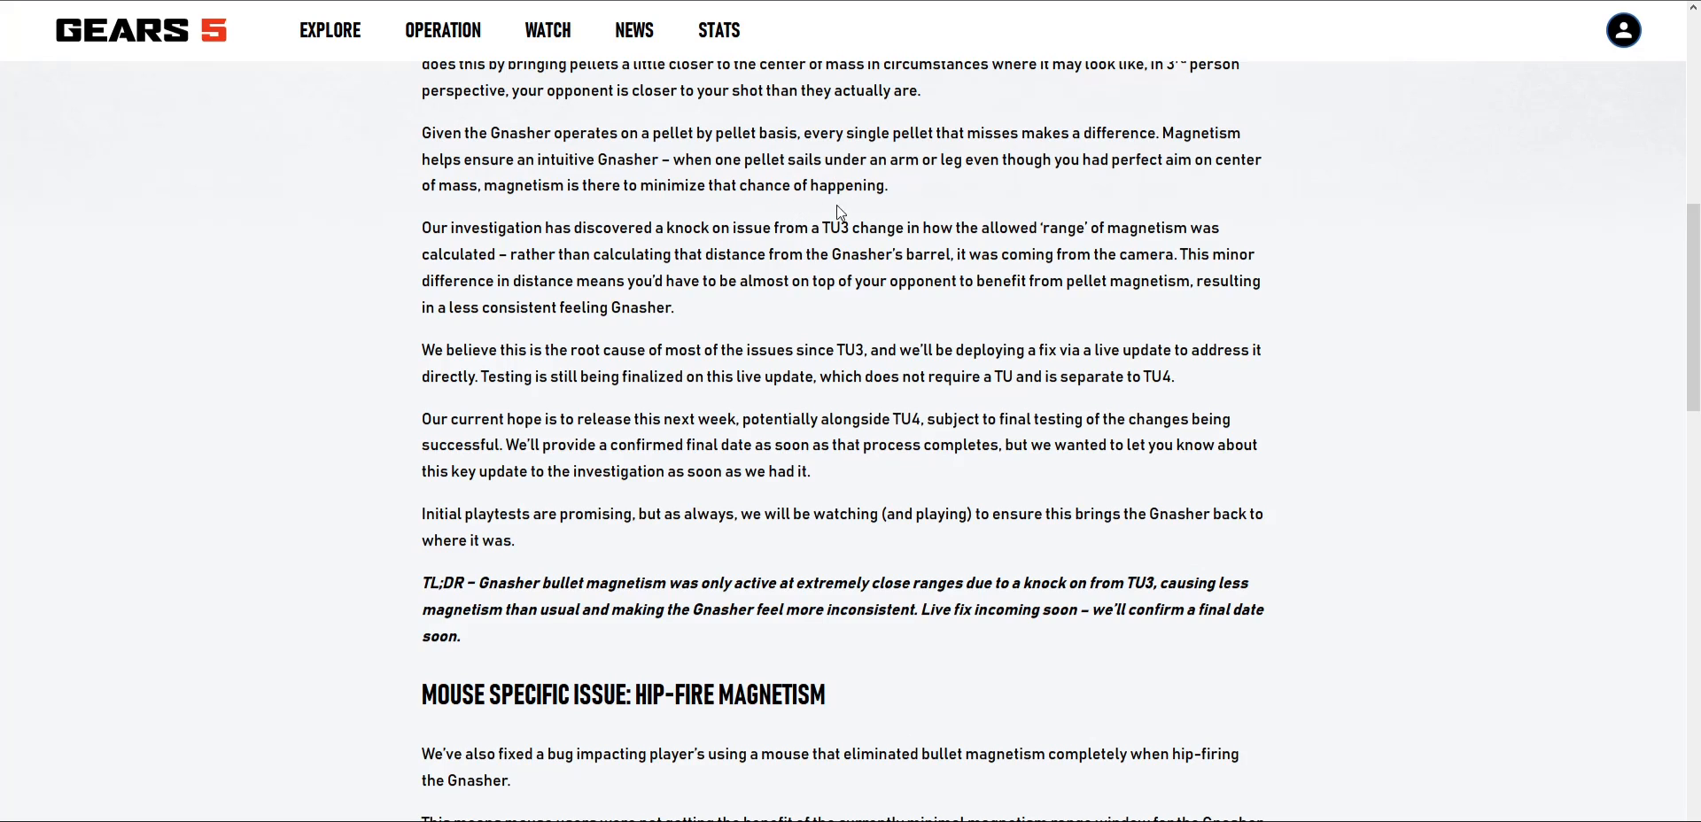
mouse_move(830, 151)
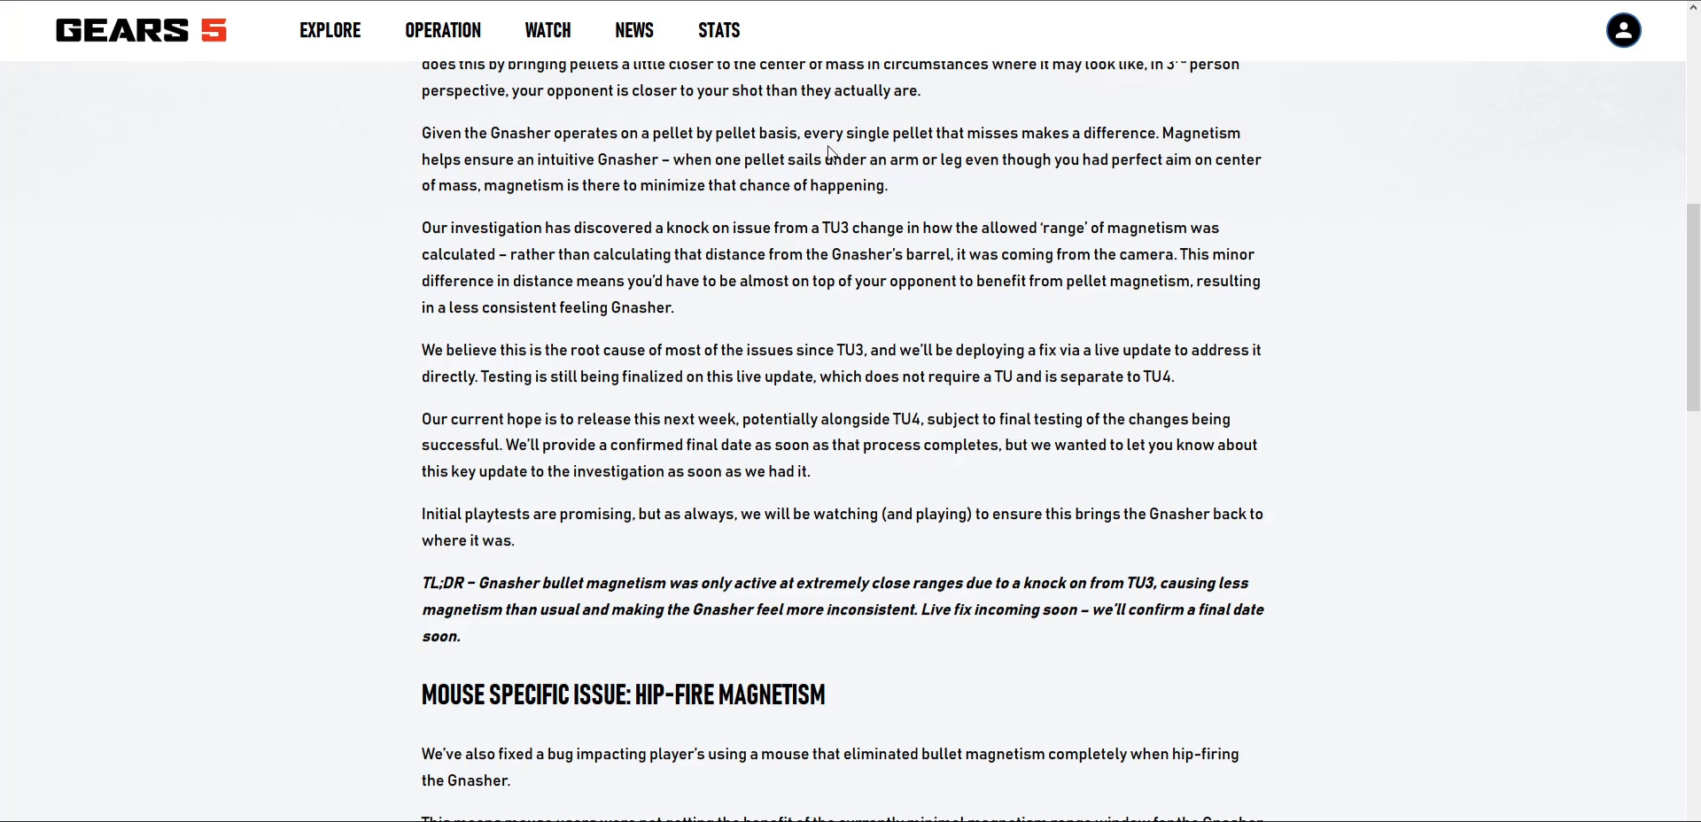
mouse_move(1009, 206)
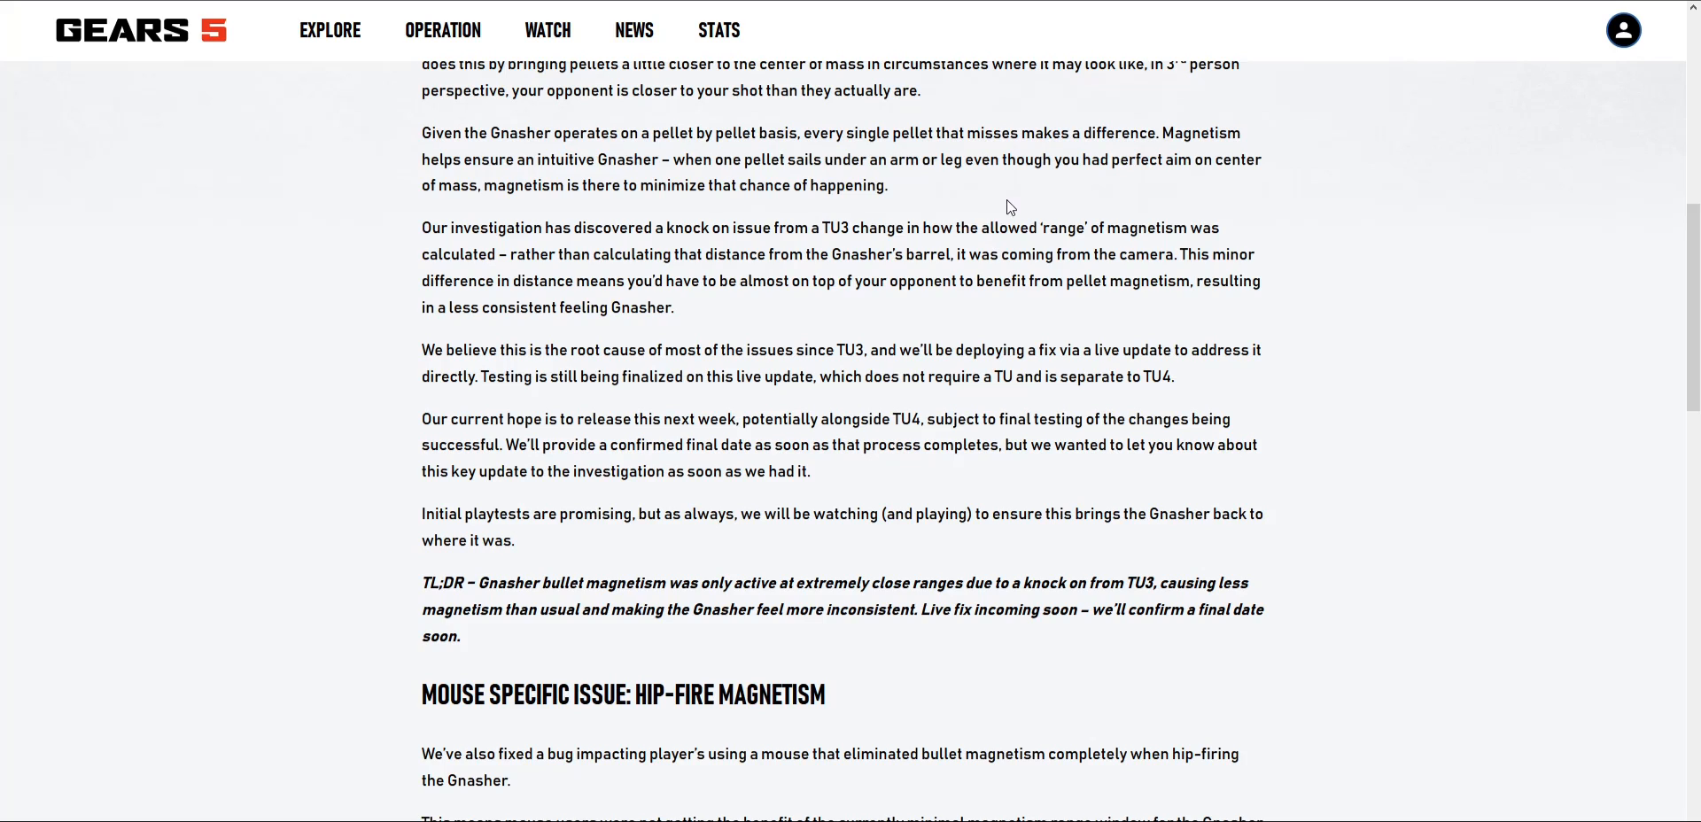
mouse_move(1009, 184)
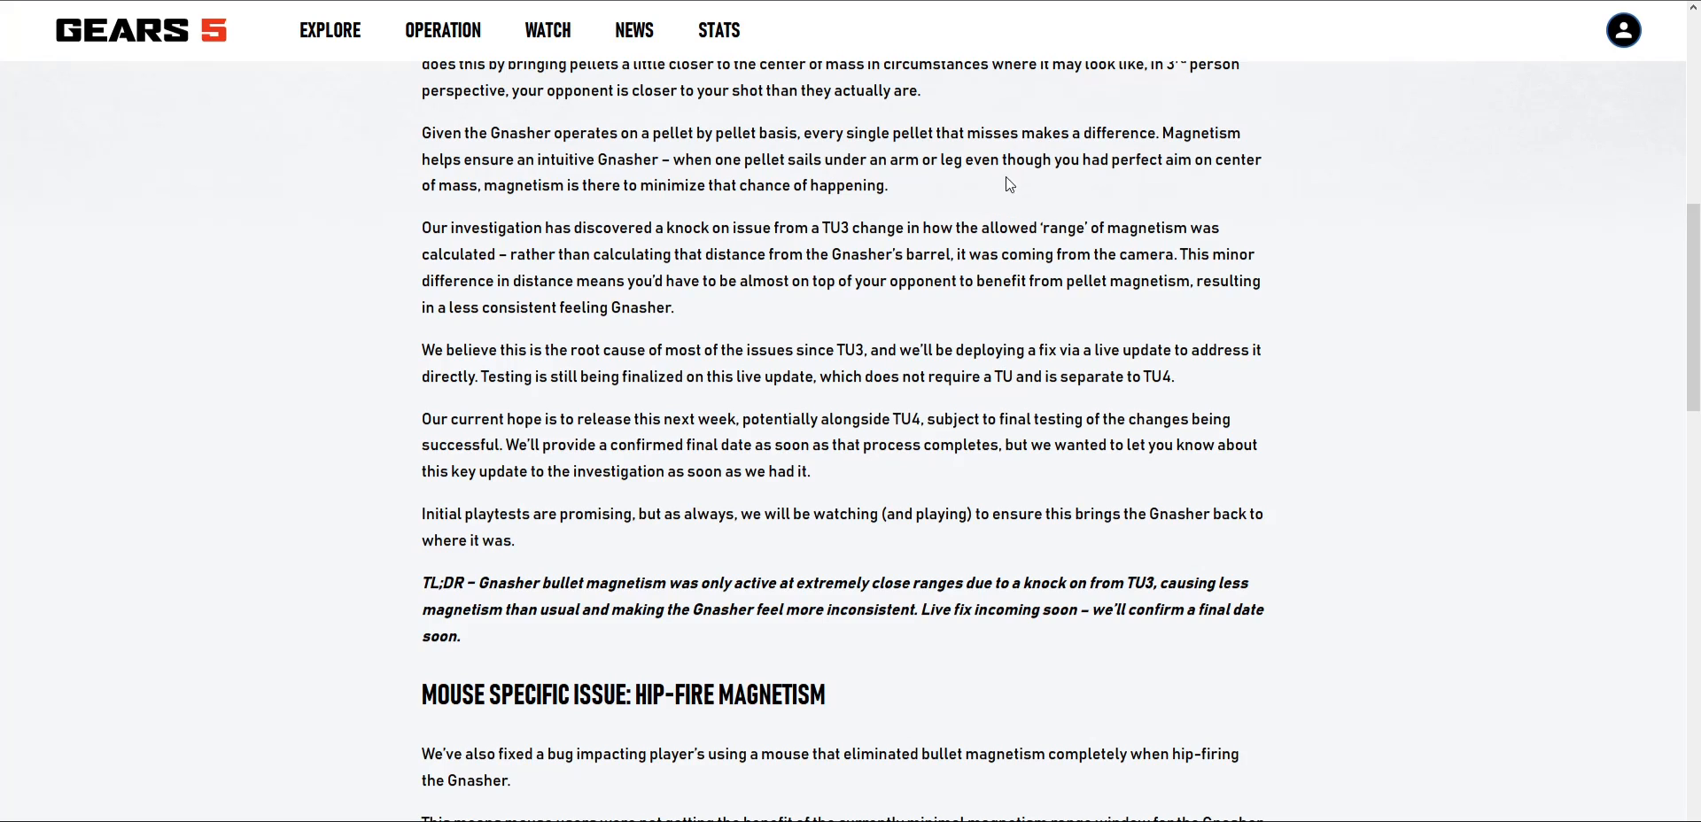
mouse_move(612, 277)
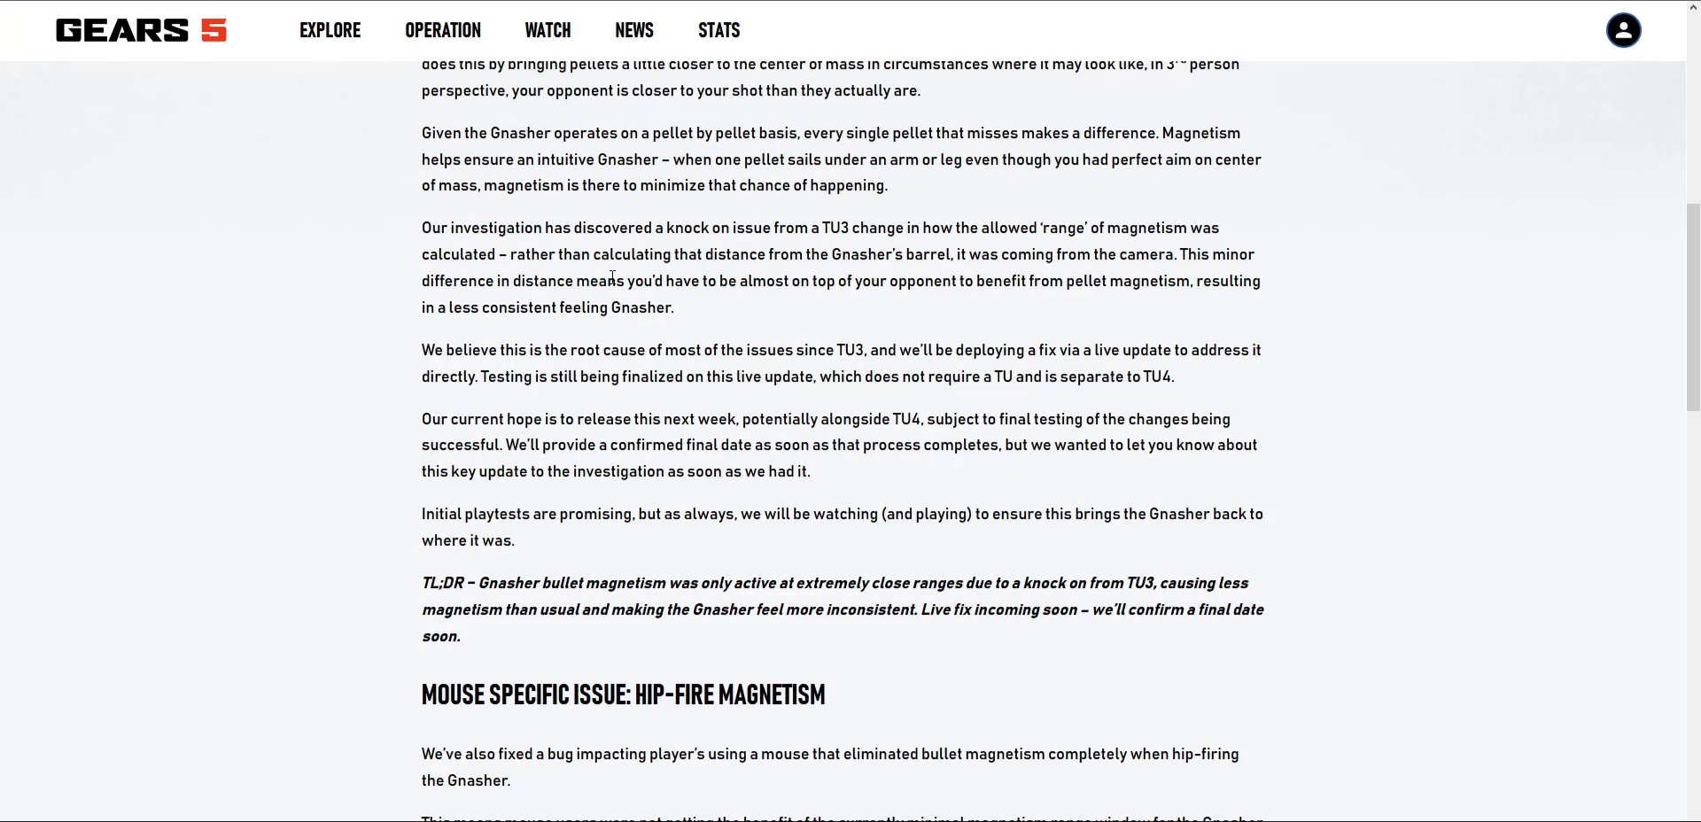
mouse_move(946, 280)
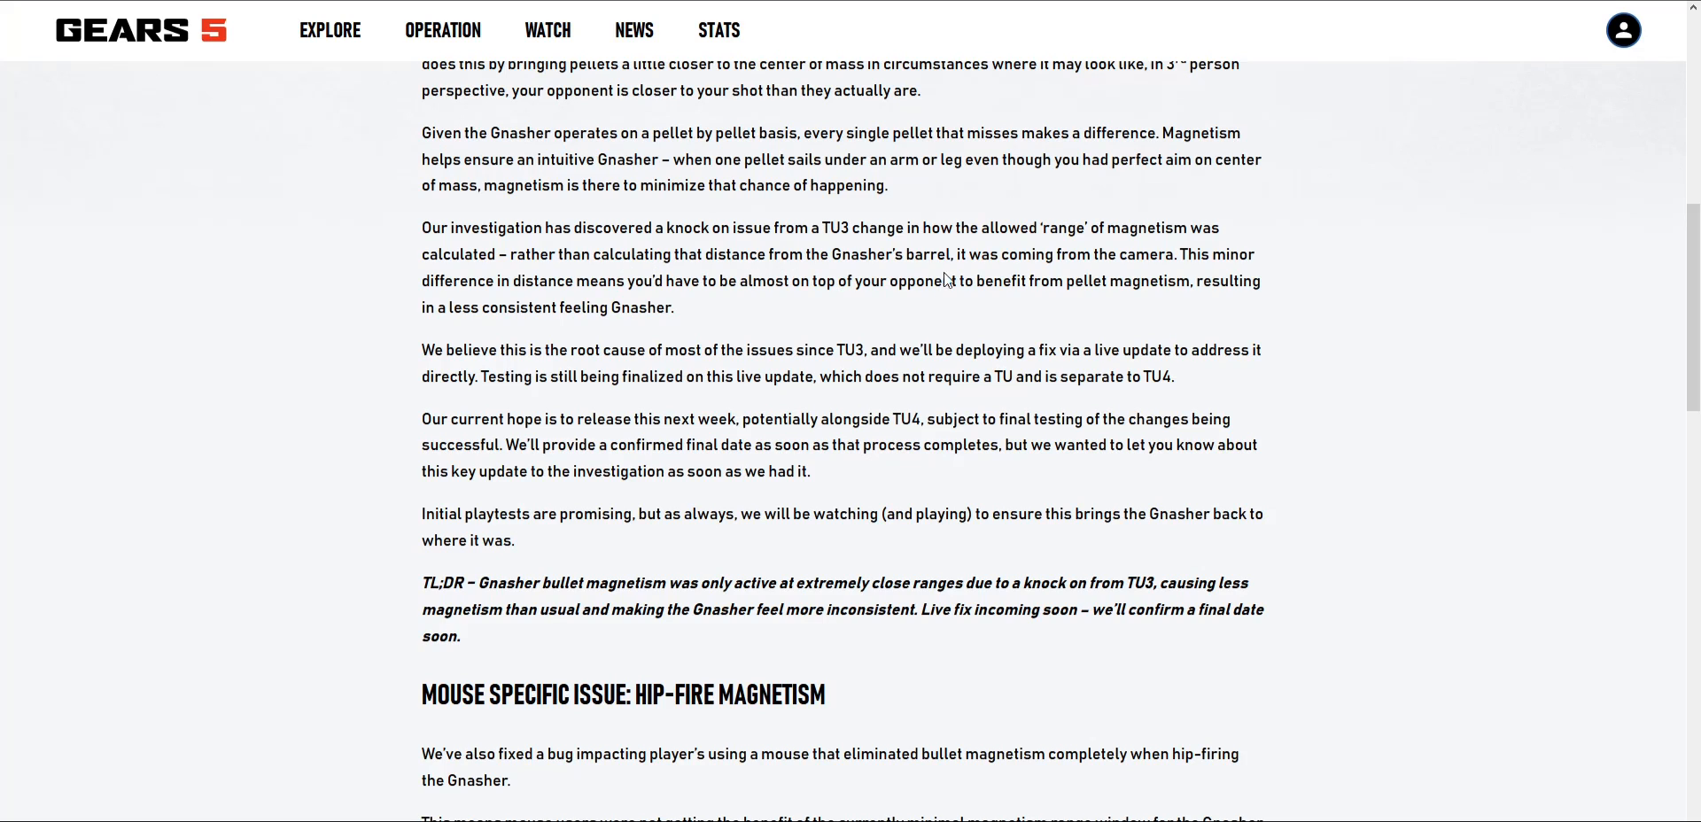
mouse_move(1198, 273)
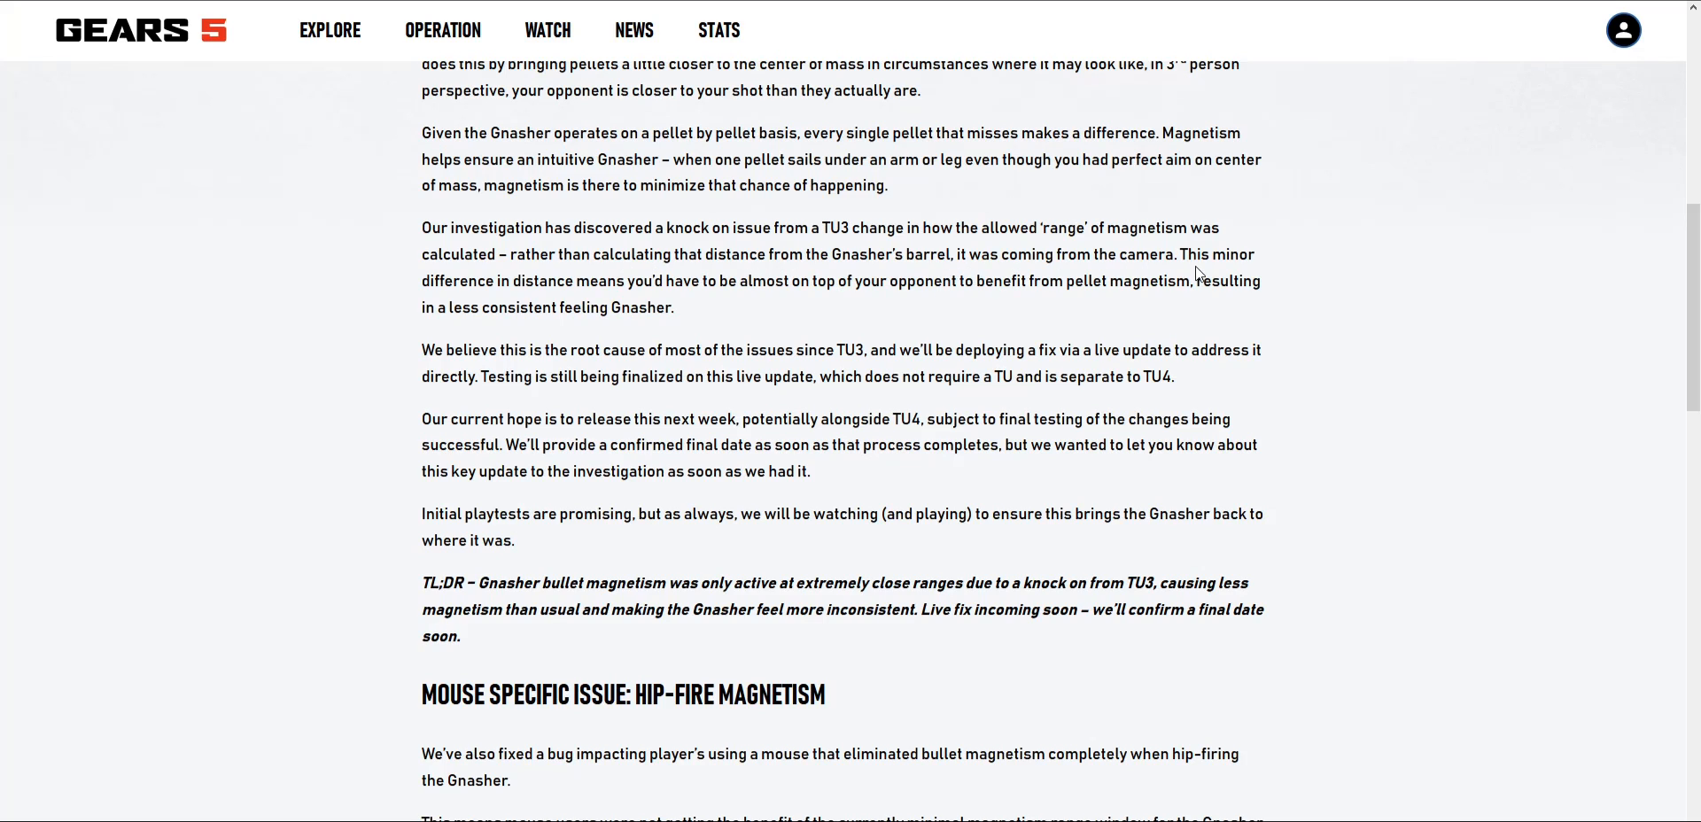
mouse_move(592, 328)
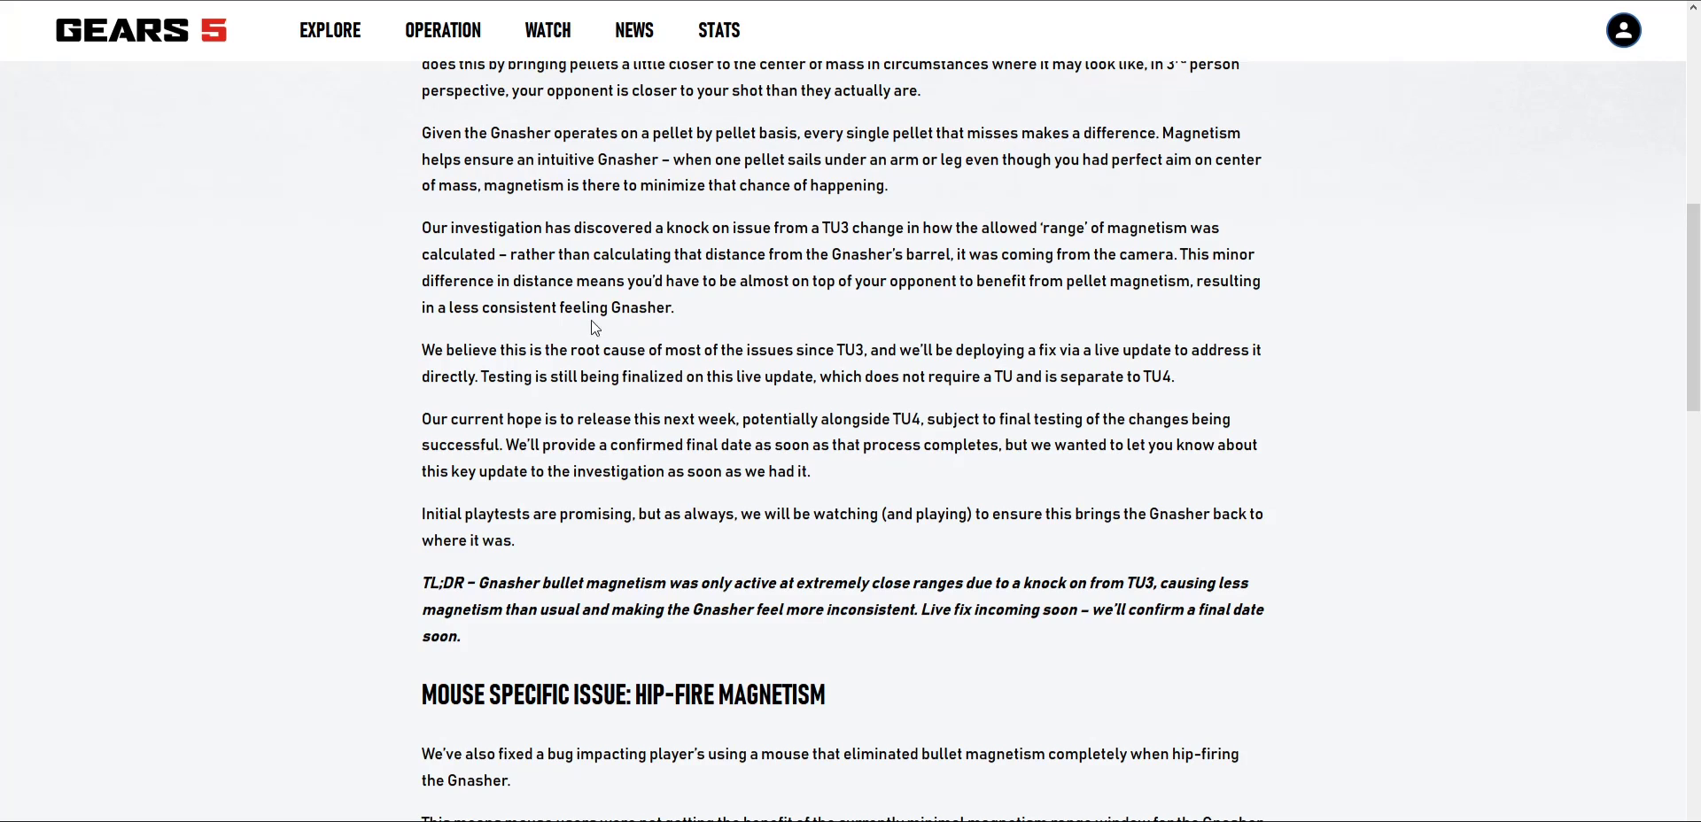
mouse_move(682, 284)
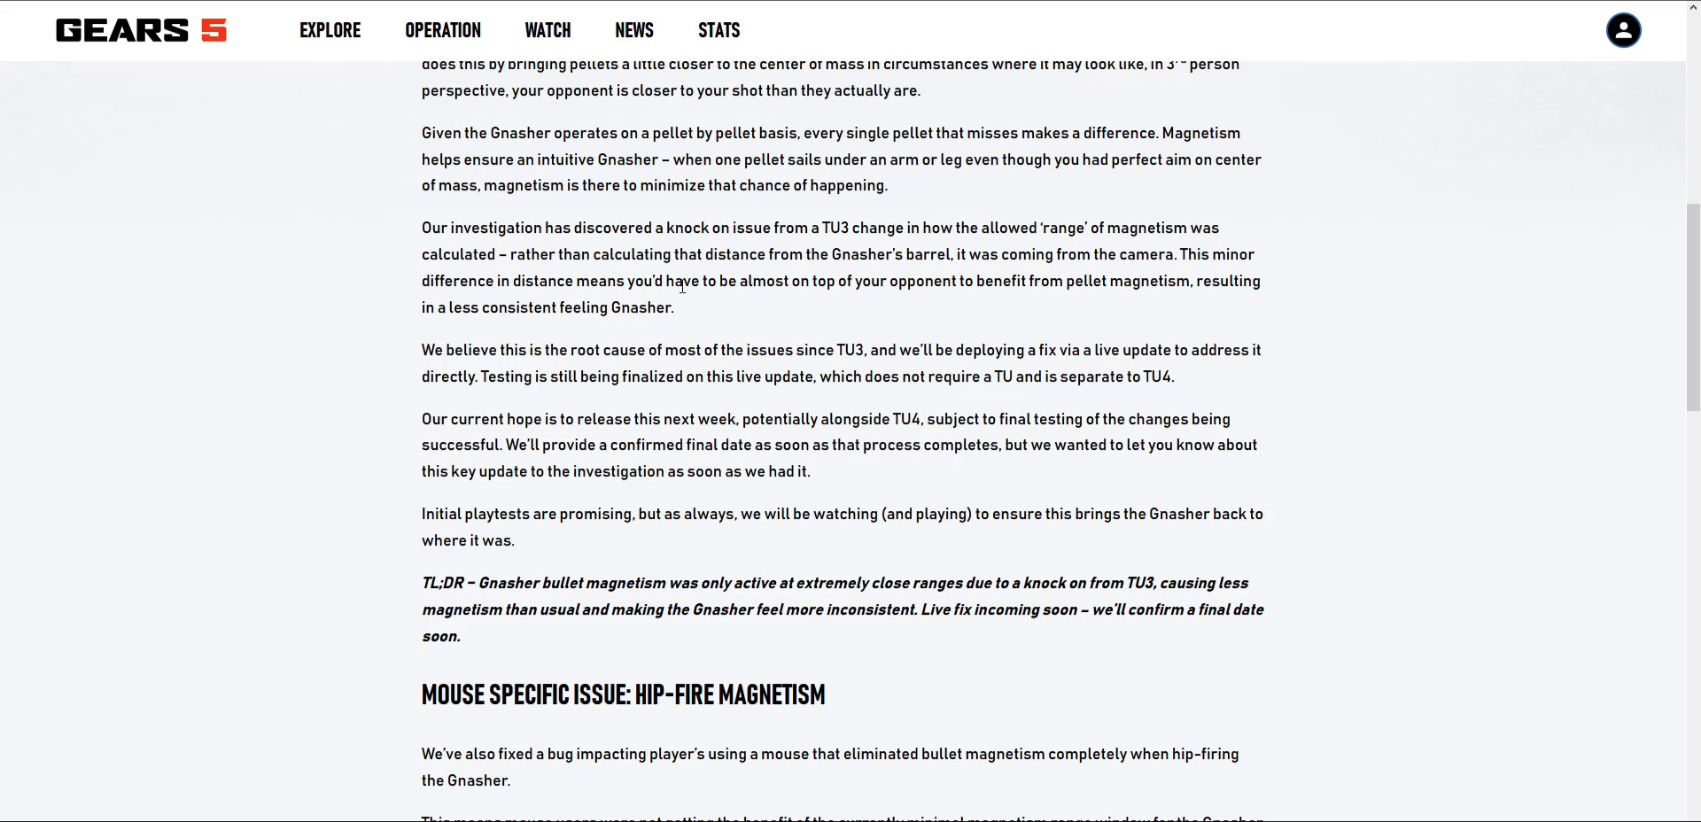
mouse_move(963, 279)
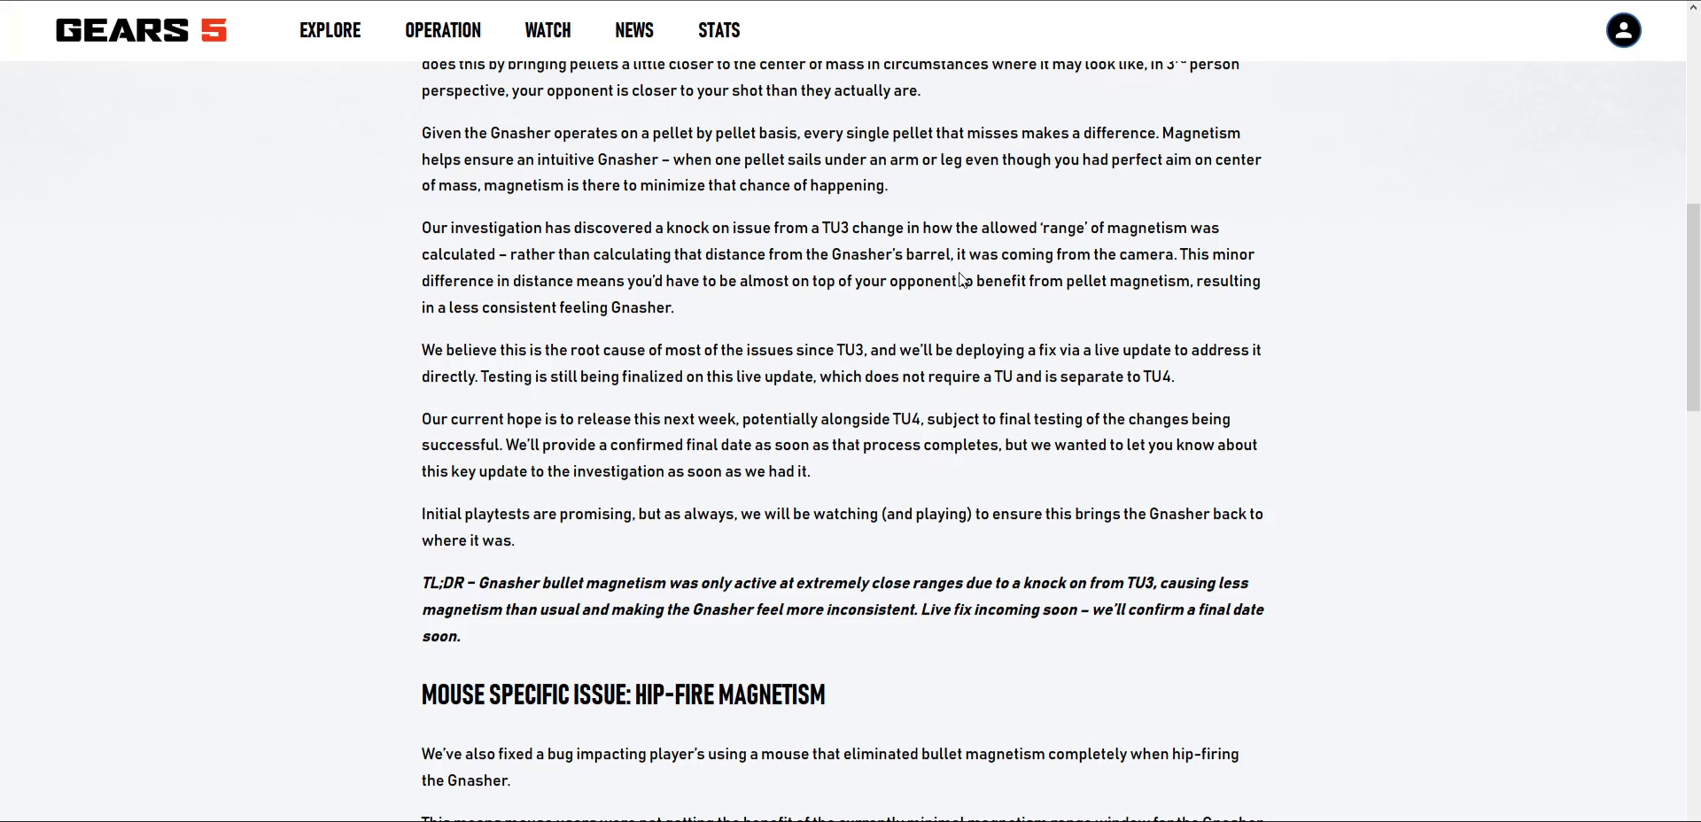
mouse_move(531, 213)
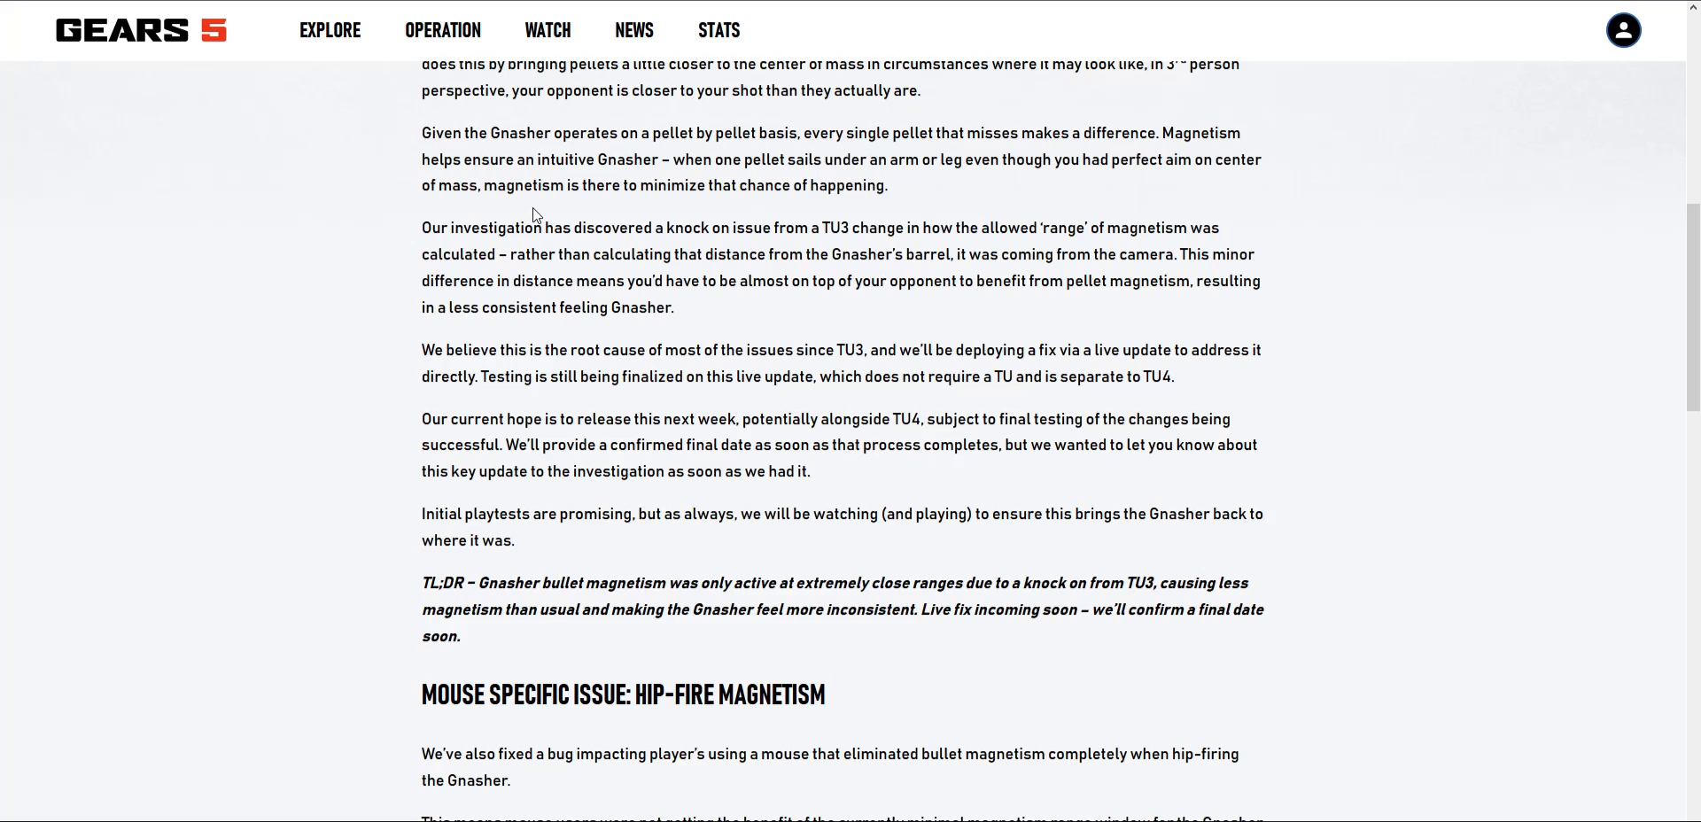
mouse_move(446, 304)
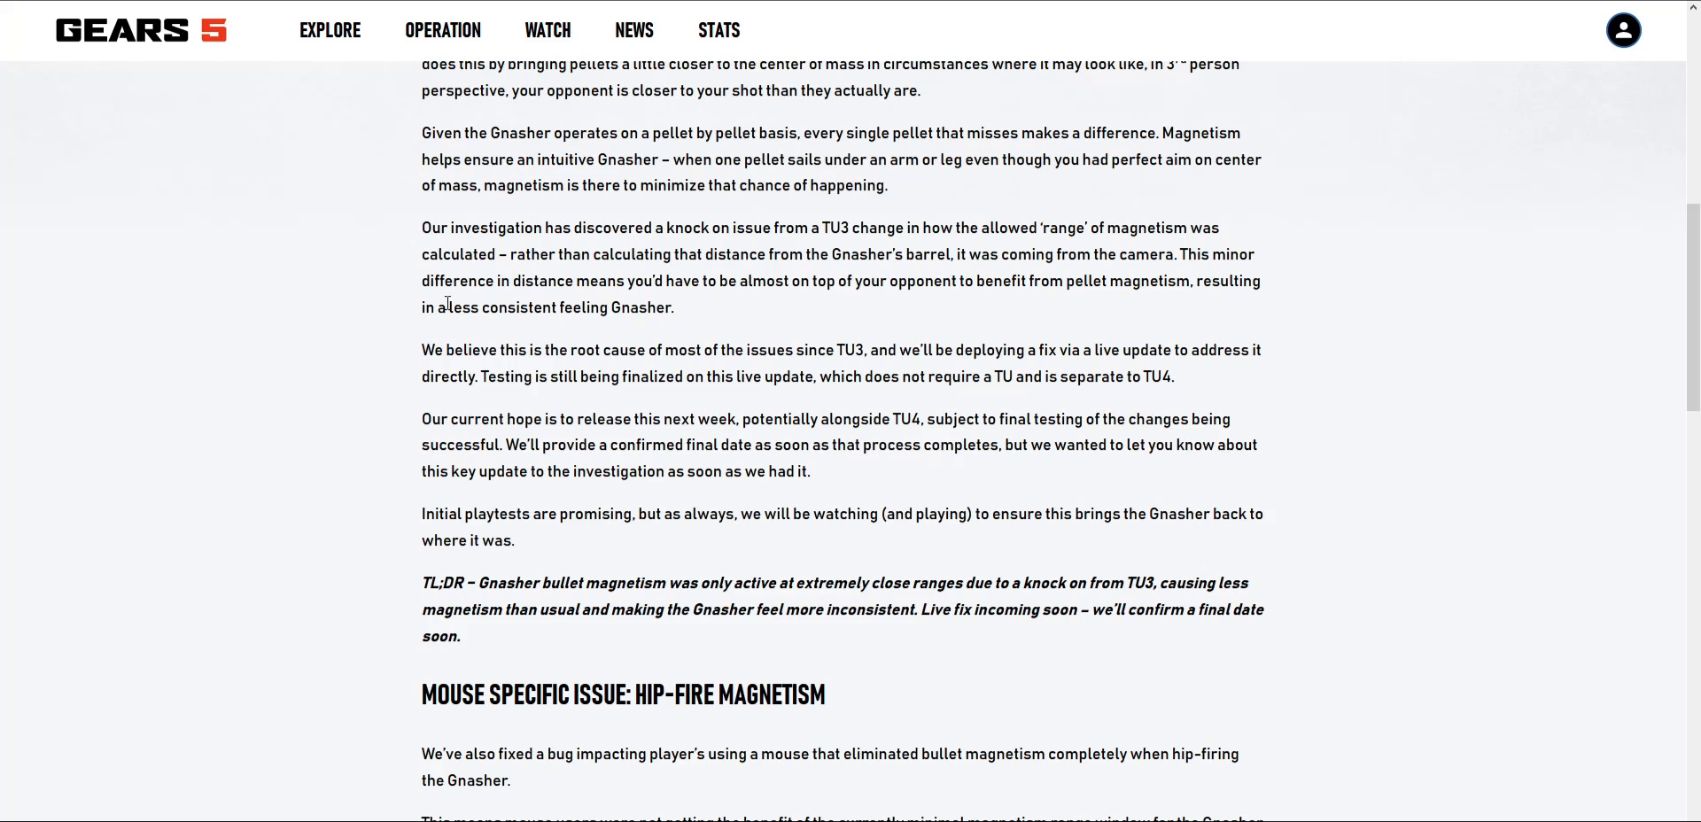
Step: Scroll until the Mouse Specific Issue: Hip-Fire Magnetism section and its TU4 TL;DR fit on screen
scroll(down, 3)
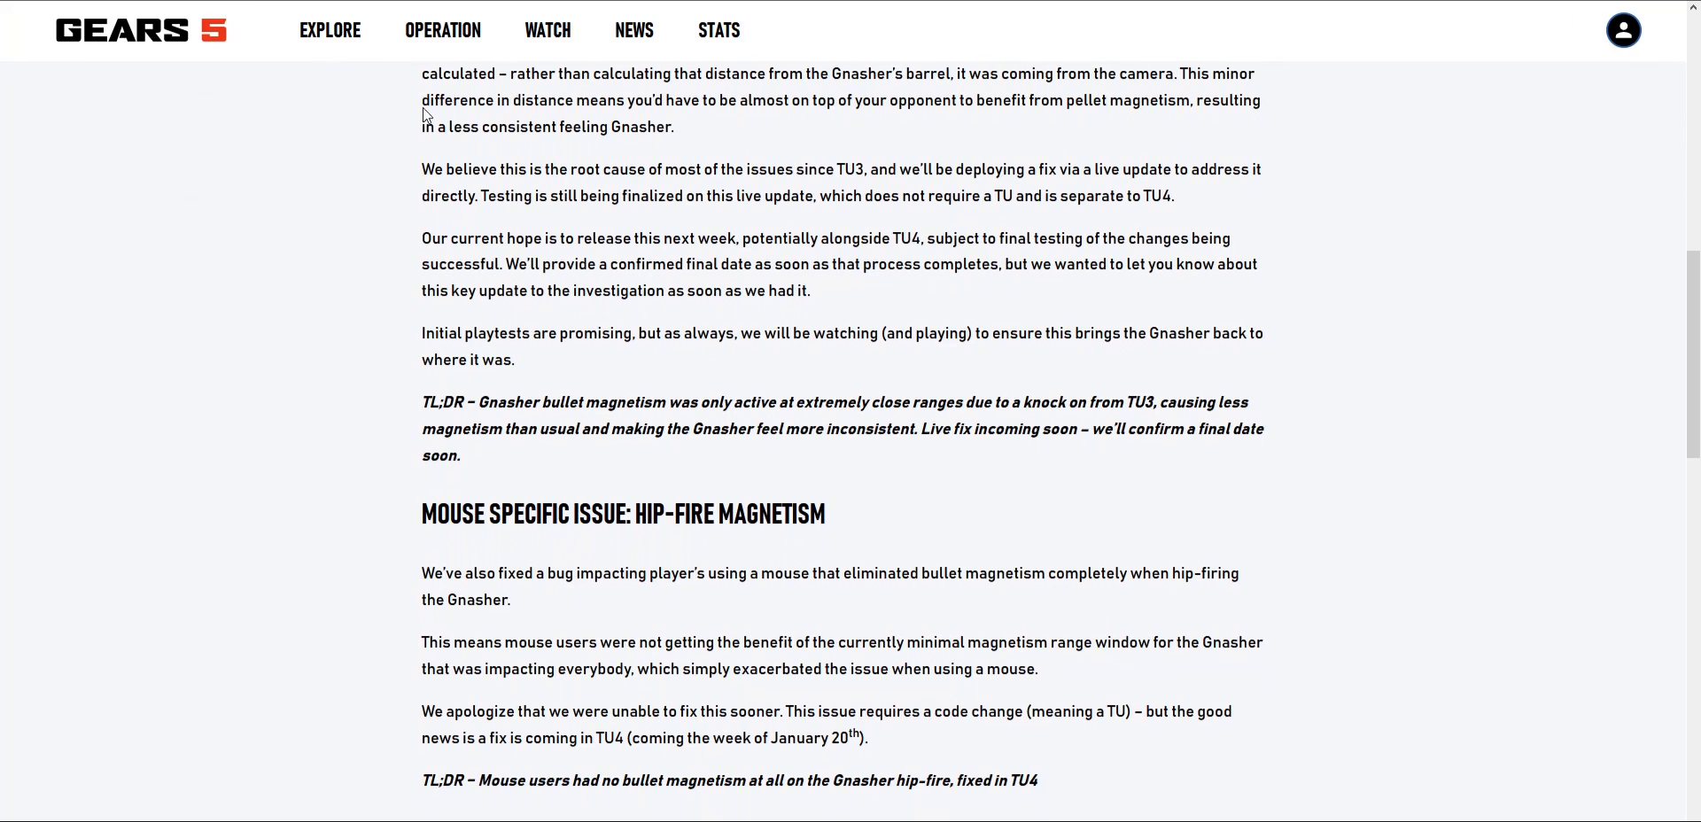
scroll(down, 3)
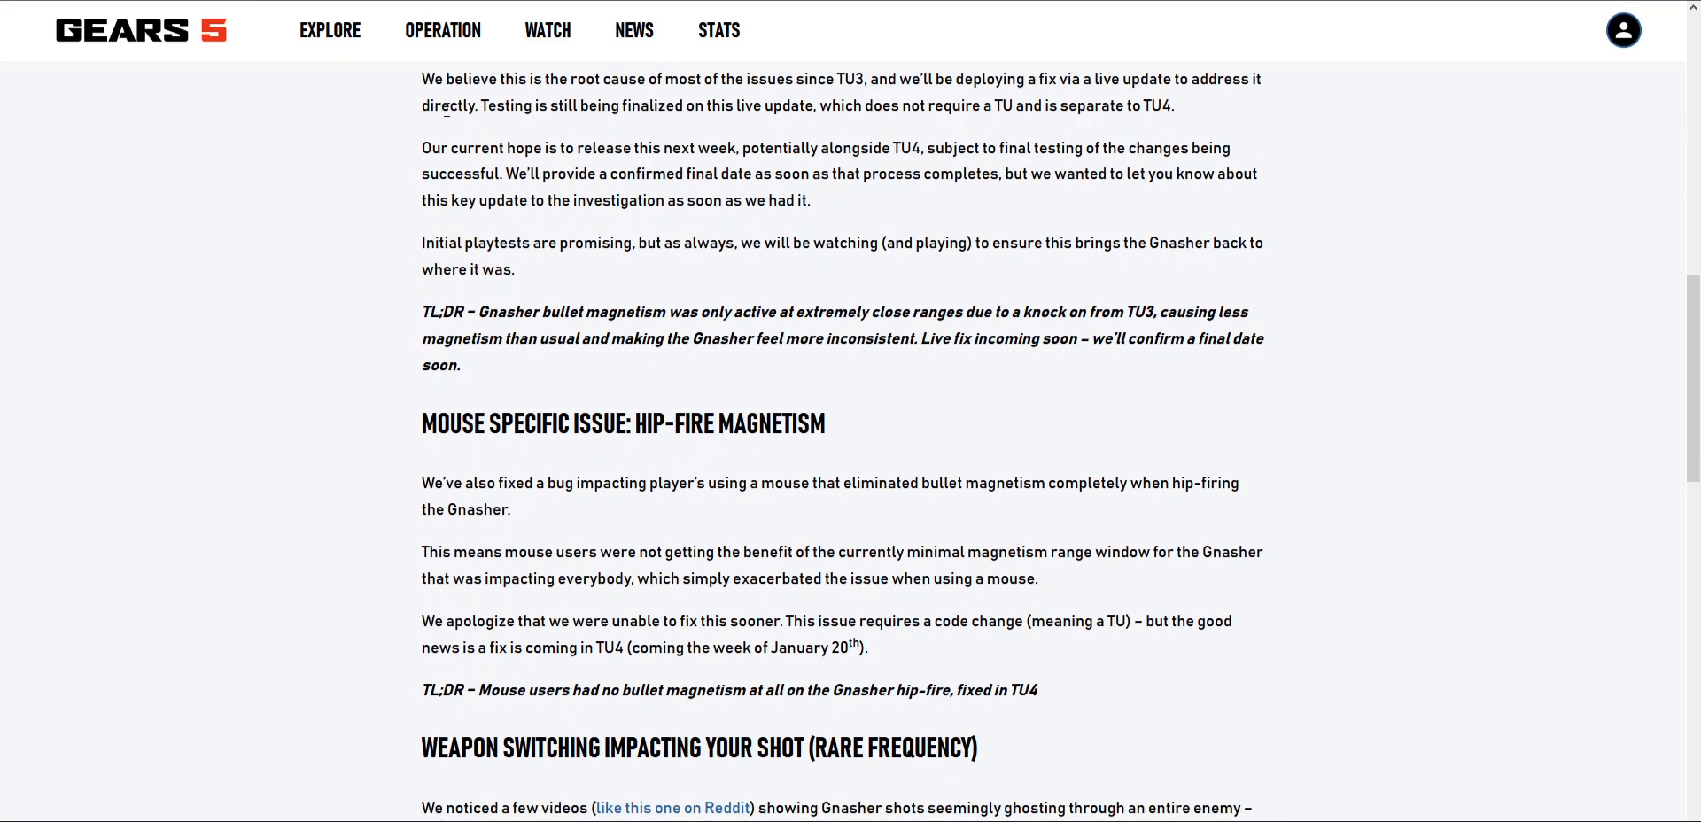
scroll(up, 3)
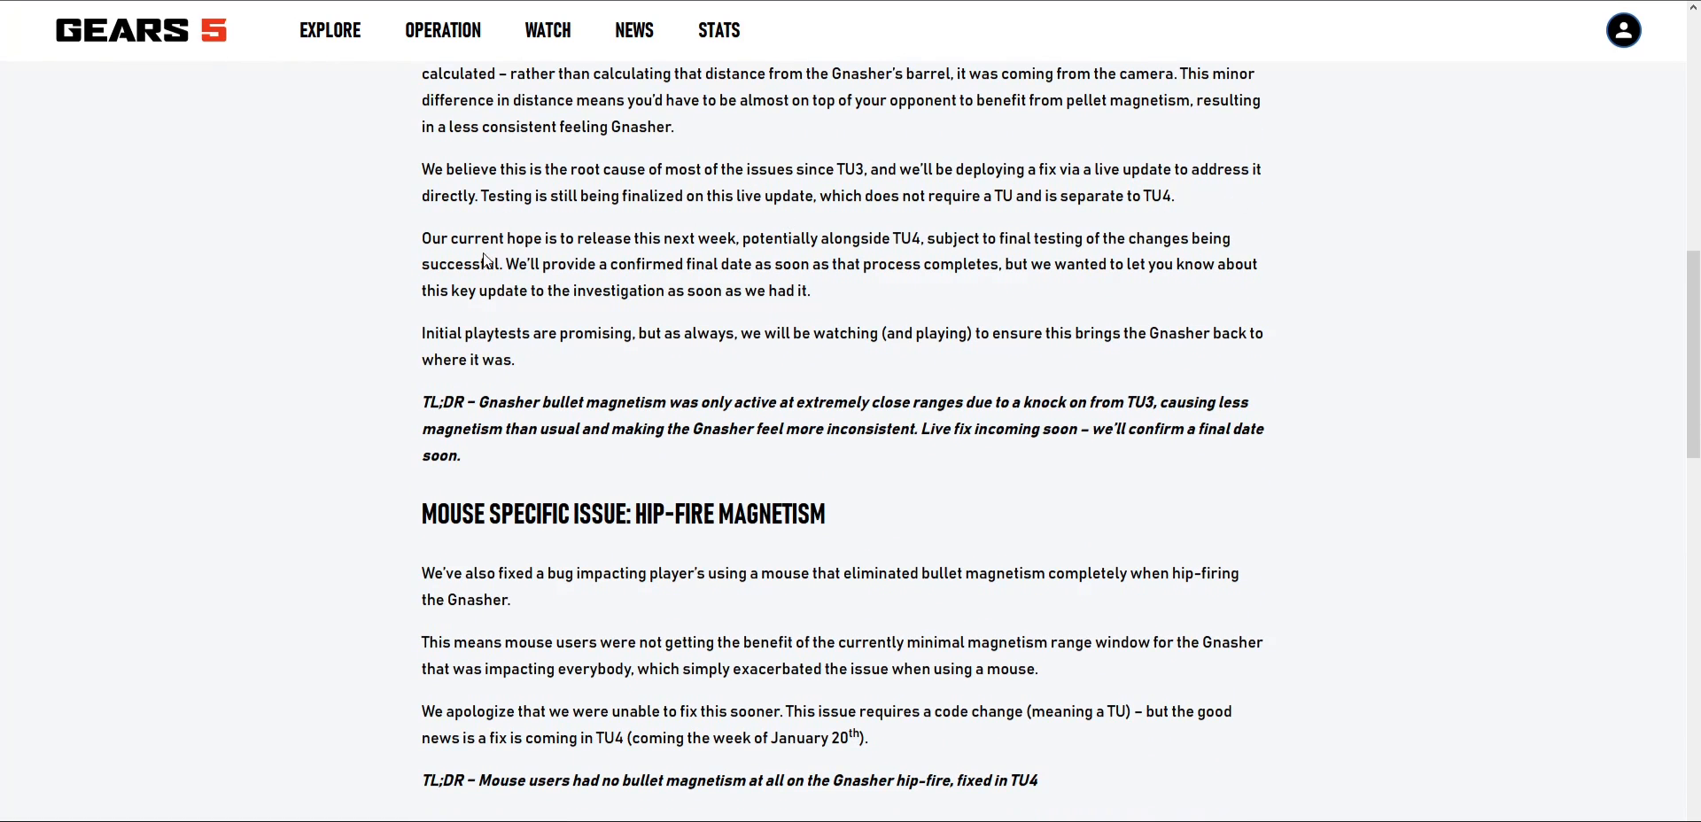
mouse_move(577, 263)
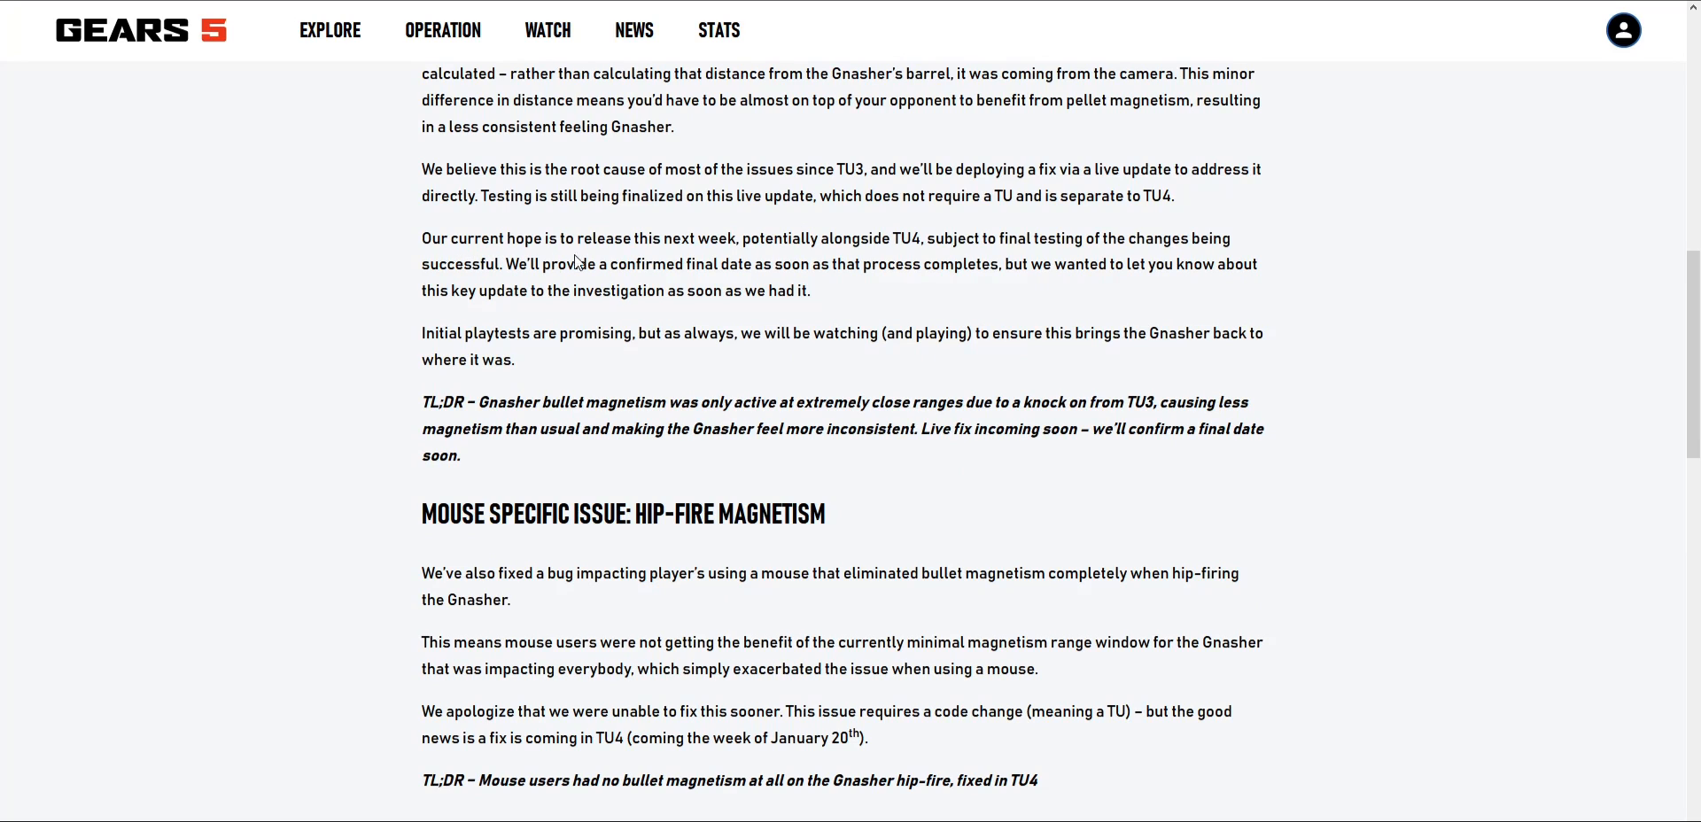
mouse_move(697, 256)
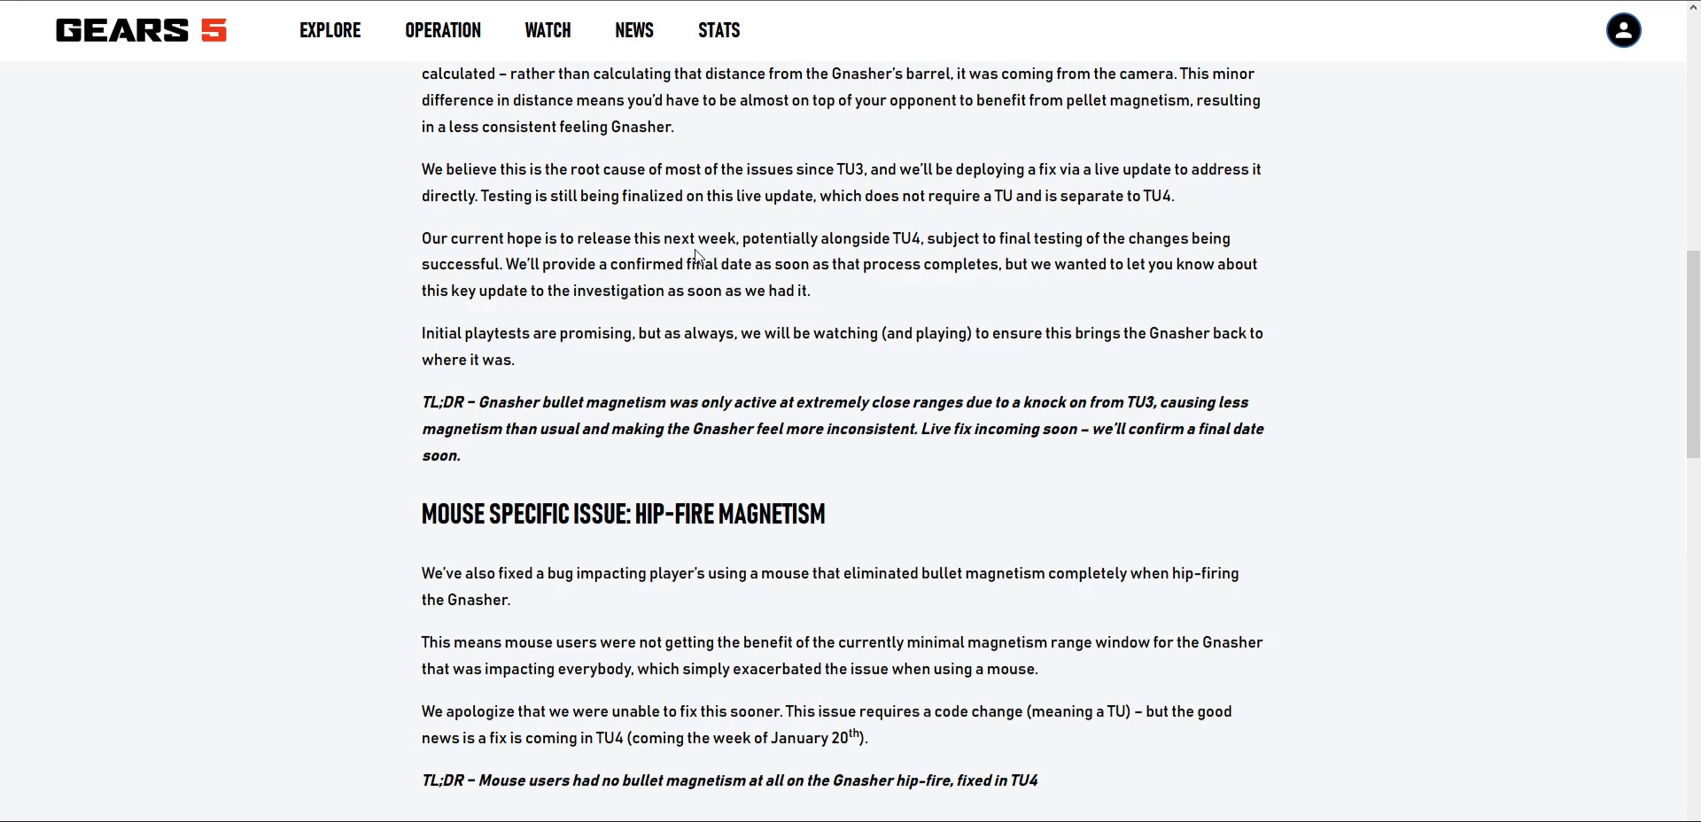
mouse_move(979, 236)
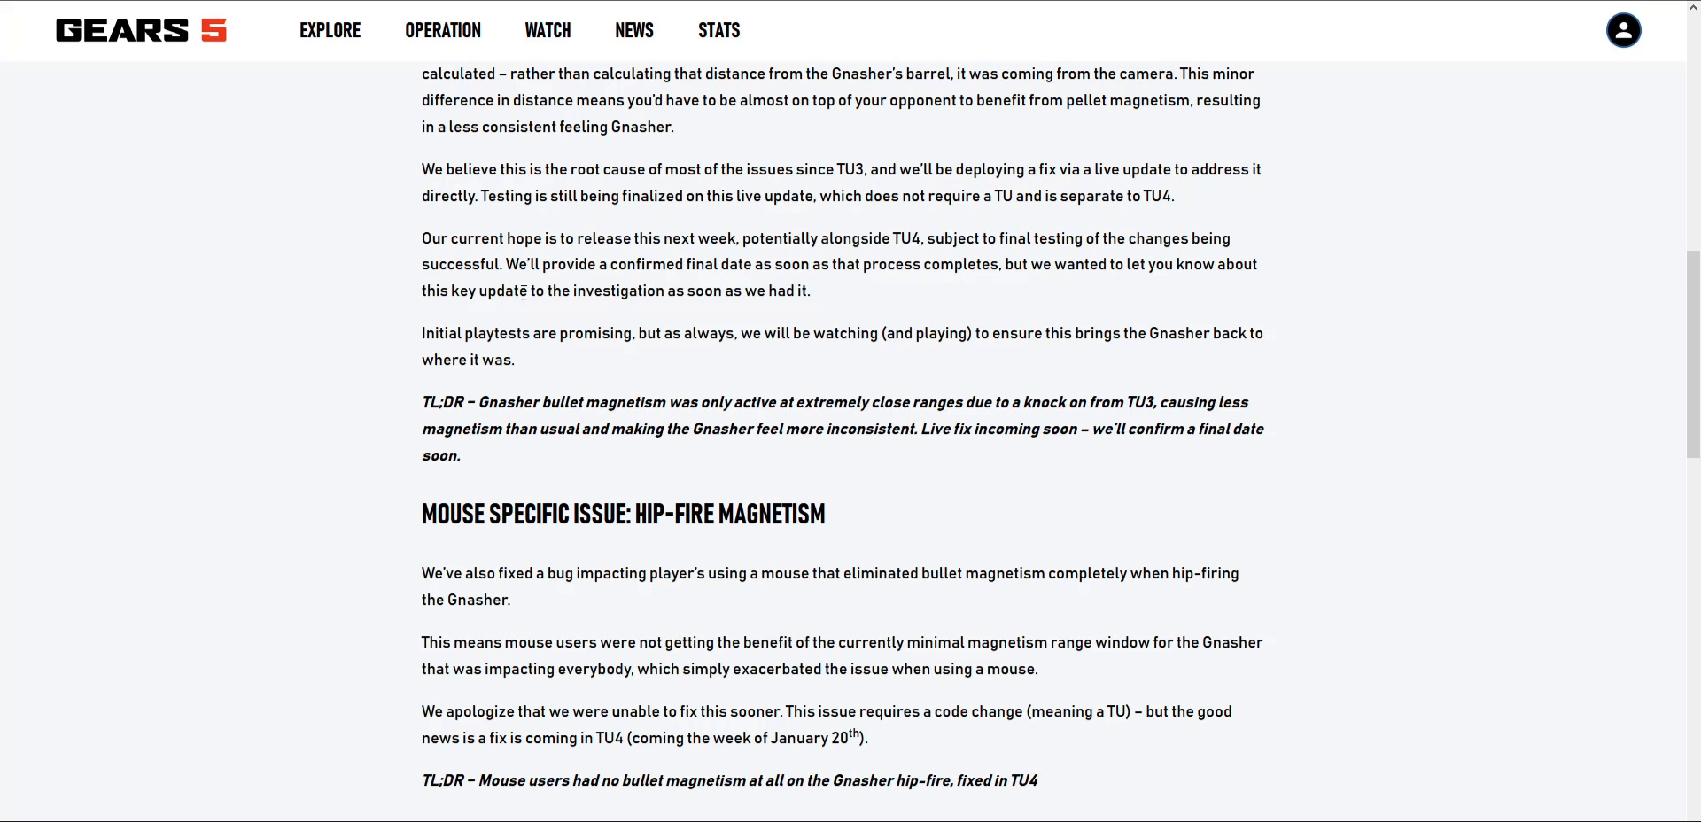
Step: Scroll past the hip-fire TL;DR to the start of Weapon Switching Impacting Your Shot
scroll(down, 3)
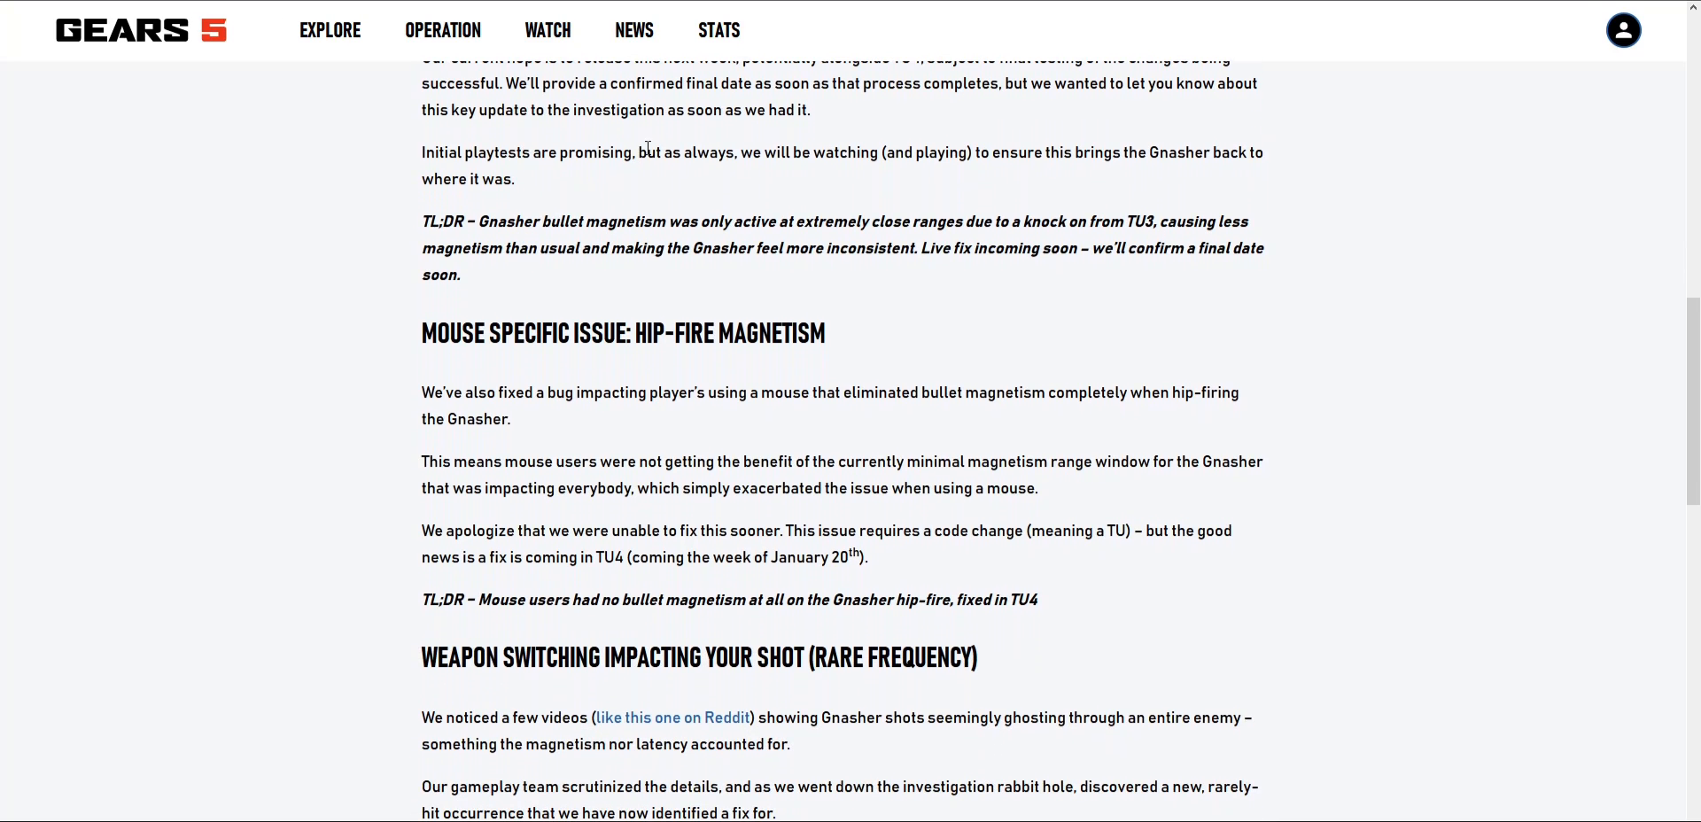
mouse_move(1009, 134)
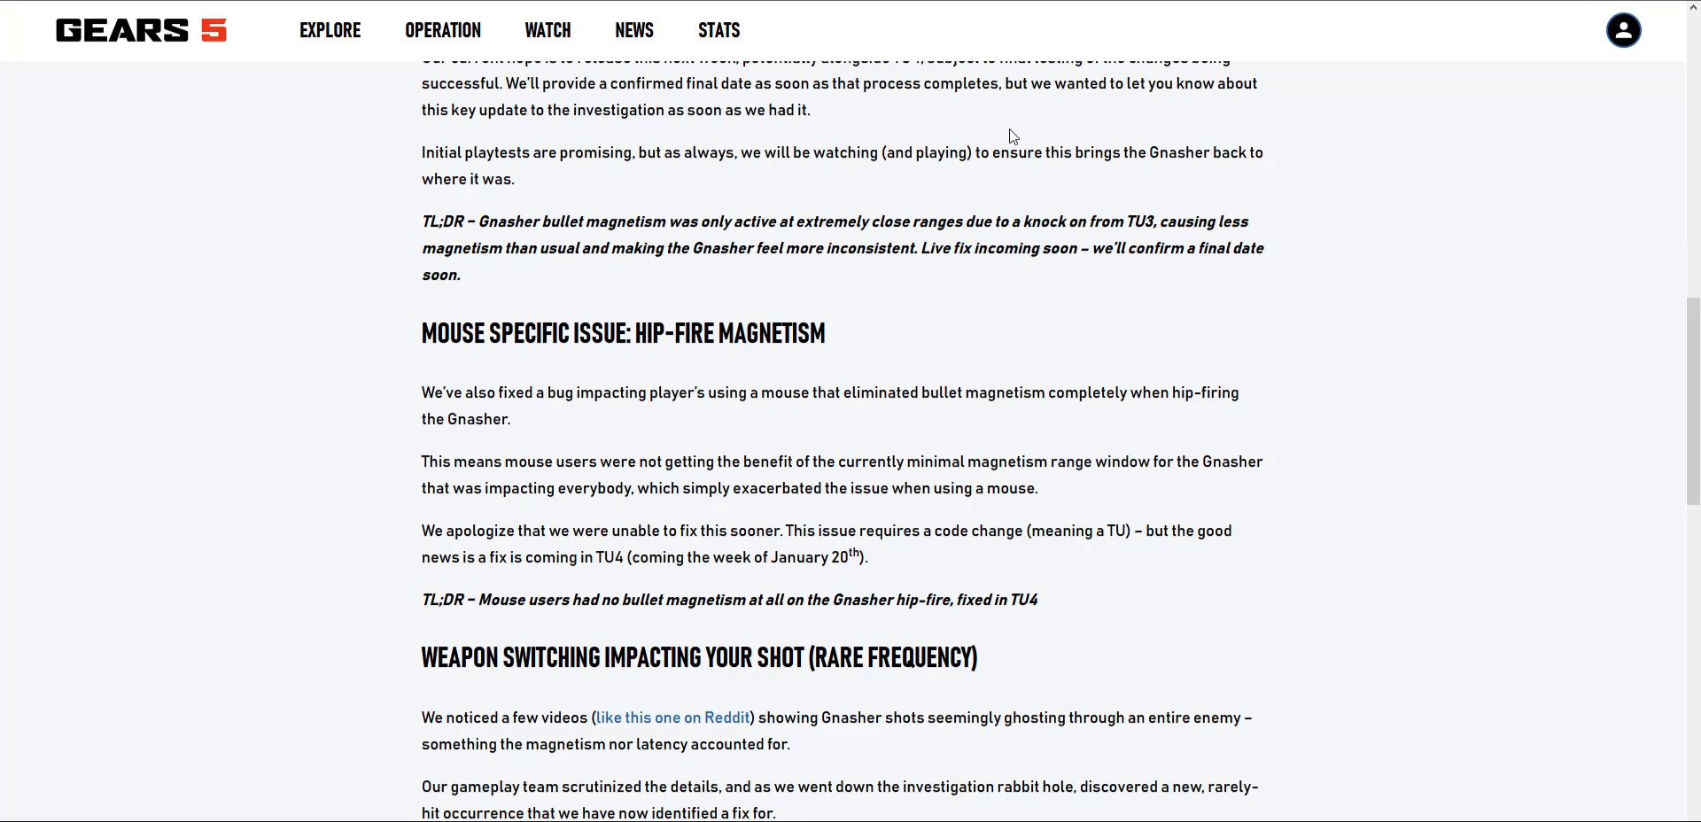
scroll(down, 3)
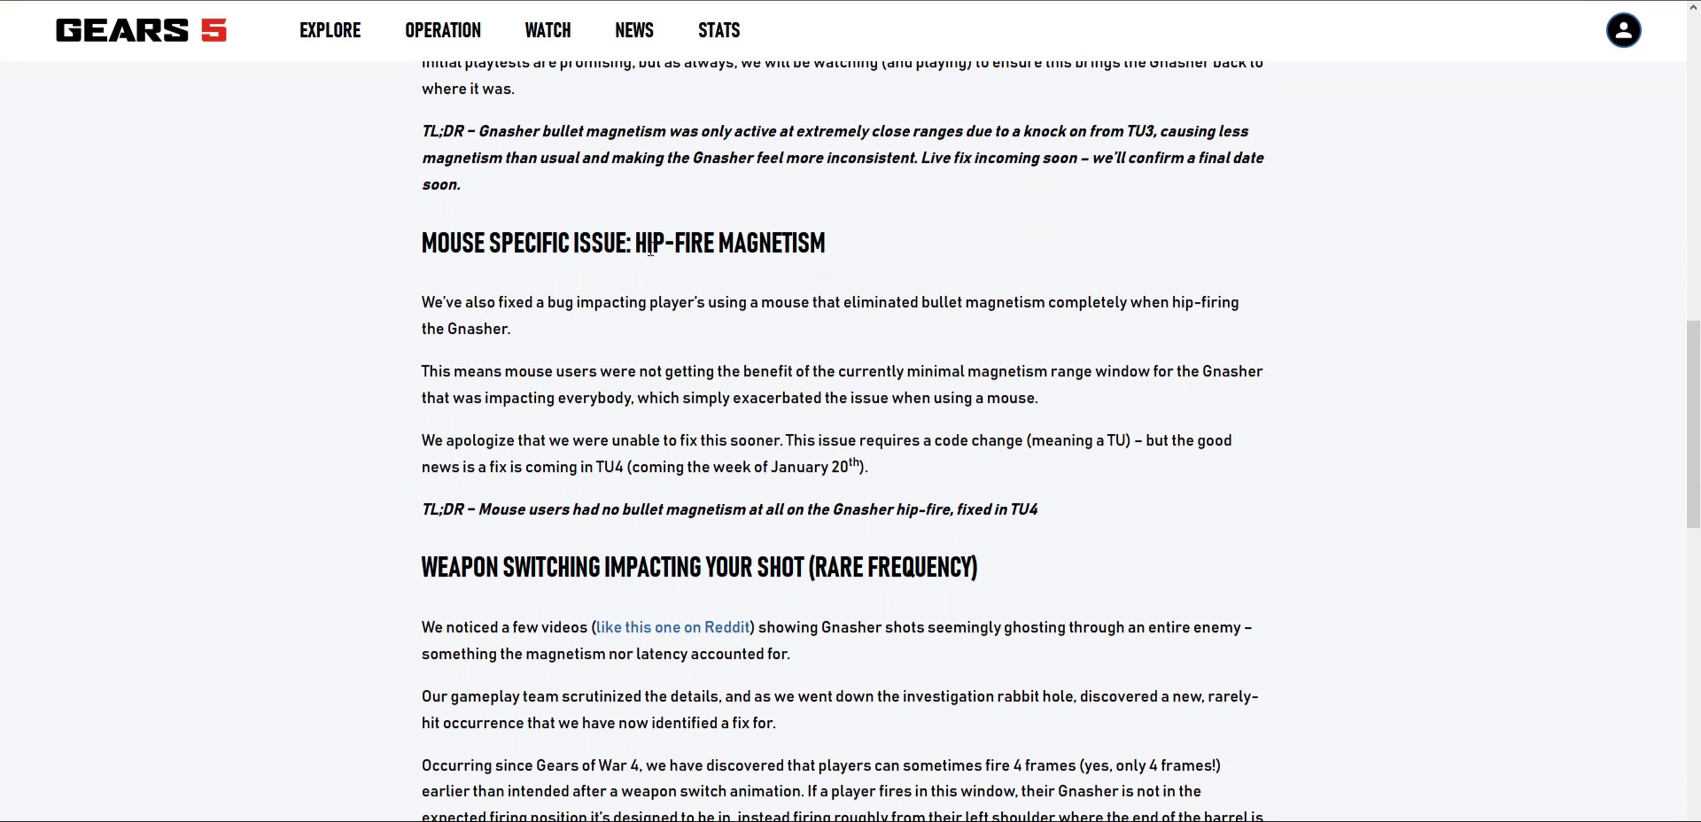
scroll(up, 3)
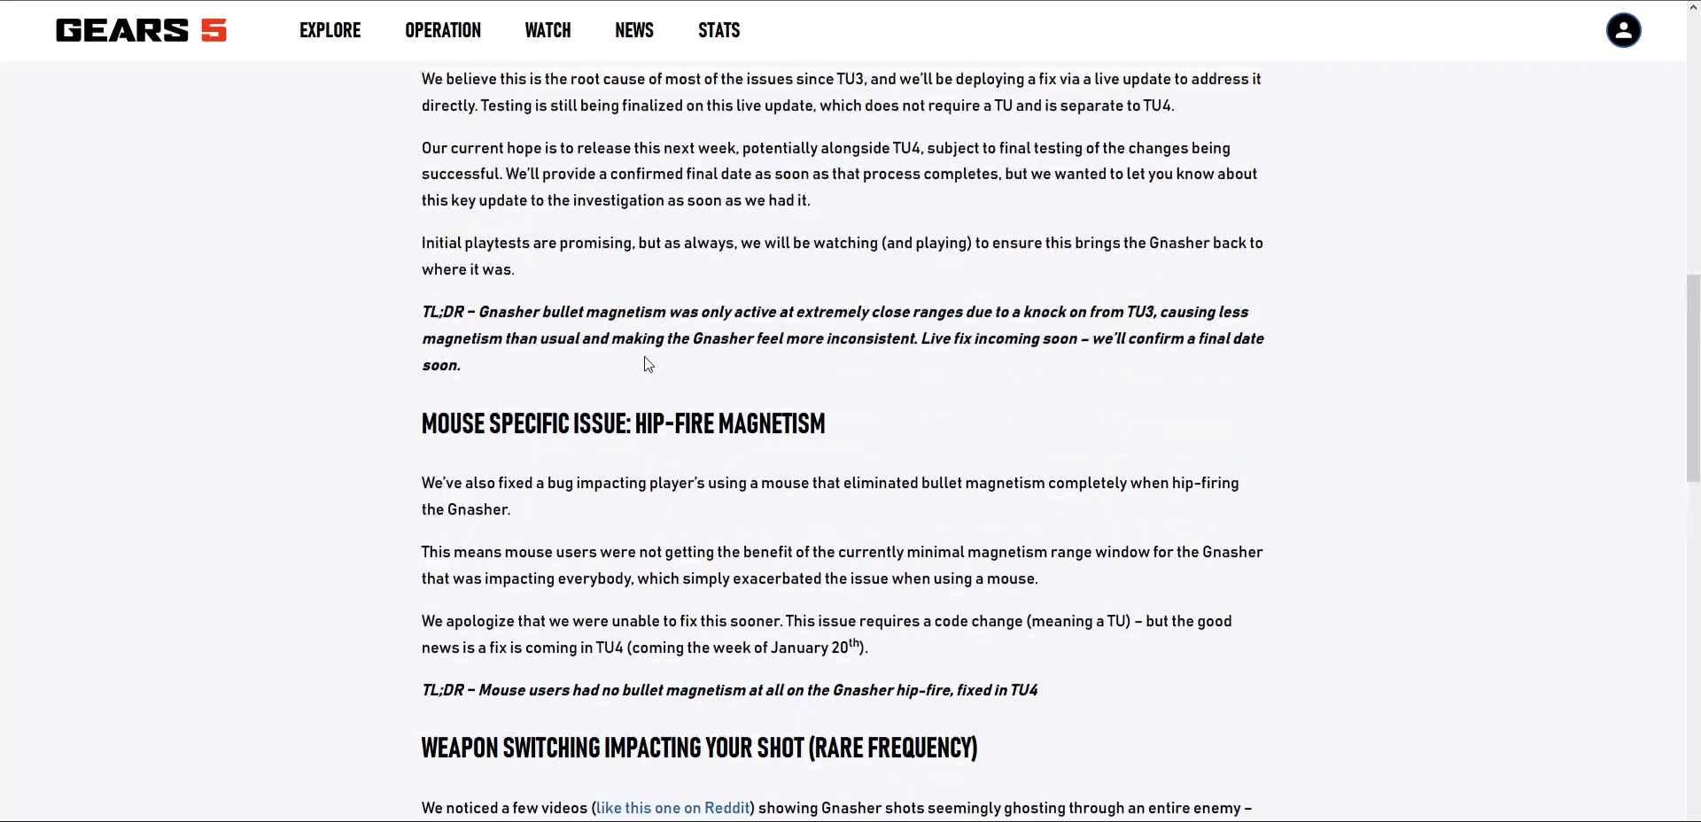
scroll(up, 3)
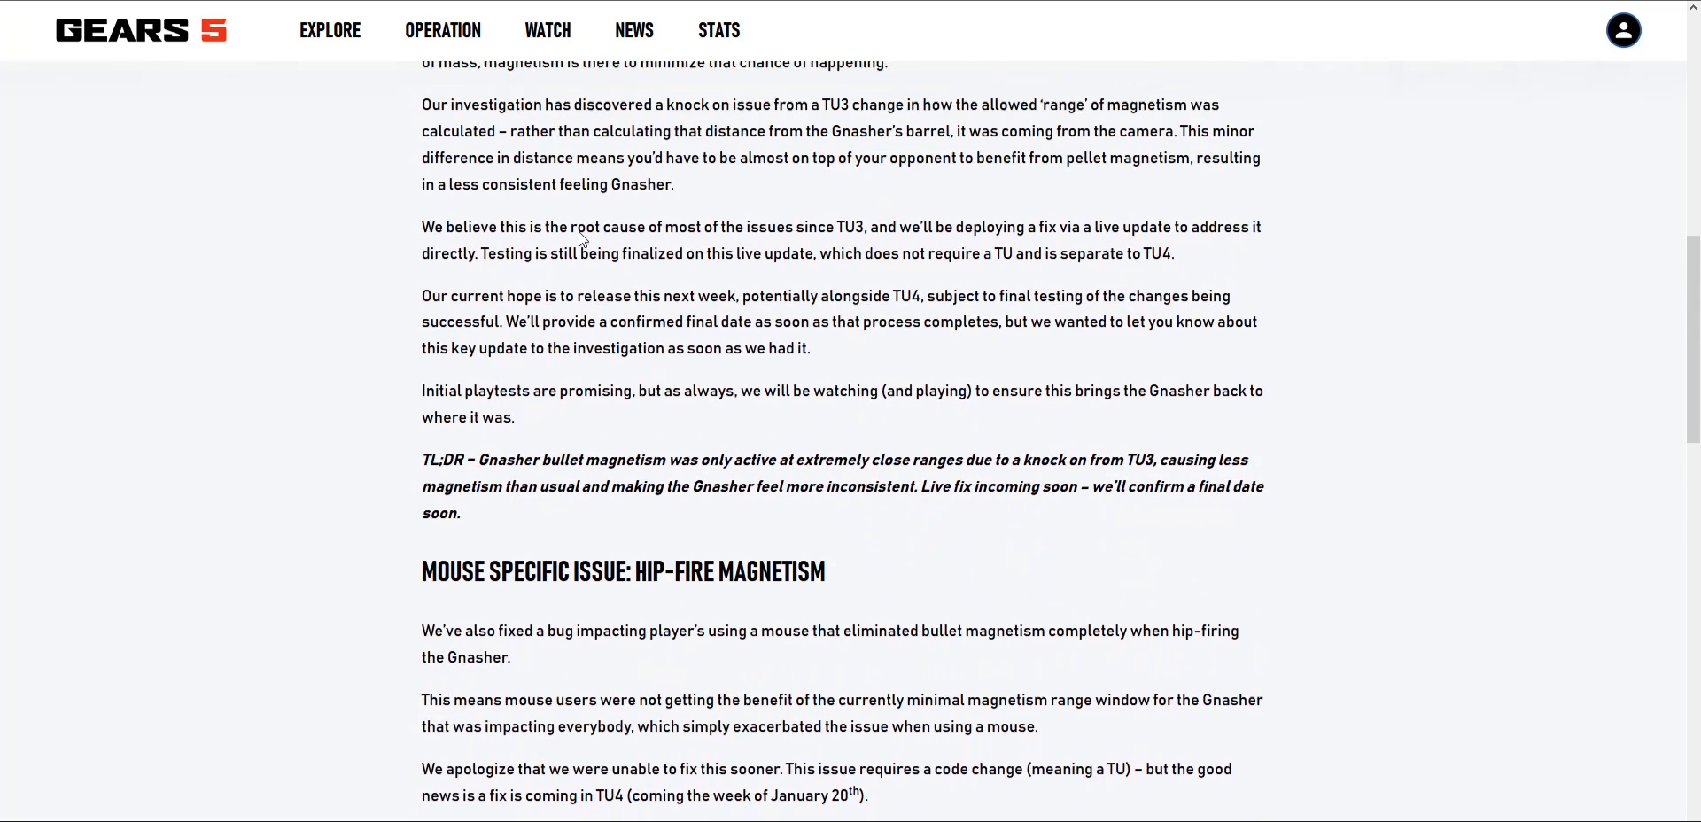
scroll(down, 3)
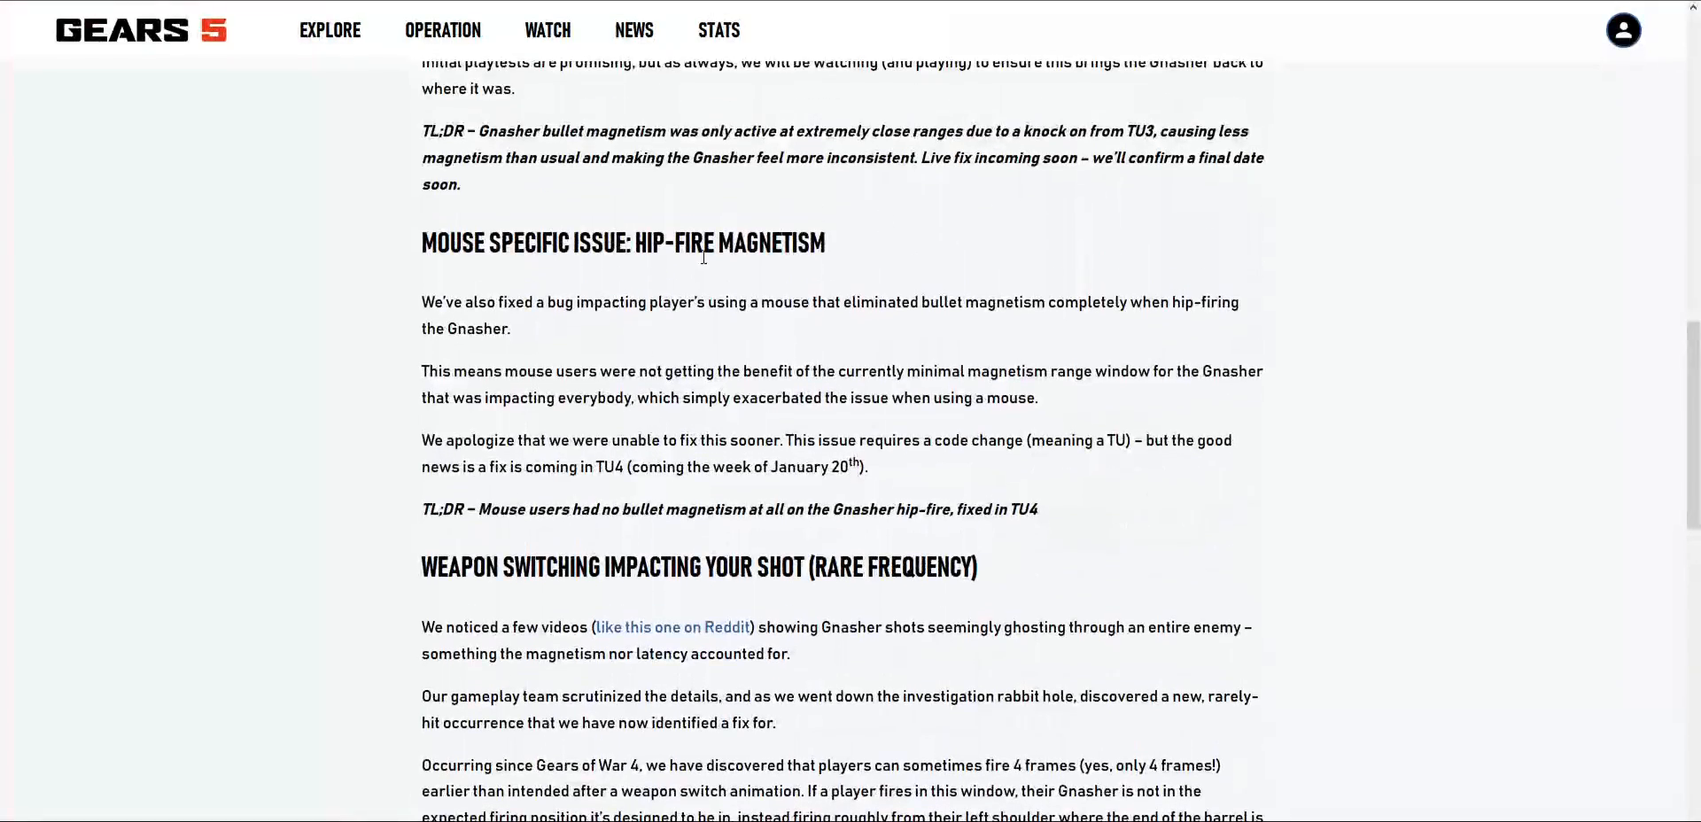
scroll(down, 3)
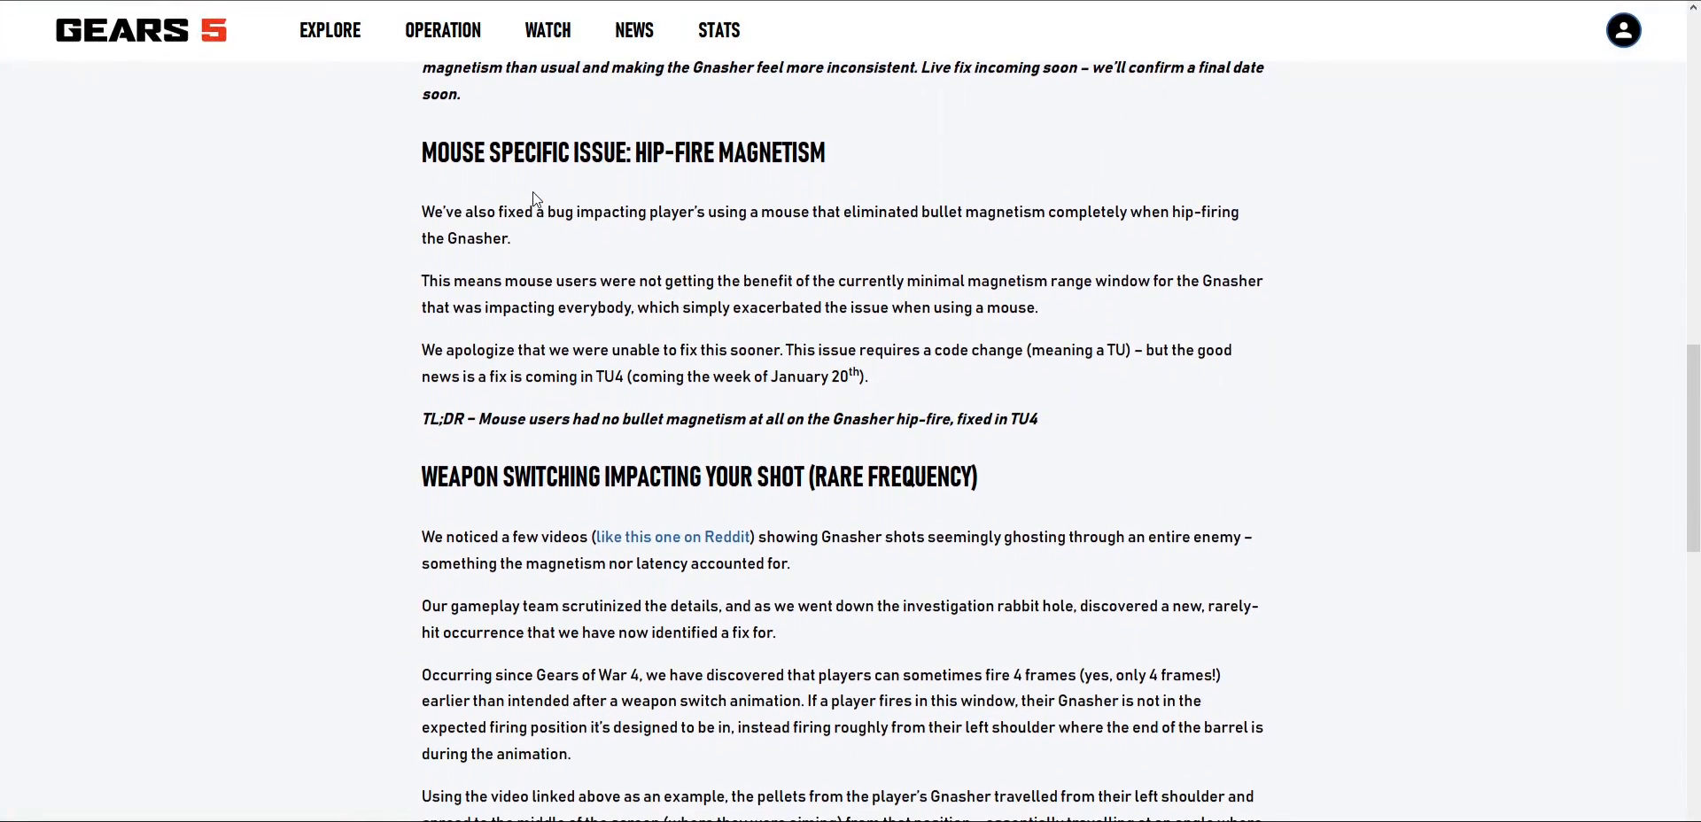
scroll(down, 3)
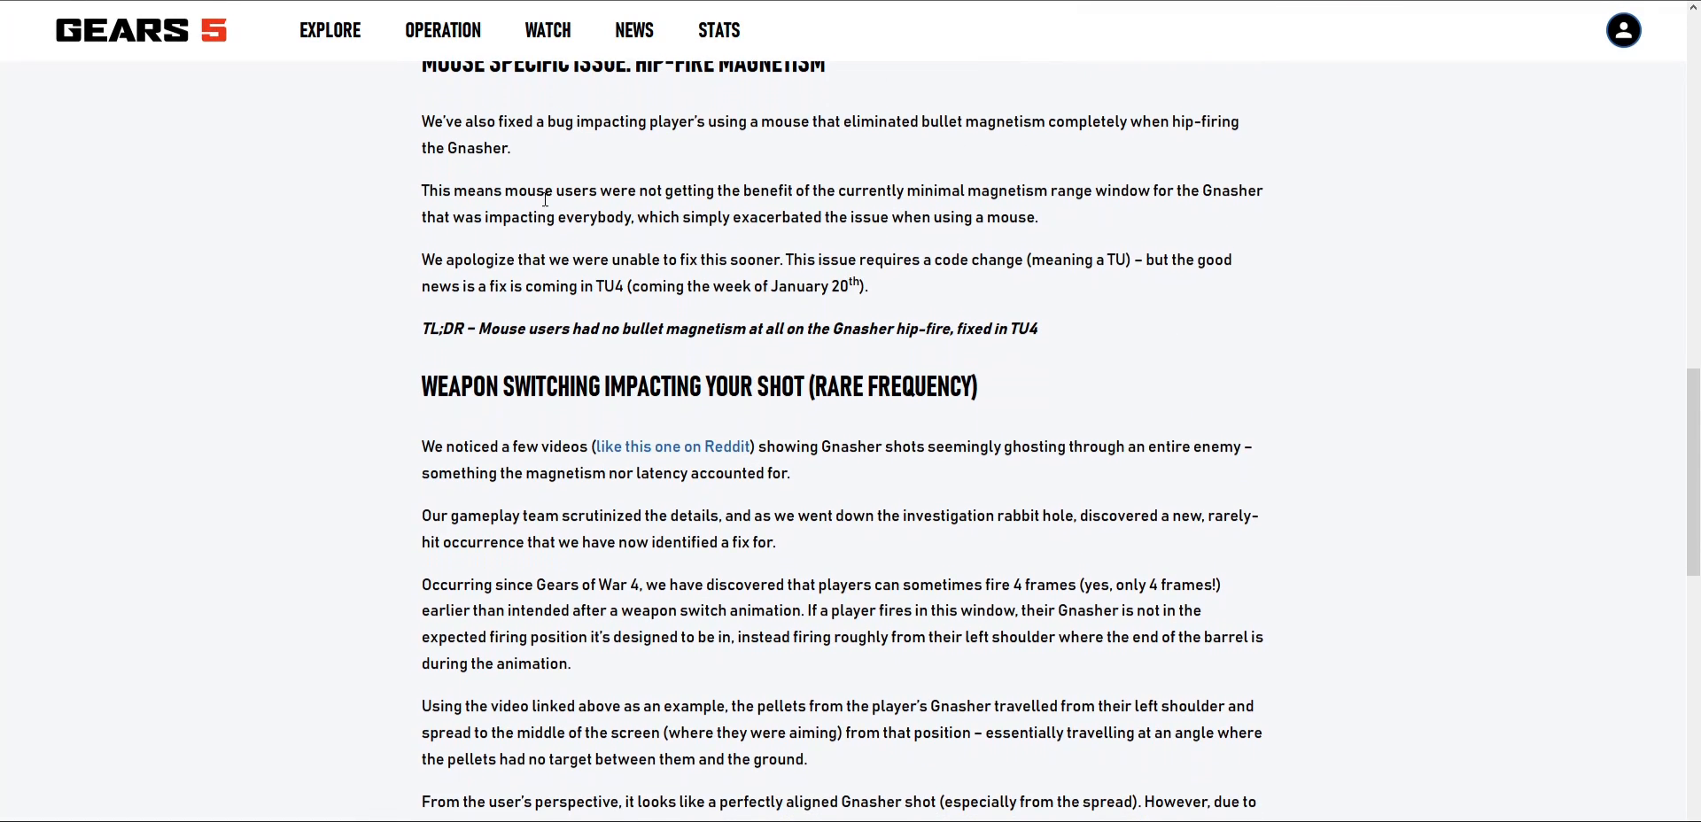
scroll(up, 3)
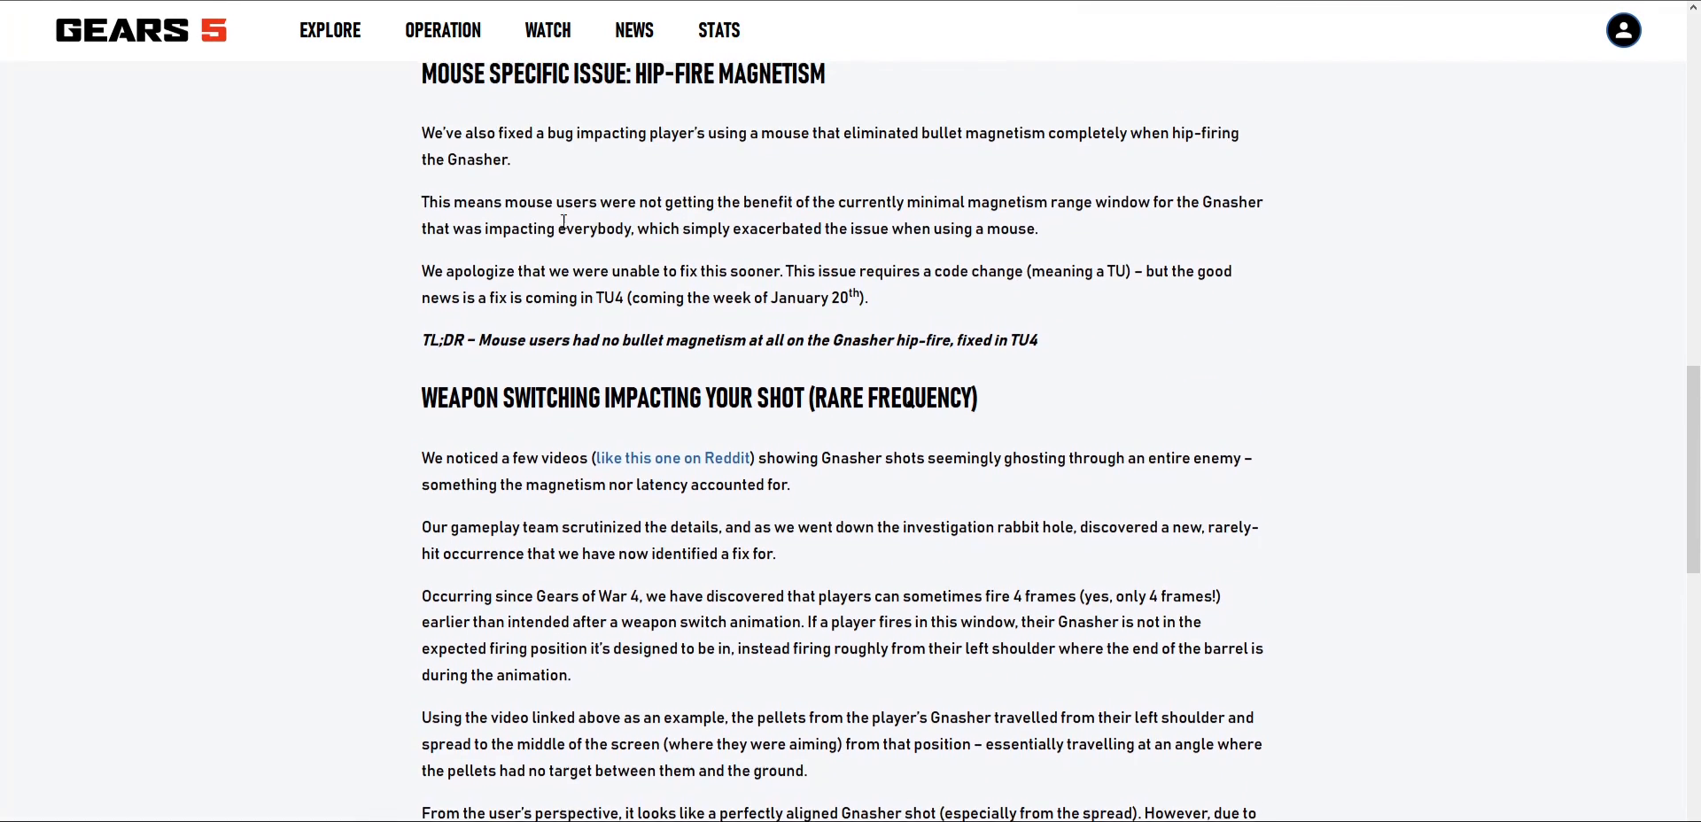
scroll(up, 3)
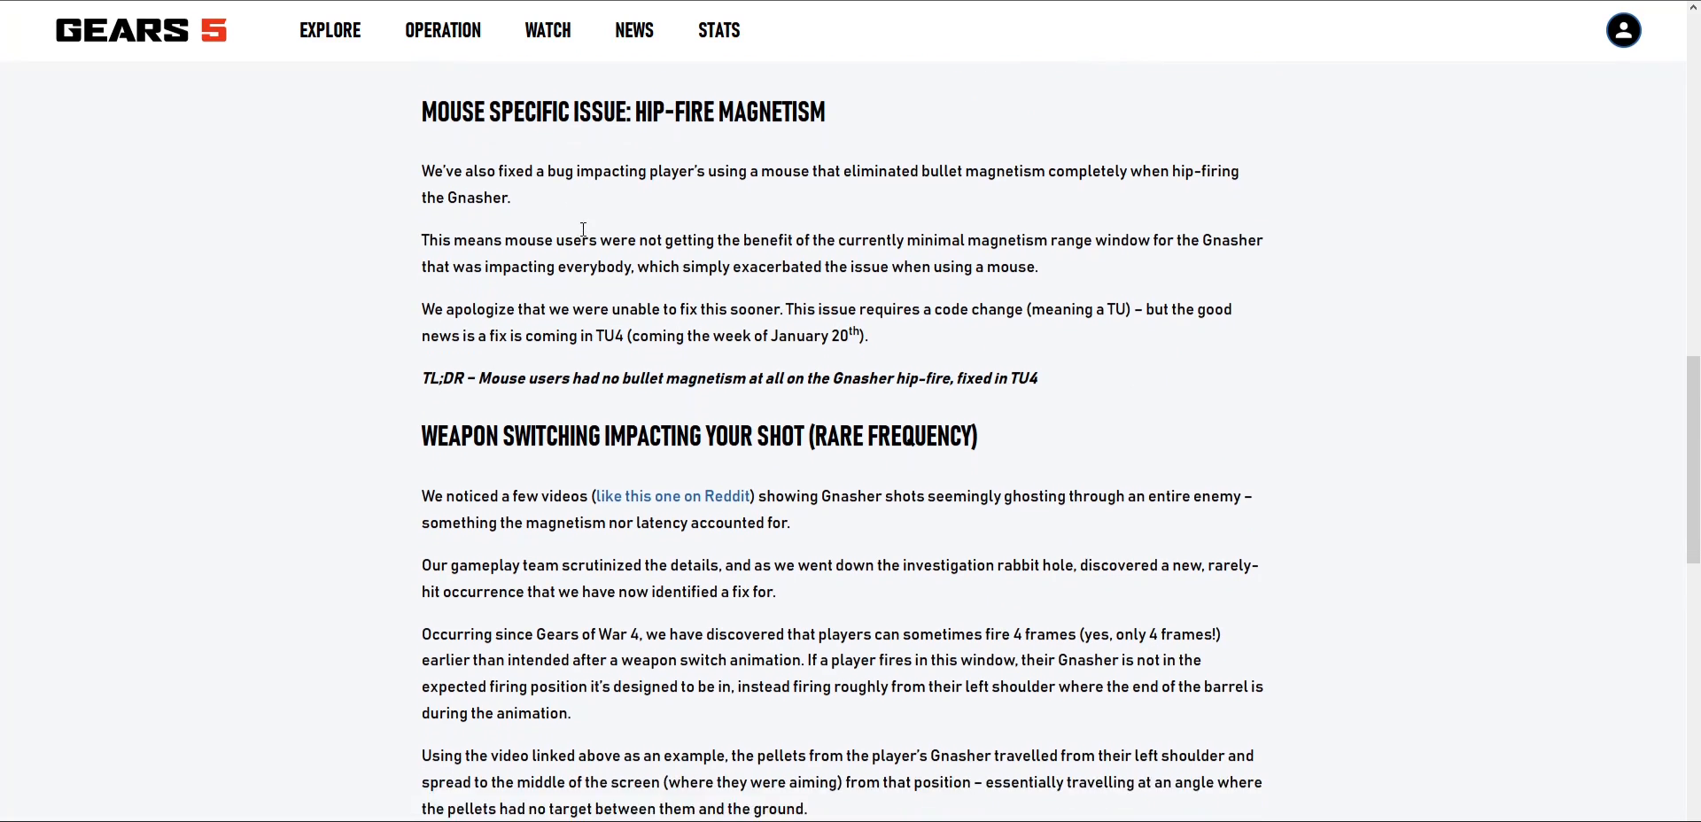
Step: Scroll through the weapon-switch frames explanation to its TL;DR and the community thank-you paragraphs
scroll(down, 3)
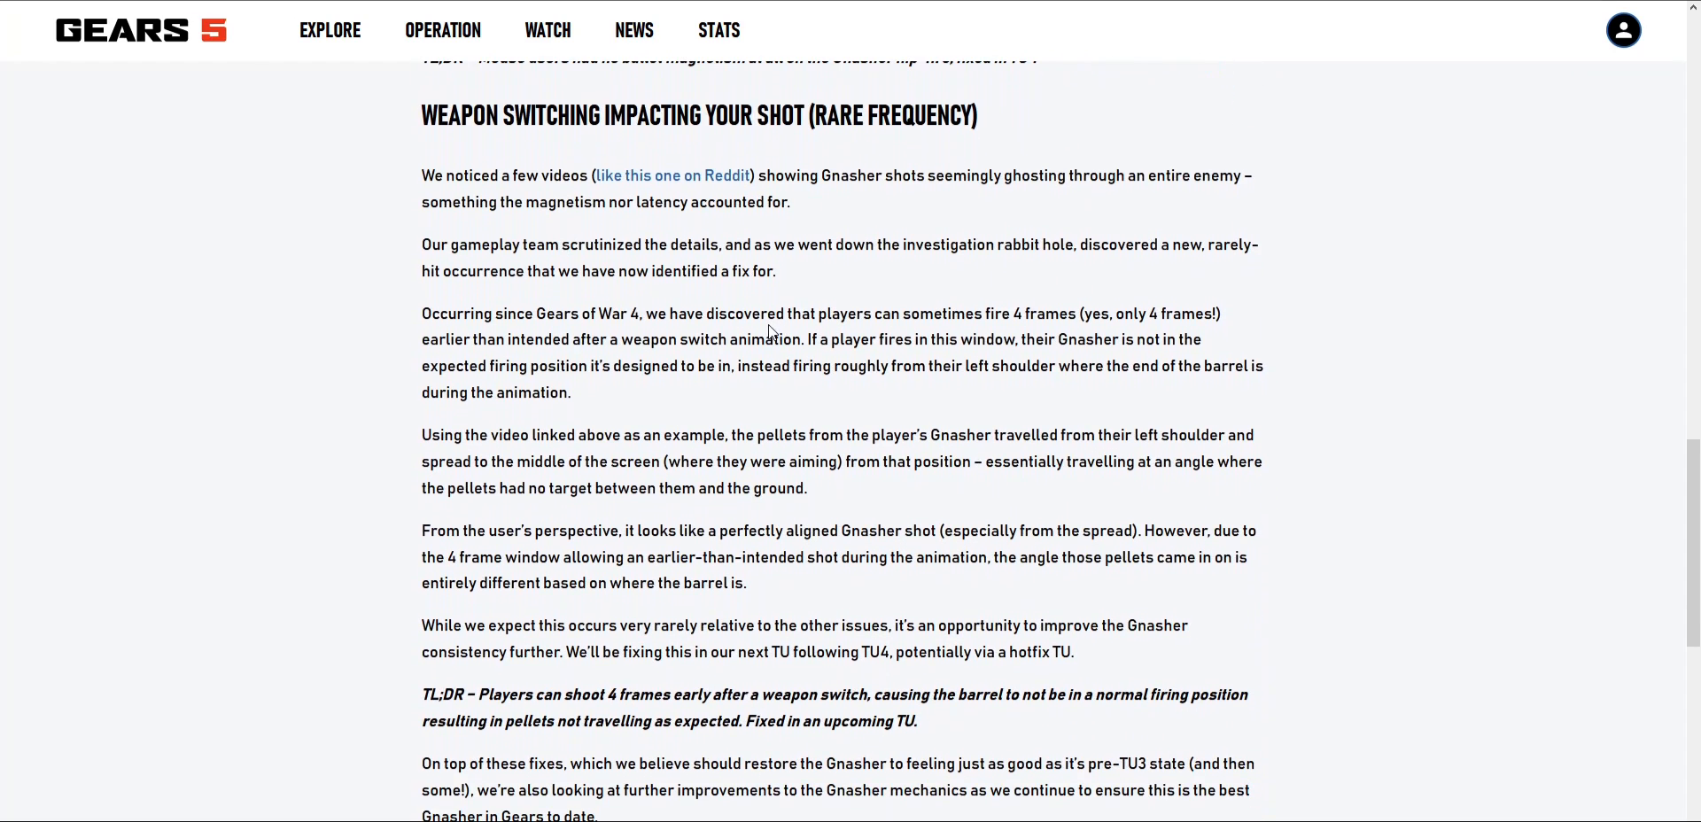
mouse_move(772, 197)
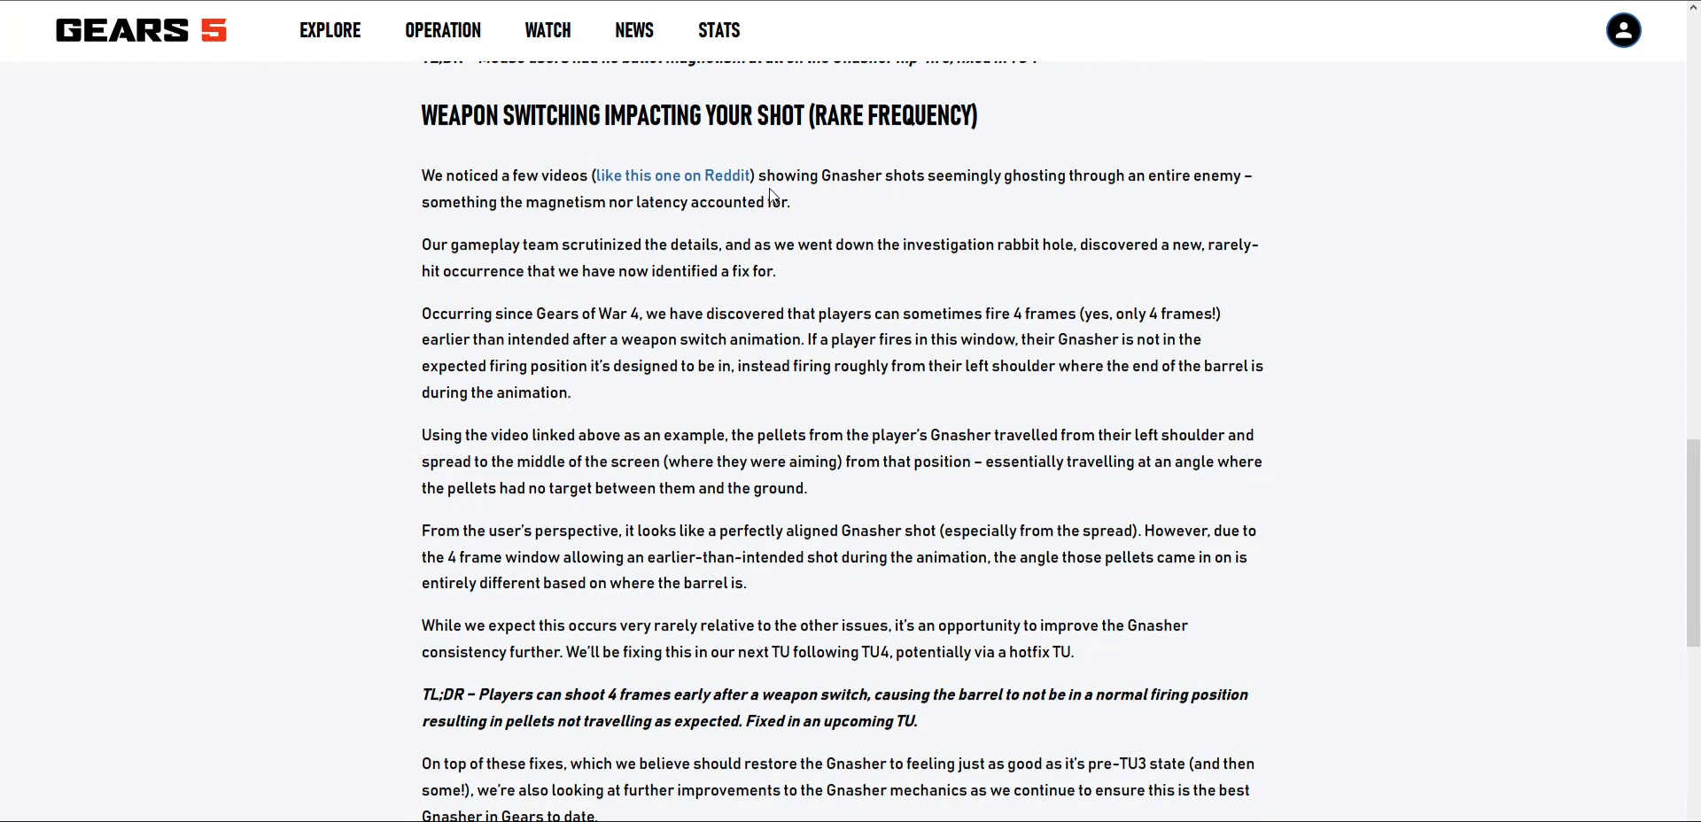
mouse_move(459, 208)
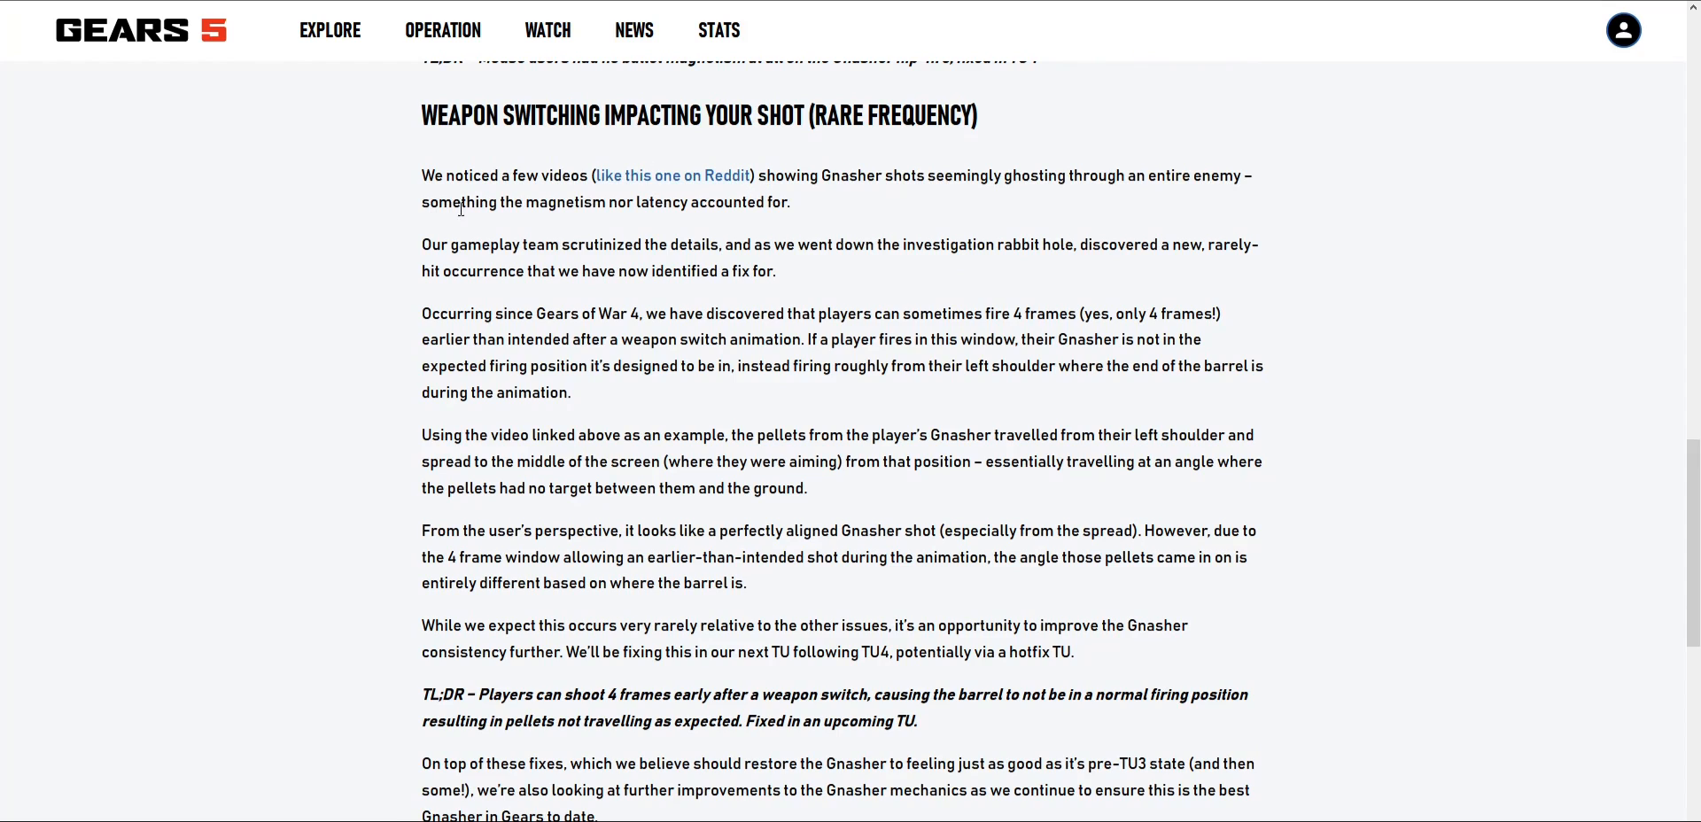
mouse_move(866, 198)
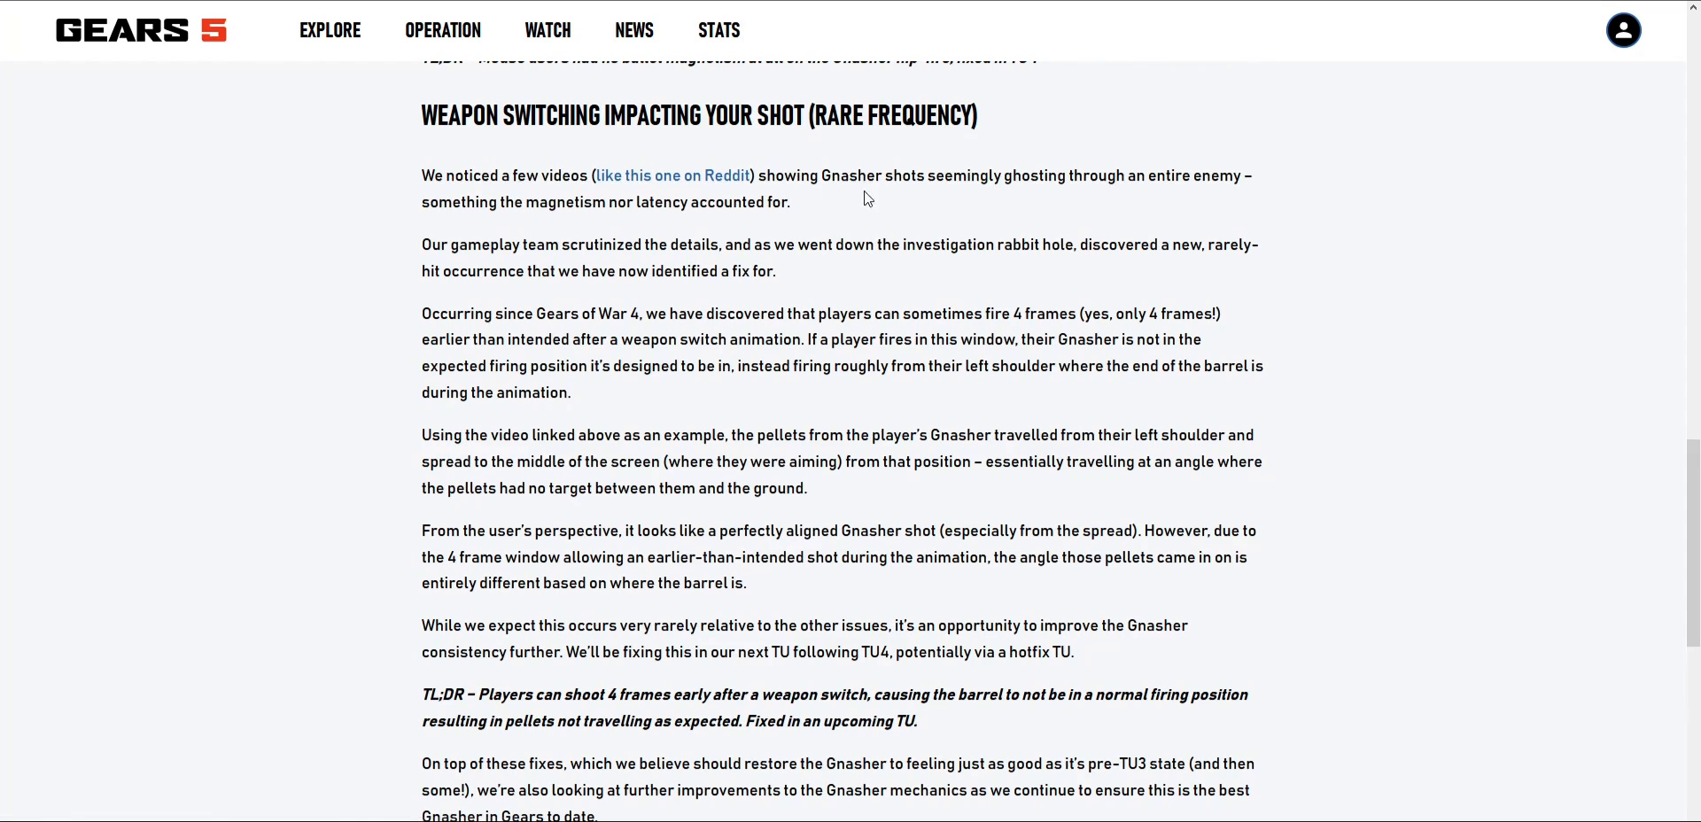
mouse_move(921, 175)
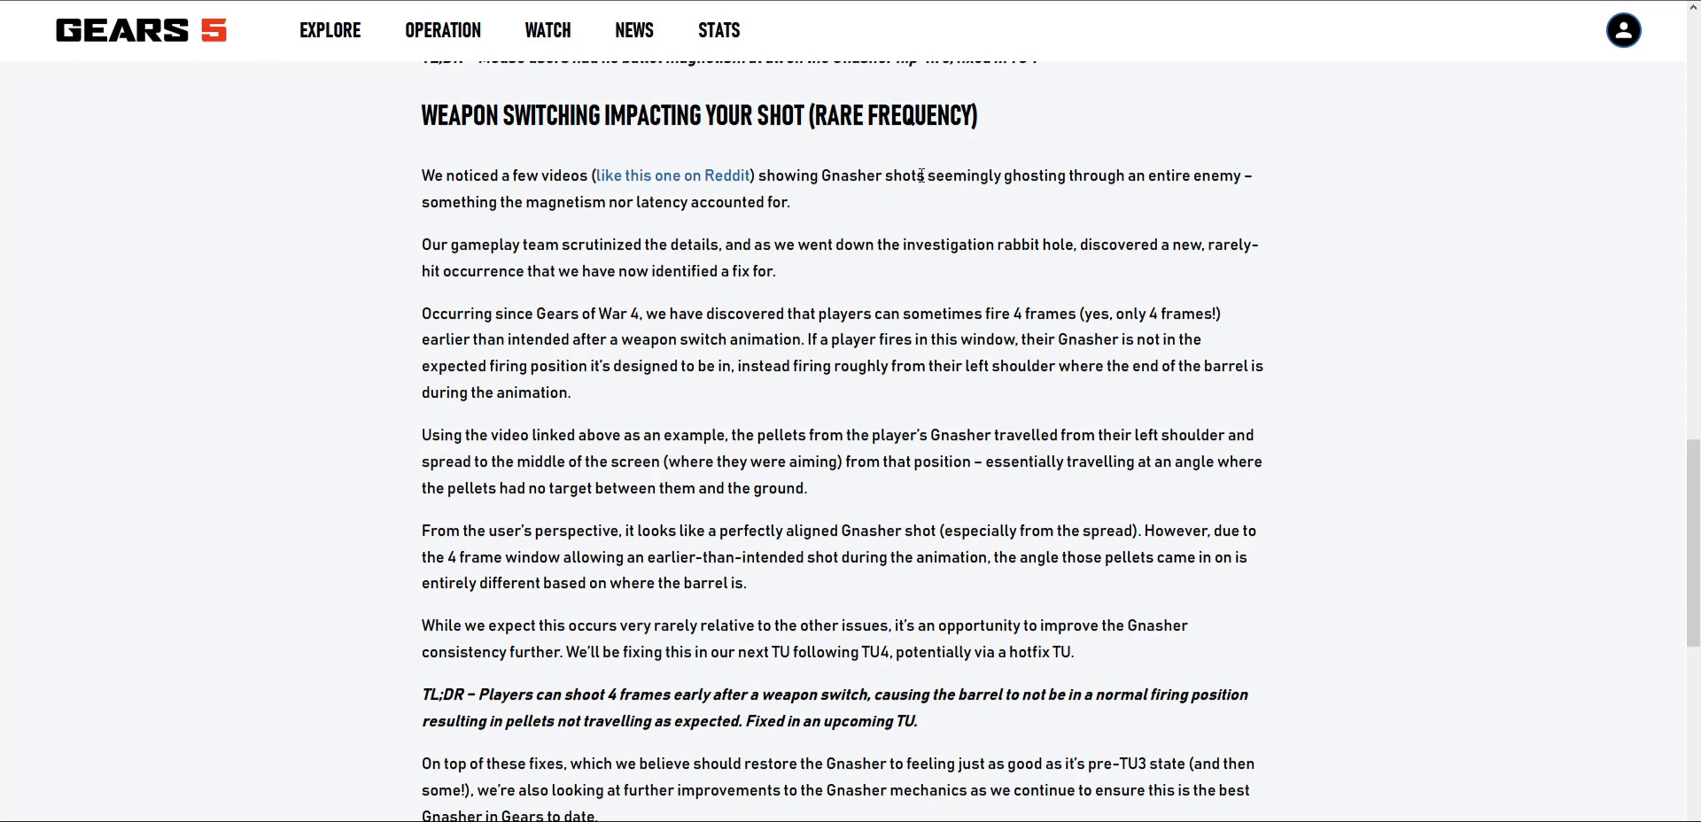
mouse_move(434, 309)
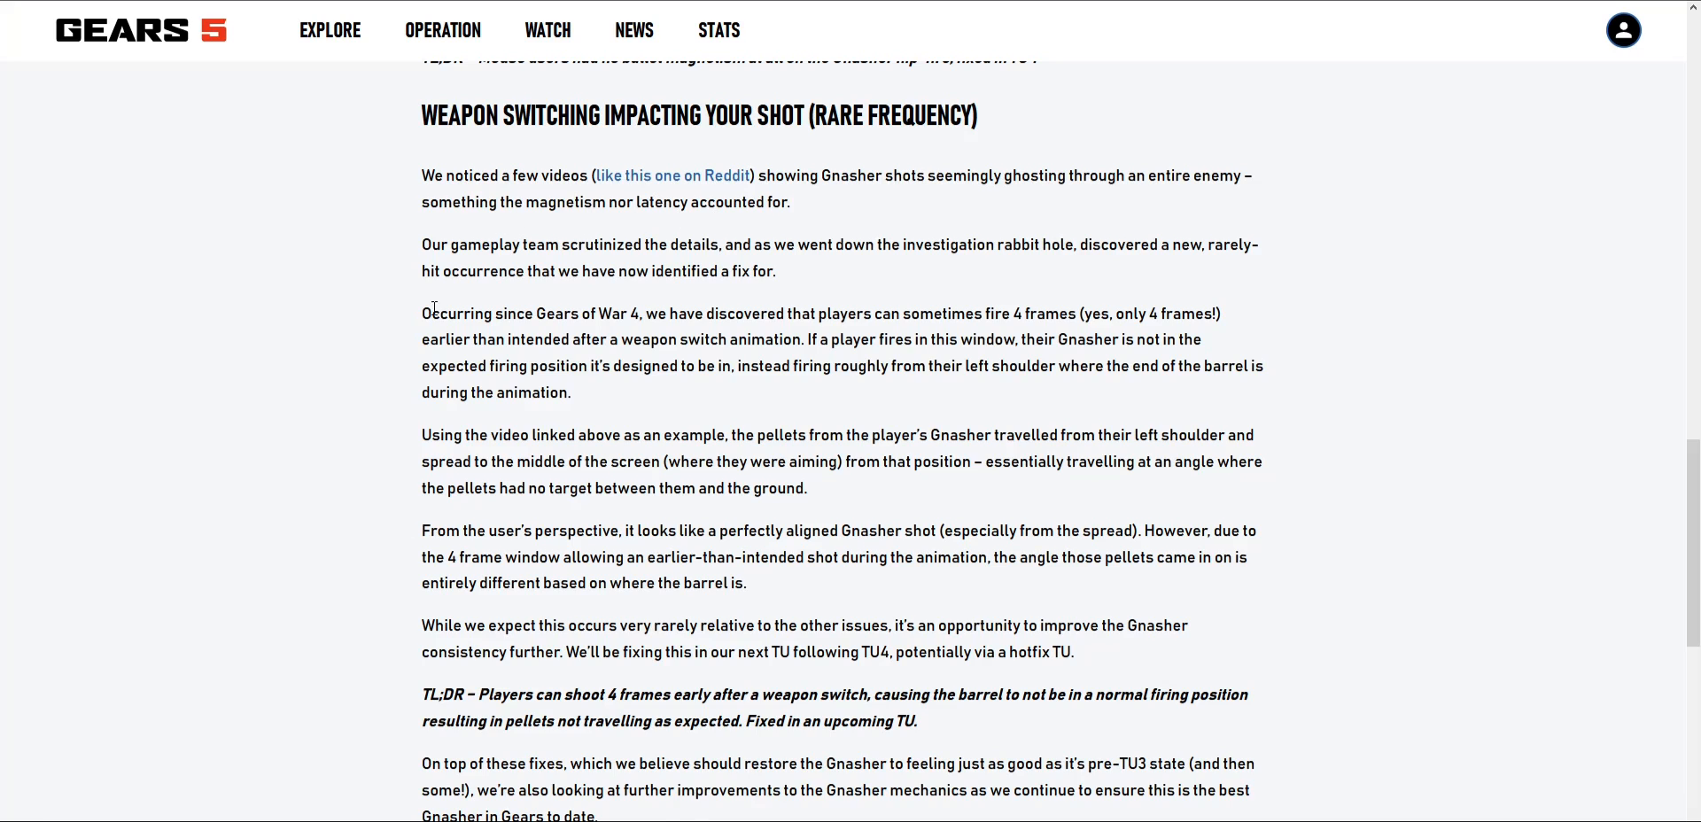
scroll(down, 3)
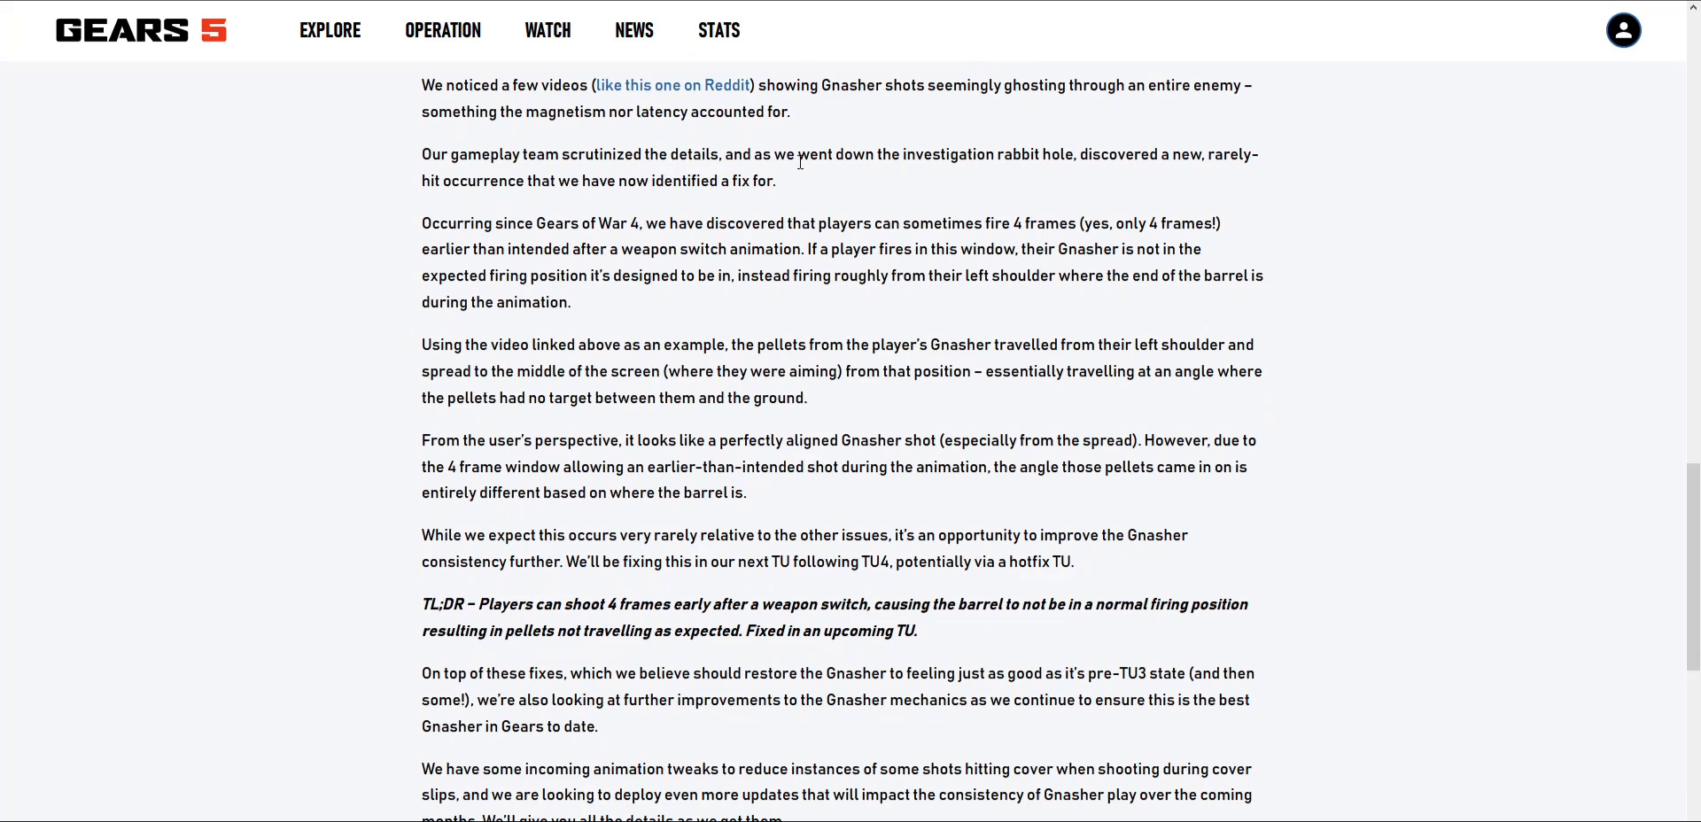
mouse_move(1097, 154)
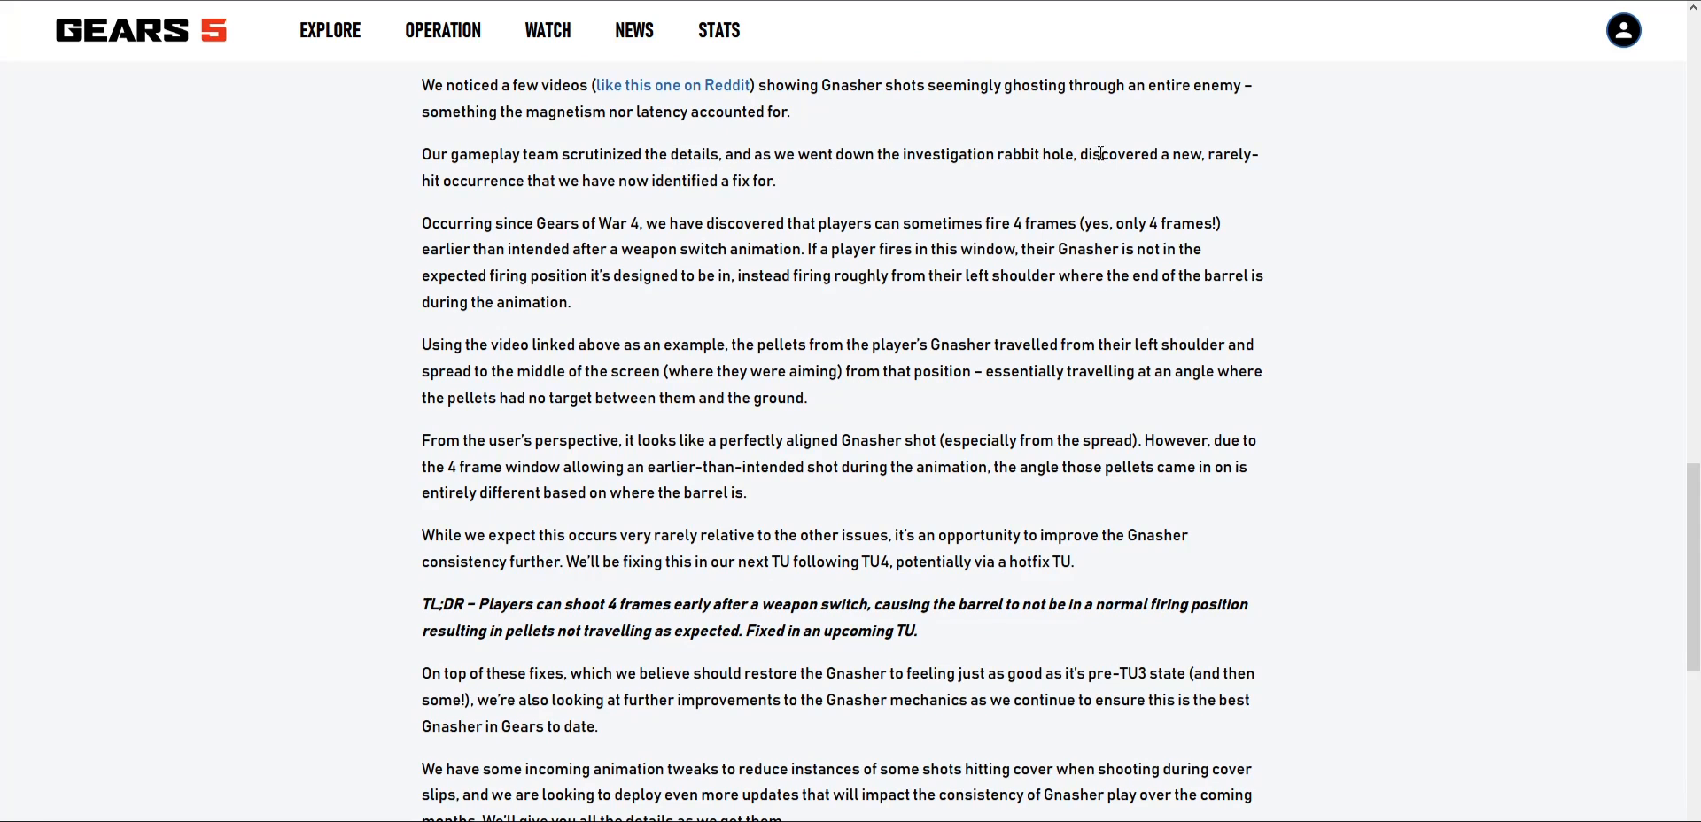
mouse_move(411, 225)
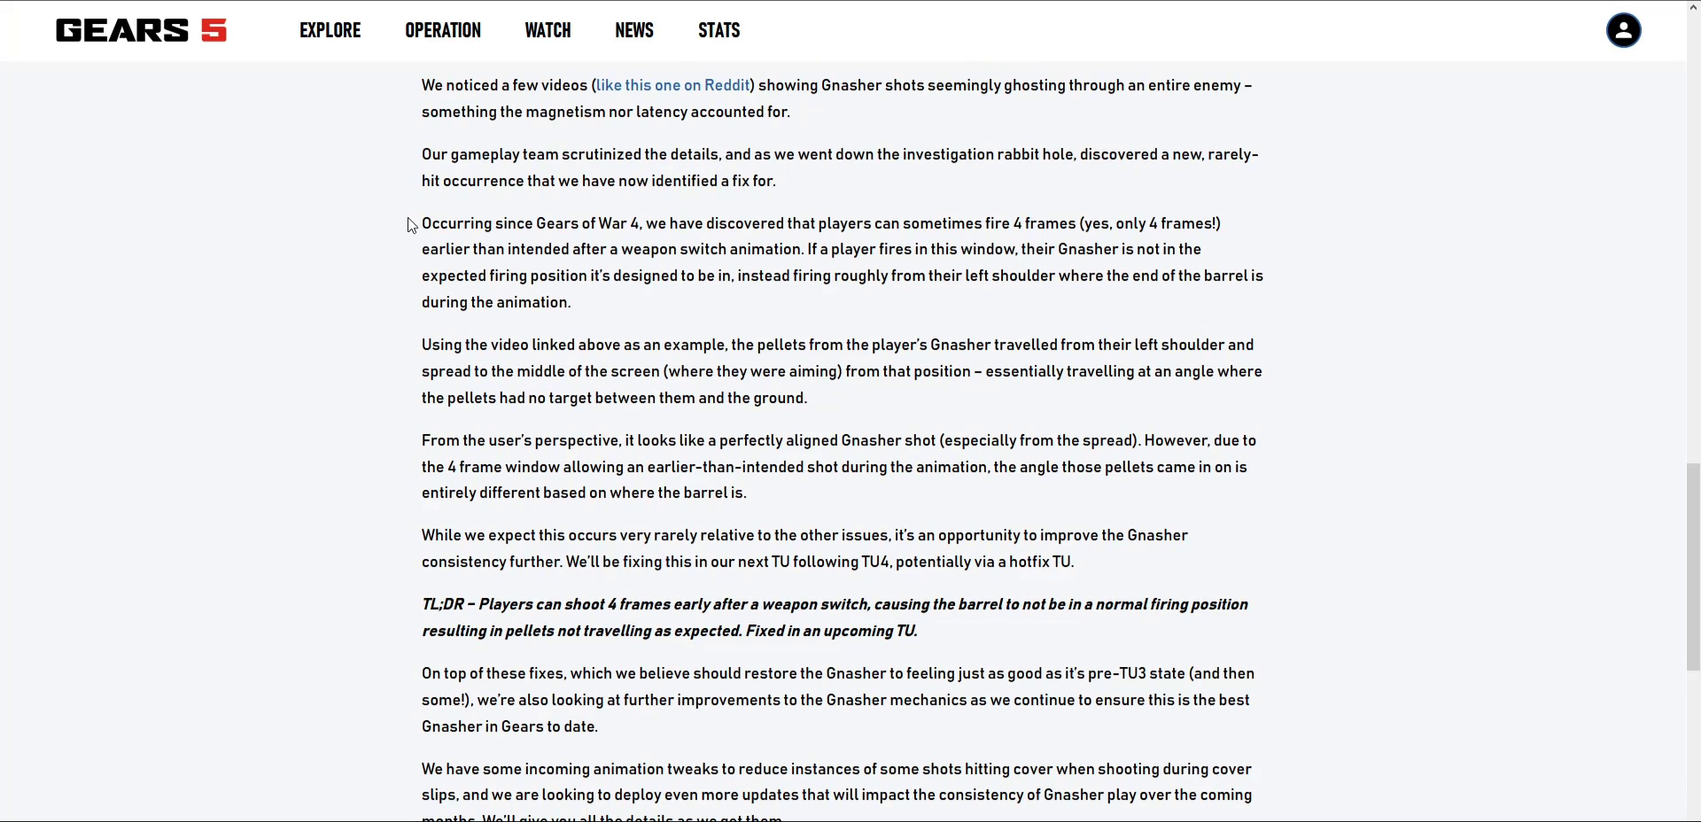
mouse_move(627, 150)
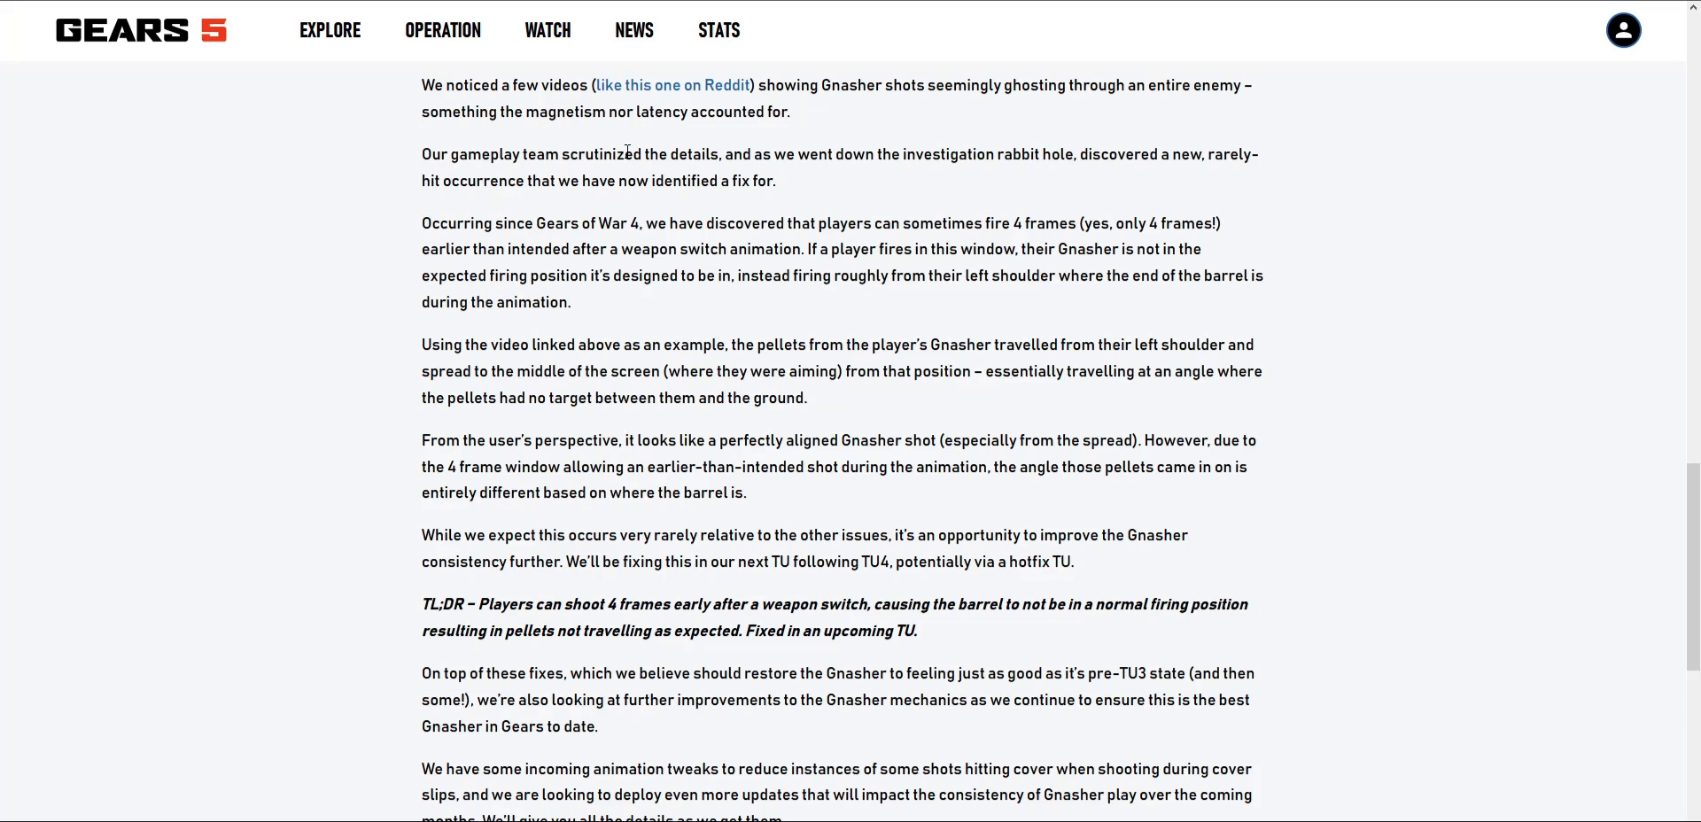
mouse_move(234, 231)
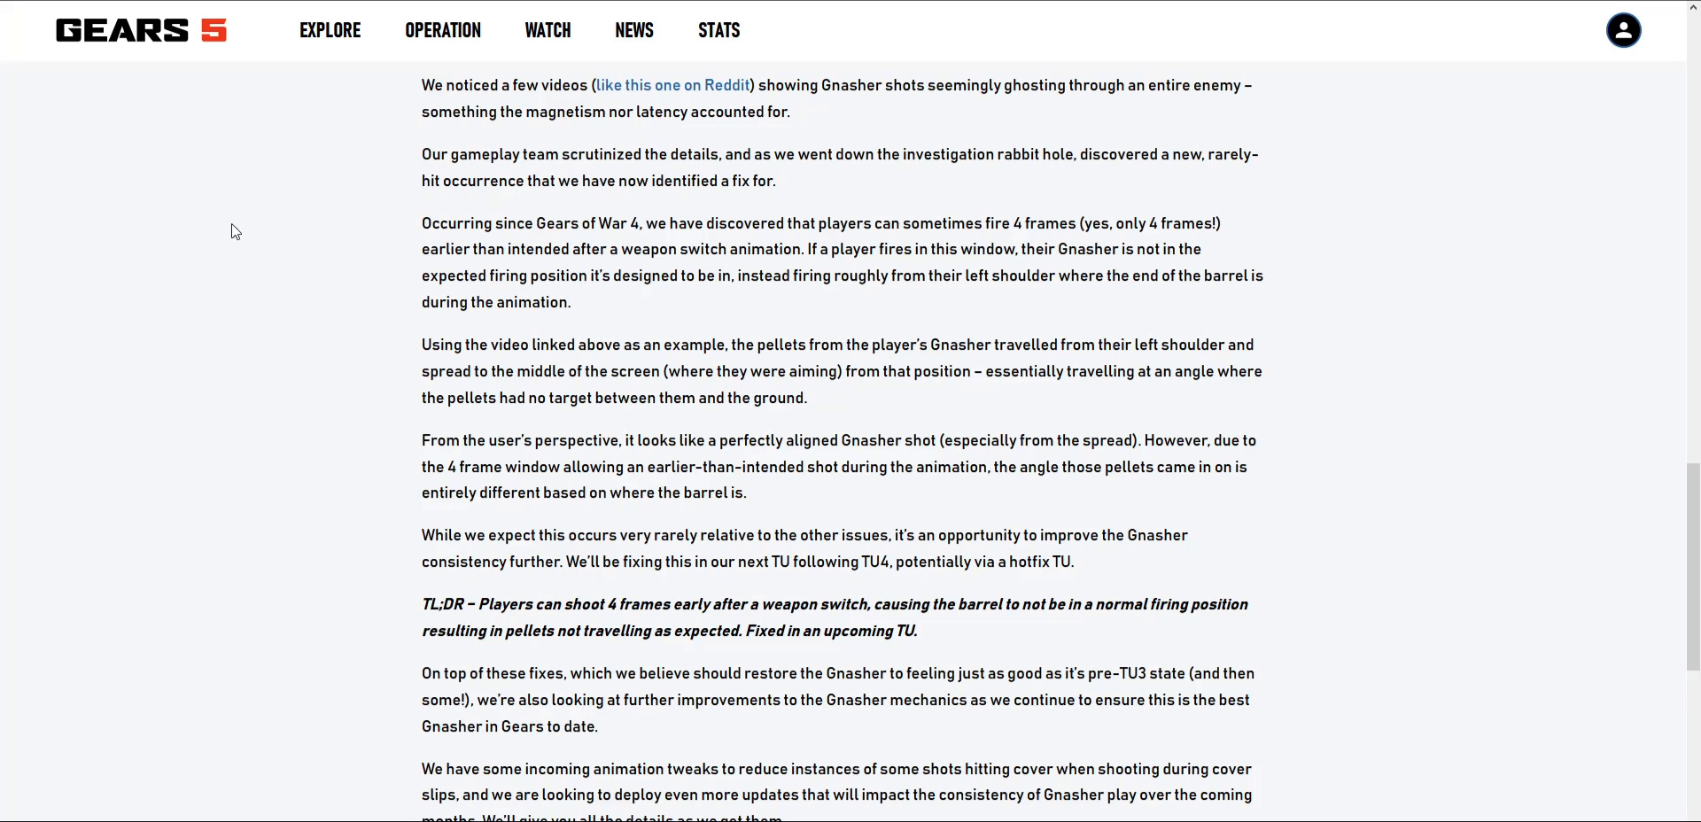
mouse_move(369, 152)
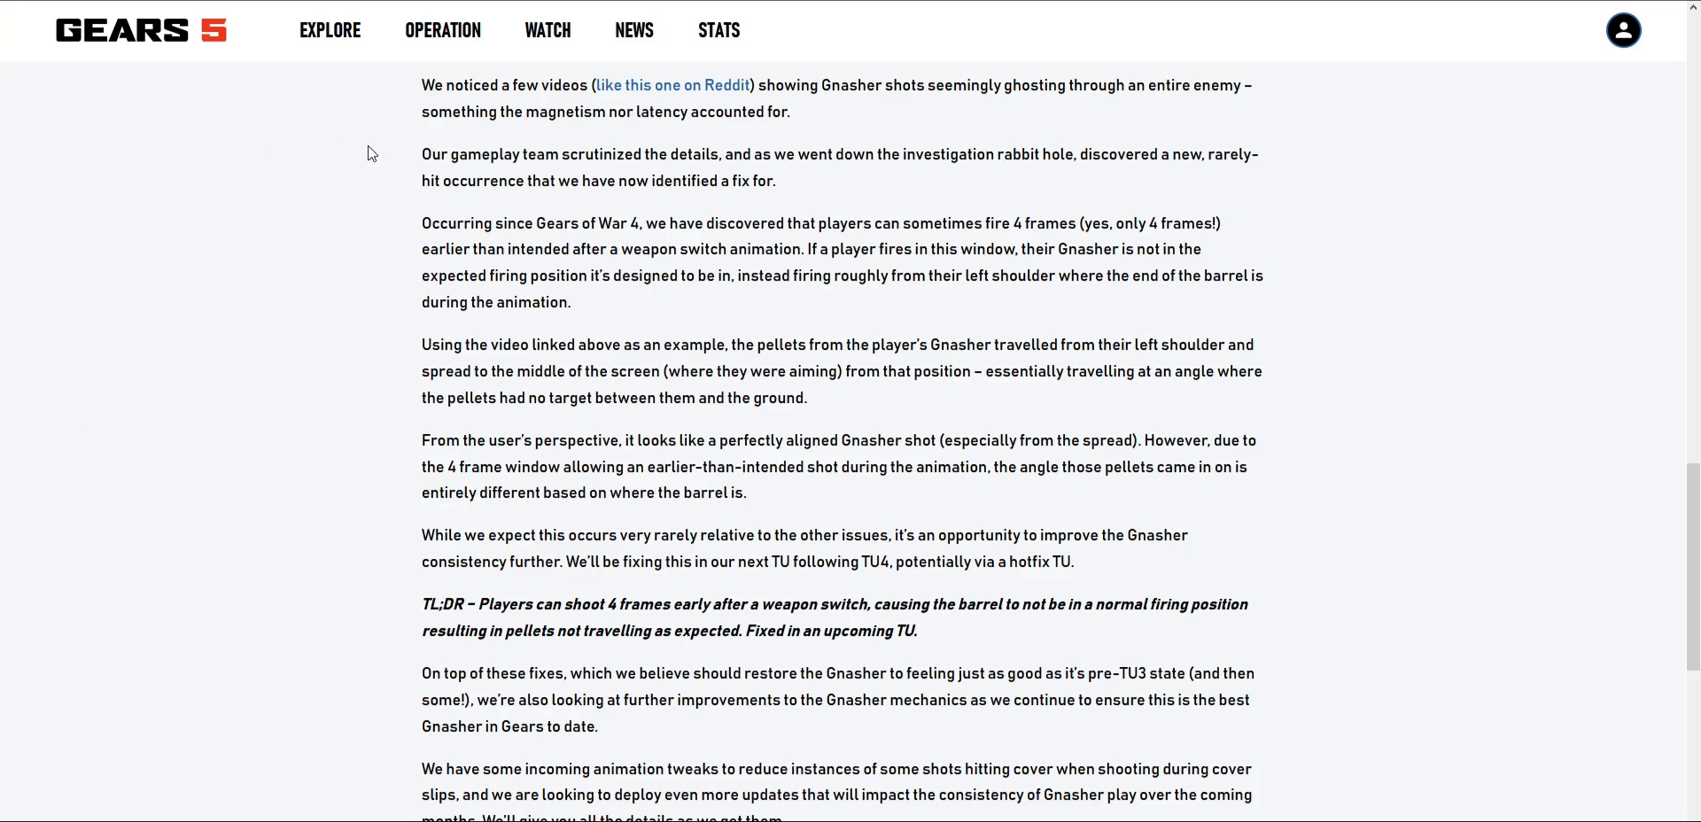
mouse_move(497, 222)
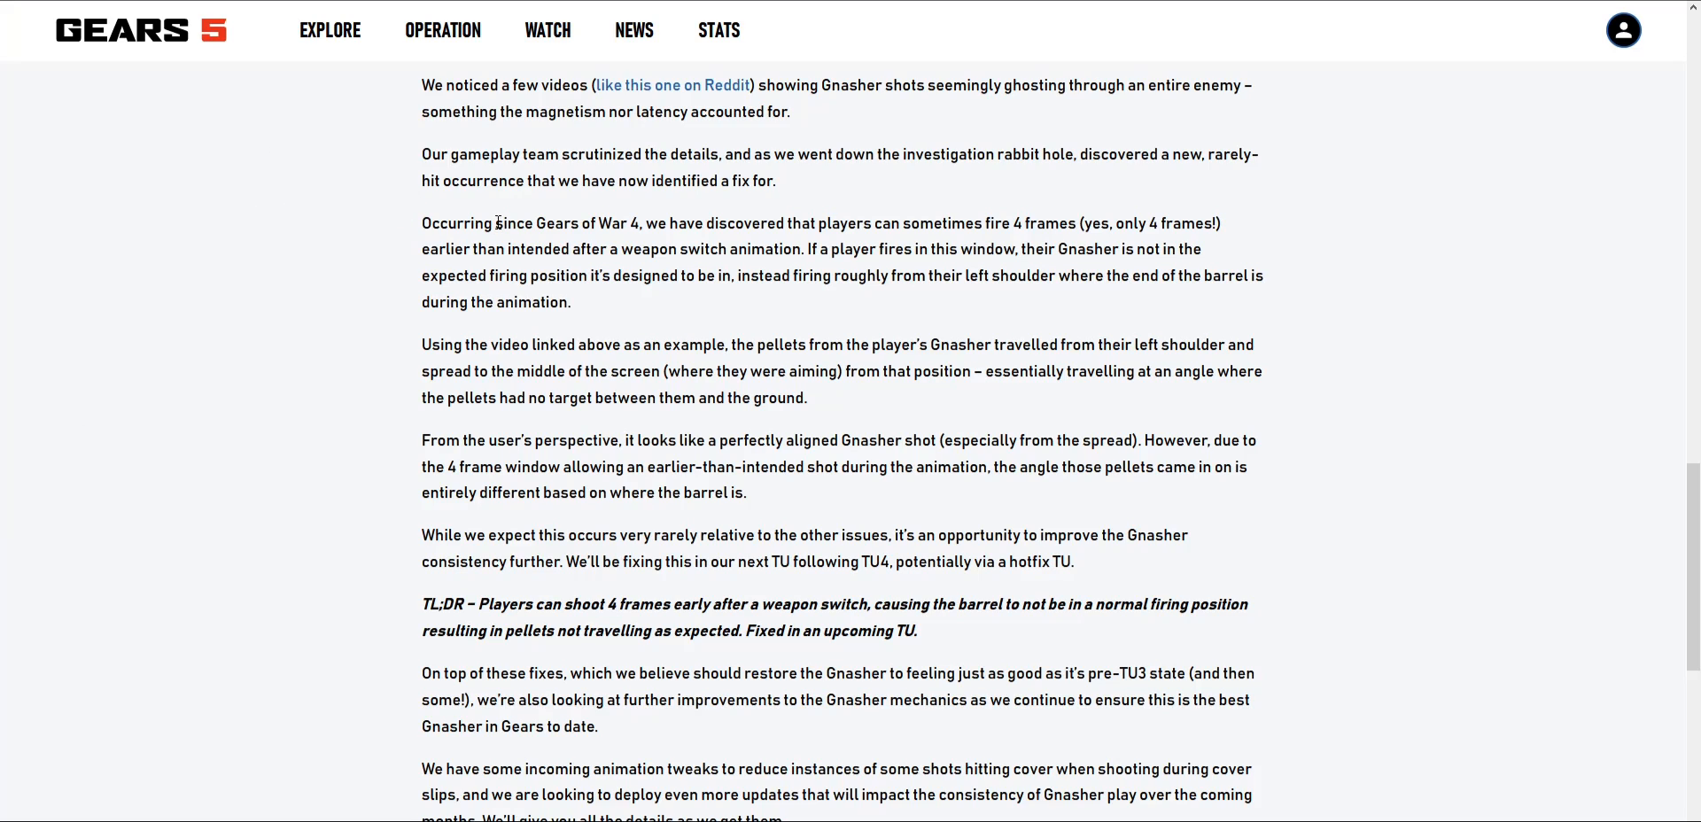
mouse_move(489, 241)
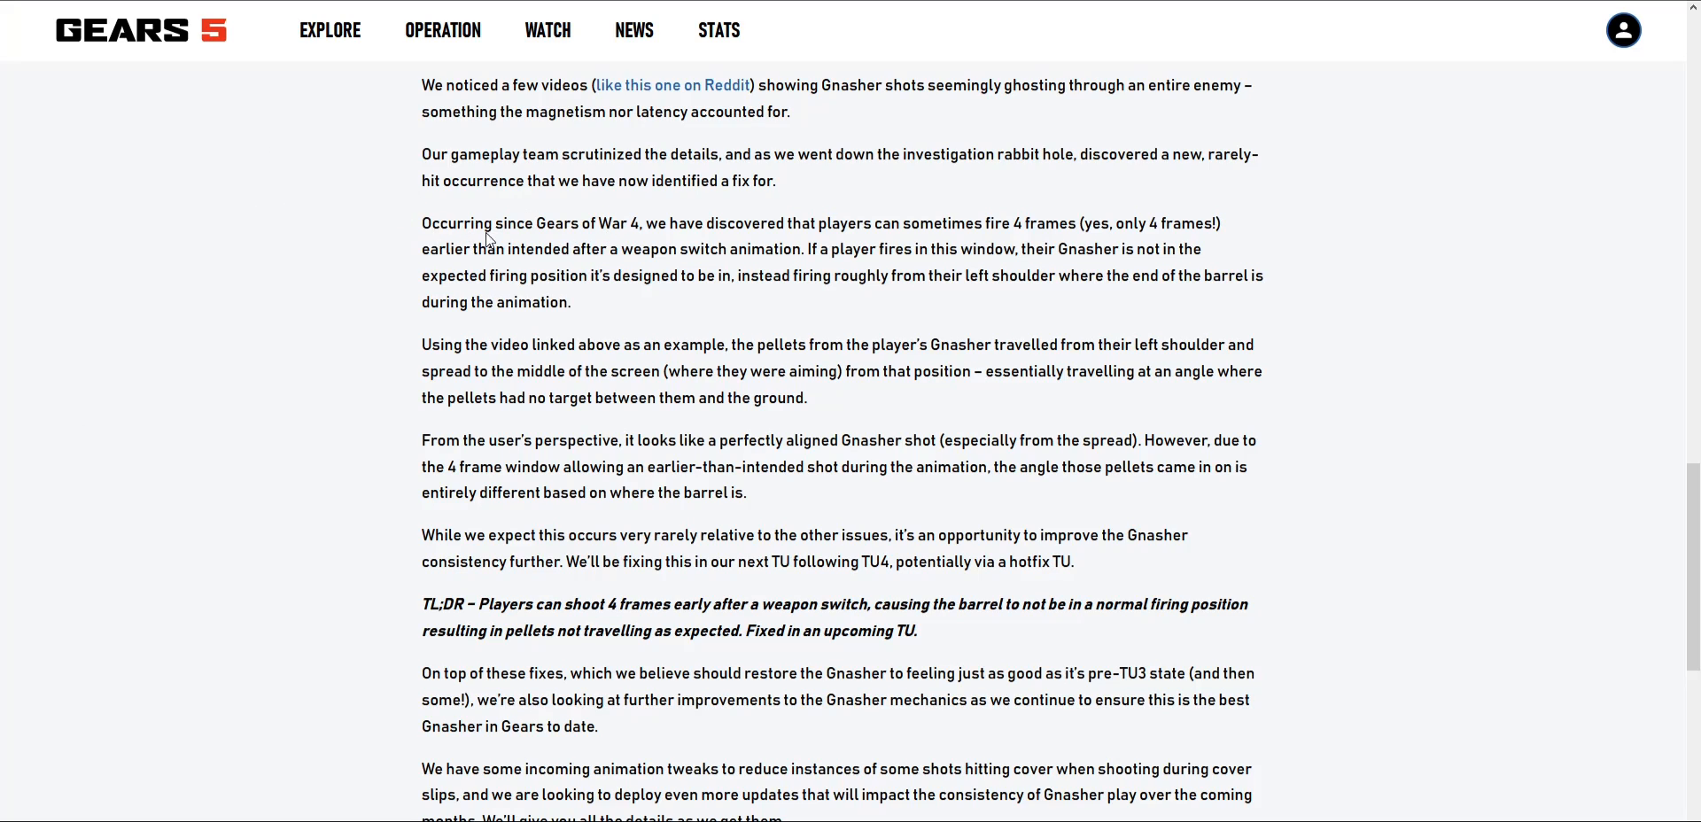
scroll(down, 3)
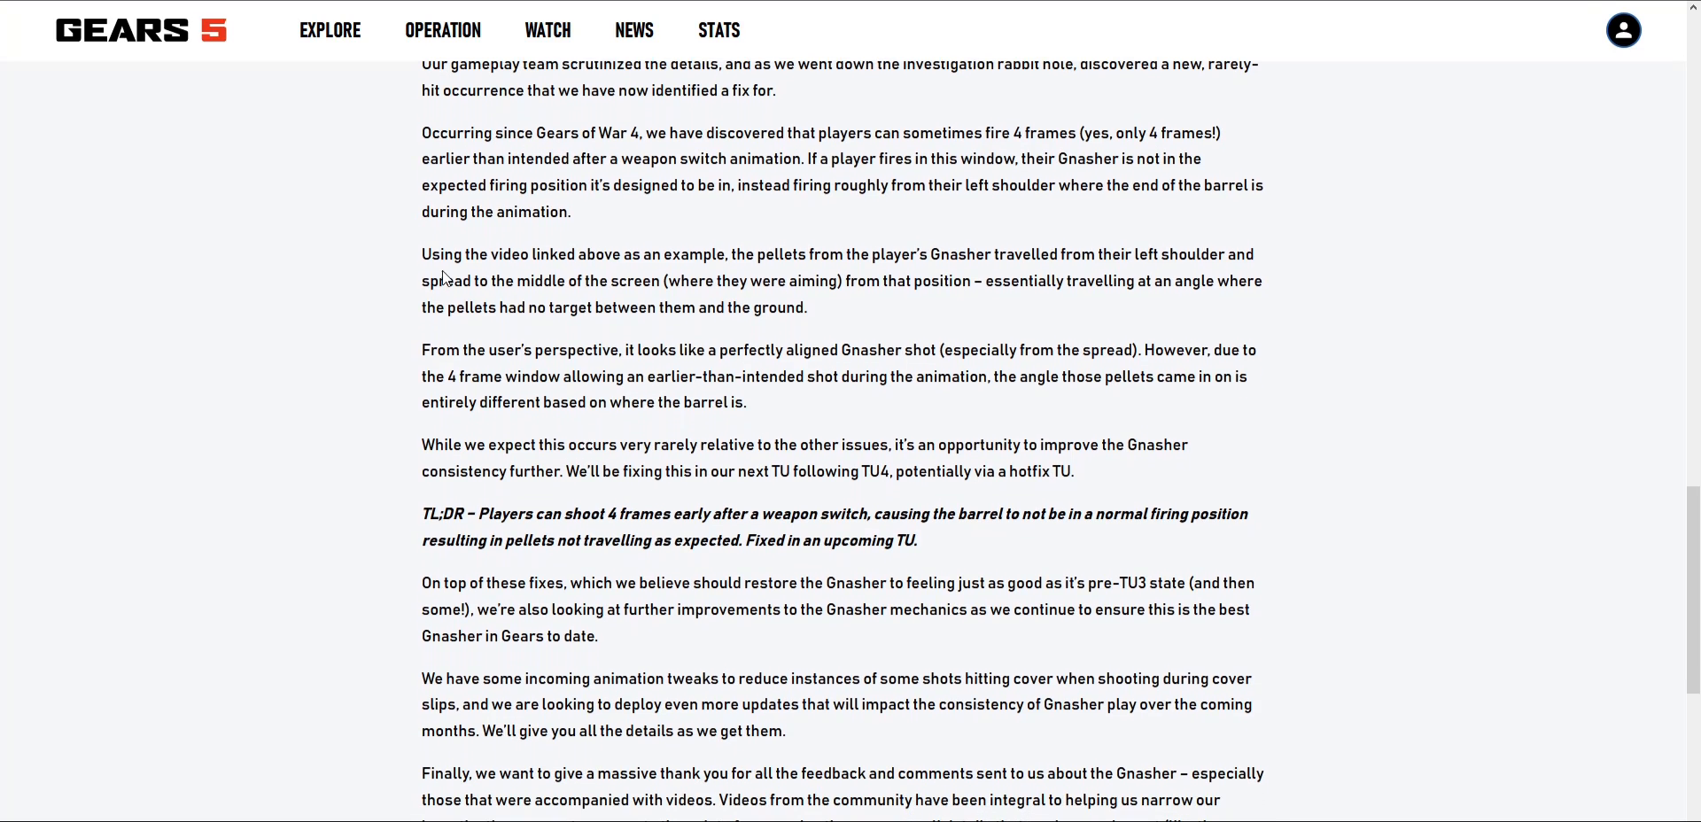
mouse_move(487, 139)
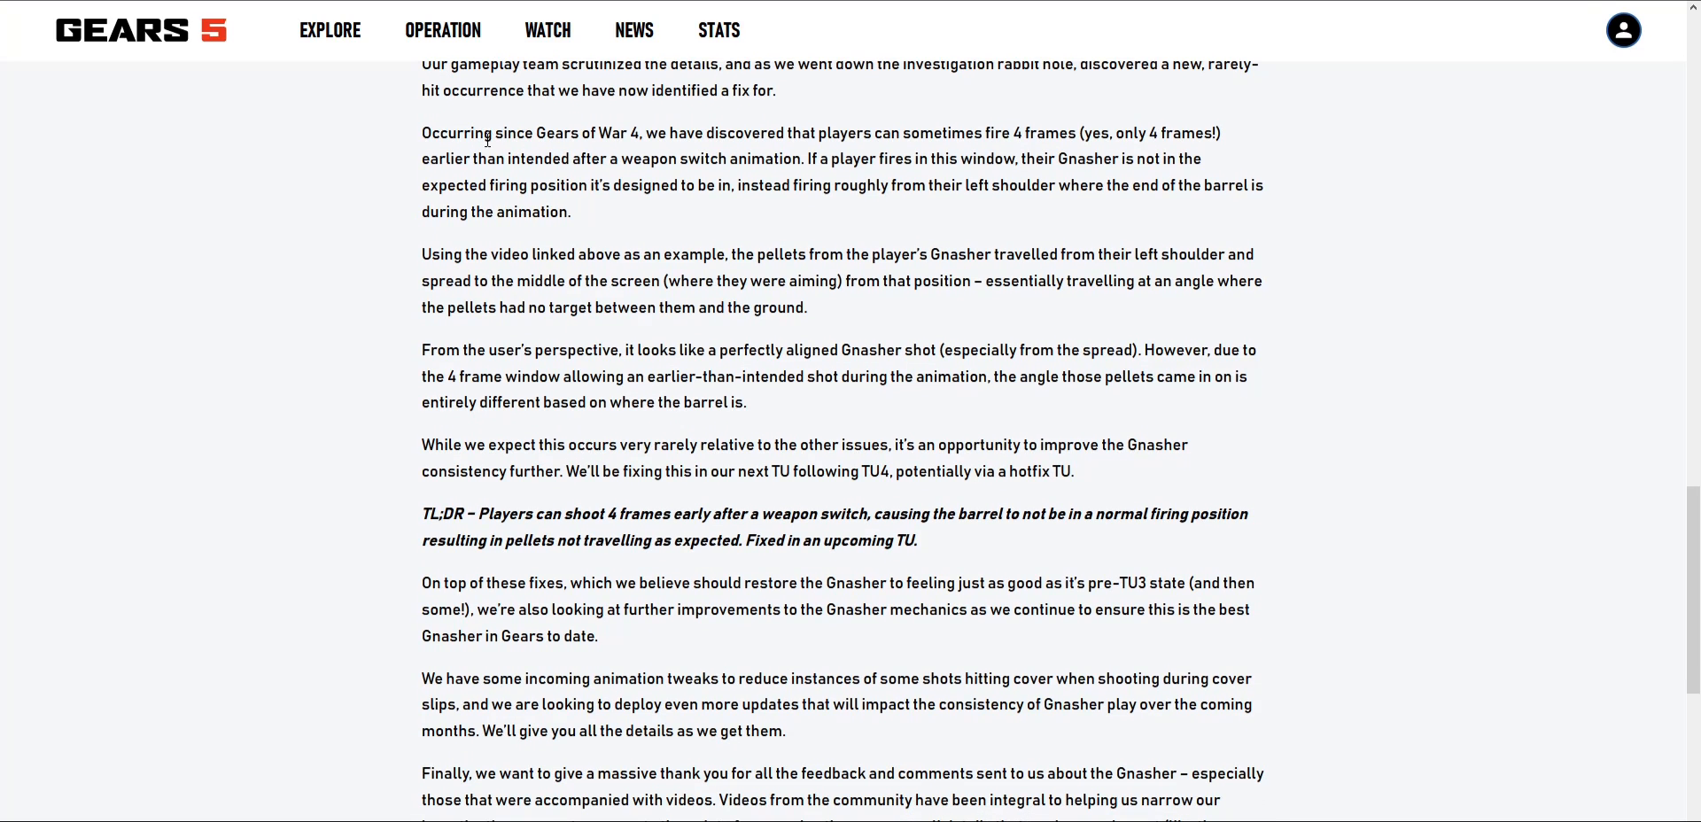
mouse_move(1174, 136)
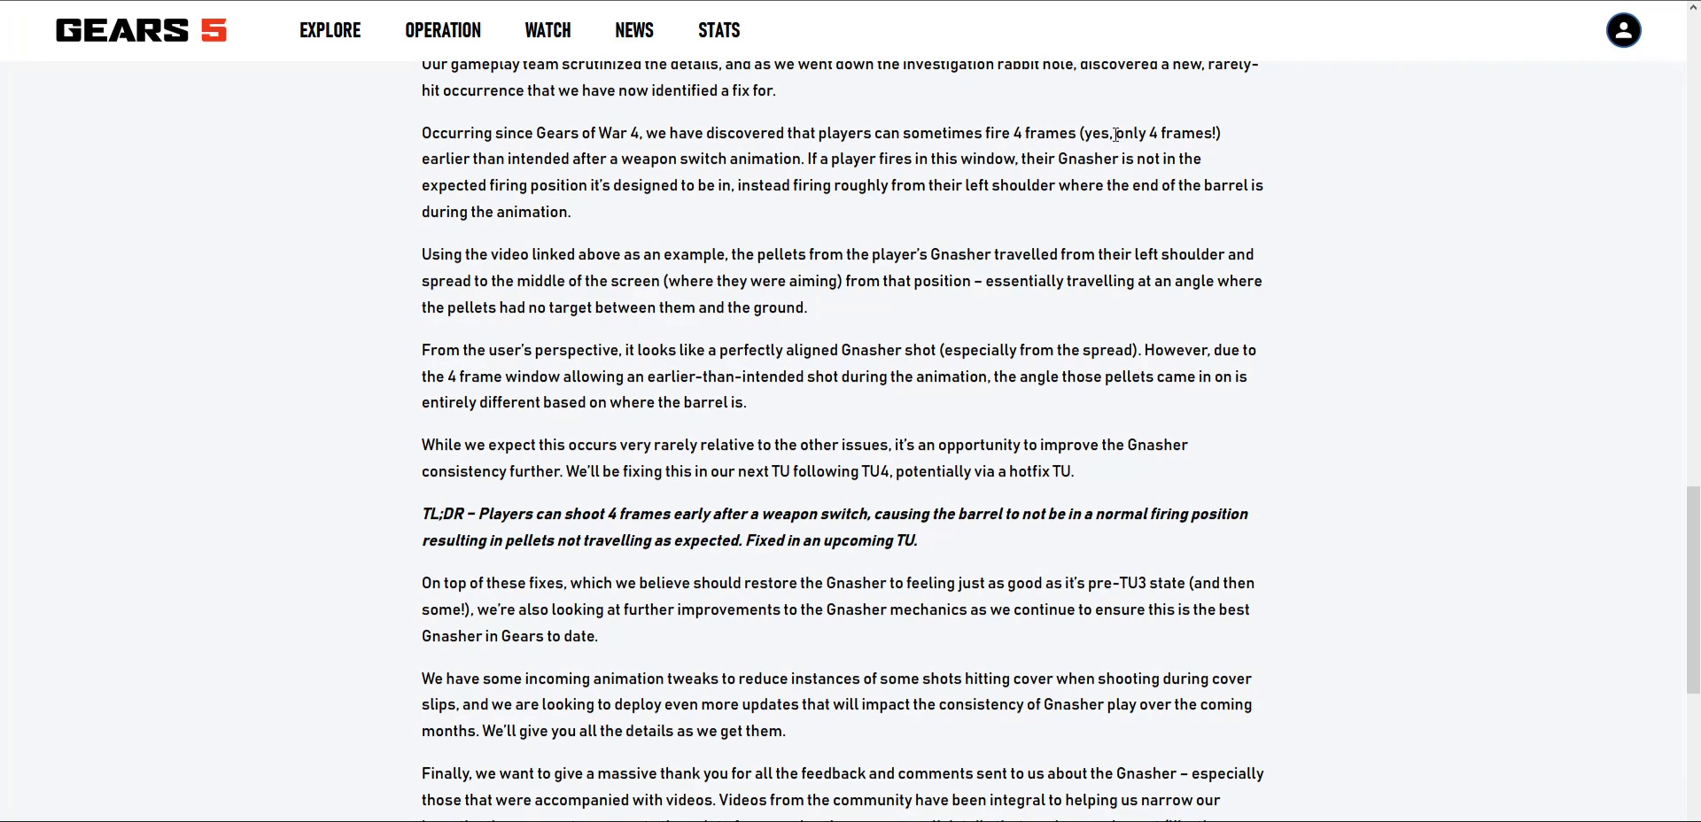
mouse_move(584, 204)
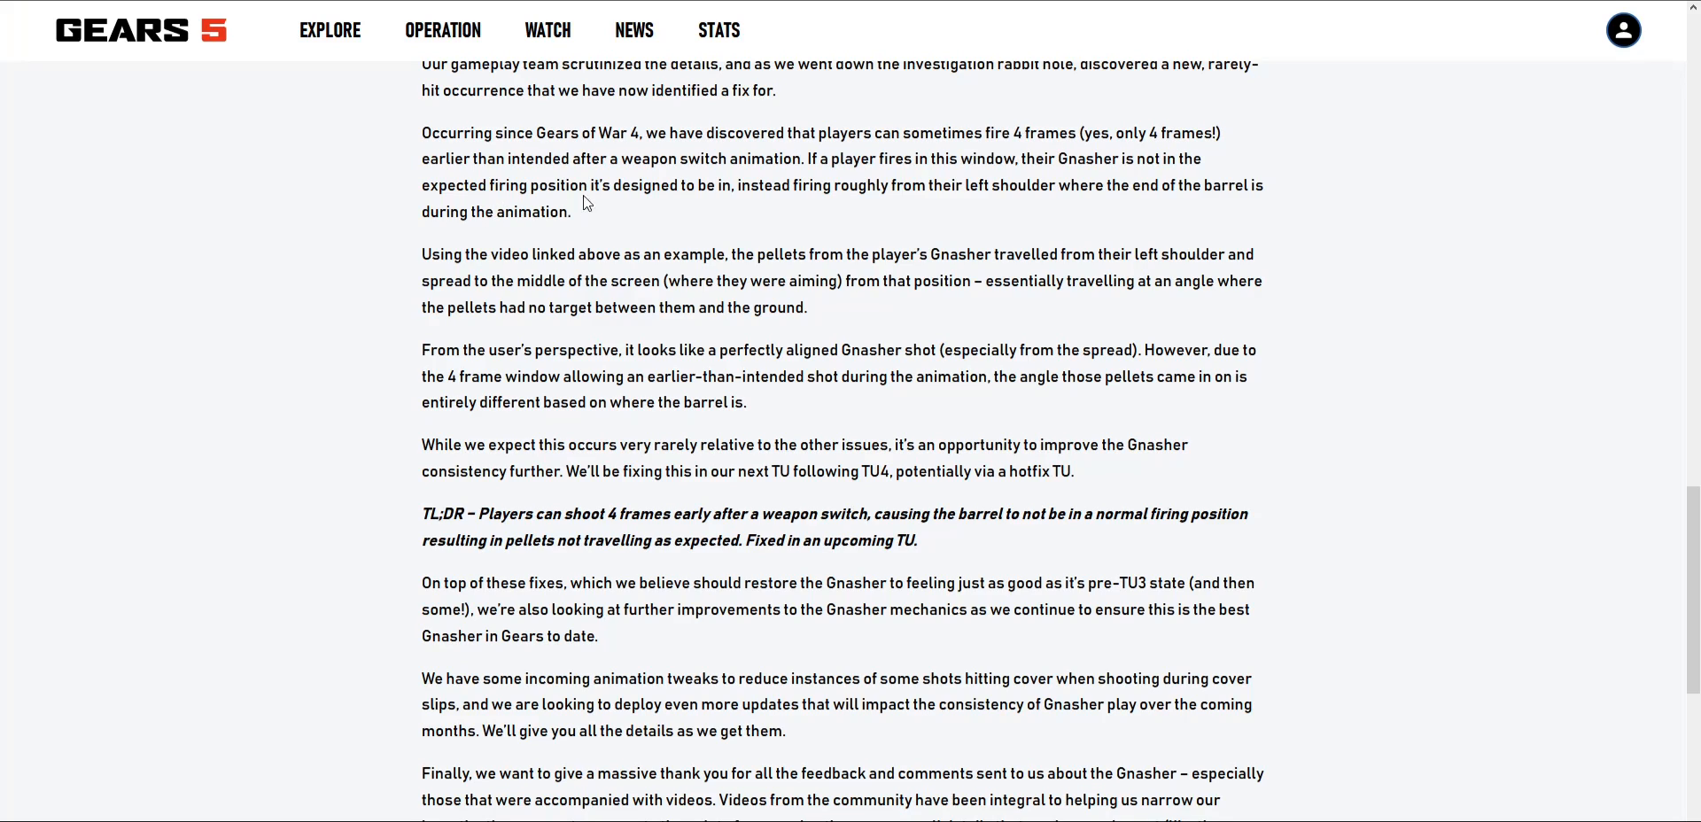
mouse_move(828, 182)
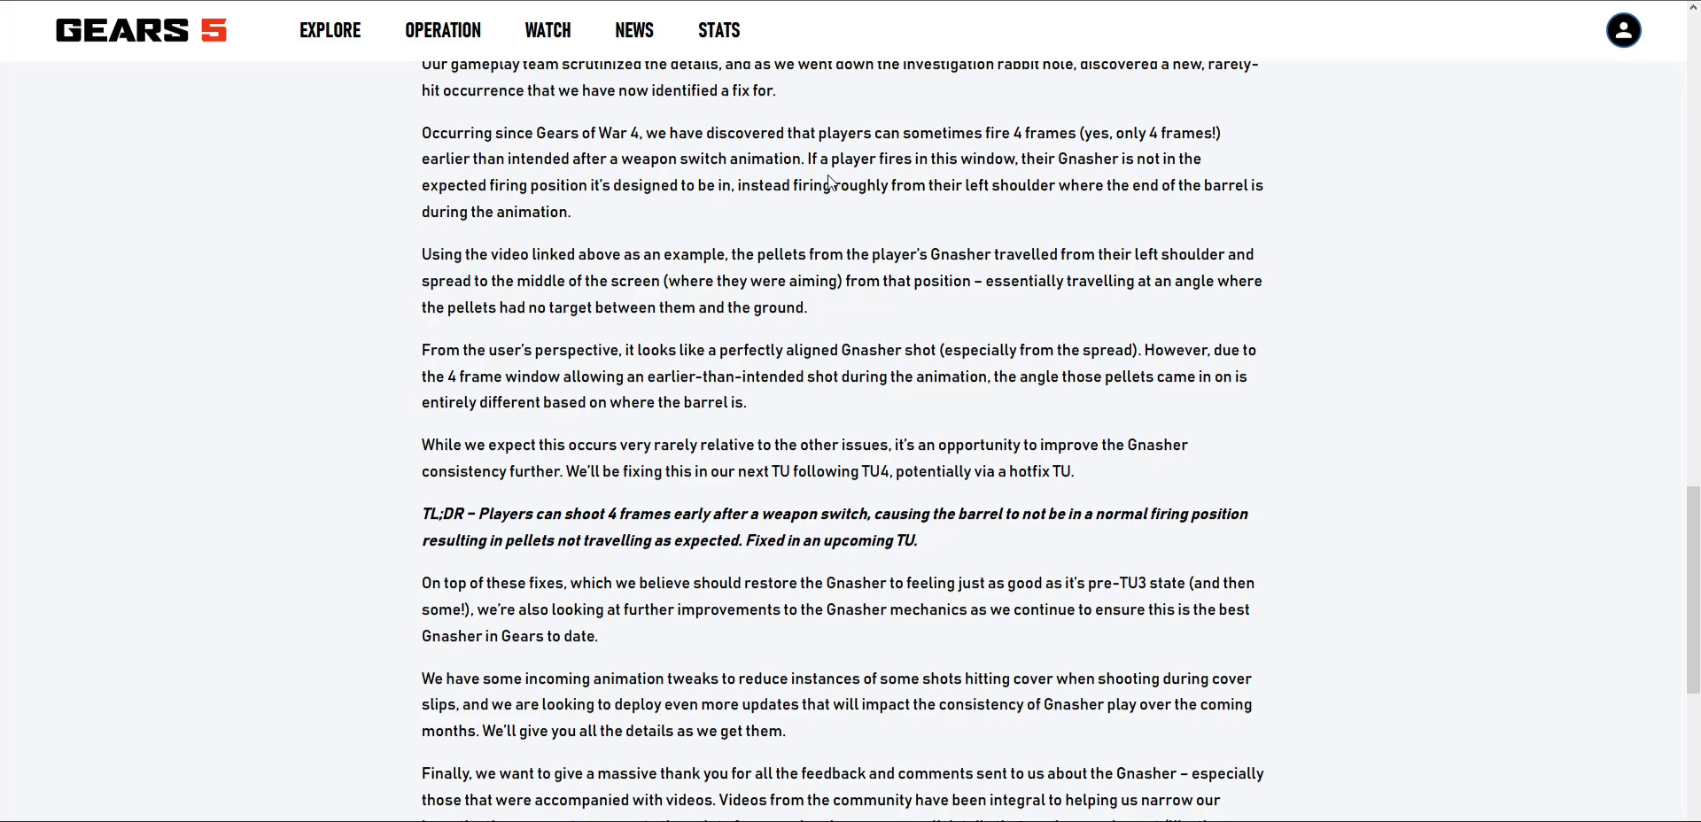
mouse_move(542, 204)
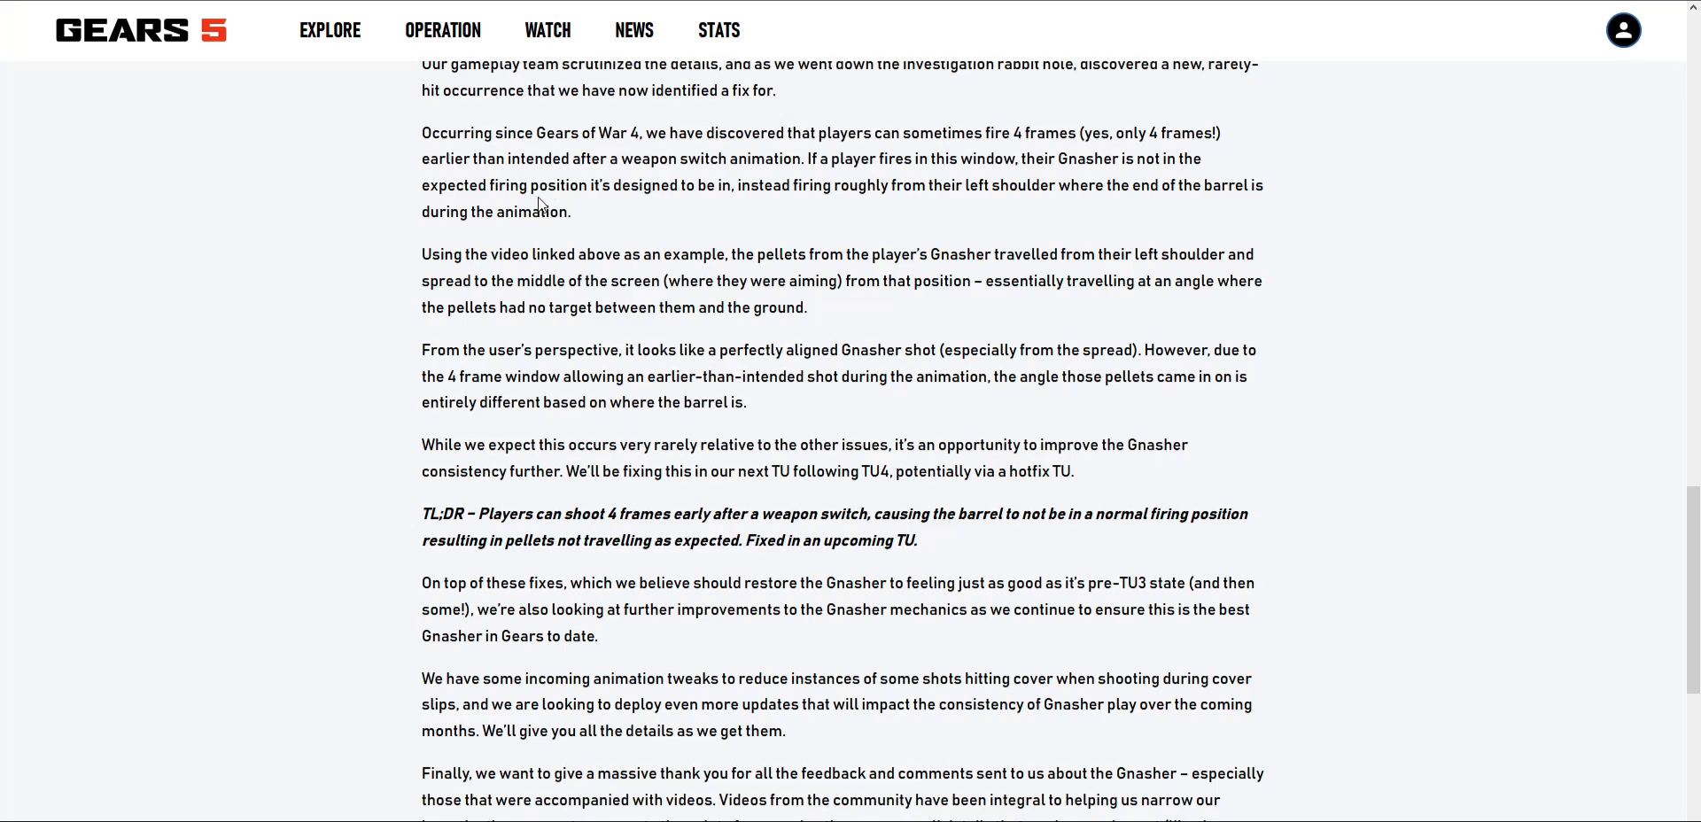
scroll(down, 3)
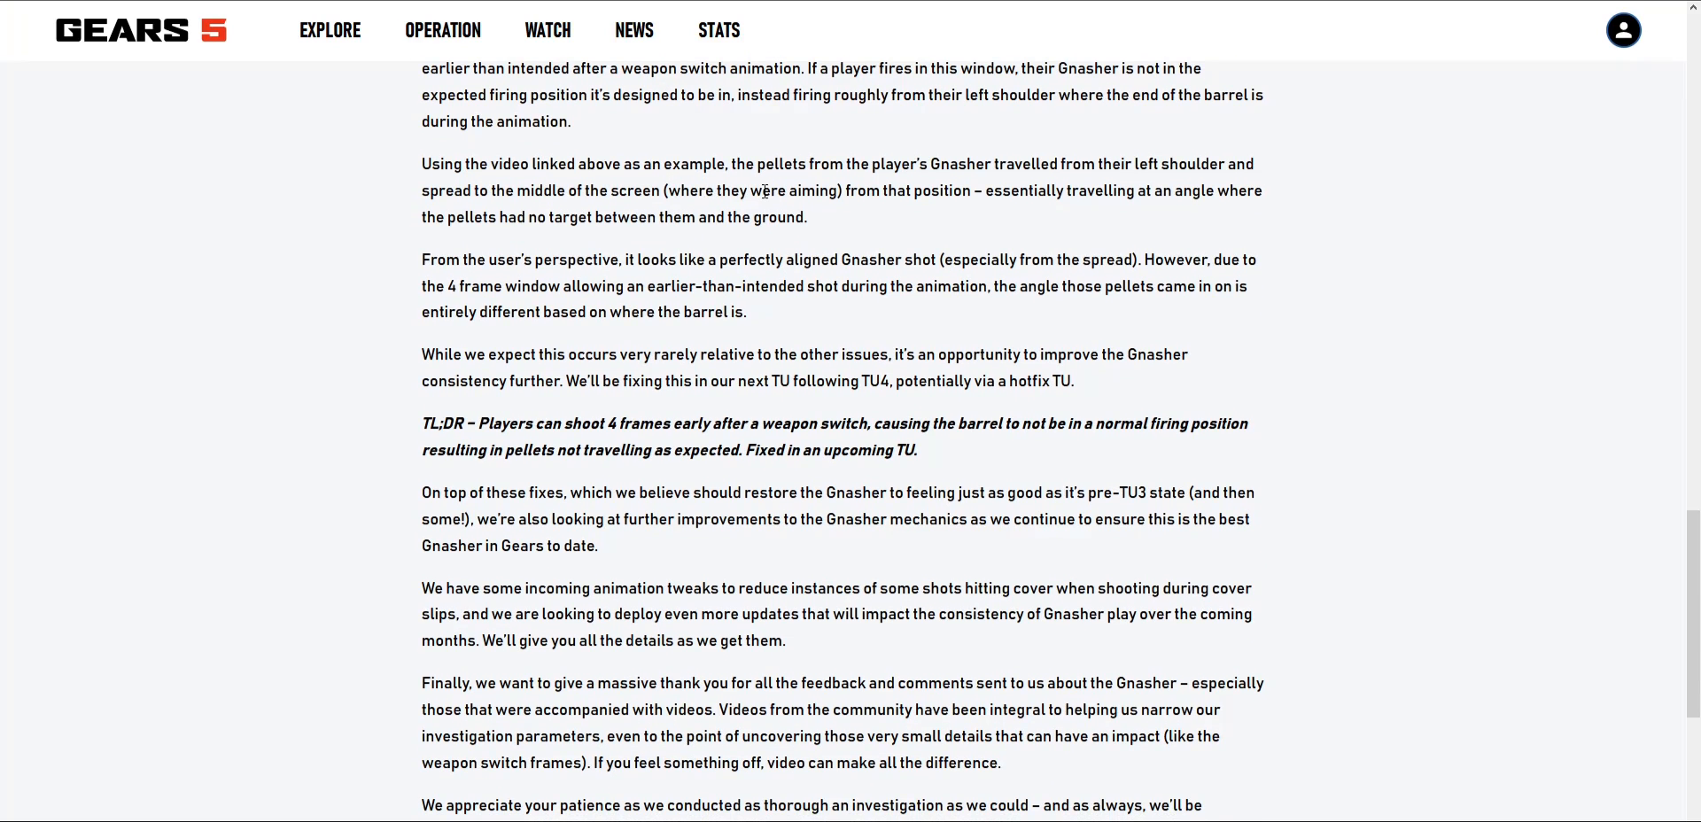
mouse_move(986, 160)
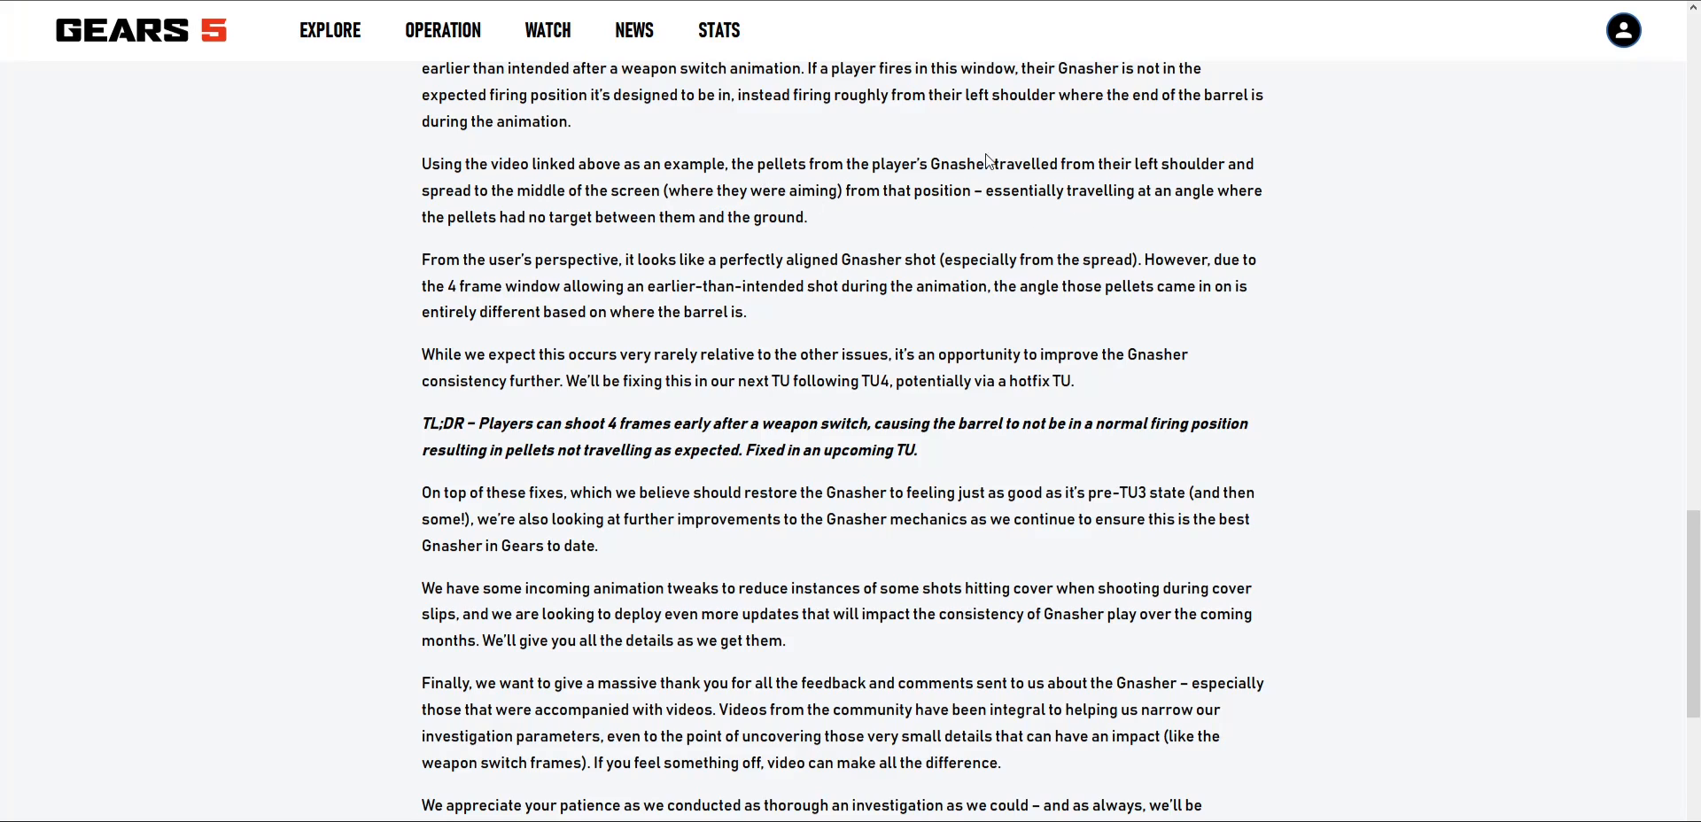
mouse_move(695, 217)
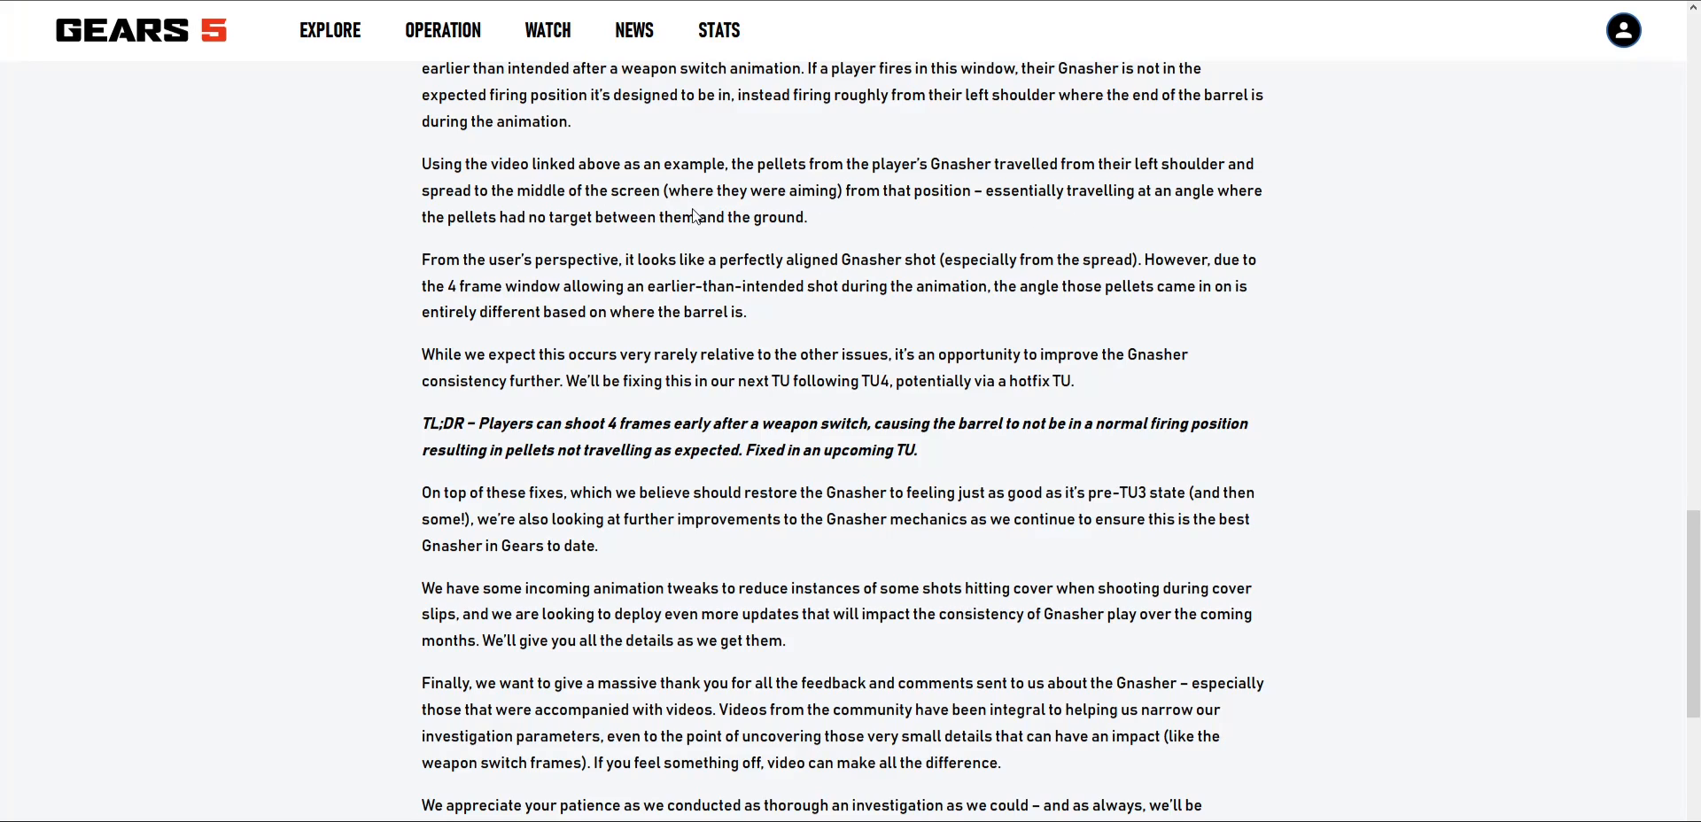
mouse_move(763, 211)
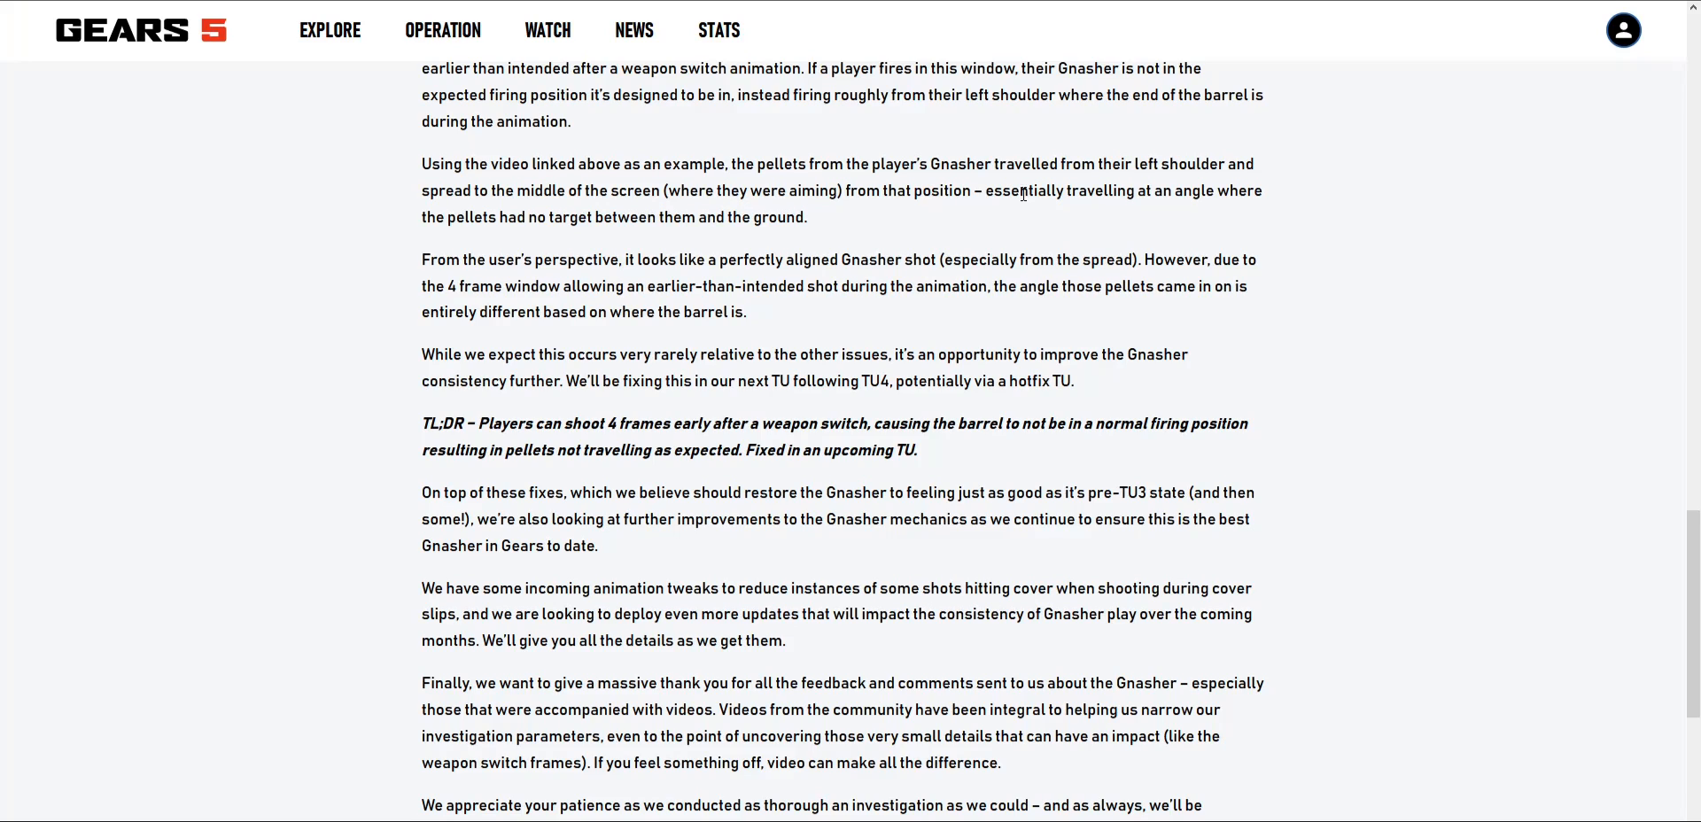
mouse_move(1140, 197)
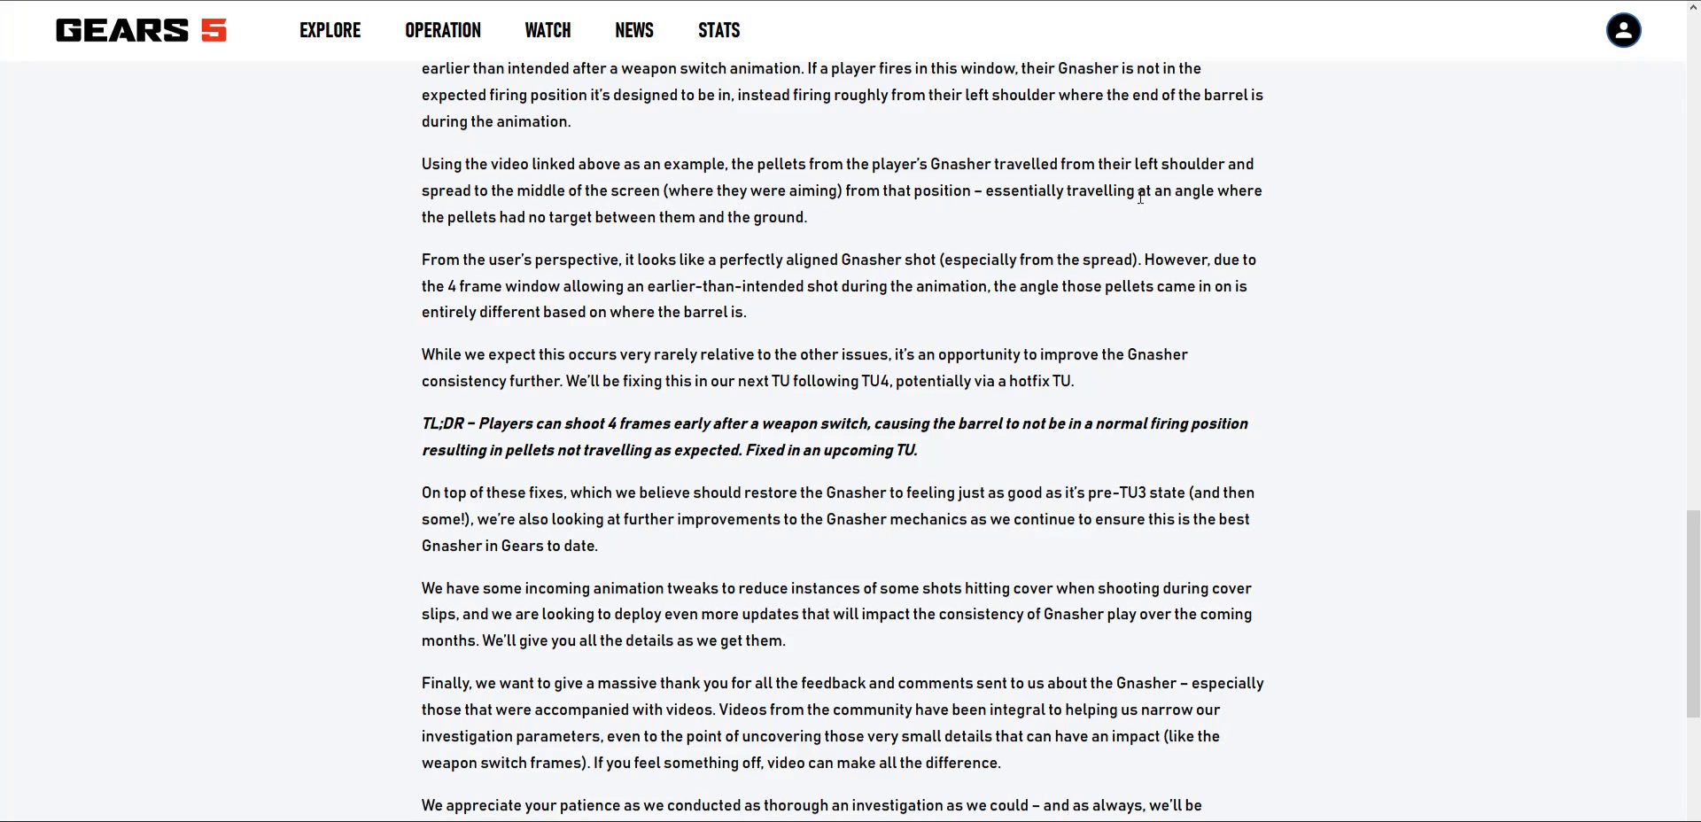
mouse_move(519, 227)
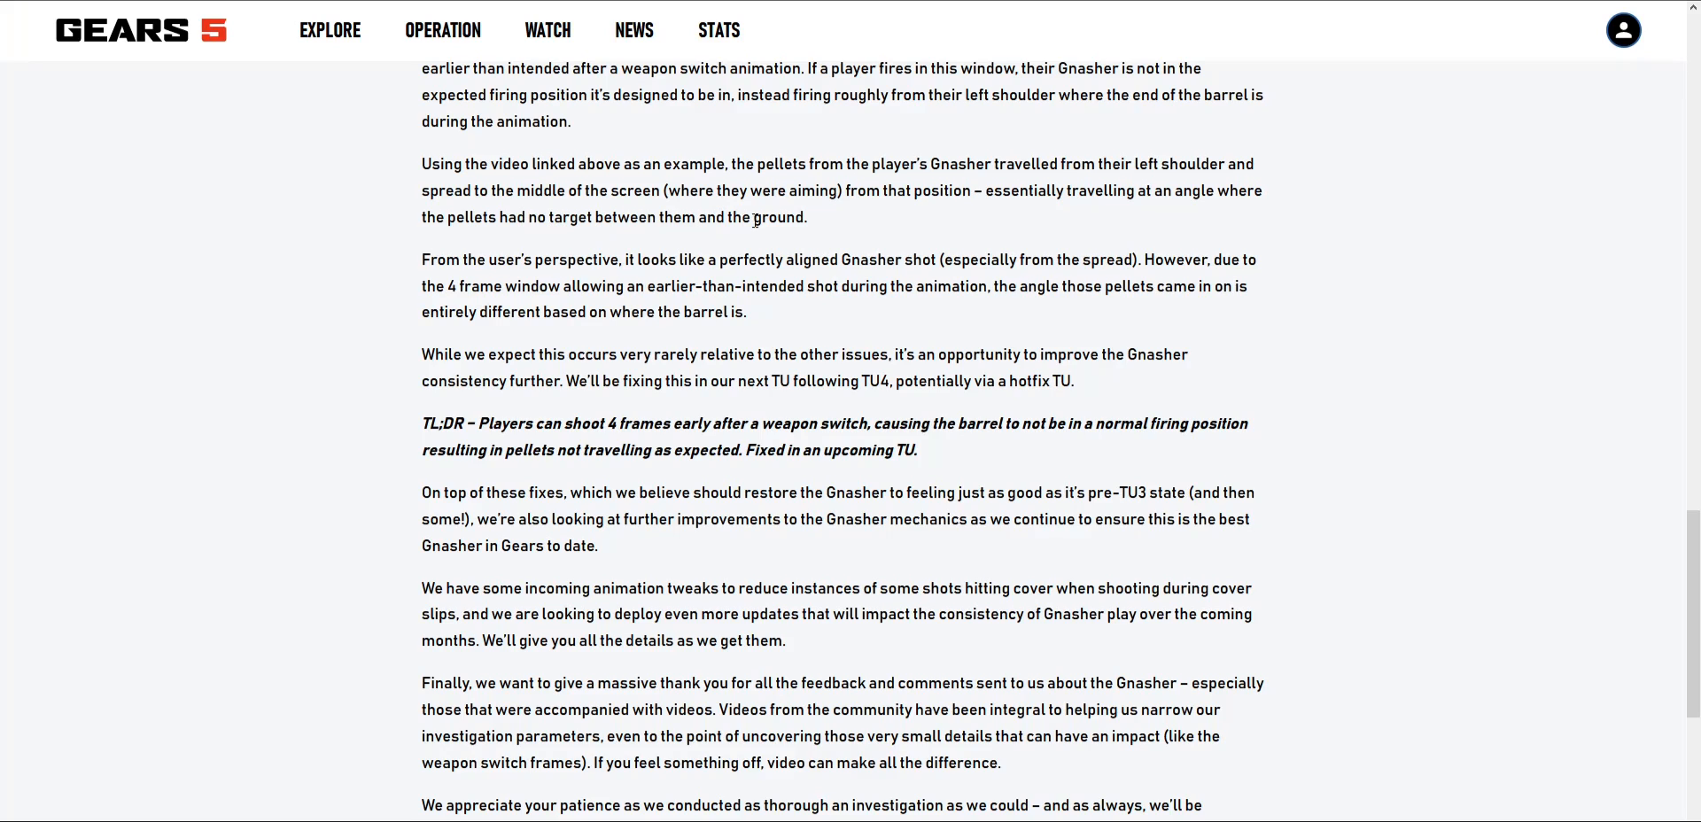
Step: Scroll to the TC sign-off and the footer with Gears of War and Xbox logos
scroll(down, 3)
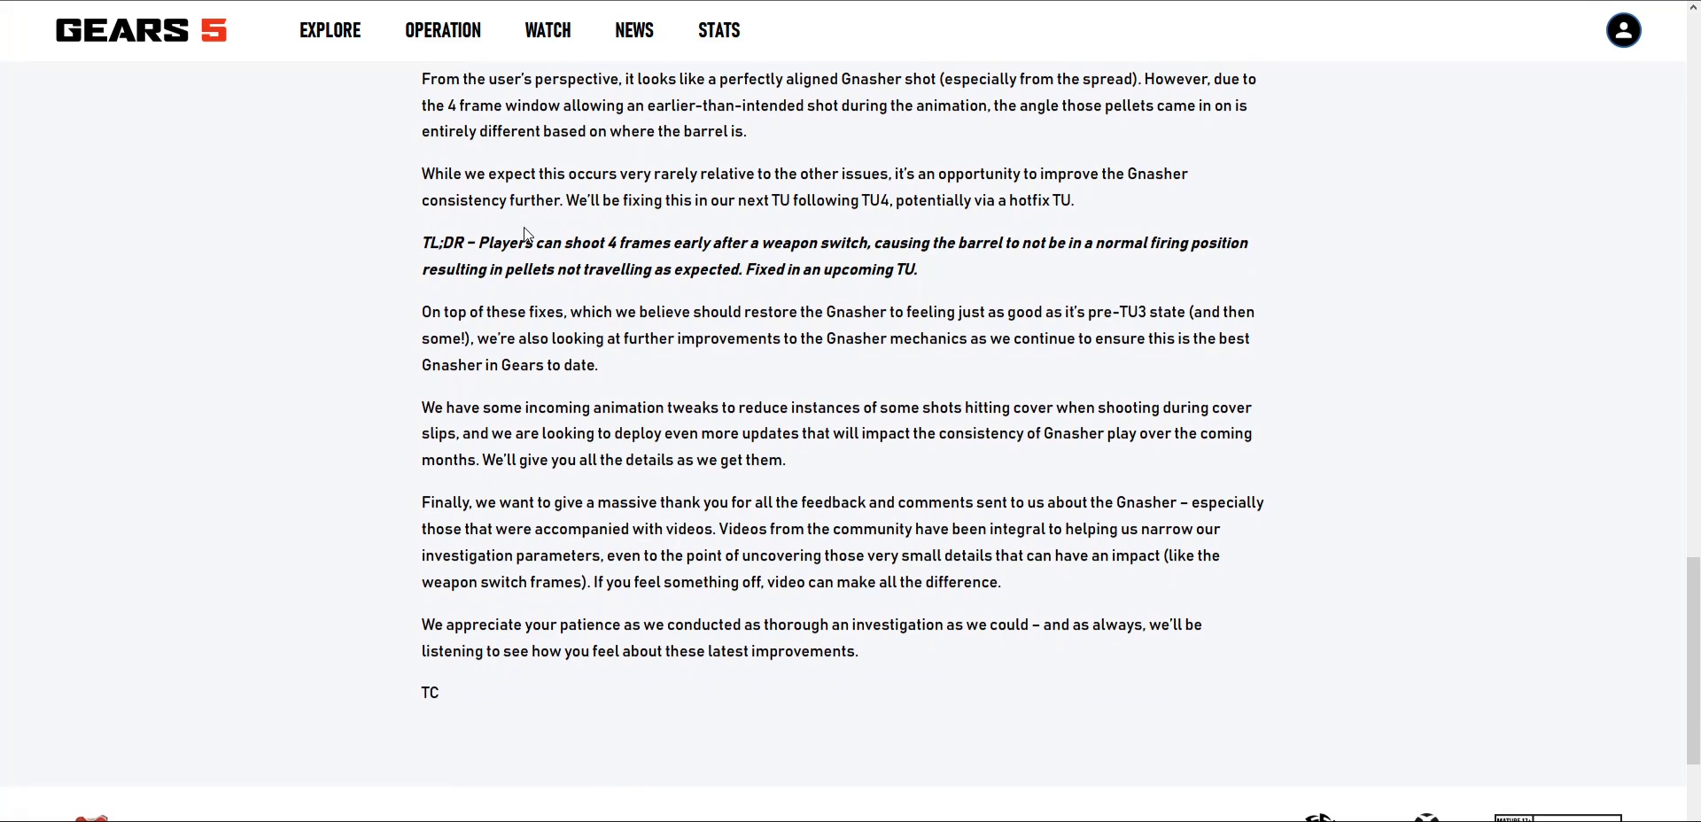
scroll(up, 3)
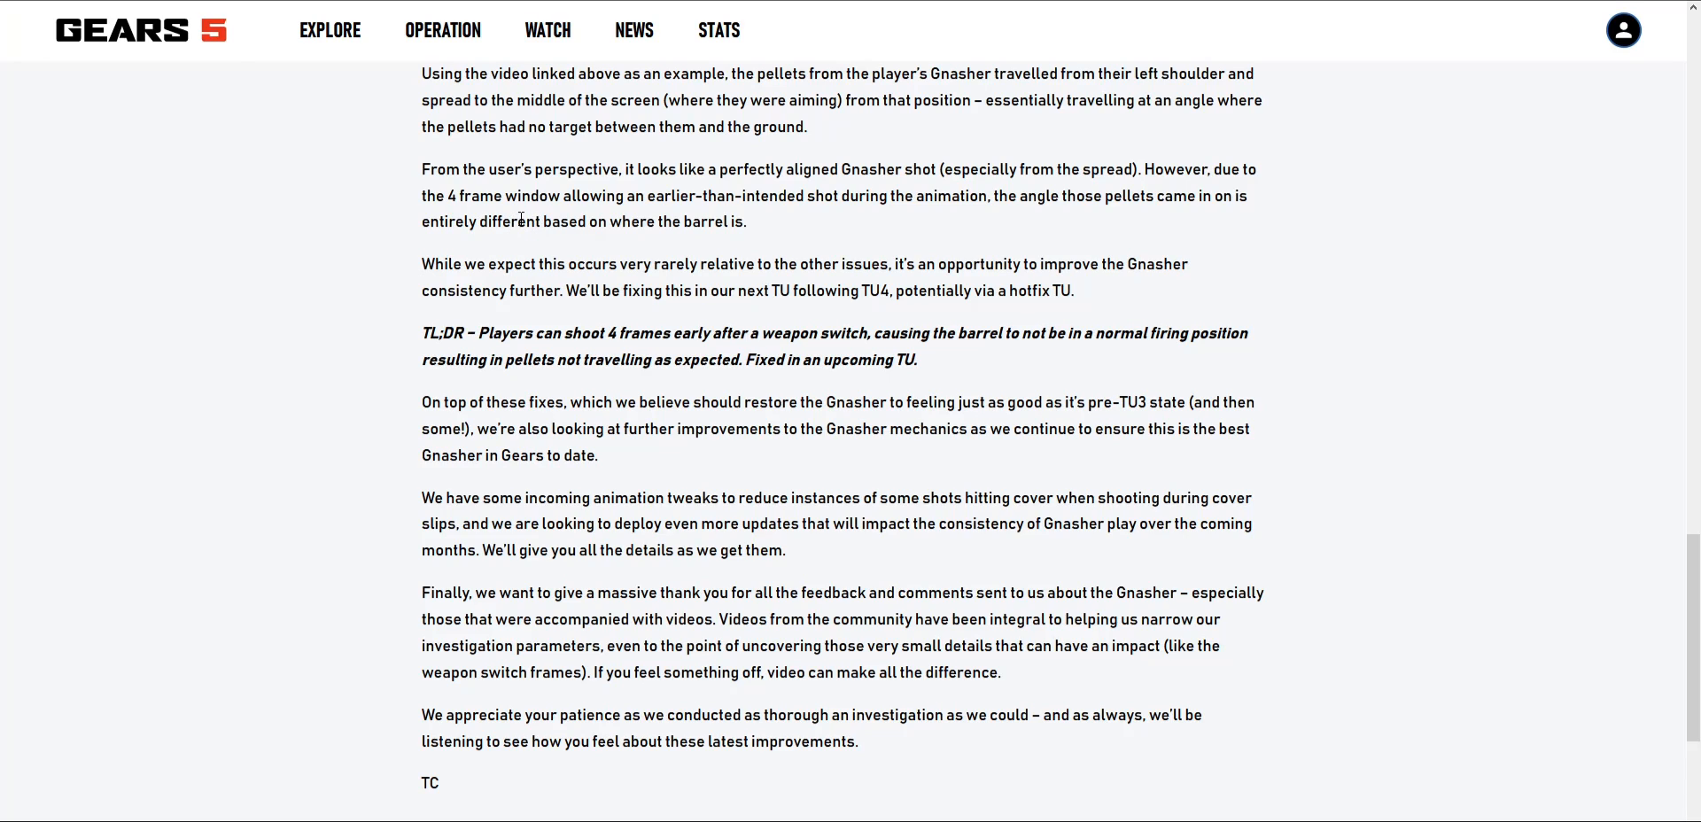
mouse_move(856, 248)
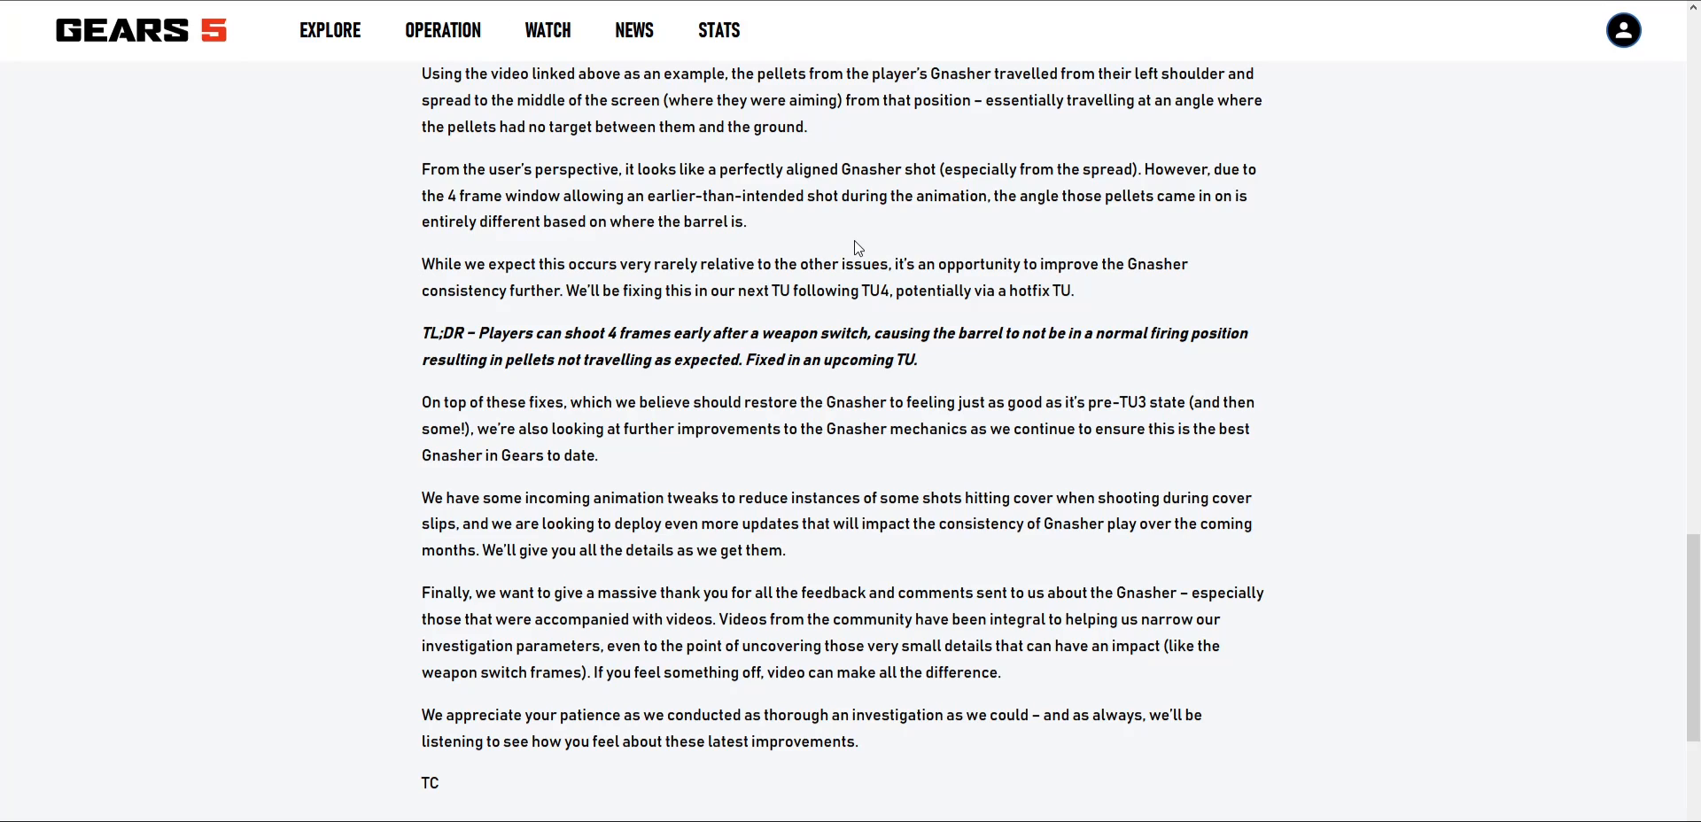
mouse_move(801, 227)
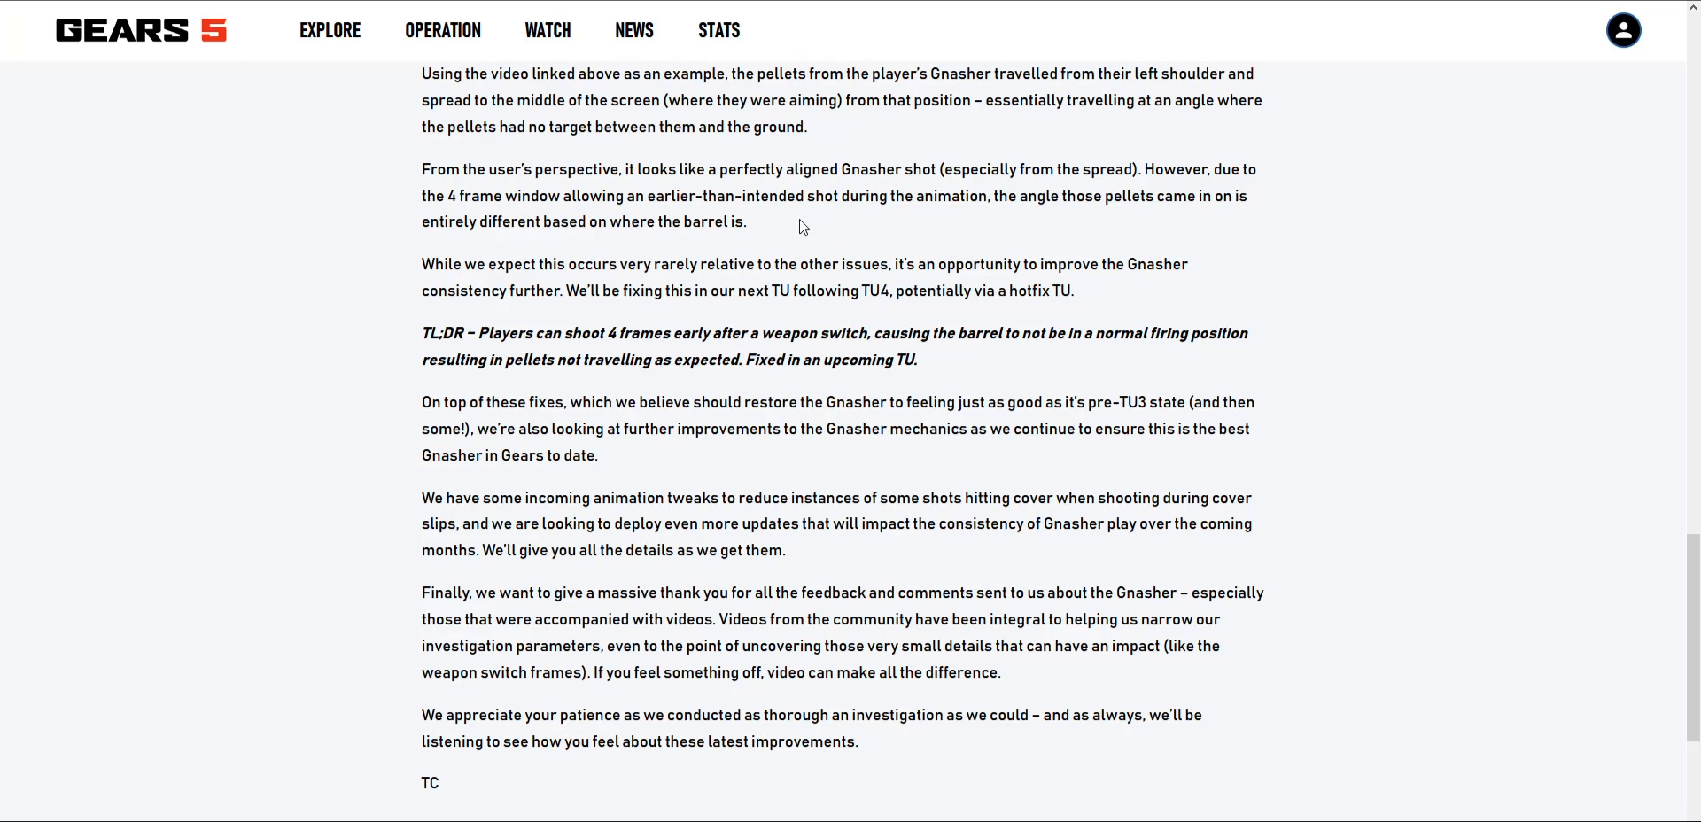
mouse_move(464, 262)
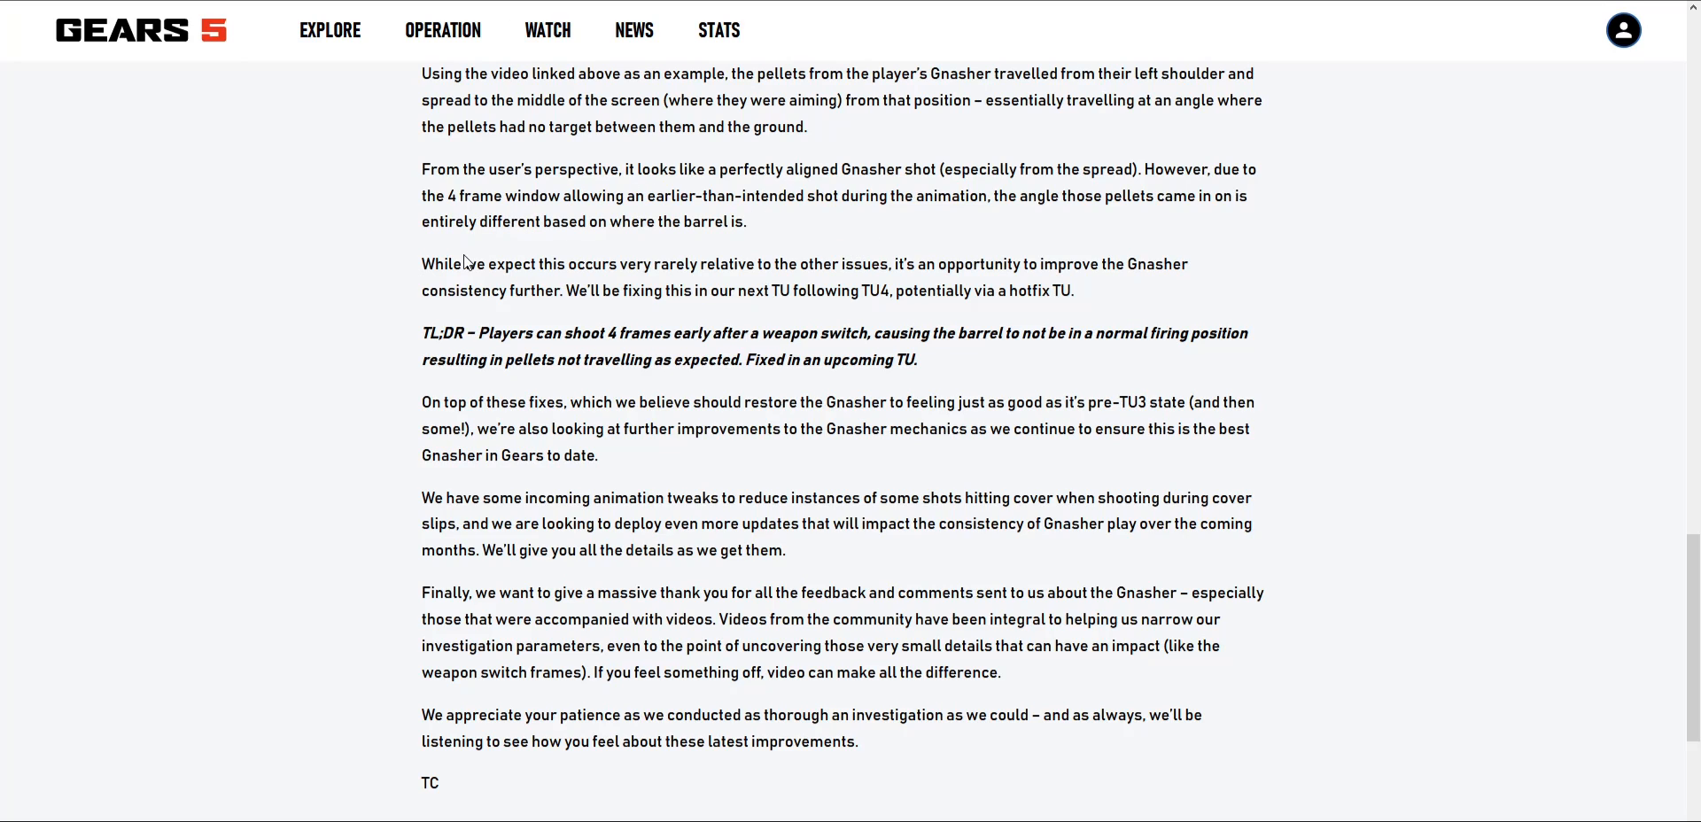
scroll(down, 3)
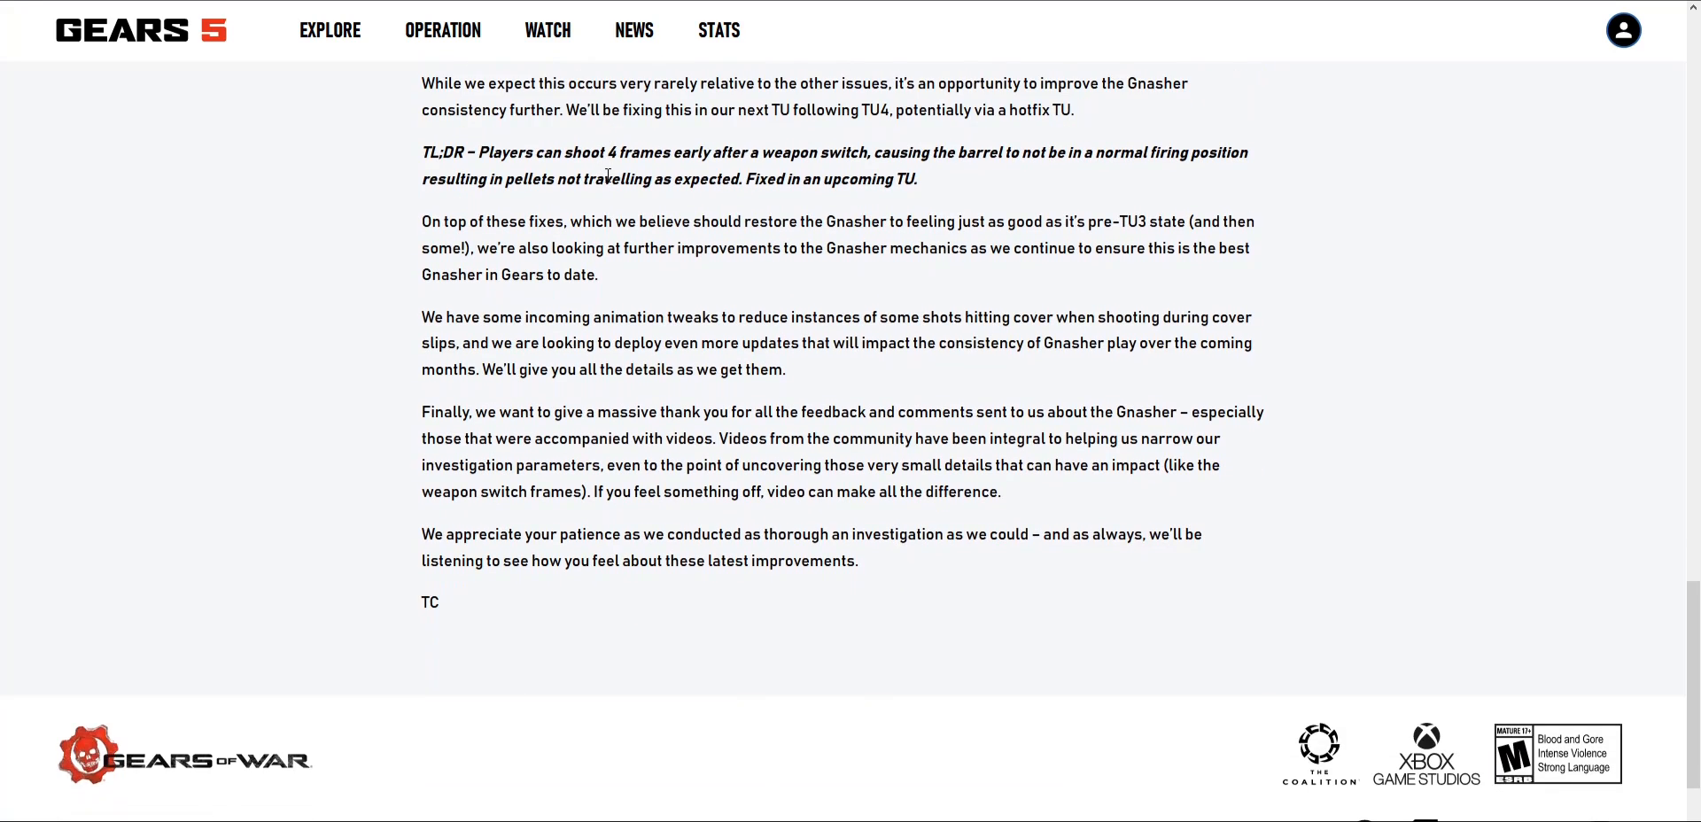
mouse_move(596, 244)
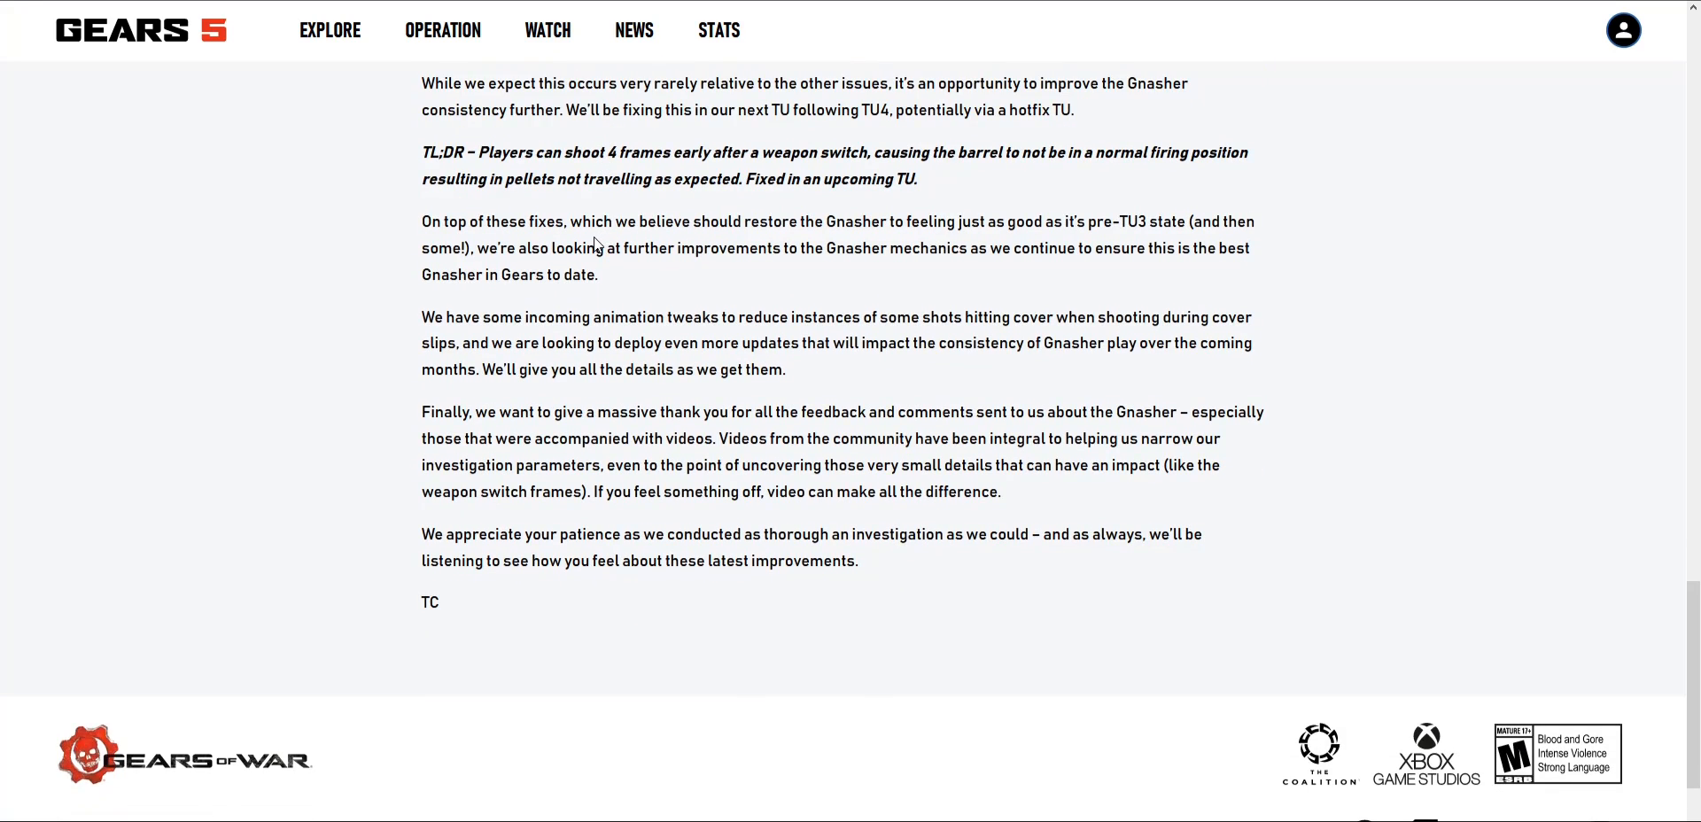
mouse_move(852, 224)
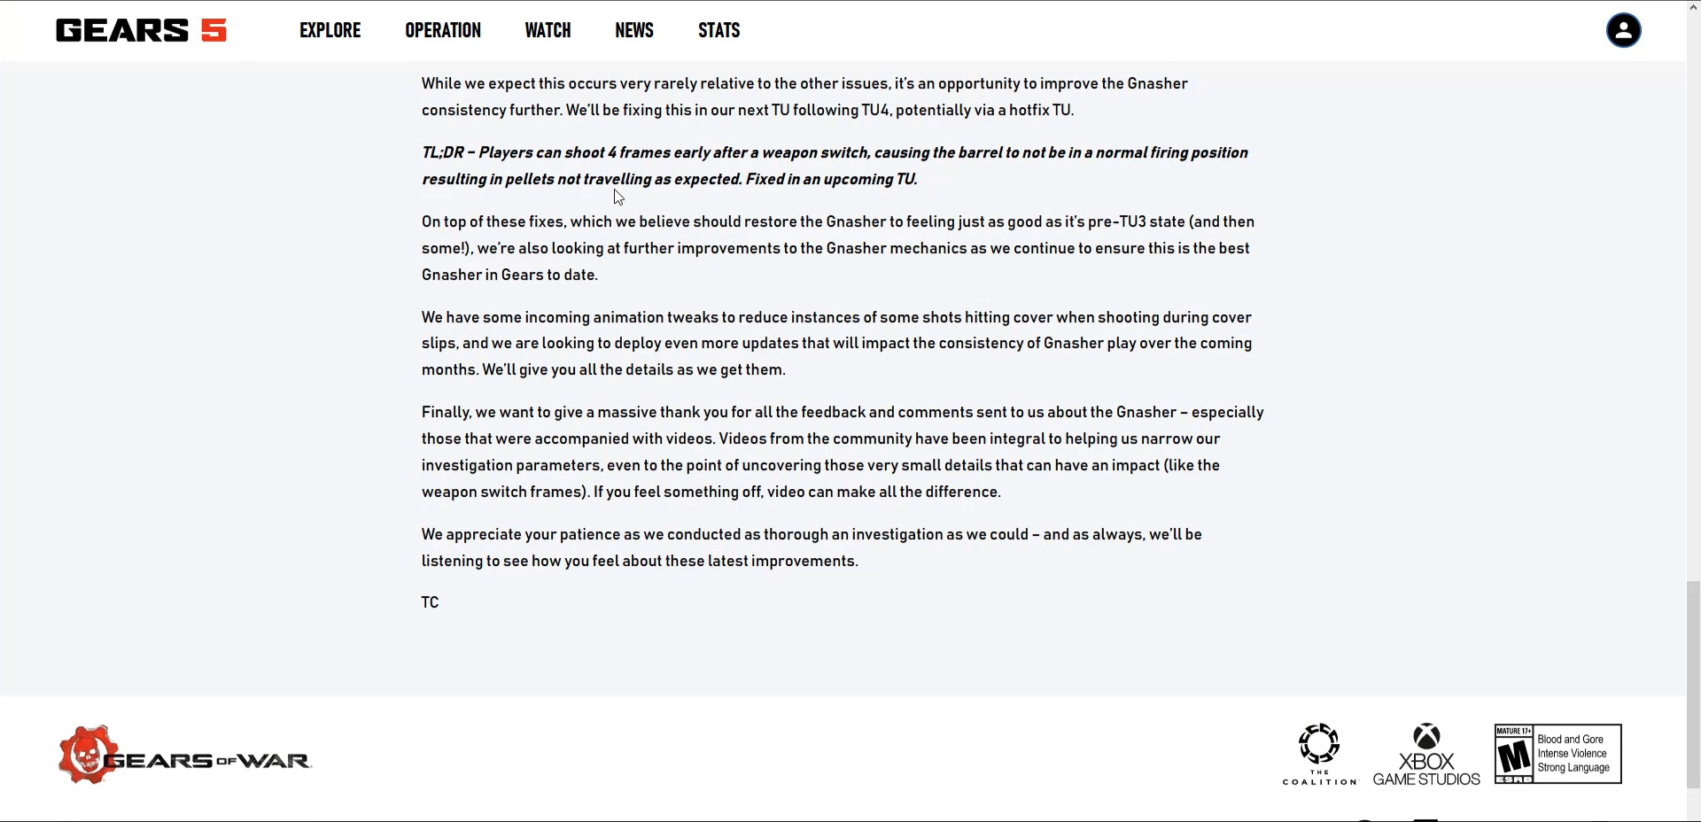
mouse_move(808, 217)
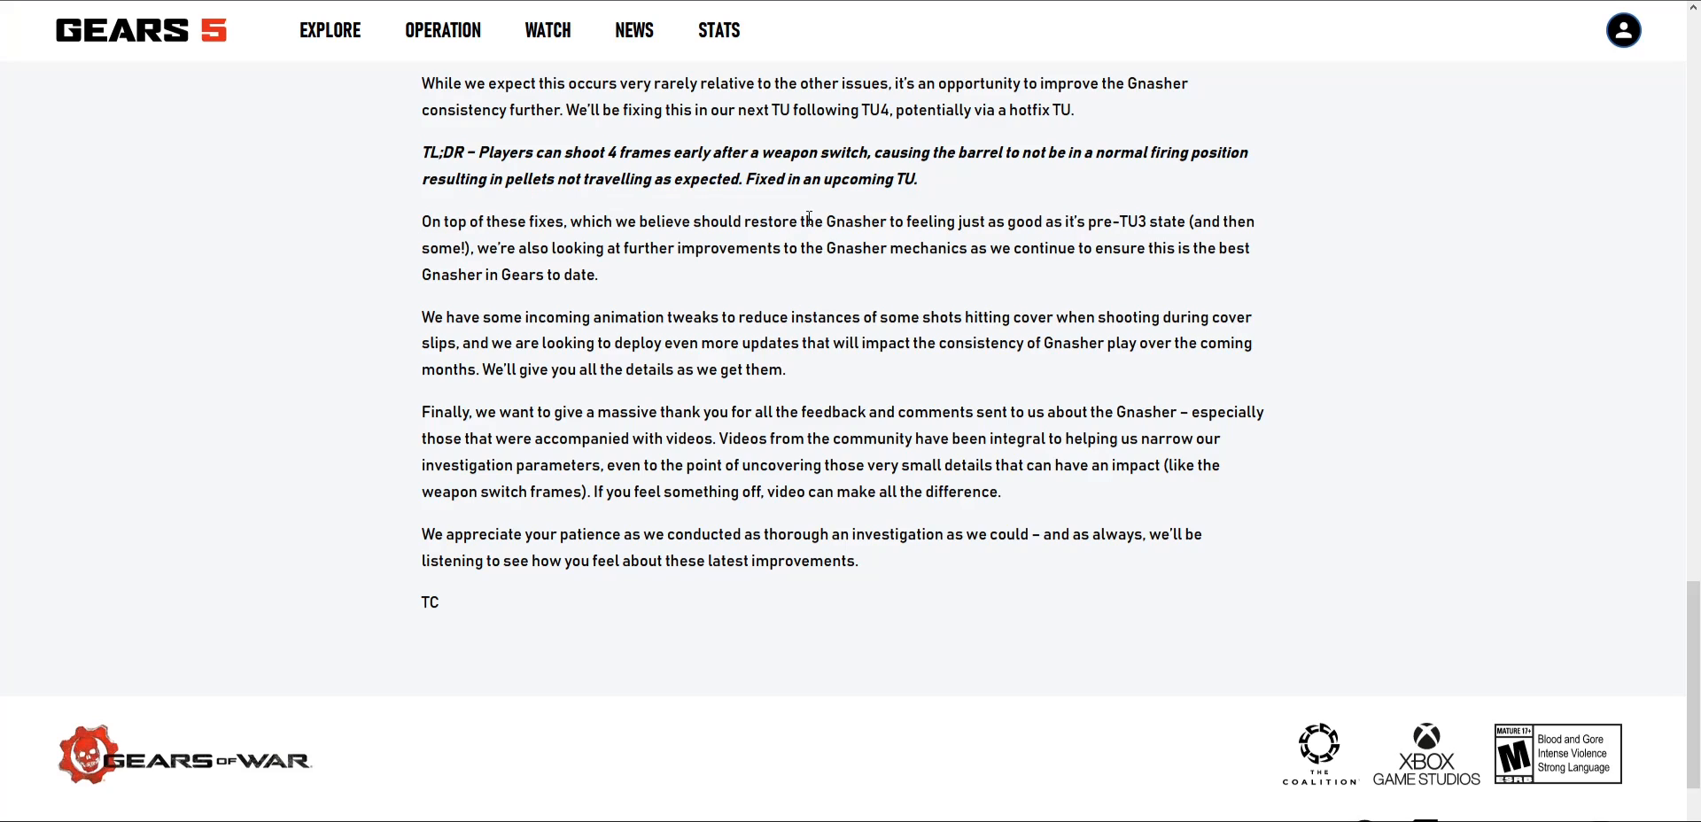
mouse_move(995, 214)
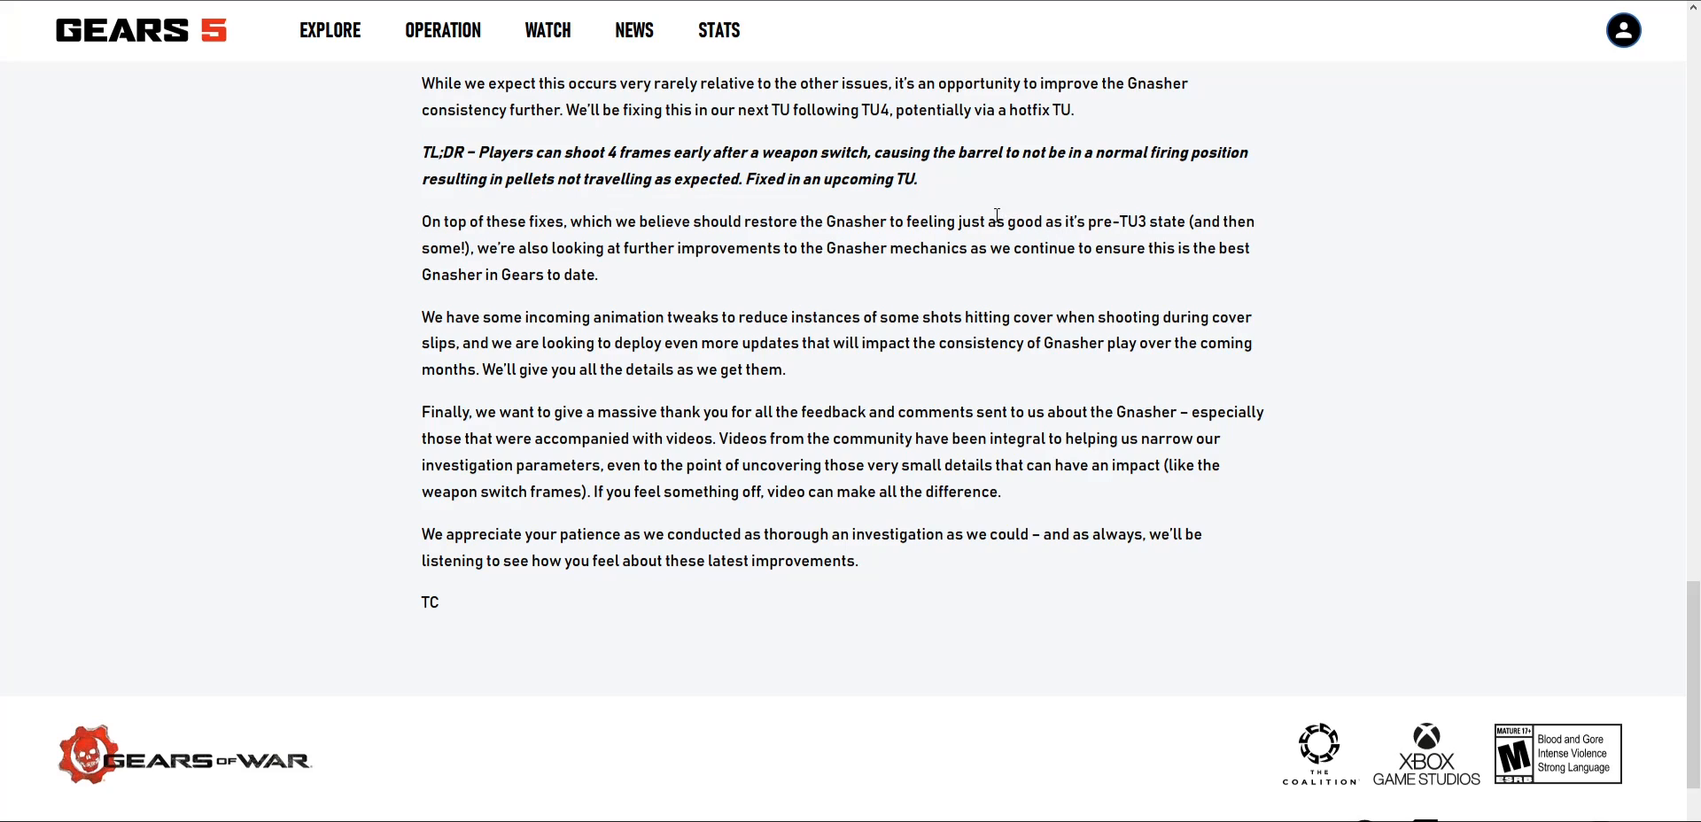
mouse_move(1210, 242)
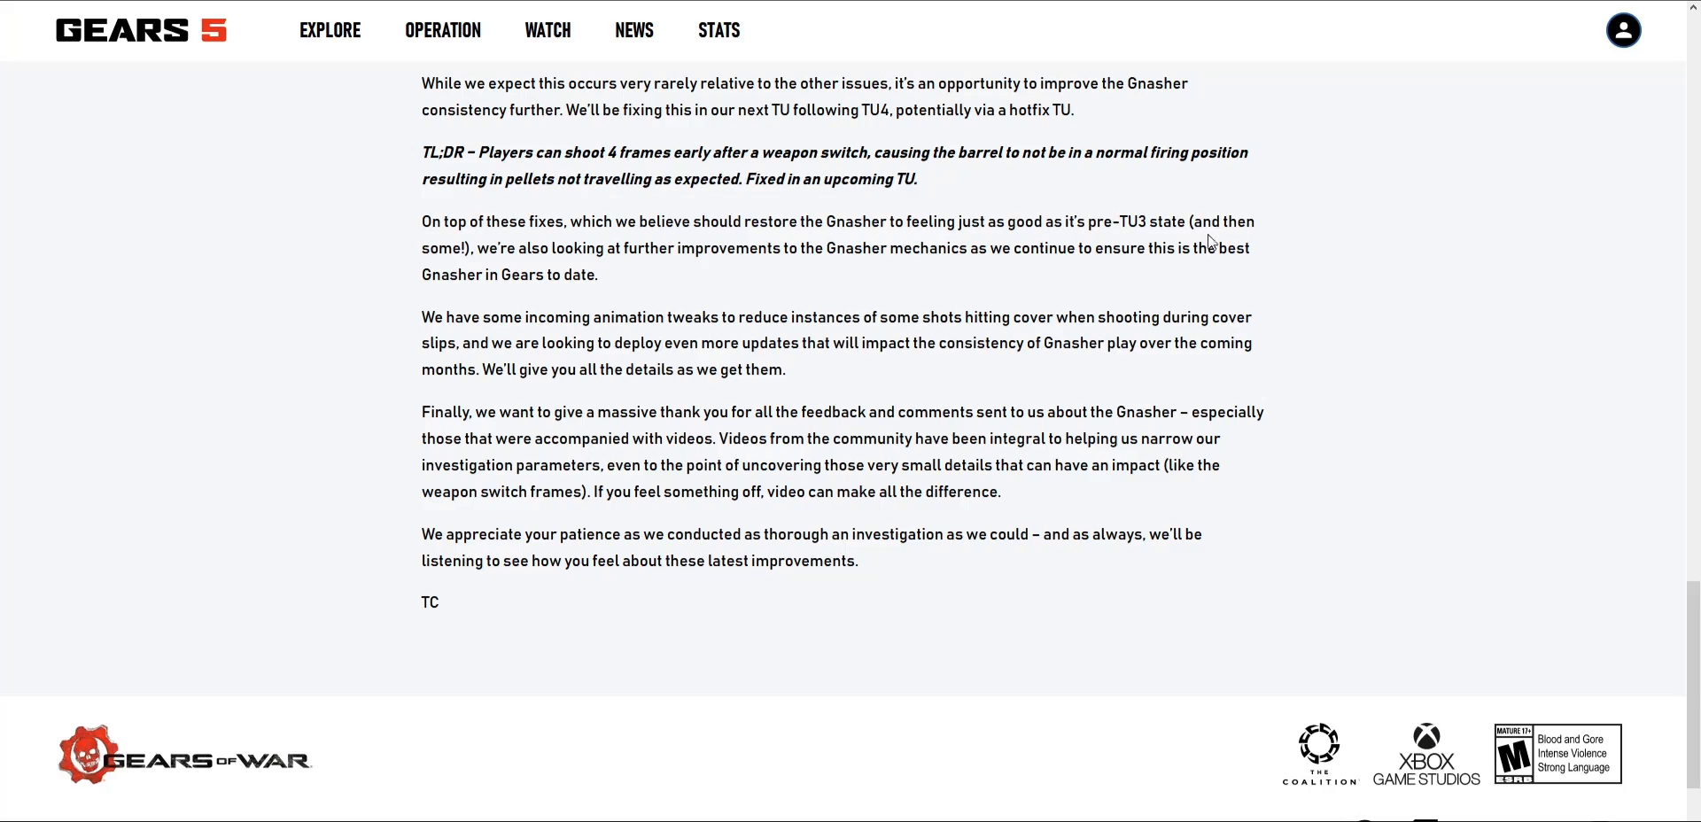
mouse_move(178, 258)
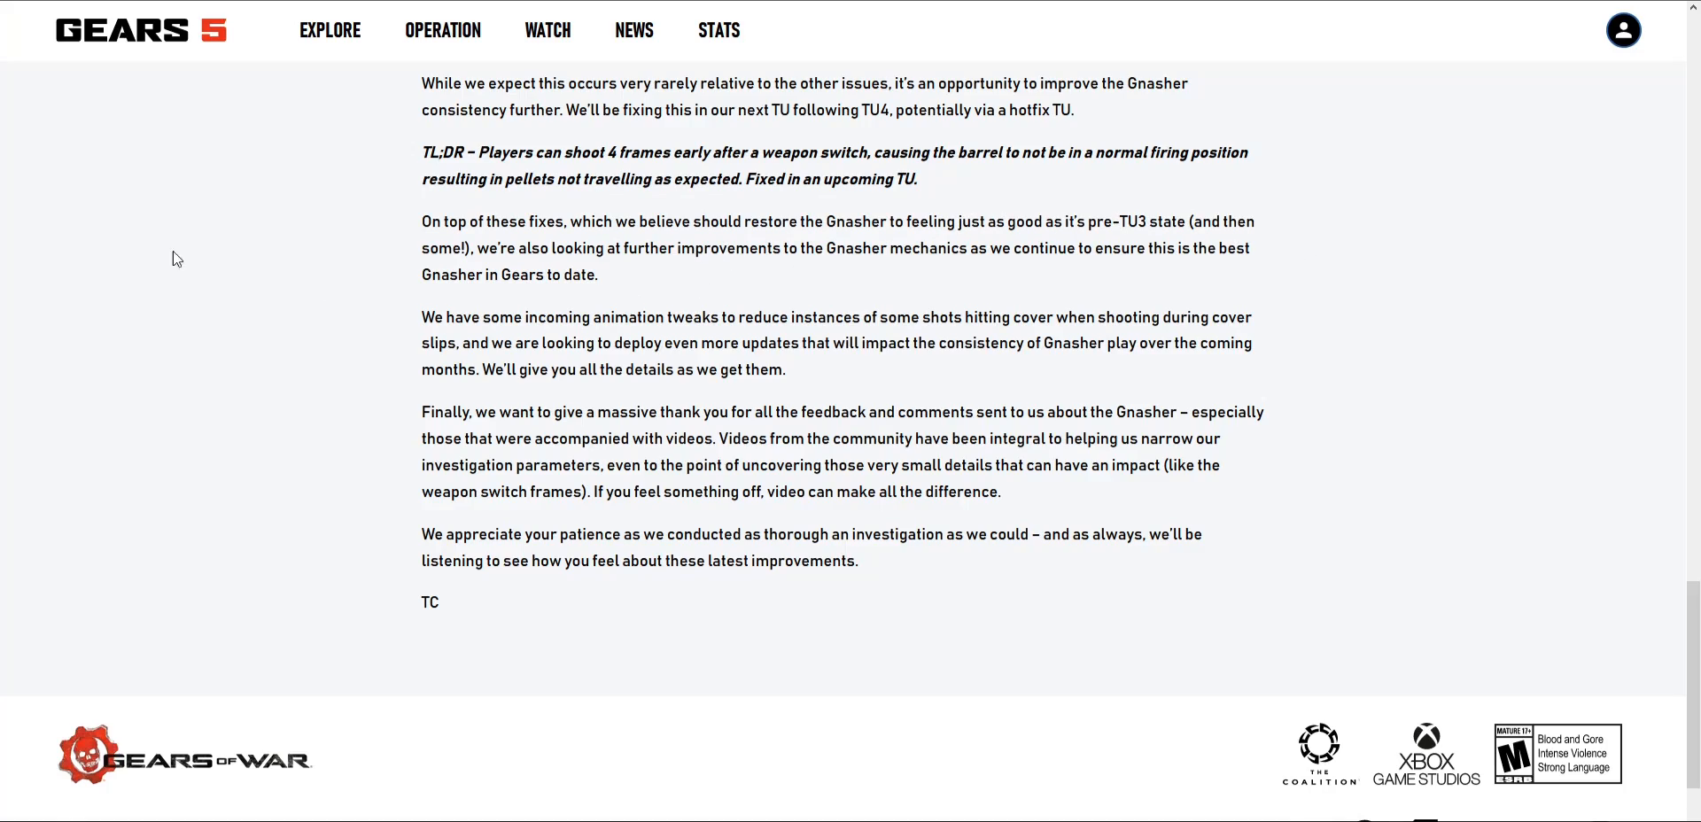
scroll(up, 3)
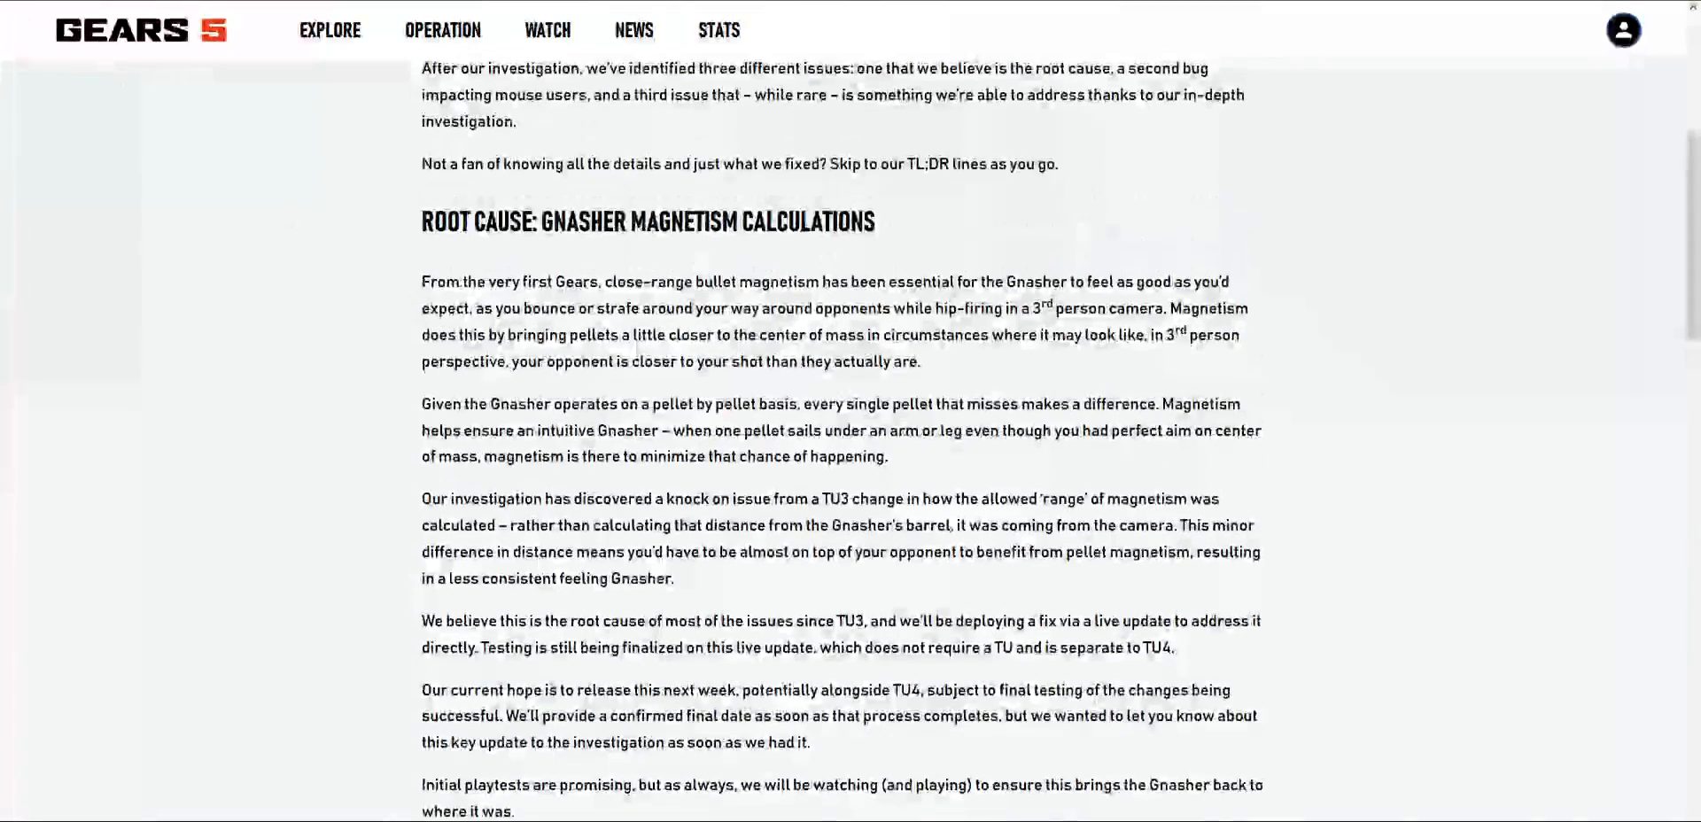
scroll(up, 3)
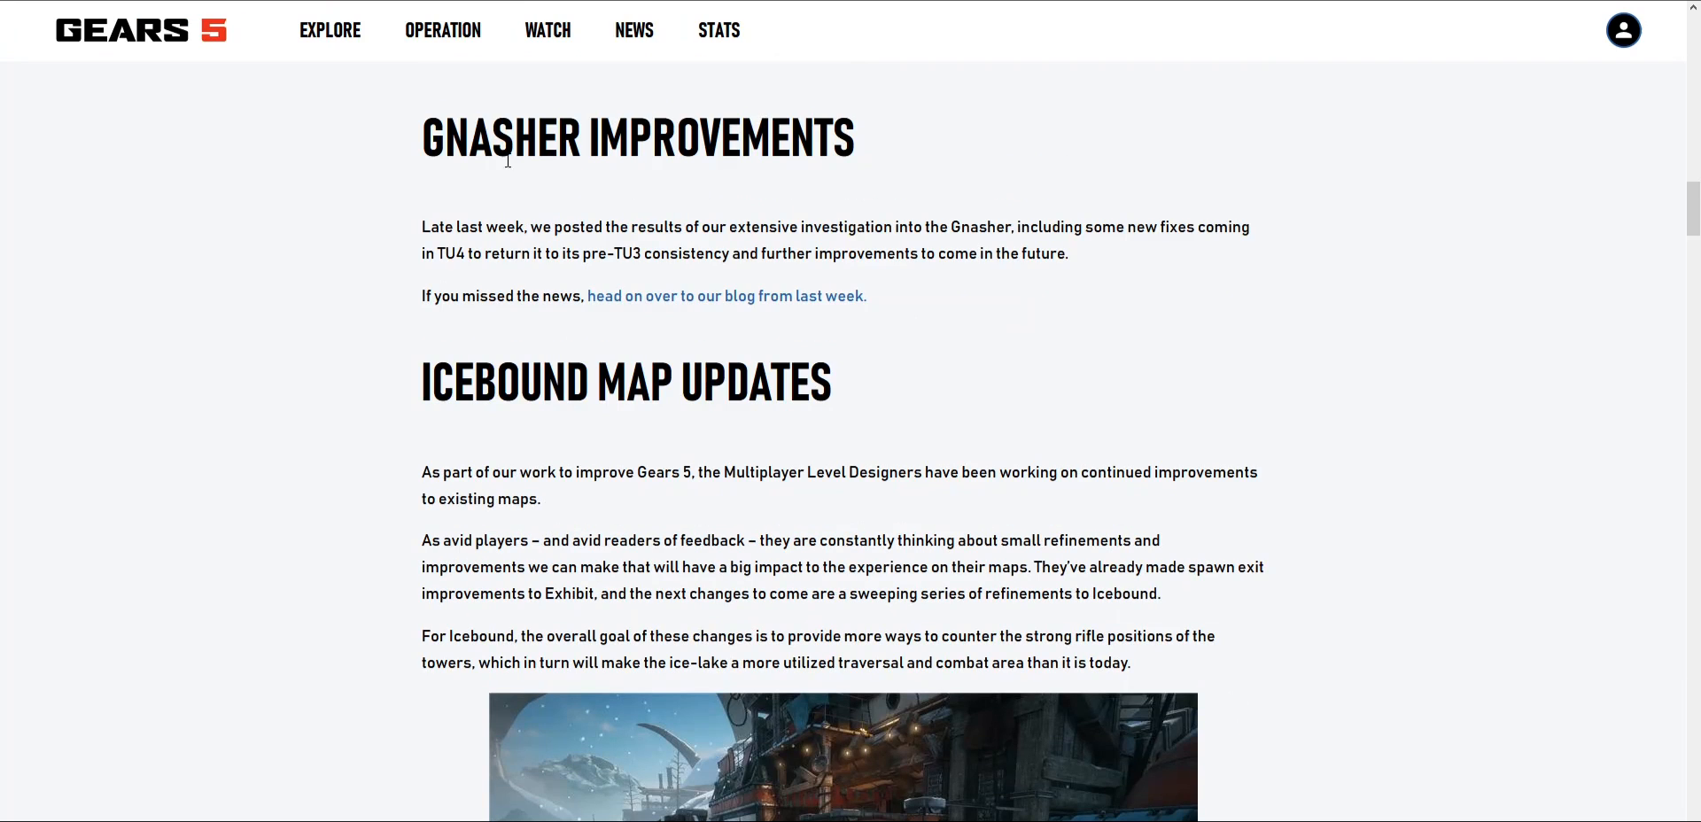
scroll(down, 3)
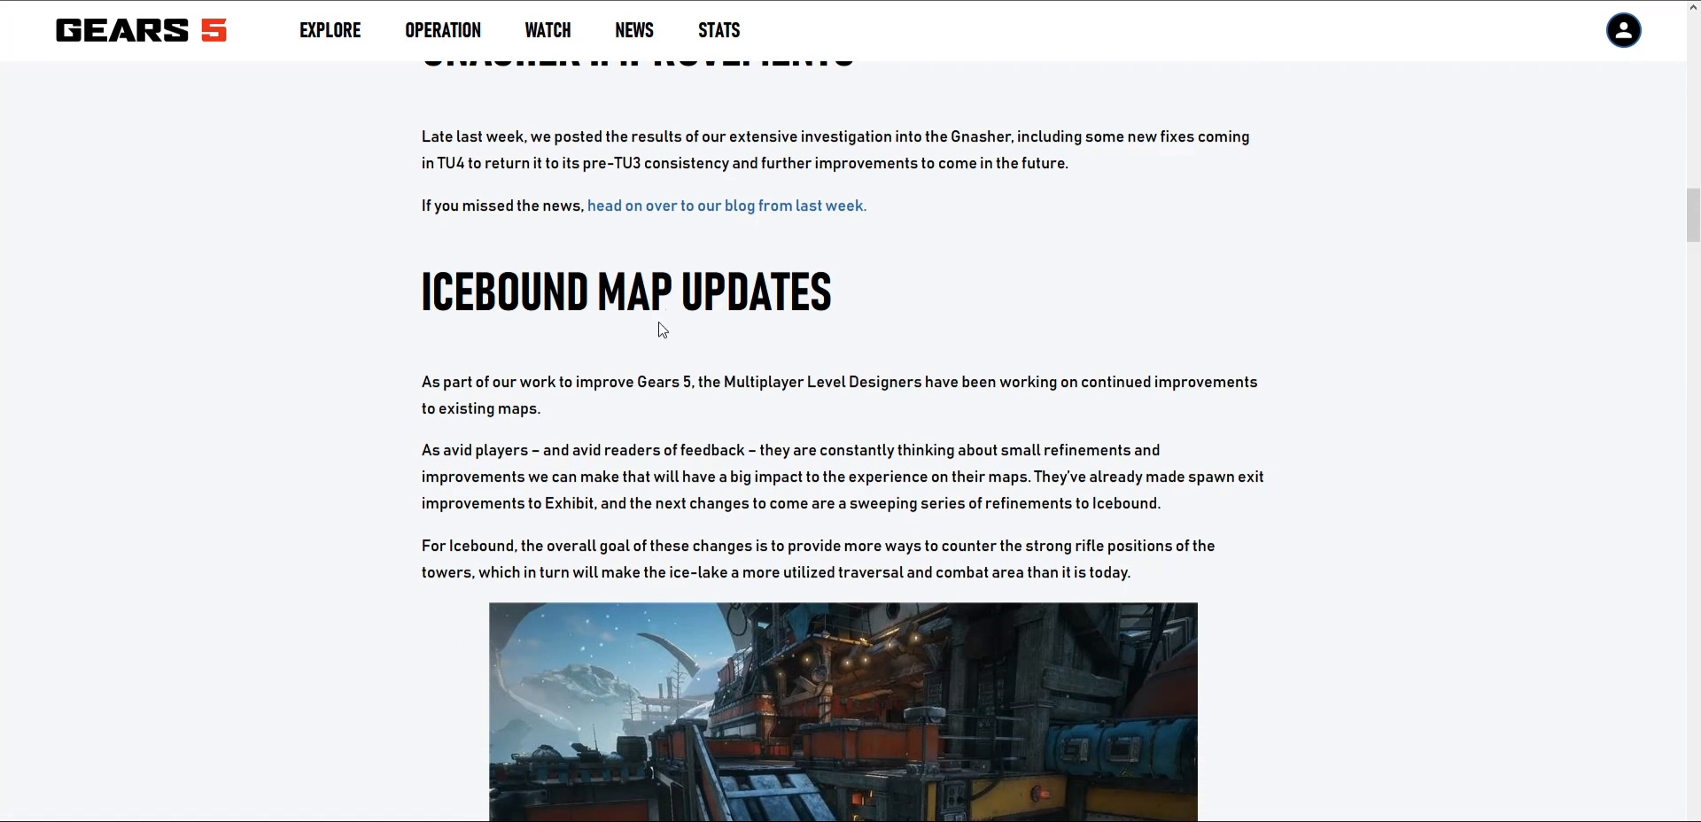
scroll(down, 3)
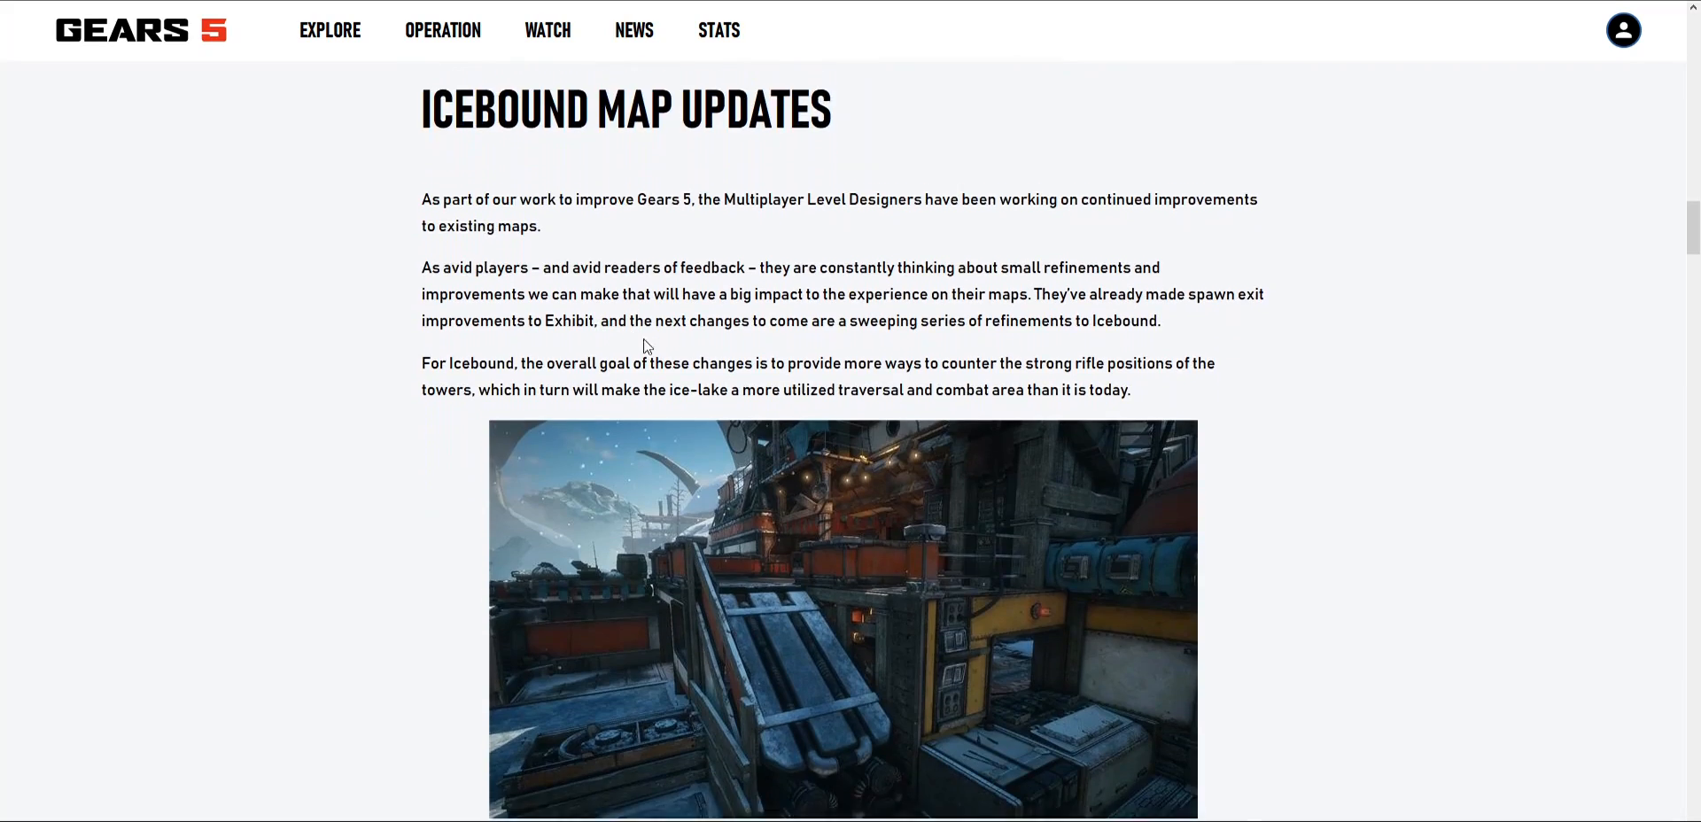
scroll(up, 3)
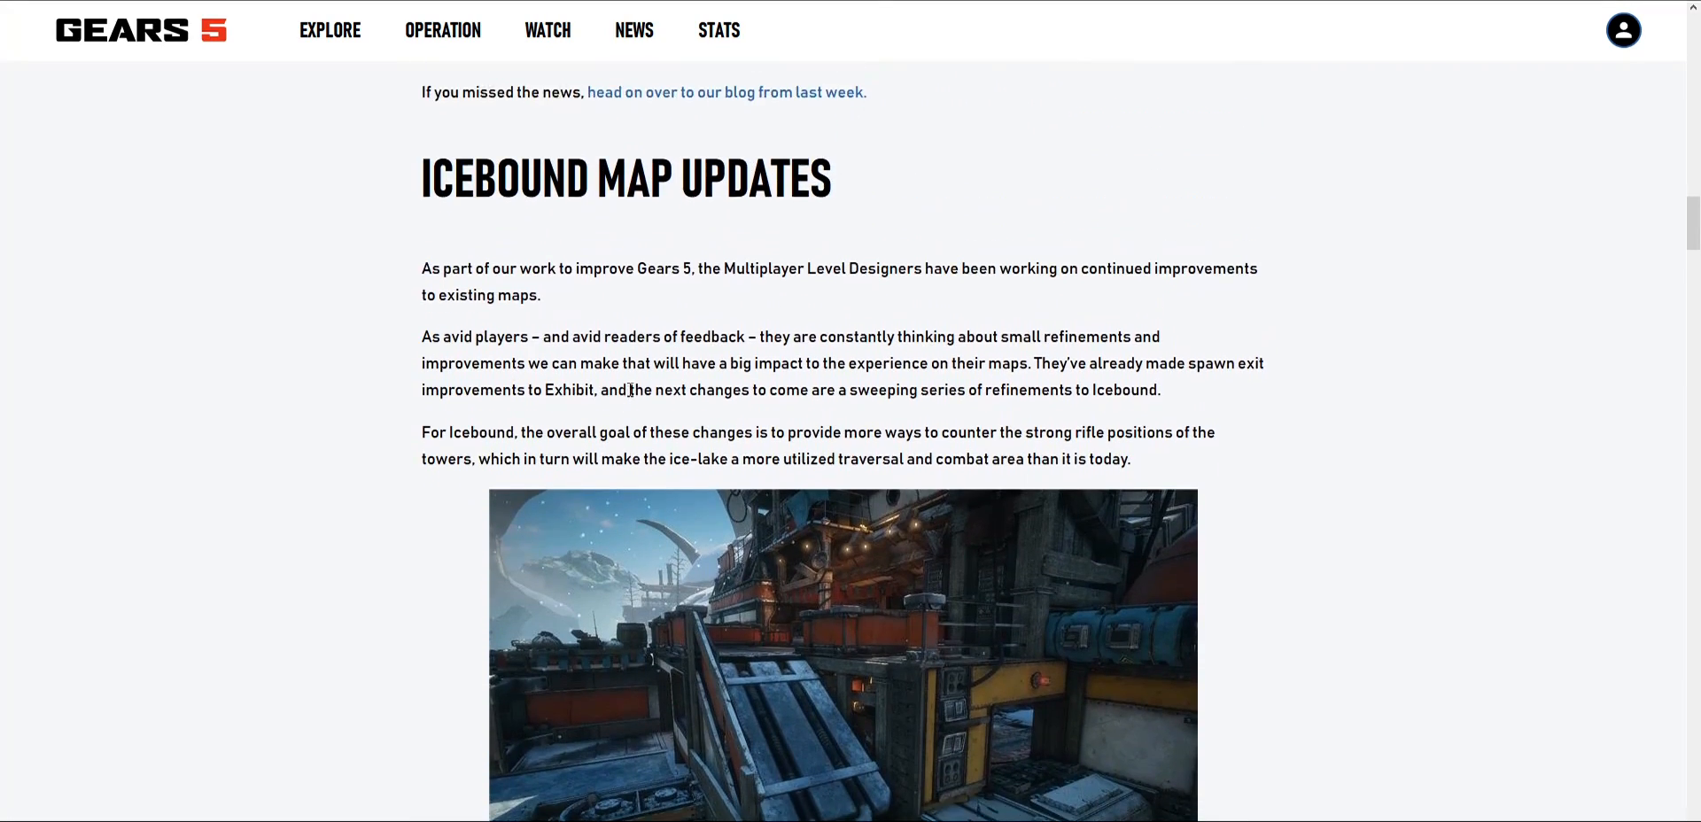
scroll(up, 3)
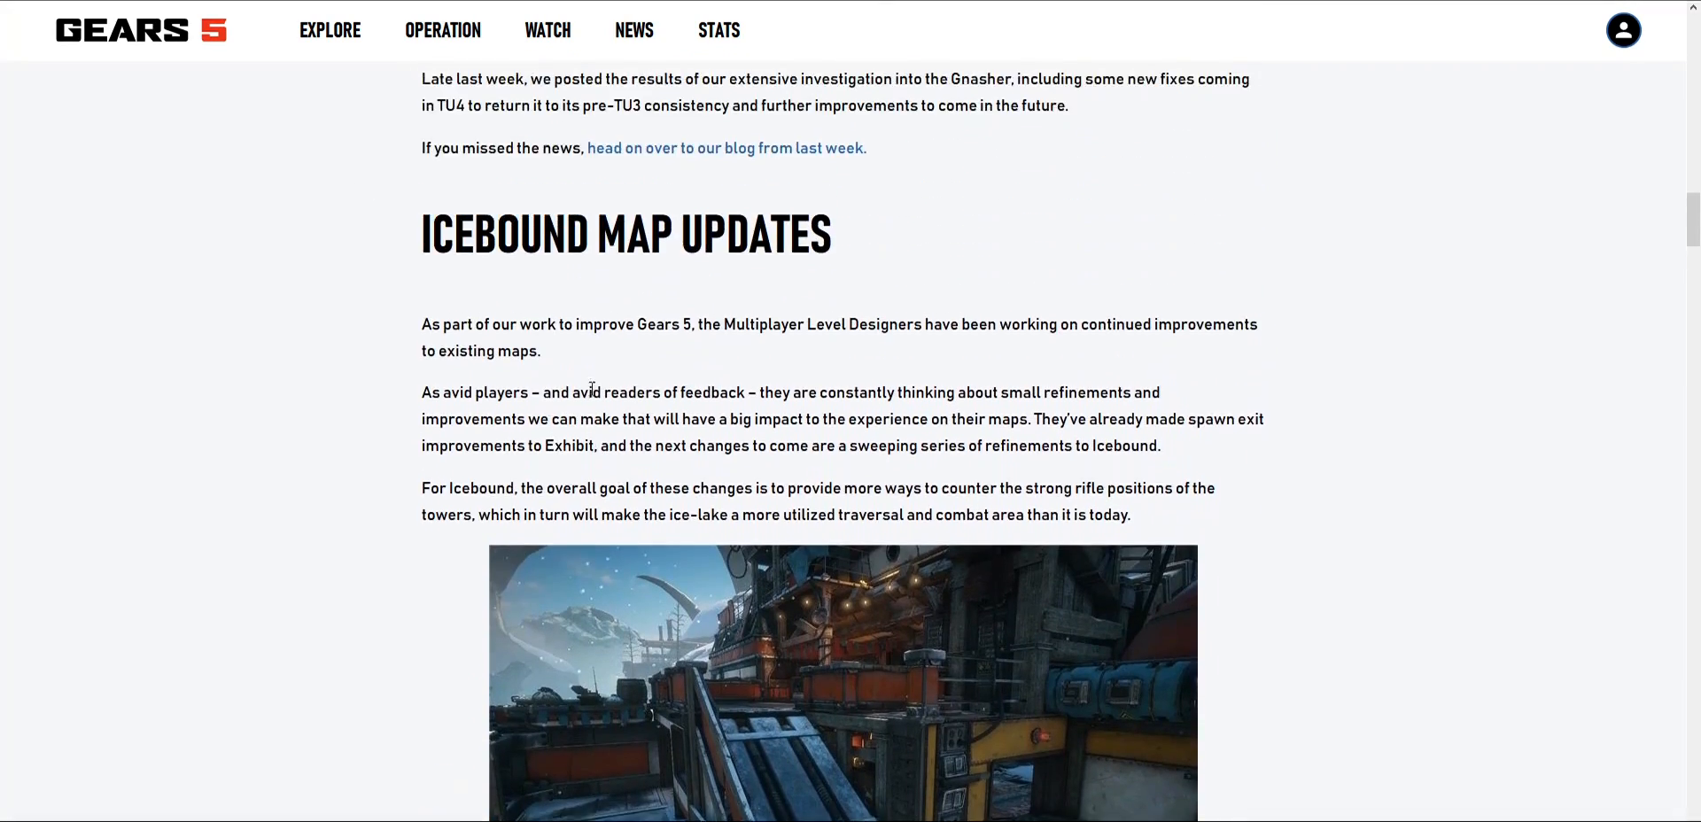
scroll(down, 3)
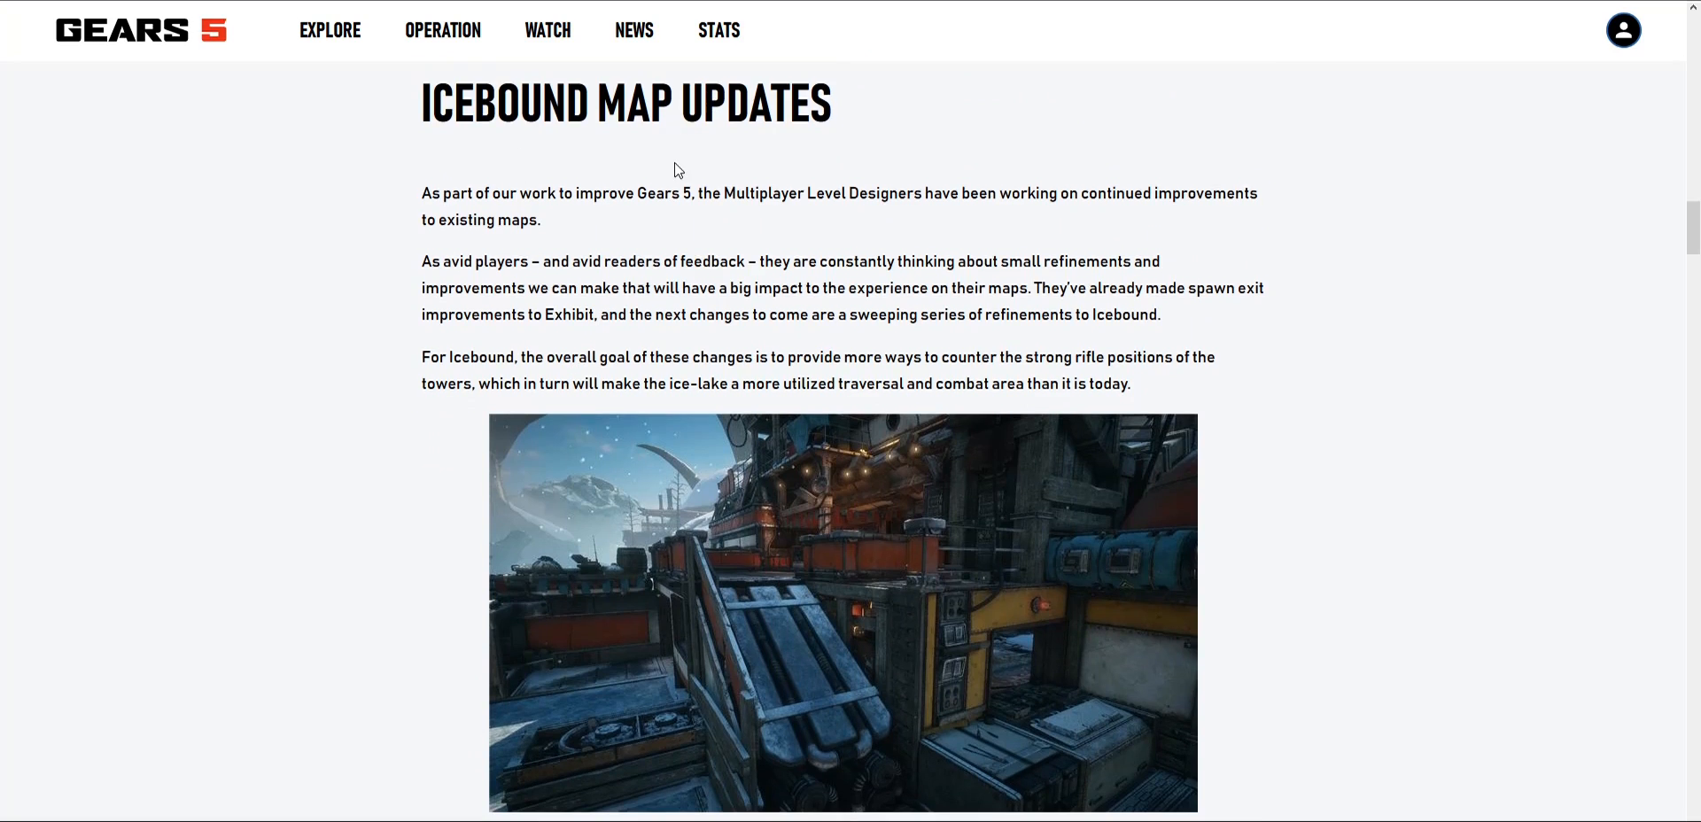
scroll(up, 3)
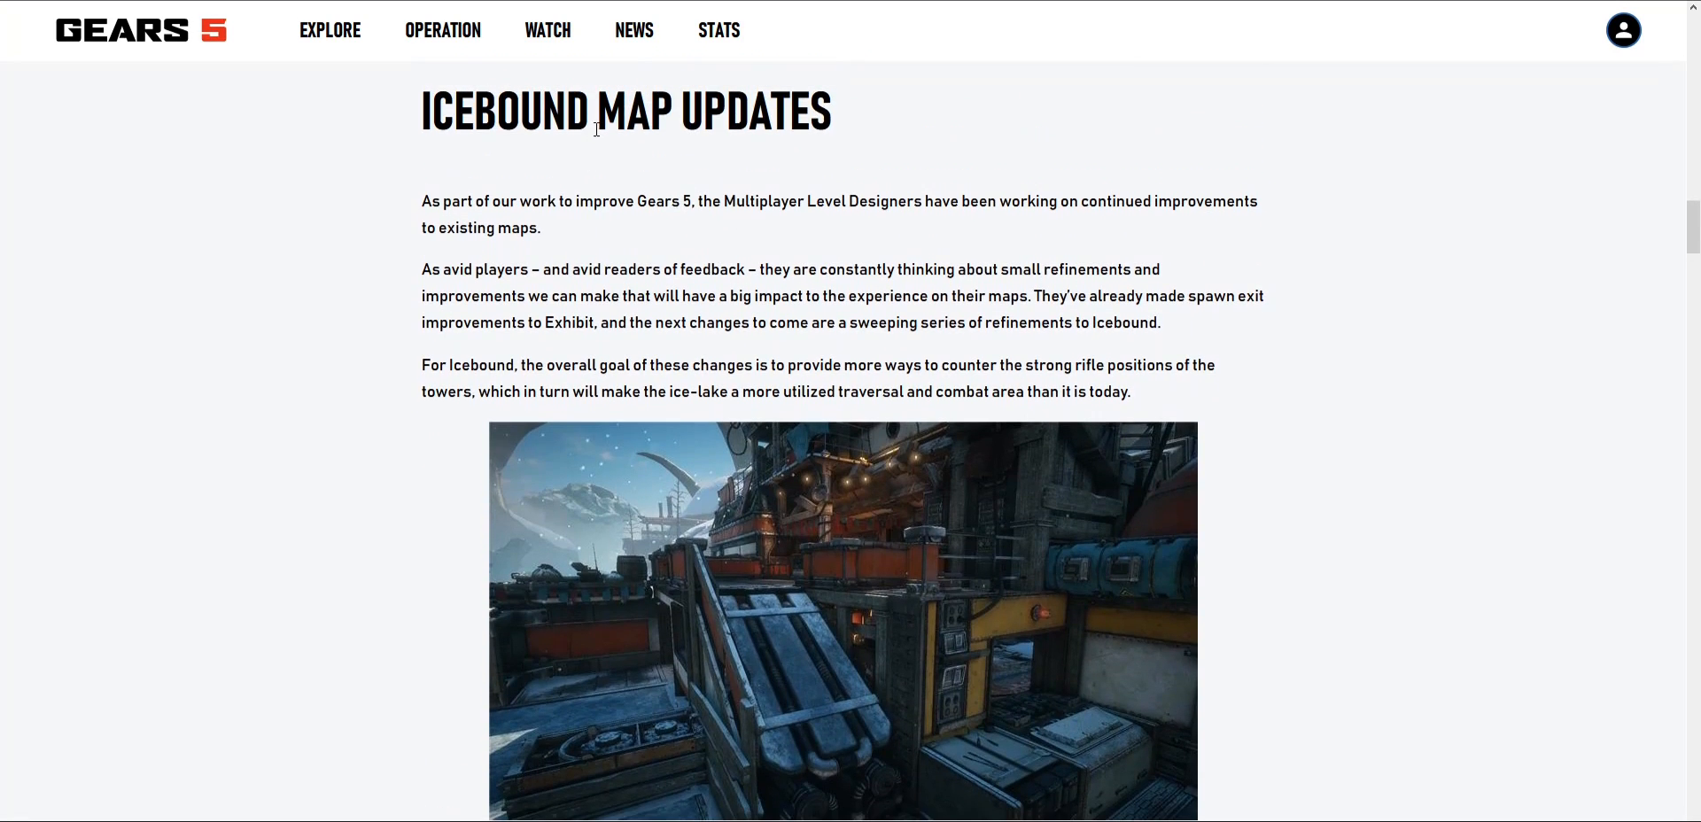
mouse_move(777, 193)
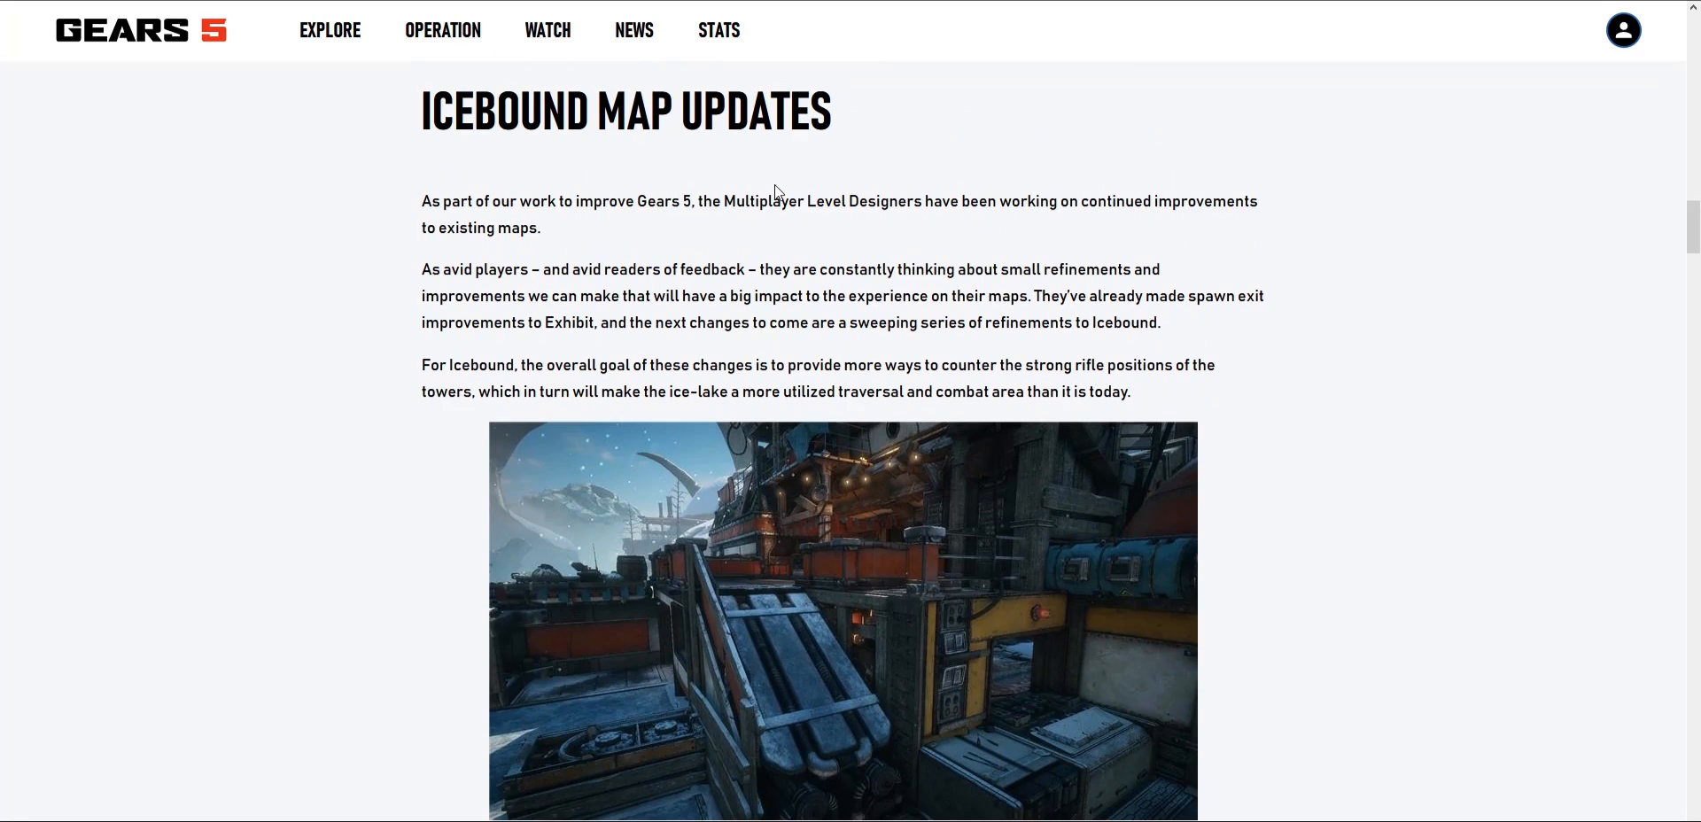
mouse_move(882, 168)
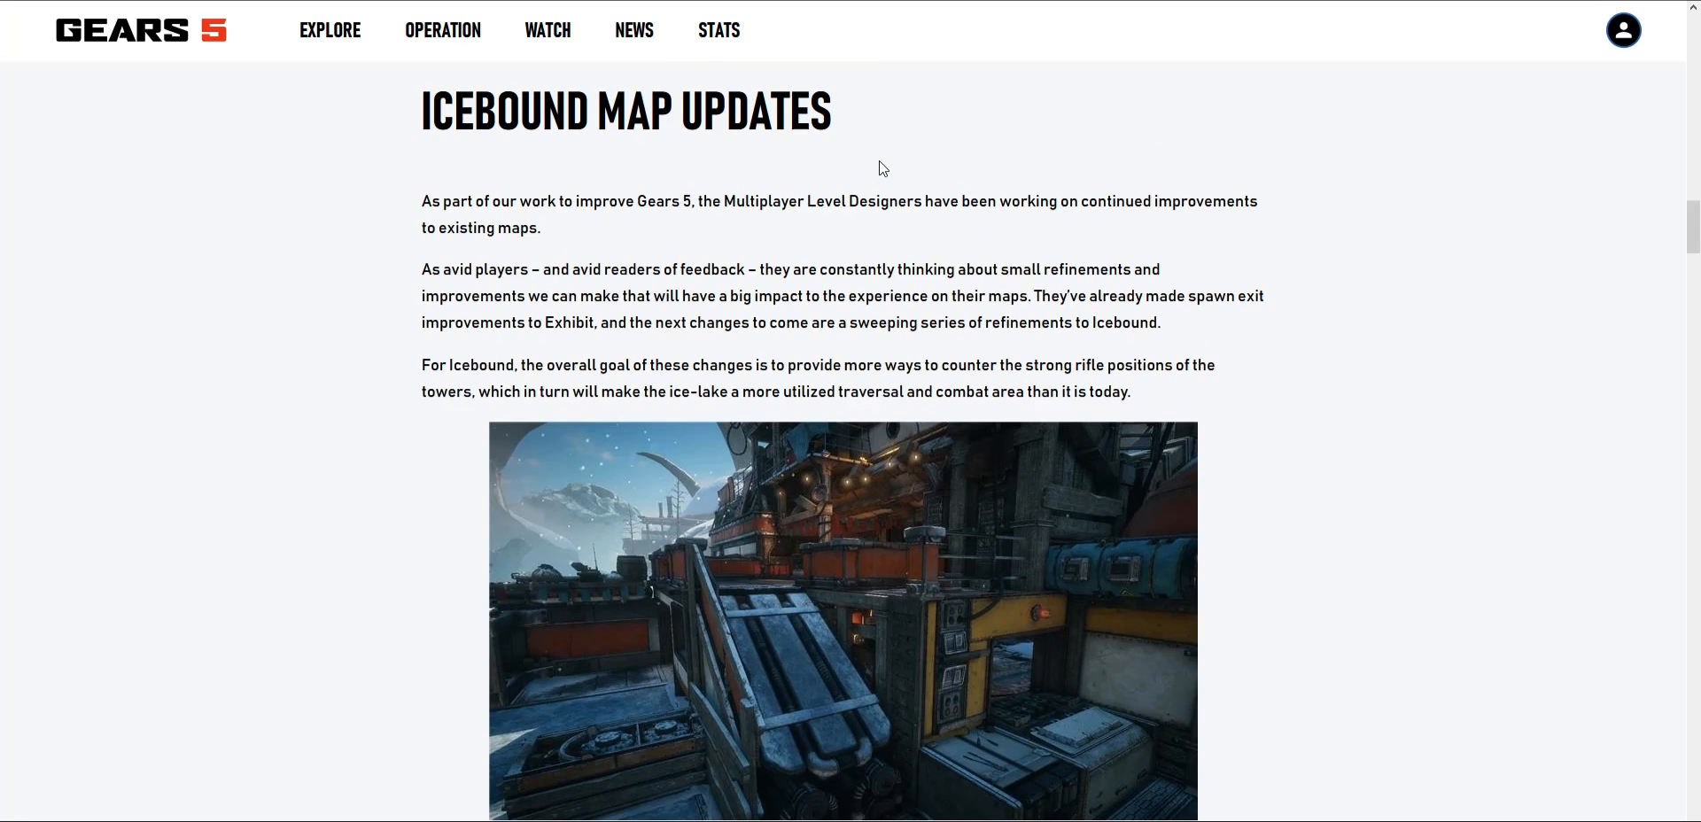
mouse_move(883, 146)
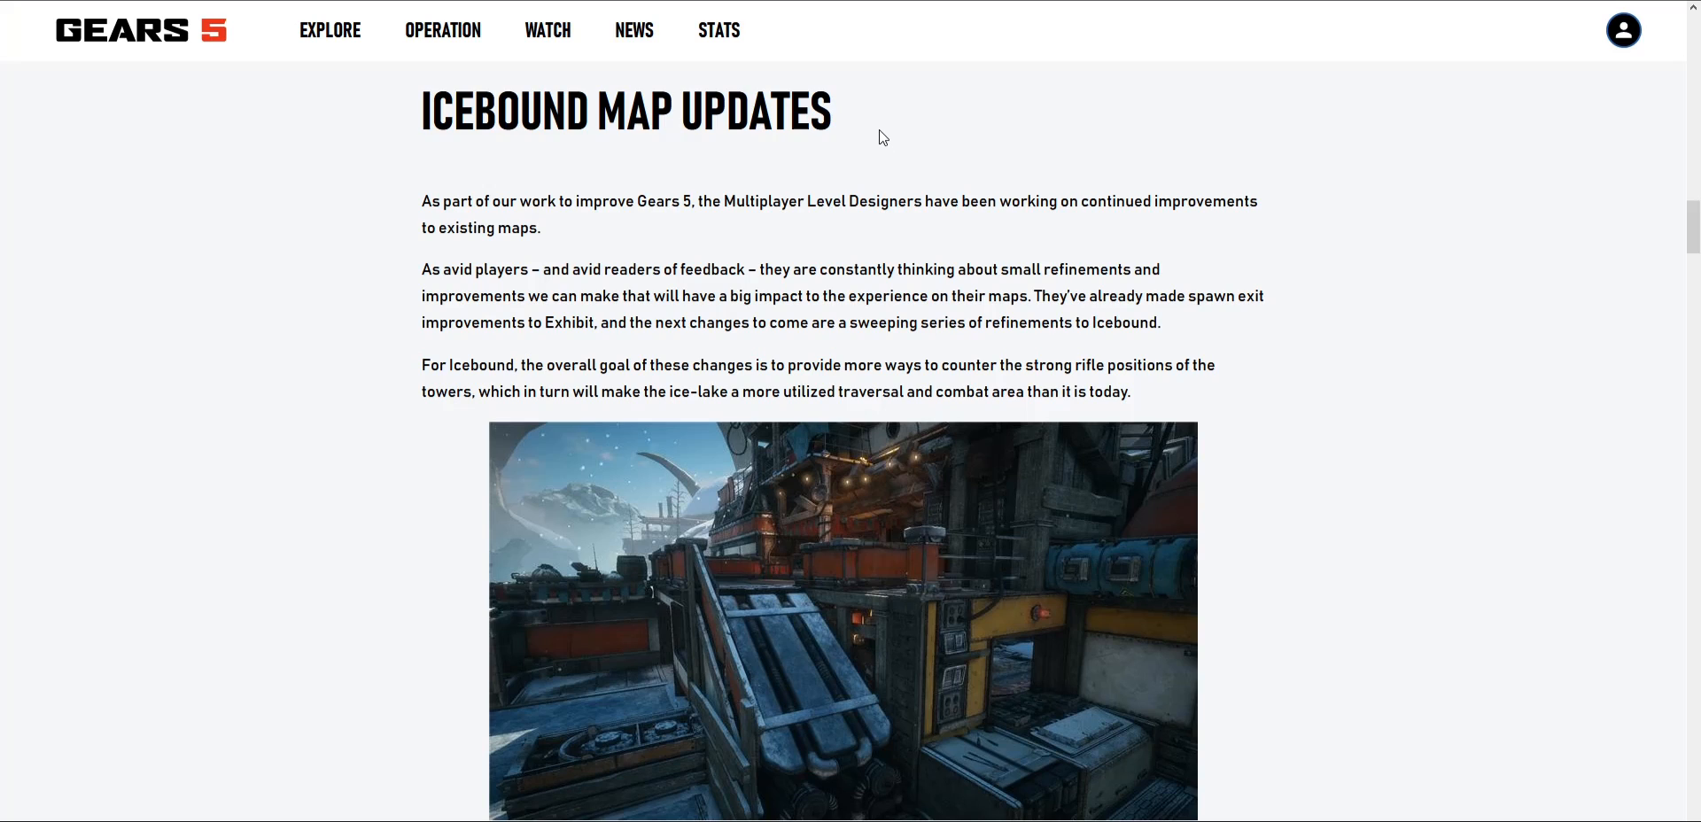
mouse_move(895, 143)
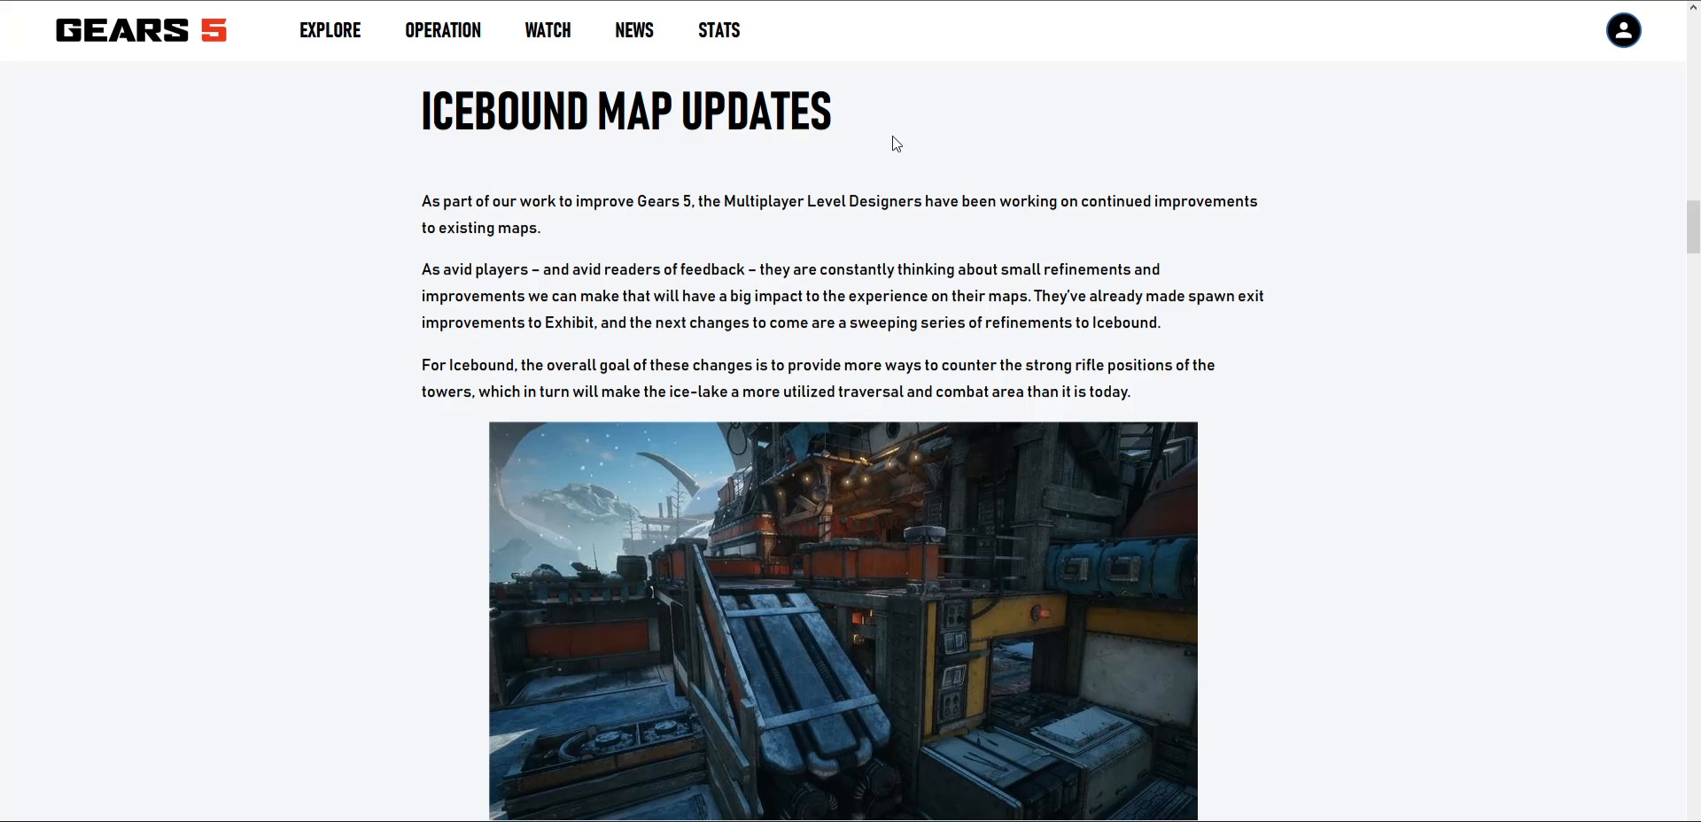
scroll(down, 3)
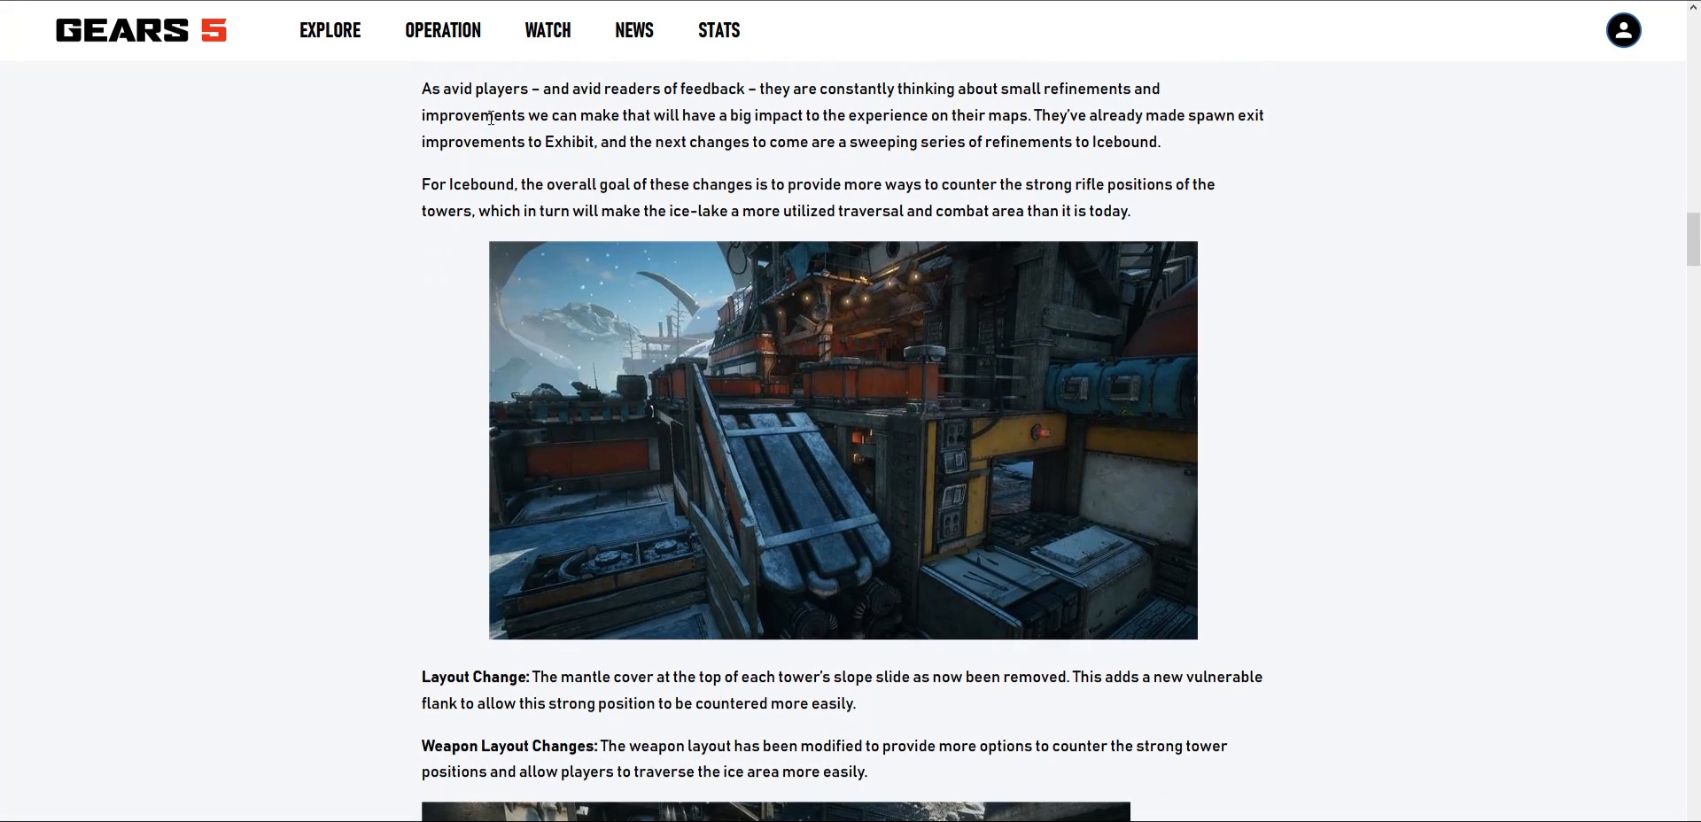
mouse_move(703, 141)
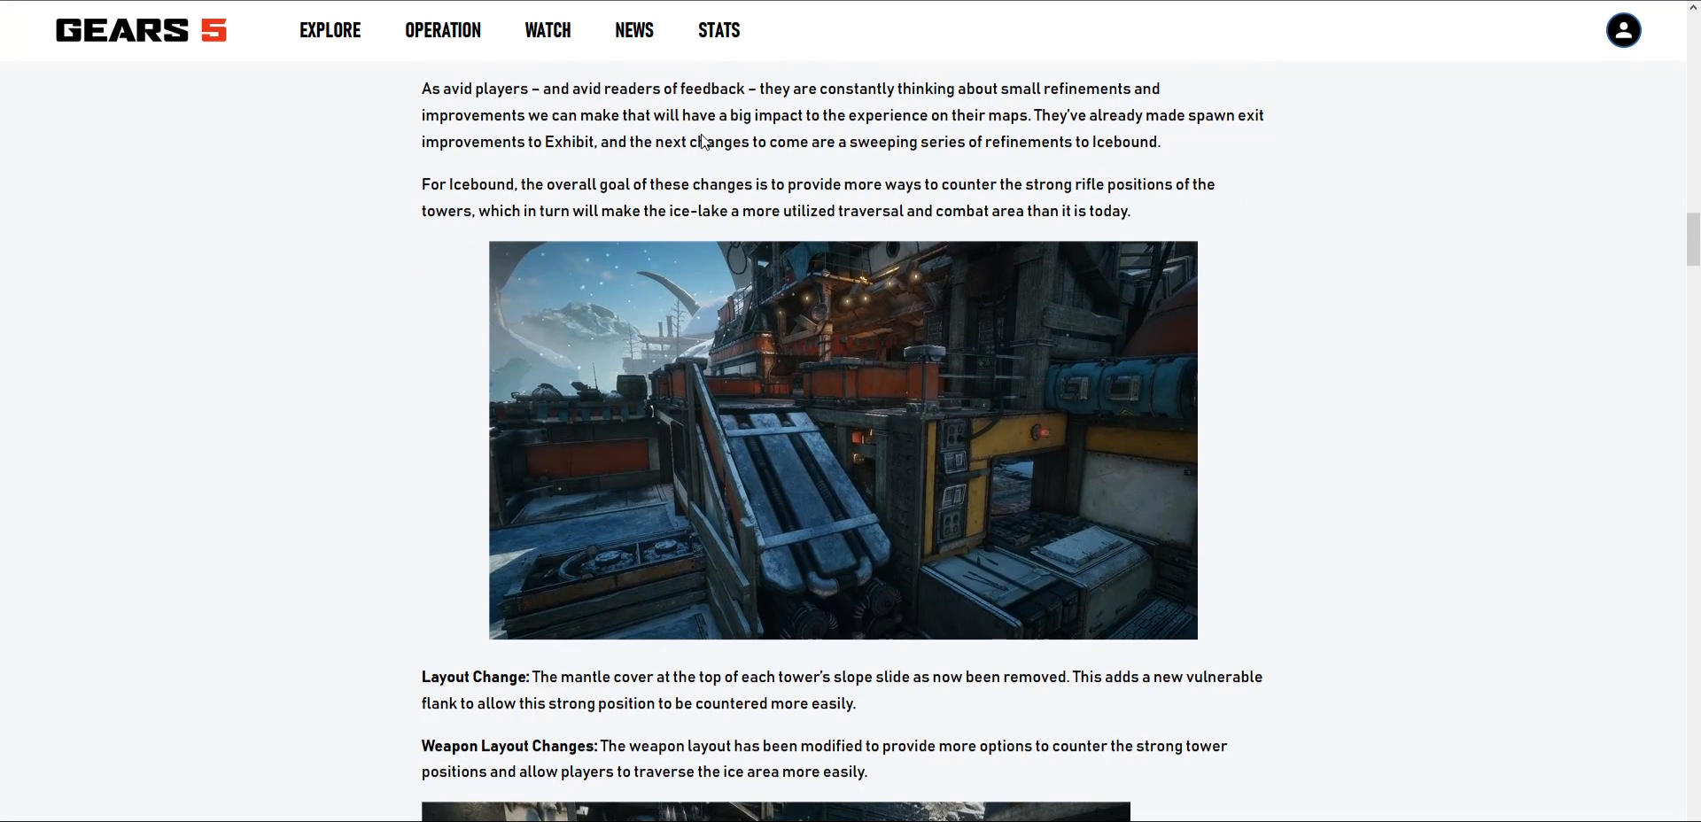
mouse_move(989, 137)
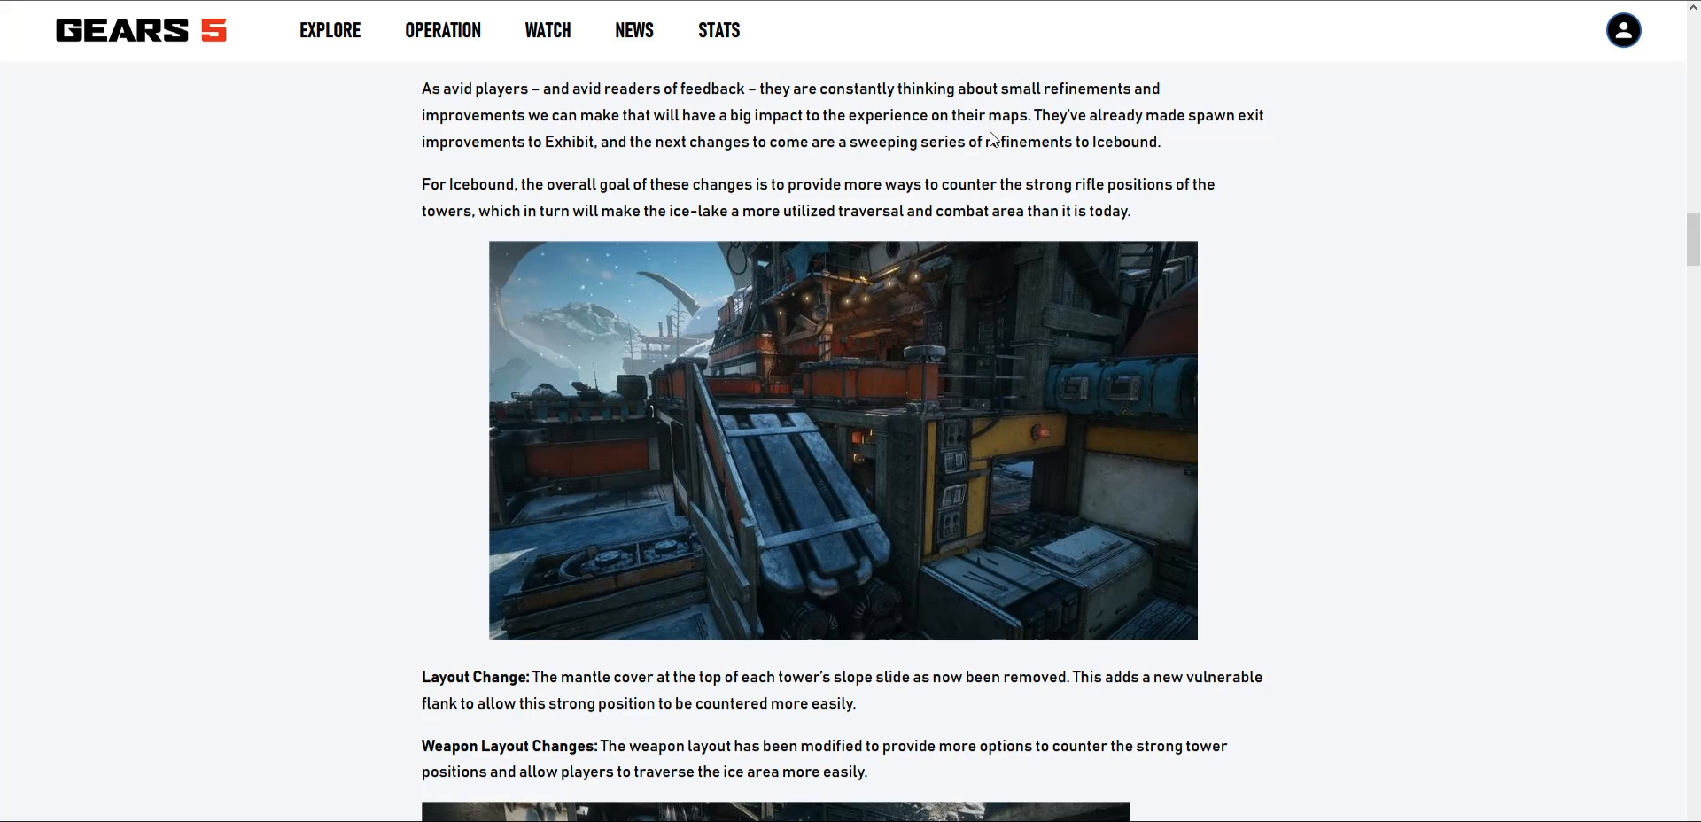
mouse_move(1117, 134)
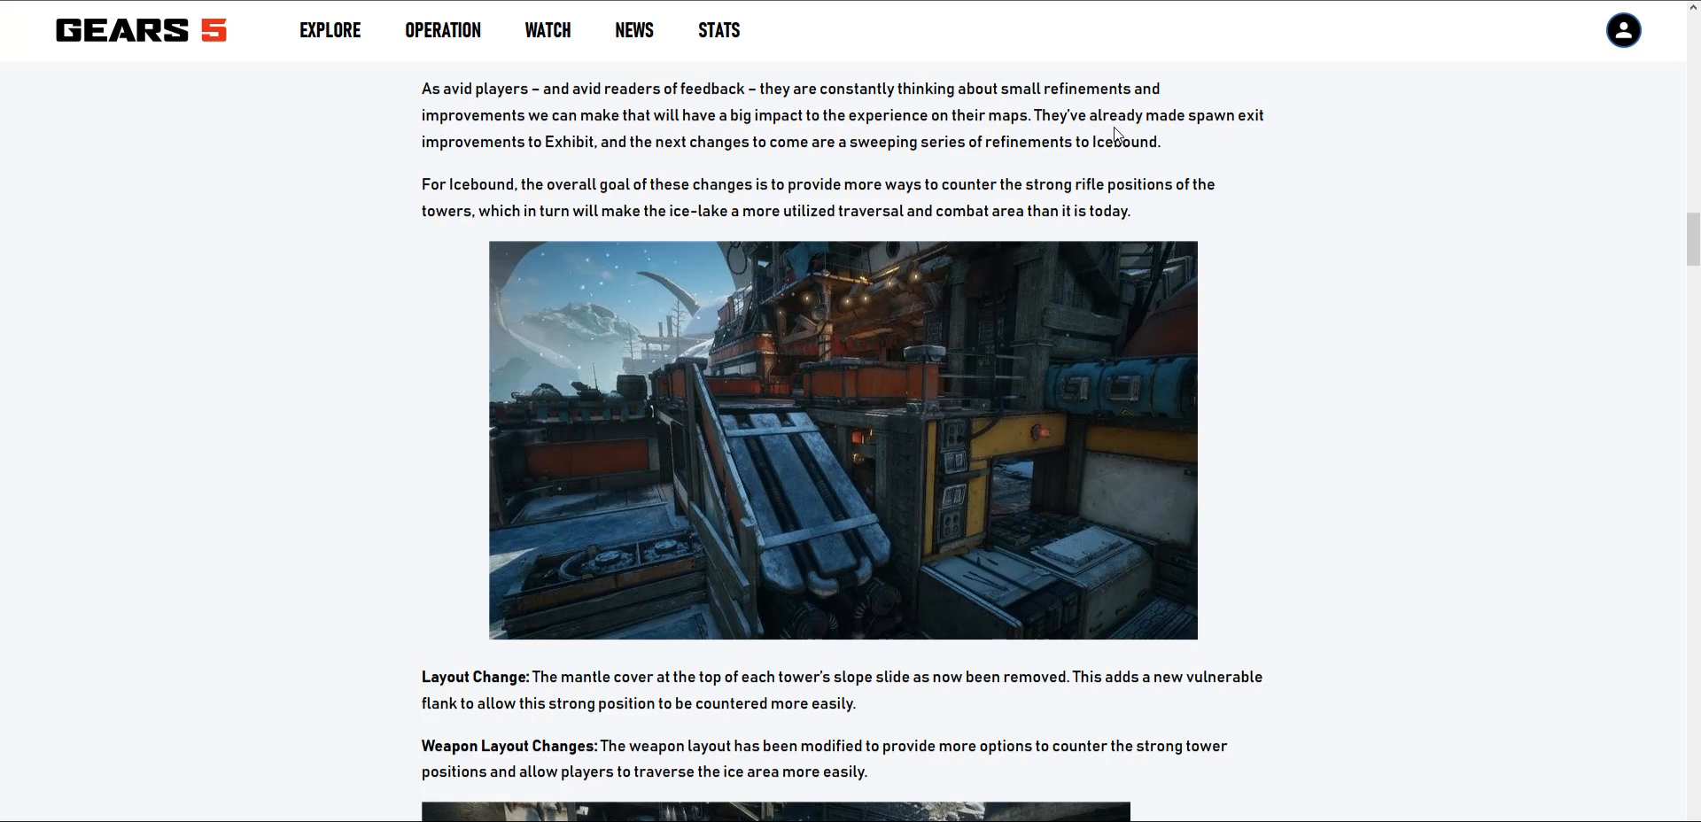
mouse_move(517, 174)
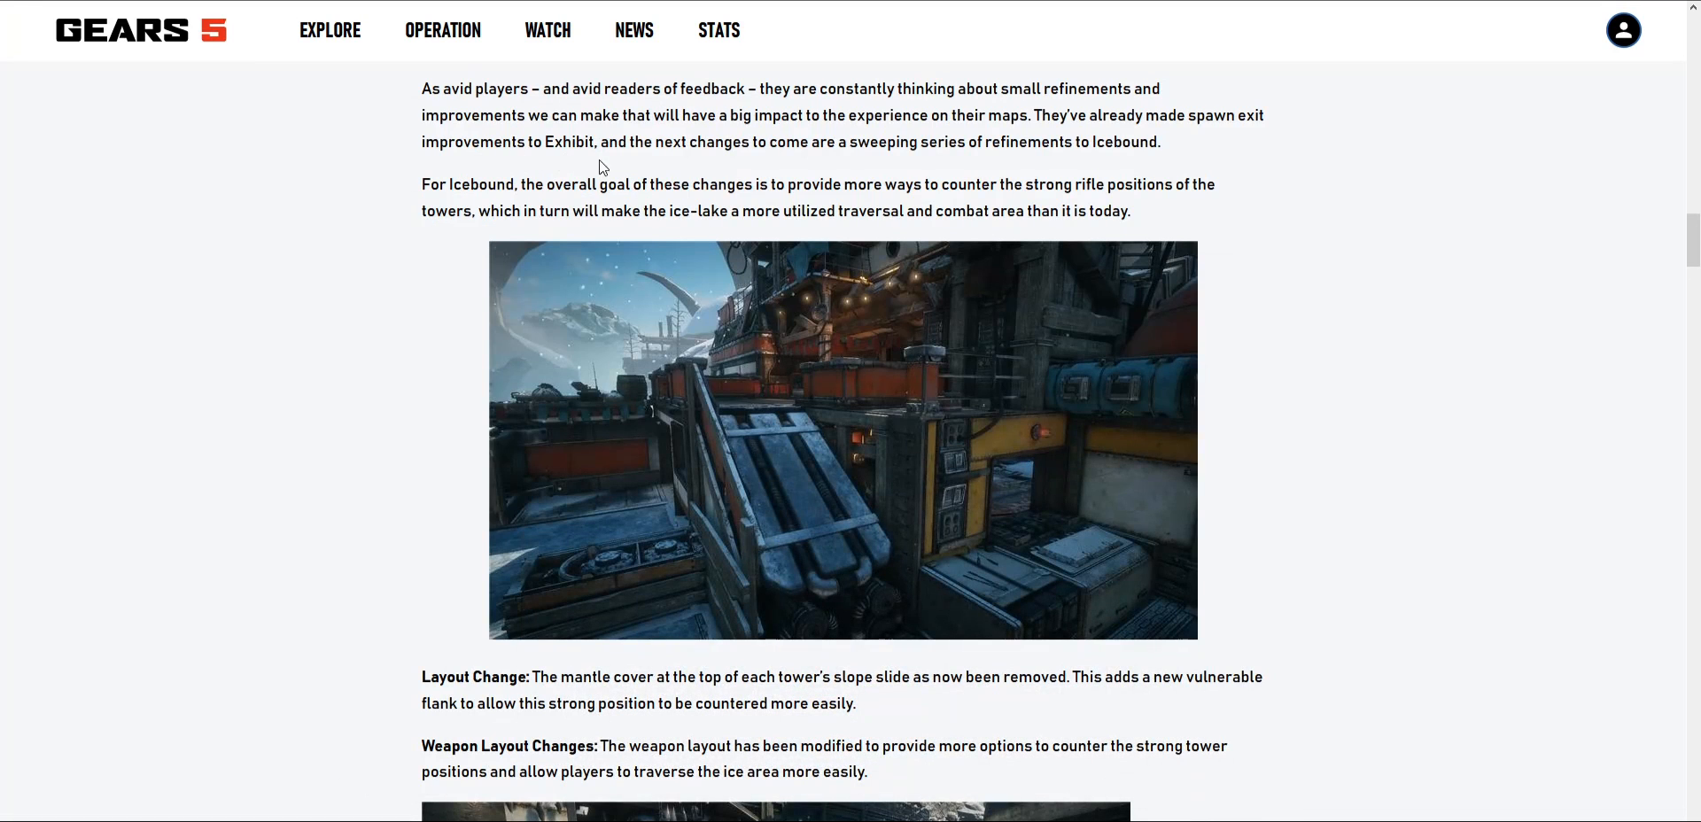
mouse_move(807, 171)
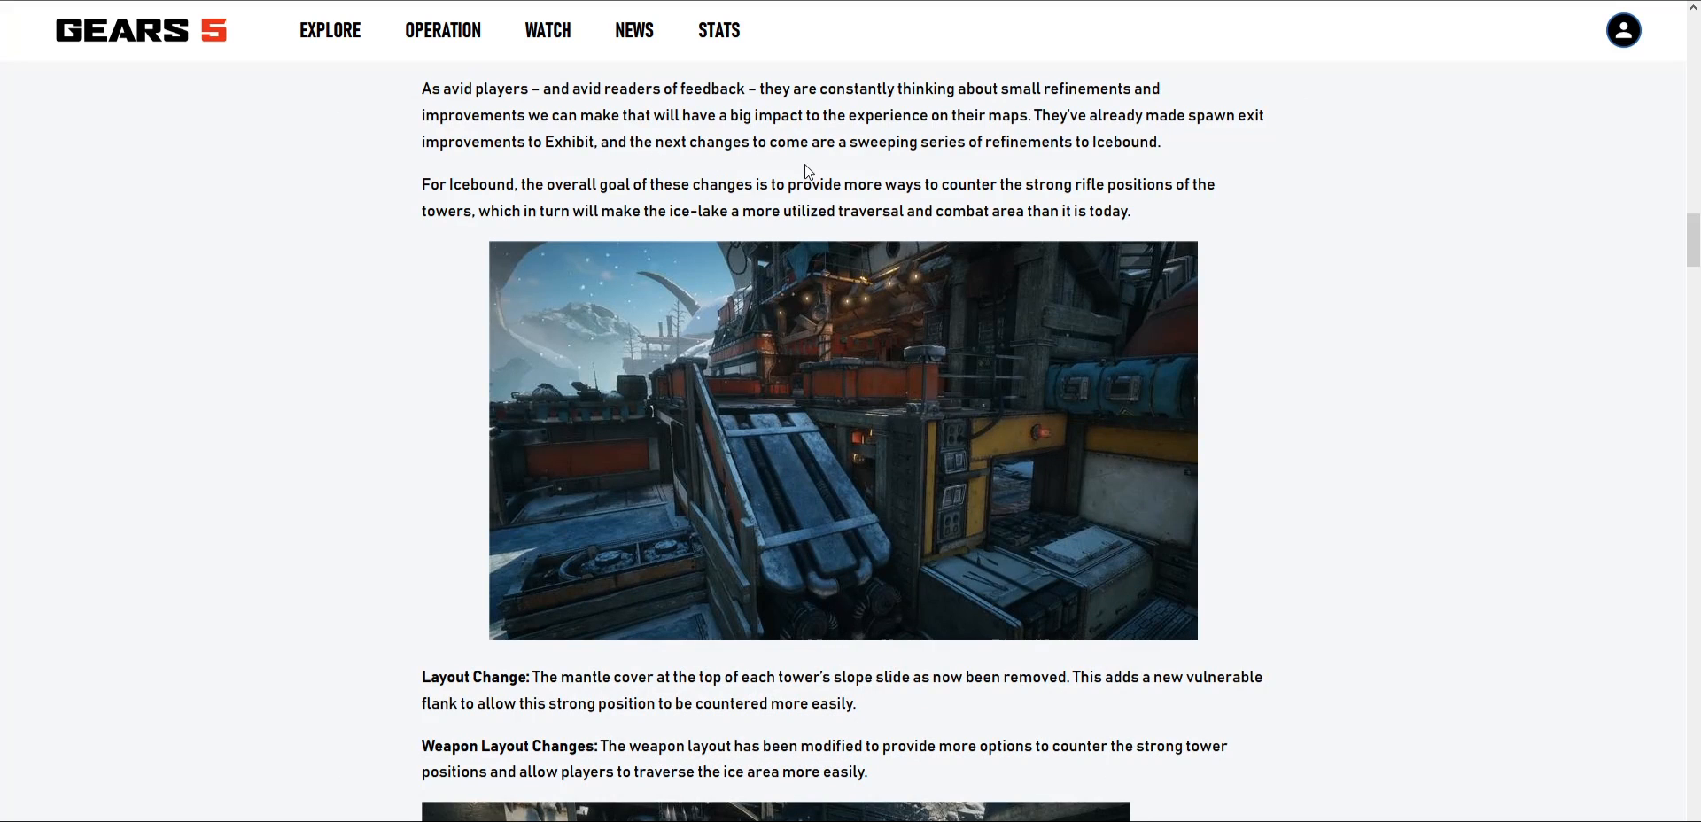
mouse_move(1050, 180)
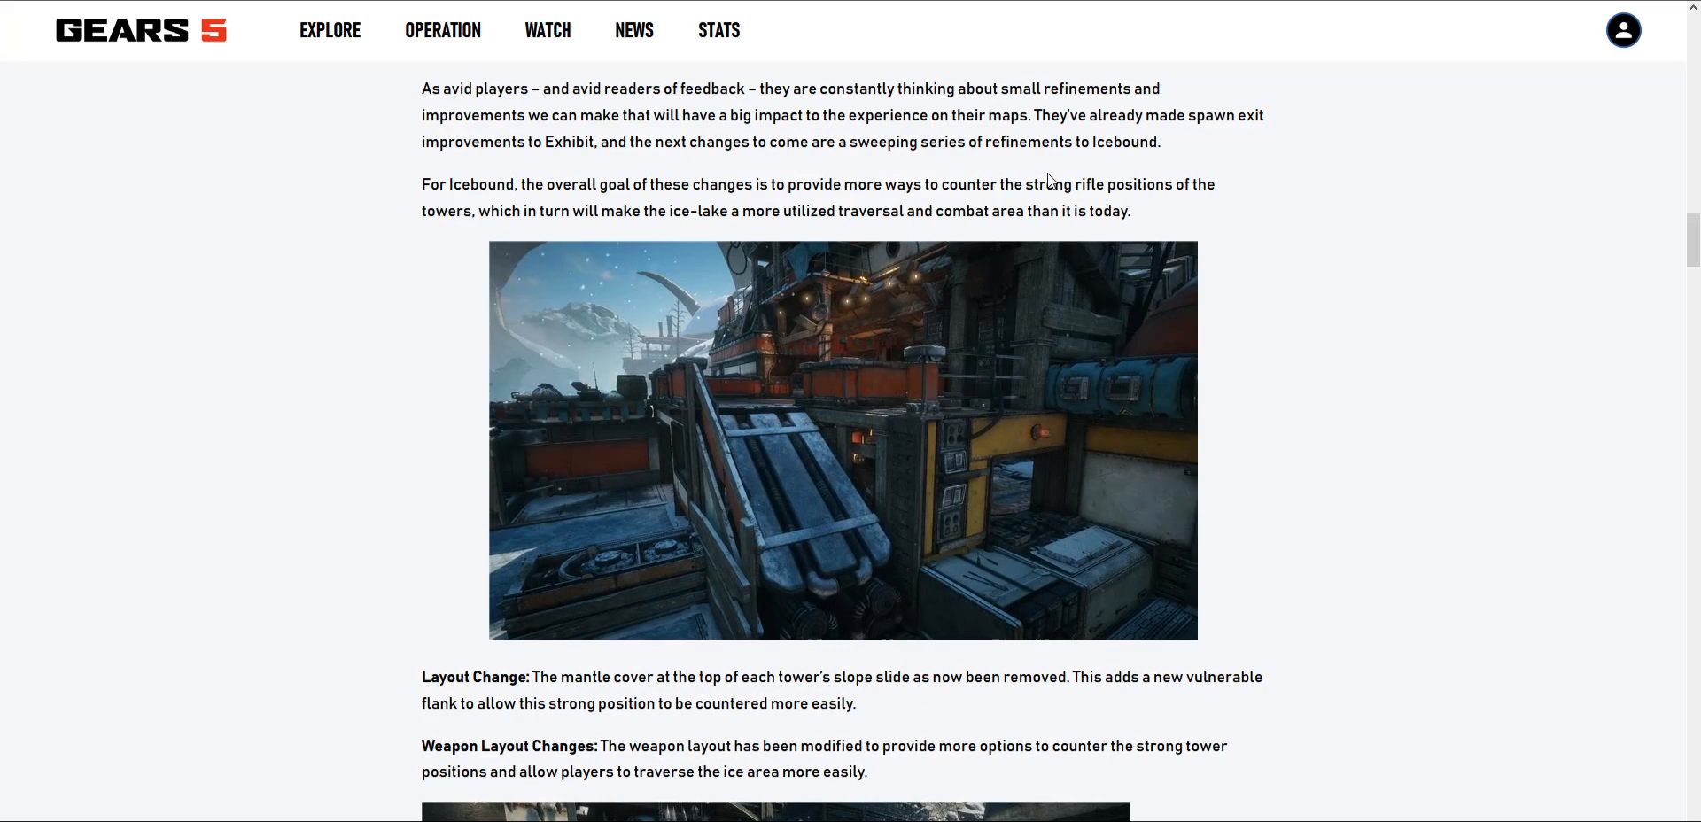
mouse_move(453, 209)
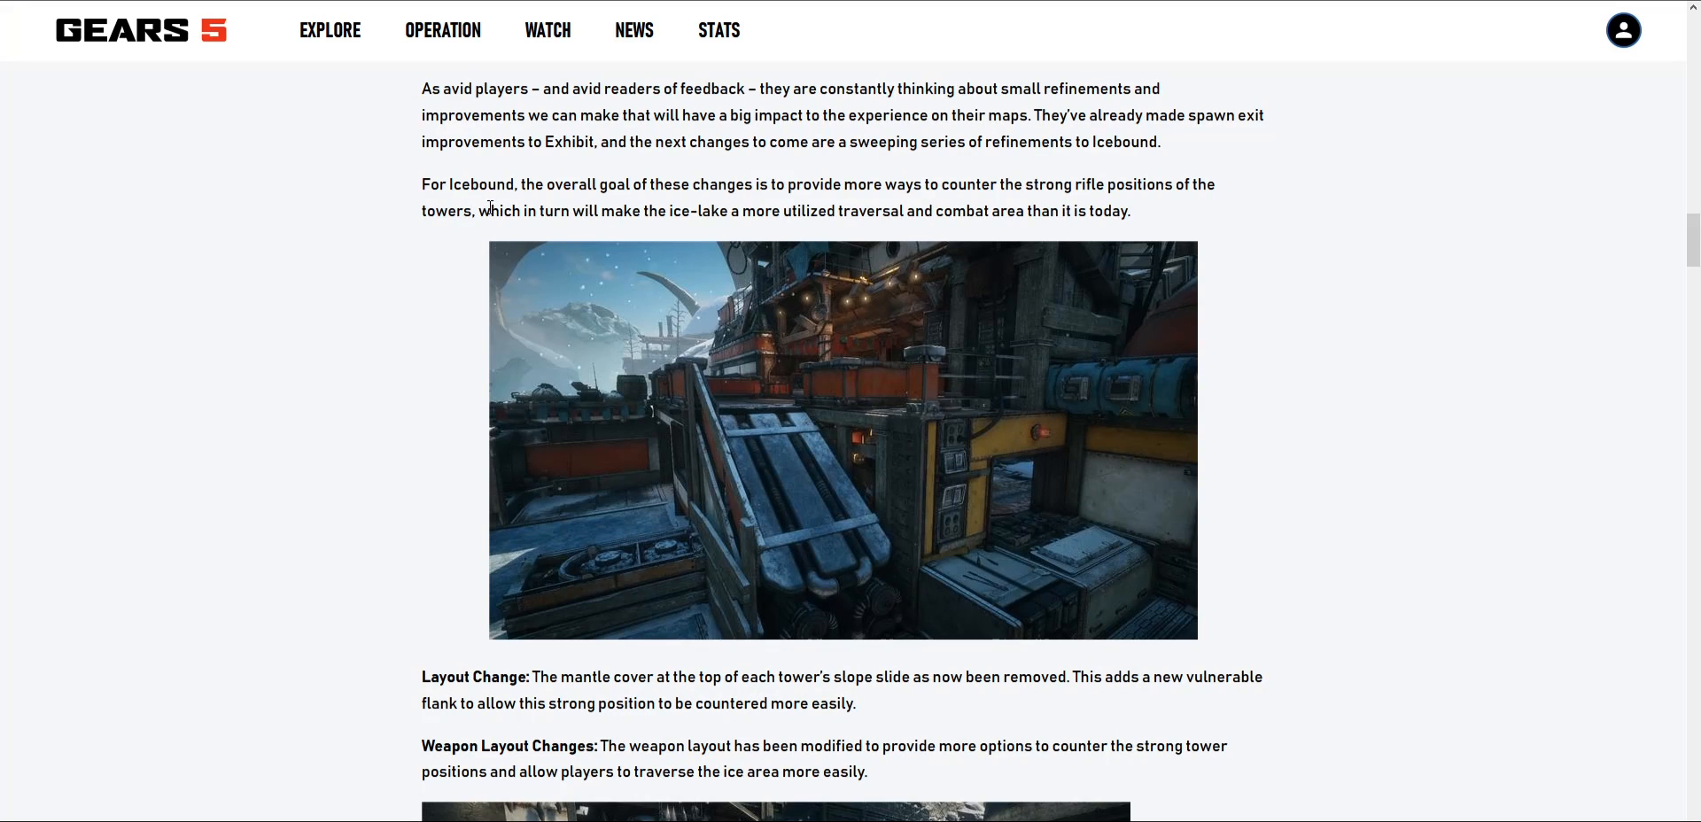
mouse_move(497, 229)
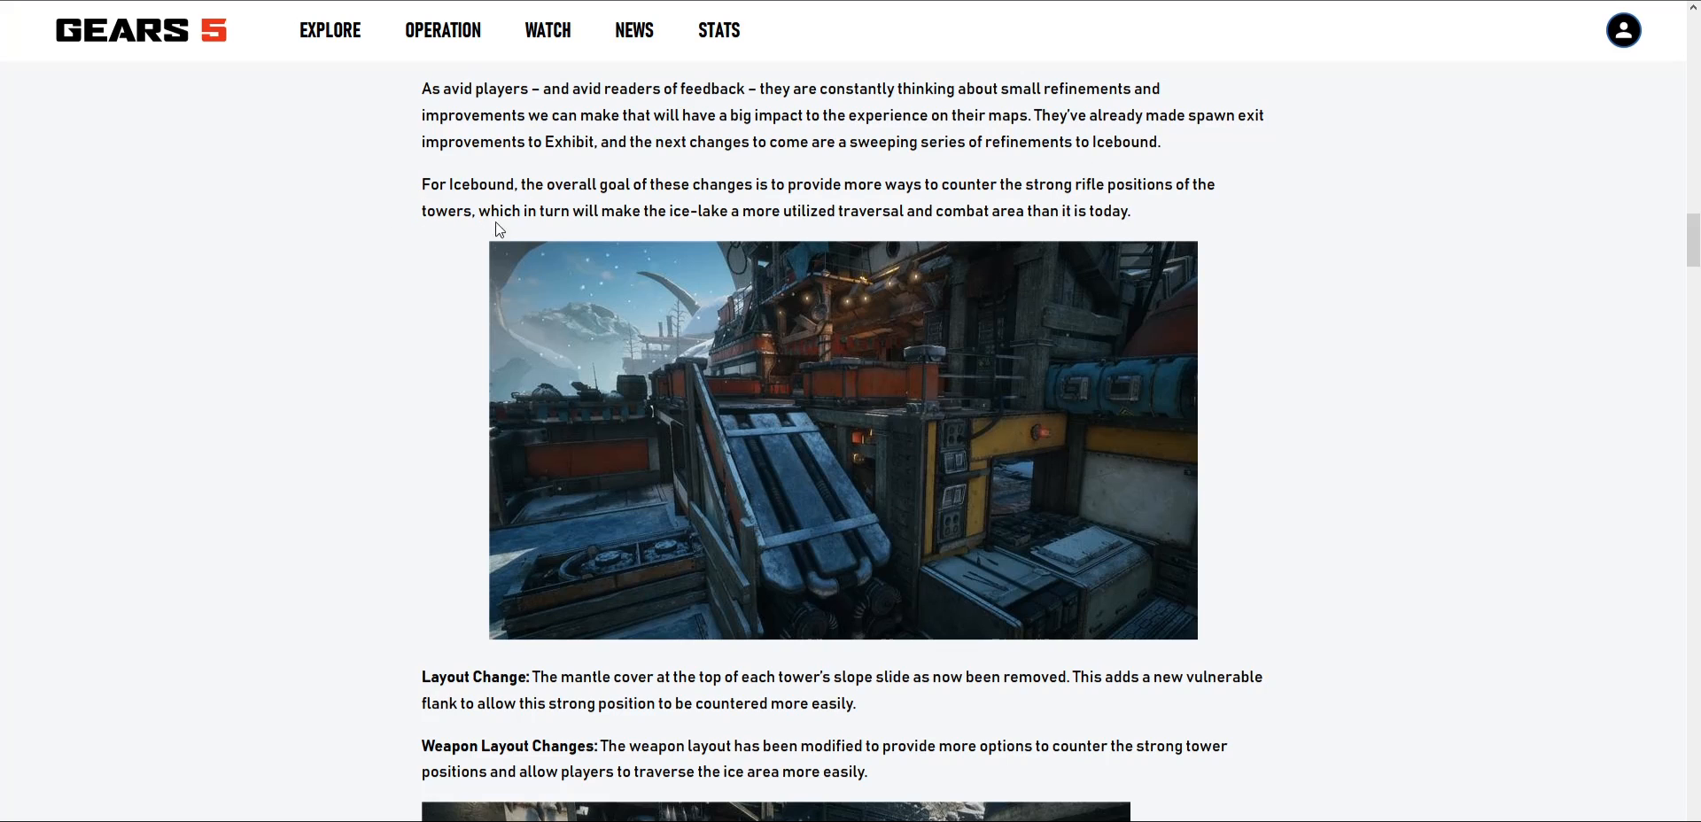
mouse_move(791, 256)
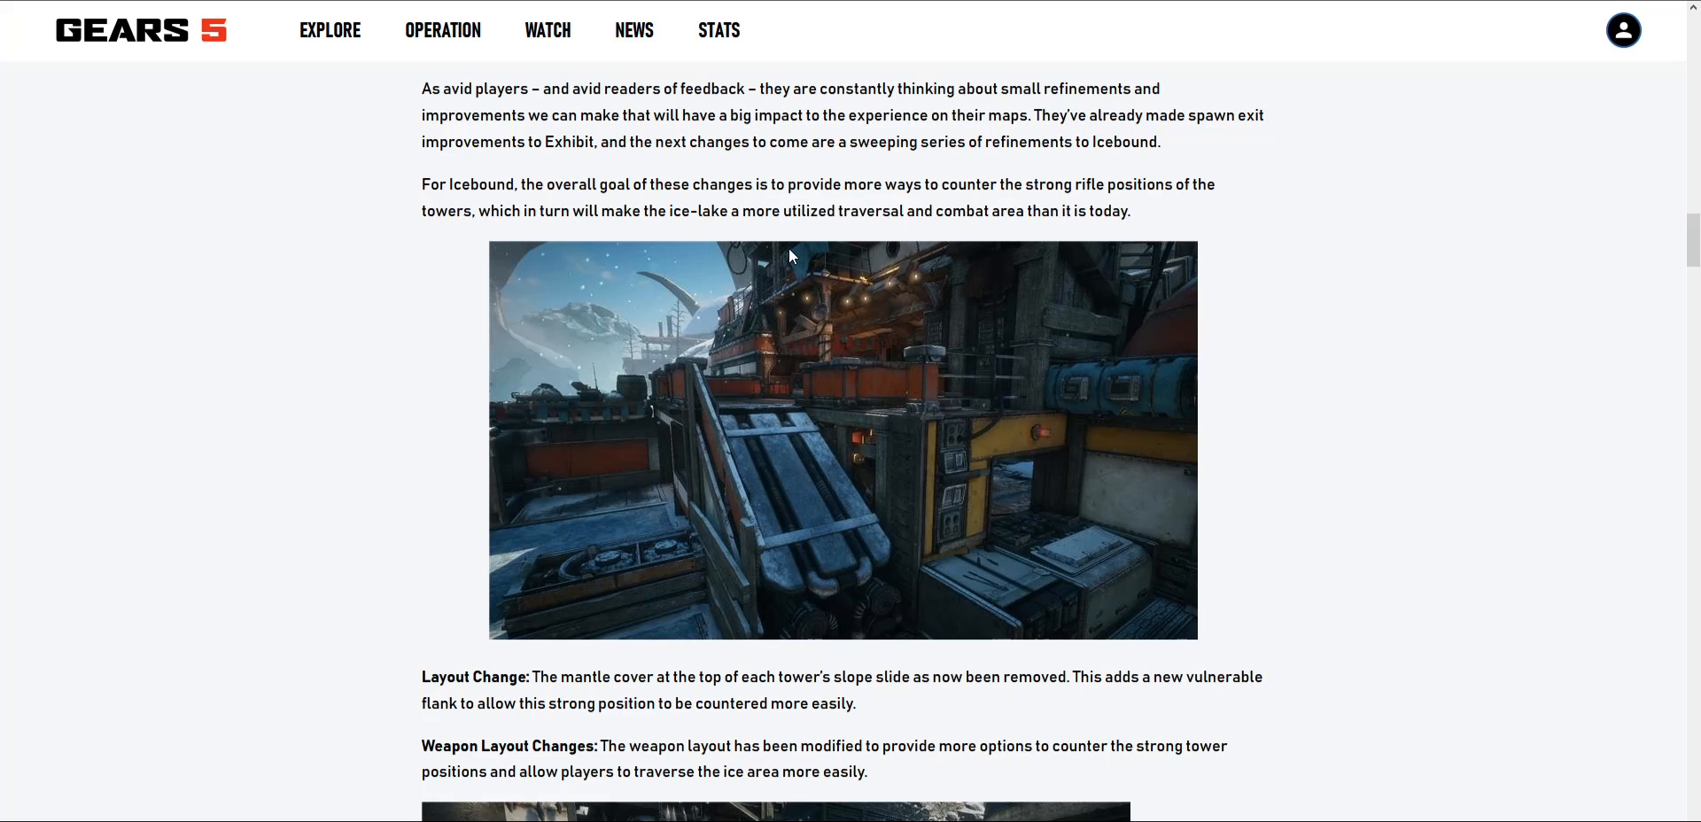
mouse_move(782, 211)
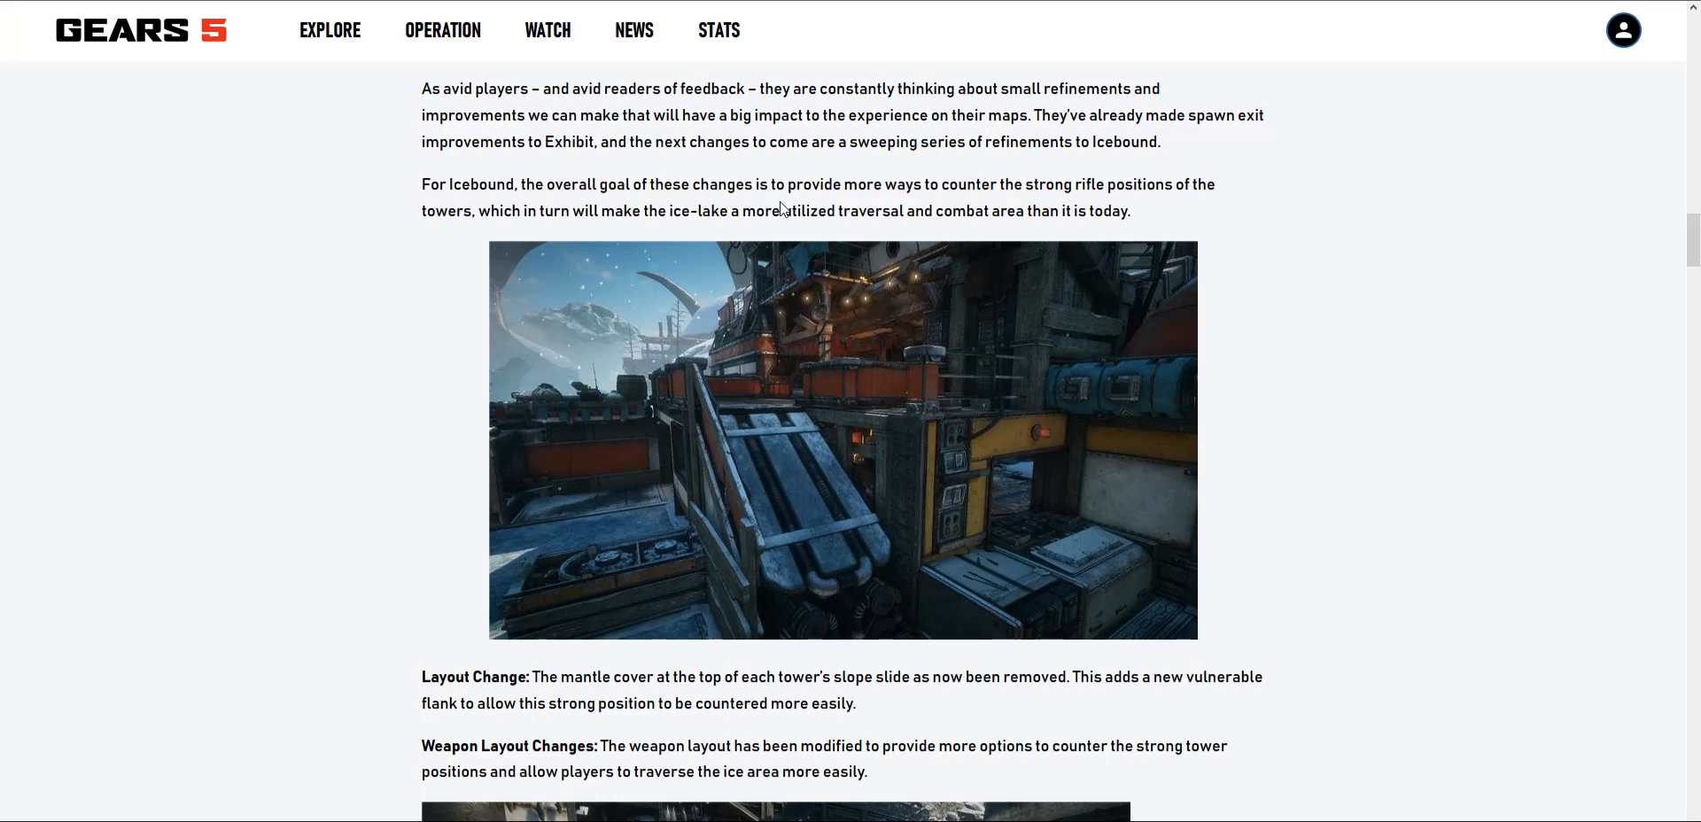
Step: Scroll through Icebound's Lock, Middle Ice and Trading Post notes to Market/Radio, KOTH and Escalation
scroll(down, 3)
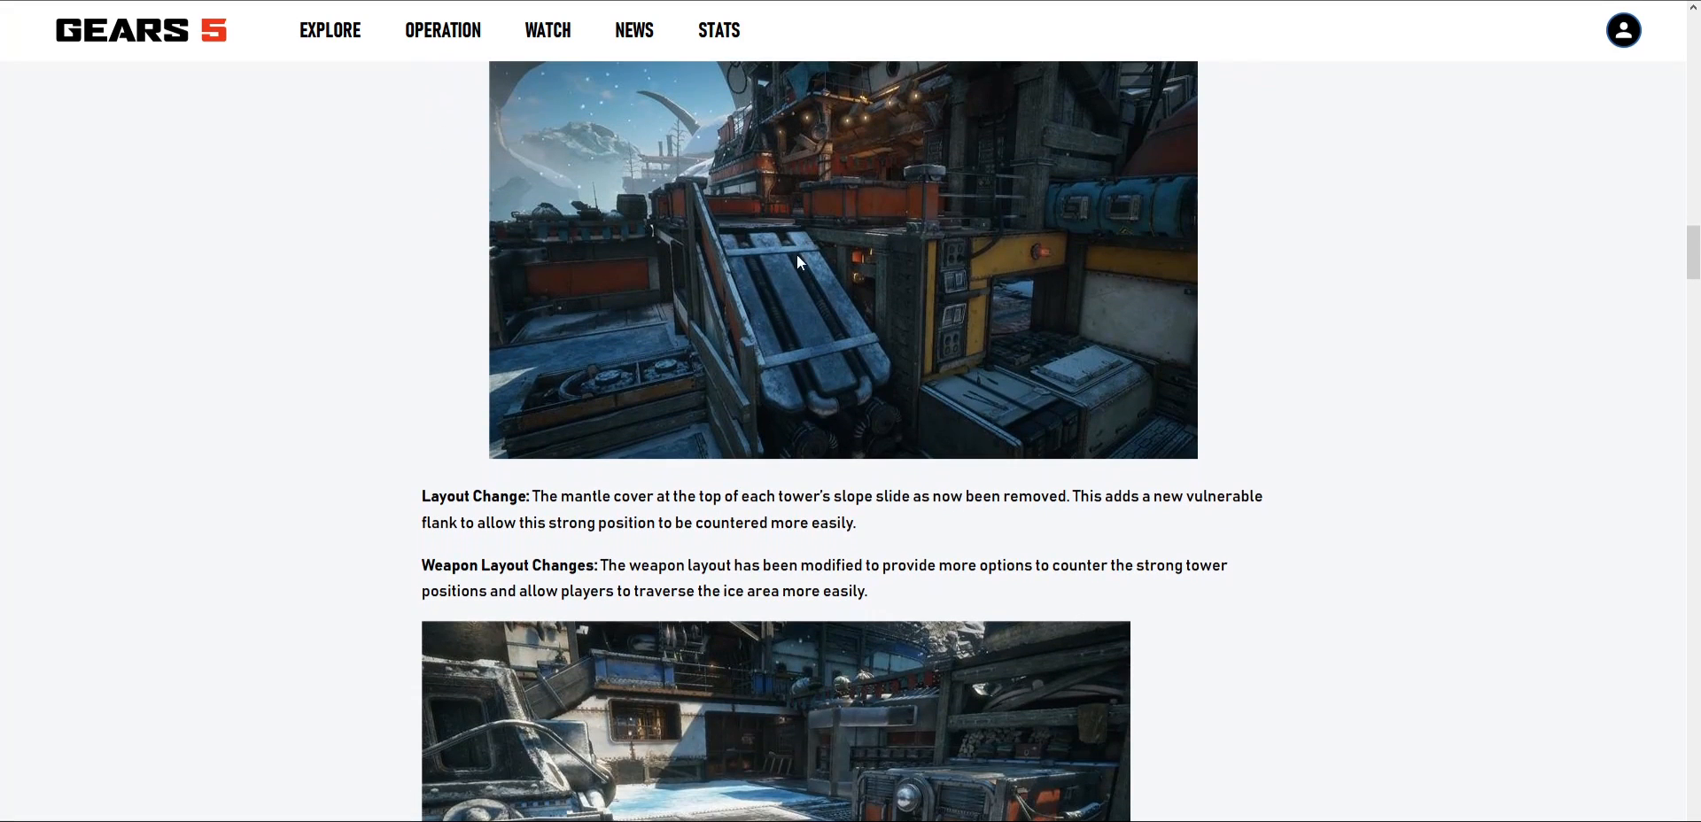
mouse_move(724, 209)
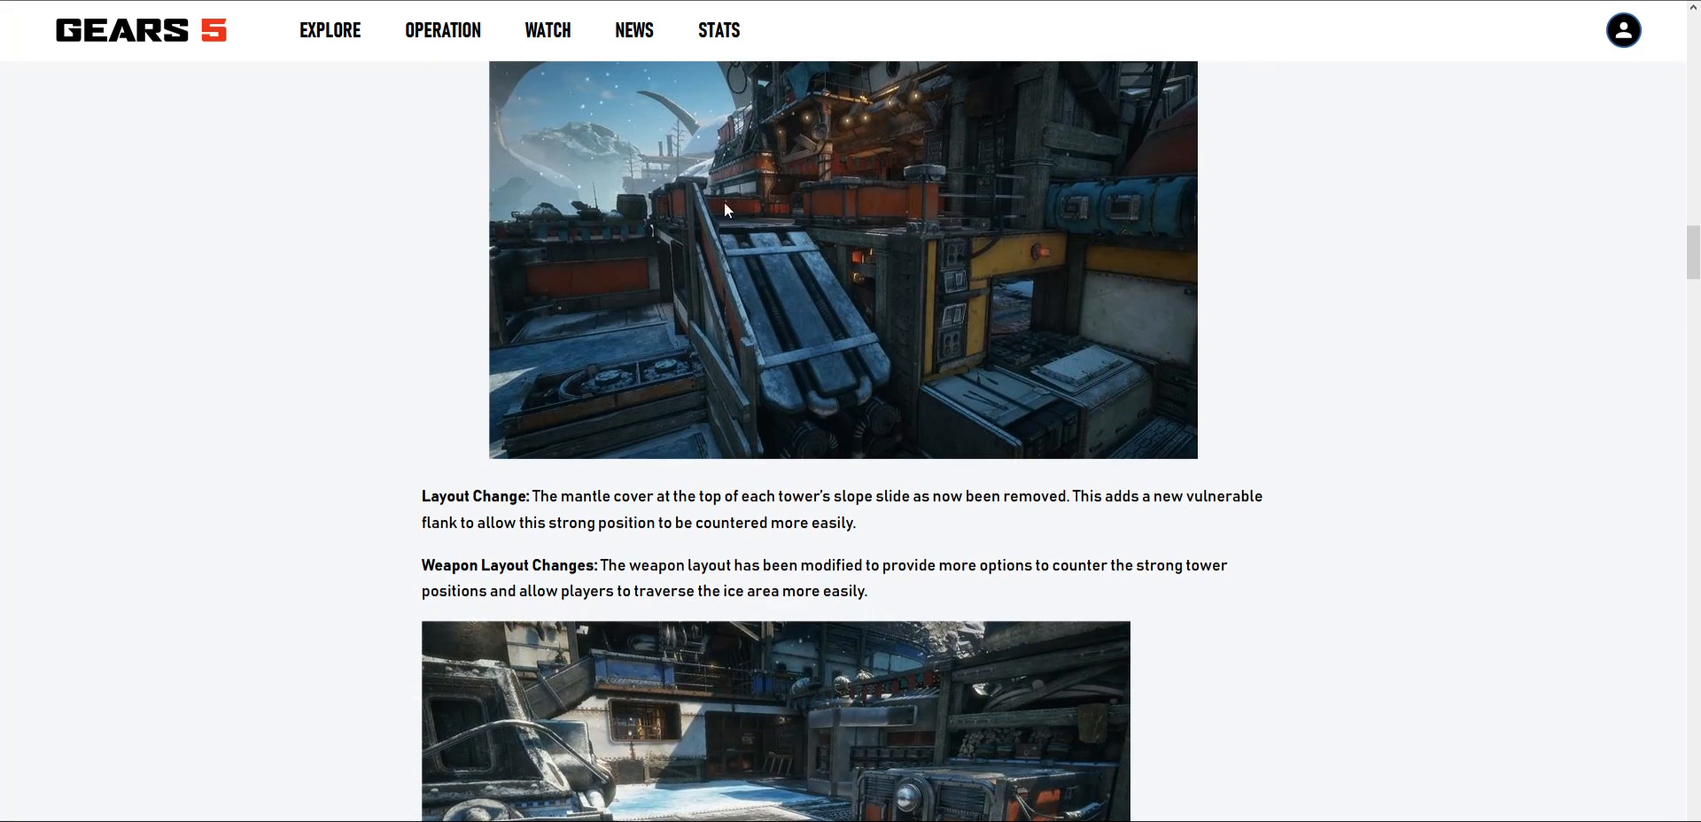
mouse_move(837, 291)
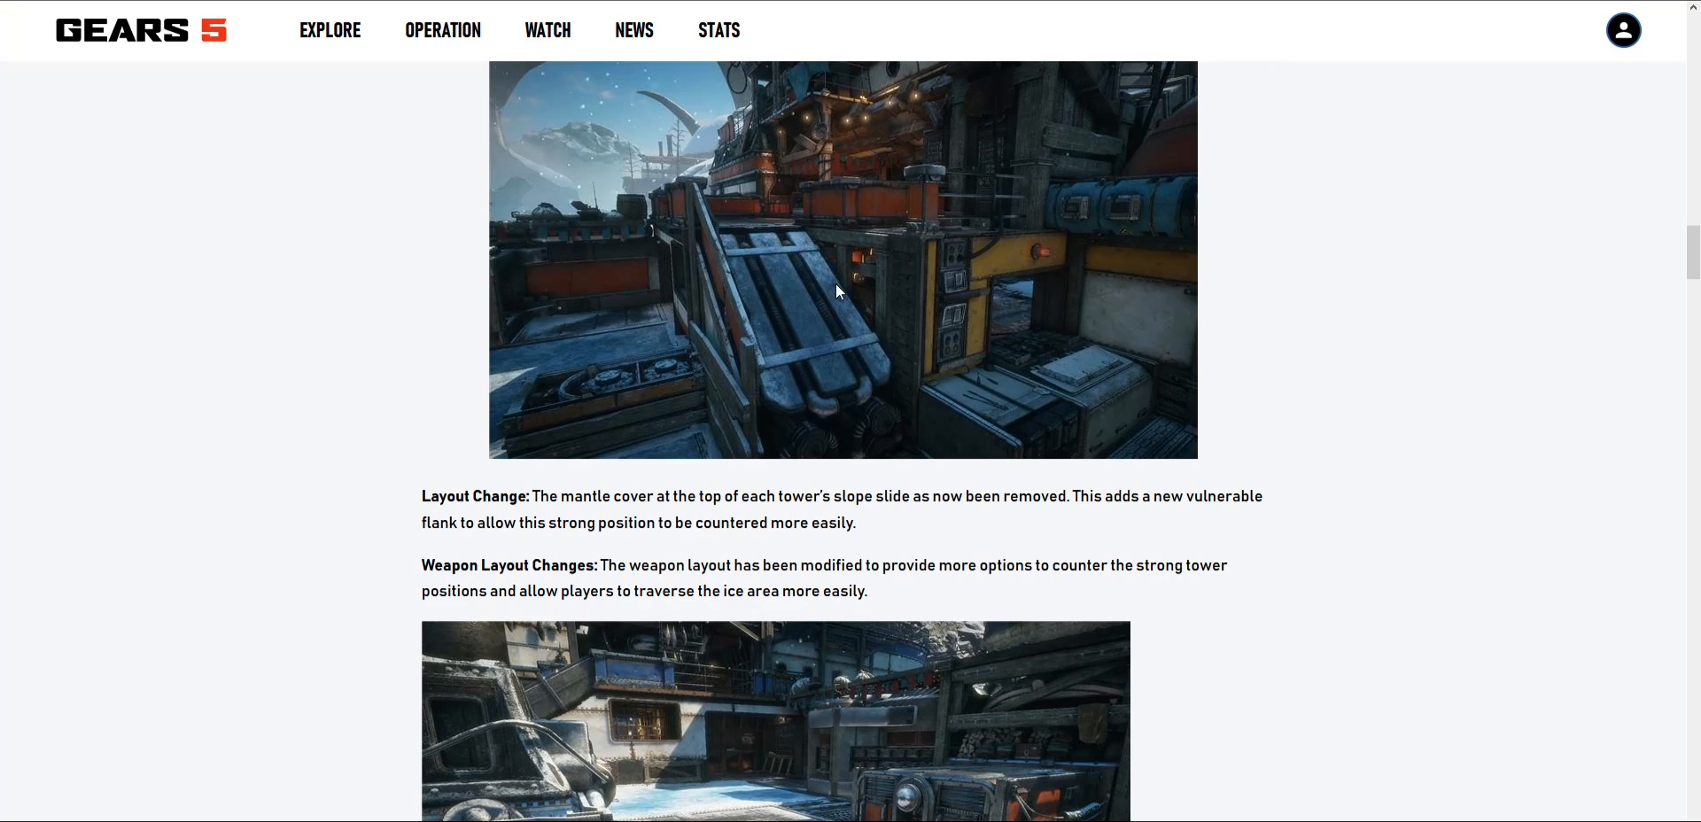
mouse_move(777, 227)
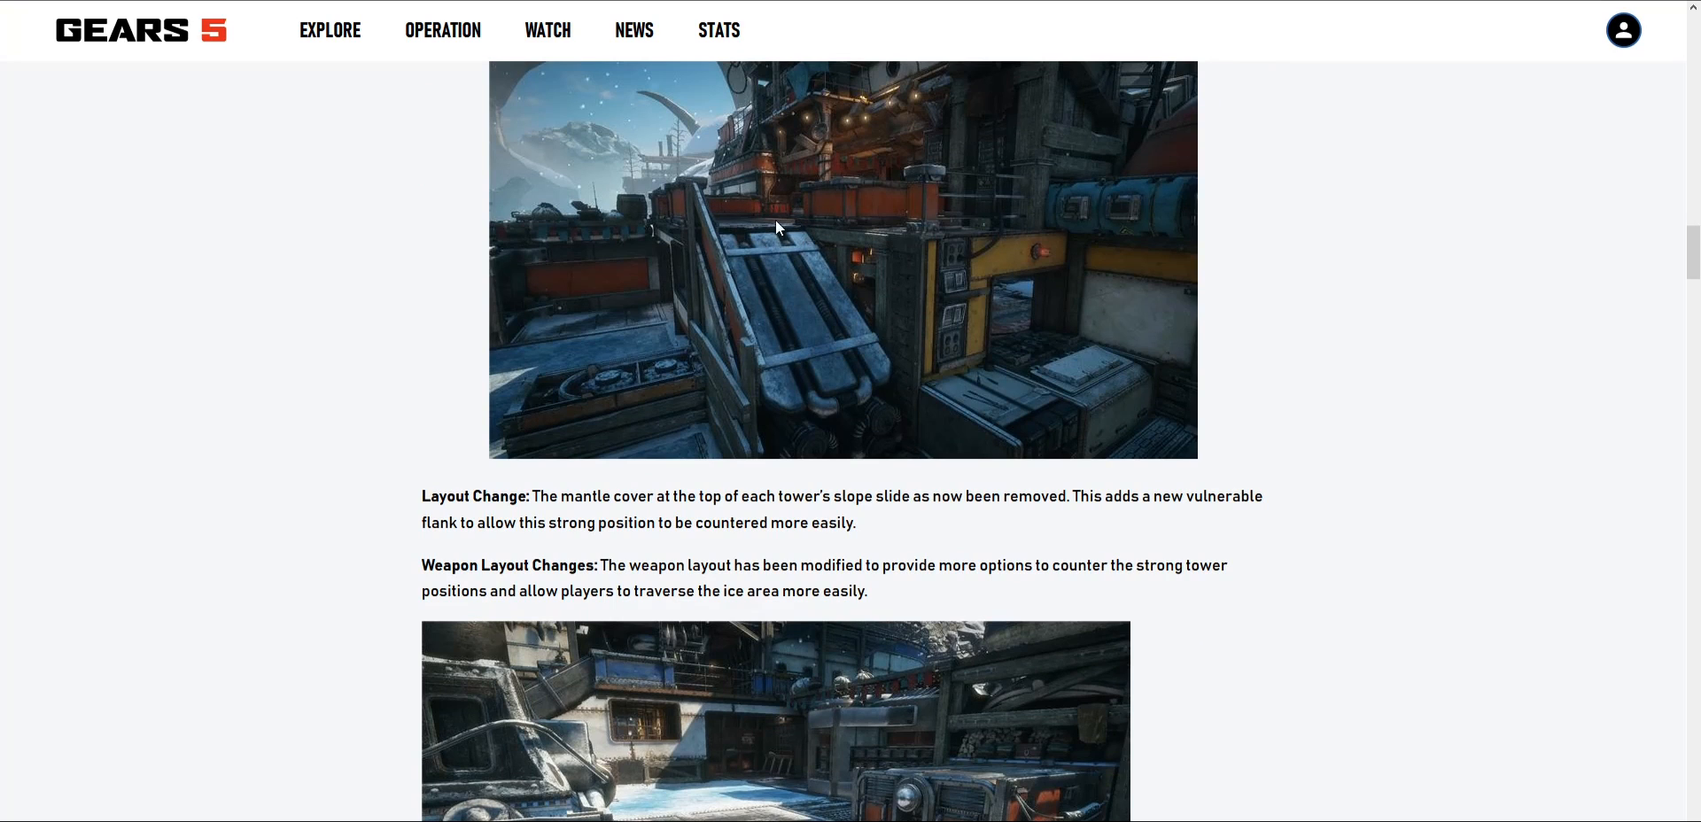
scroll(down, 3)
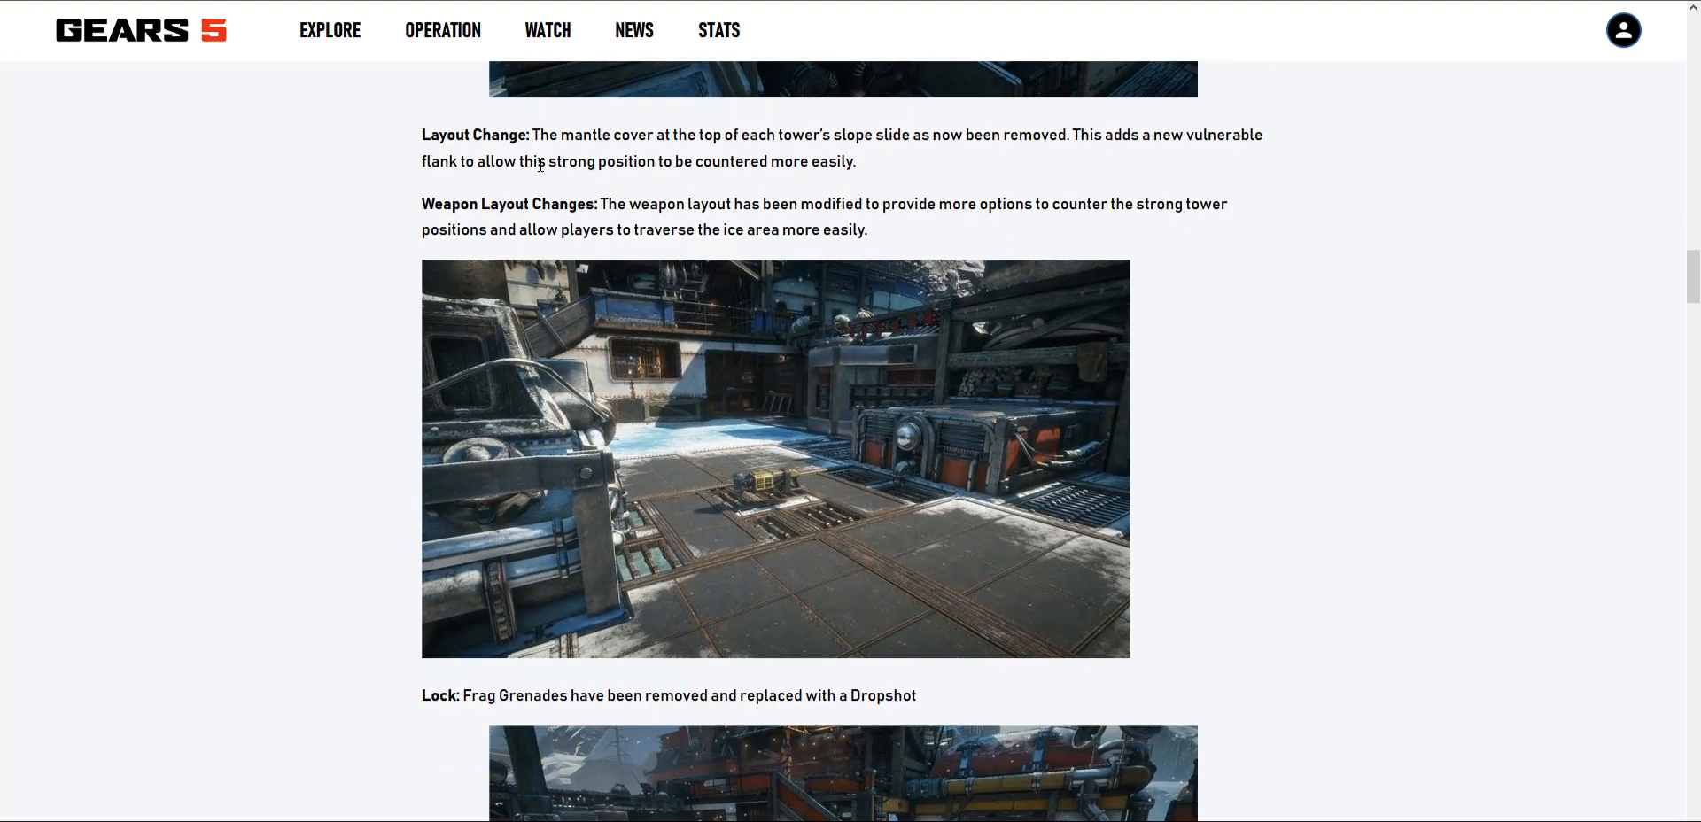
mouse_move(562, 158)
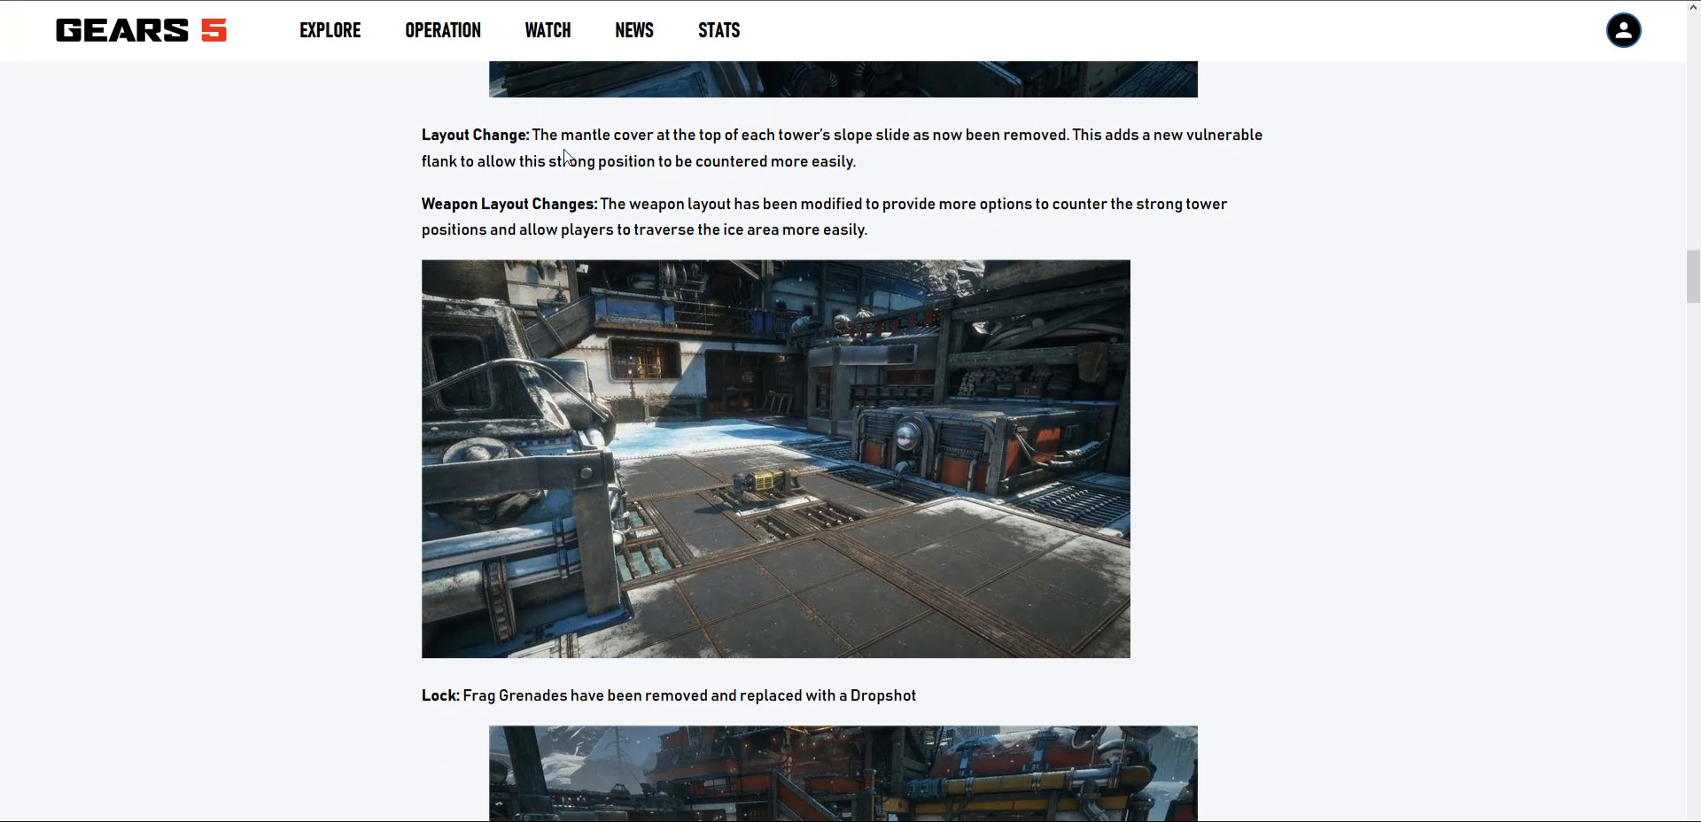
mouse_move(623, 120)
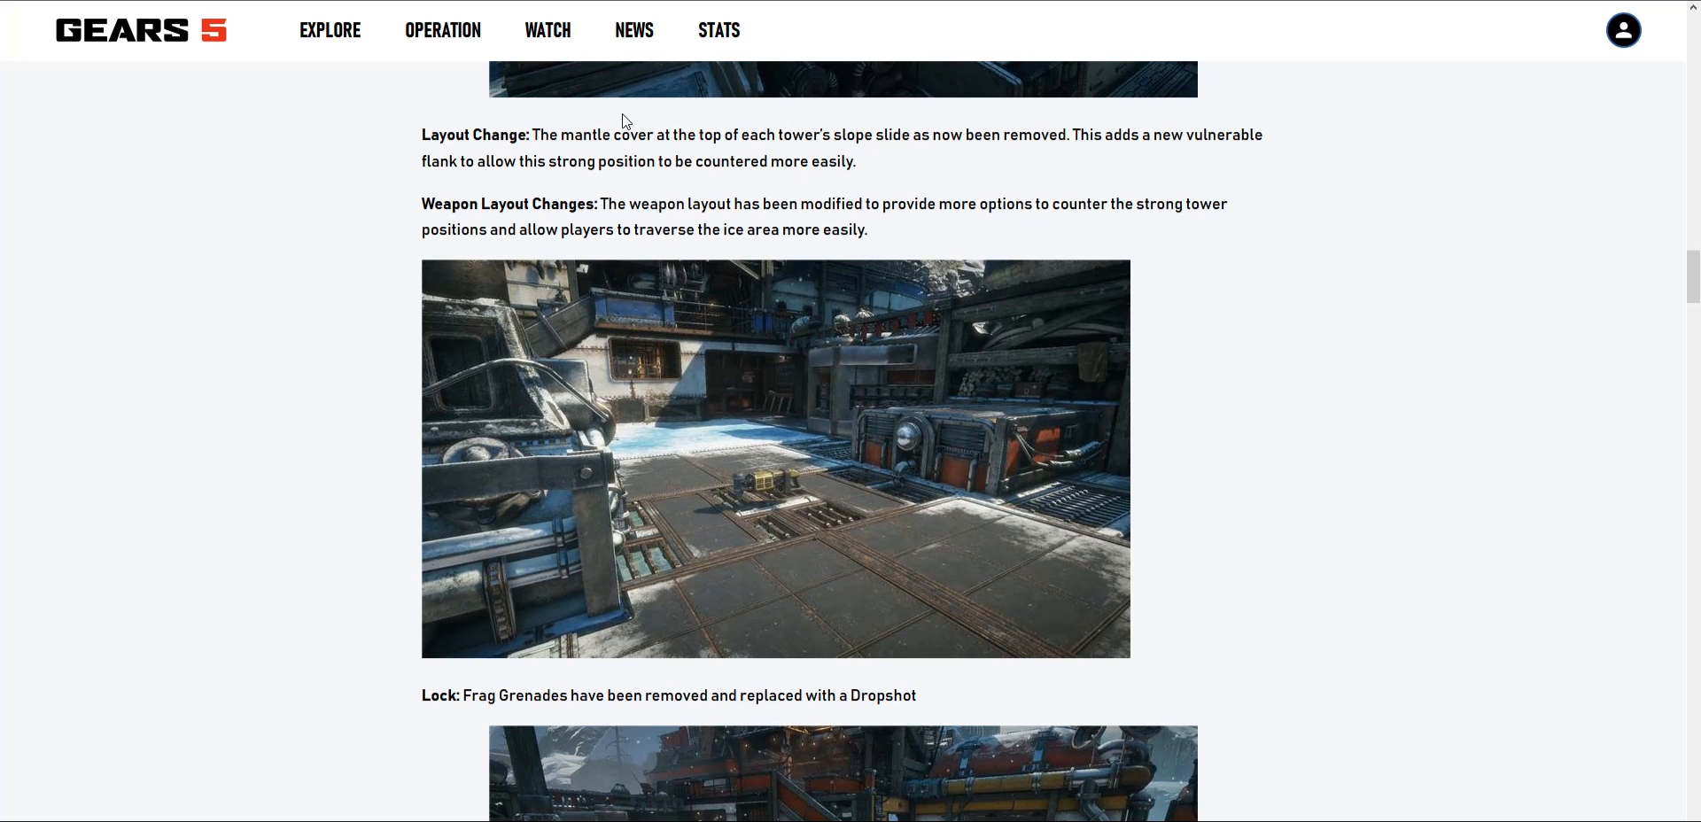
scroll(down, 3)
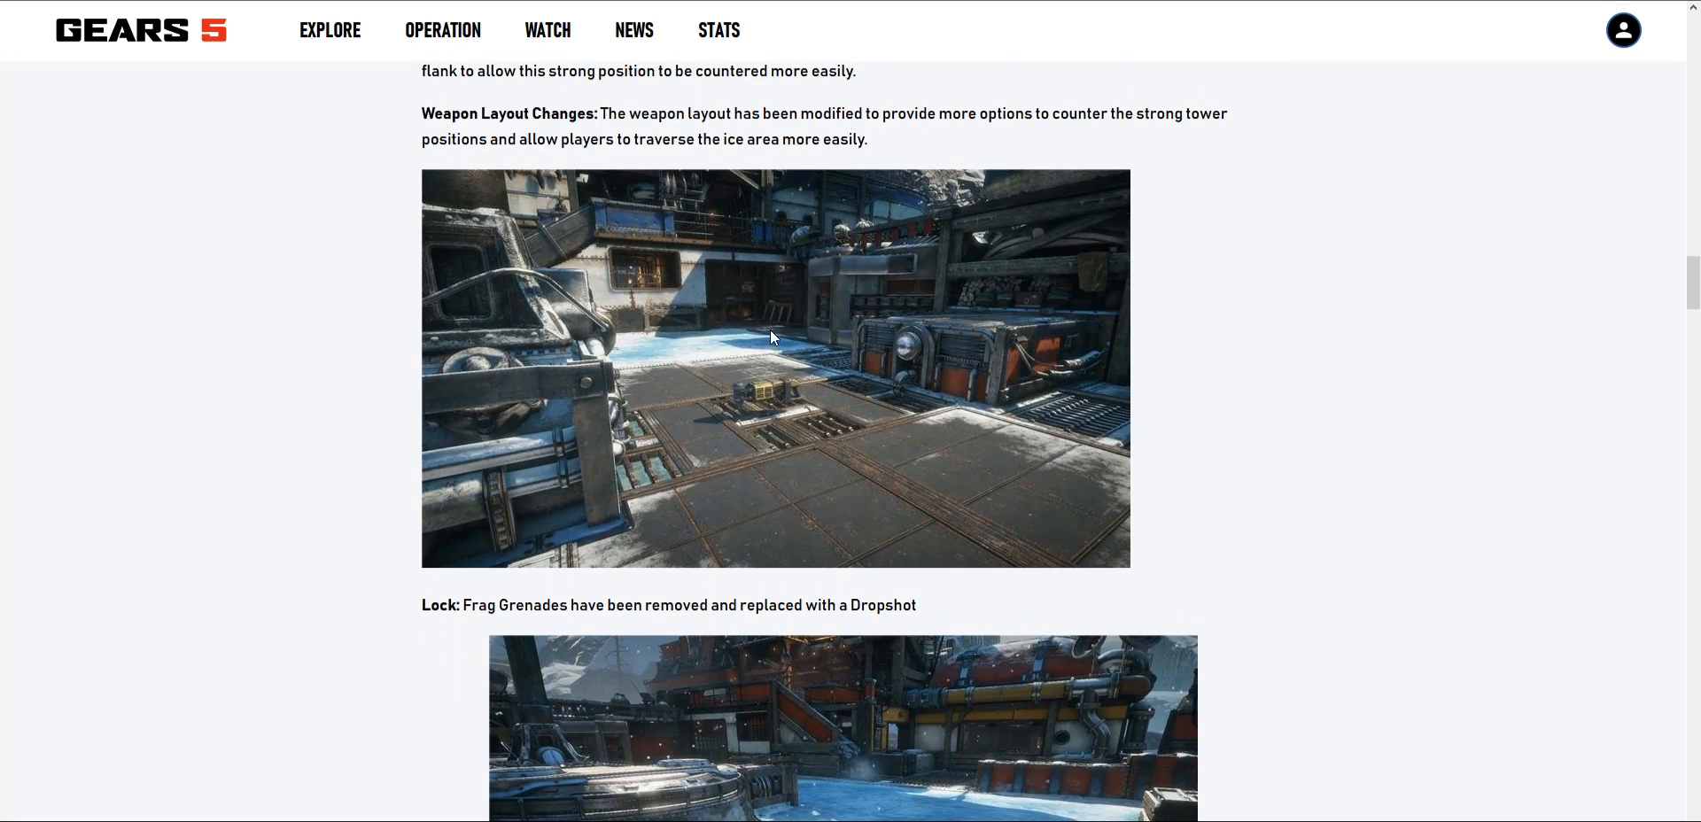
scroll(down, 3)
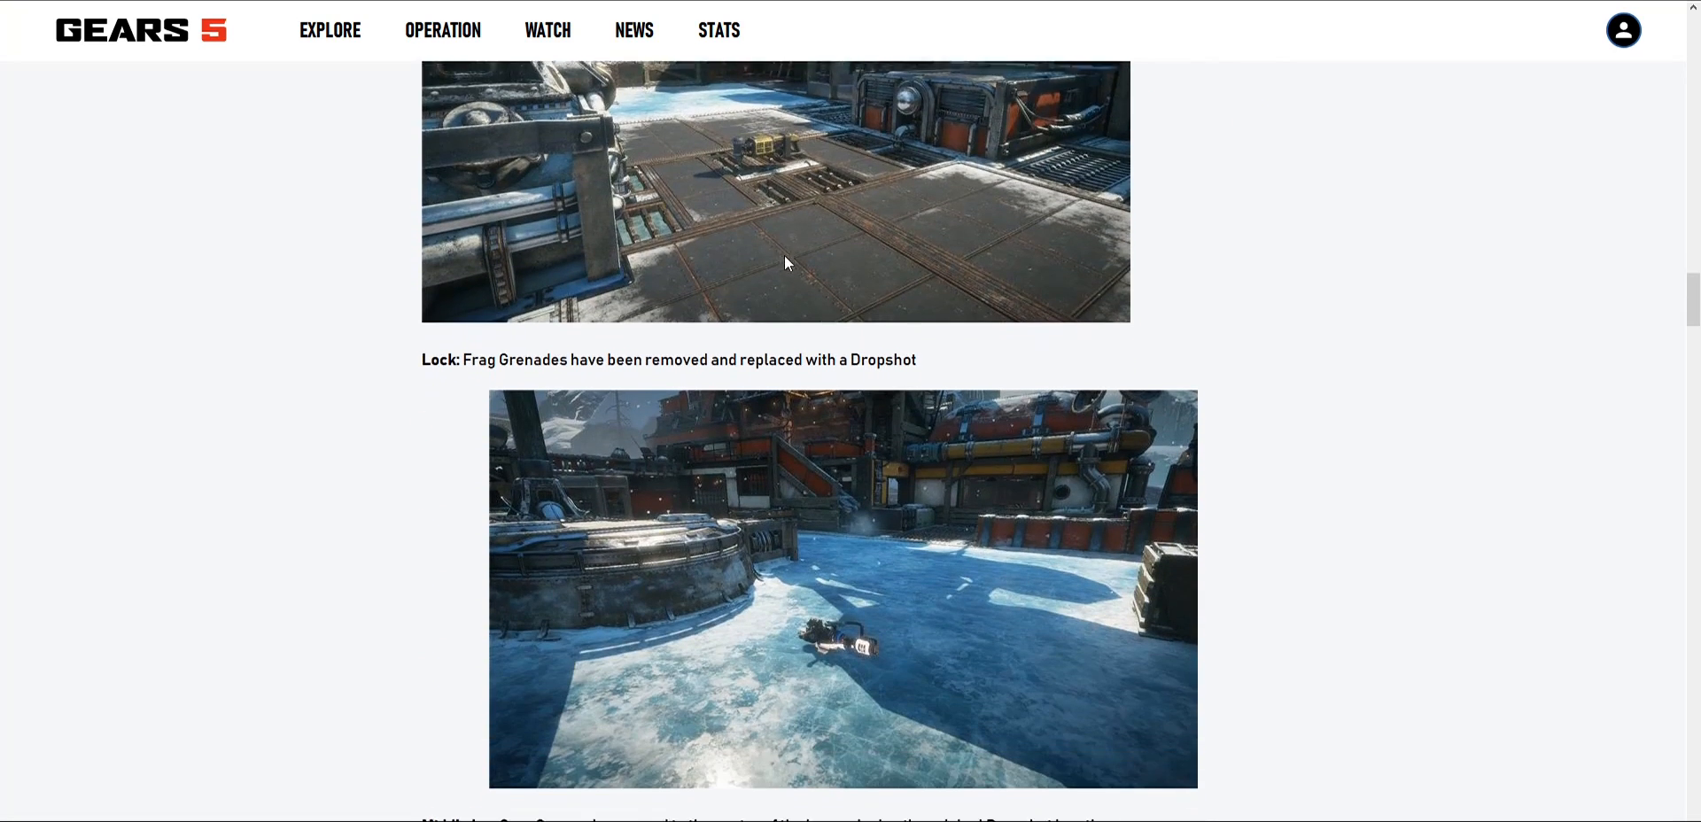
scroll(down, 3)
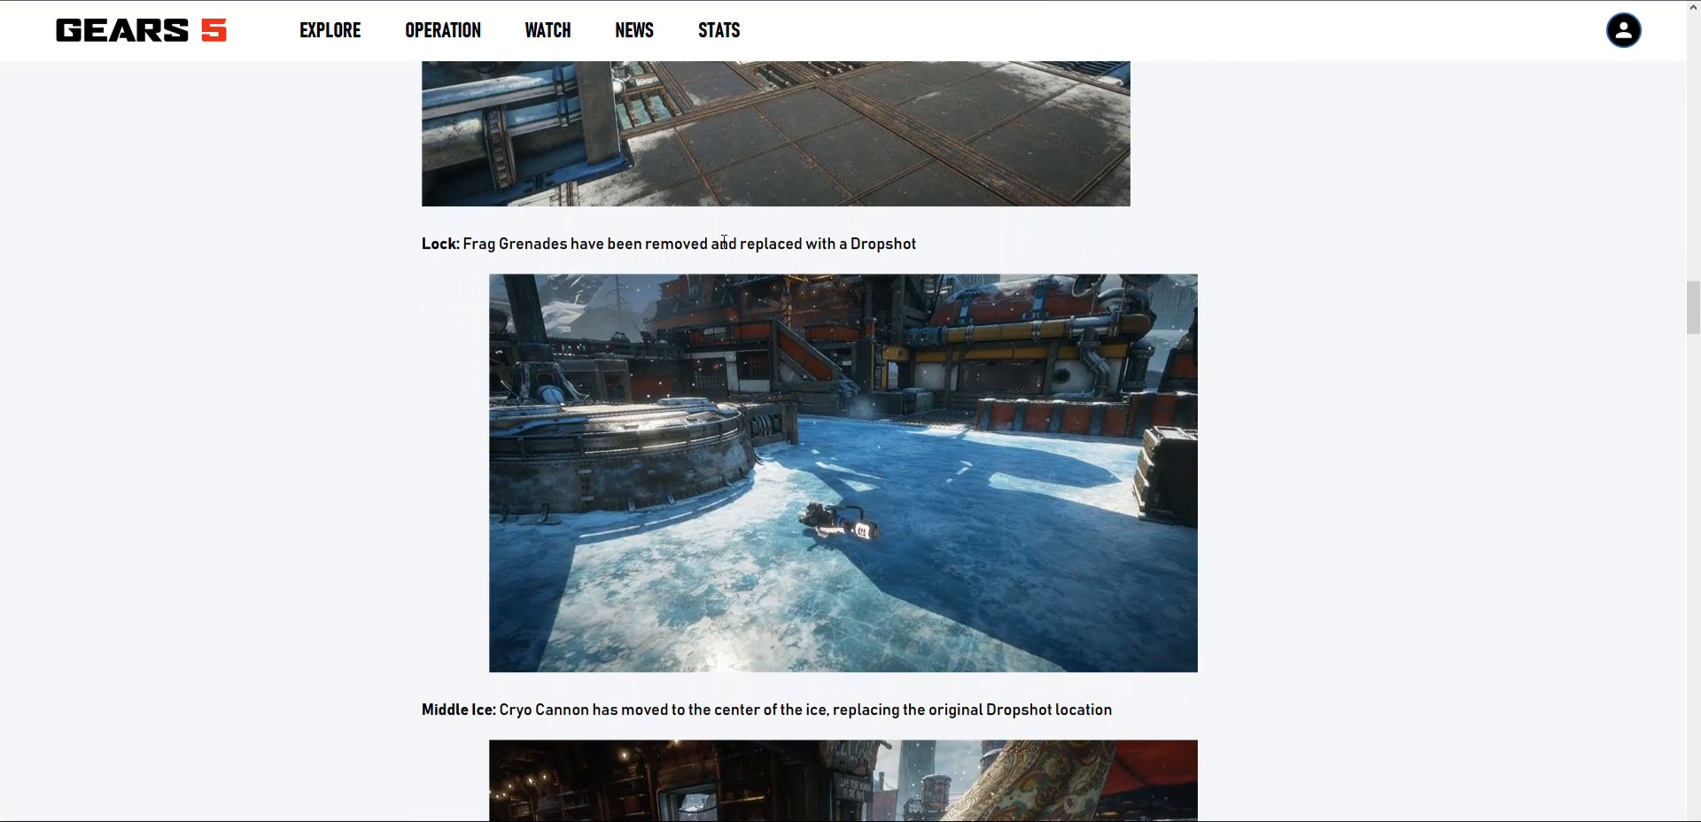
scroll(down, 3)
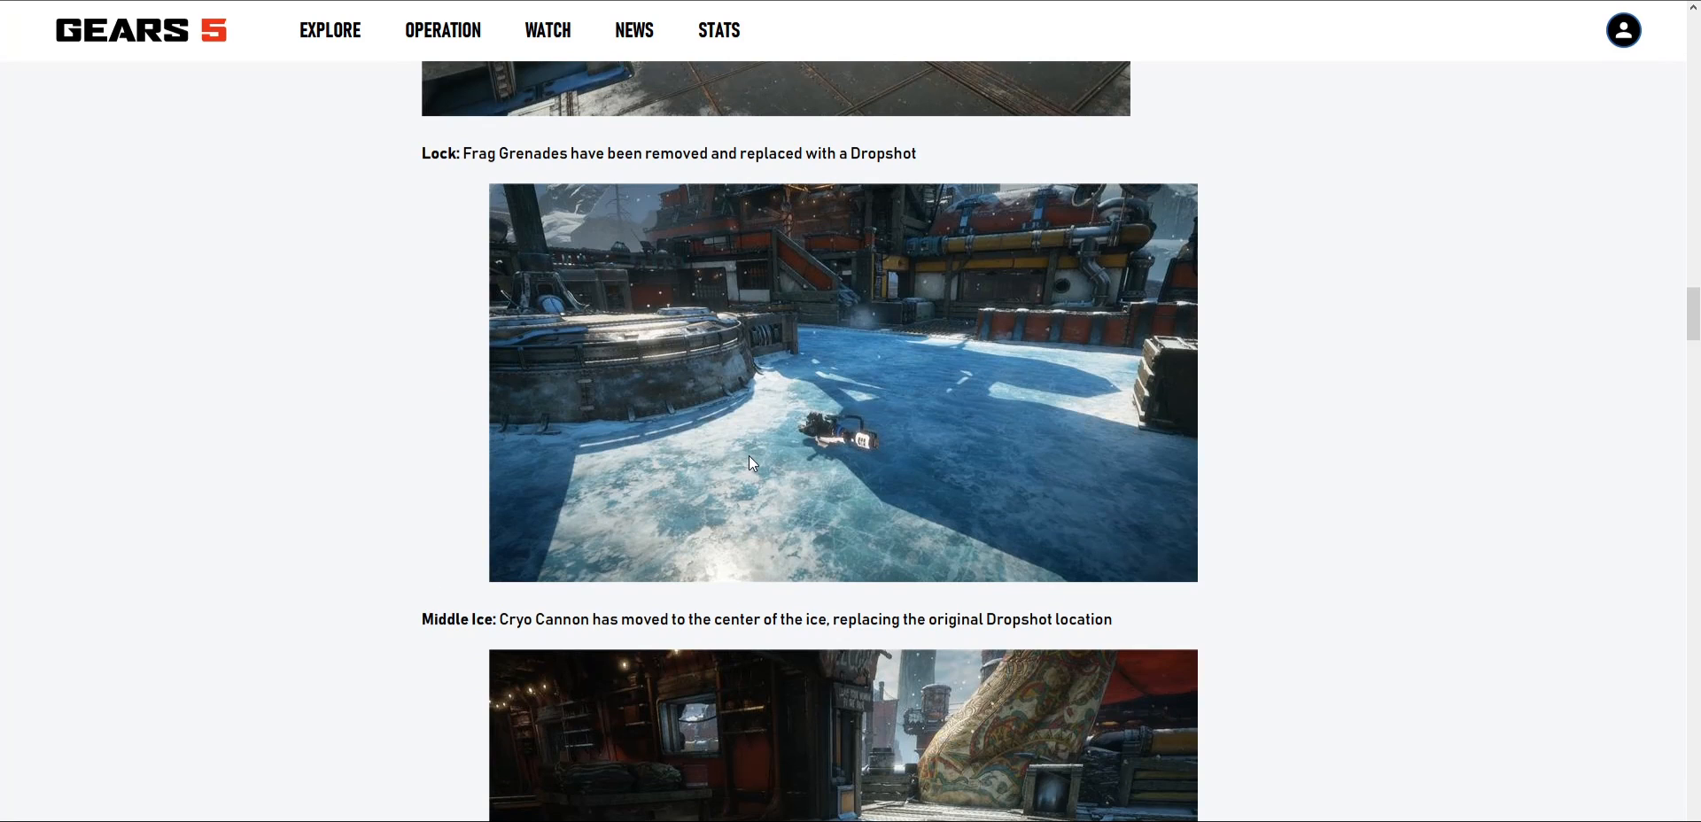
mouse_move(763, 338)
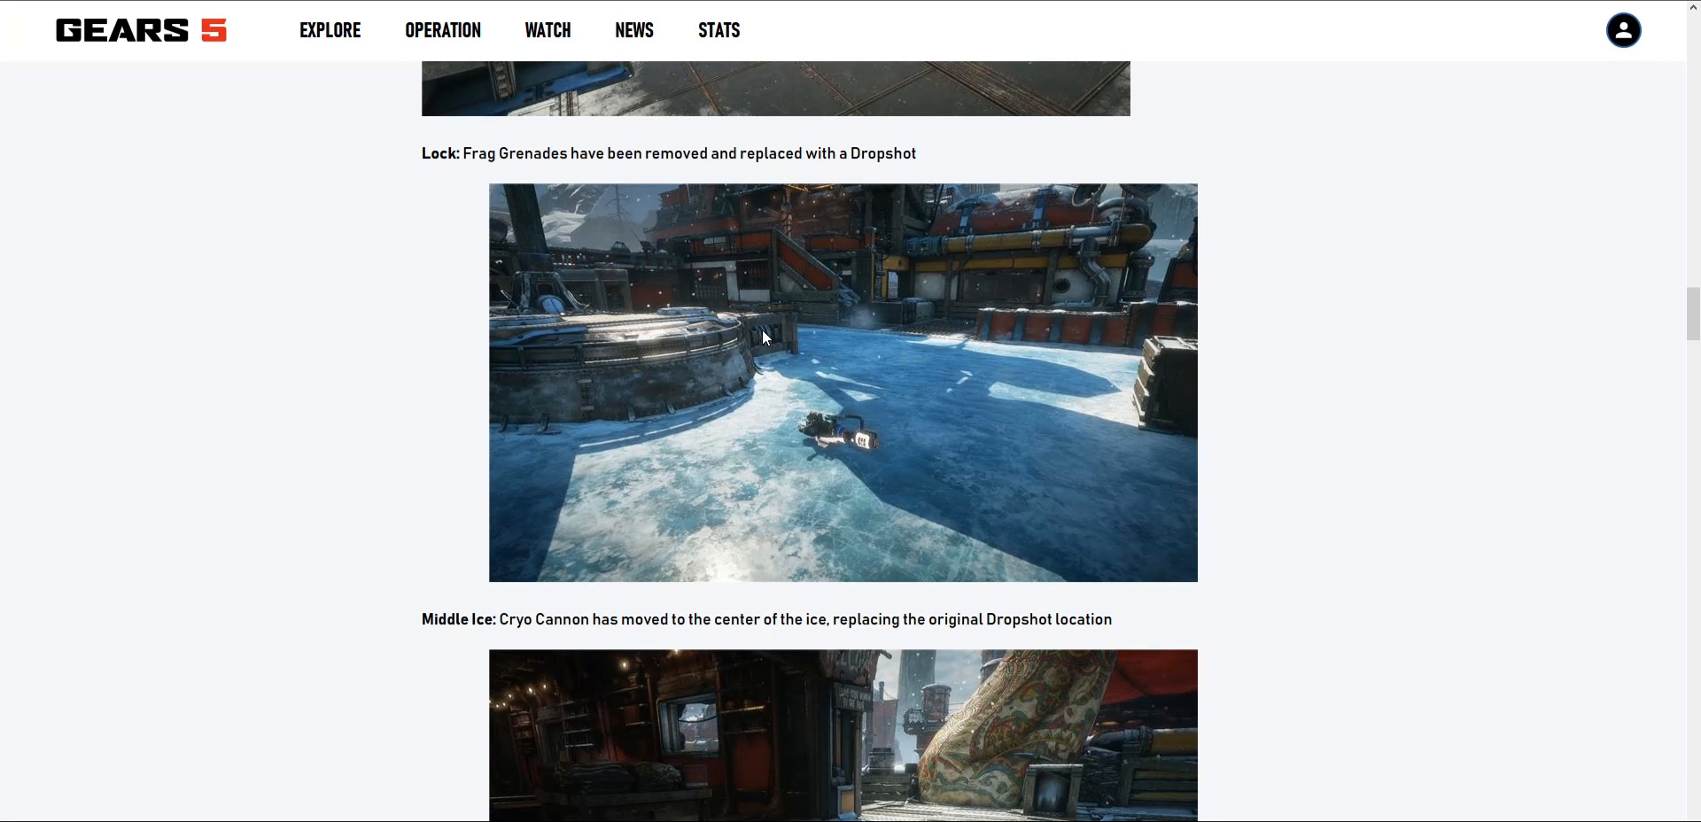
scroll(down, 3)
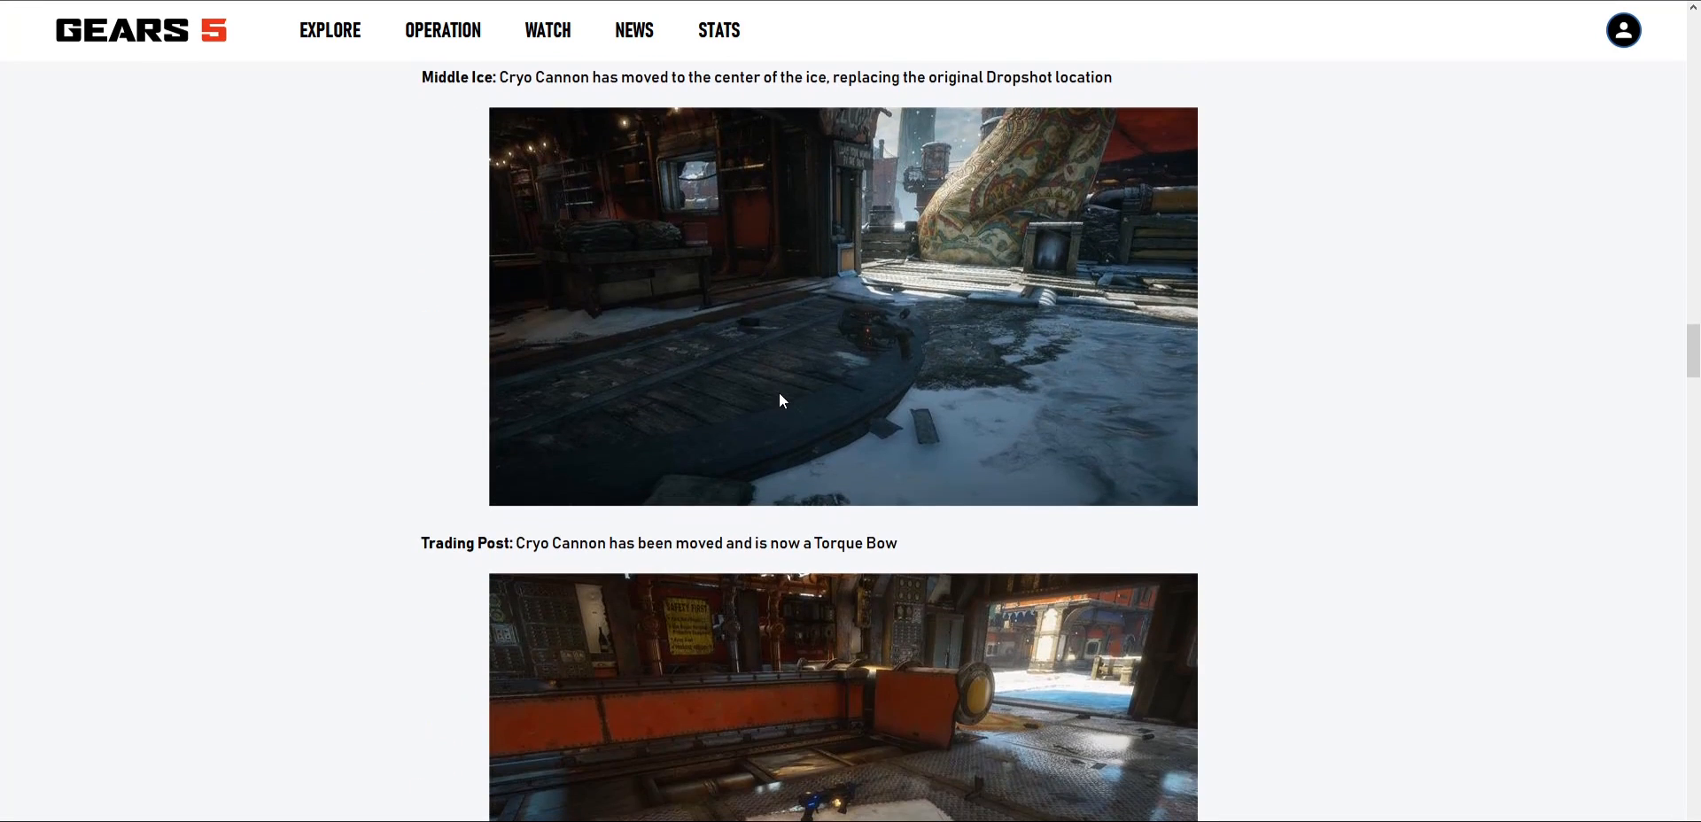
mouse_move(851, 410)
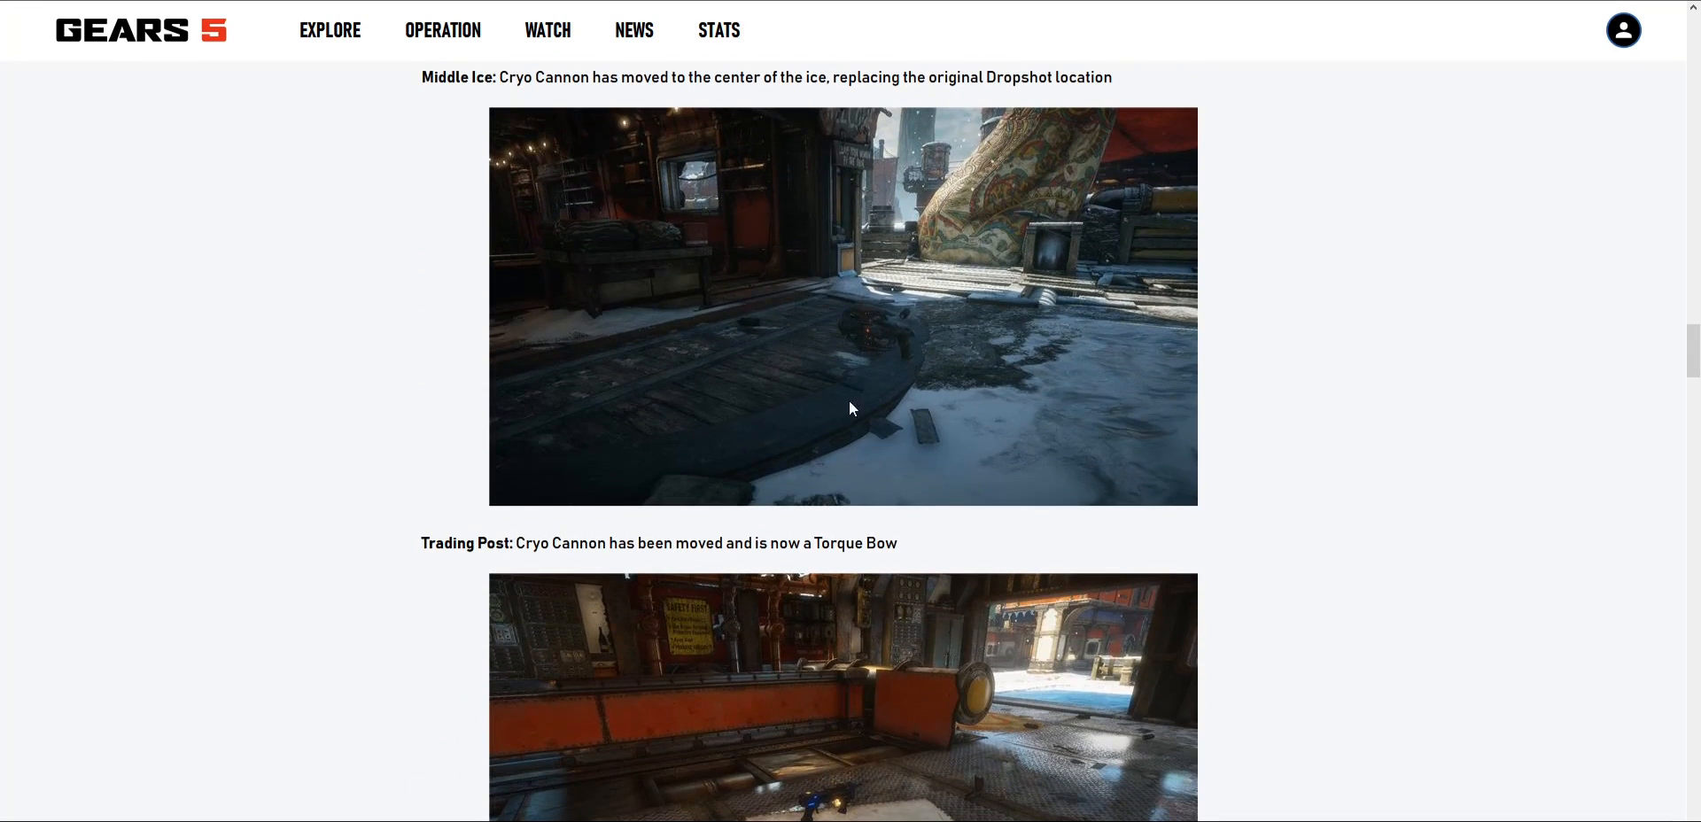
mouse_move(893, 346)
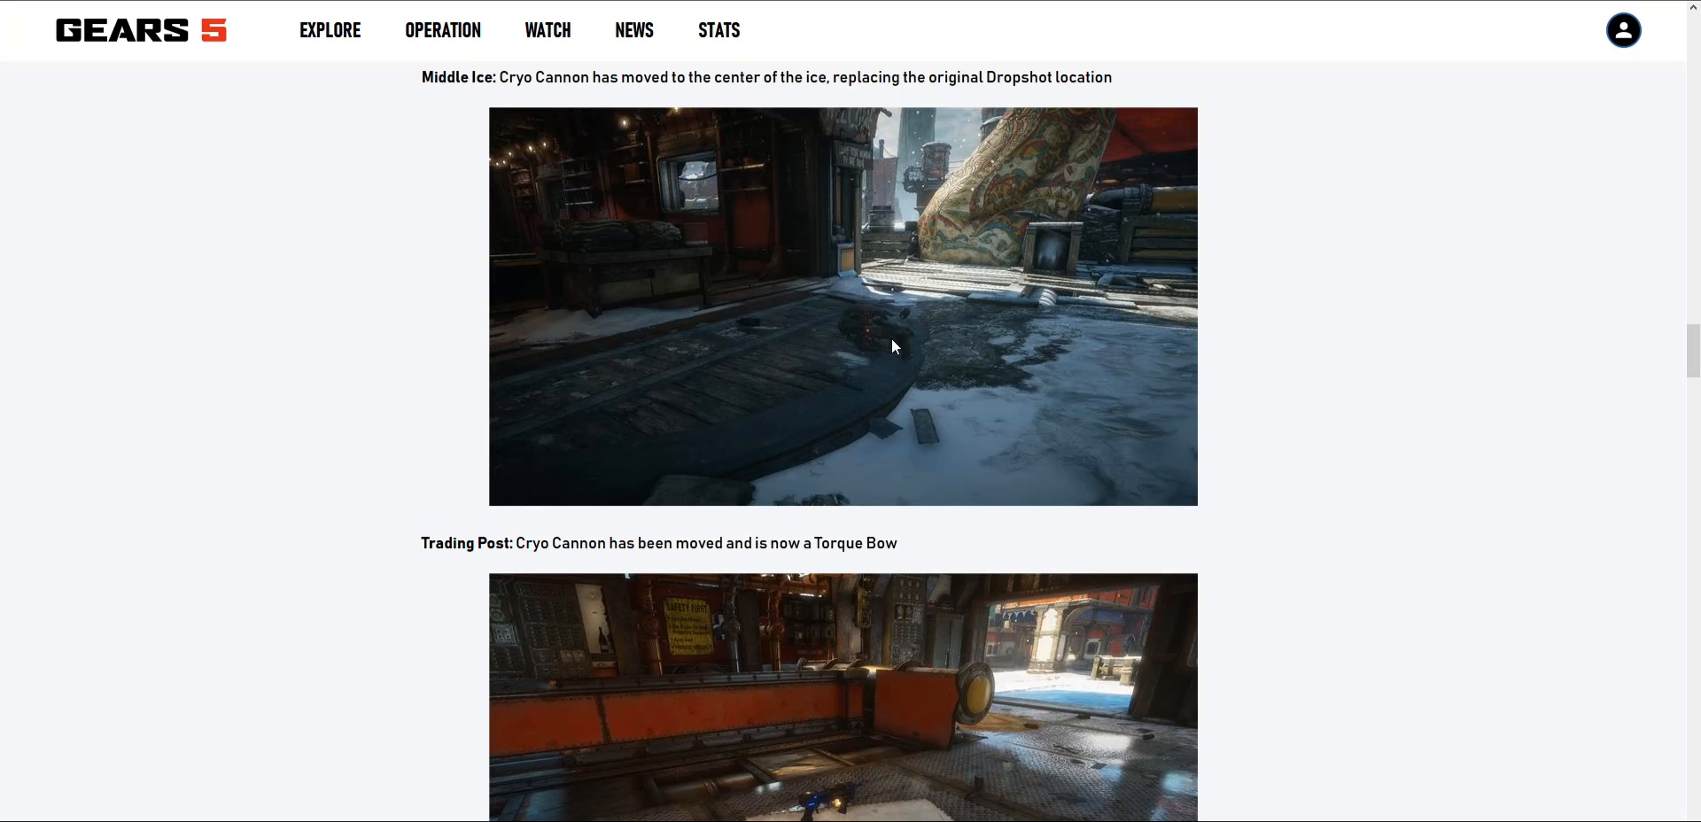
scroll(down, 3)
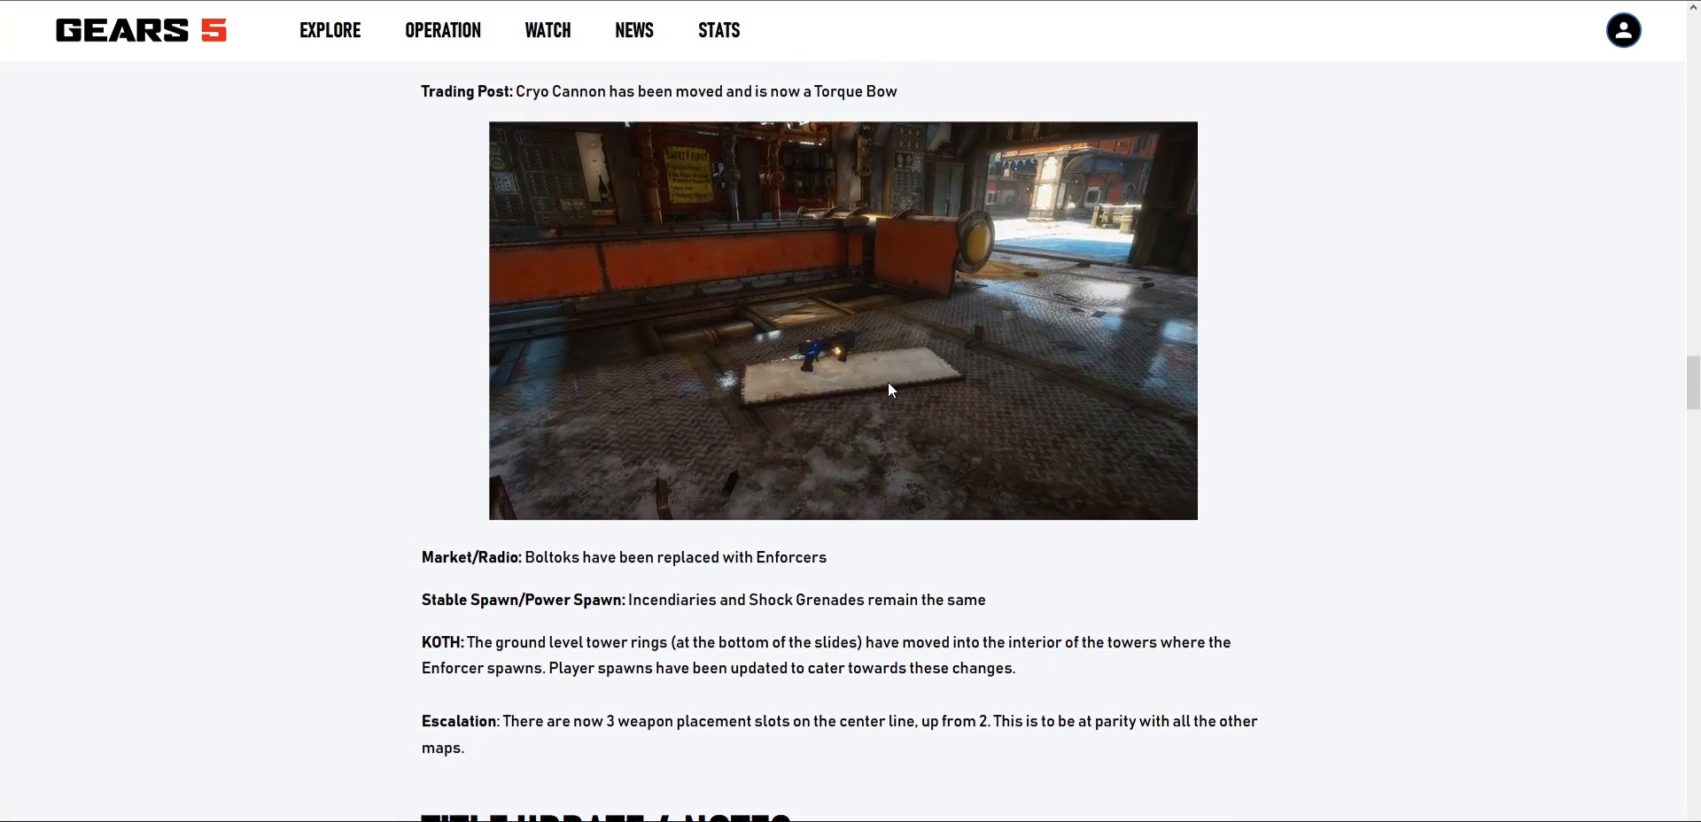
Step: Scroll down to the TU4 Gnasher and Omen notes, then back to the Lock and Middle Ice screenshots
scroll(down, 3)
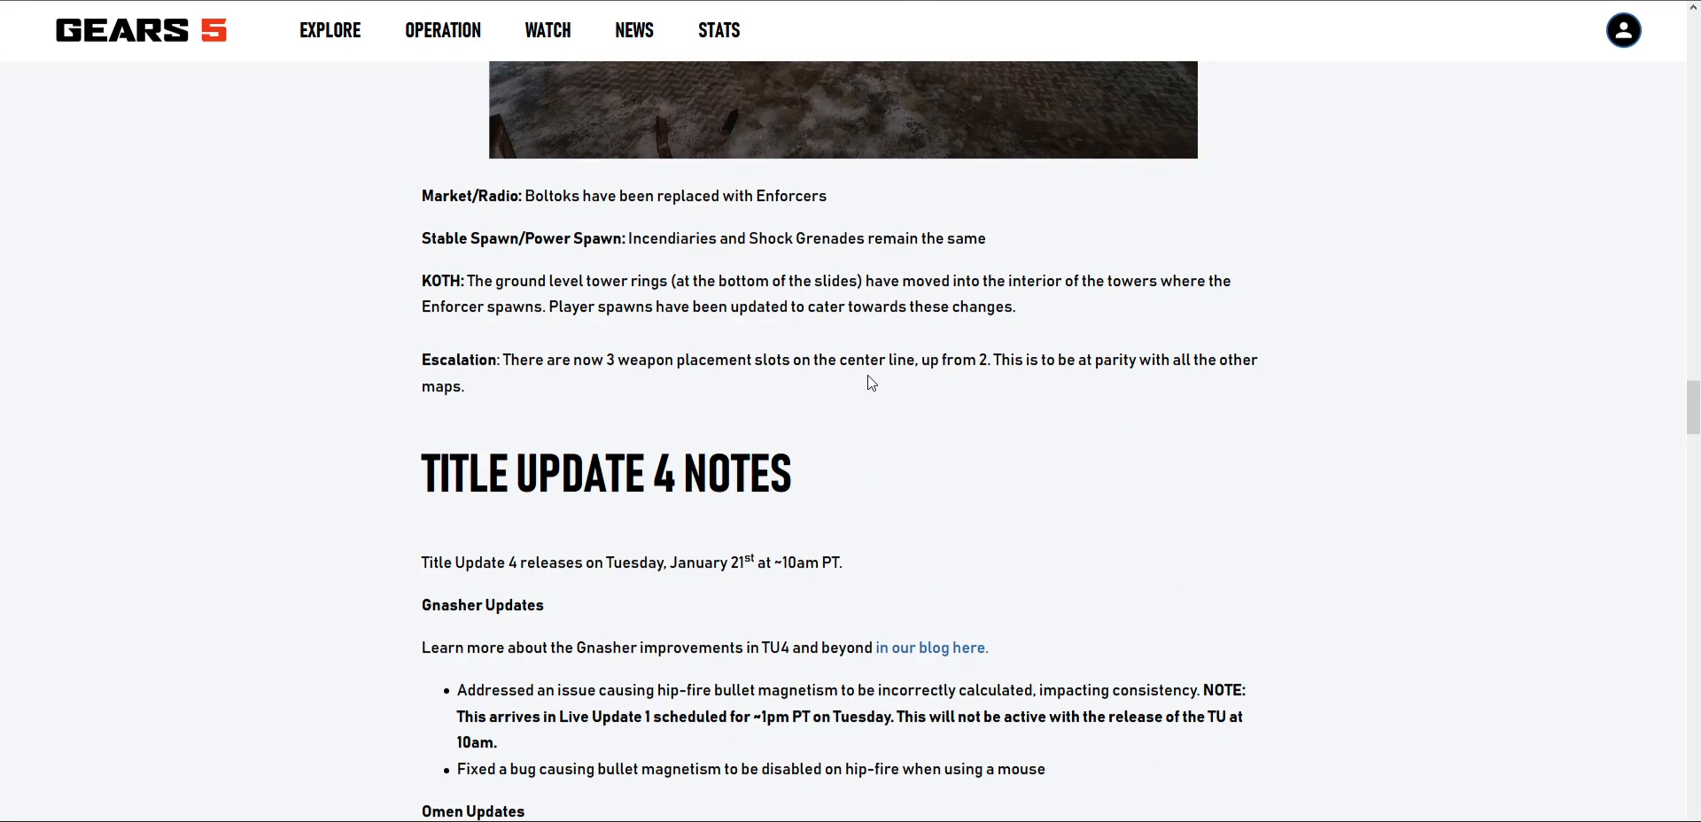
scroll(down, 3)
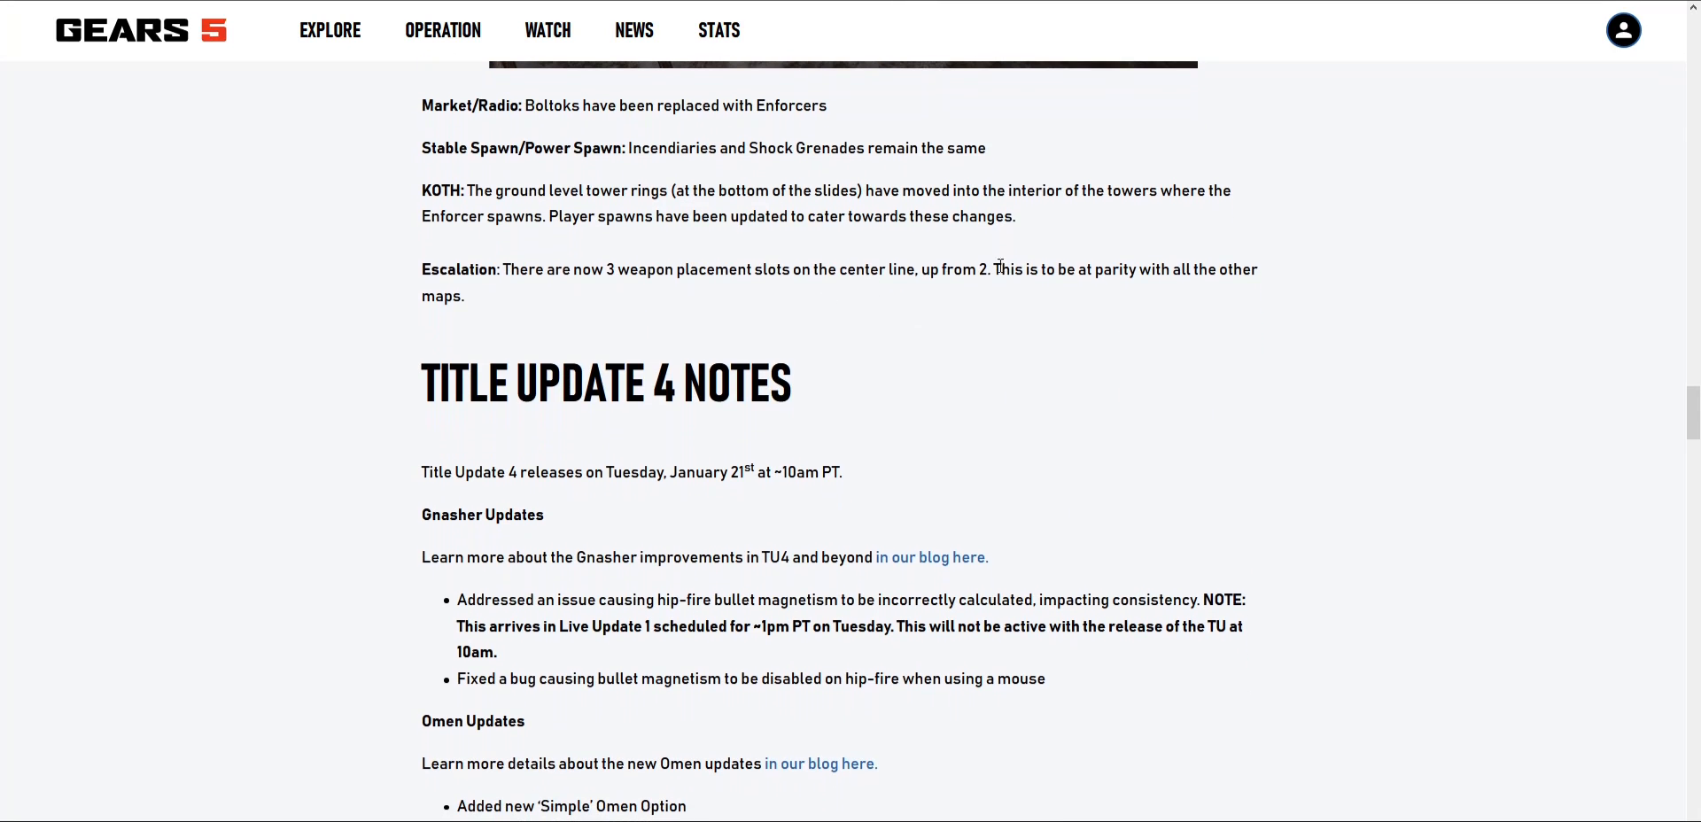
mouse_move(981, 261)
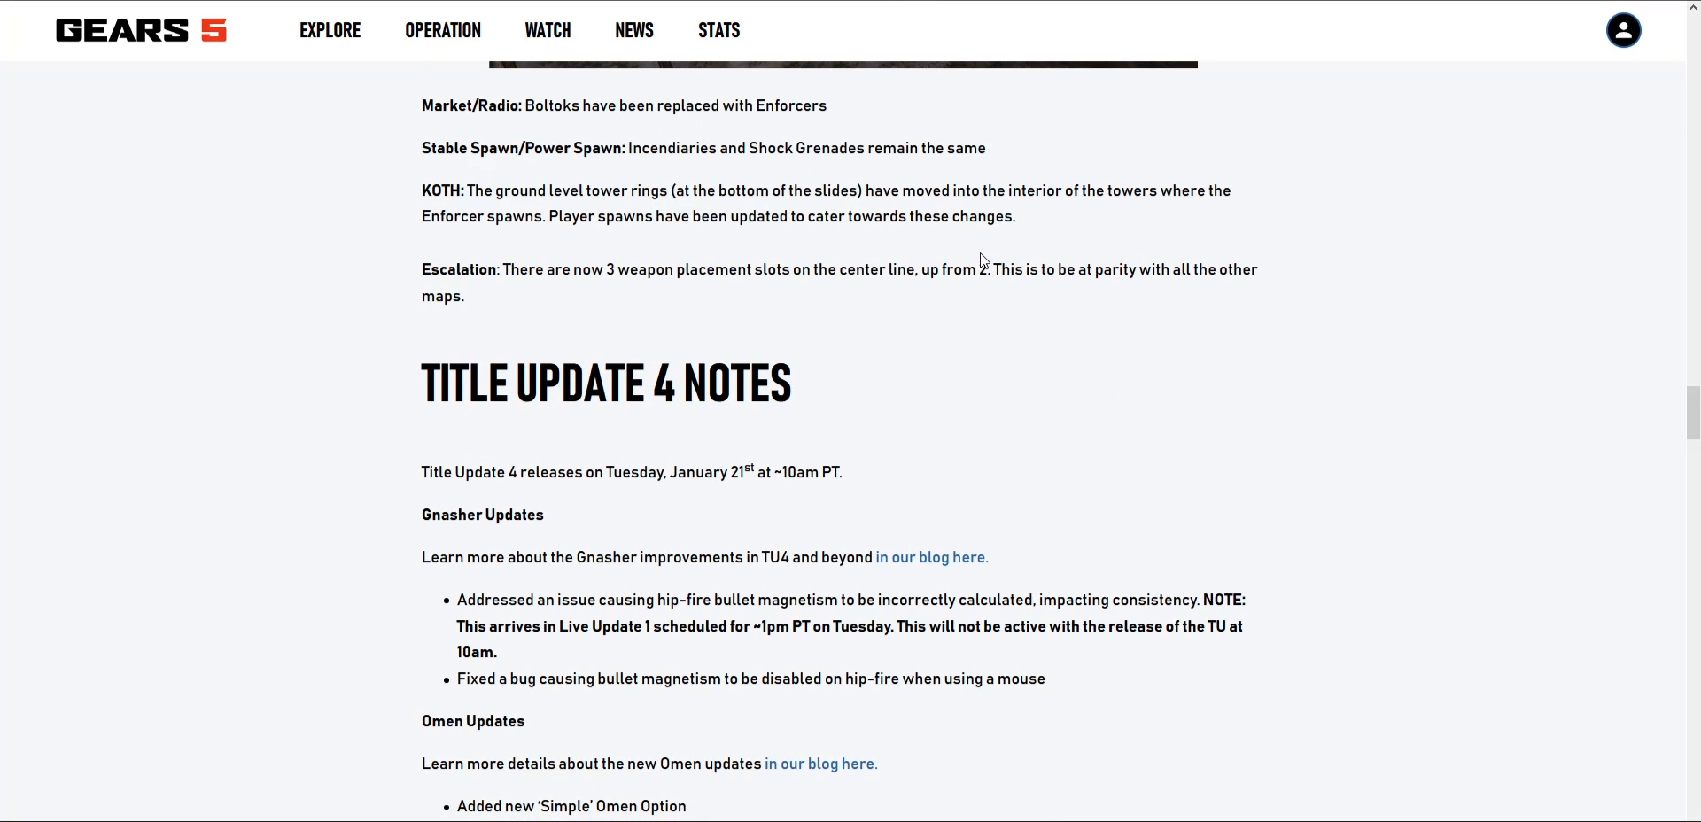
mouse_move(962, 268)
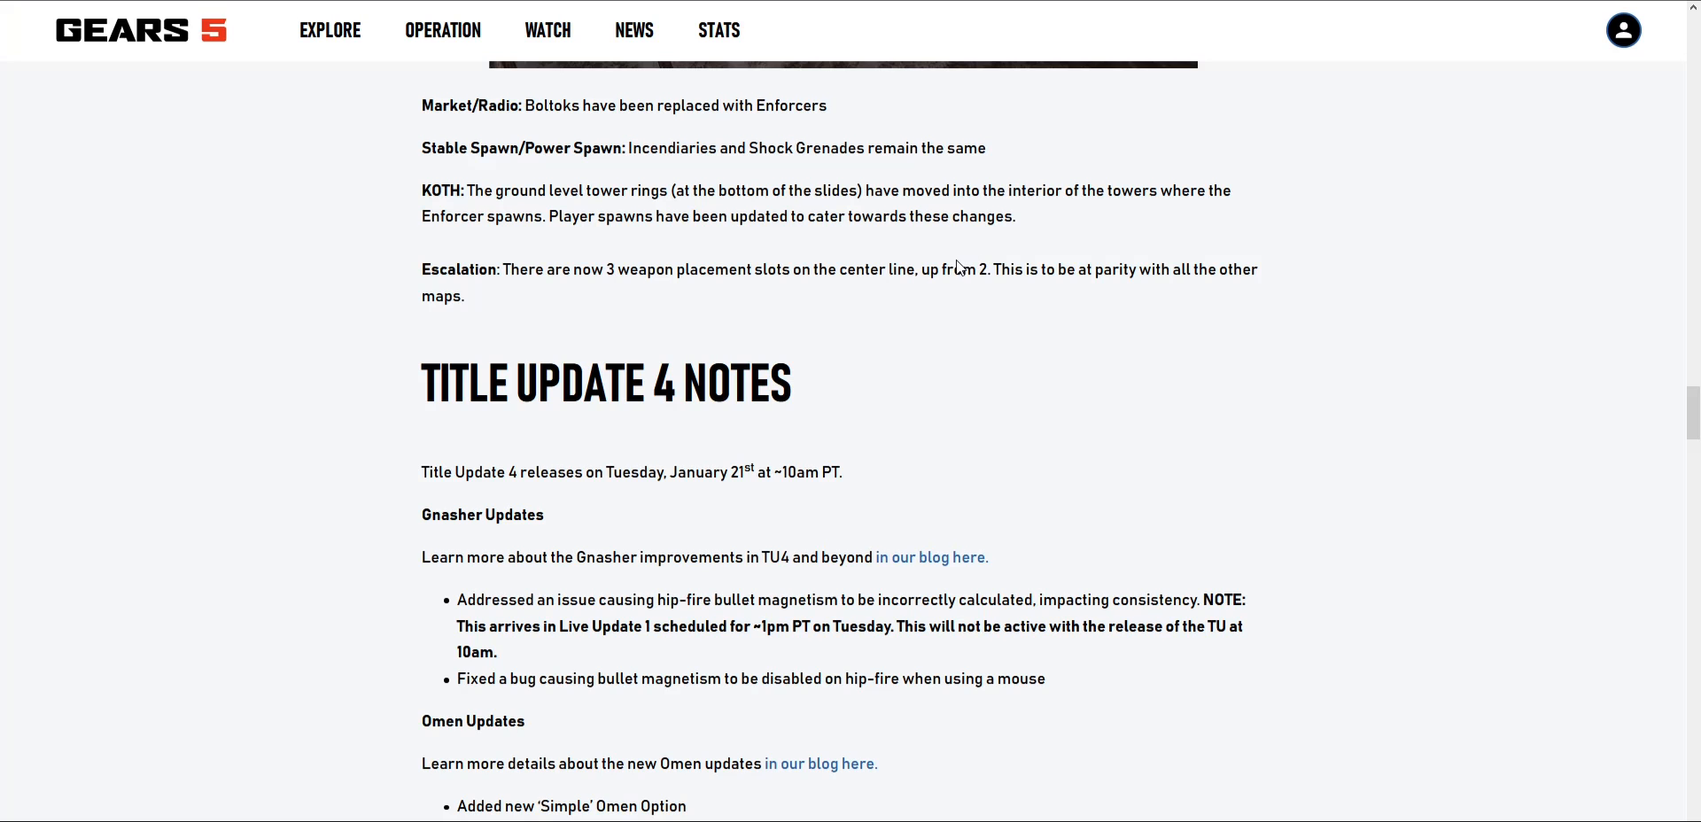
scroll(up, 3)
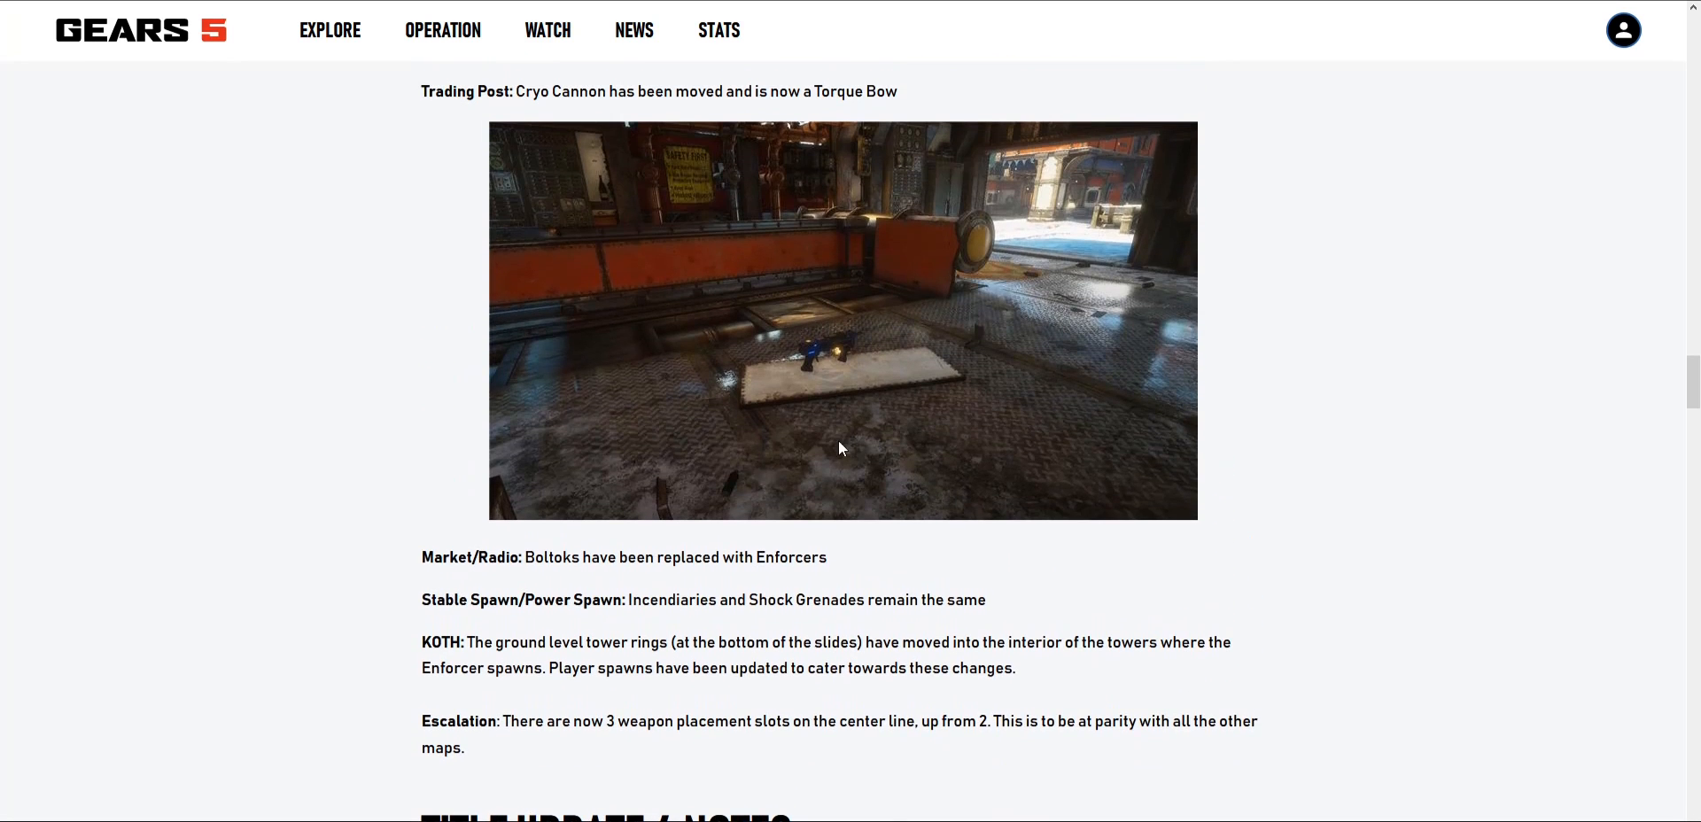
scroll(down, 3)
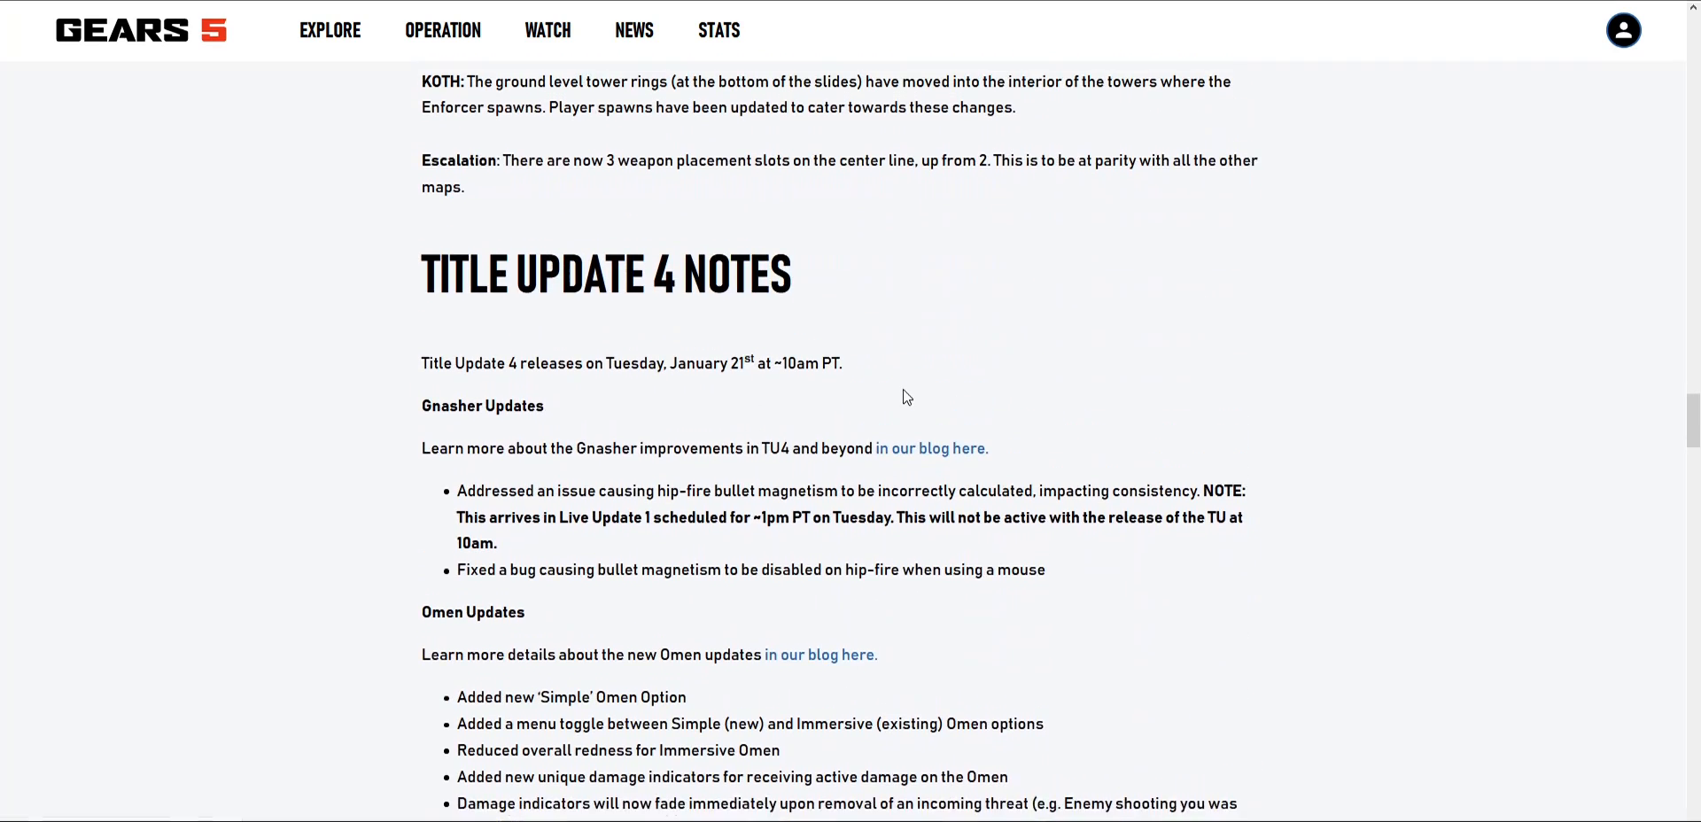
scroll(up, 3)
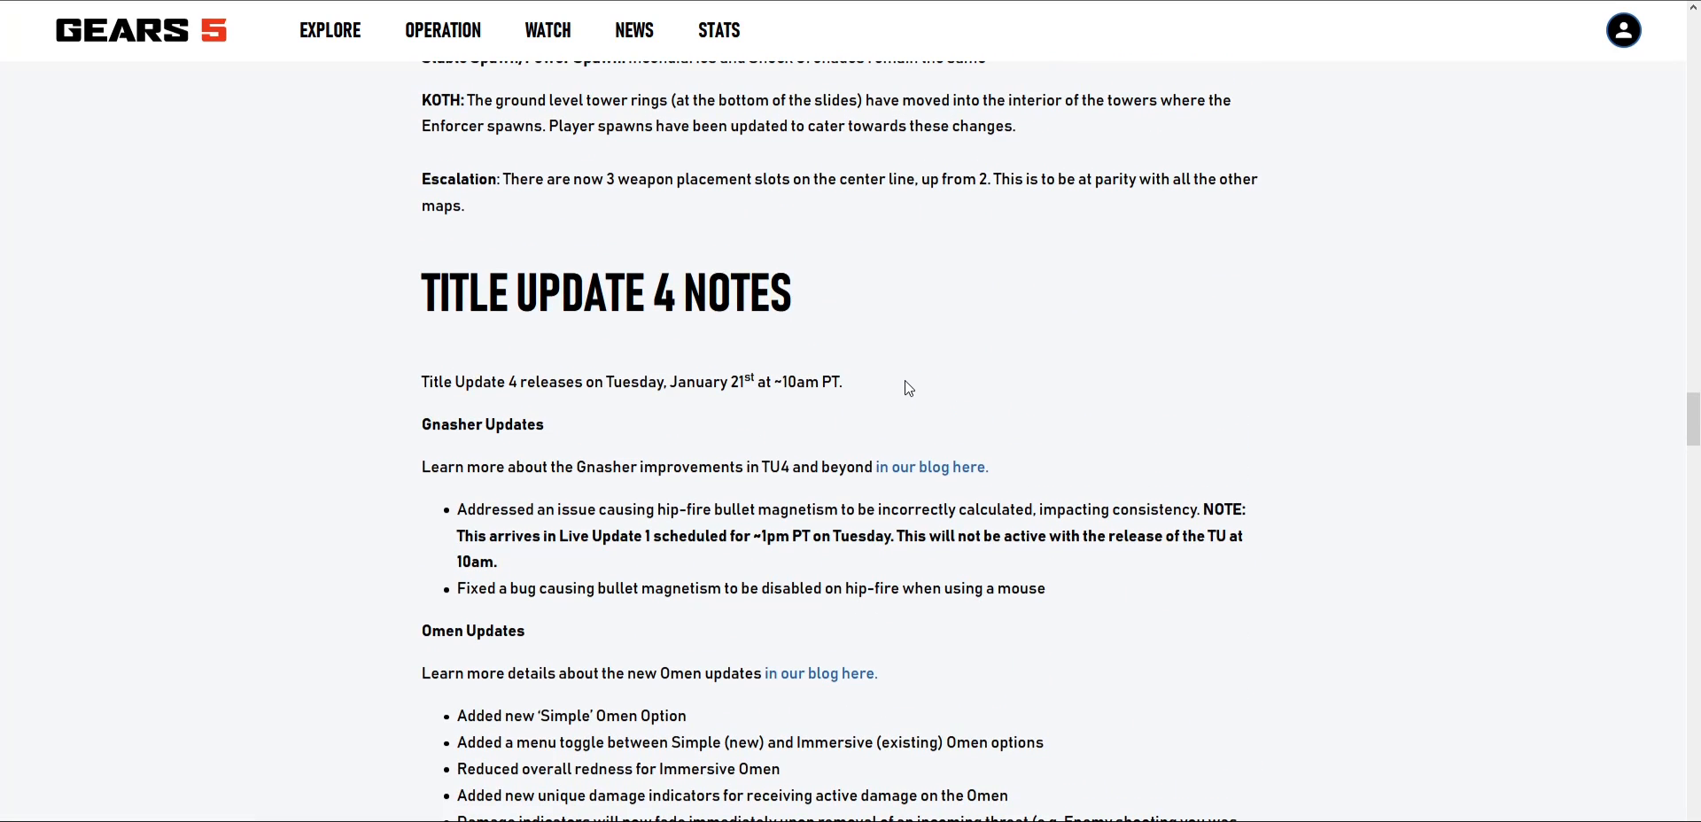
scroll(up, 3)
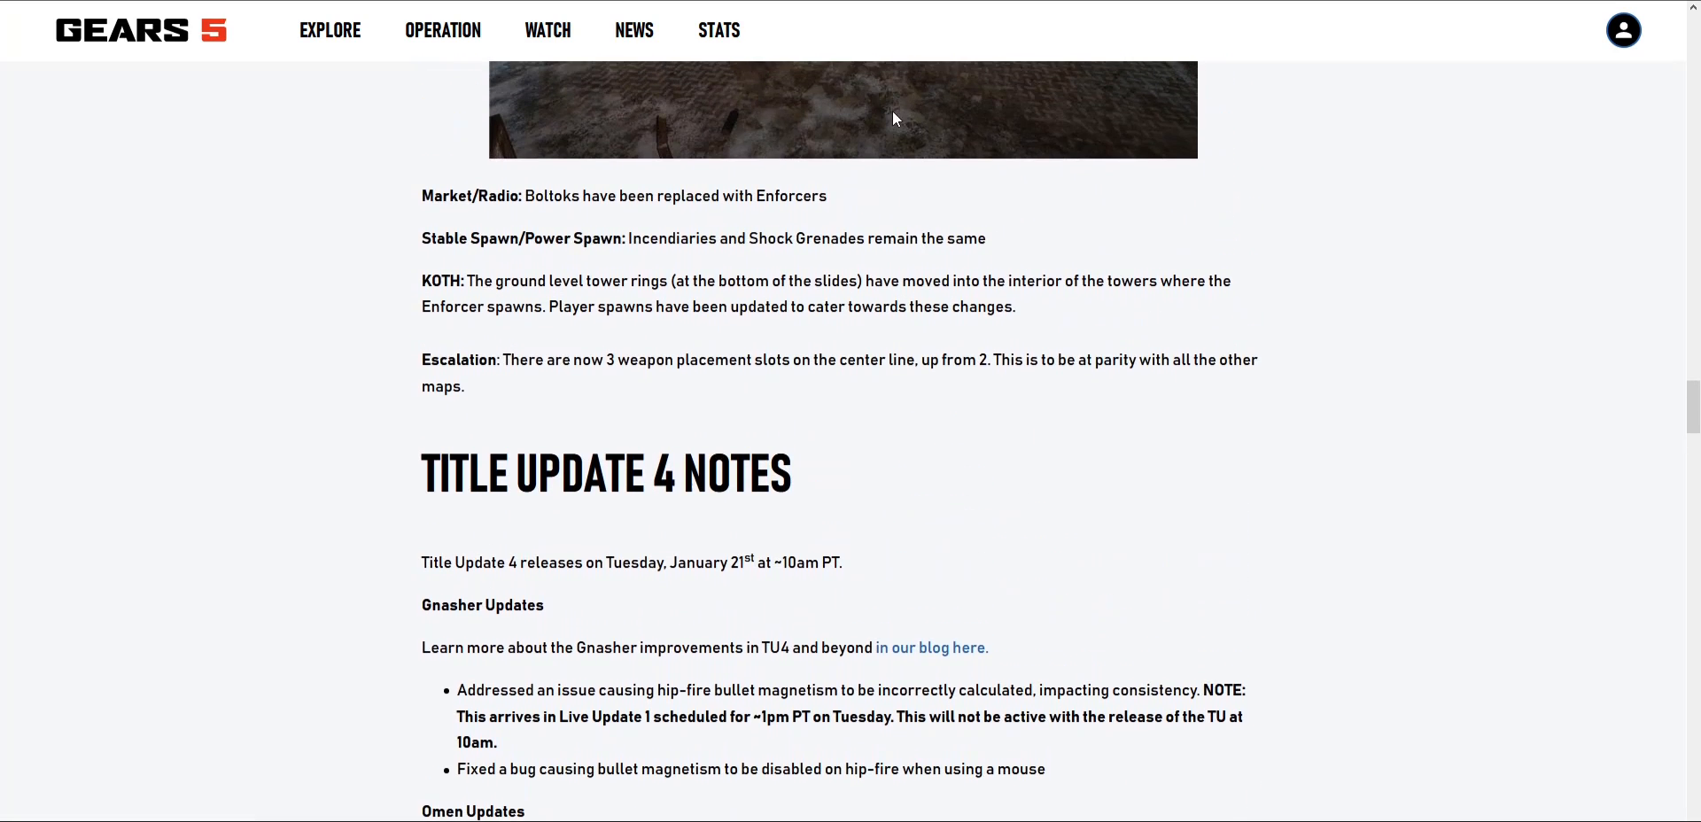
mouse_move(852, 140)
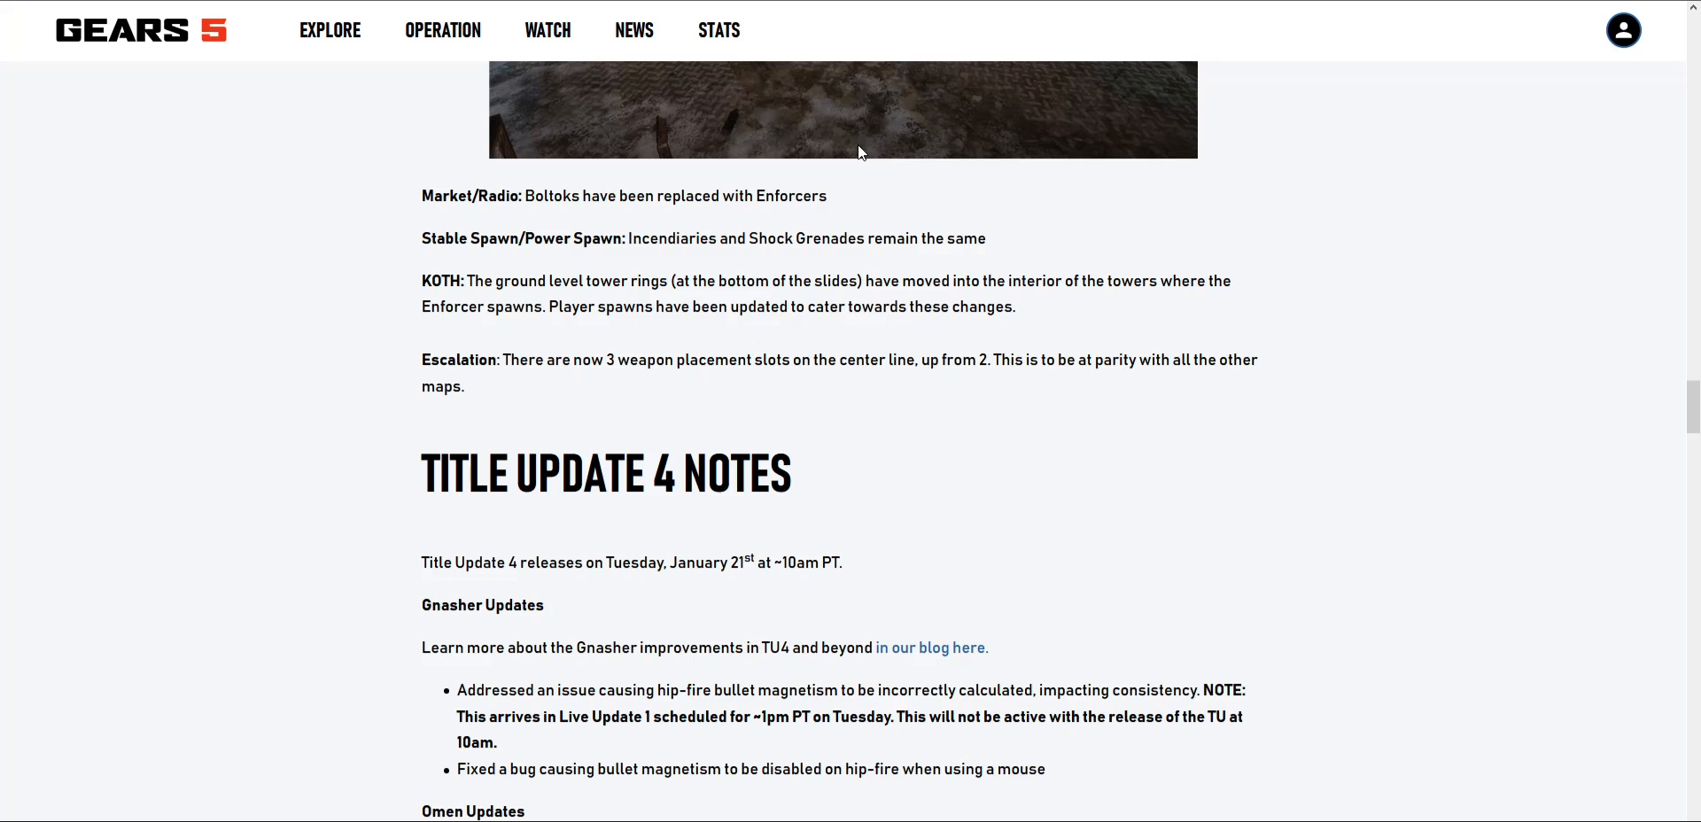
scroll(down, 3)
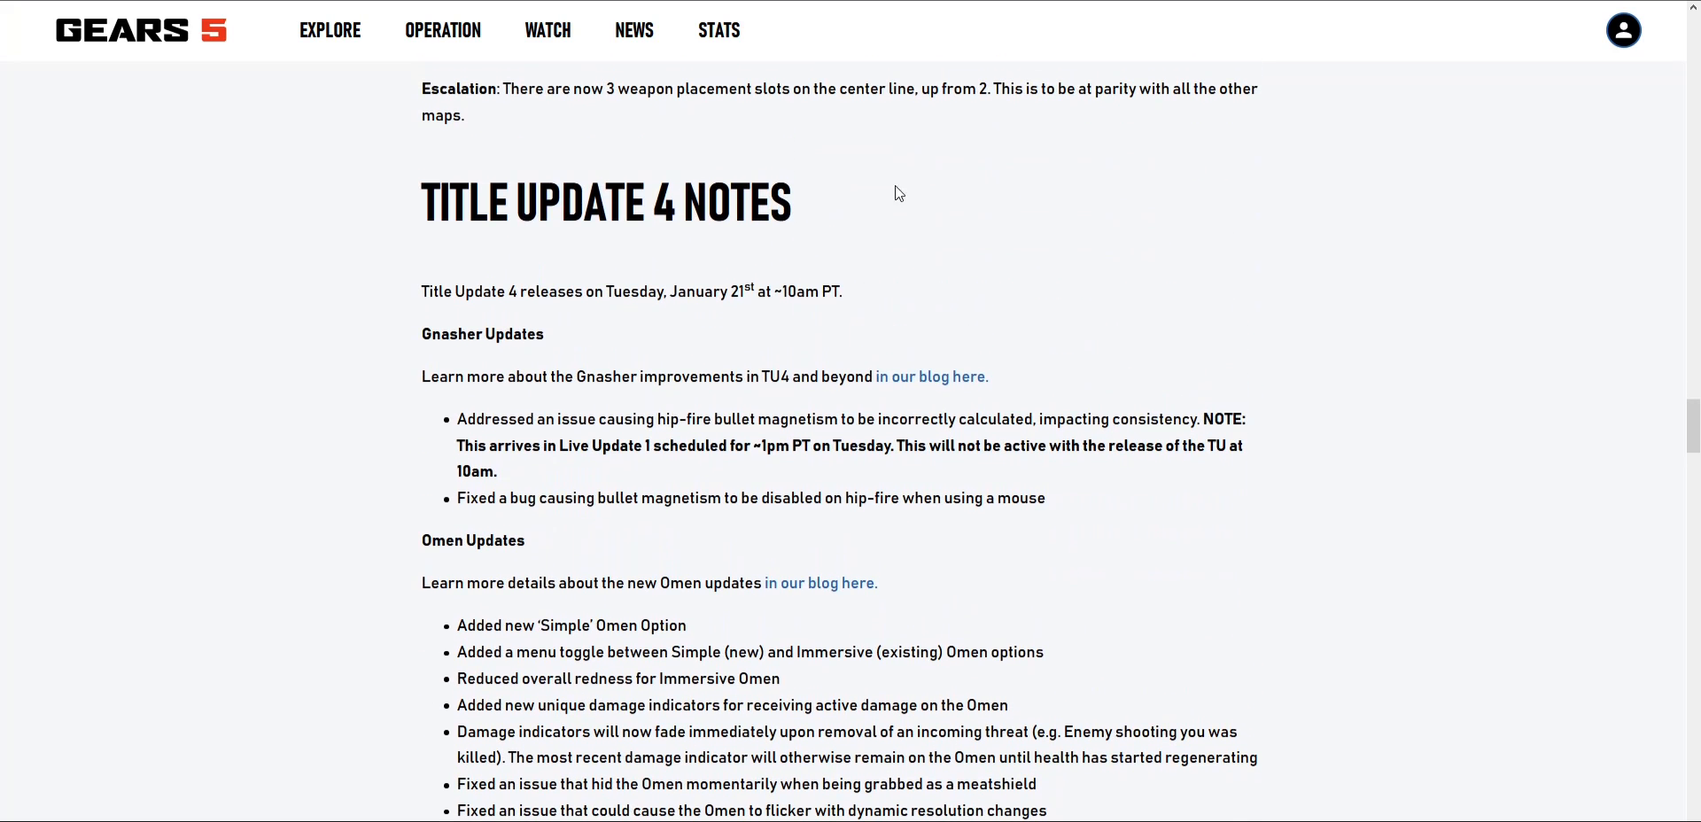
mouse_move(913, 296)
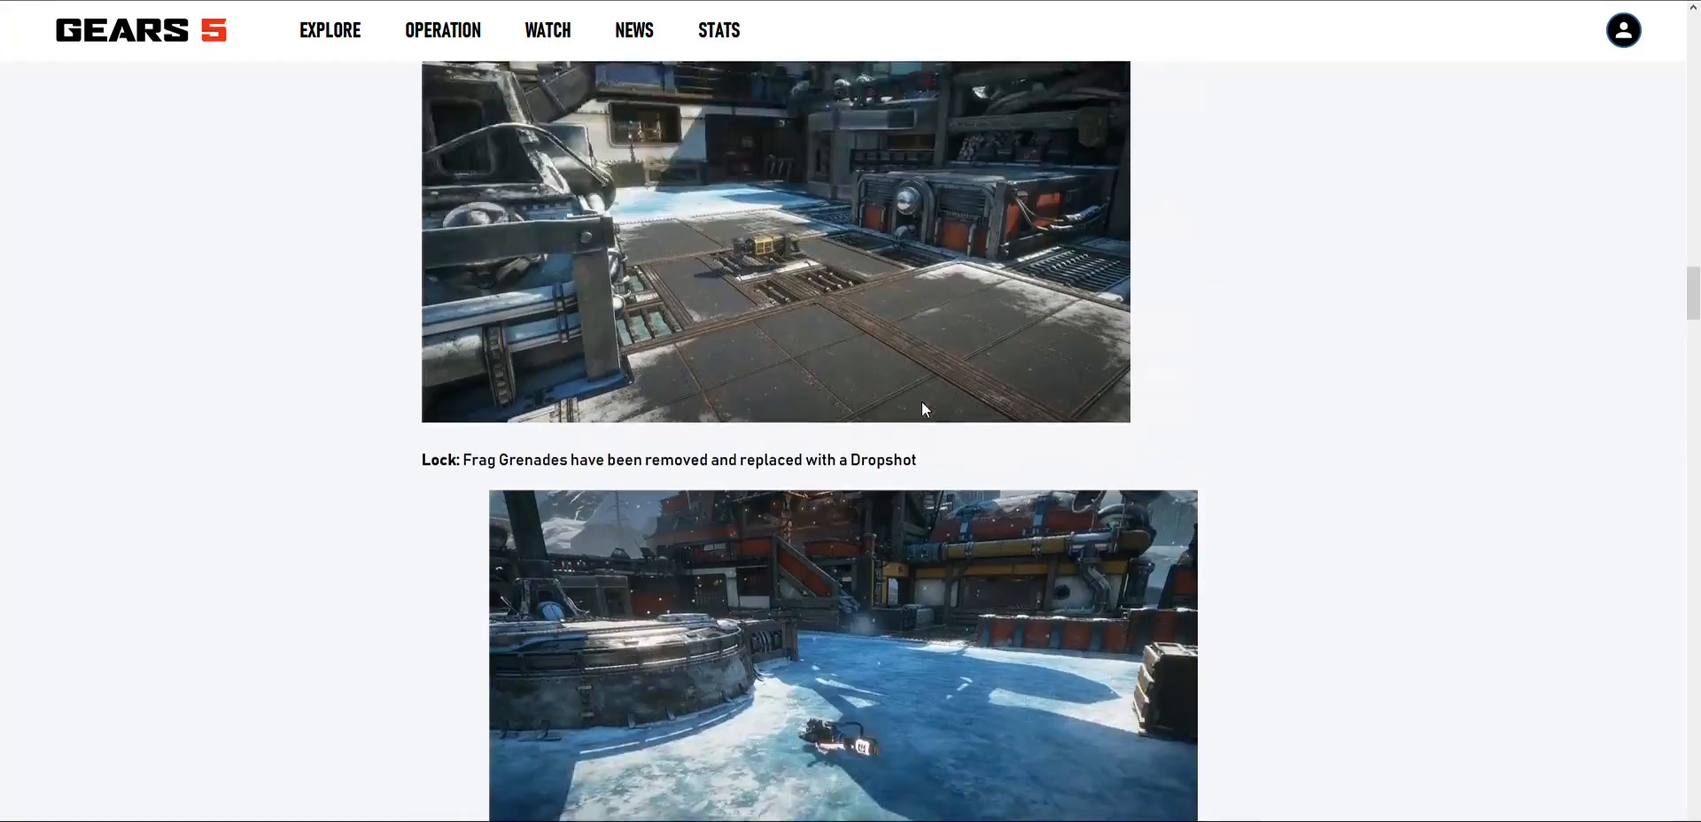
scroll(up, 3)
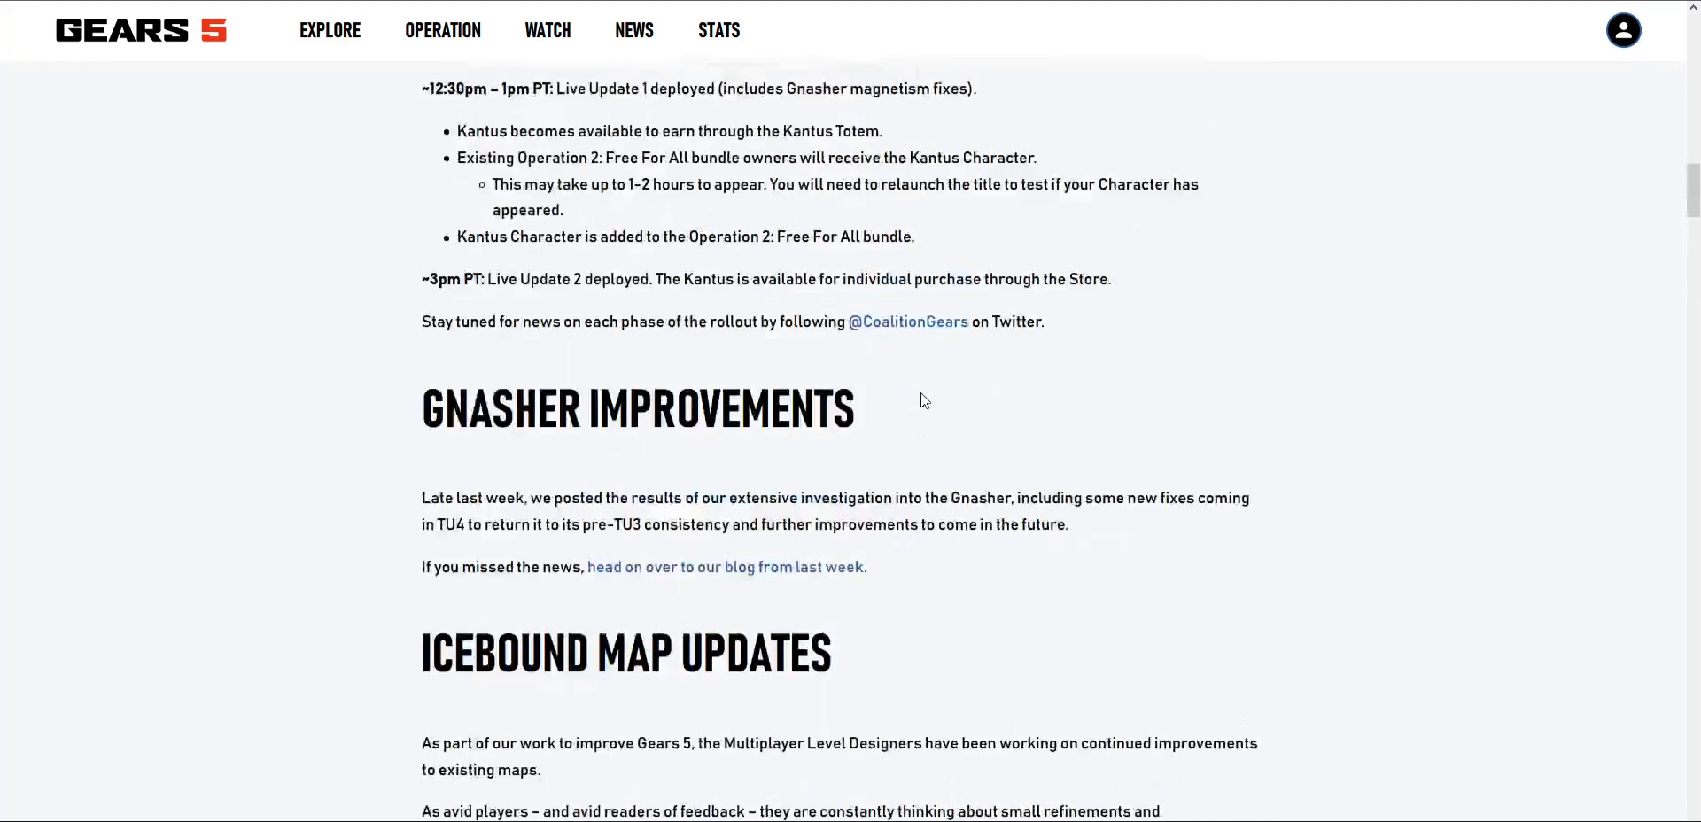
scroll(up, 3)
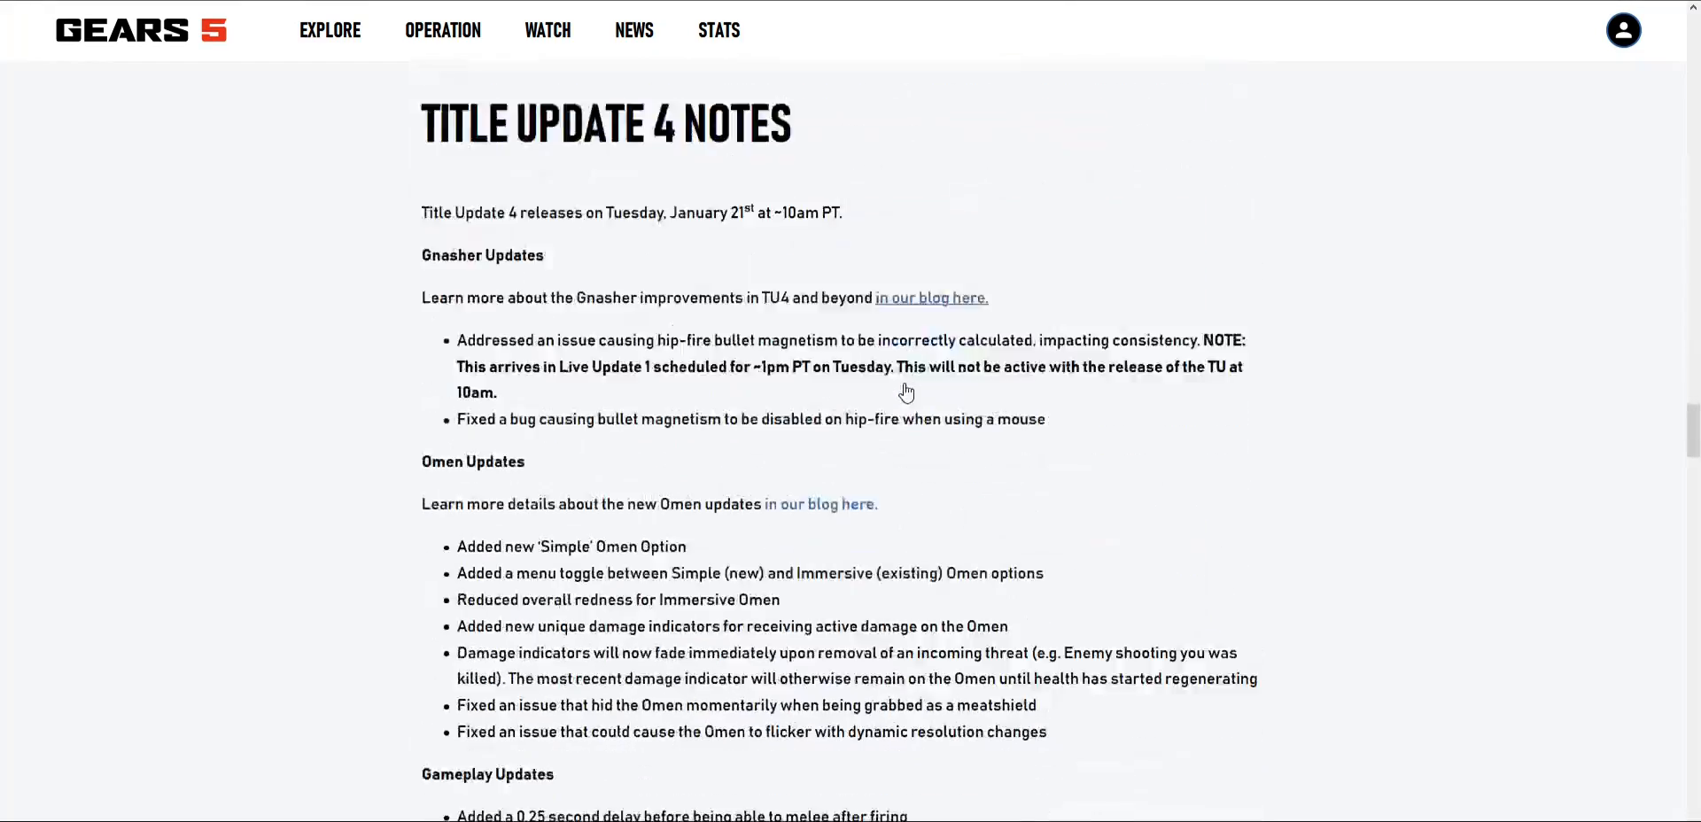
scroll(up, 3)
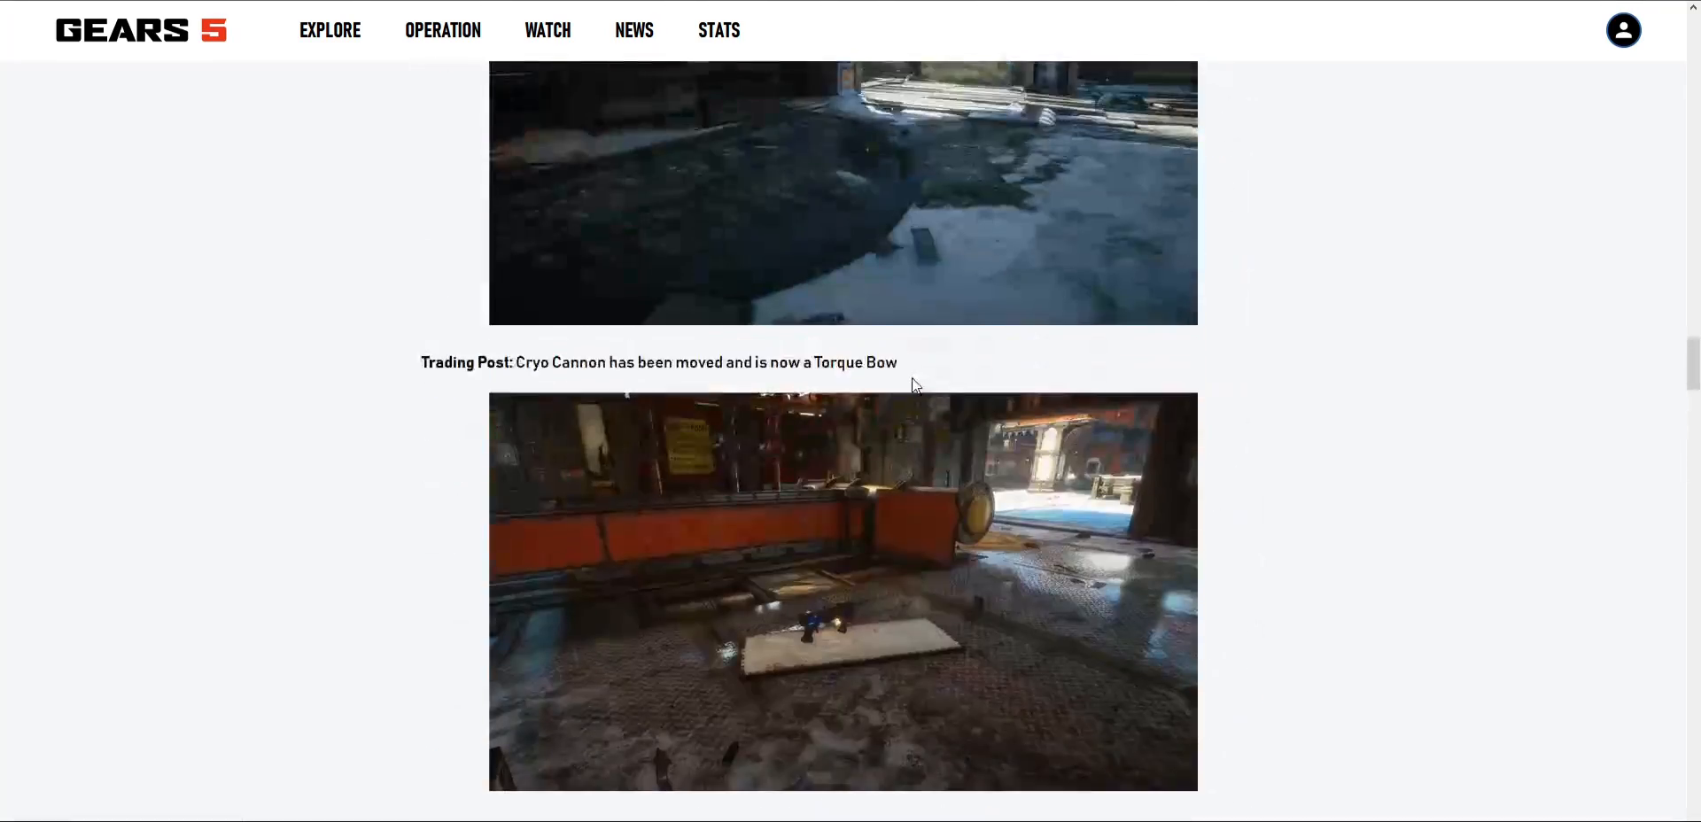
scroll(down, 3)
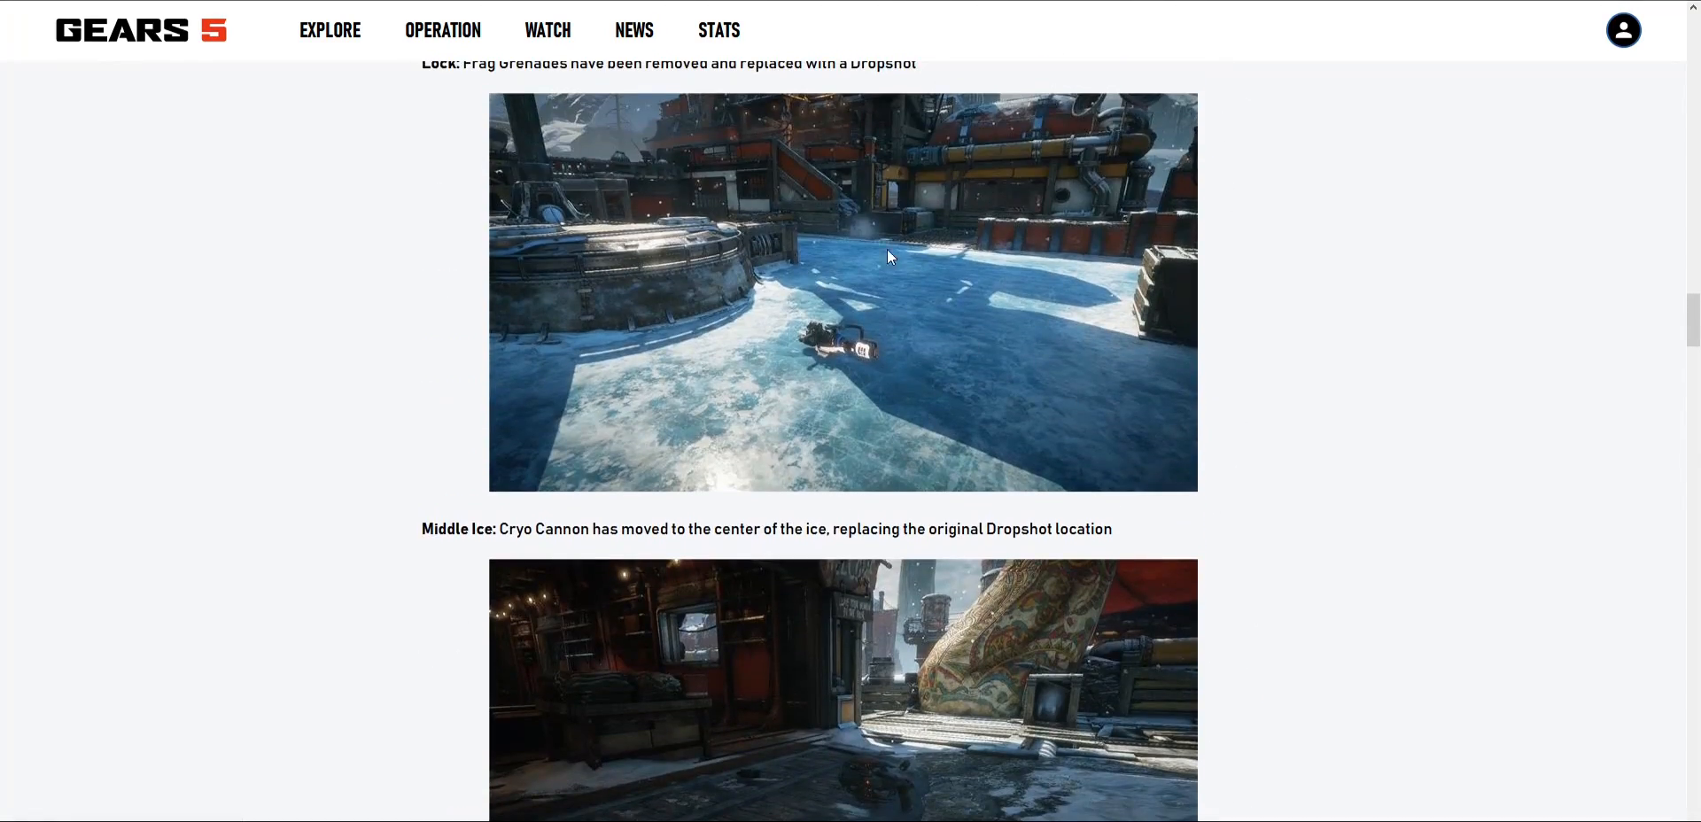
mouse_move(941, 349)
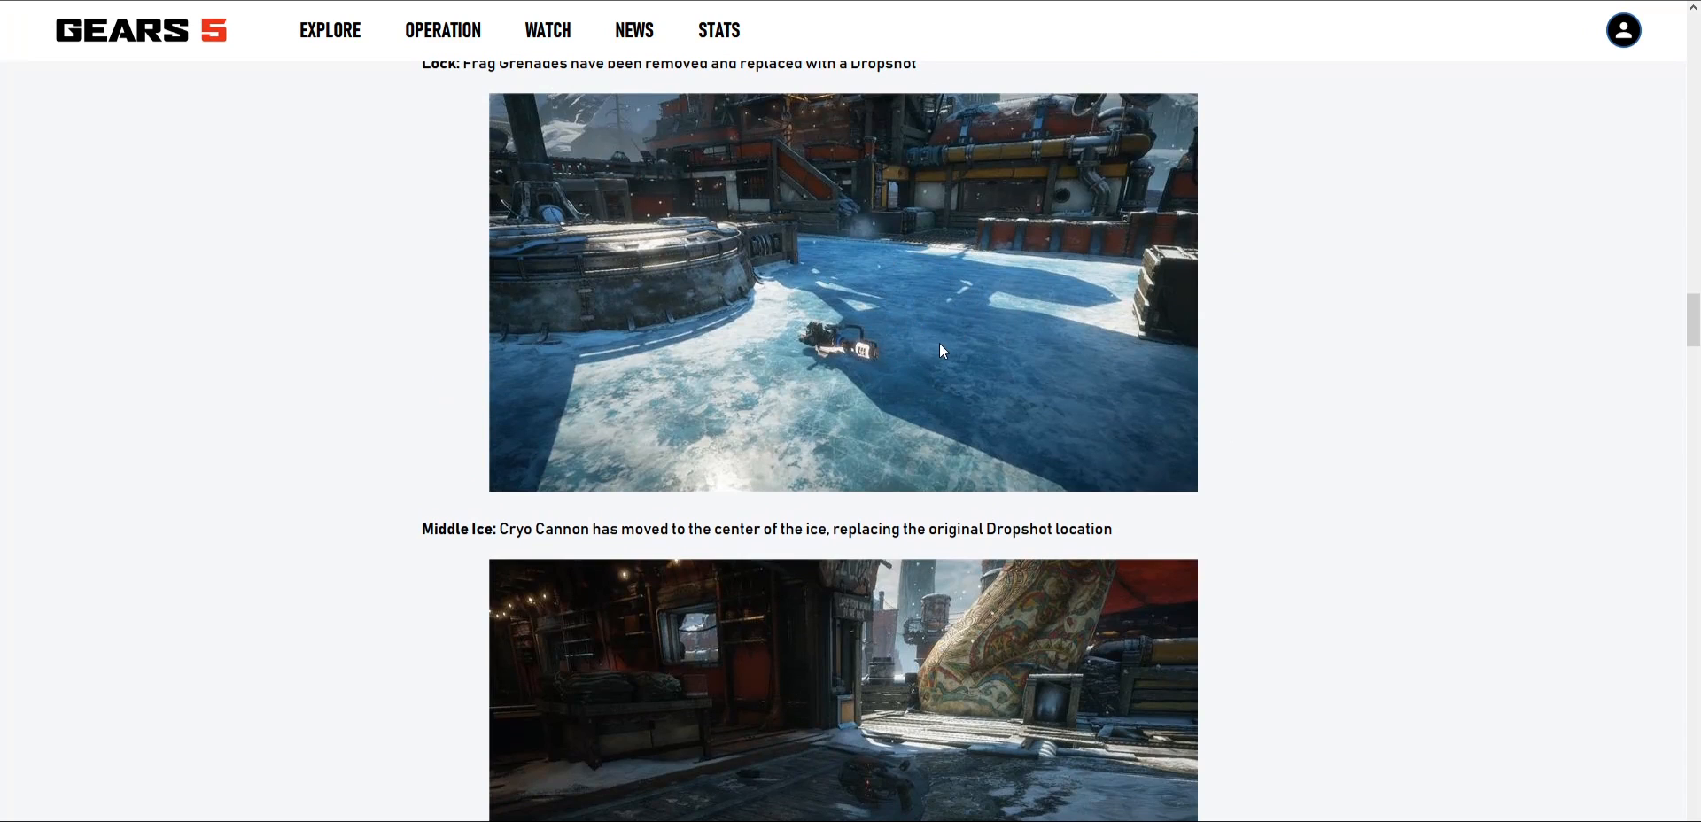
mouse_move(936, 325)
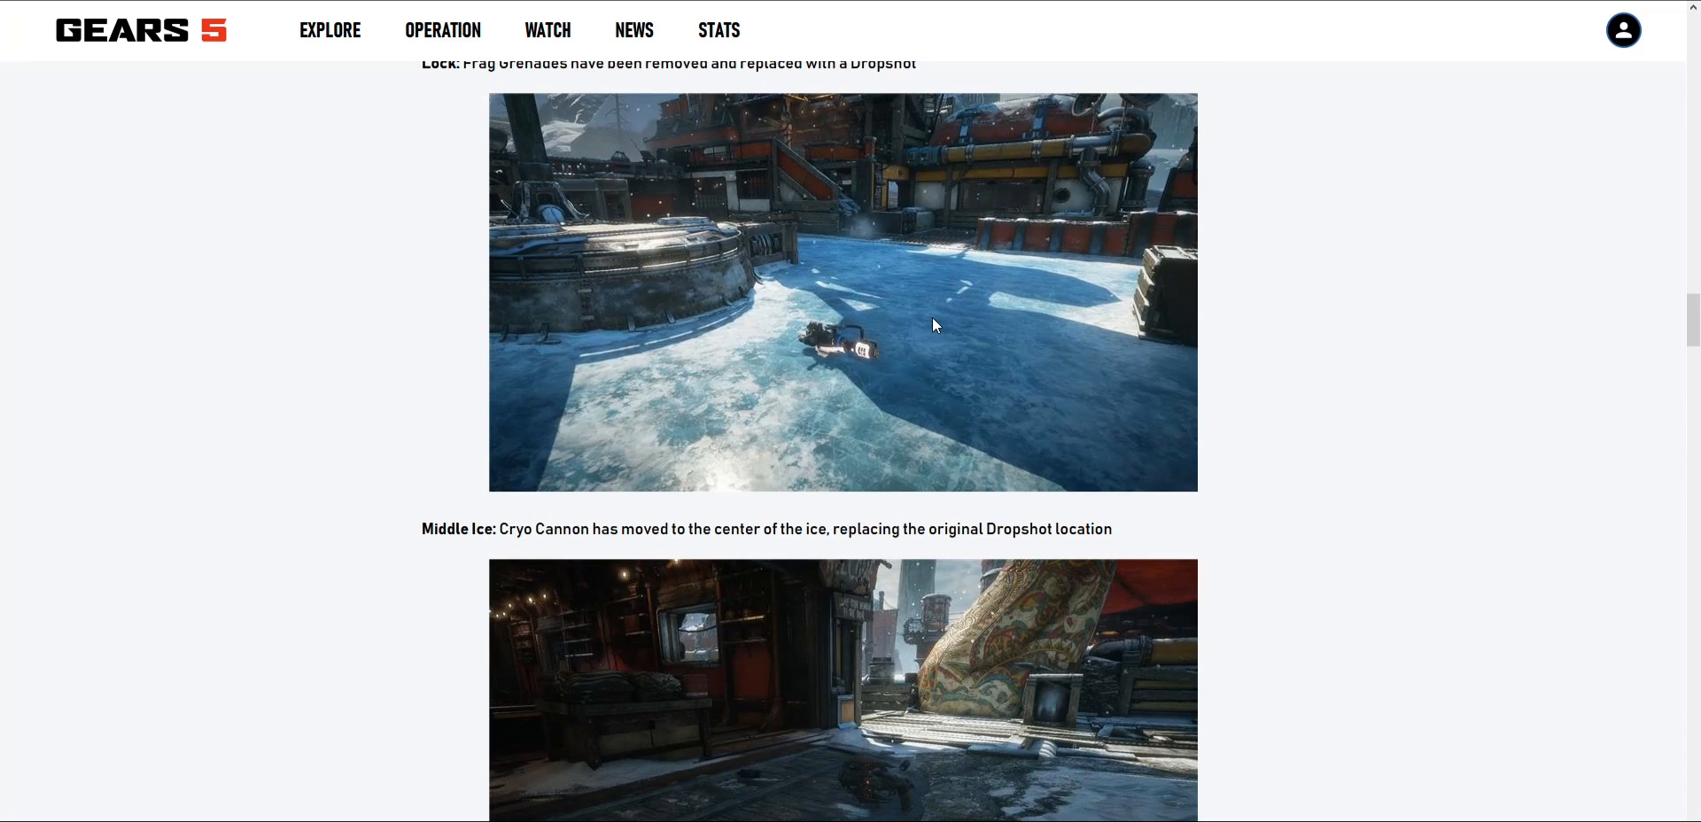
mouse_move(939, 291)
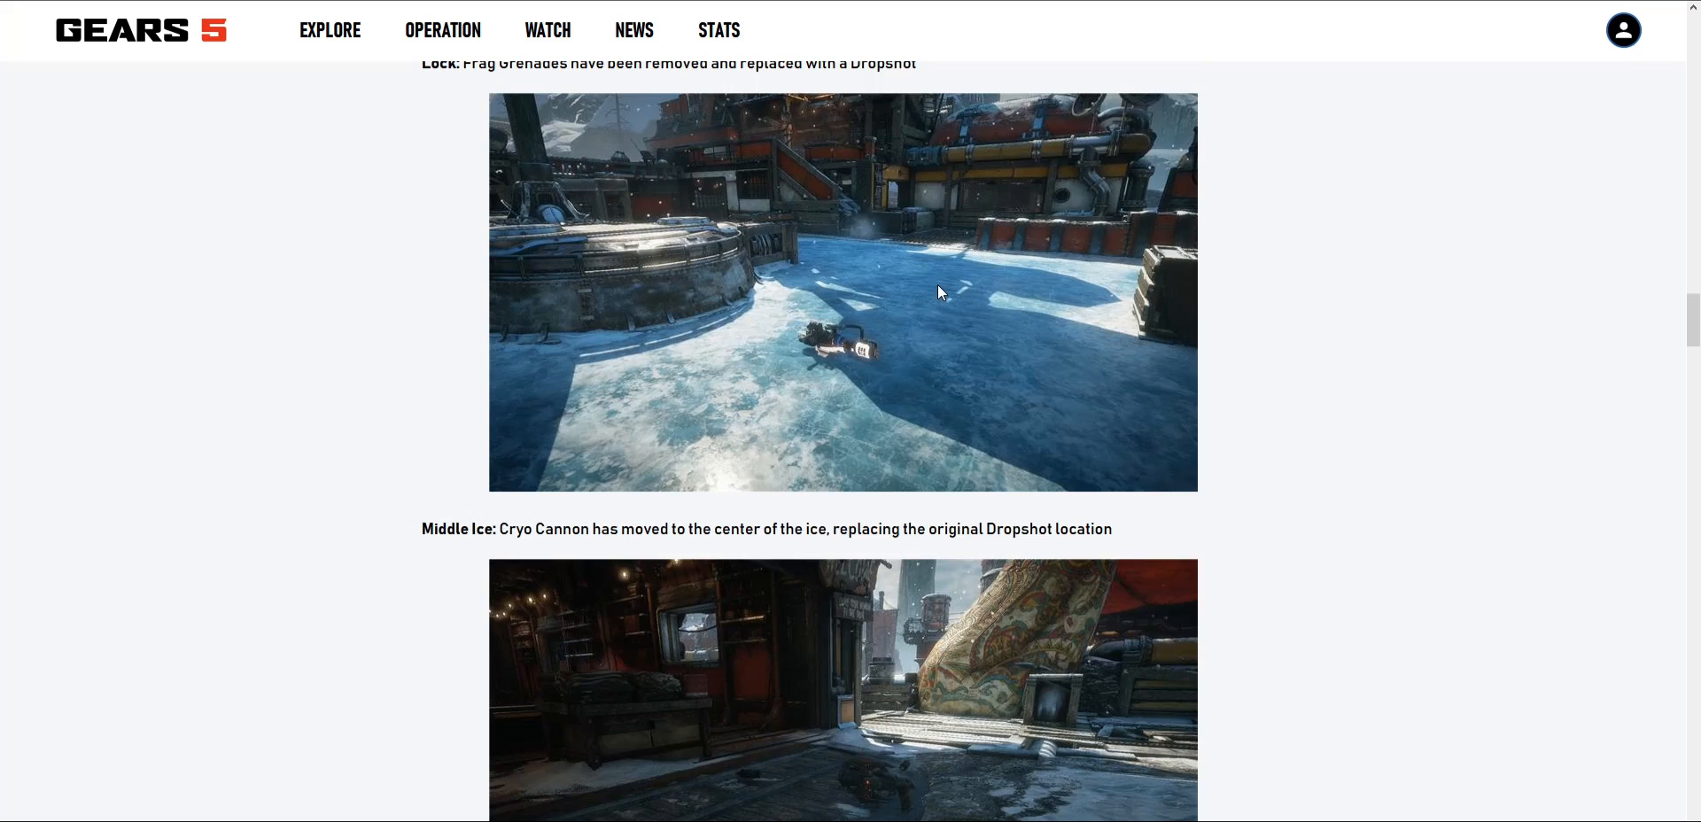
Step: Scroll through the TU4 Omen and Gameplay Updates to the Characters list starting with Kantus
scroll(down, 3)
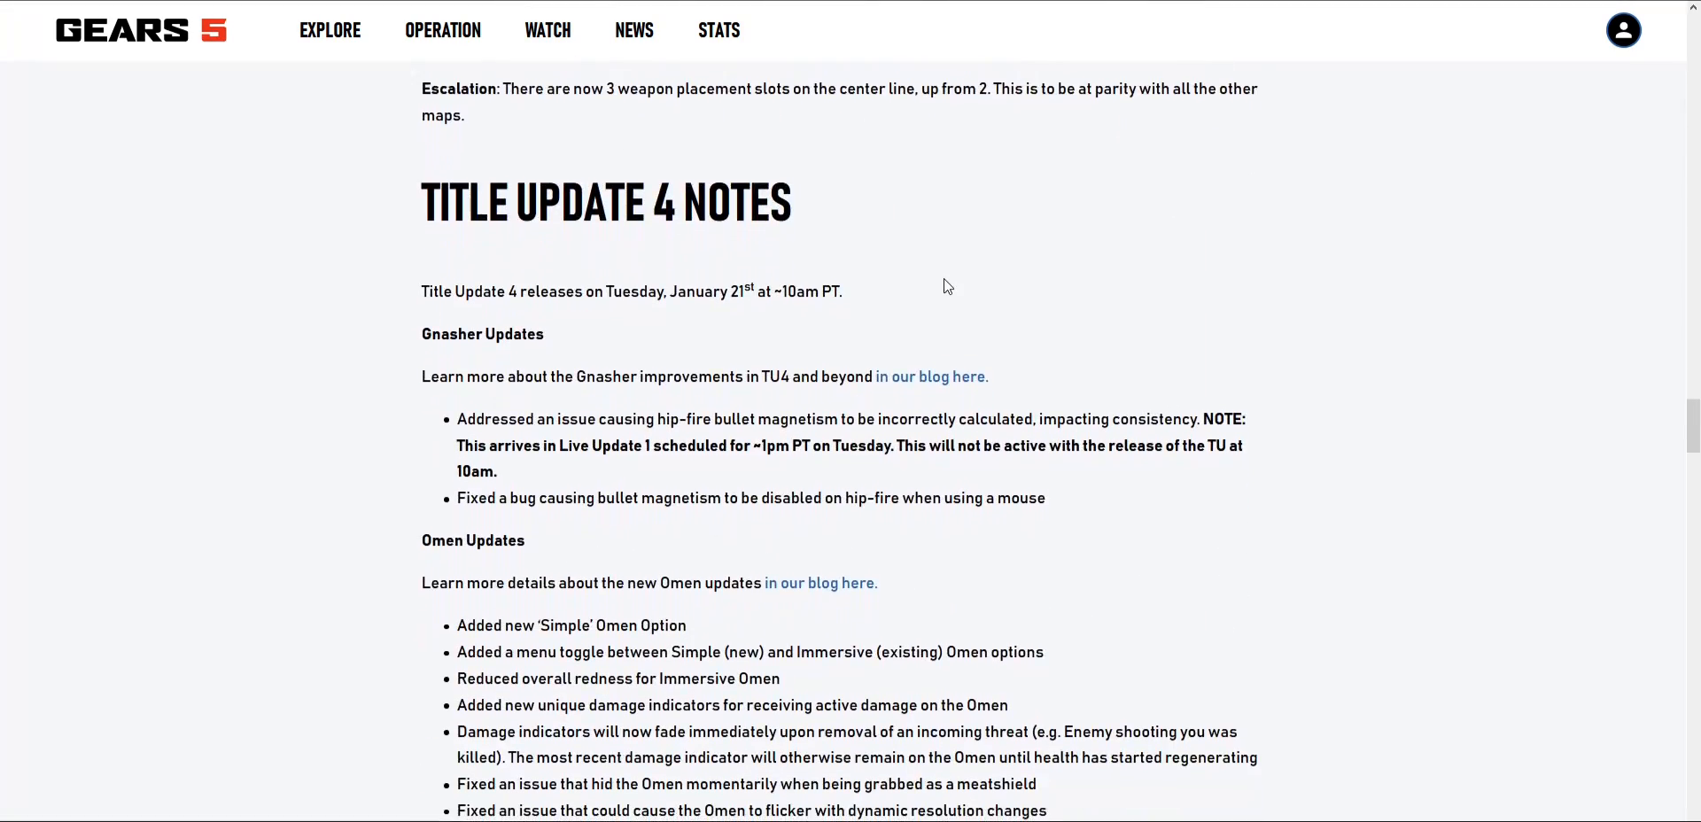
scroll(down, 3)
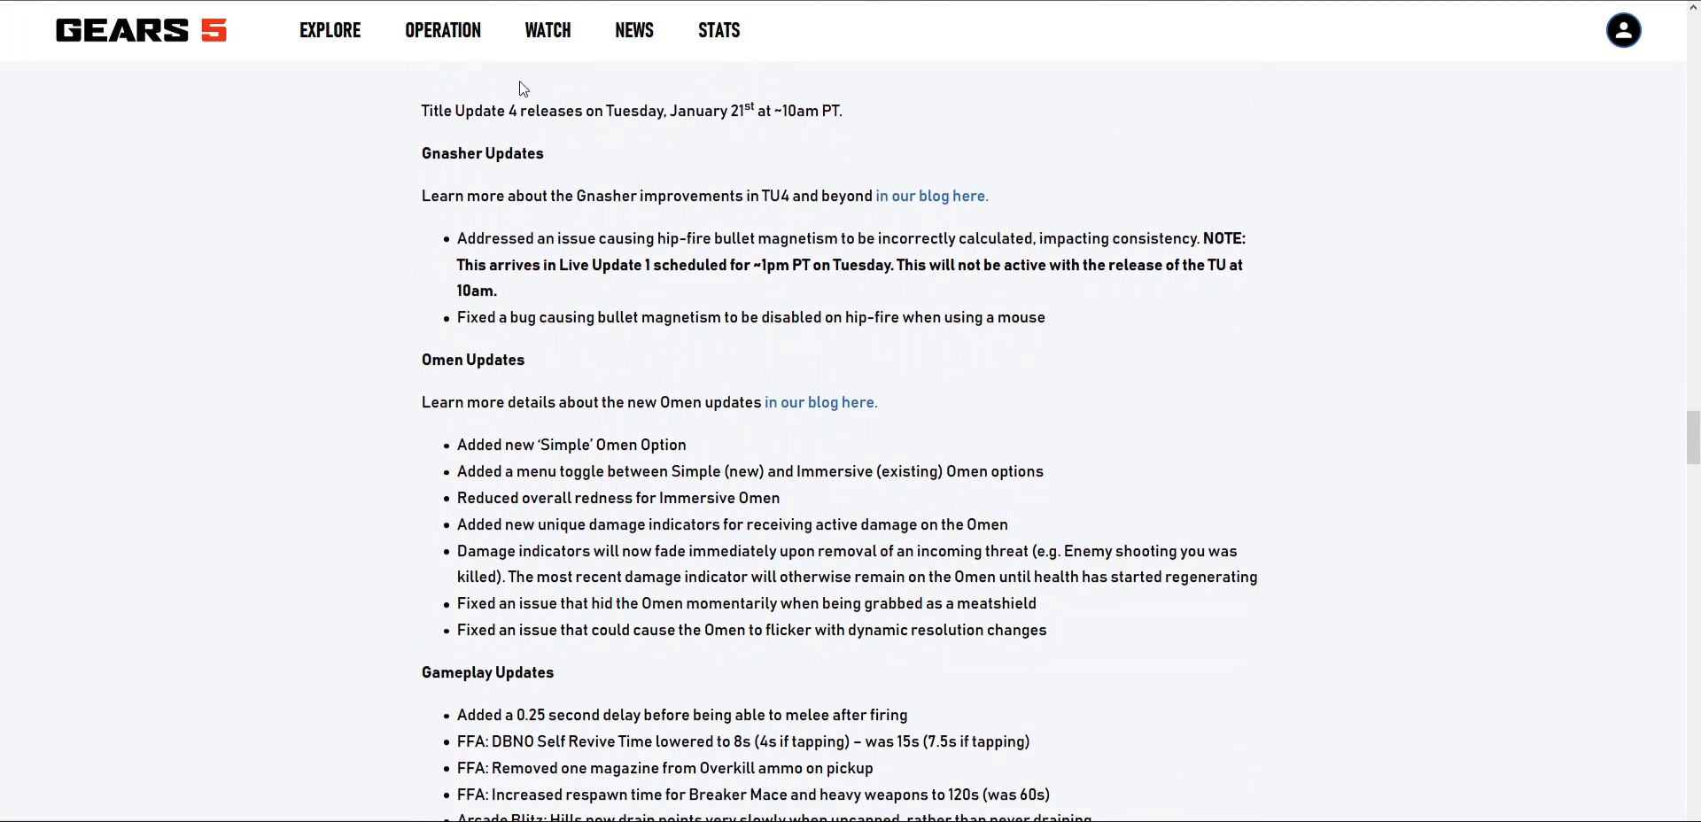
mouse_move(640, 95)
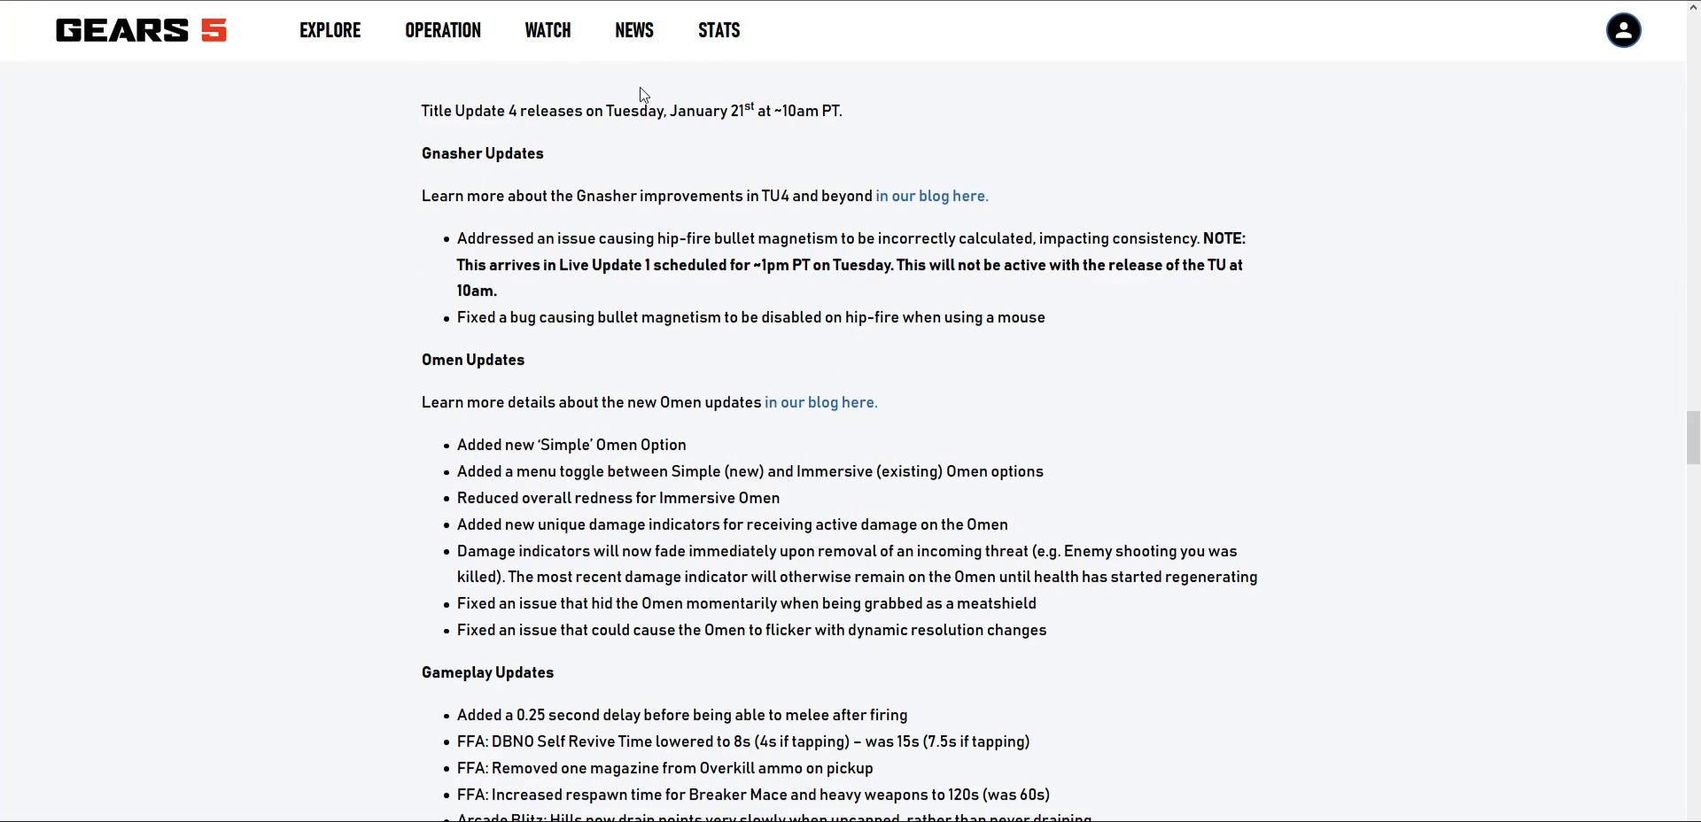
scroll(down, 3)
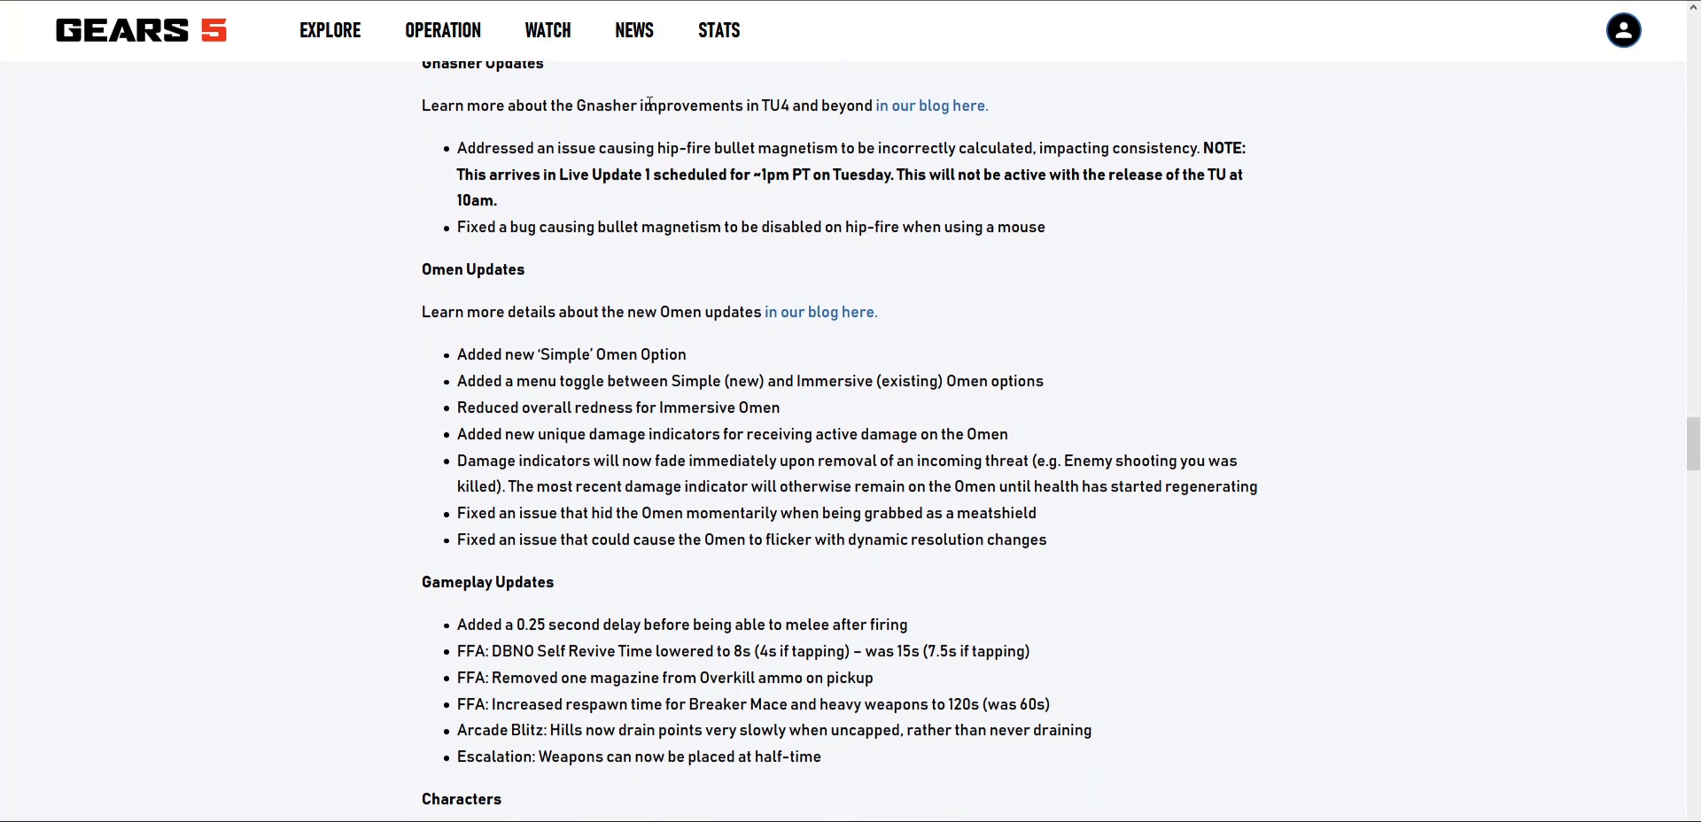
mouse_move(648, 135)
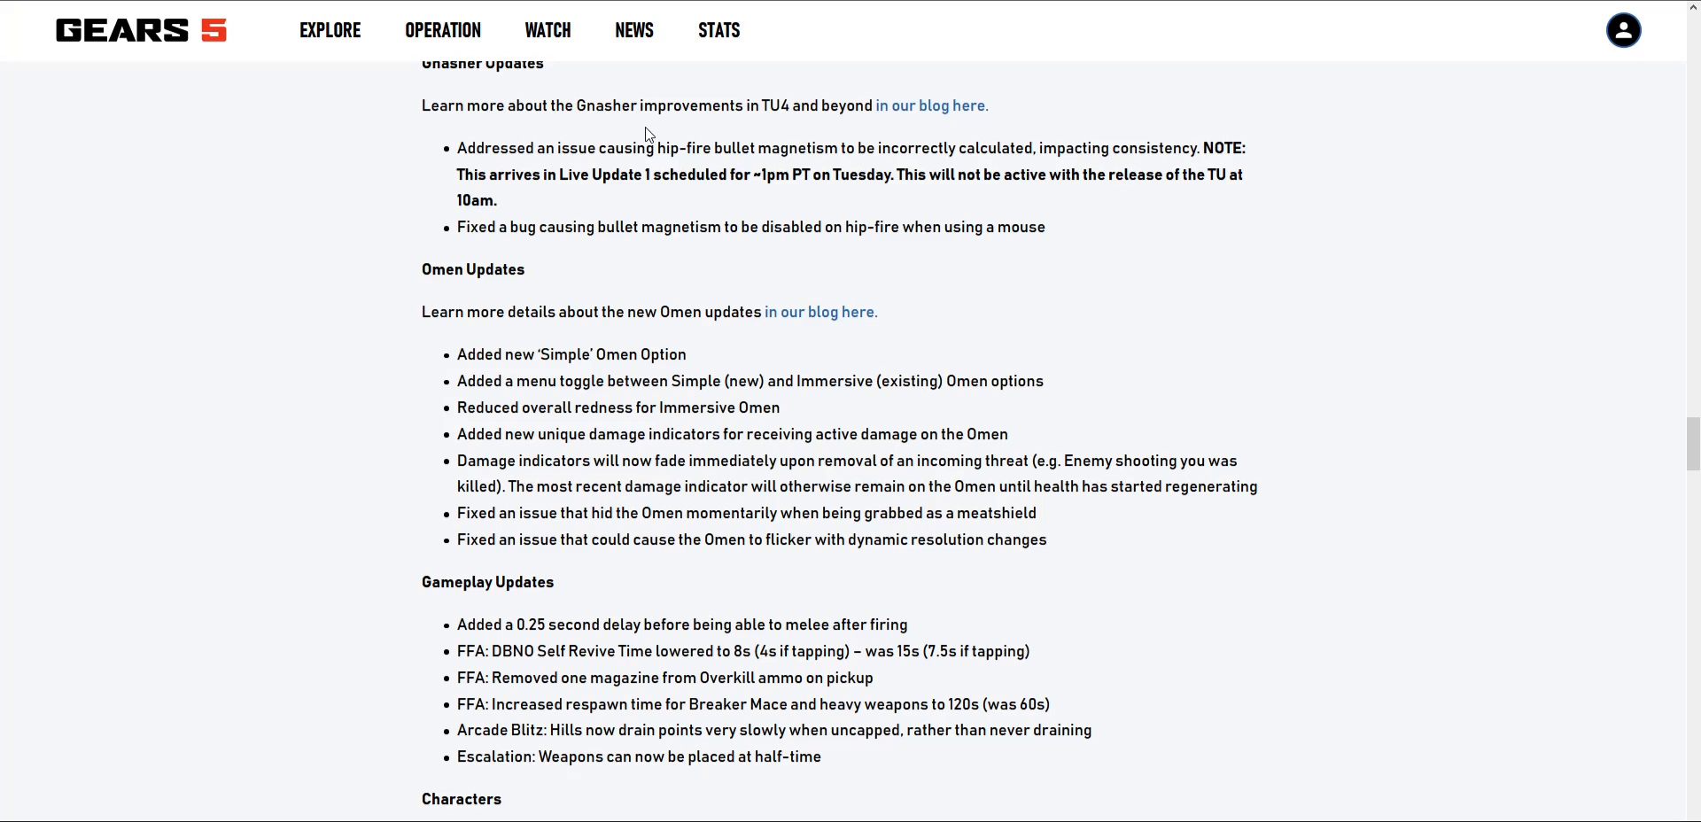
mouse_move(605, 142)
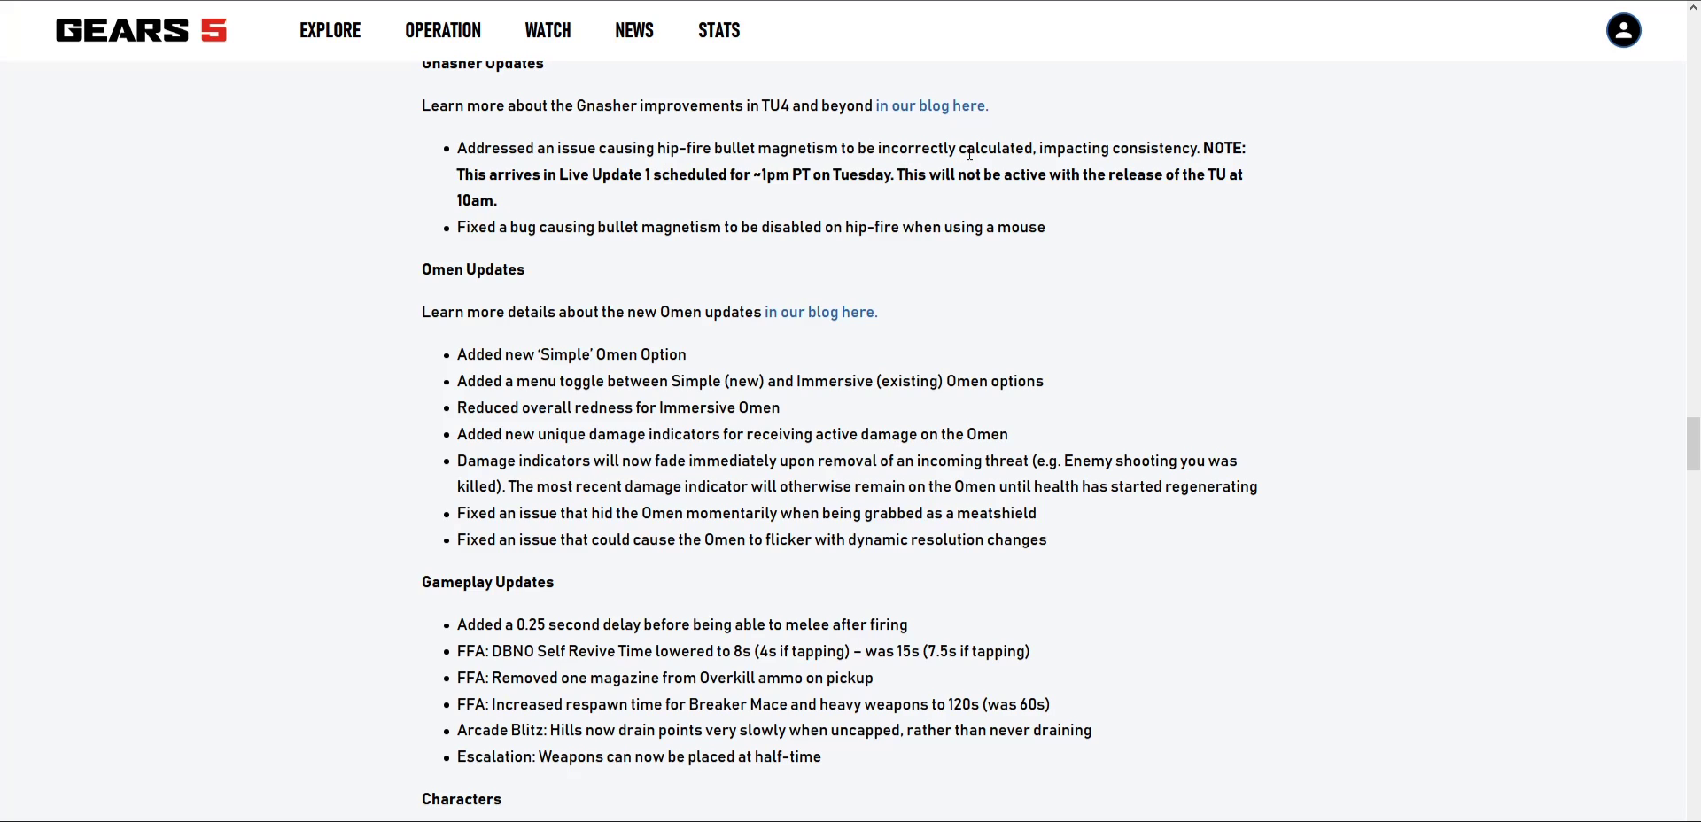
mouse_move(1049, 116)
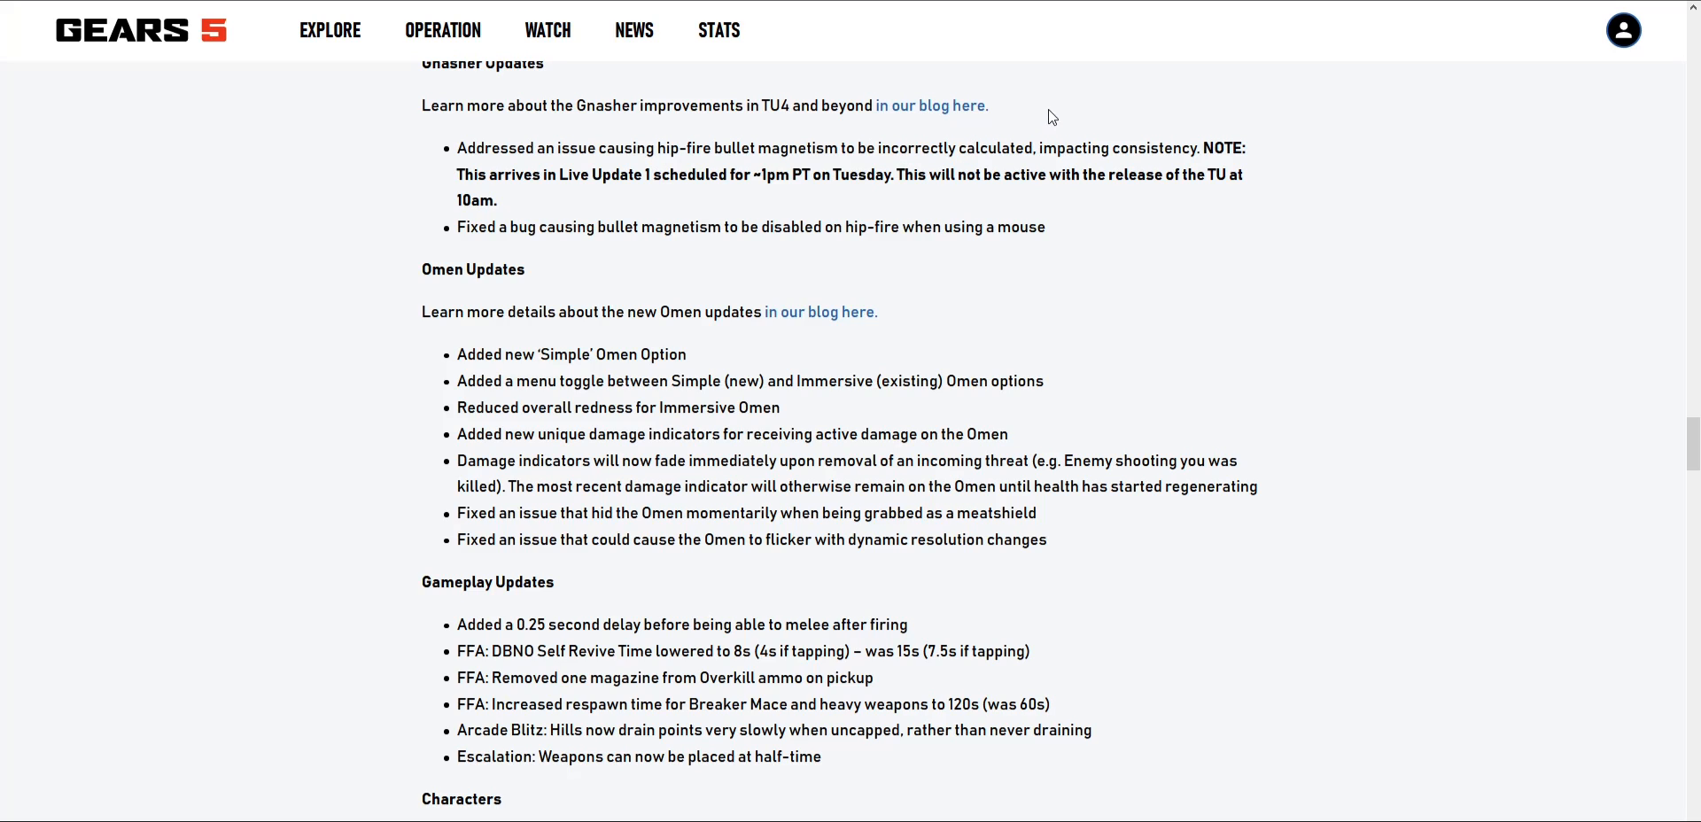
mouse_move(1246, 120)
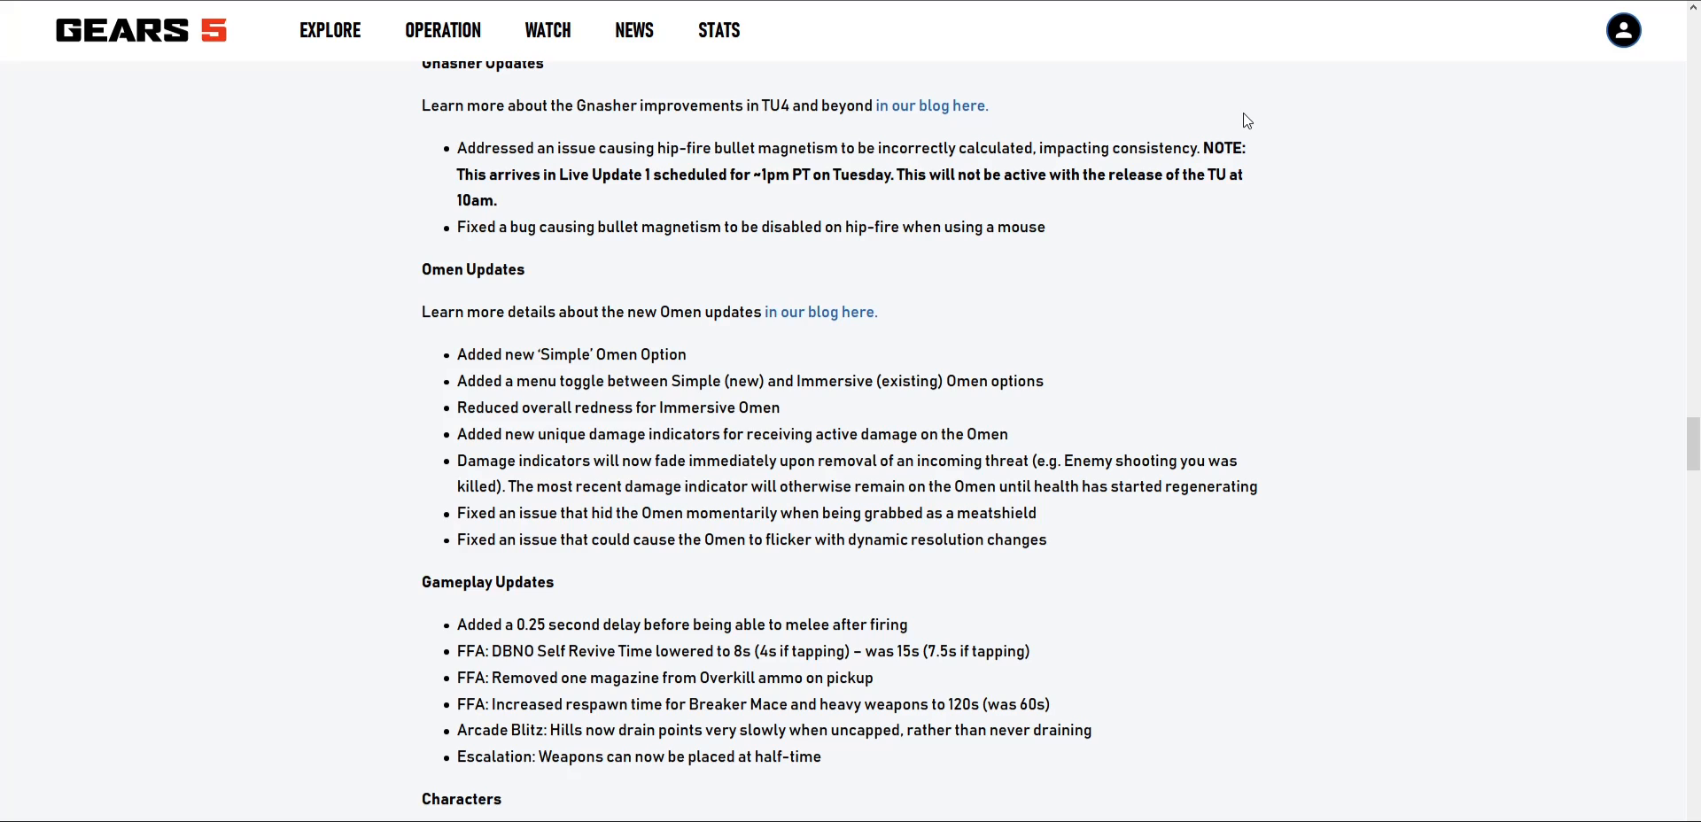
mouse_move(578, 173)
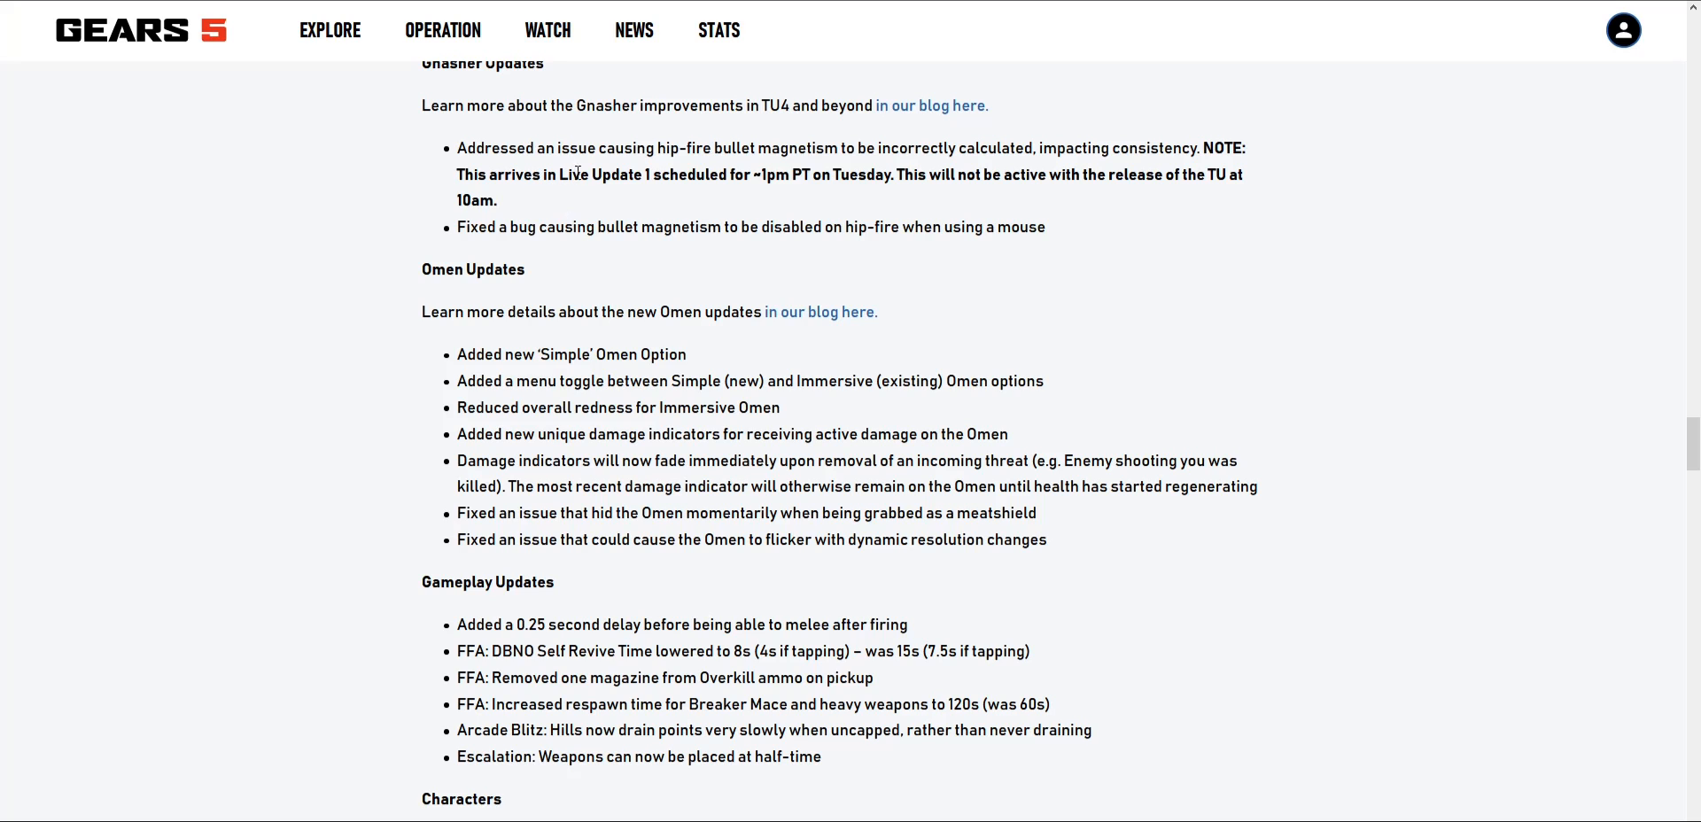
mouse_move(516, 168)
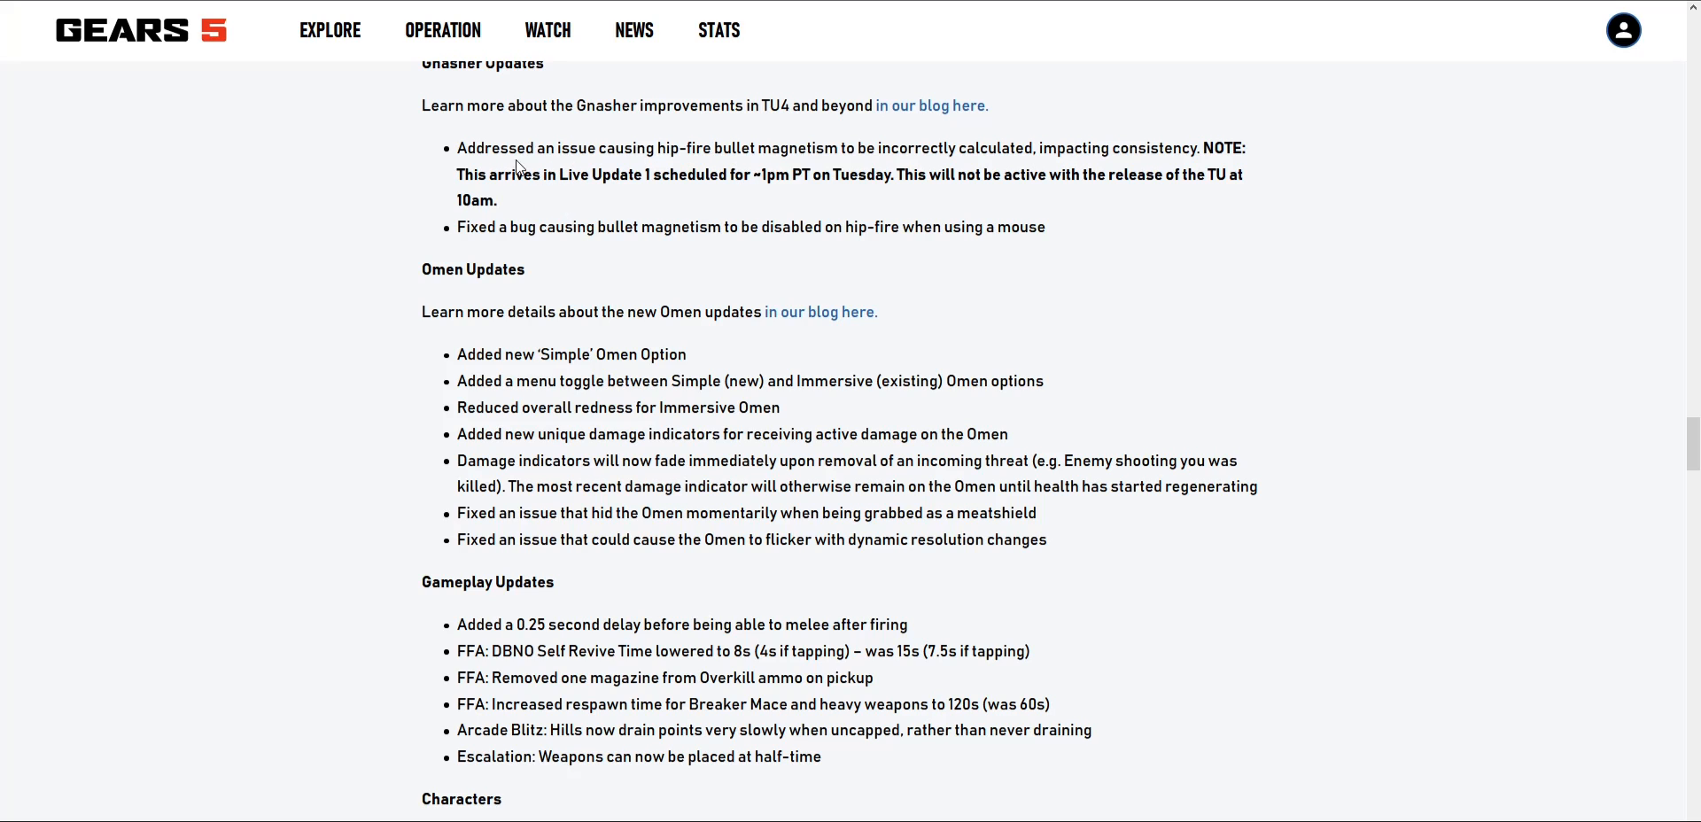
scroll(down, 3)
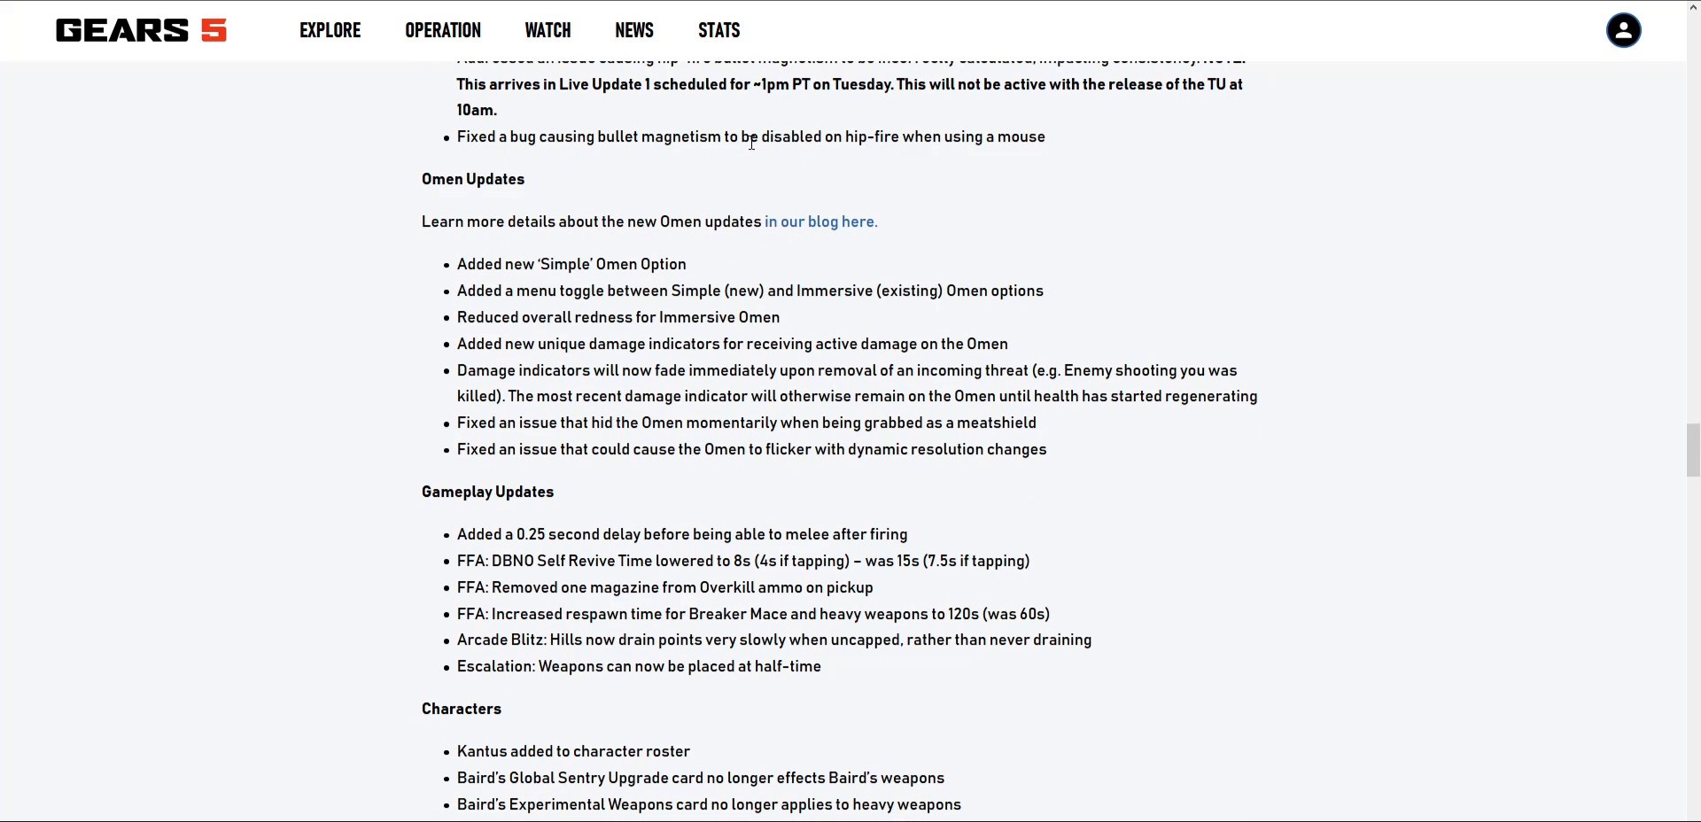
mouse_move(798, 125)
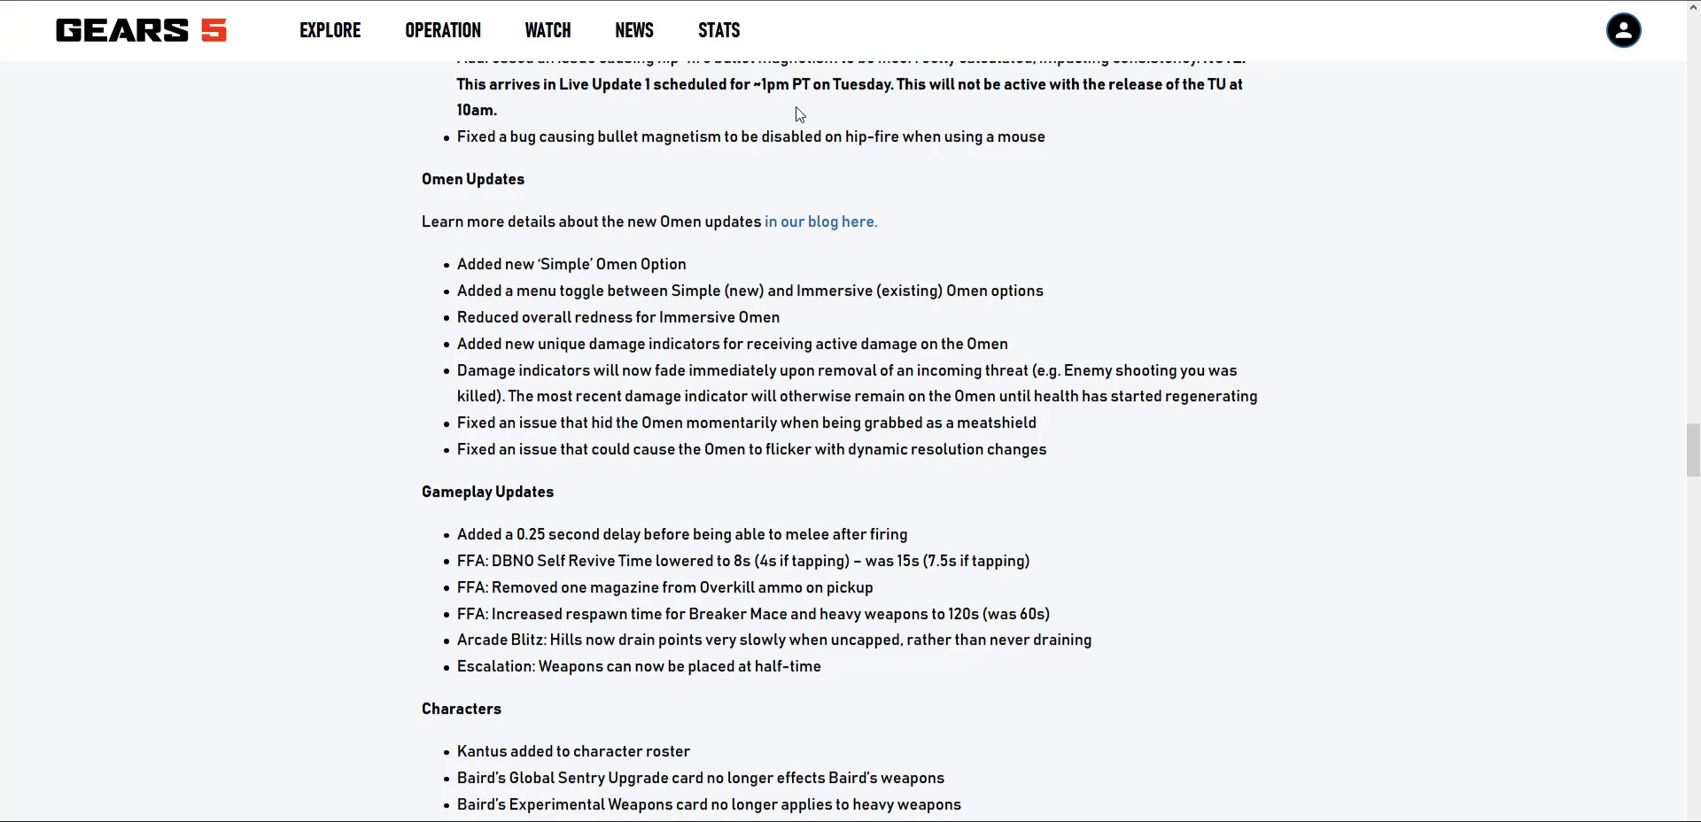
scroll(down, 3)
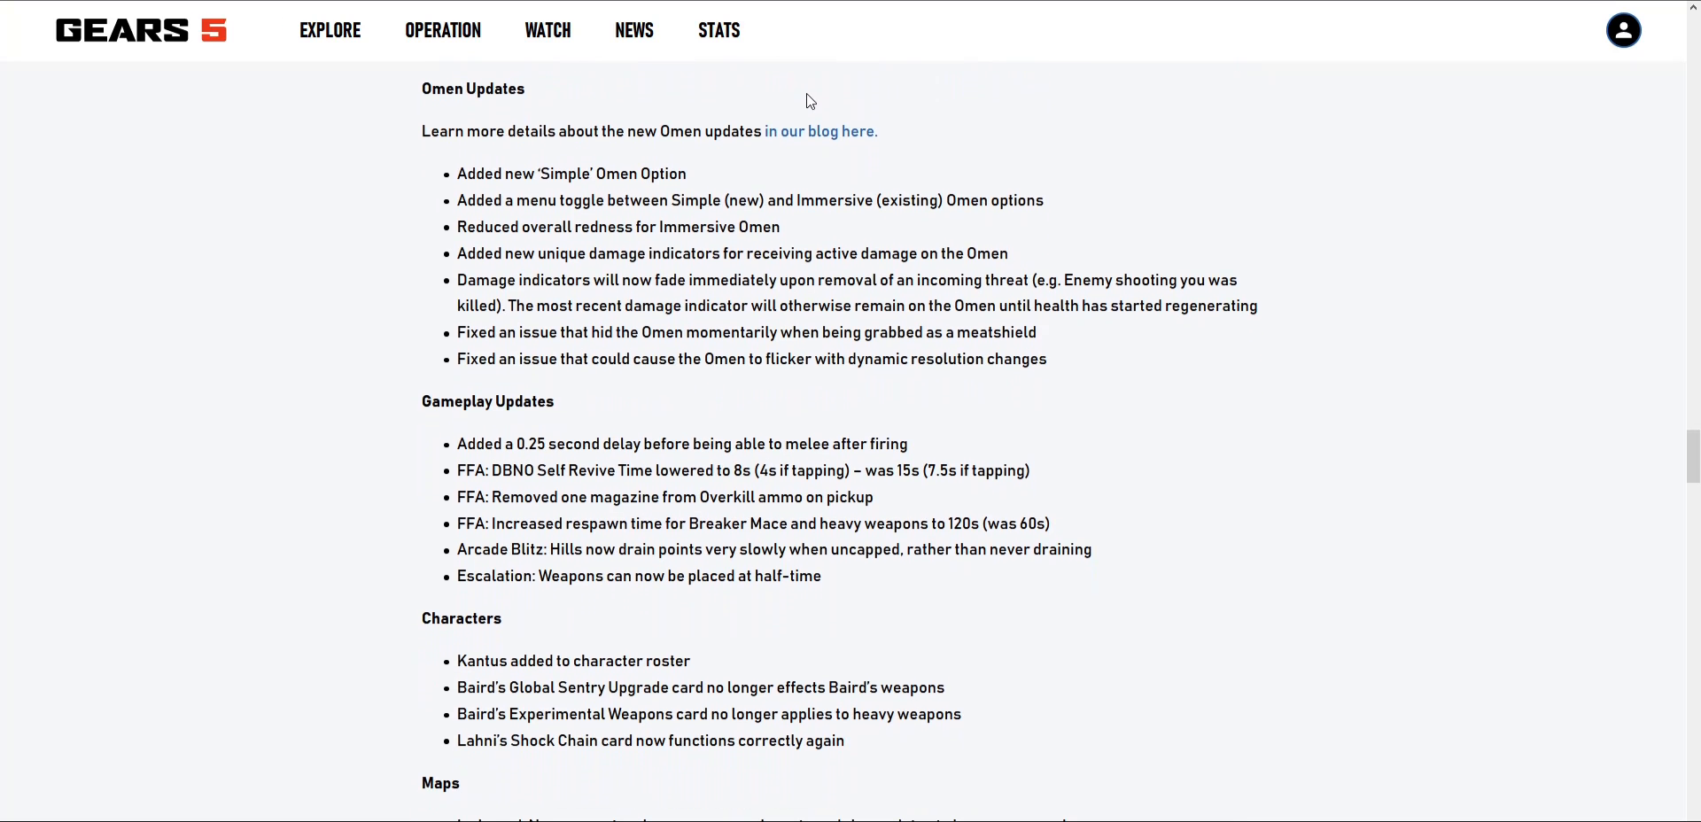
mouse_move(758, 84)
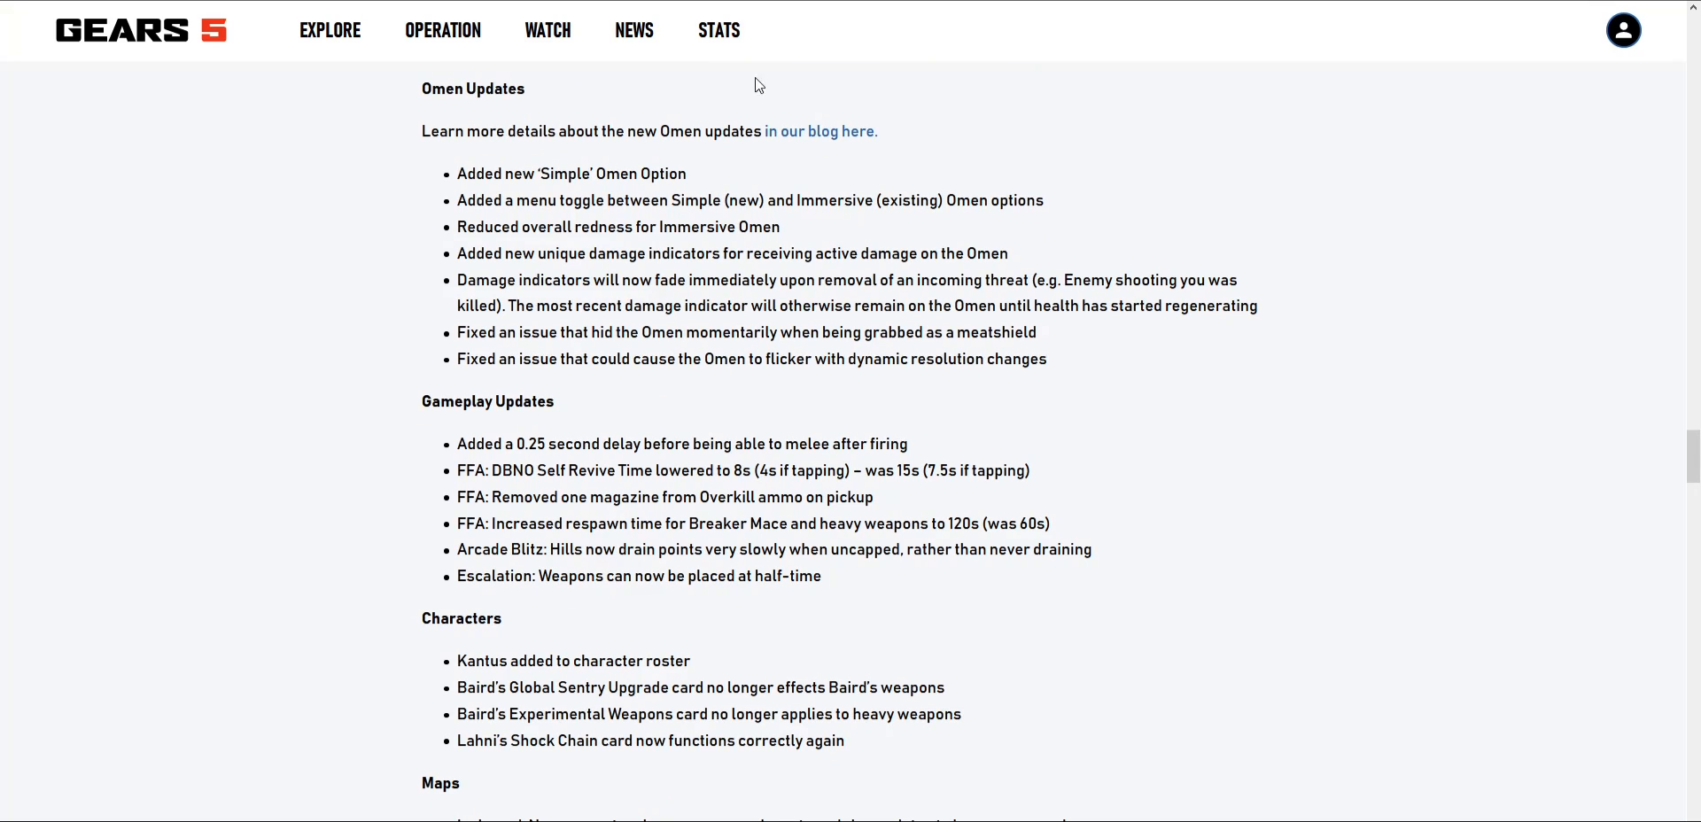
mouse_move(619, 160)
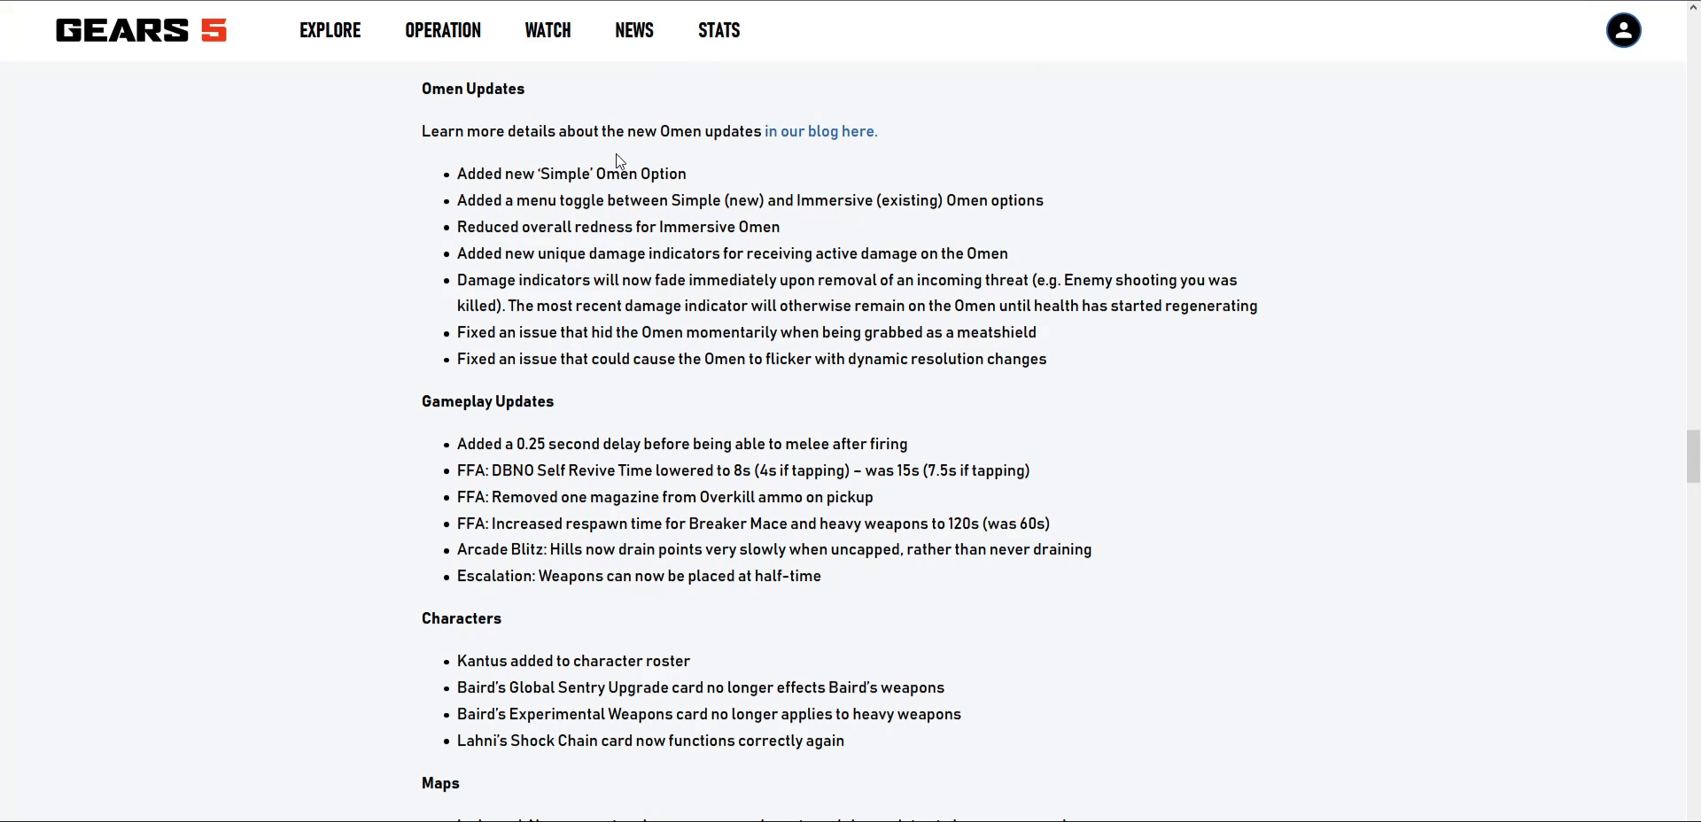
scroll(down, 3)
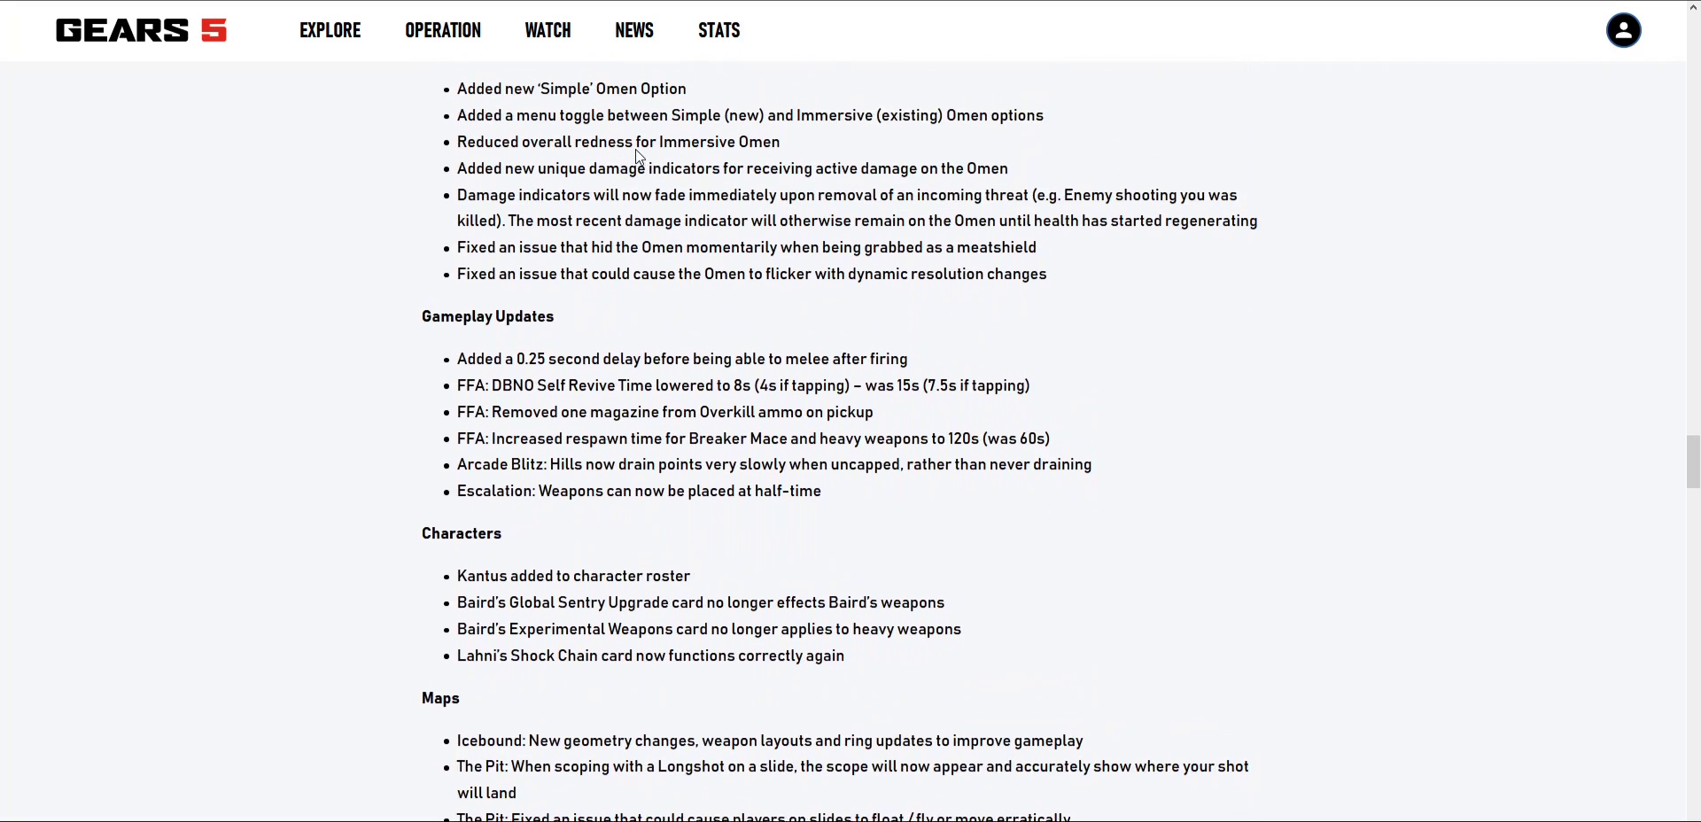
scroll(up, 3)
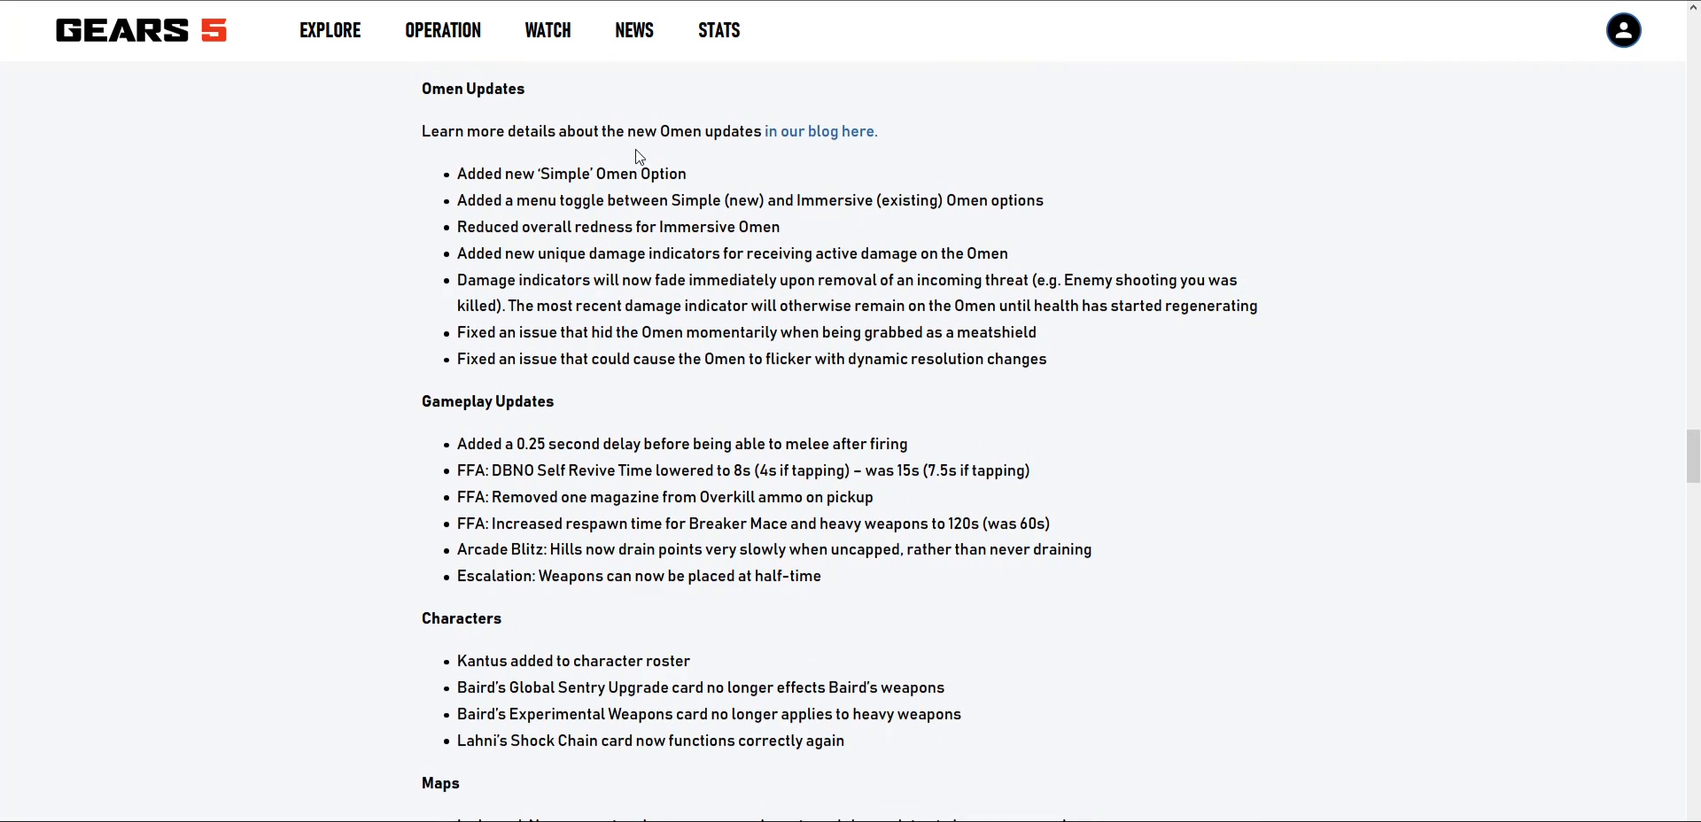
mouse_move(627, 132)
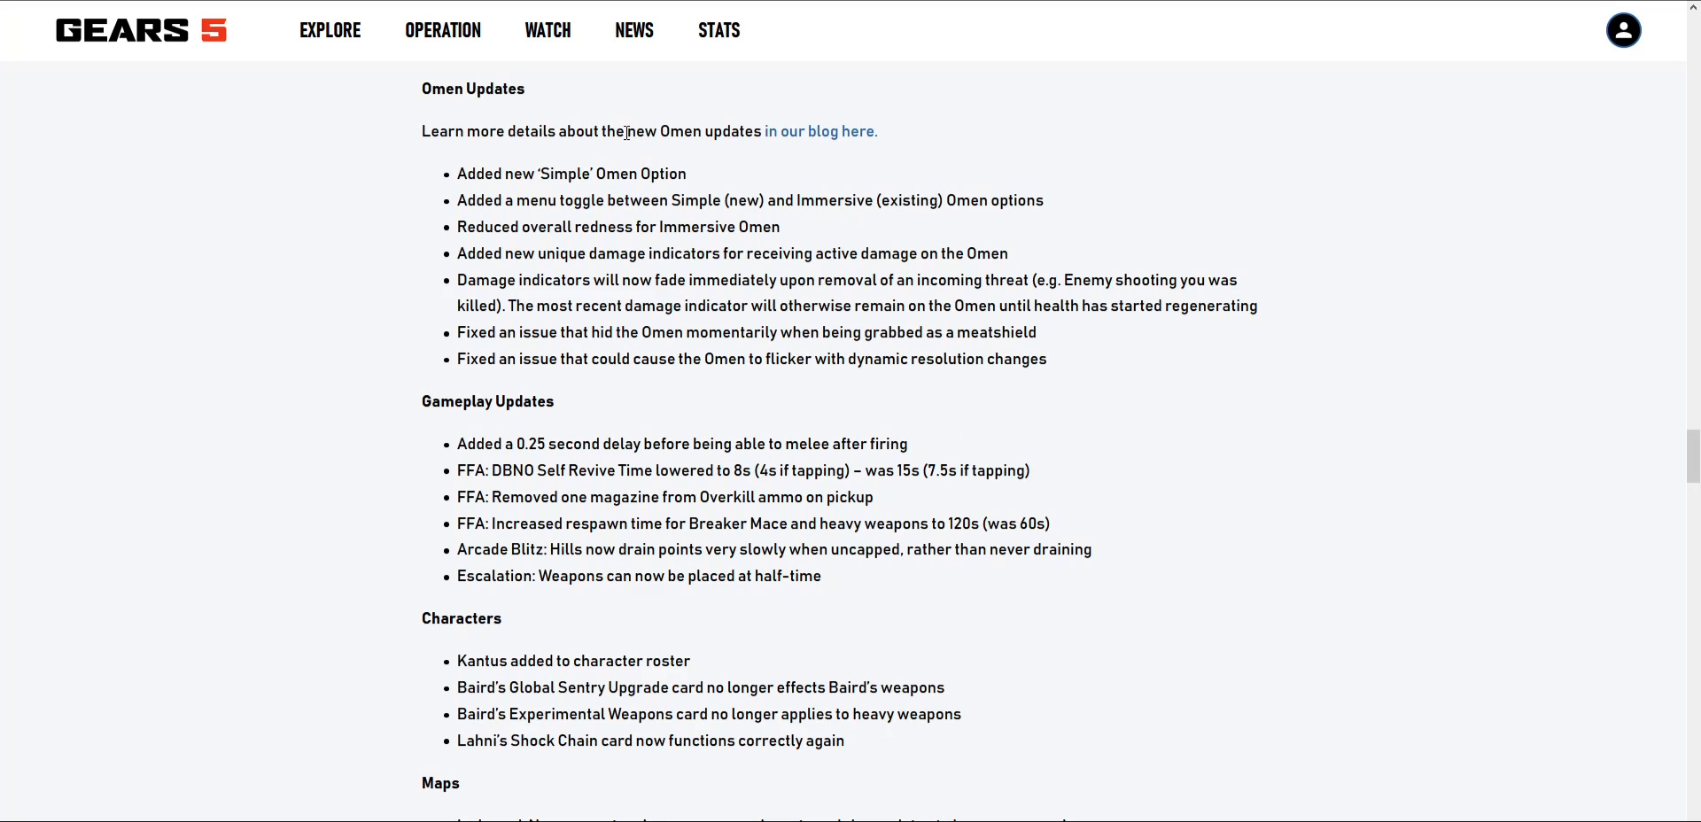
mouse_move(654, 121)
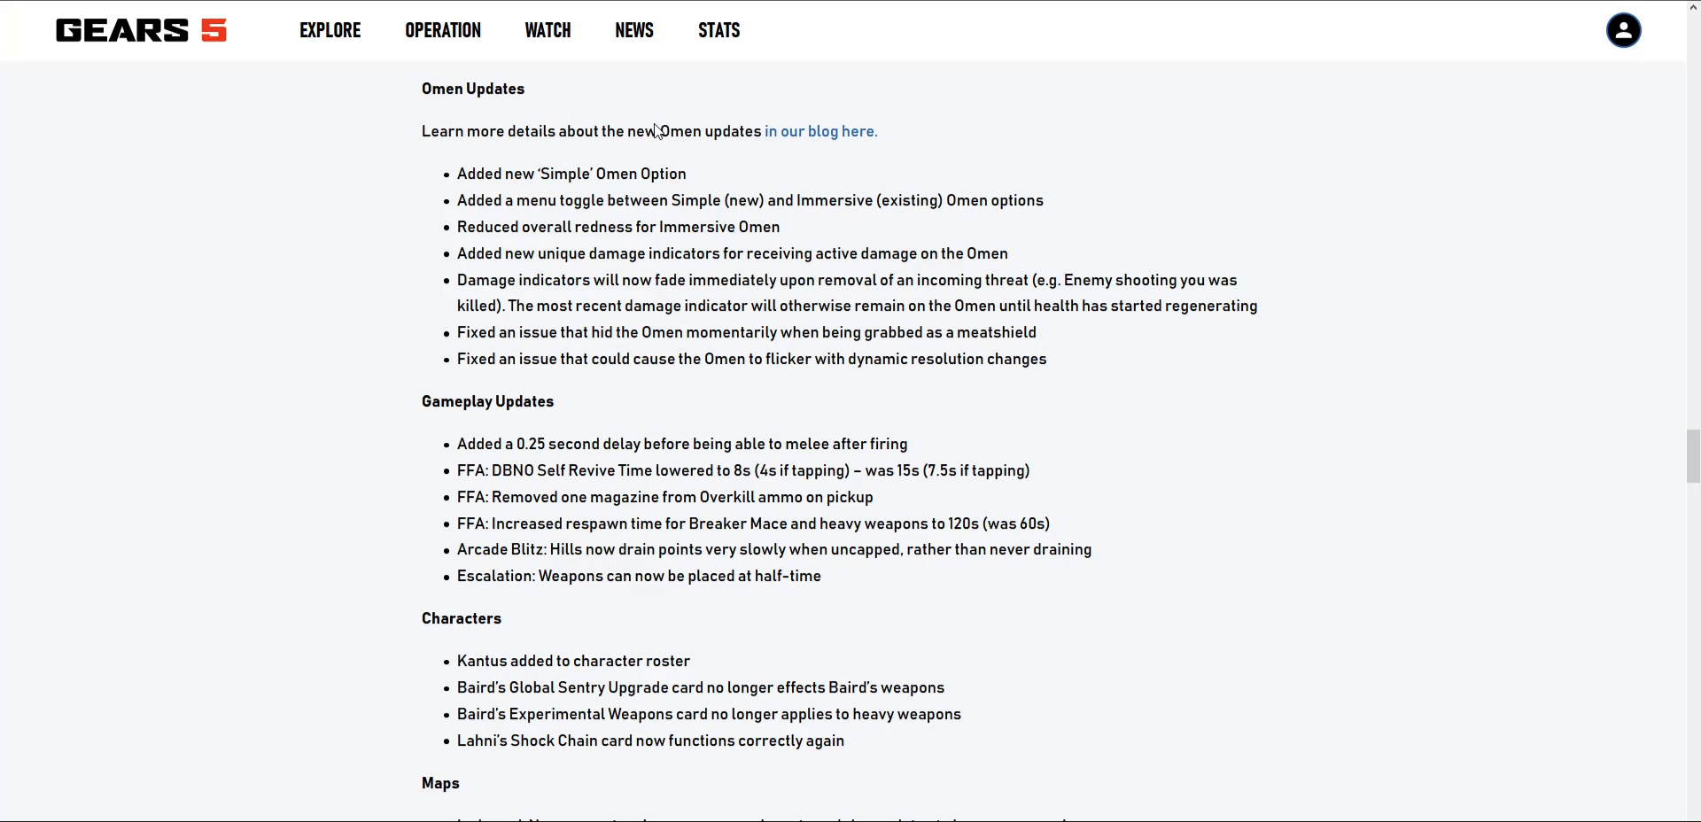
mouse_move(791, 177)
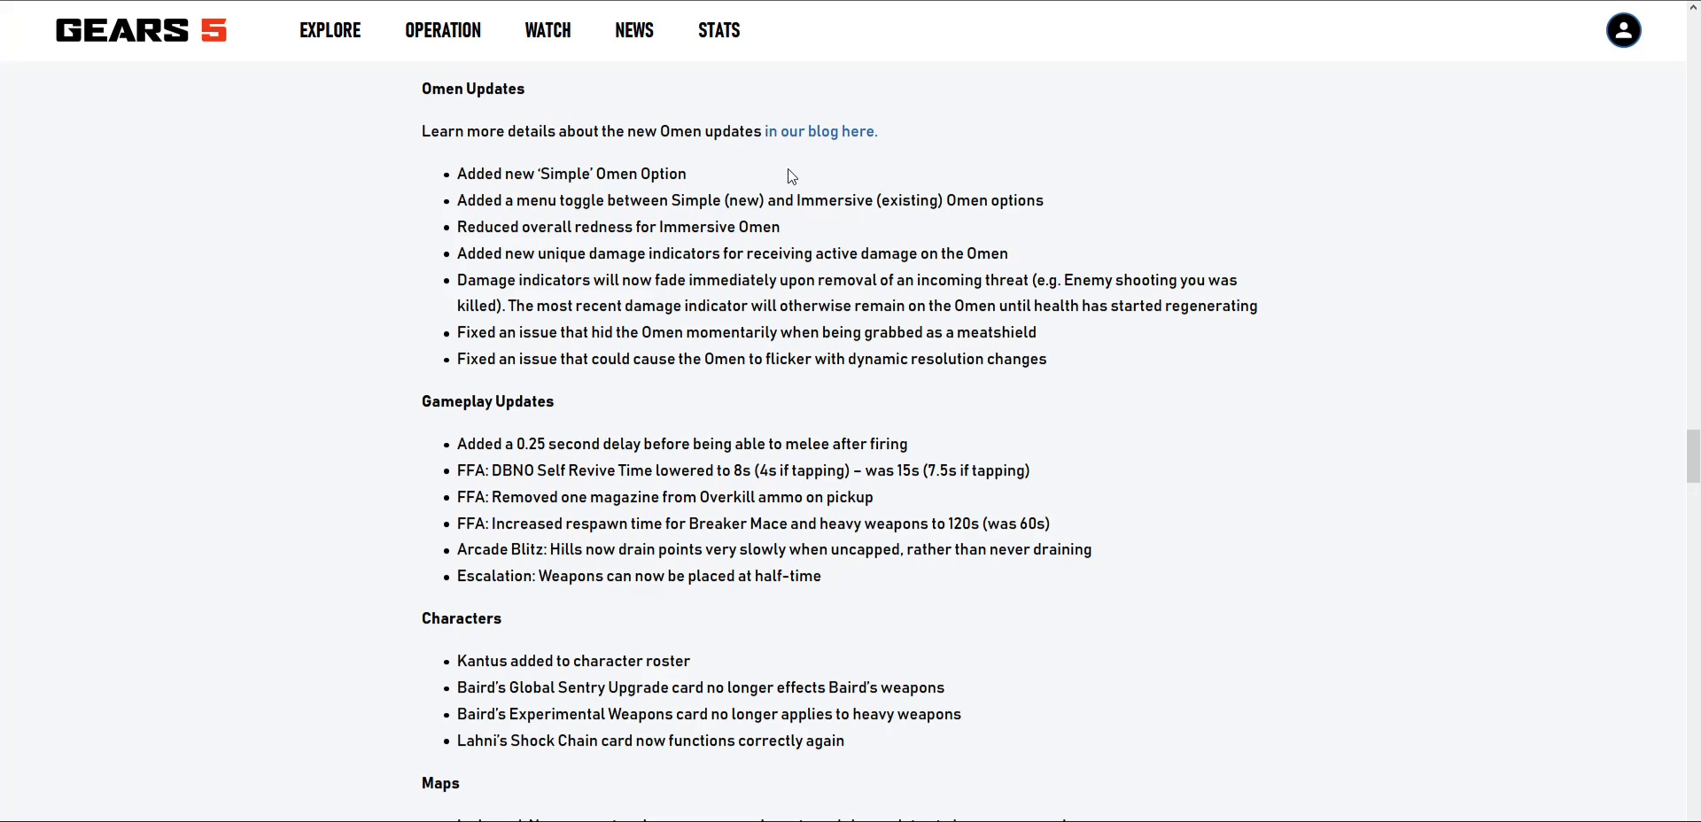
mouse_move(782, 175)
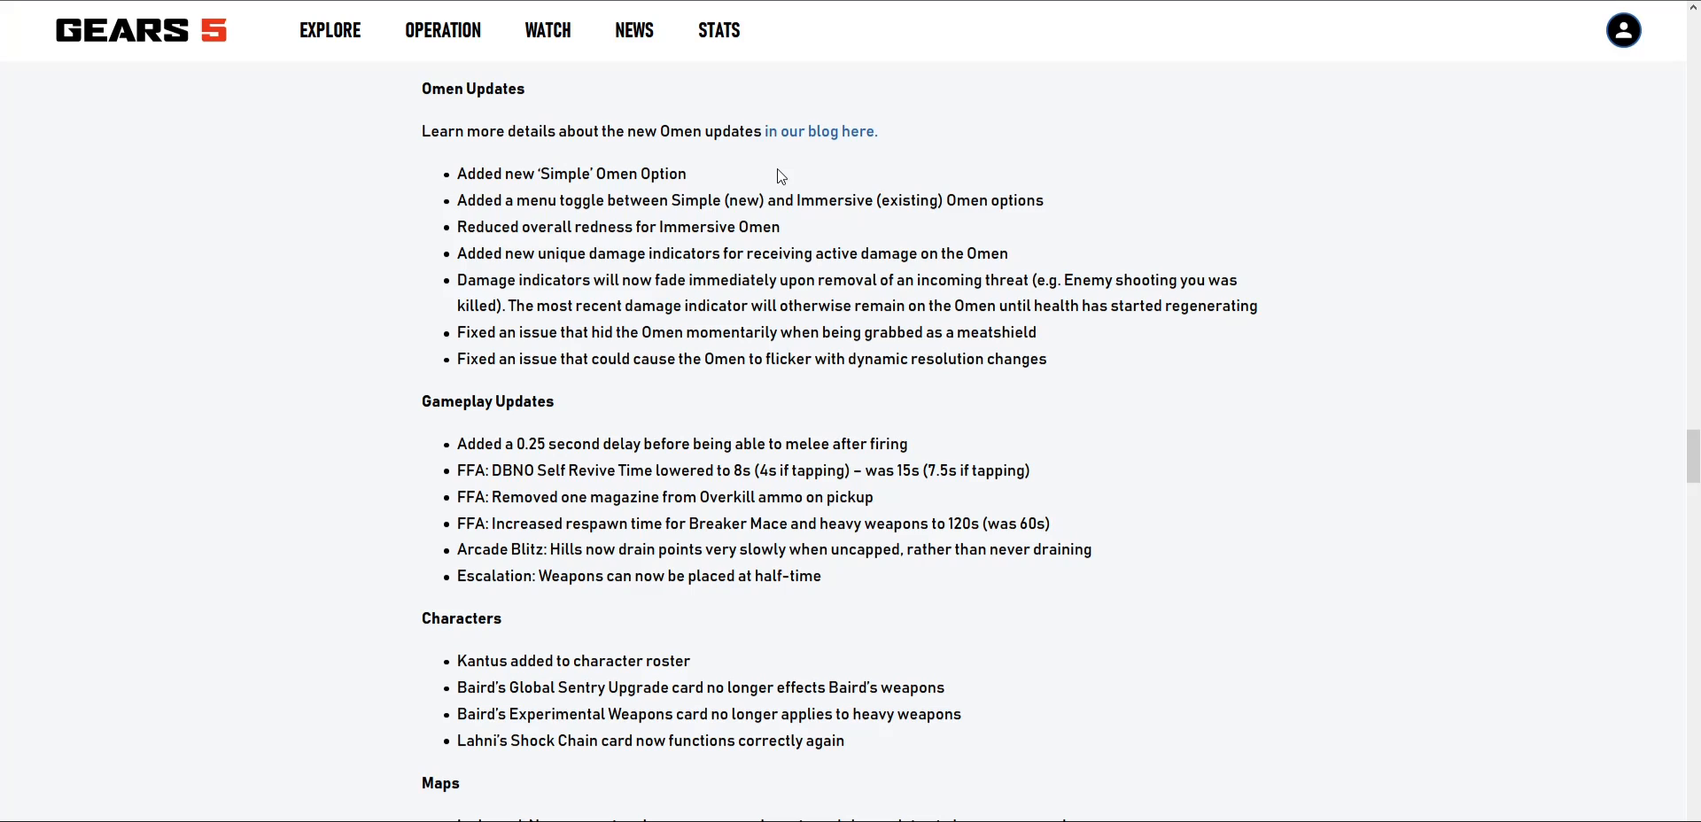
mouse_move(813, 271)
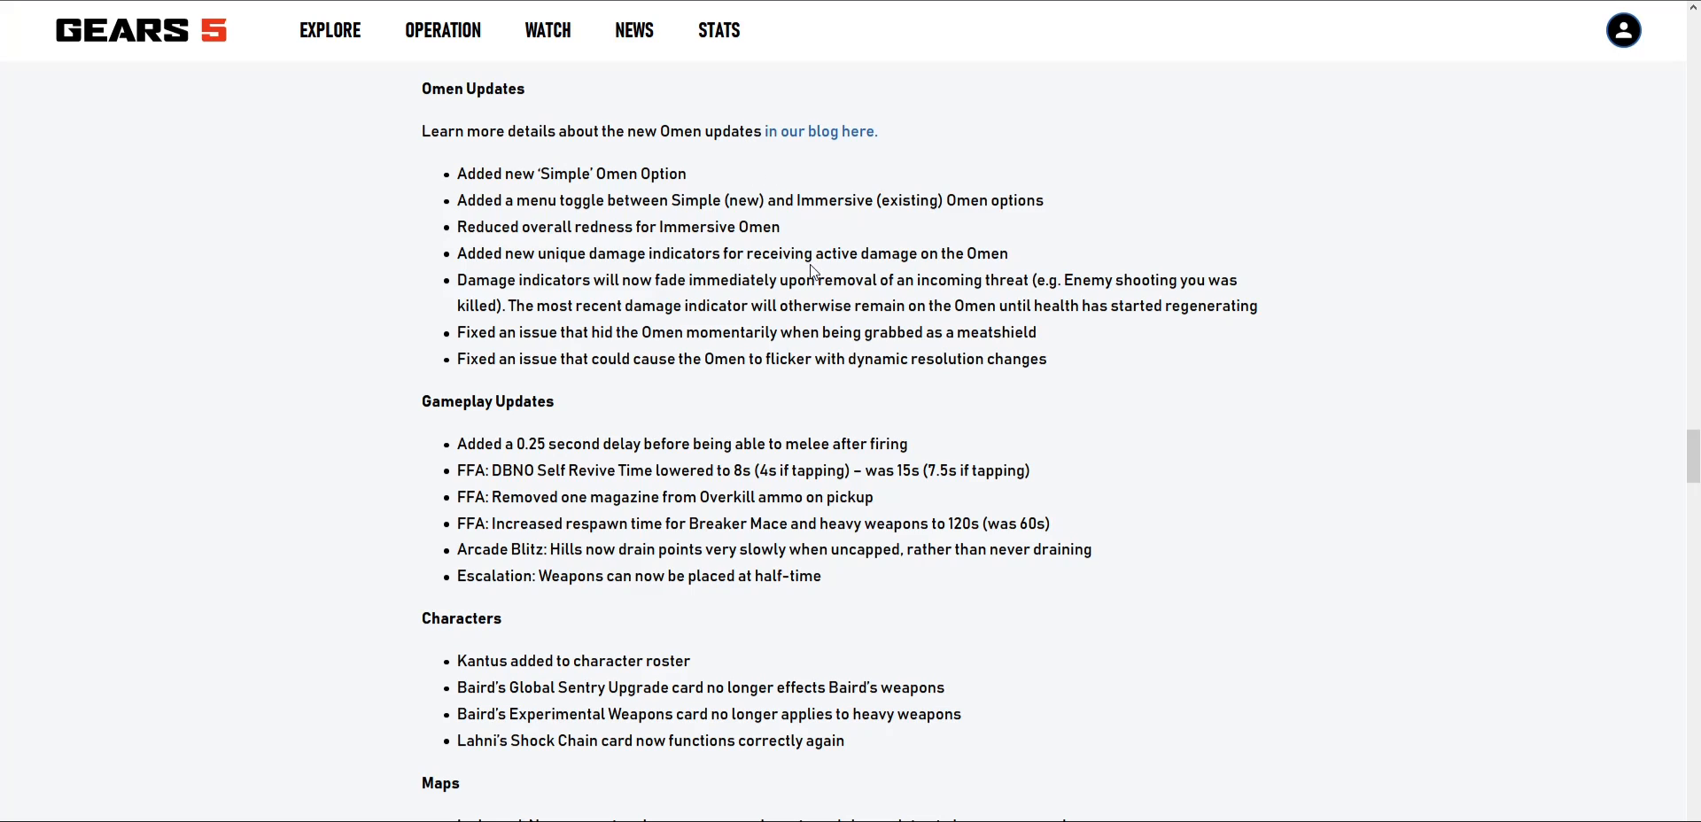
mouse_move(899, 270)
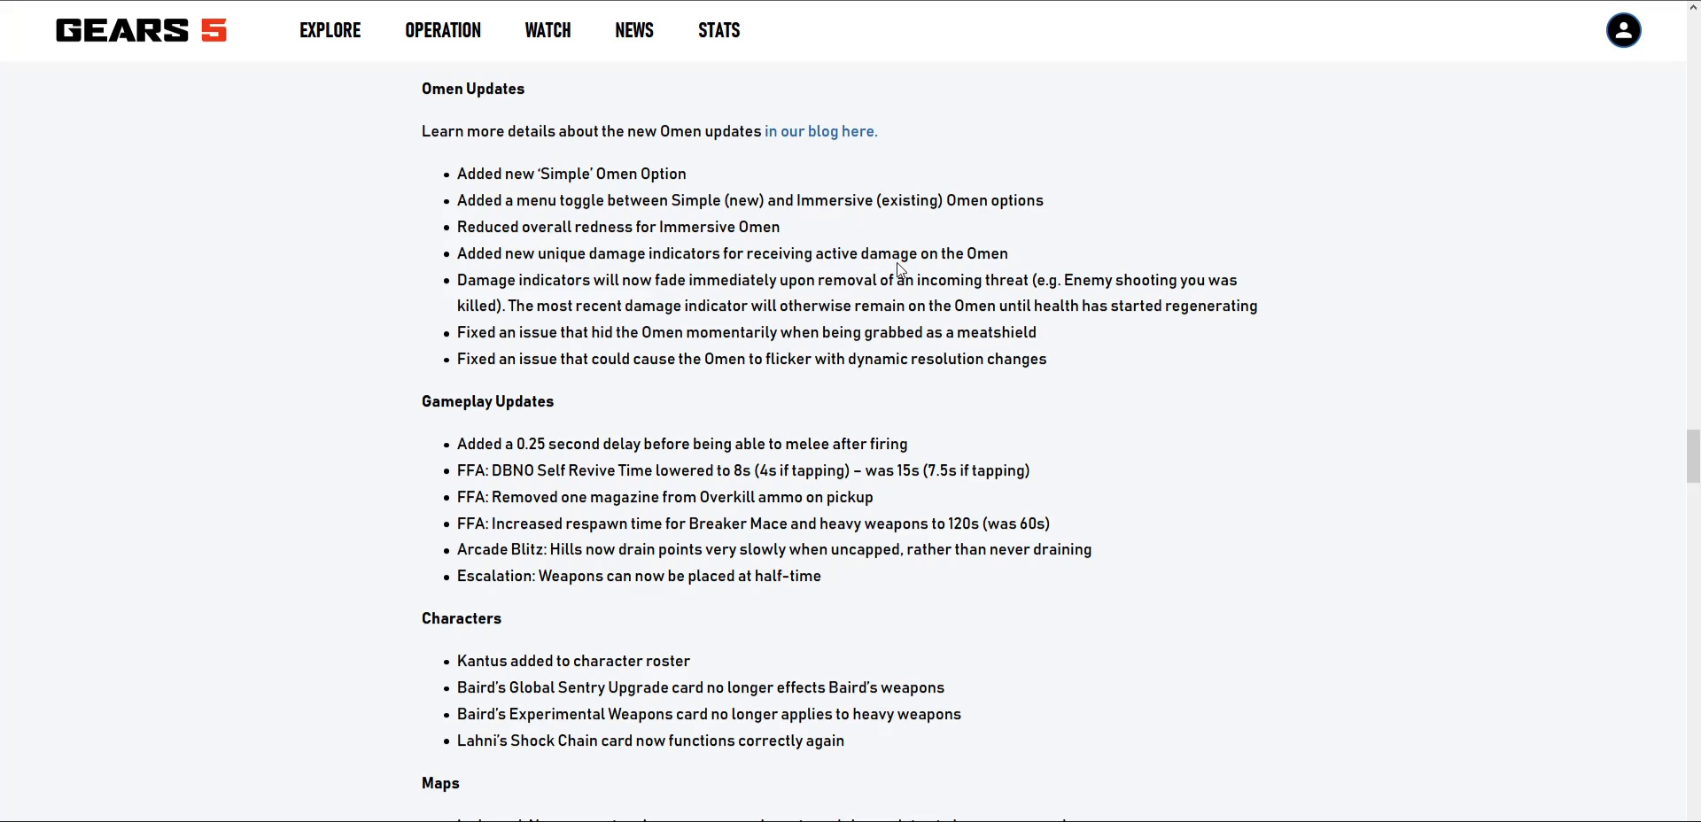
mouse_move(1202, 238)
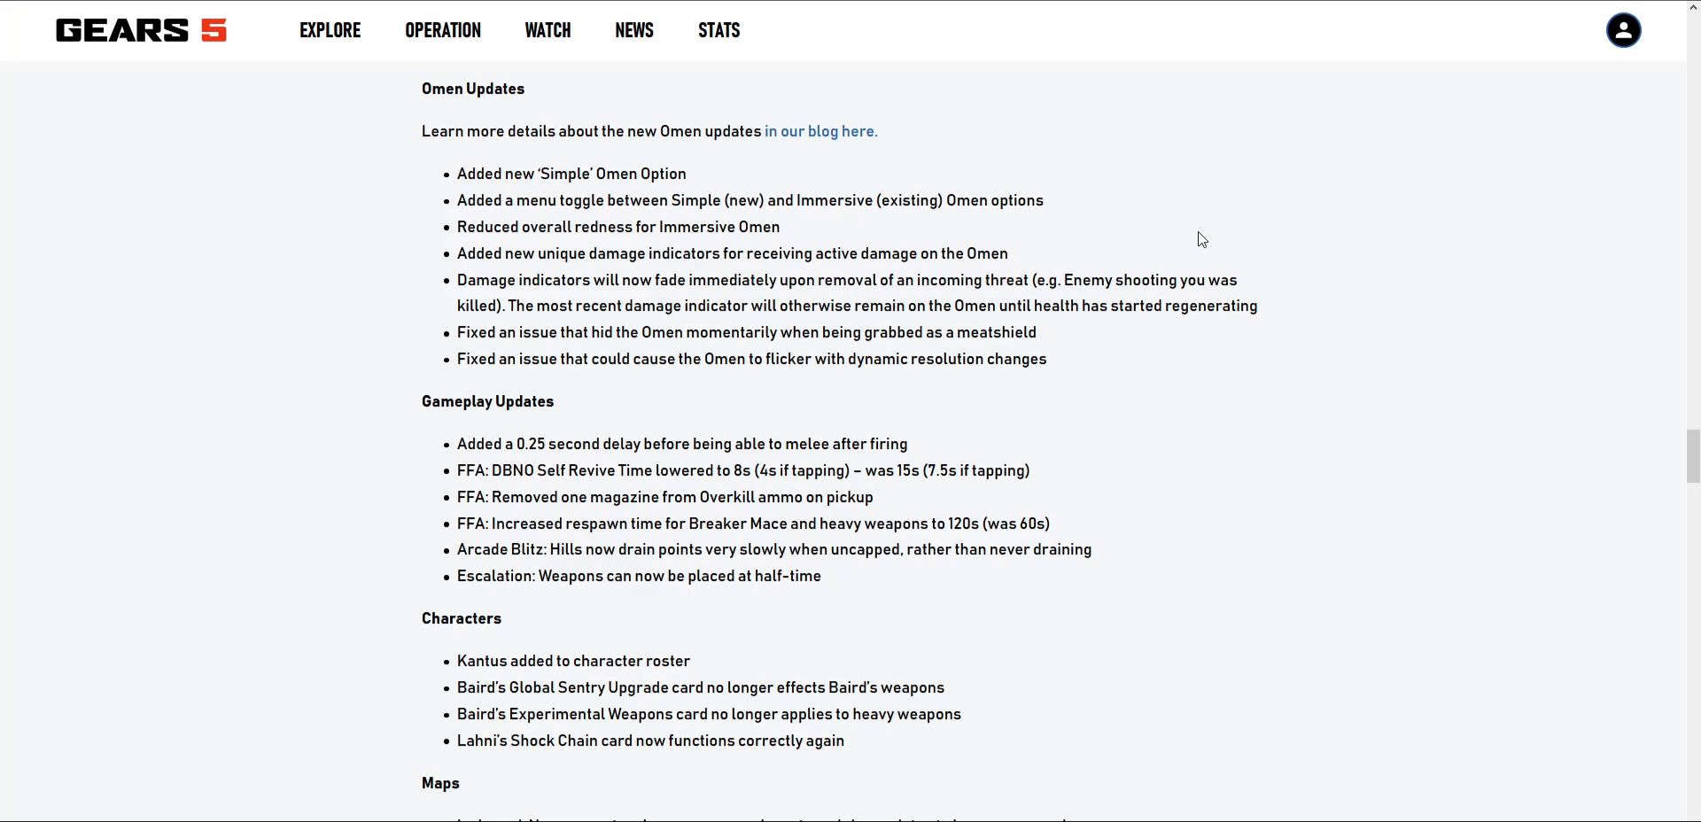
mouse_move(703, 310)
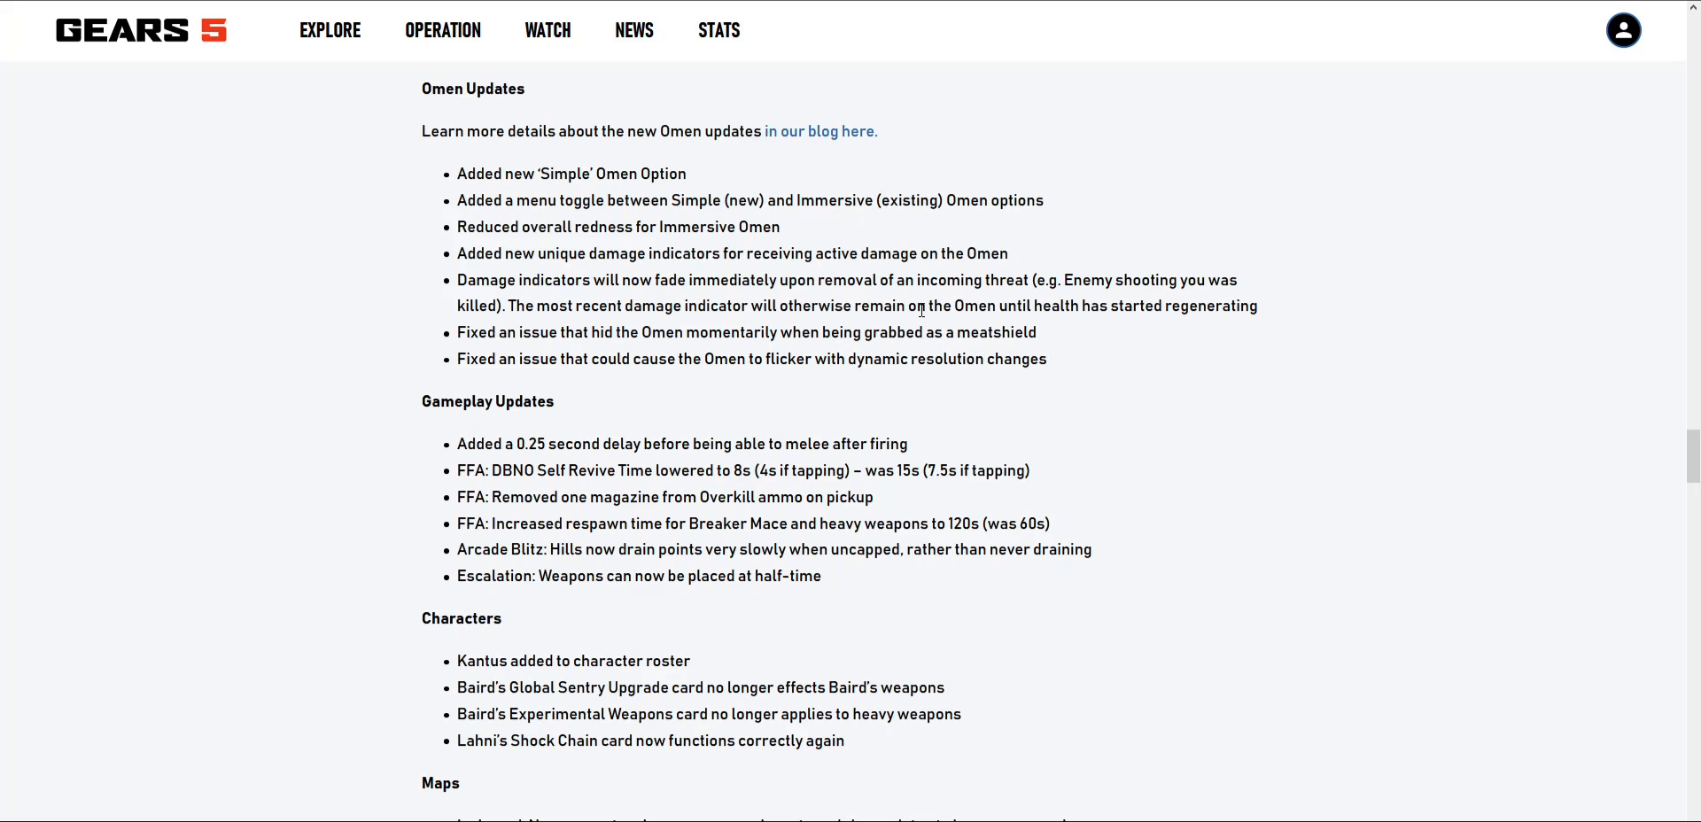
mouse_move(1075, 283)
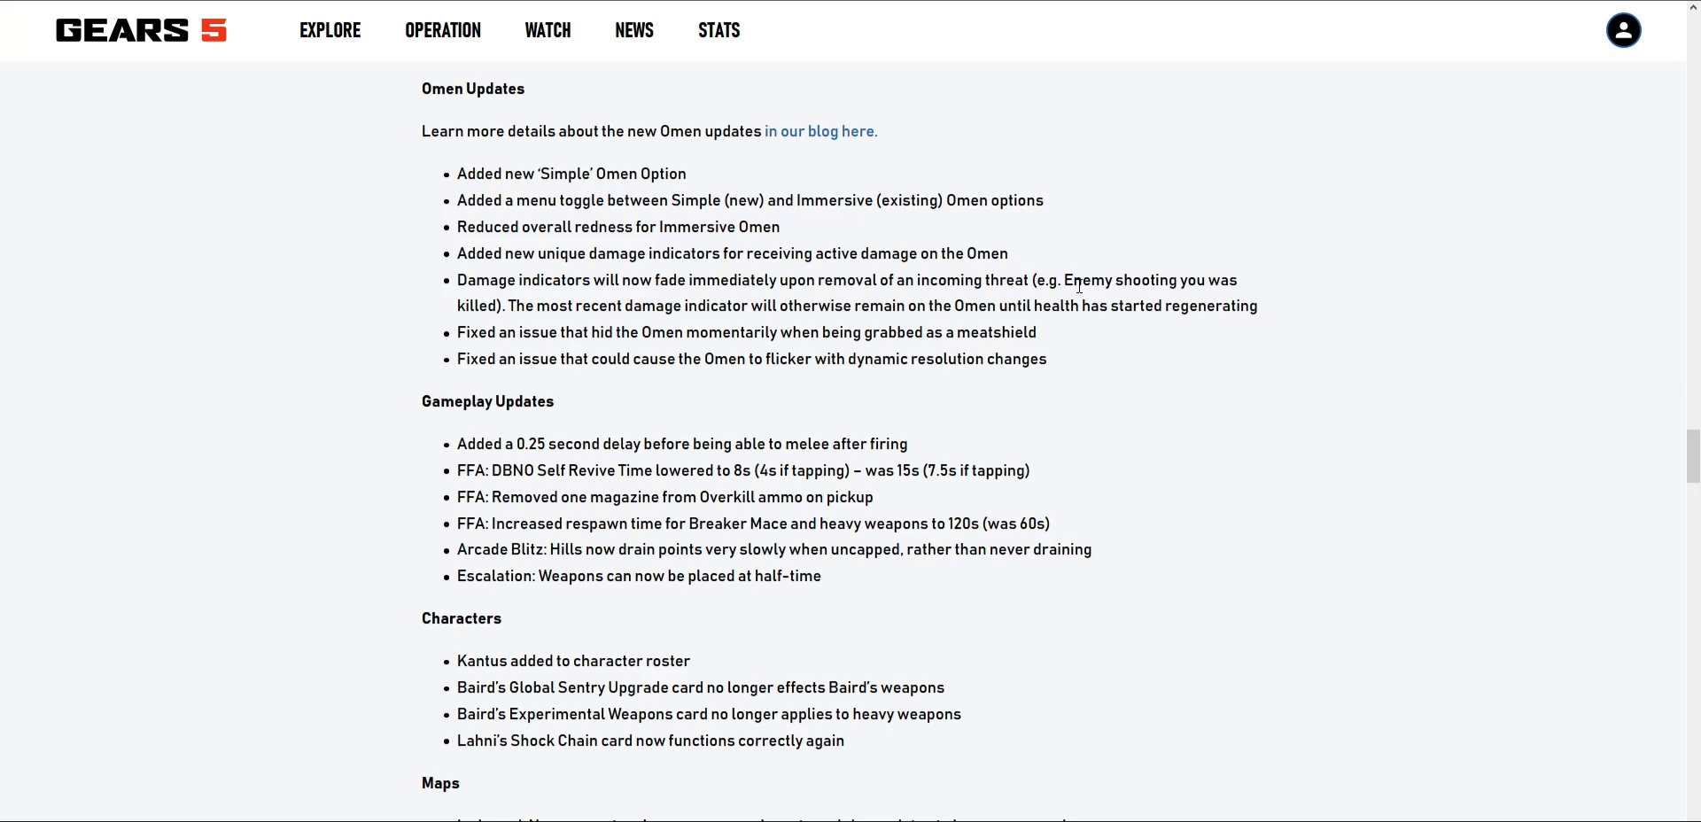
mouse_move(421, 338)
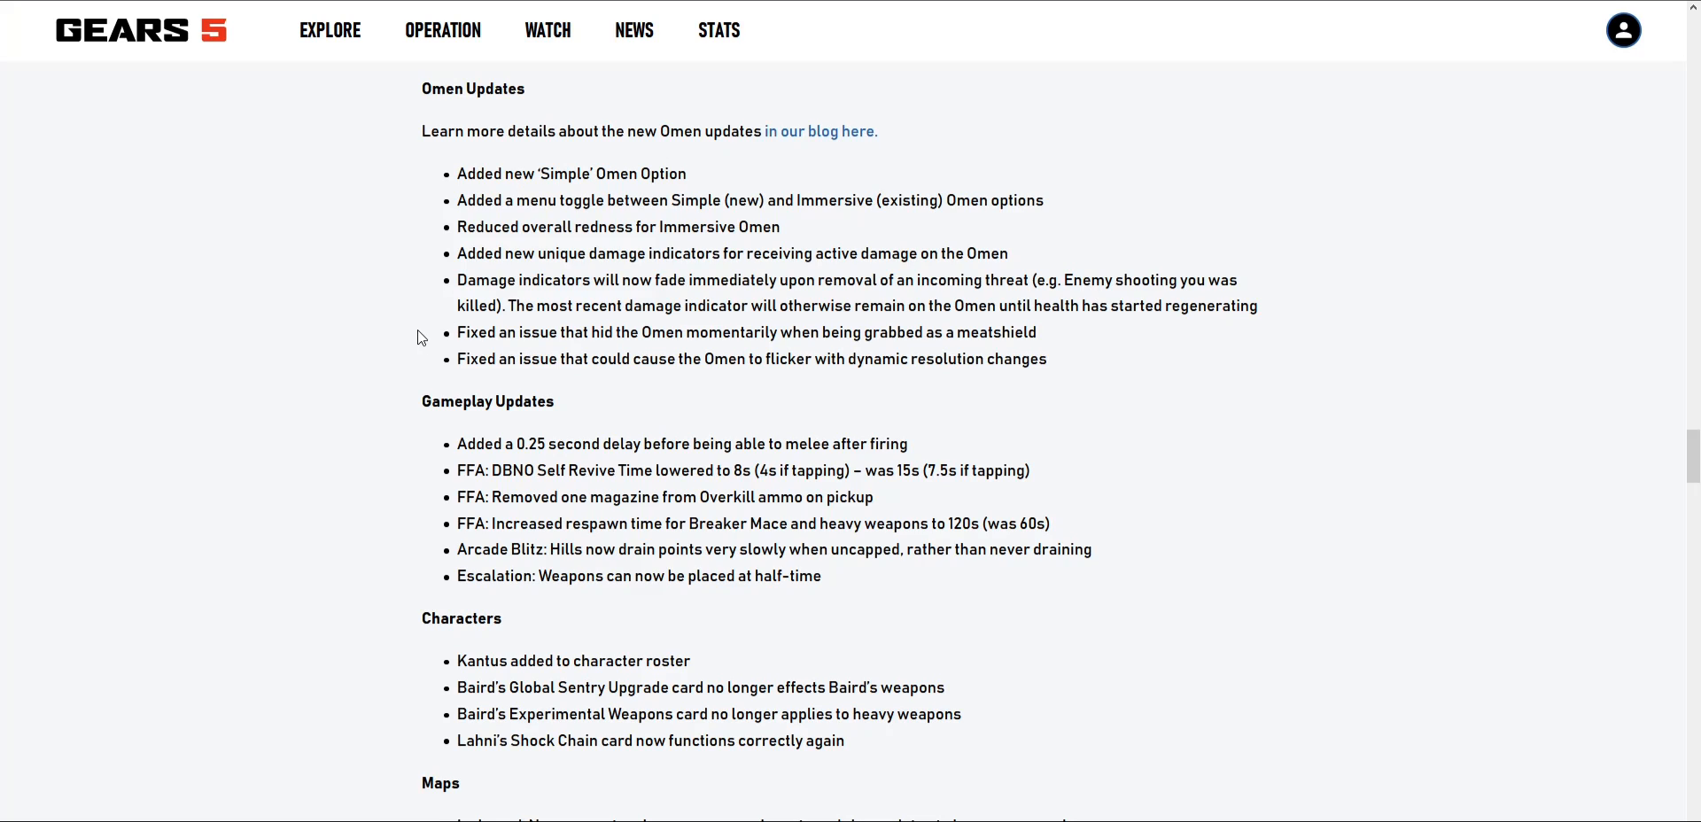
mouse_move(638, 354)
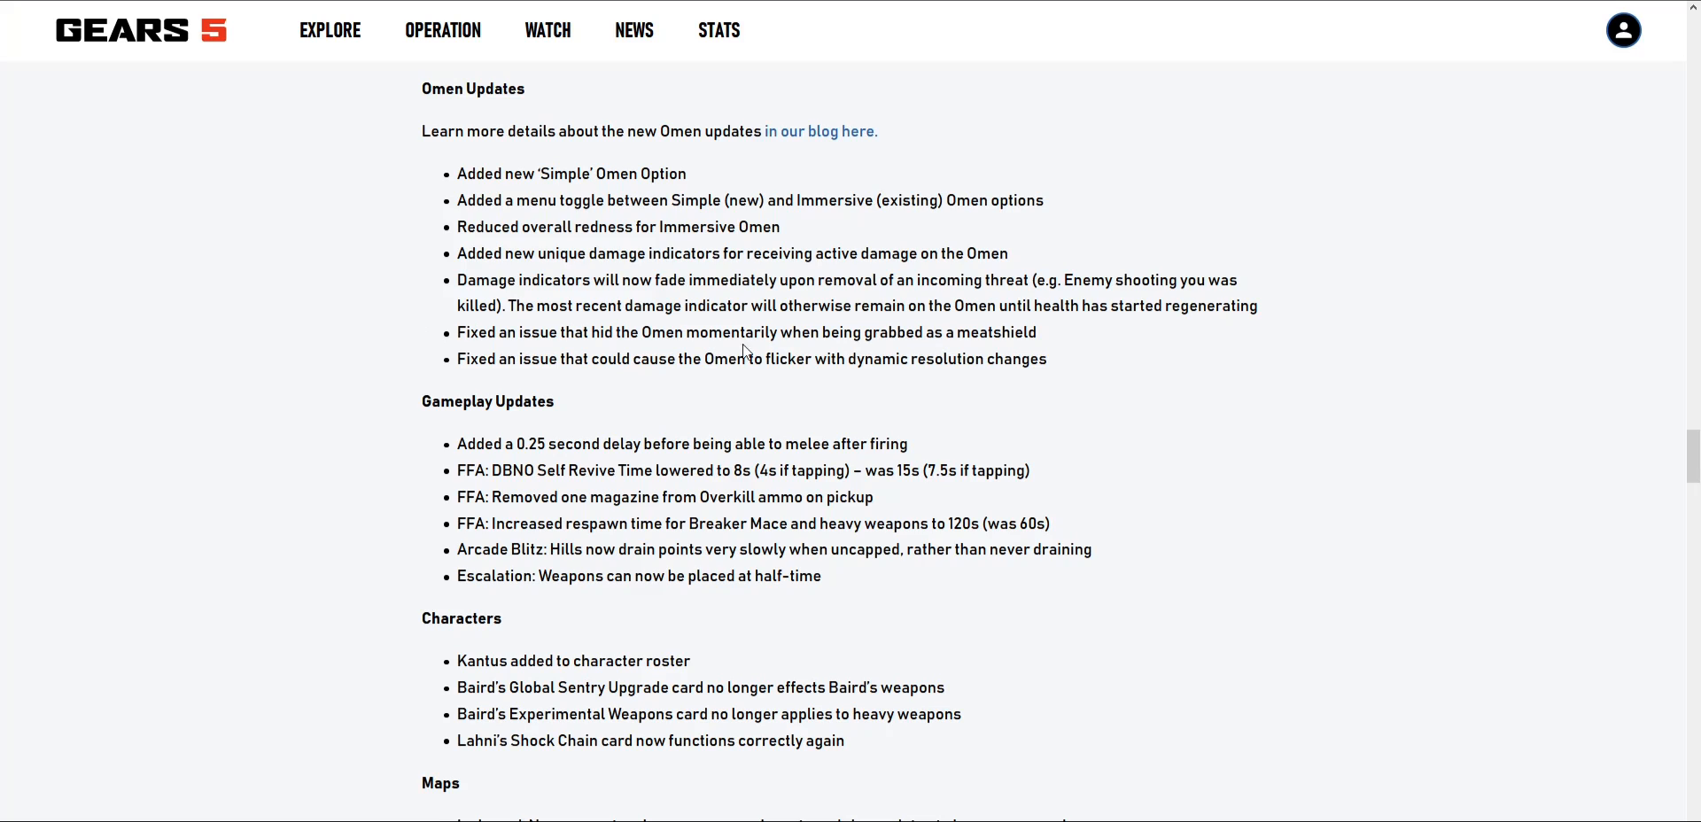
mouse_move(1002, 340)
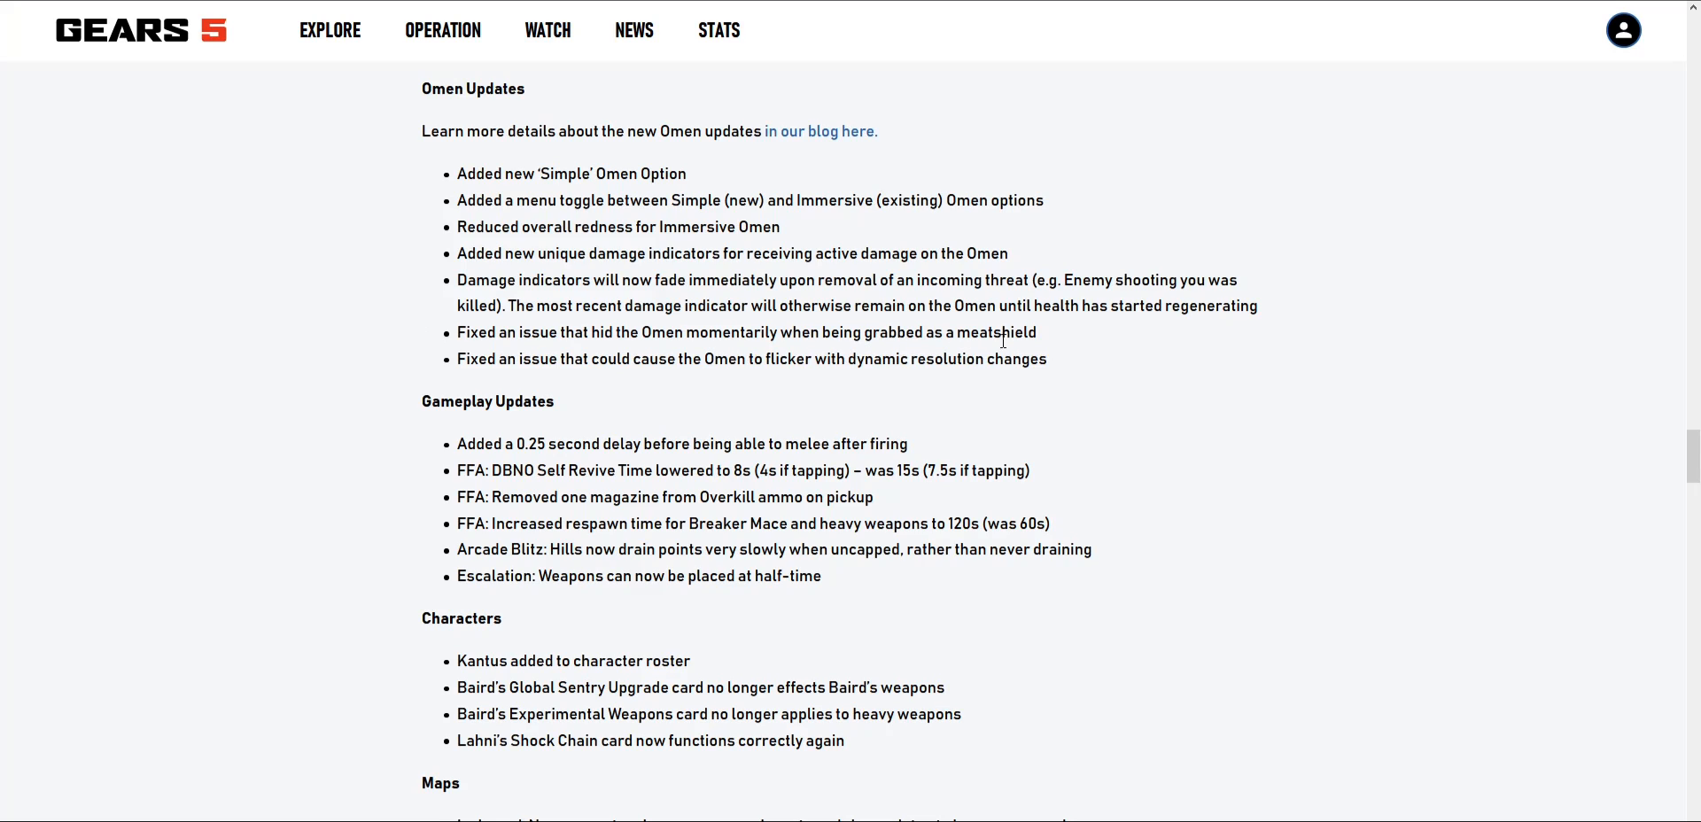
mouse_move(822, 307)
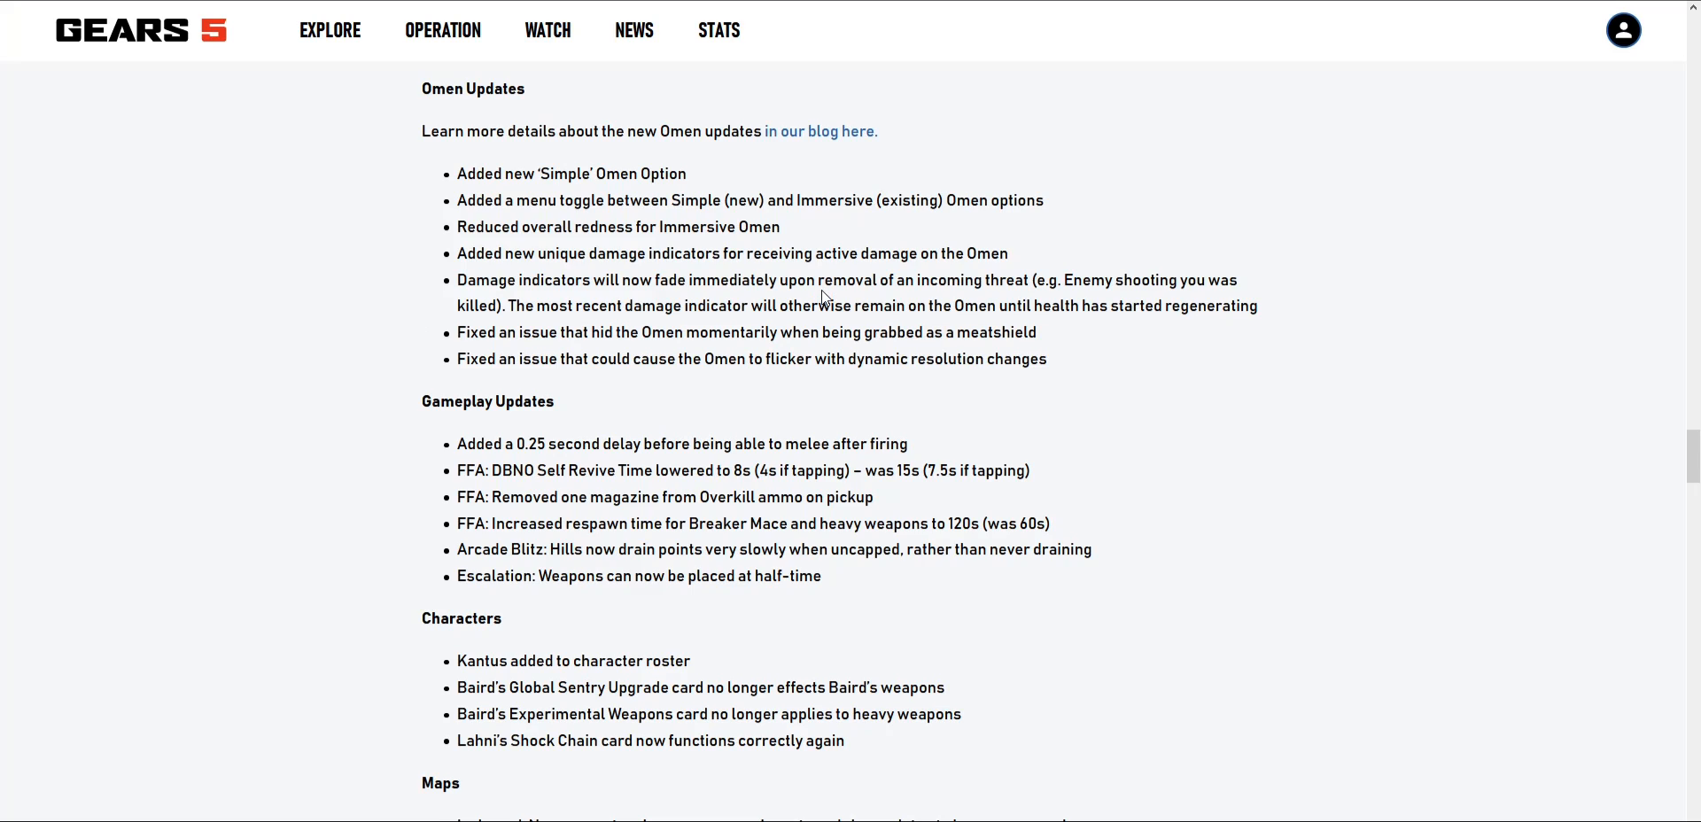
mouse_move(816, 286)
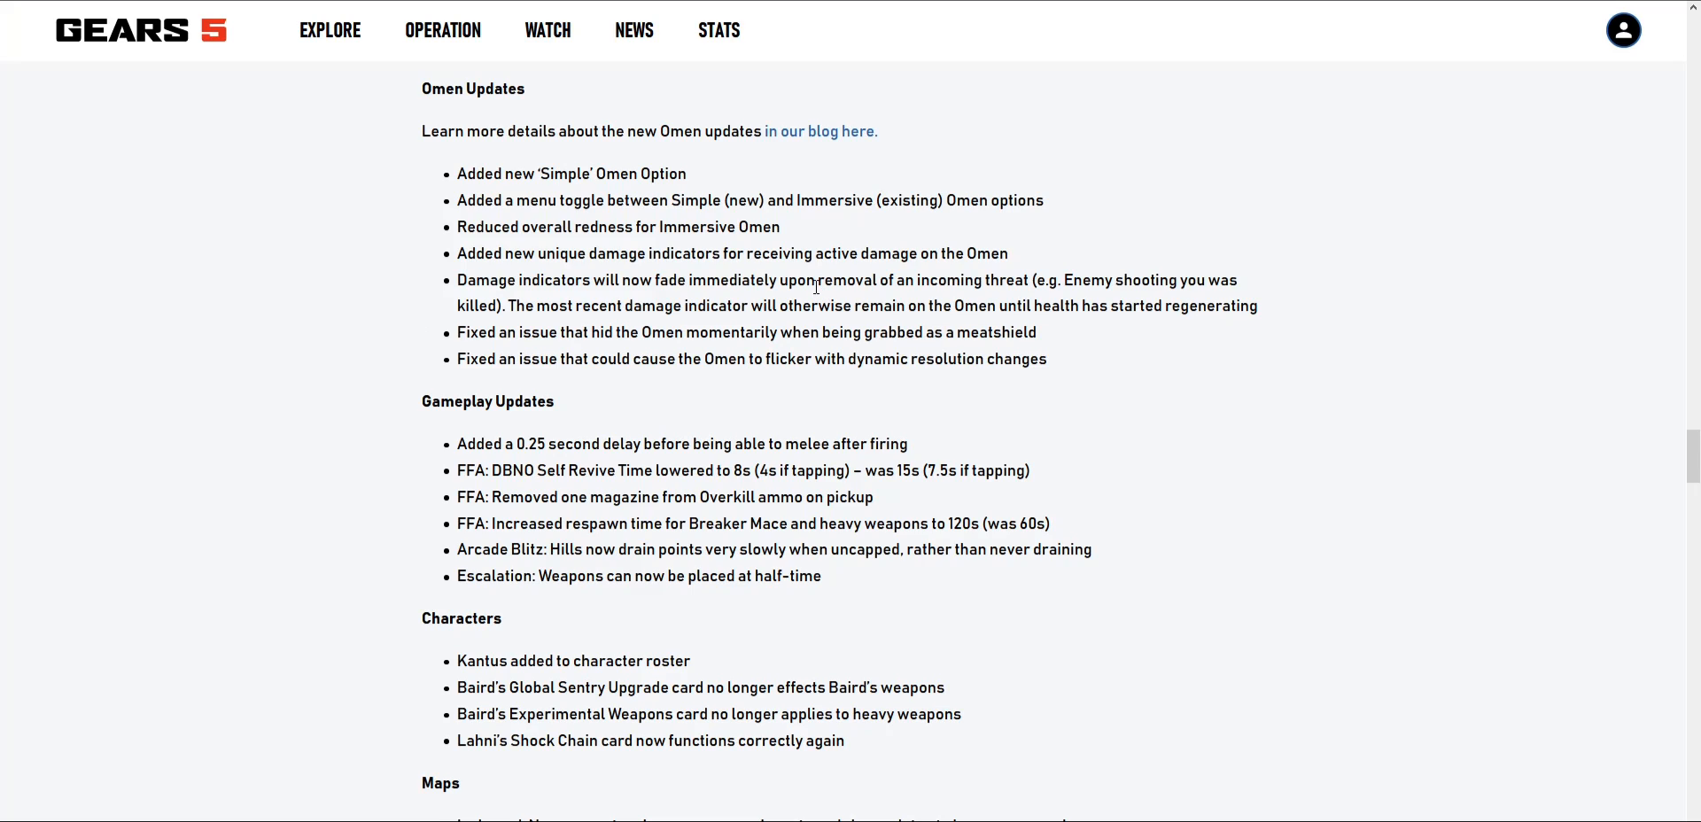
mouse_move(818, 275)
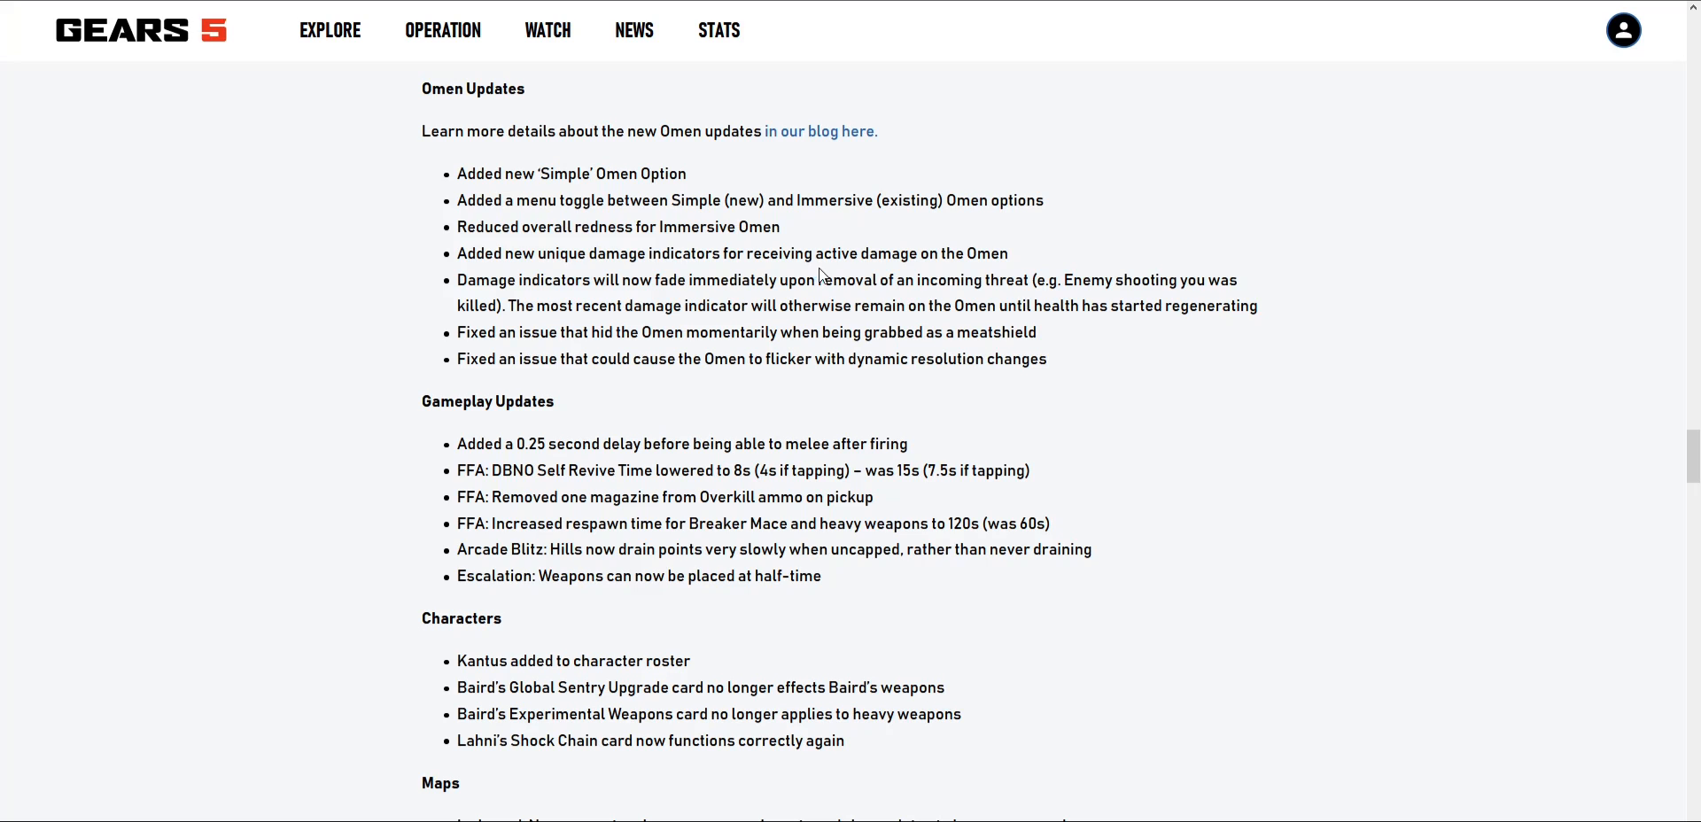
mouse_move(873, 274)
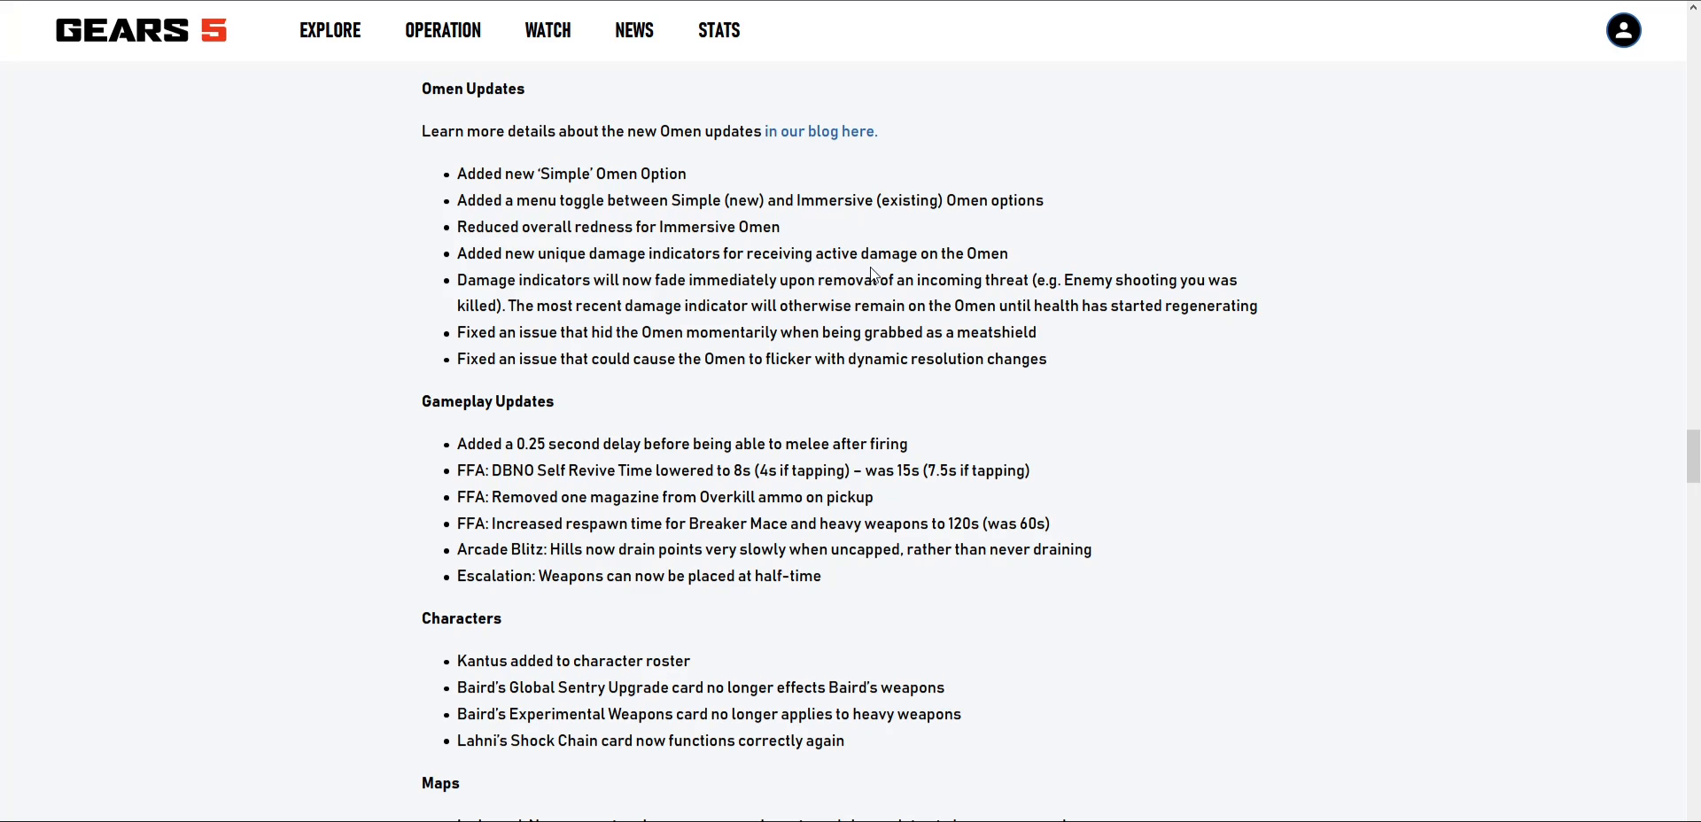
Step: Scroll to Gameplay Updates and read the Characters and Maps notes for Icebound and The Pit
scroll(down, 3)
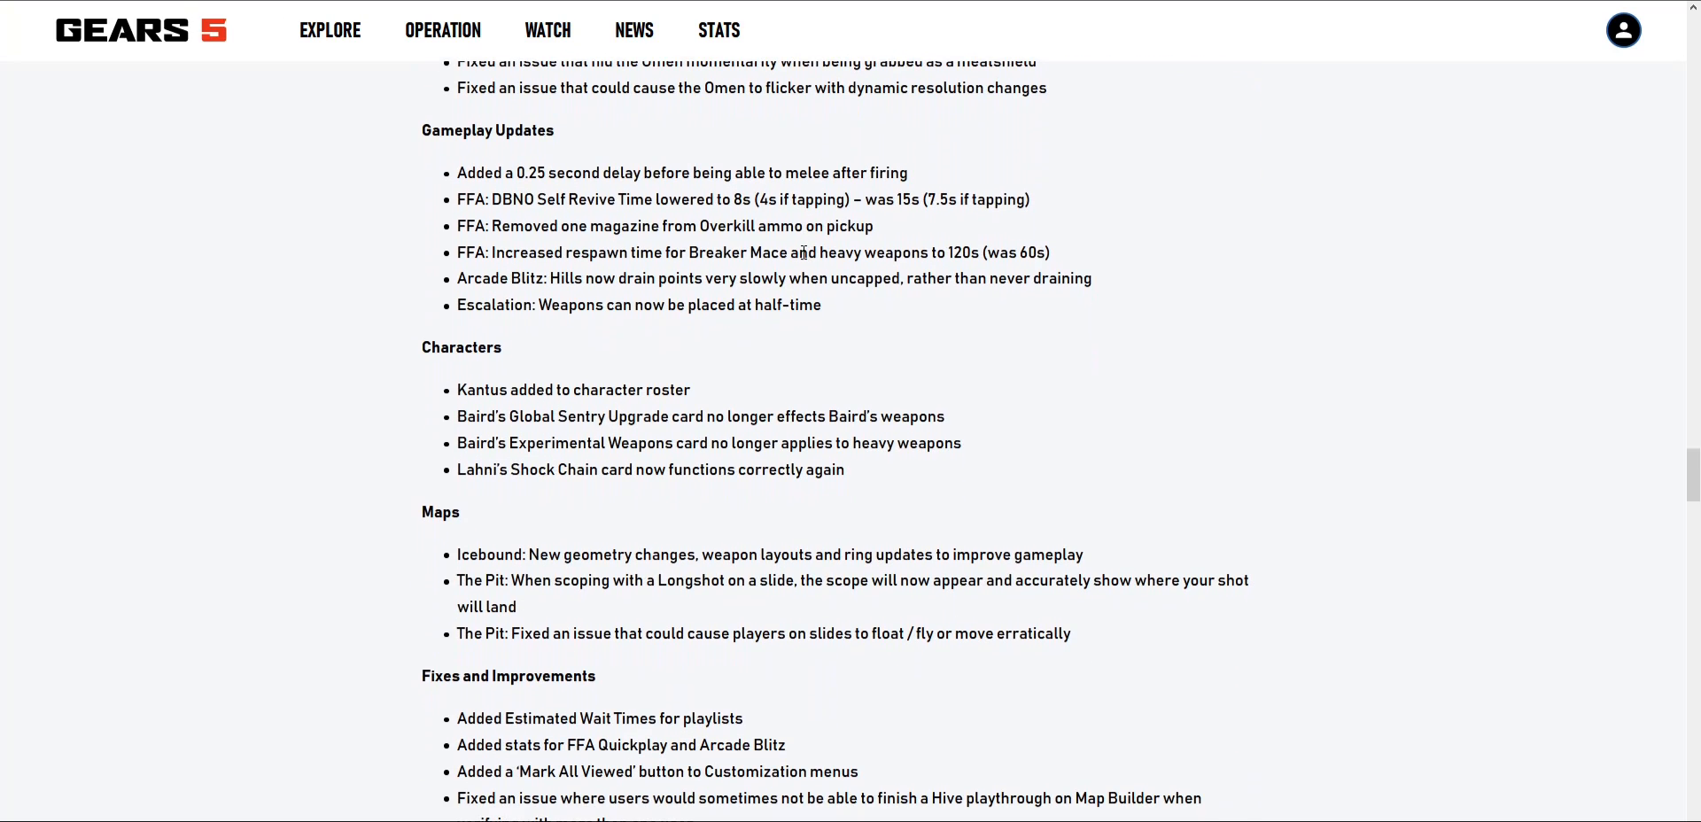
mouse_move(837, 131)
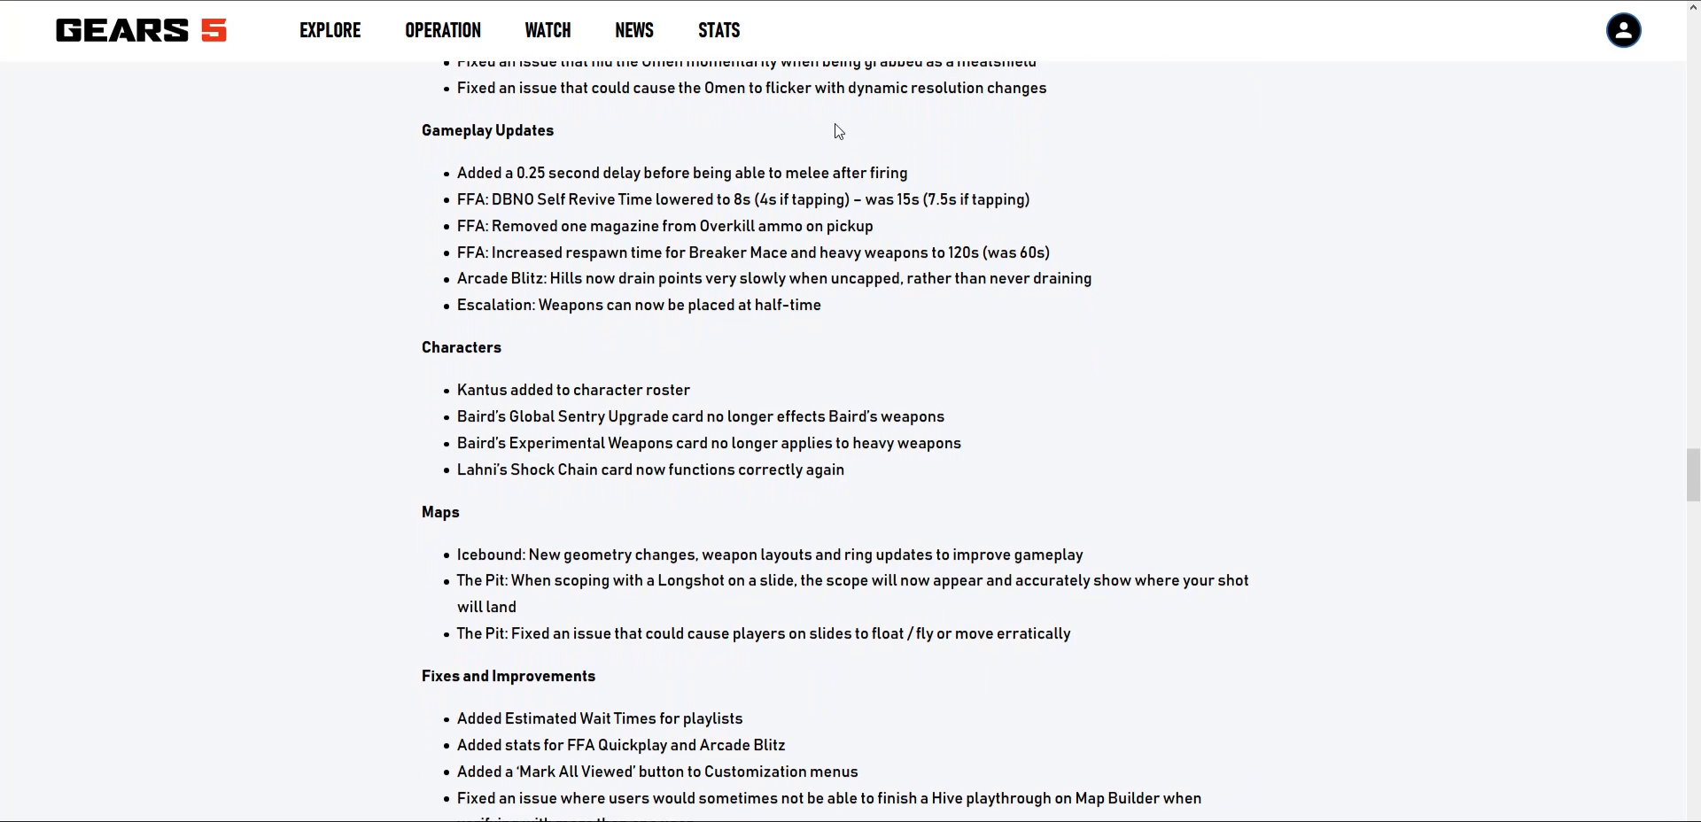
mouse_move(776, 125)
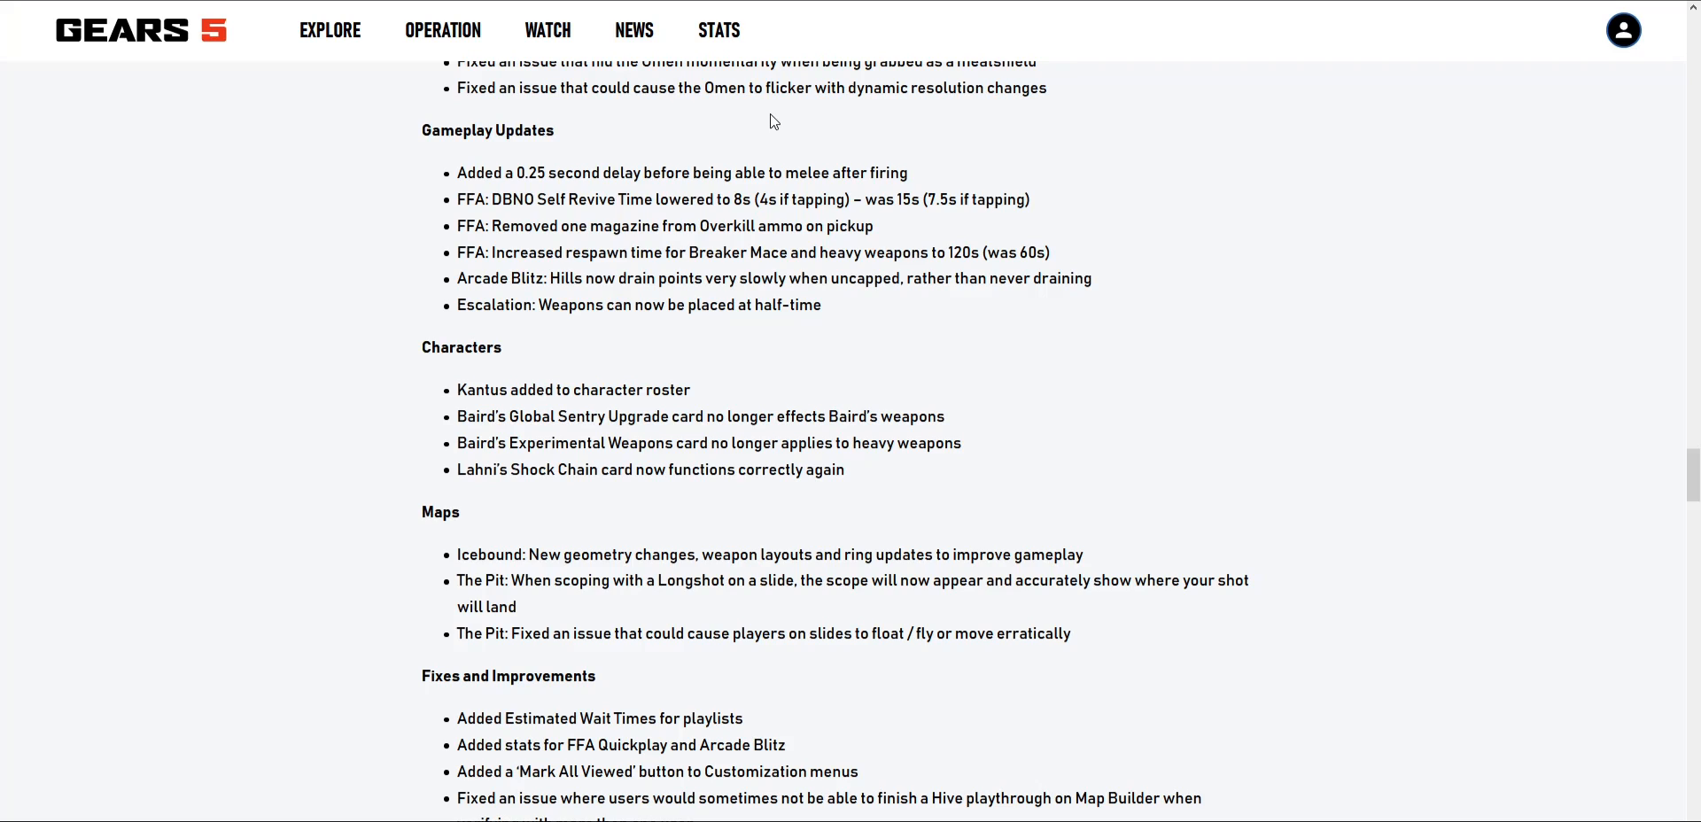
mouse_move(767, 134)
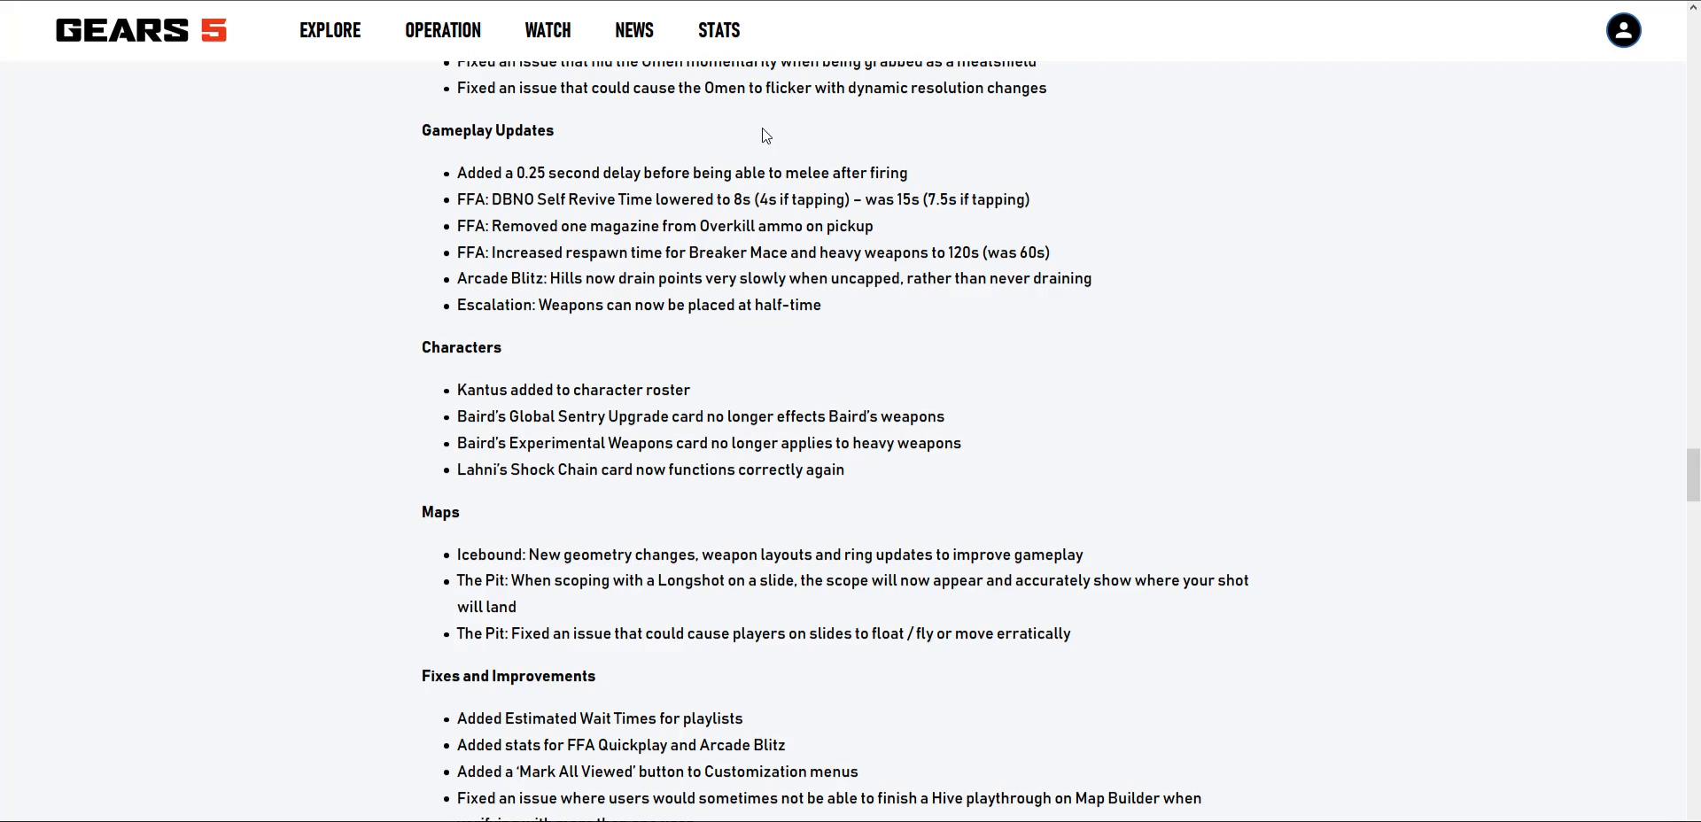
mouse_move(714, 108)
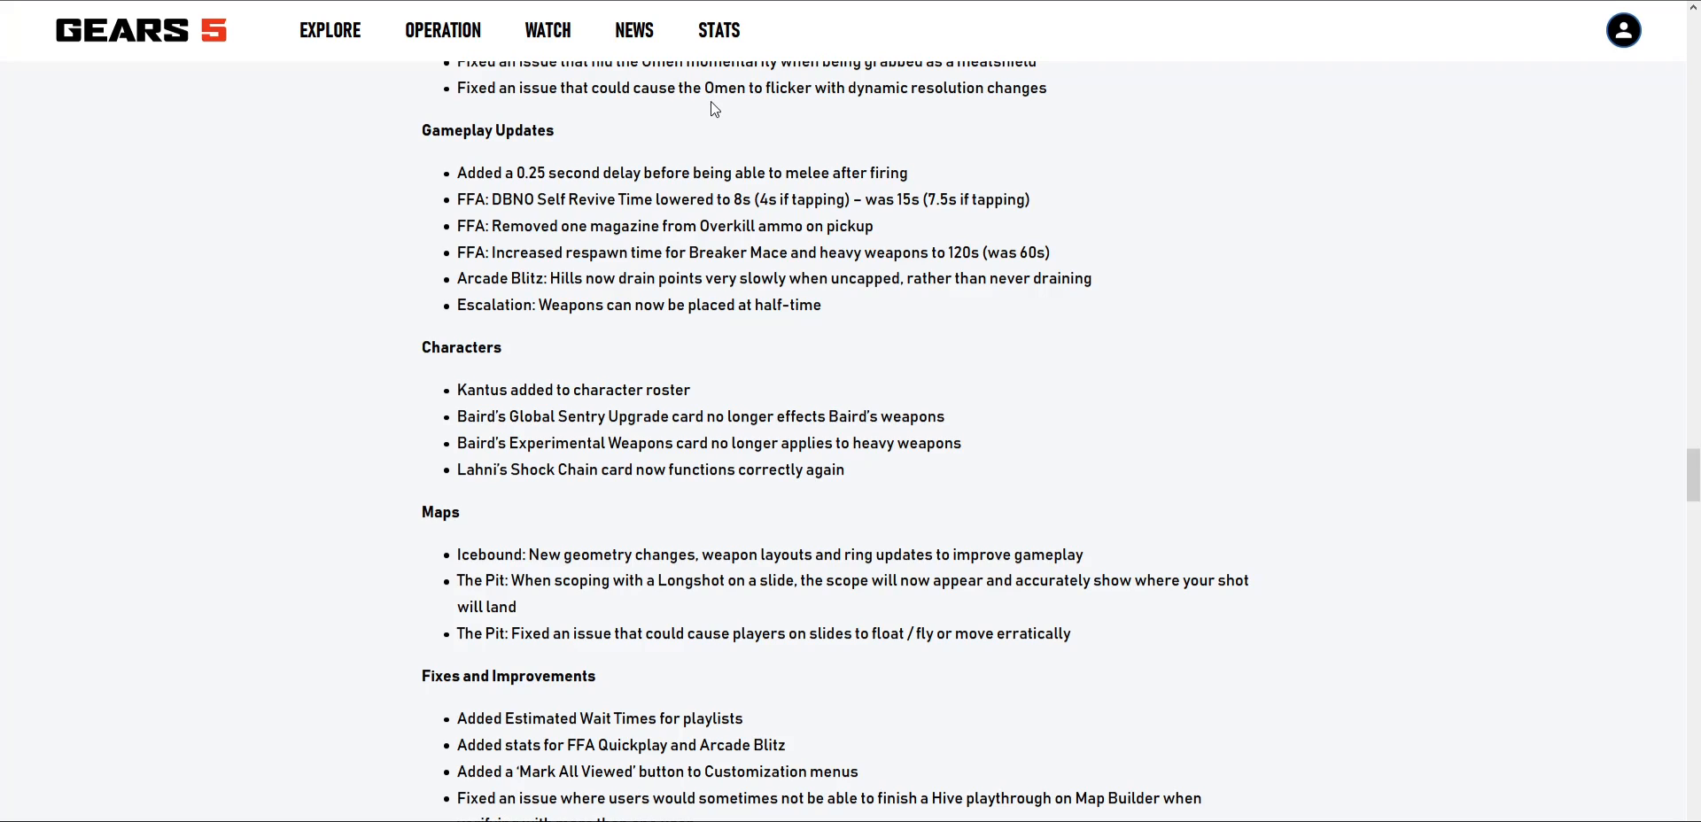
mouse_move(728, 111)
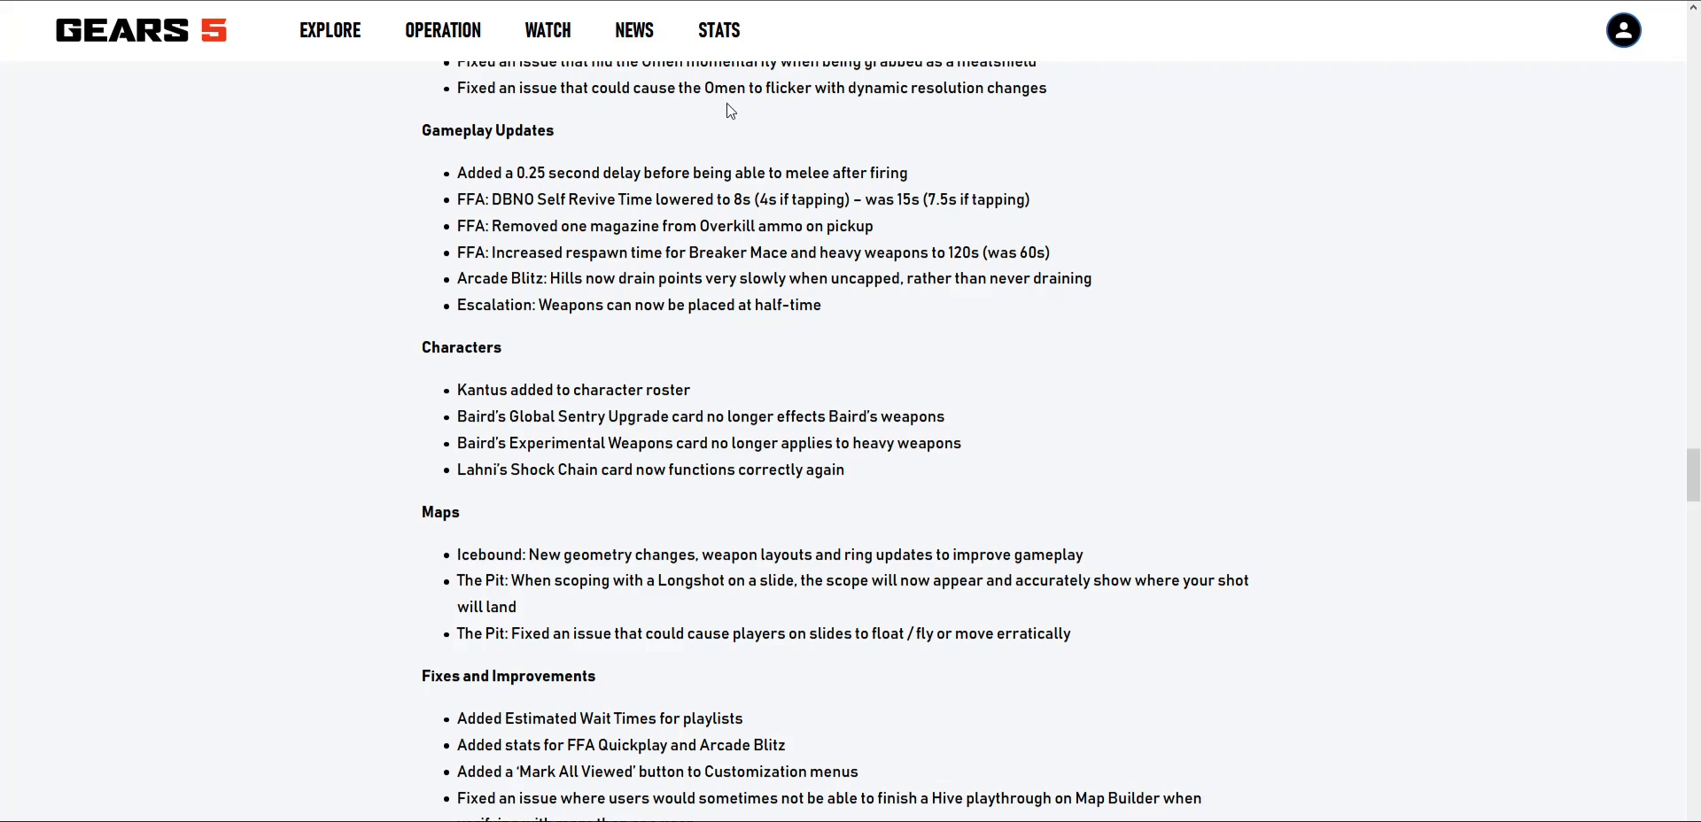
mouse_move(762, 139)
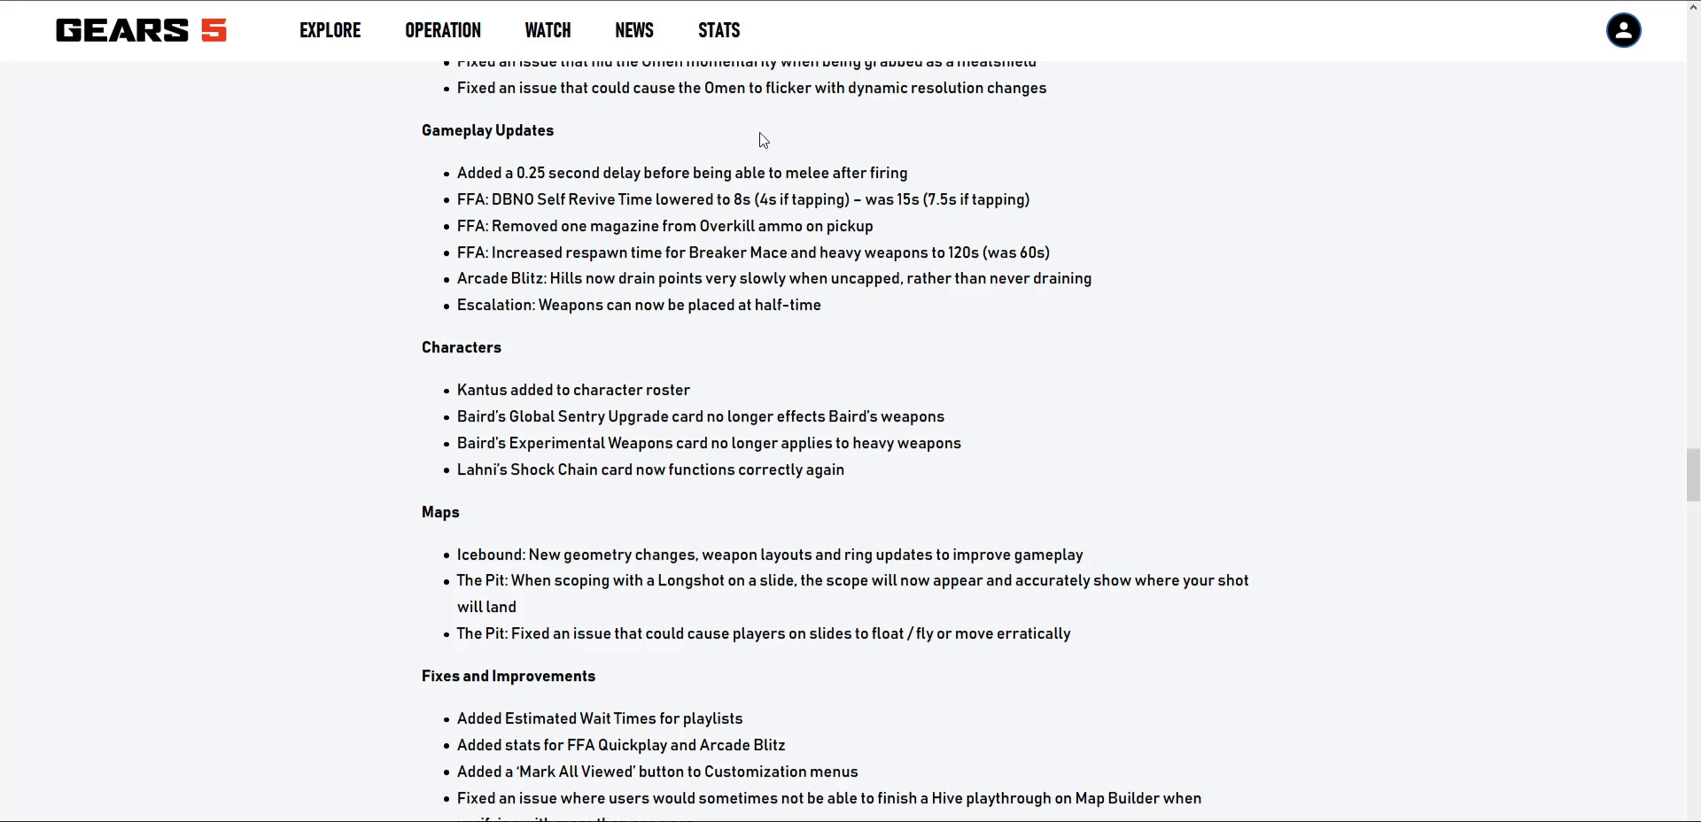
mouse_move(753, 161)
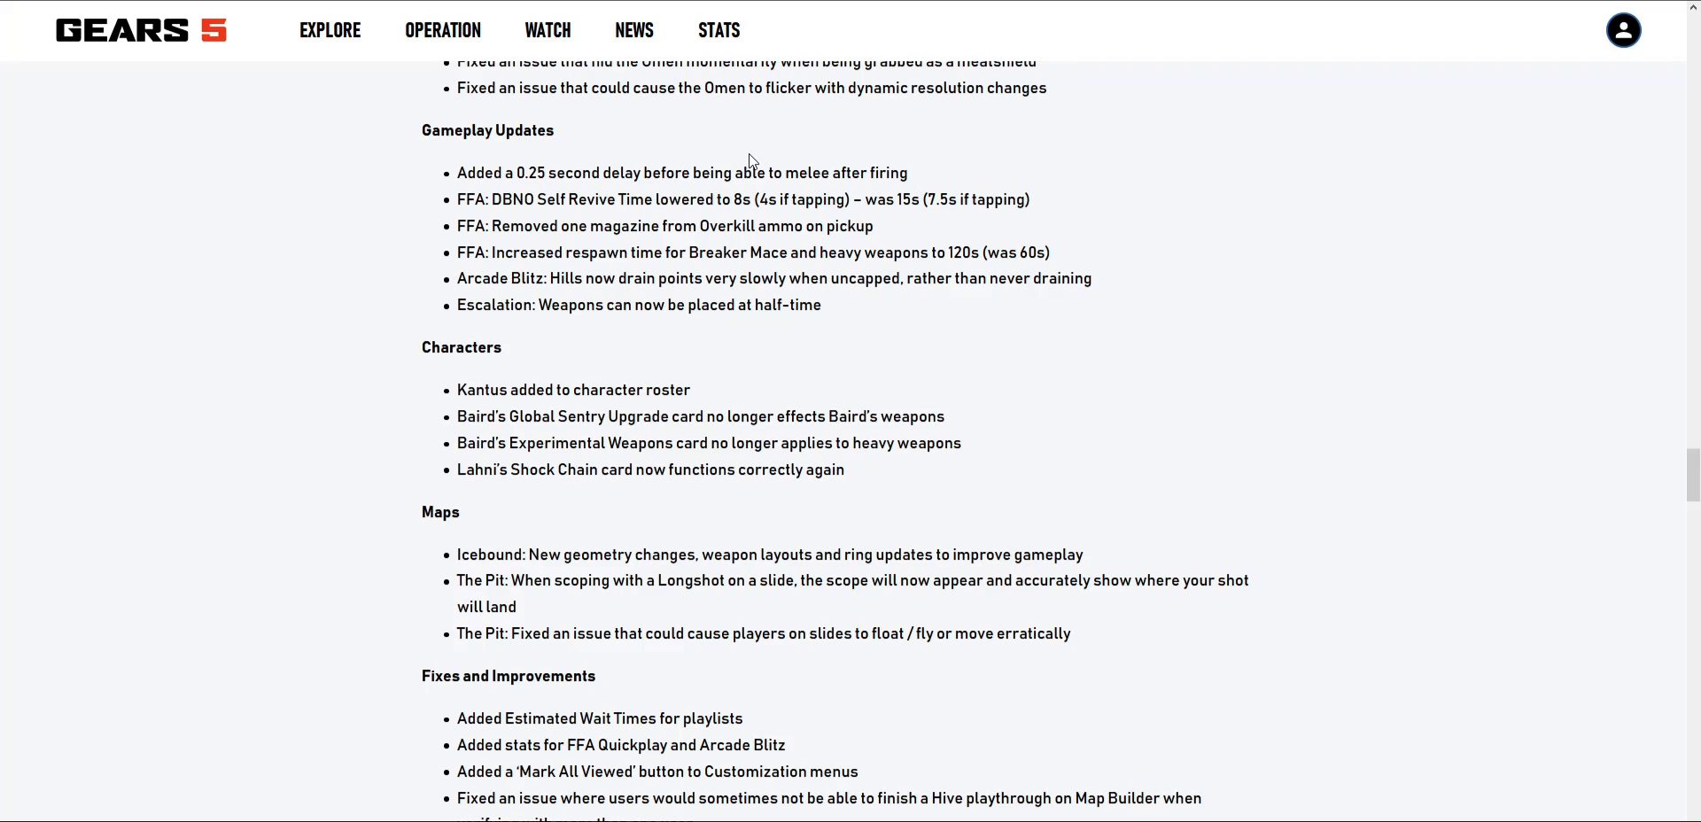
mouse_move(769, 195)
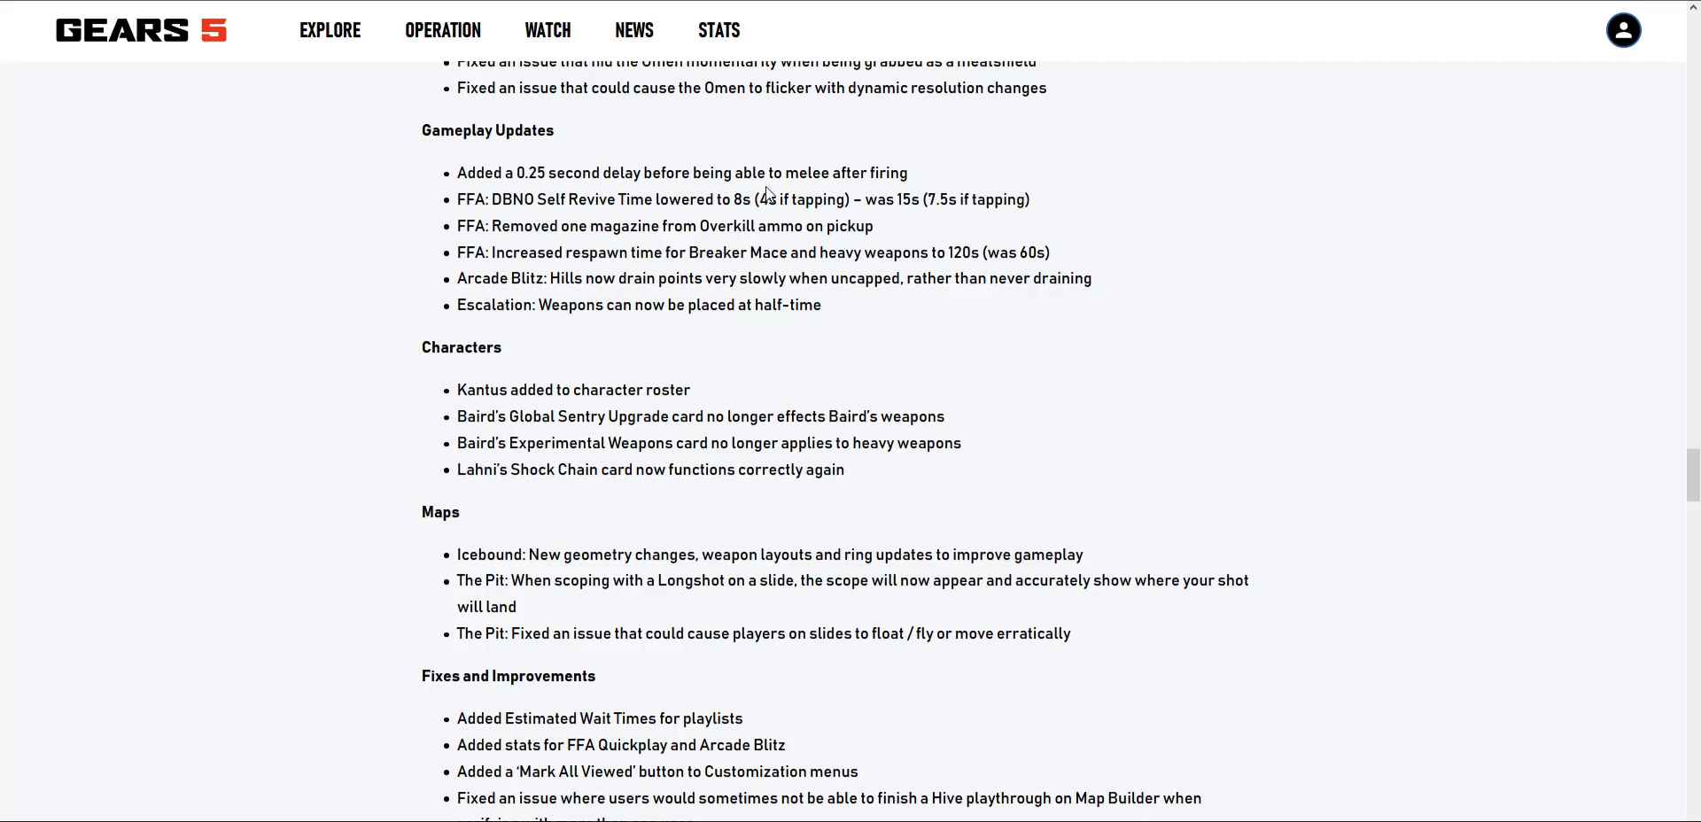
mouse_move(1048, 116)
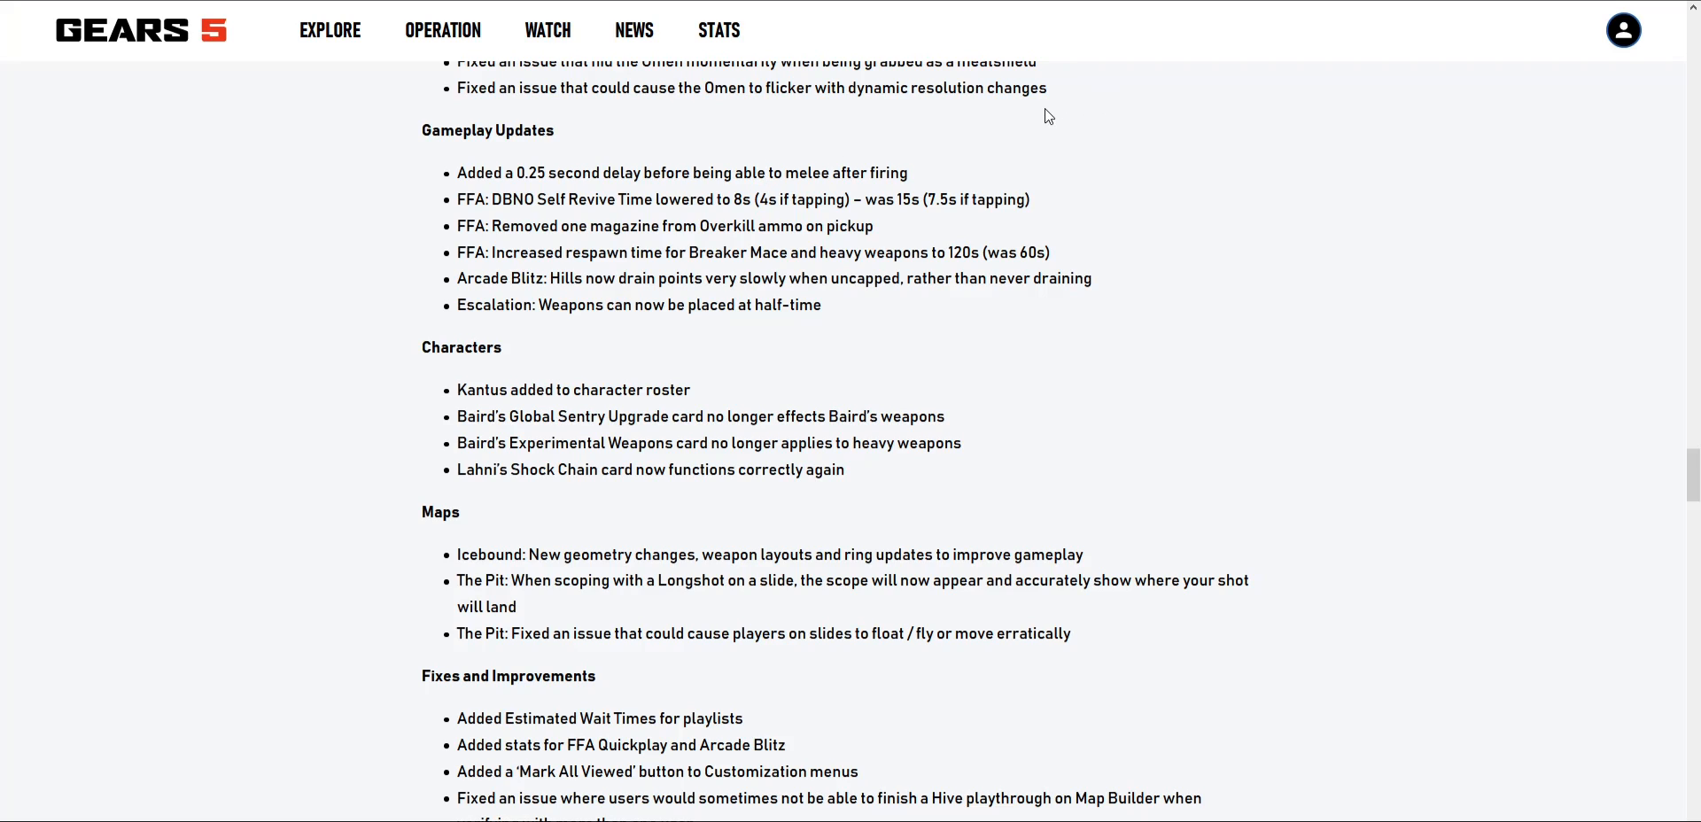
mouse_move(1030, 126)
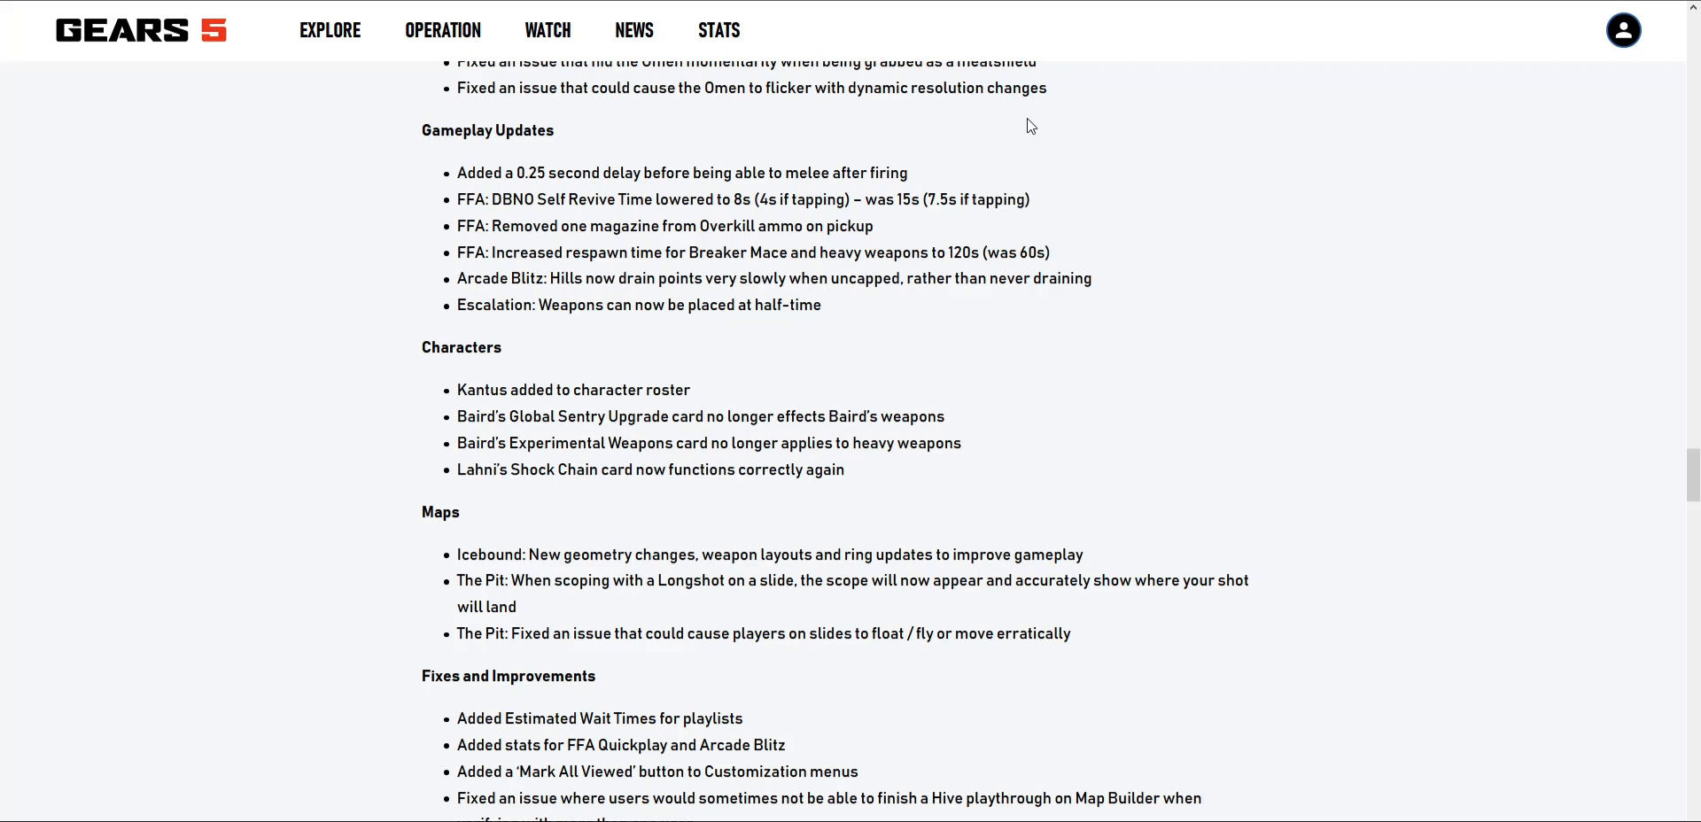
mouse_move(1020, 133)
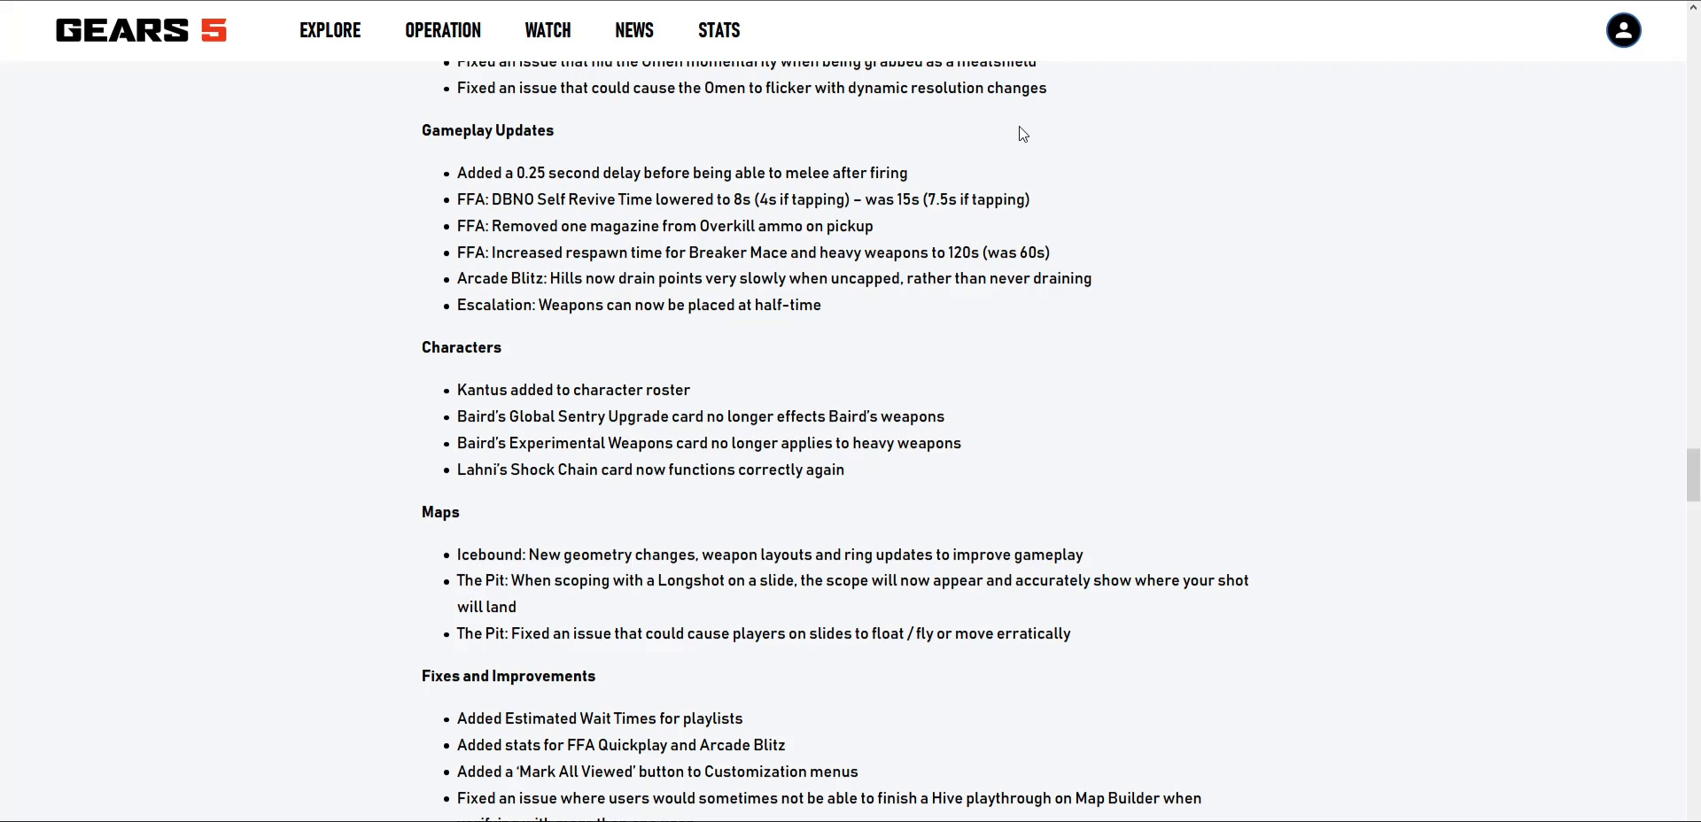
mouse_move(1081, 71)
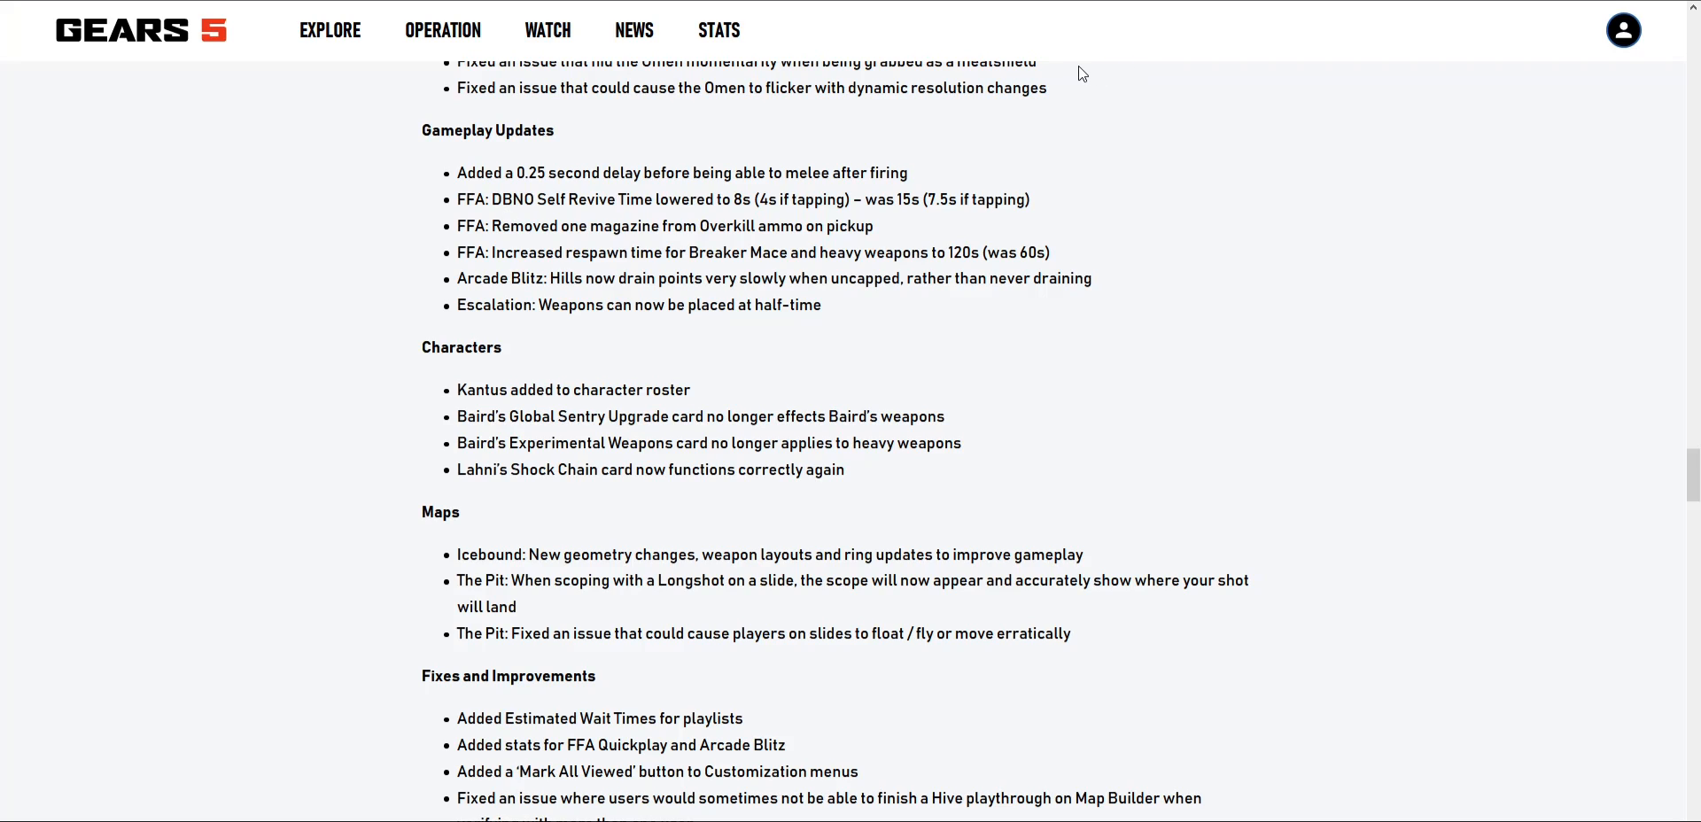
mouse_move(1078, 74)
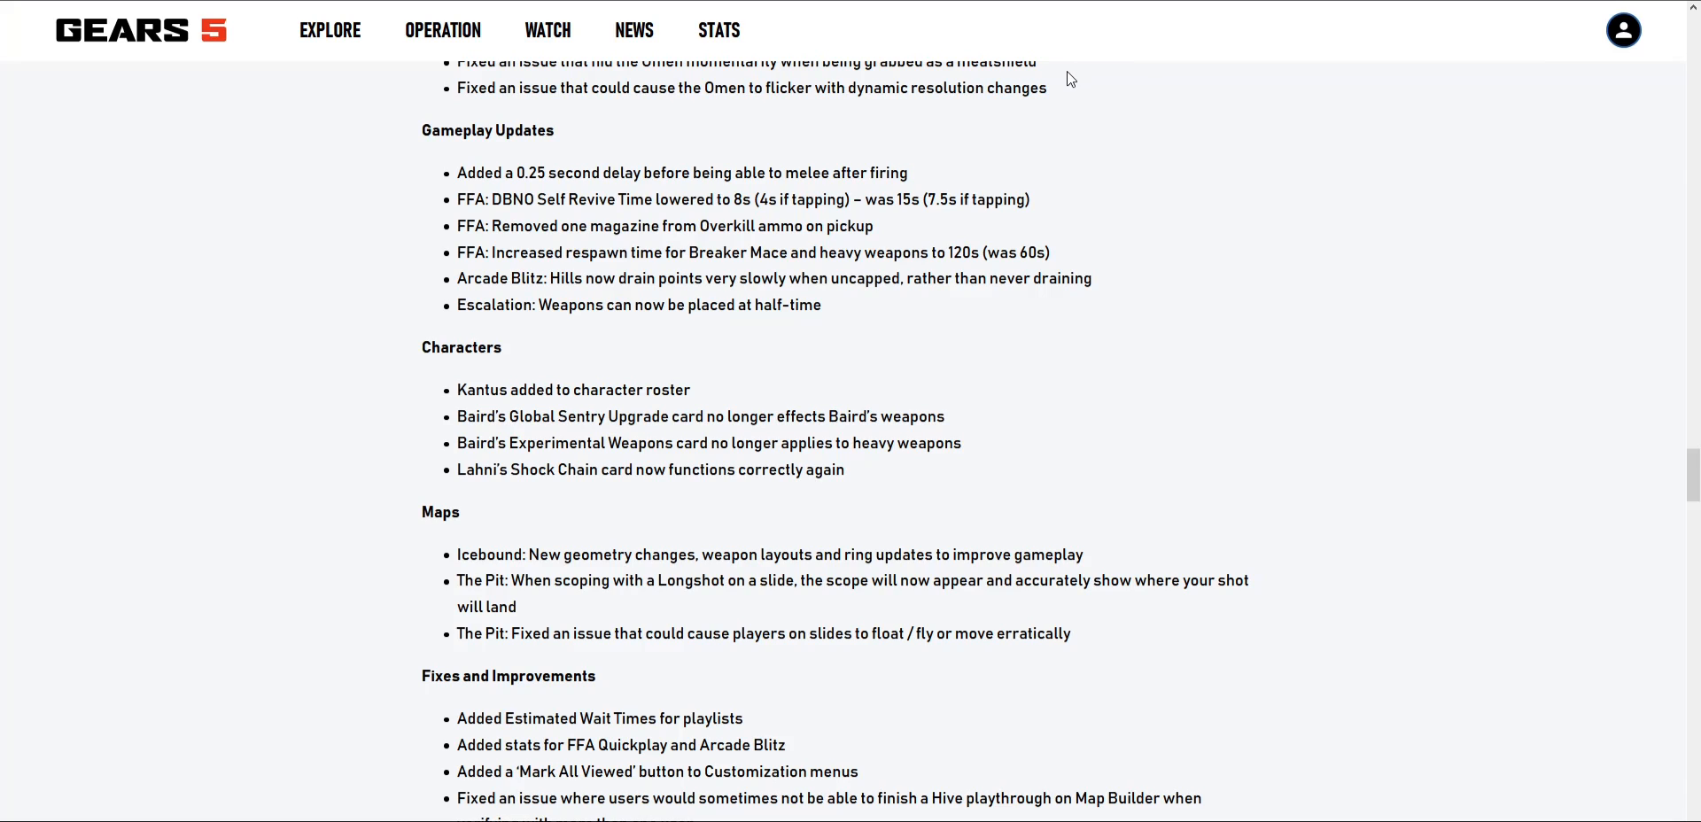
mouse_move(1069, 96)
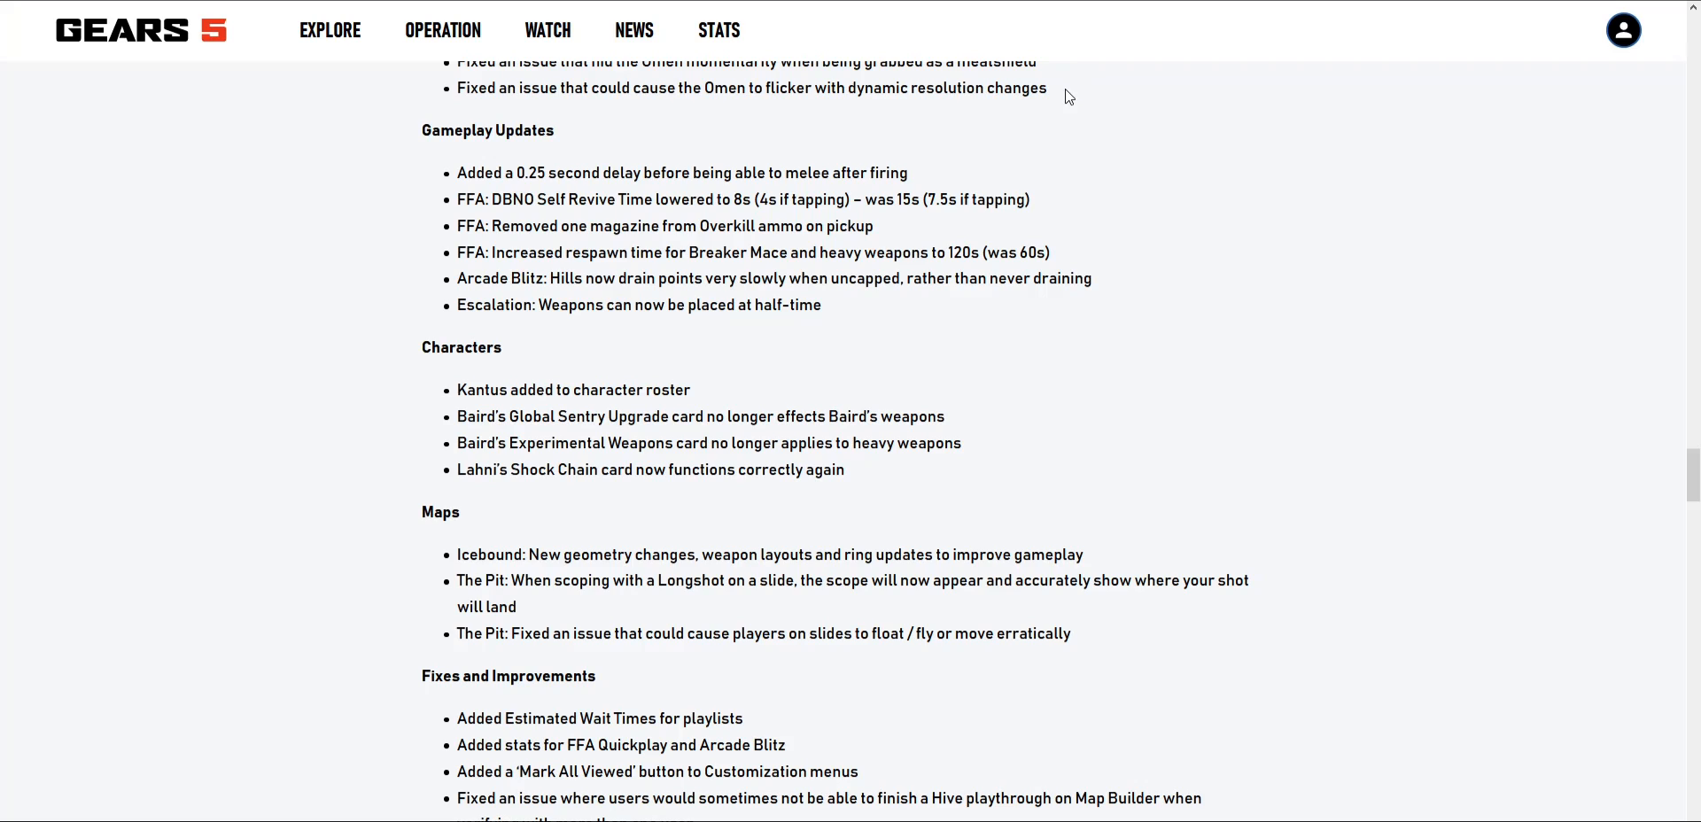
mouse_move(1018, 180)
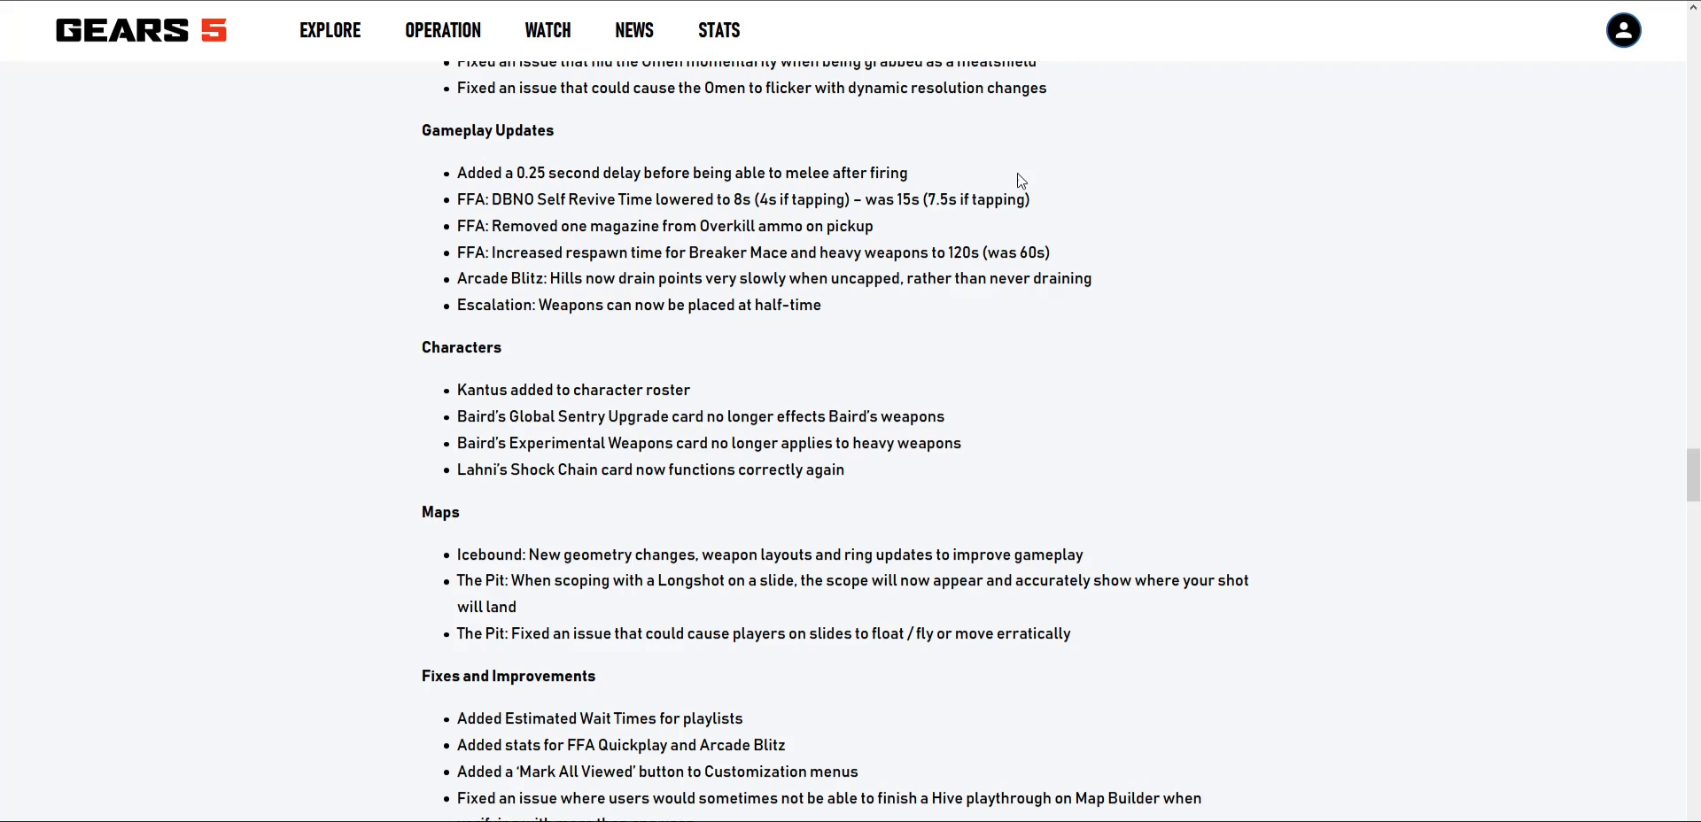
mouse_move(1460, 84)
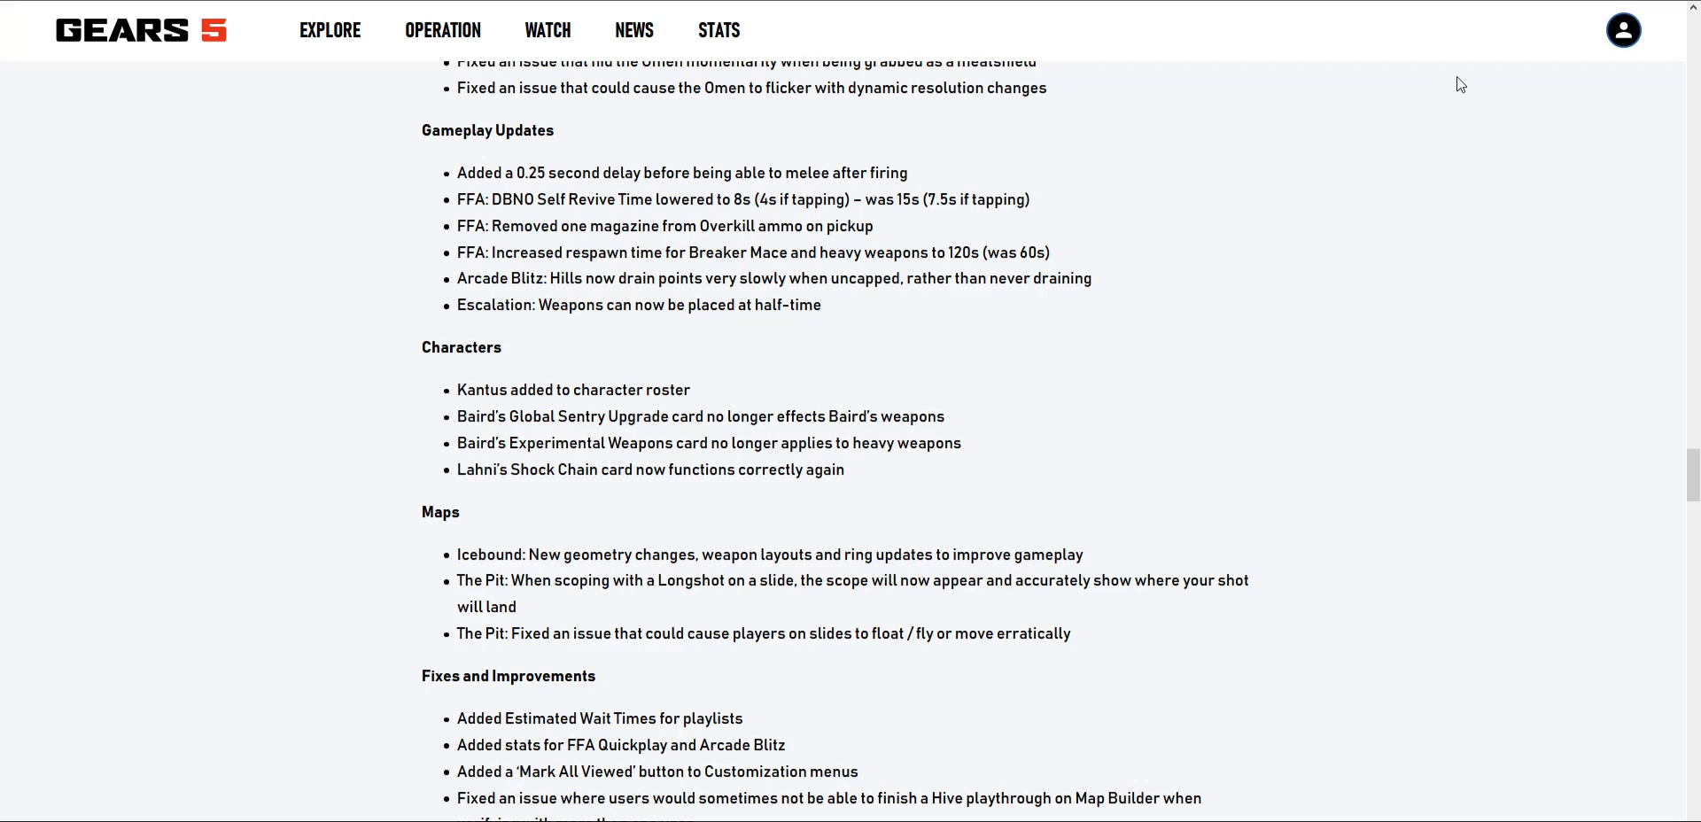
mouse_move(749, 222)
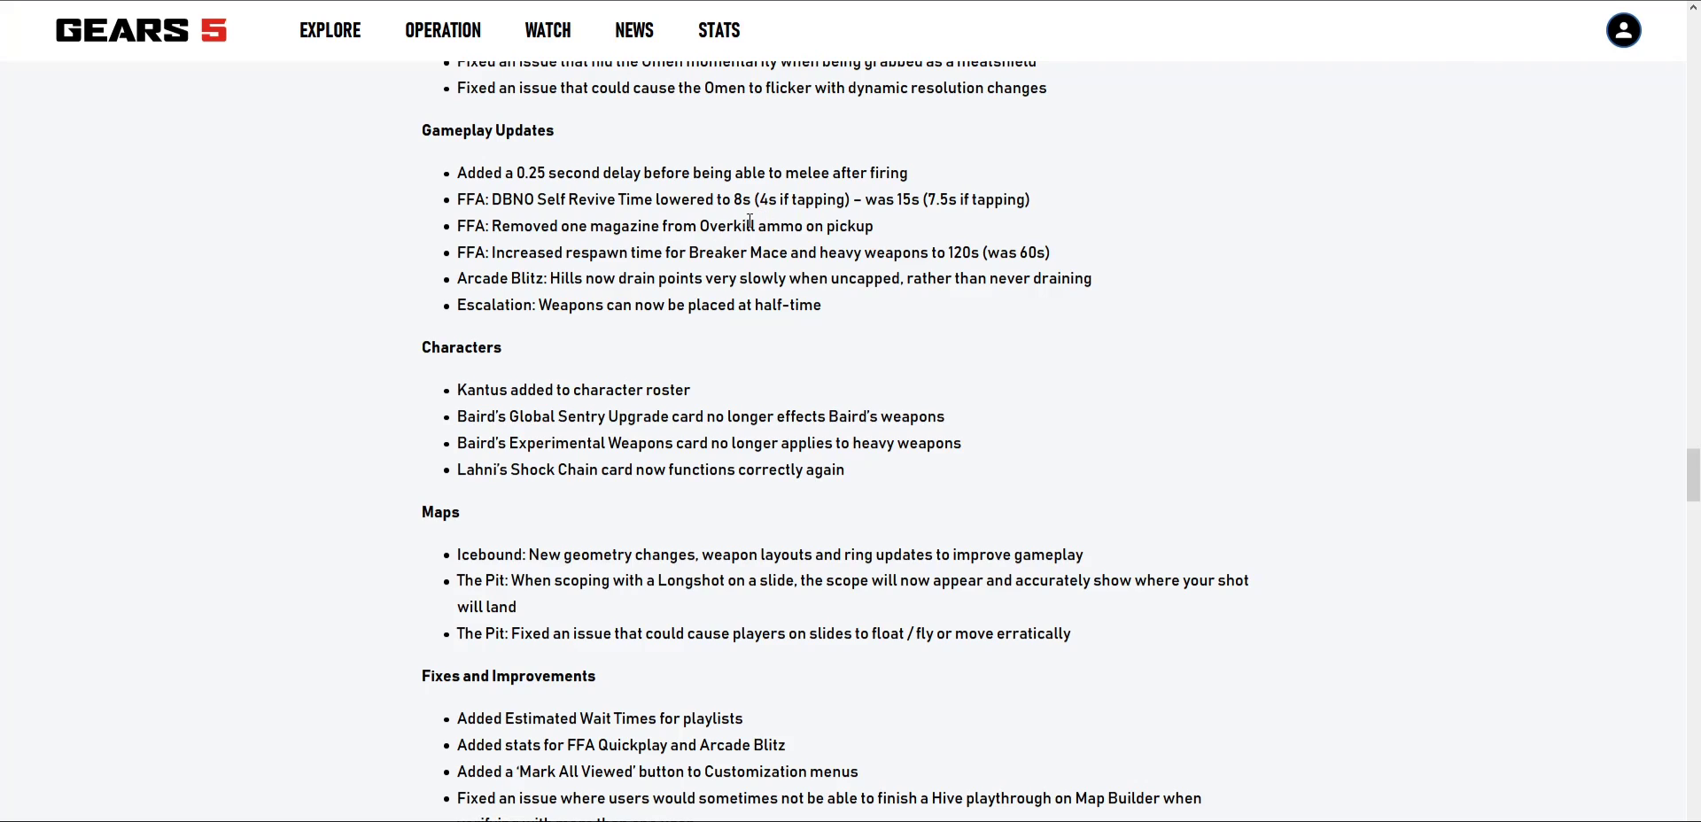
mouse_move(1002, 274)
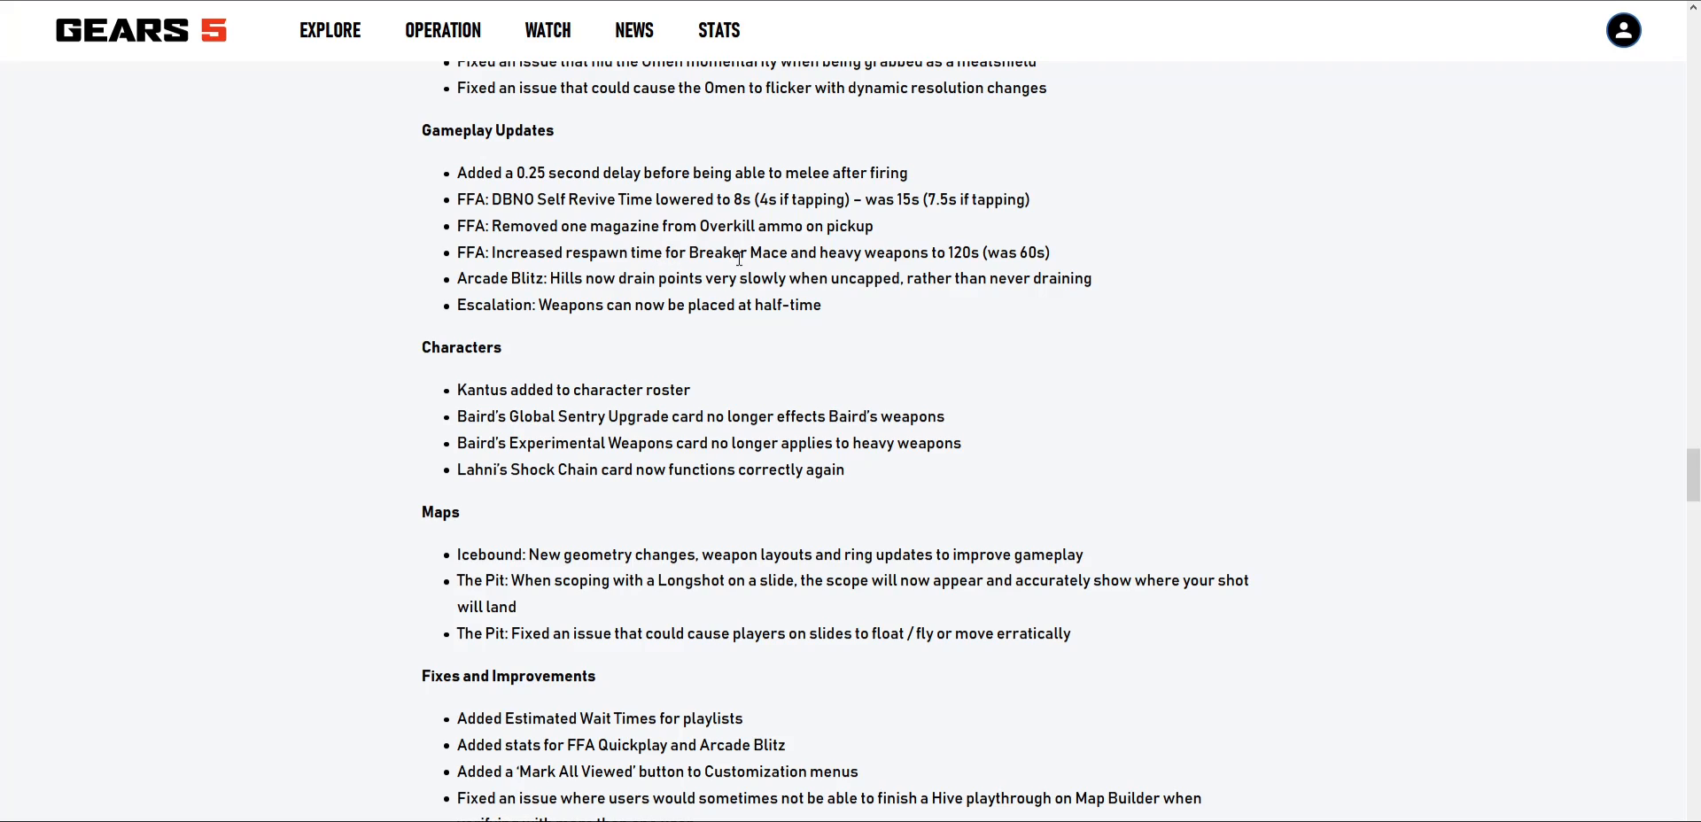
mouse_move(608, 305)
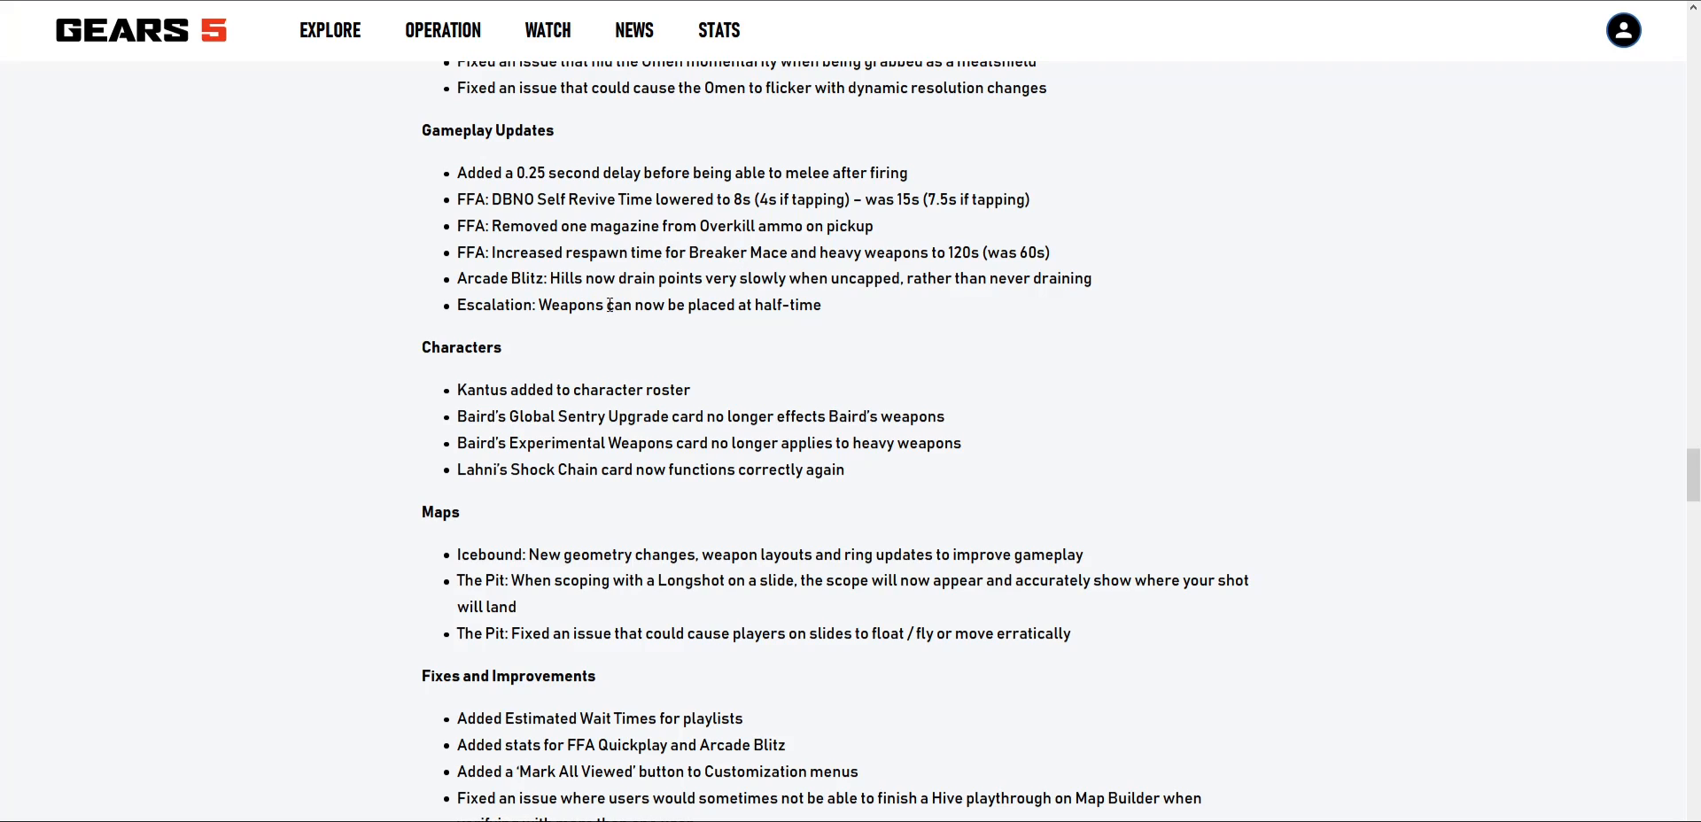
mouse_move(620, 291)
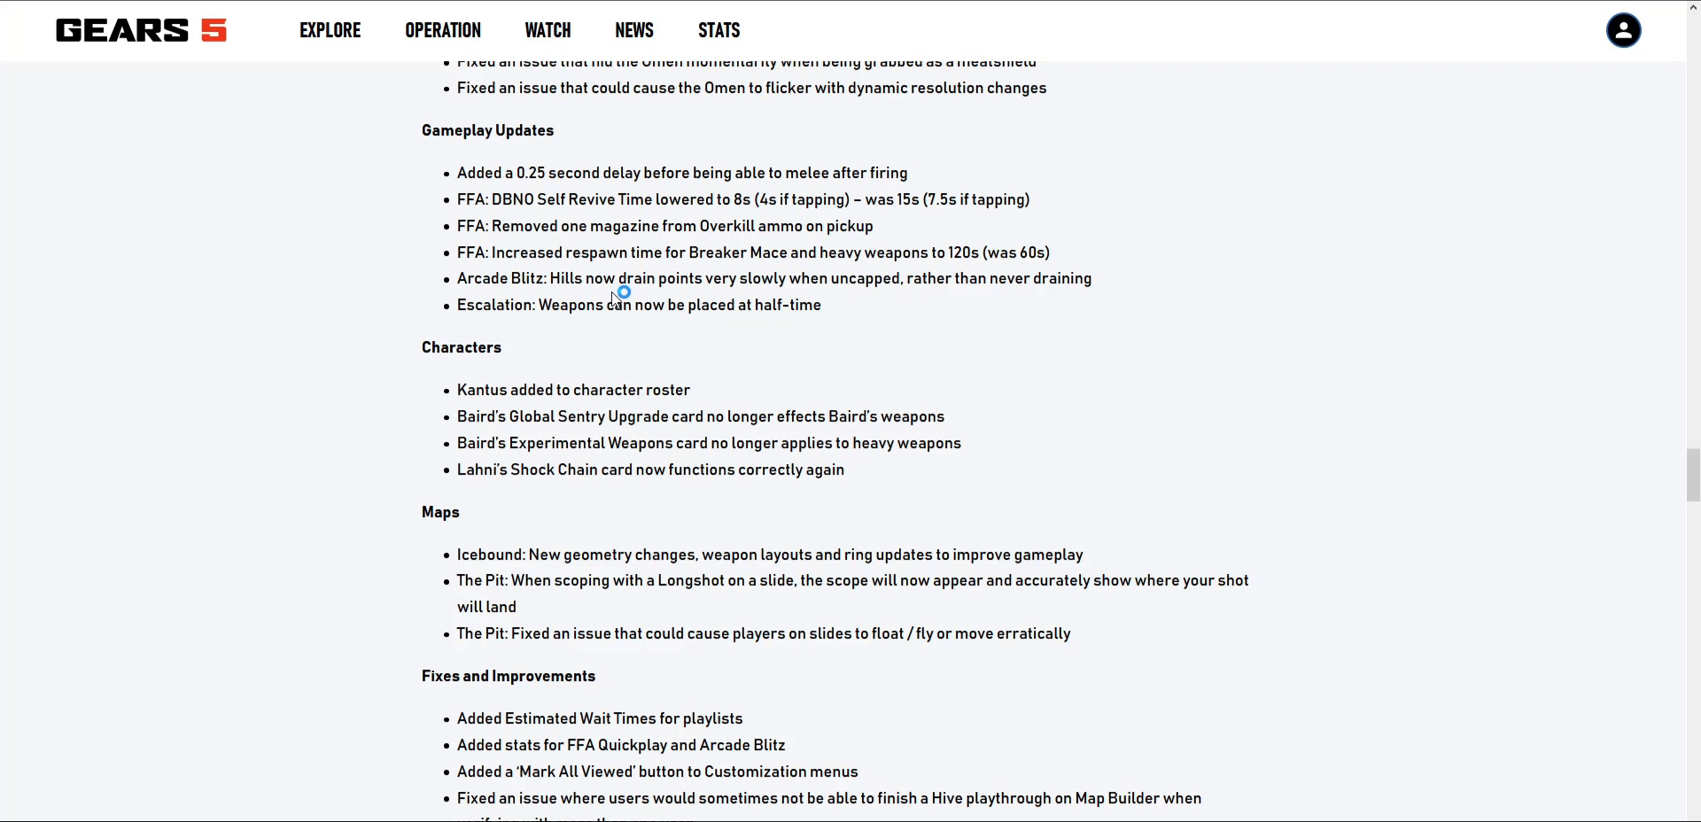
scroll(up, 3)
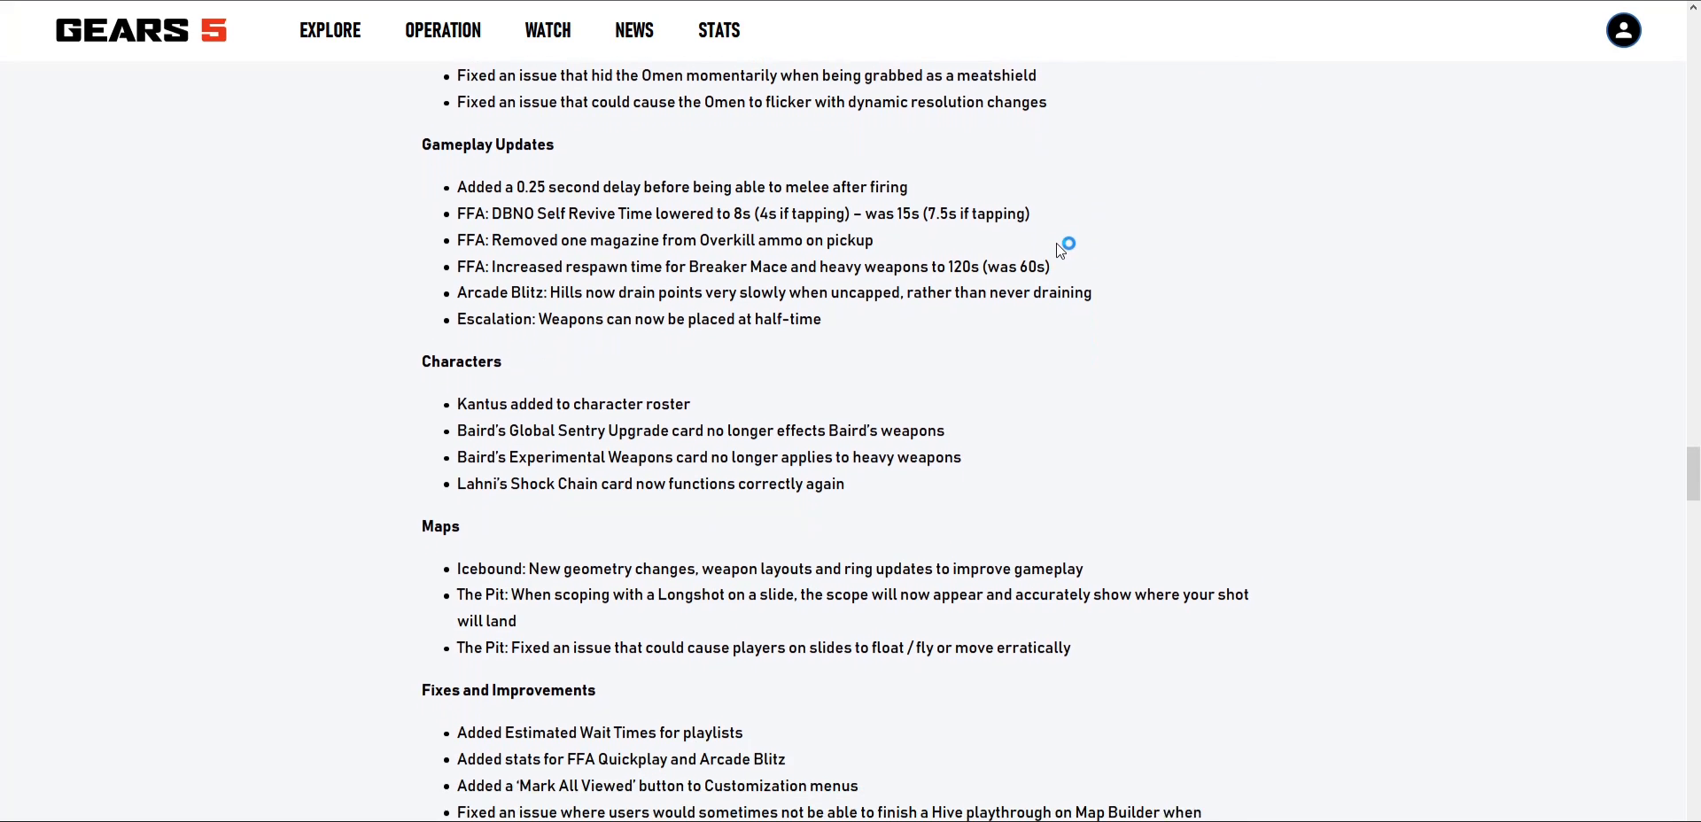
scroll(down, 3)
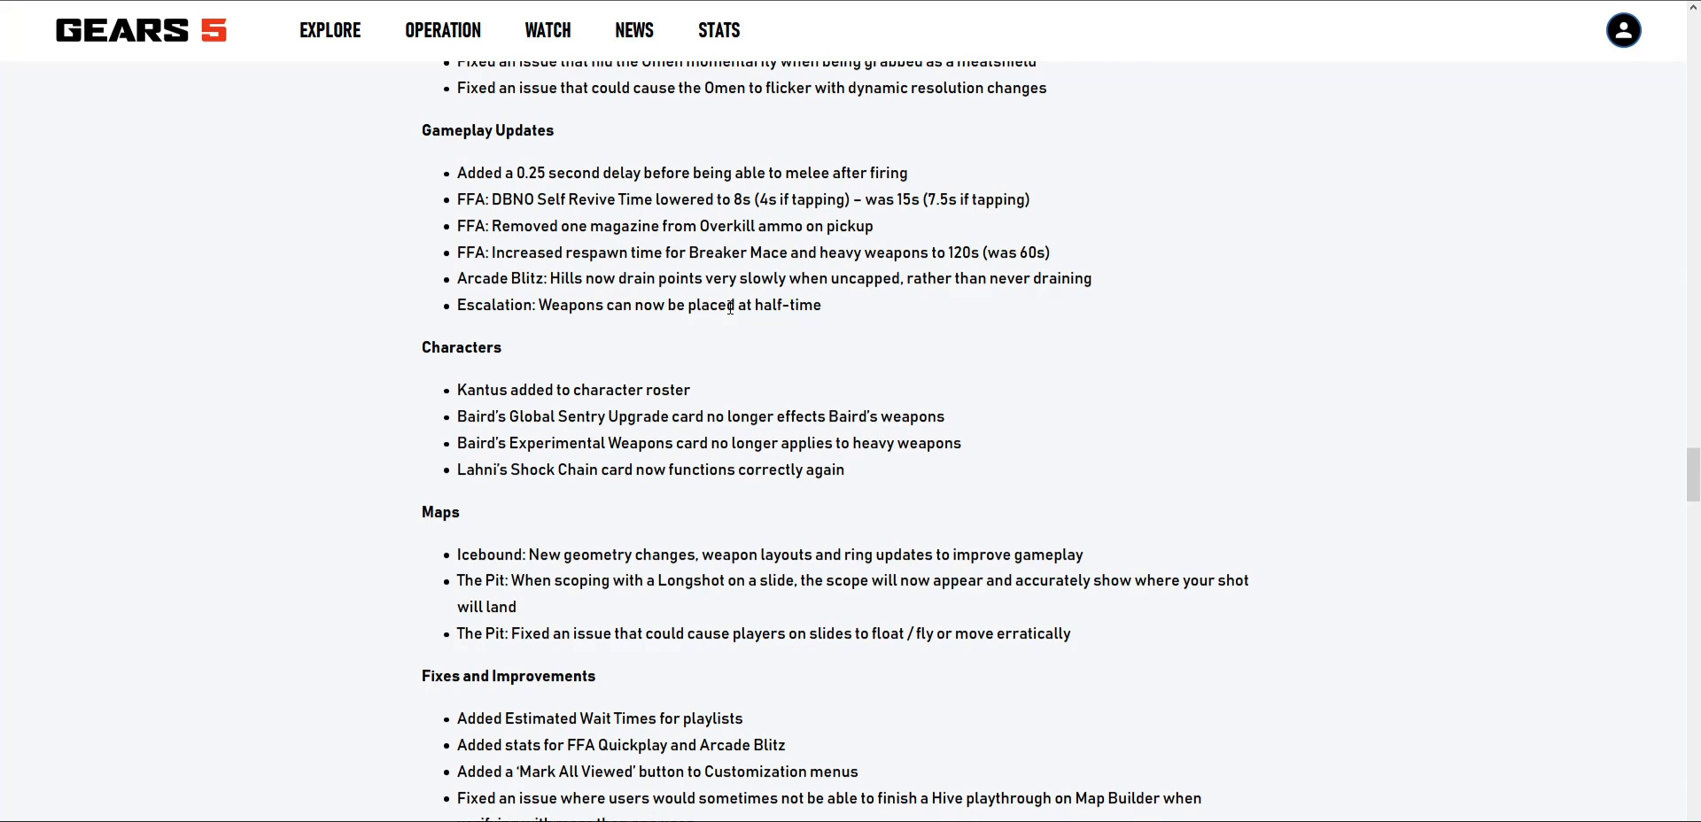
mouse_move(809, 400)
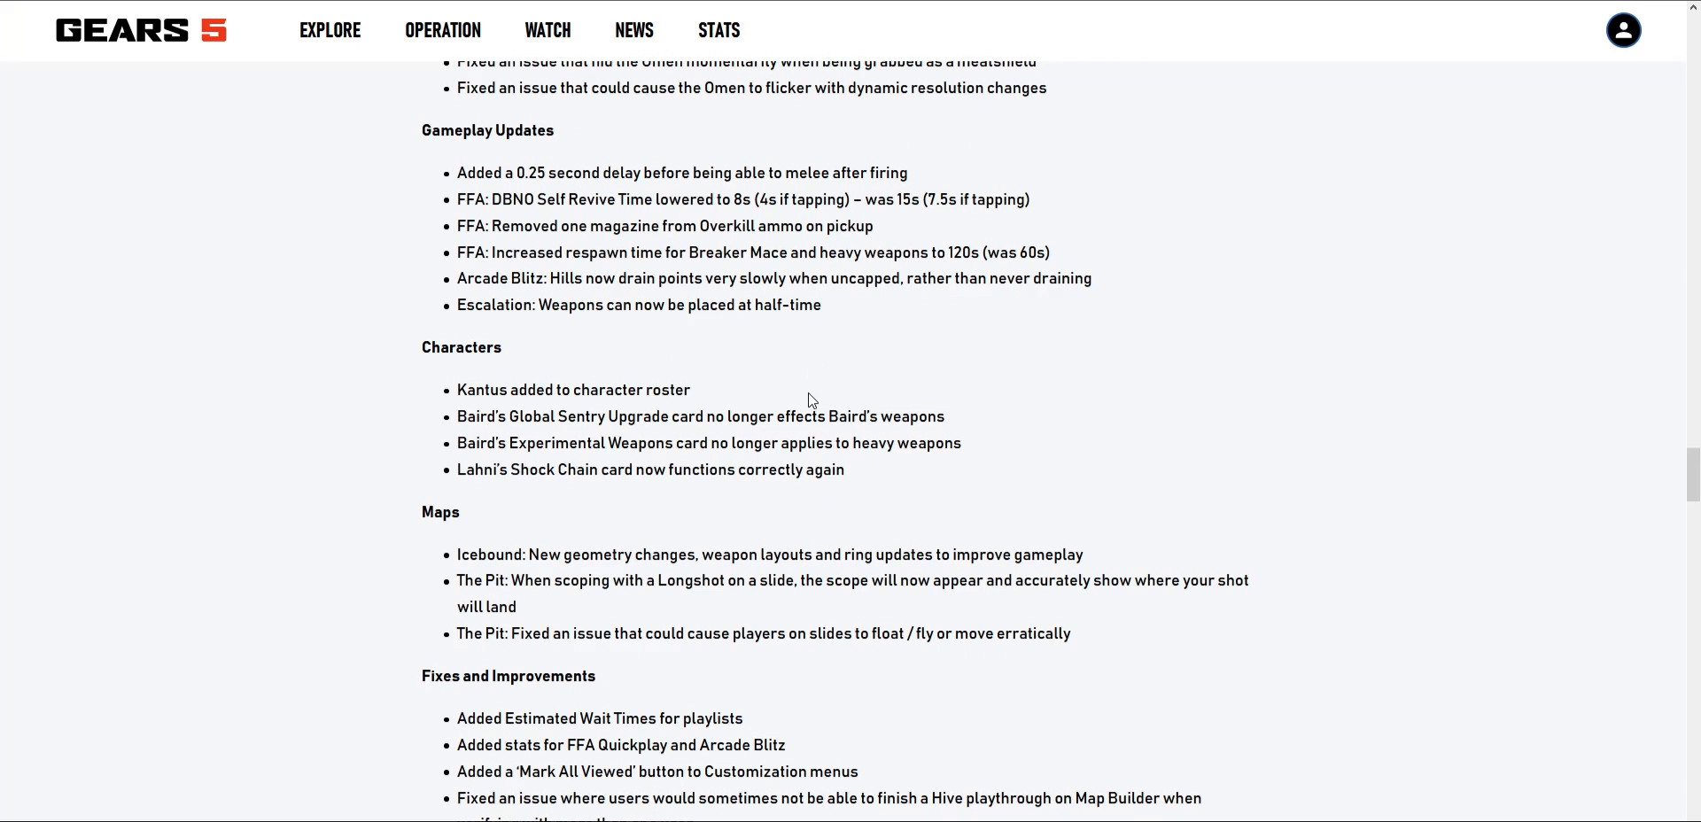
mouse_move(605, 308)
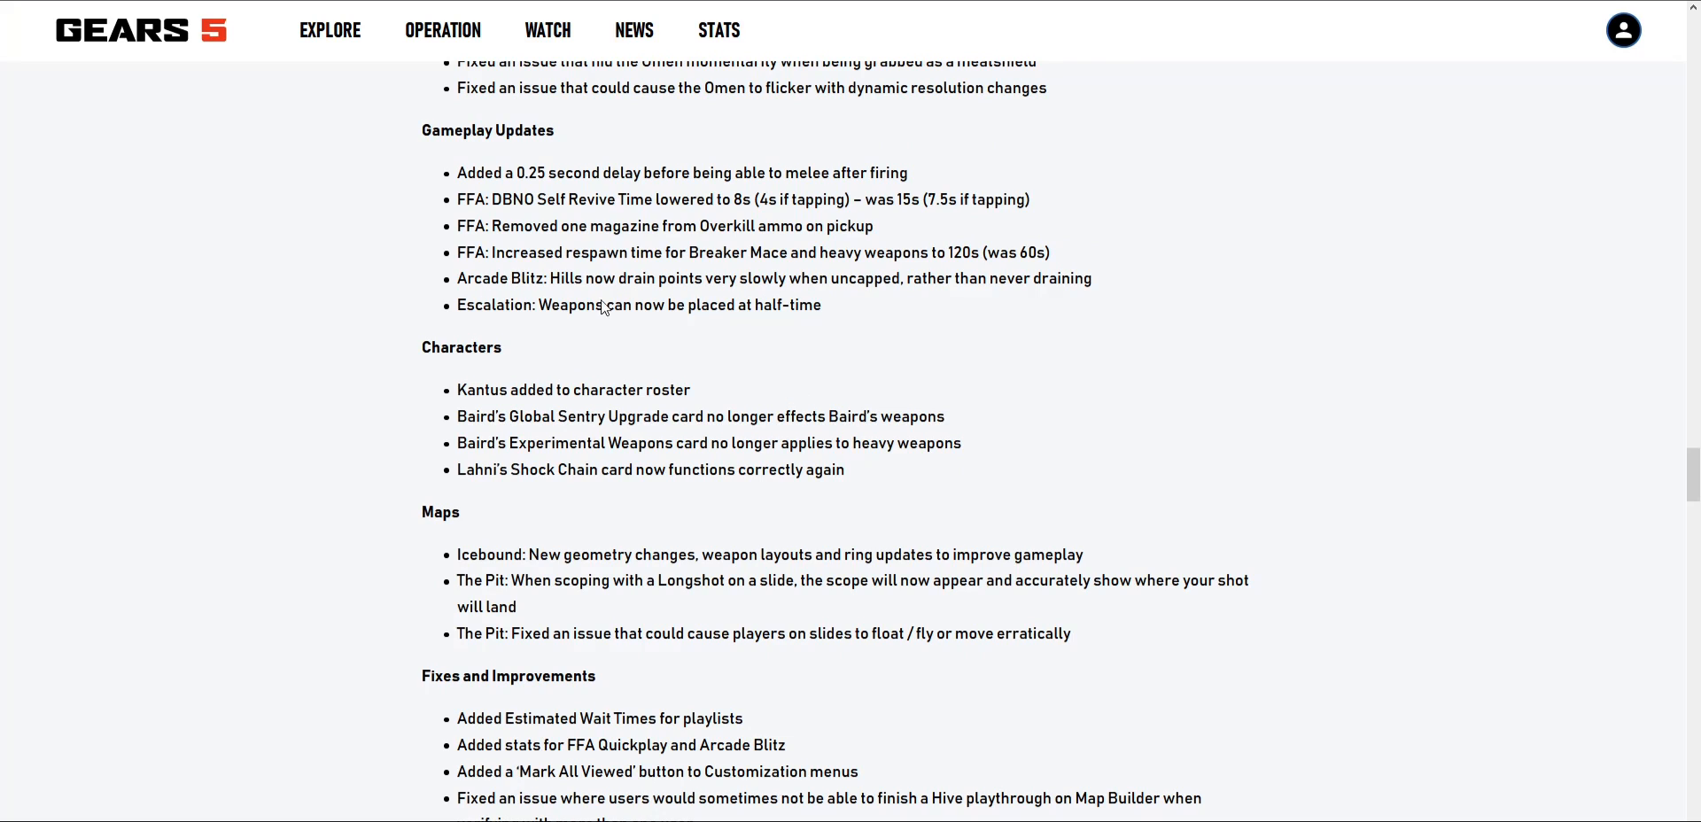
mouse_move(531, 323)
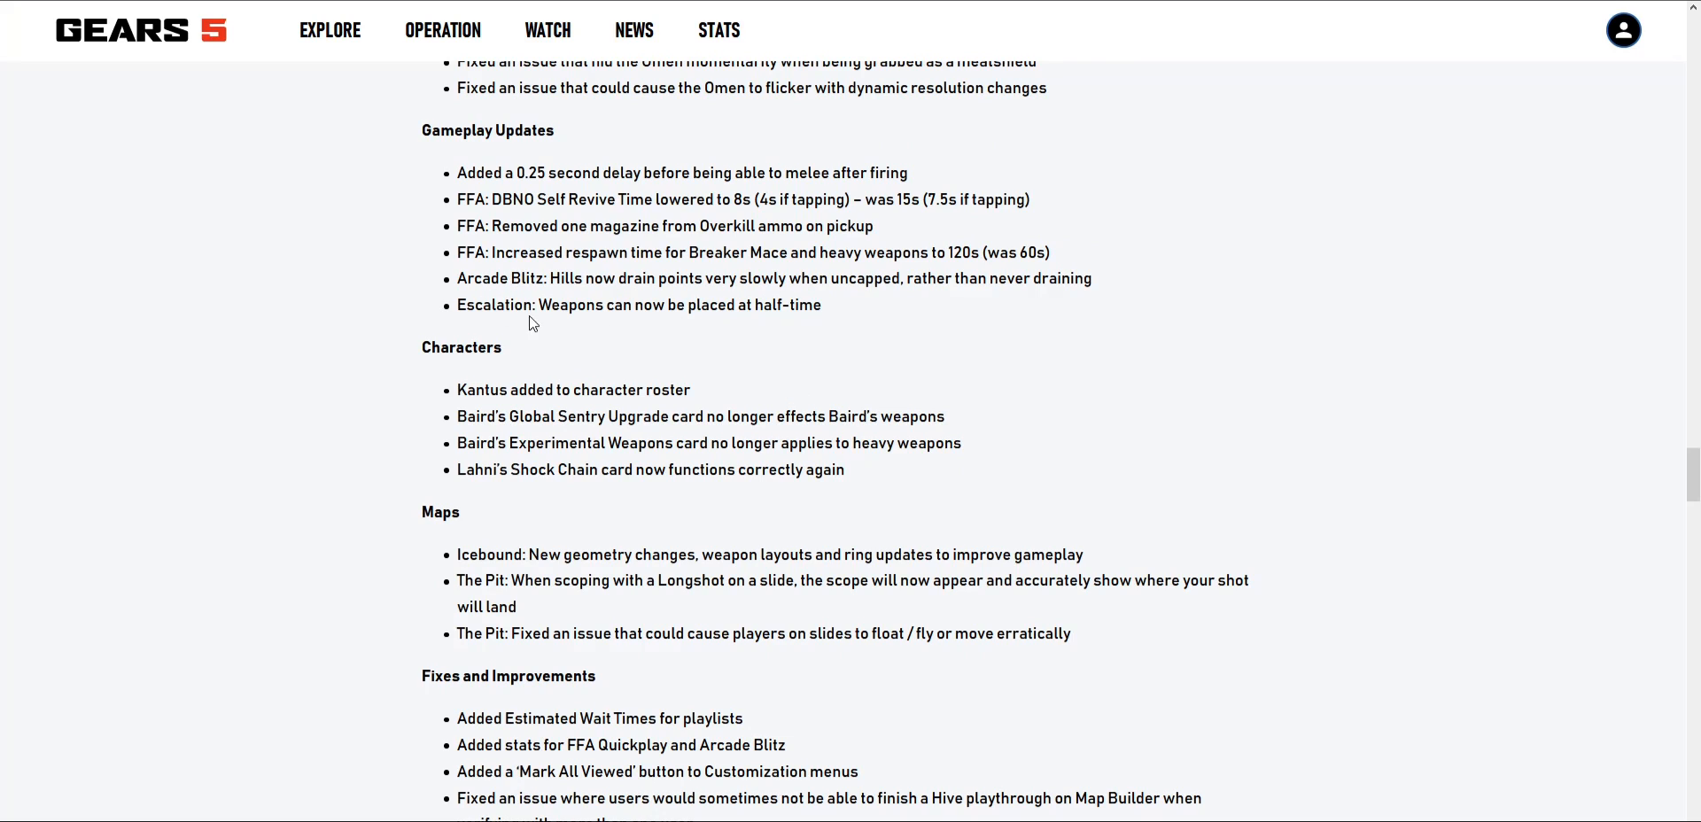
drag(457, 305, 701, 305)
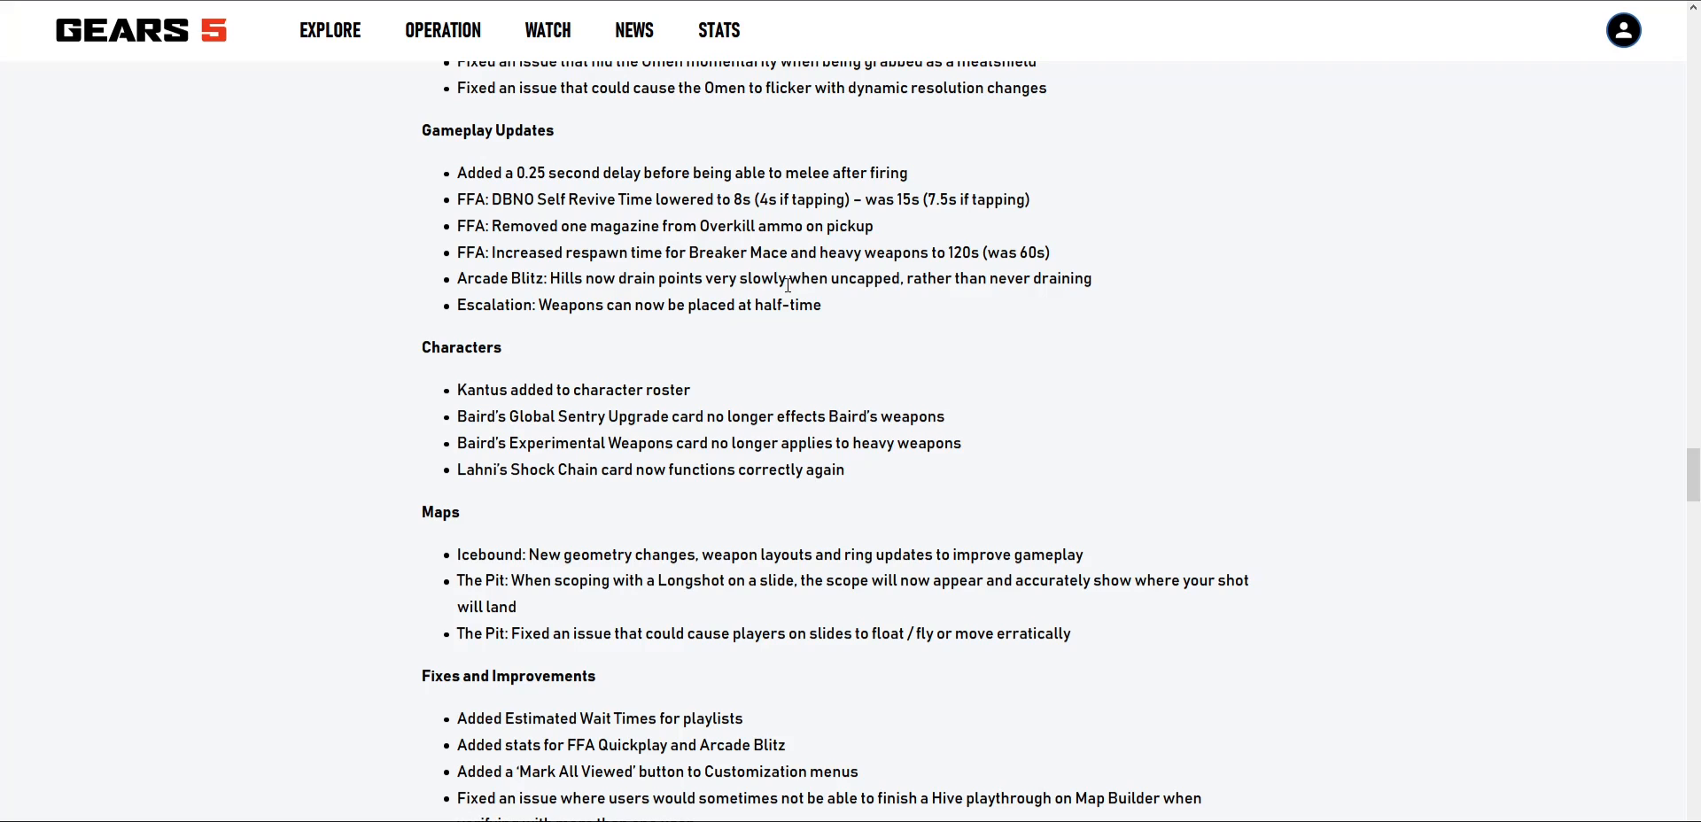
scroll(down, 3)
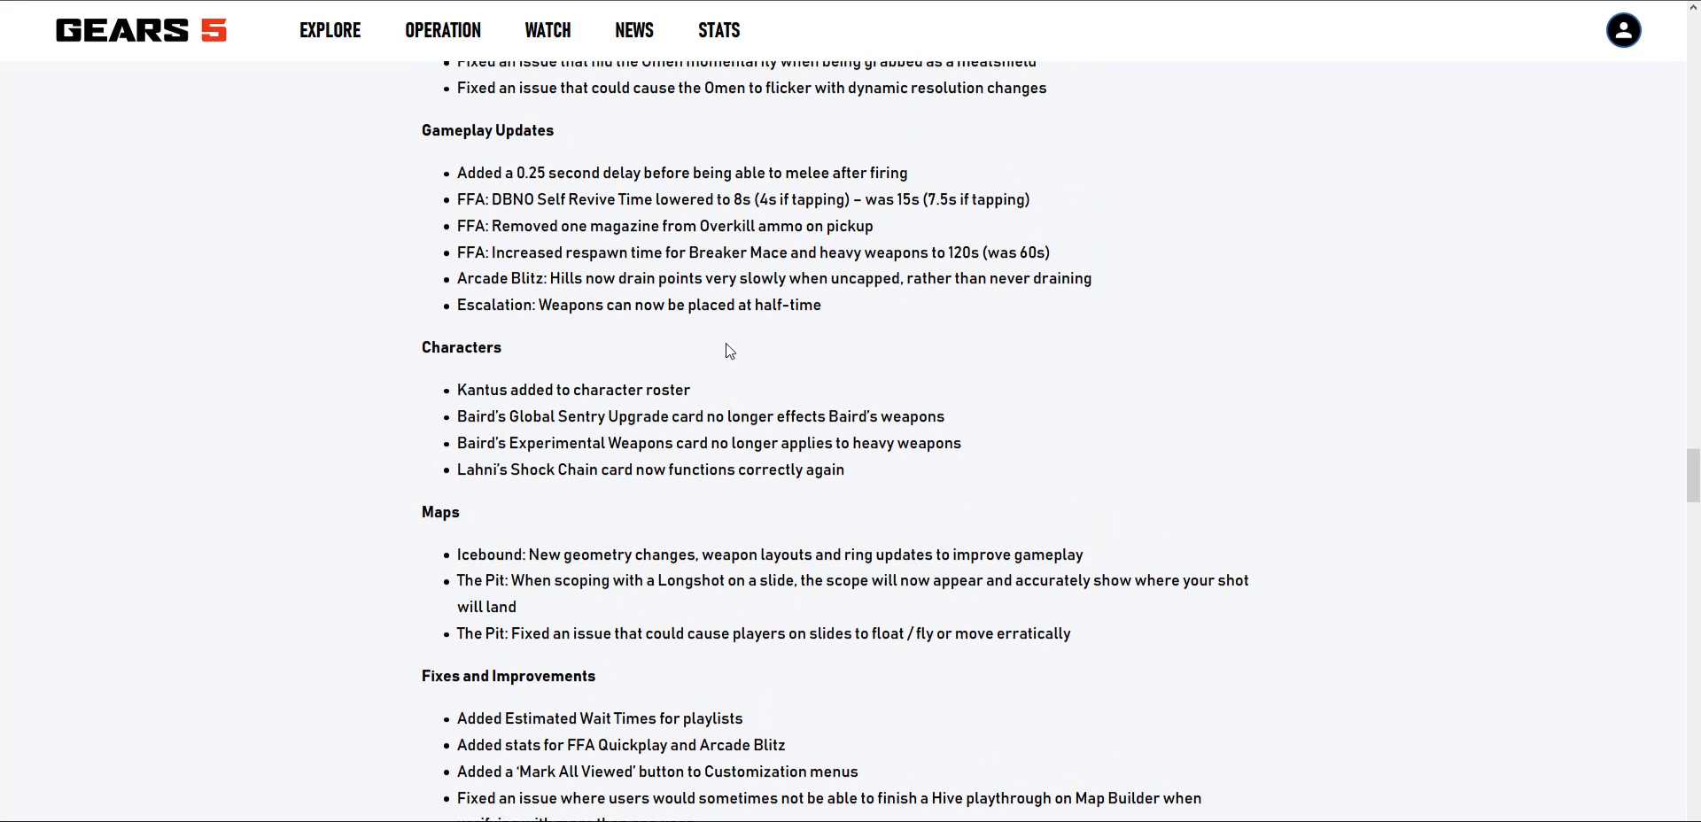
mouse_move(764, 378)
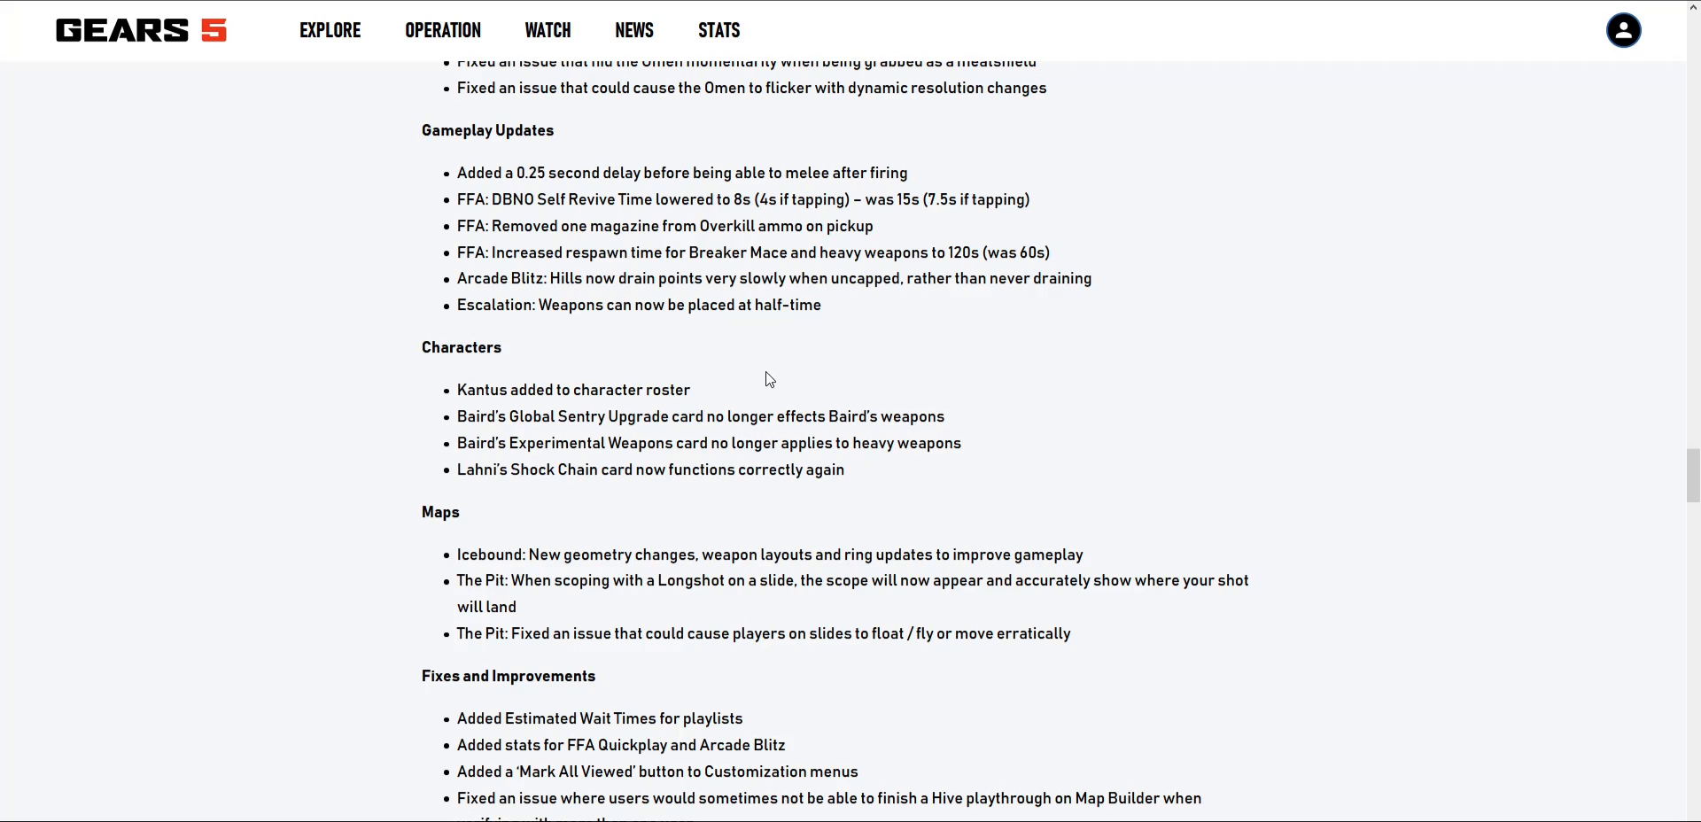
mouse_move(724, 348)
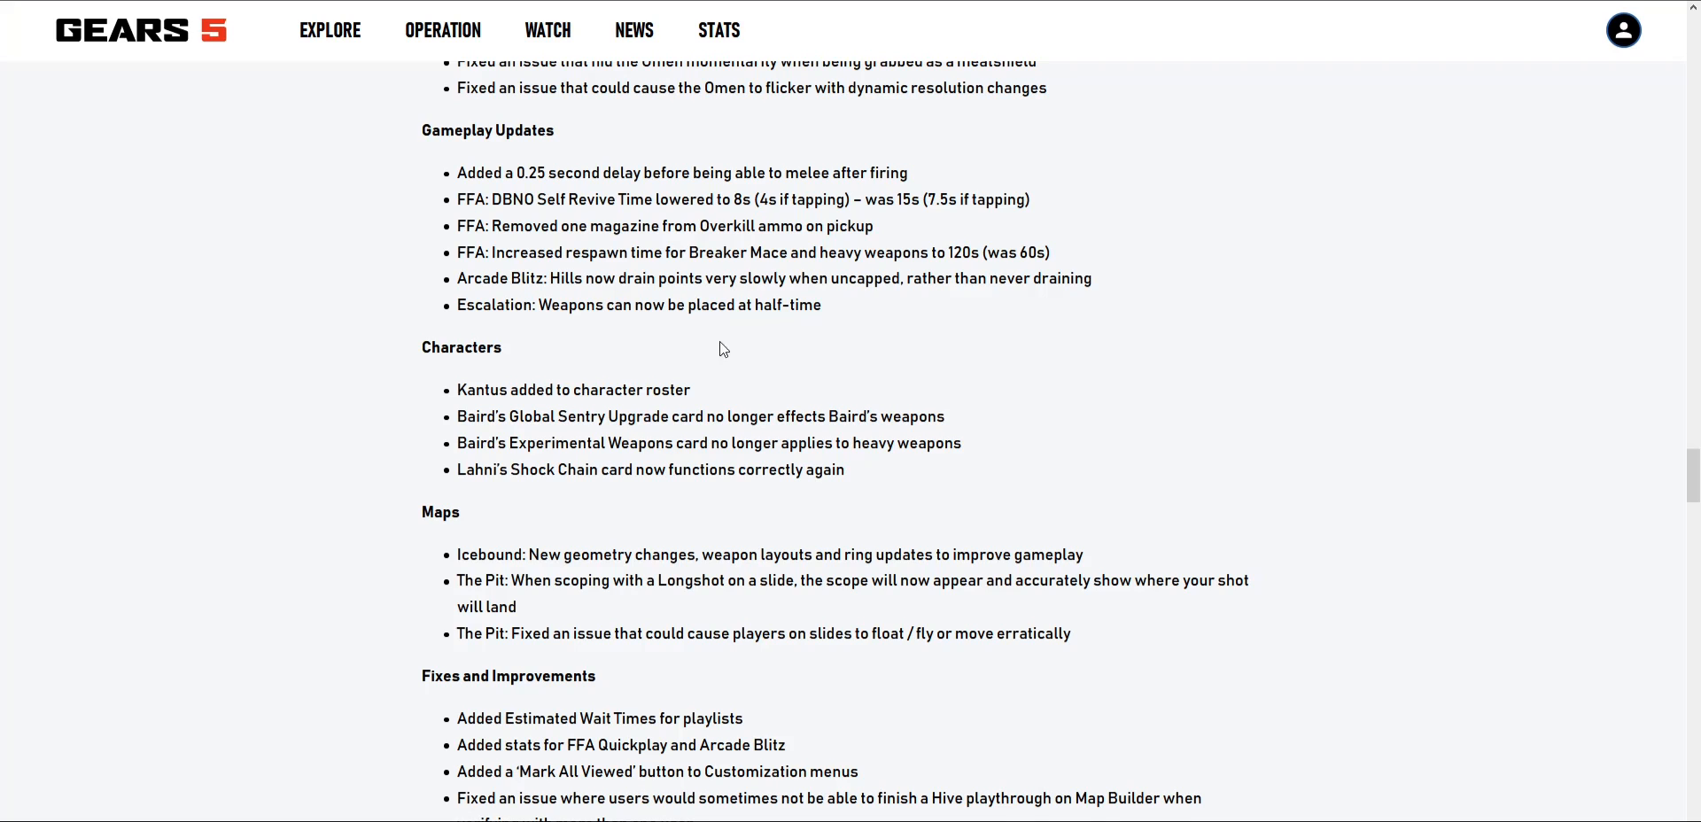
Step: Scroll down through Fixes and Improvements to the meatshield, bundle messaging and Horde fixes
scroll(down, 3)
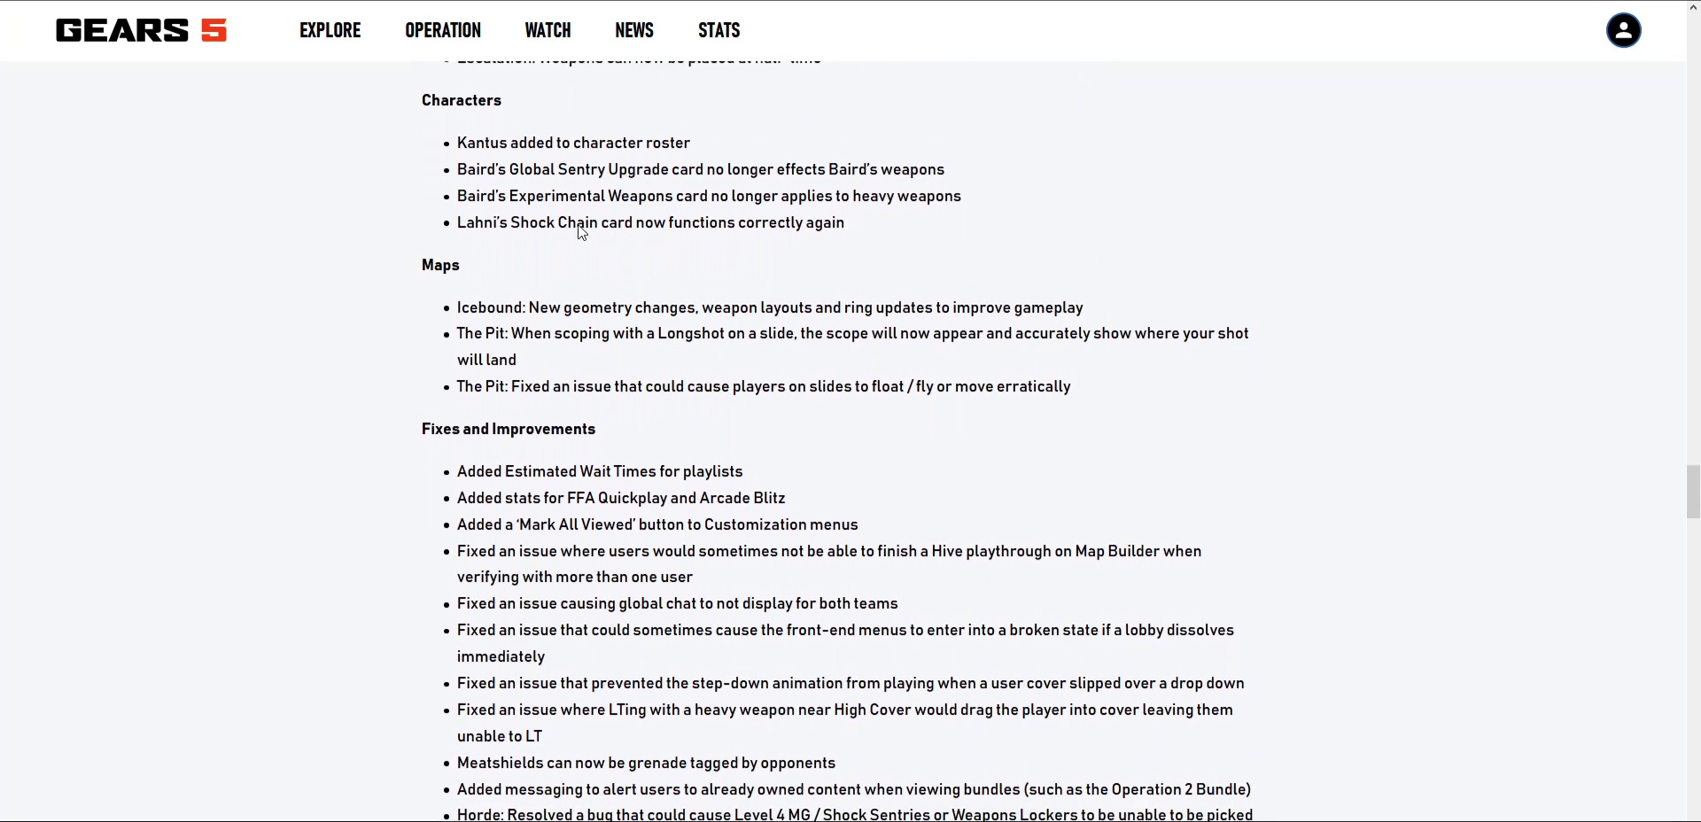
scroll(up, 3)
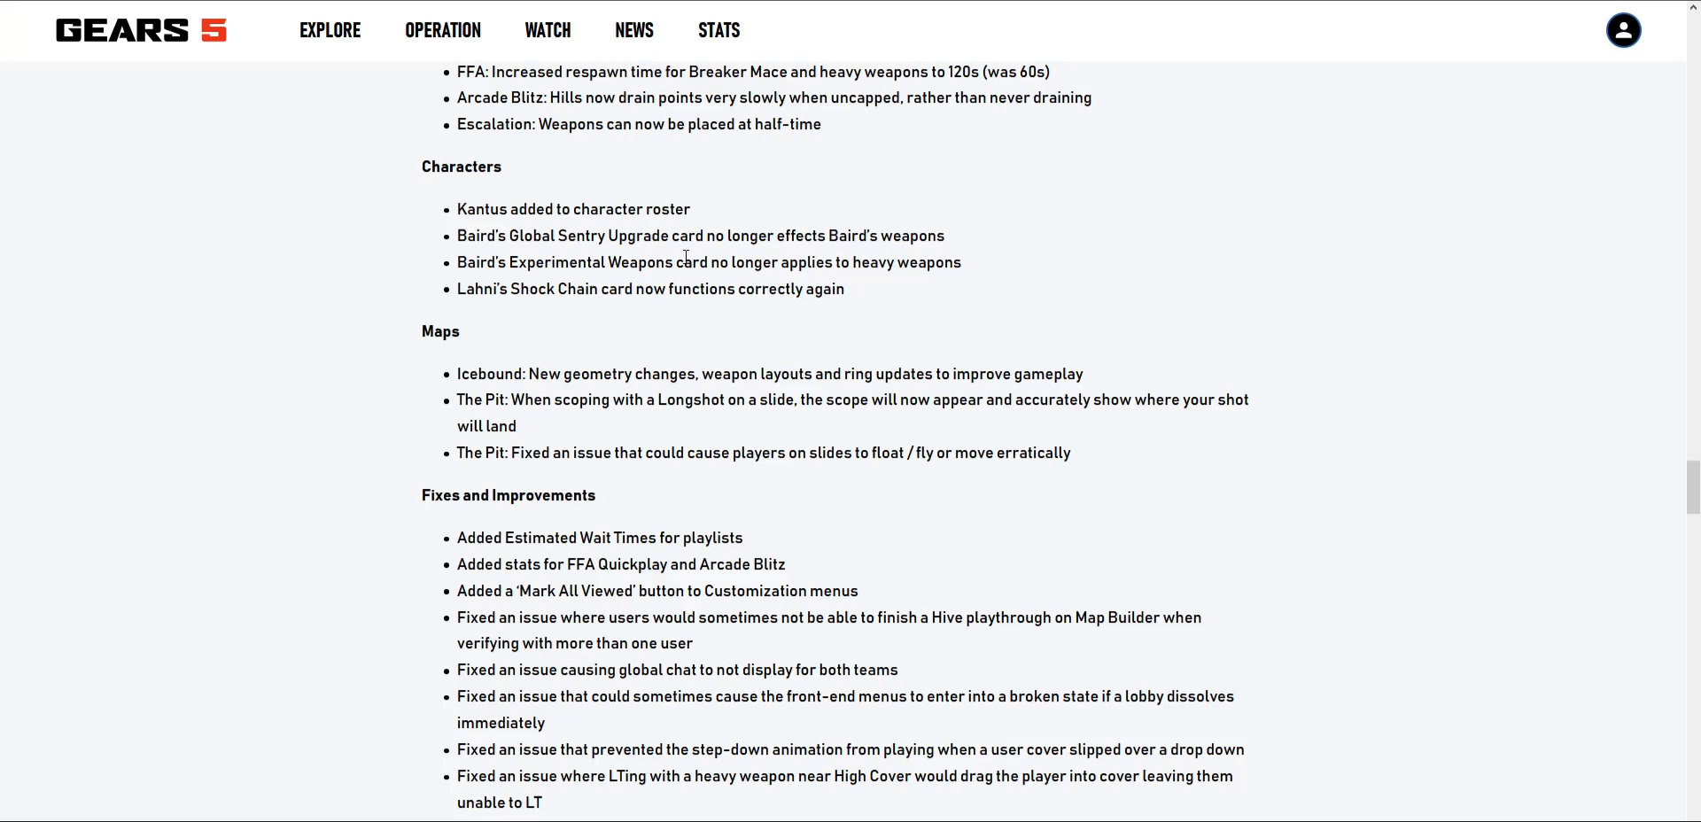
mouse_move(990, 301)
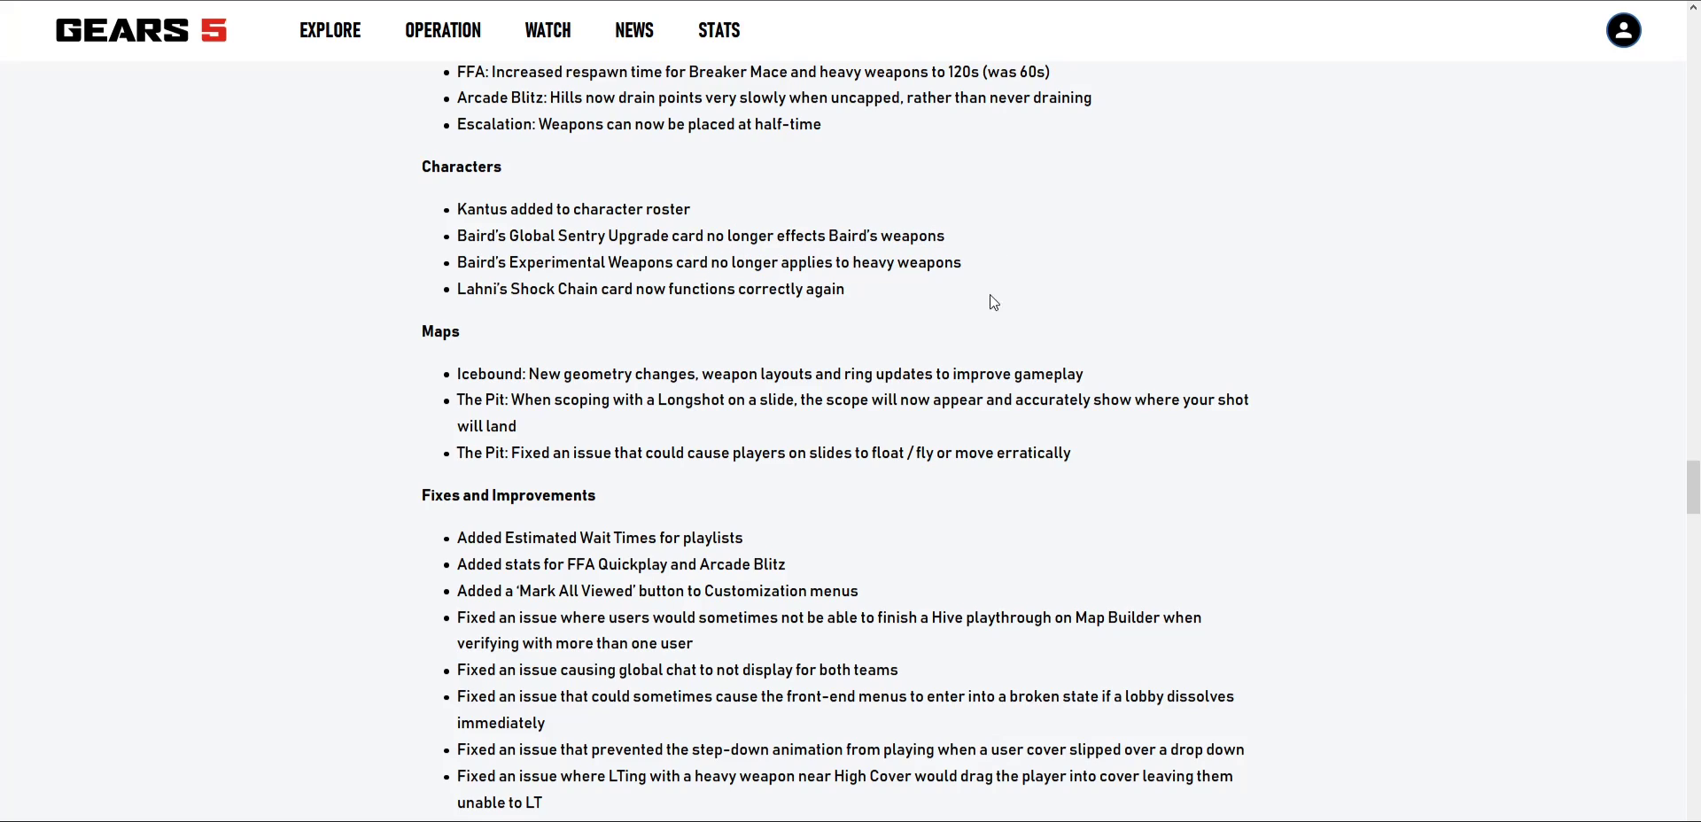
mouse_move(960, 260)
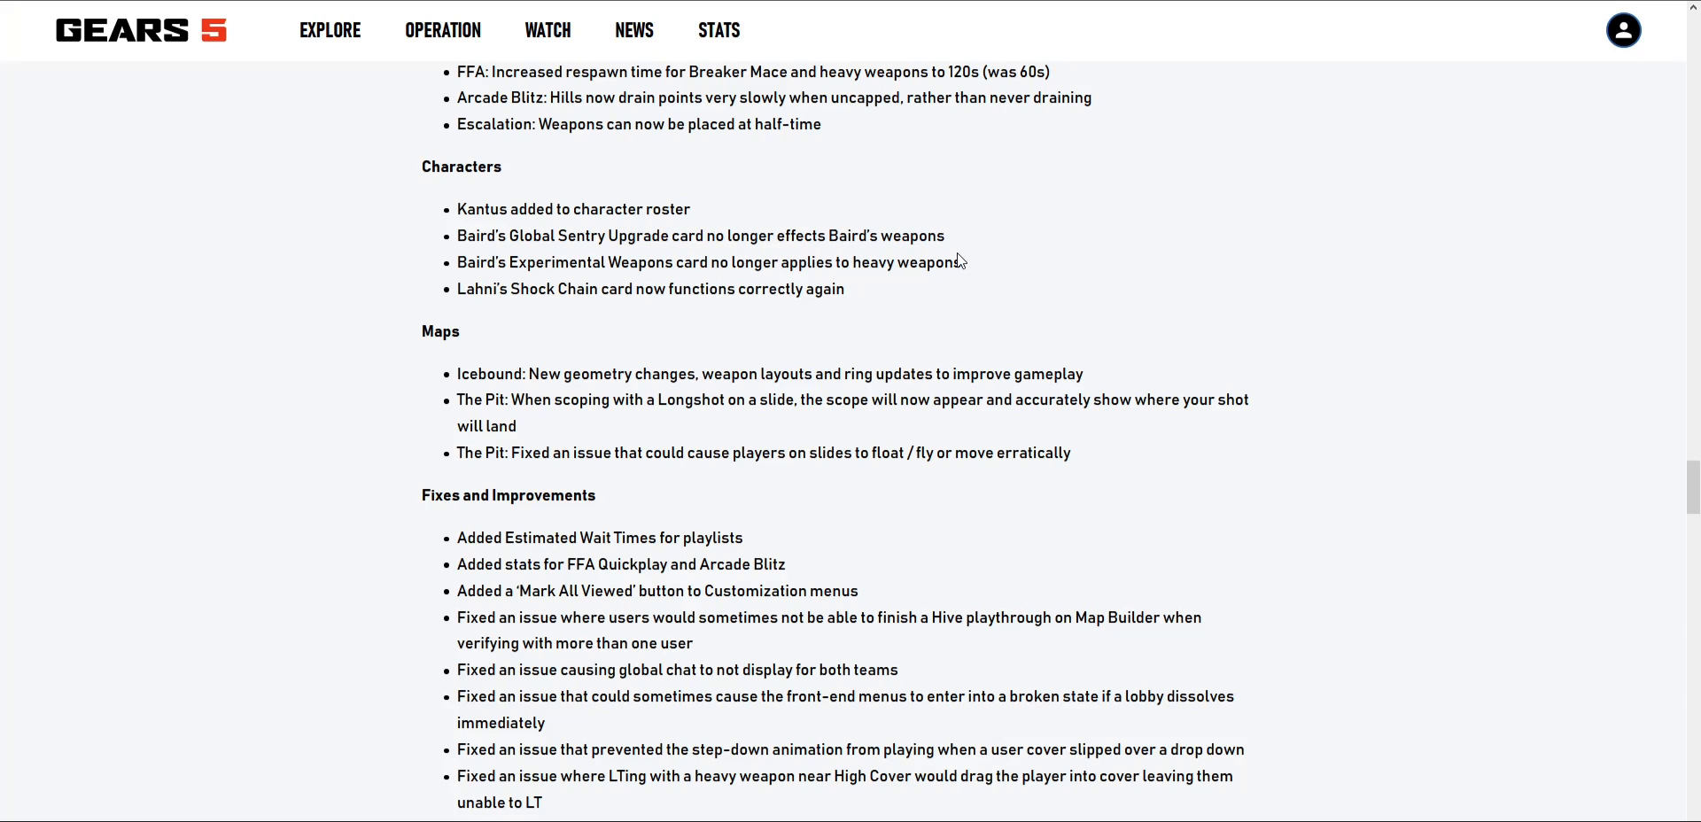
mouse_move(630, 219)
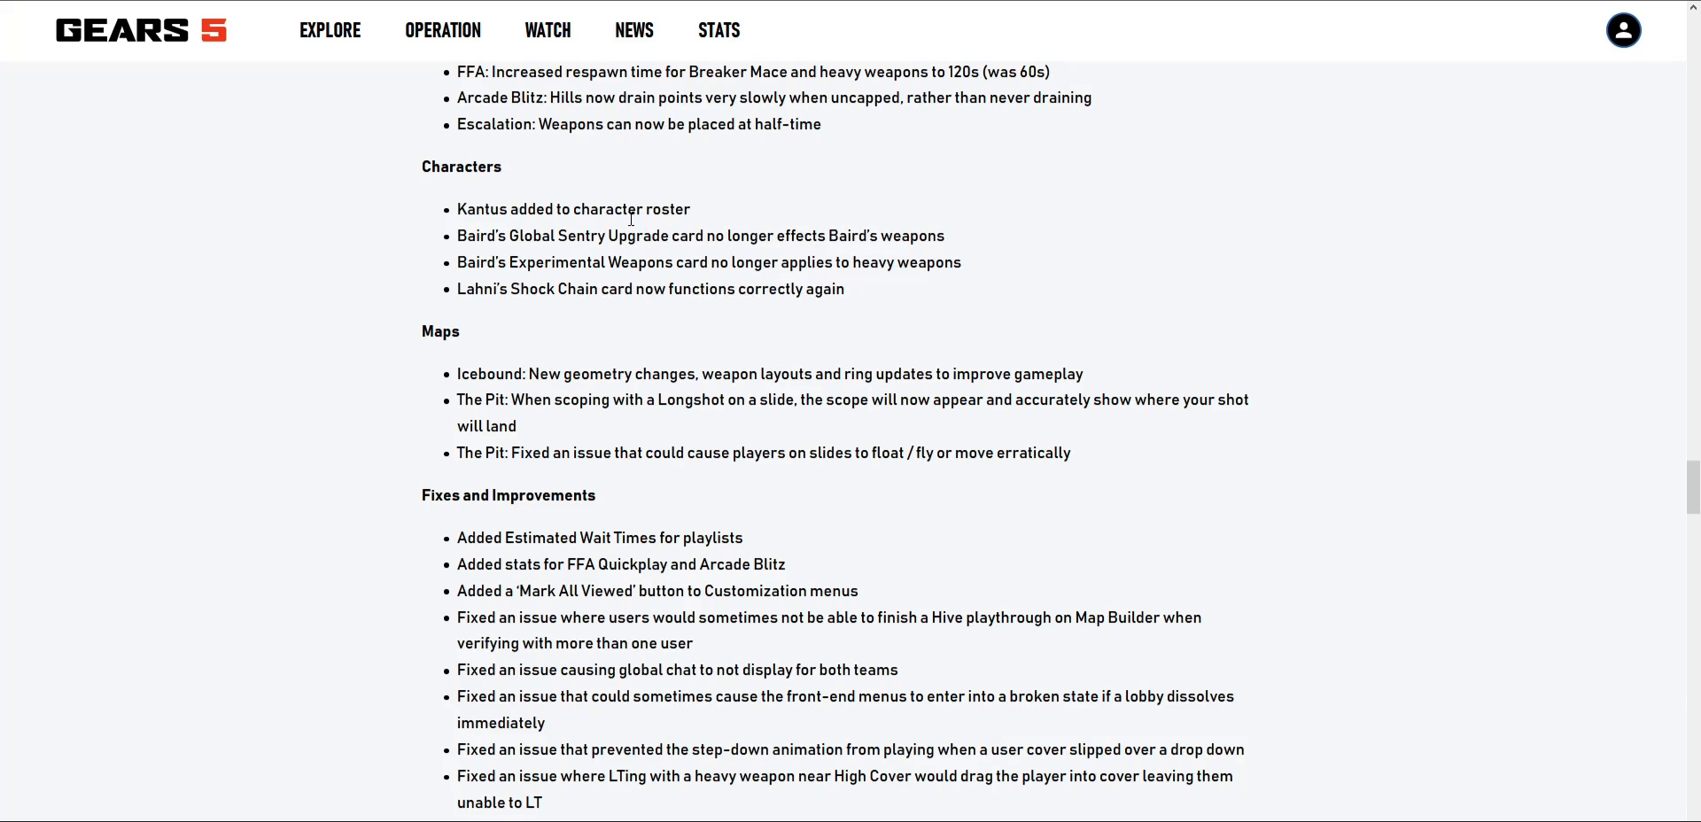
mouse_move(794, 261)
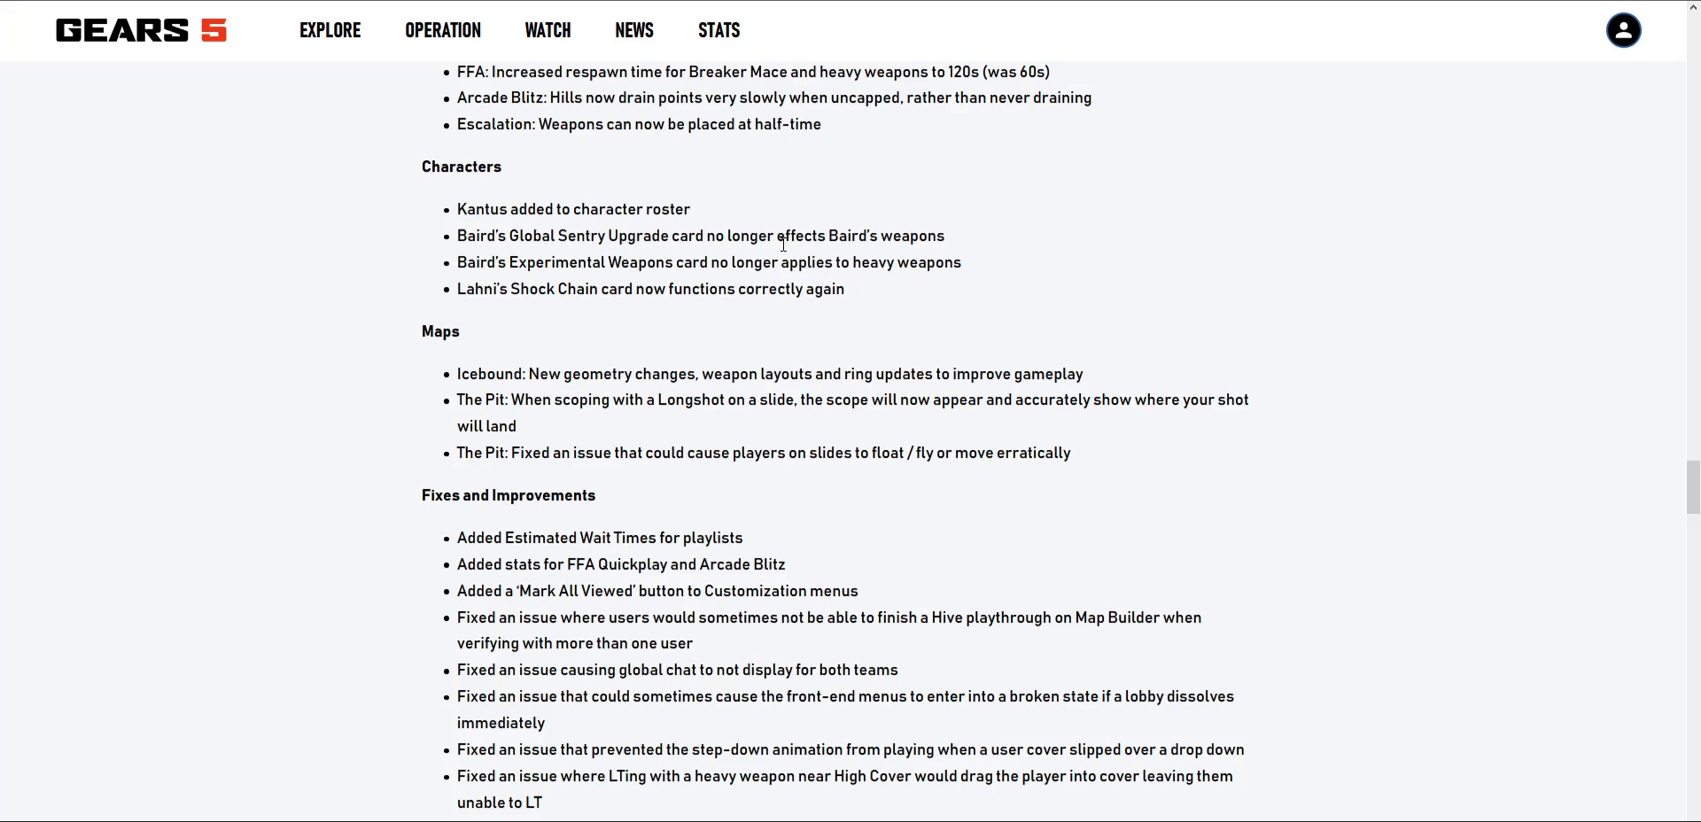
mouse_move(514, 315)
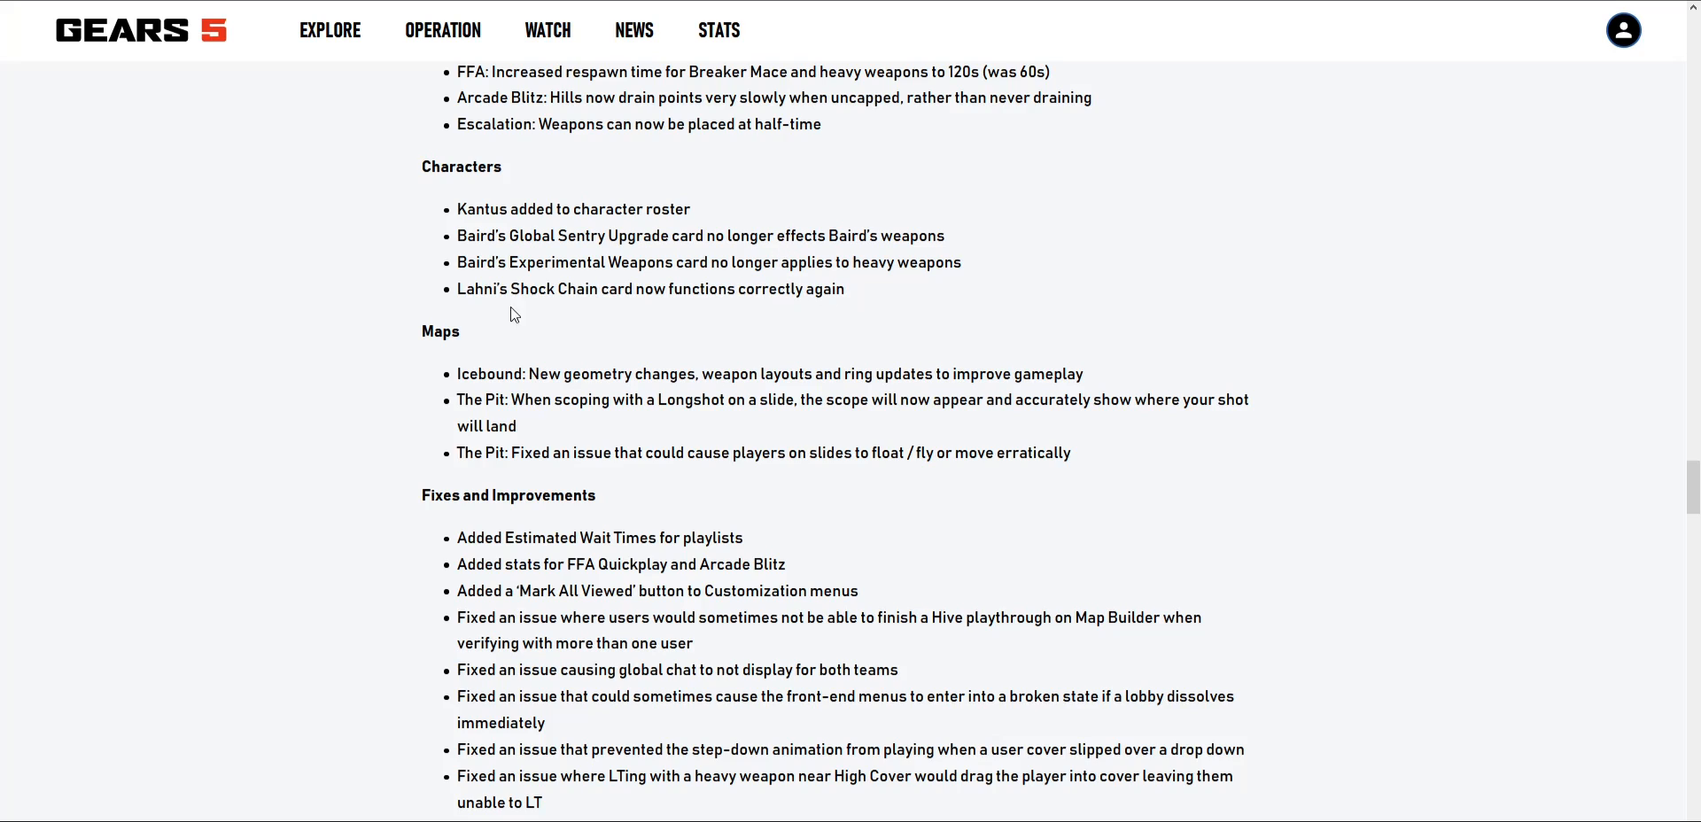
mouse_move(860, 257)
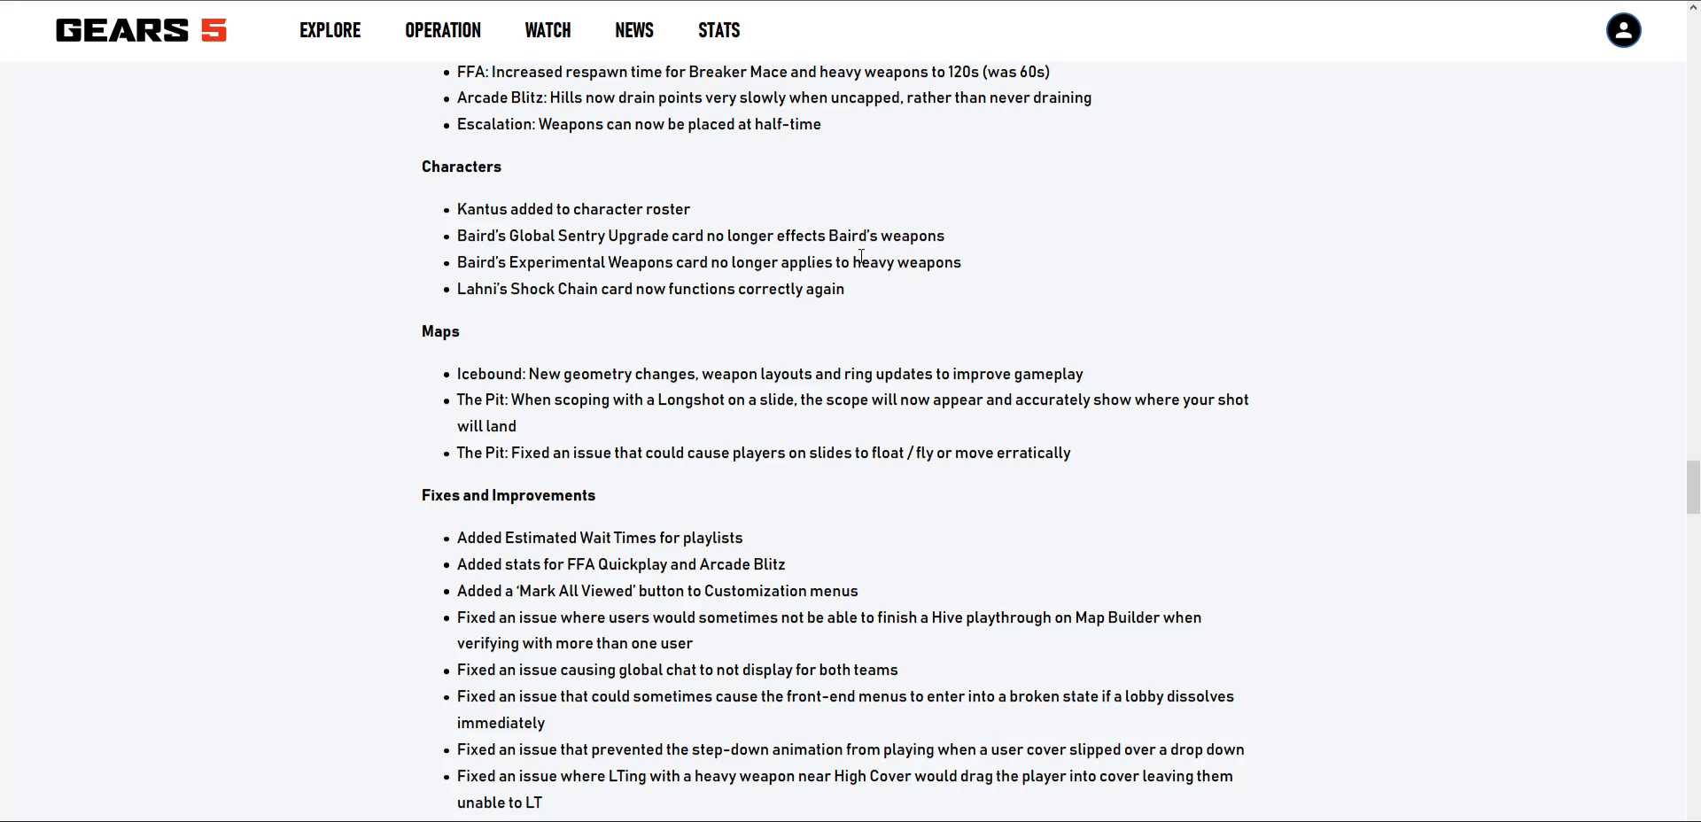
scroll(down, 3)
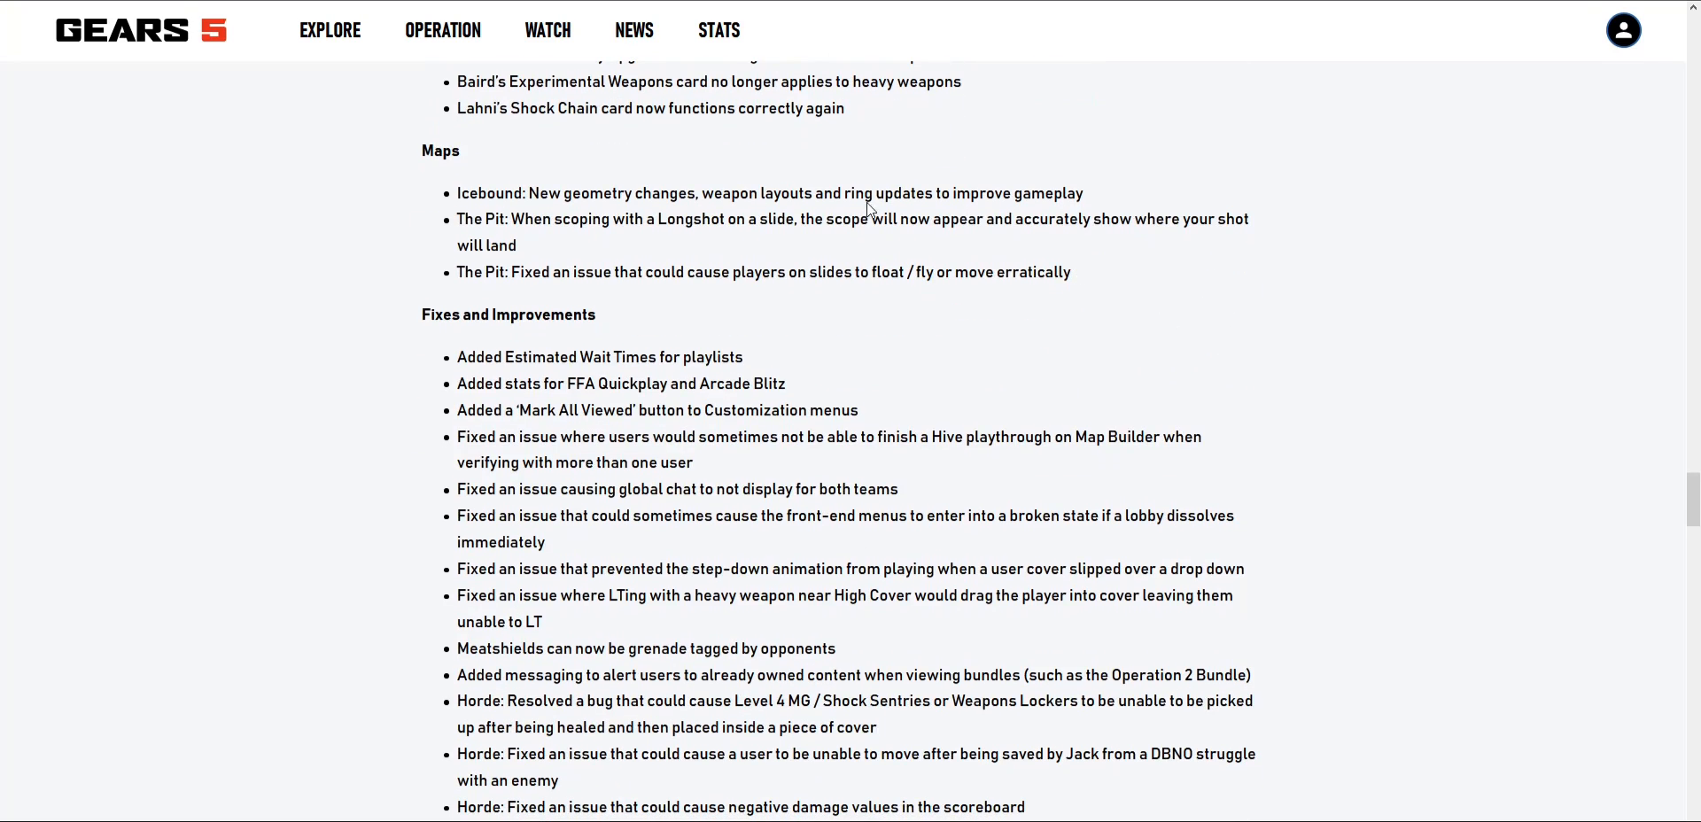
mouse_move(682, 198)
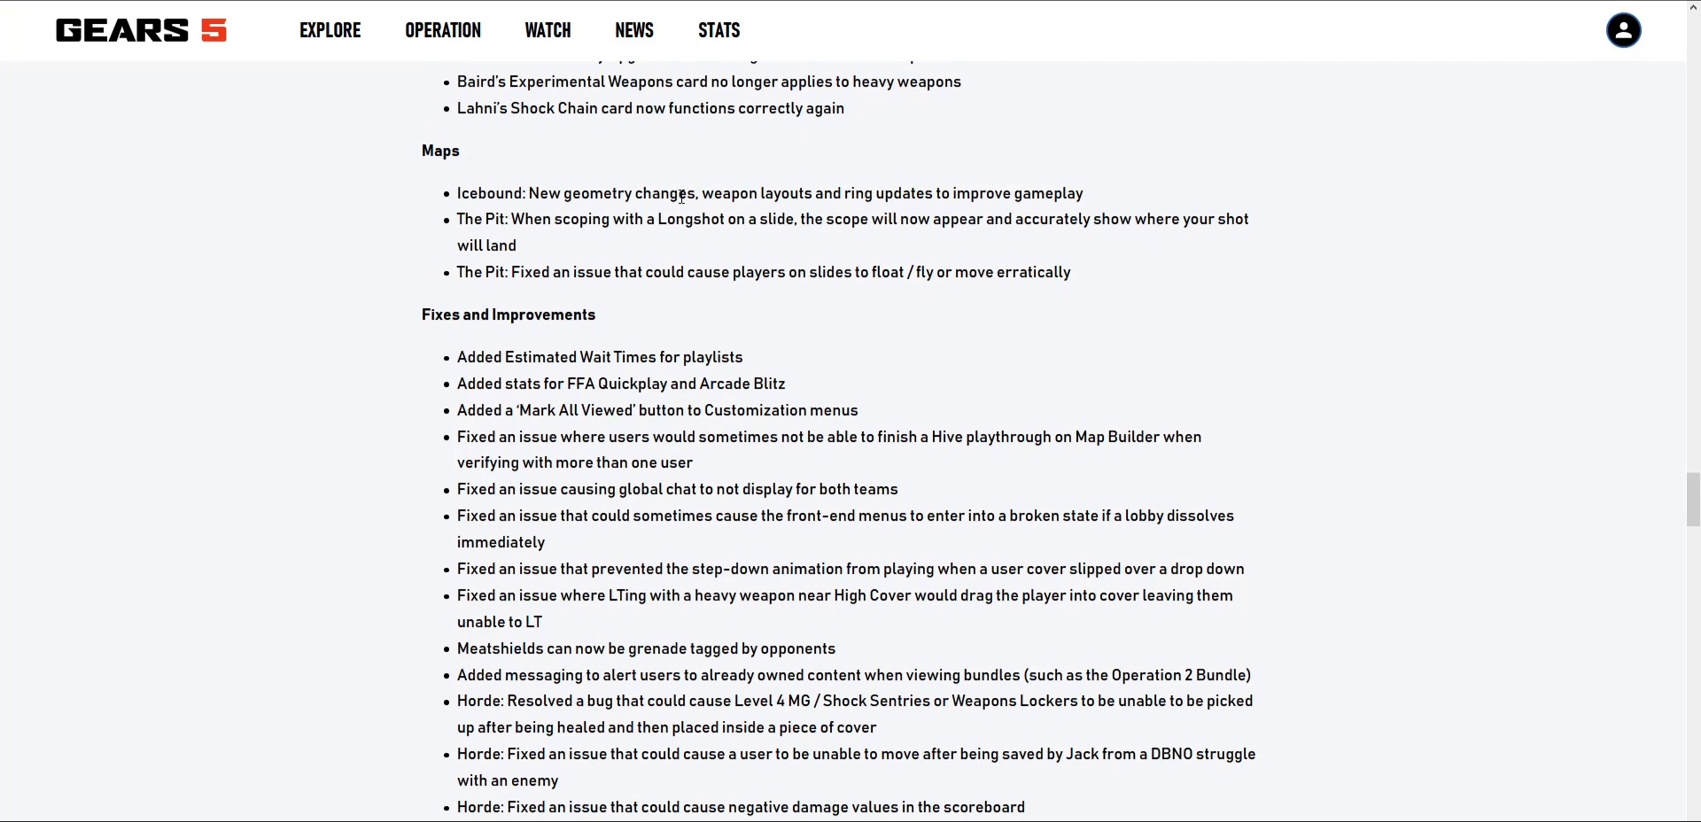
mouse_move(883, 216)
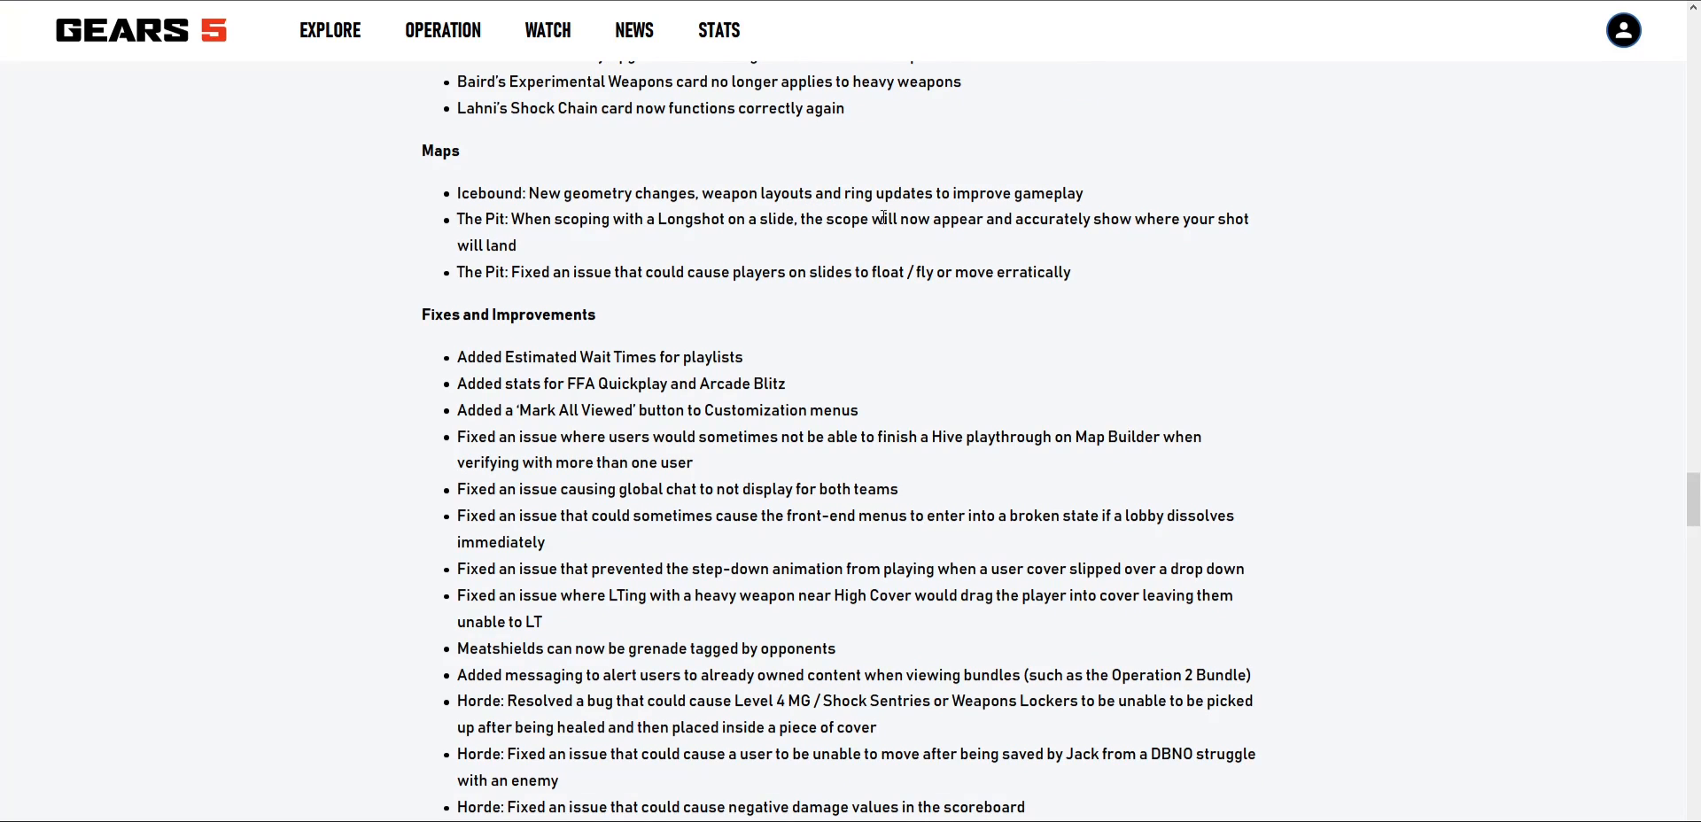
mouse_move(794, 237)
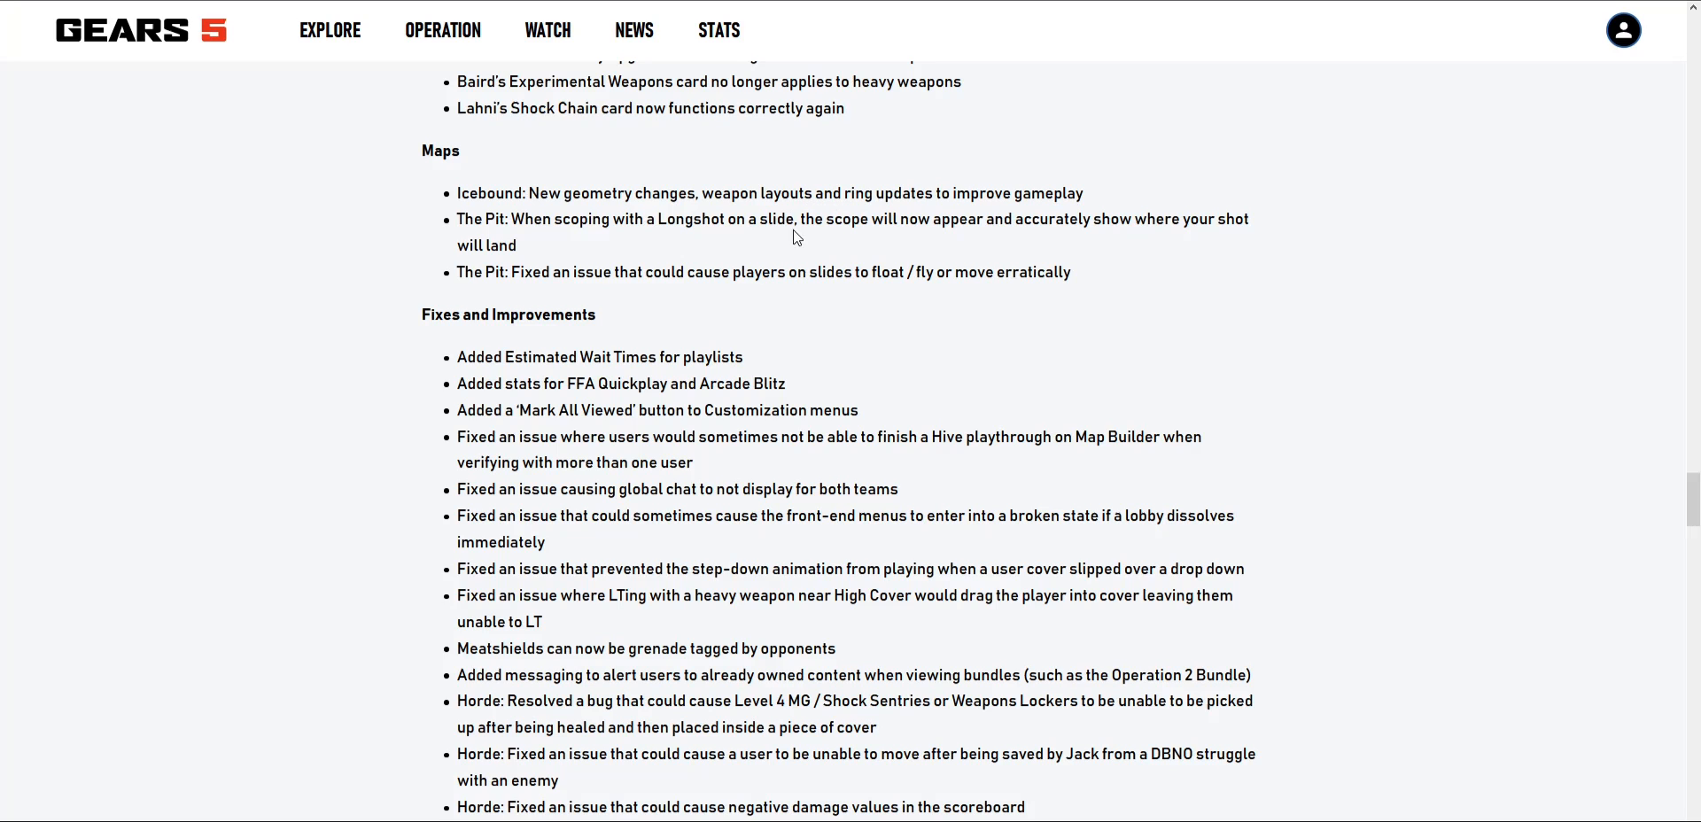
mouse_move(1018, 226)
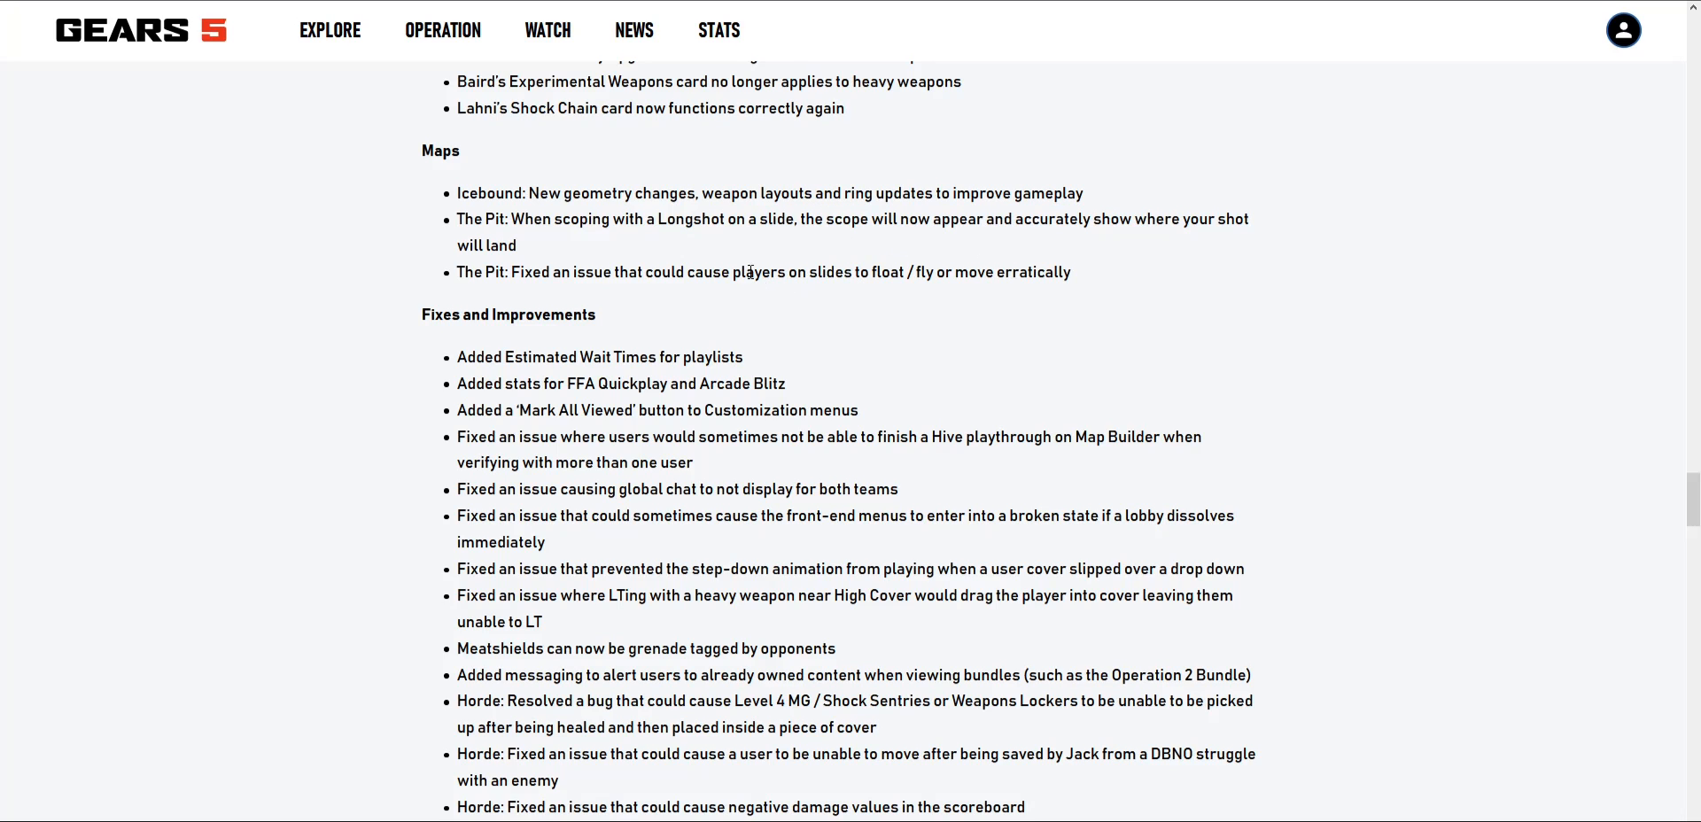
Step: Scroll past the Accessibility notes to the Versus Event: Lunar New Year heading
scroll(down, 3)
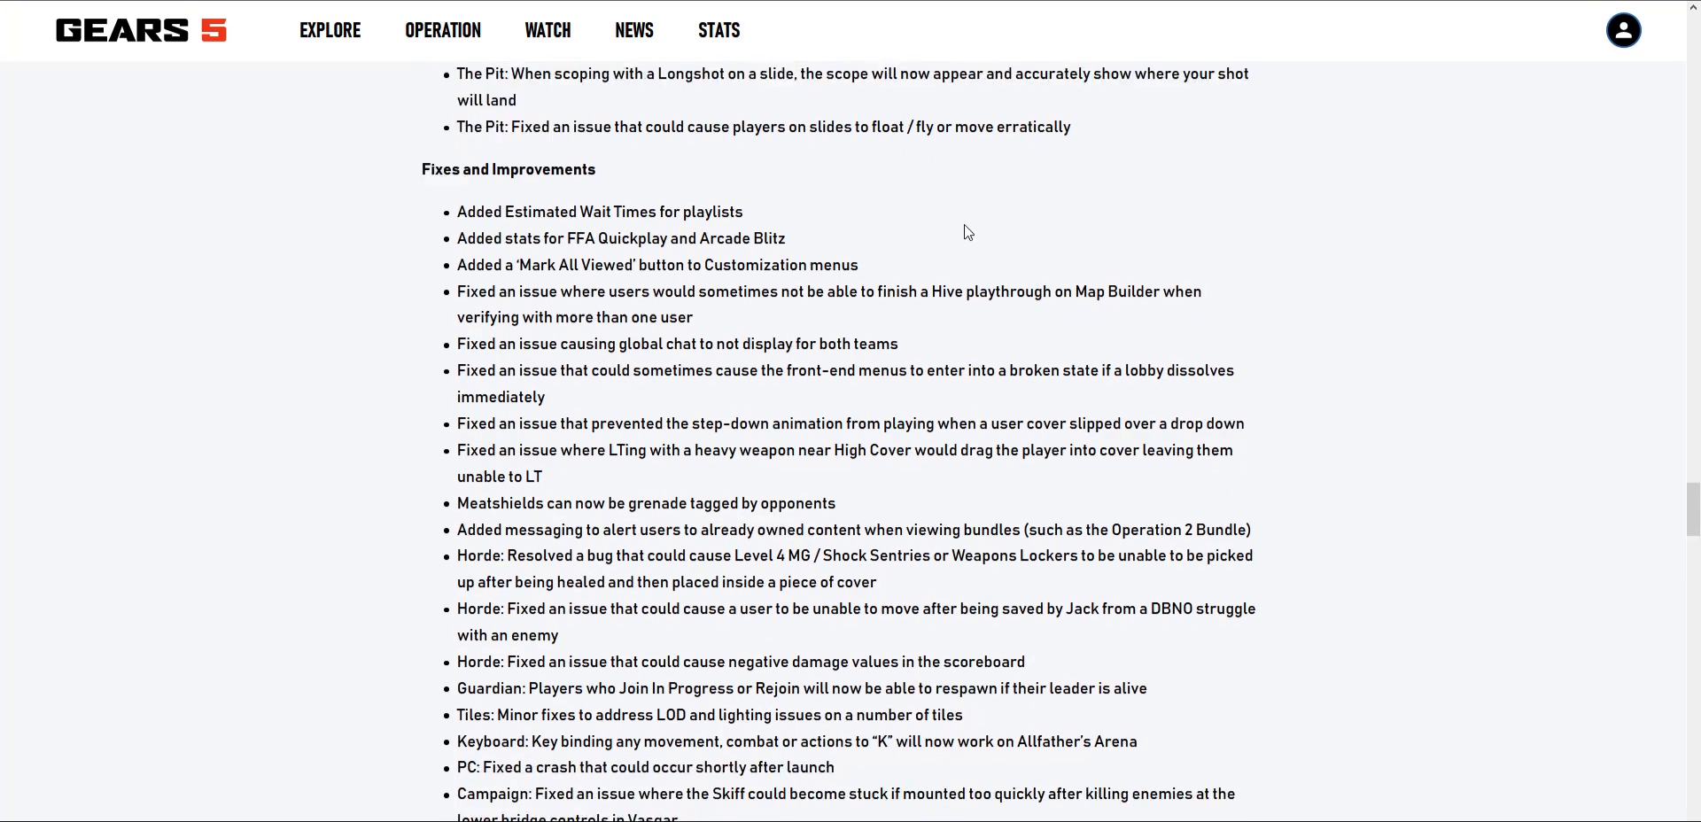
scroll(up, 3)
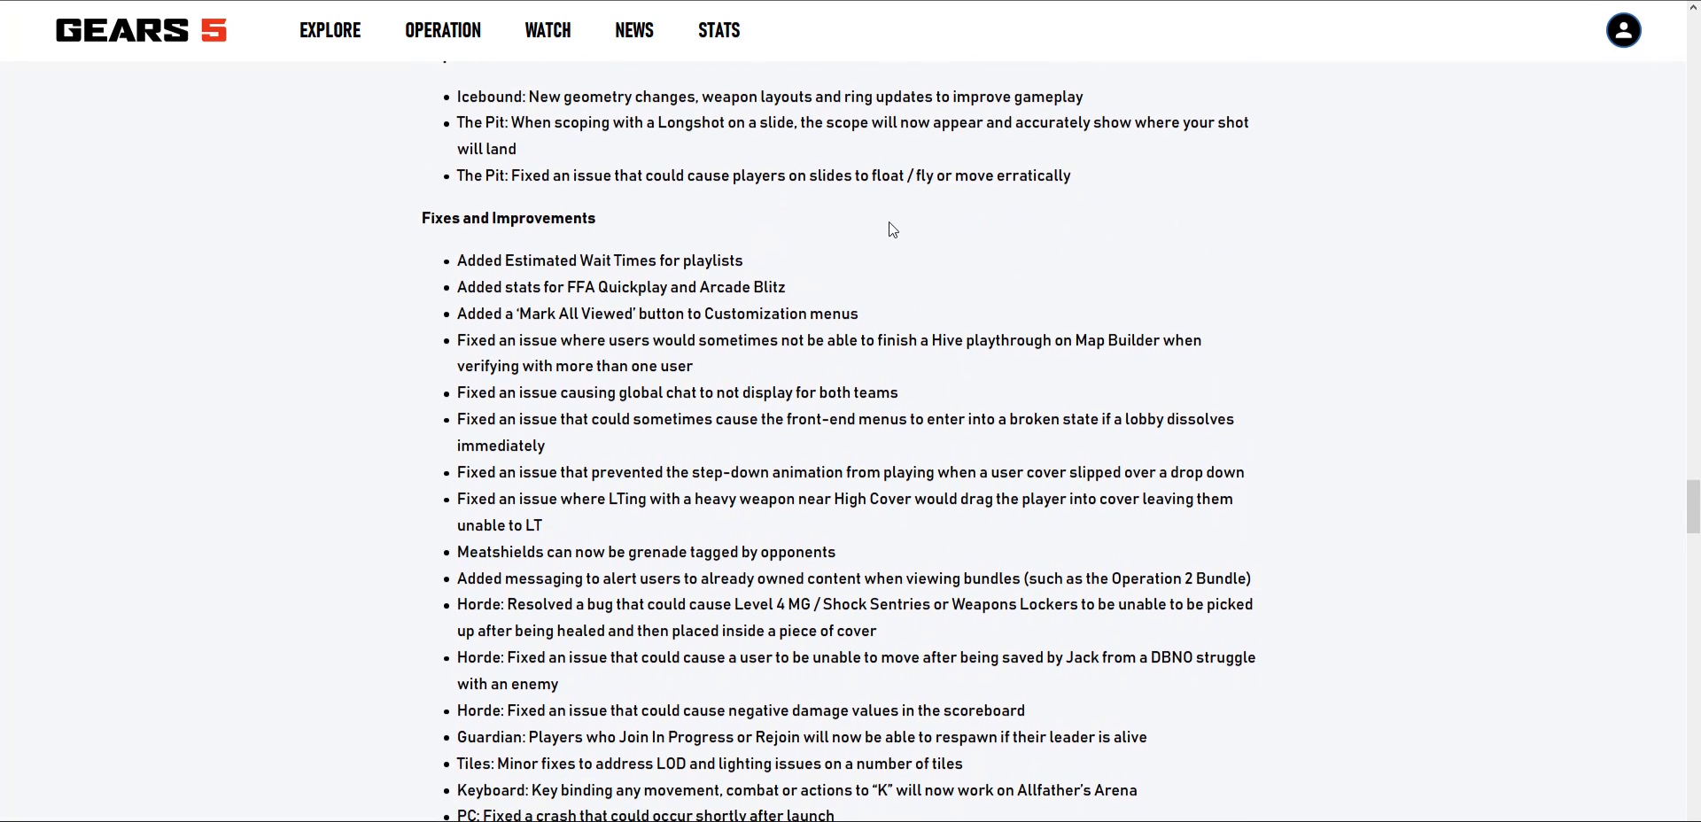
scroll(down, 3)
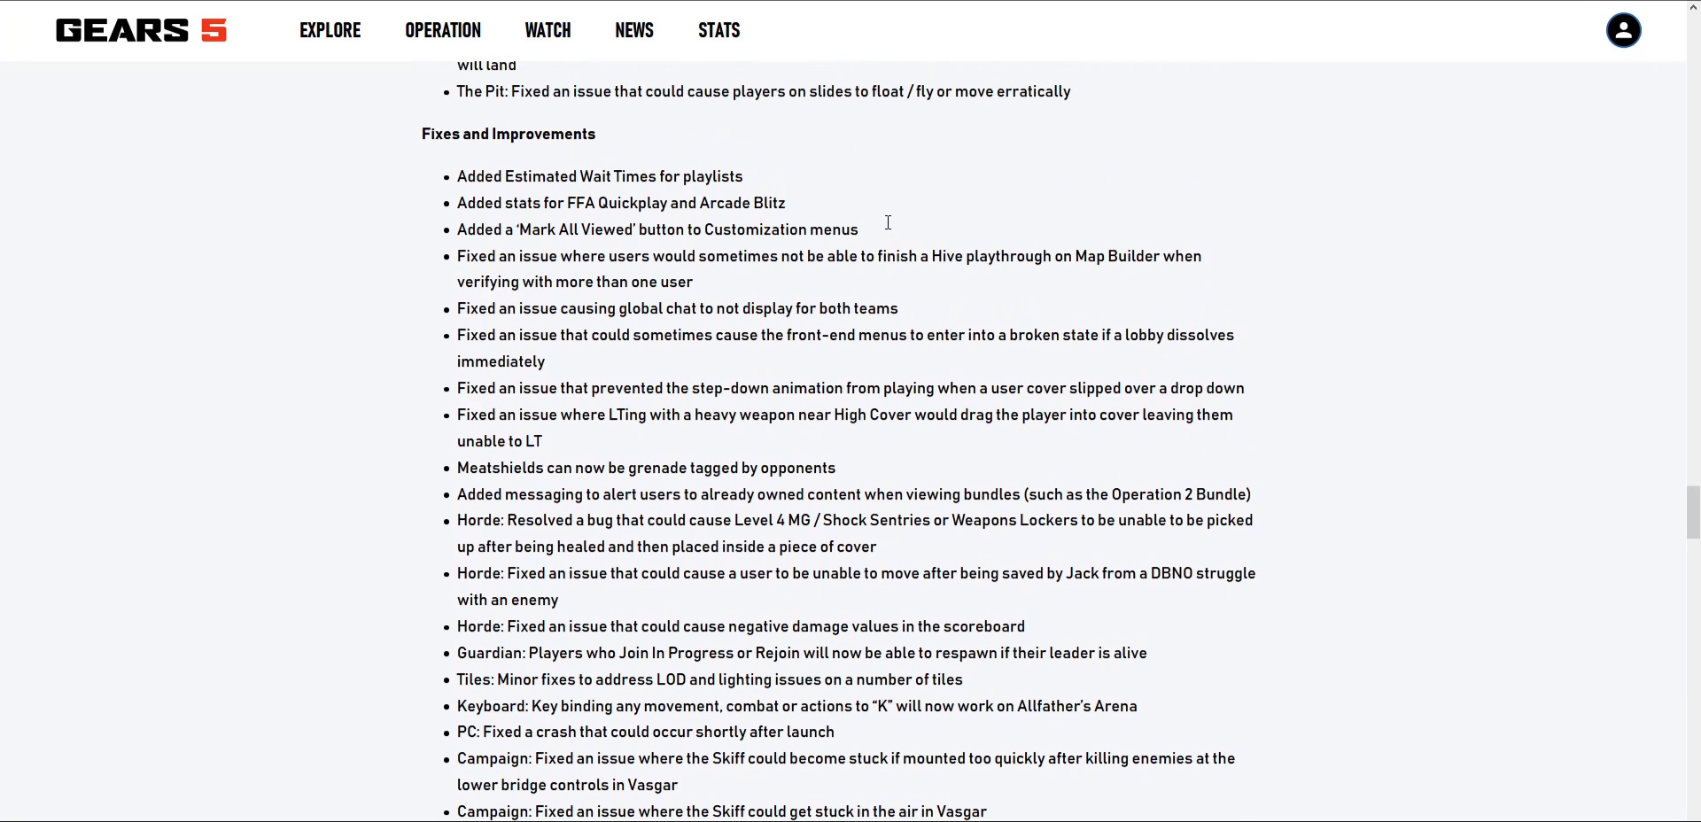
mouse_move(781, 178)
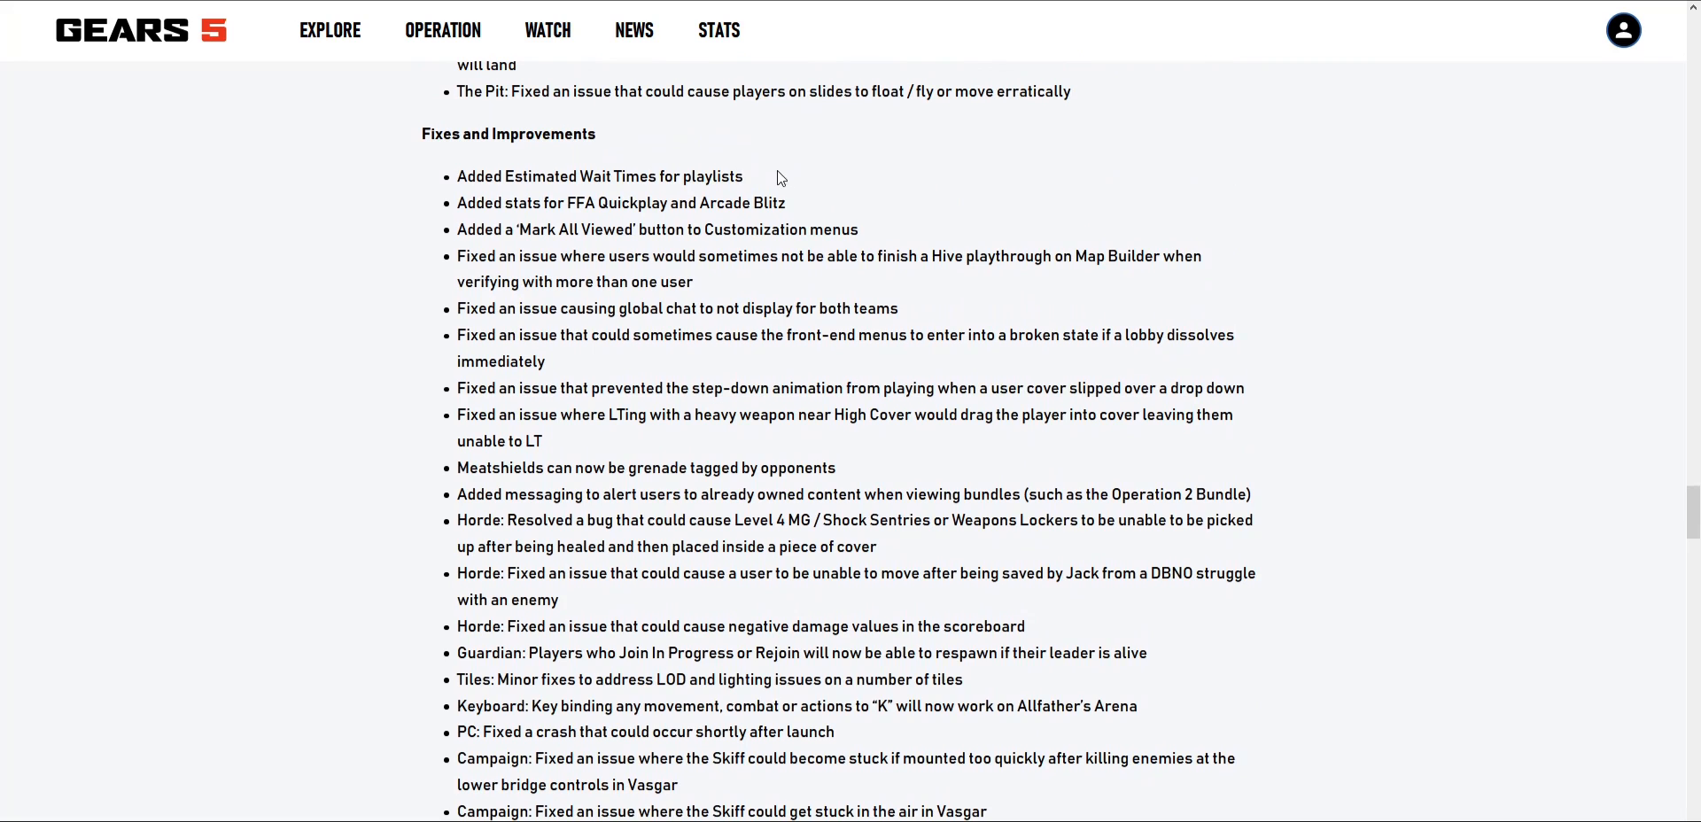
mouse_move(740, 174)
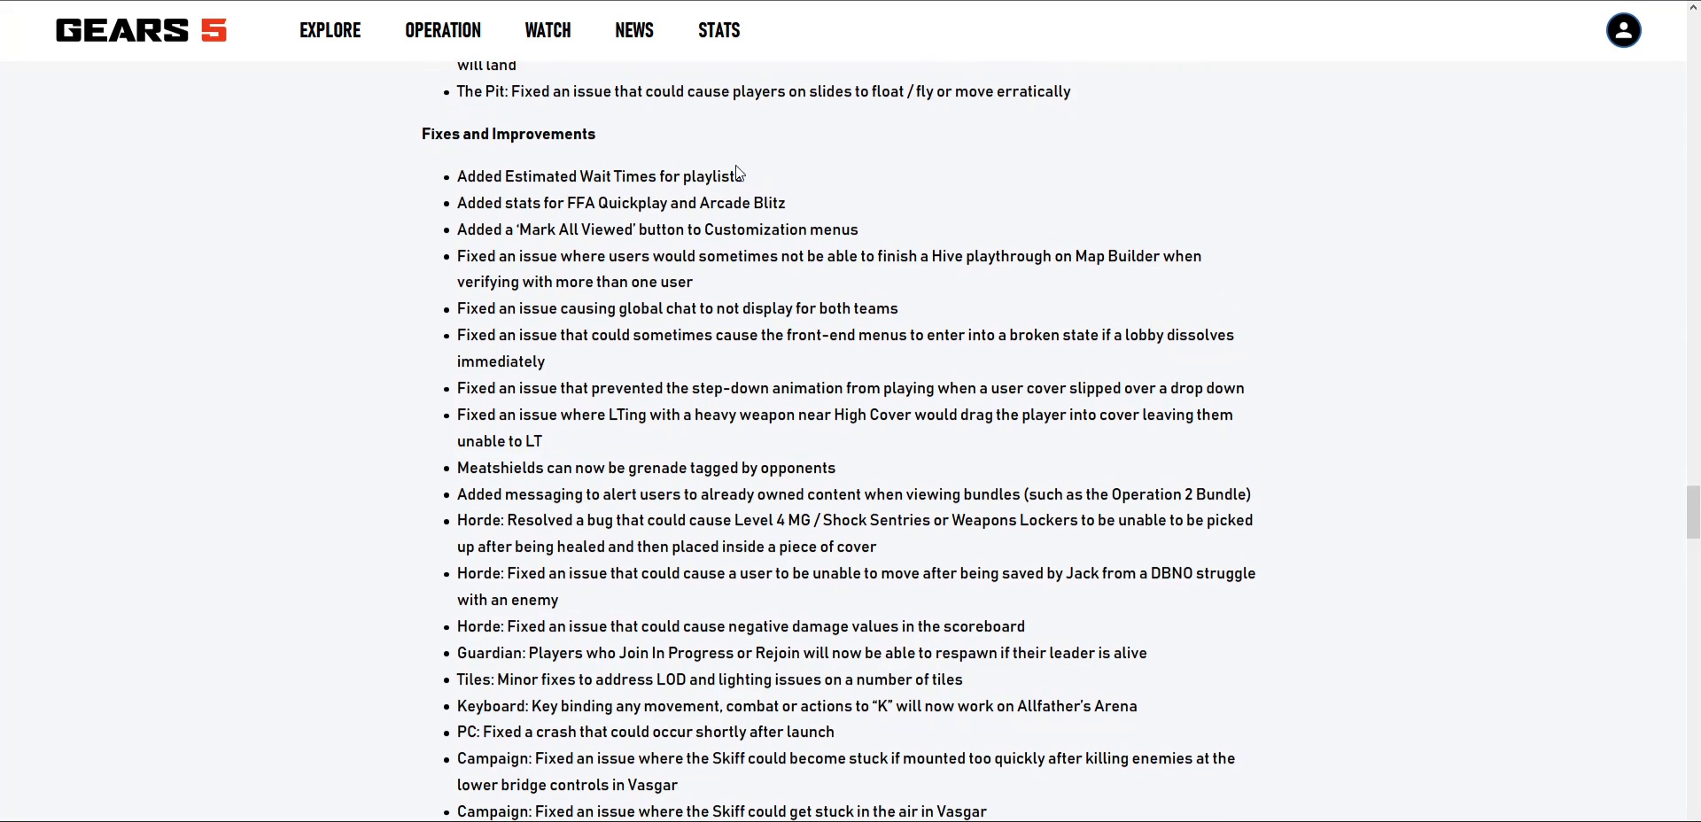
mouse_move(555, 171)
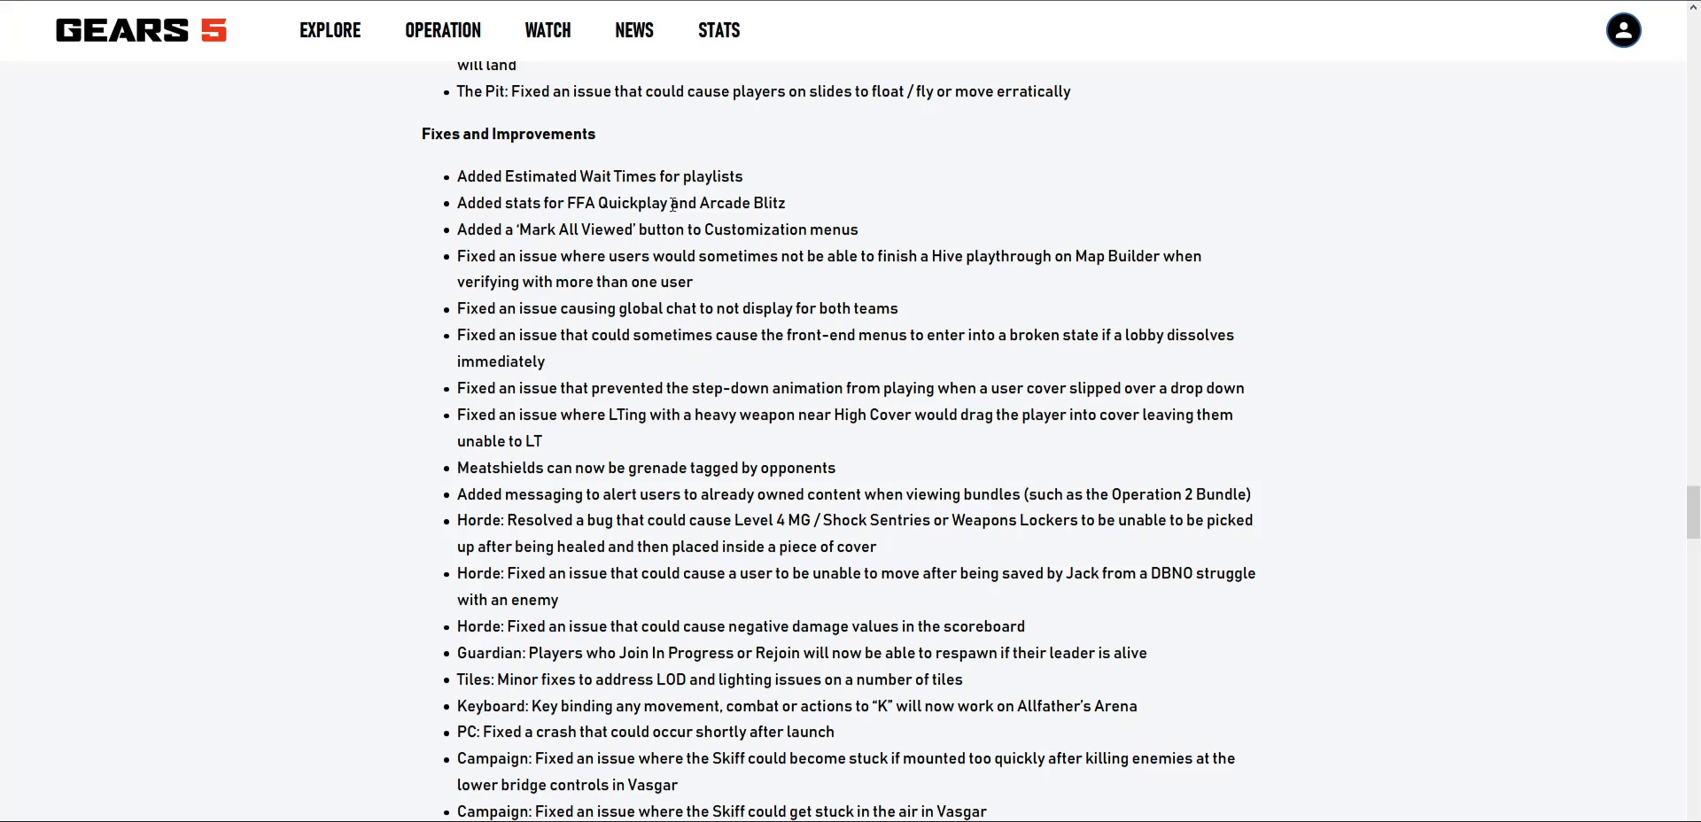
mouse_move(598, 184)
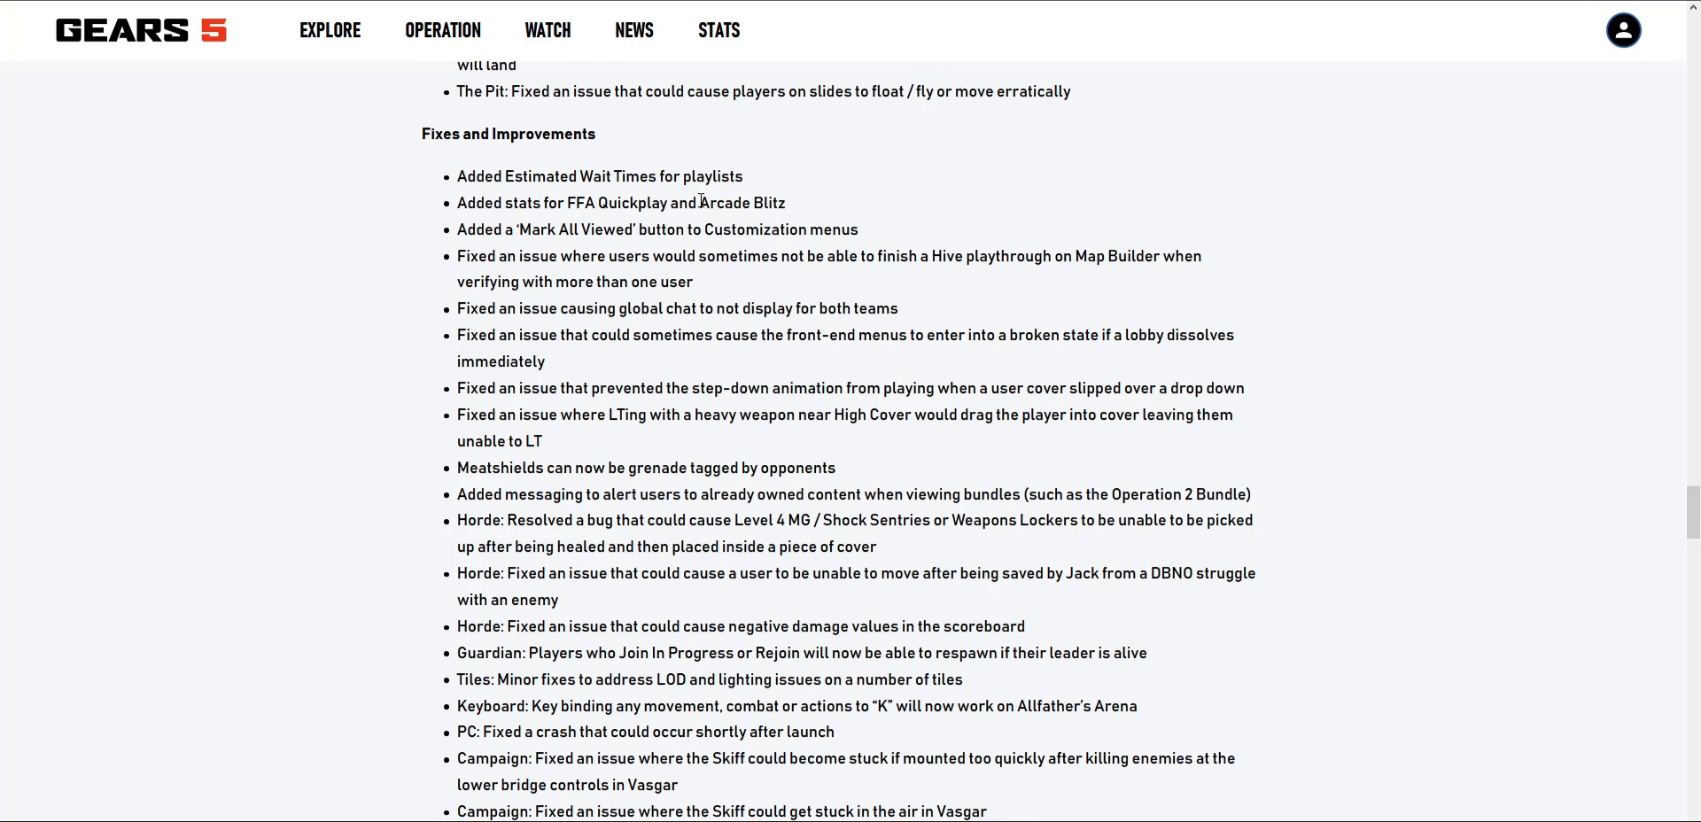
scroll(down, 3)
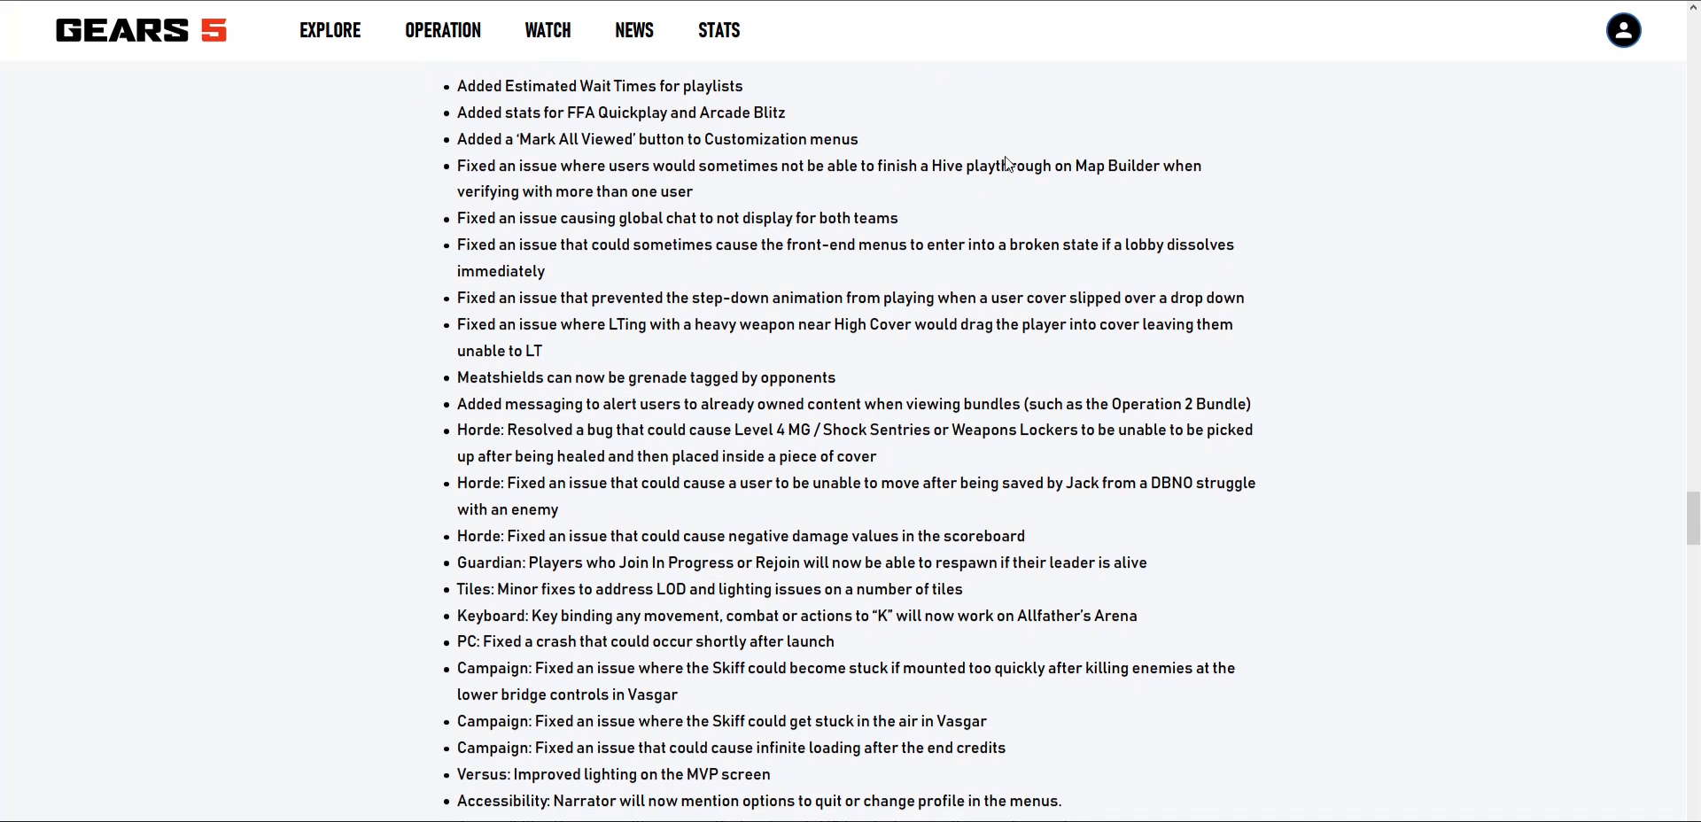
mouse_move(999, 159)
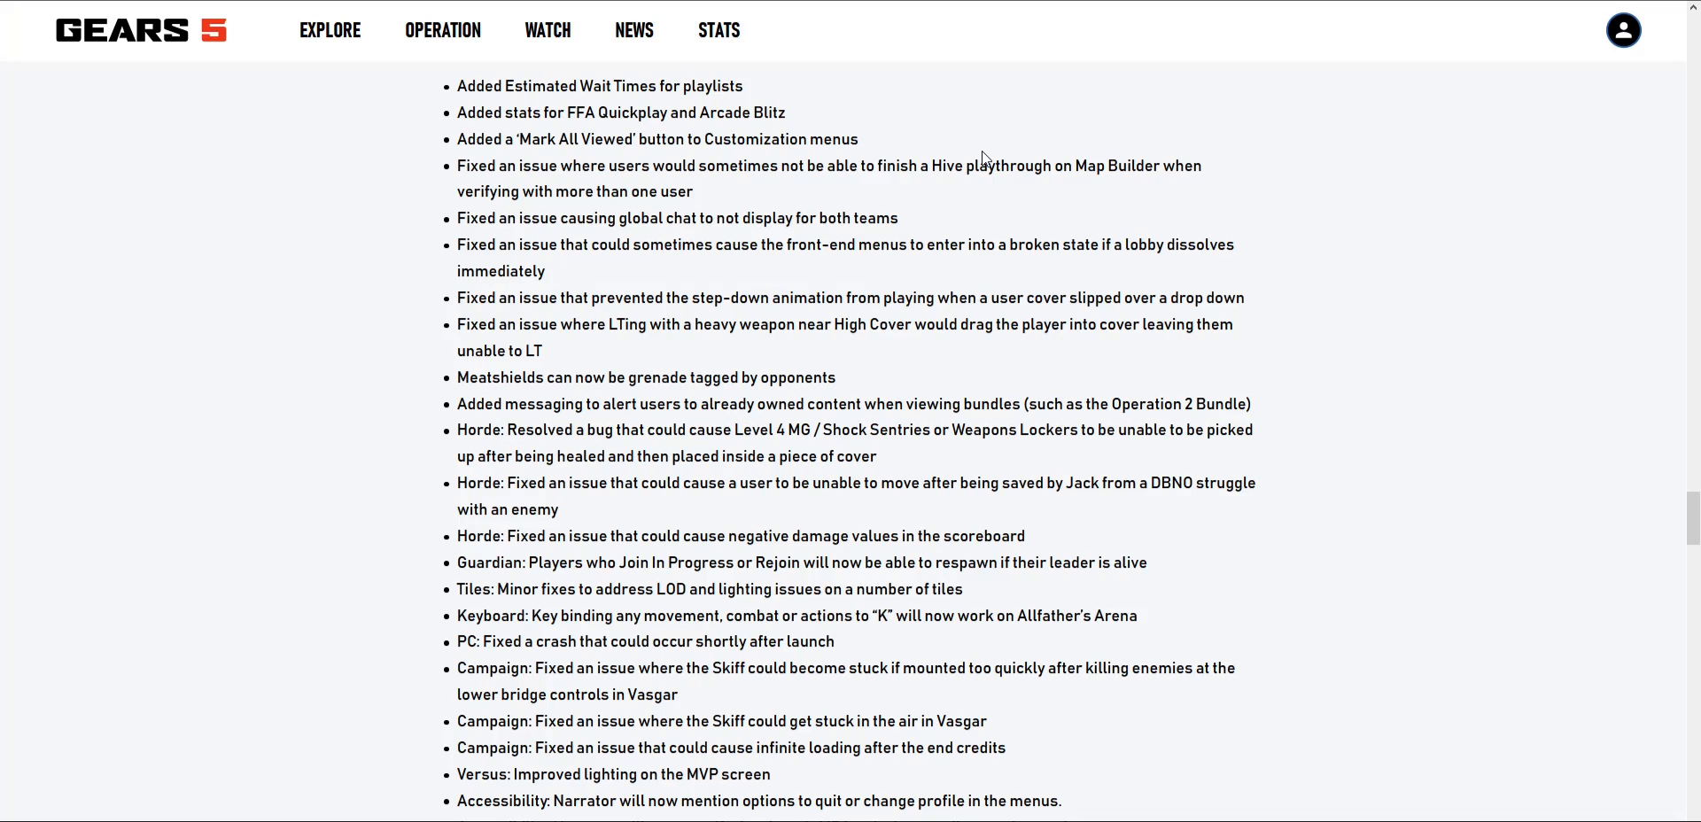
mouse_move(956, 135)
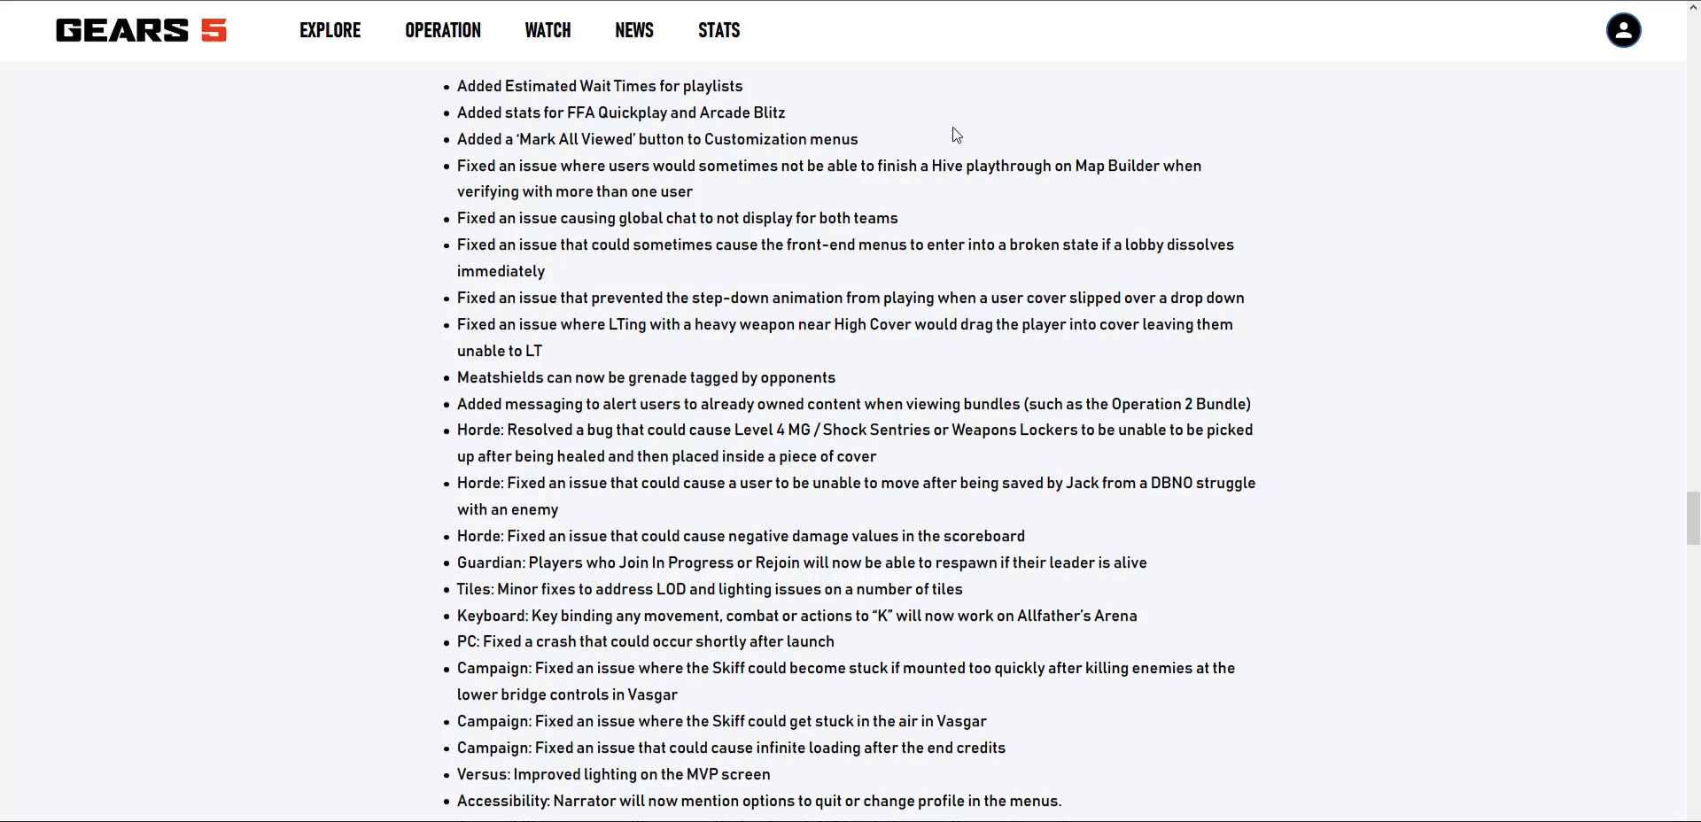
mouse_move(577, 213)
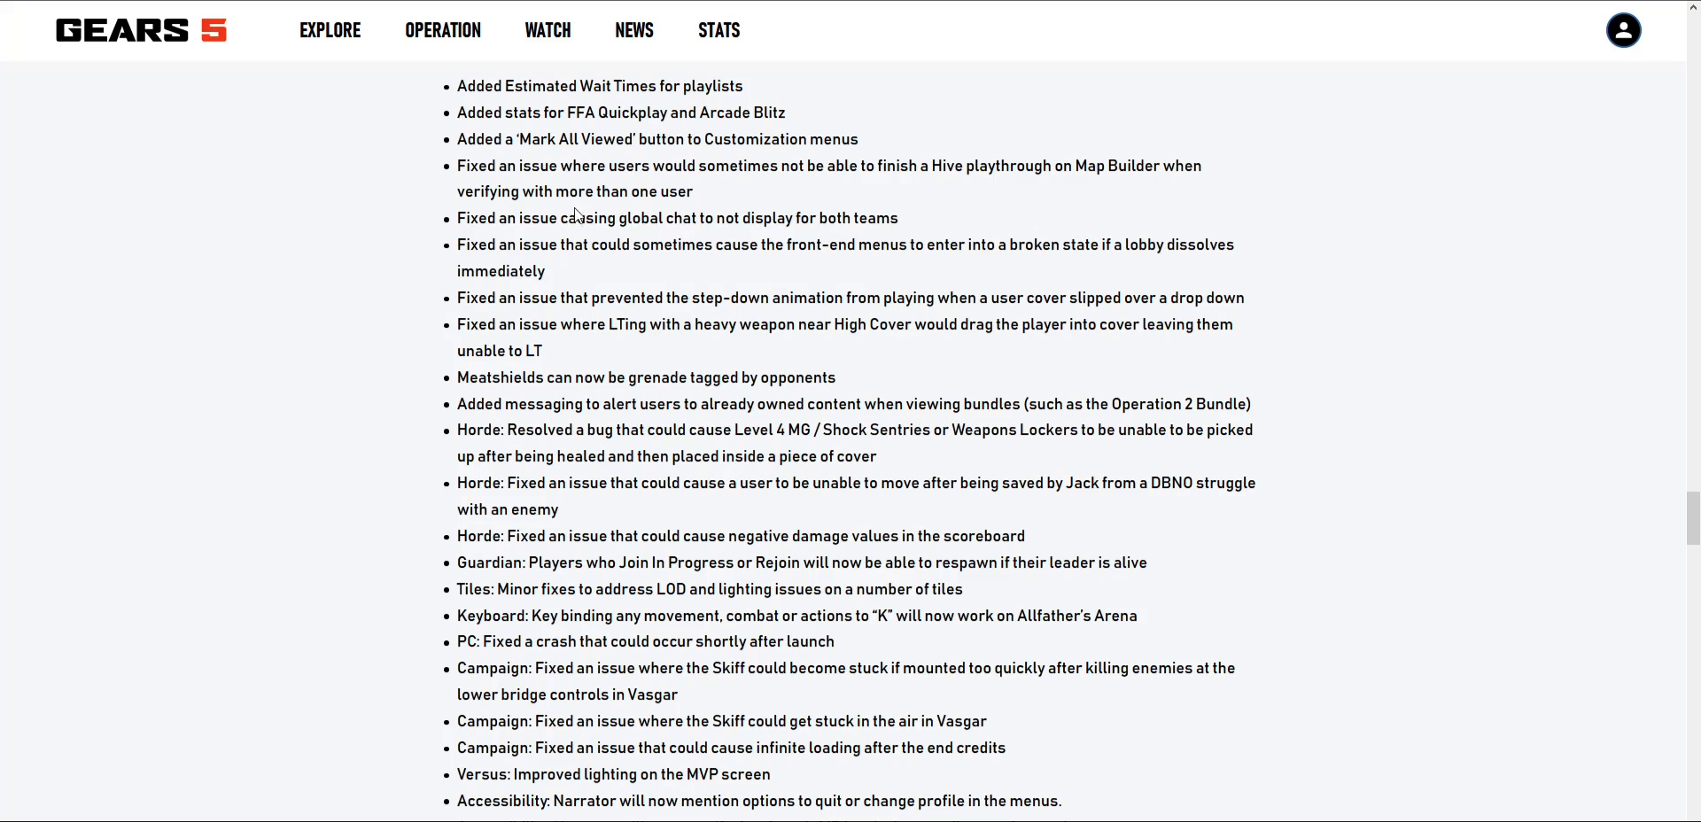
scroll(down, 3)
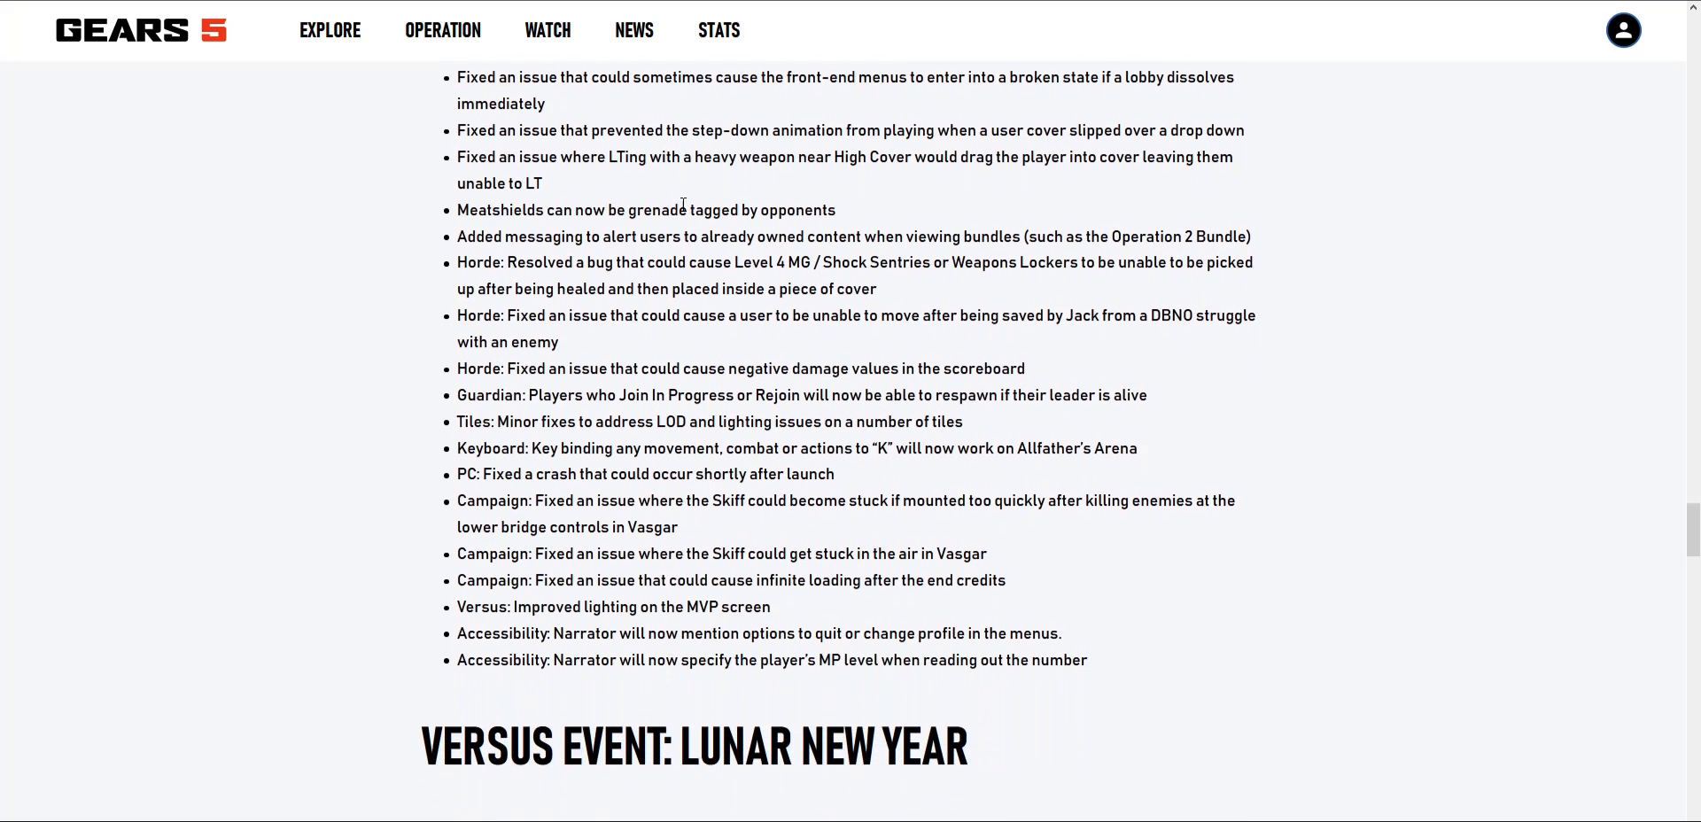
scroll(up, 3)
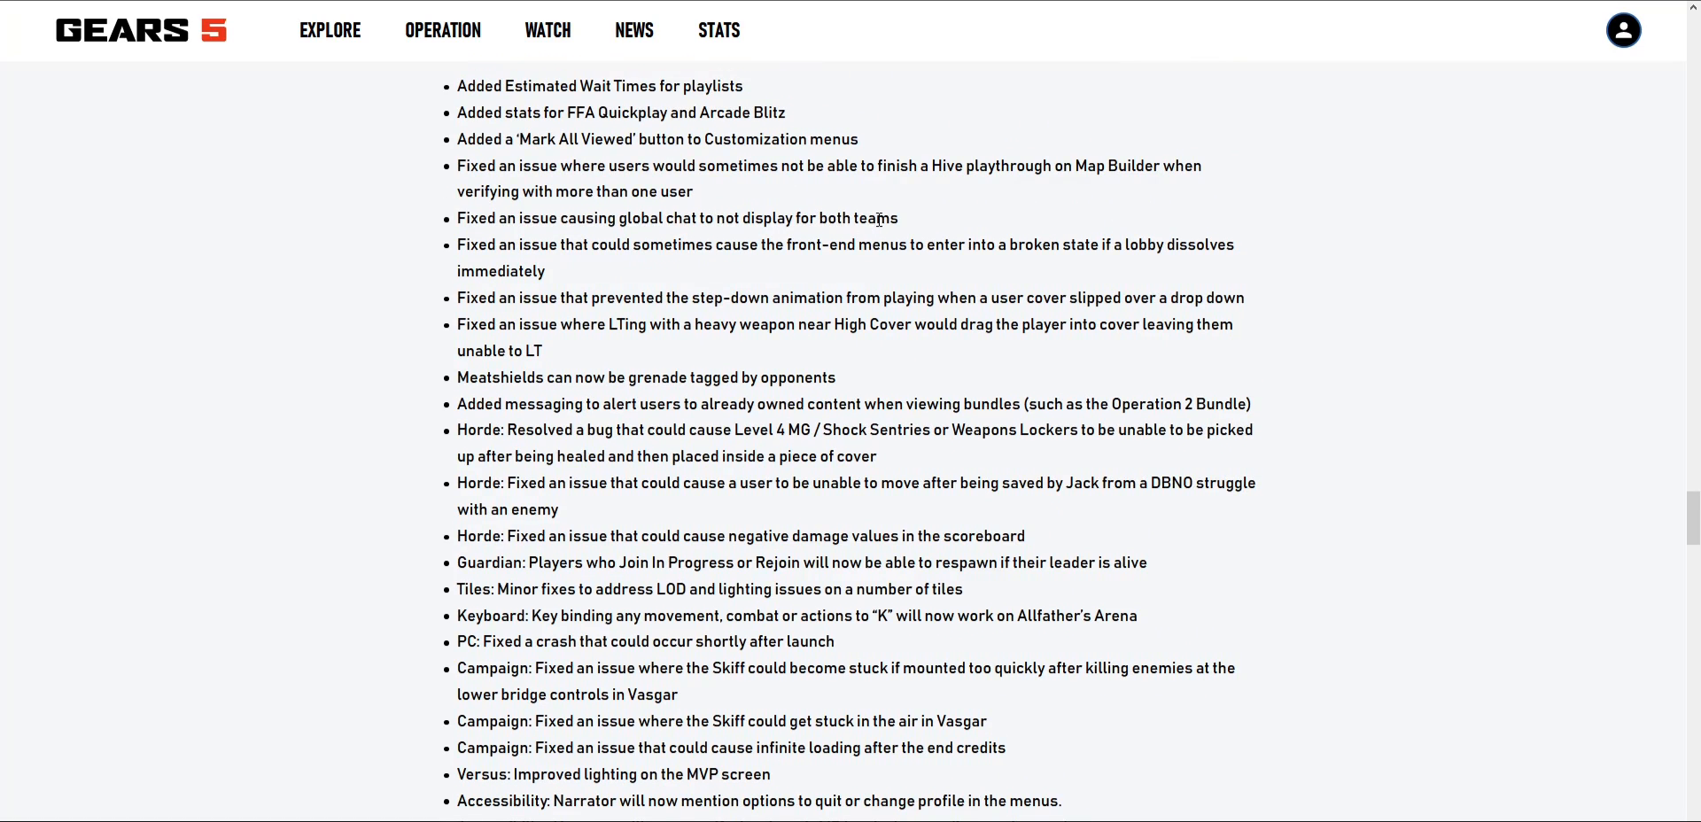
scroll(down, 3)
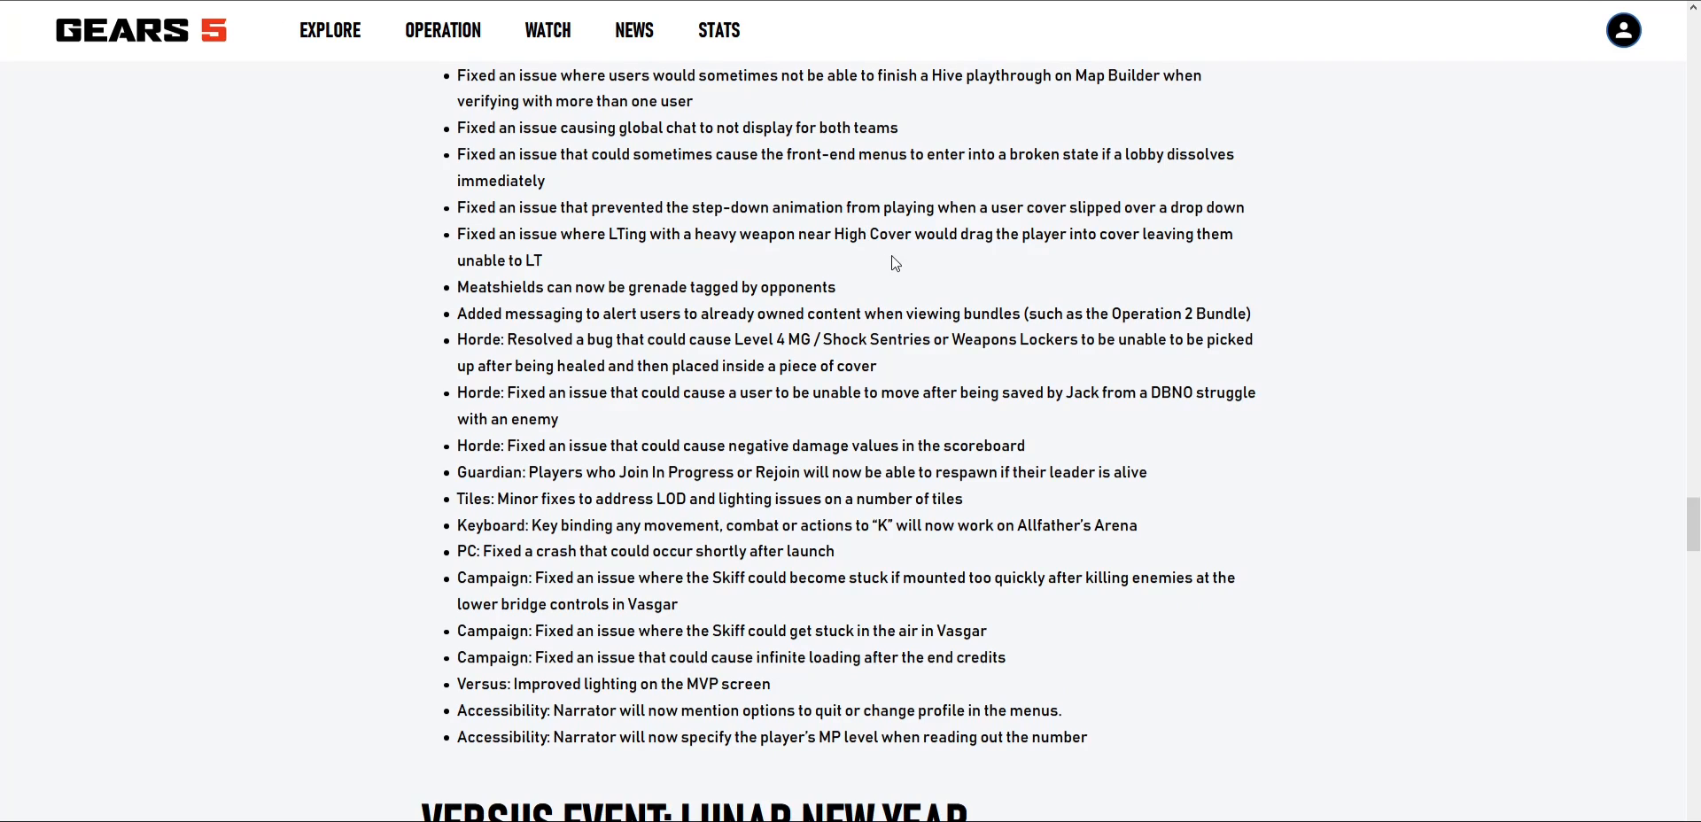
mouse_move(896, 206)
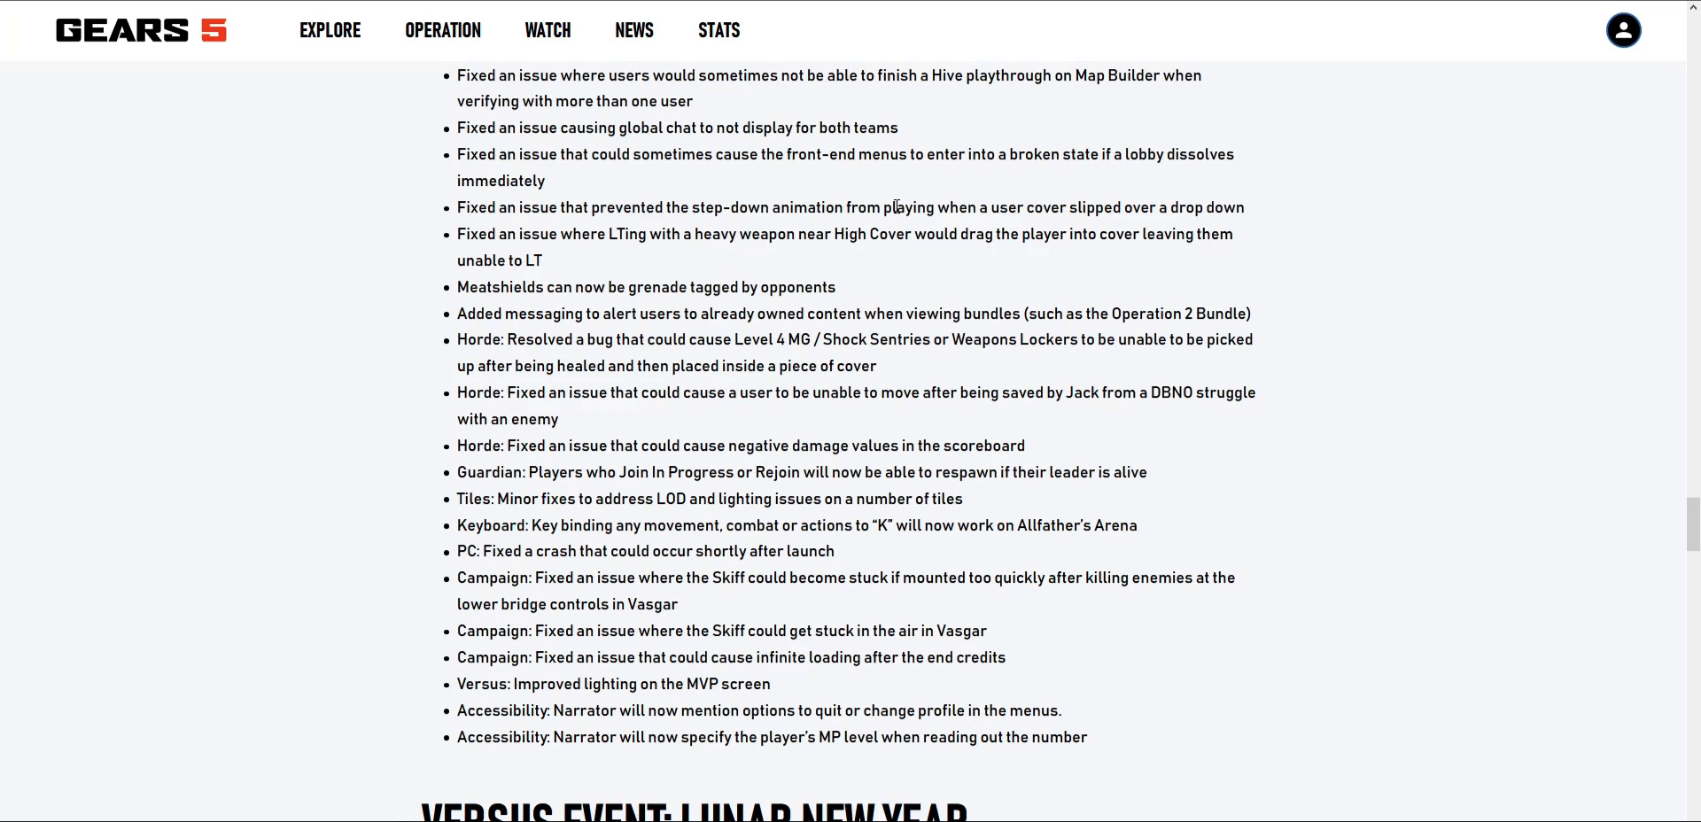
mouse_move(1199, 141)
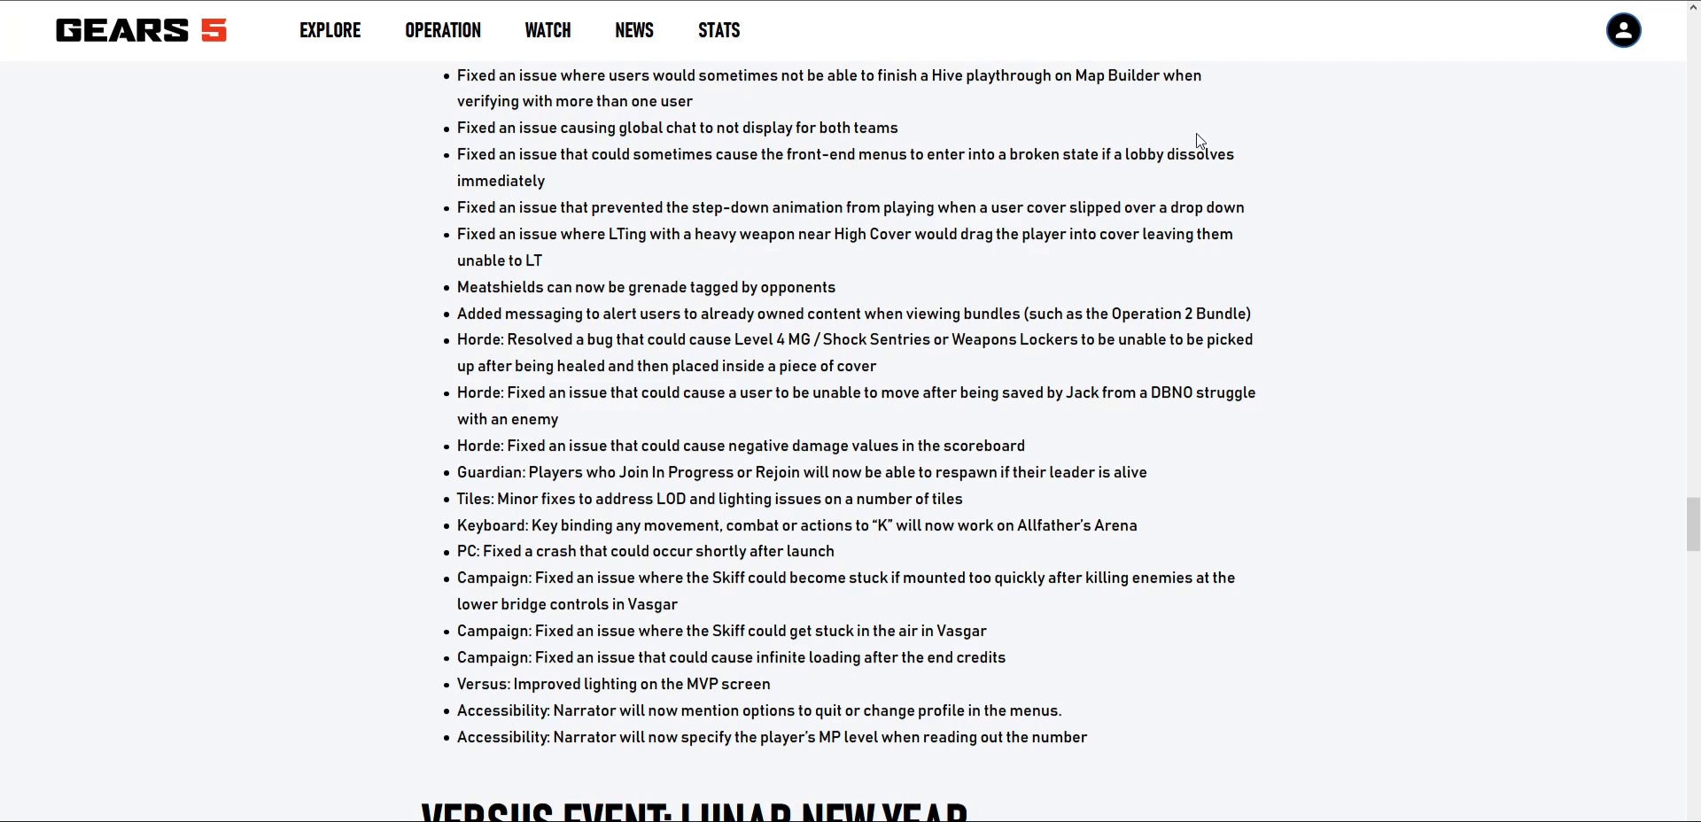
scroll(down, 3)
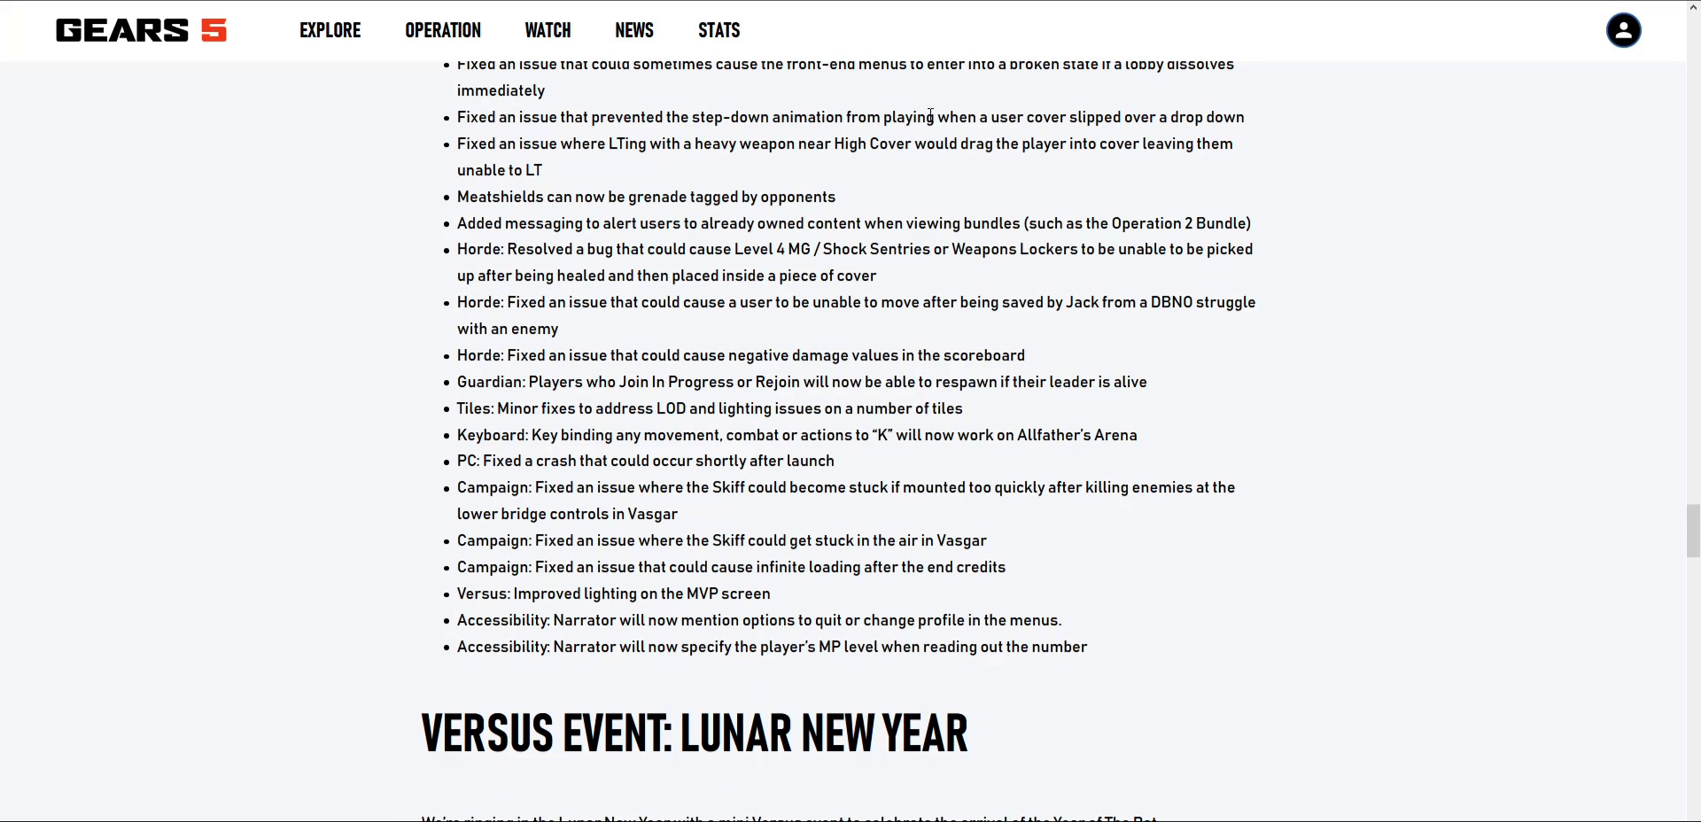
mouse_move(1170, 116)
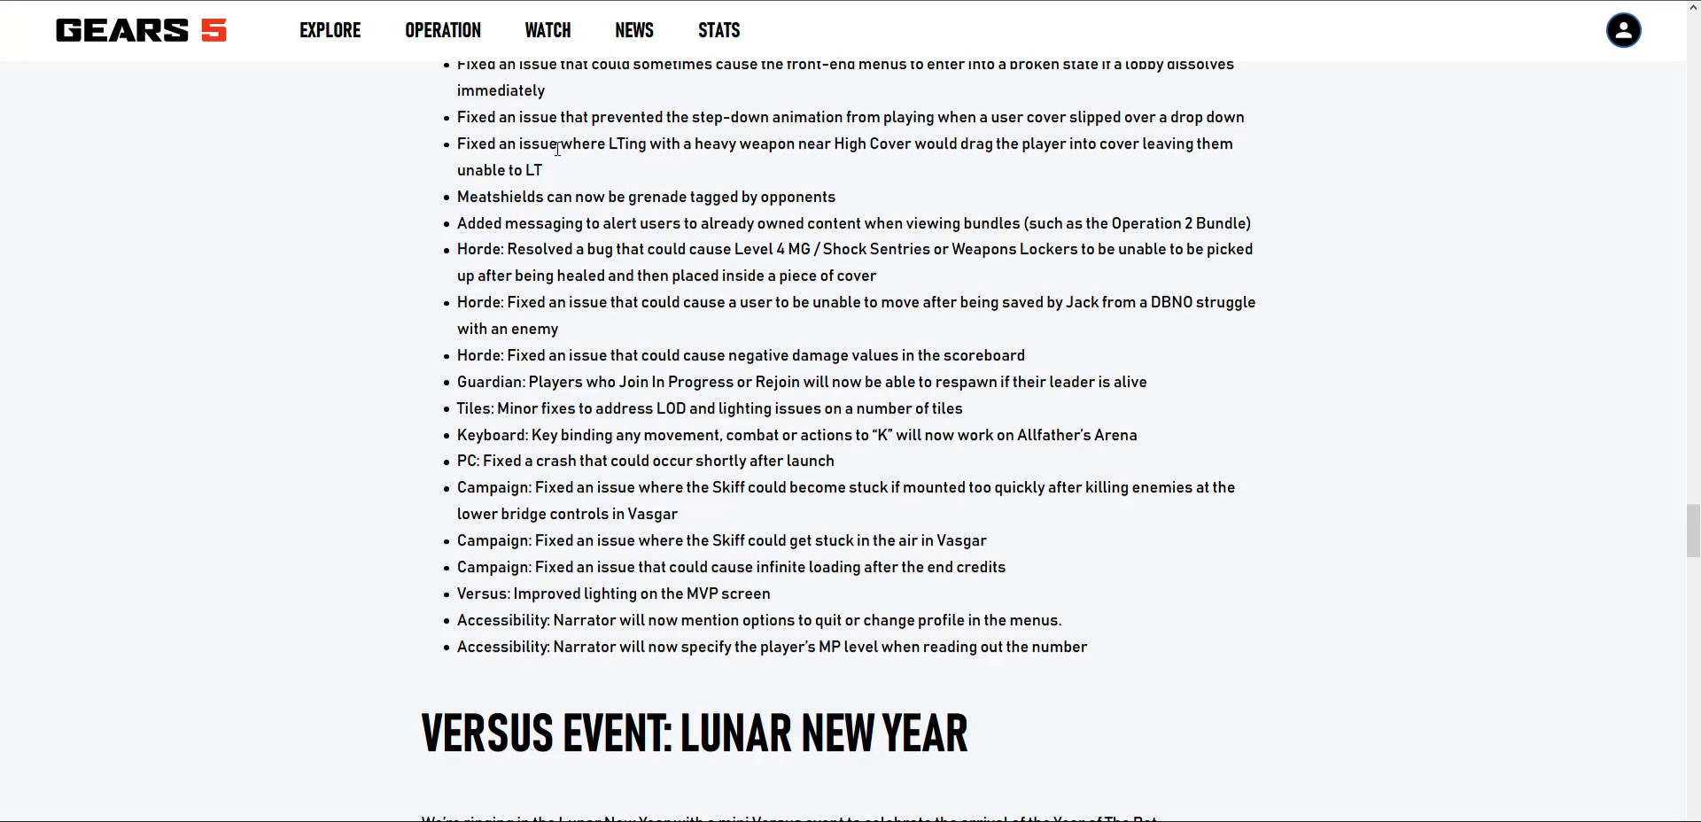
mouse_move(651, 178)
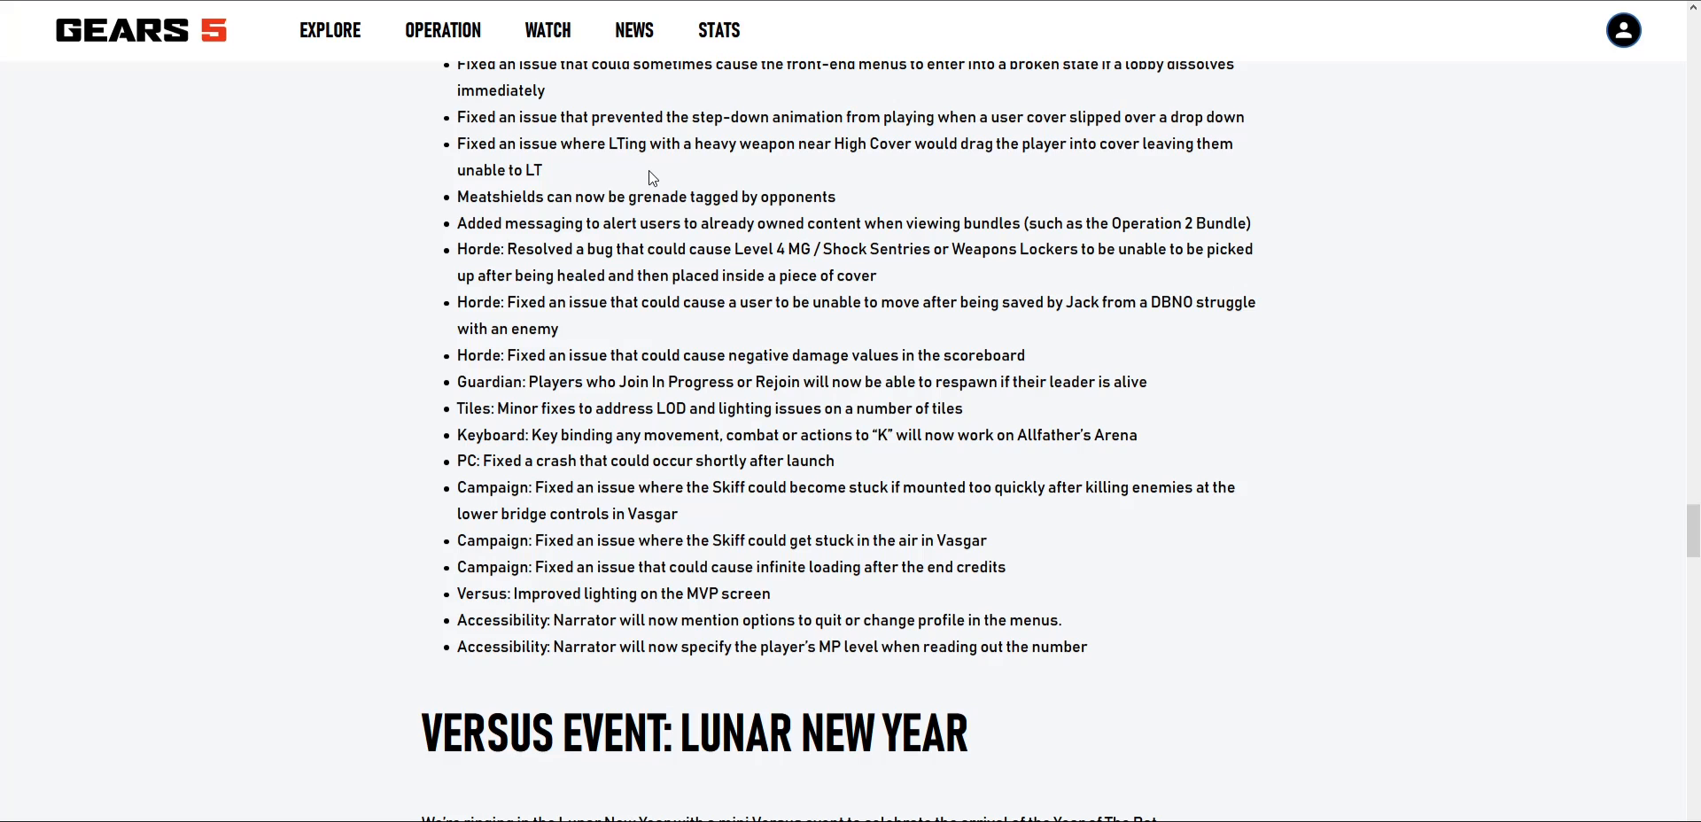
Step: Read through the Lunar New Year event and Escape Hive: The Line sections
scroll(down, 3)
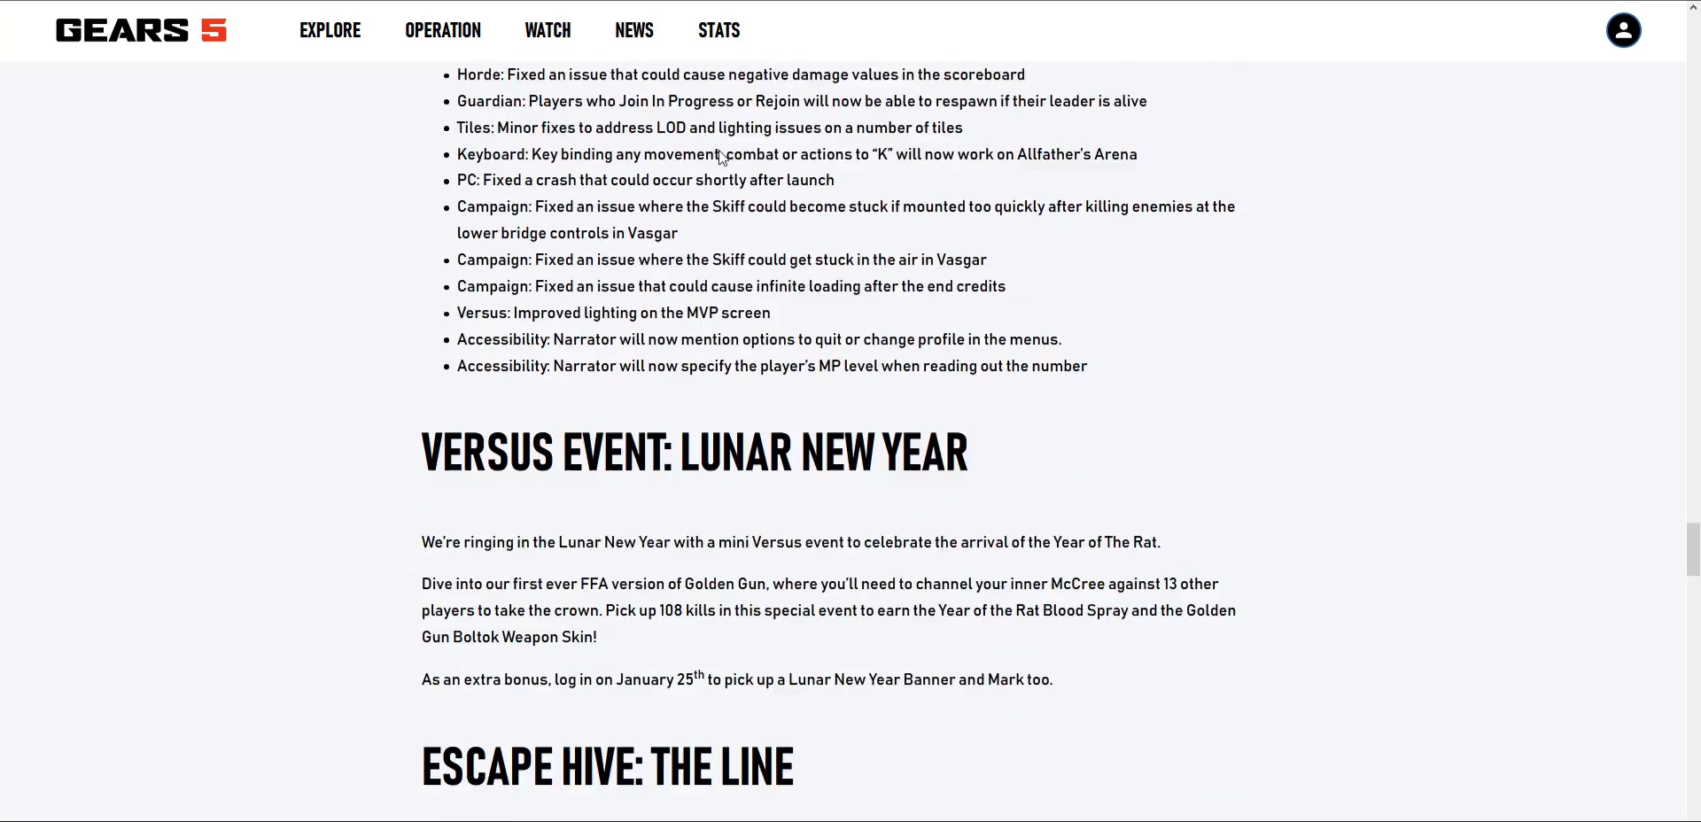
scroll(down, 3)
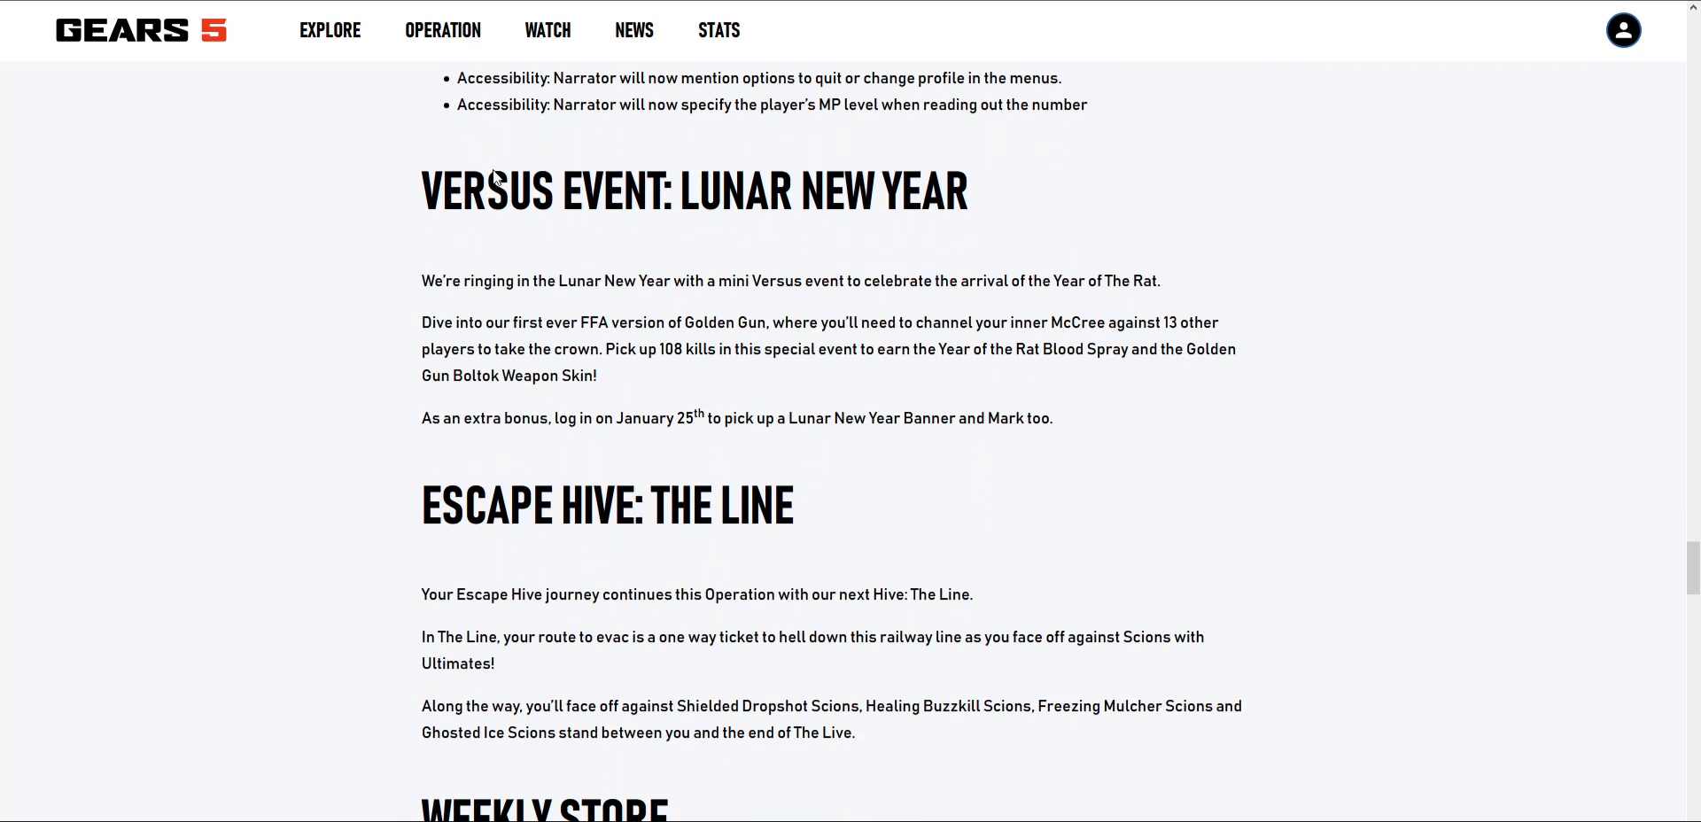
mouse_move(242, 230)
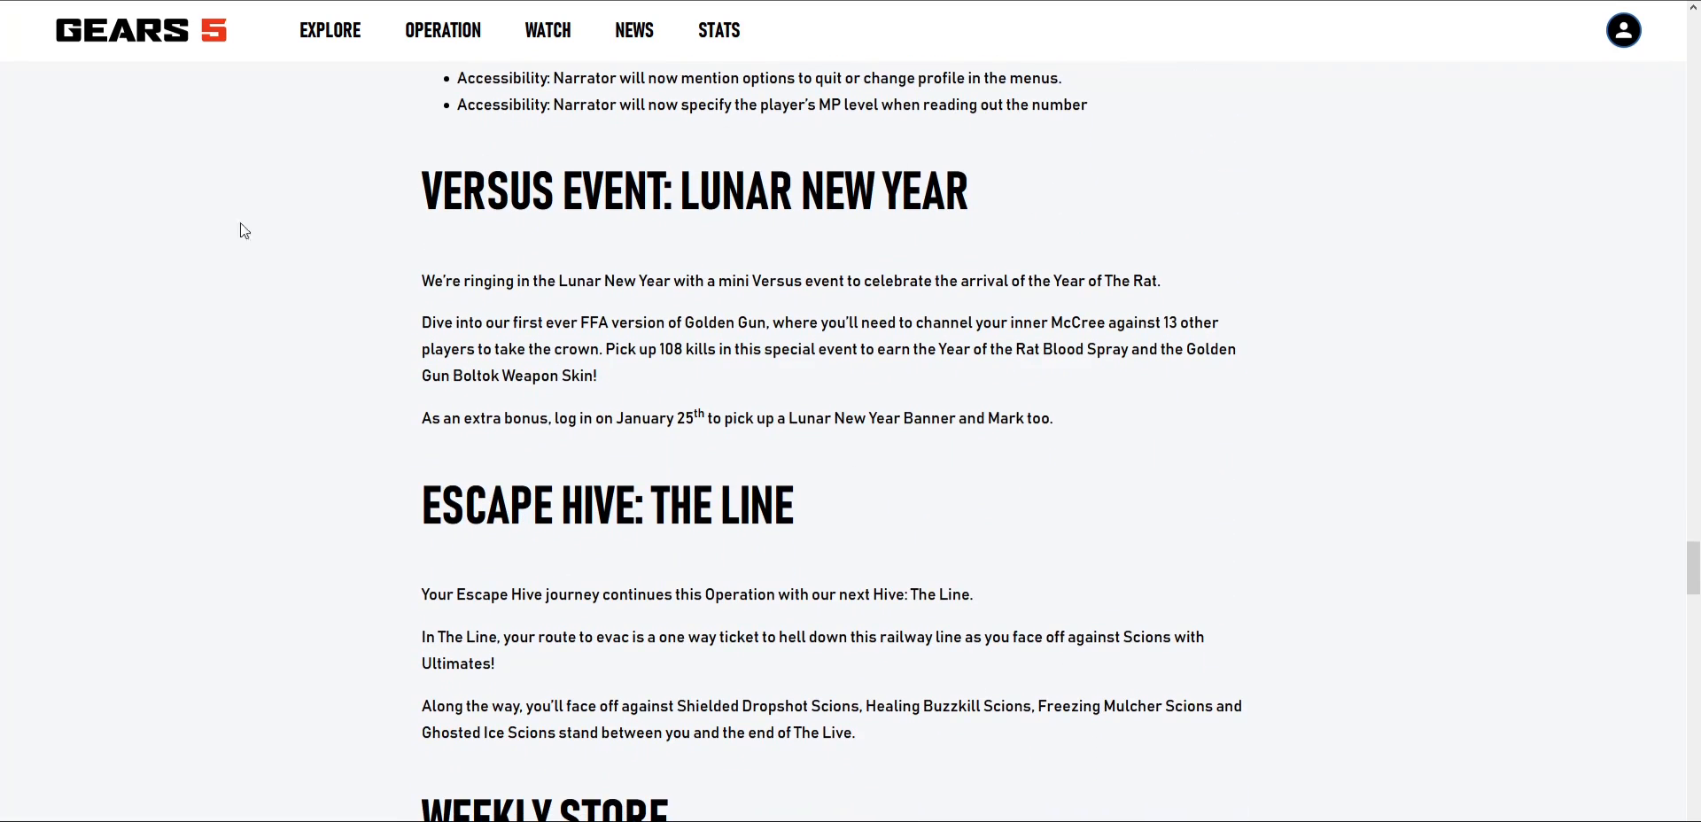
mouse_move(593, 250)
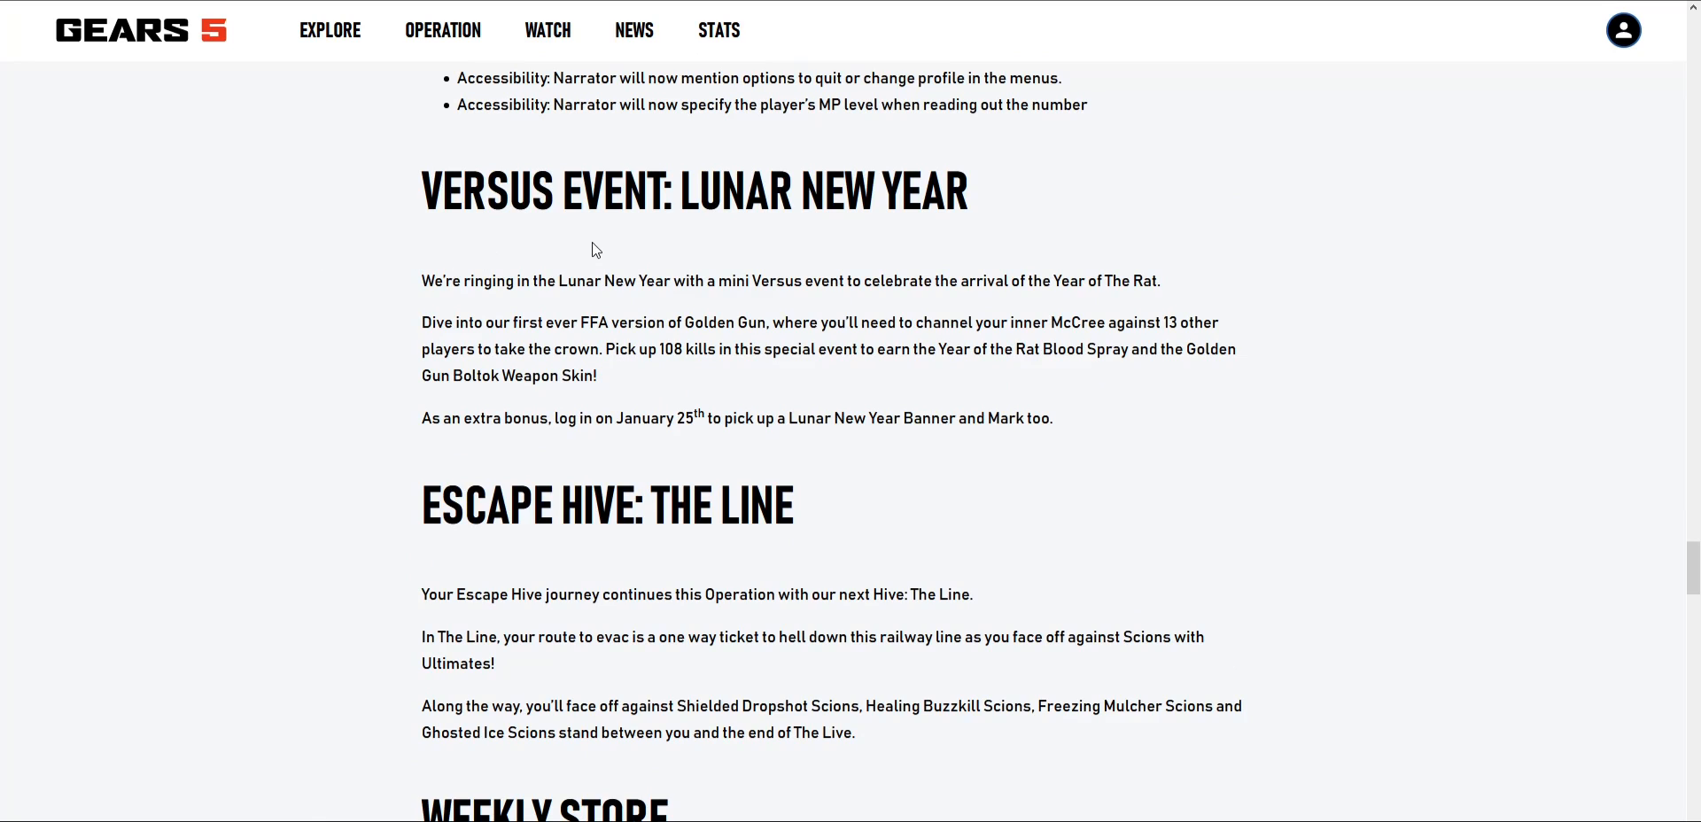
mouse_move(864, 284)
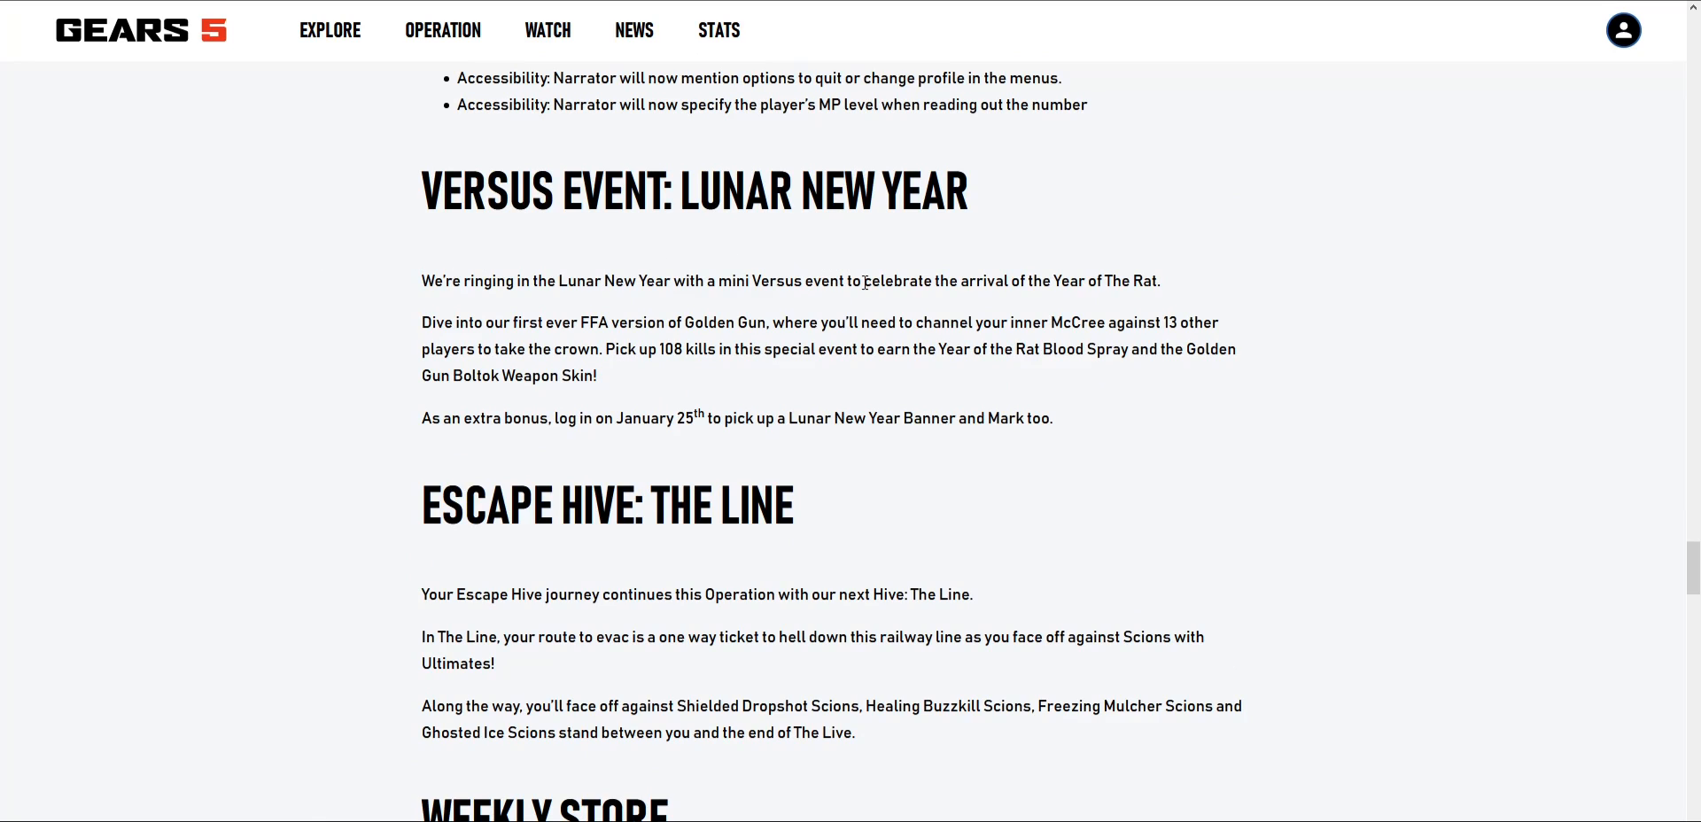
mouse_move(1009, 280)
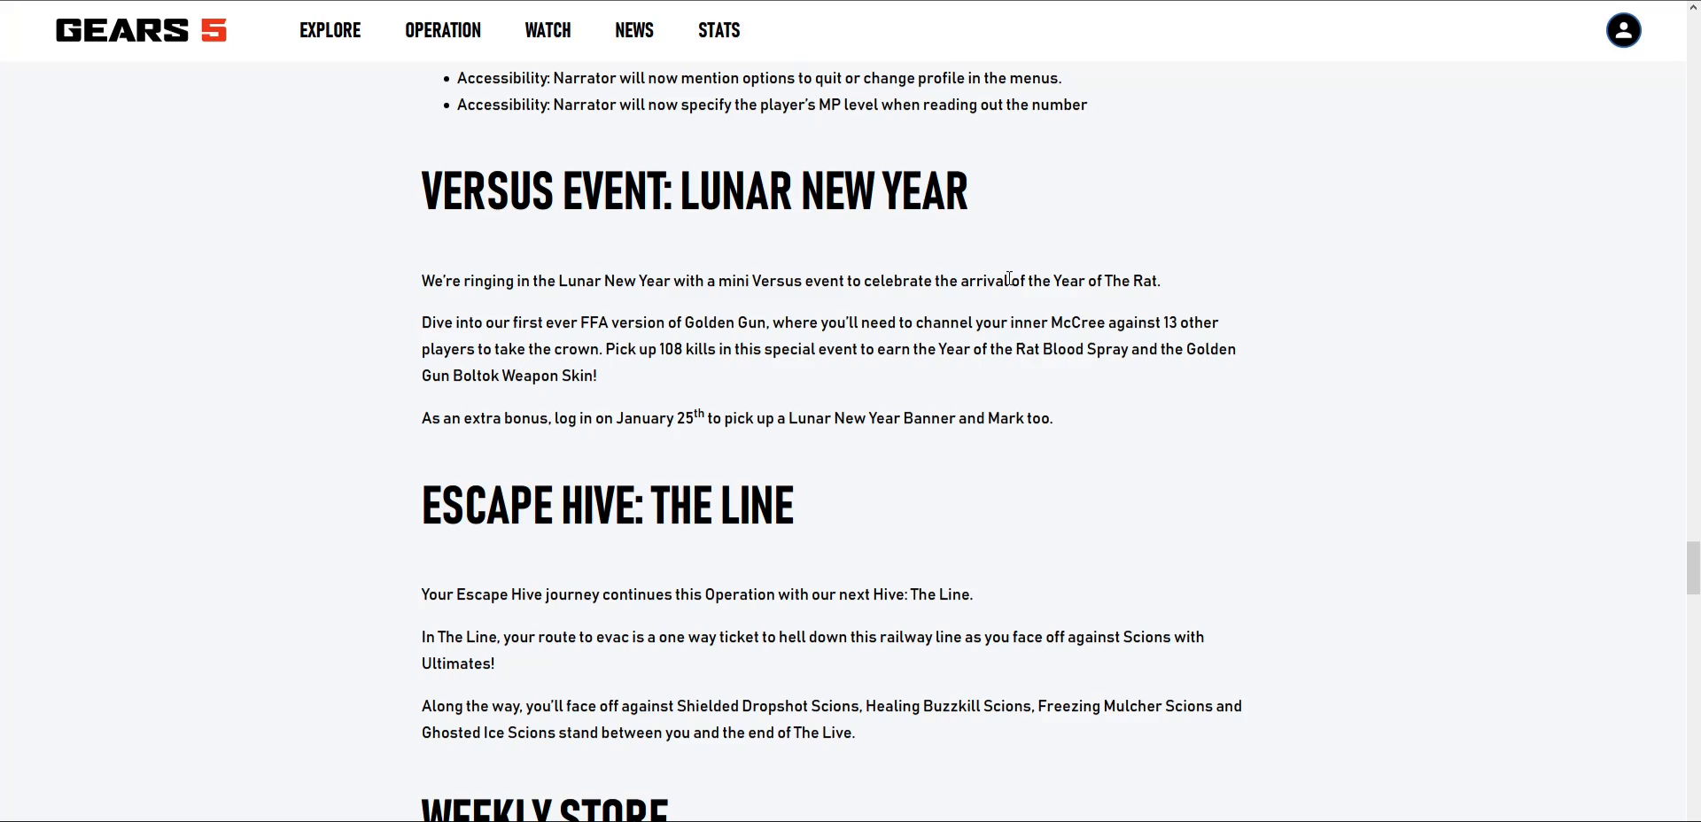
mouse_move(524, 333)
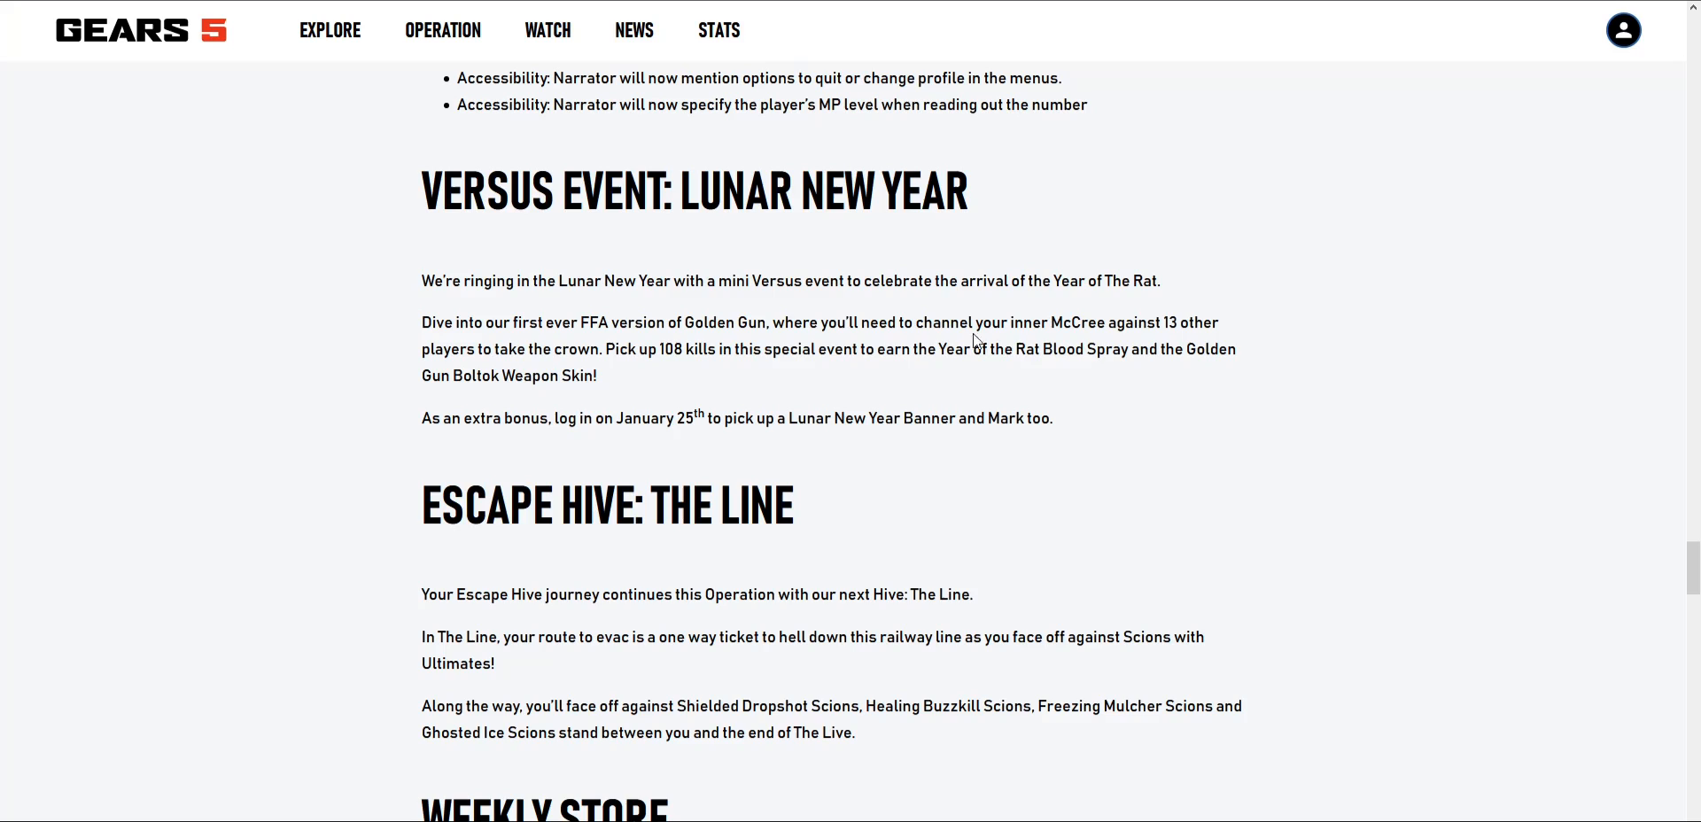
mouse_move(1250, 325)
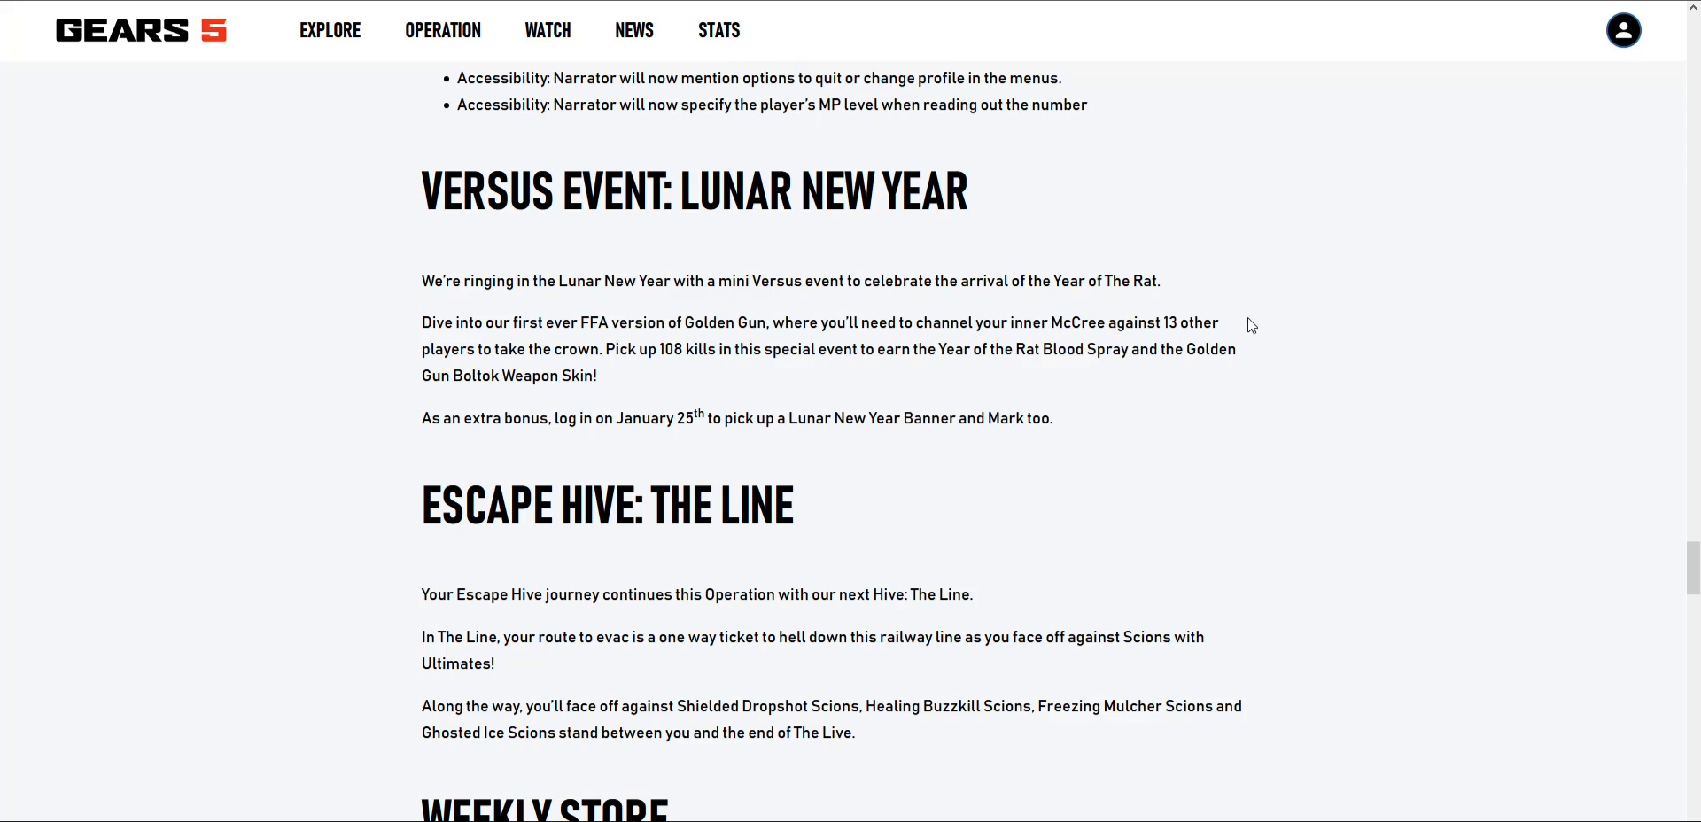
mouse_move(550, 377)
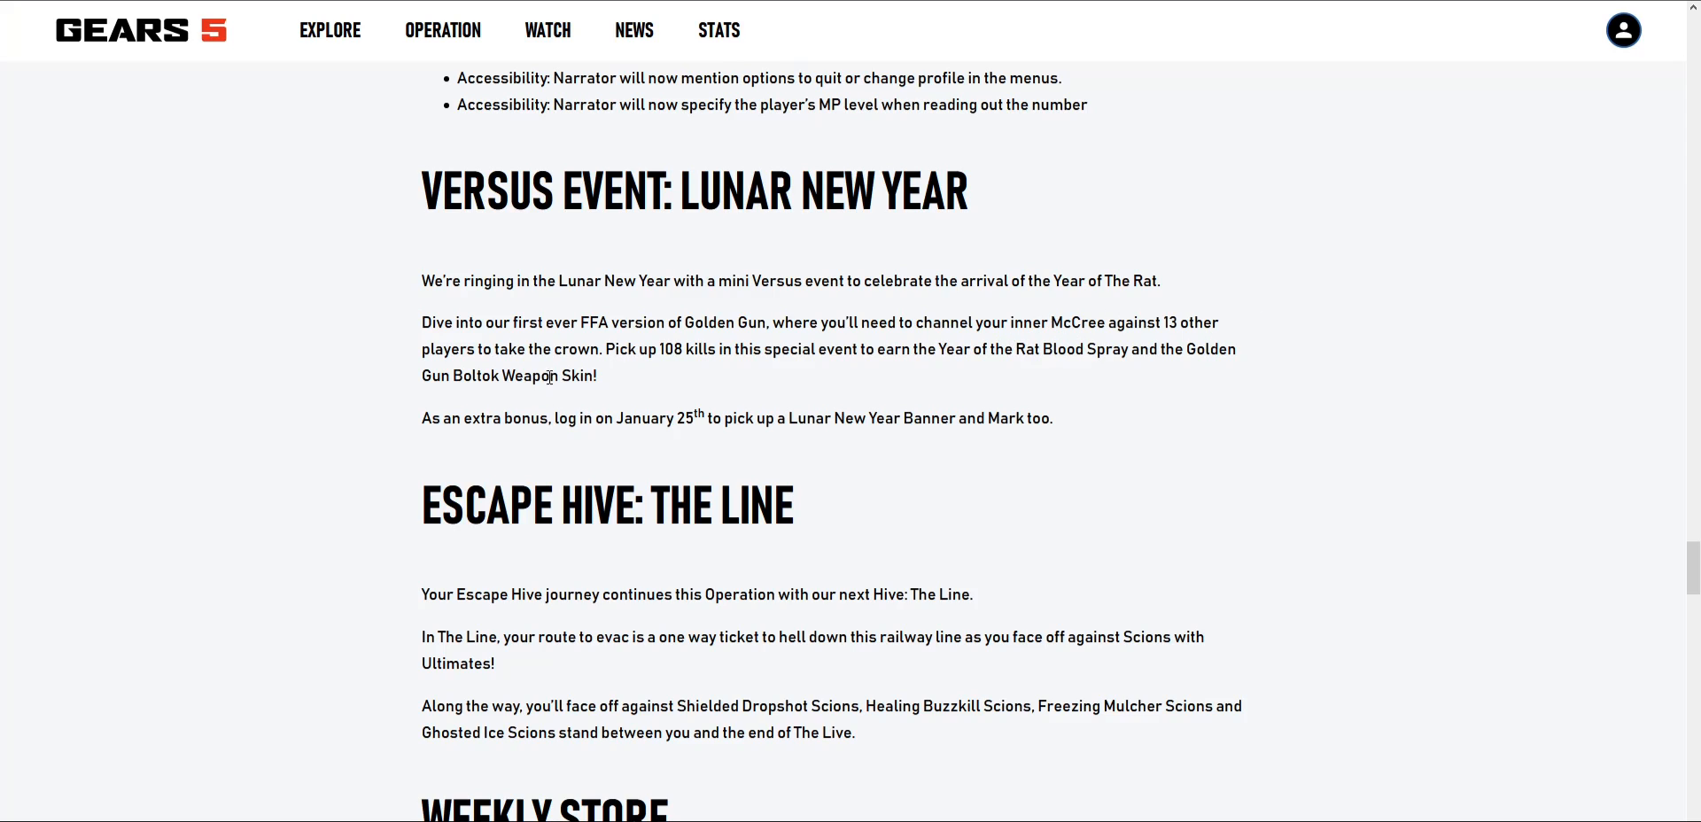
mouse_move(707, 349)
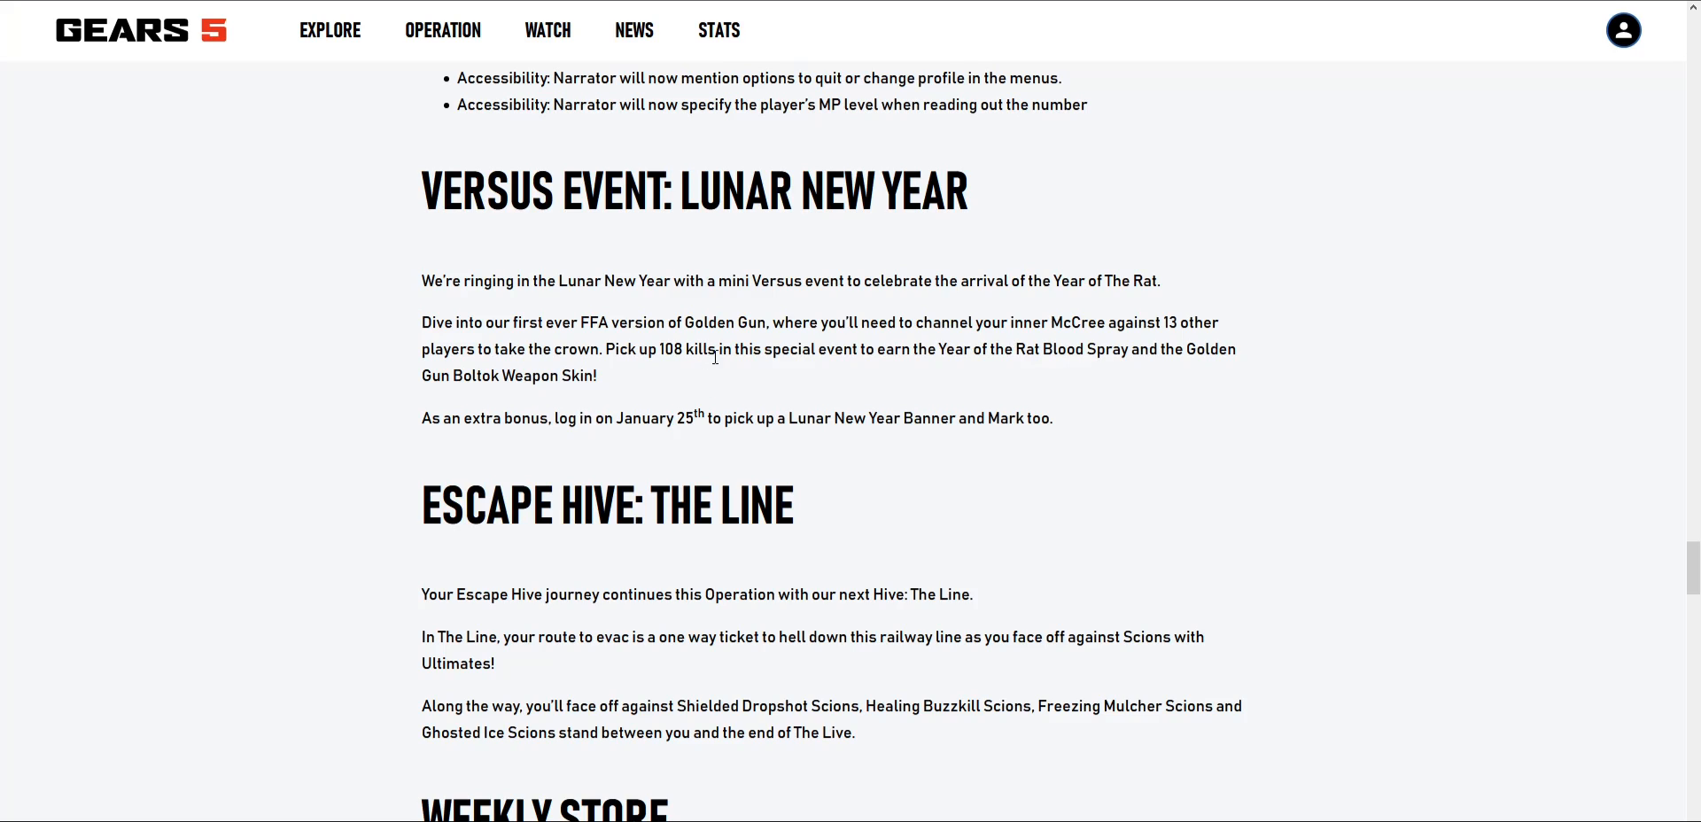
mouse_move(573, 368)
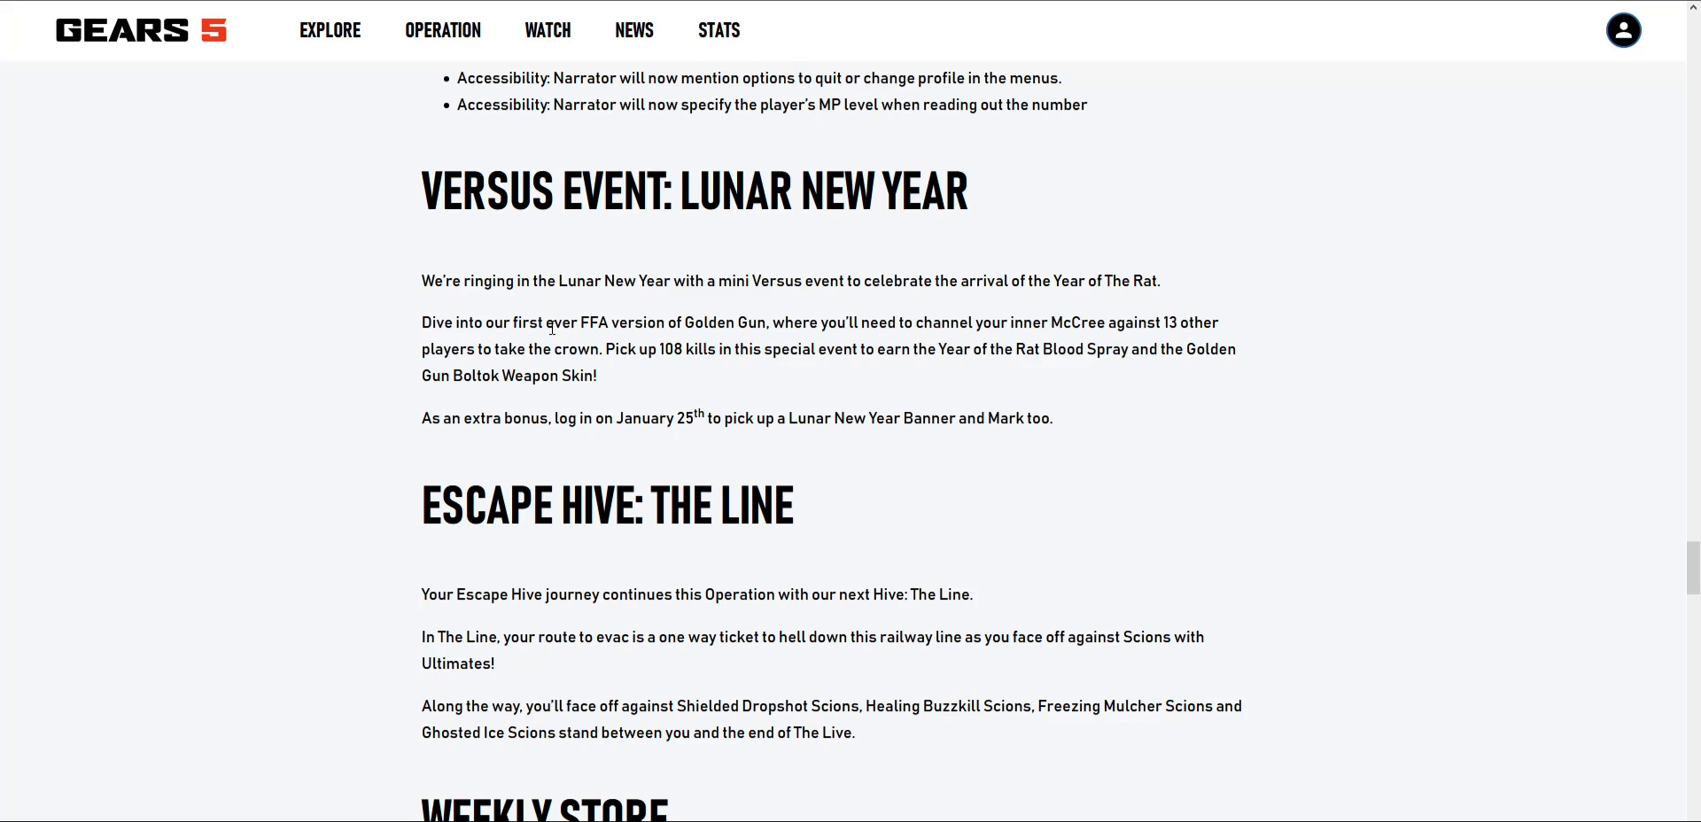
scroll(down, 3)
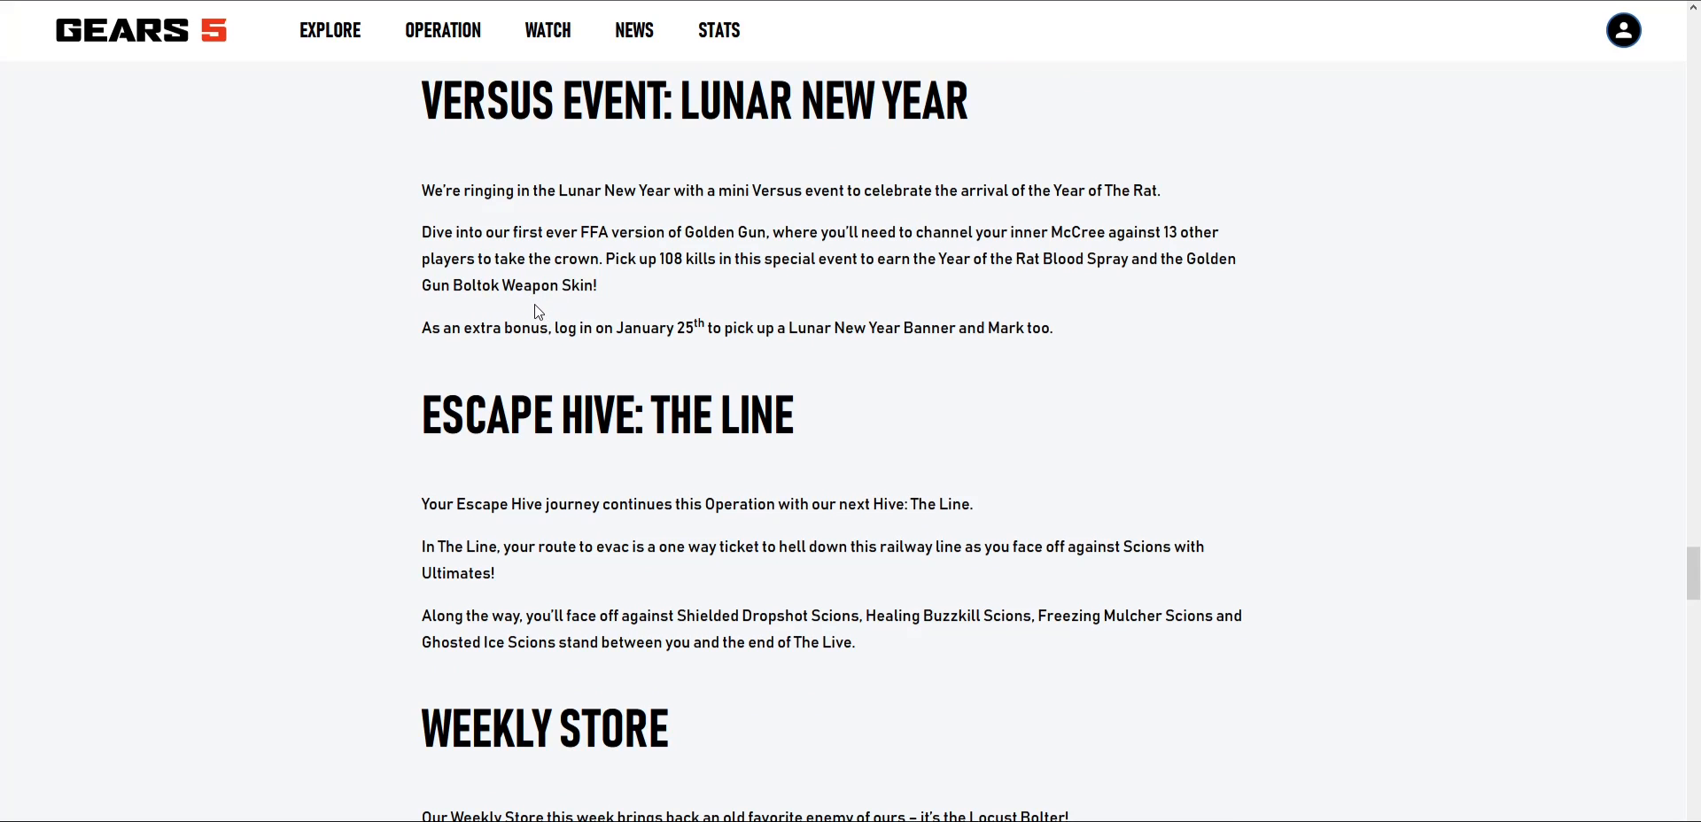
scroll(up, 3)
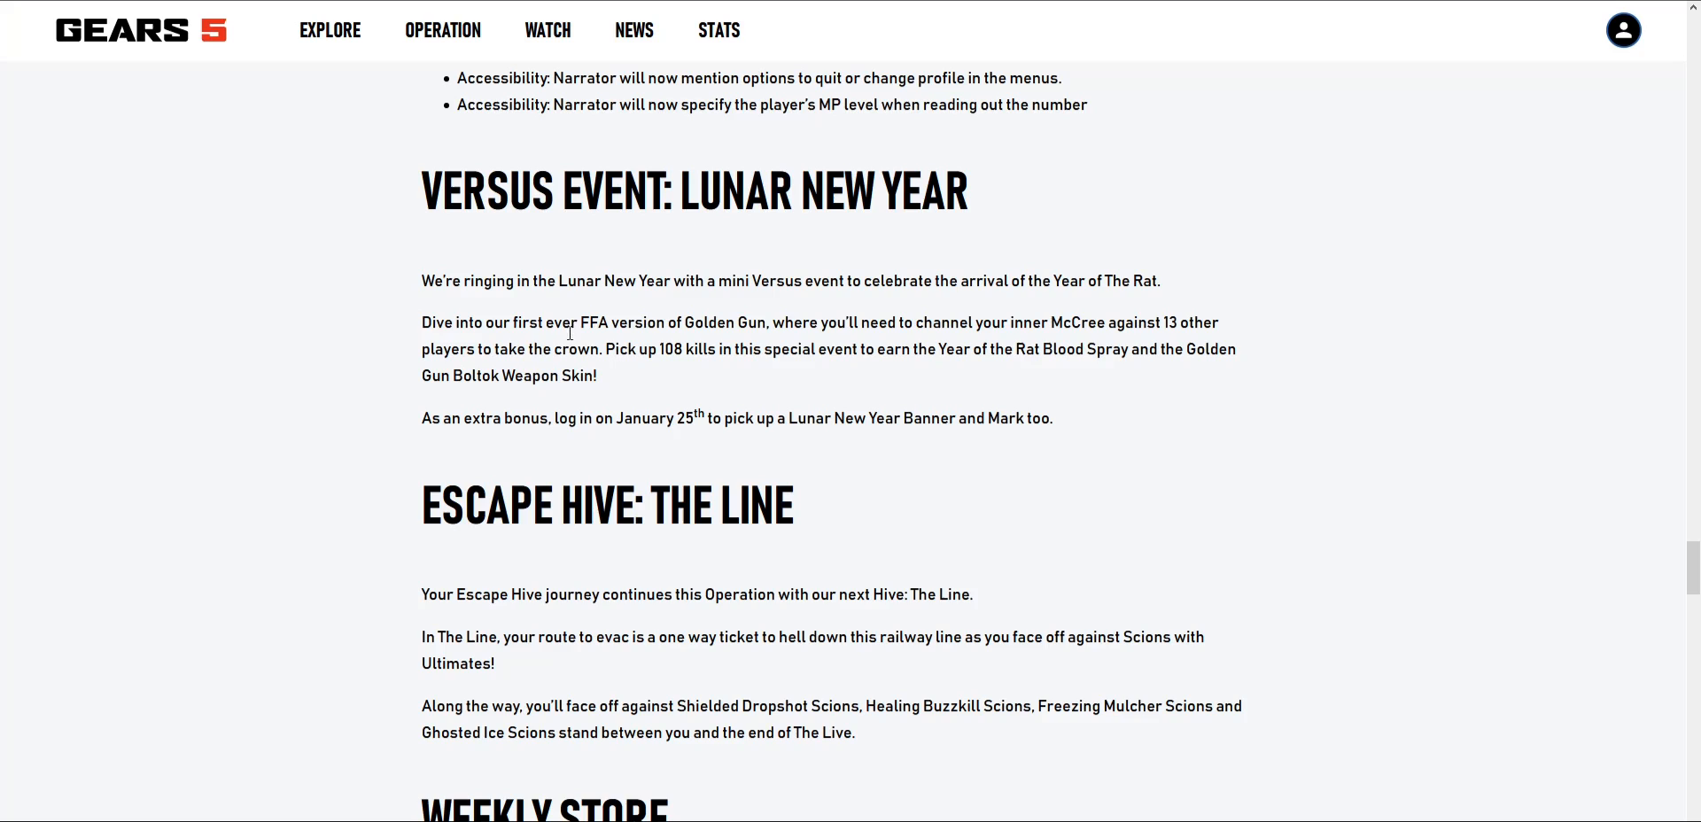
mouse_move(573, 280)
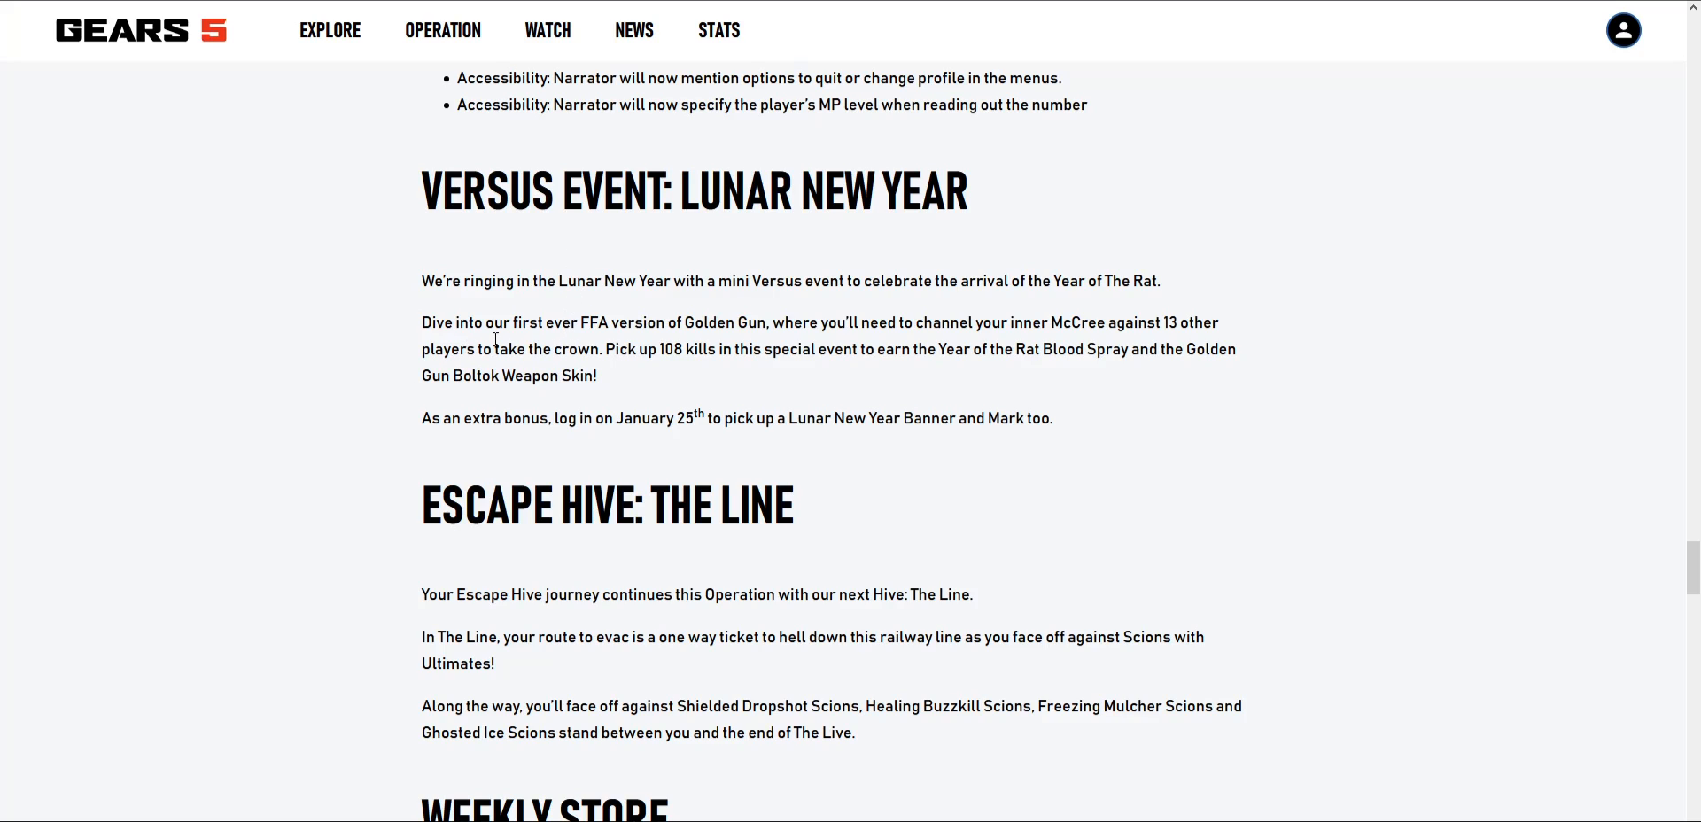
scroll(down, 3)
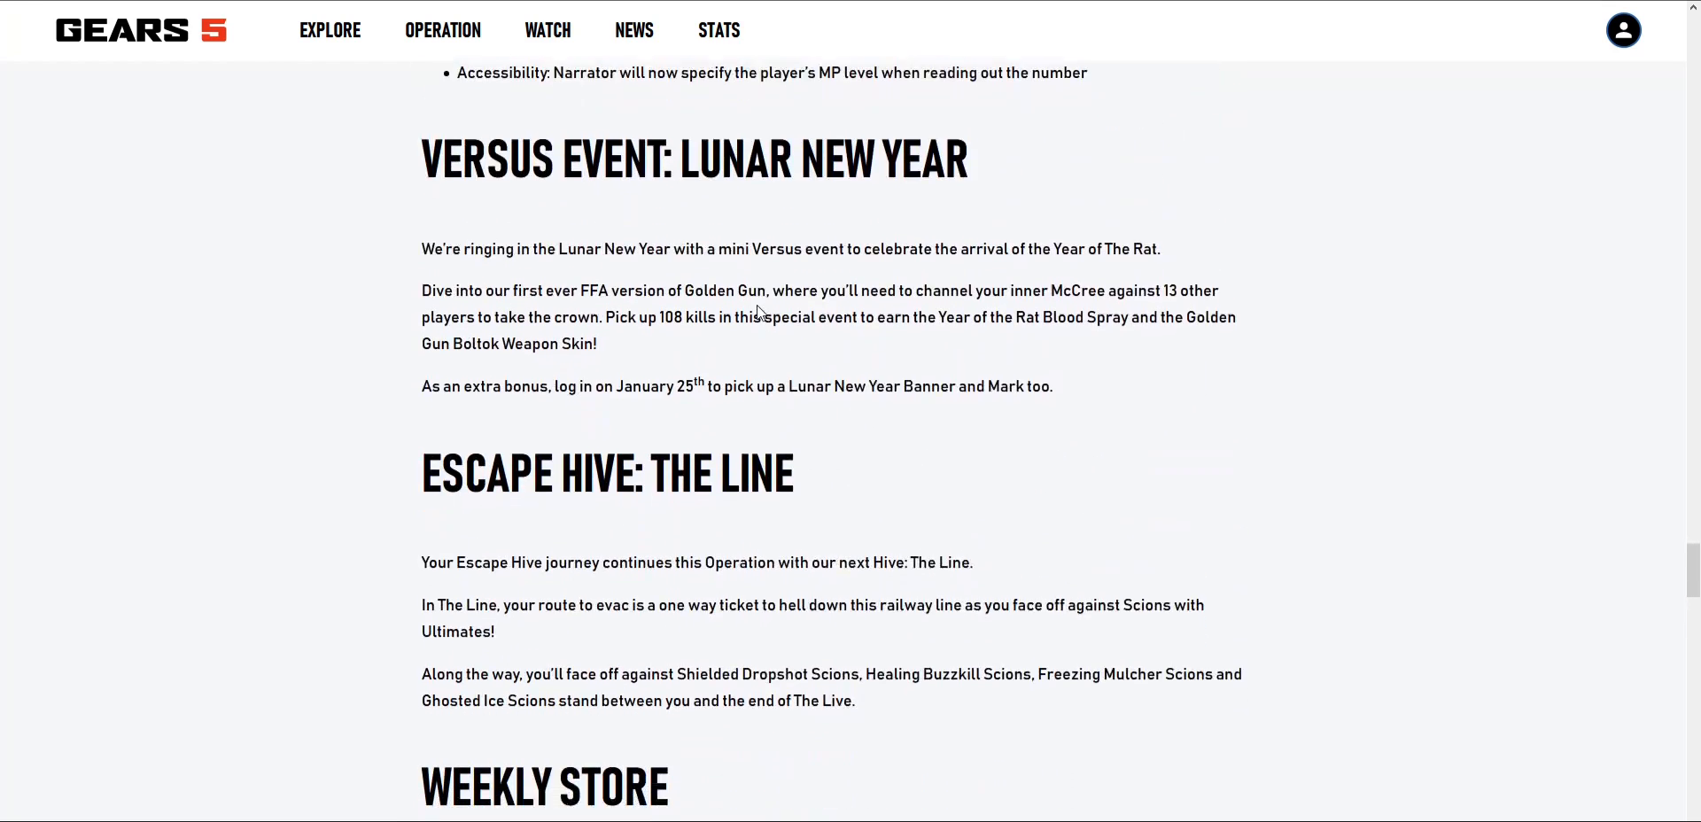
scroll(up, 3)
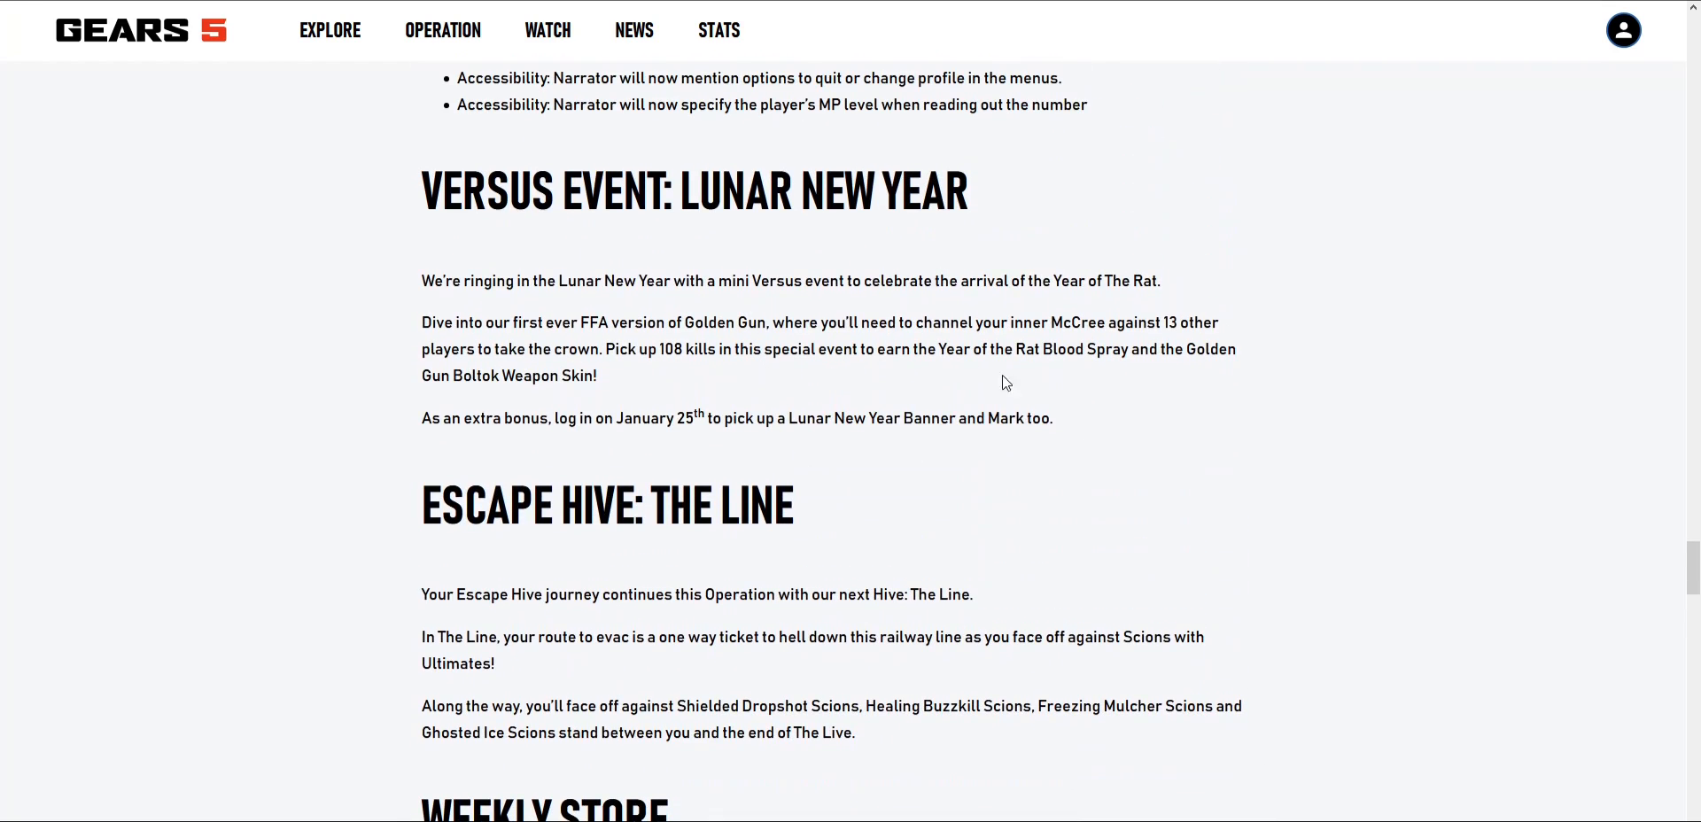
Step: Scroll past The Line to the Weekly Store heading and Locust Bolter image
scroll(down, 3)
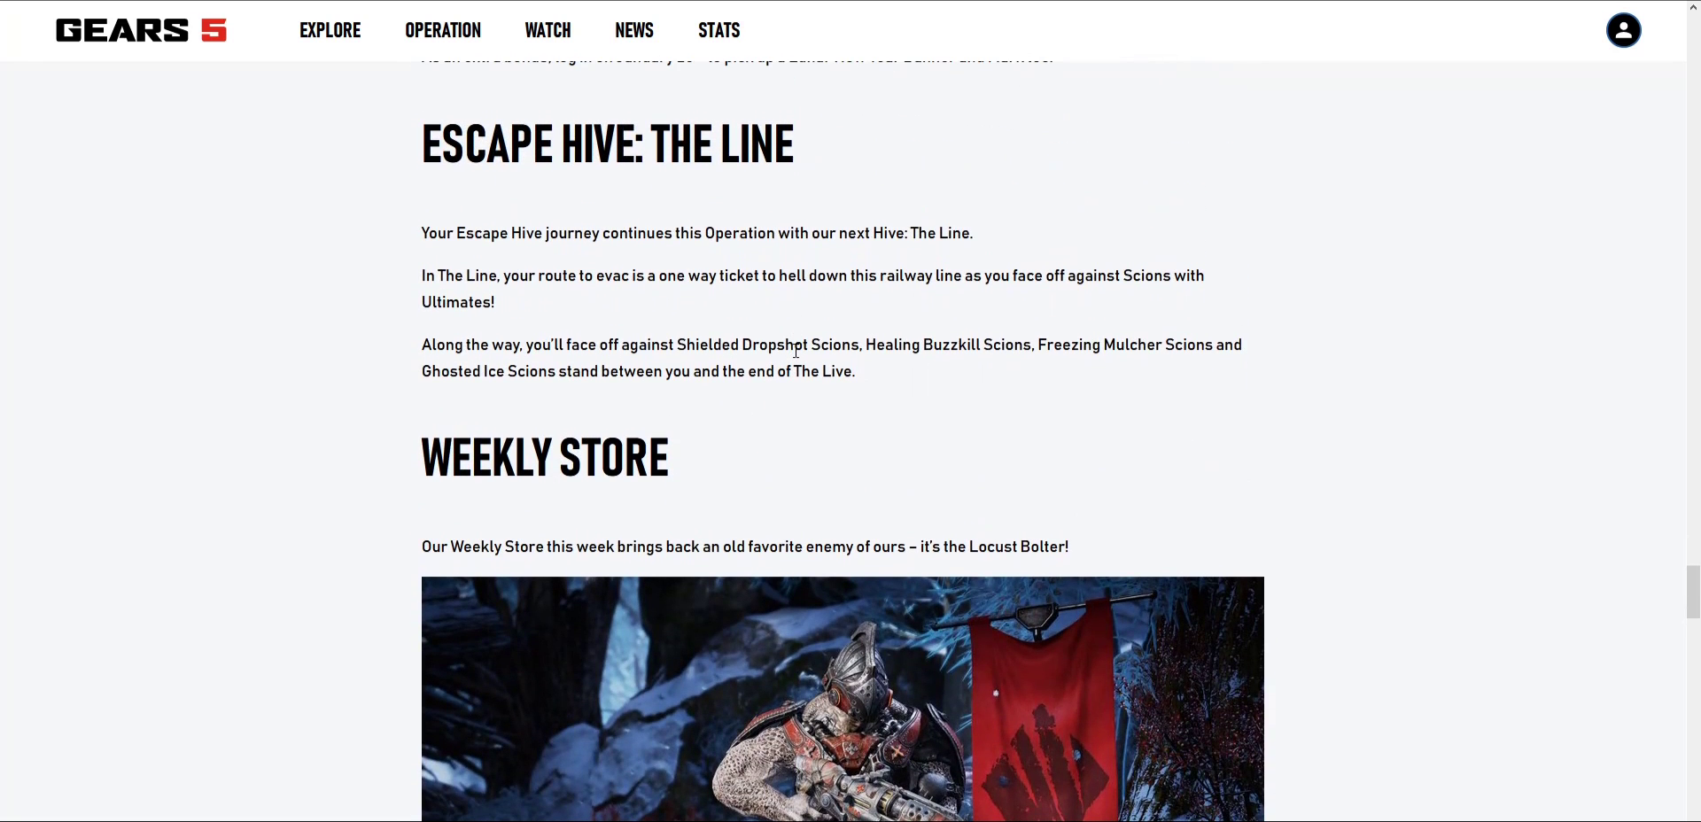
mouse_move(787, 365)
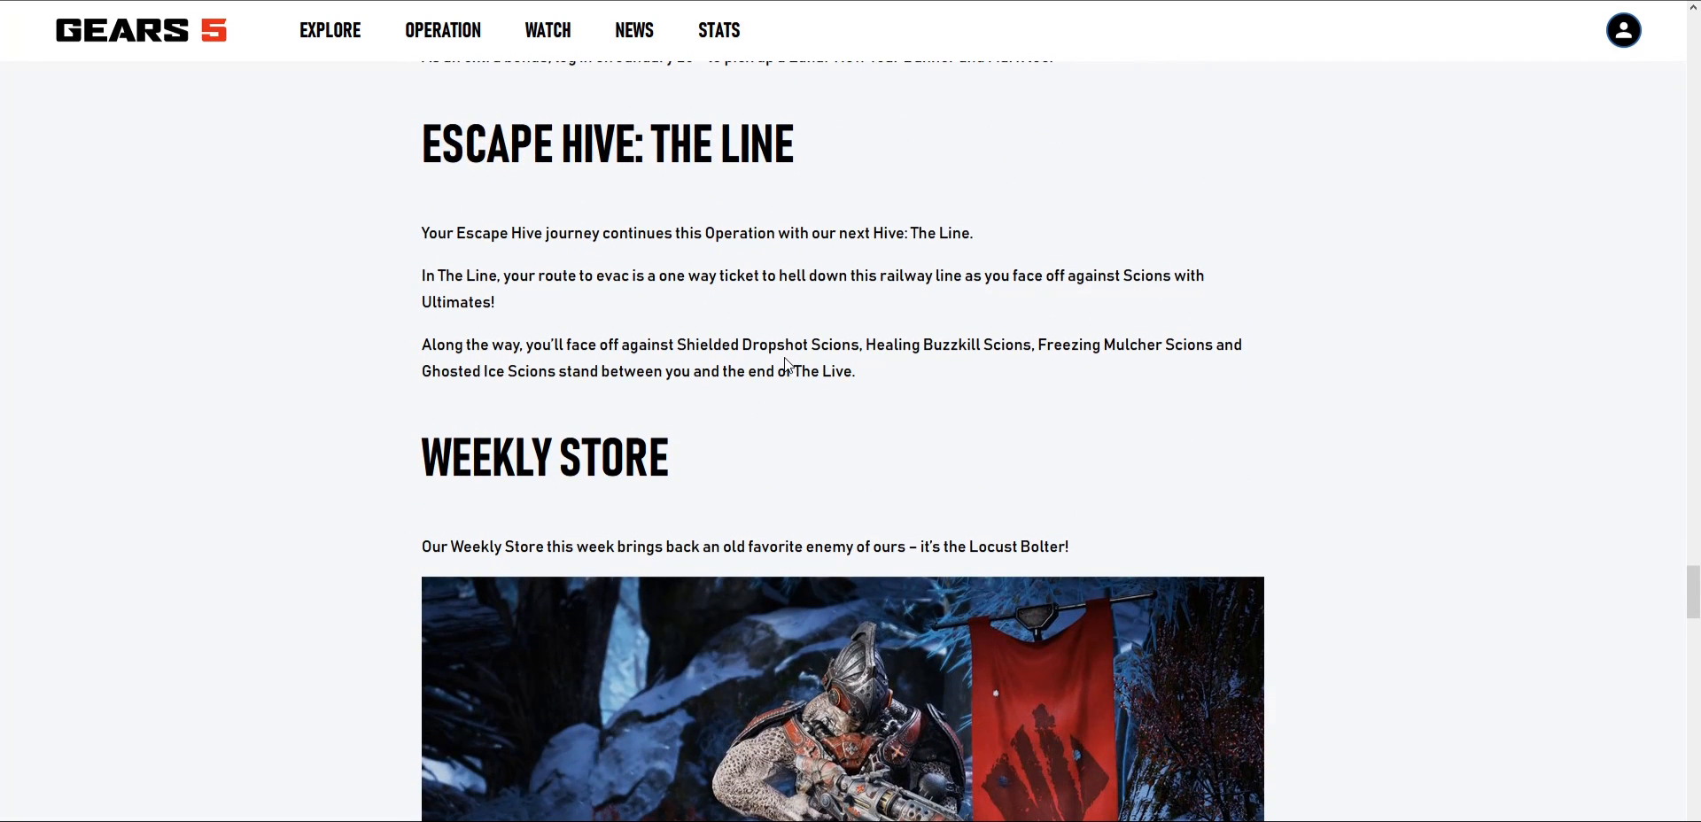
mouse_move(793, 340)
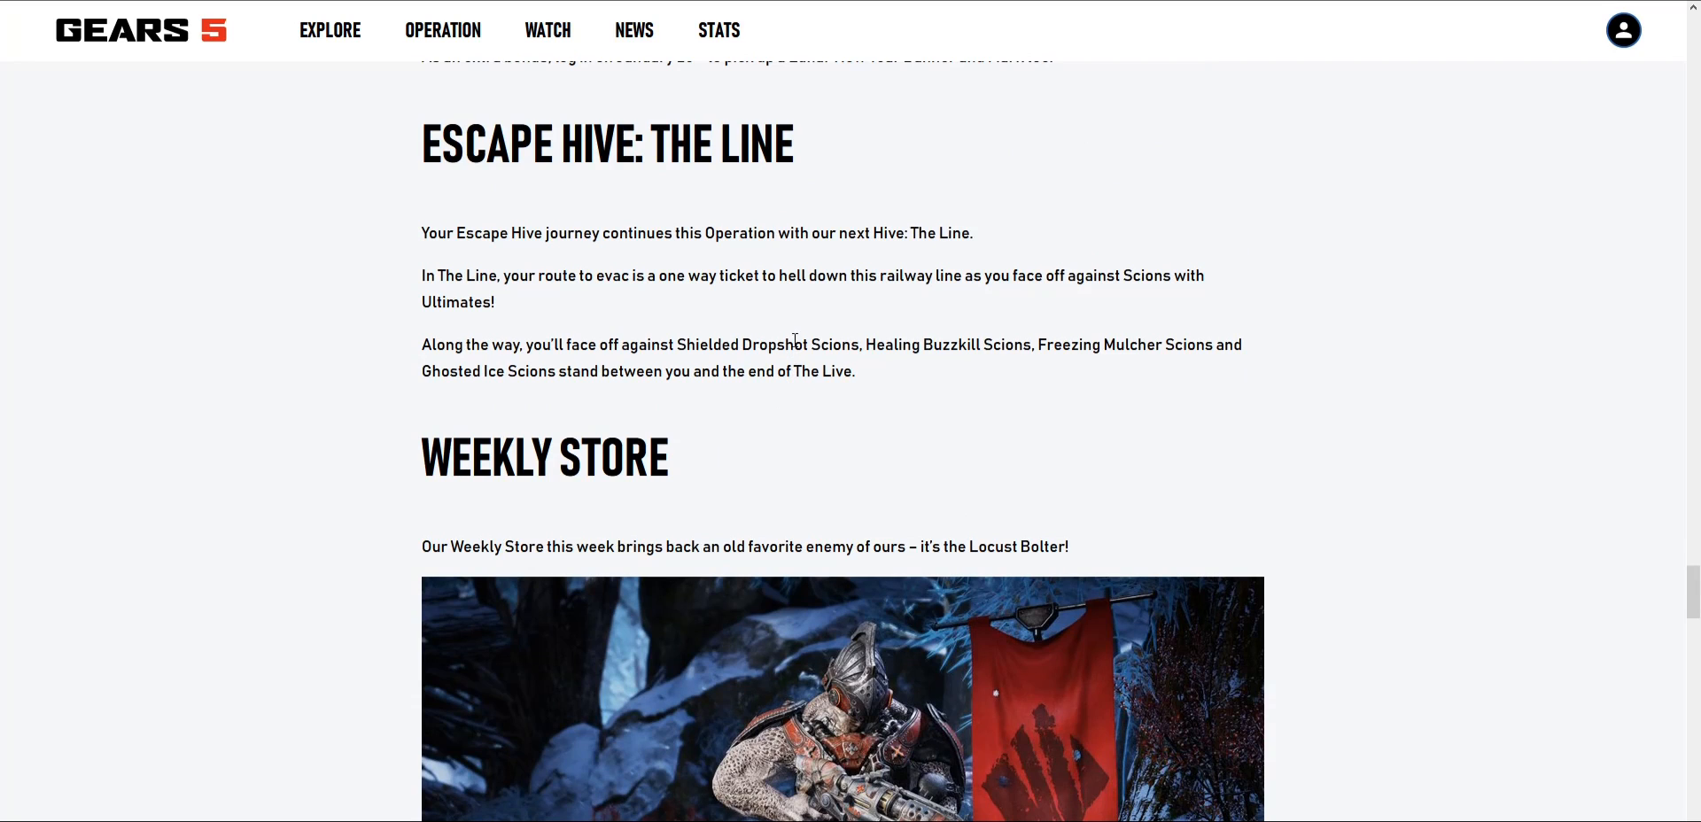
mouse_move(886, 208)
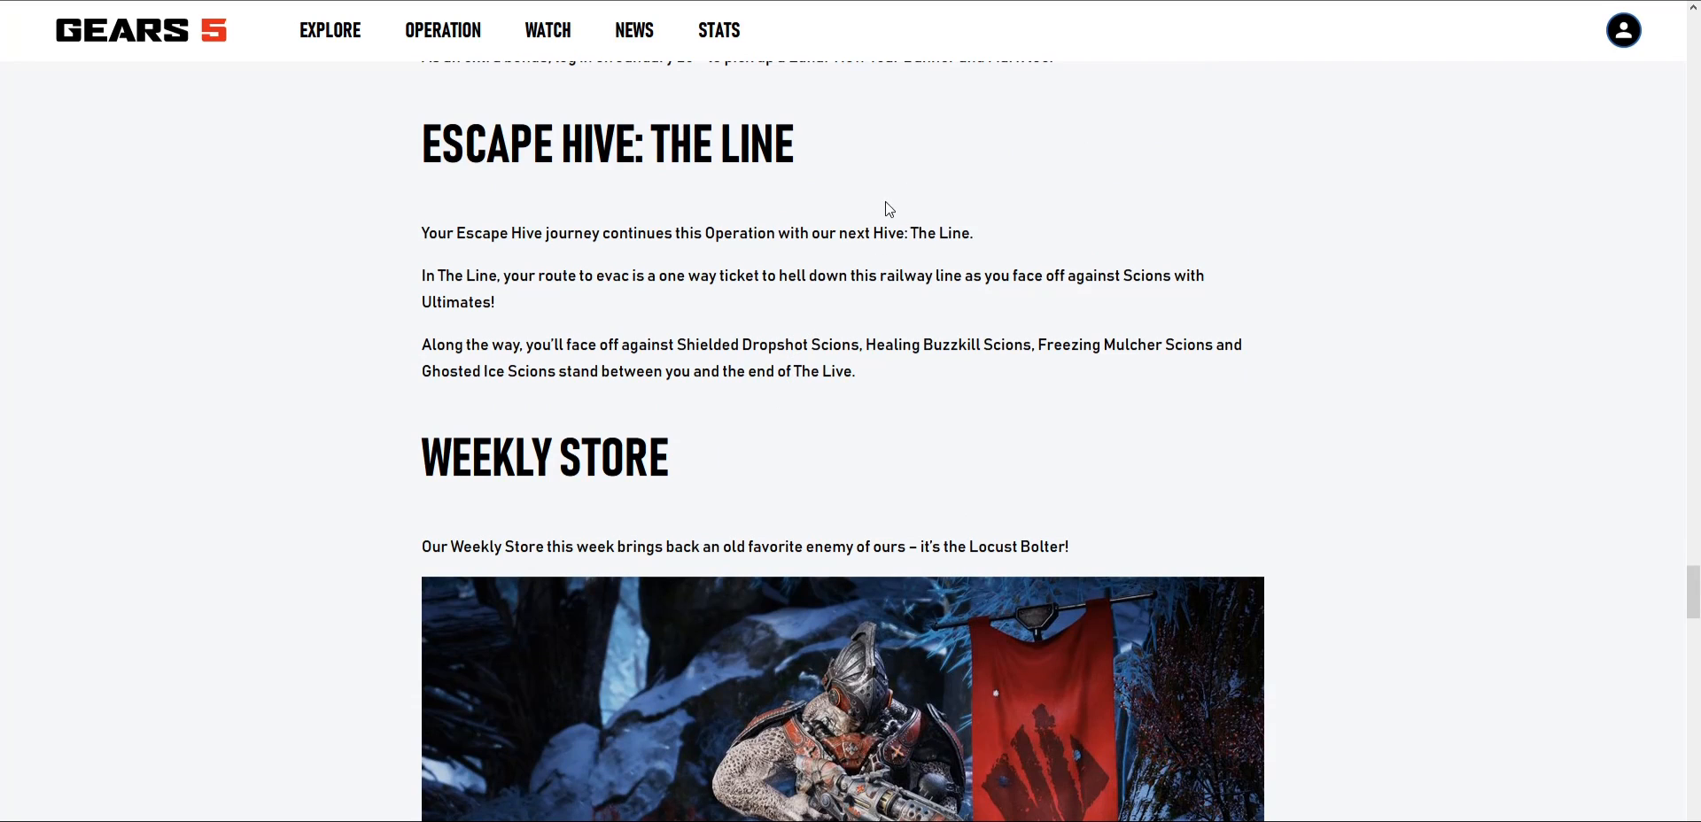
mouse_move(666, 261)
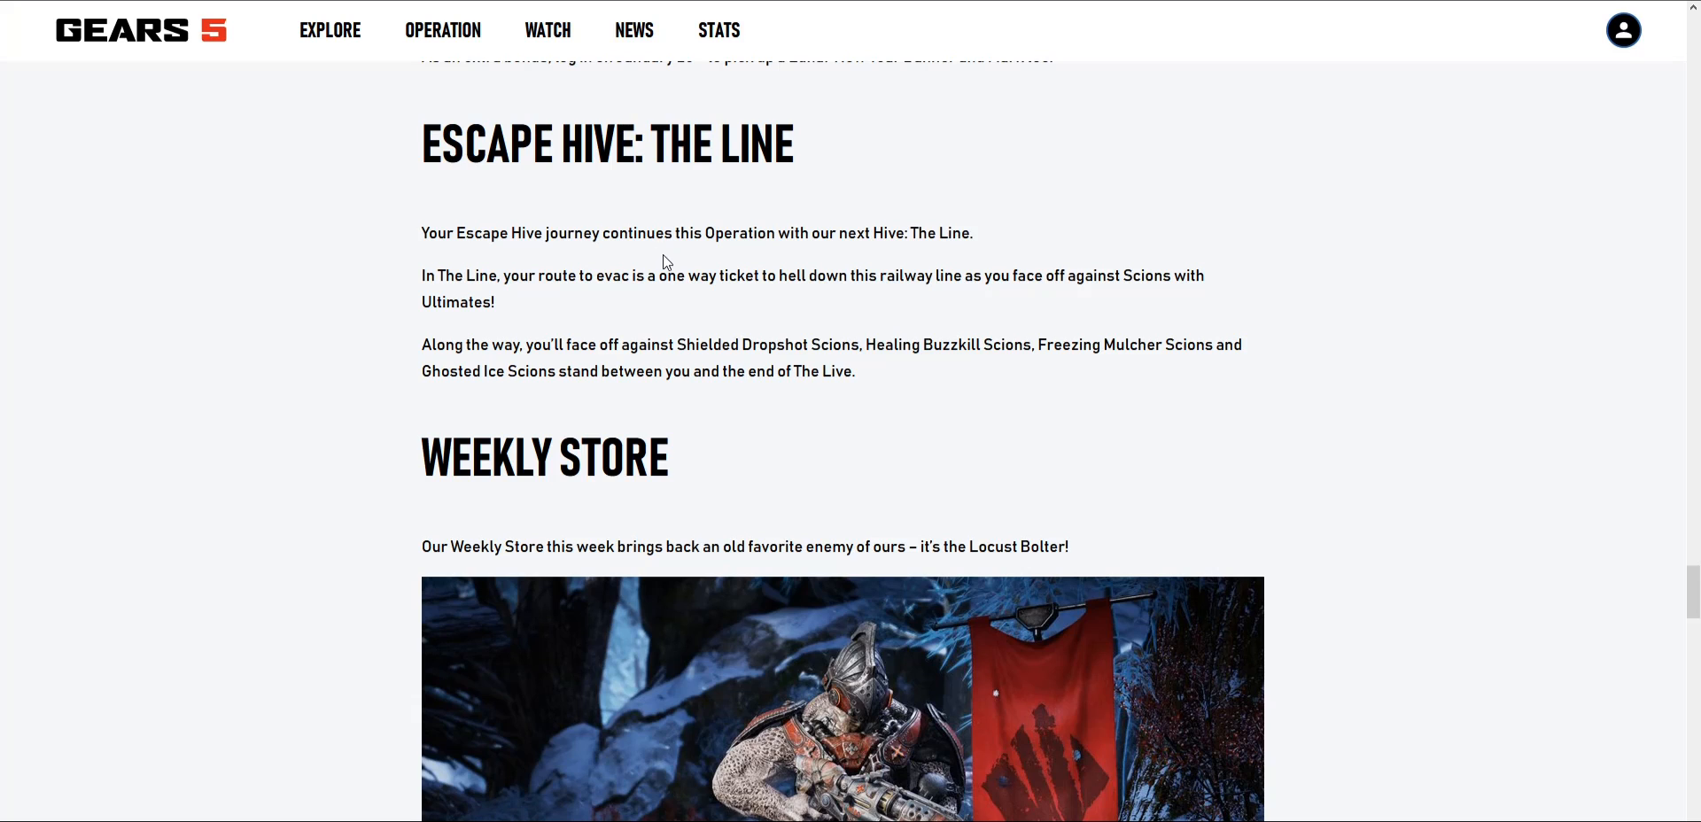
mouse_move(847, 301)
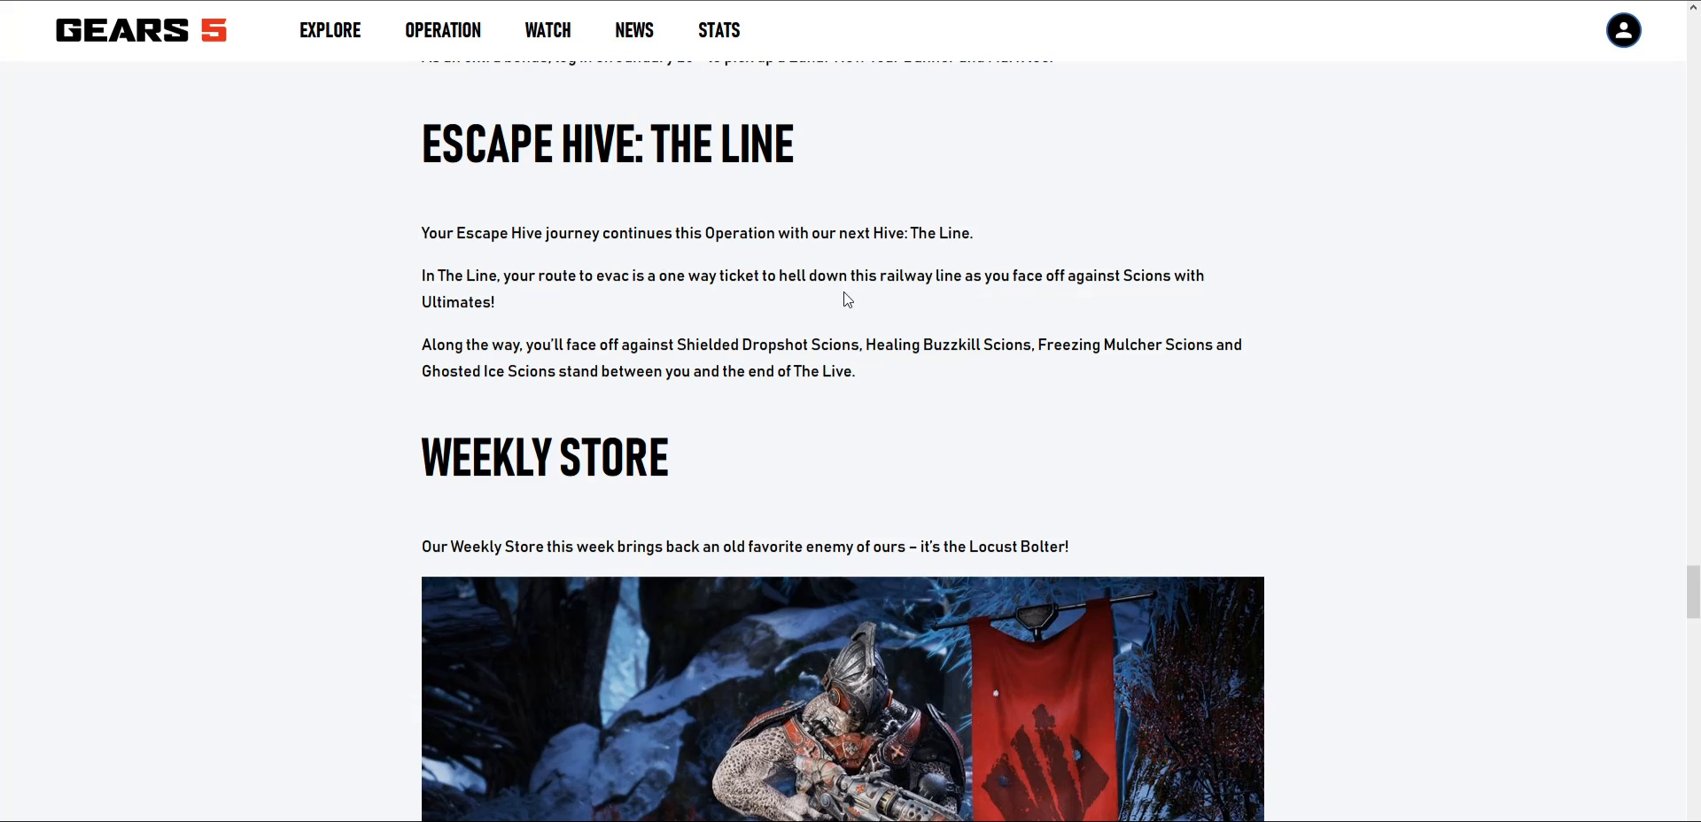
mouse_move(1024, 247)
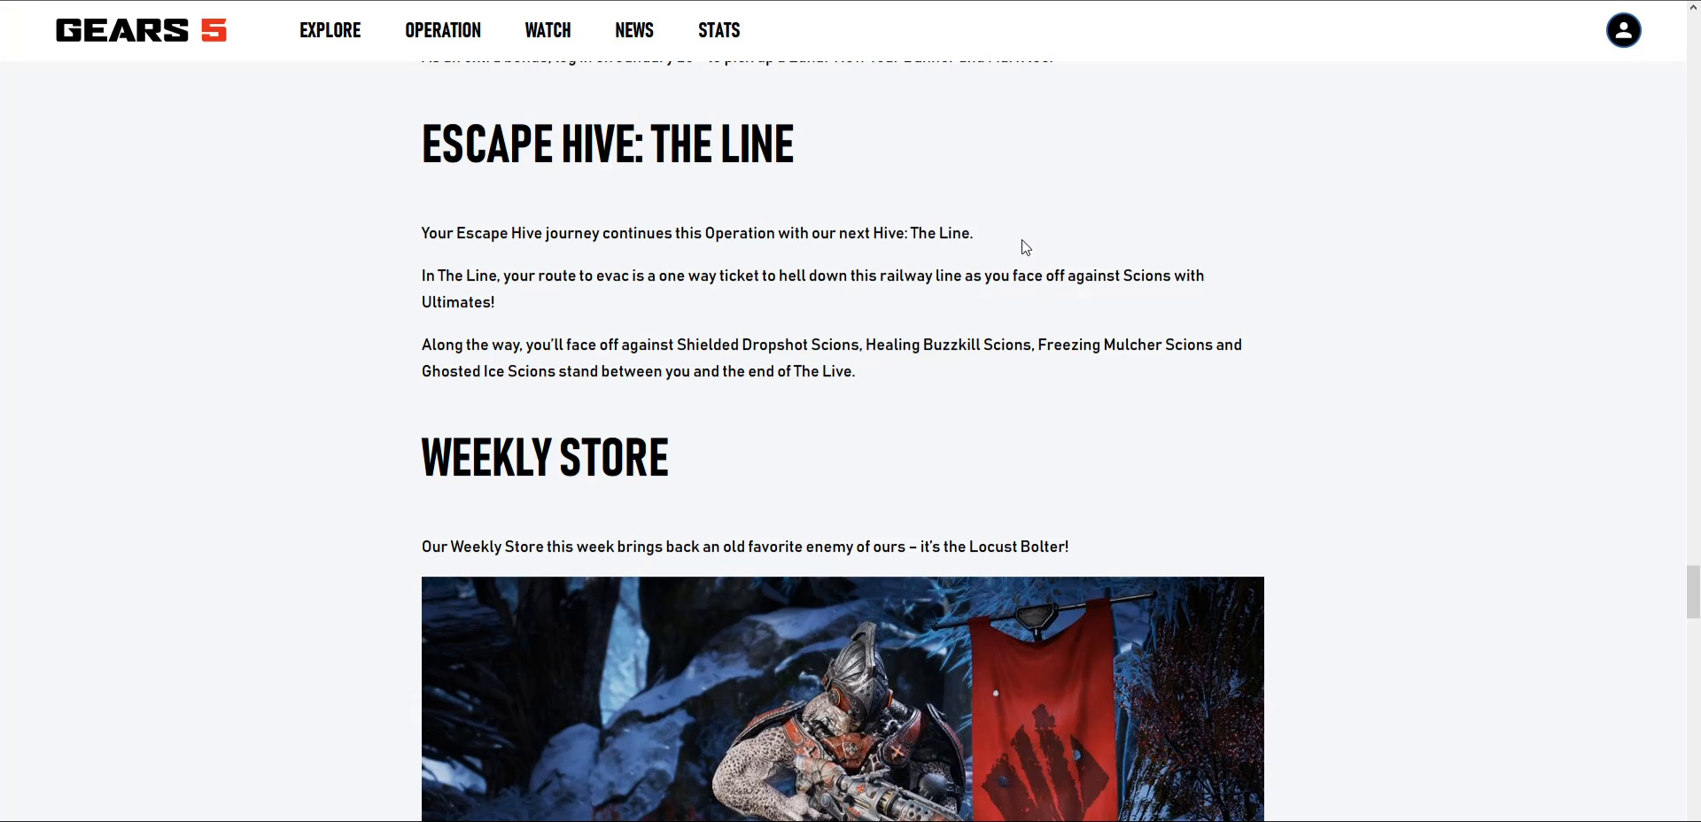
mouse_move(667, 350)
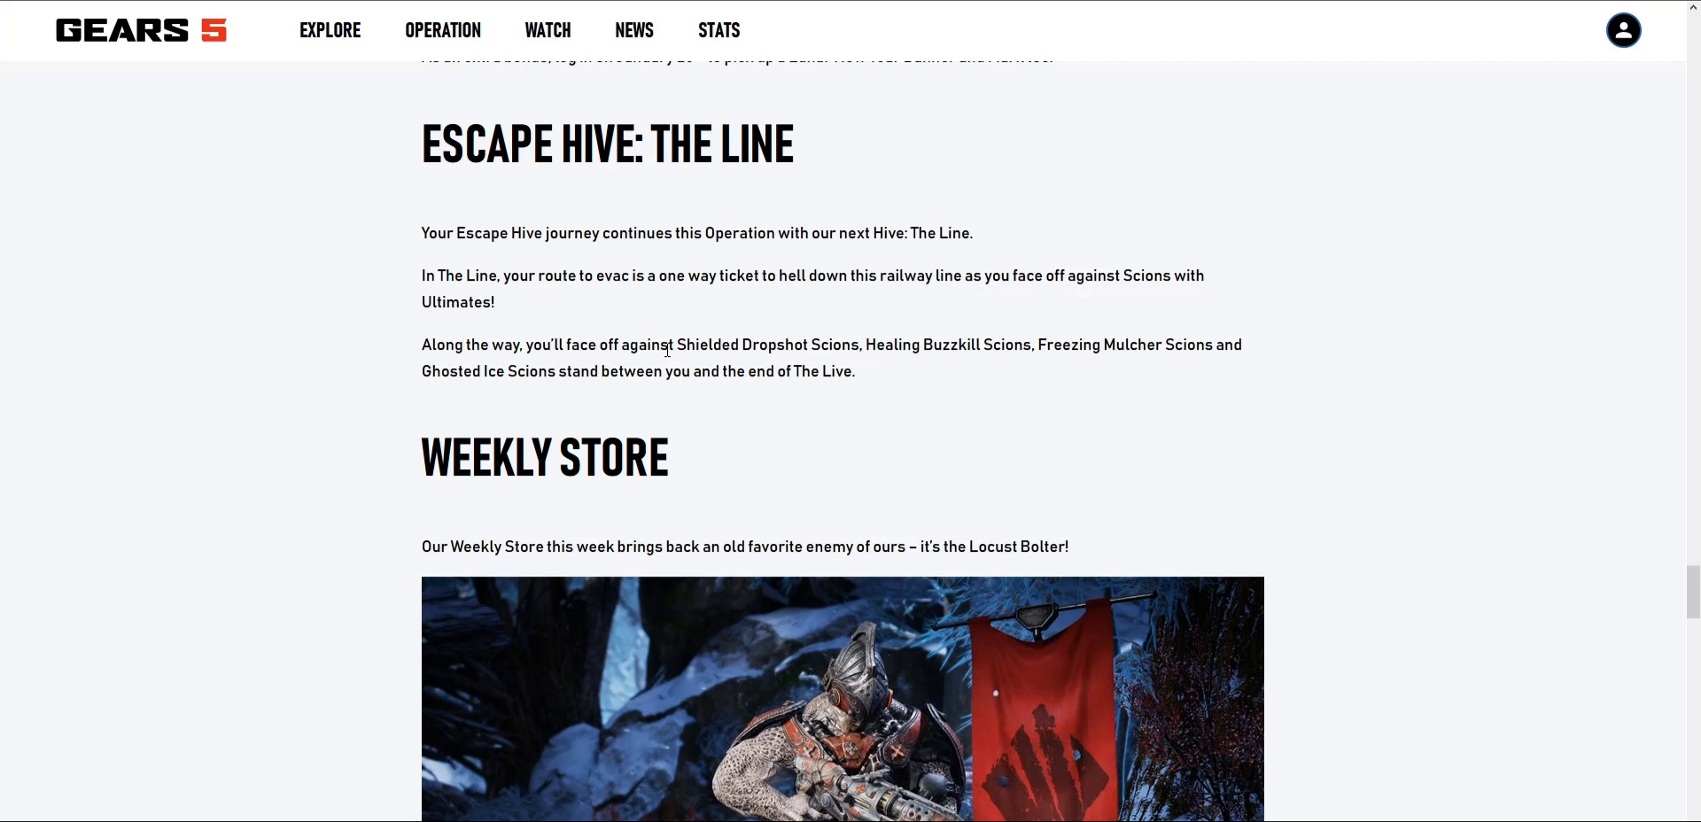
scroll(down, 3)
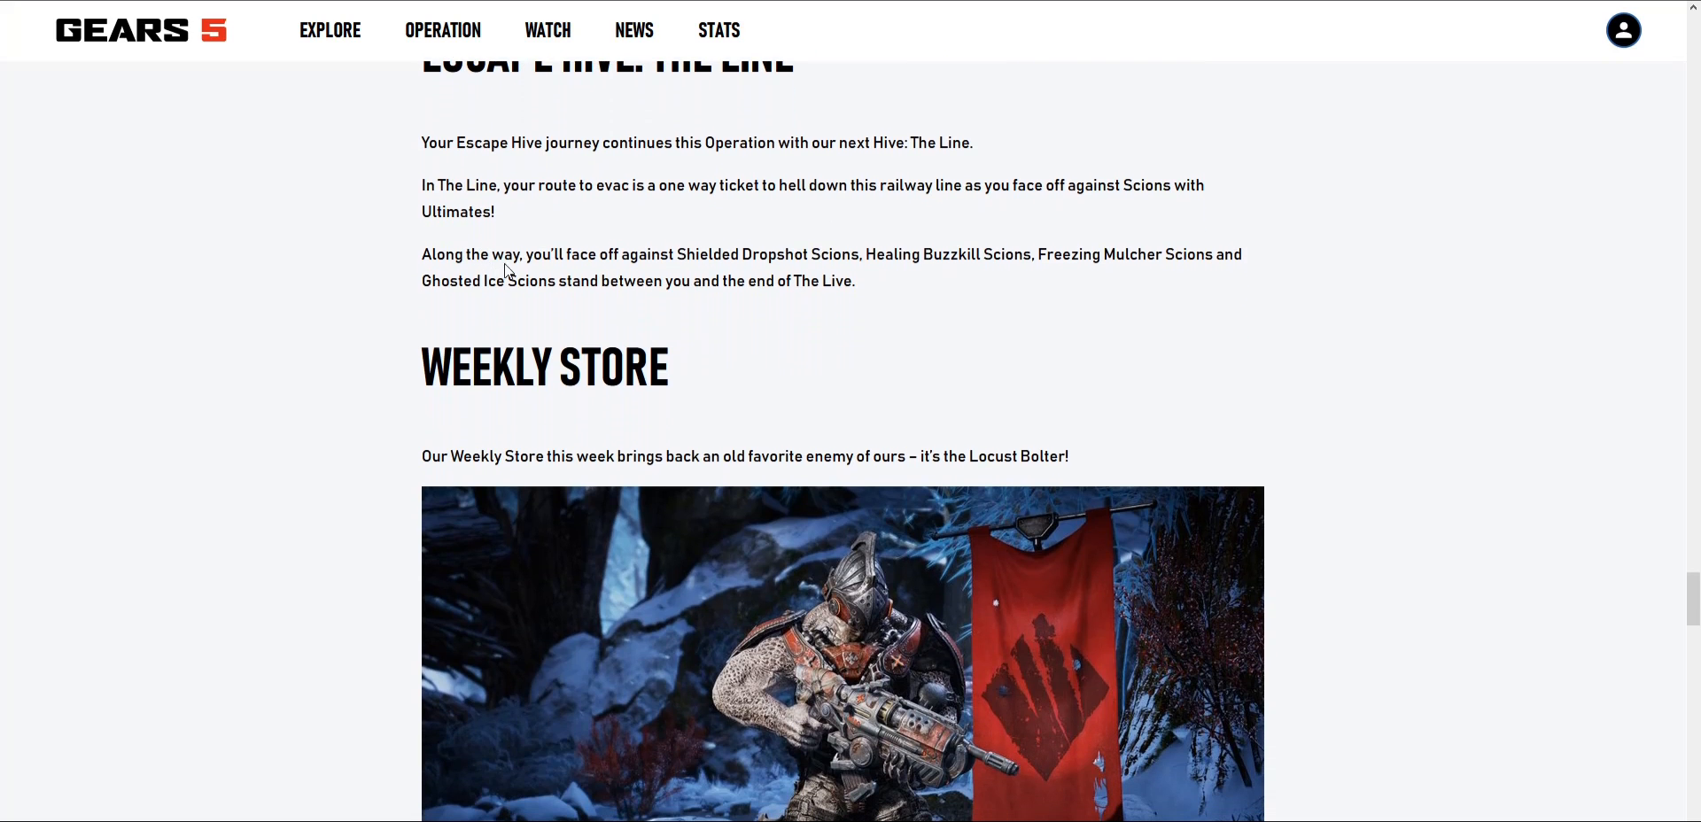
mouse_move(812, 251)
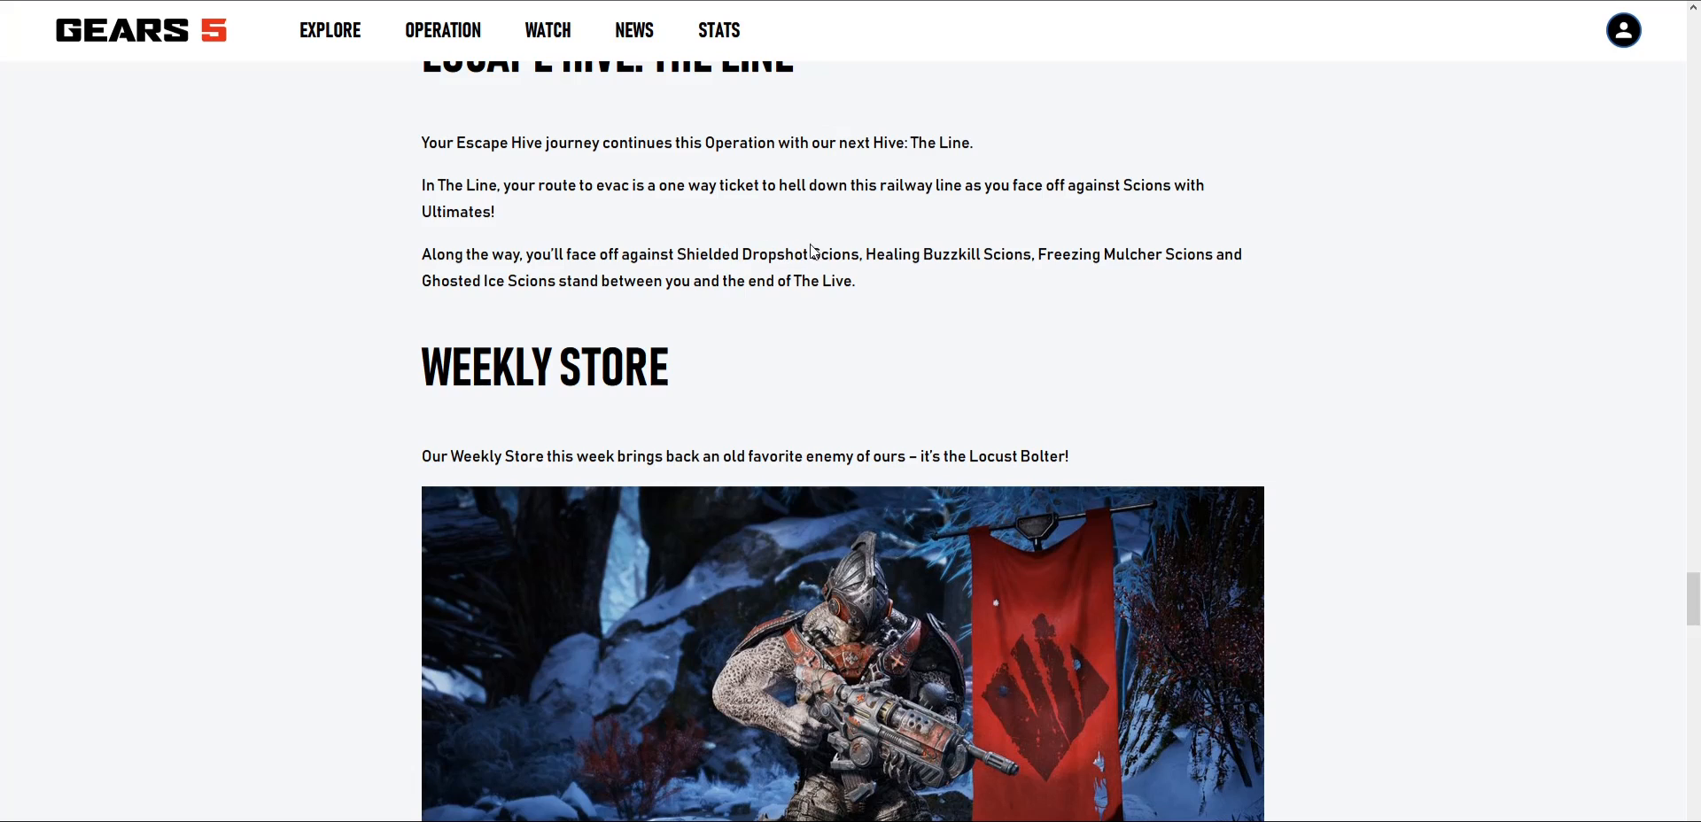
mouse_move(963, 206)
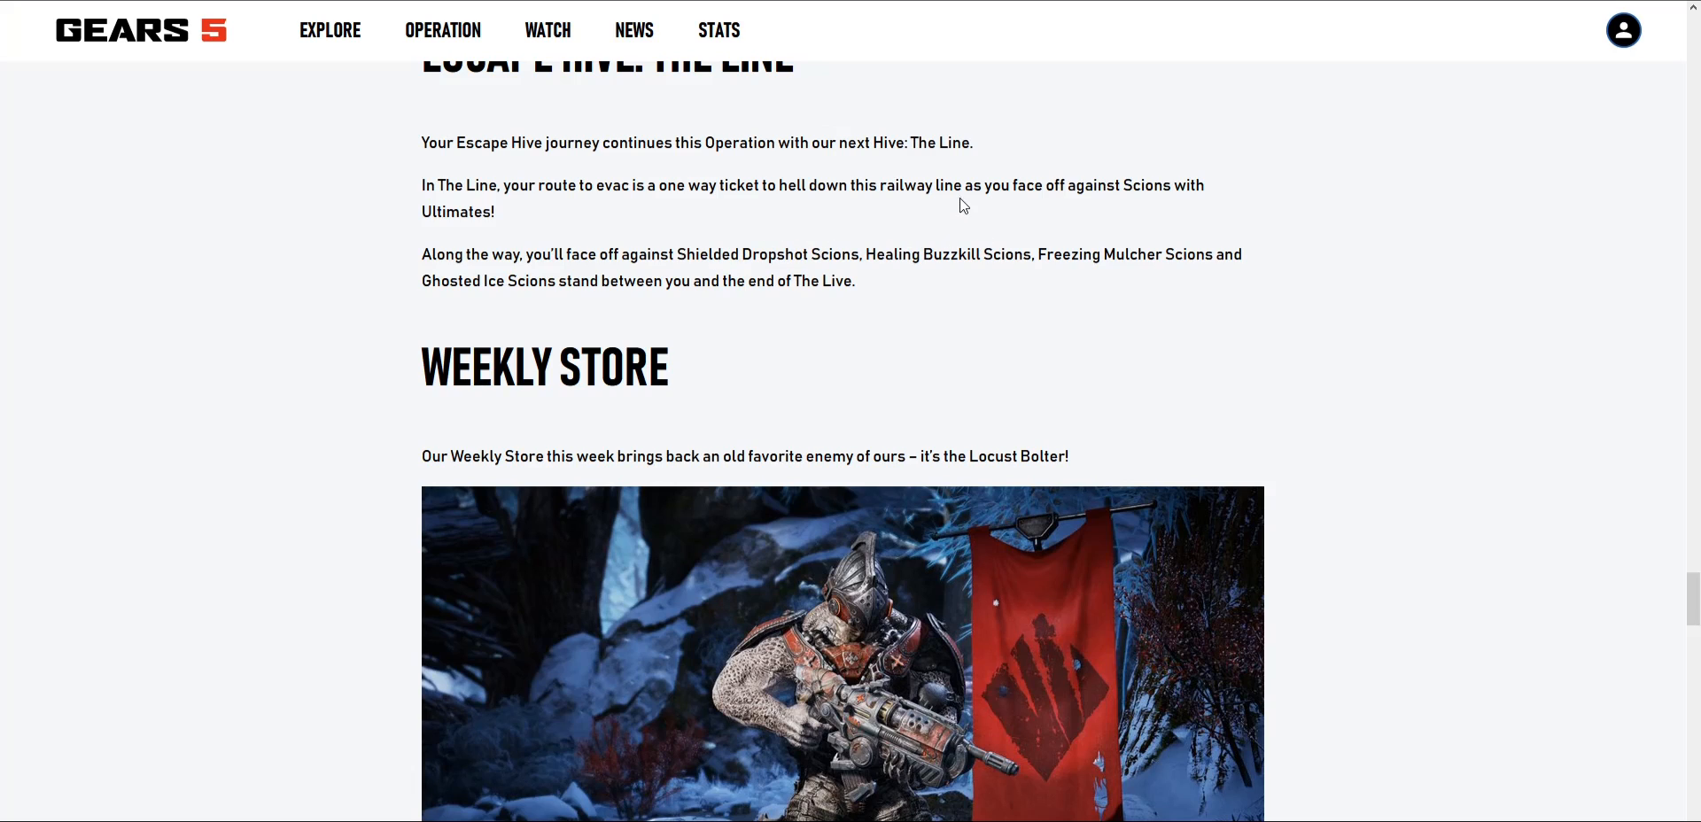
mouse_move(822, 110)
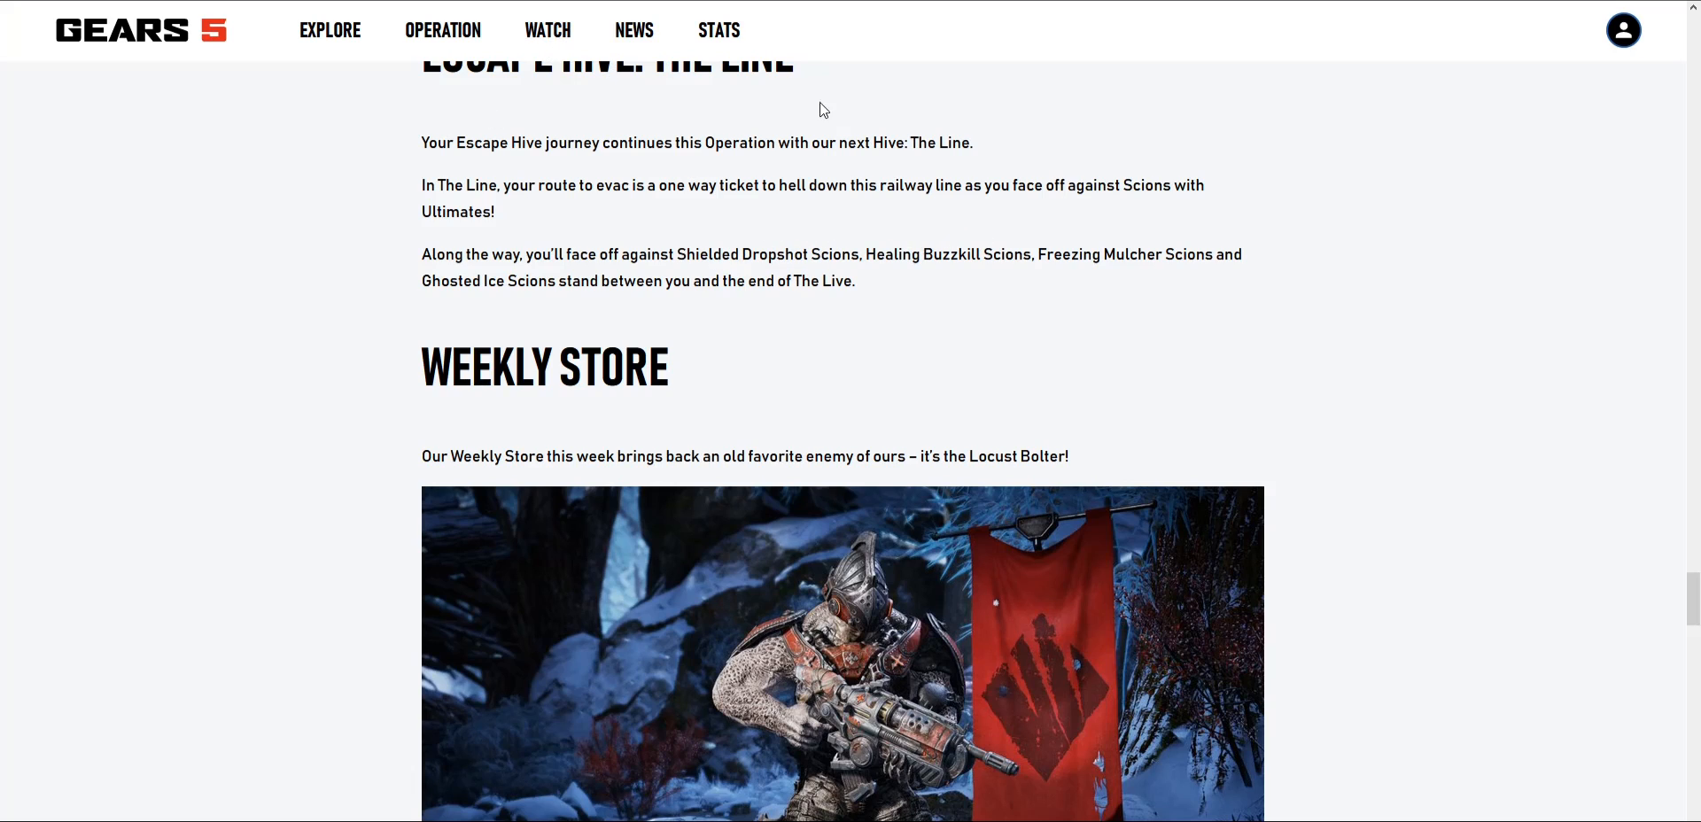
mouse_move(937, 168)
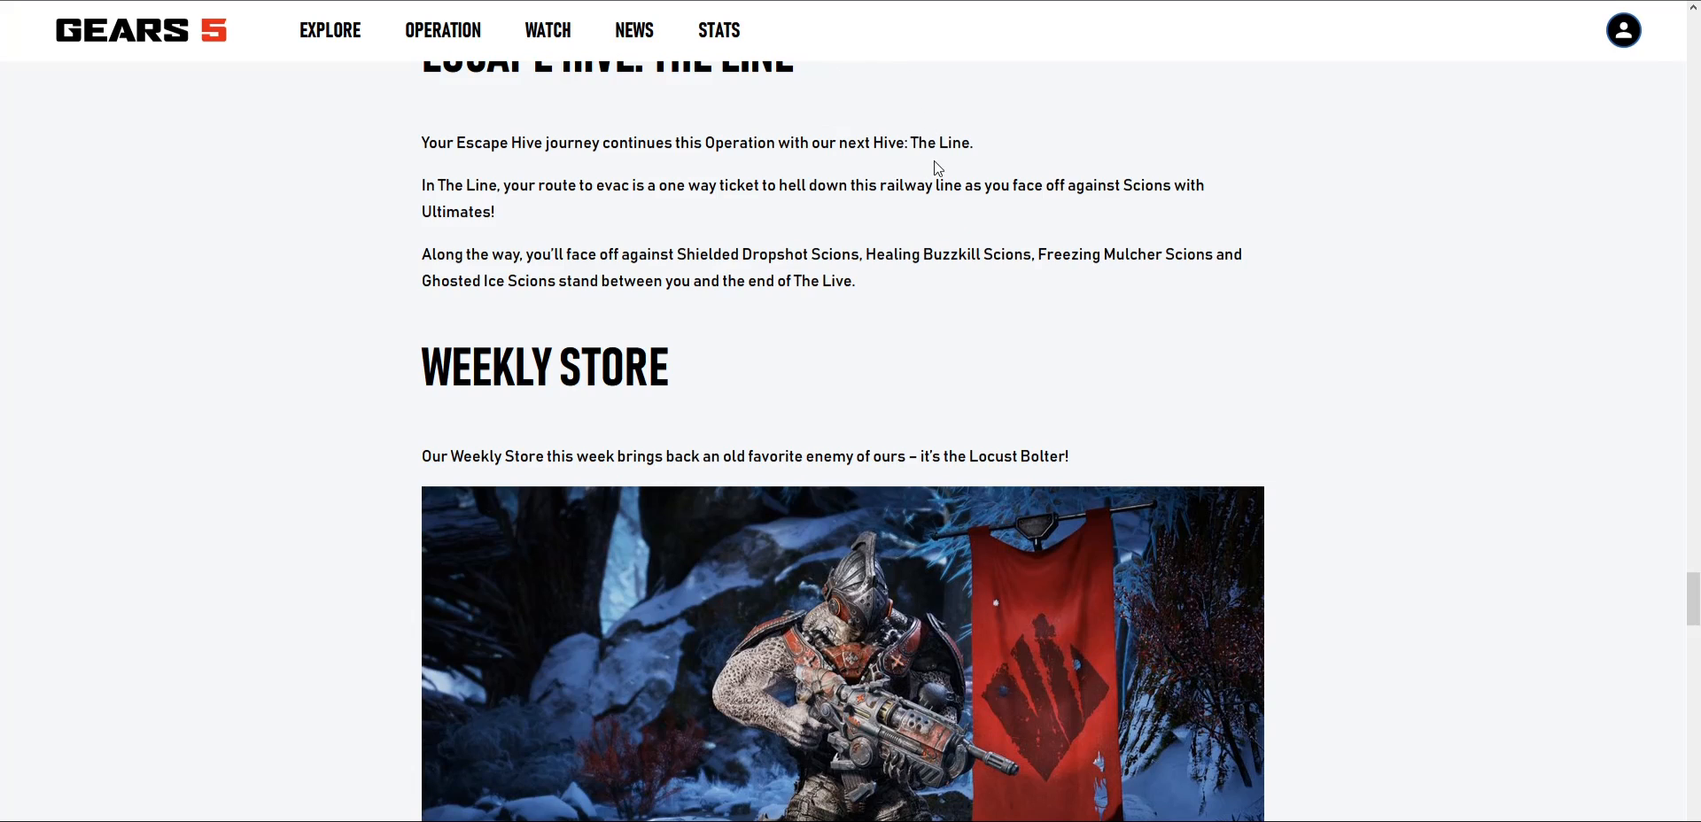
mouse_move(958, 185)
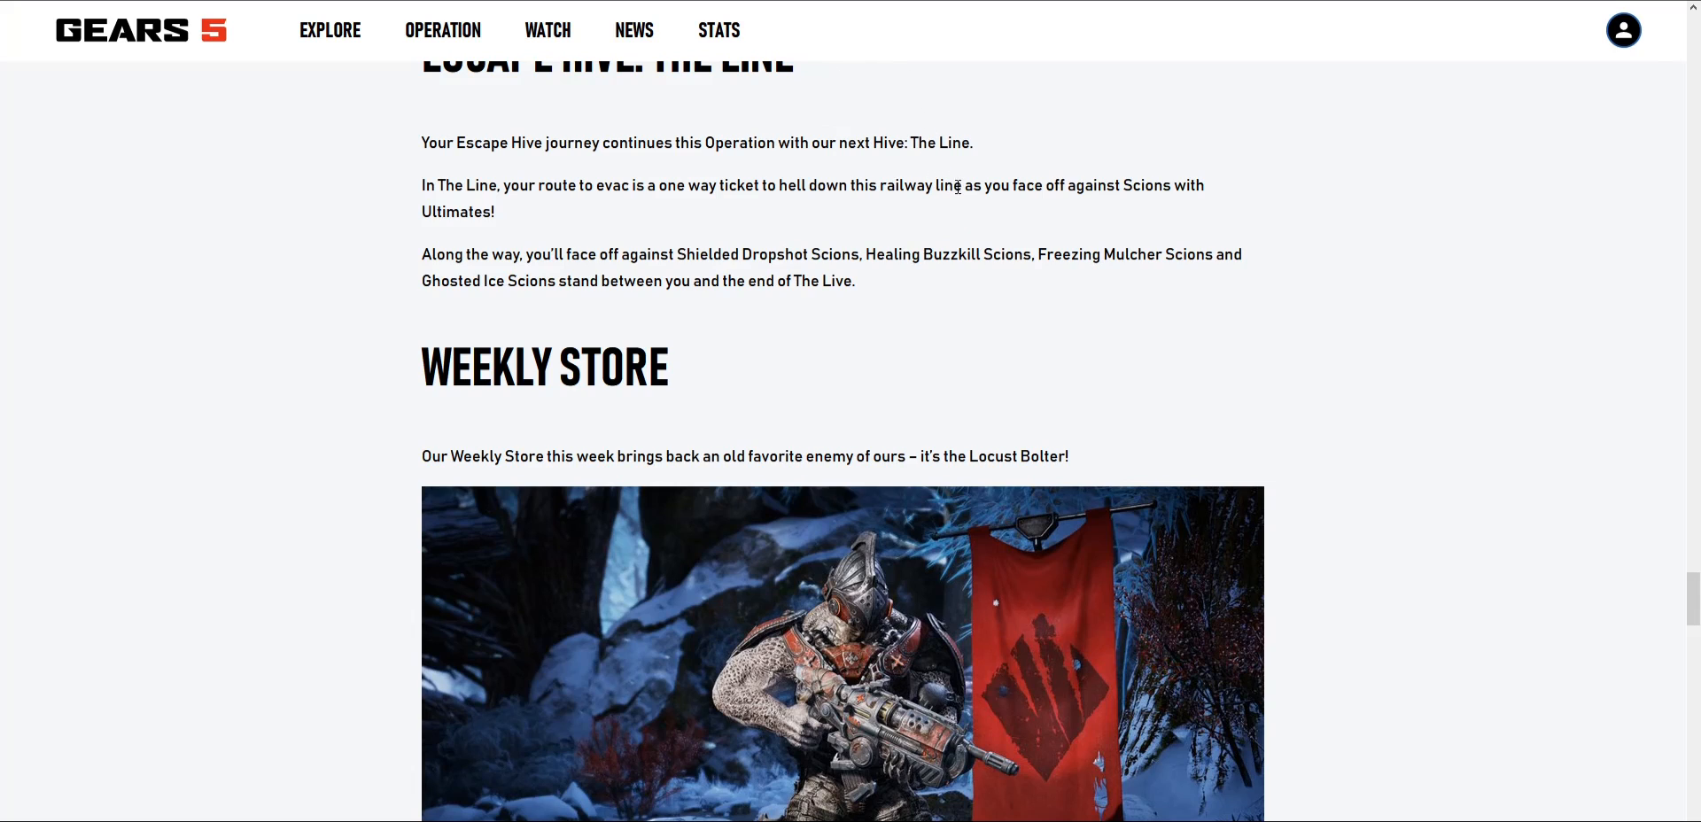
scroll(down, 3)
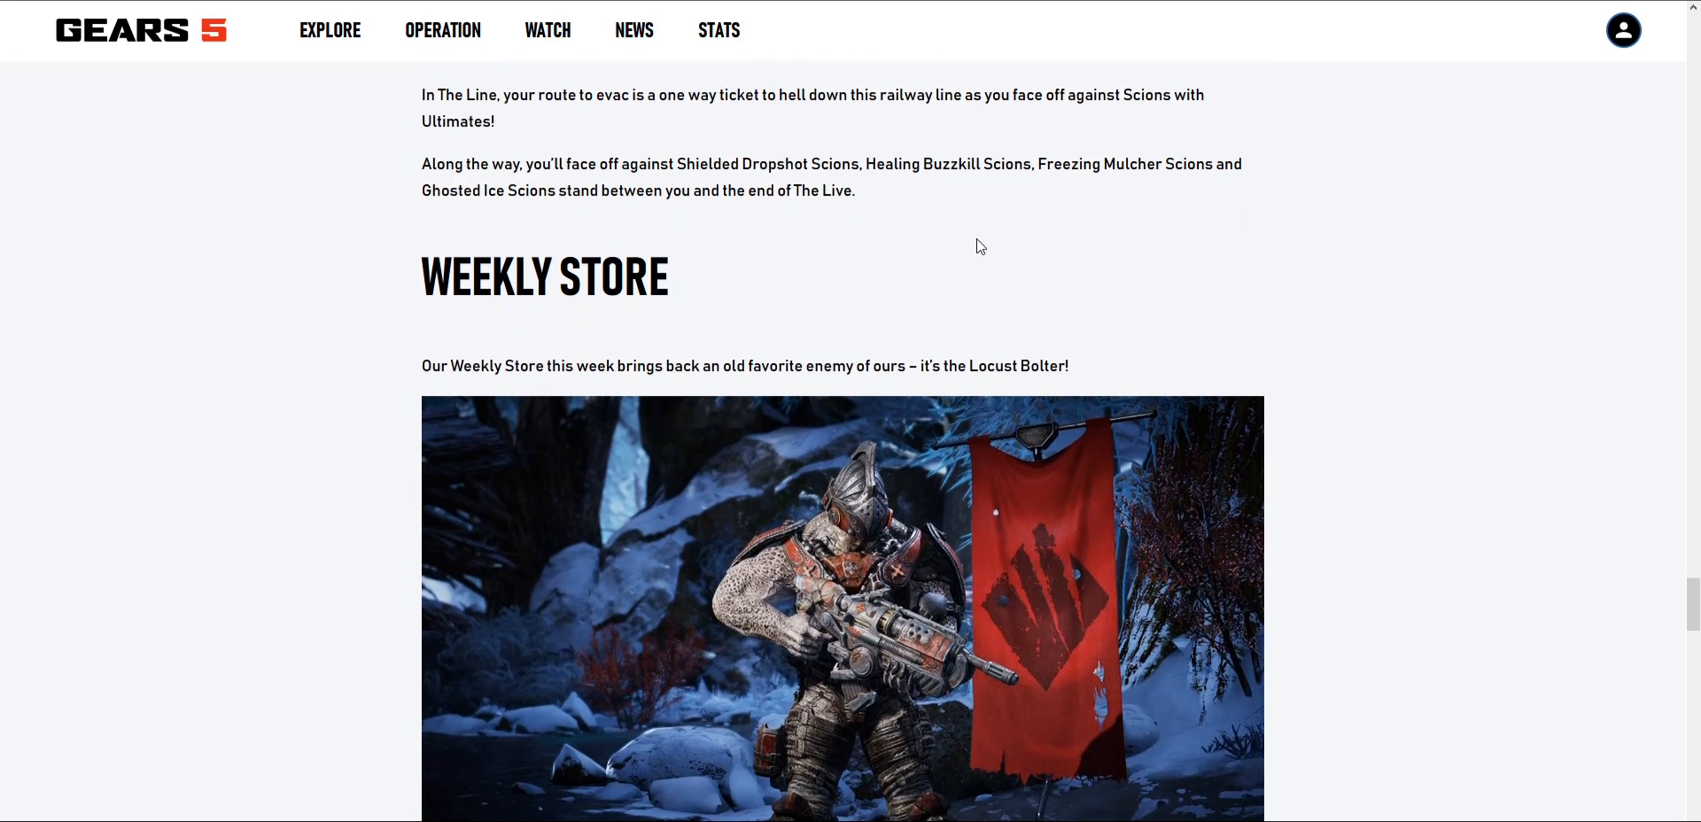
Step: Scroll to the Bicep Kiss Expression image, Iron price list and store refresh note
scroll(down, 3)
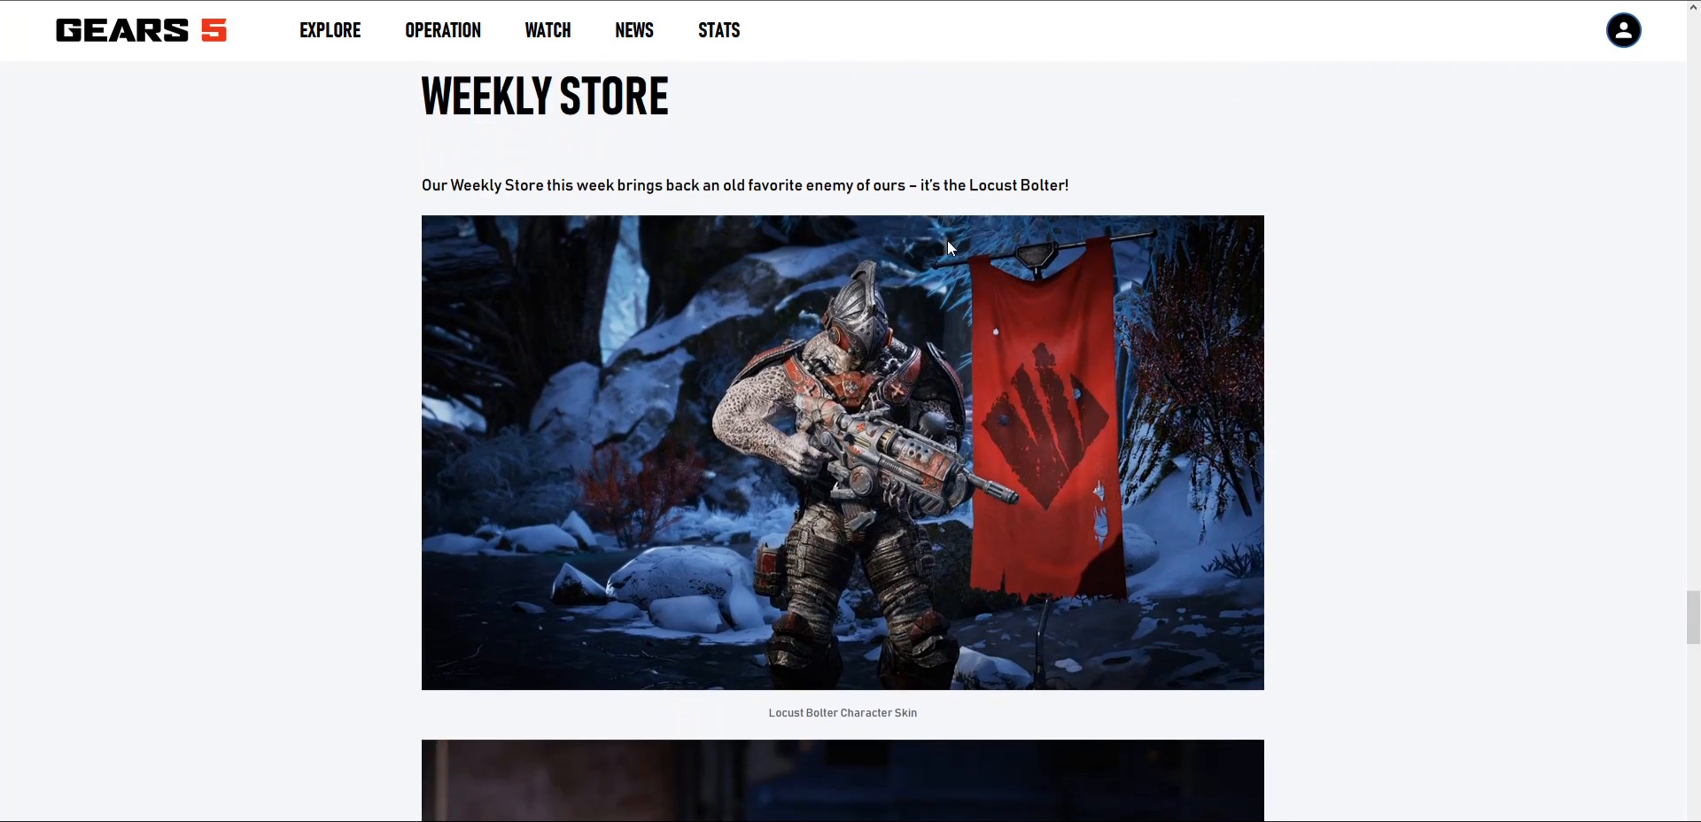
scroll(down, 3)
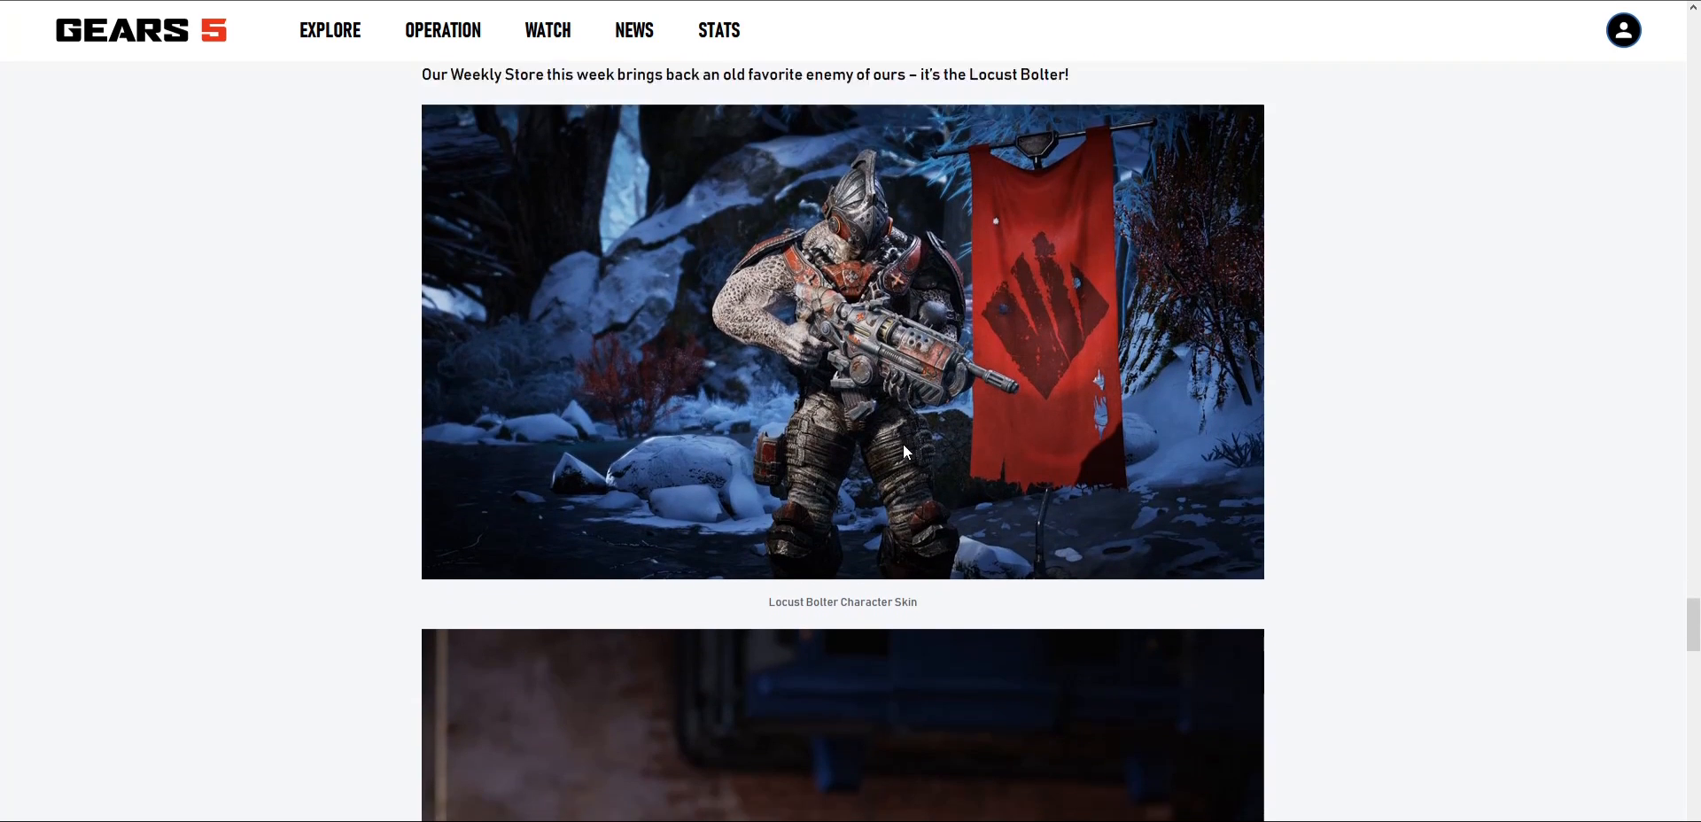
scroll(down, 3)
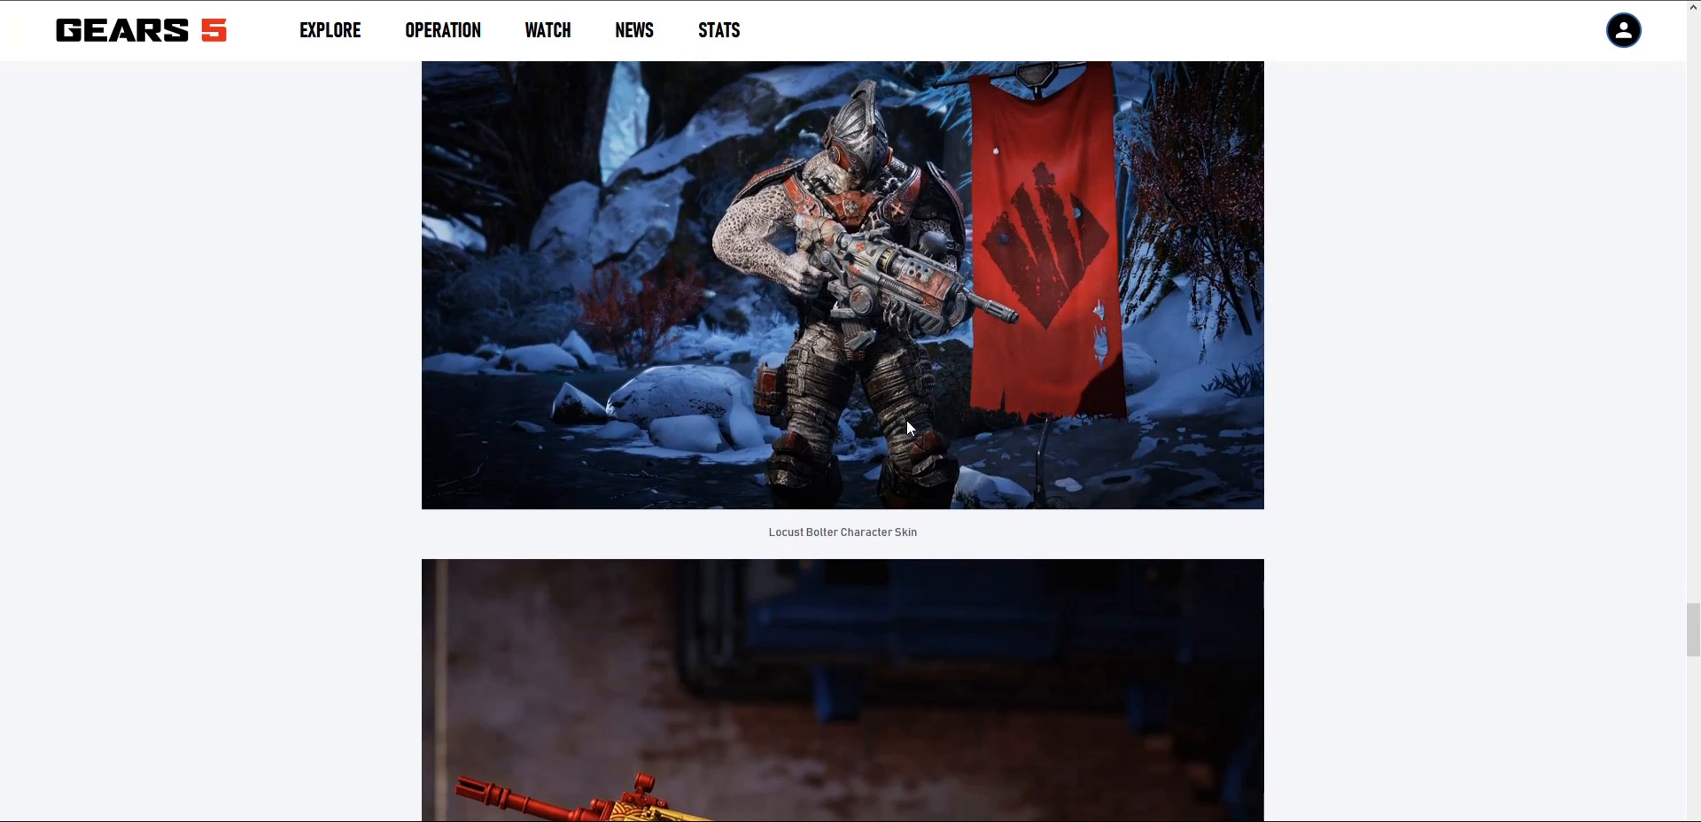
scroll(up, 3)
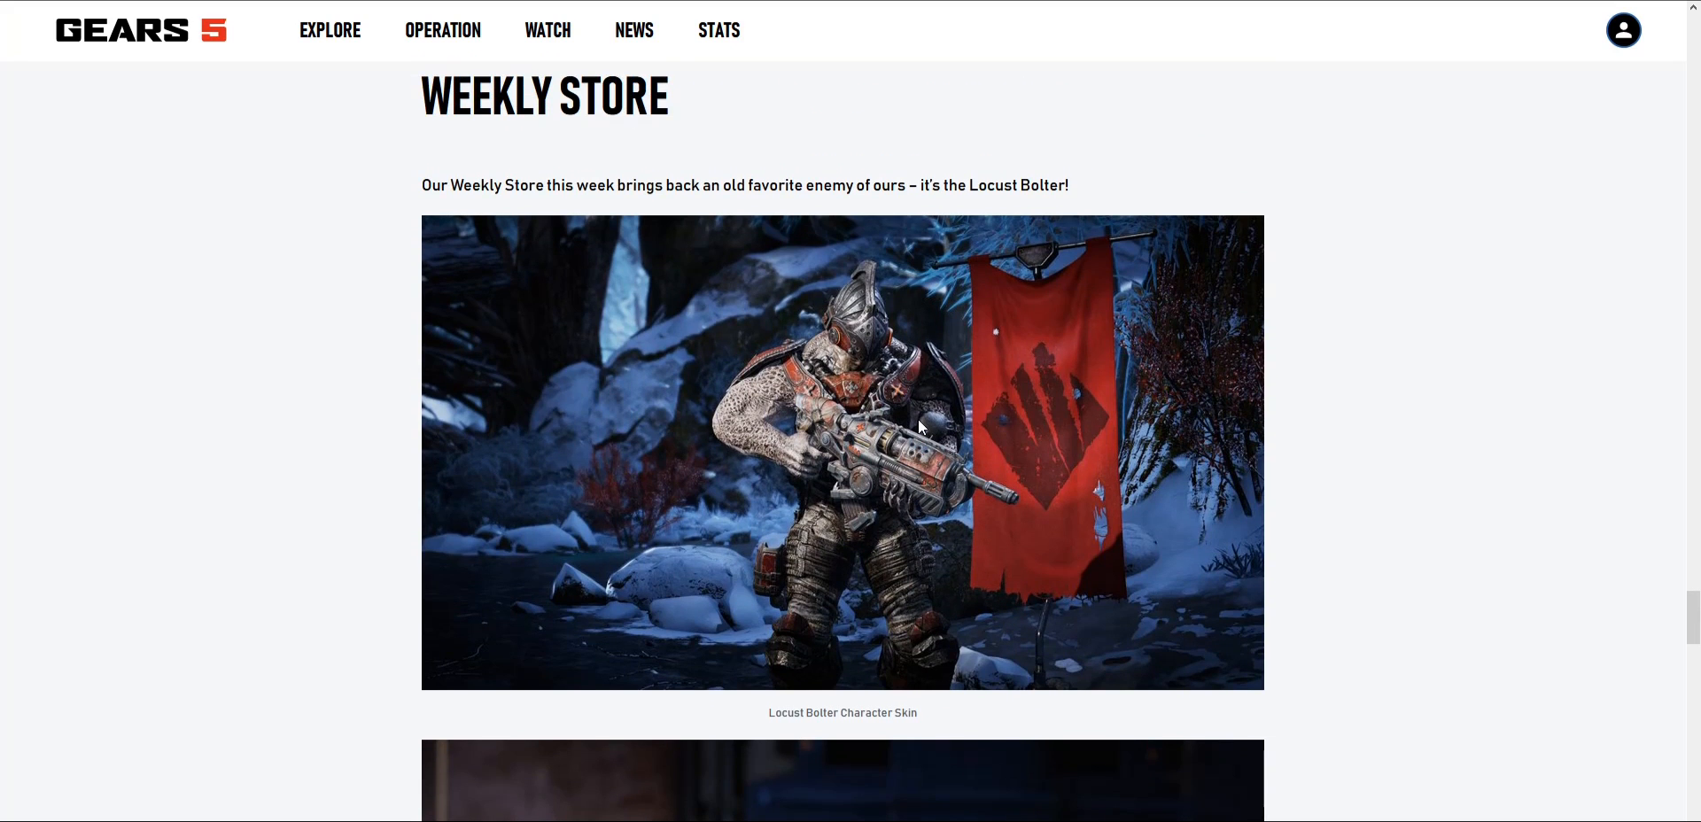
scroll(down, 3)
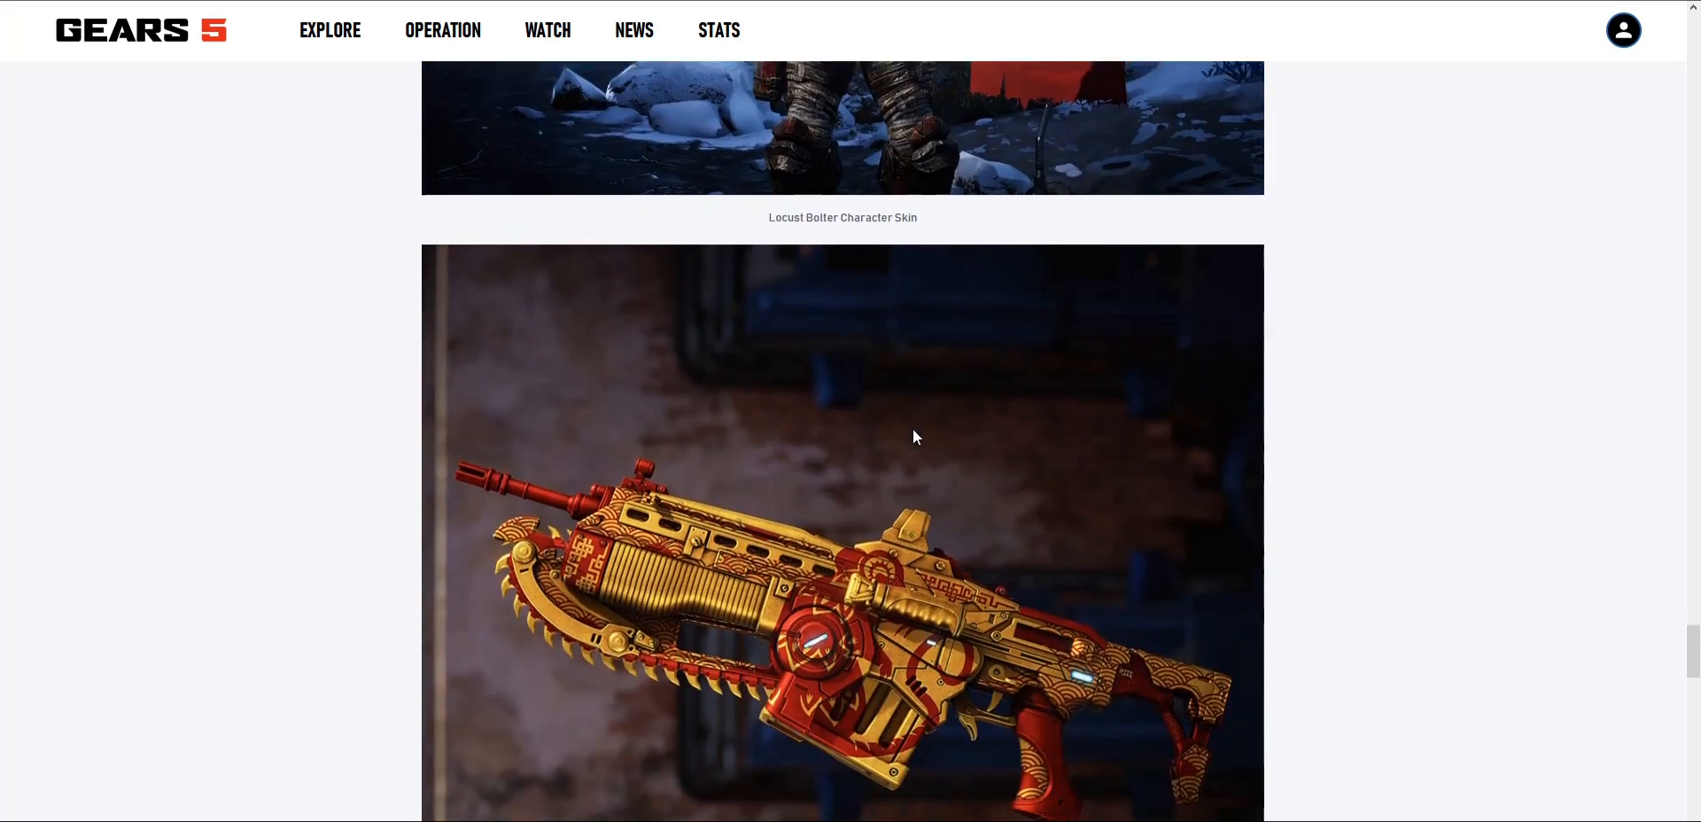
scroll(down, 3)
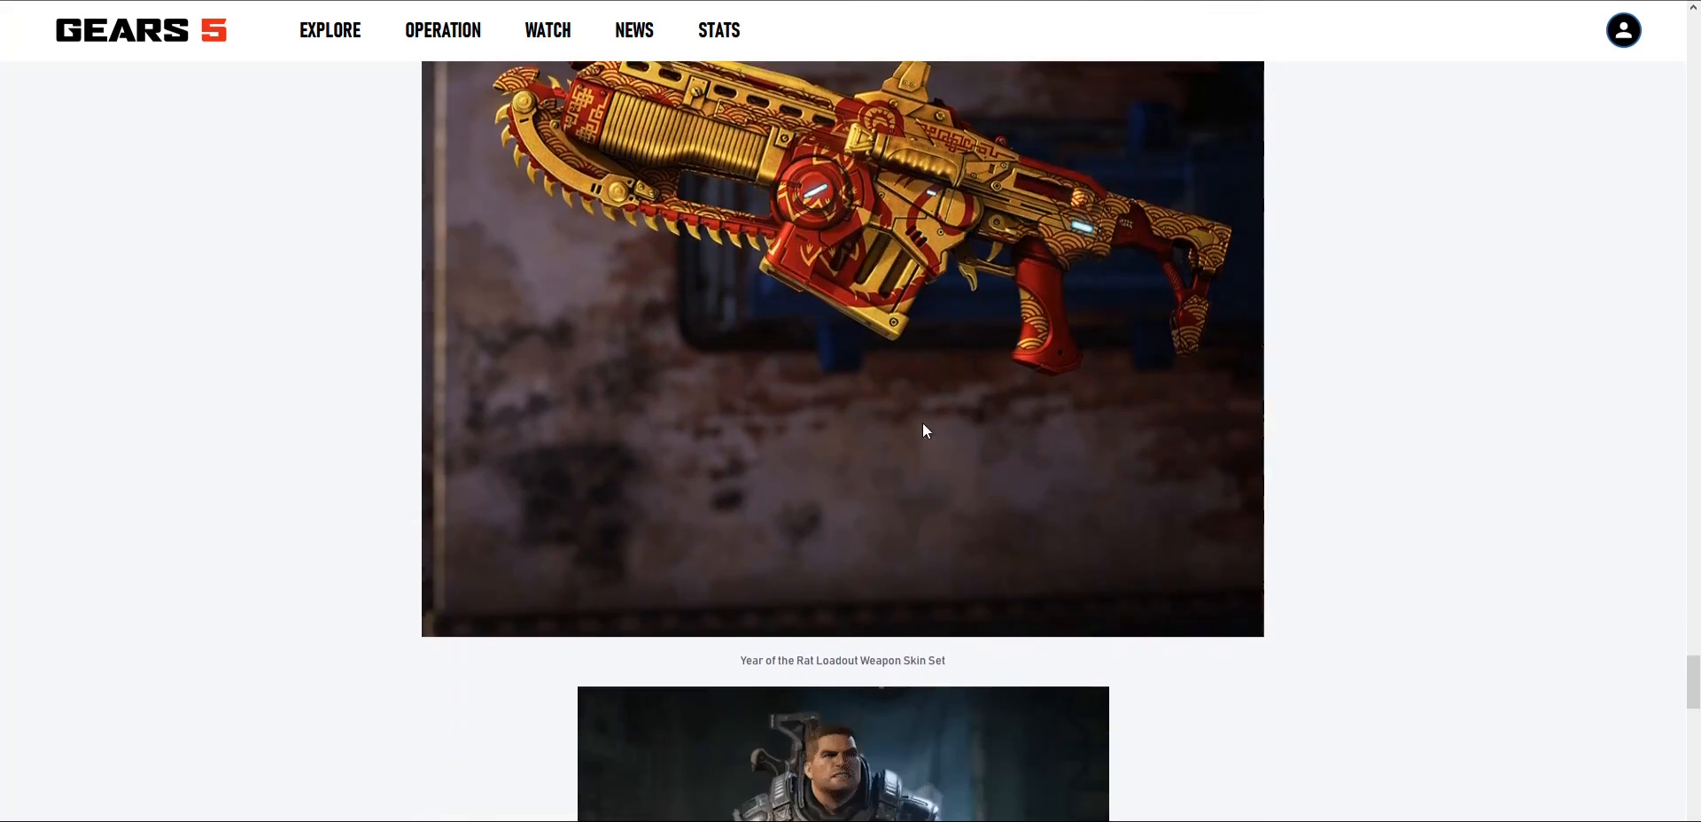
scroll(down, 3)
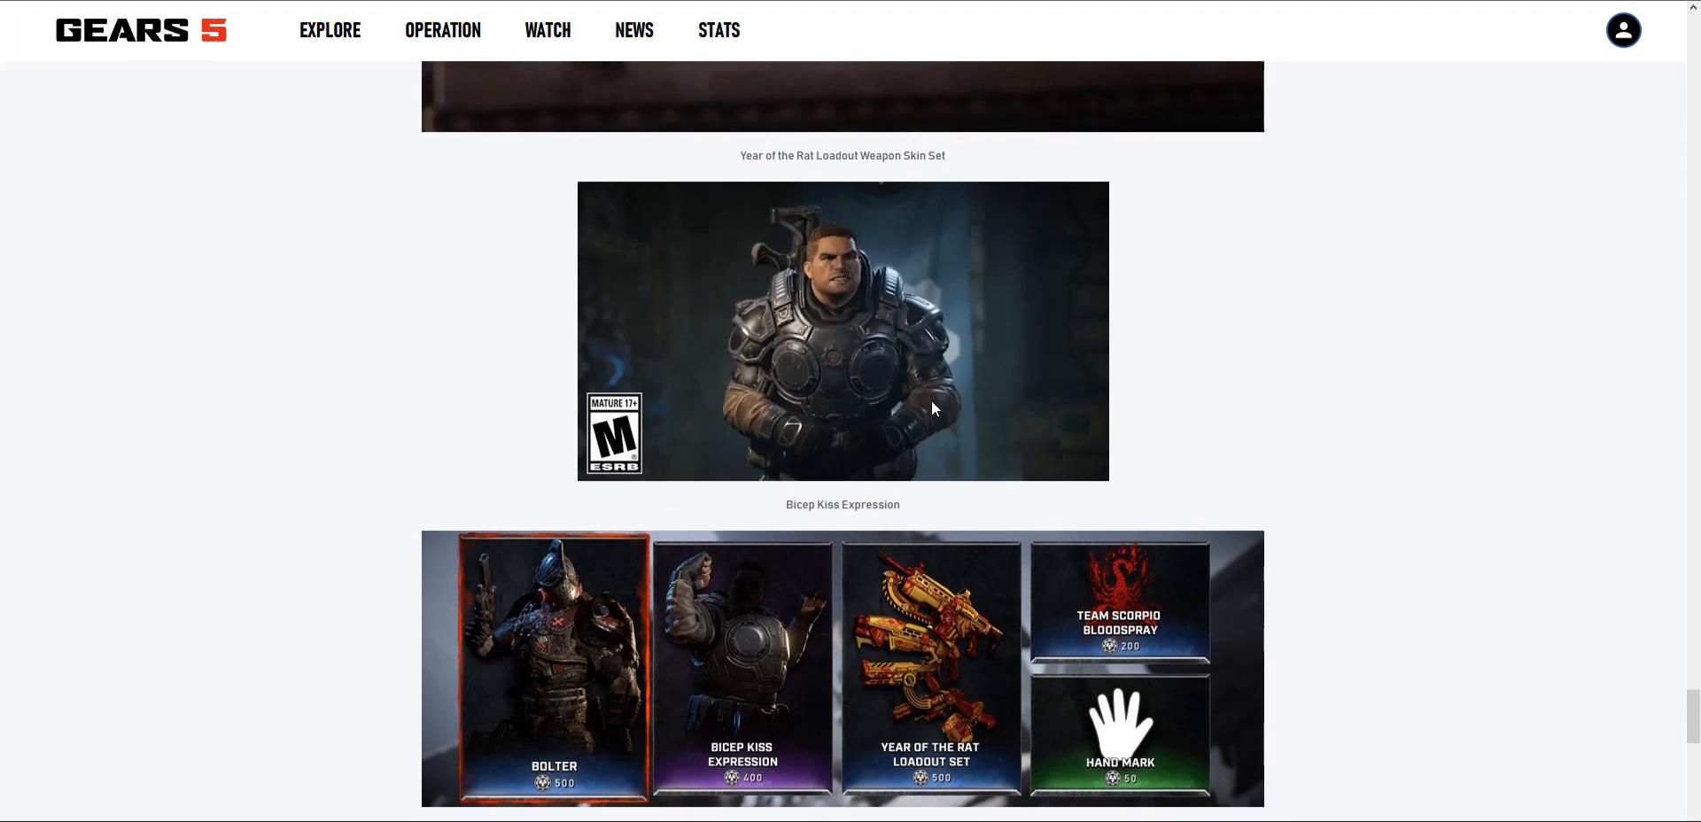
scroll(down, 3)
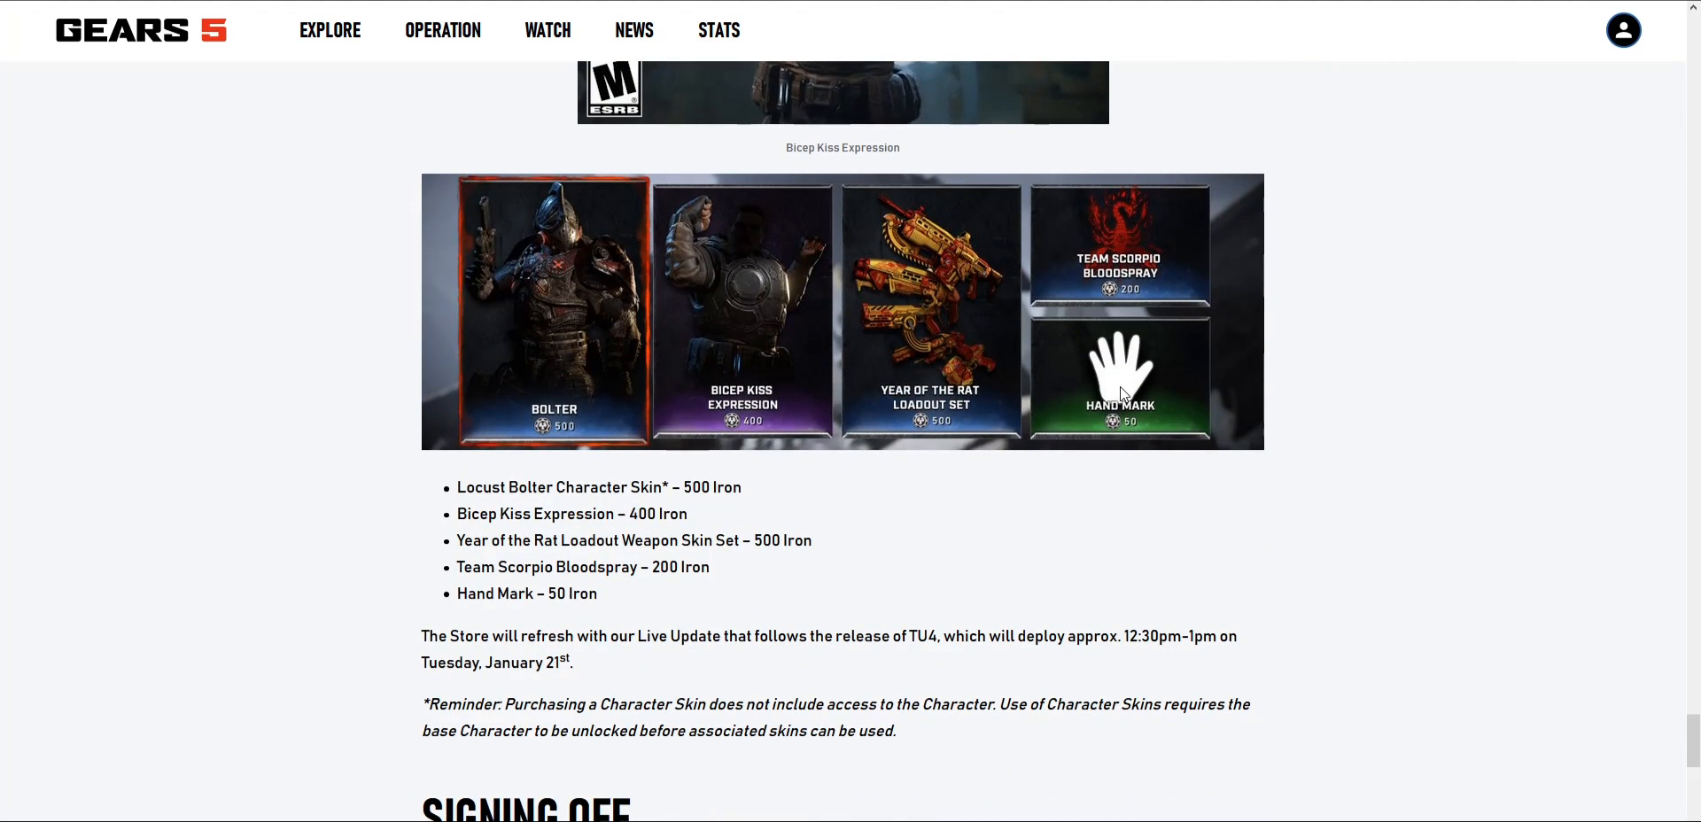
mouse_move(1070, 255)
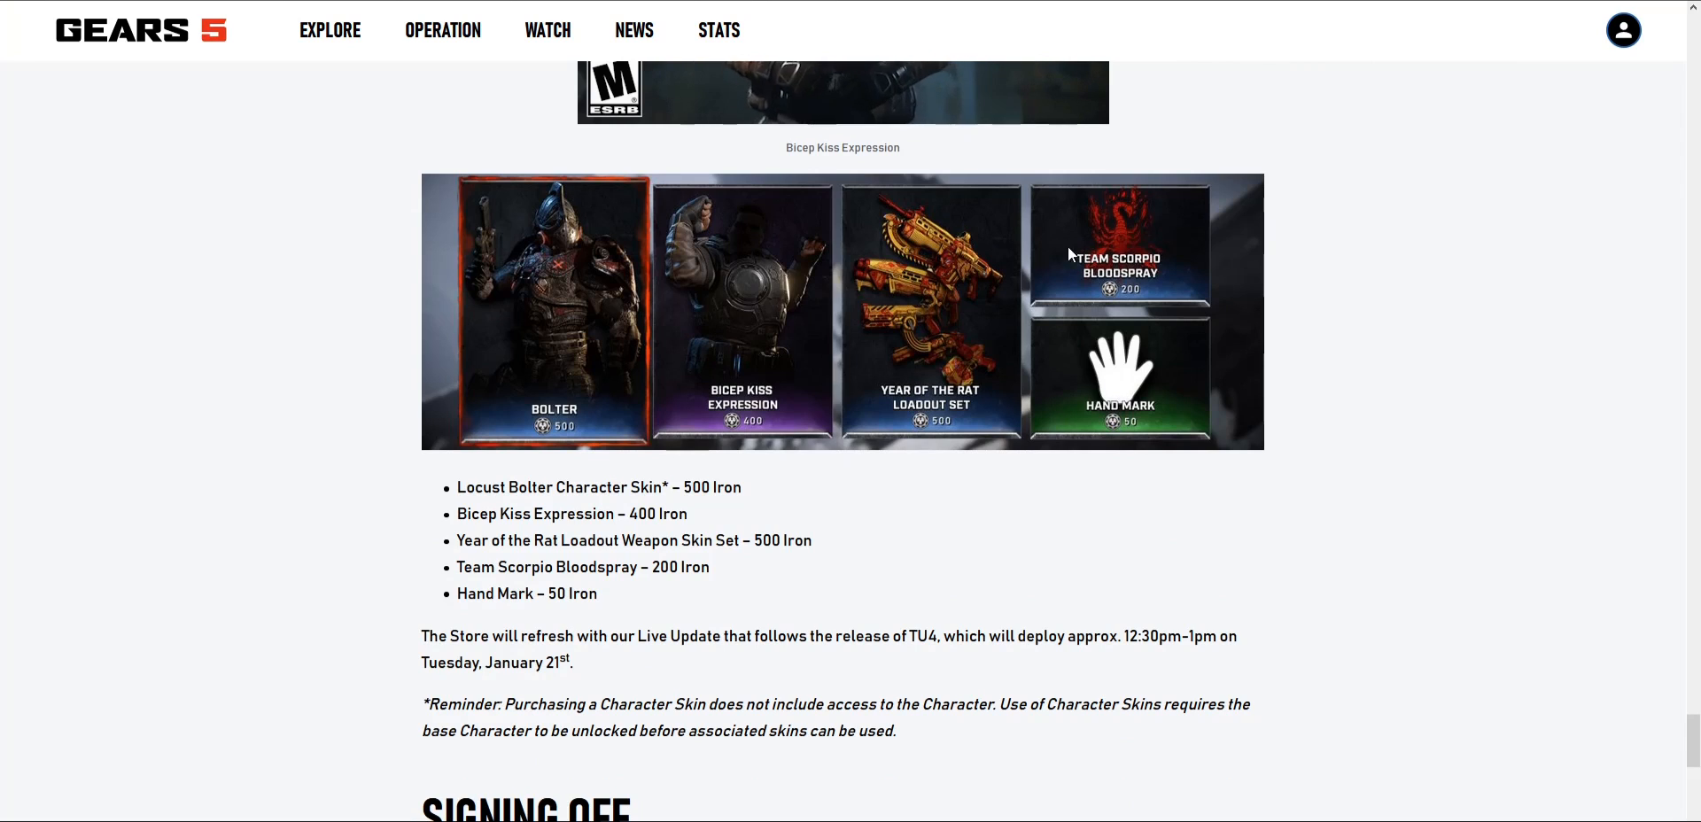
mouse_move(986, 256)
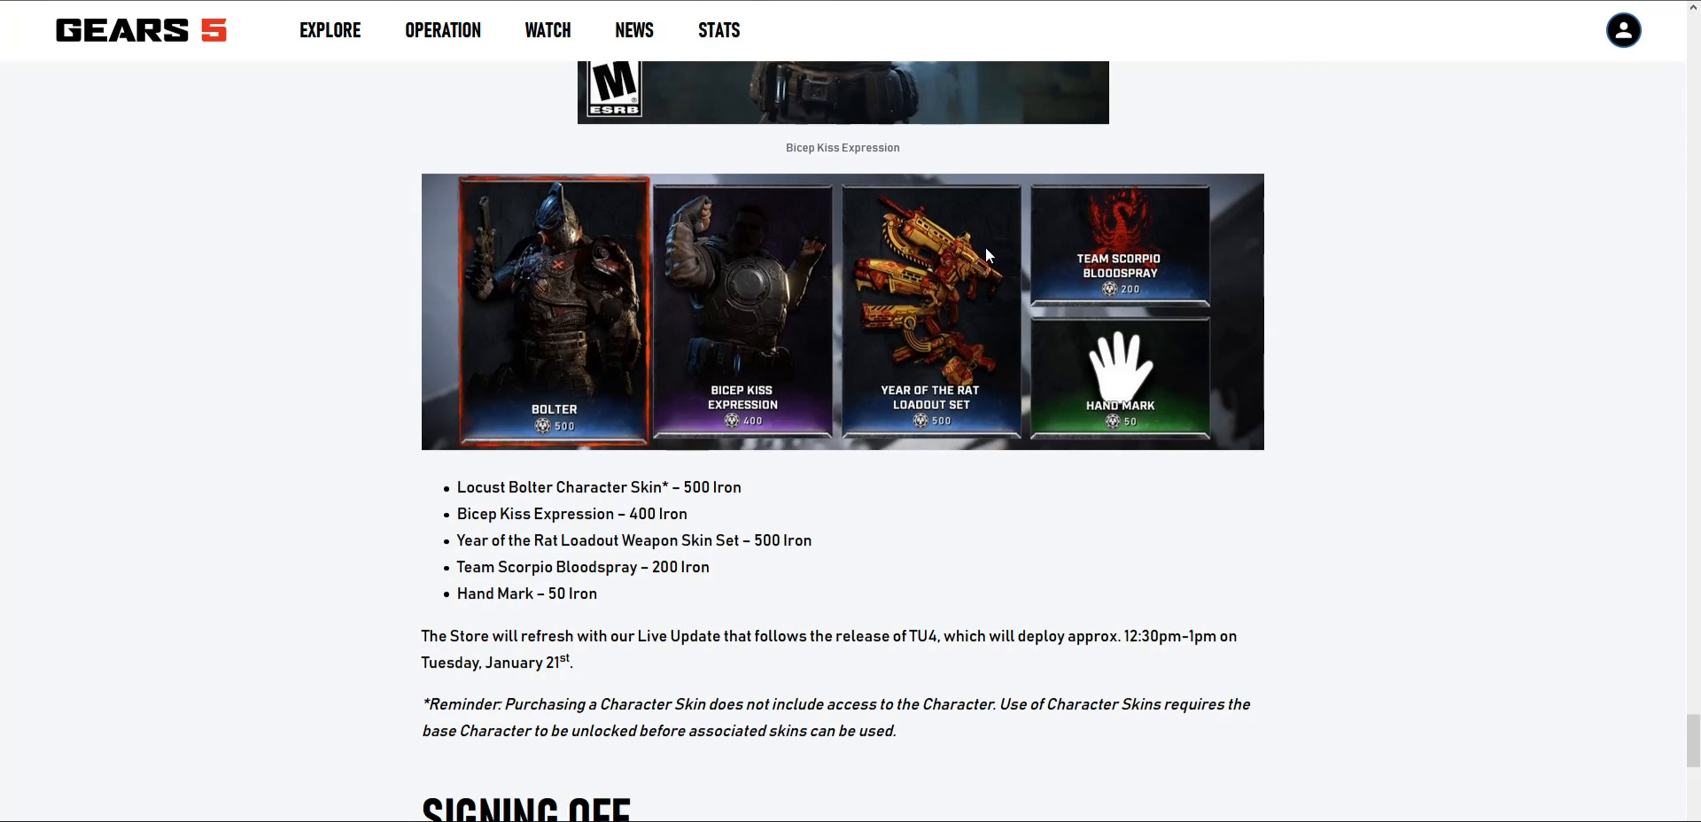
mouse_move(1014, 303)
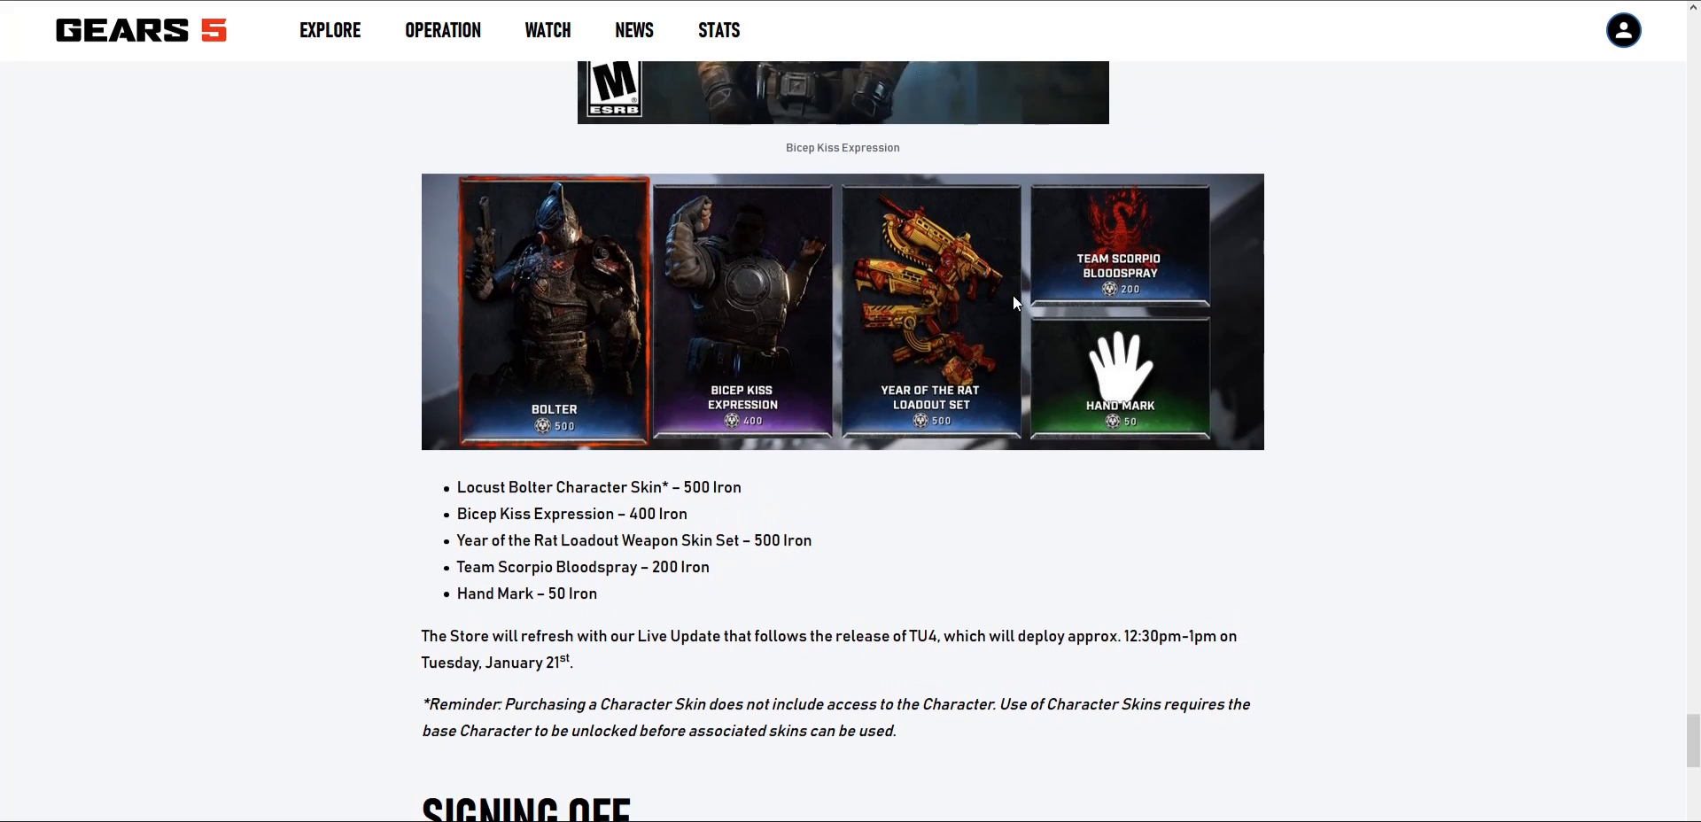
mouse_move(504, 376)
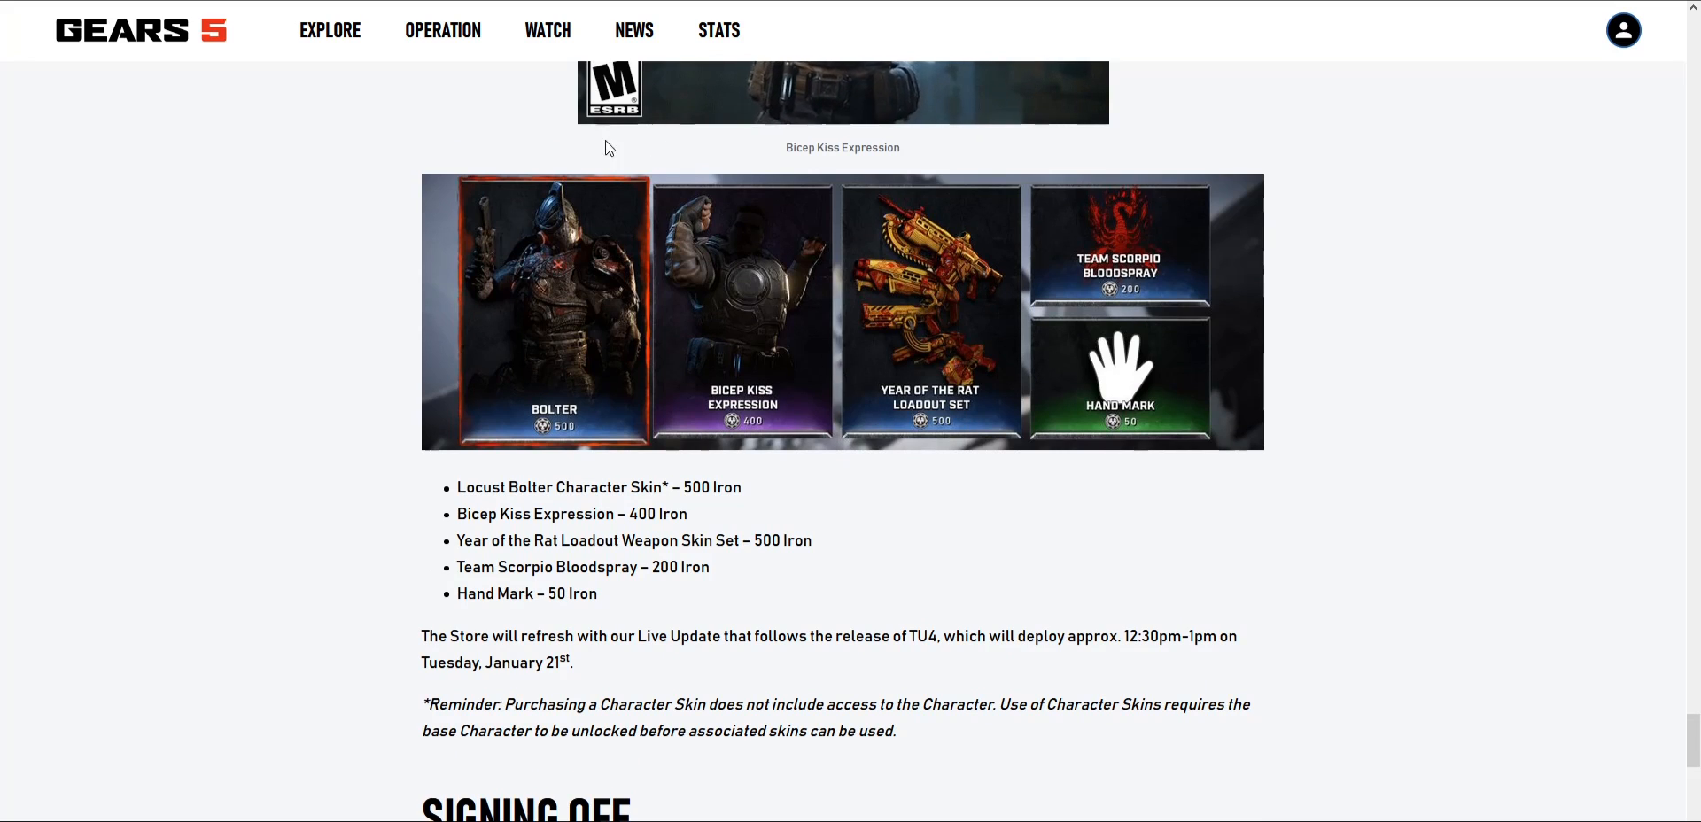
scroll(down, 3)
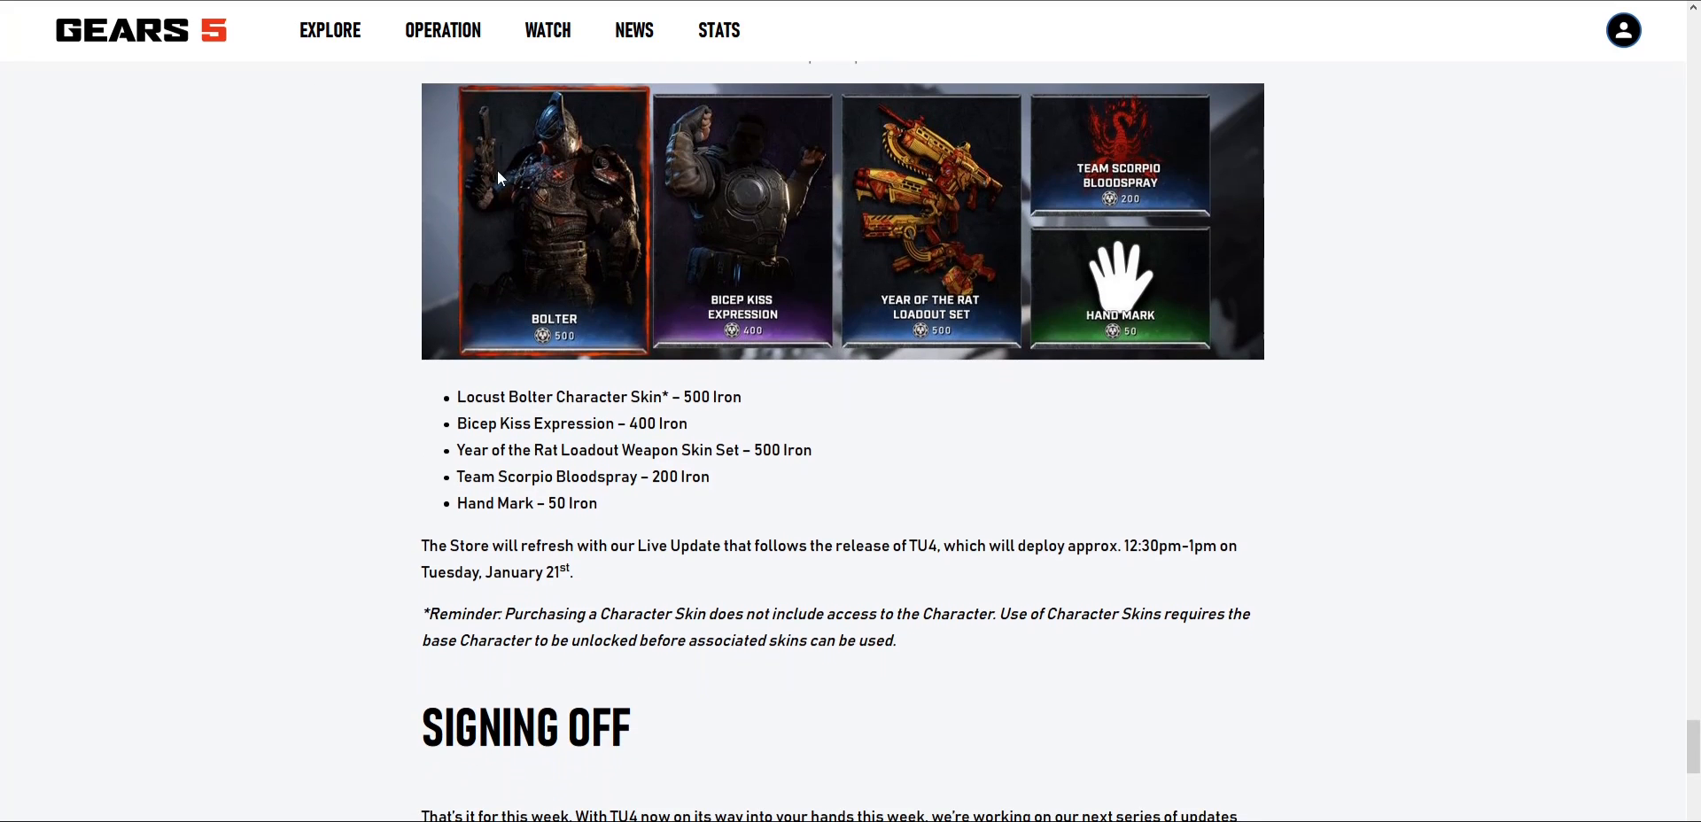
scroll(up, 3)
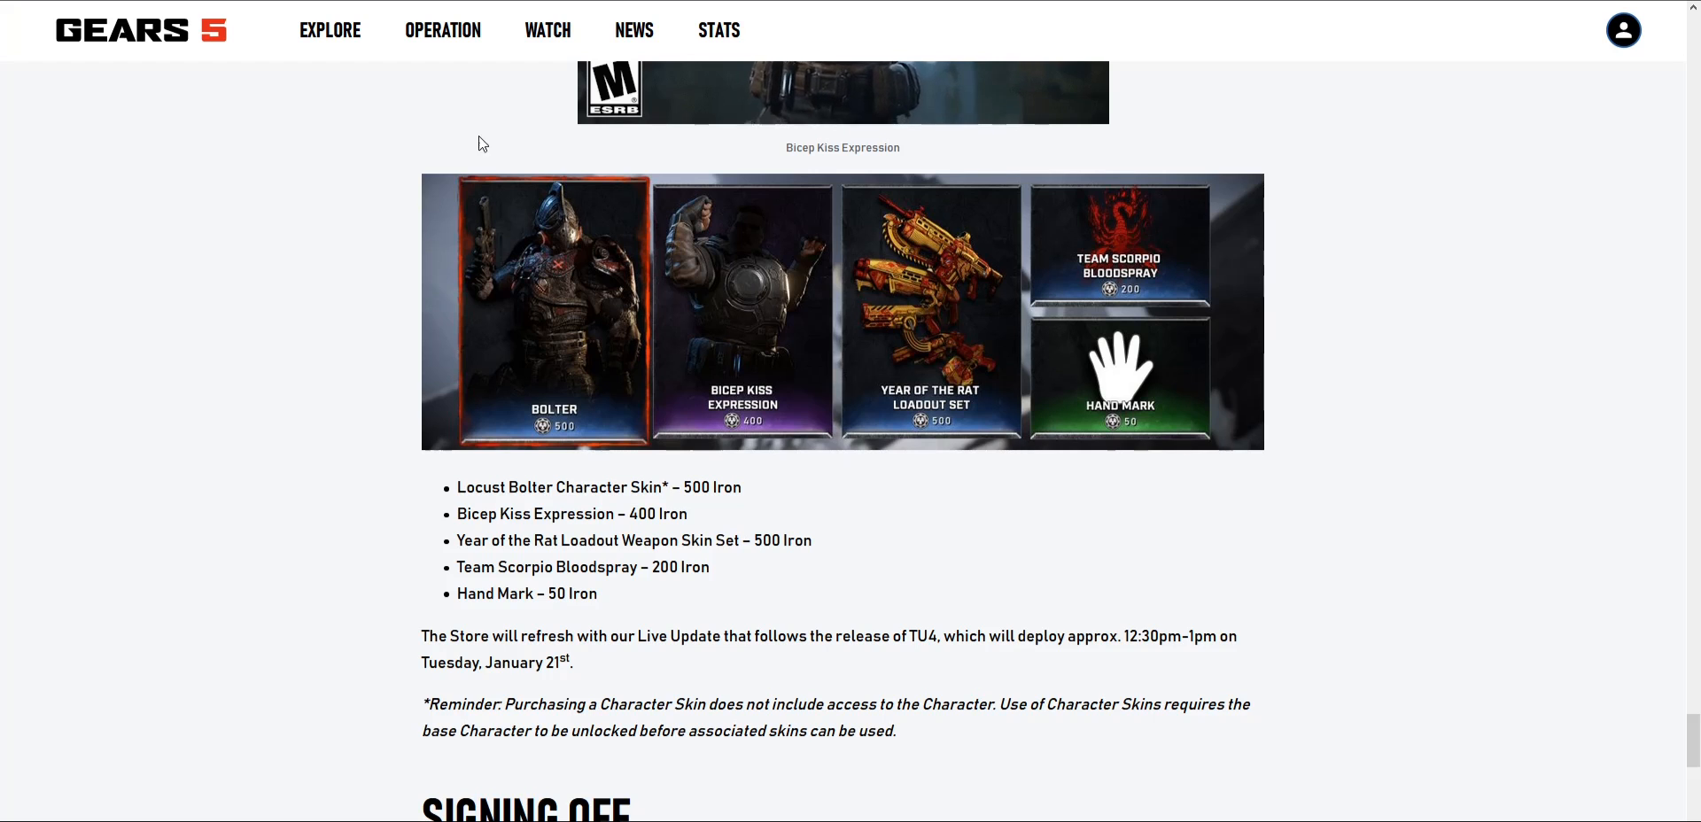
scroll(up, 3)
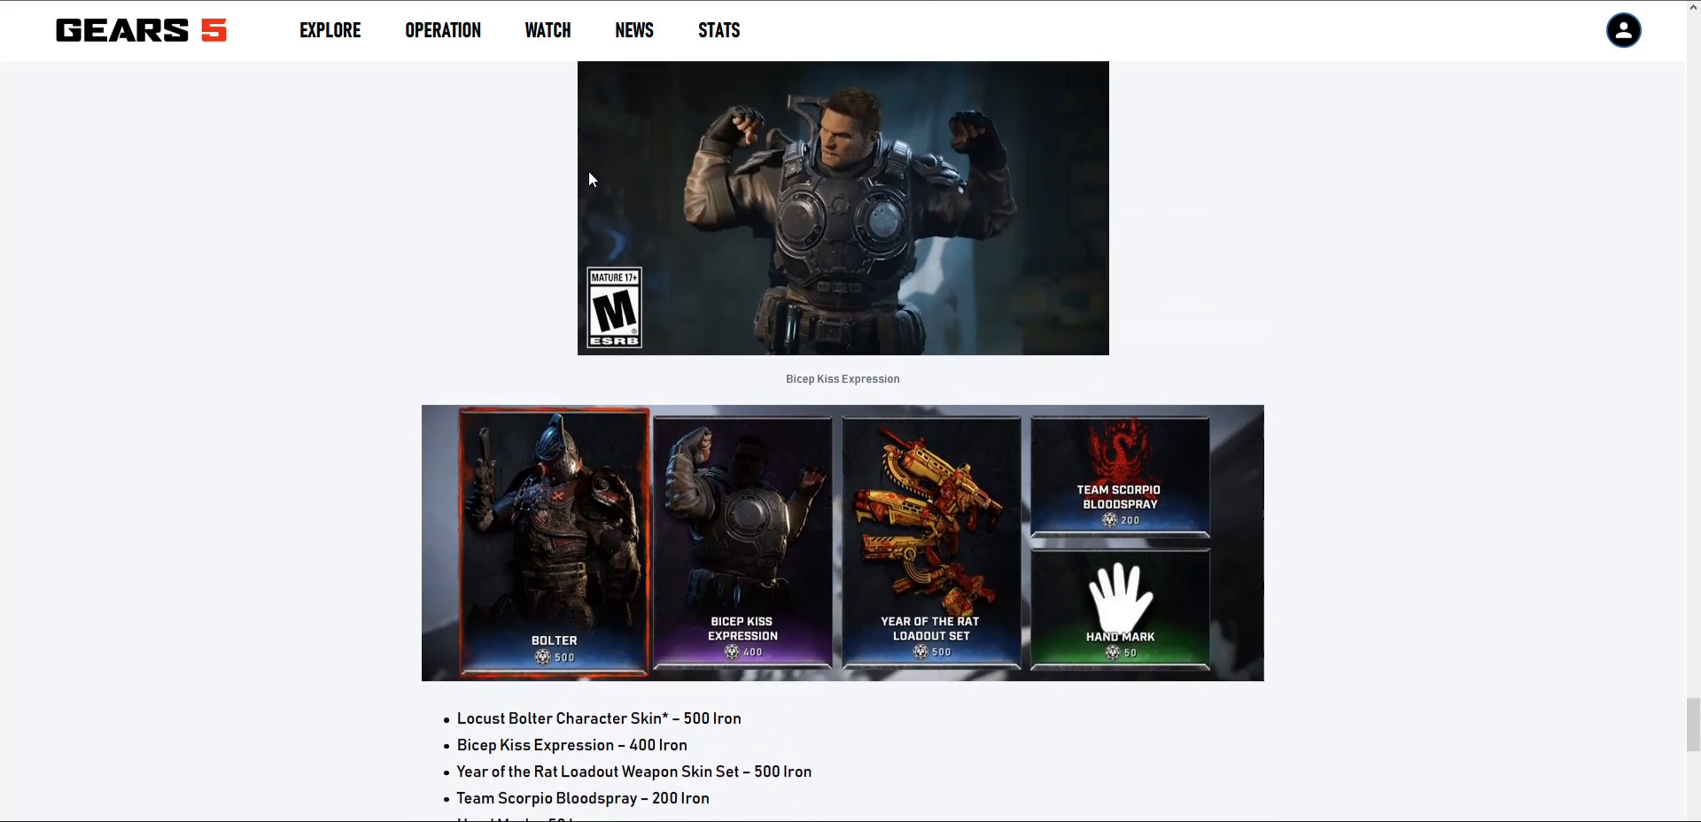
scroll(down, 3)
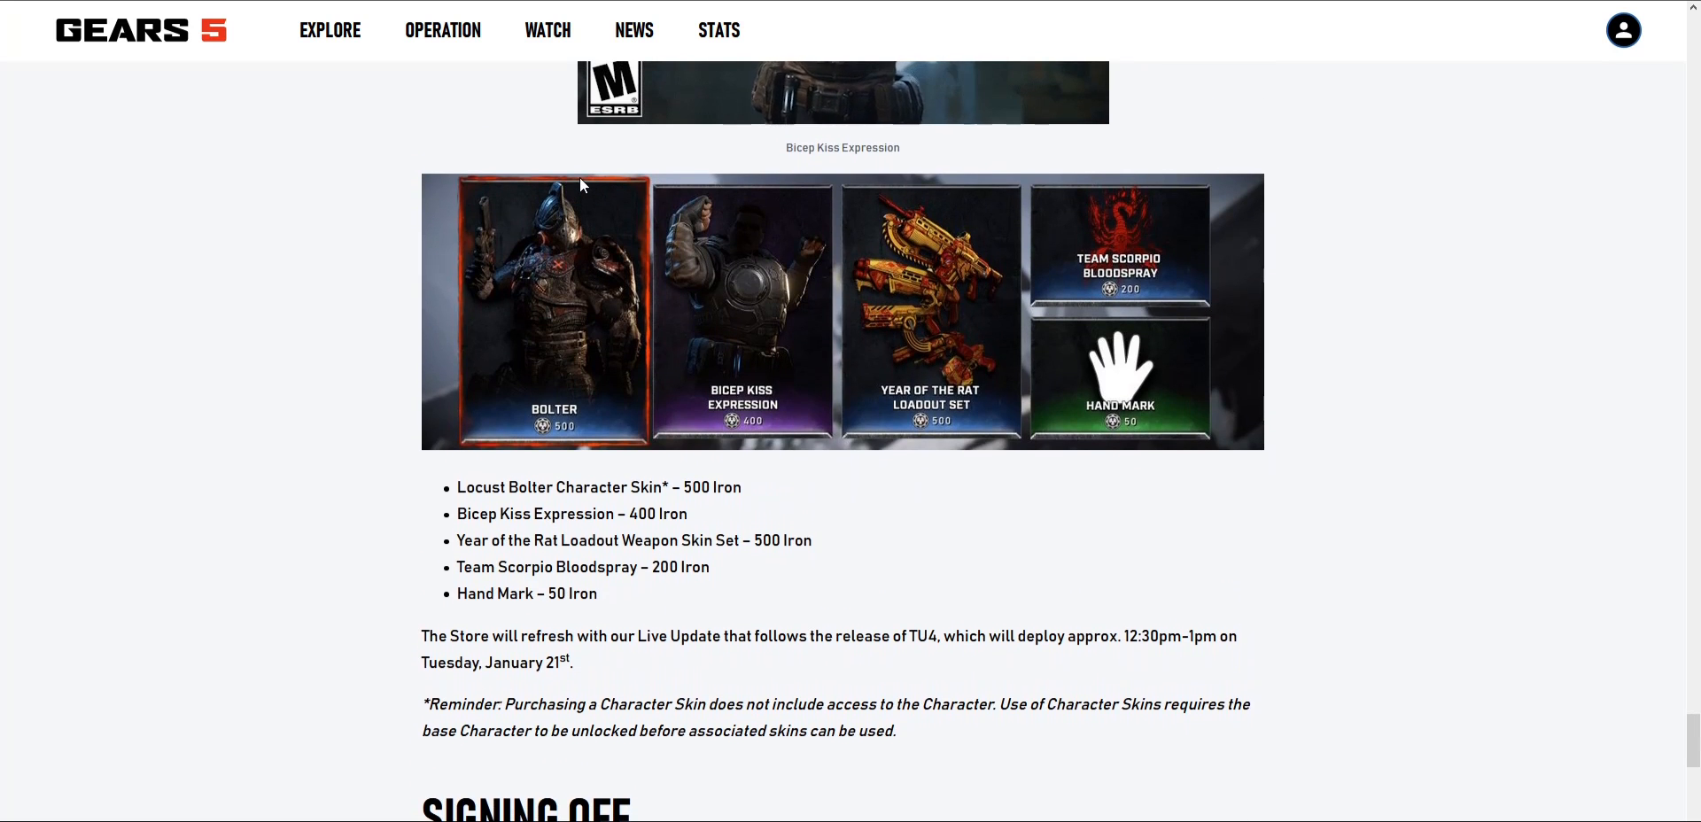
mouse_move(348, 275)
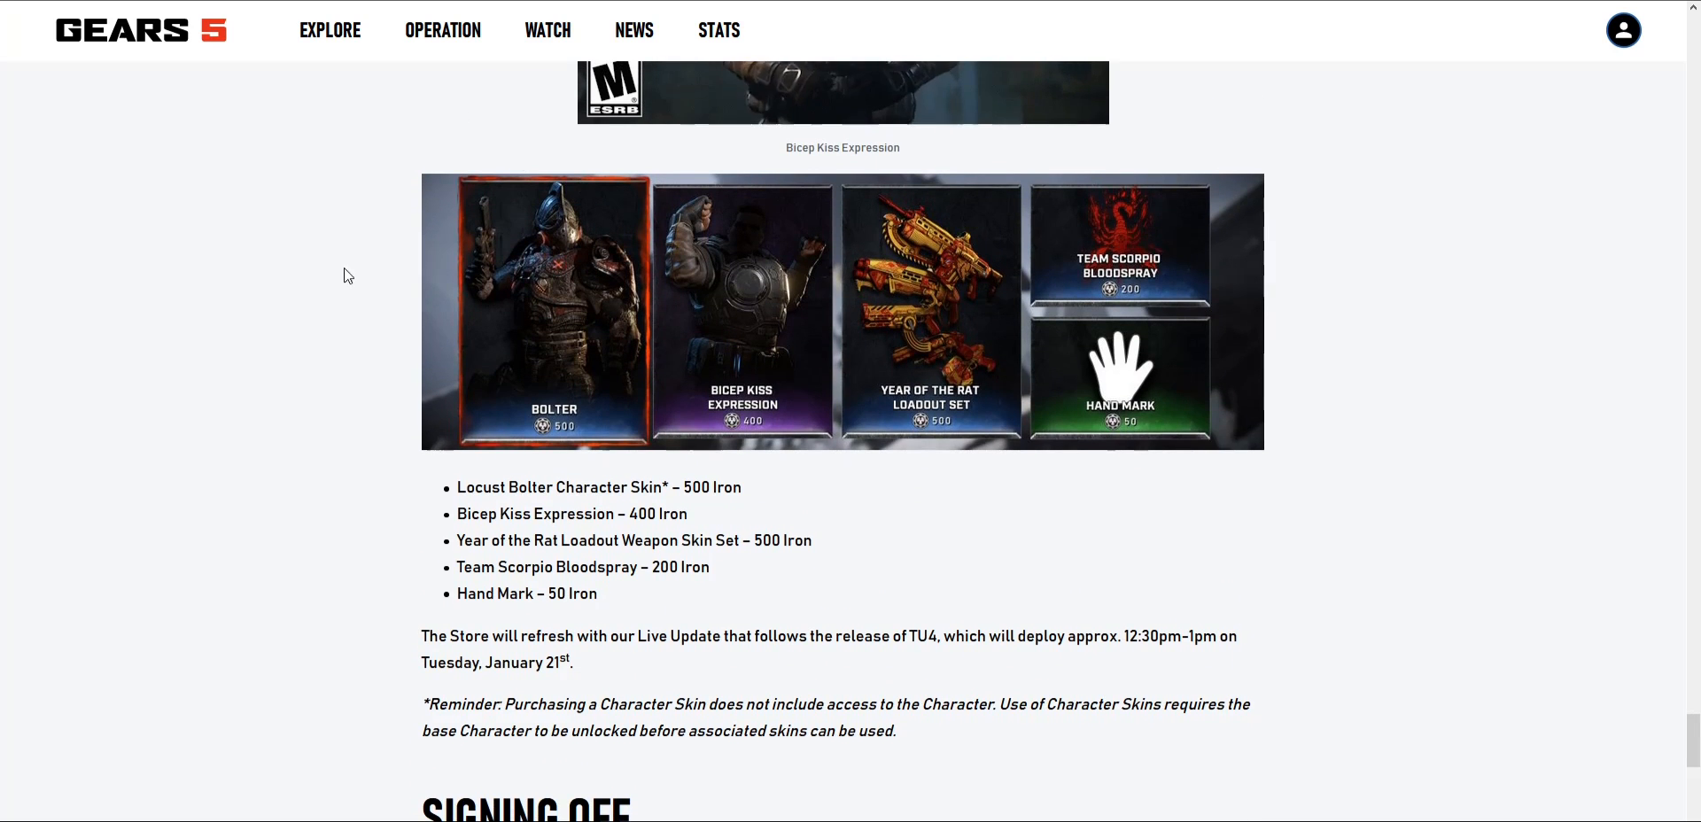
Step: Scroll down to the Signing Off paragraphs and TC's sign-off at the footer
scroll(down, 3)
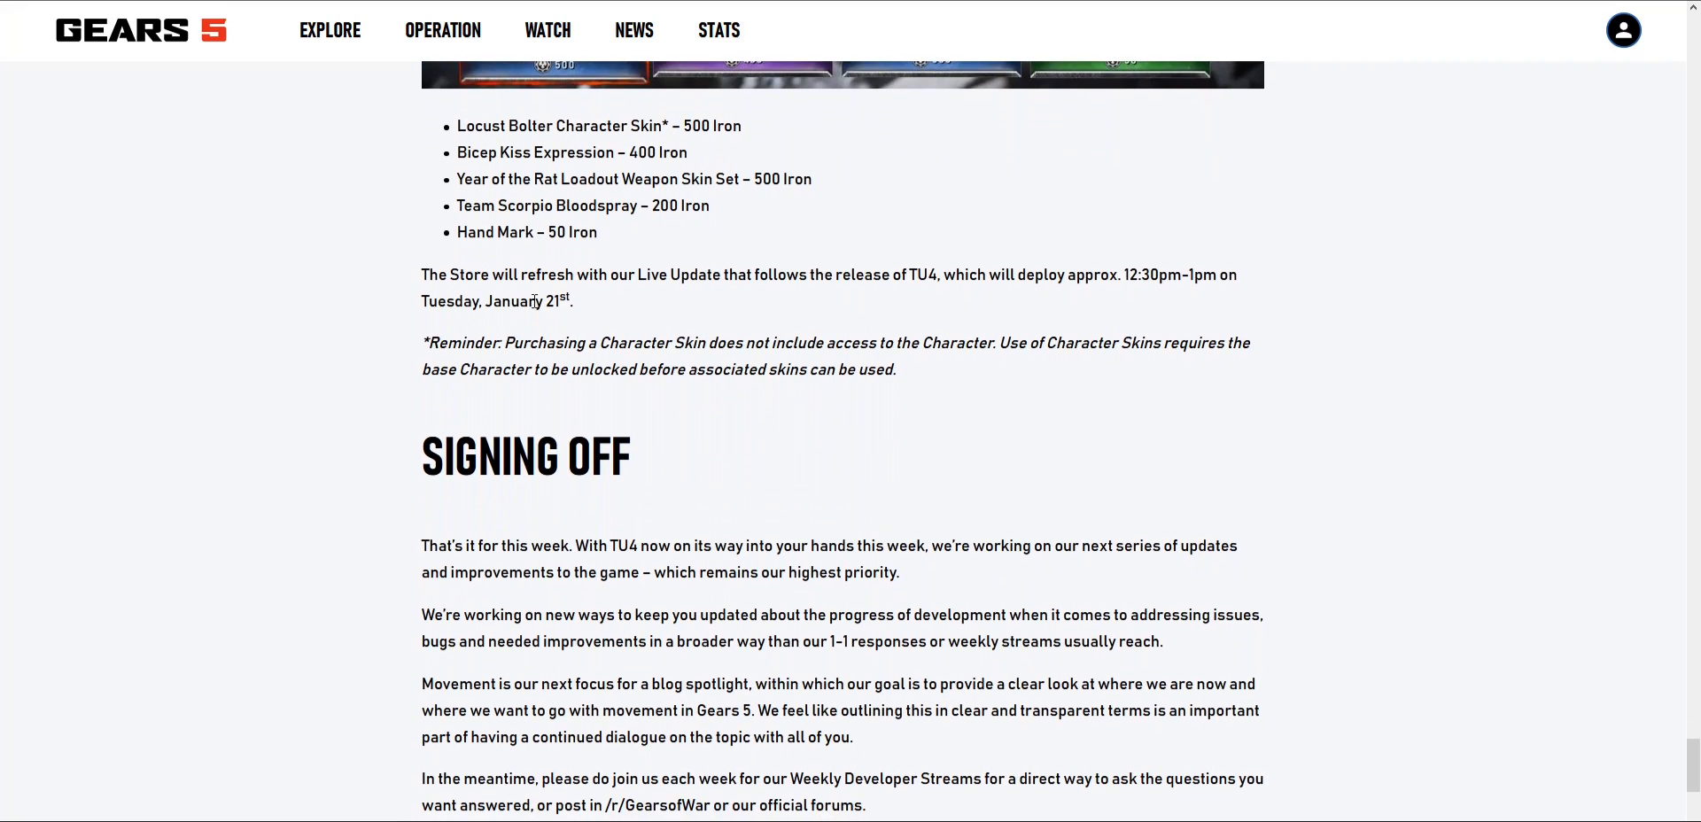
scroll(down, 3)
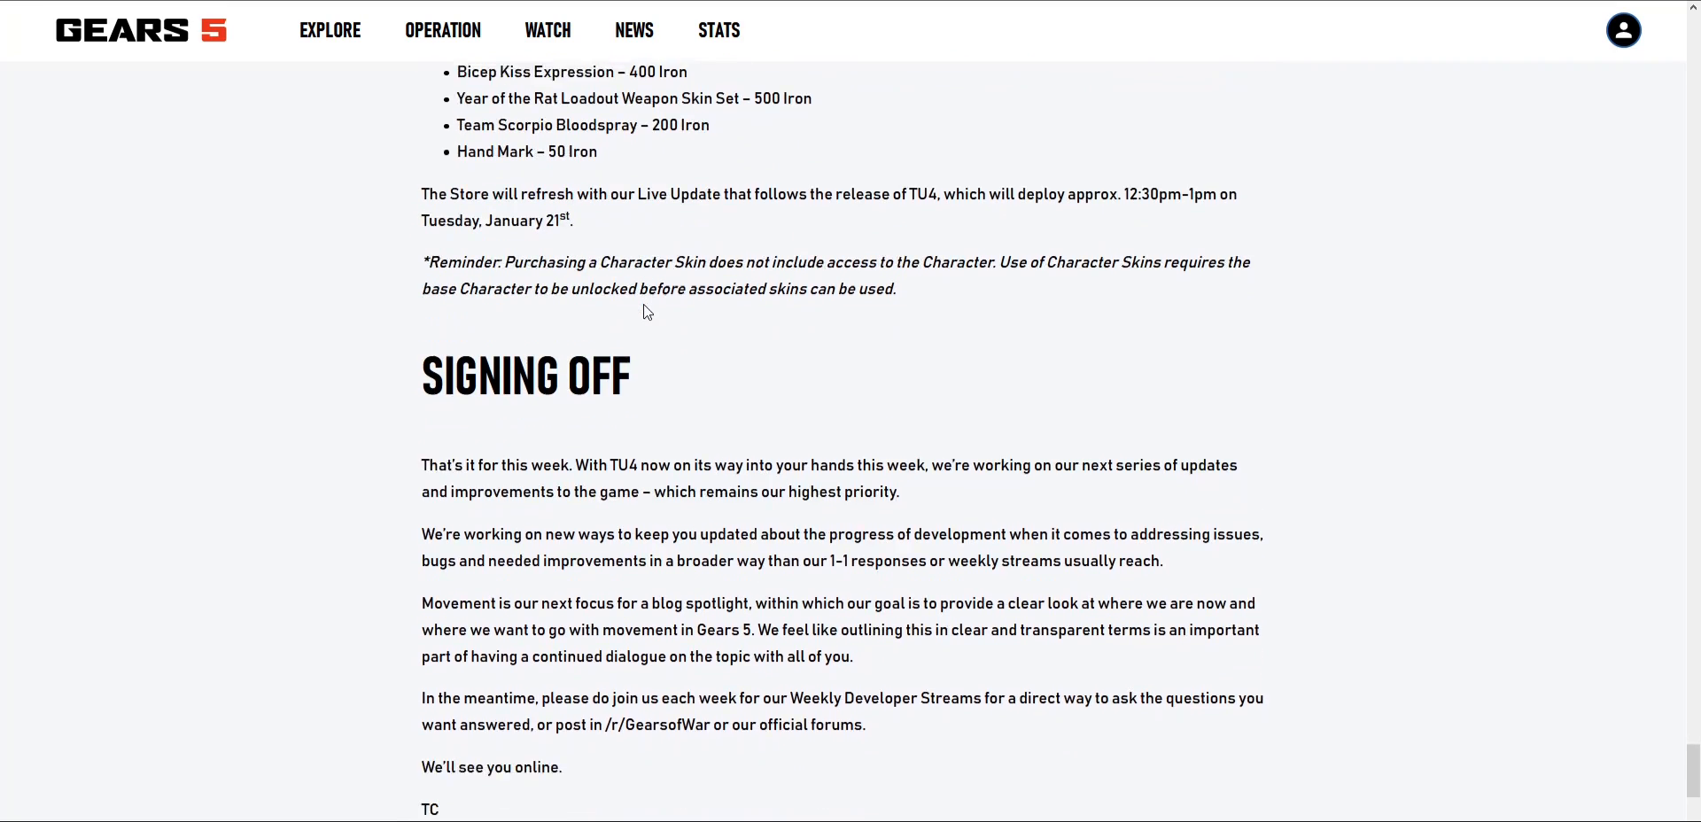
scroll(down, 3)
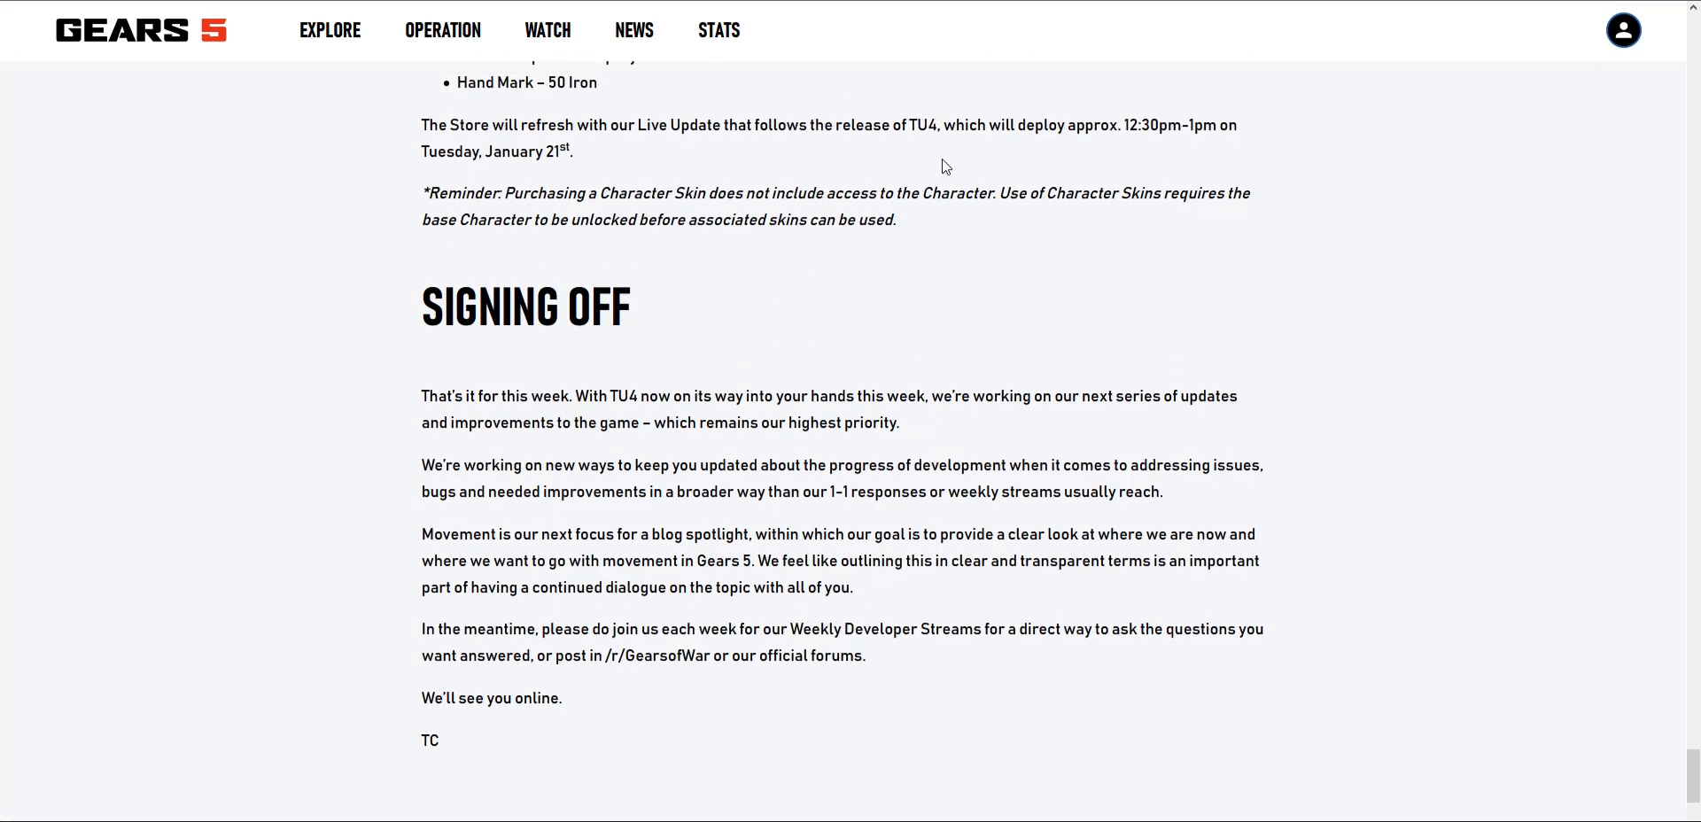
scroll(up, 3)
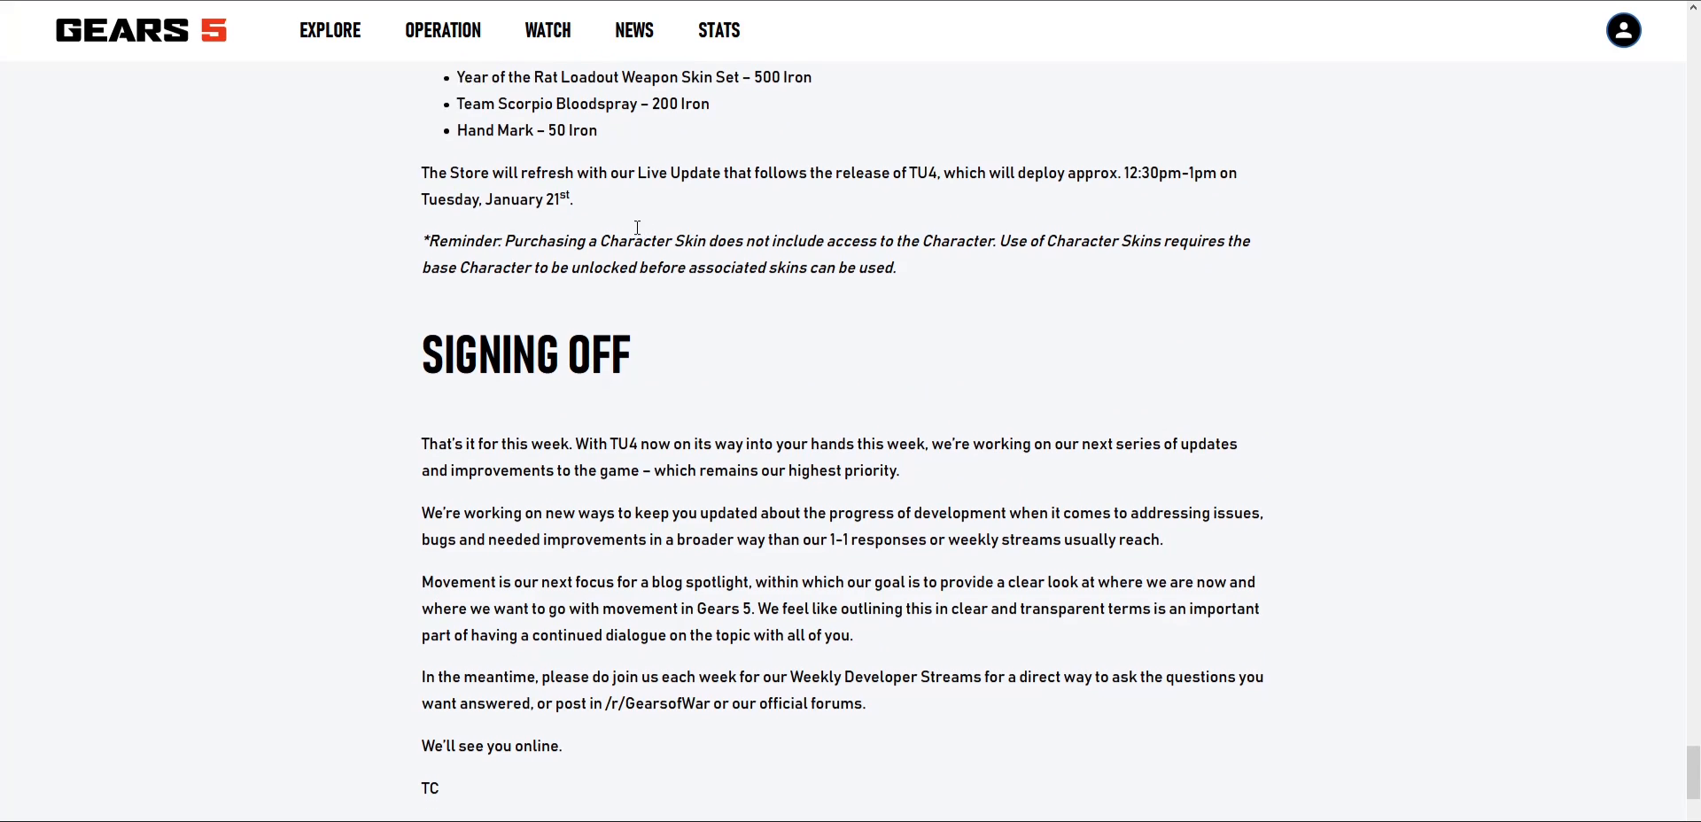
scroll(down, 3)
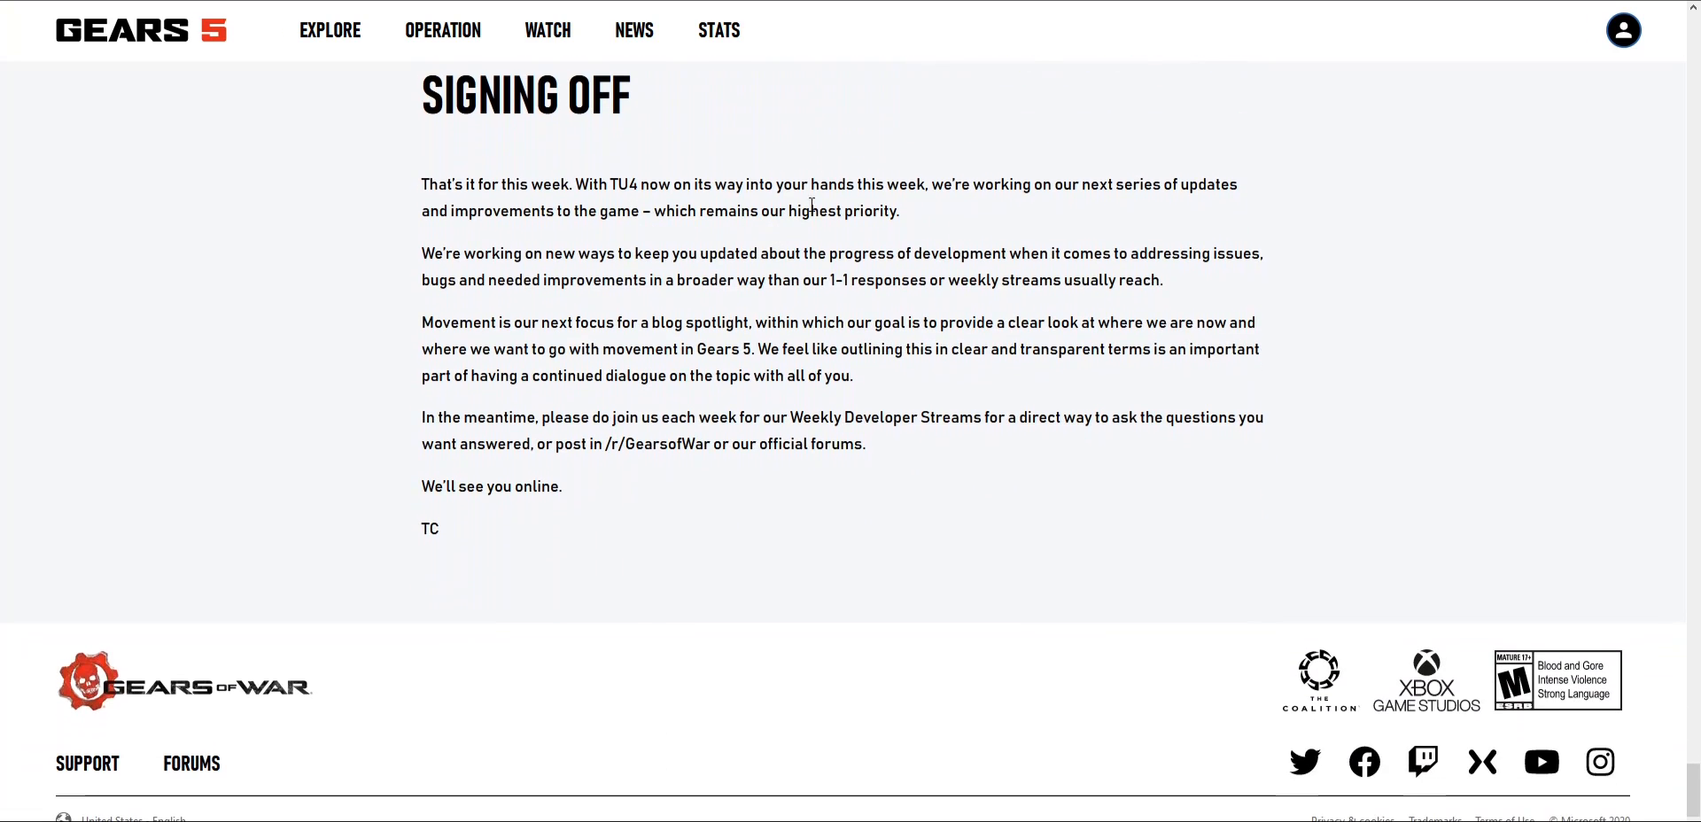
scroll(up, 3)
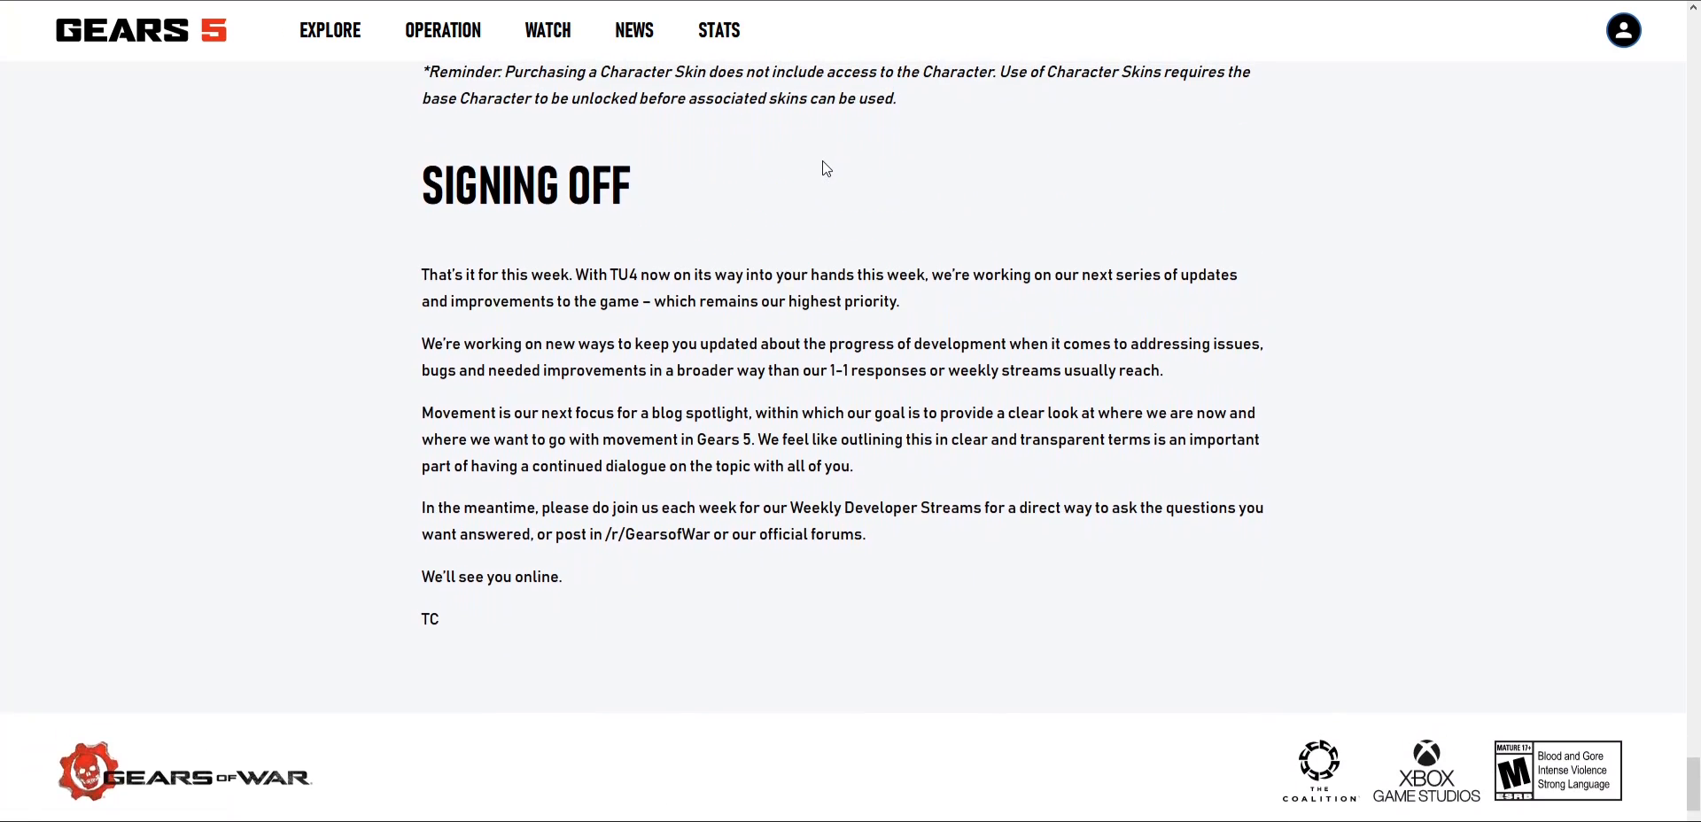
mouse_move(820, 162)
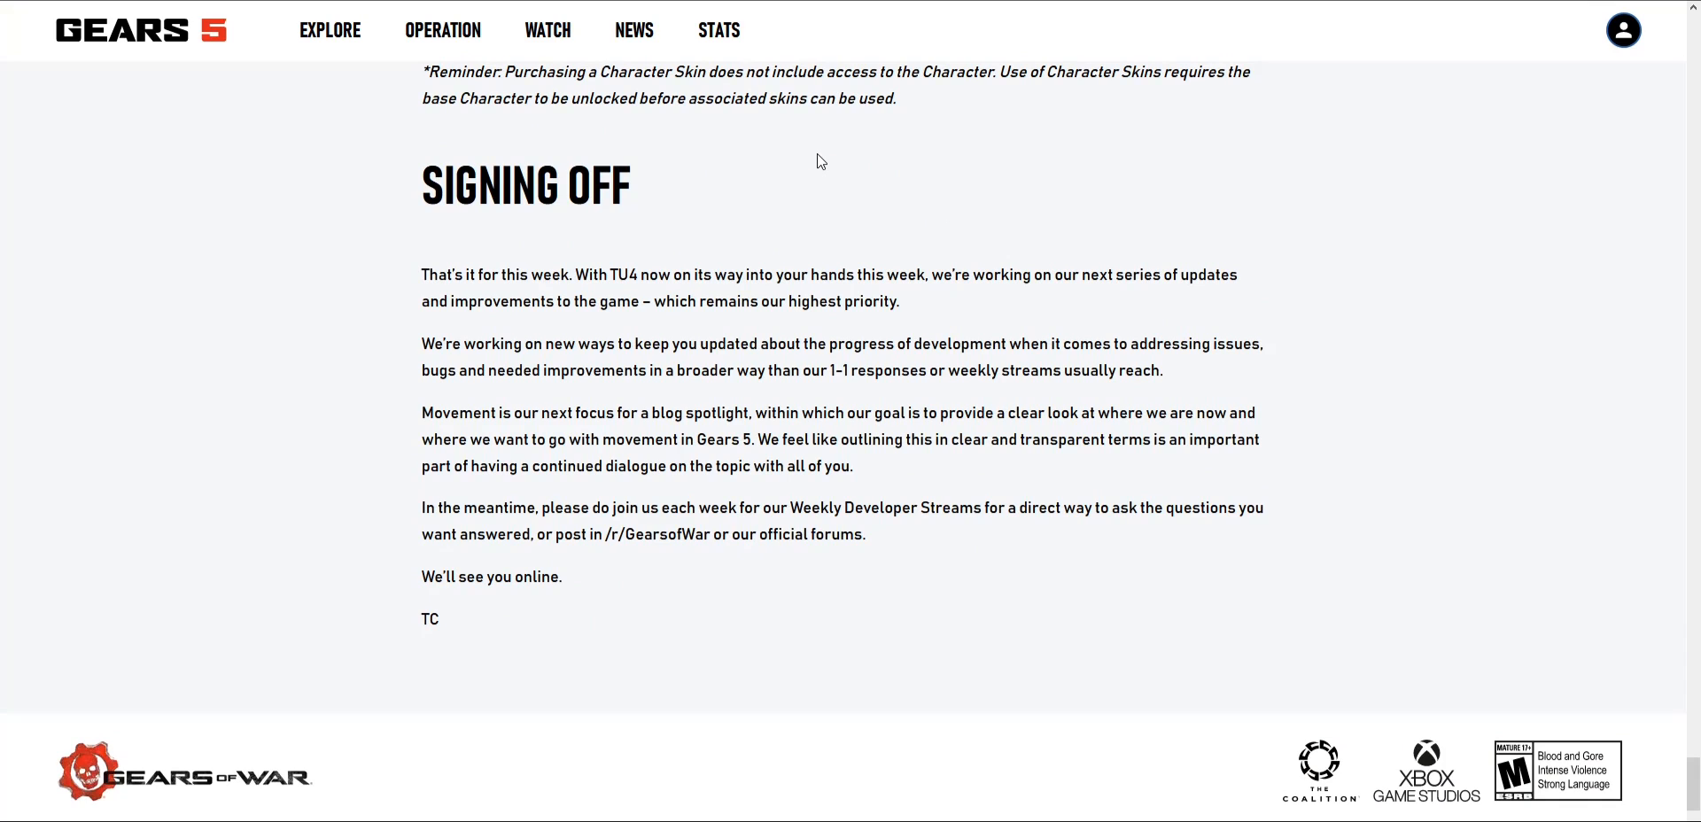
scroll(up, 3)
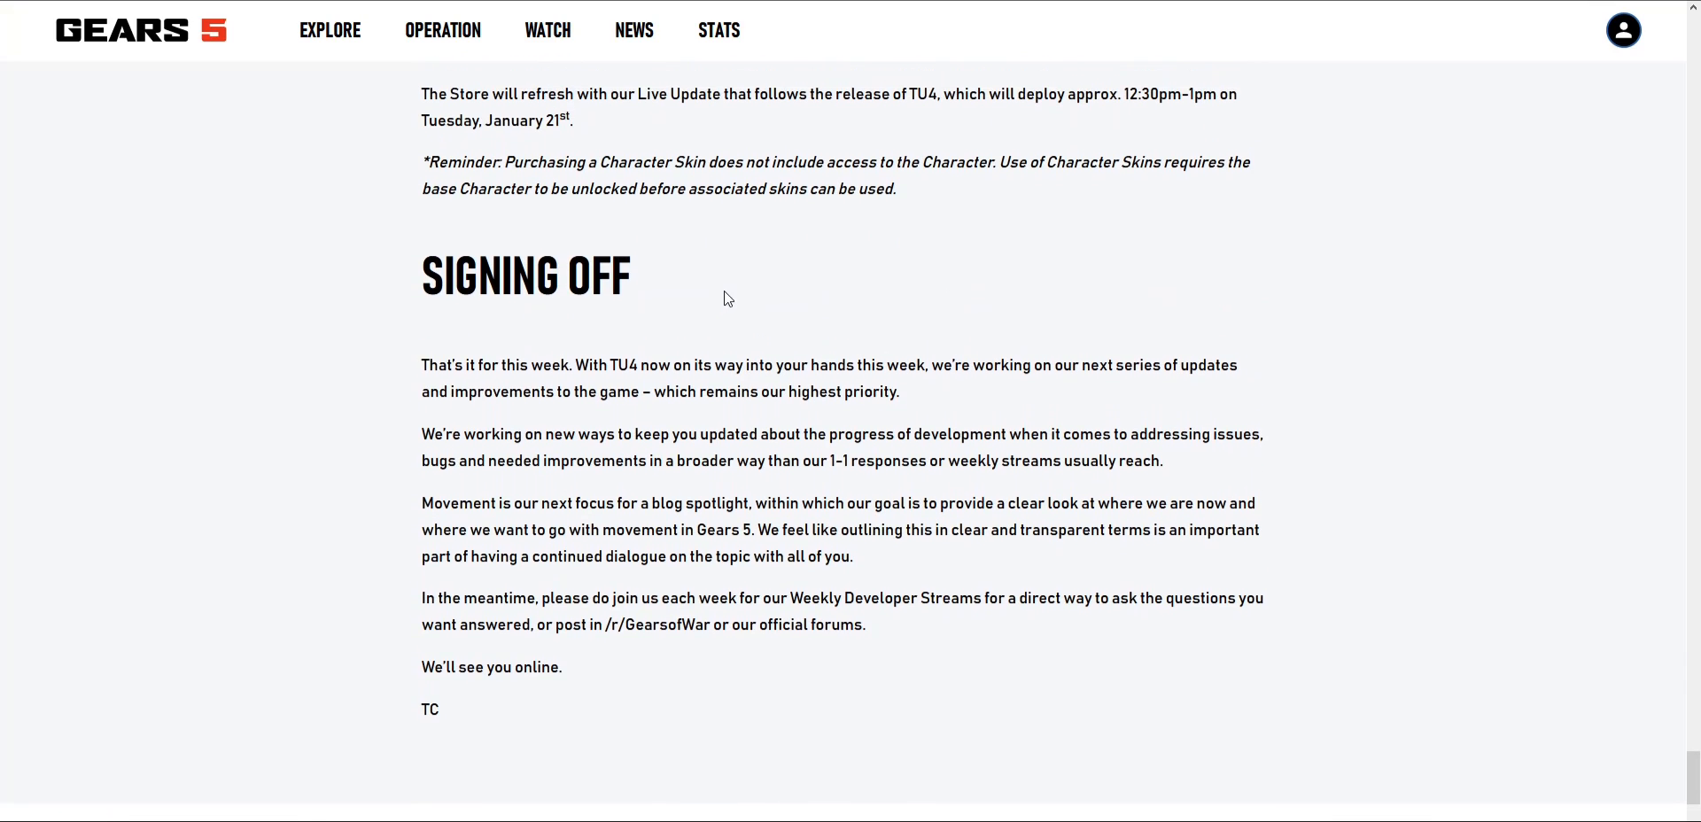
scroll(down, 3)
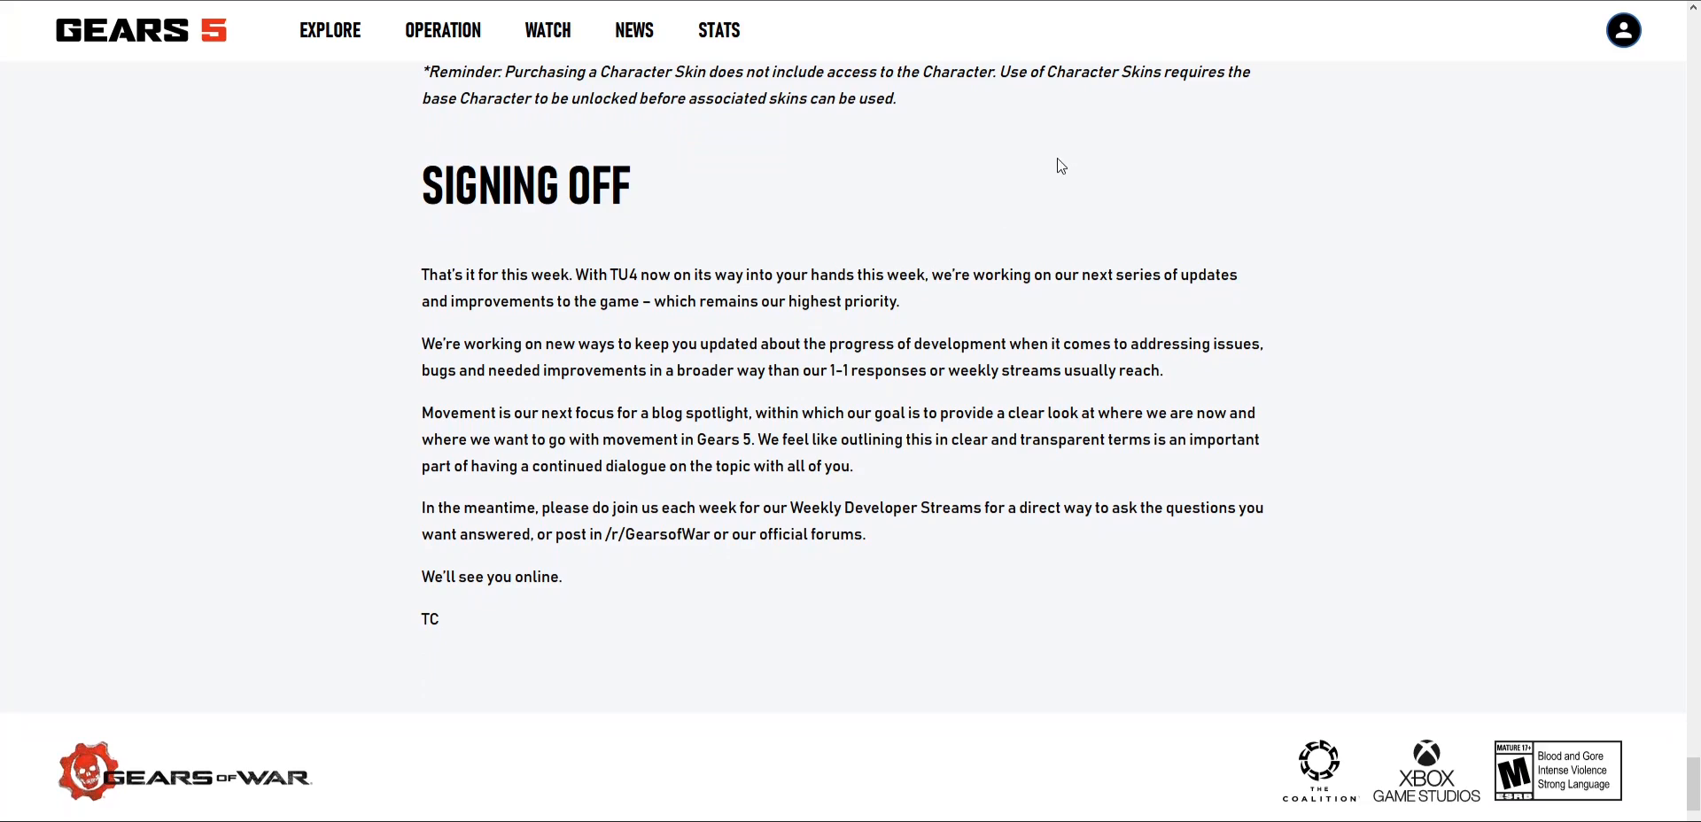
mouse_move(1001, 180)
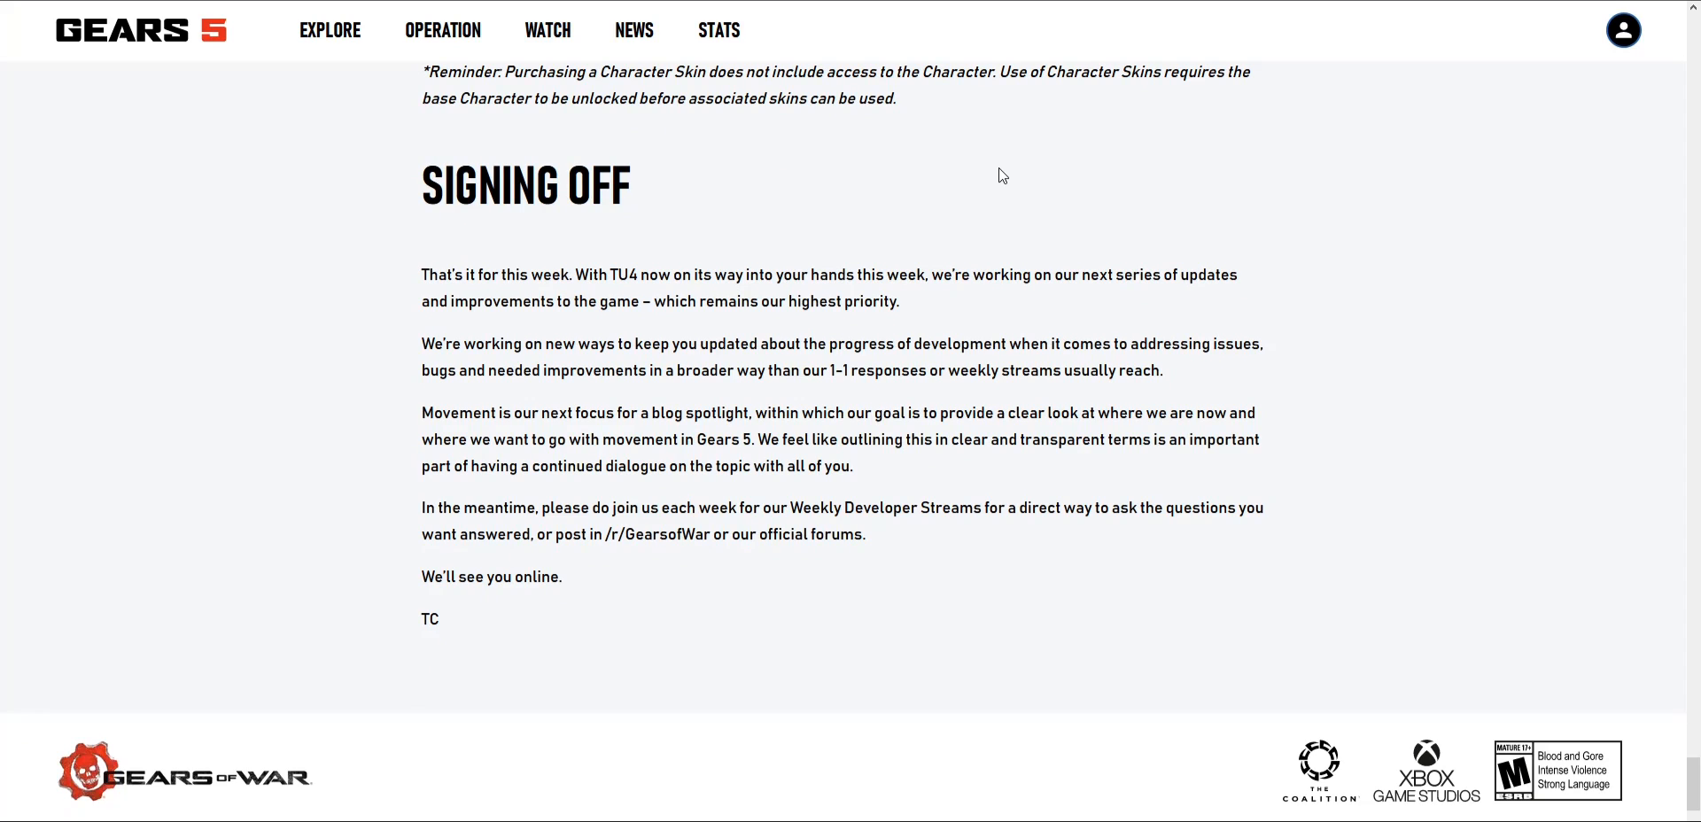
mouse_move(903, 275)
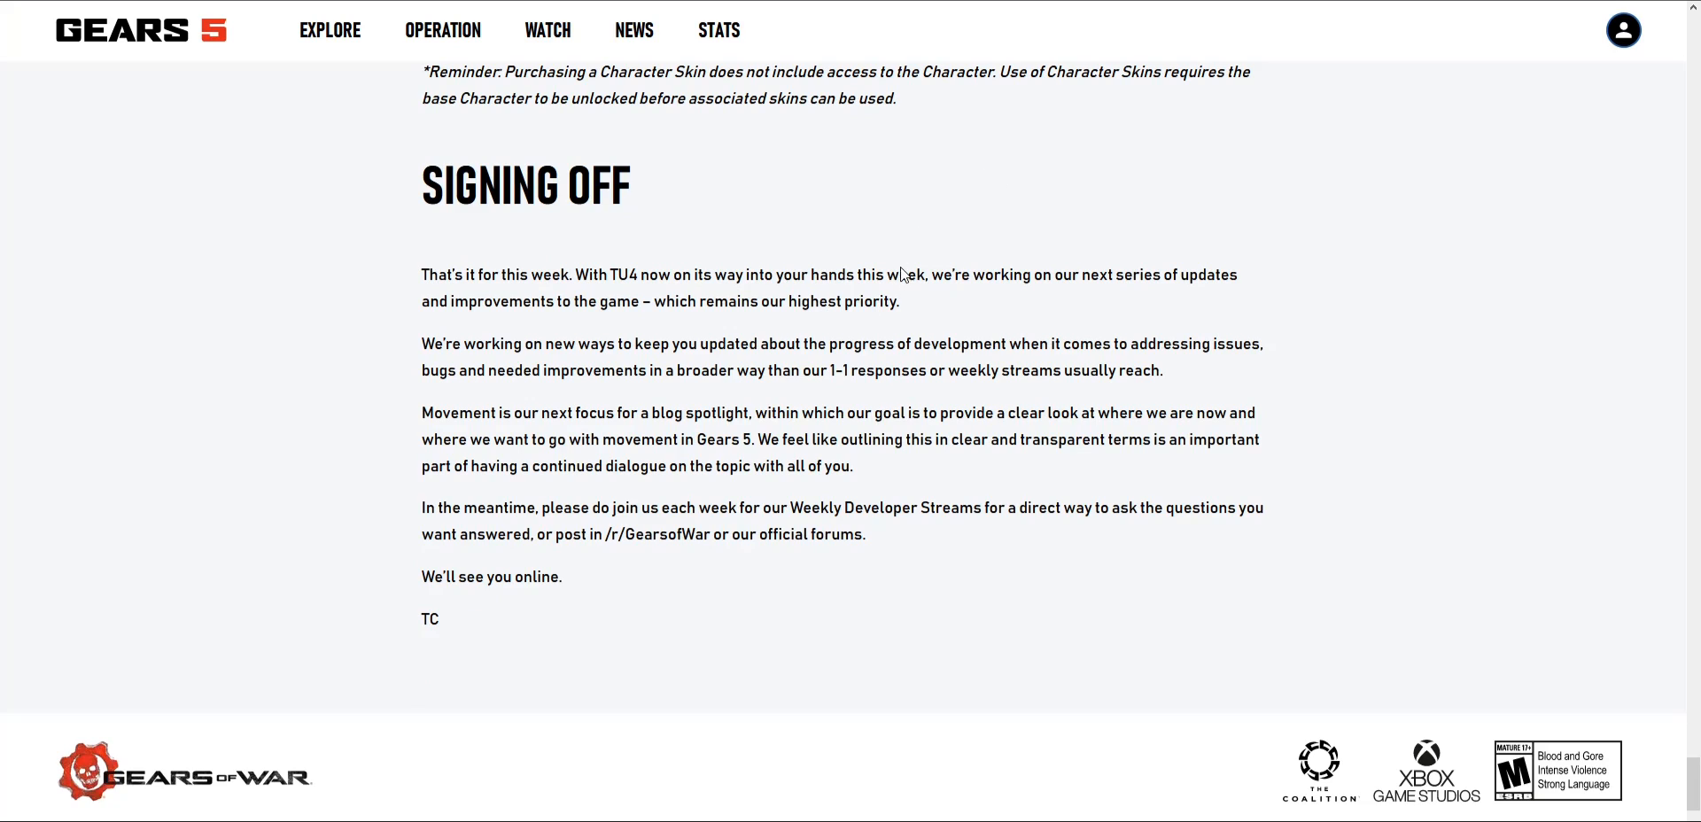
mouse_move(845, 367)
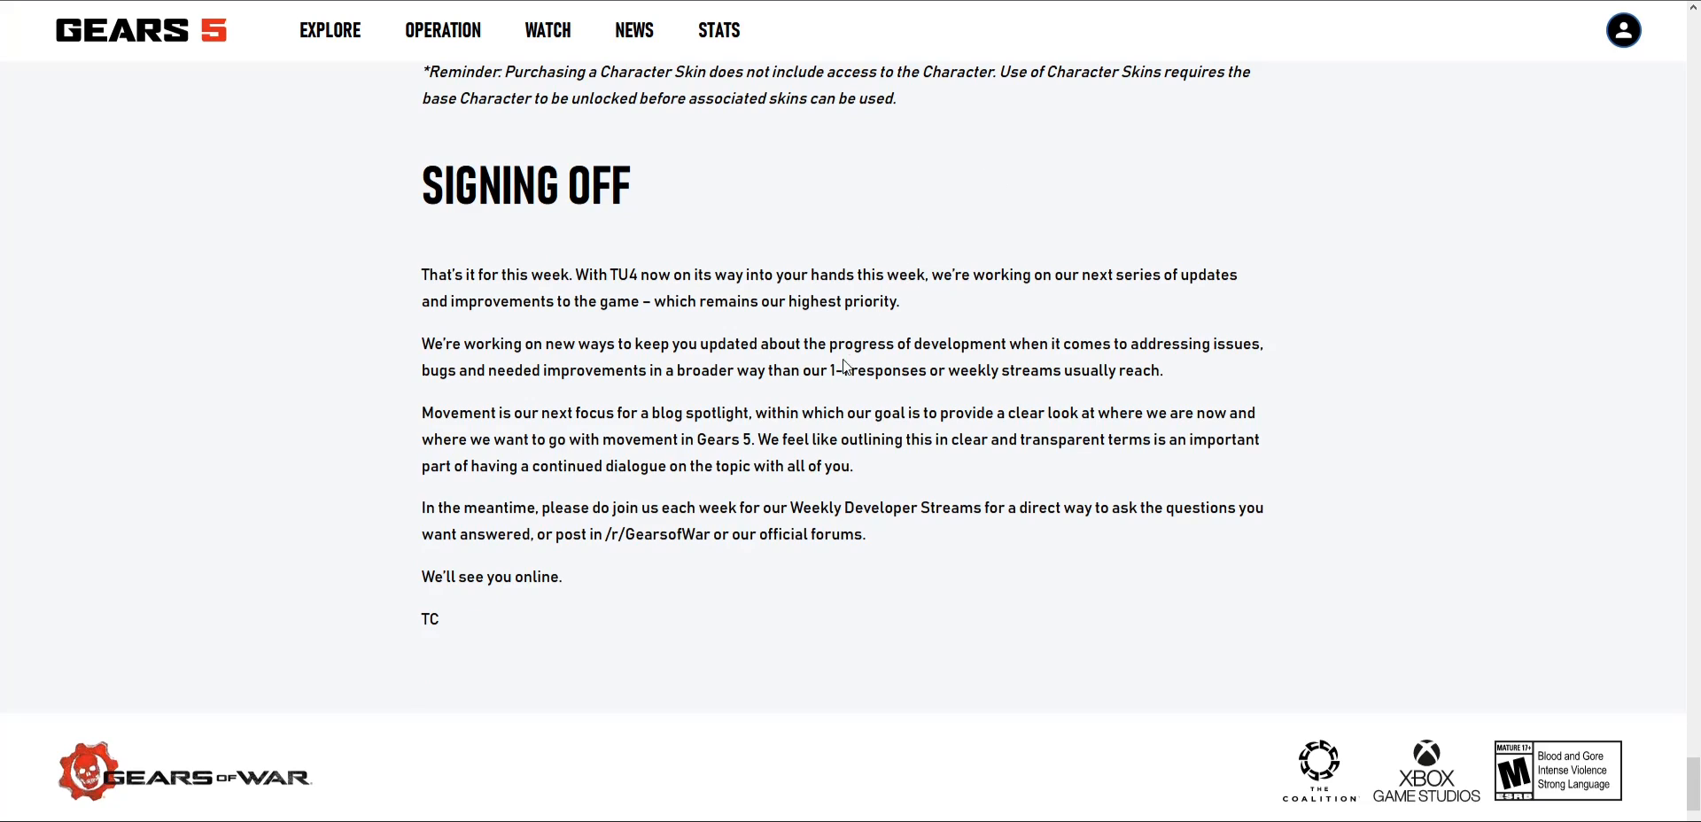
mouse_move(1159, 190)
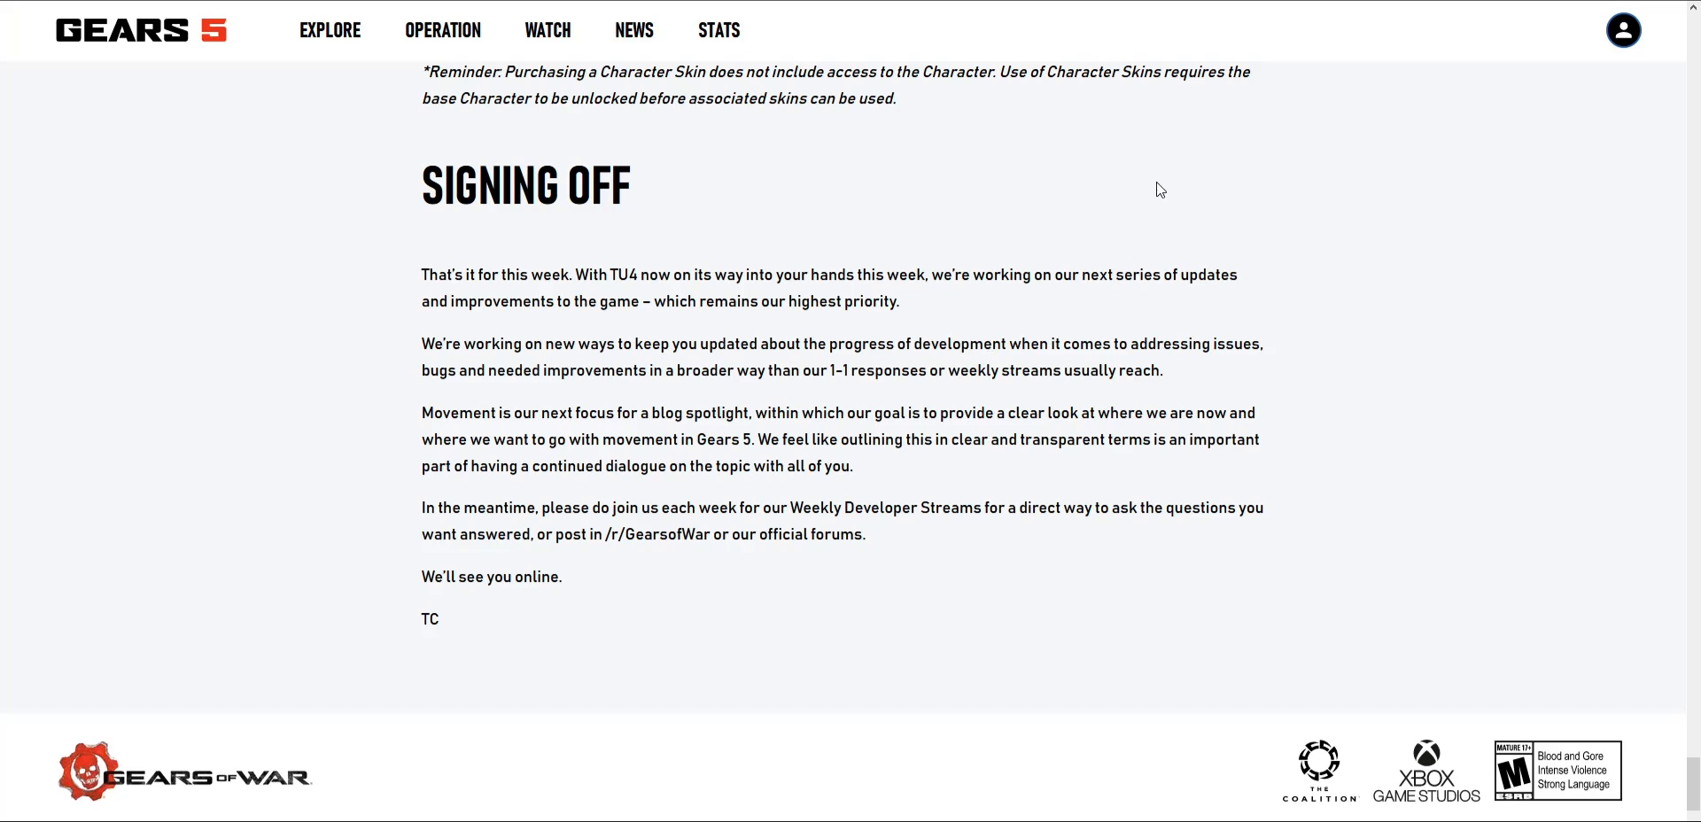
mouse_move(566, 314)
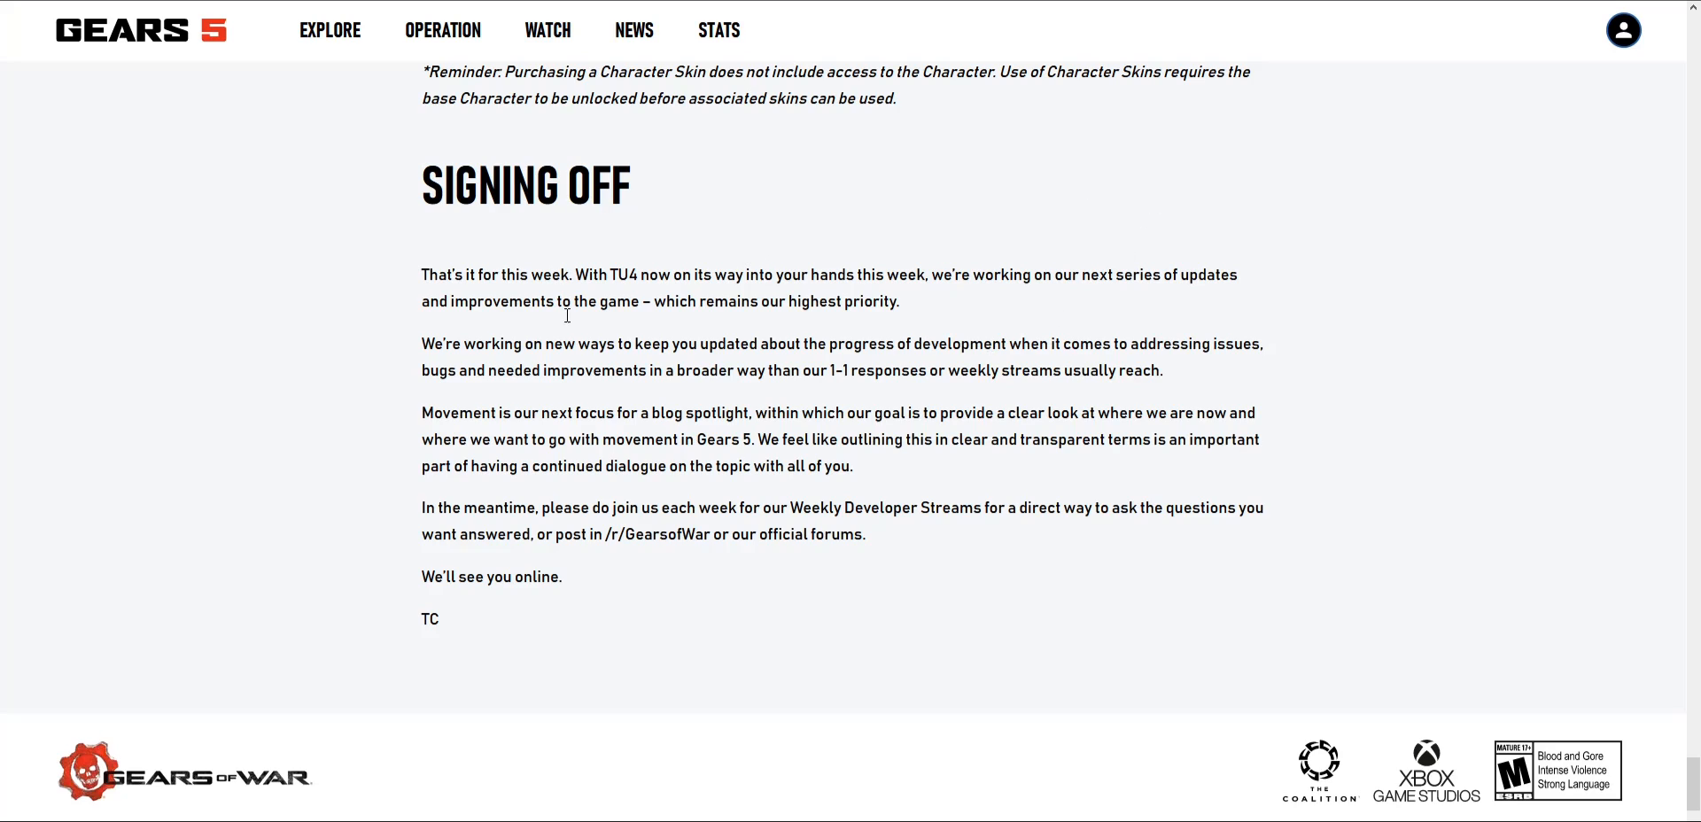
mouse_move(796, 338)
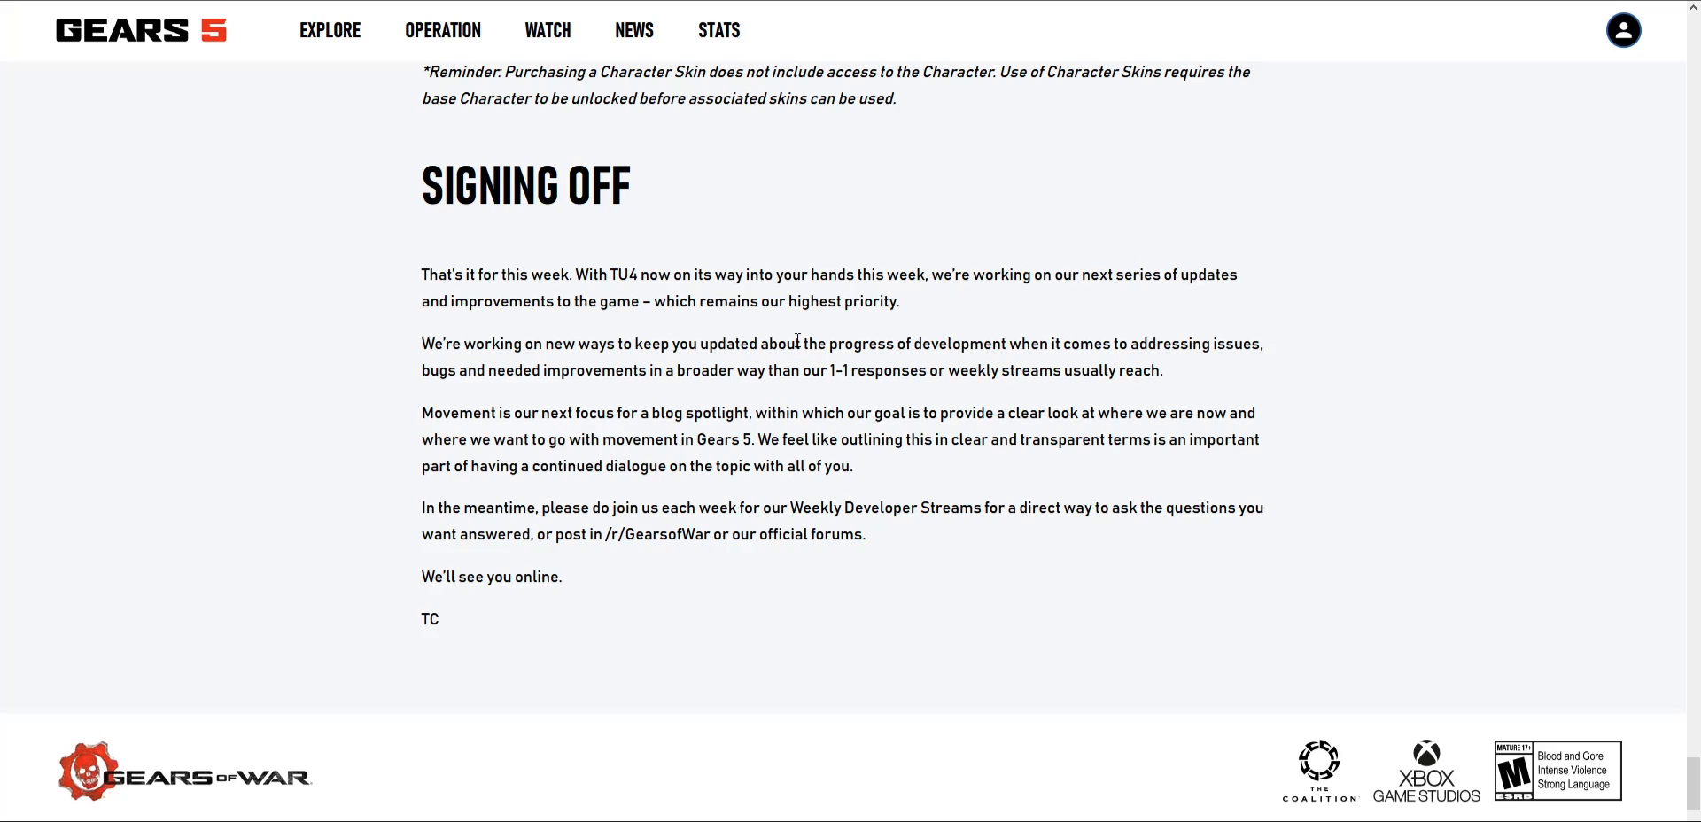
mouse_move(839, 341)
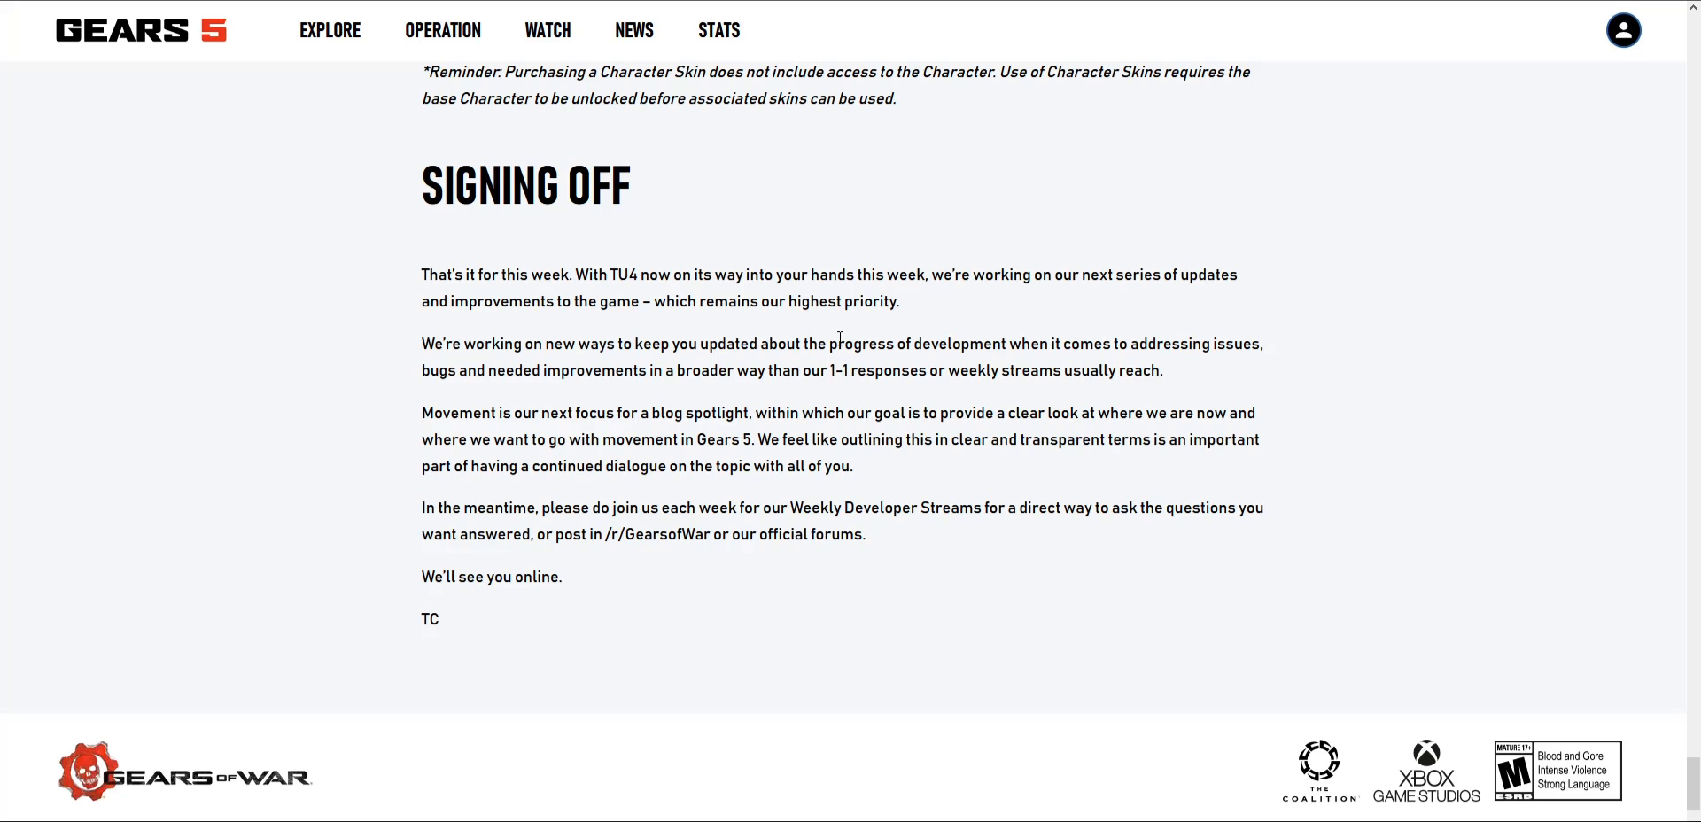
mouse_move(912, 345)
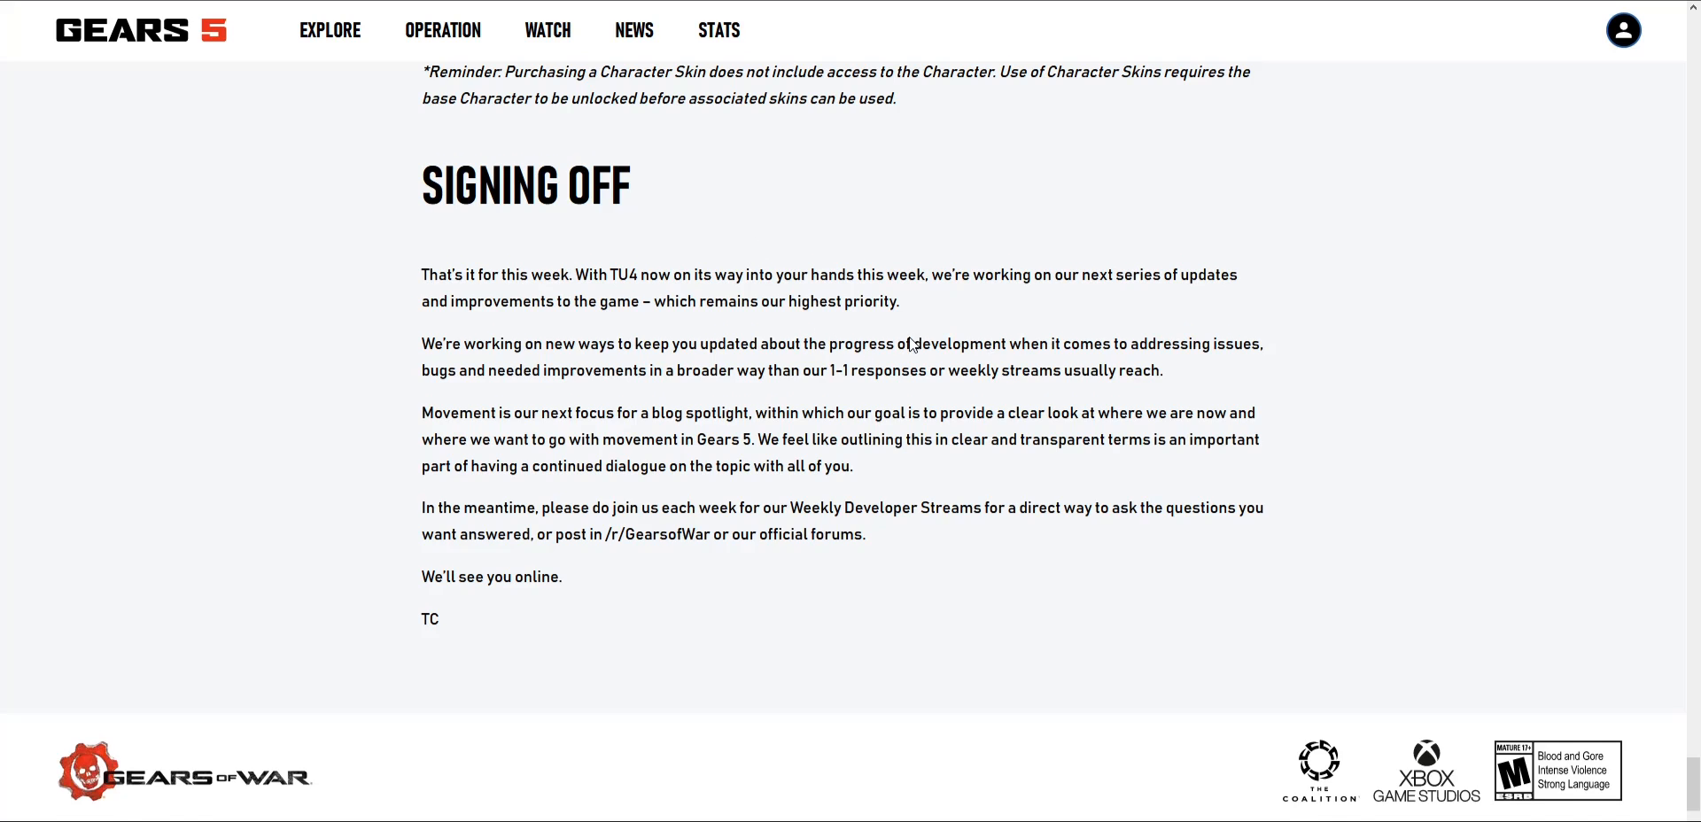
scroll(down, 3)
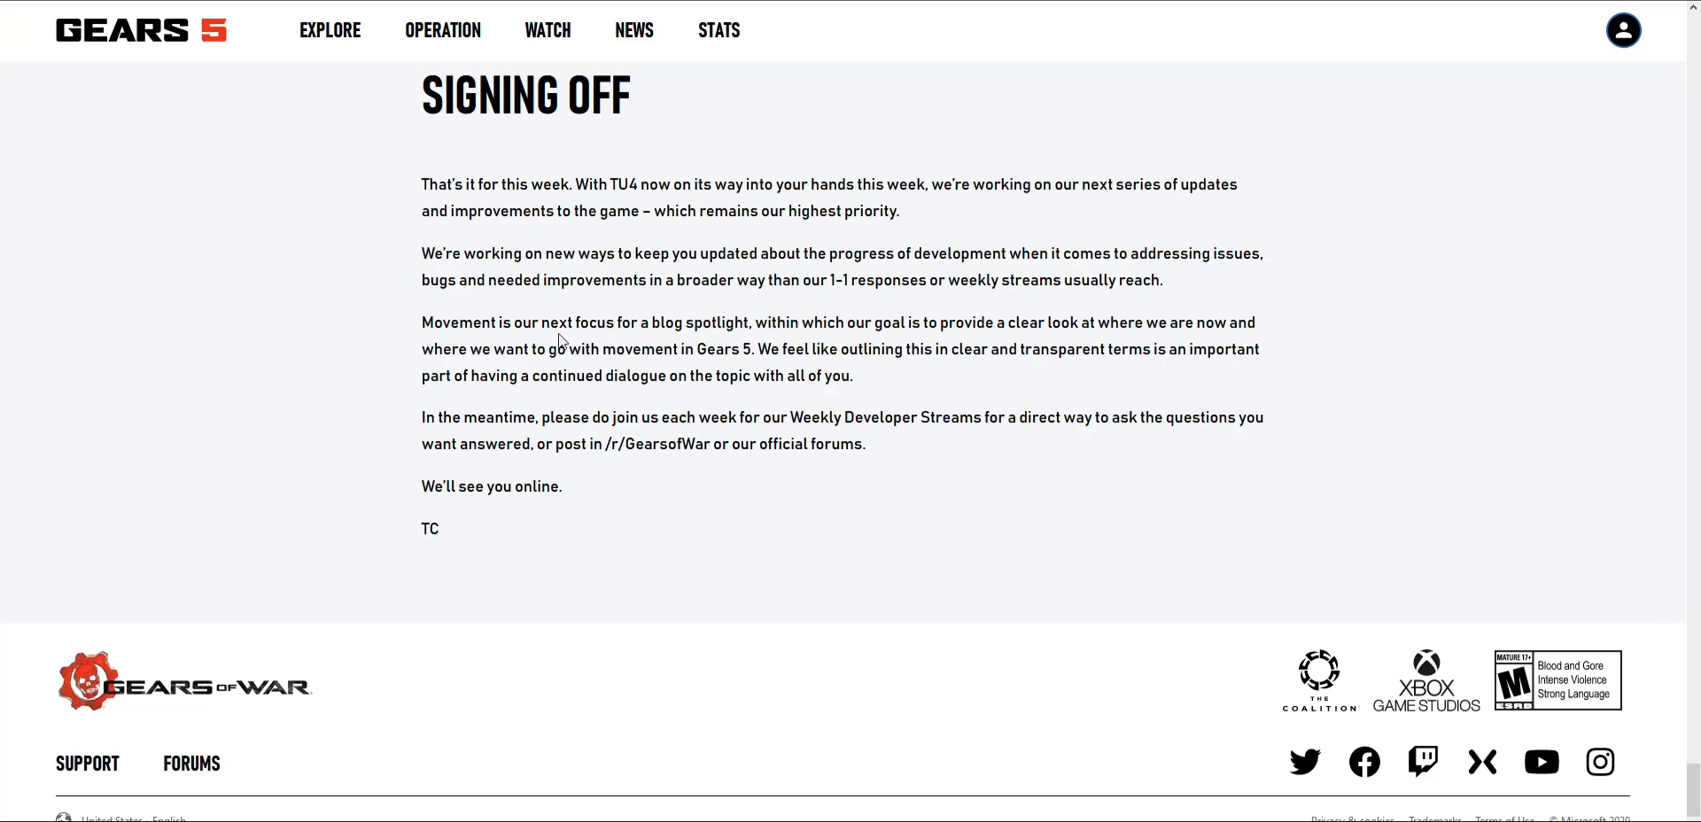
mouse_move(732, 347)
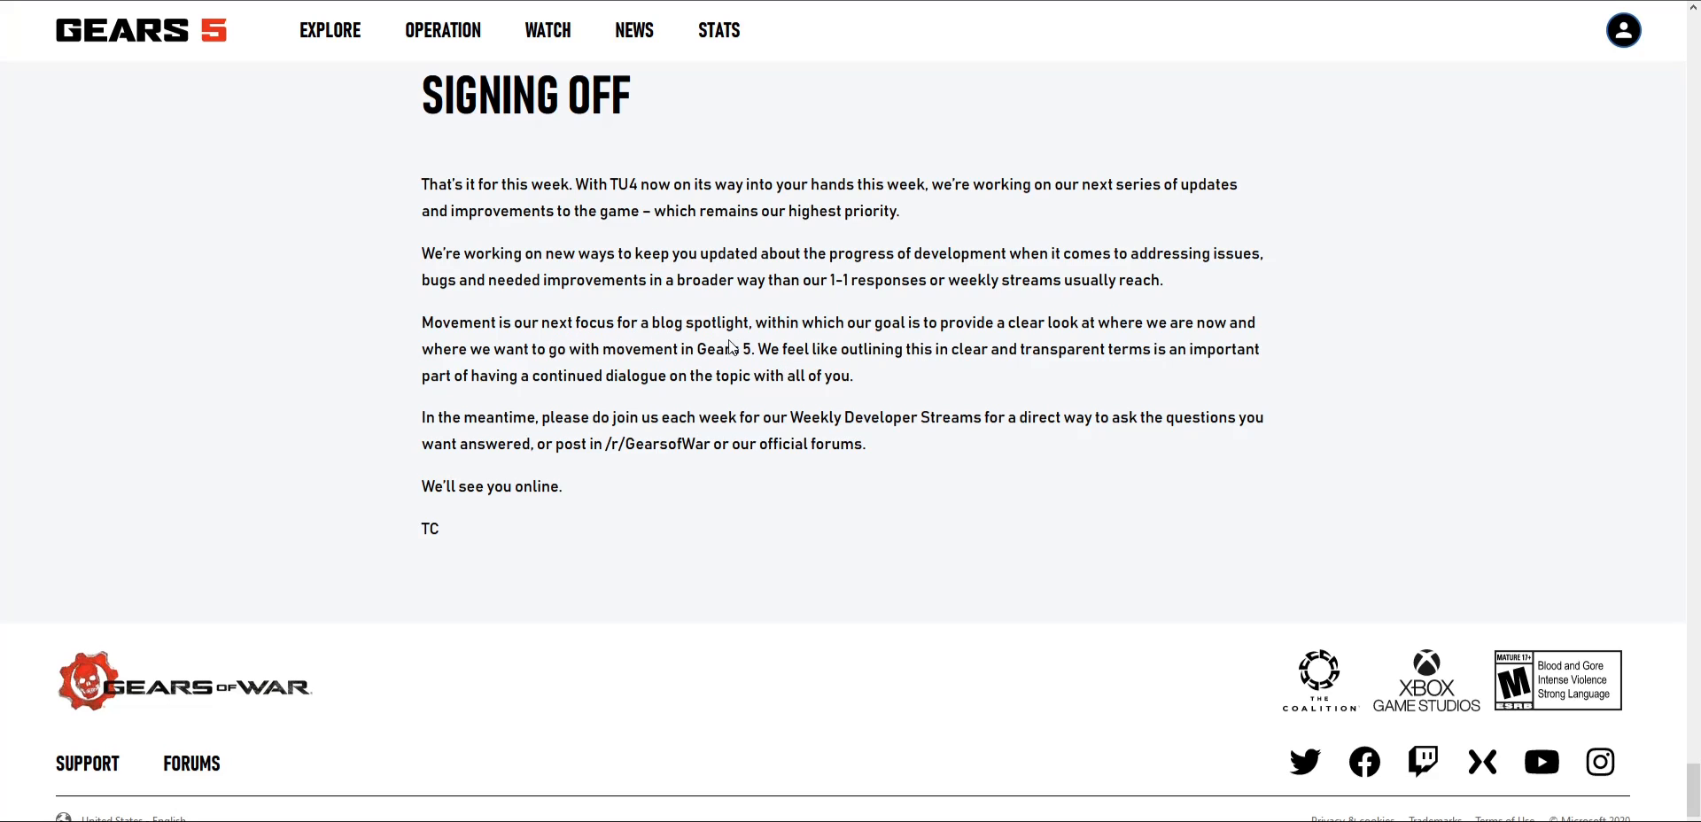
mouse_move(580, 332)
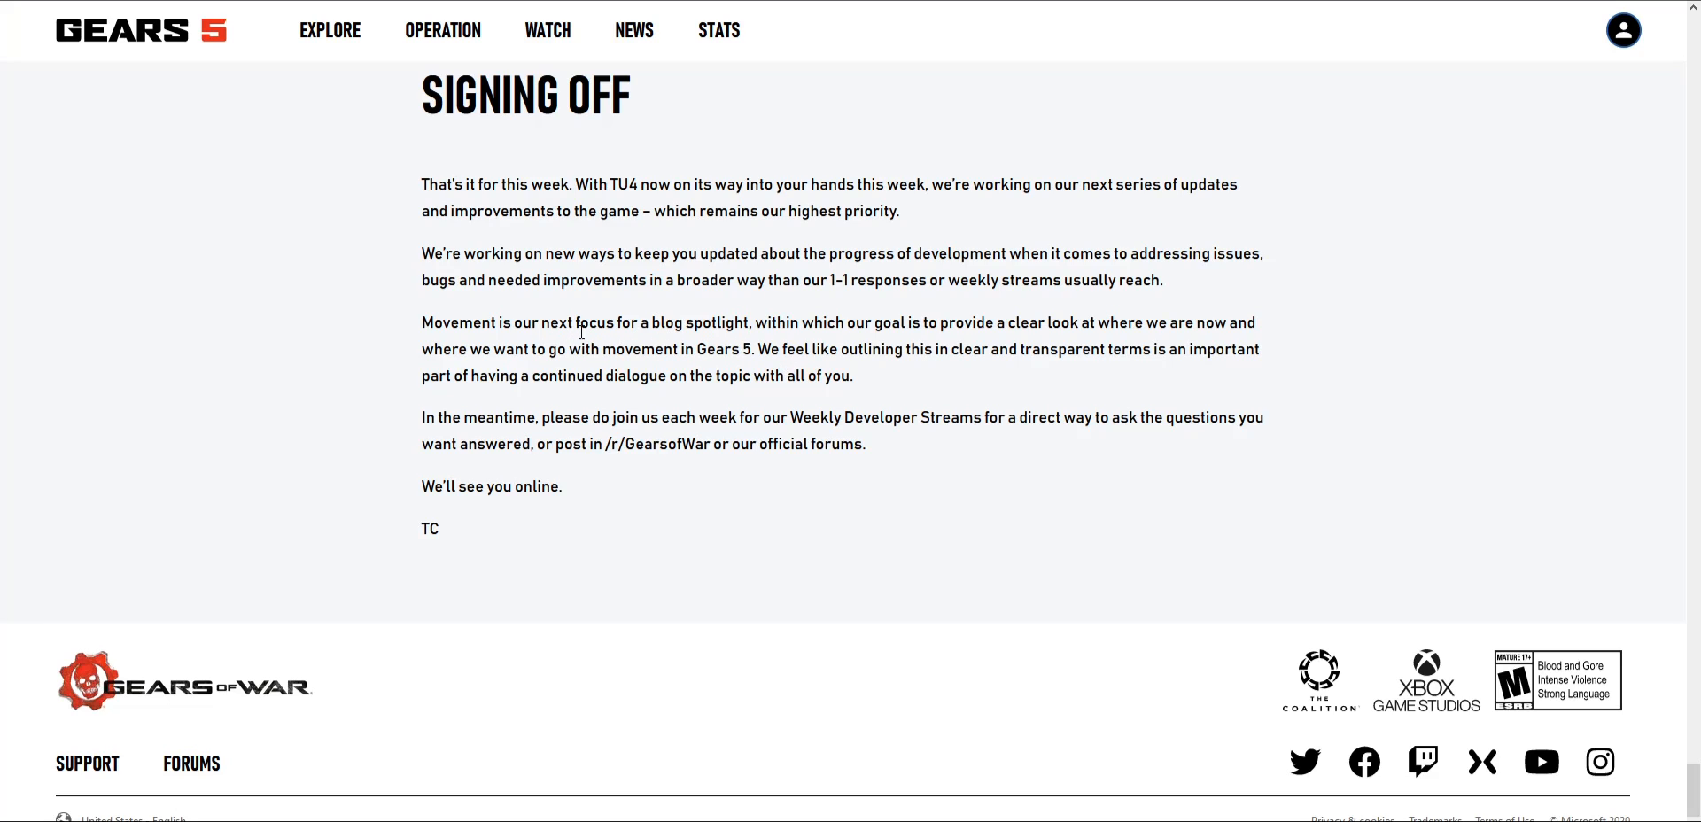
scroll(down, 3)
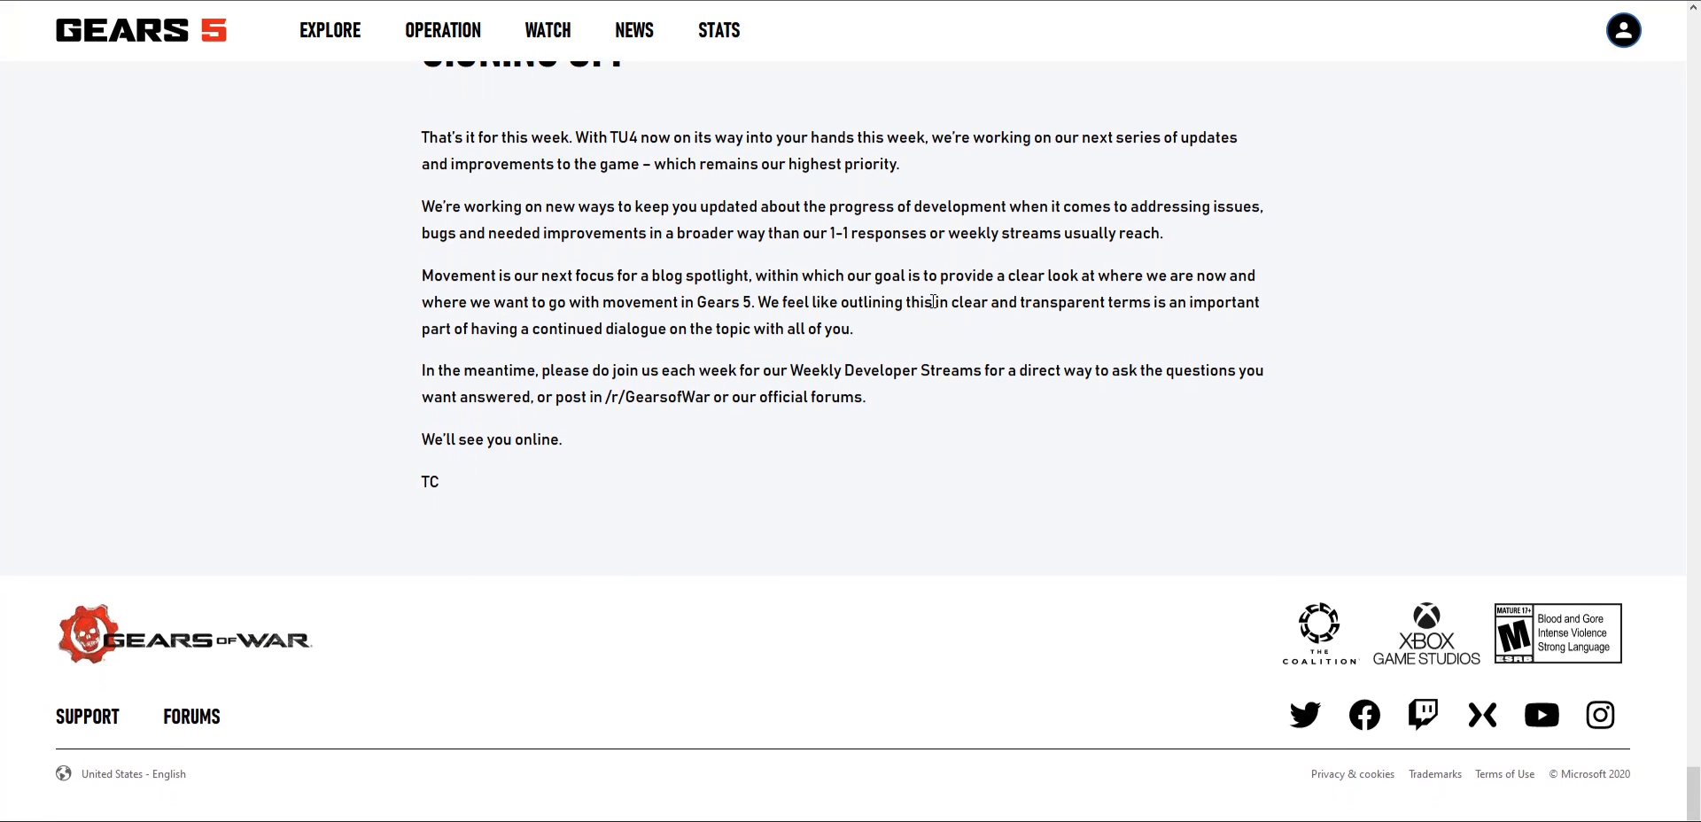
mouse_move(1039, 304)
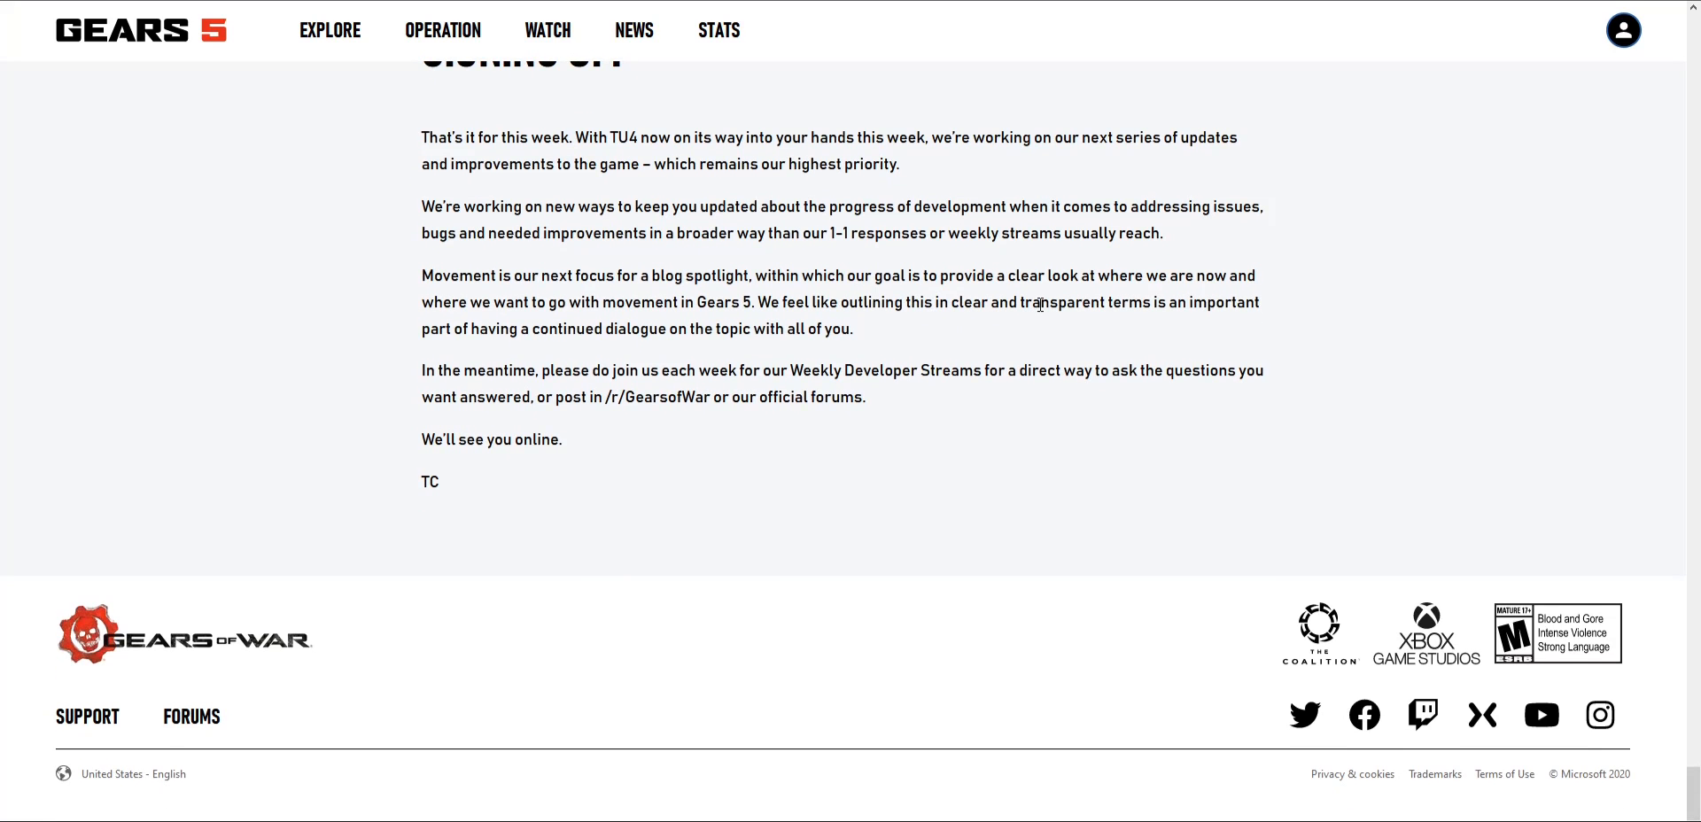
mouse_move(1031, 334)
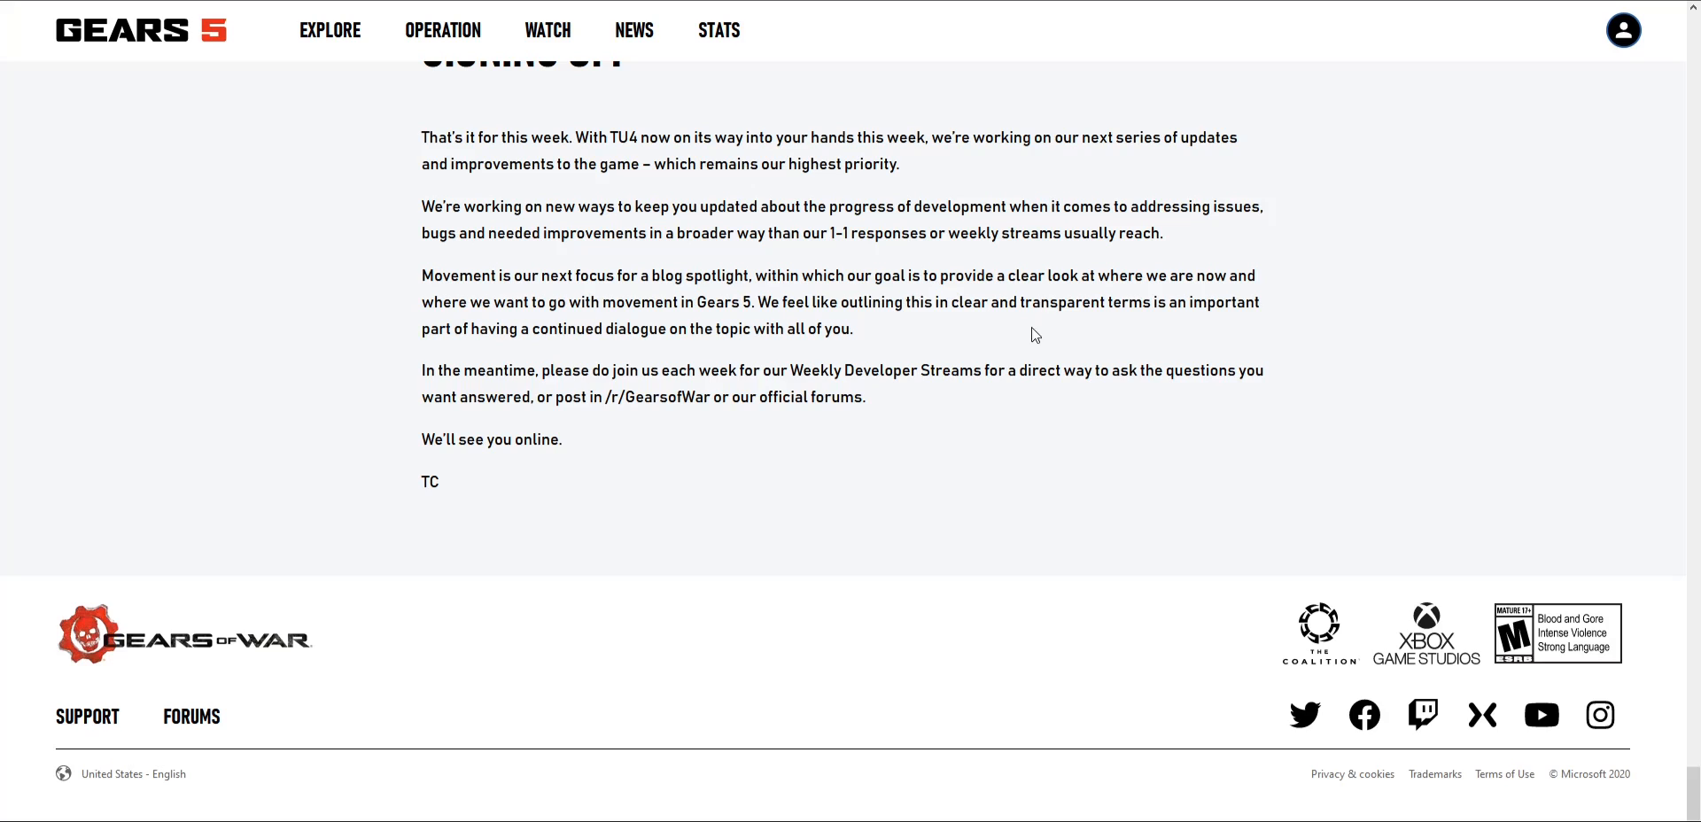
mouse_move(879, 225)
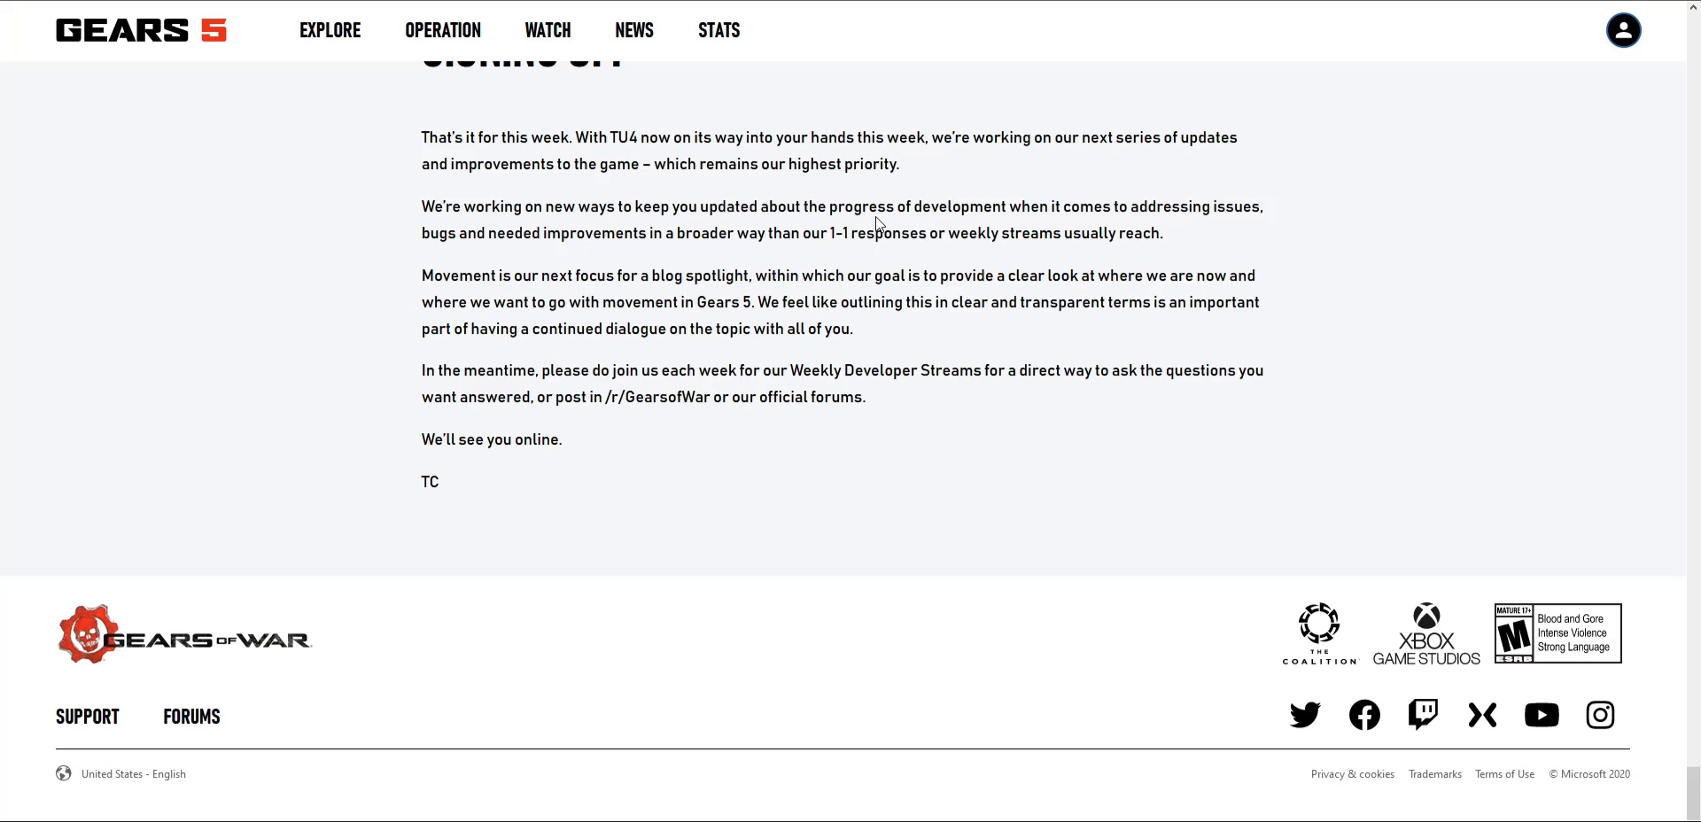
scroll(up, 3)
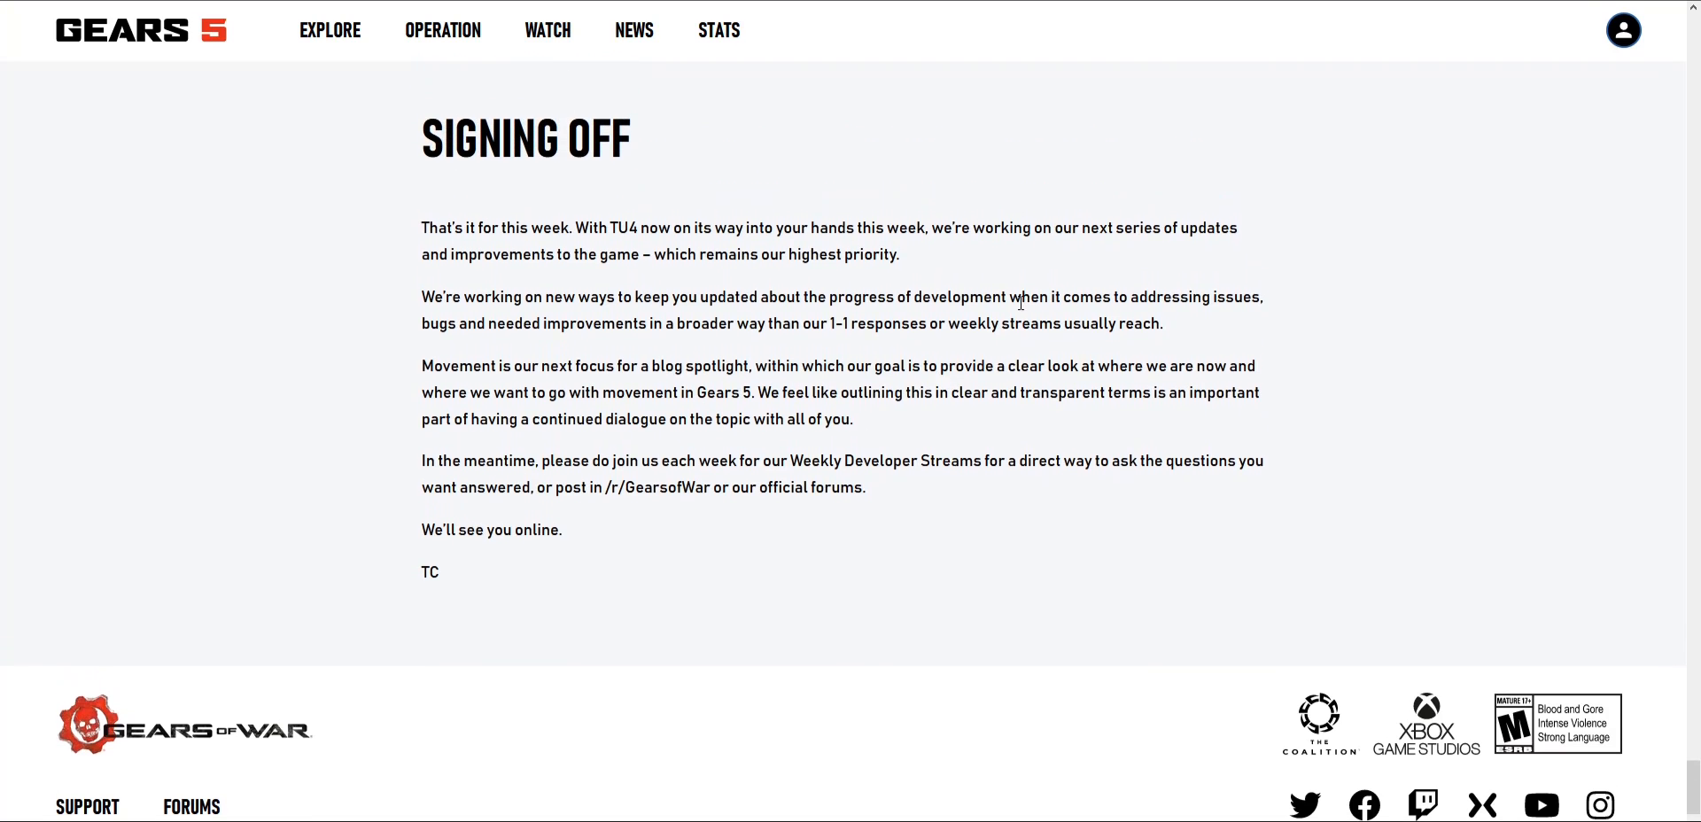
mouse_move(1004, 301)
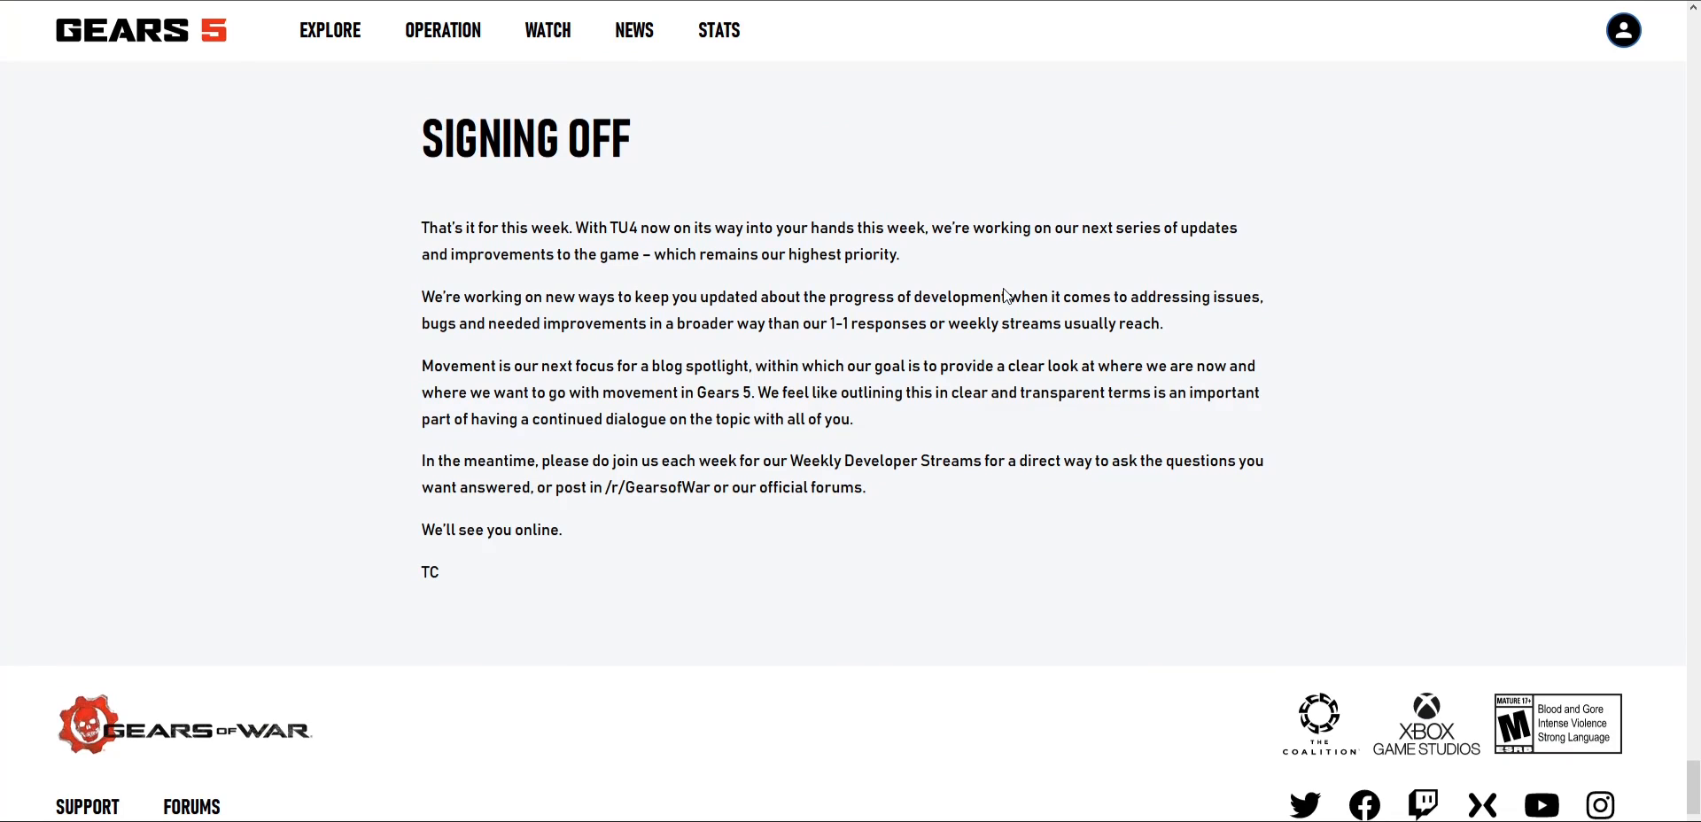
mouse_move(981, 281)
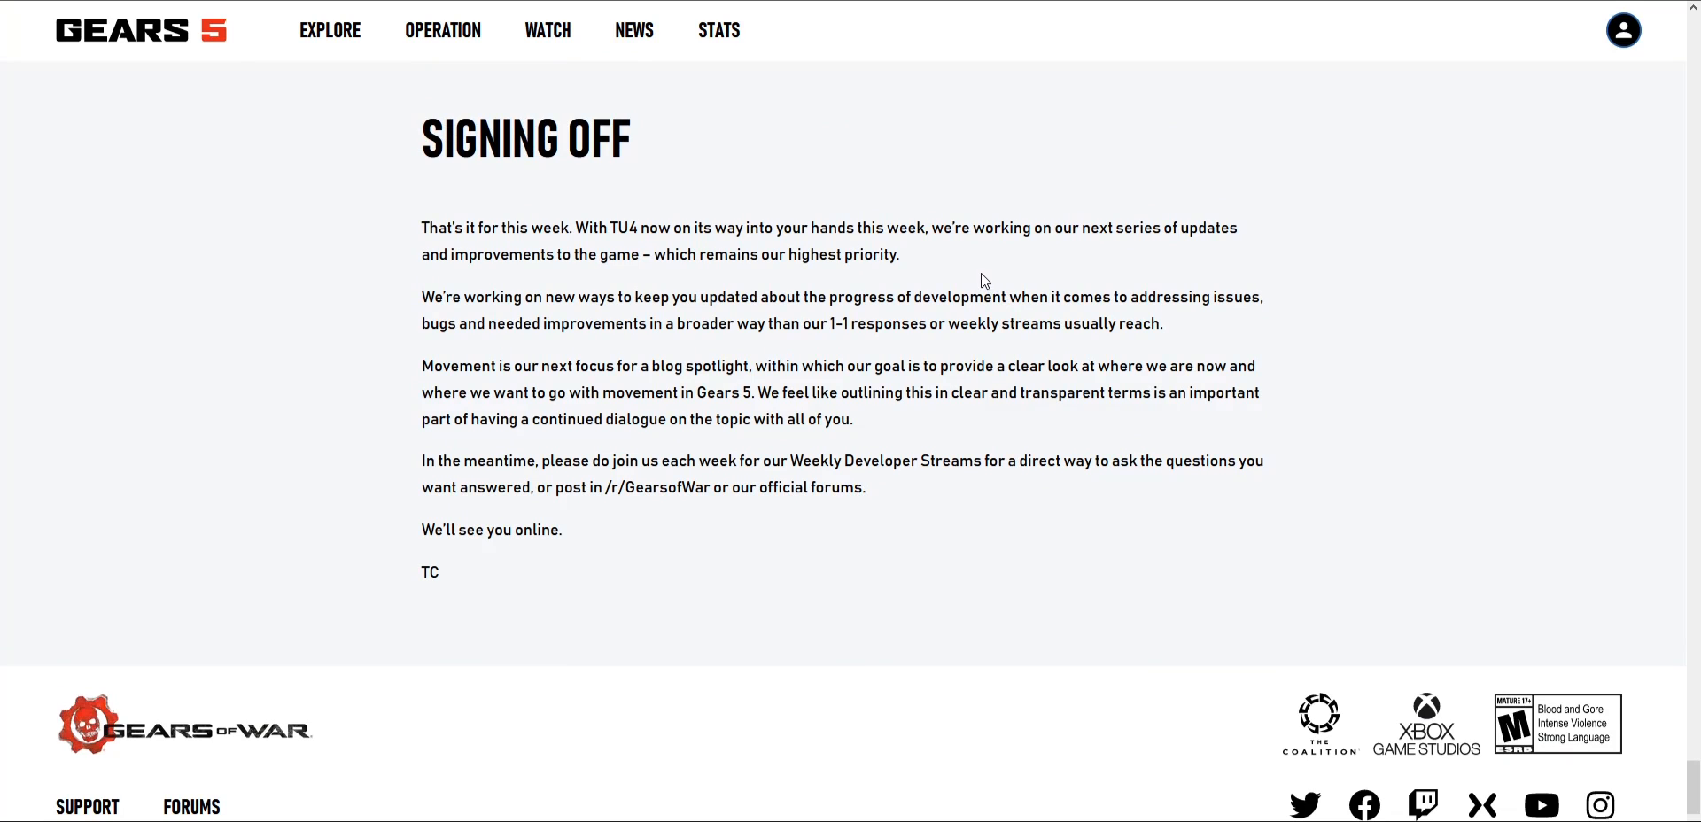
mouse_move(1004, 288)
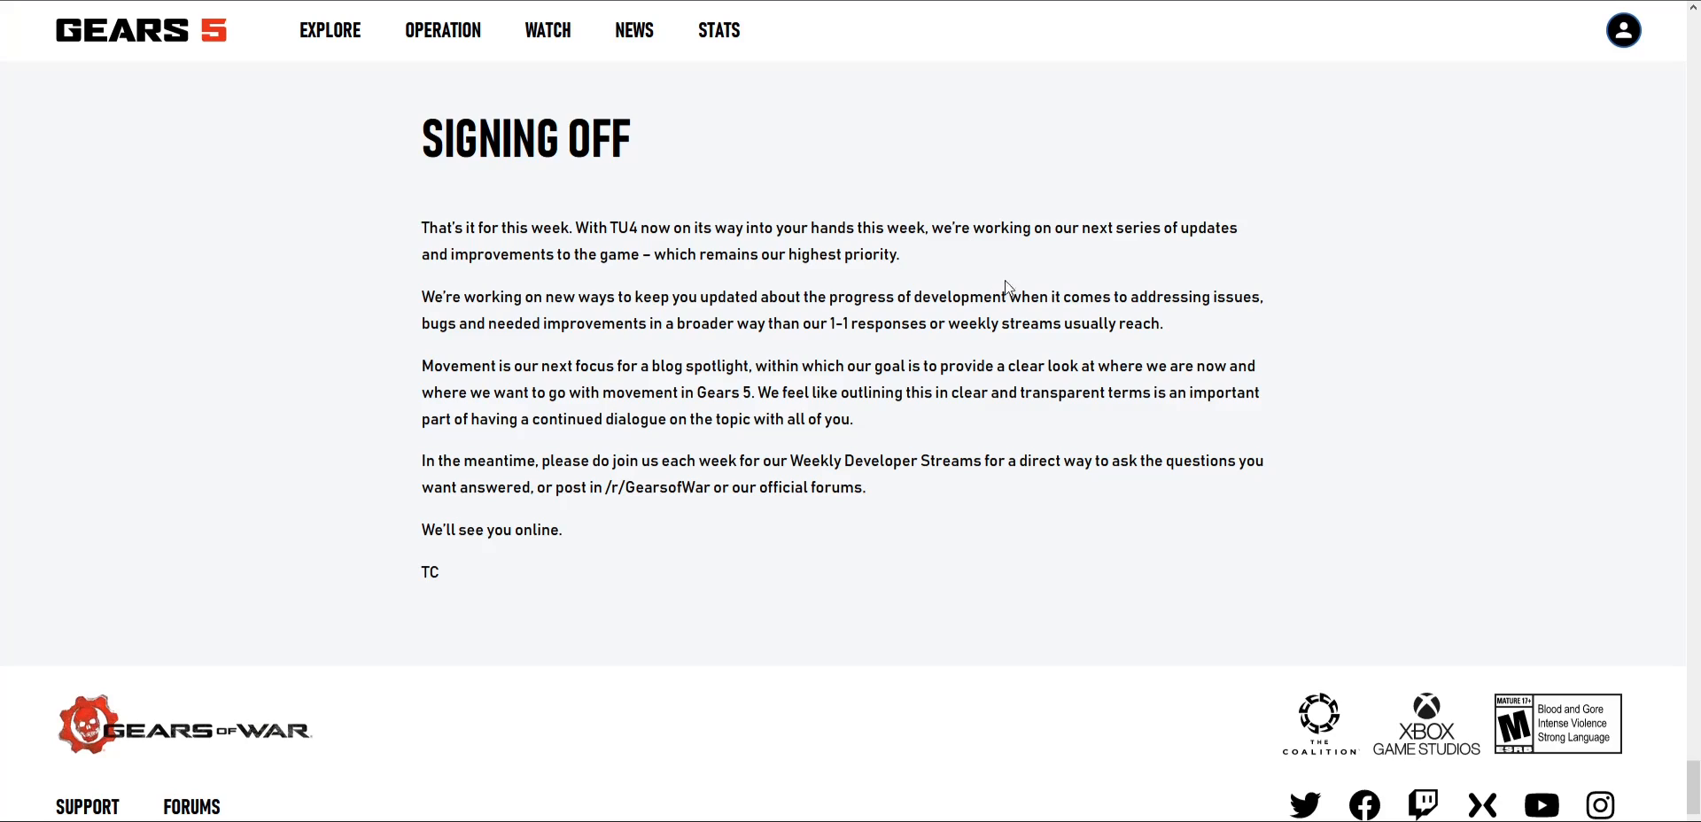
mouse_move(969, 323)
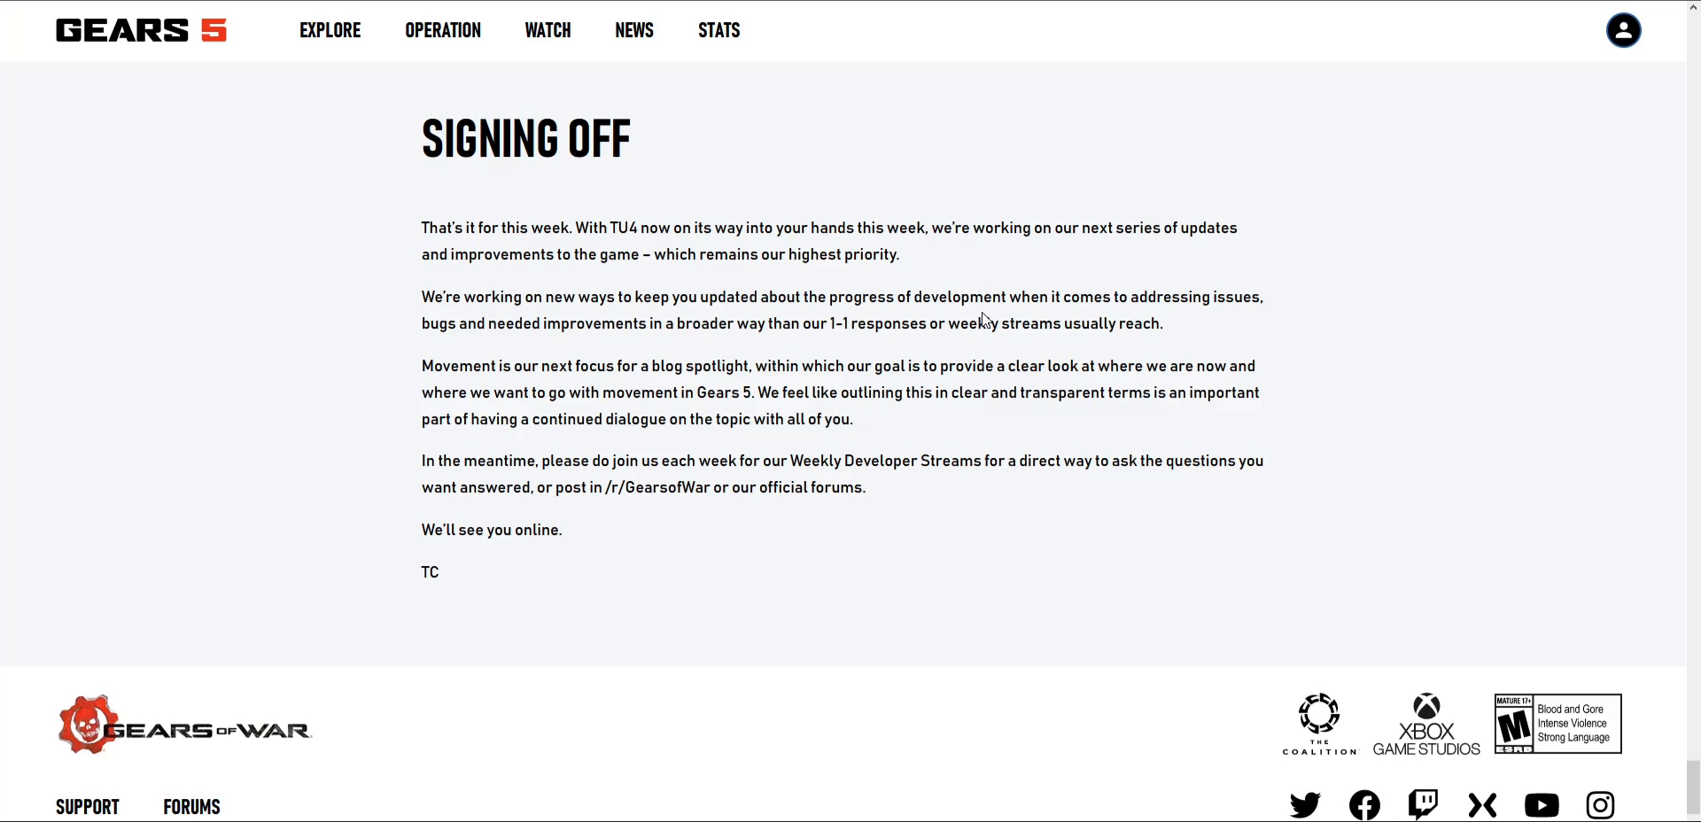
mouse_move(1014, 458)
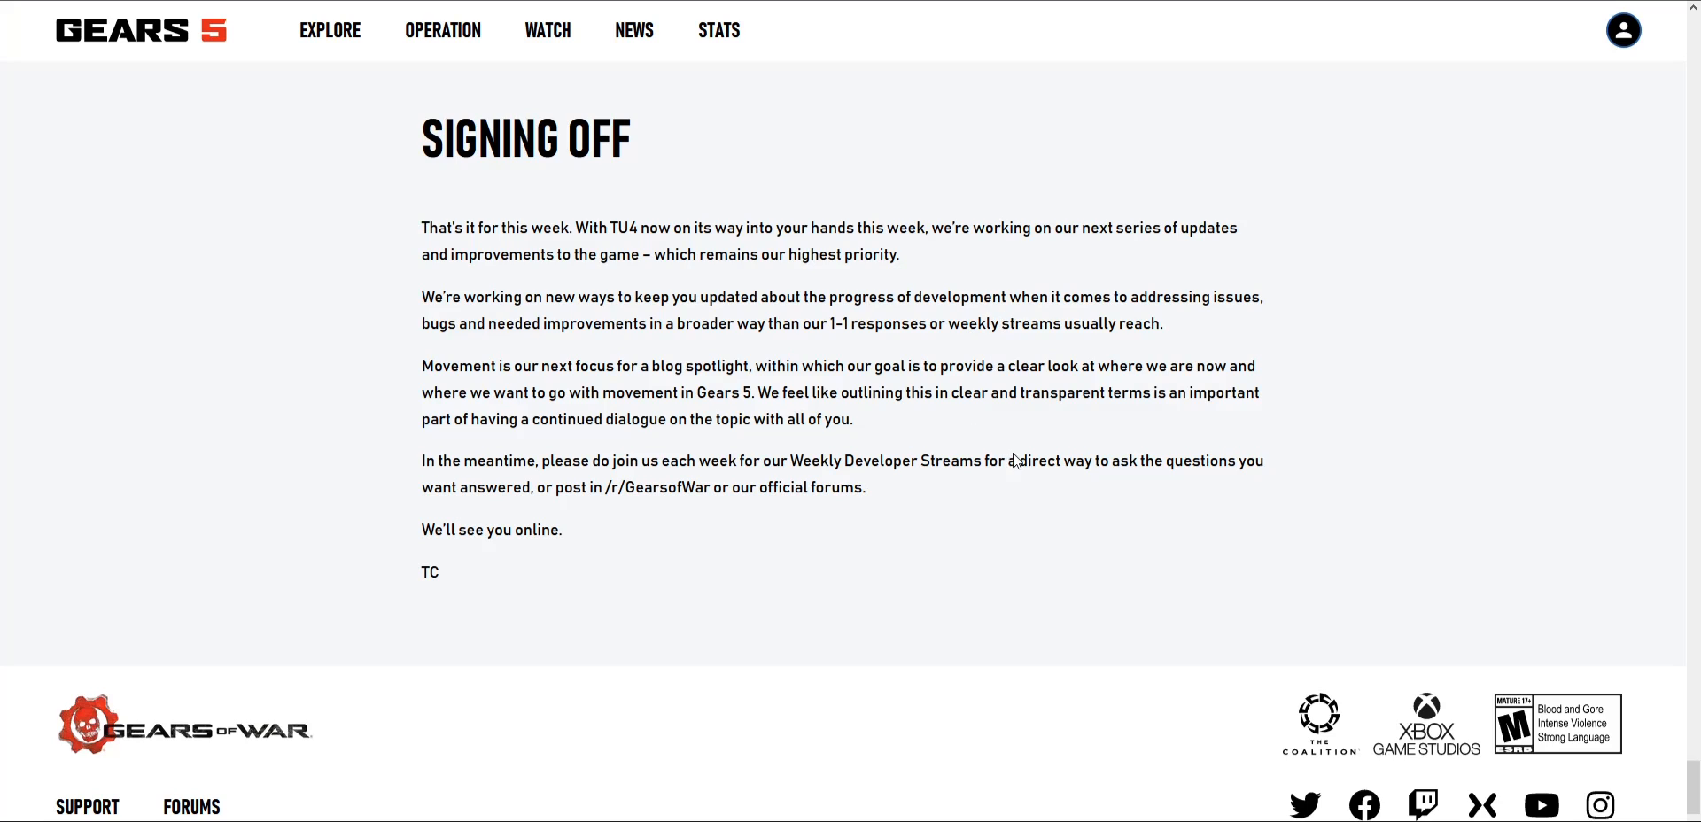
mouse_move(1161, 357)
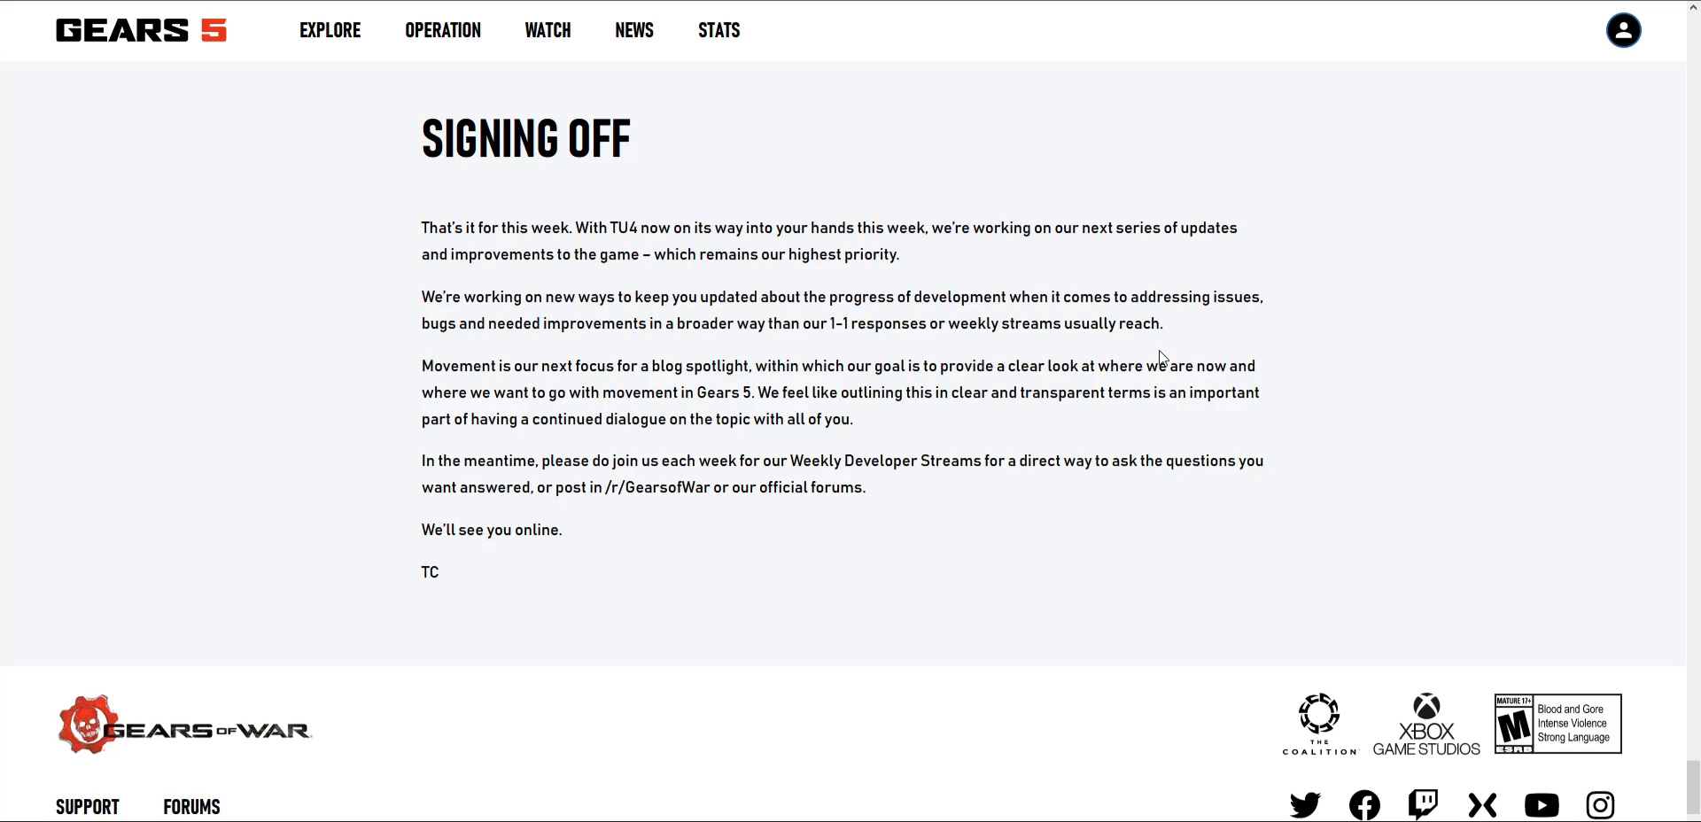
mouse_move(1139, 350)
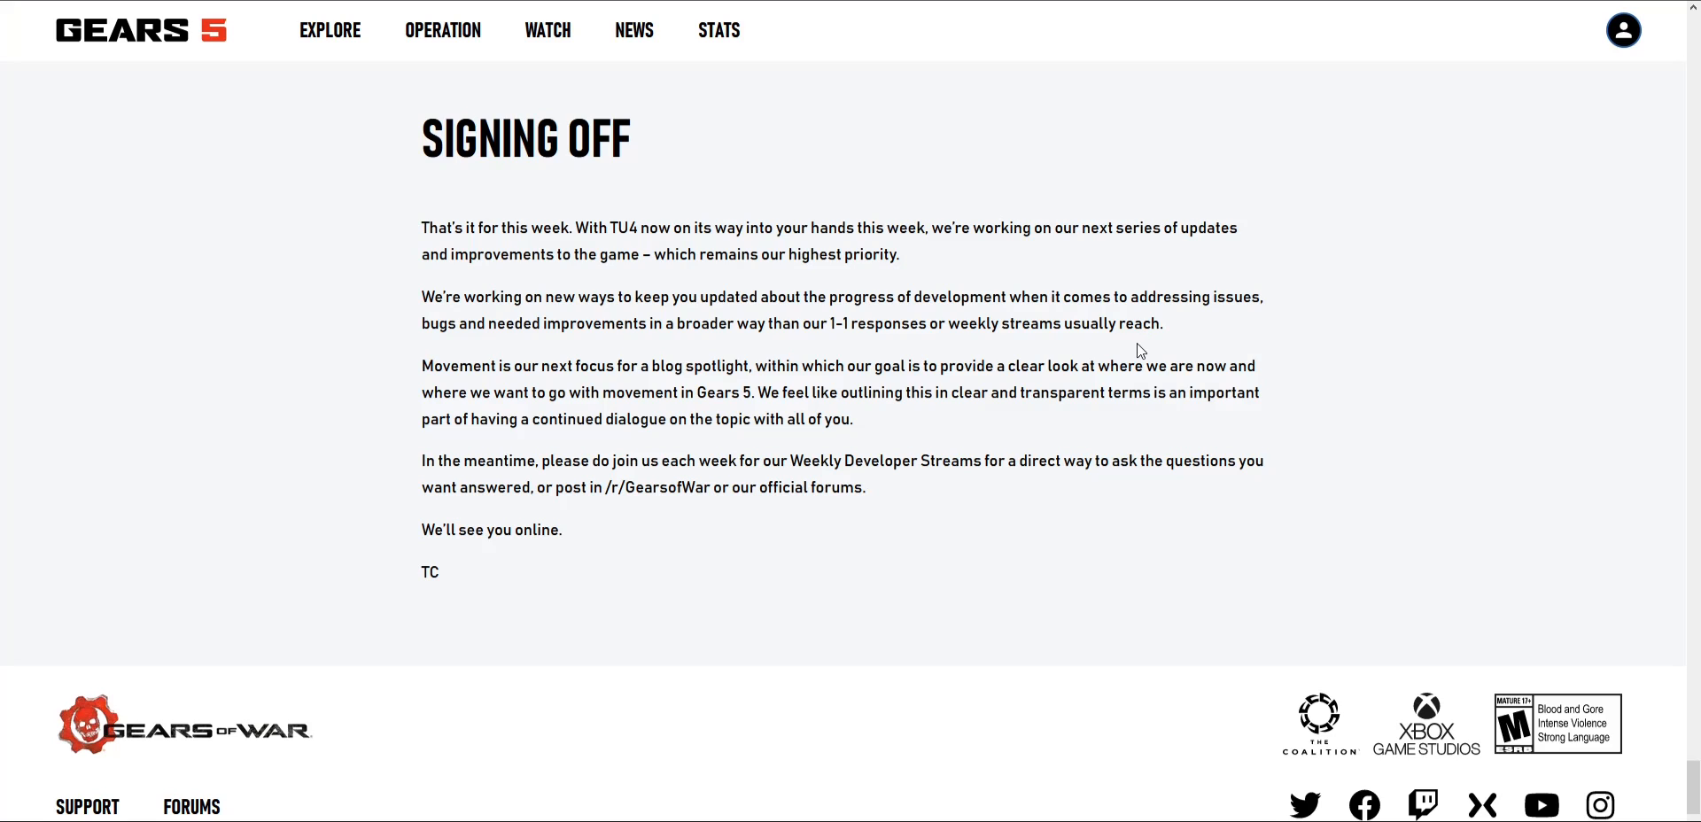
mouse_move(1142, 340)
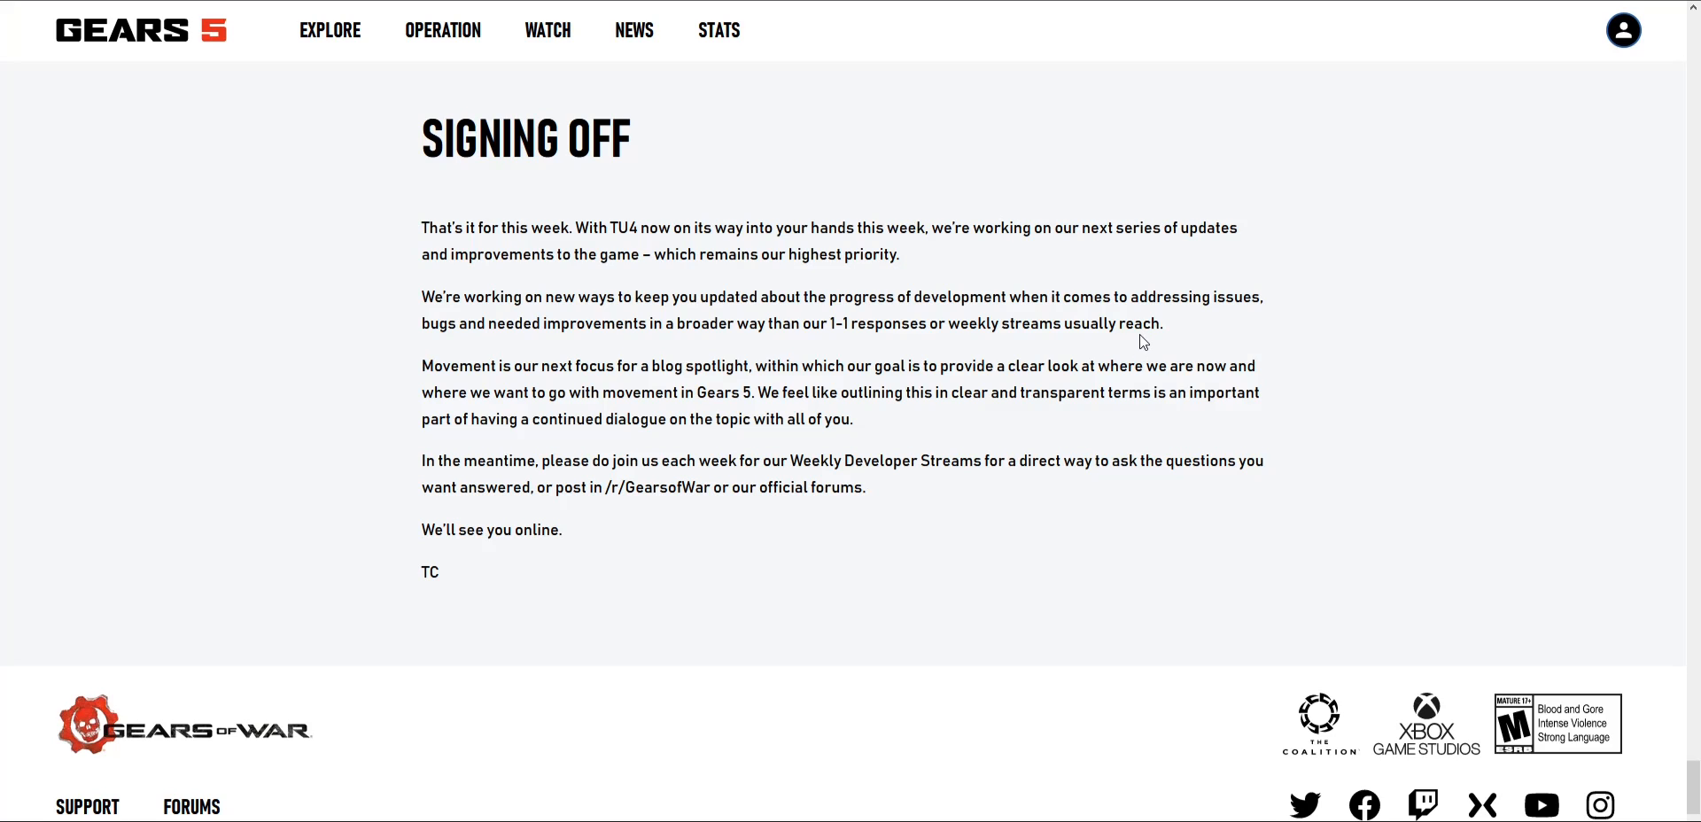
mouse_move(1132, 367)
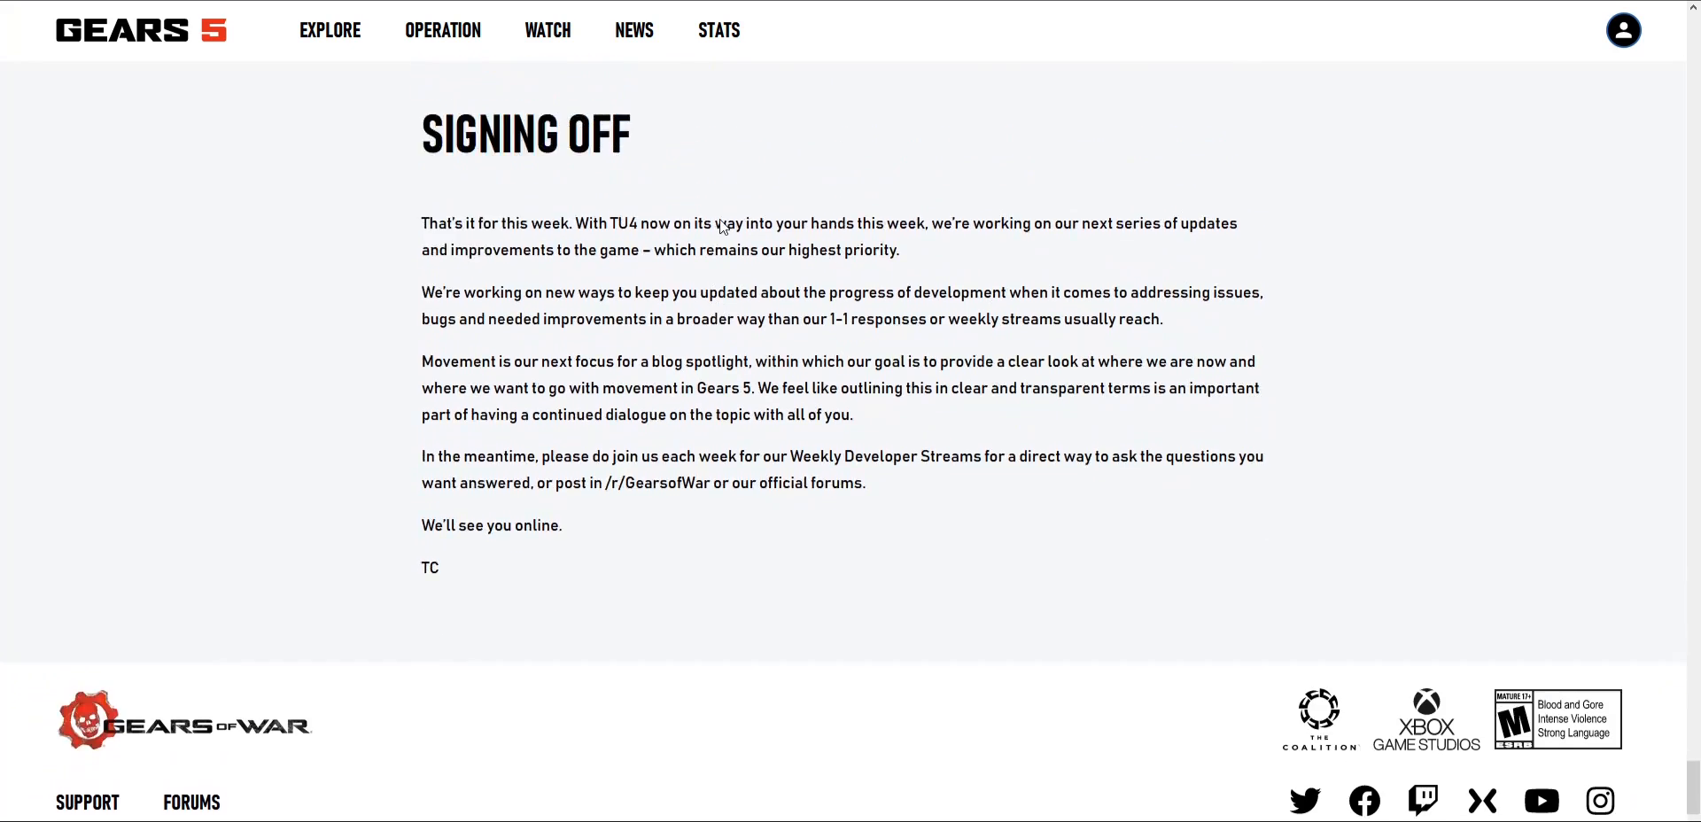
Step: Scroll back up past the Weekly Store images to Escape Hive: The Line
scroll(up, 3)
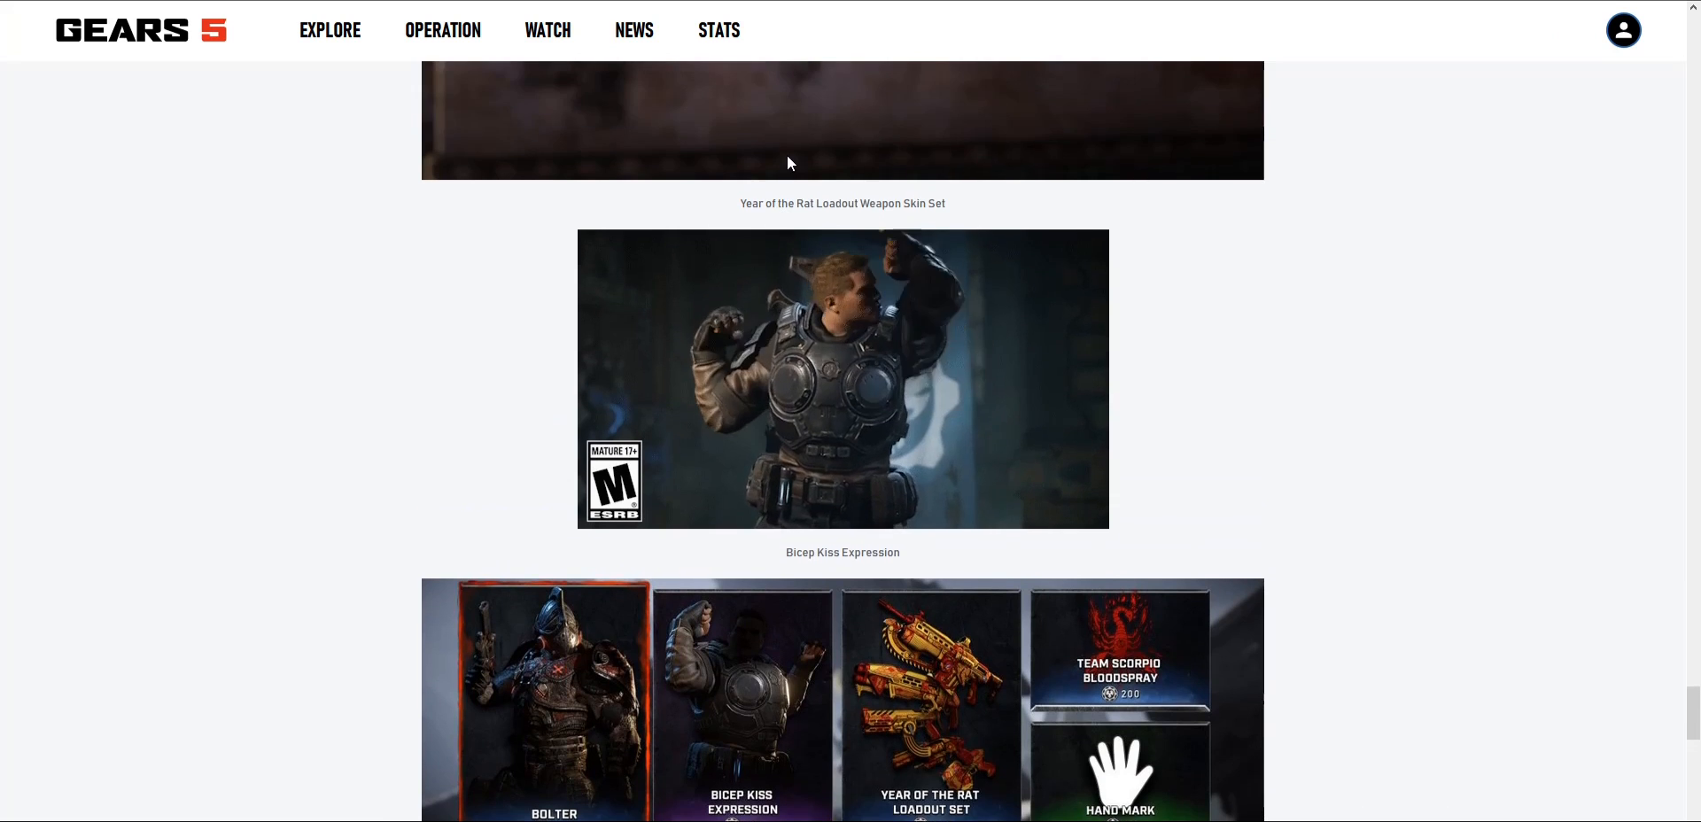
scroll(down, 3)
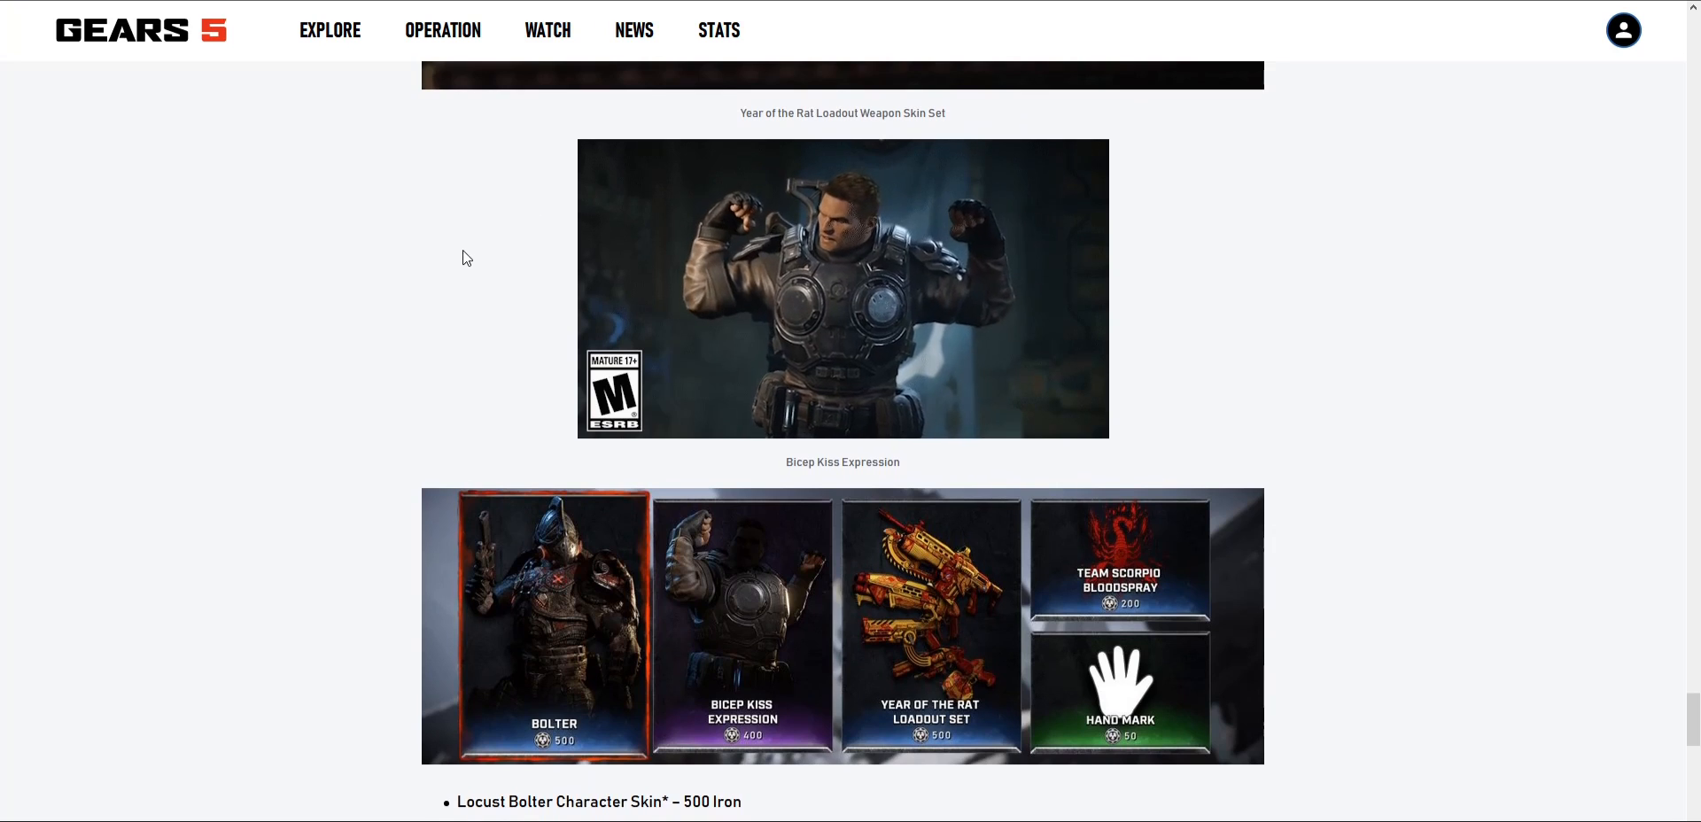
scroll(down, 3)
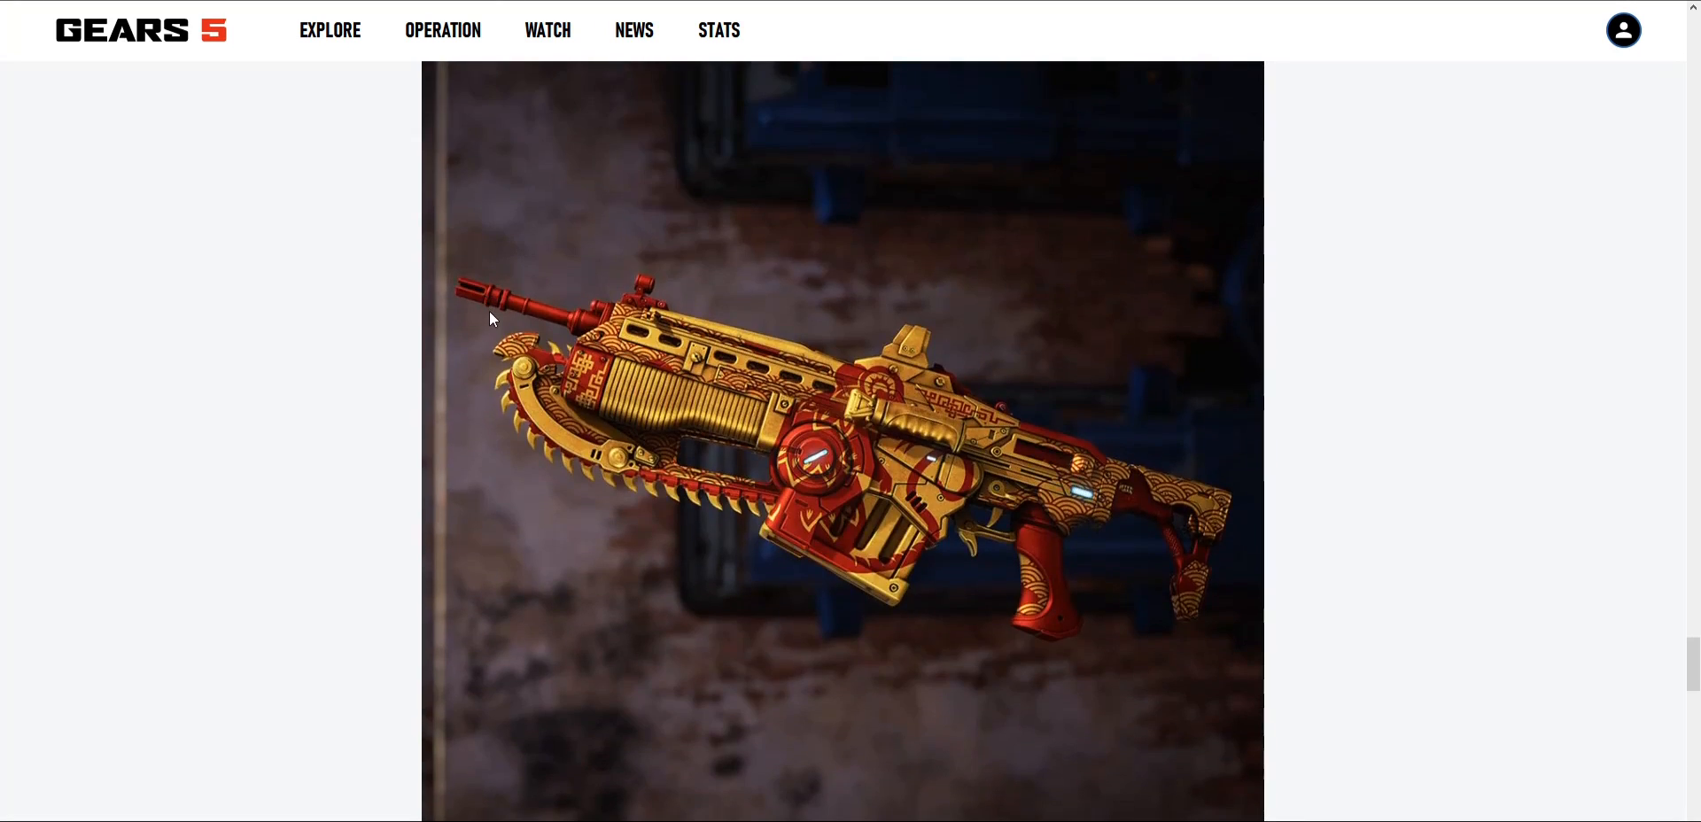
scroll(down, 3)
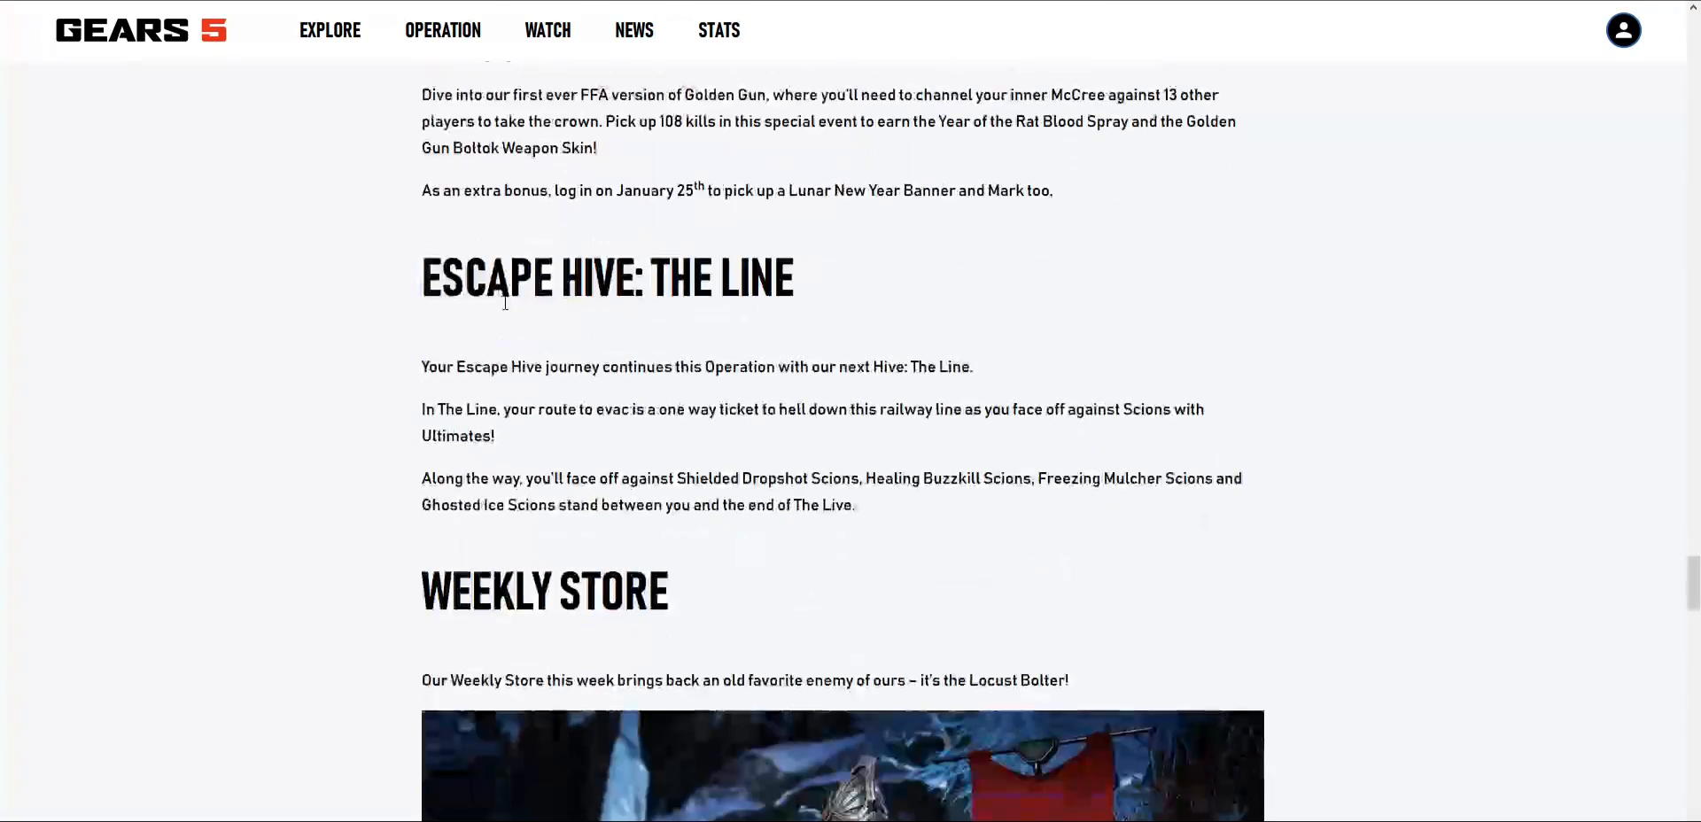
scroll(up, 3)
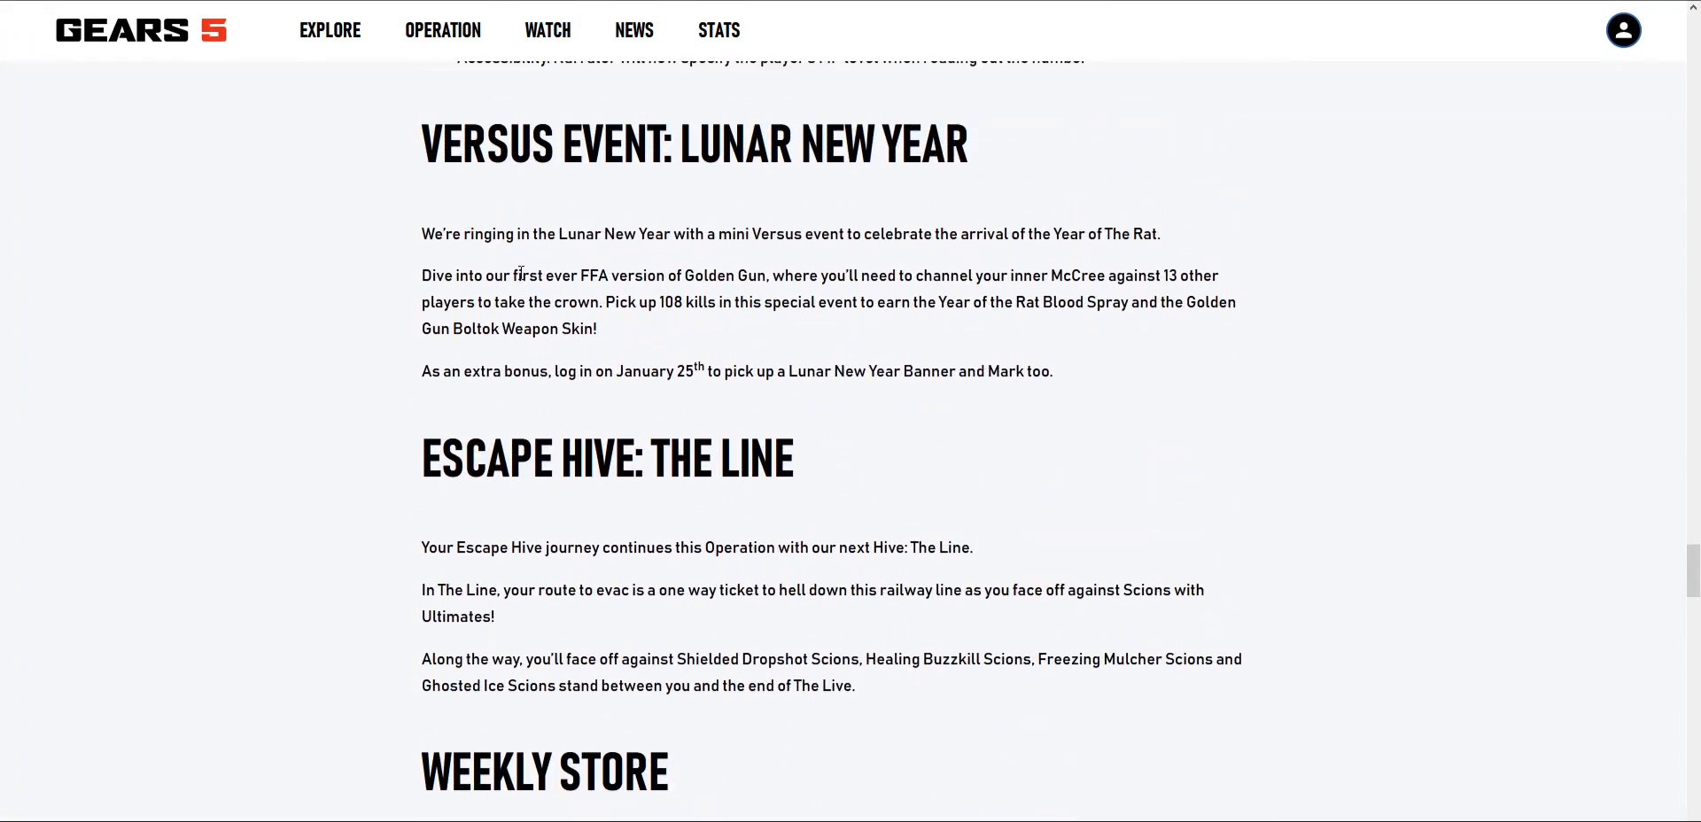
scroll(down, 3)
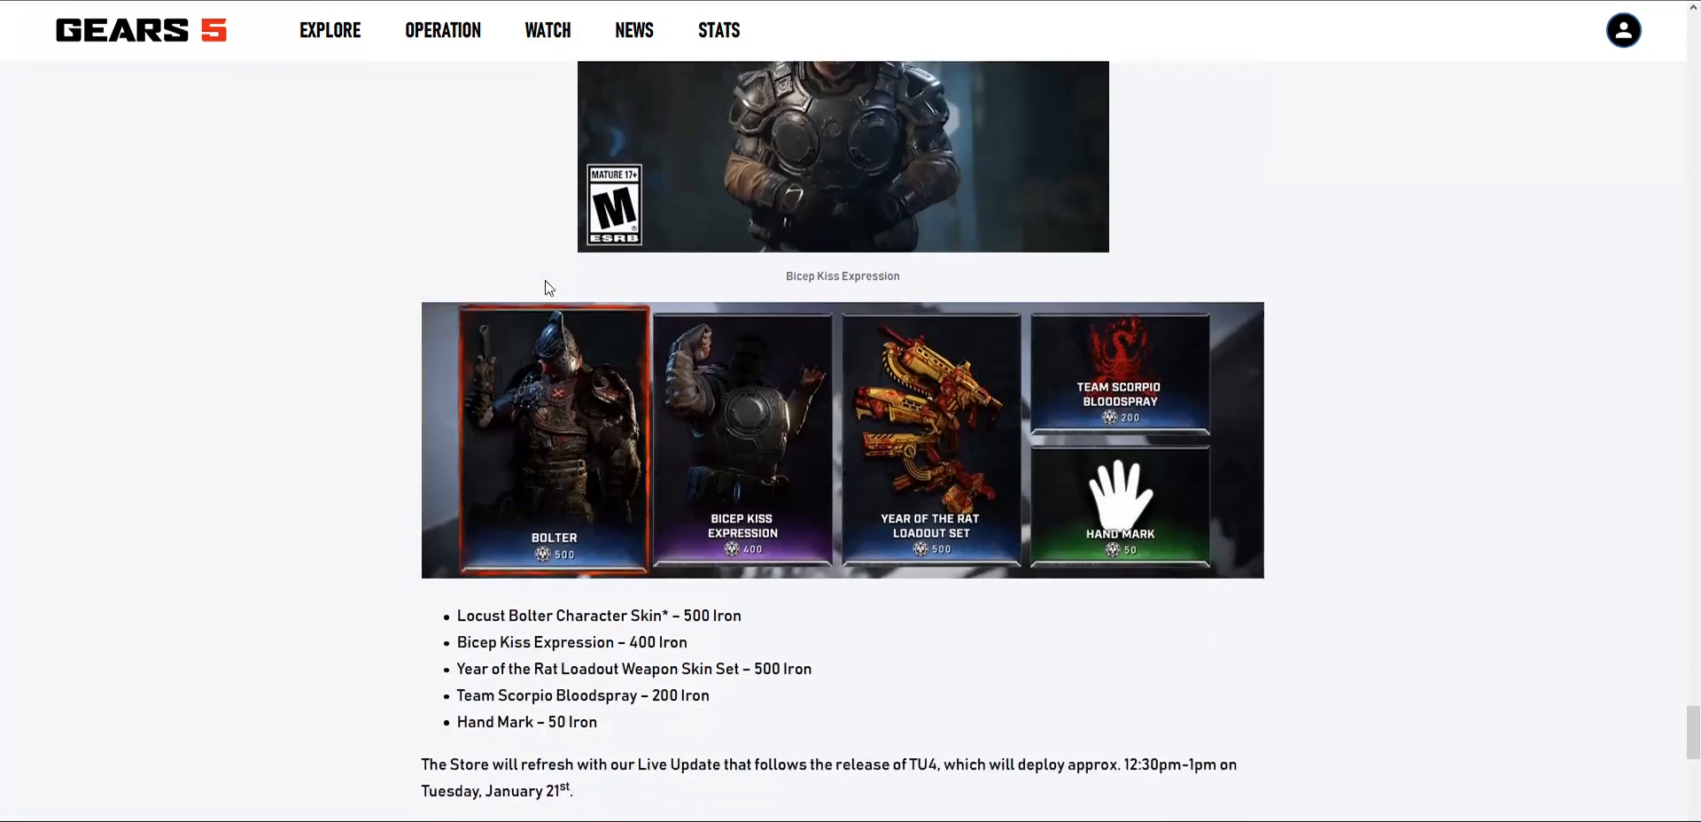
scroll(down, 3)
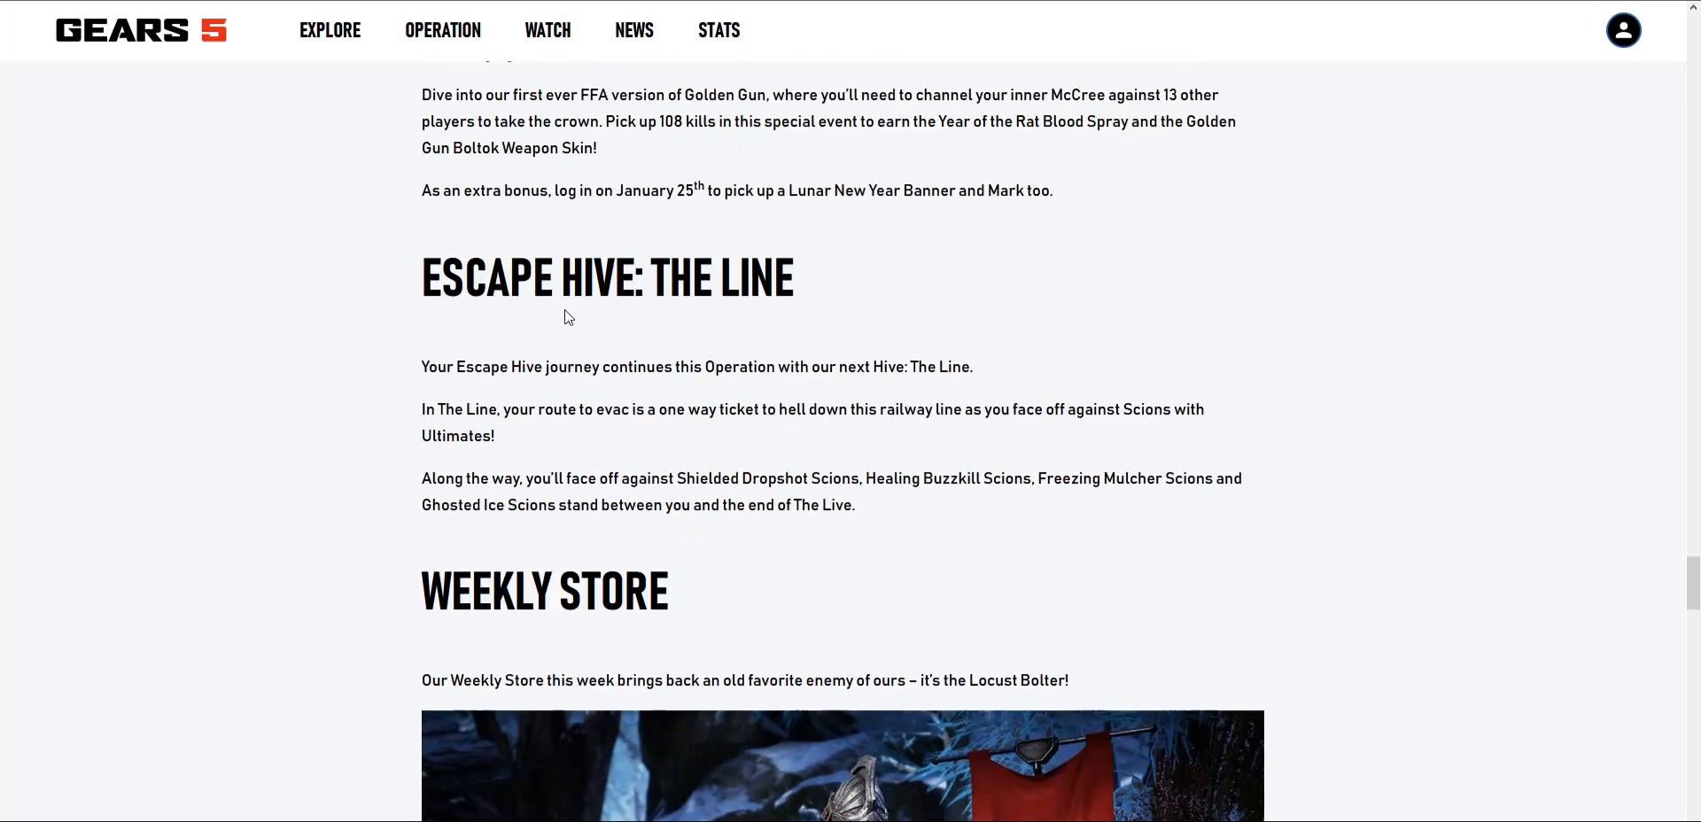
Step: Scroll up past the Versus Event back to the Characters and Maps patch notes
scroll(up, 3)
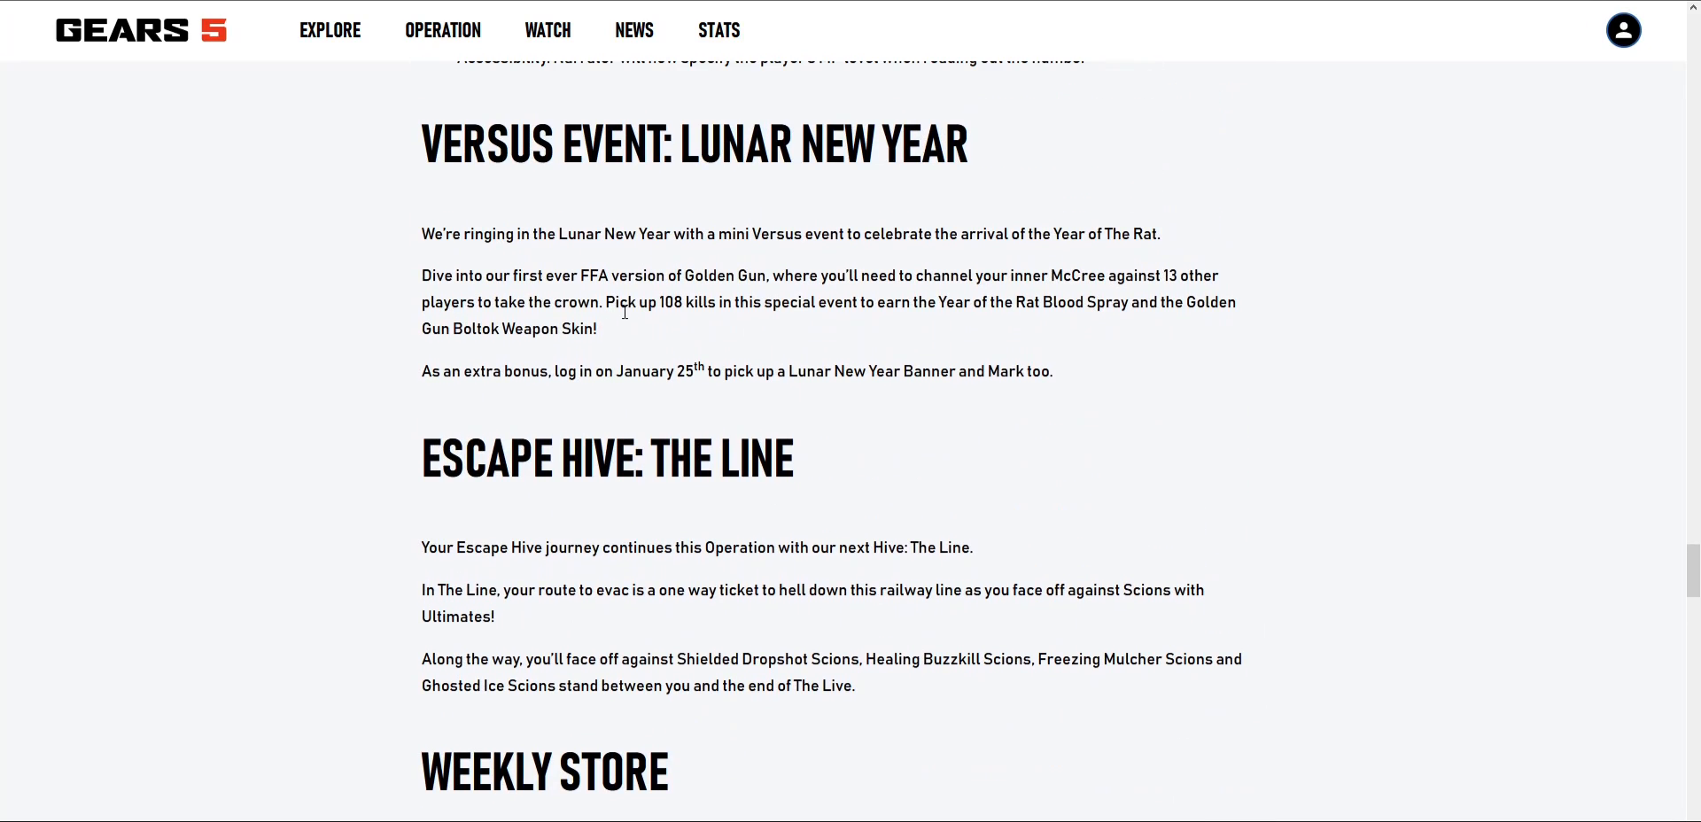
scroll(up, 3)
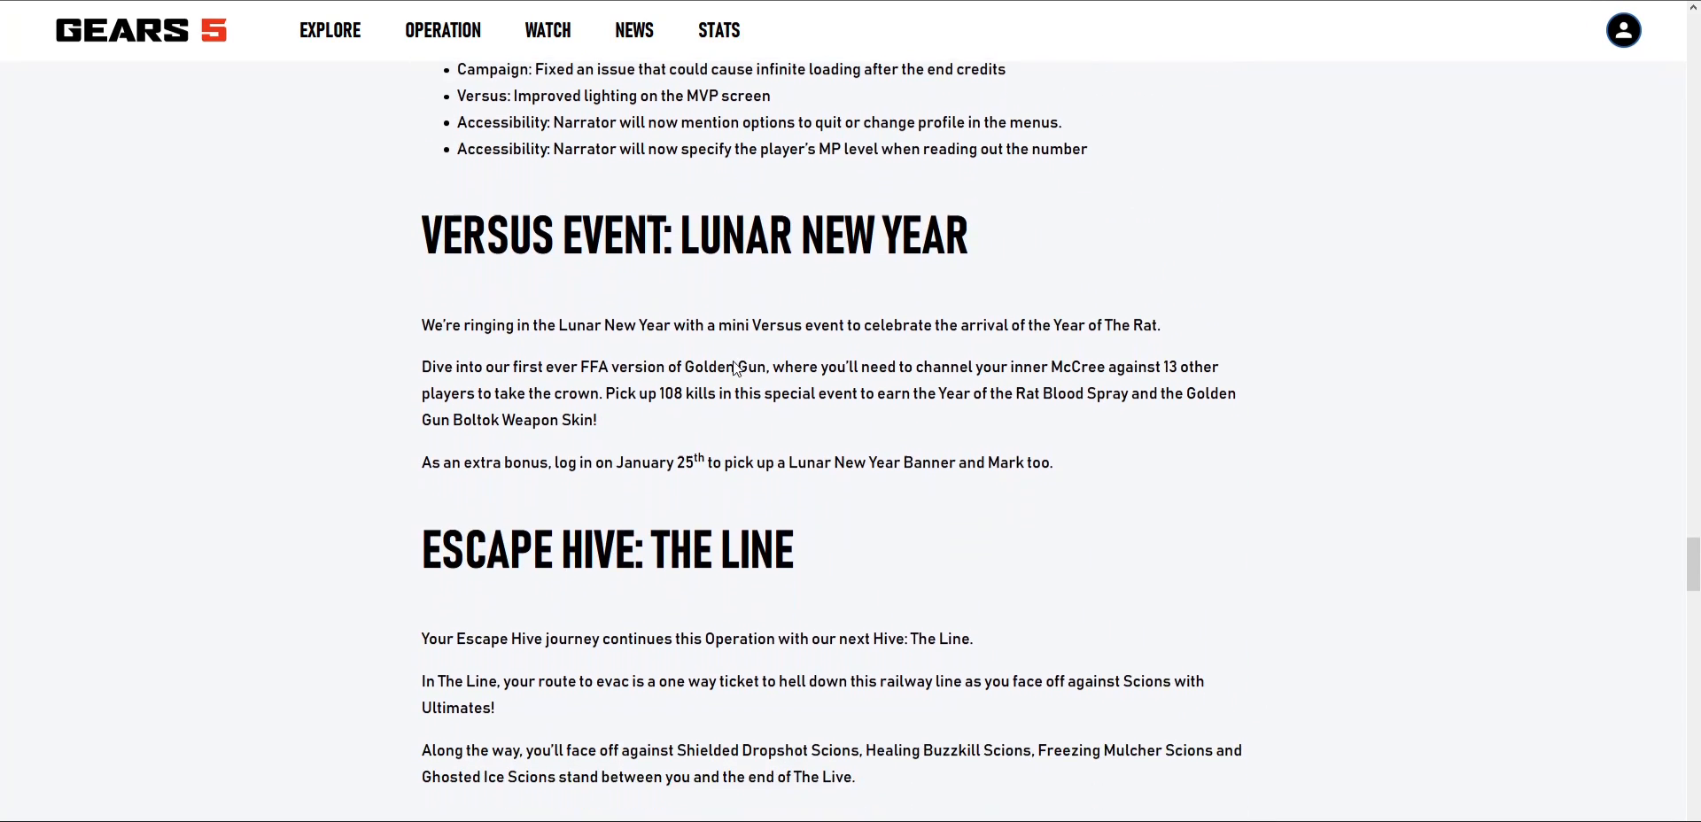
scroll(down, 3)
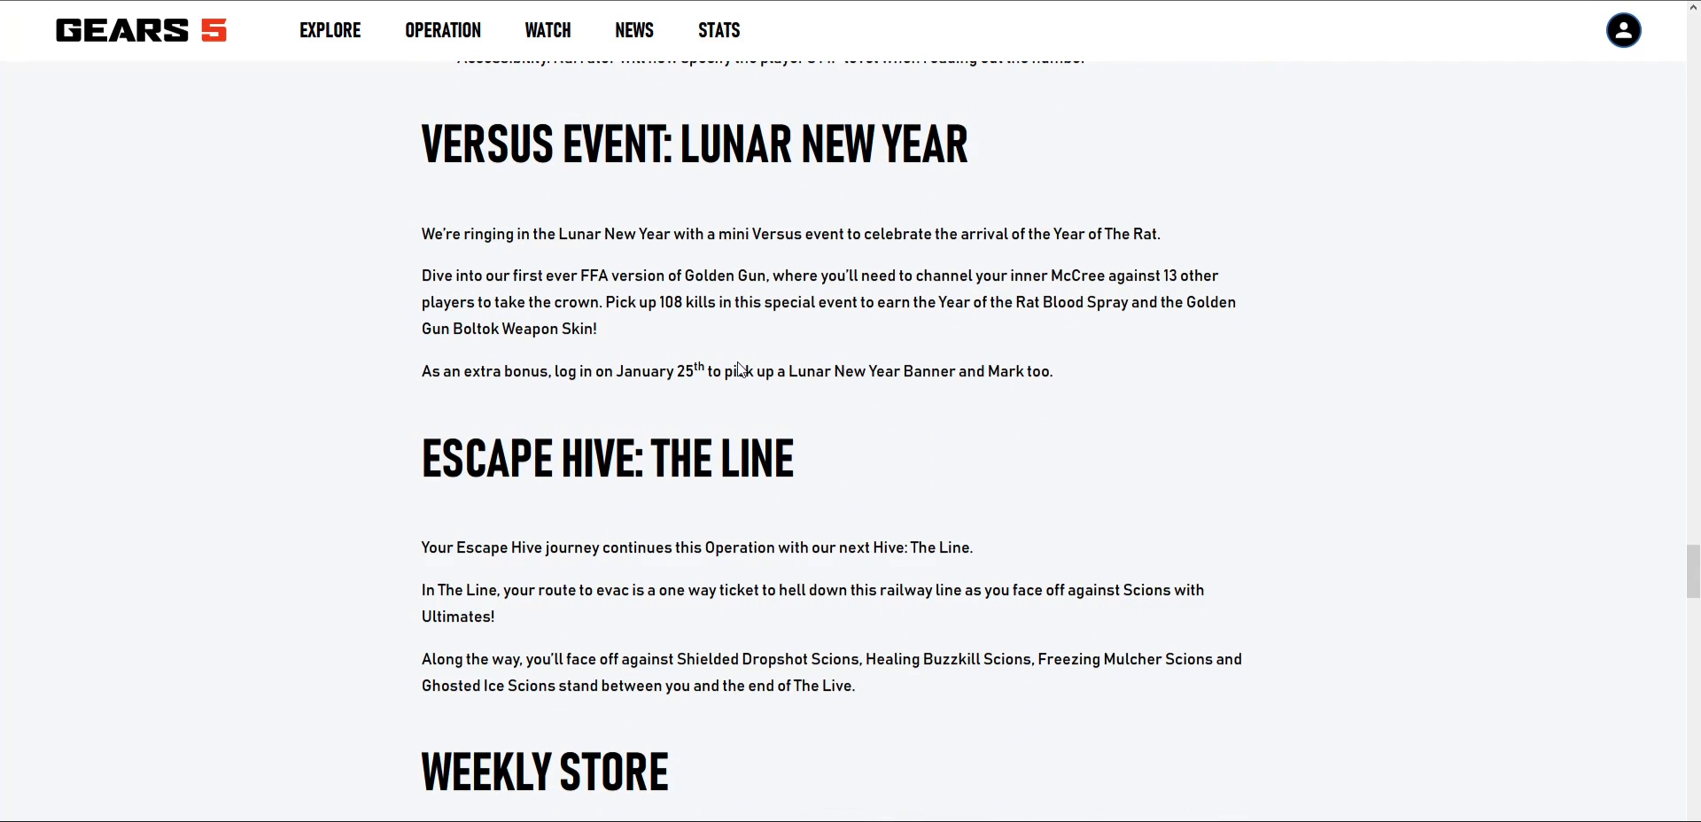
scroll(up, 3)
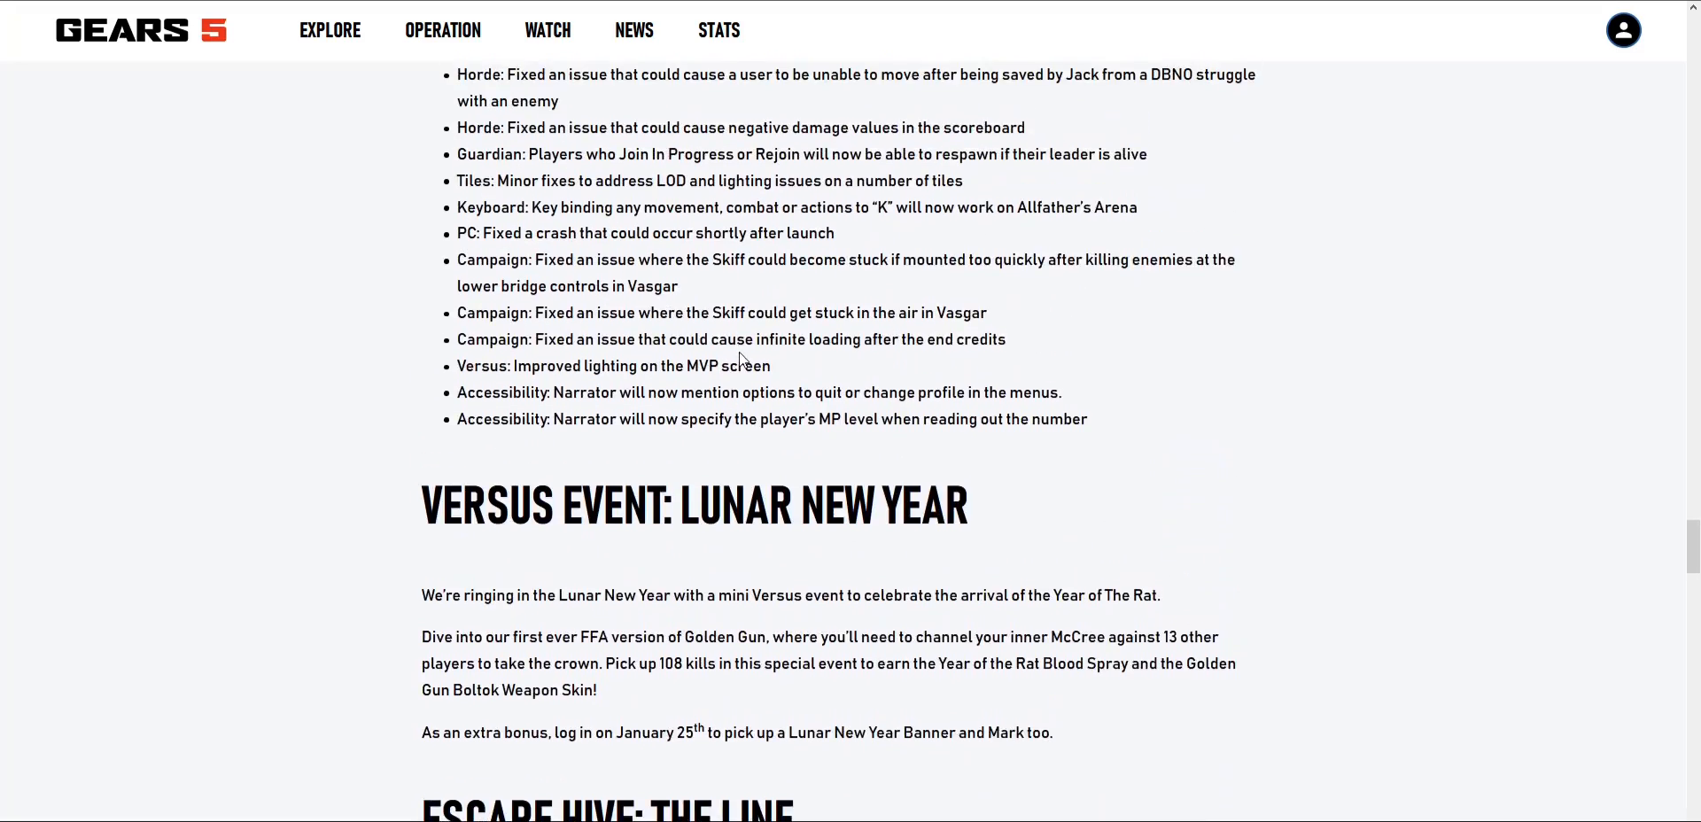
scroll(up, 3)
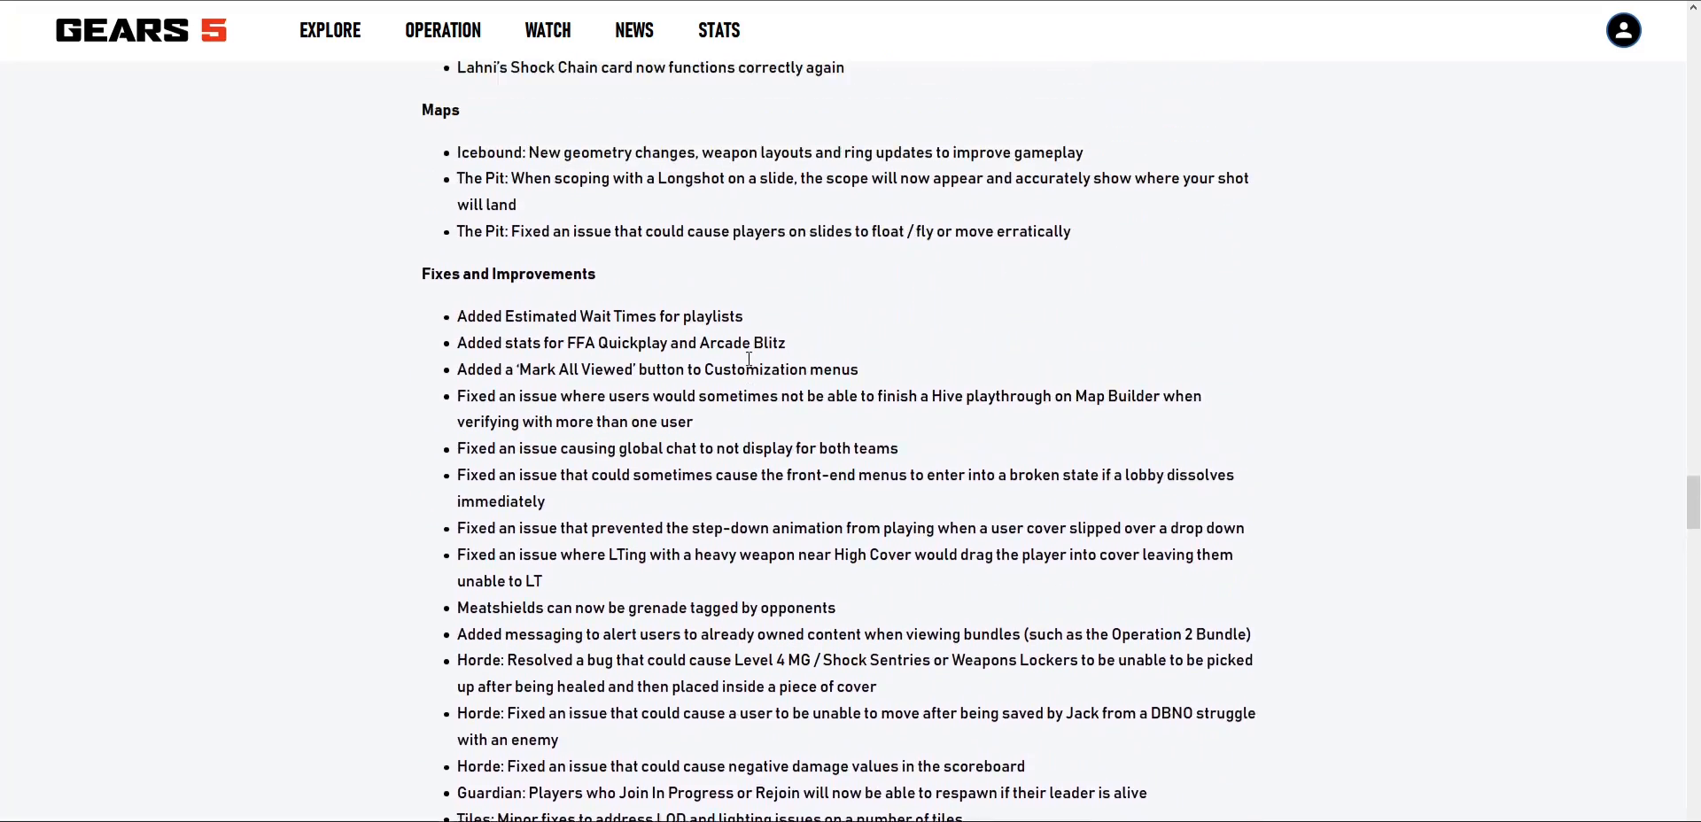
scroll(down, 3)
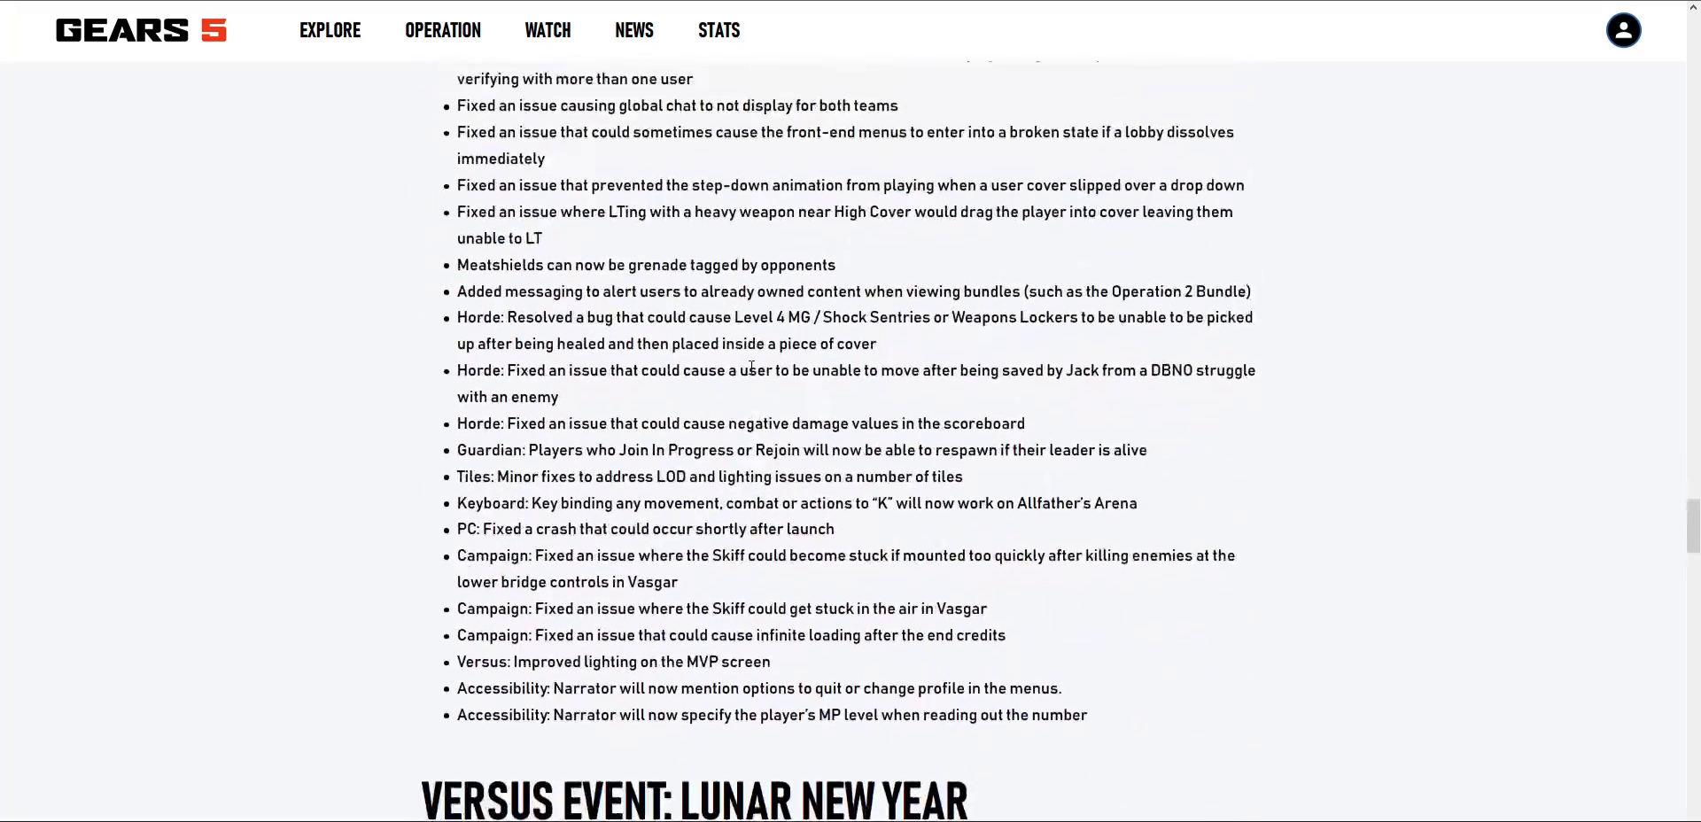
scroll(up, 3)
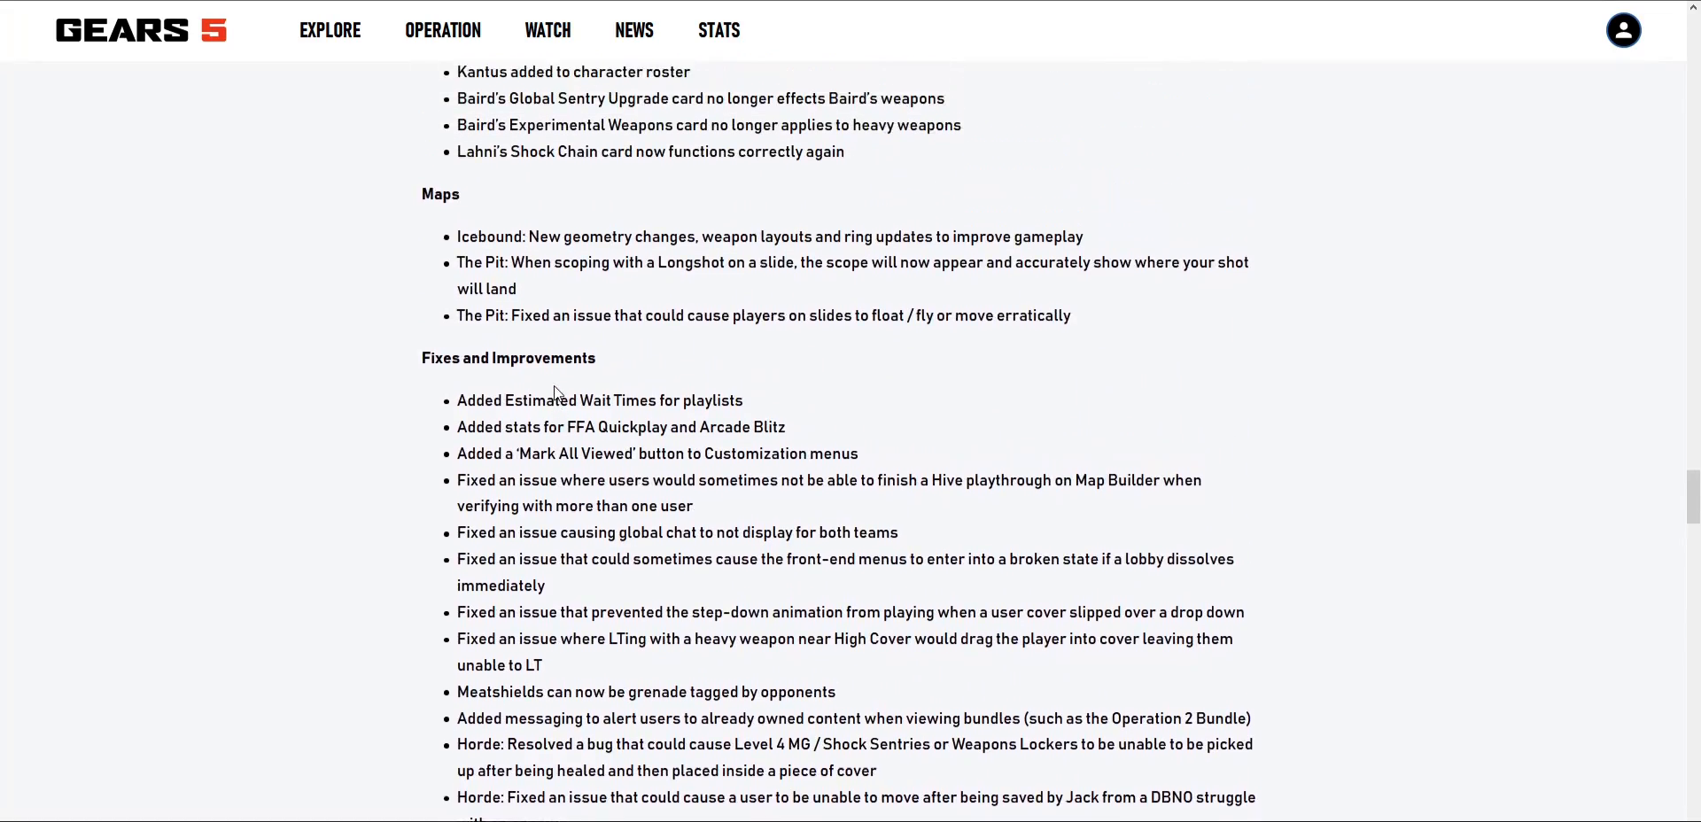
scroll(down, 3)
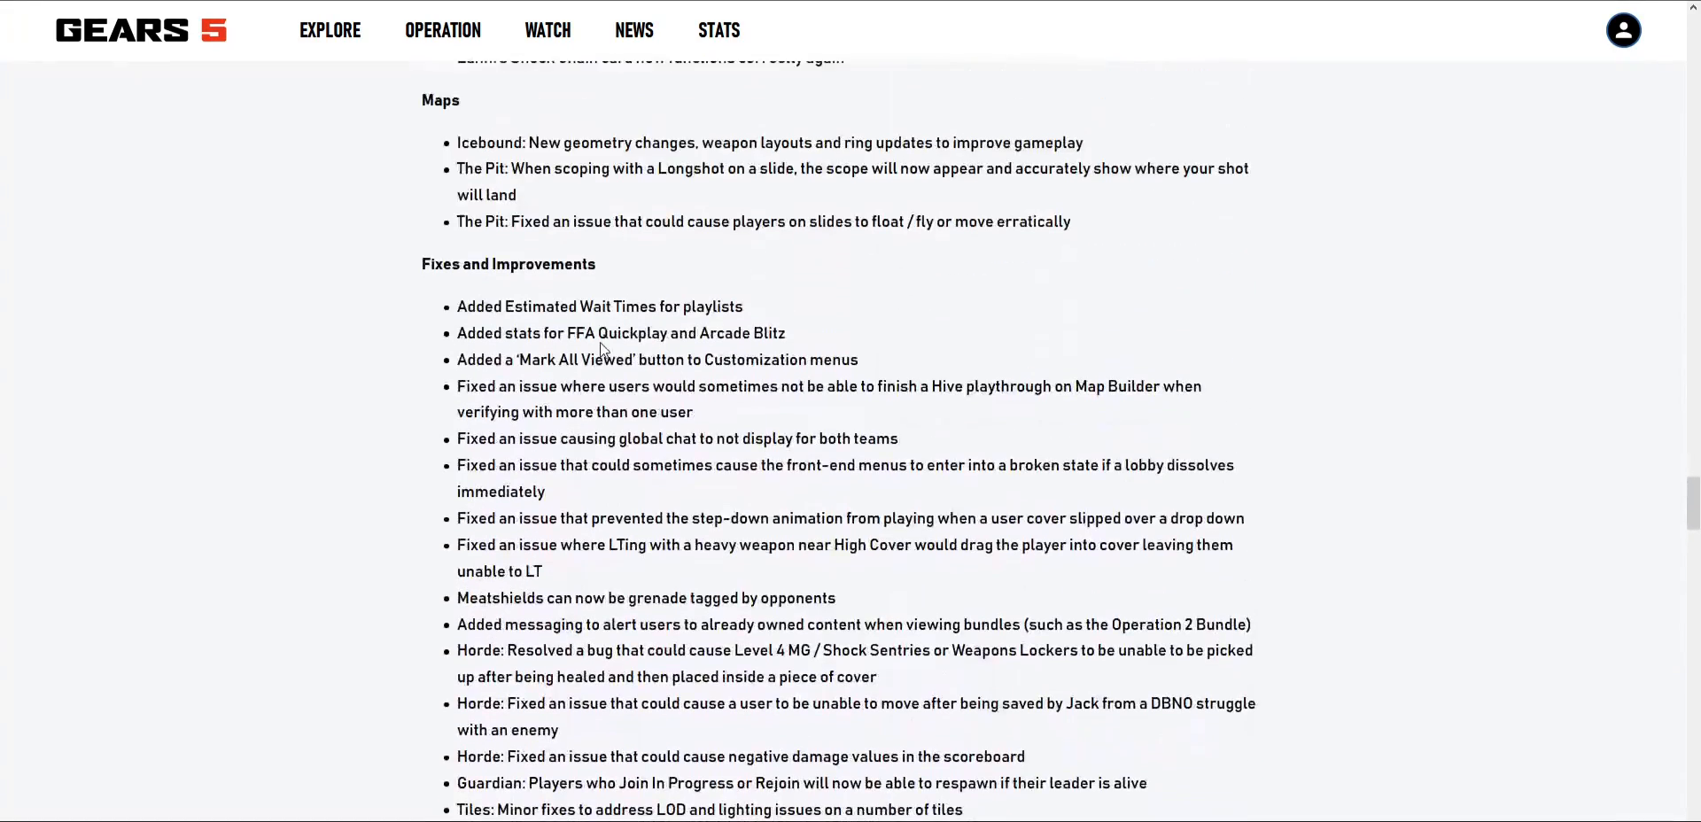
scroll(up, 3)
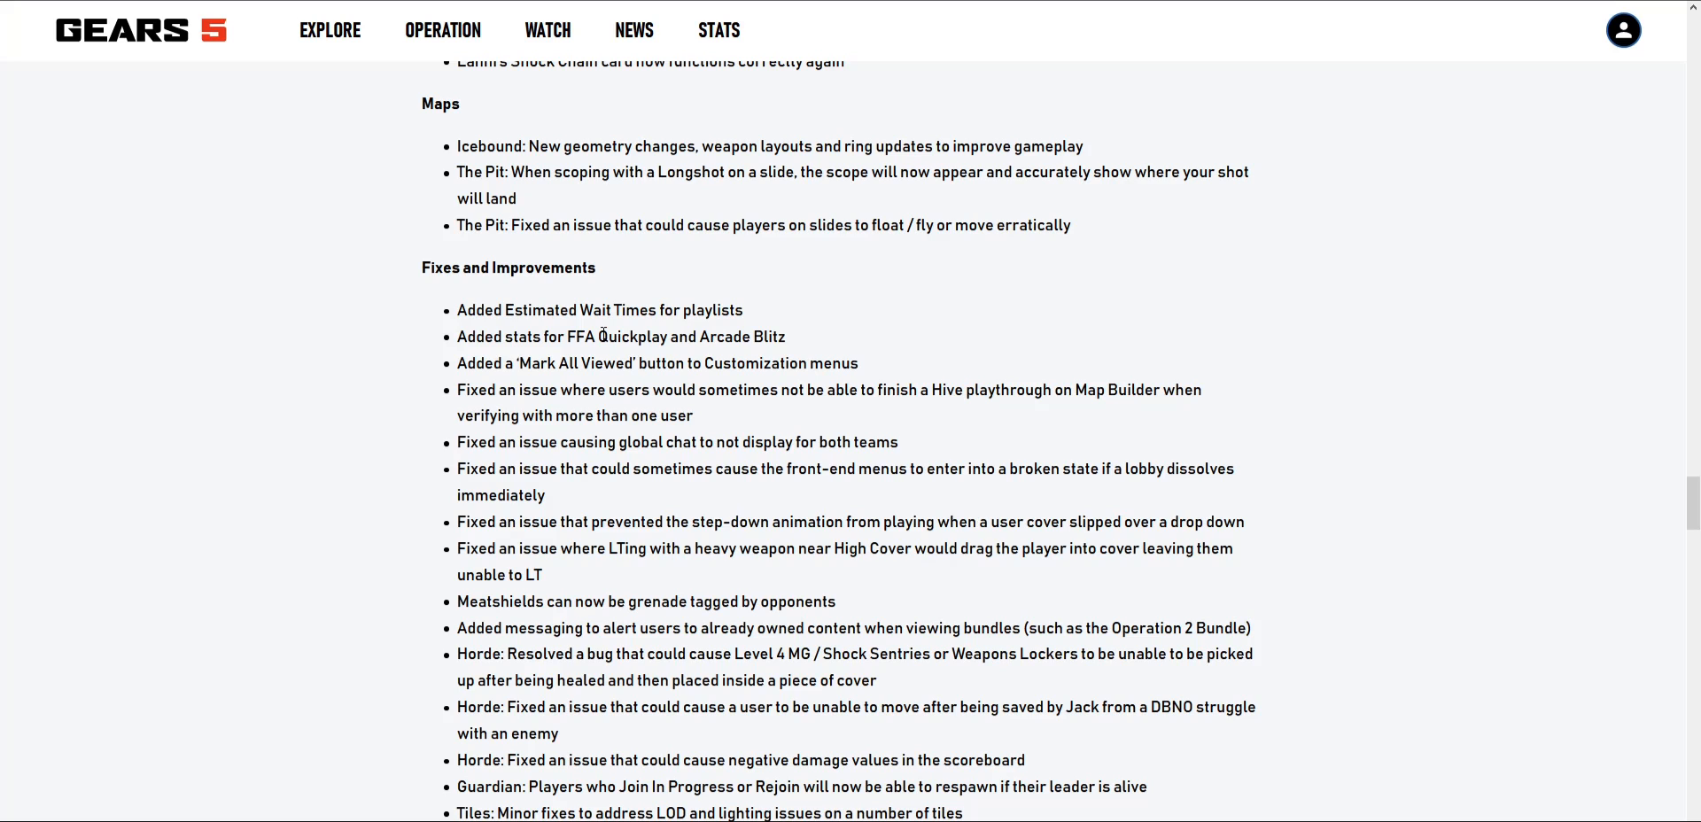
scroll(up, 3)
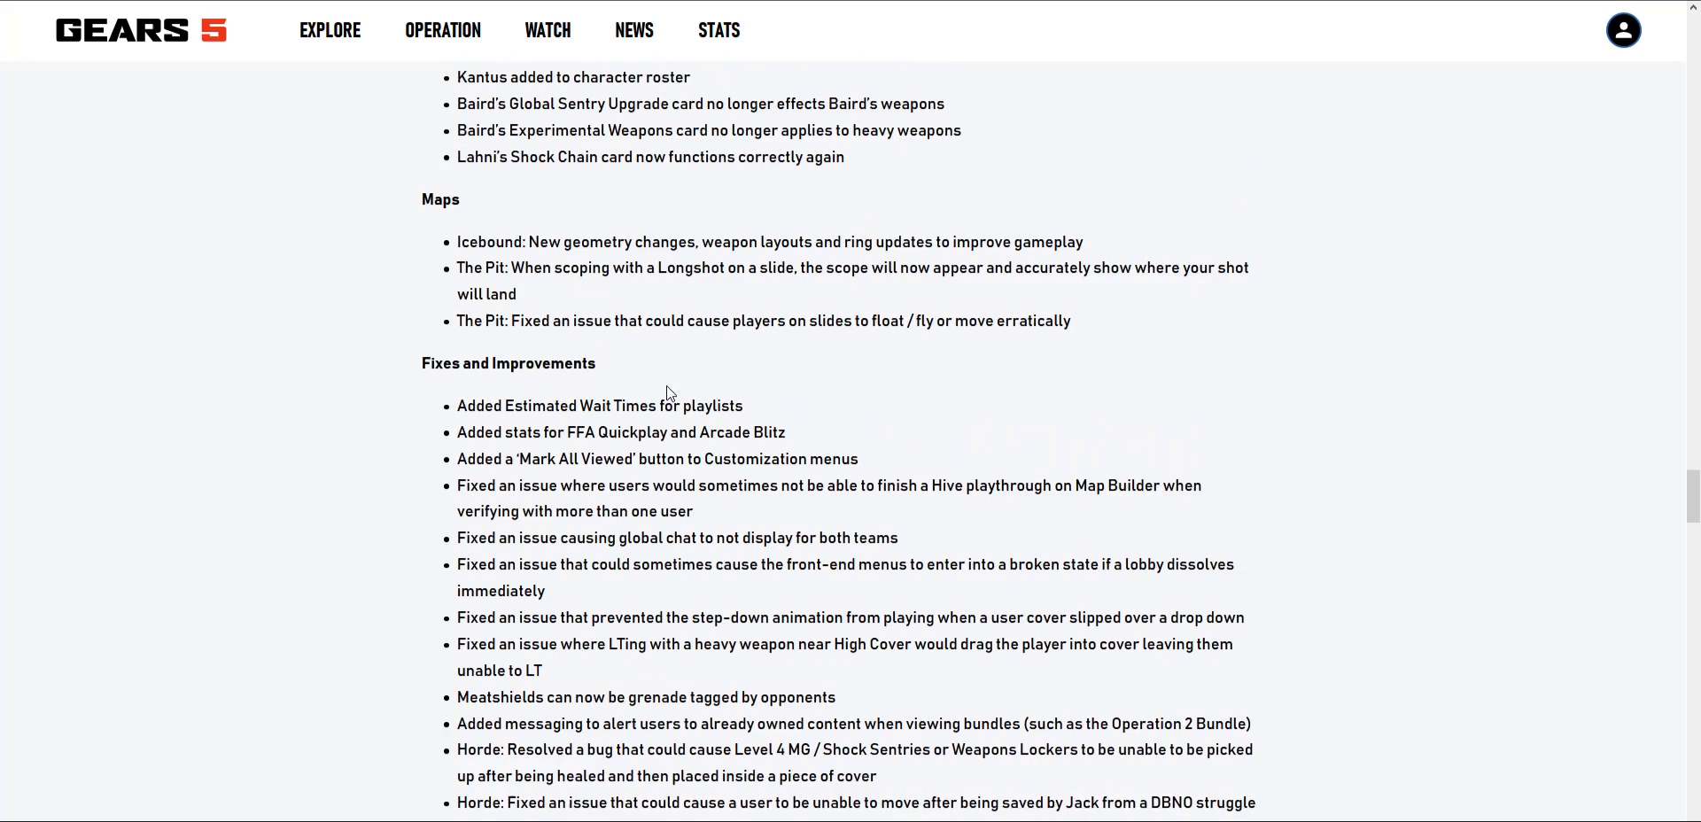
scroll(up, 3)
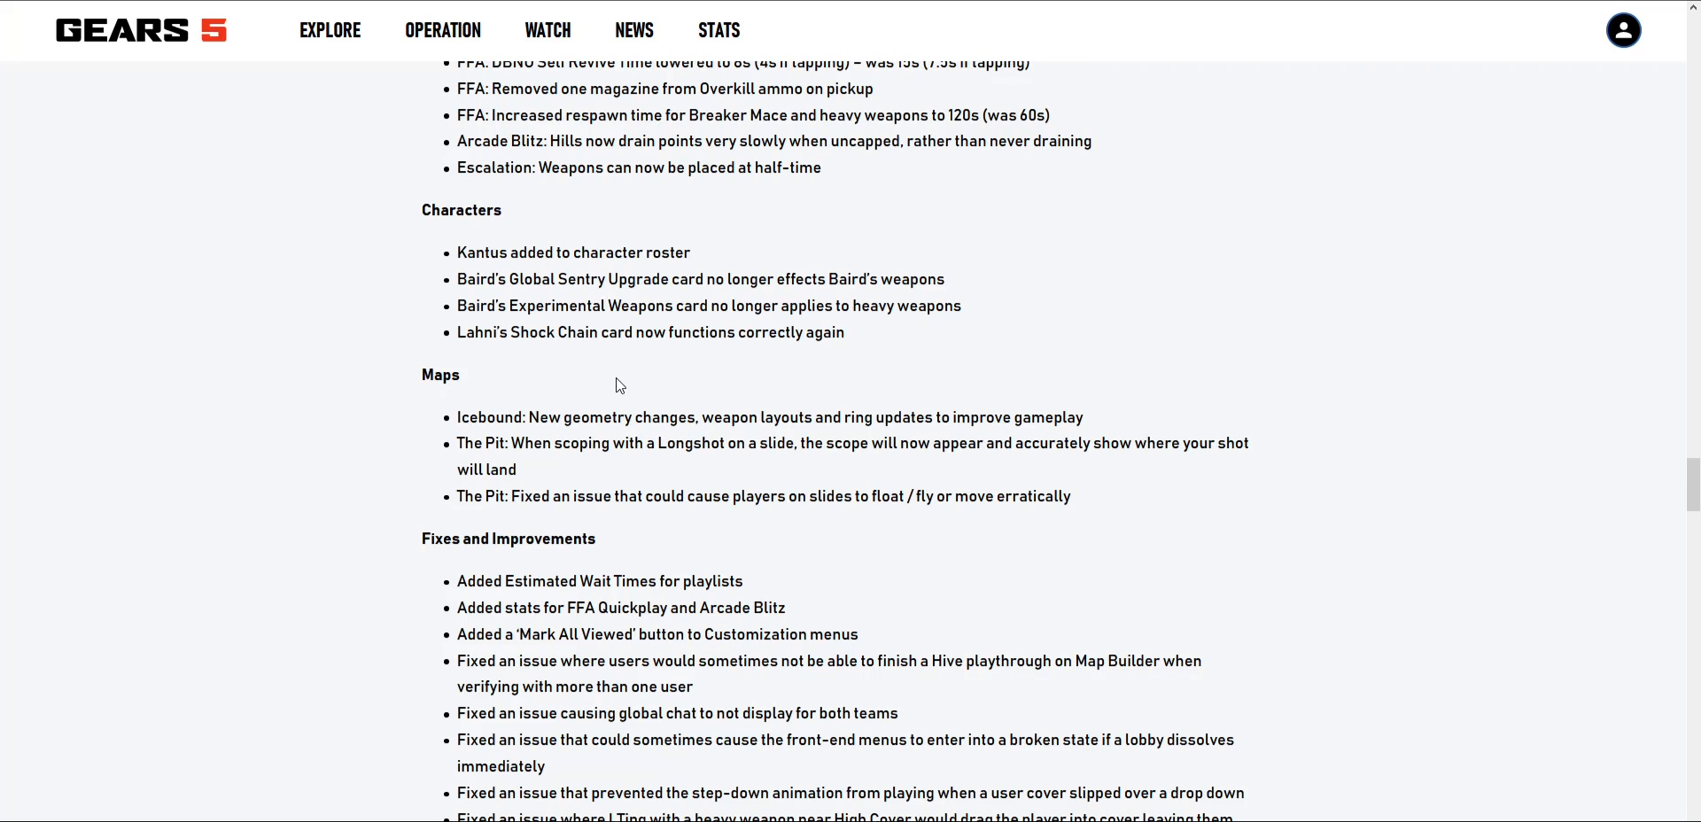
mouse_move(426, 180)
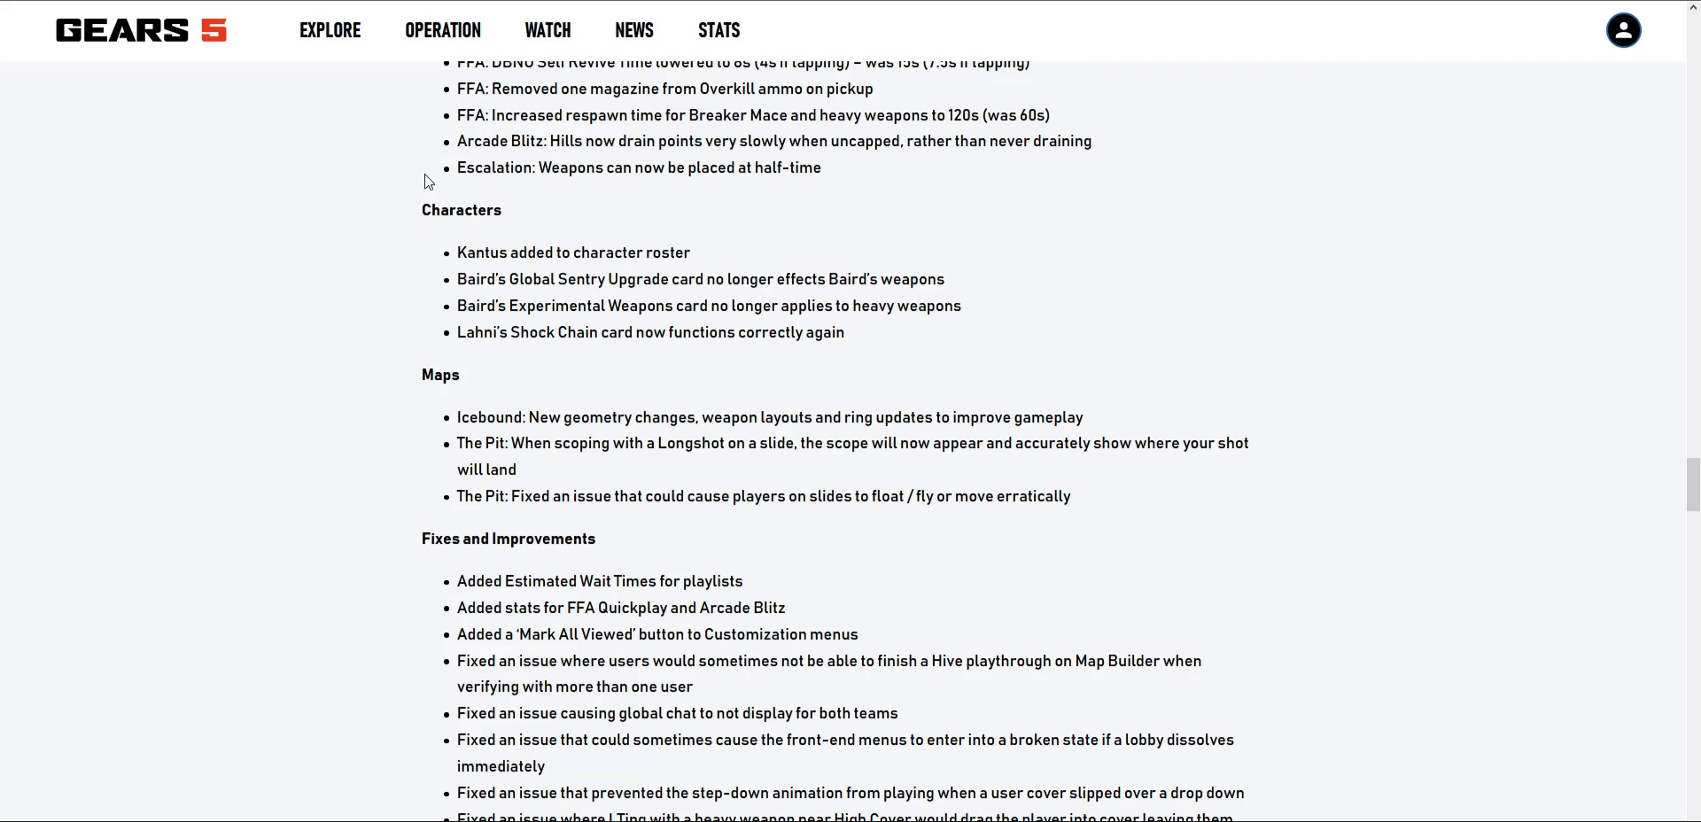
mouse_move(526, 325)
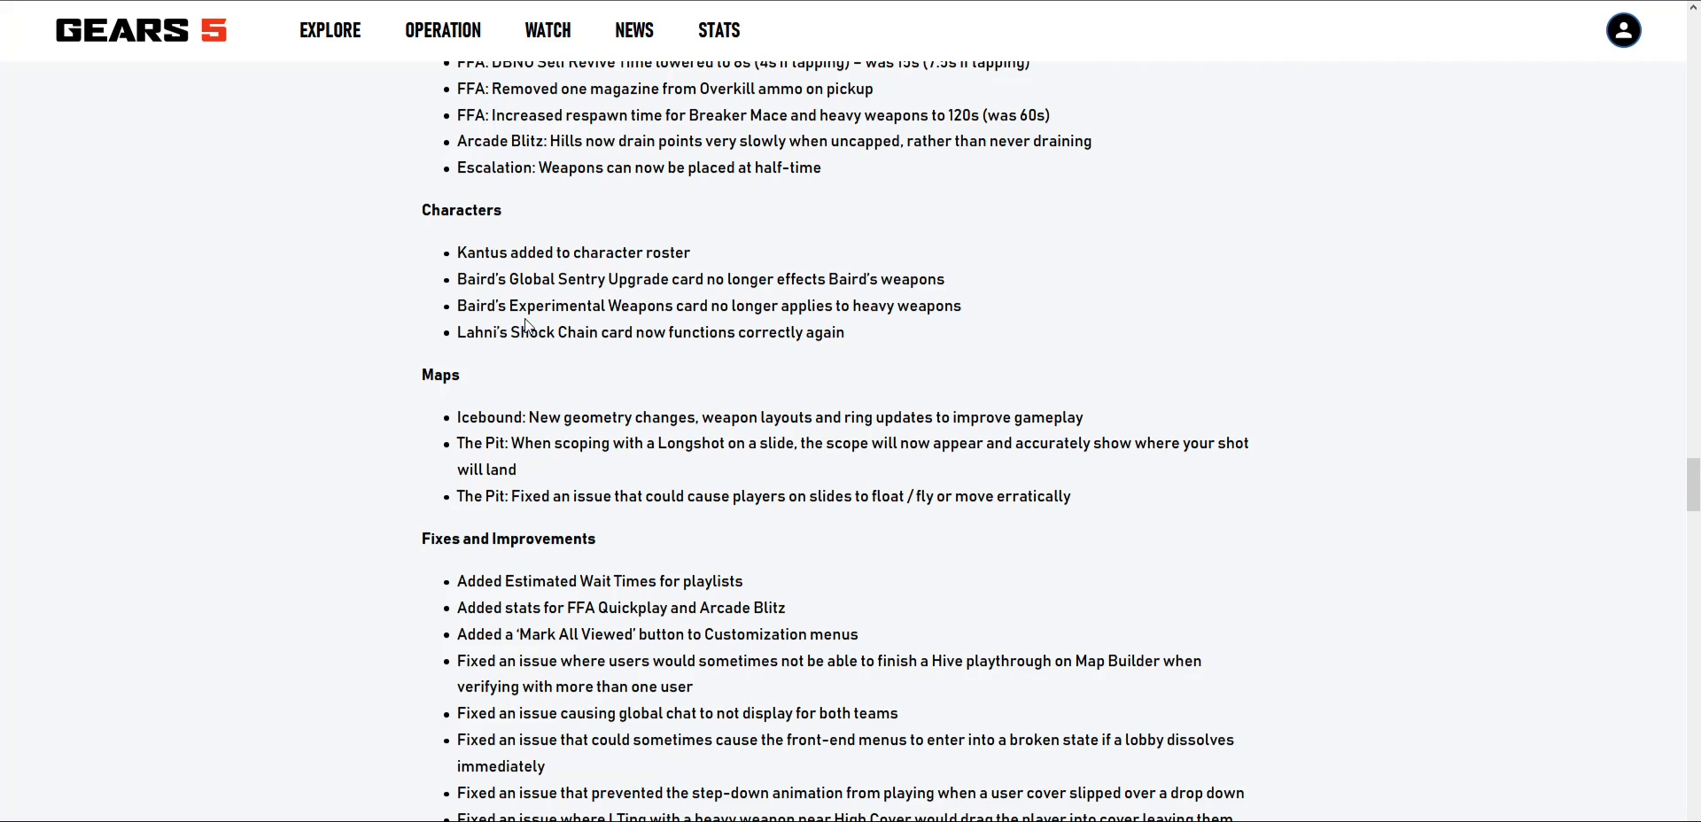
Step: Scroll up to the Icebound Middle Ice Cryo Cannon screenshots near the Title Update 4 notes
scroll(up, 3)
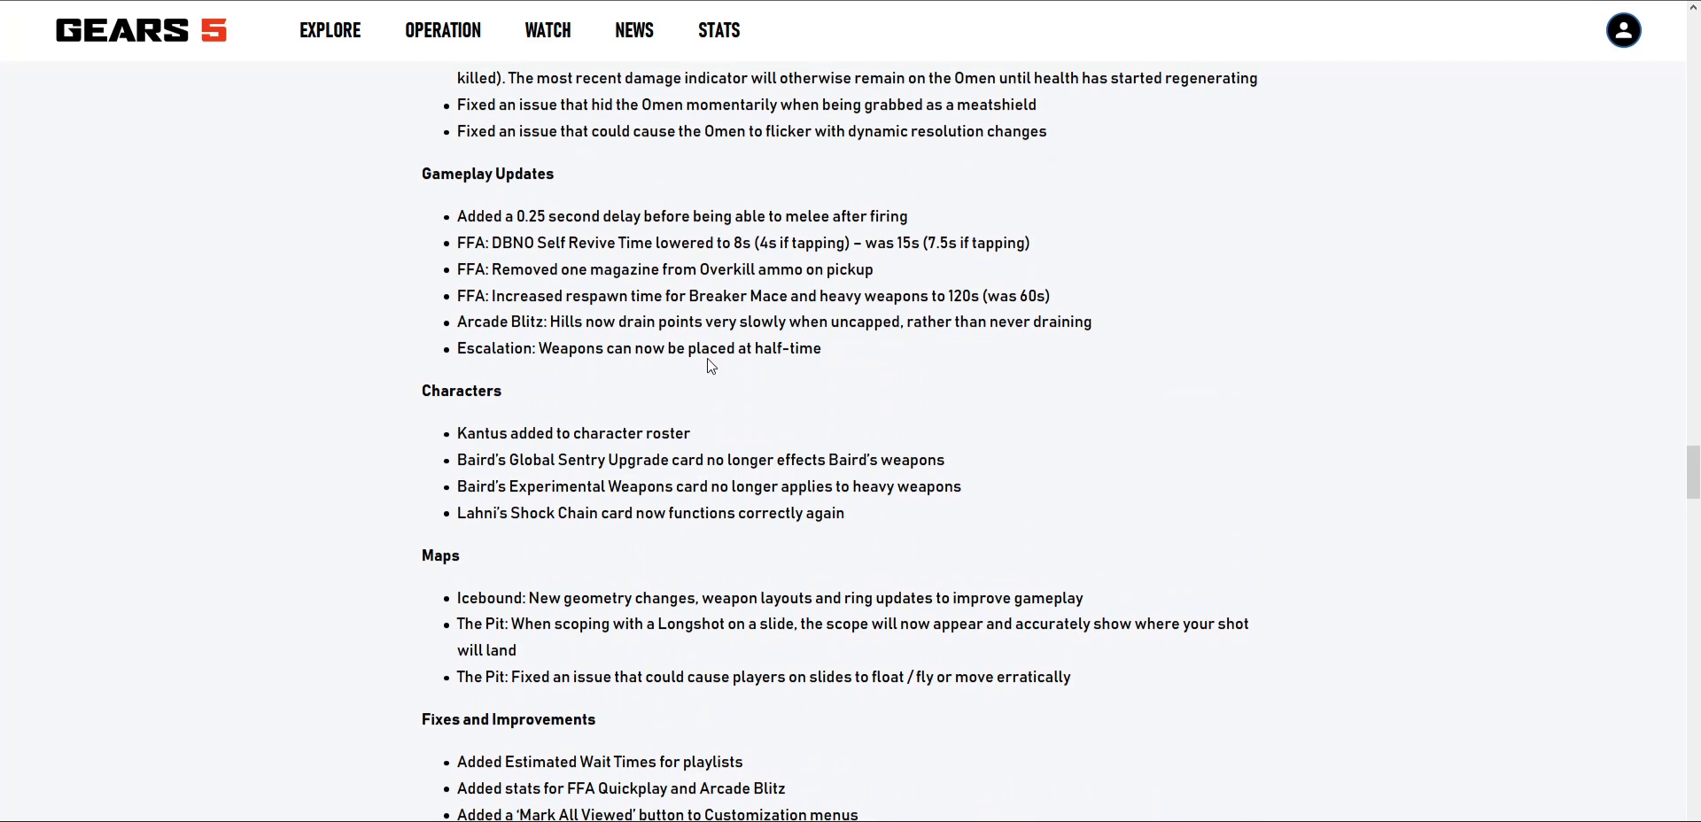
scroll(up, 3)
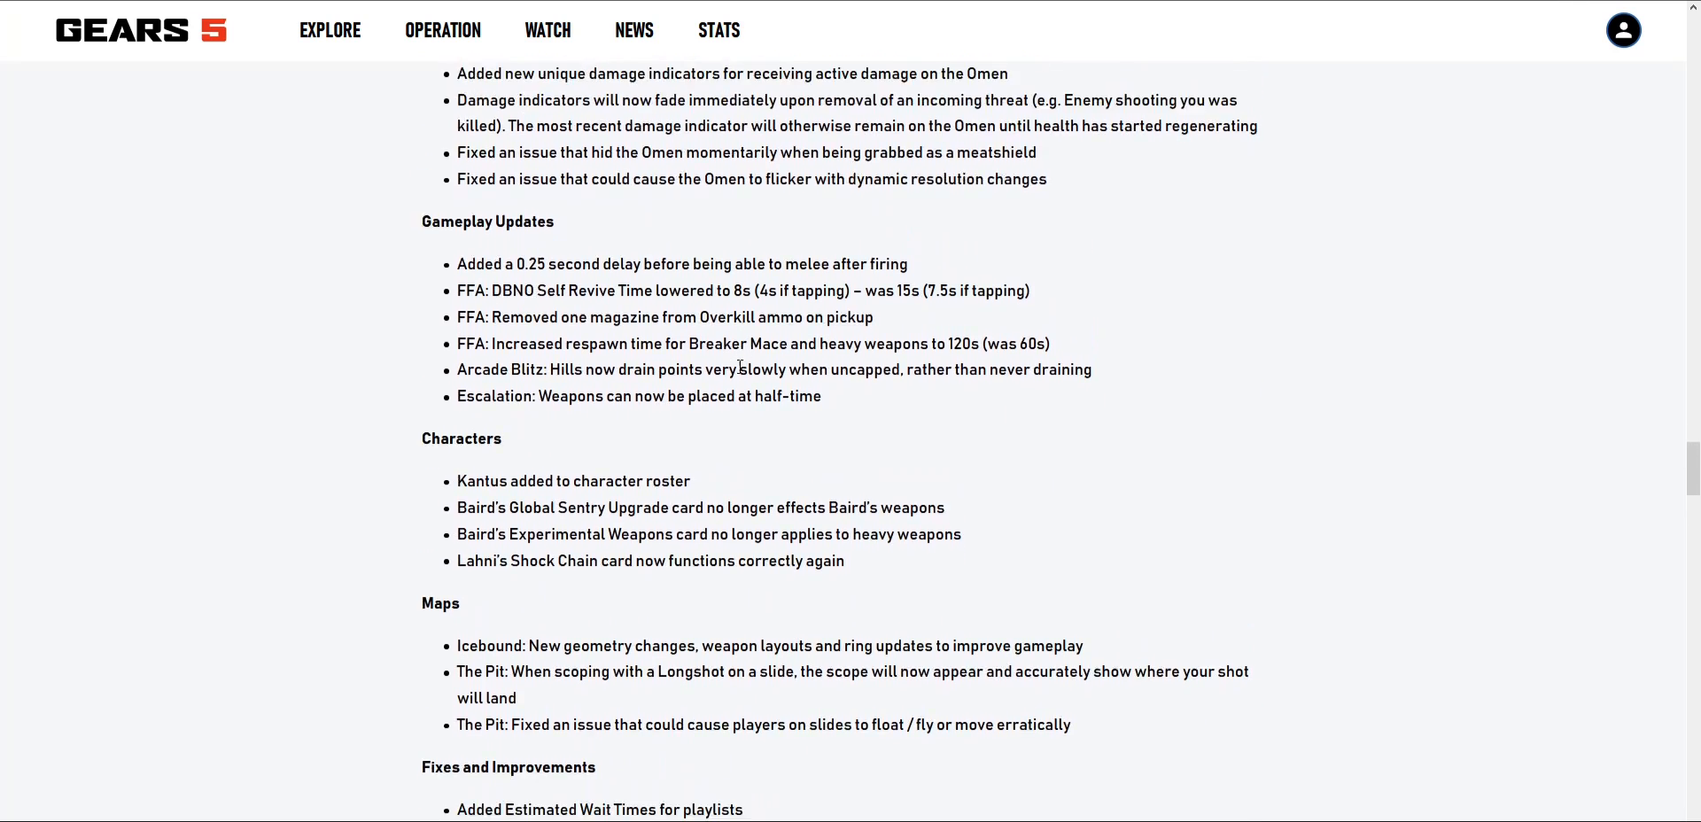
scroll(up, 3)
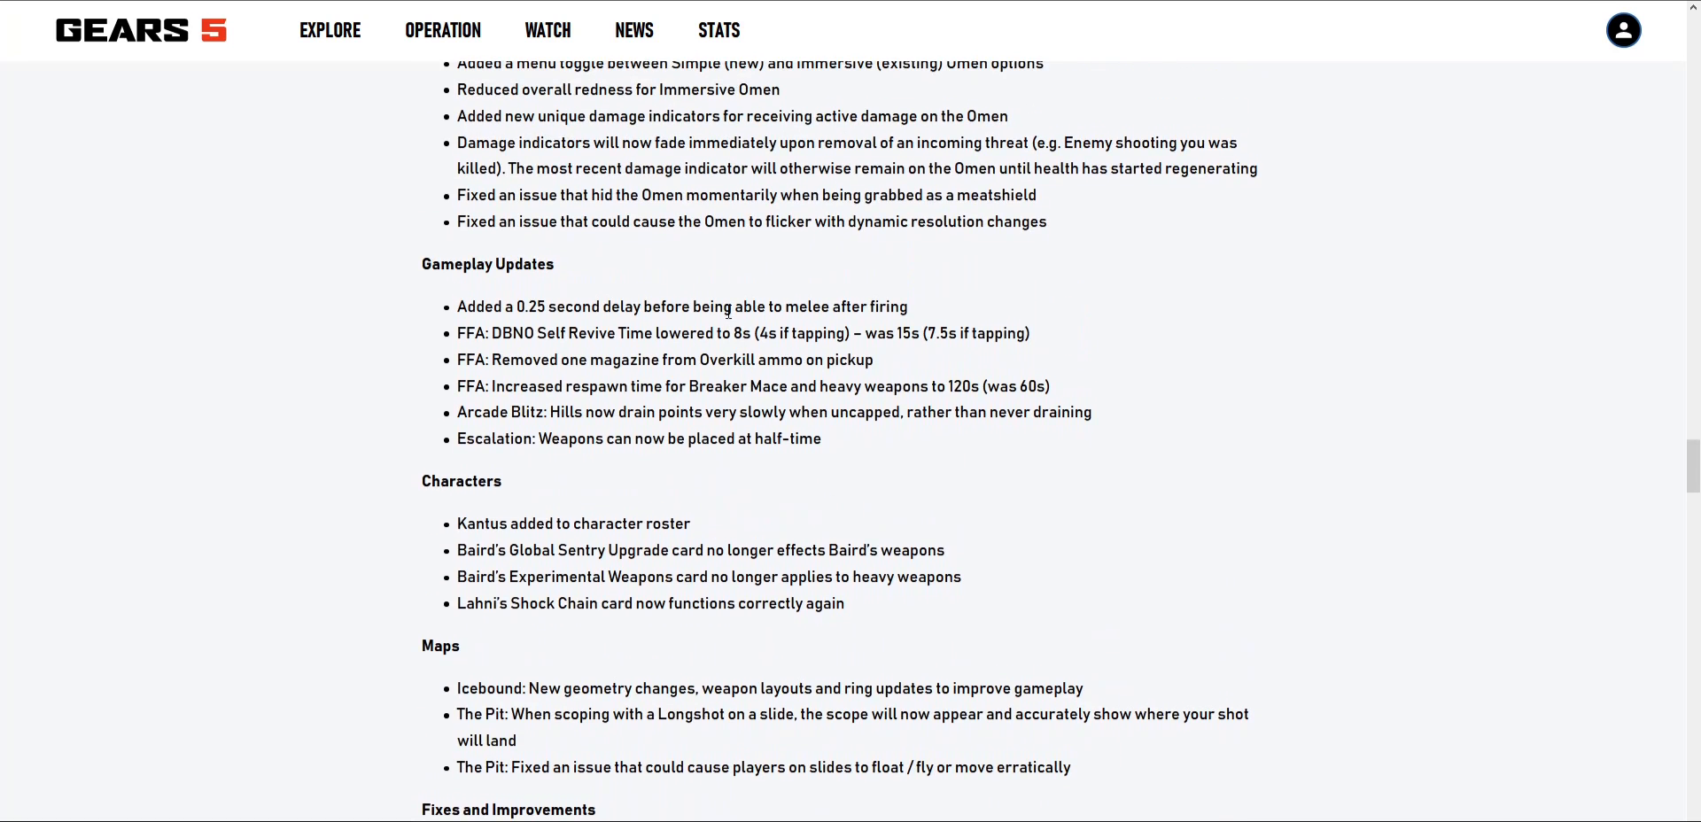
scroll(up, 3)
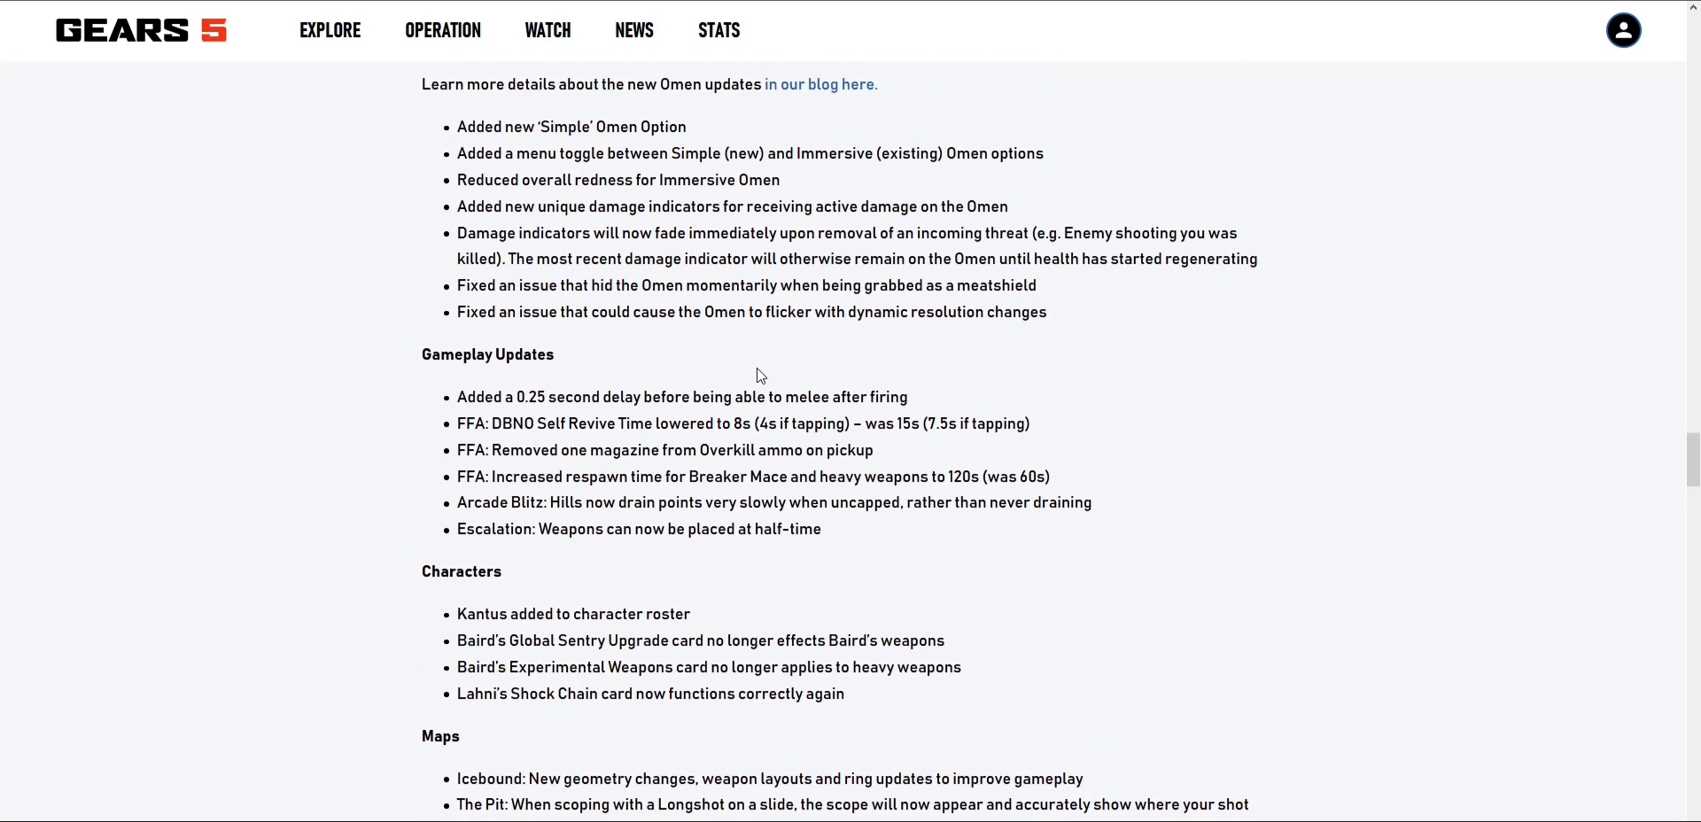
mouse_move(724, 391)
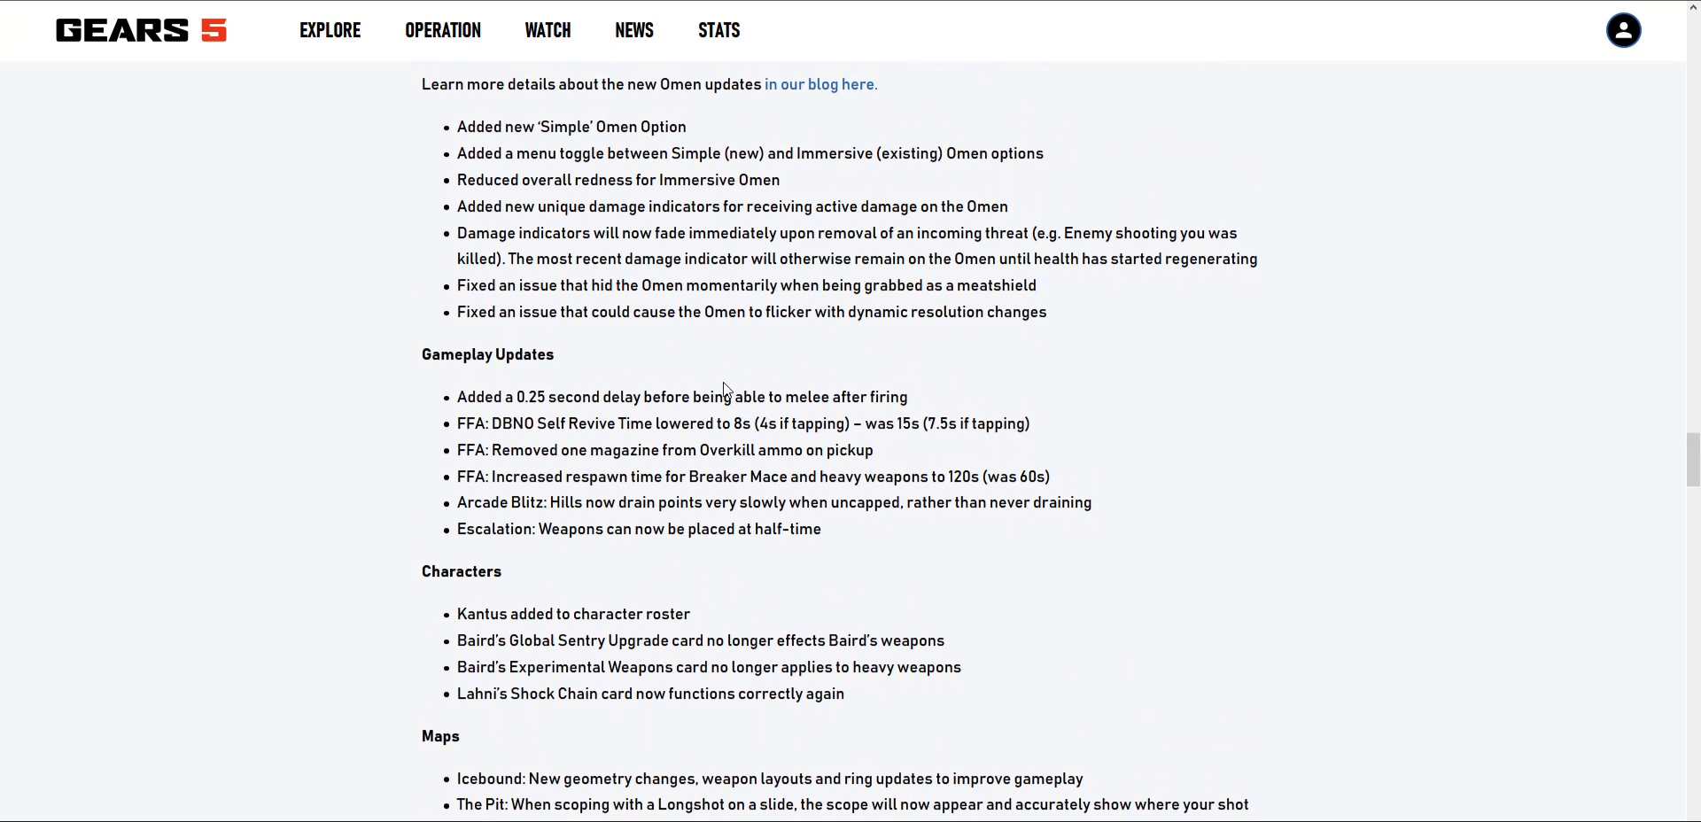
mouse_move(879, 449)
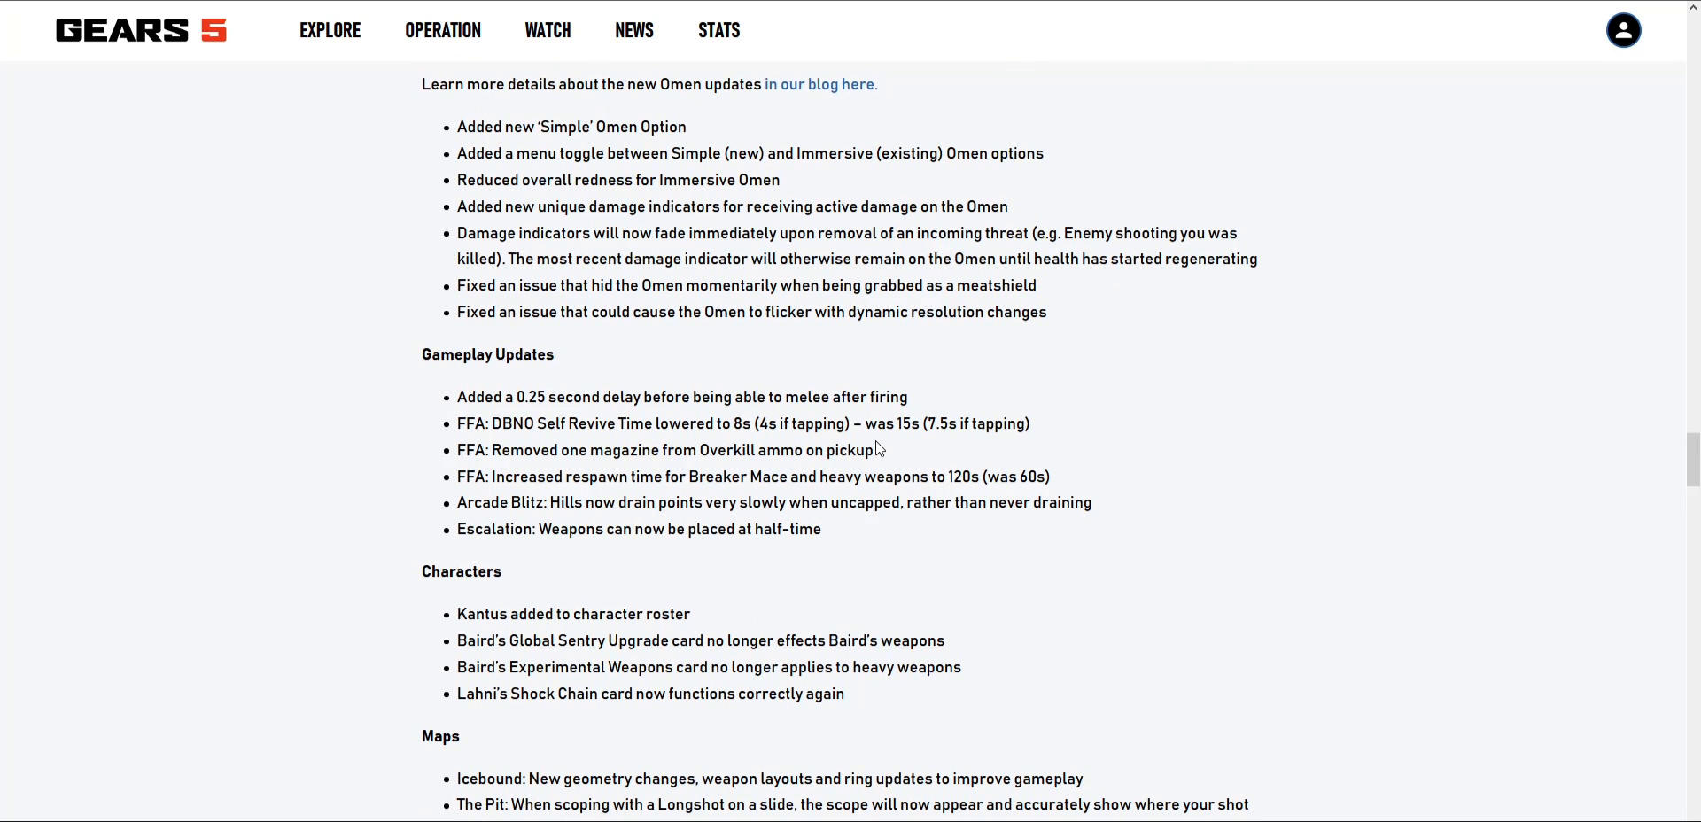
scroll(up, 3)
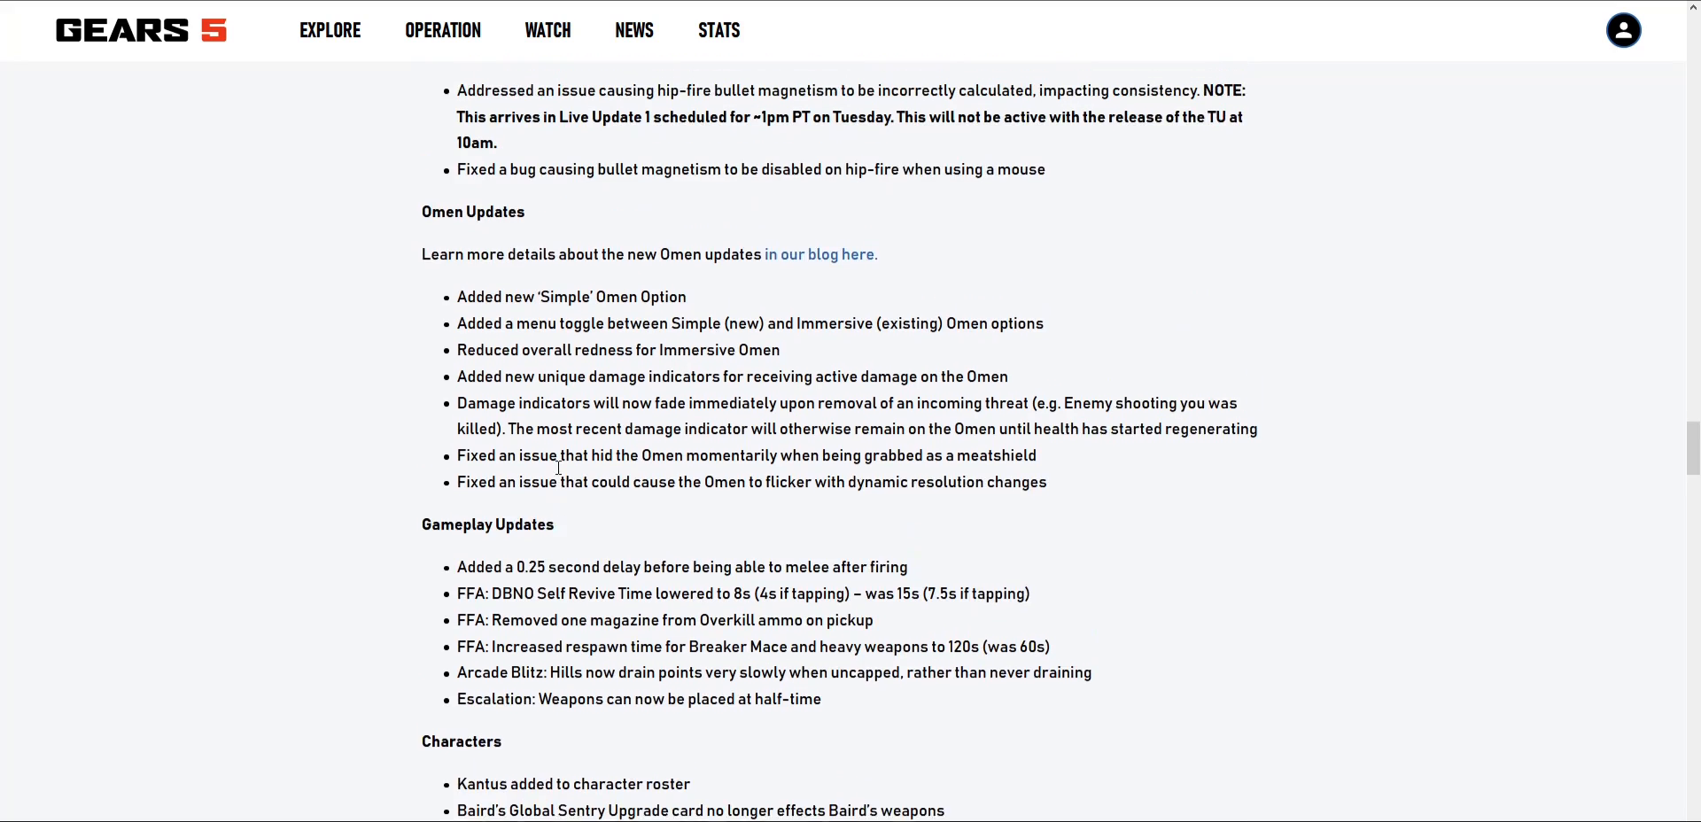
scroll(up, 3)
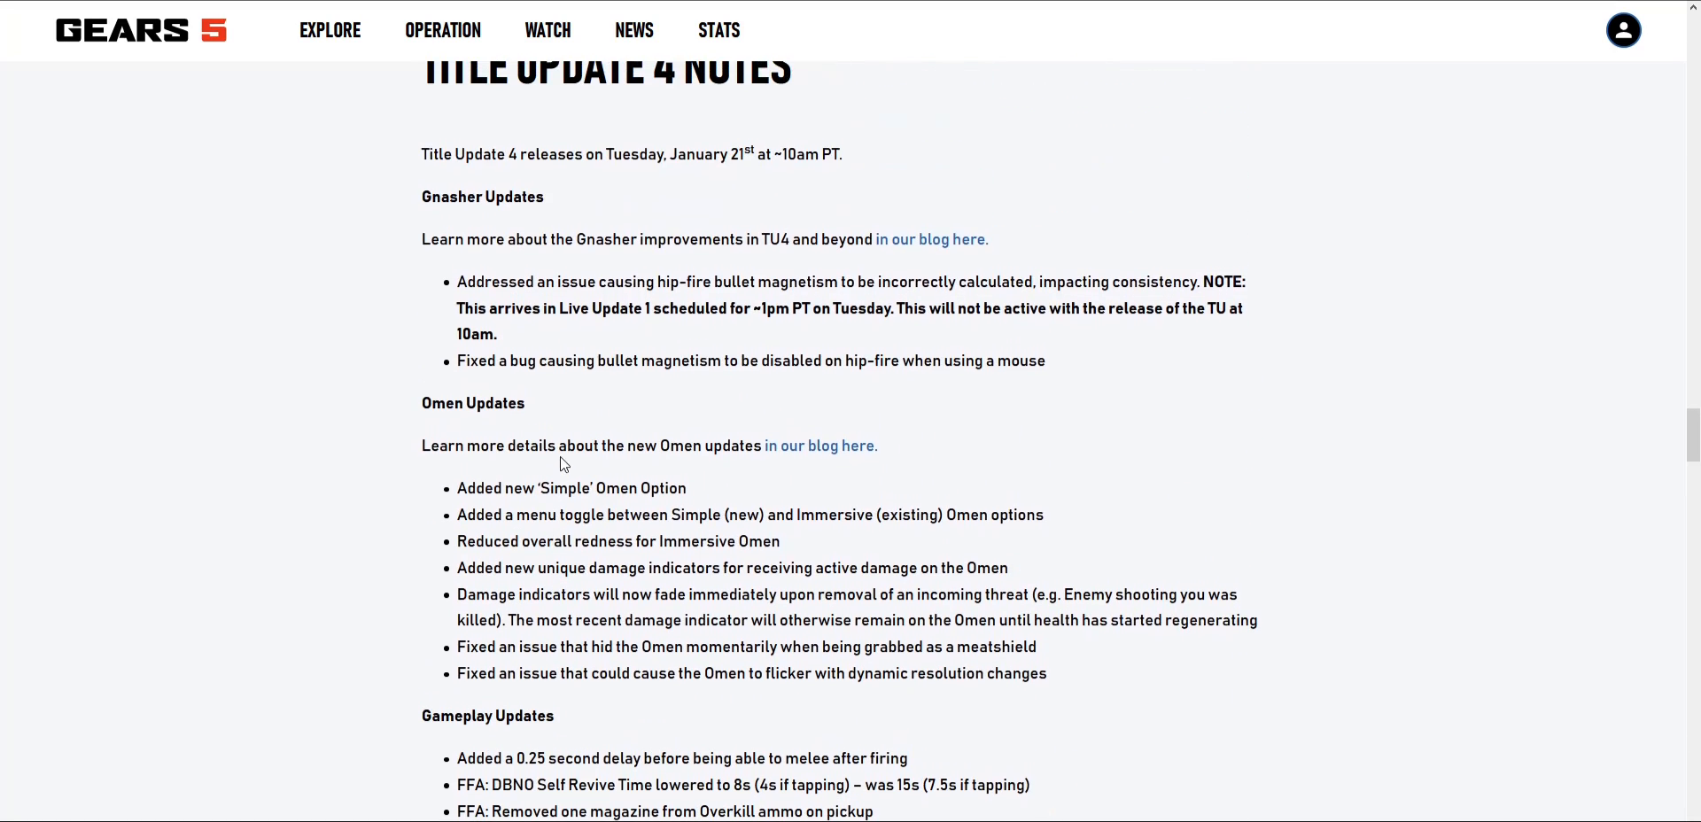
mouse_move(1115, 421)
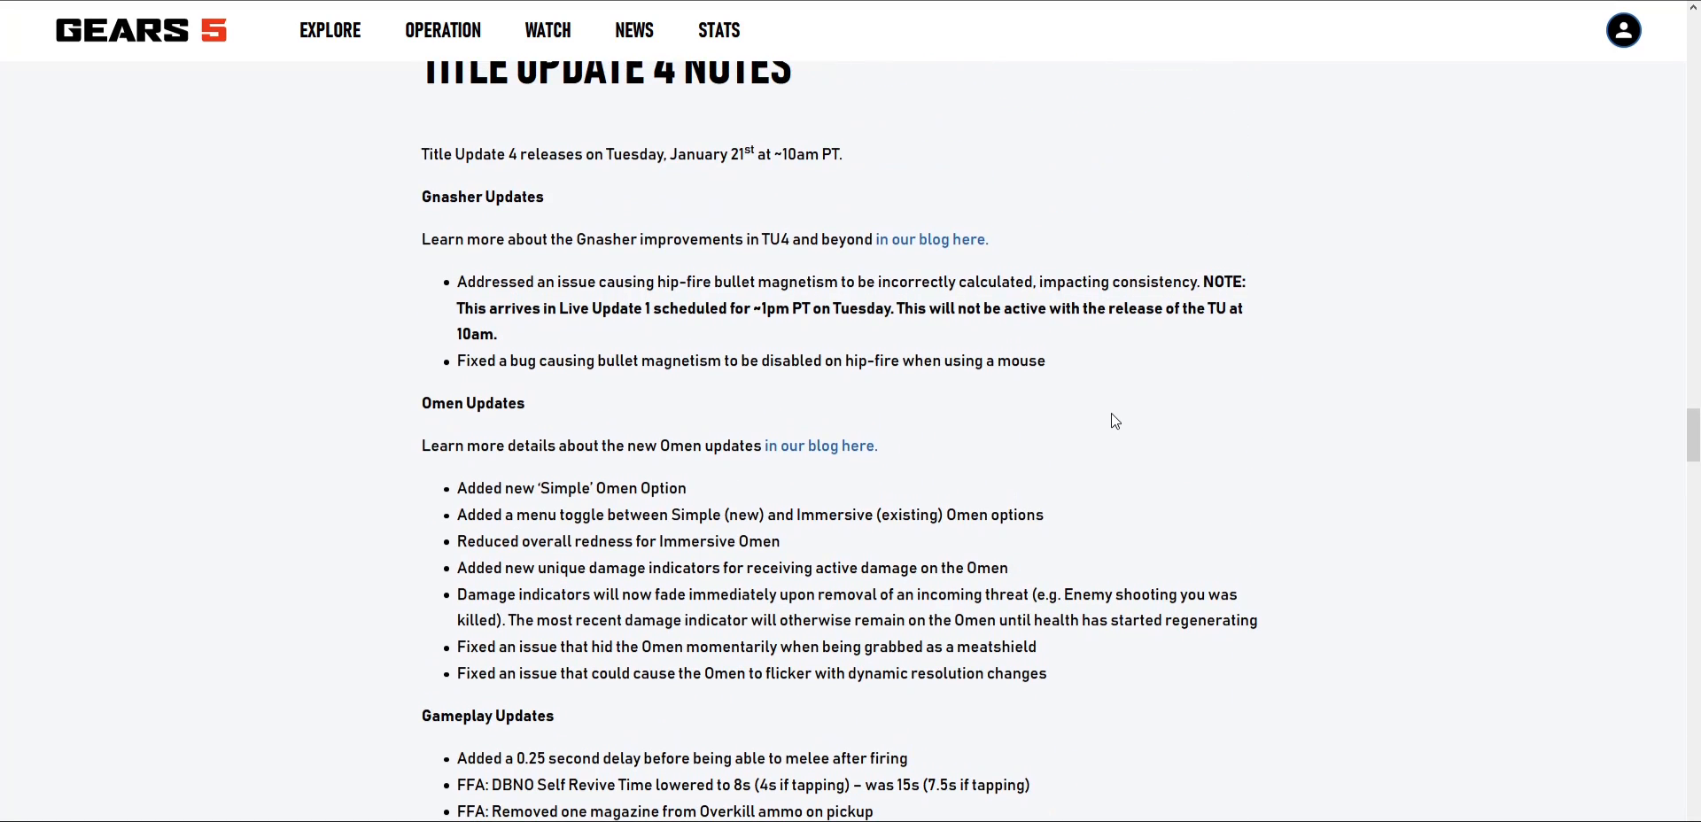
scroll(up, 3)
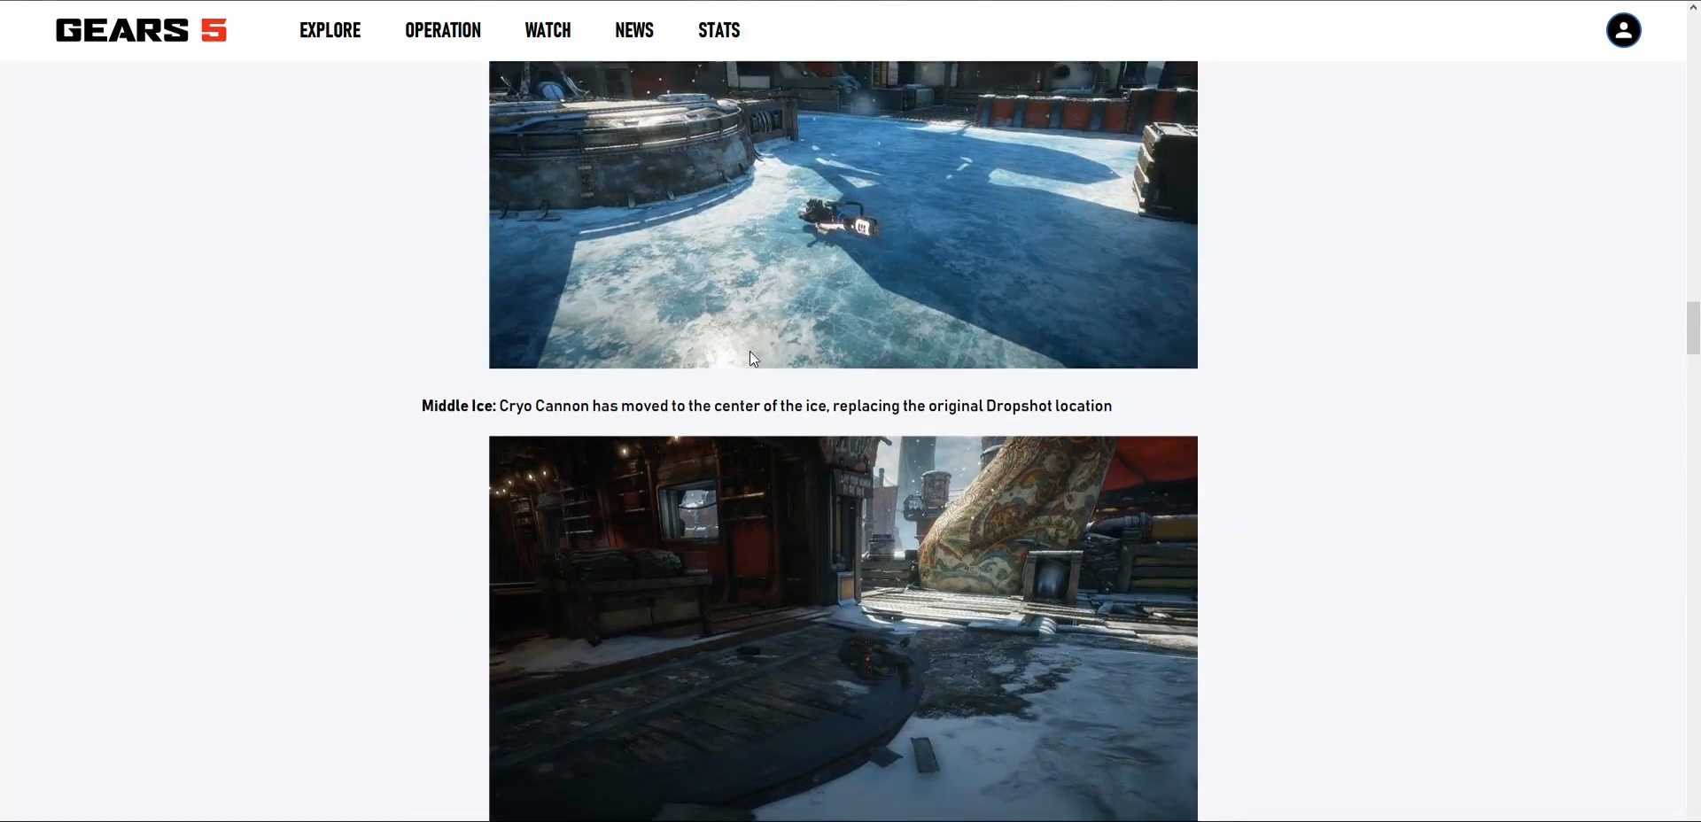
Step: Scroll through the Icebound and Gnasher sections, settling on the Character Release Schedule timeline
scroll(up, 3)
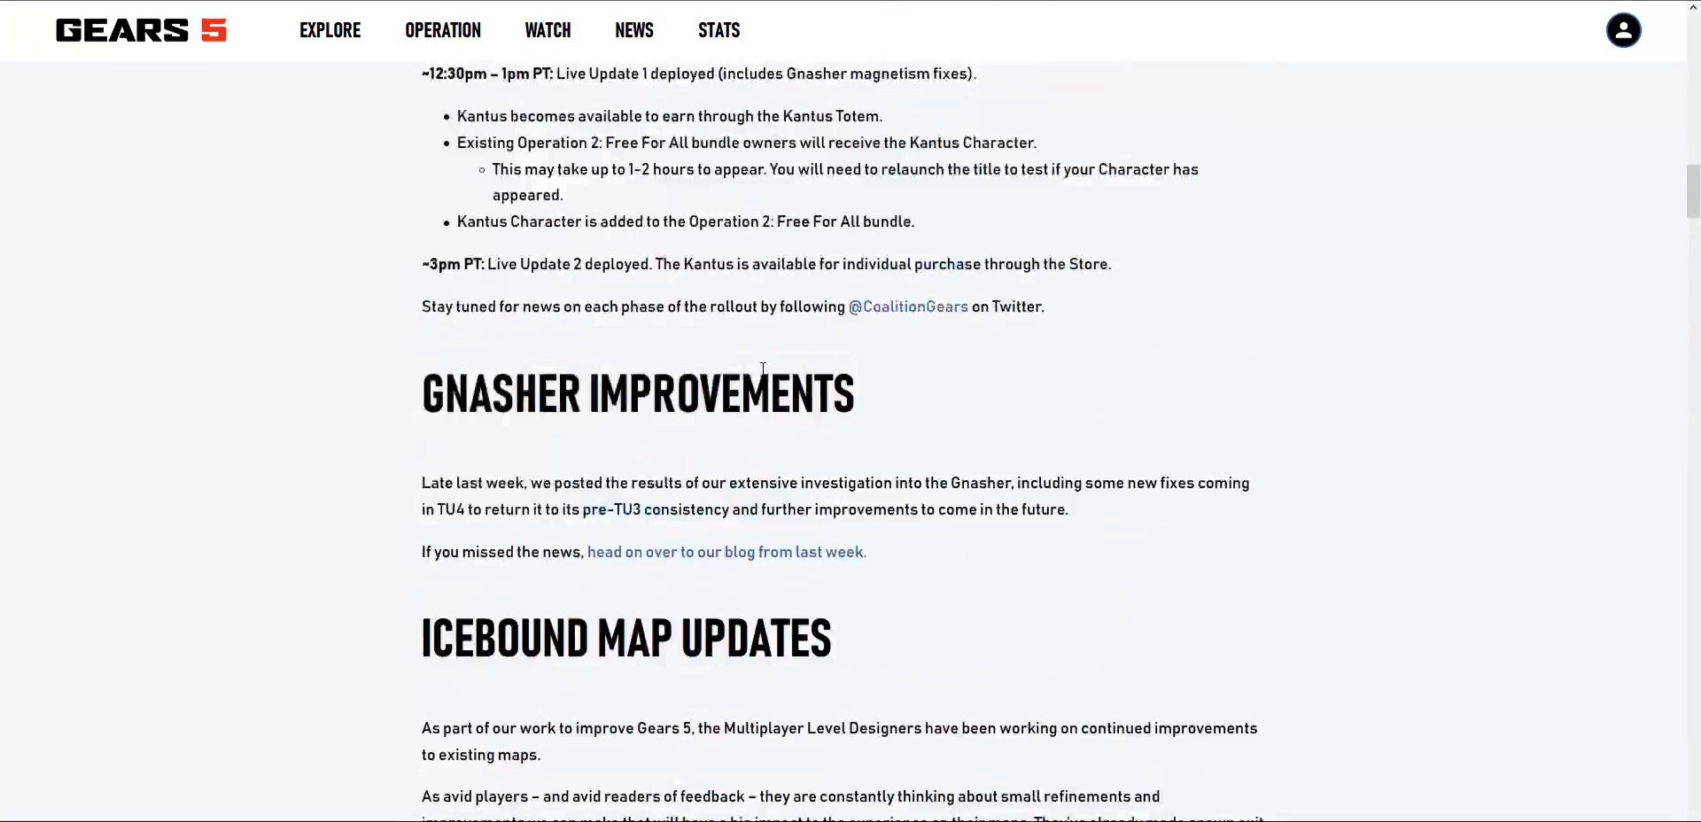
scroll(down, 3)
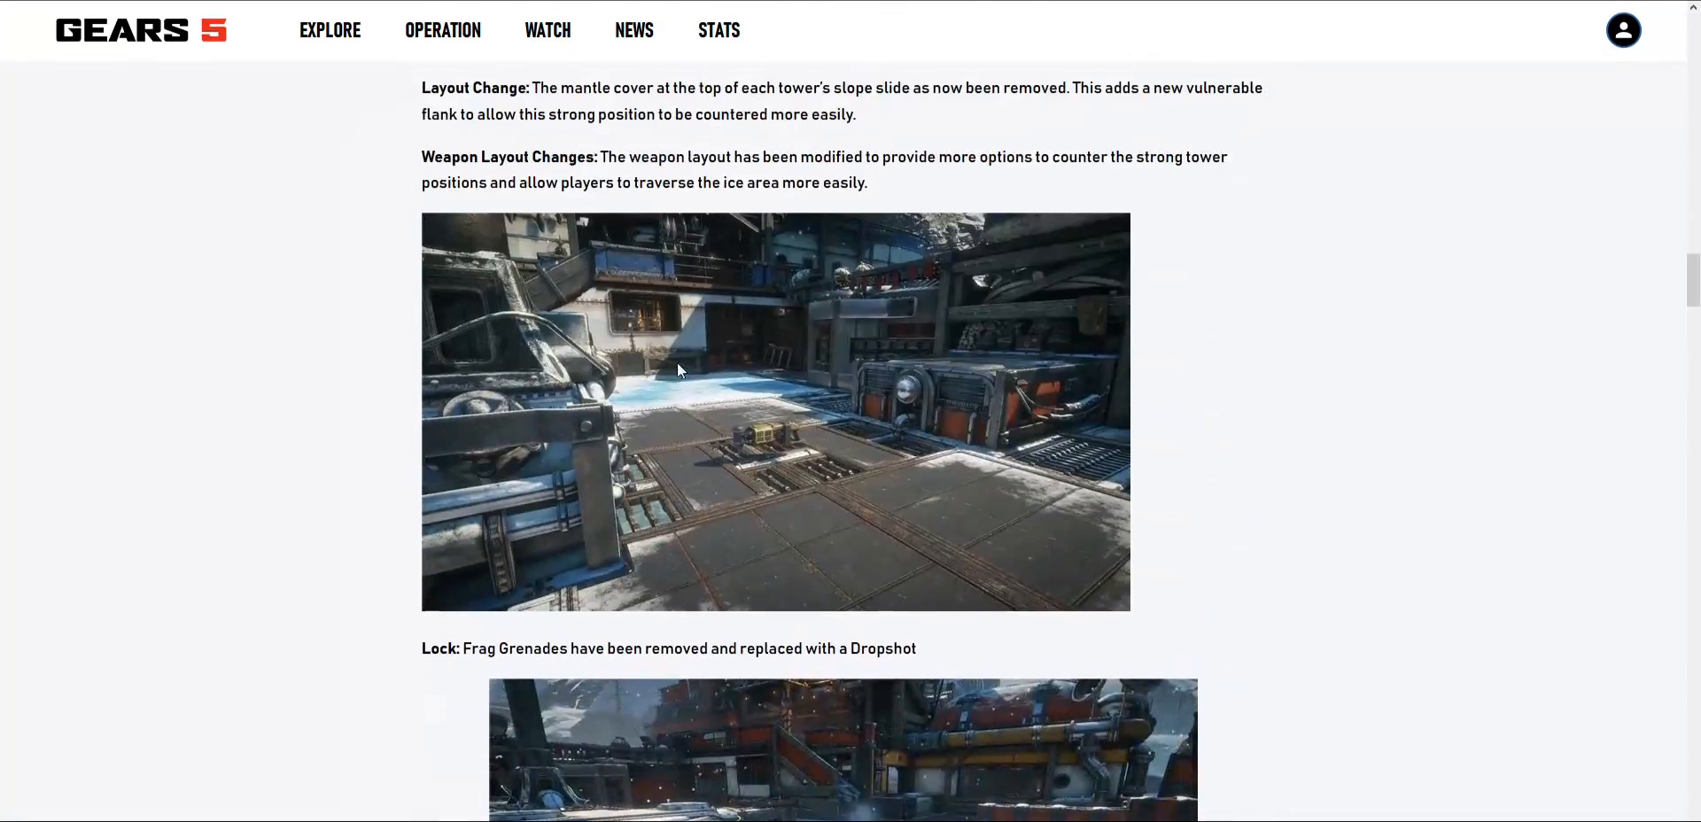
scroll(up, 3)
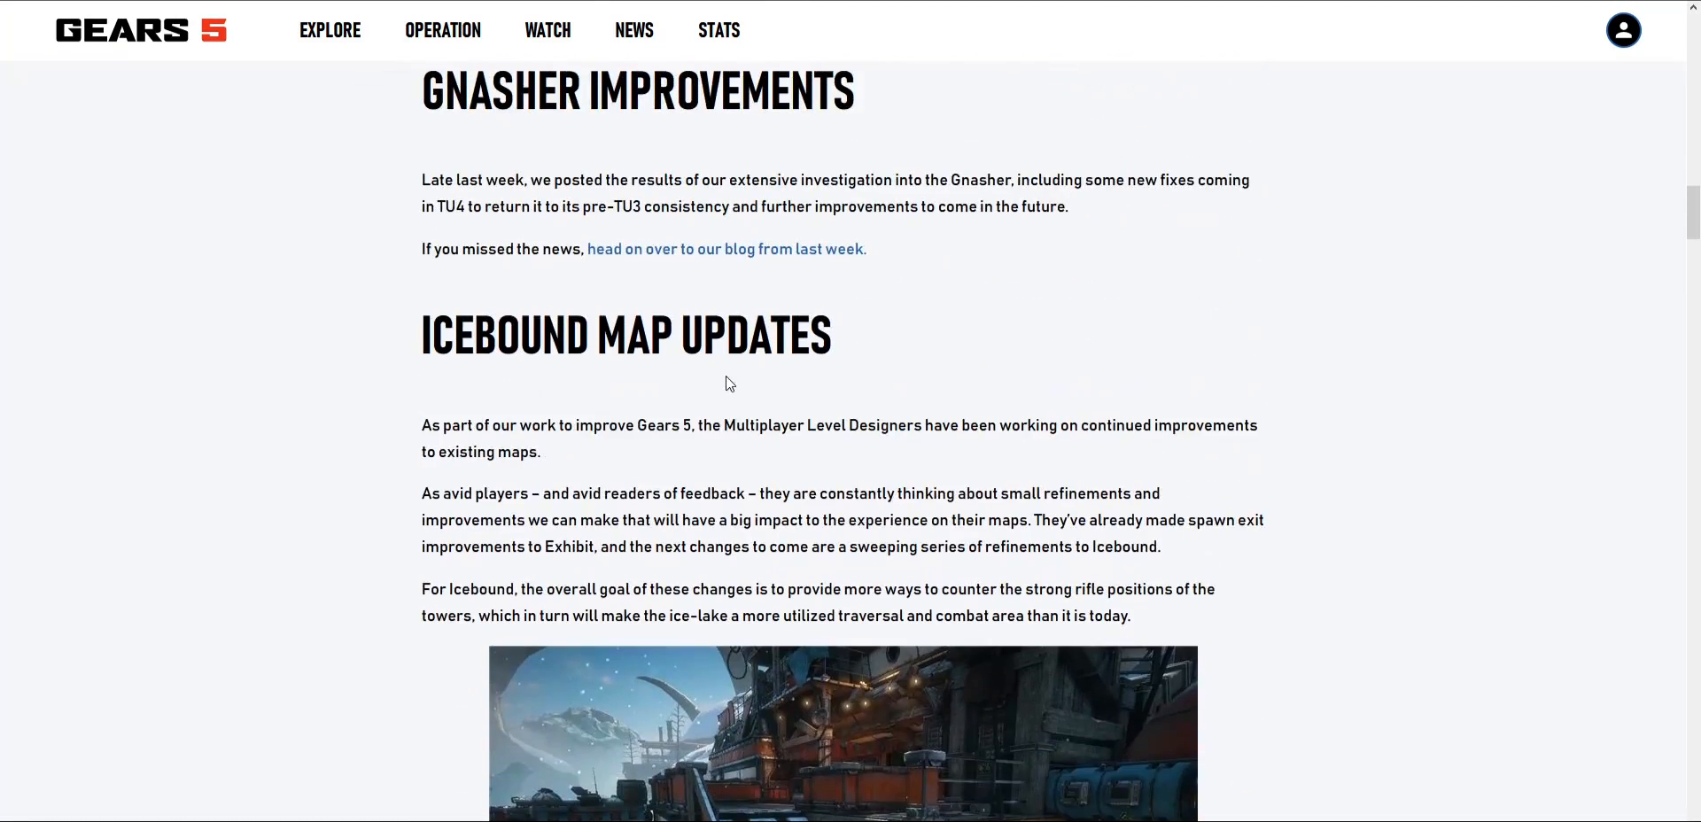
scroll(up, 3)
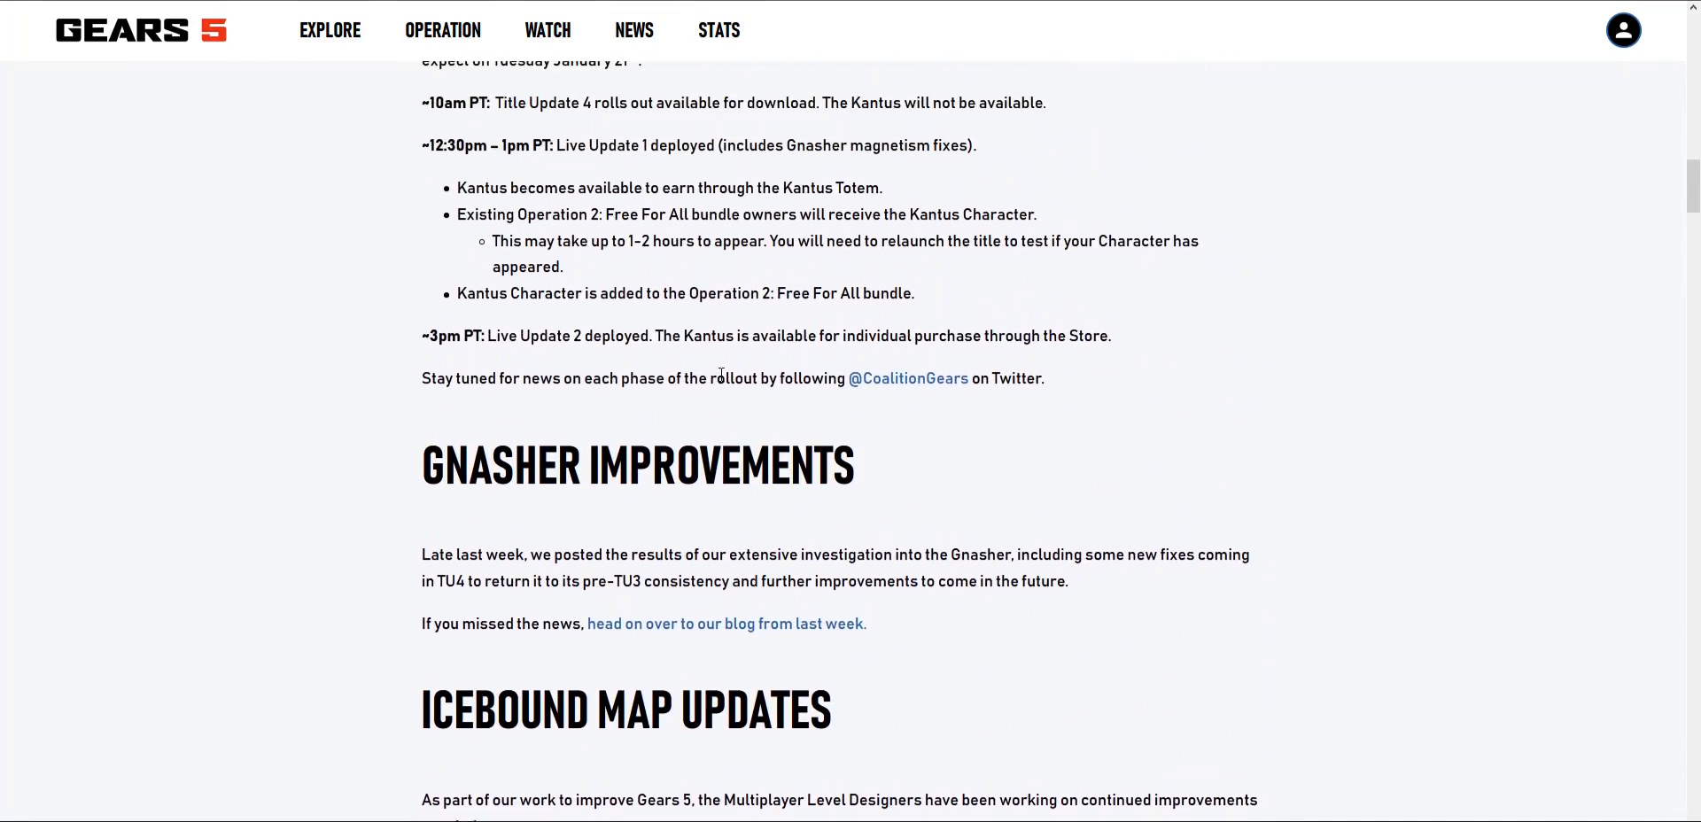
scroll(up, 3)
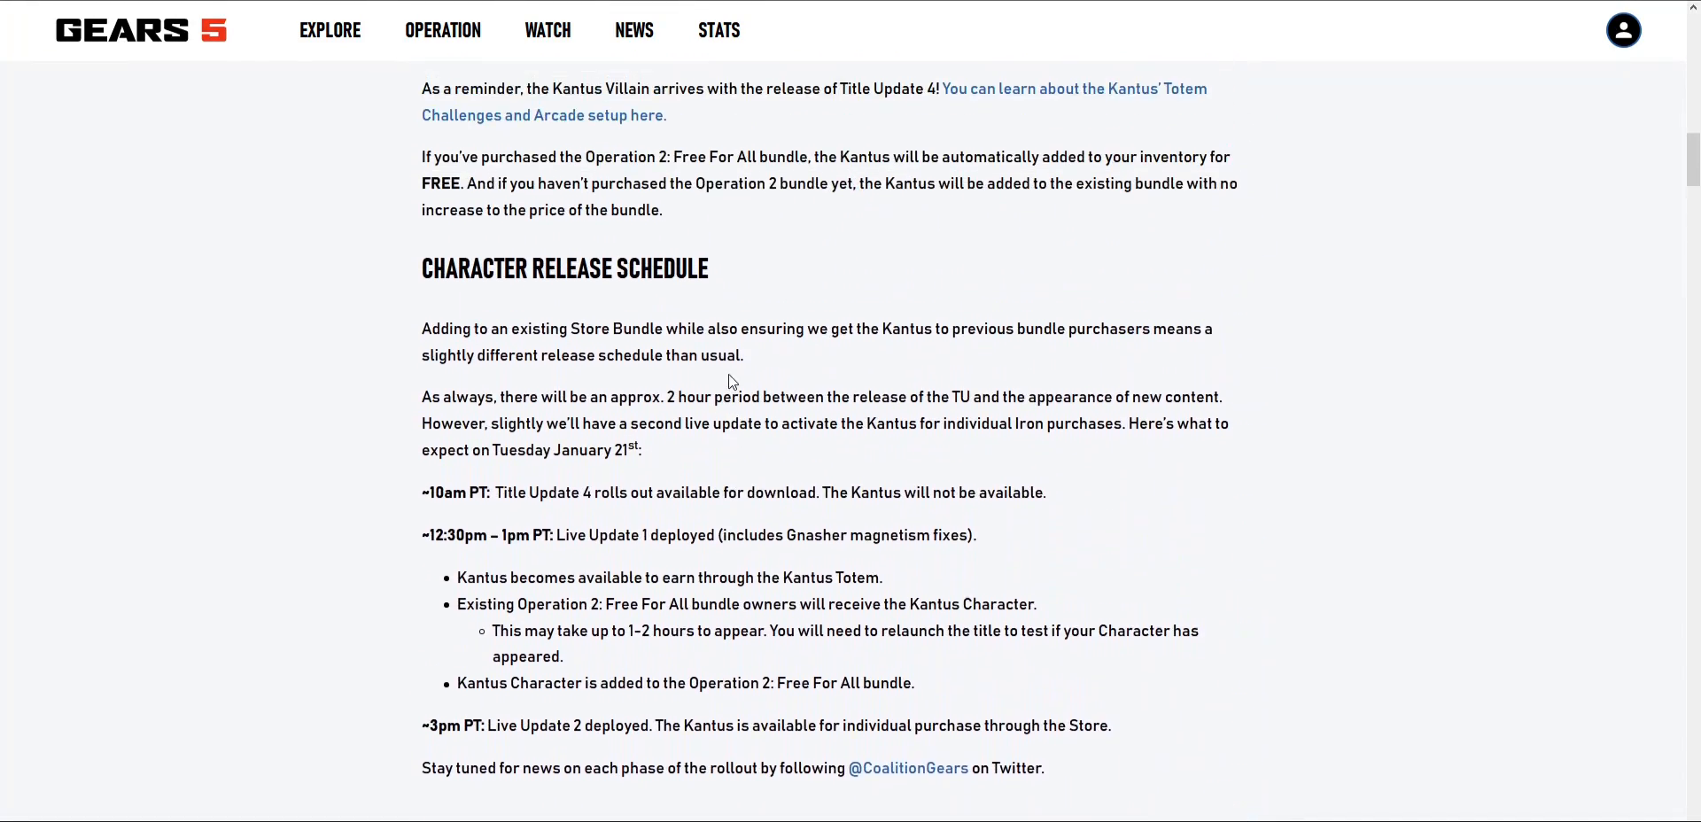
scroll(down, 3)
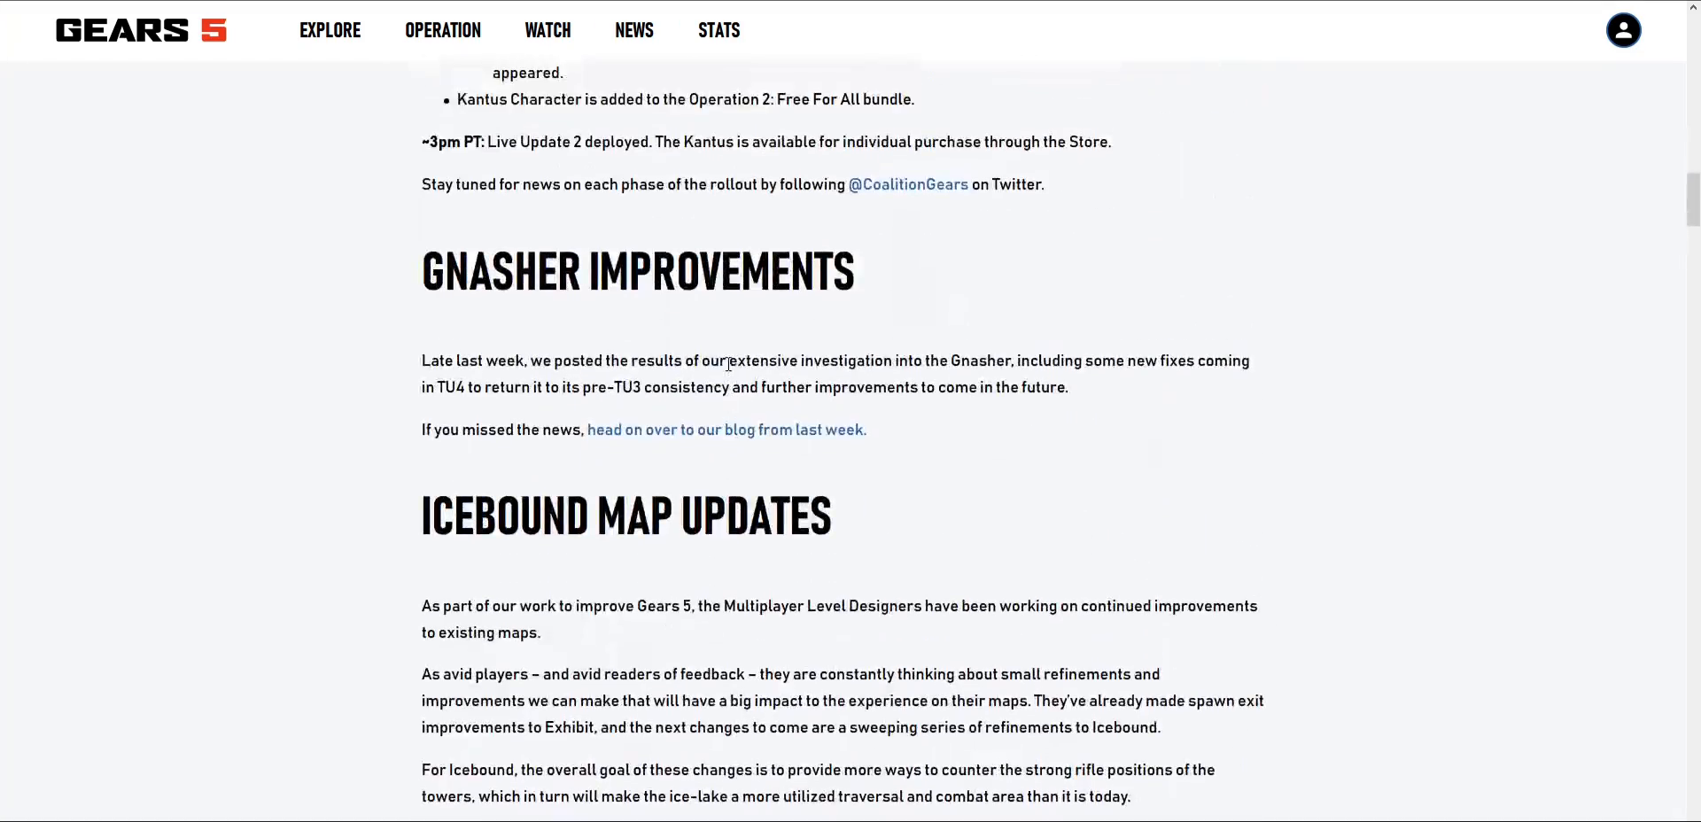
scroll(up, 3)
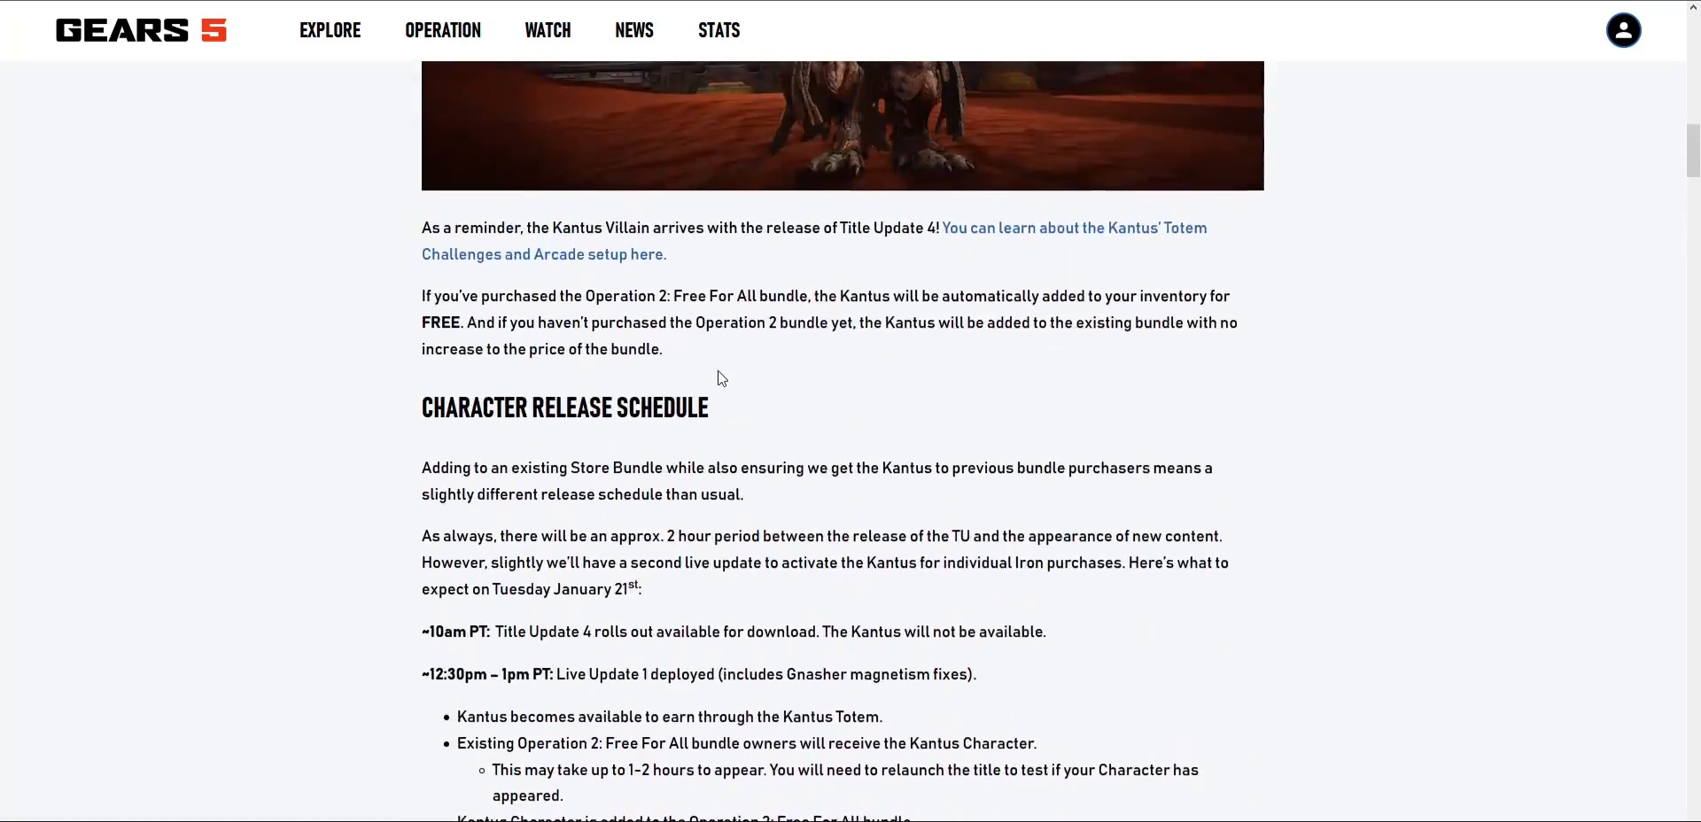
scroll(down, 3)
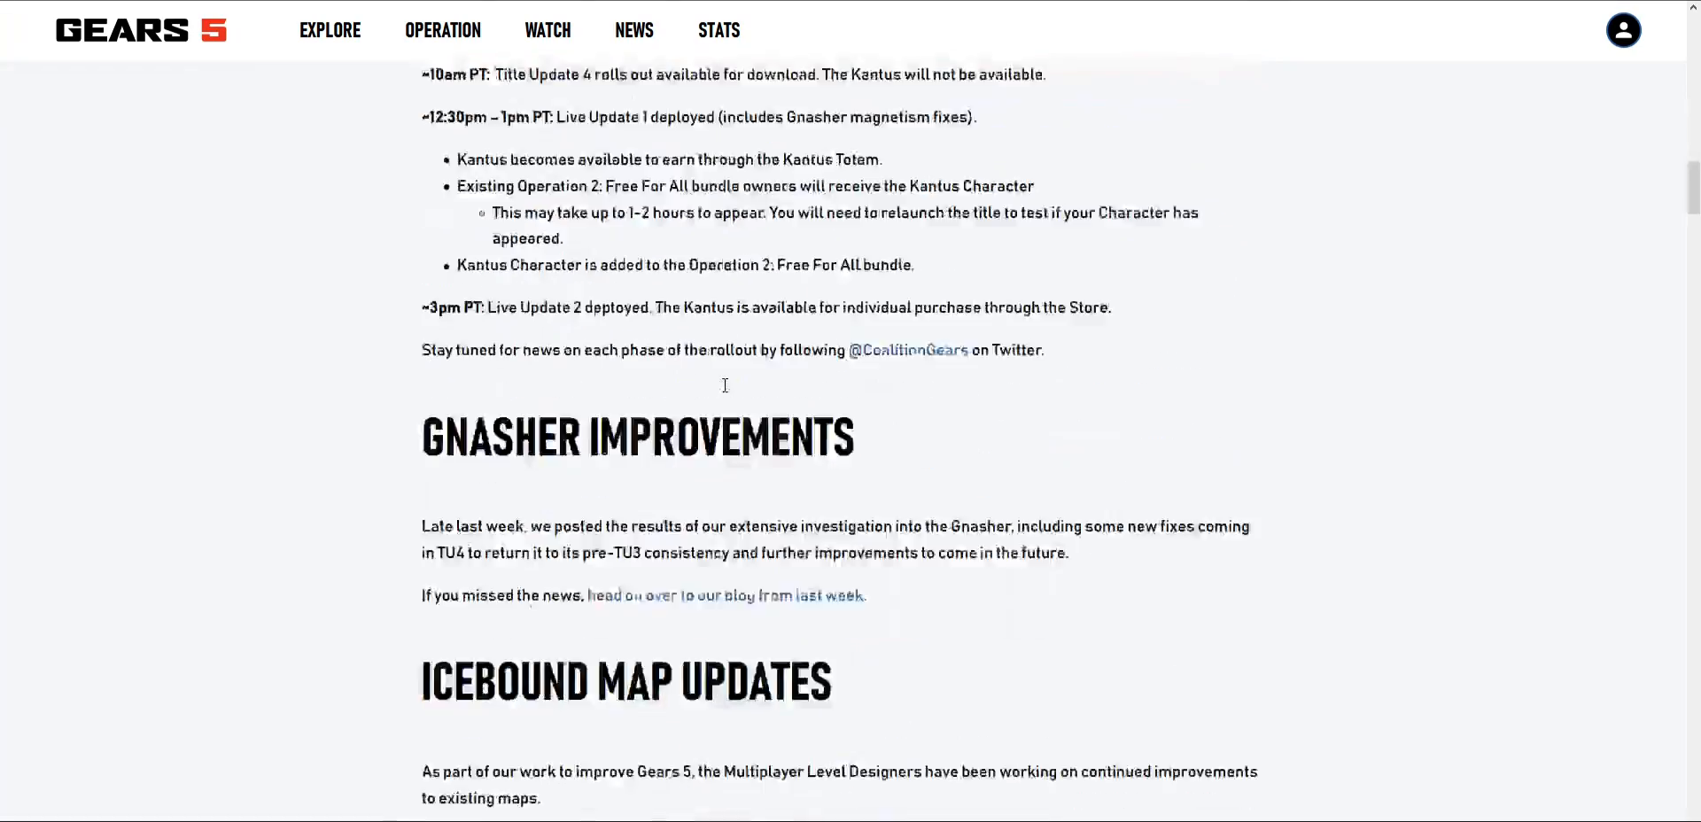
scroll(down, 3)
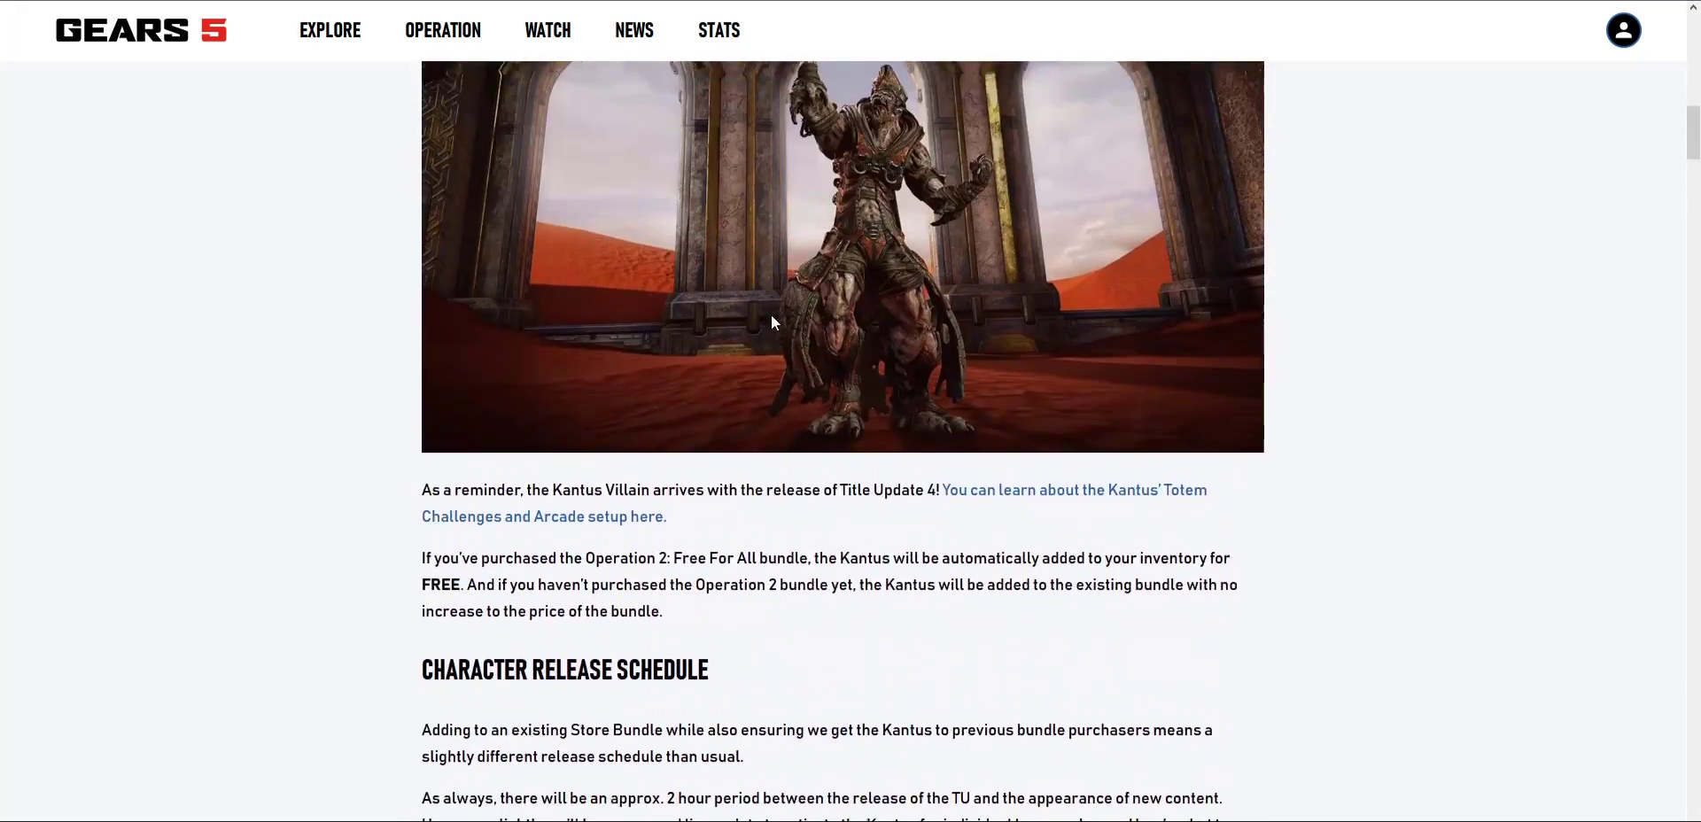
scroll(down, 3)
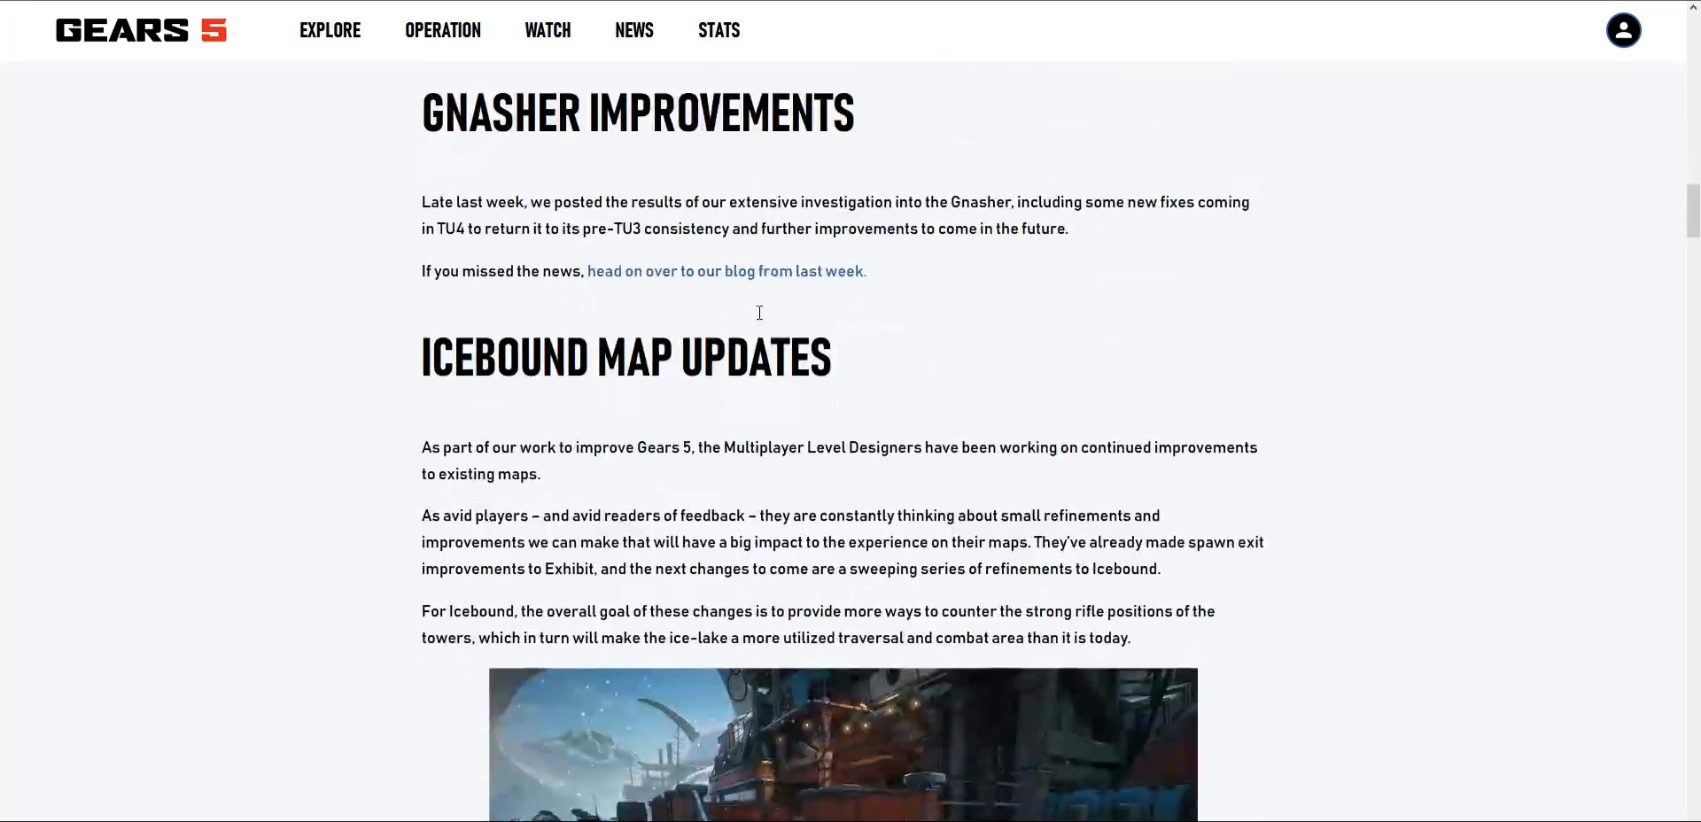
scroll(up, 3)
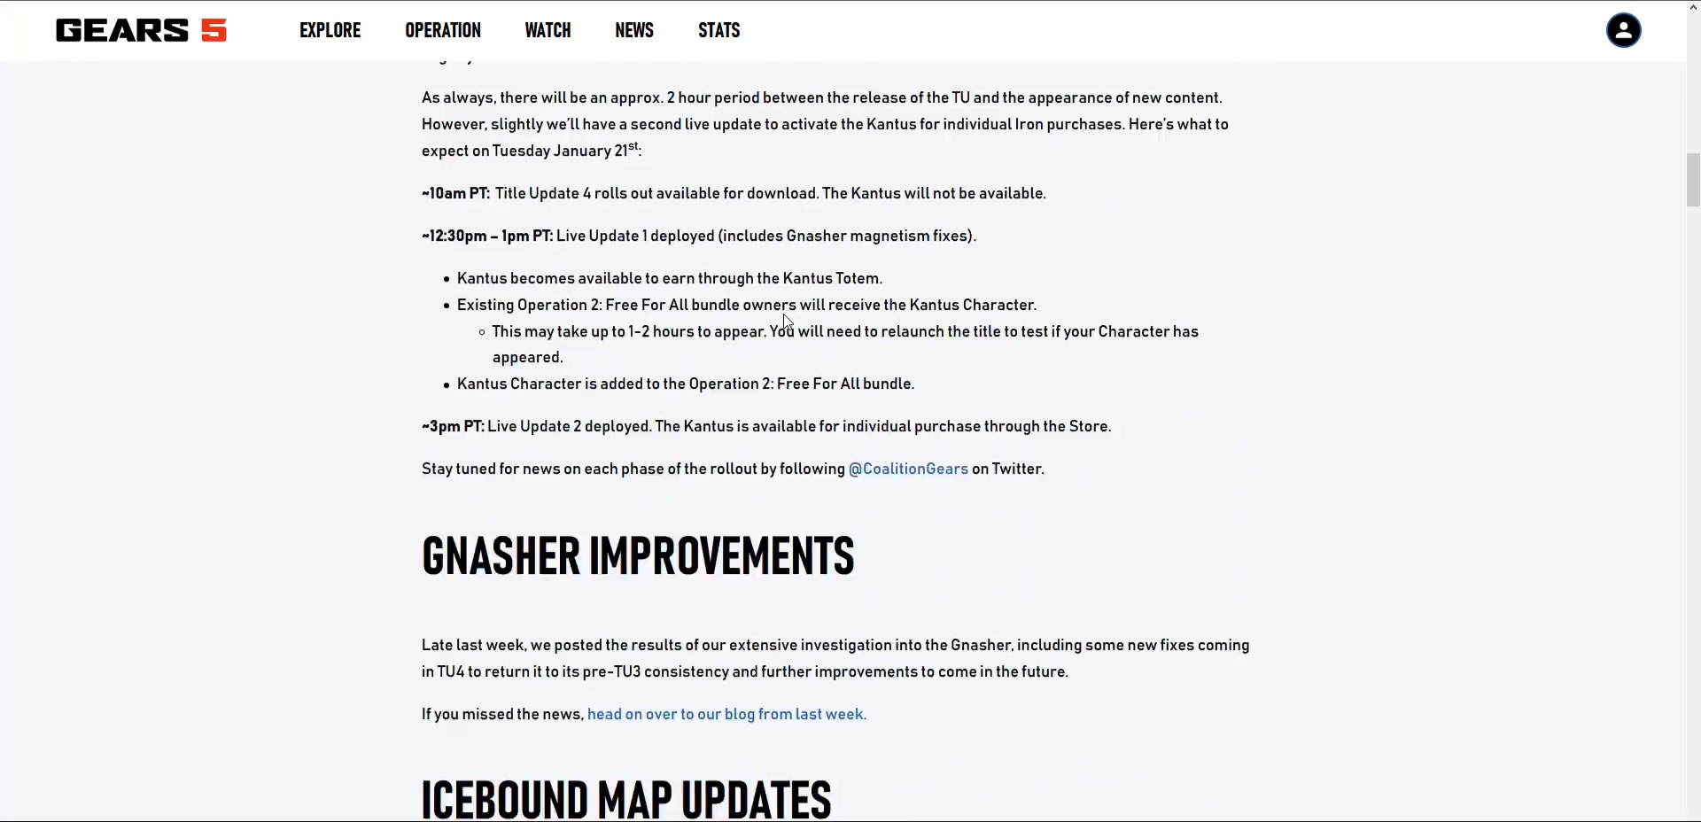
scroll(up, 3)
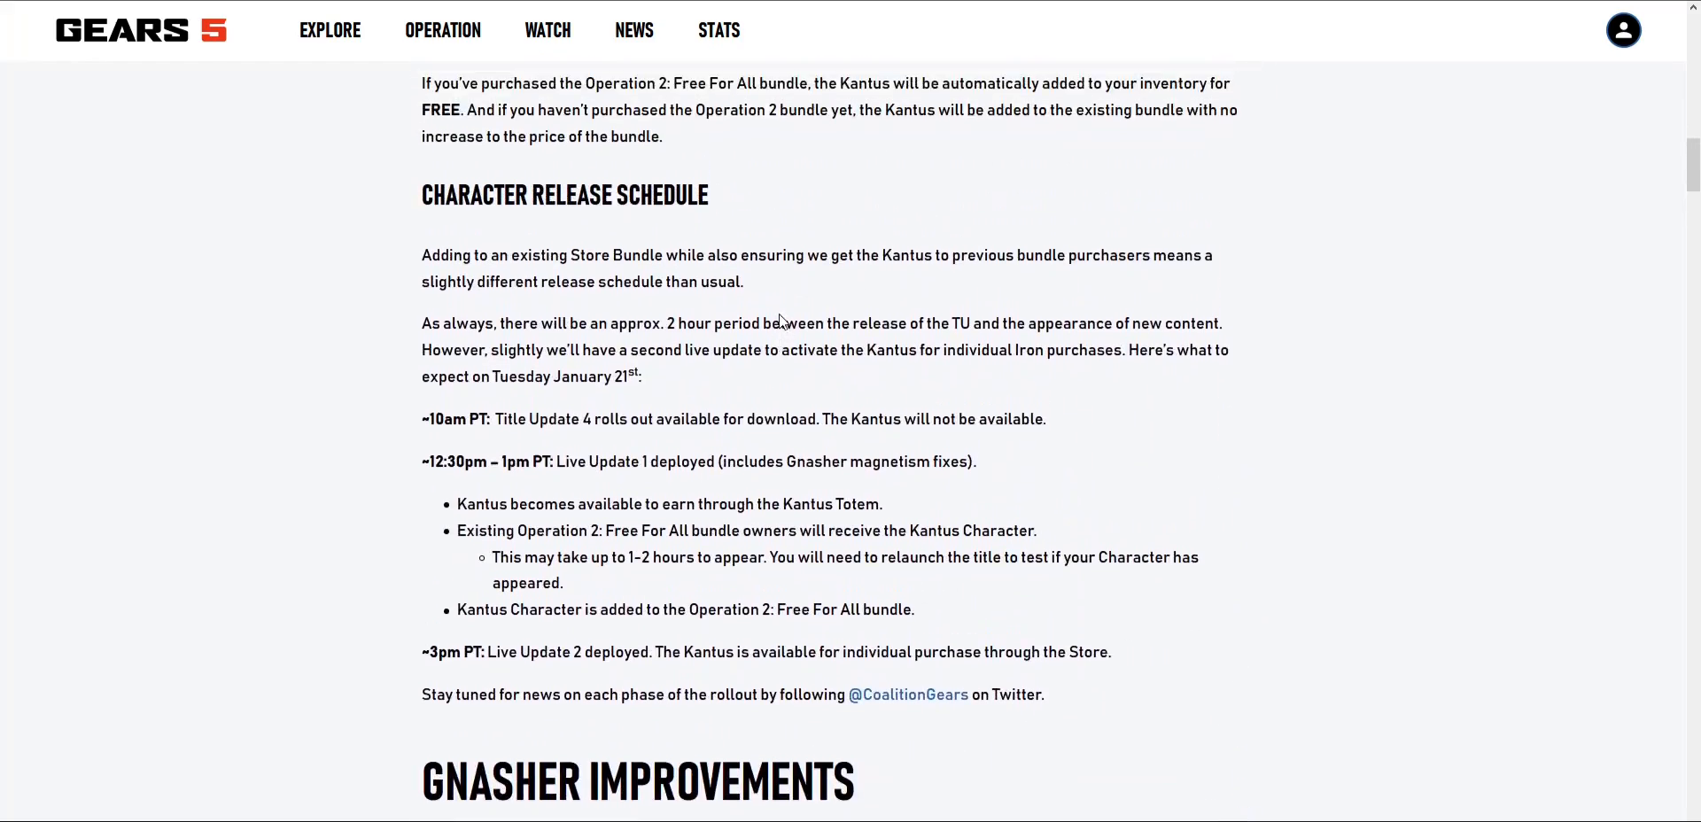
scroll(up, 3)
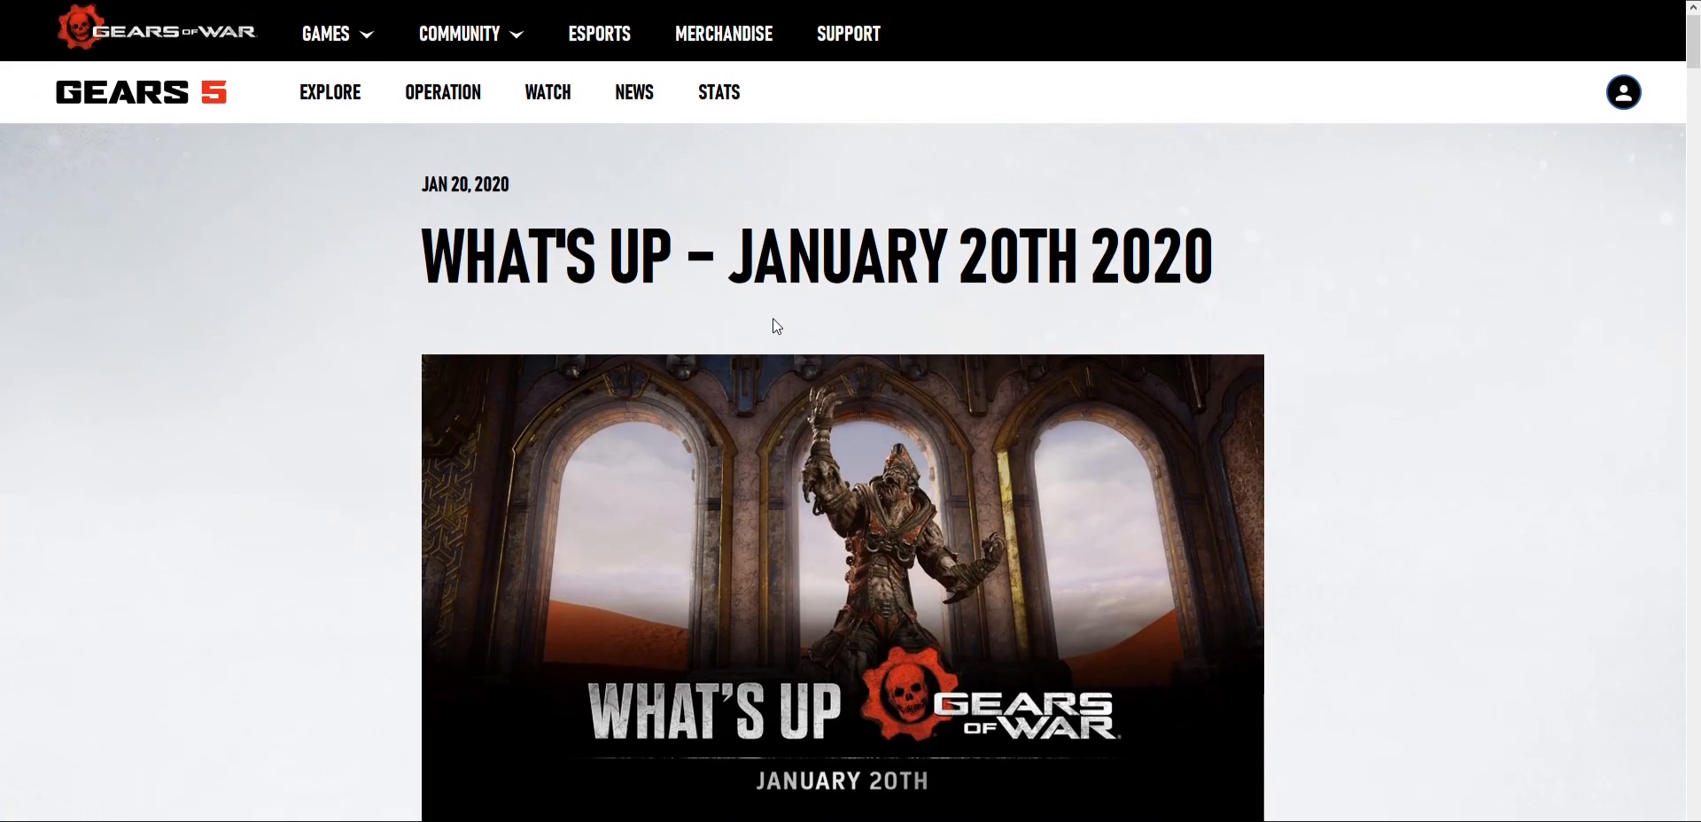
mouse_move(635, 195)
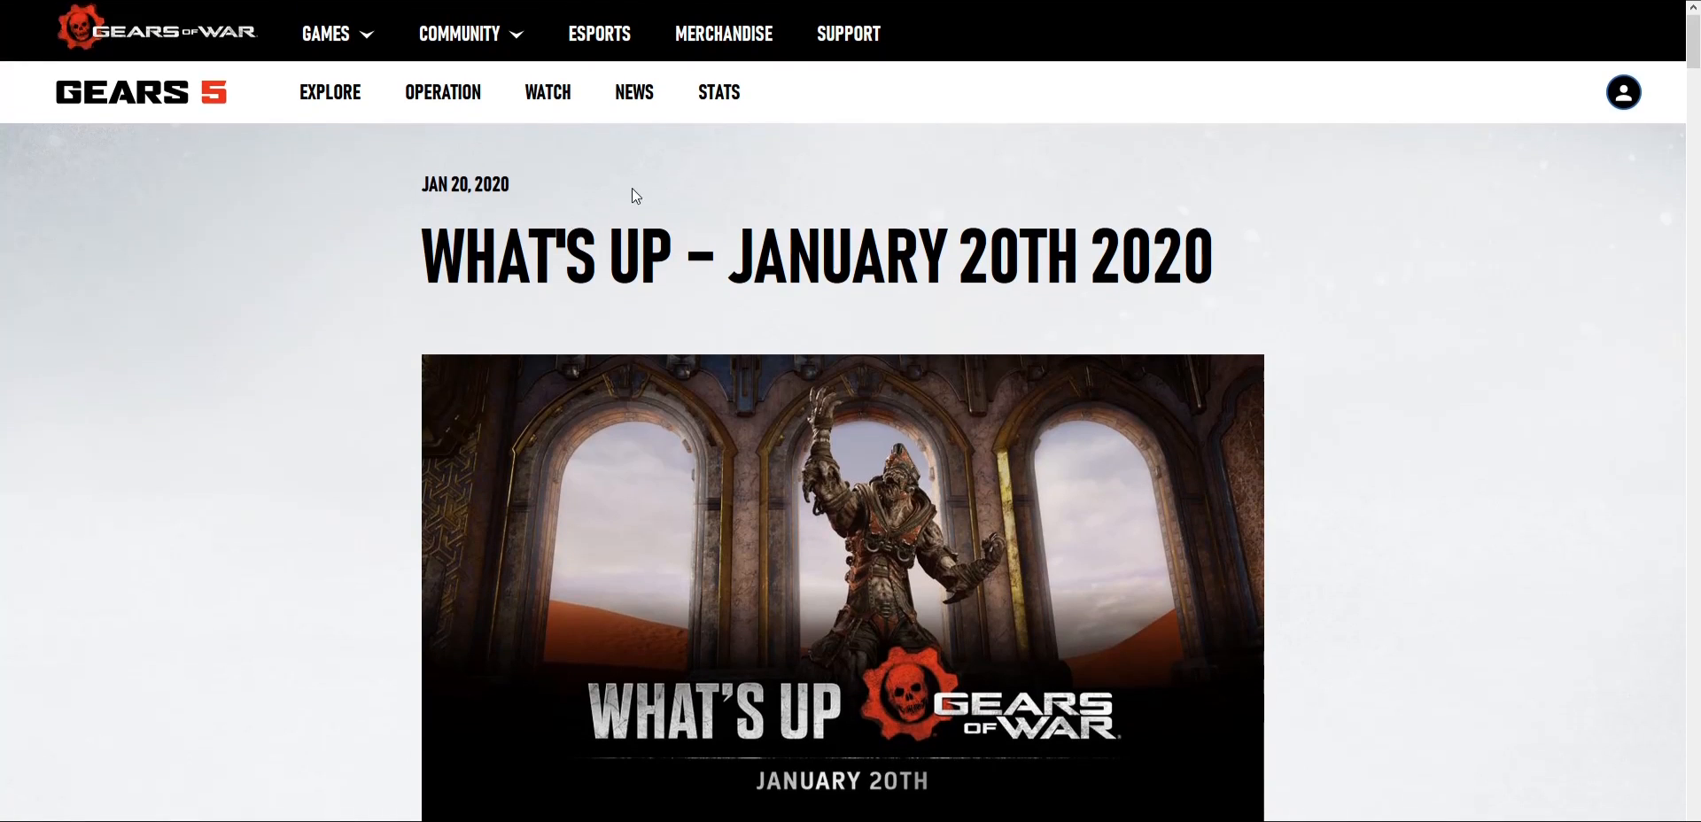
mouse_move(627, 187)
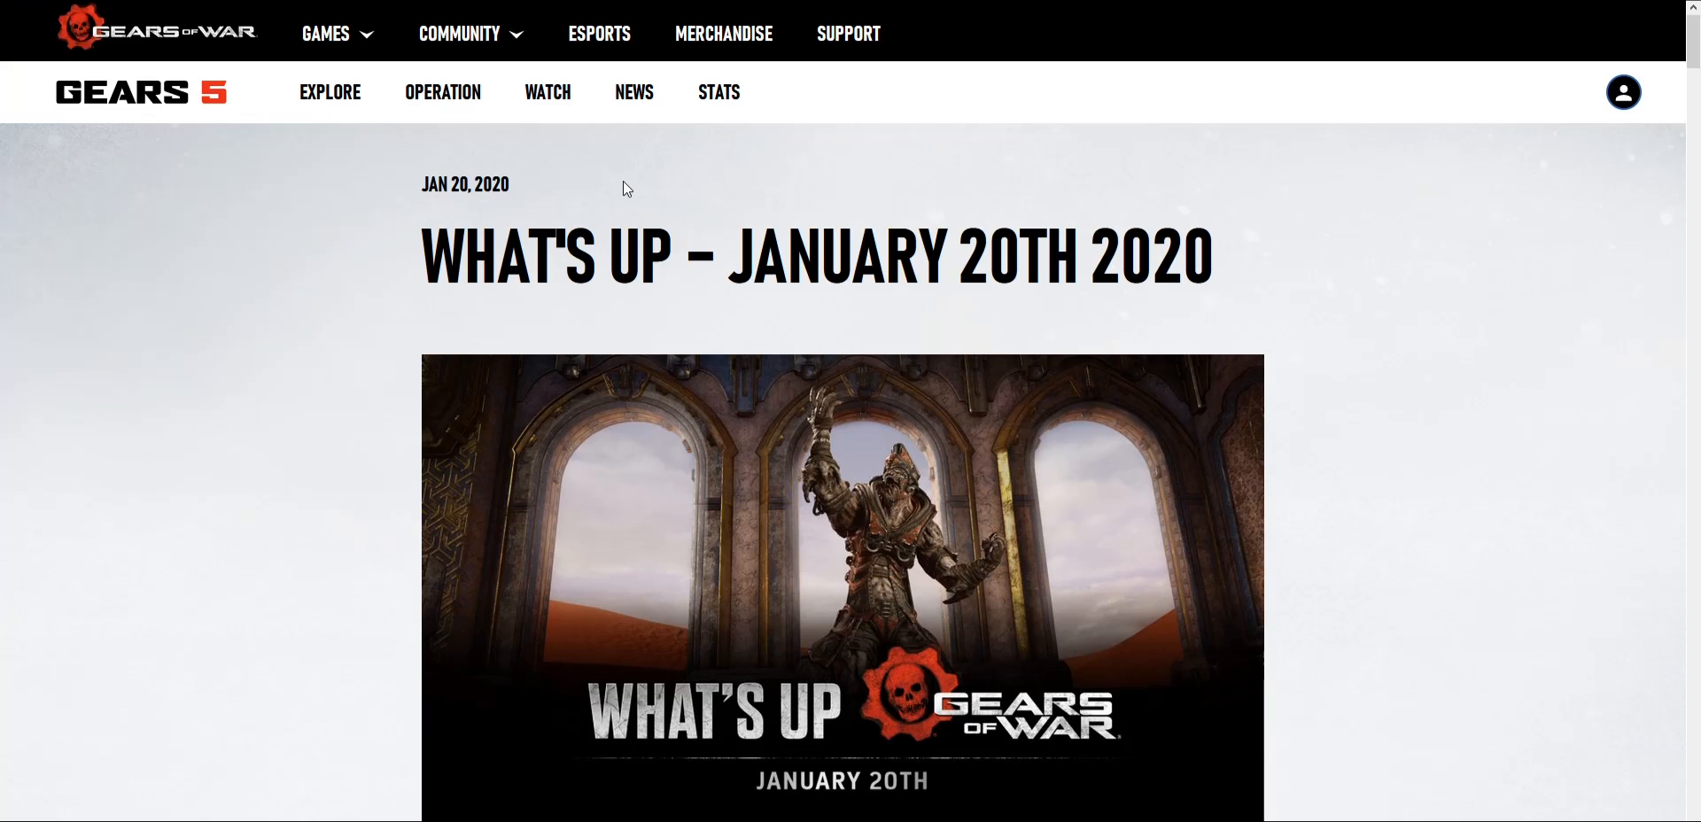
mouse_move(652, 328)
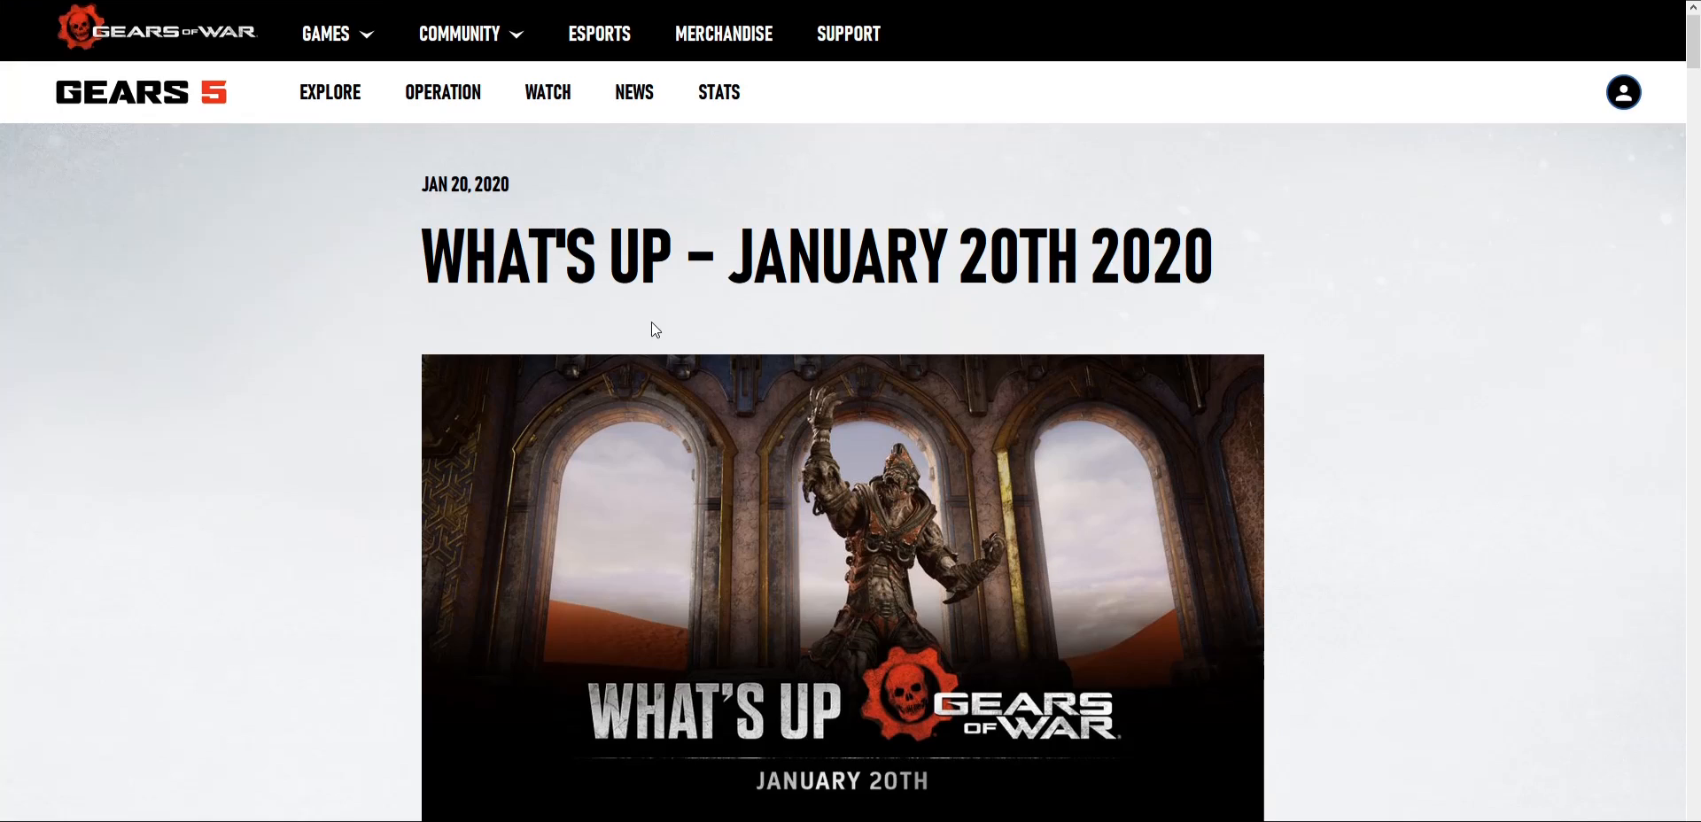
Step: Scroll briefly down to the weekly topic list, then back up to the January 20th title banner
scroll(down, 3)
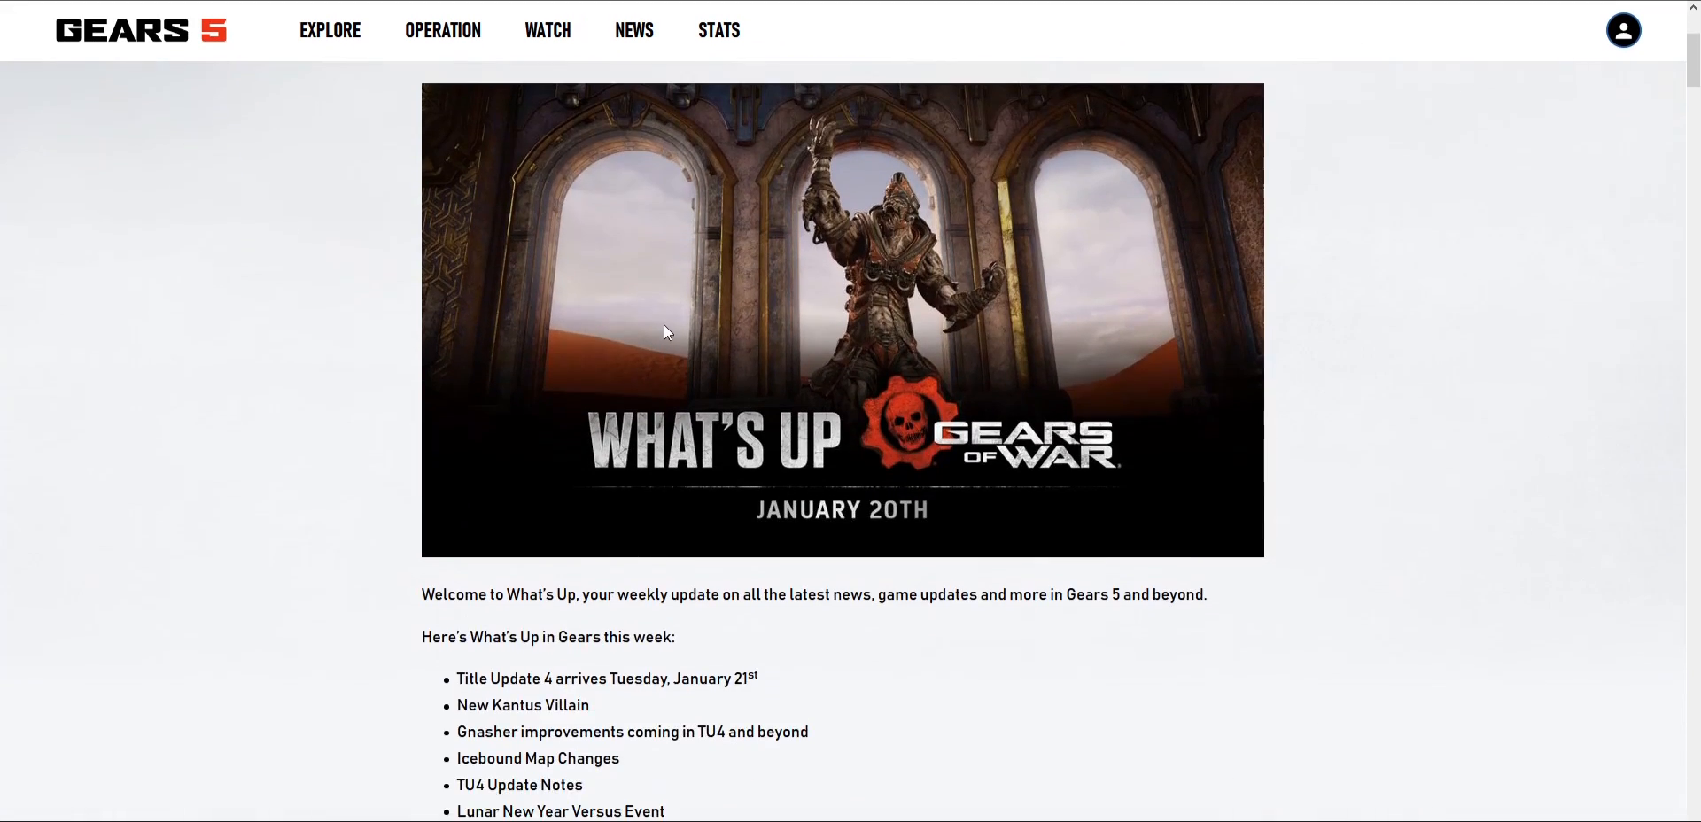
scroll(down, 3)
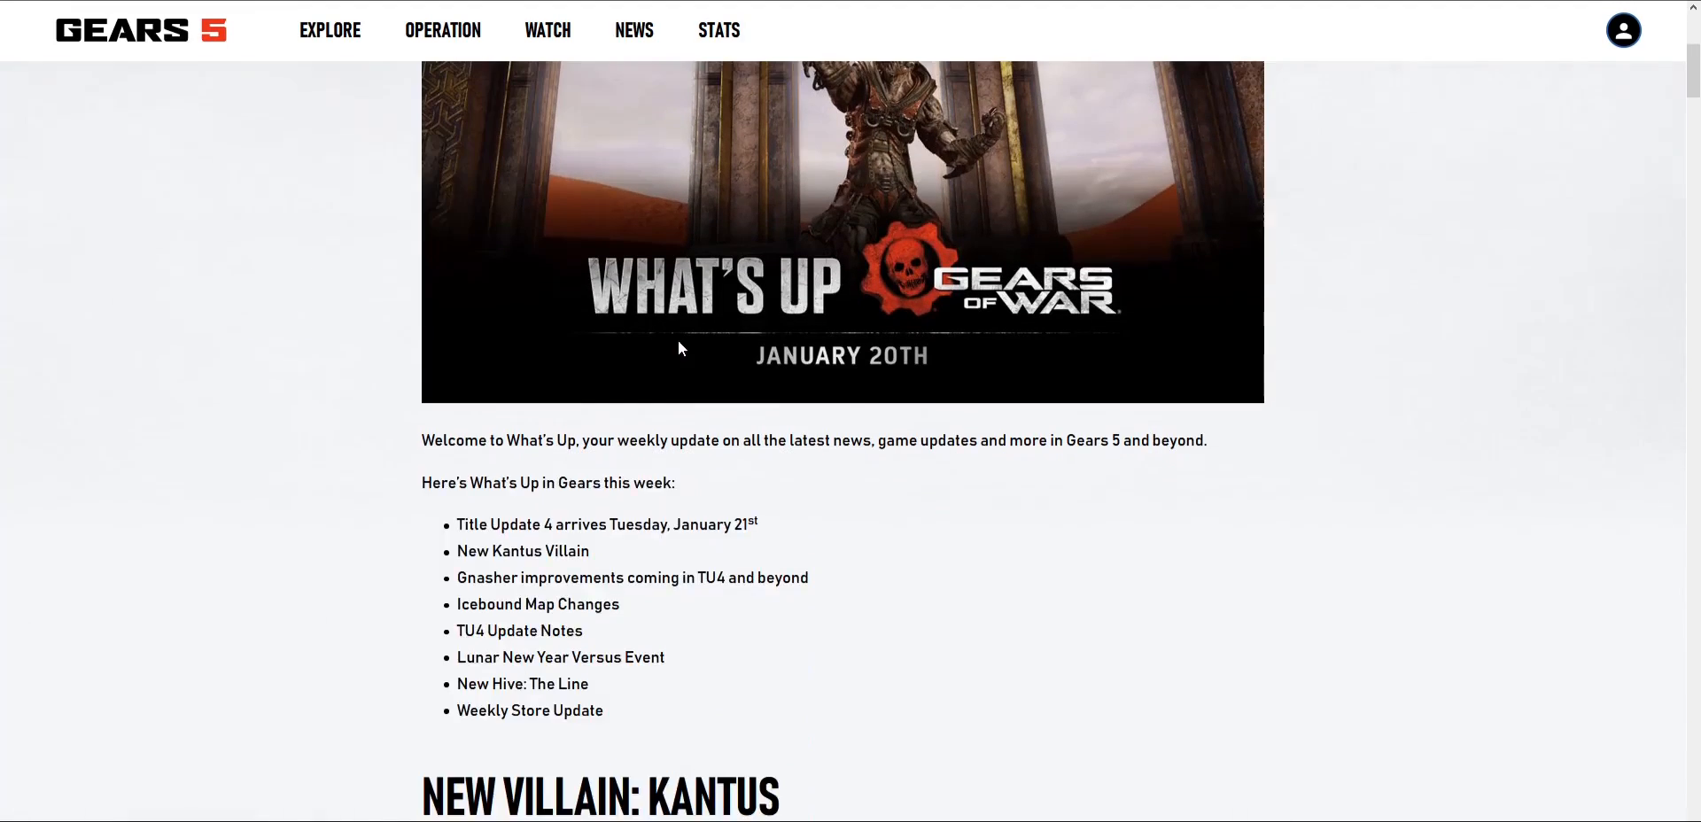
scroll(up, 3)
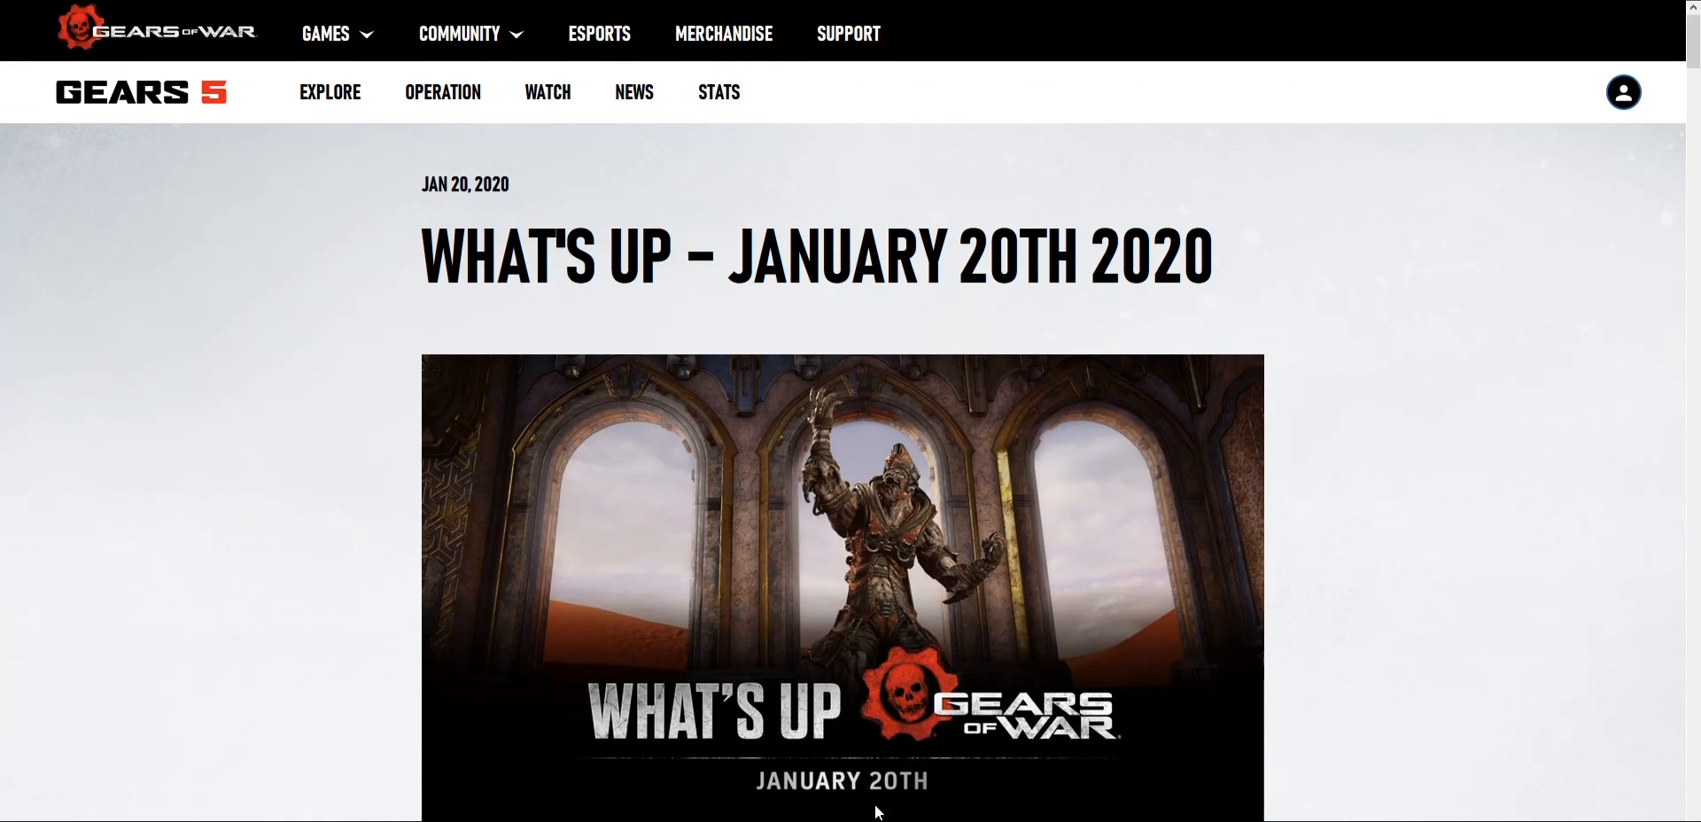